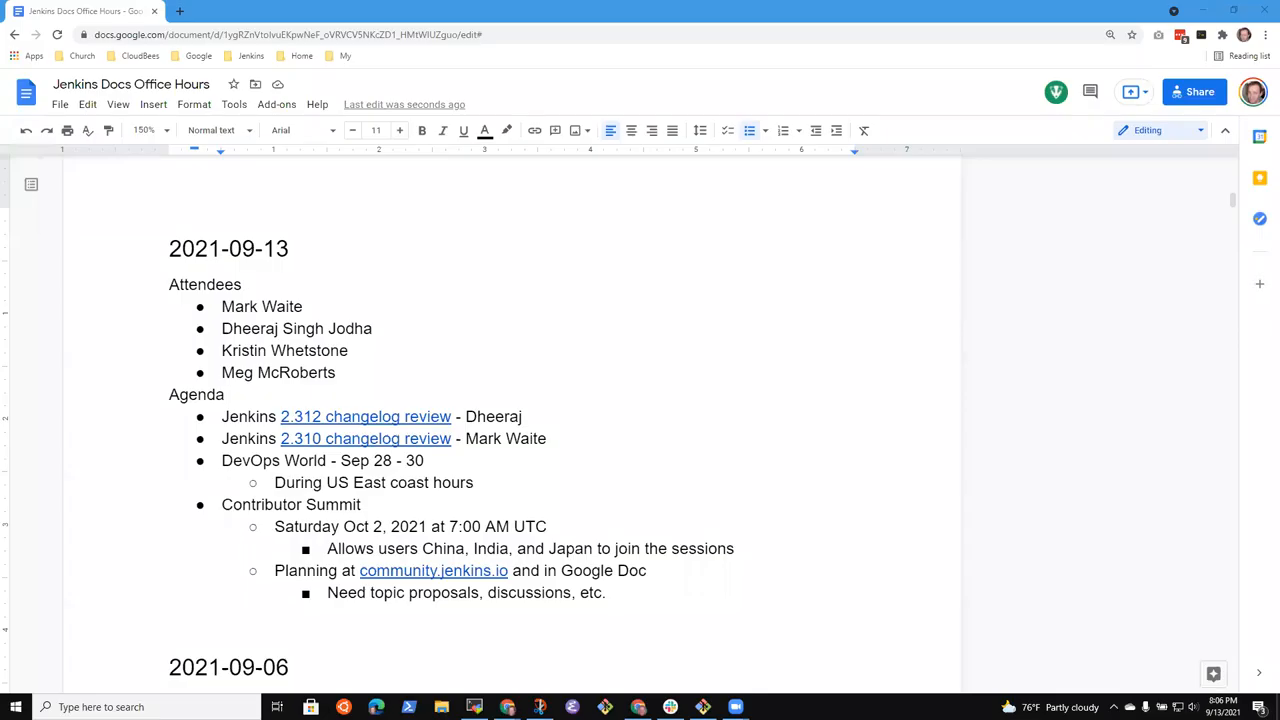
pyautogui.moveTo(502, 400)
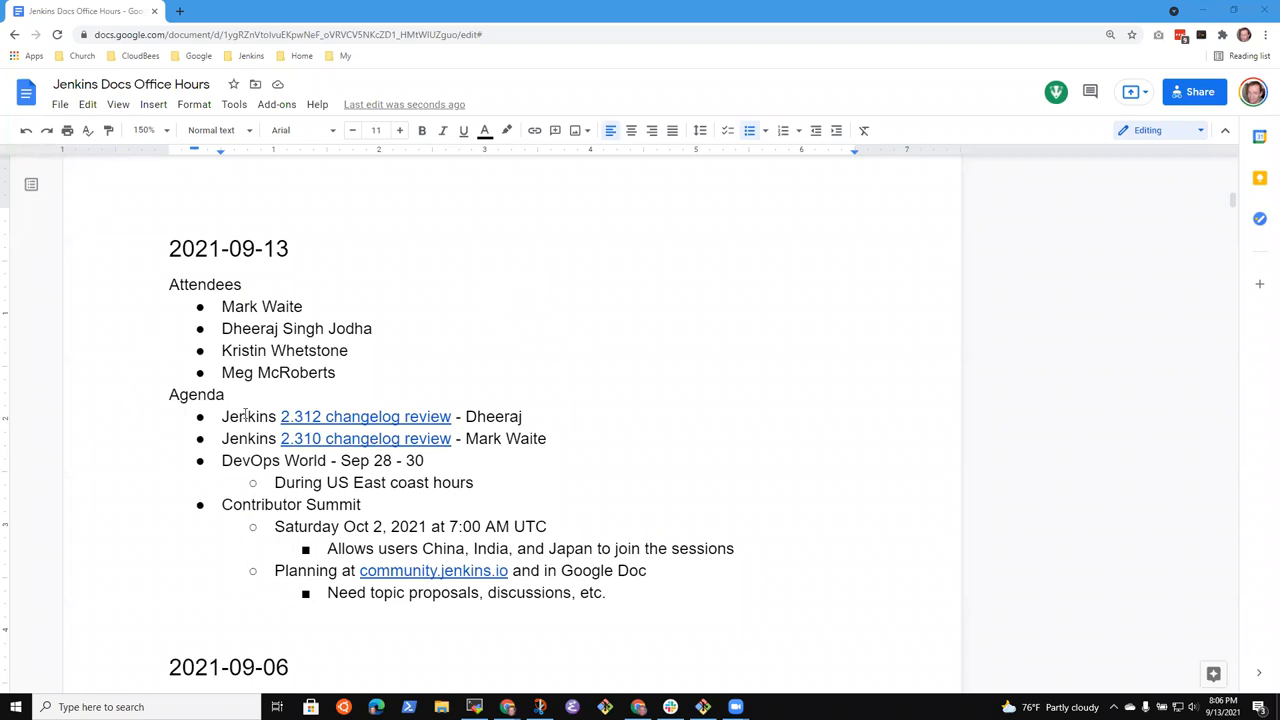
# Insert a new 'Hacktoberfest' bullet above the DevOps World item in the 2021-09-13 agenda.
pyautogui.click(224, 416)
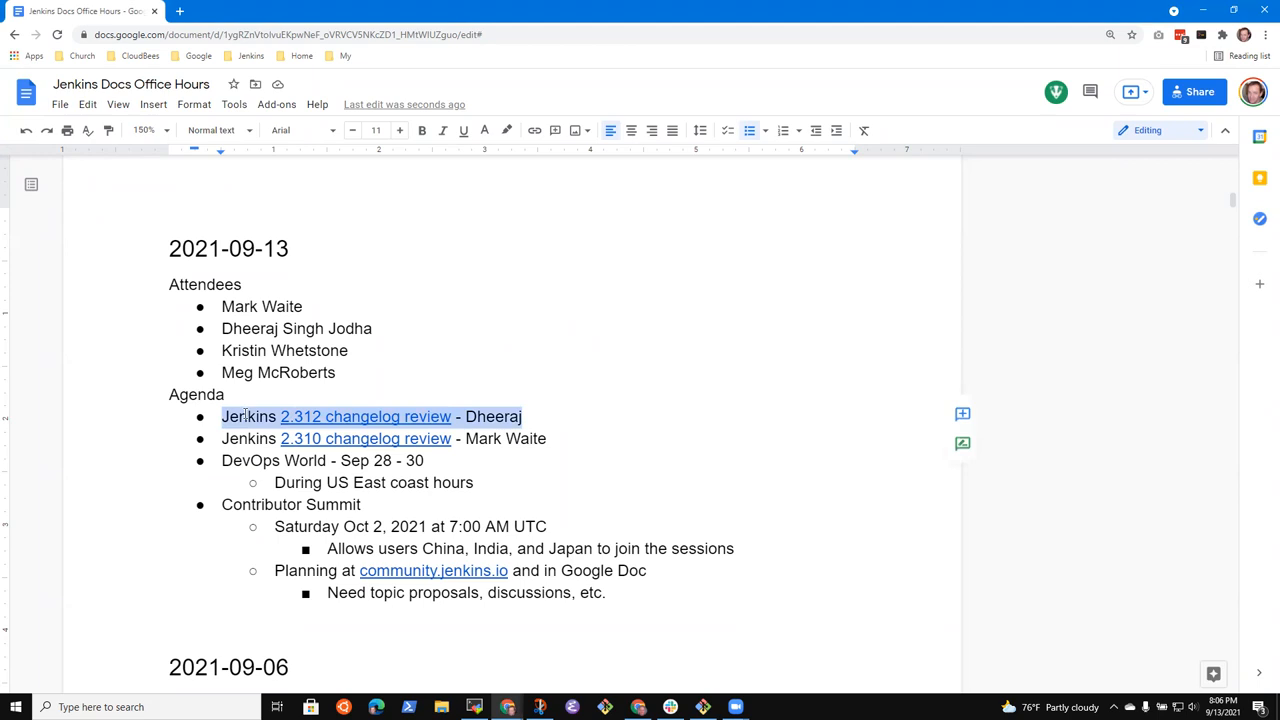
pyautogui.click(520, 438)
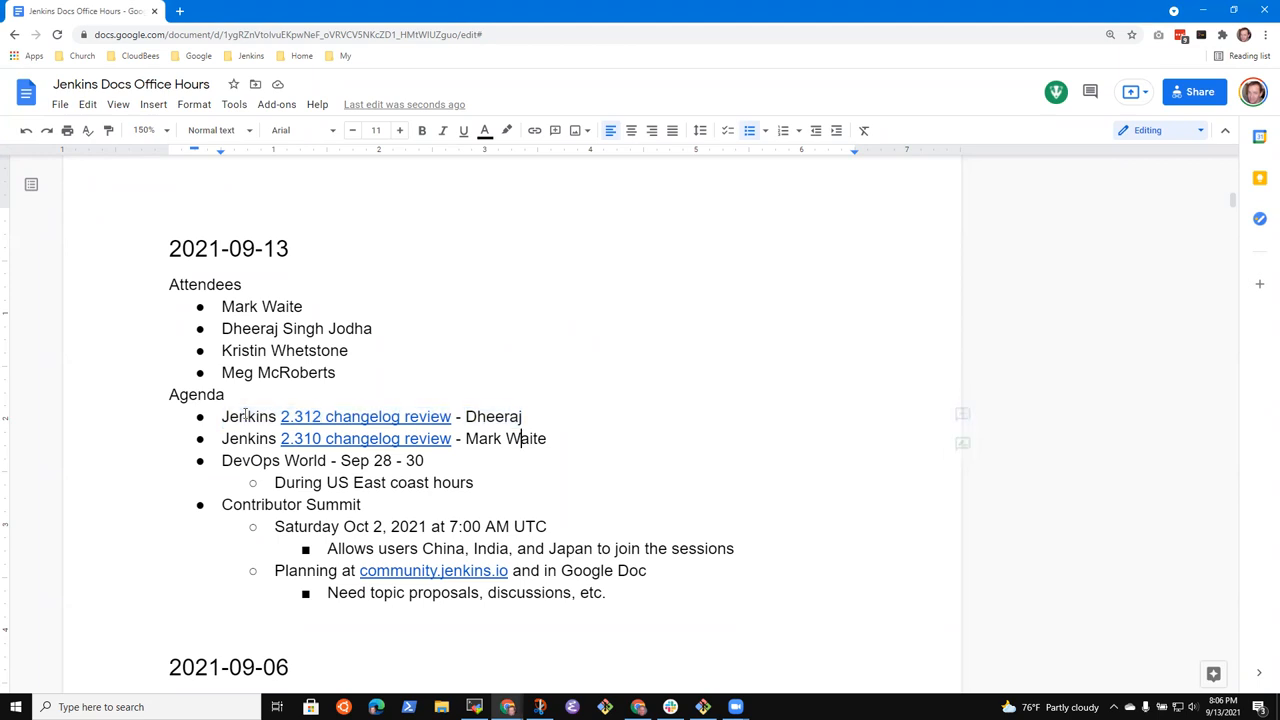
pyautogui.tripleClick(384, 438)
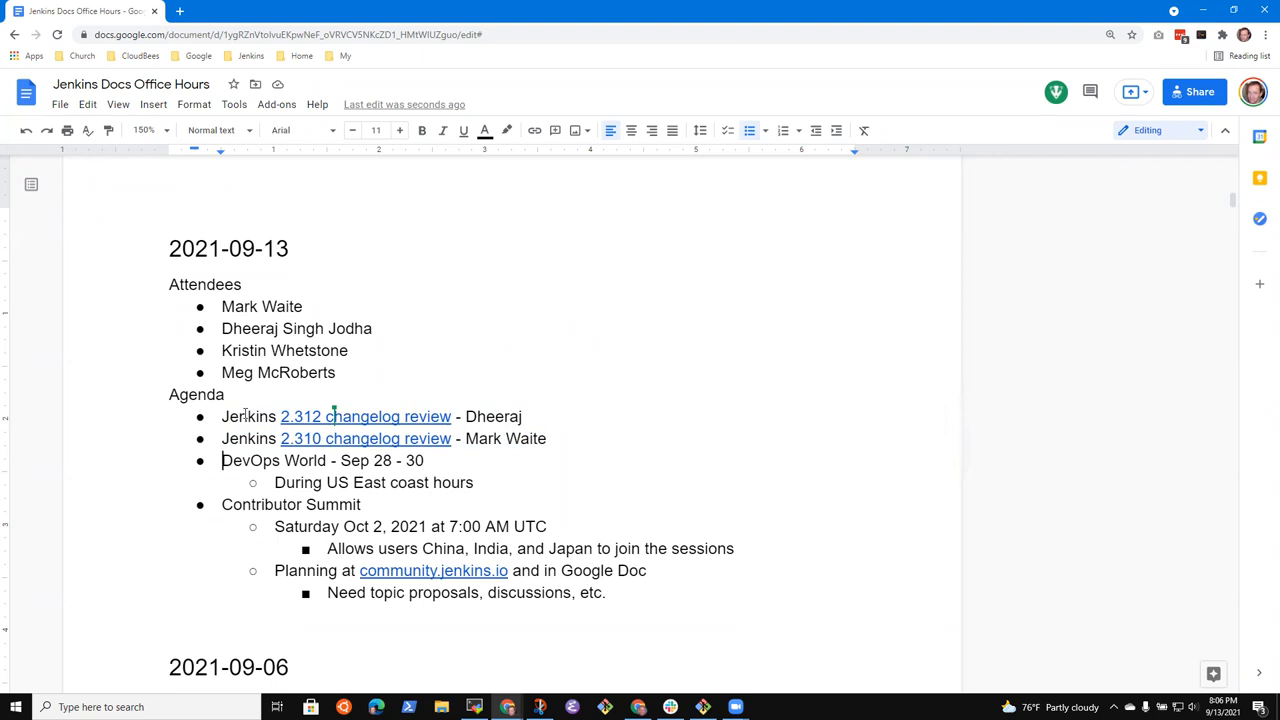
pyautogui.click(428, 482)
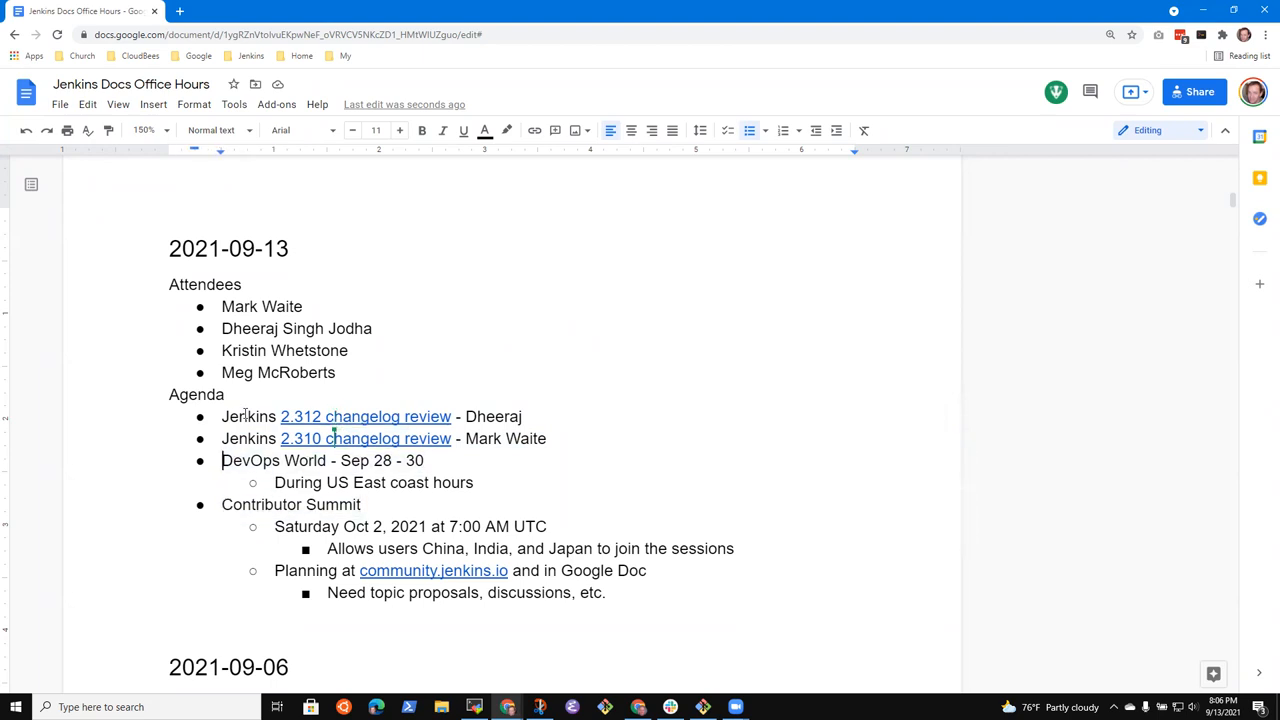
pyautogui.press('Enter')
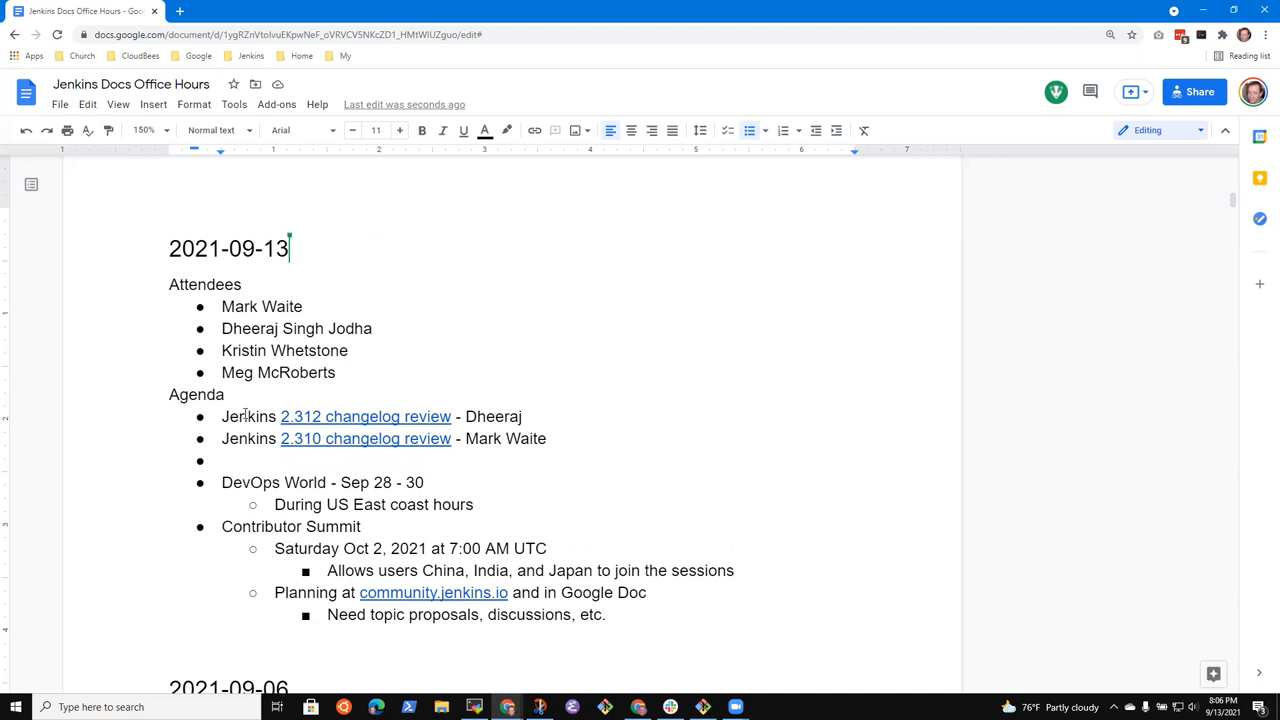
pyautogui.write('Hacktob')
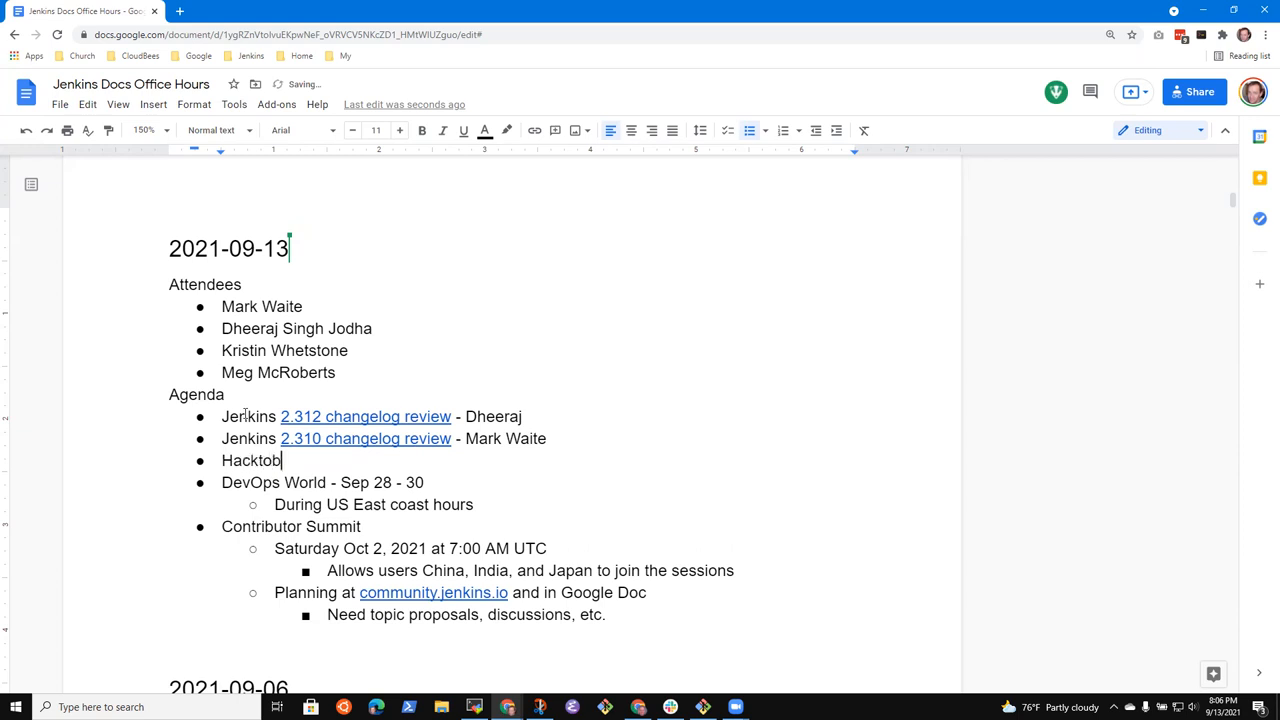
pyautogui.write('erfest')
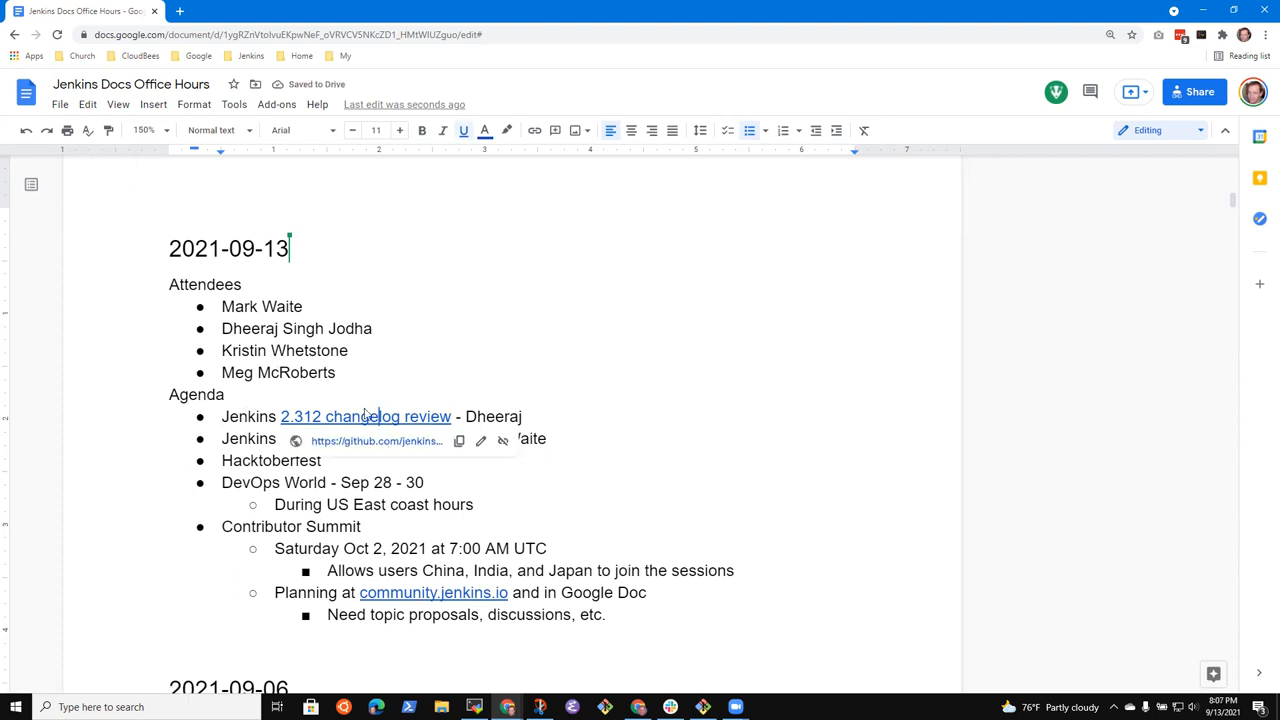
# Review the files changed in the 2.312 changelog pull request and note PR number 5700.
pyautogui.click(364, 416)
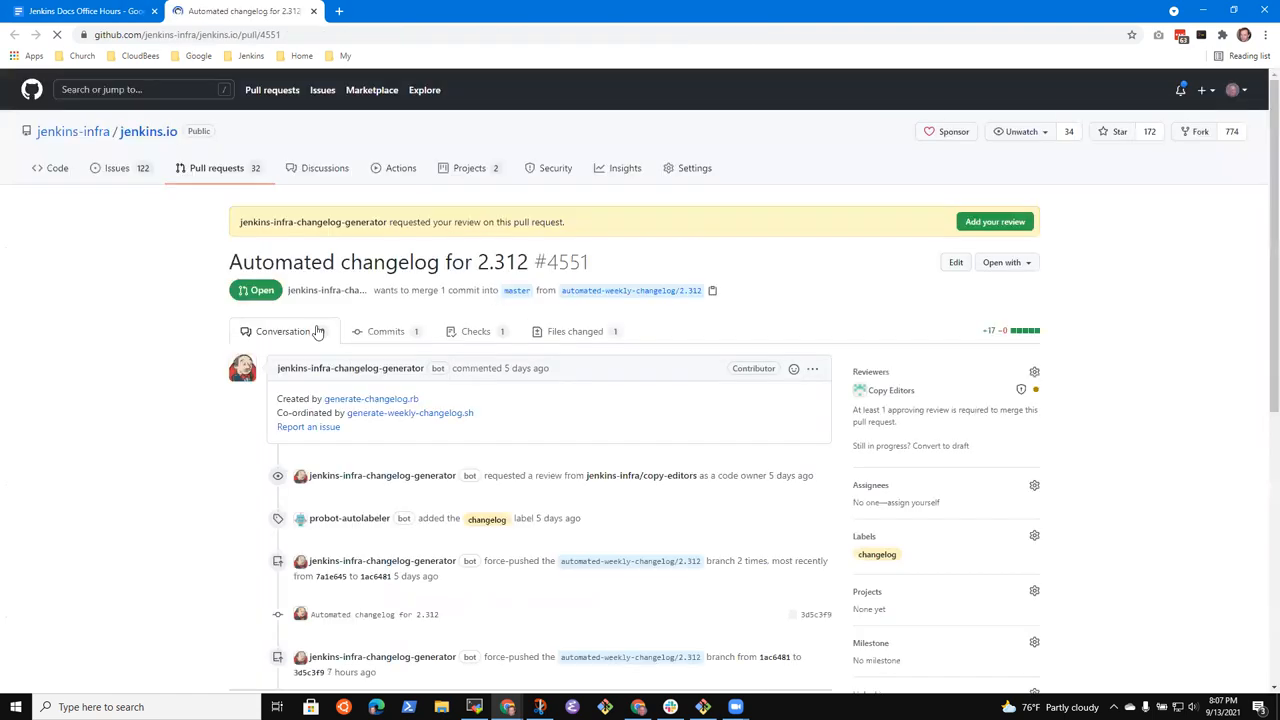
pyautogui.click(576, 332)
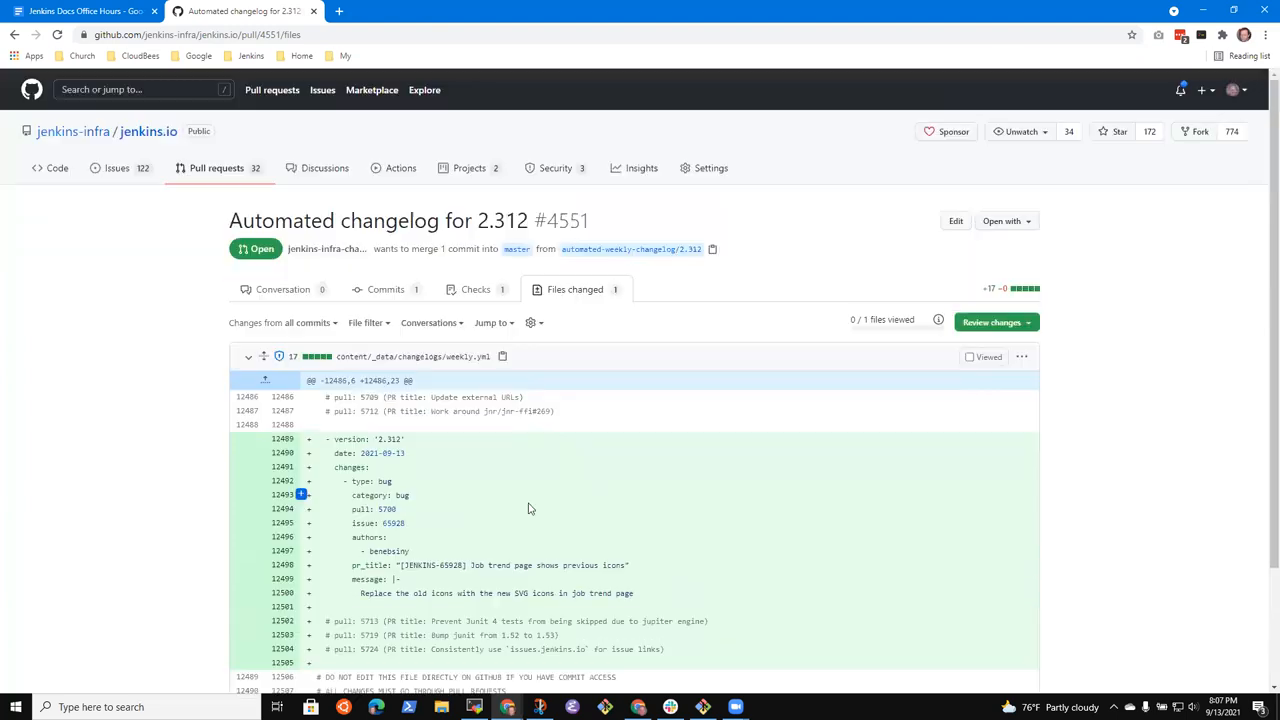
pyautogui.scroll(-3)
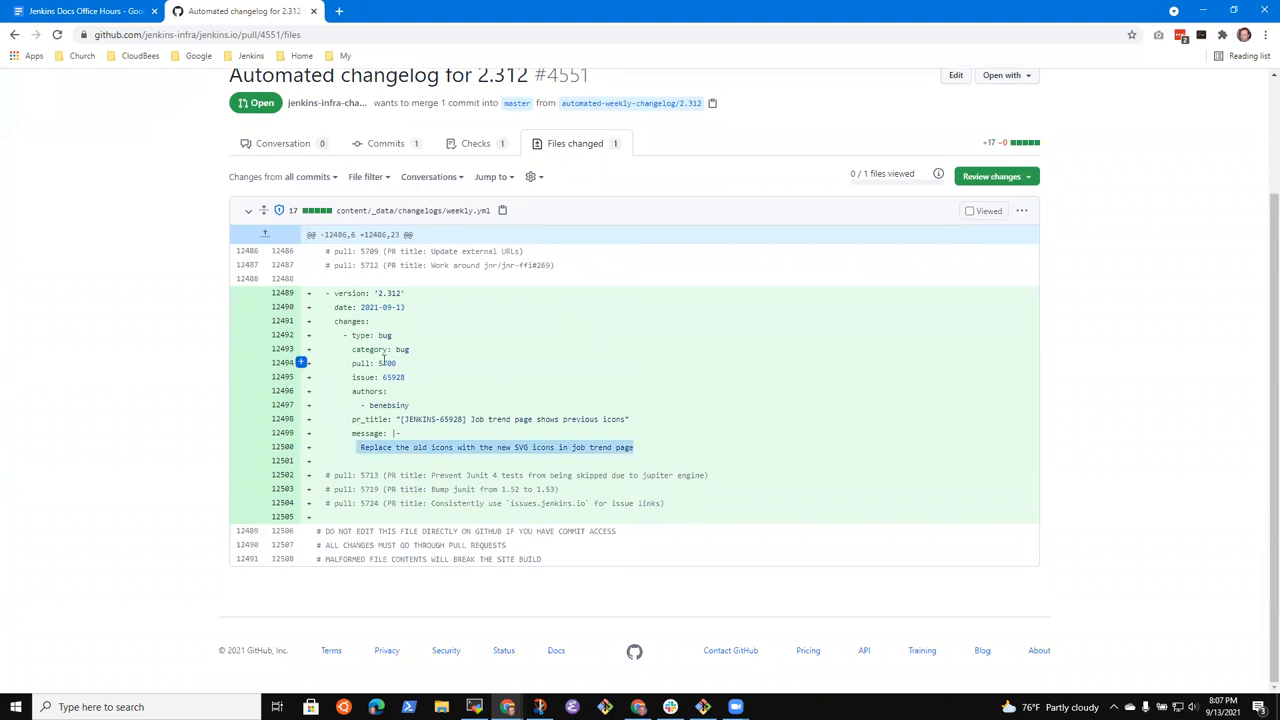
pyautogui.doubleClick(384, 362)
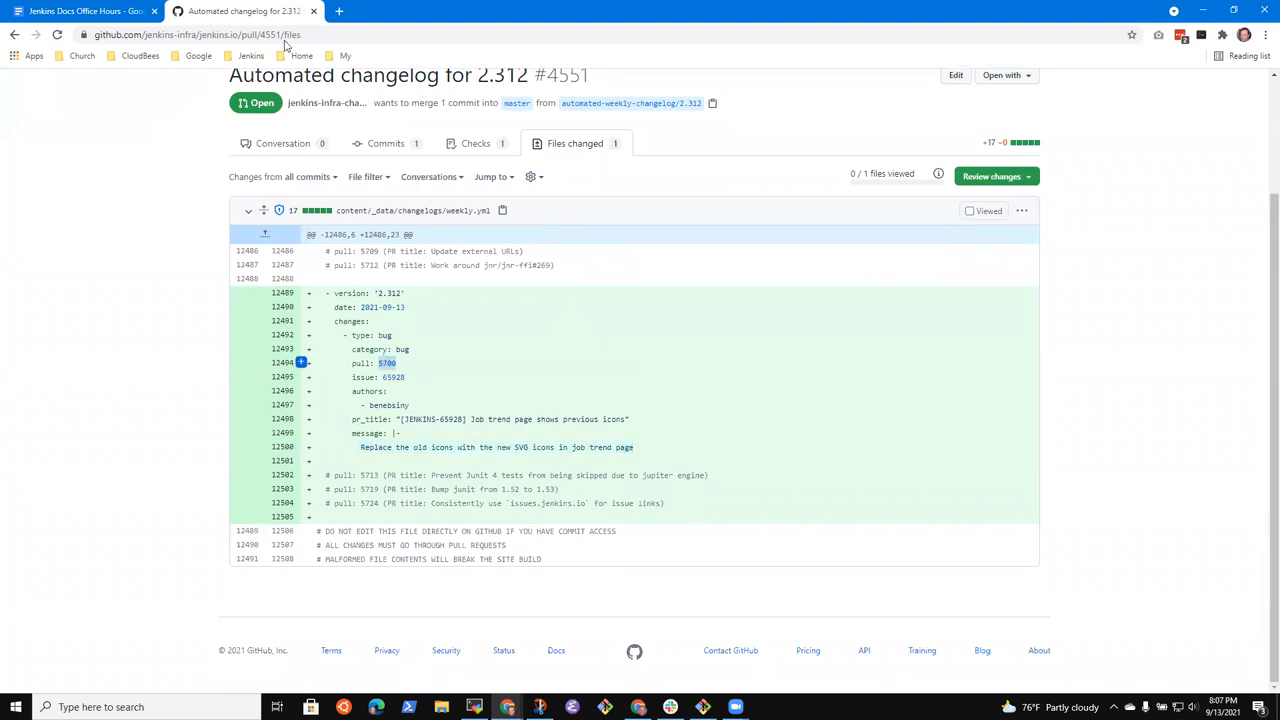
# In a new tab, list the closed pull requests of the jenkinsci/jenkins repository from bookmarks.
pyautogui.click(498, 12)
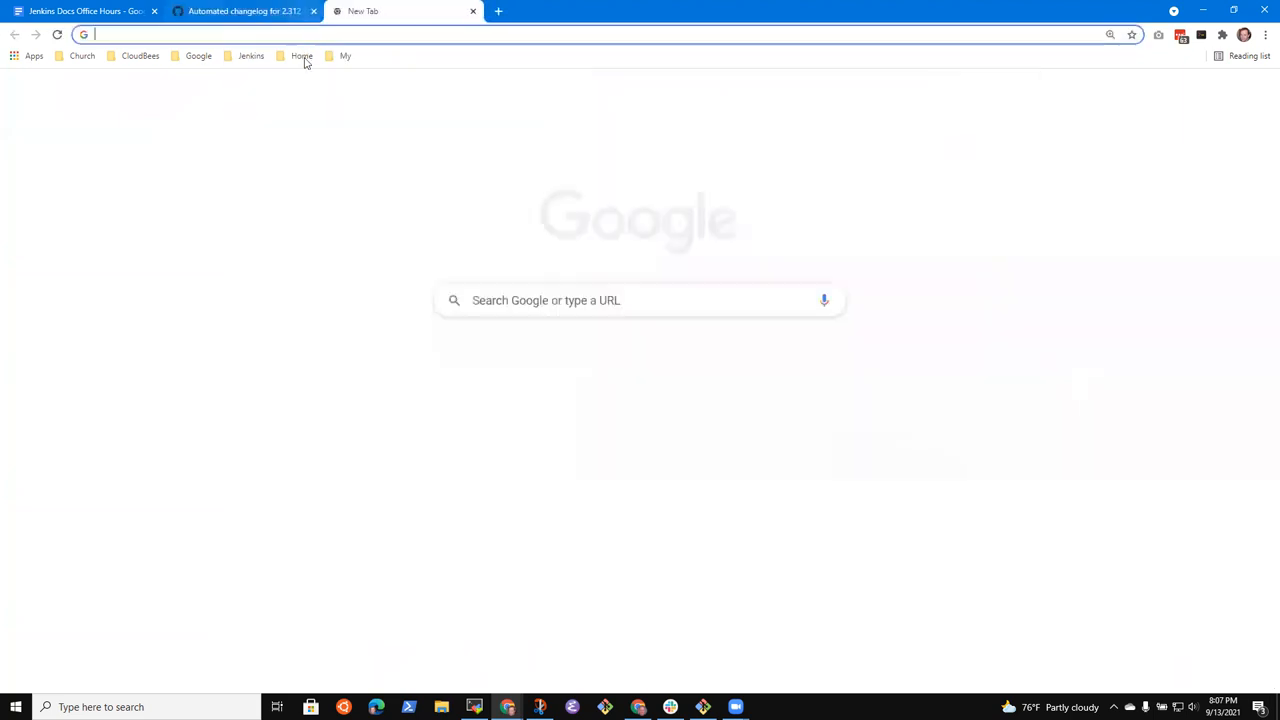
pyautogui.click(252, 56)
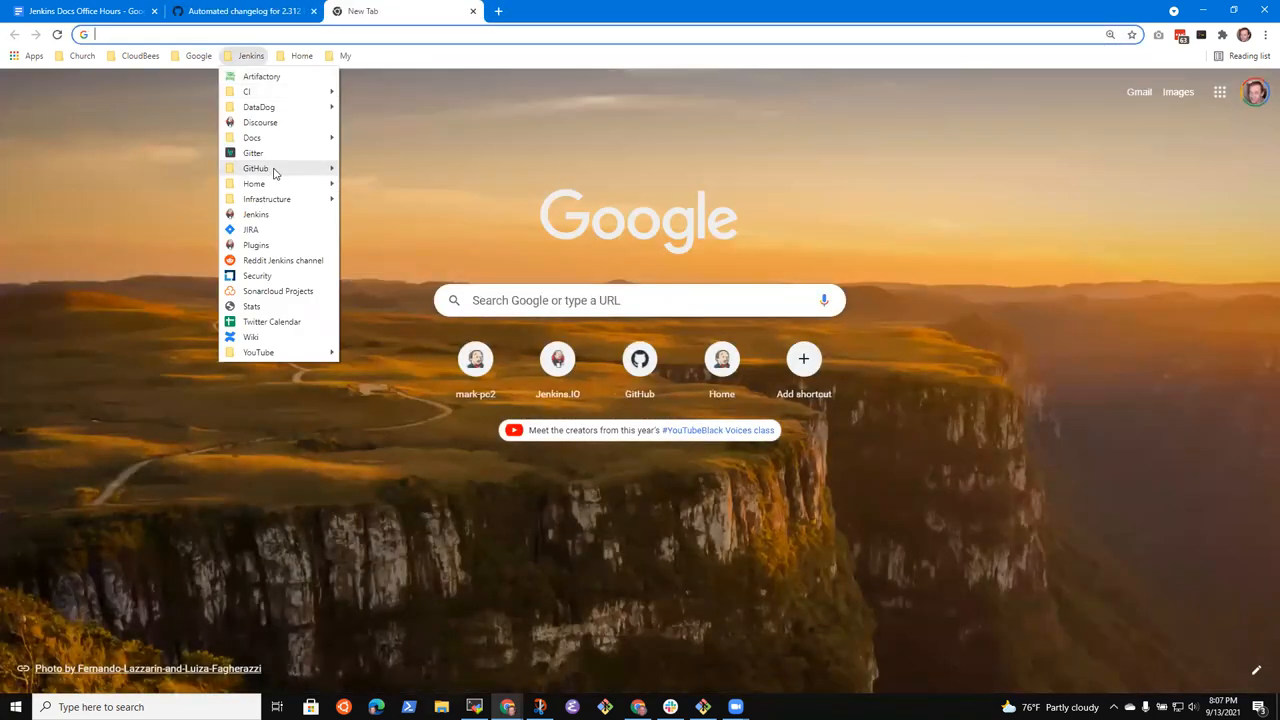
pyautogui.moveTo(256, 168)
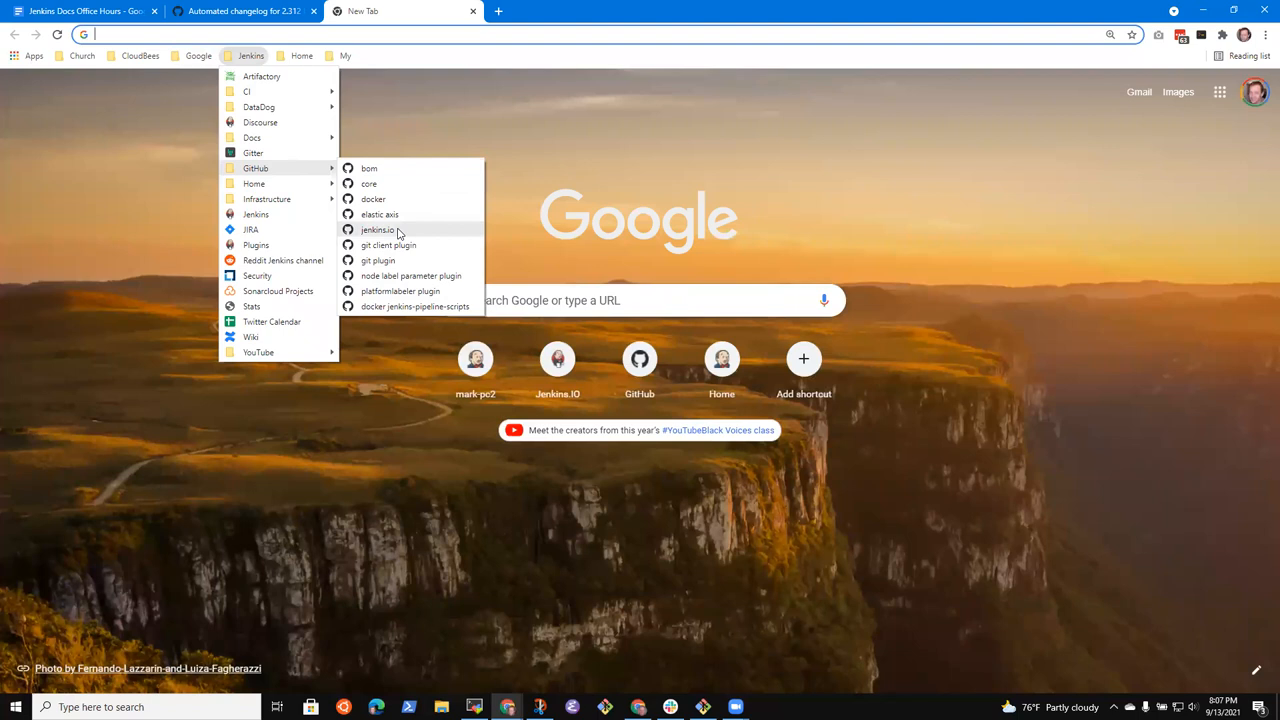
pyautogui.click(376, 230)
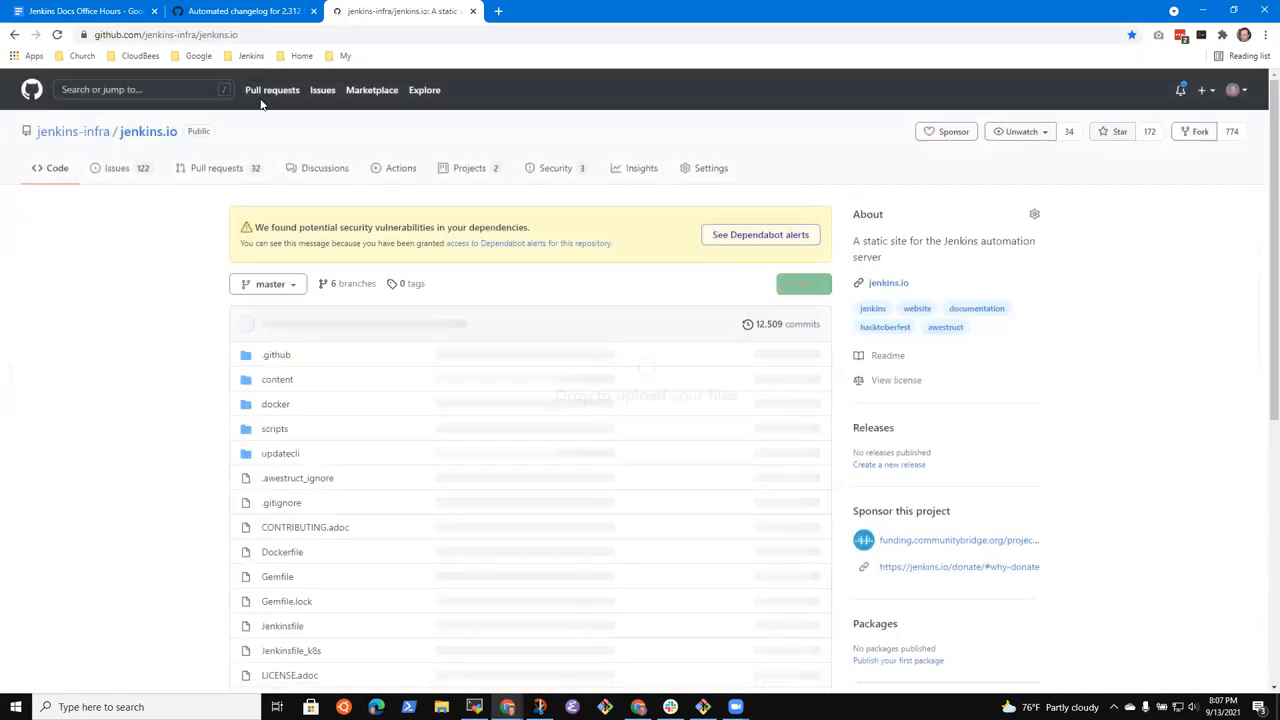
pyautogui.click(250, 56)
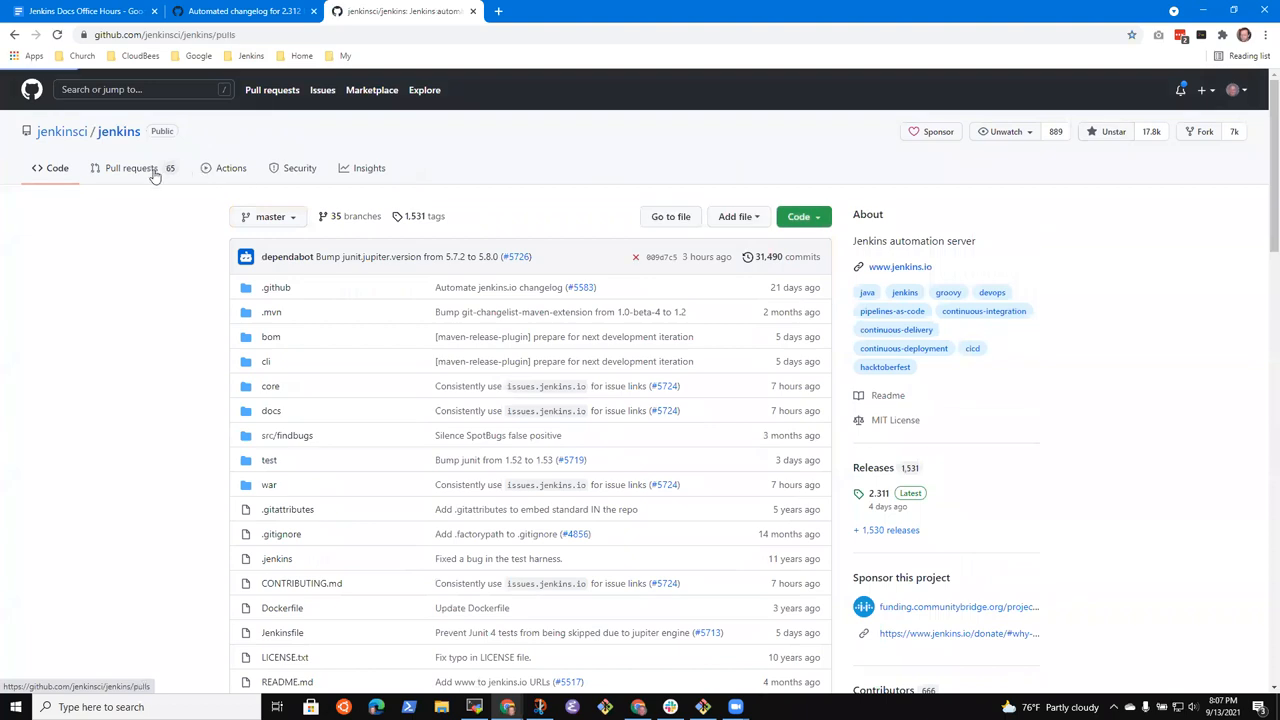
pyautogui.click(132, 168)
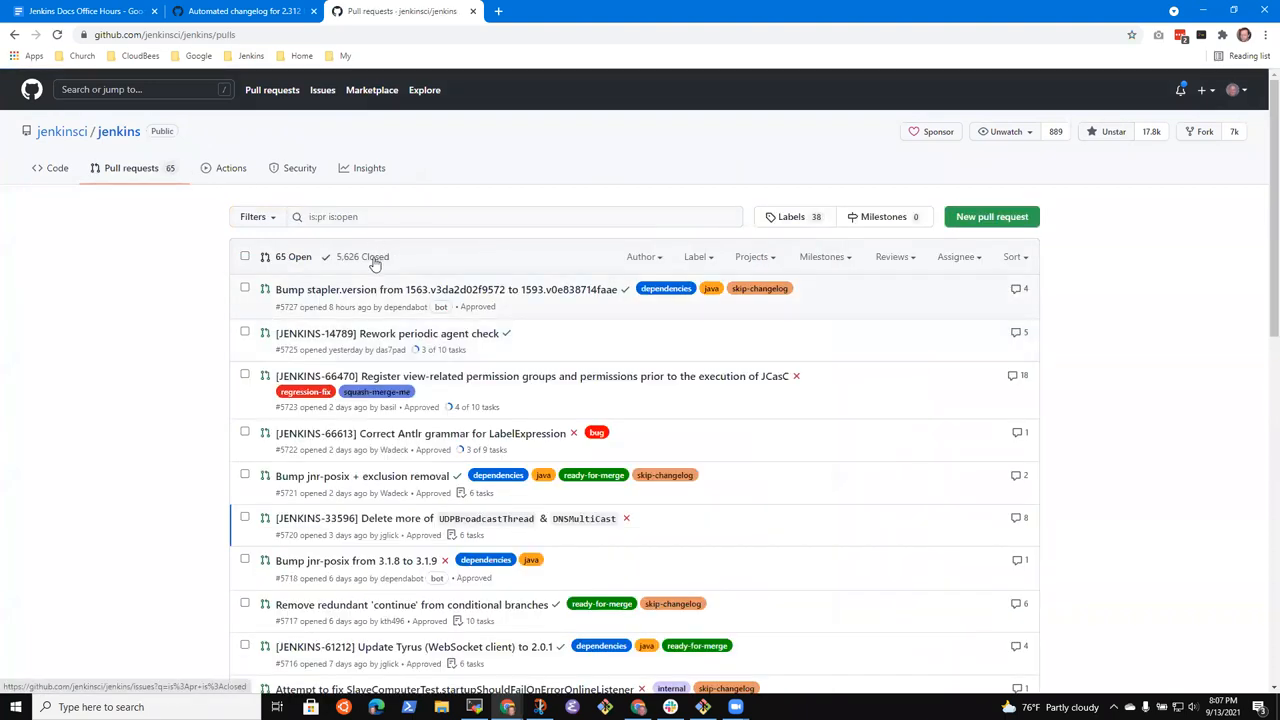
pyautogui.click(360, 256)
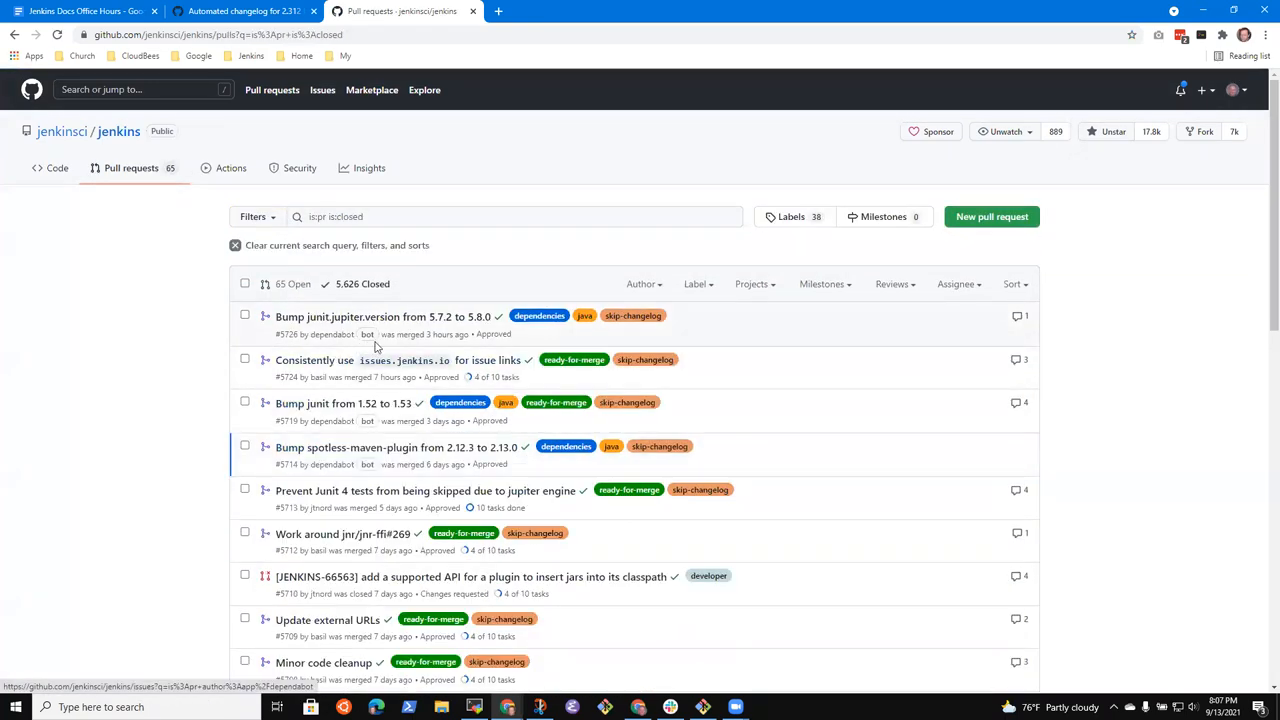
pyautogui.click(244, 12)
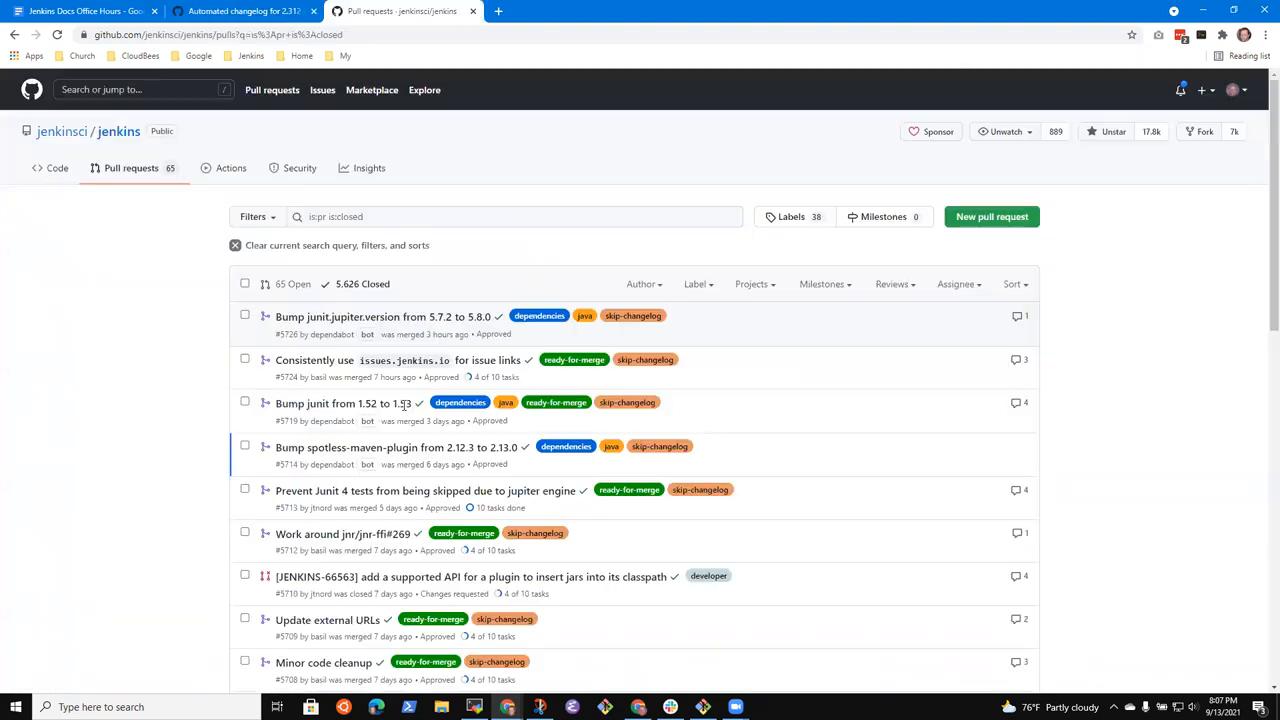
pyautogui.scroll(-3)
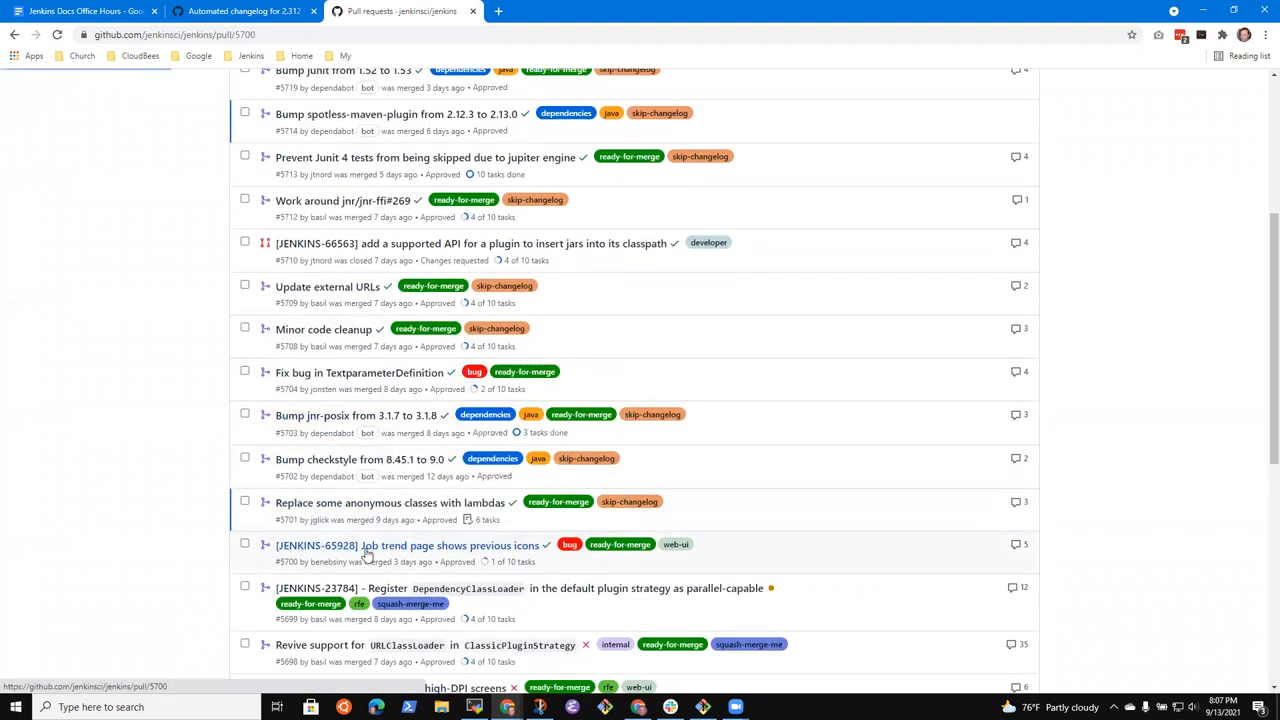
# Edit PR #5700's changelog entry to '...new SVG icons in the job trend page.' and update it.
pyautogui.click(402, 544)
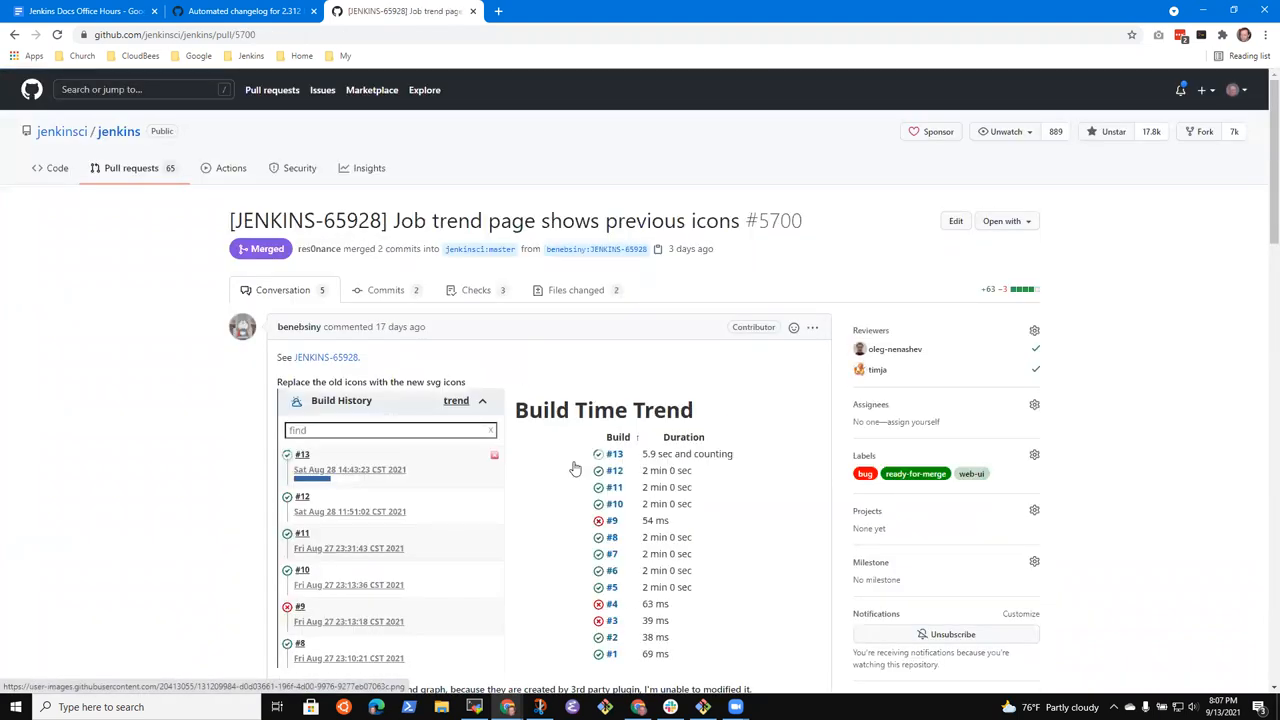
pyautogui.moveTo(764, 344)
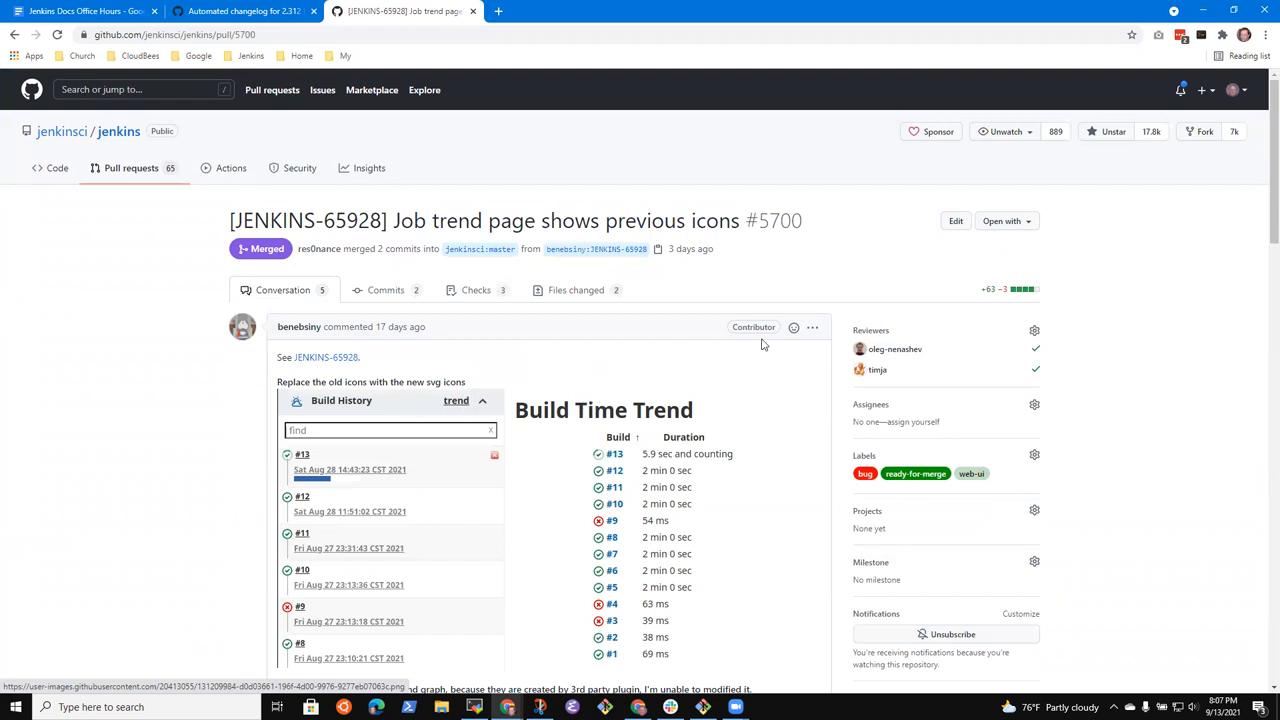
pyautogui.click(812, 328)
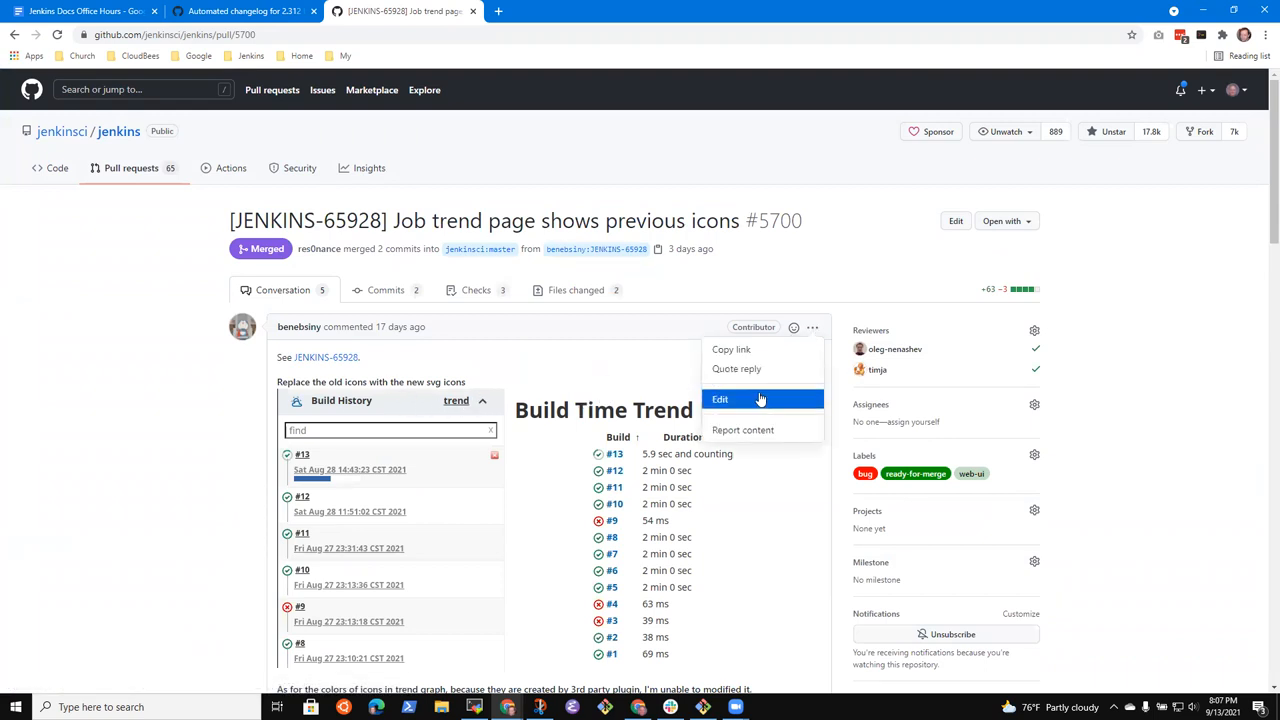
pyautogui.click(720, 400)
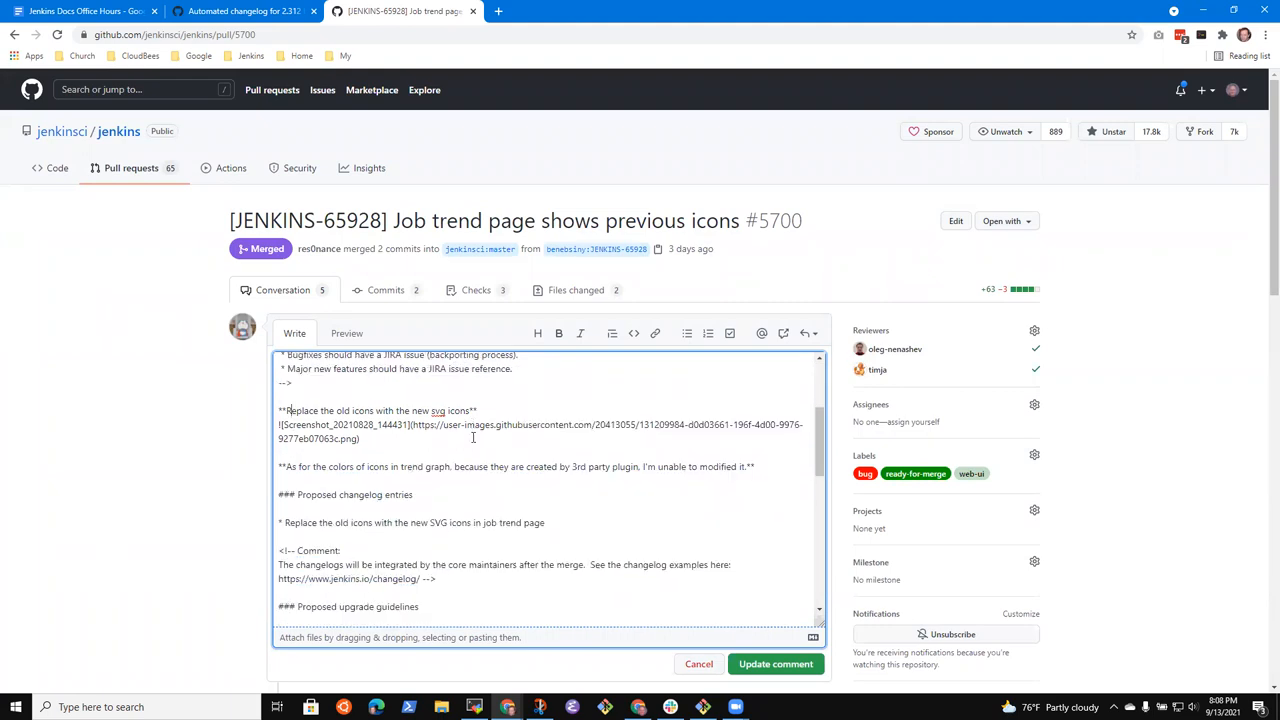
pyautogui.scroll(-3)
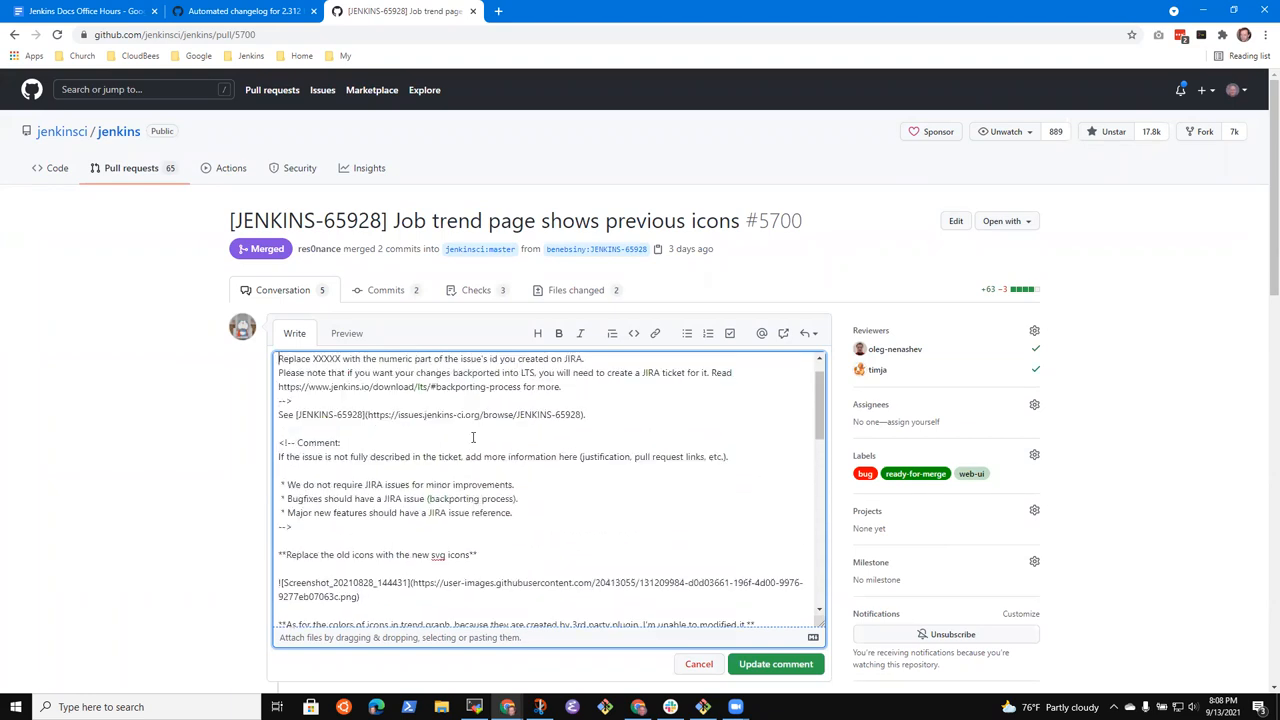
pyautogui.scroll(-3)
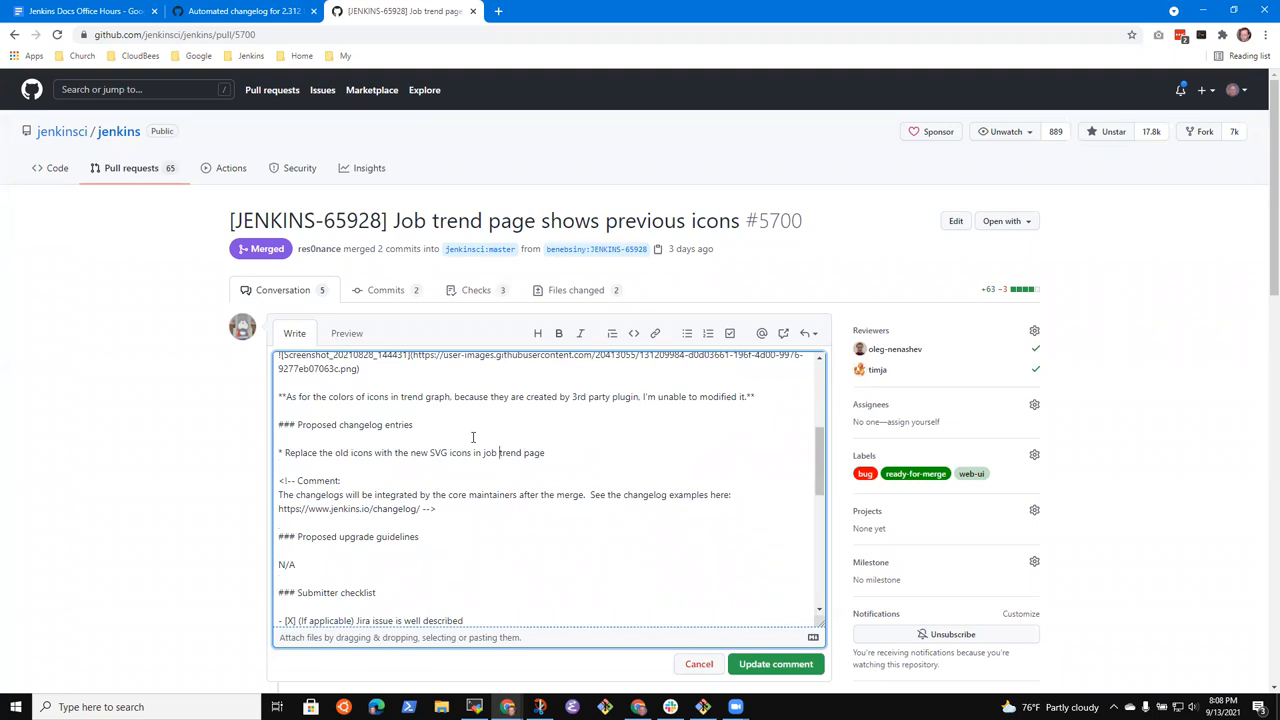
pyautogui.write('the')
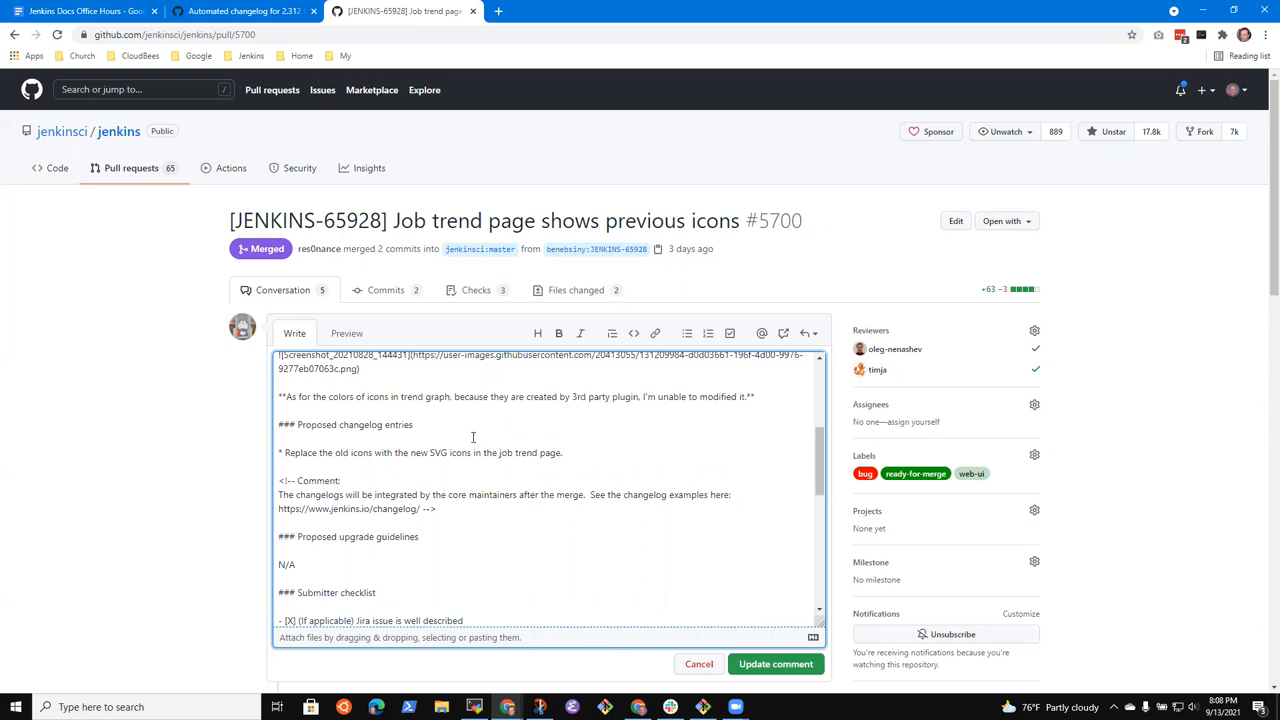
pyautogui.click(280, 452)
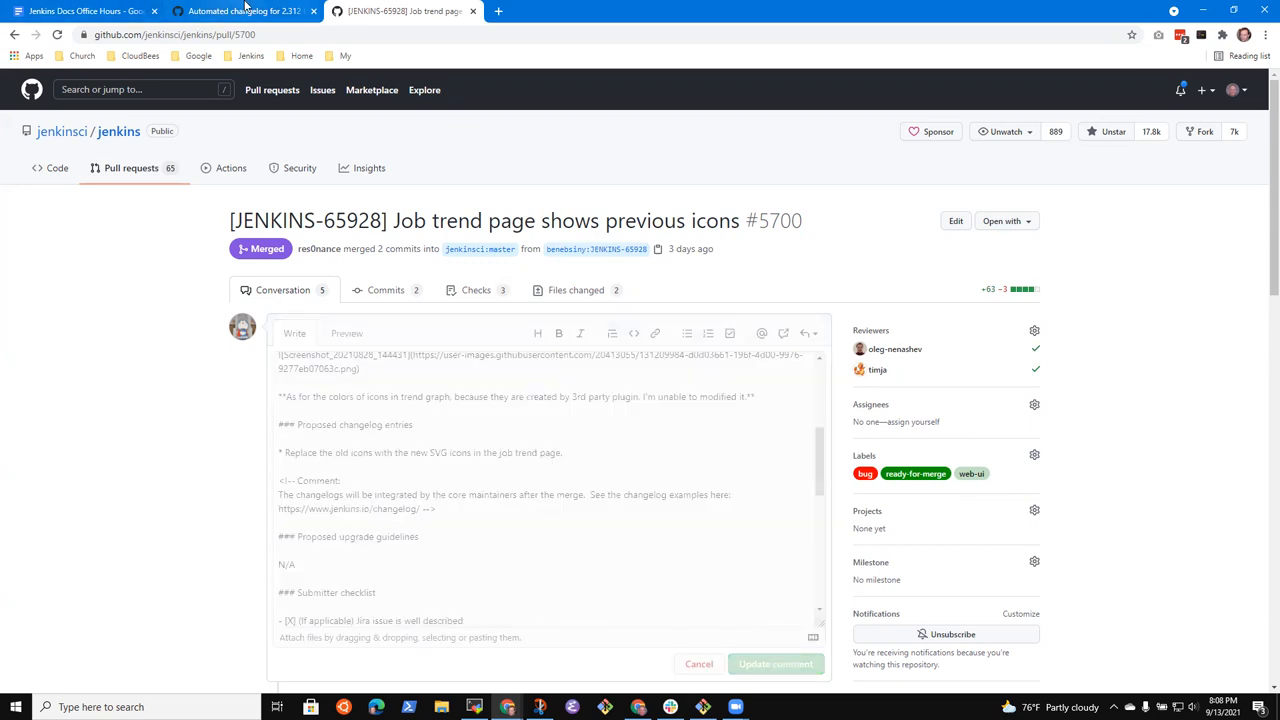
pyautogui.click(240, 12)
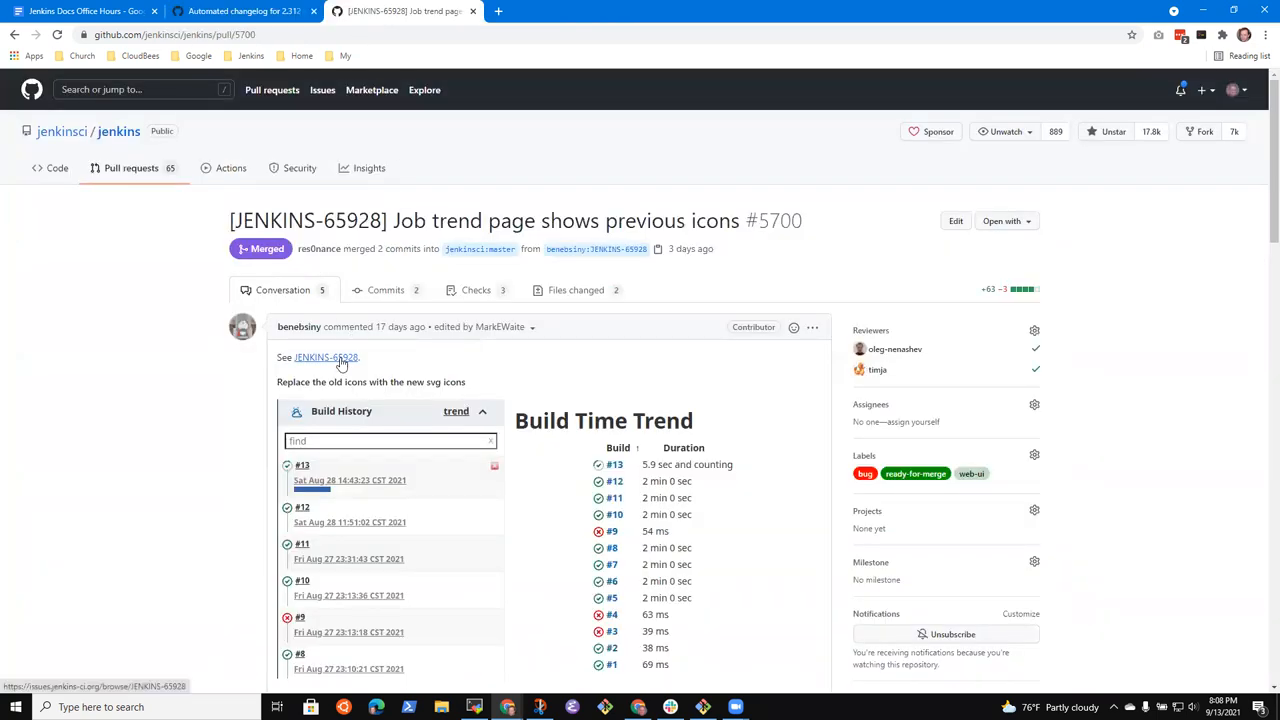
# Resolve Jira issue JENKINS-65928 as Fixed (unreleased) and return to pull request #5700.
pyautogui.click(326, 356)
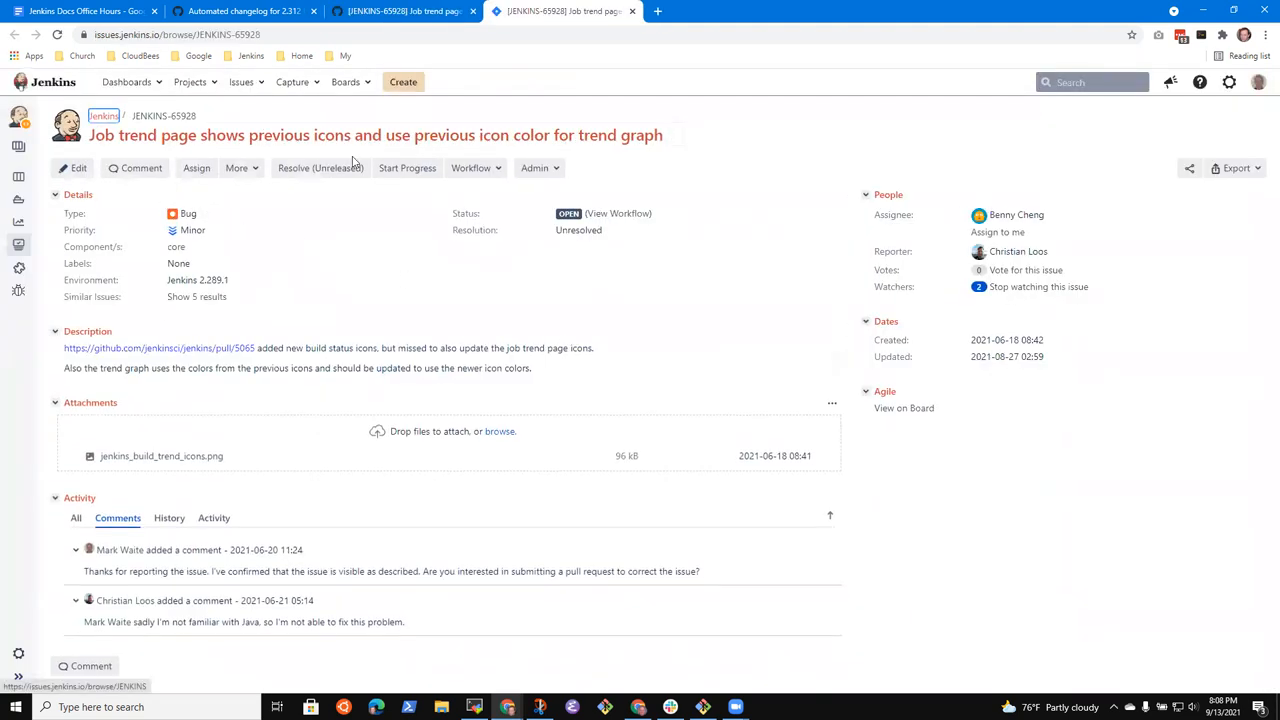
pyautogui.moveTo(370, 620)
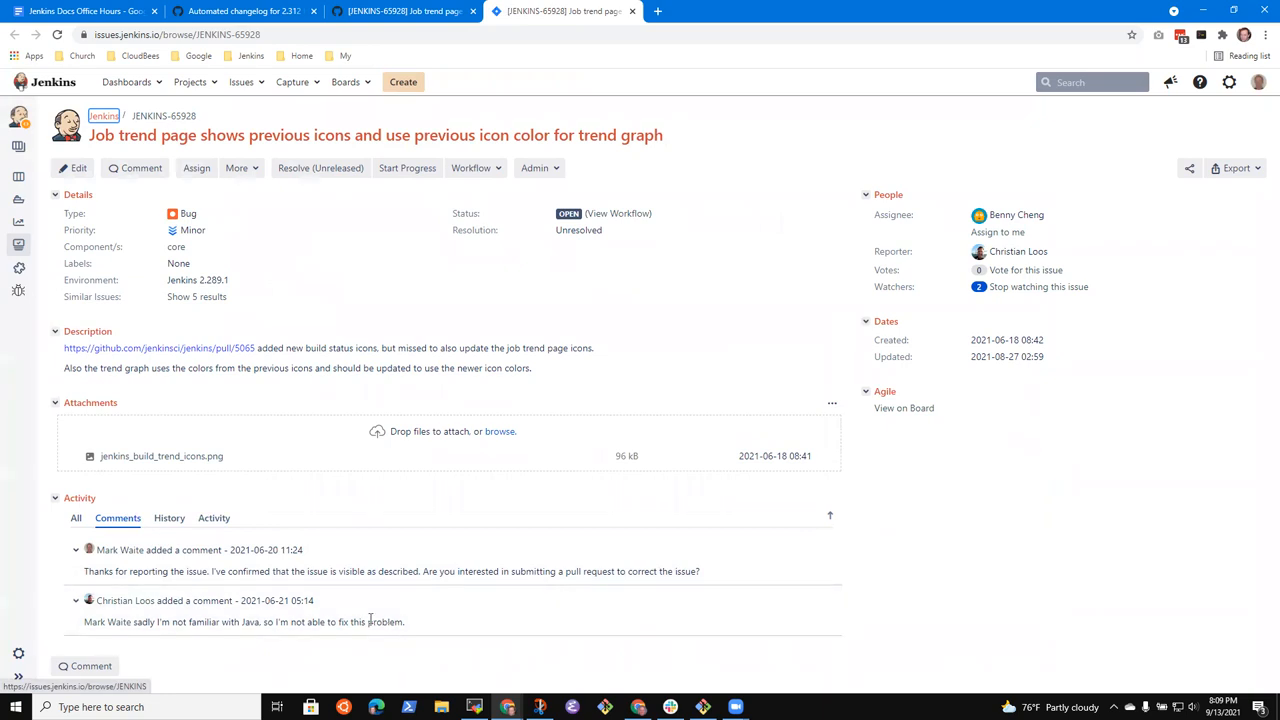
pyautogui.moveTo(532, 248)
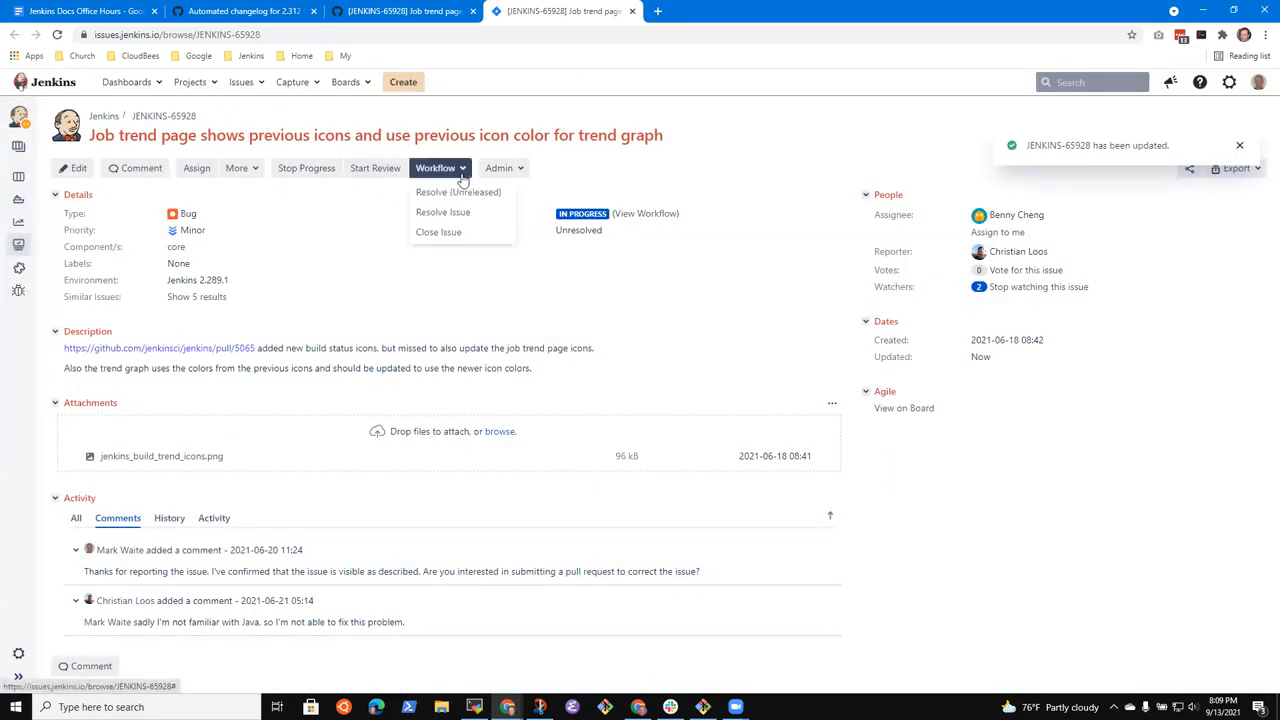
pyautogui.moveTo(458, 192)
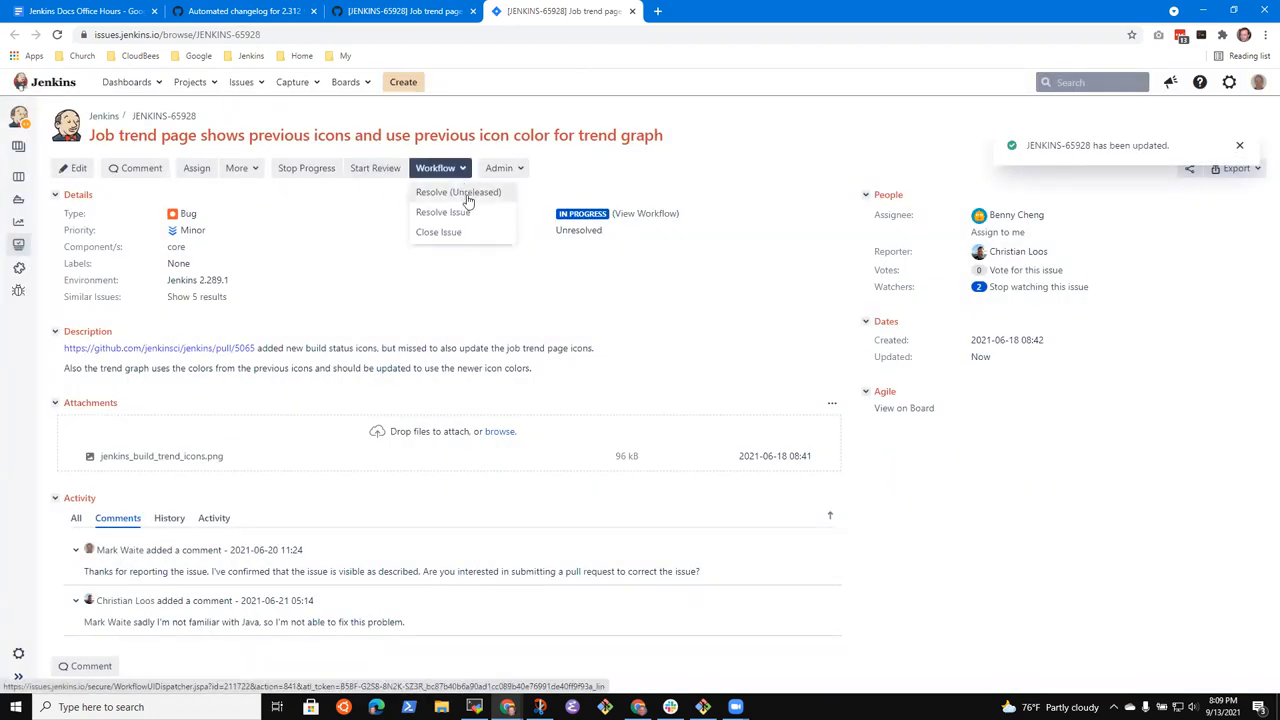
pyautogui.click(458, 192)
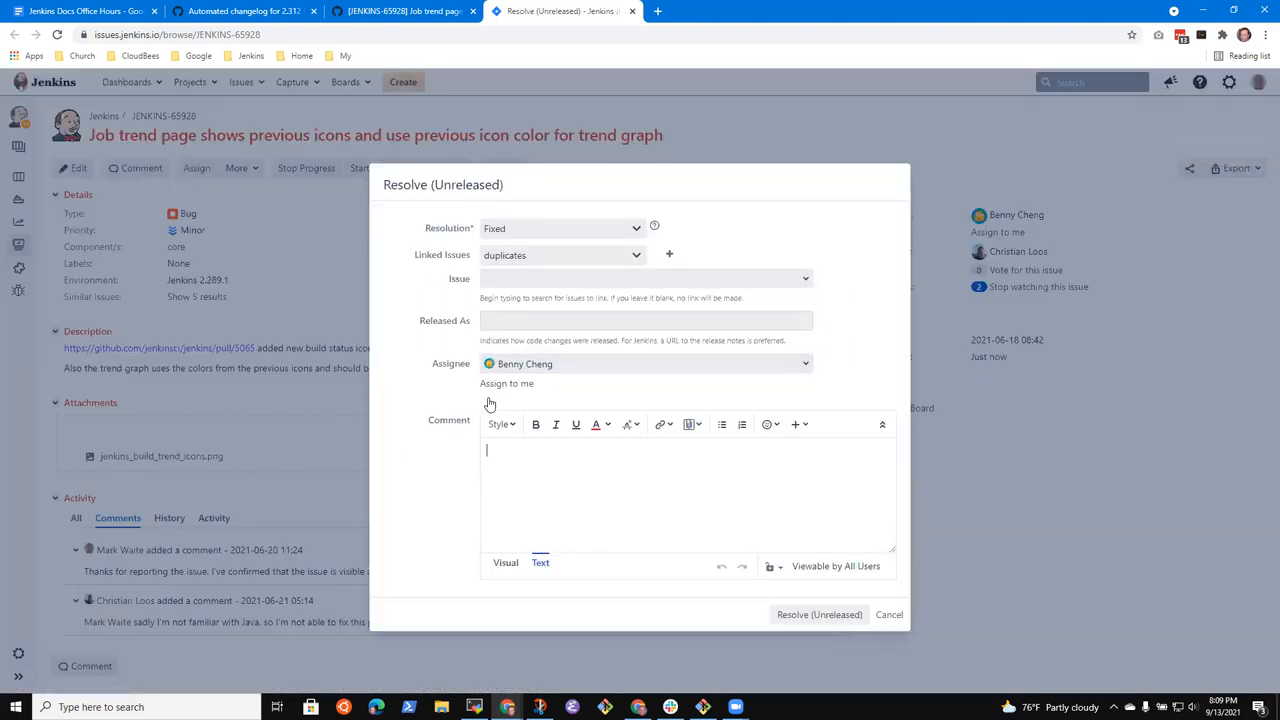
pyautogui.click(820, 614)
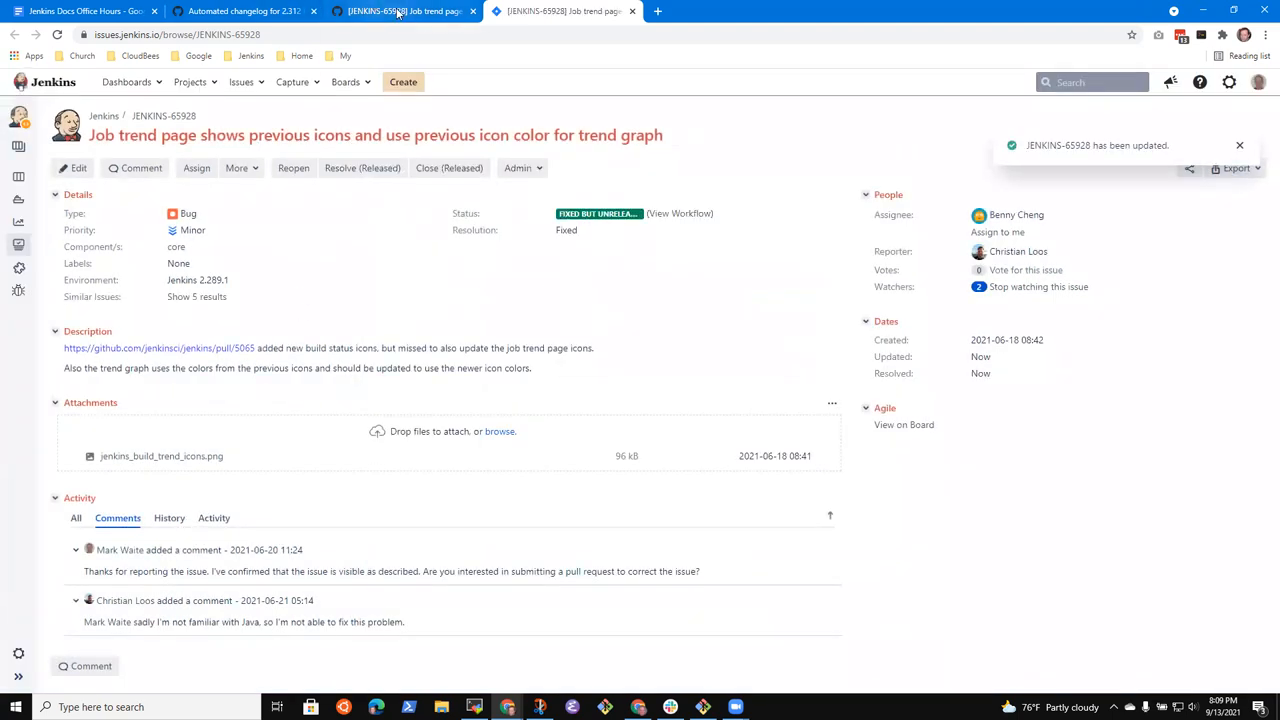
pyautogui.click(404, 12)
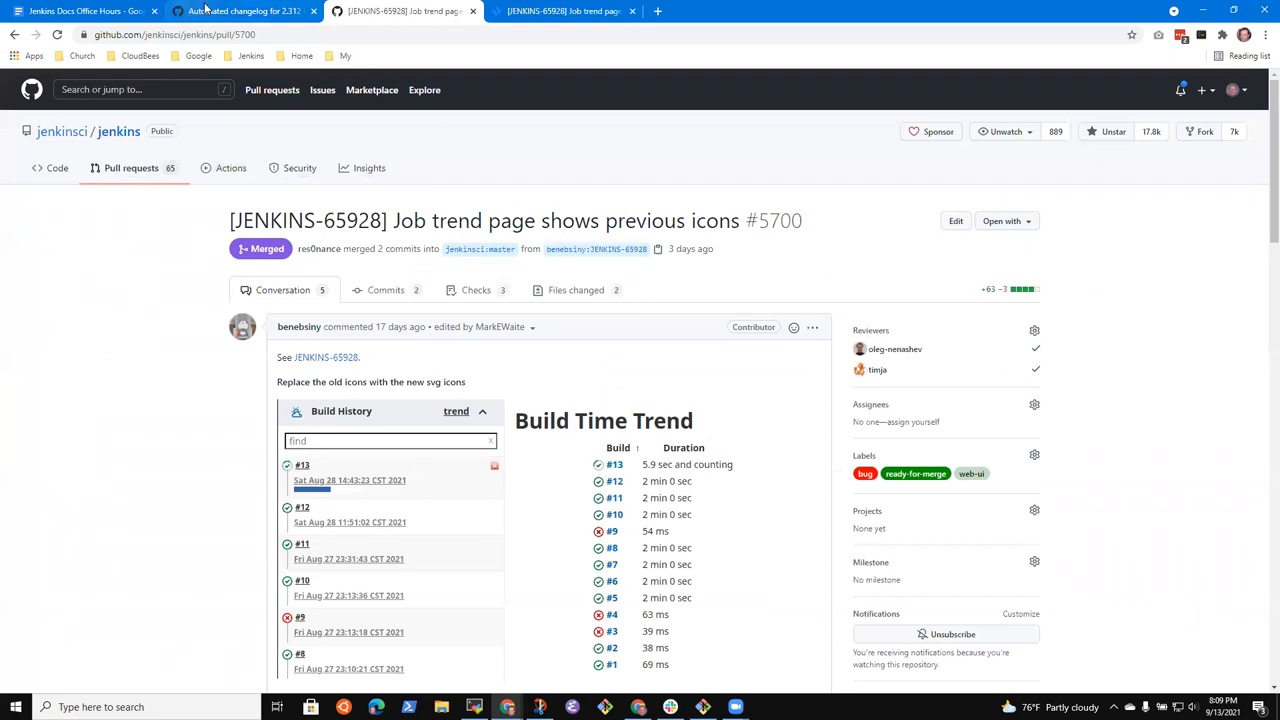
# Add a 'Done' sub-bullet under the 2.312 changelog review item in the notes.
pyautogui.click(244, 12)
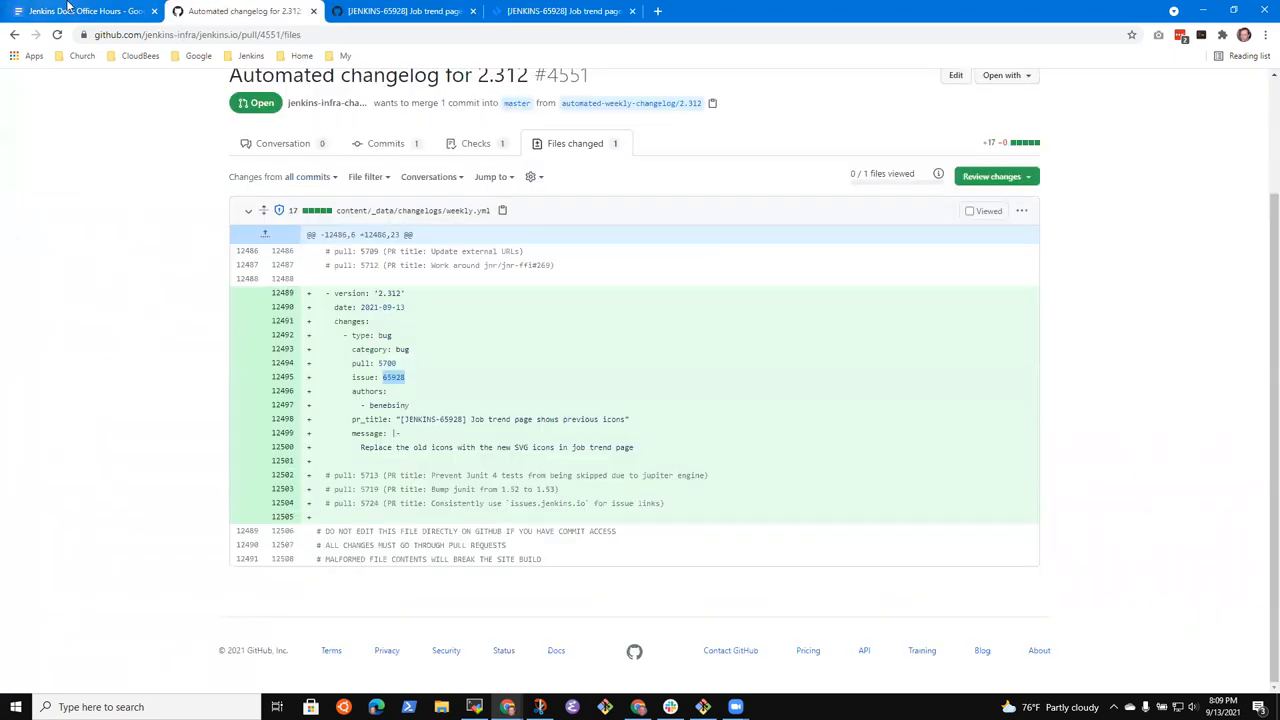
pyautogui.click(84, 12)
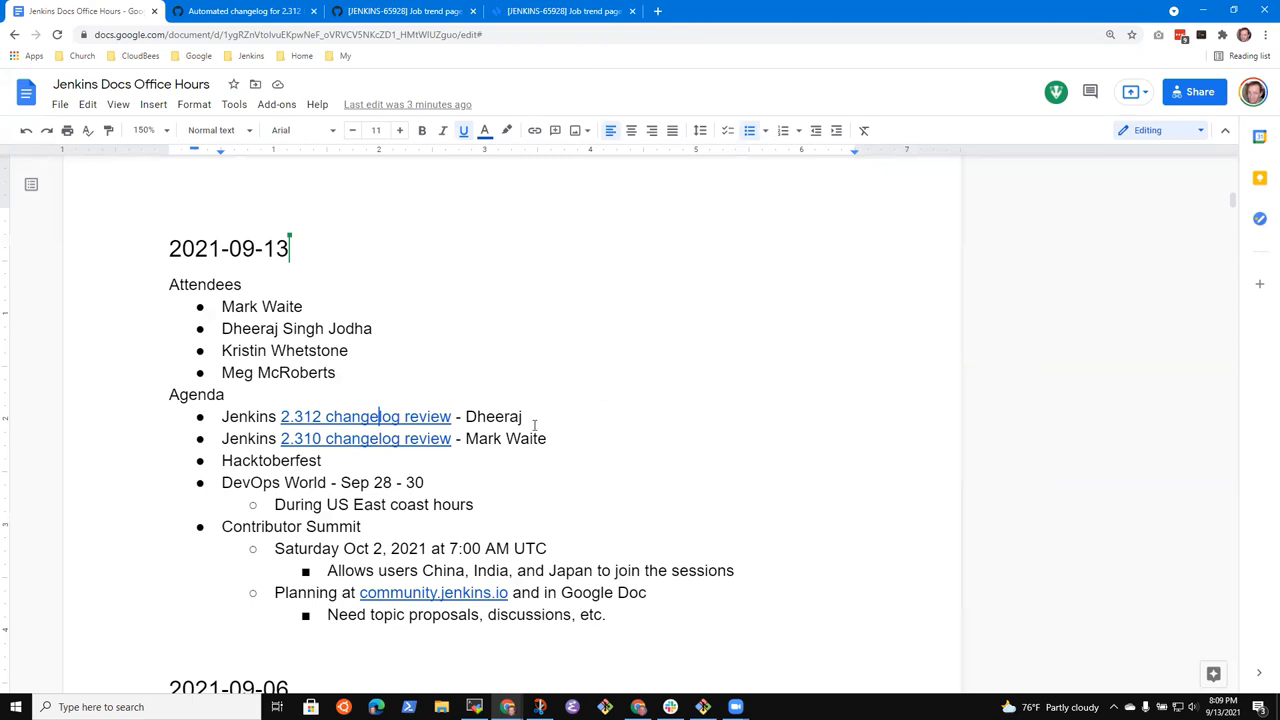
pyautogui.write('Do')
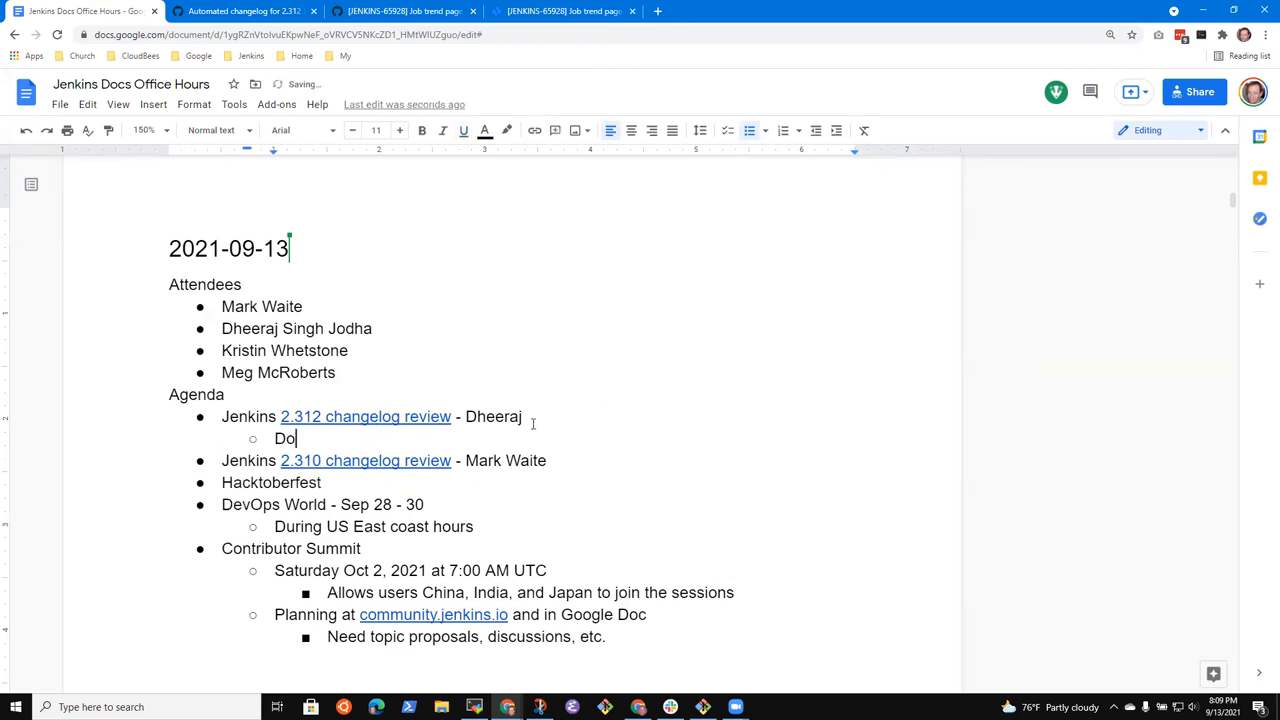
pyautogui.write('ne')
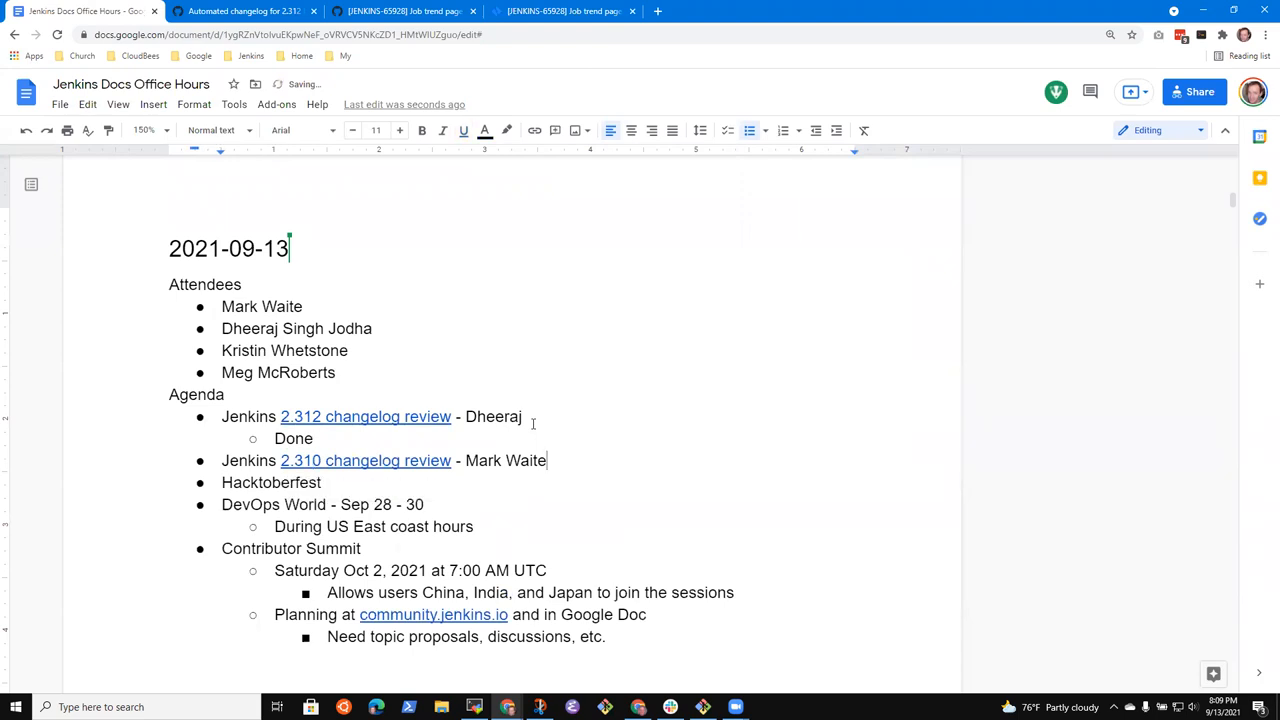
pyautogui.press('Enter')
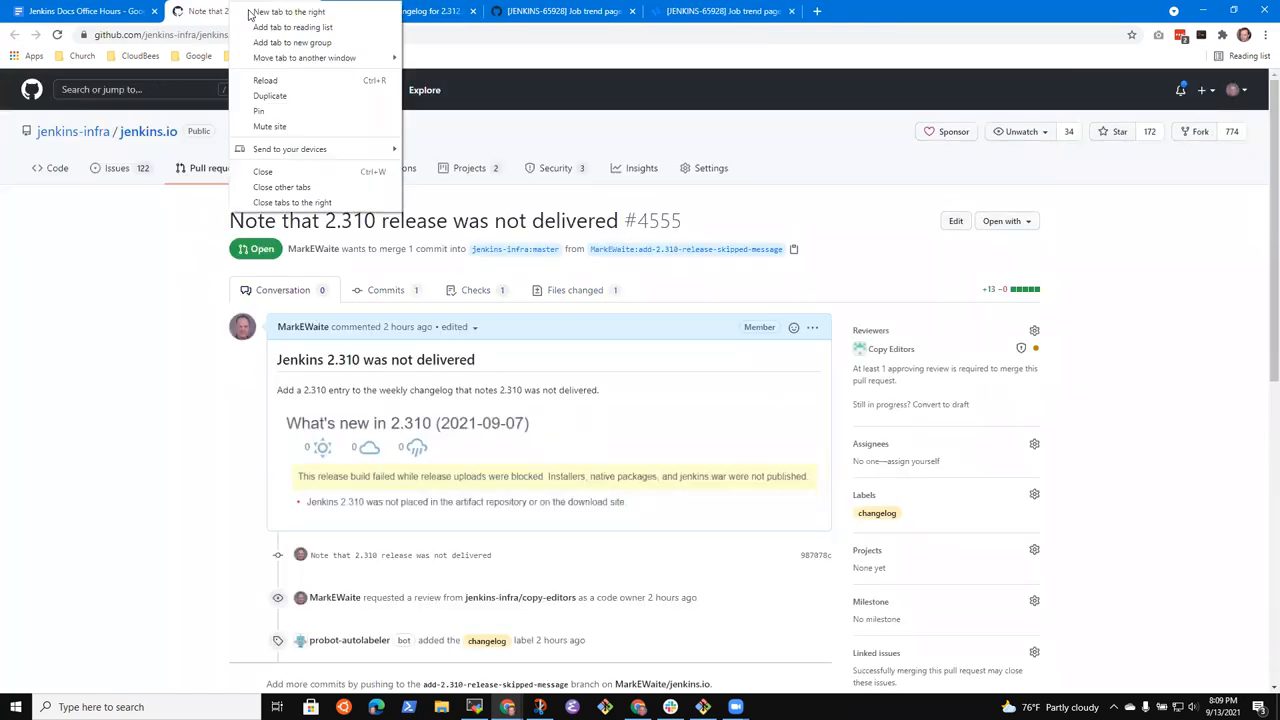
# In a new tab, reach the jenkins.io weekly Changelog page via the Download page.
pyautogui.click(288, 12)
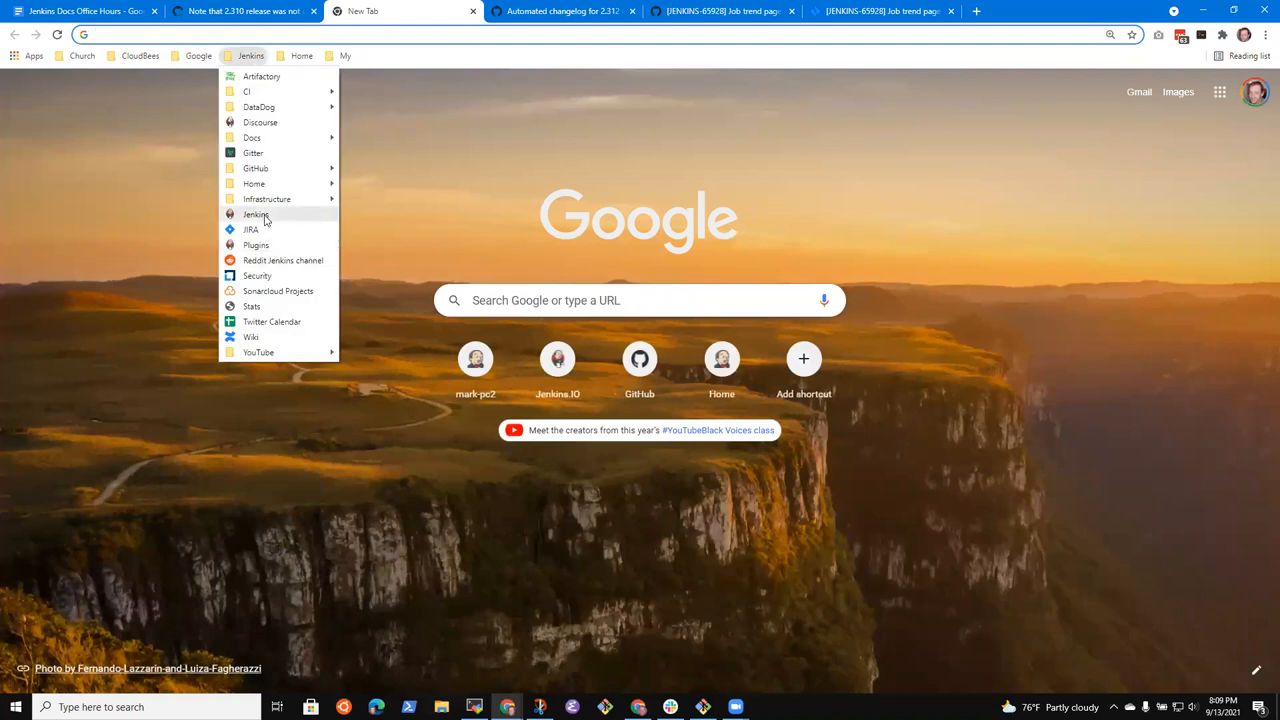
pyautogui.click(256, 214)
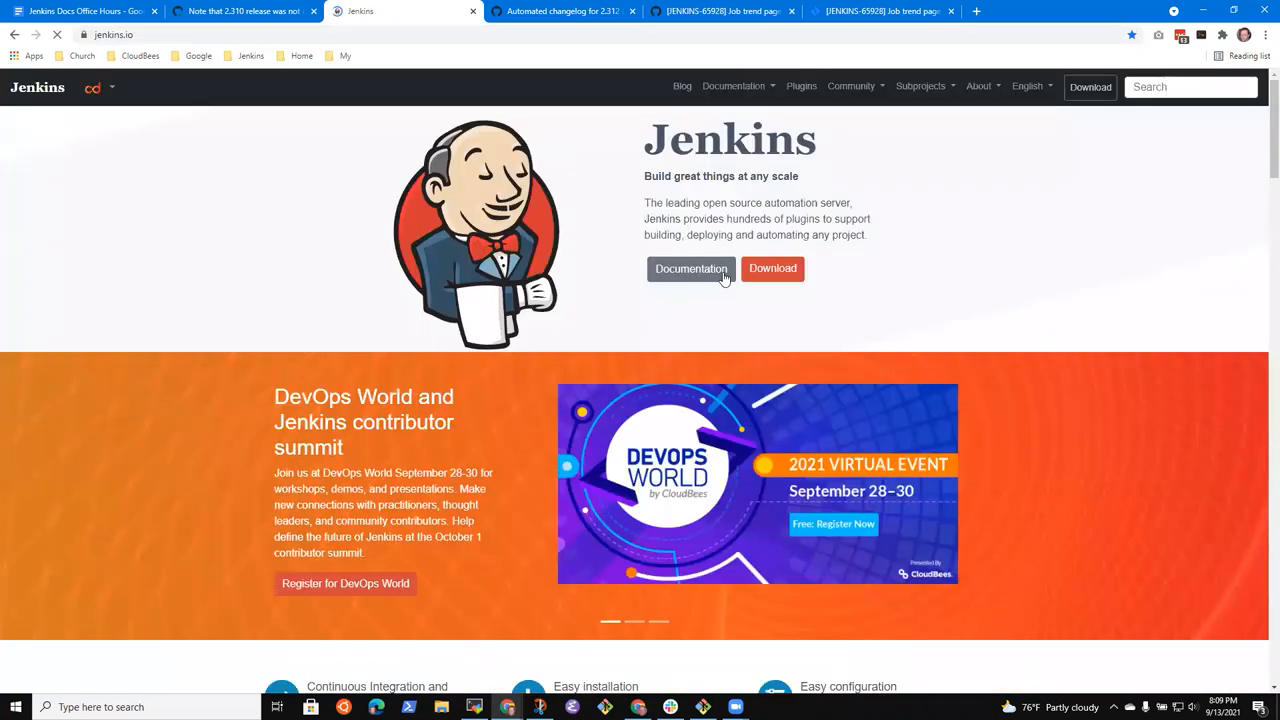
pyautogui.click(772, 268)
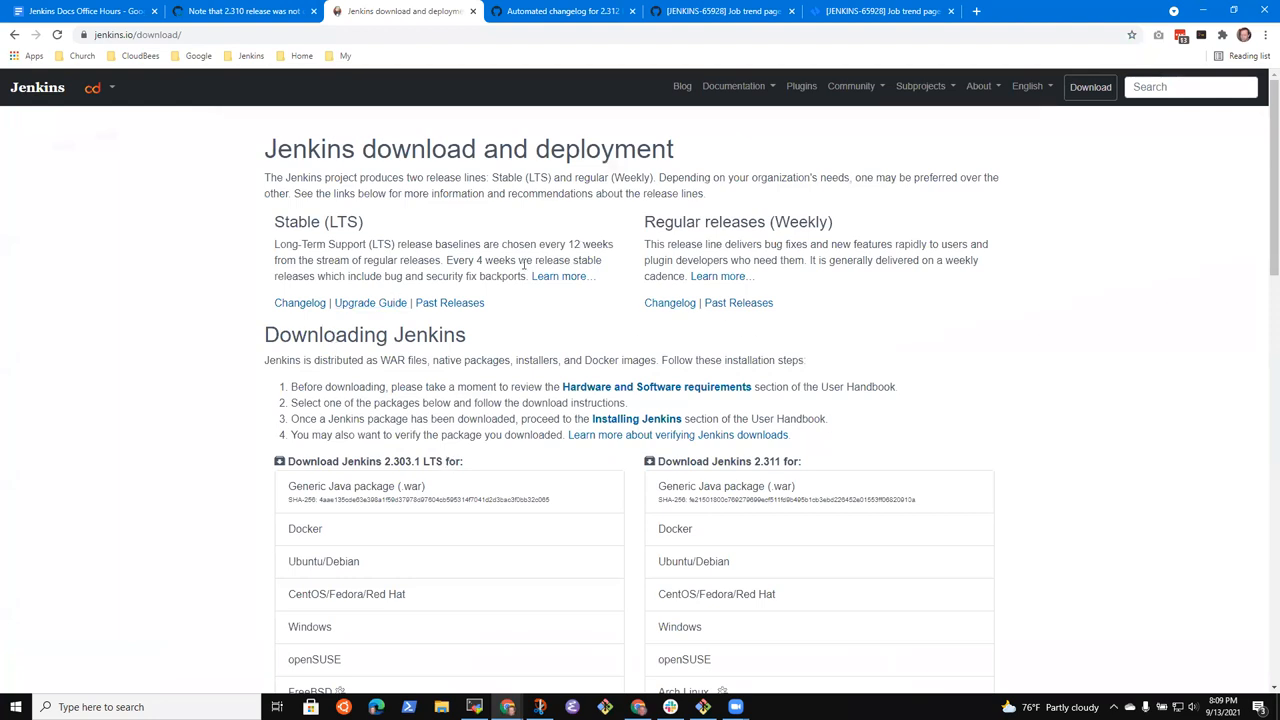
pyautogui.click(668, 302)
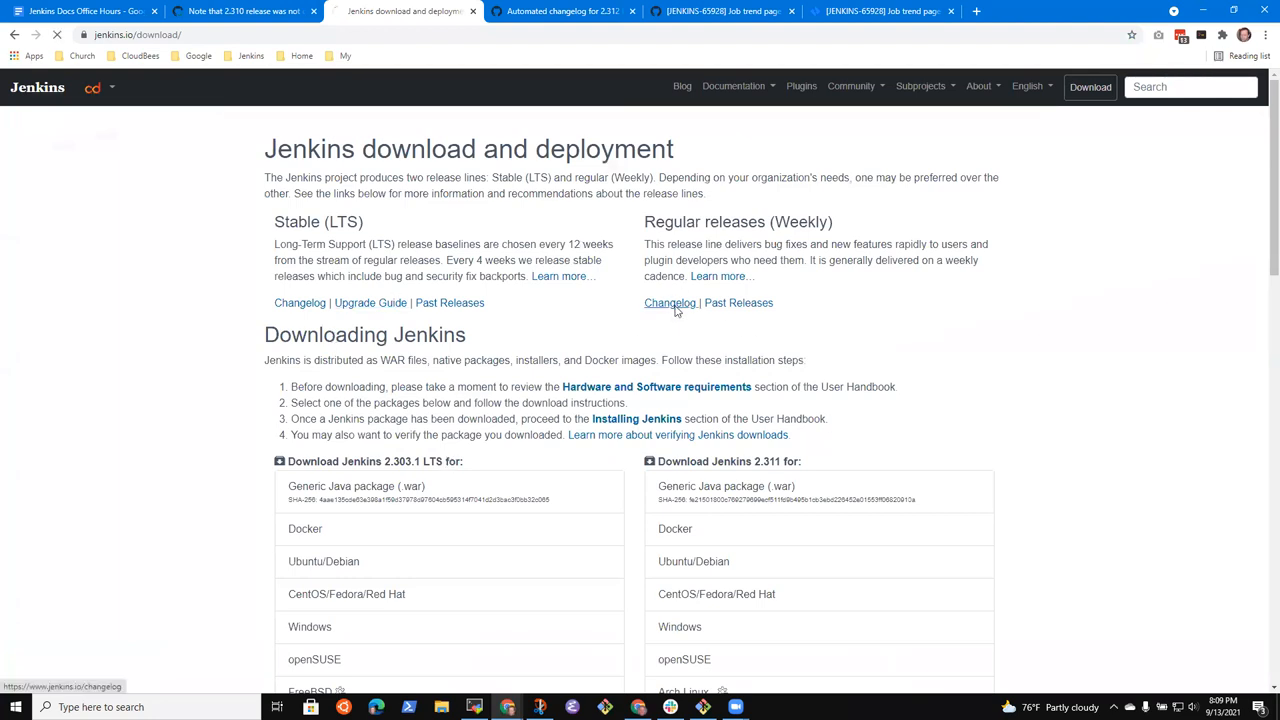
pyautogui.click(670, 302)
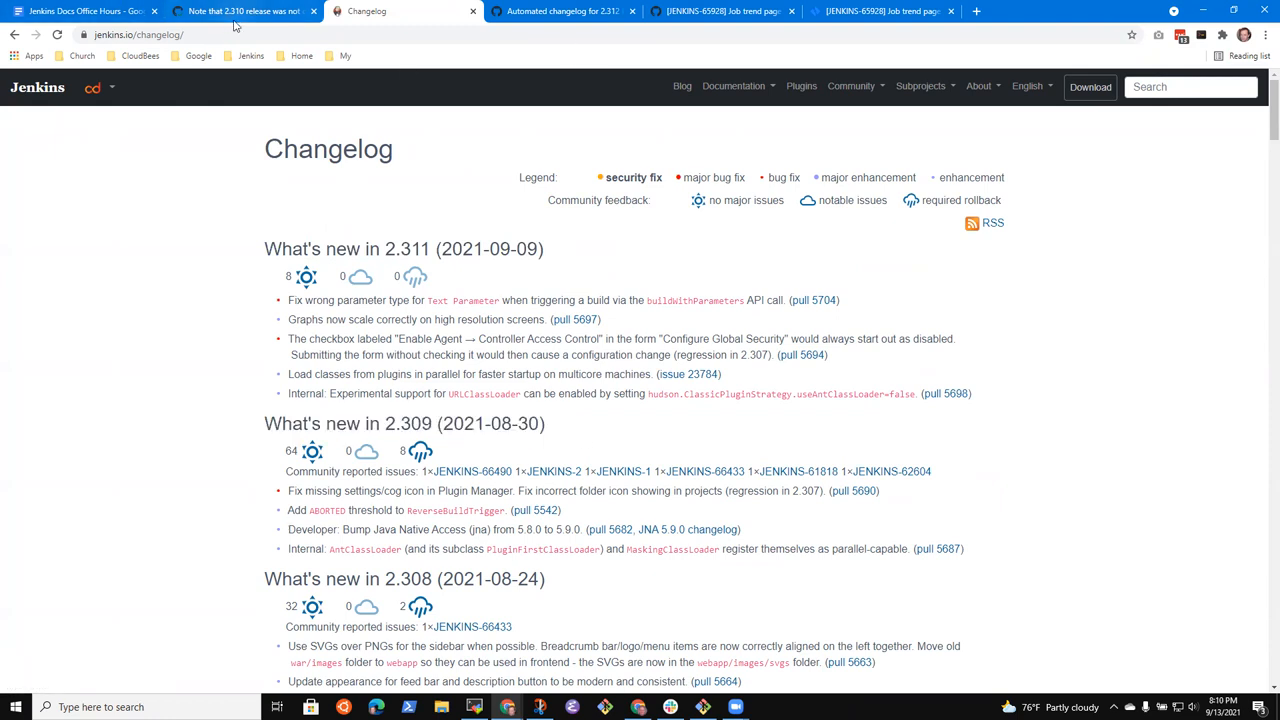
# Switch back to pull request #4555 and scroll its 'What's new in 2.310' description.
pyautogui.click(244, 12)
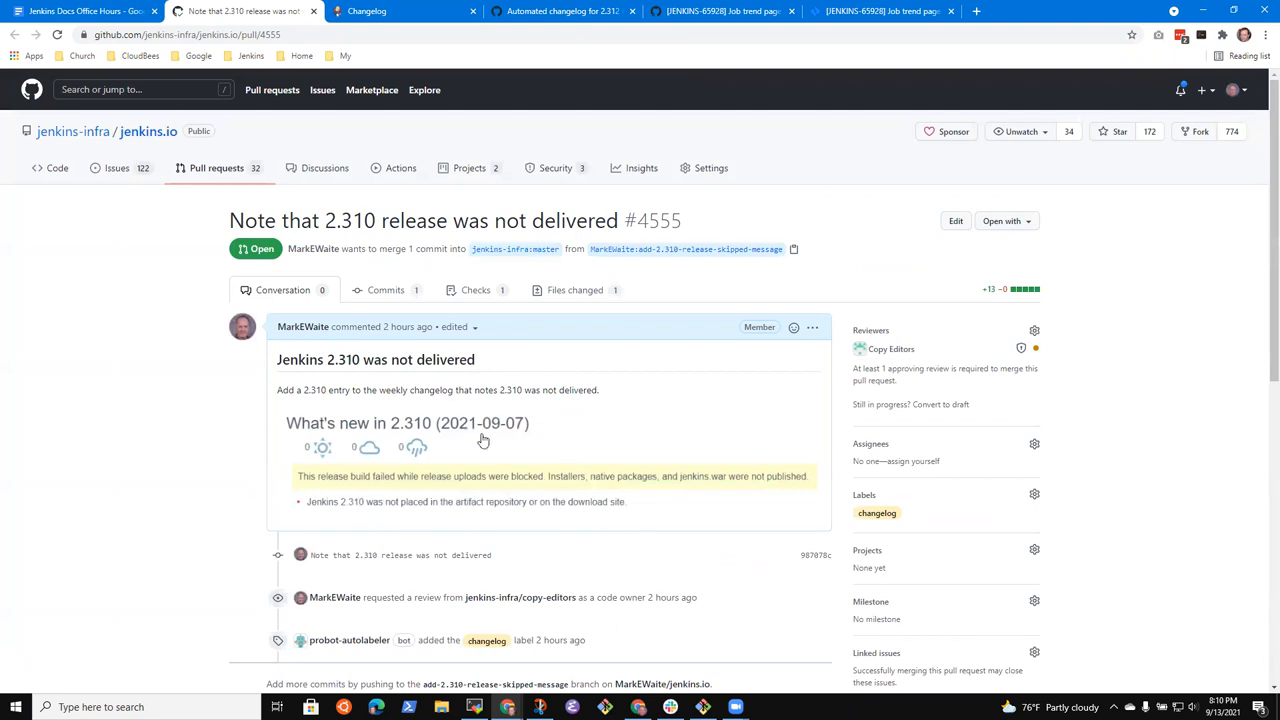
pyautogui.scroll(-3)
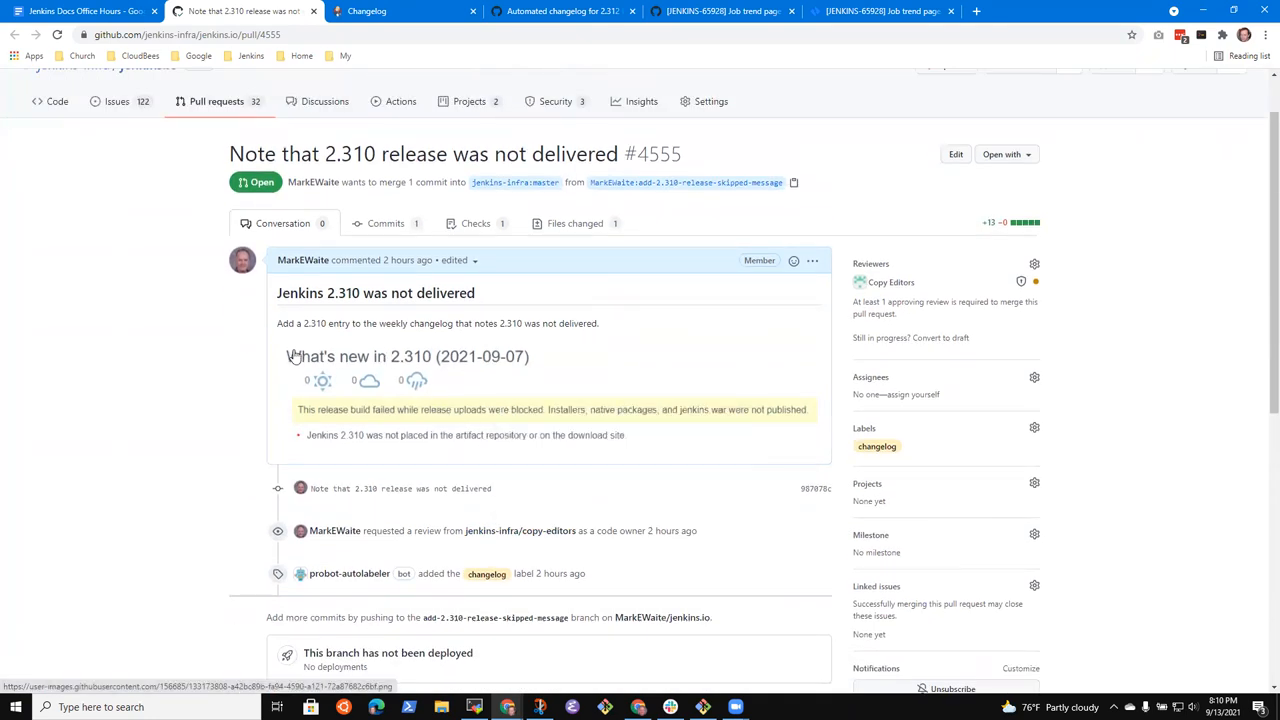
pyautogui.moveTo(404, 380)
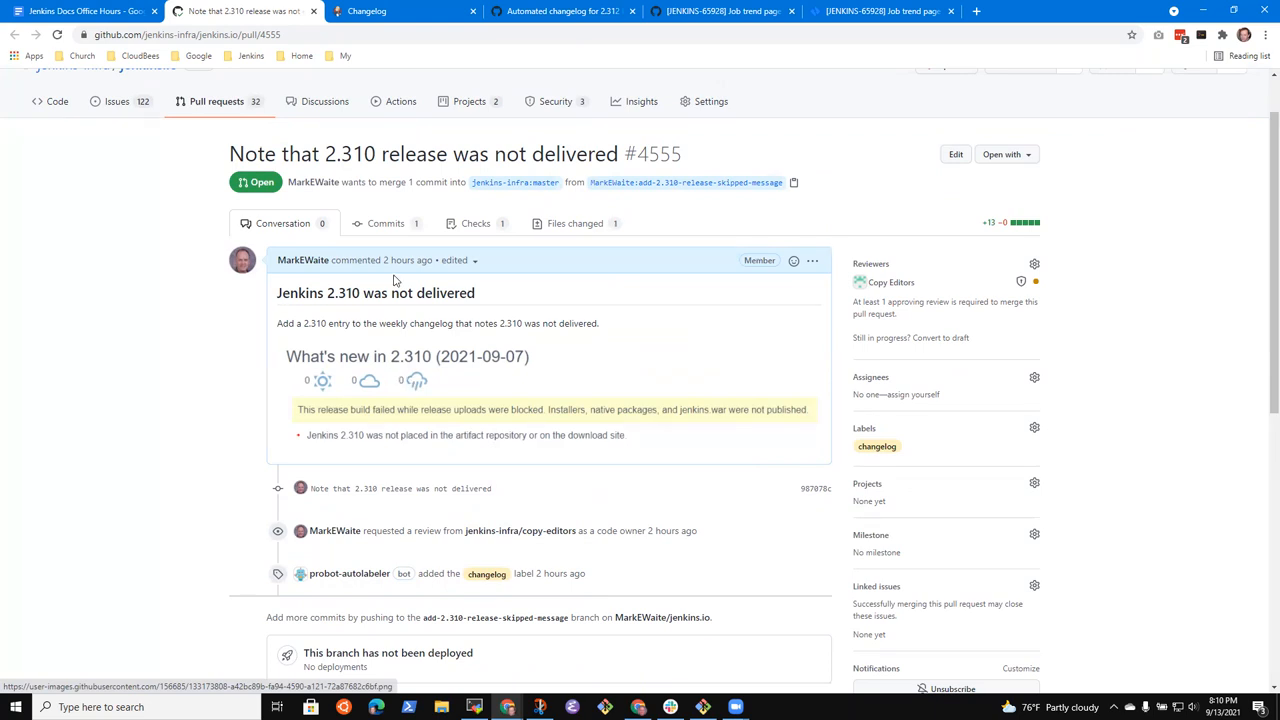
pyautogui.moveTo(544, 426)
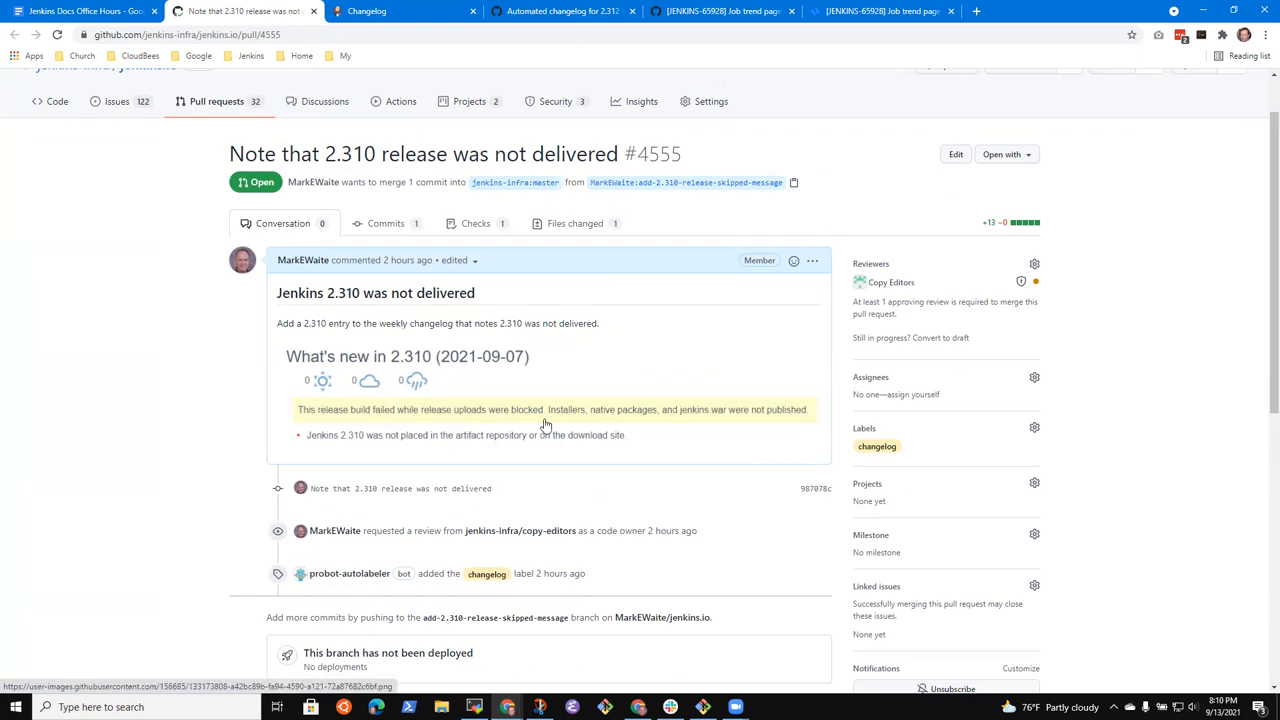
pyautogui.moveTo(630, 420)
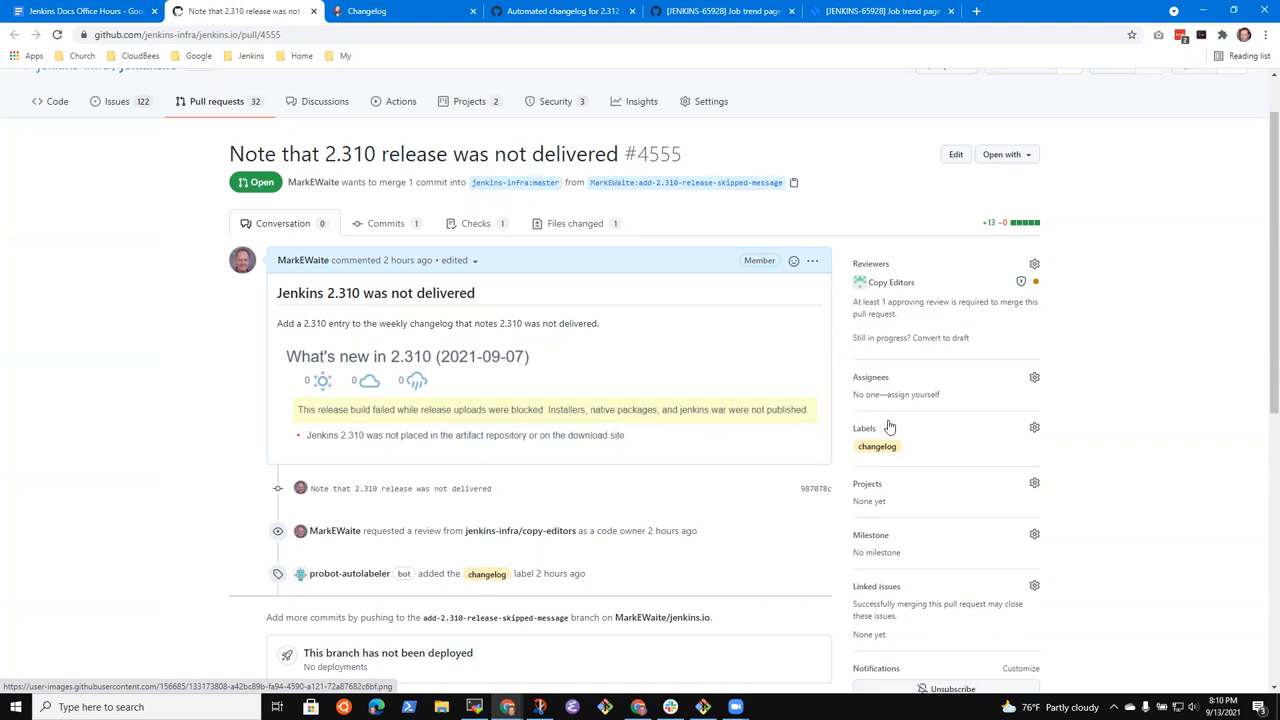
pyautogui.moveTo(620, 448)
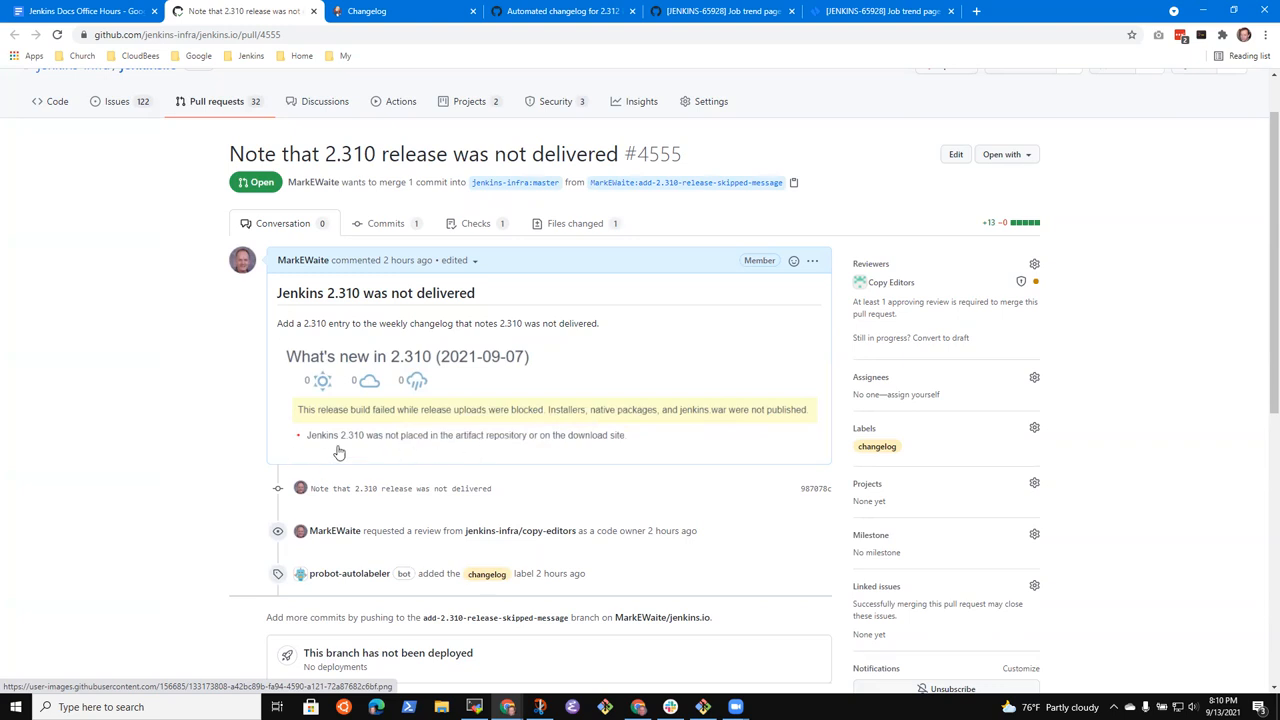
pyautogui.moveTo(388, 464)
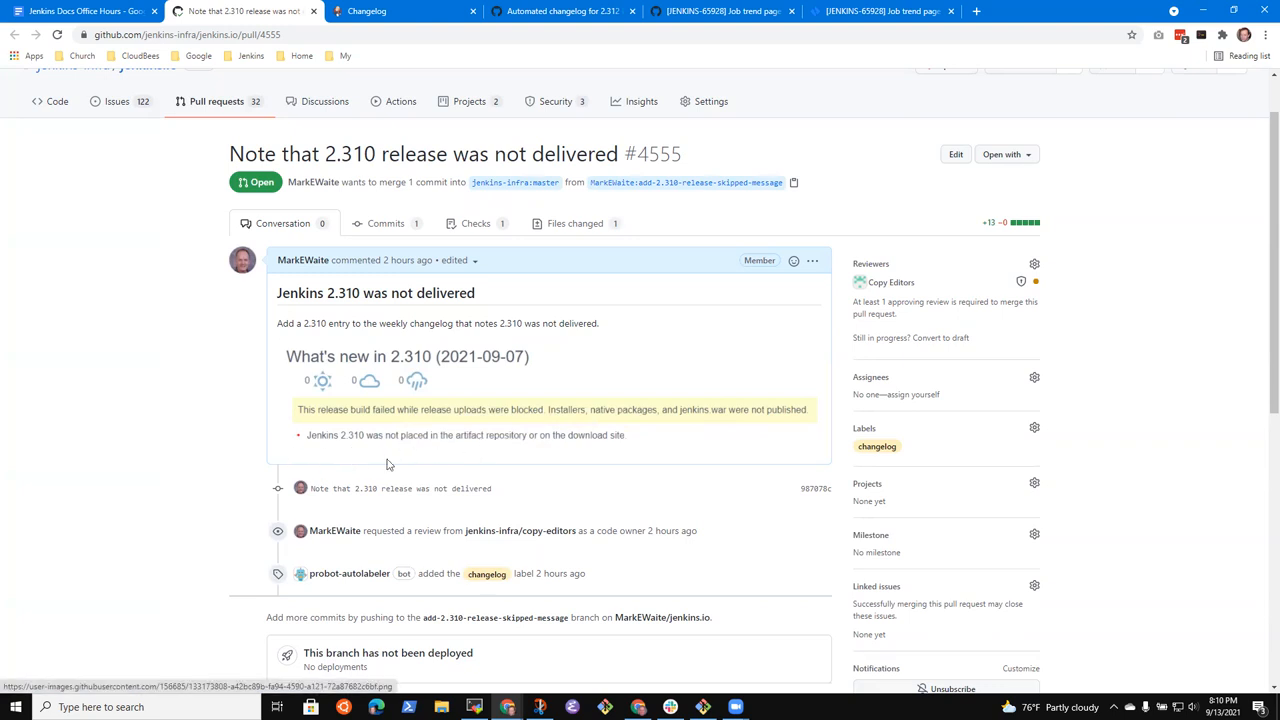
pyautogui.moveTo(448, 480)
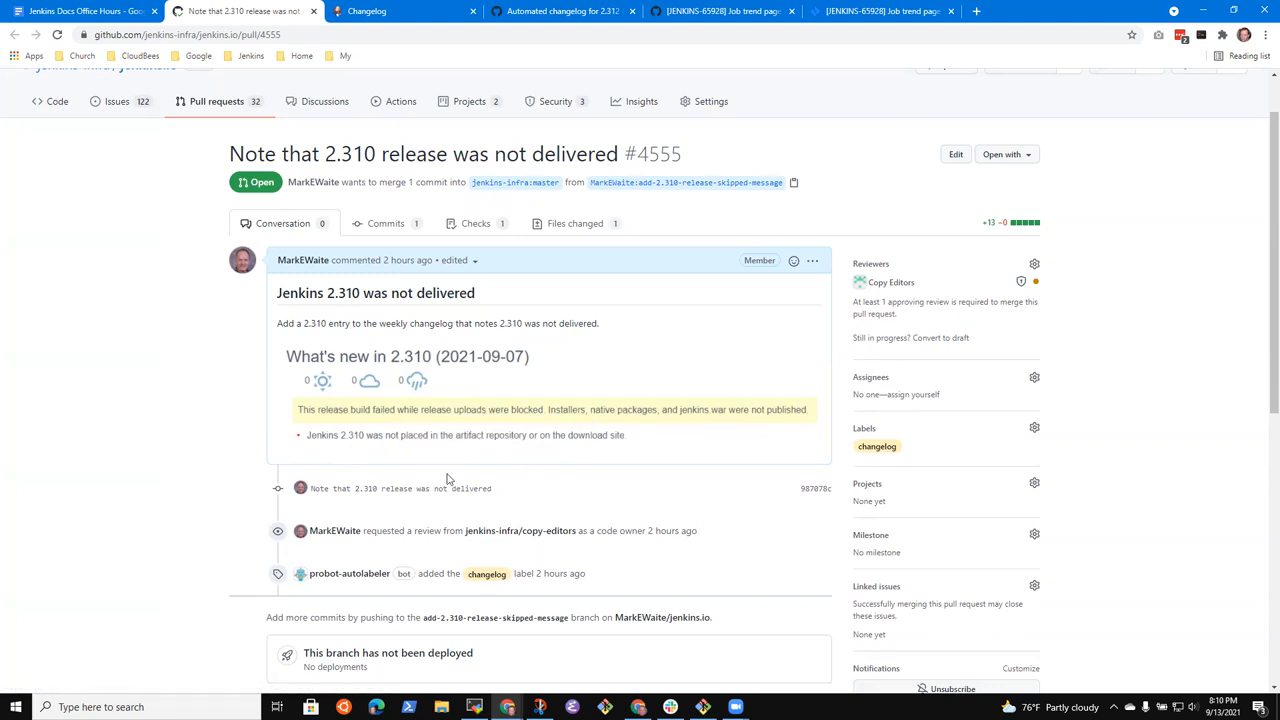
pyautogui.moveTo(674, 582)
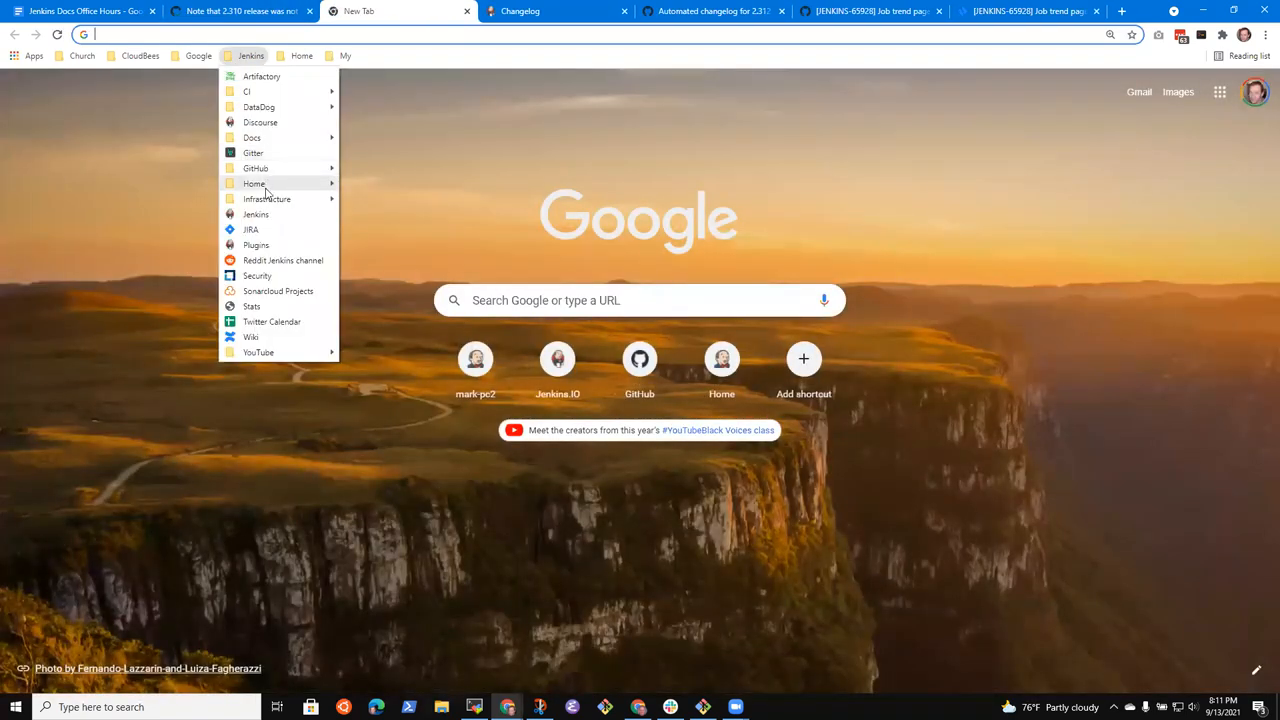
pyautogui.moveTo(256, 168)
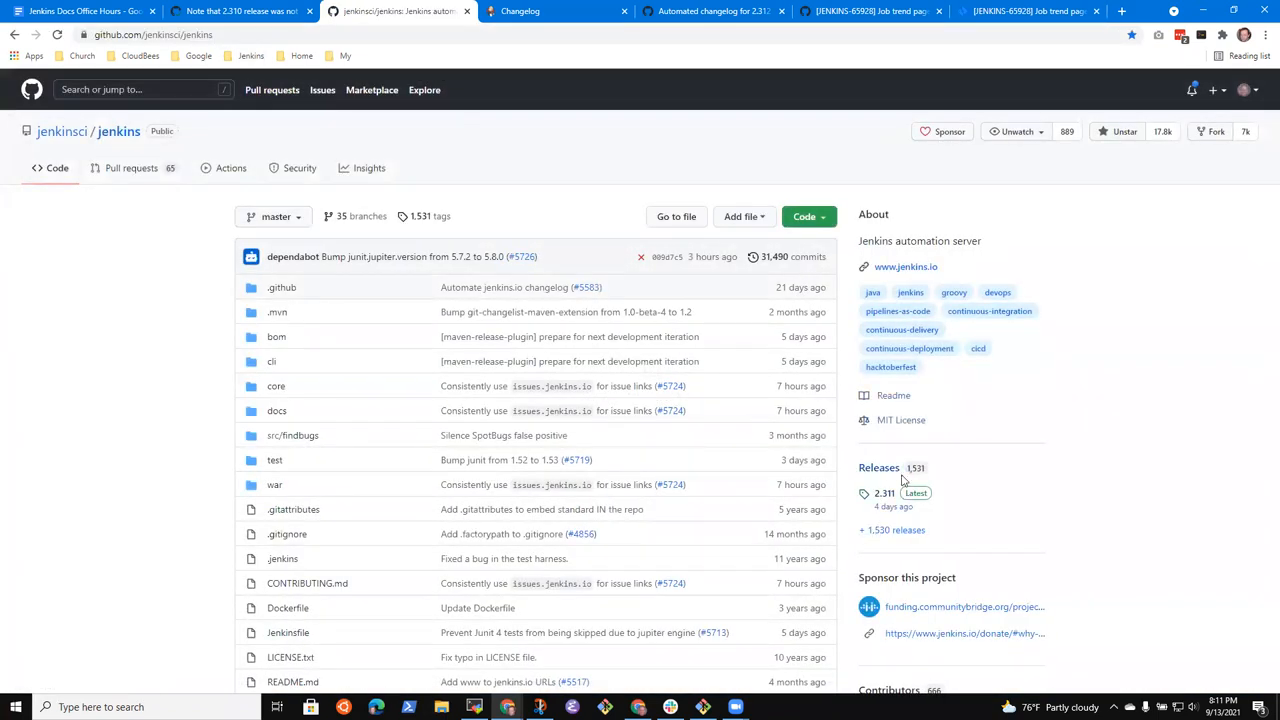
# Browse the jenkinsci/jenkins Releases and Tags, viewing the jenkins-2.311 release notes.
pyautogui.click(878, 468)
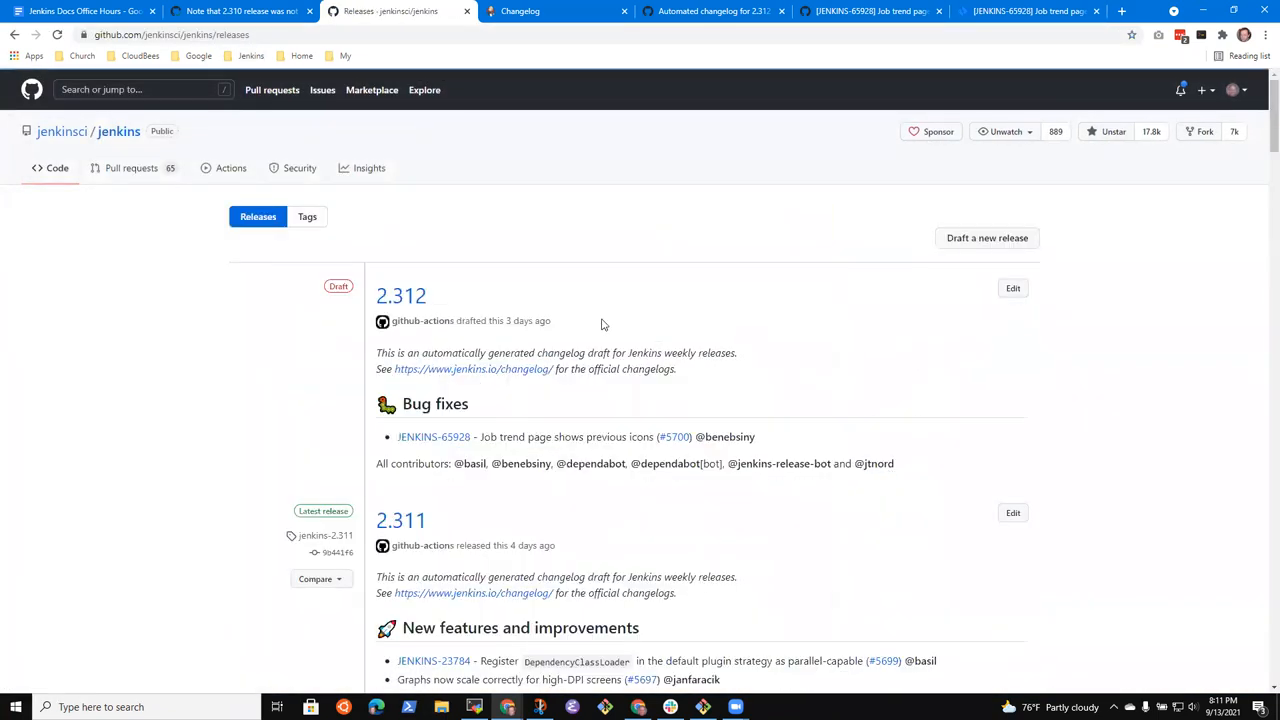
pyautogui.scroll(-3)
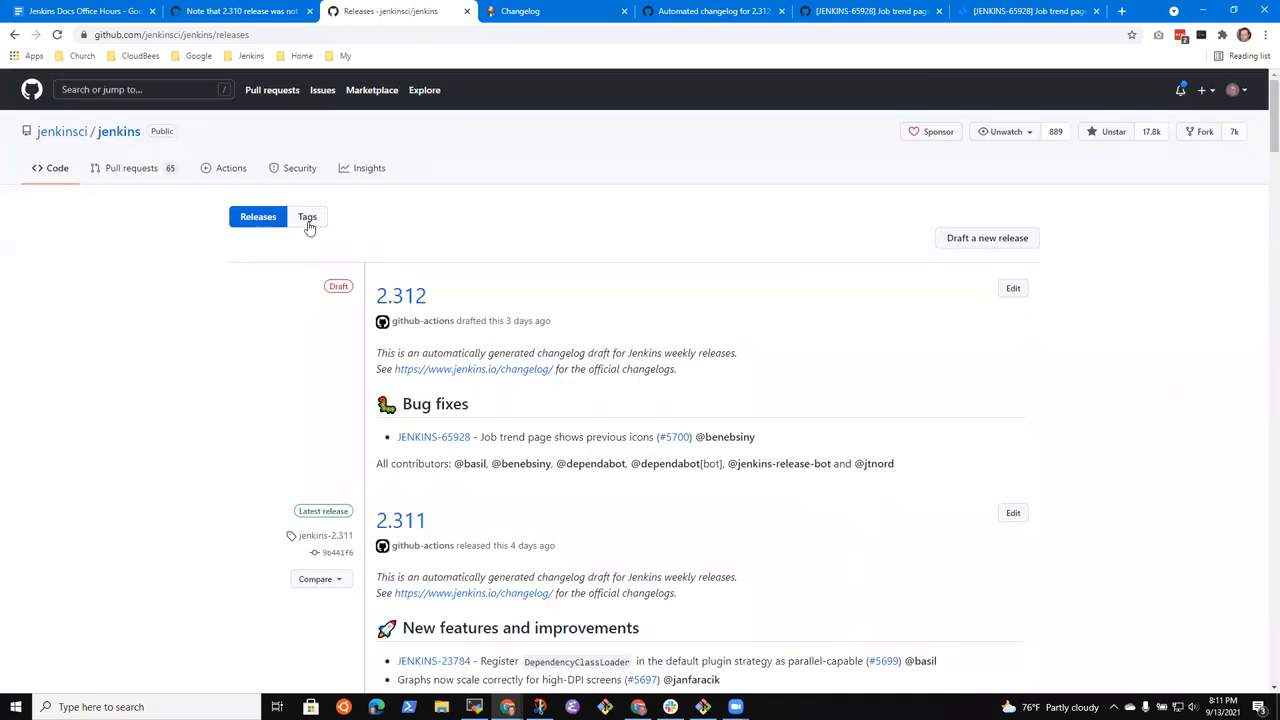
pyautogui.click(308, 216)
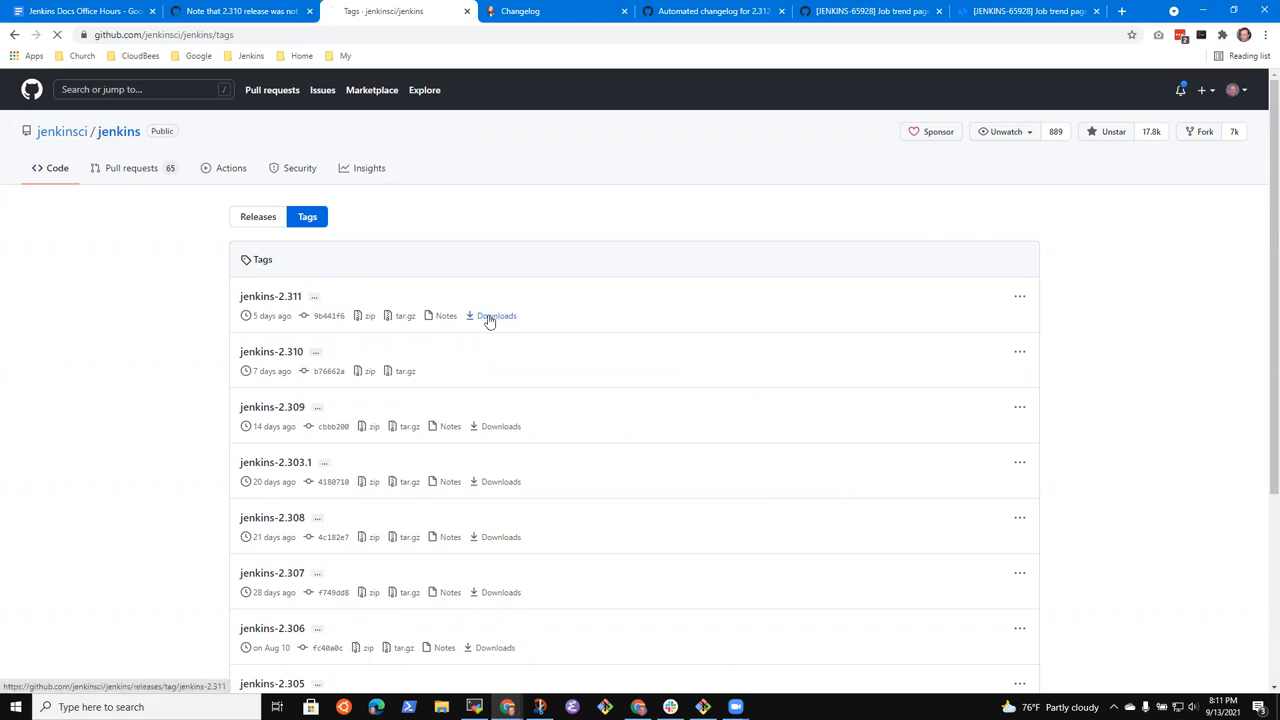
pyautogui.click(270, 296)
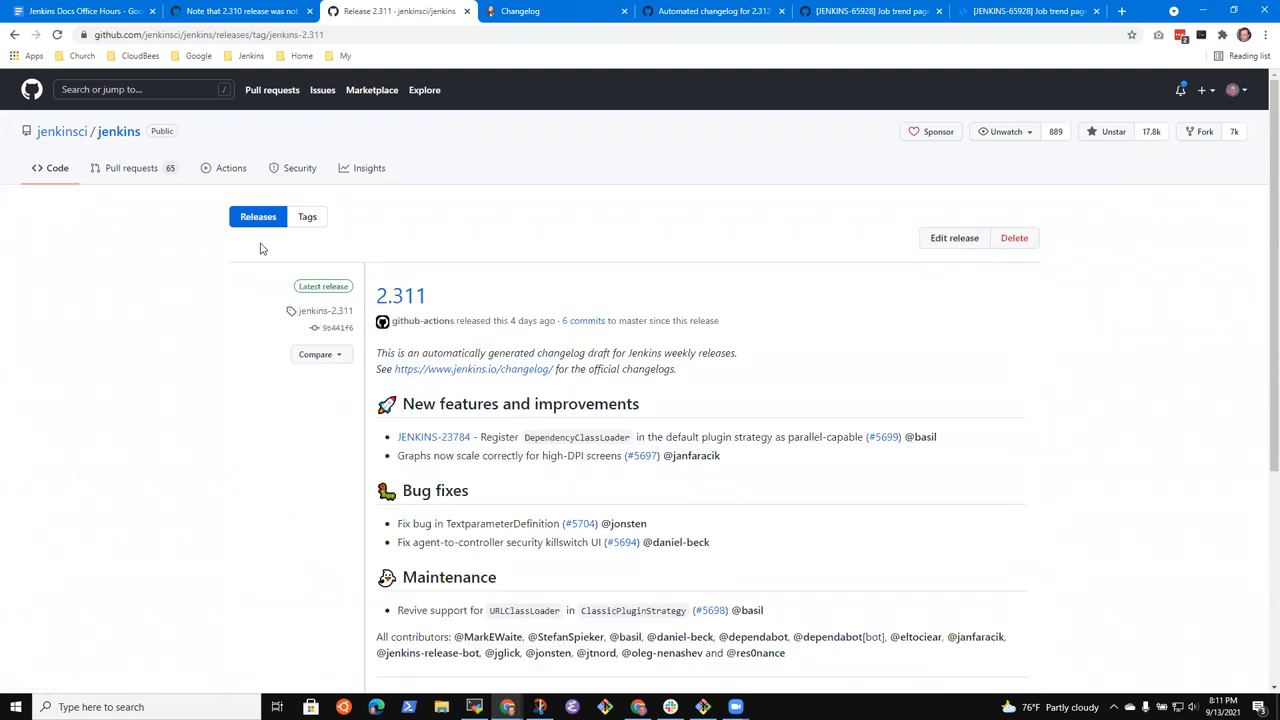
pyautogui.scroll(-3)
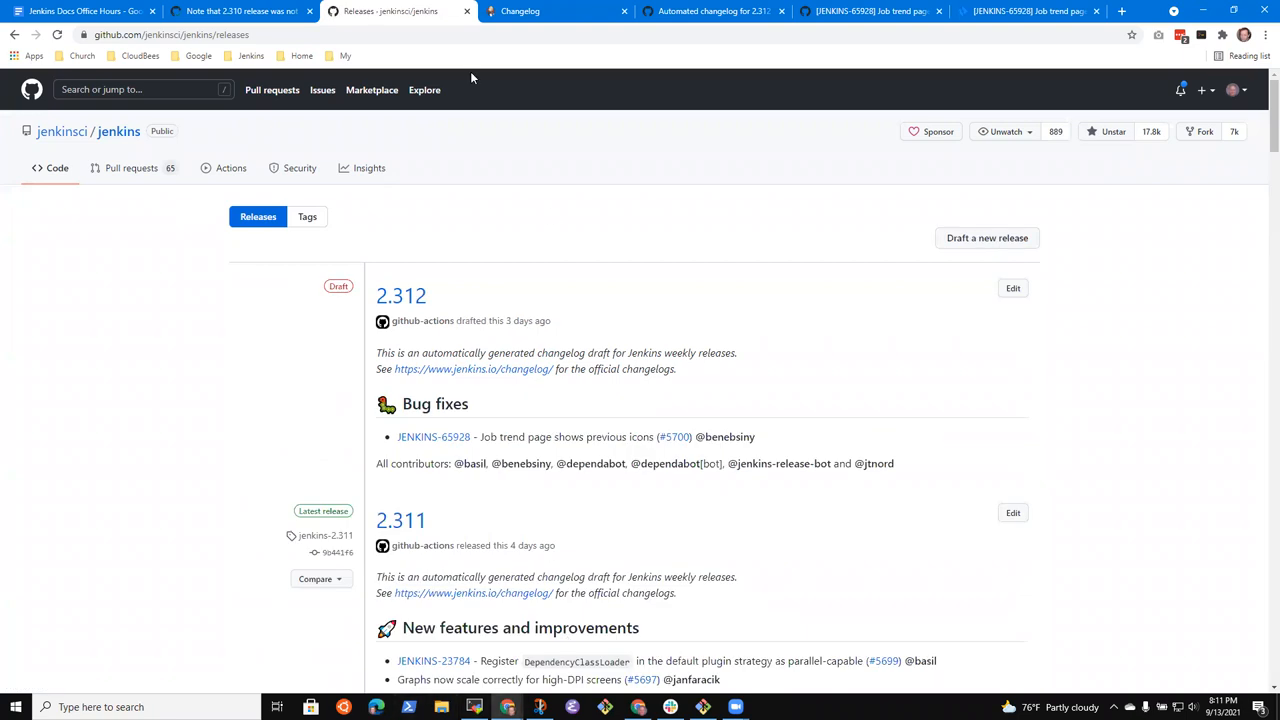
pyautogui.moveTo(424, 396)
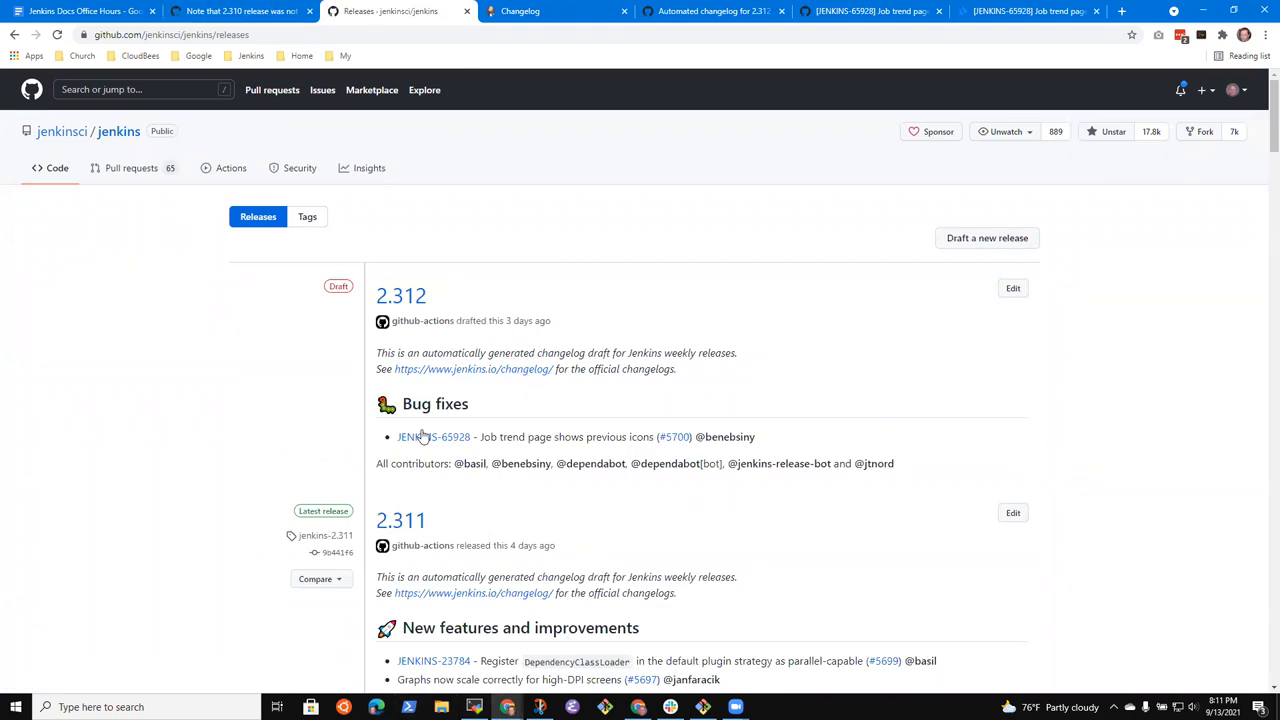
pyautogui.moveTo(242, 12)
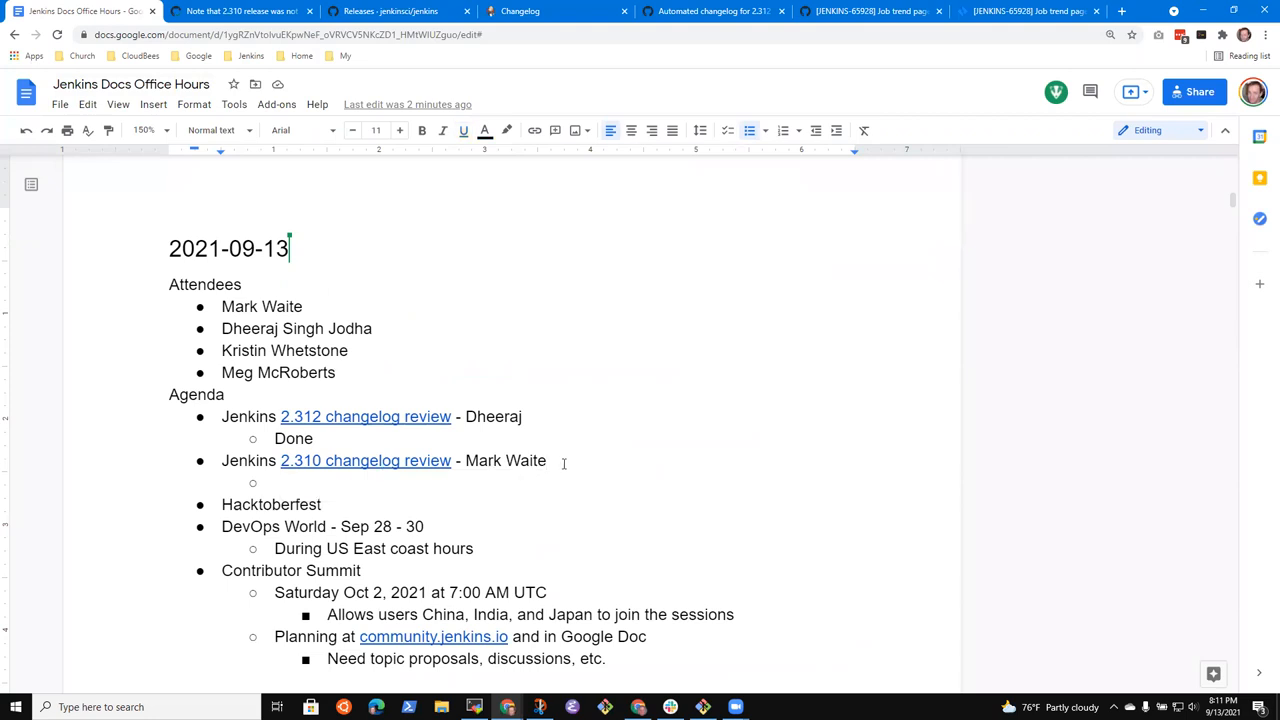
# Note that changelog automation is working great and thank the contributor with an @-mention.
pyautogui.write('Changelog automation')
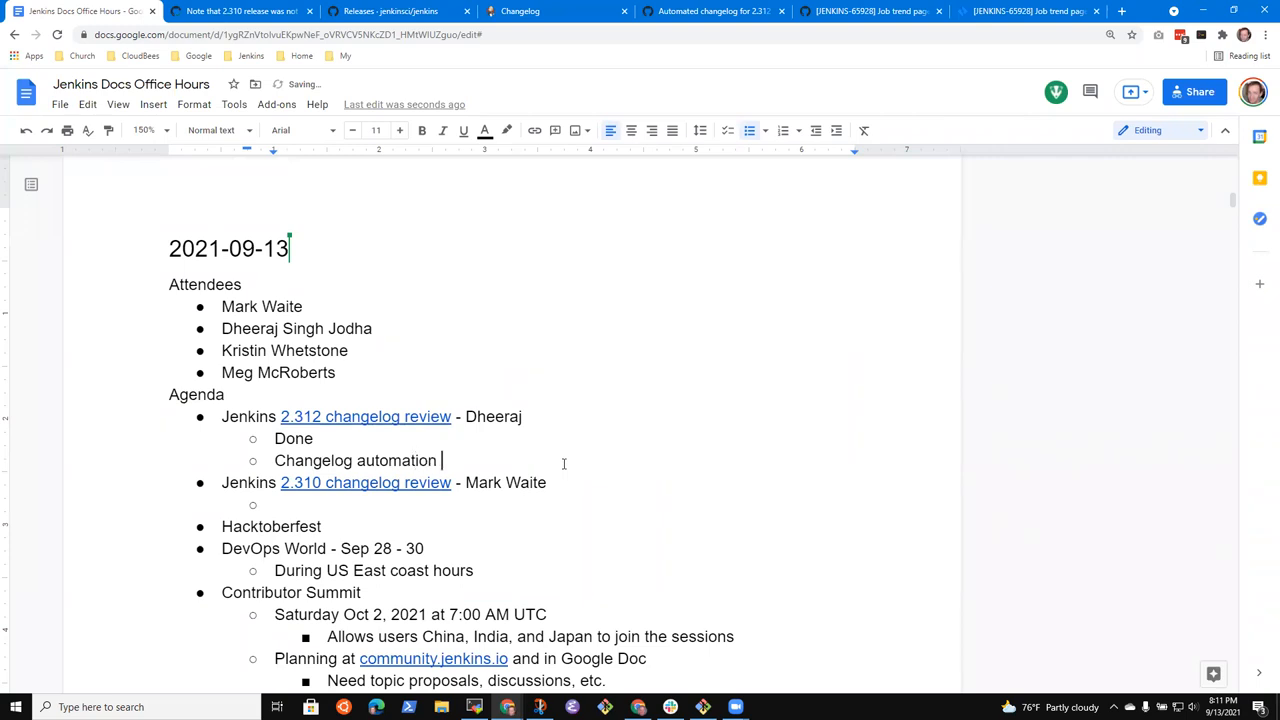
pyautogui.write('is working great.')
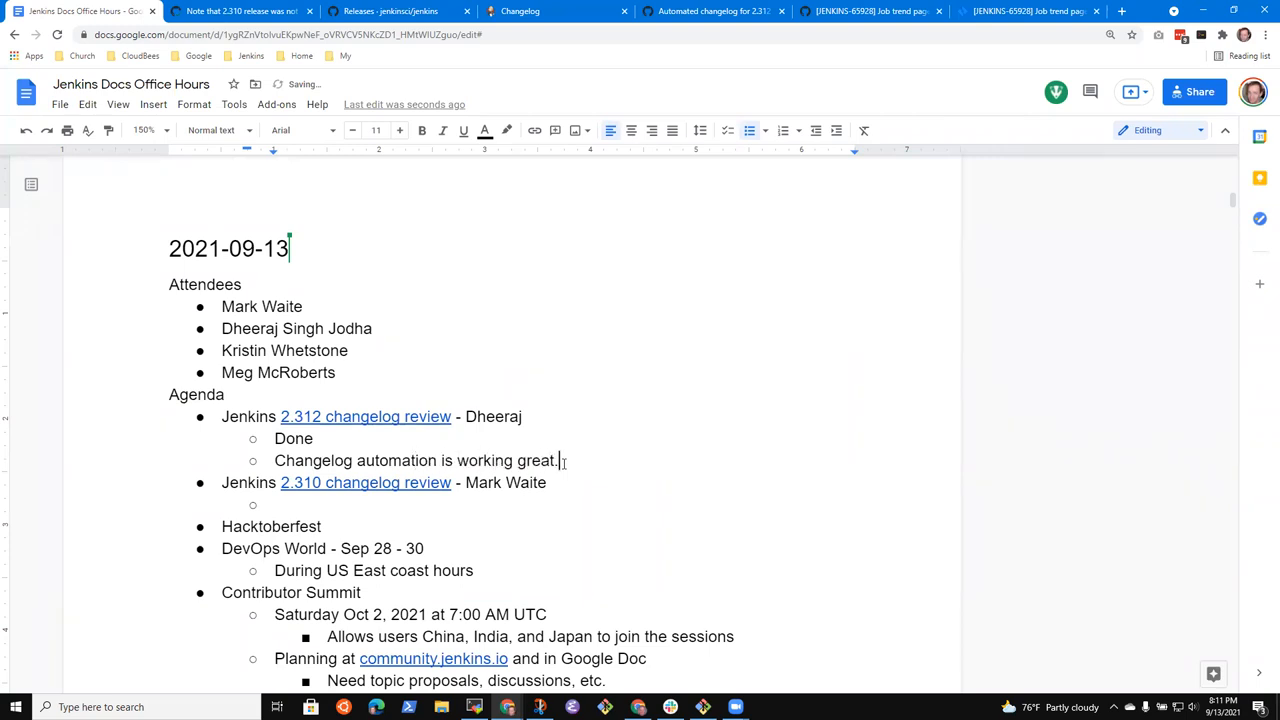
pyautogui.press('Backspace')
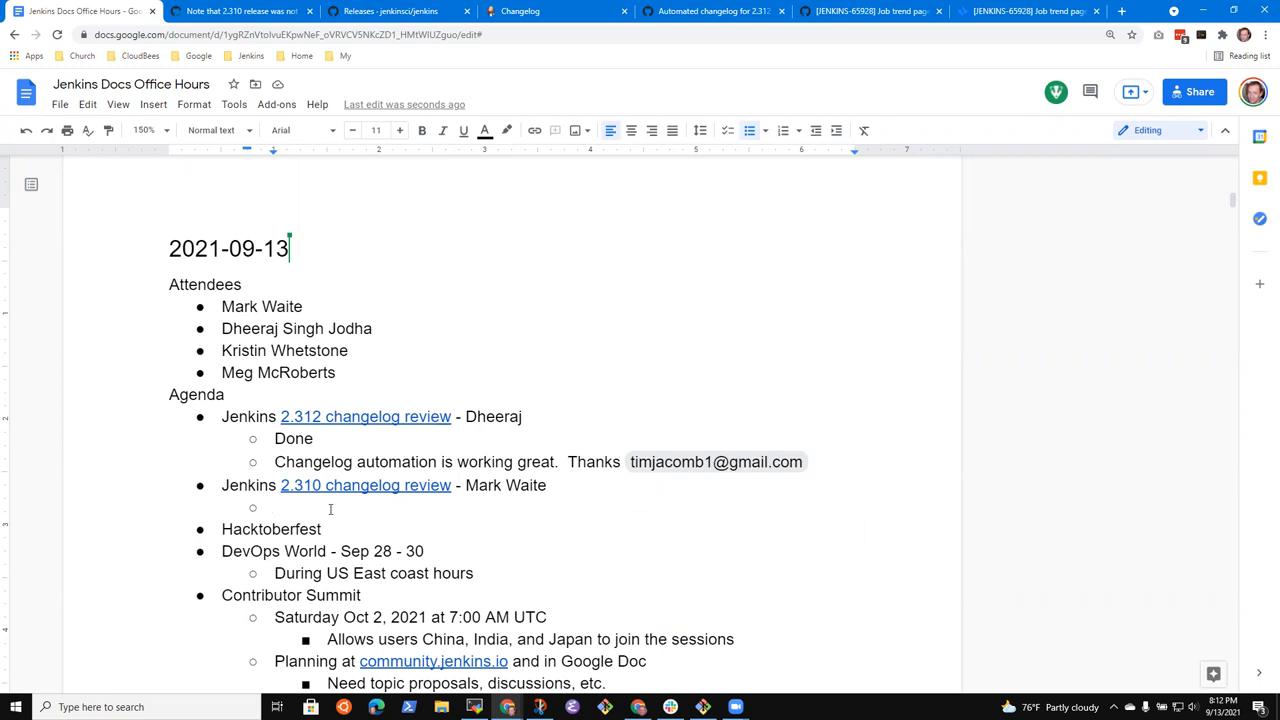
# Note the 2.310 item is OK with the team, ready for review and merge by someone else.
pyautogui.write('OK')
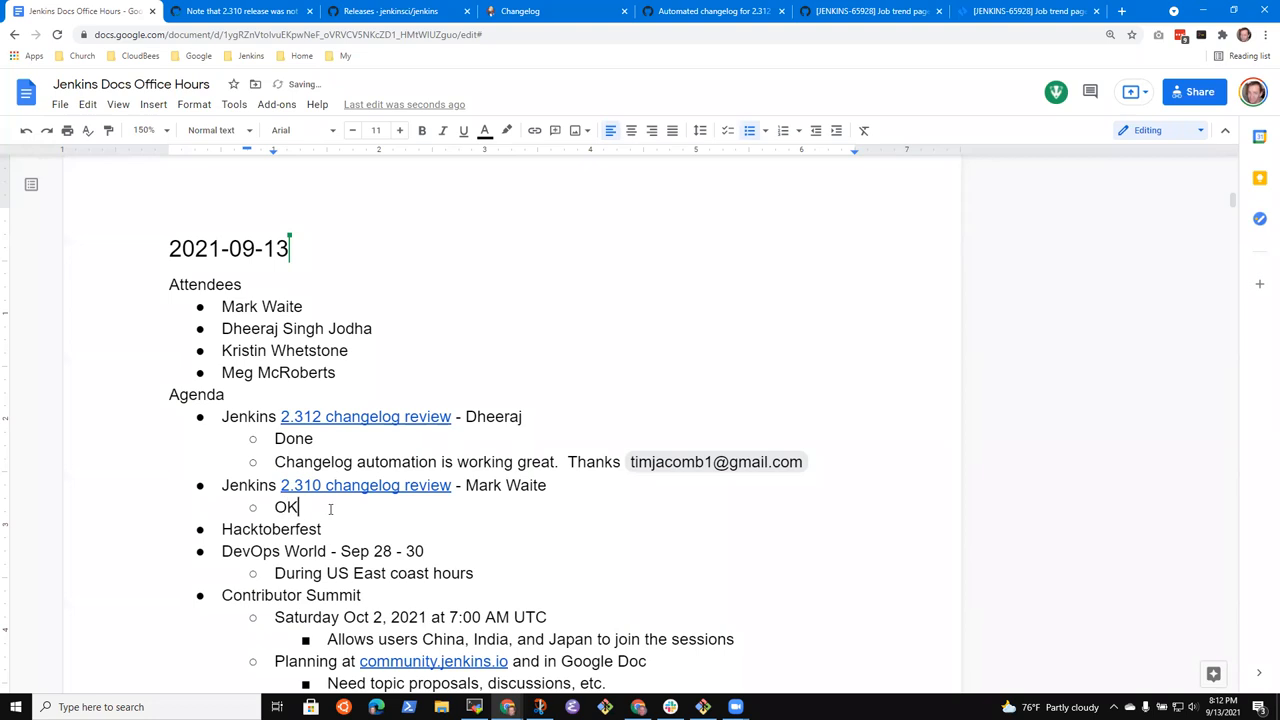
pyautogui.write('with the team')
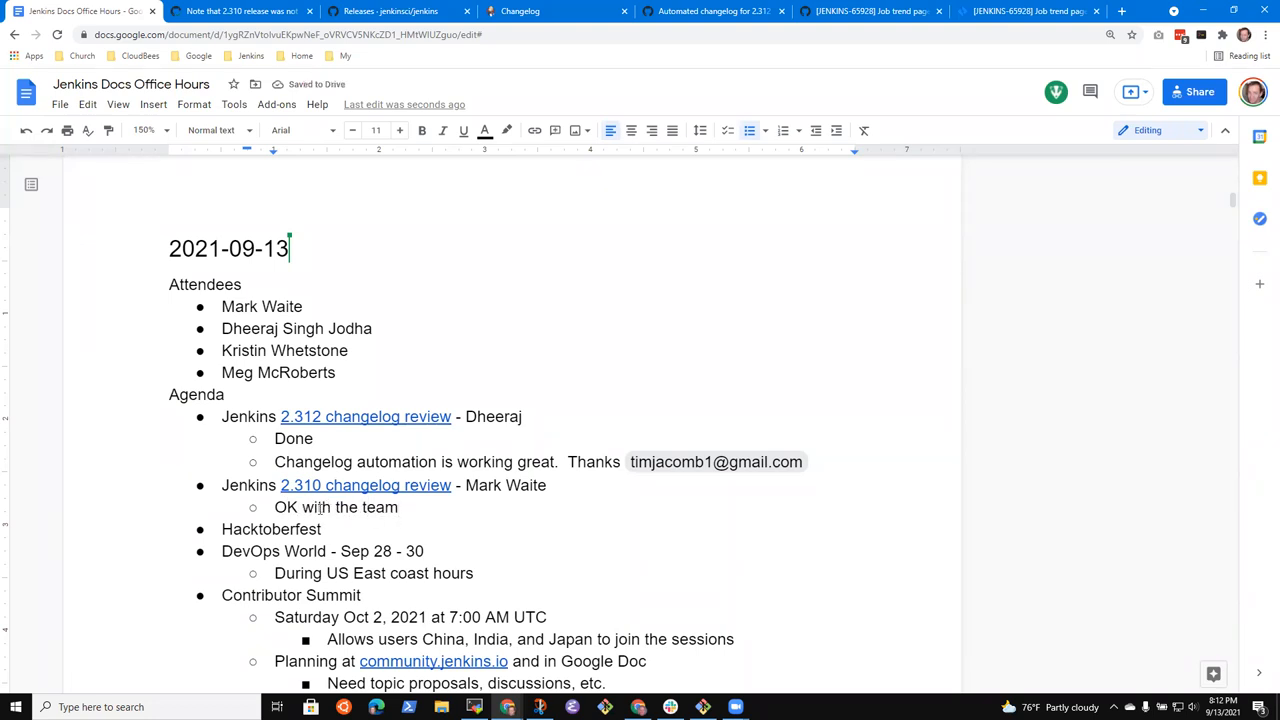
pyautogui.write(', ready for review and merge by so')
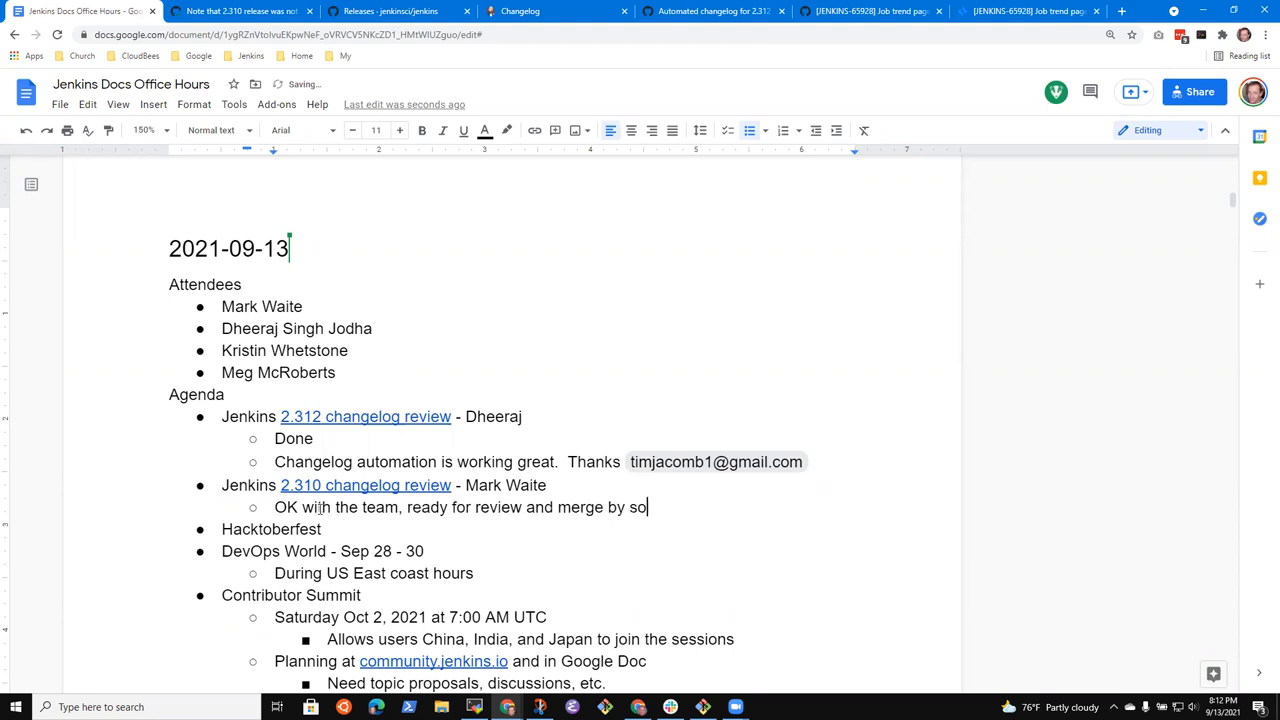
pyautogui.write('meone else')
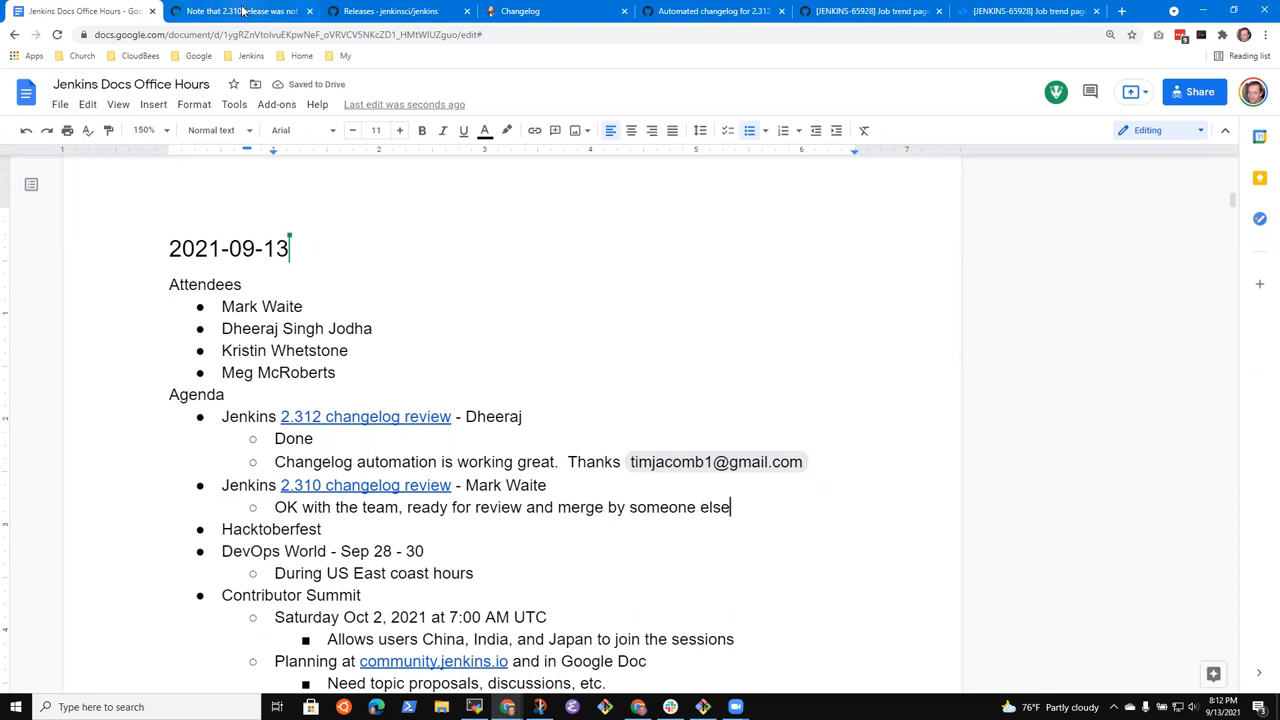
pyautogui.moveTo(240, 12)
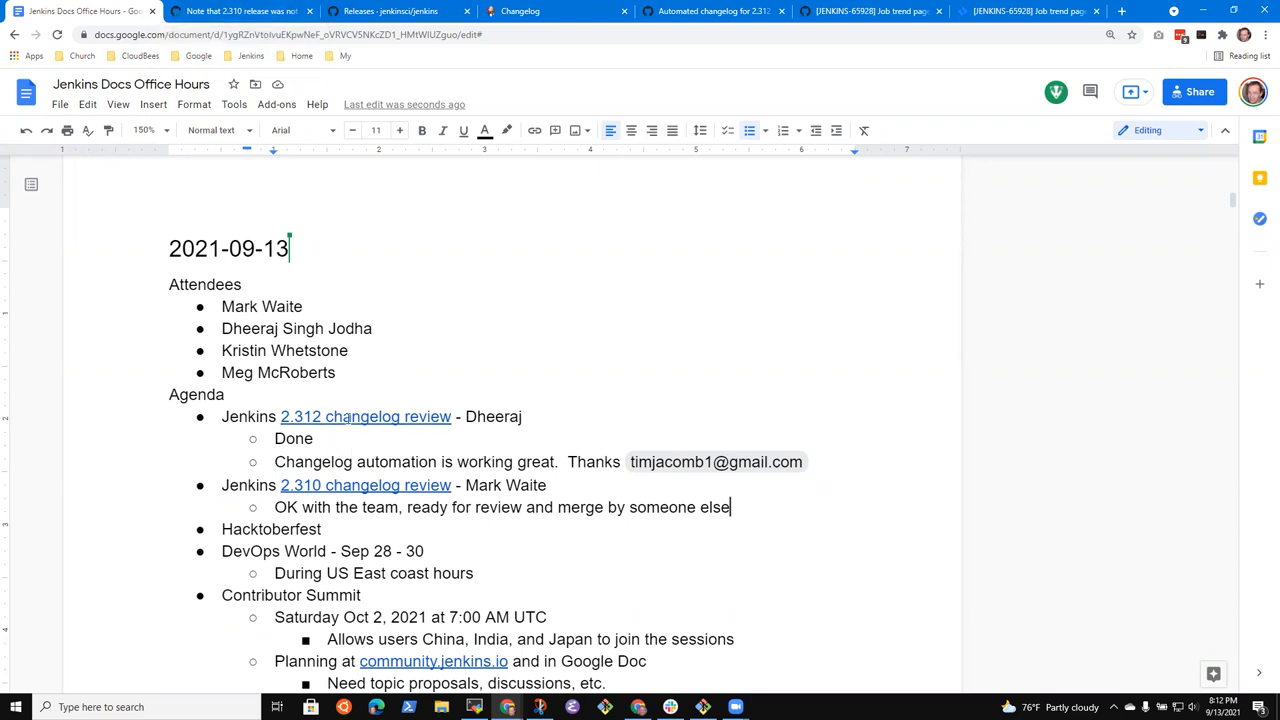
pyautogui.moveTo(358, 398)
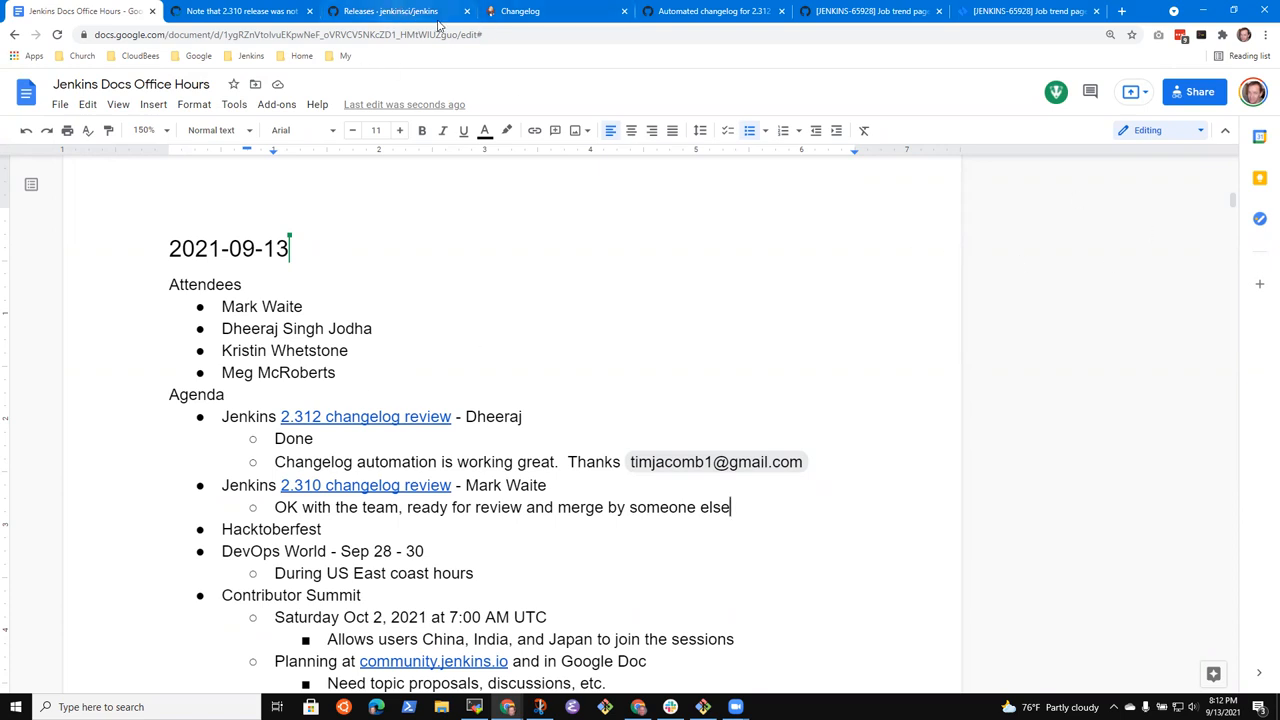
pyautogui.click(712, 12)
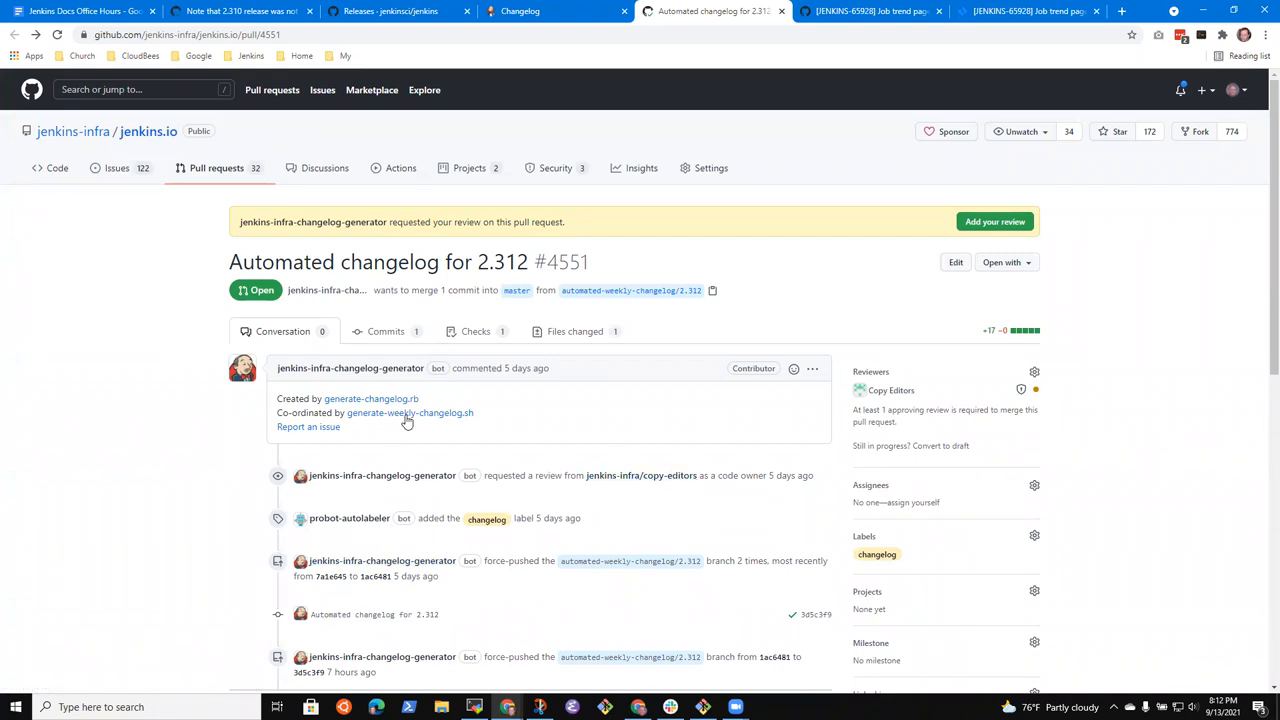
pyautogui.moveTo(568, 336)
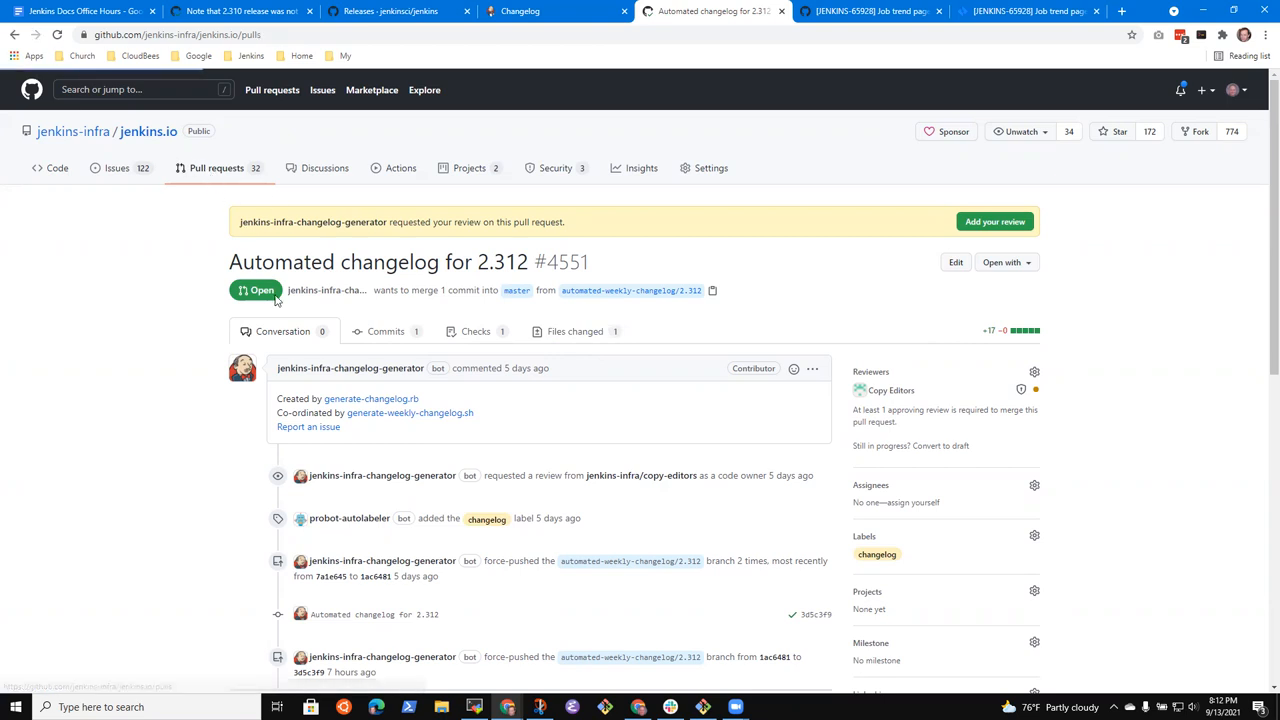
# From the jenkins.io closed pull requests, open 'Automated changelog for 2.311' (#4548).
pyautogui.click(216, 168)
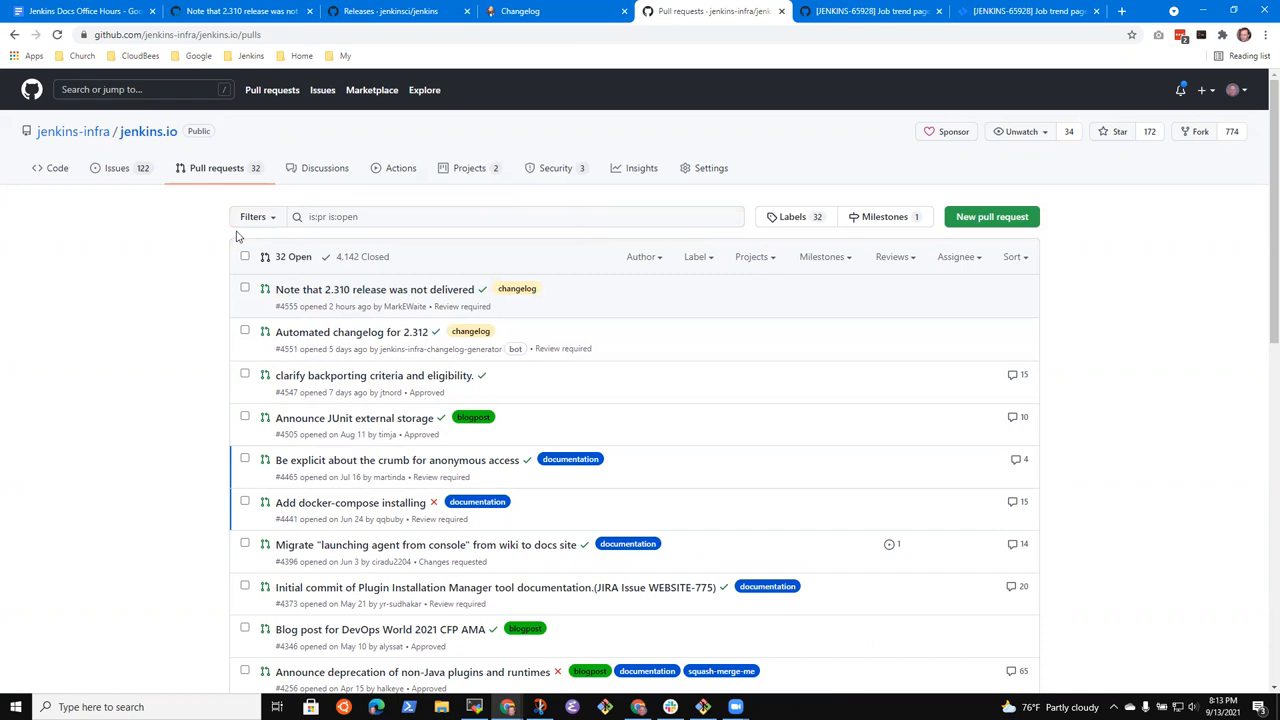
pyautogui.moveTo(410, 400)
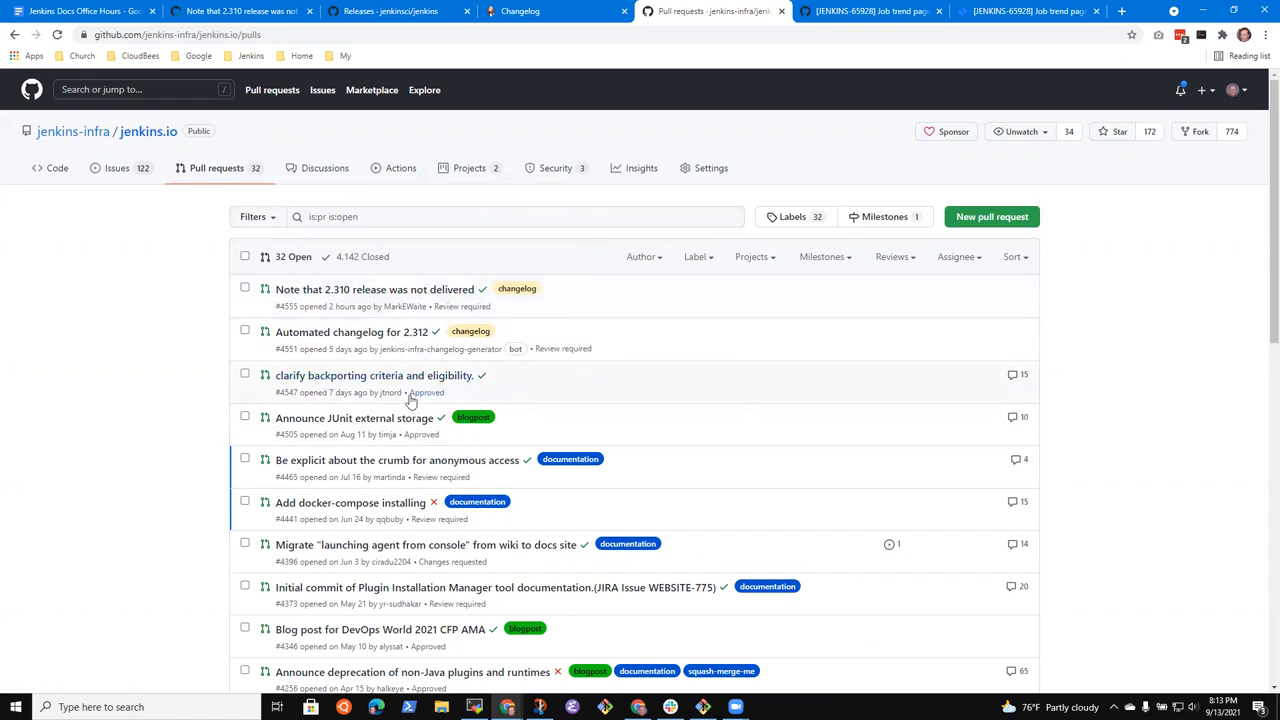
pyautogui.moveTo(190, 188)
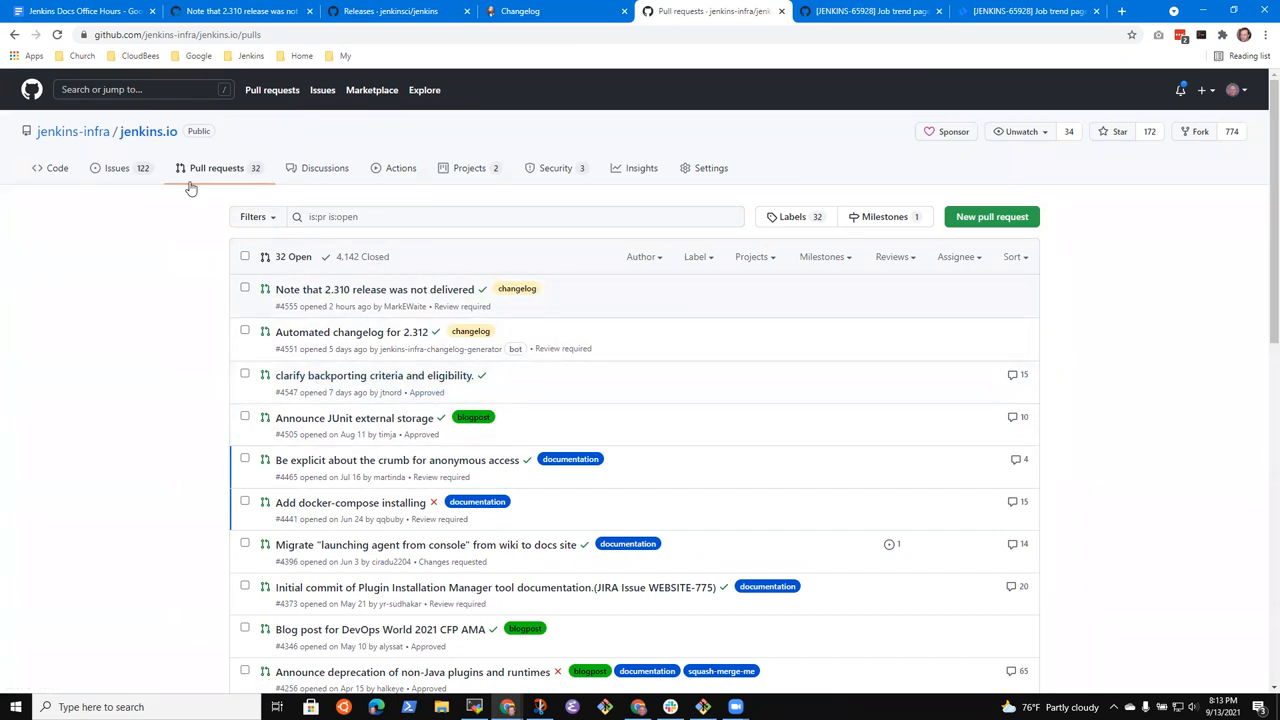
pyautogui.moveTo(376, 256)
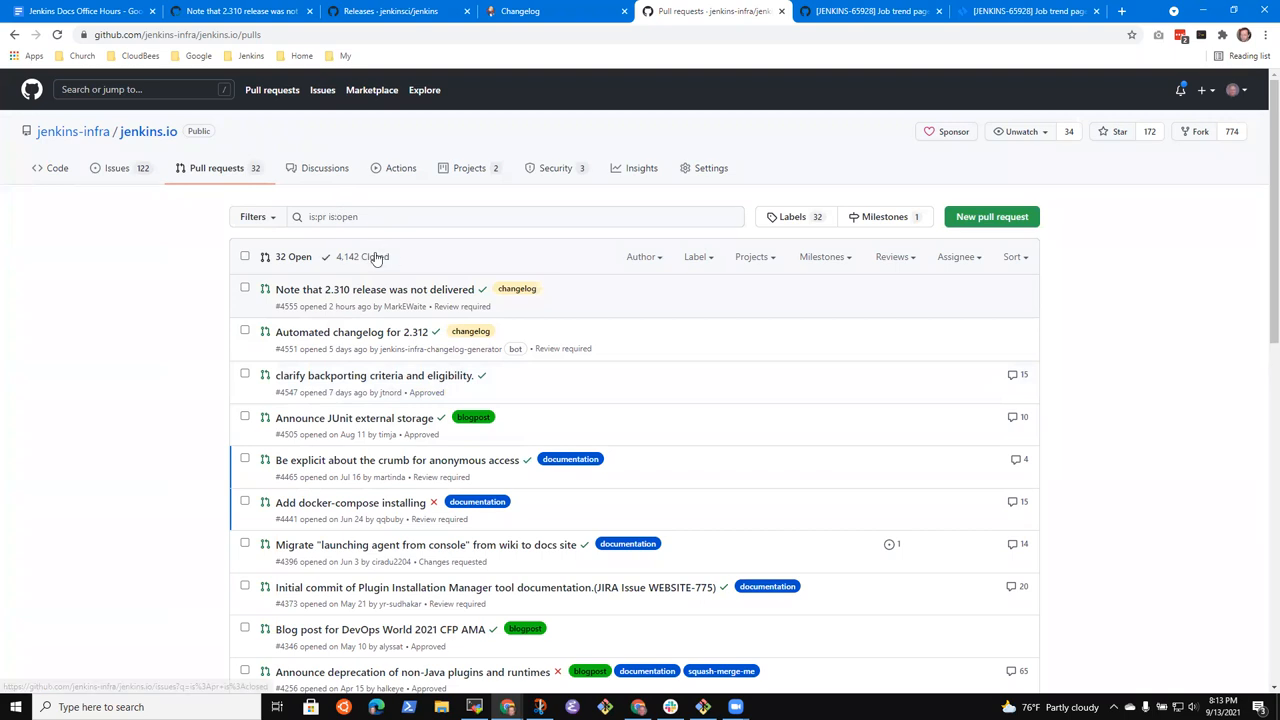
pyautogui.click(360, 256)
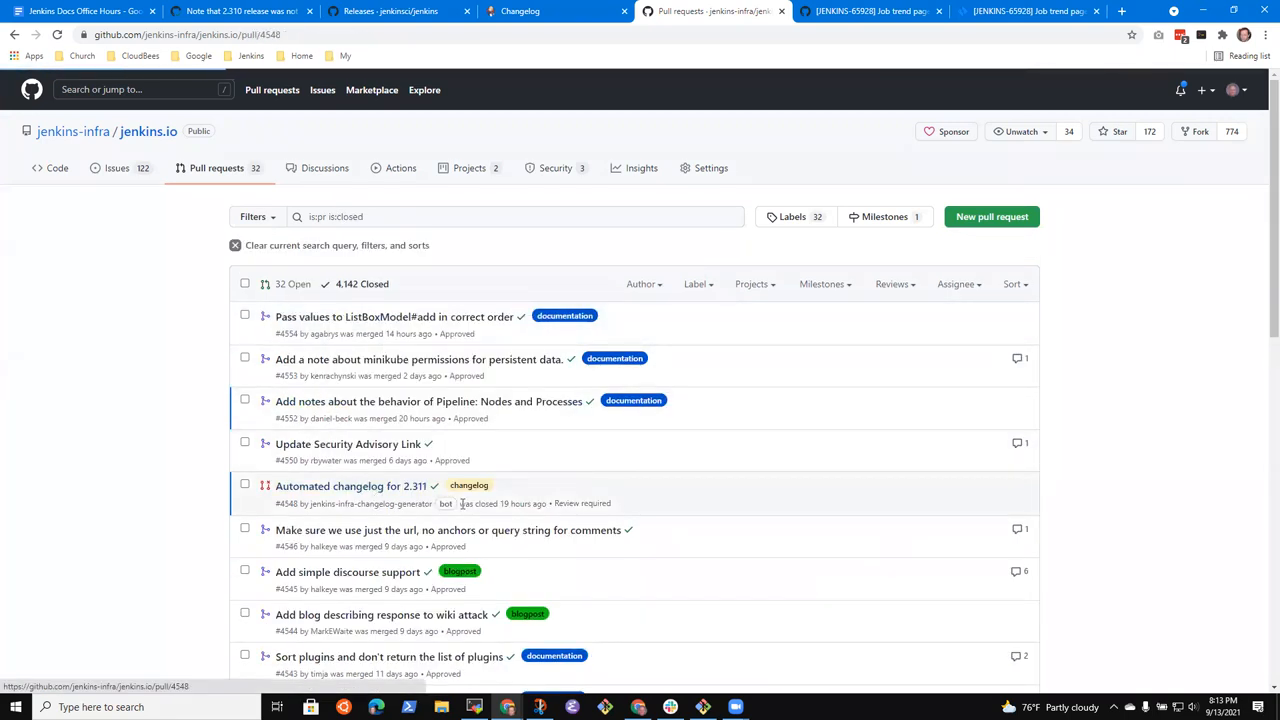
pyautogui.click(352, 486)
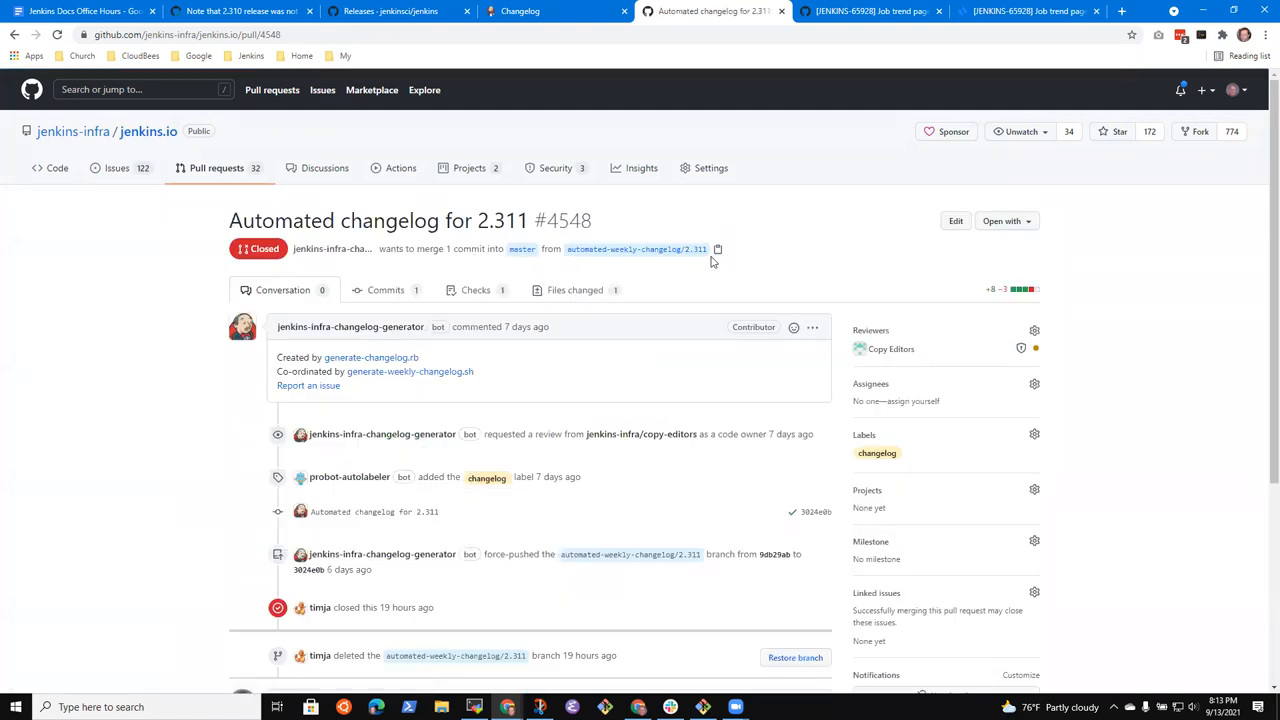
pyautogui.moveTo(568, 384)
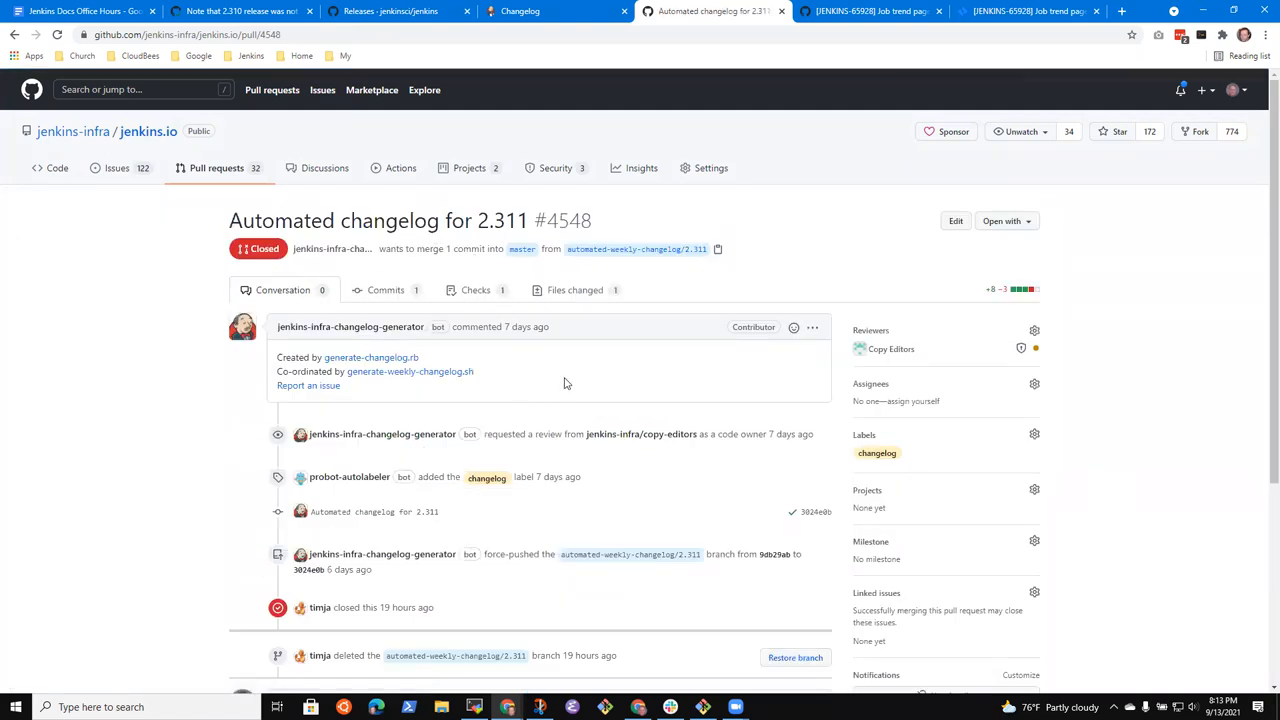
pyautogui.moveTo(500, 500)
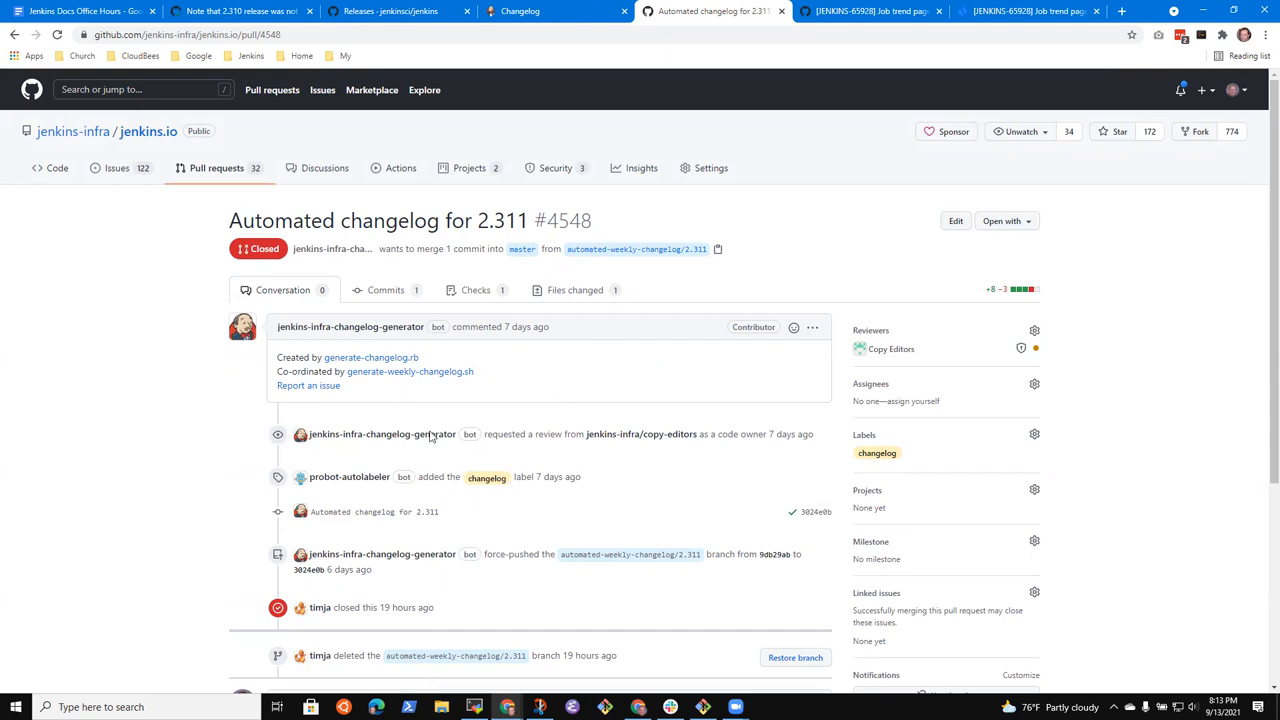
pyautogui.moveTo(508, 488)
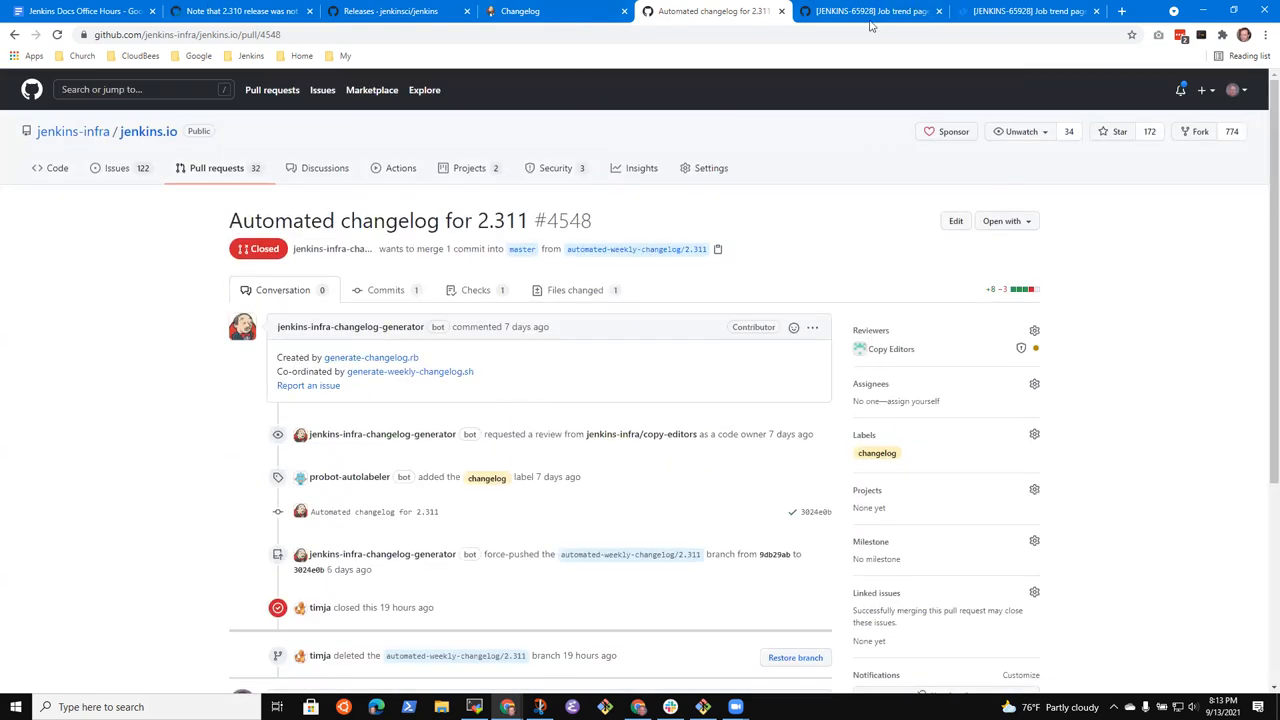
# Highlight the 'What's new in 2.311' changelog heading, then close the JENKINS-65928 issue and PR #5700 tabs.
pyautogui.click(520, 12)
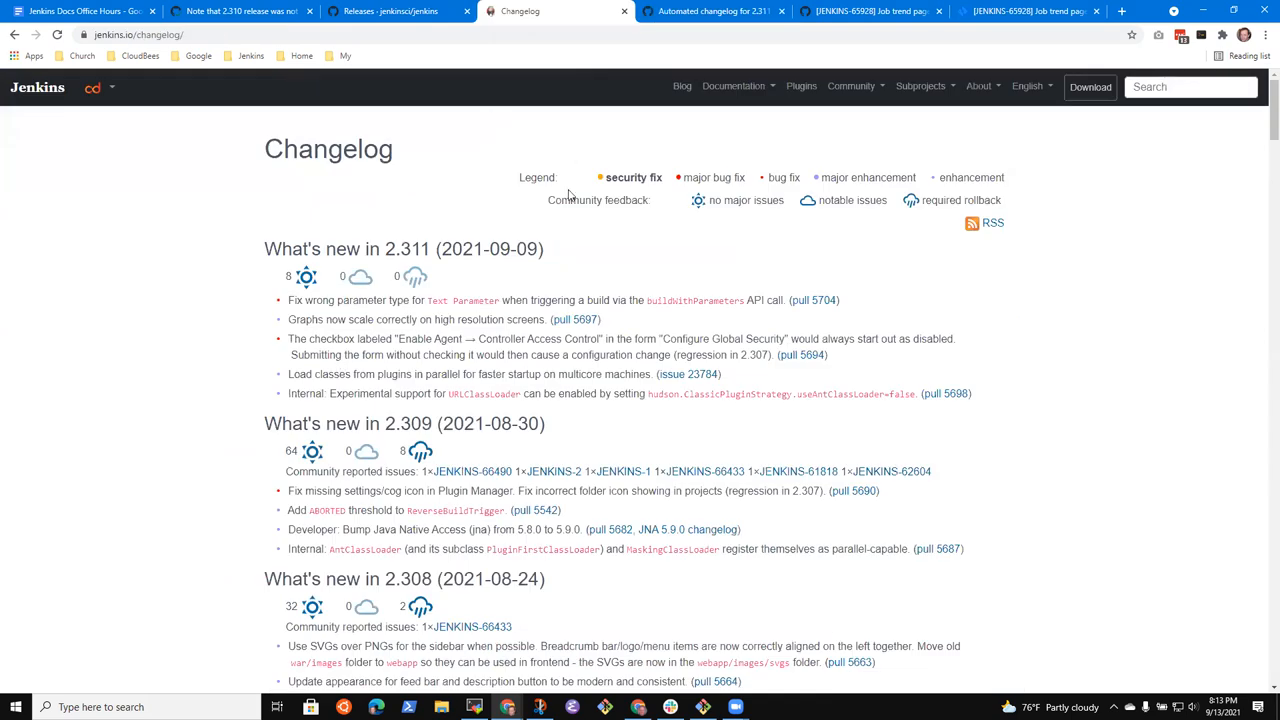
pyautogui.tripleClick(404, 248)
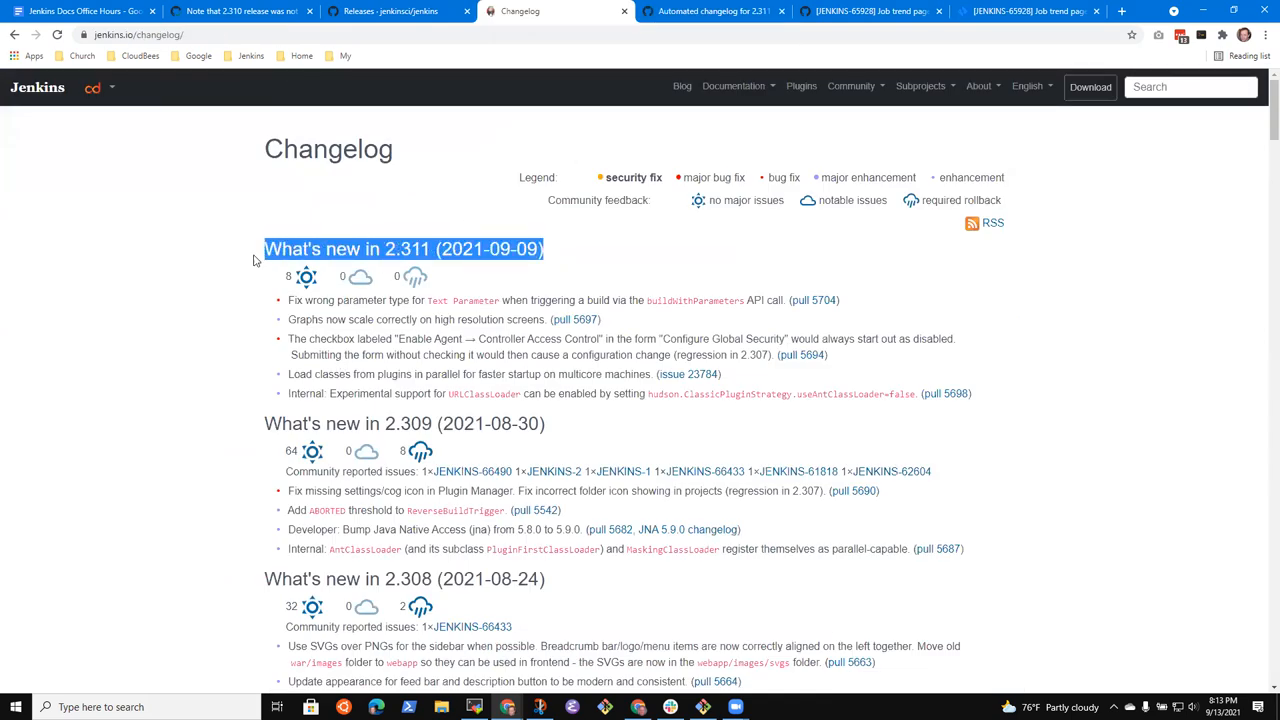
pyautogui.moveTo(420, 324)
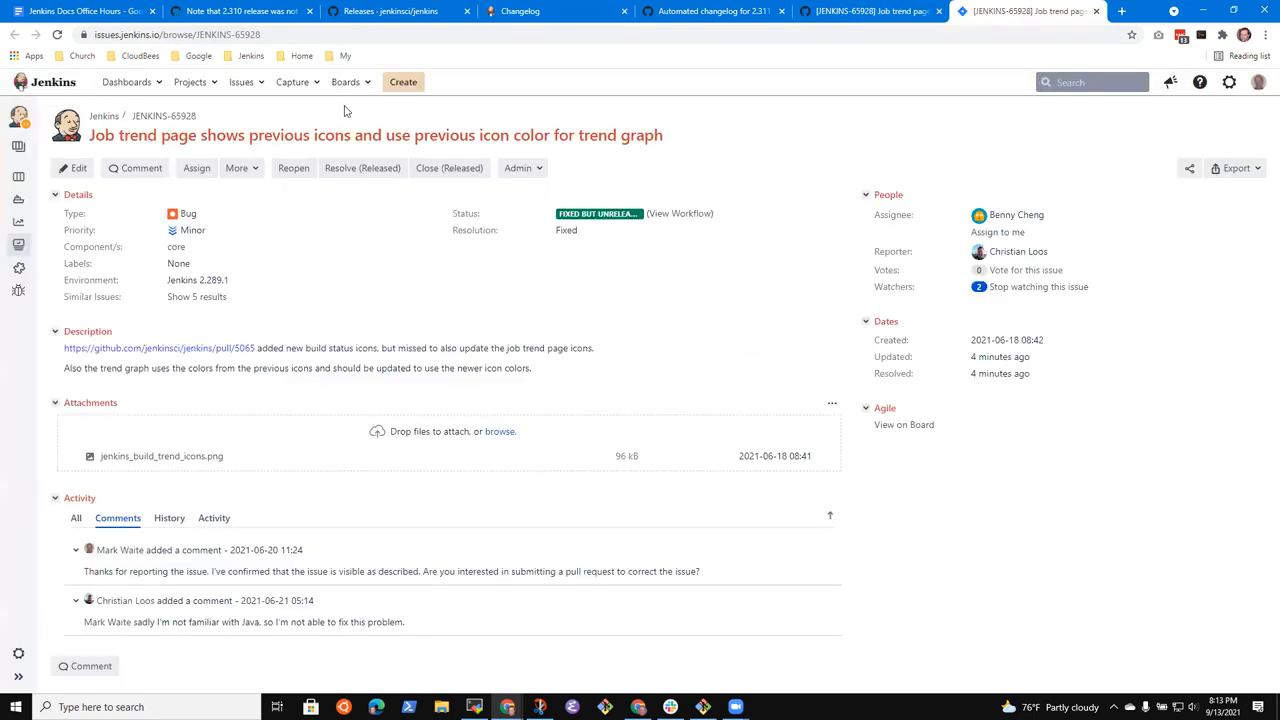
pyautogui.click(880, 12)
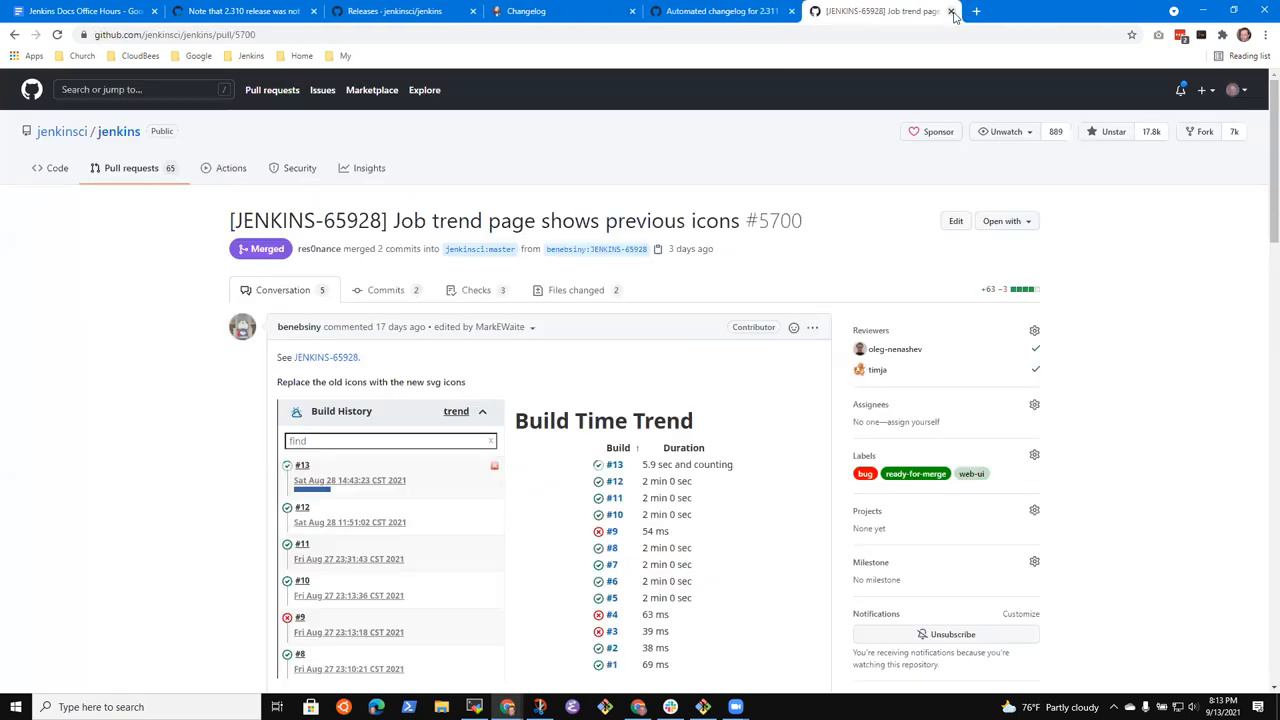
pyautogui.click(952, 12)
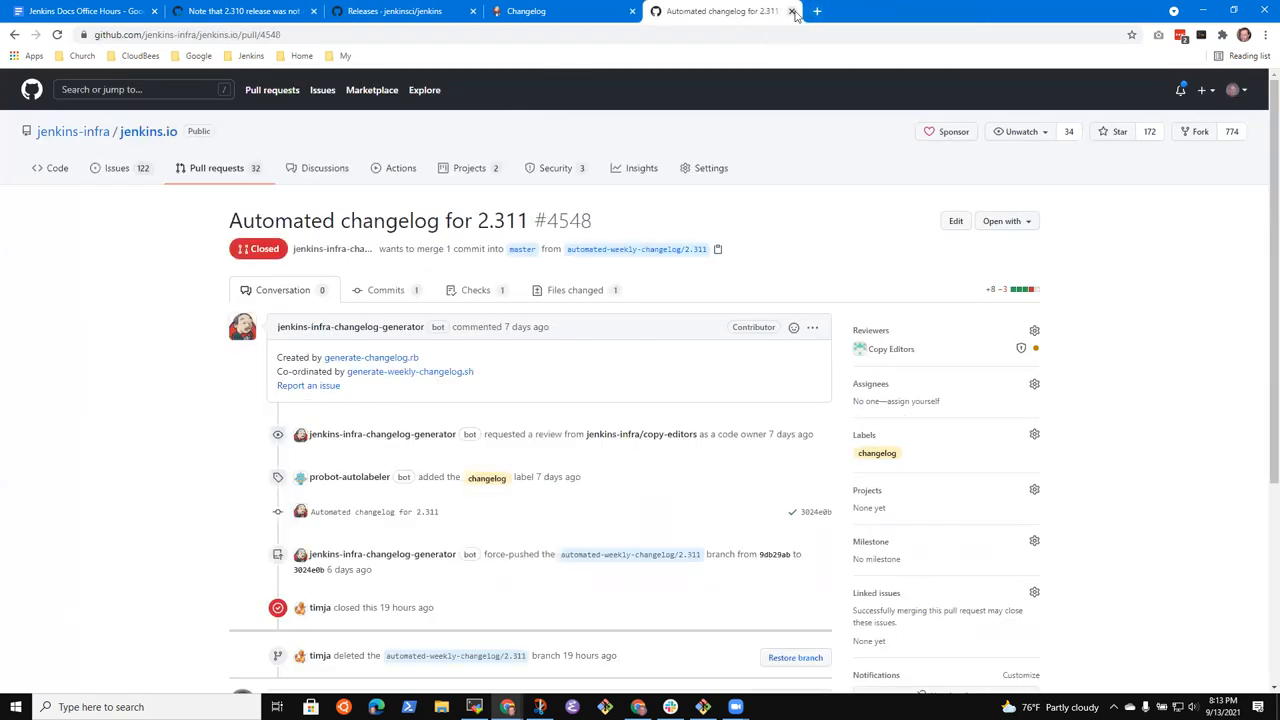
# Close the 2.311 changelog PR and open 'Automated changelog for 2.312' (#4551) from the jenkins.io pull requests list.
pyautogui.click(794, 12)
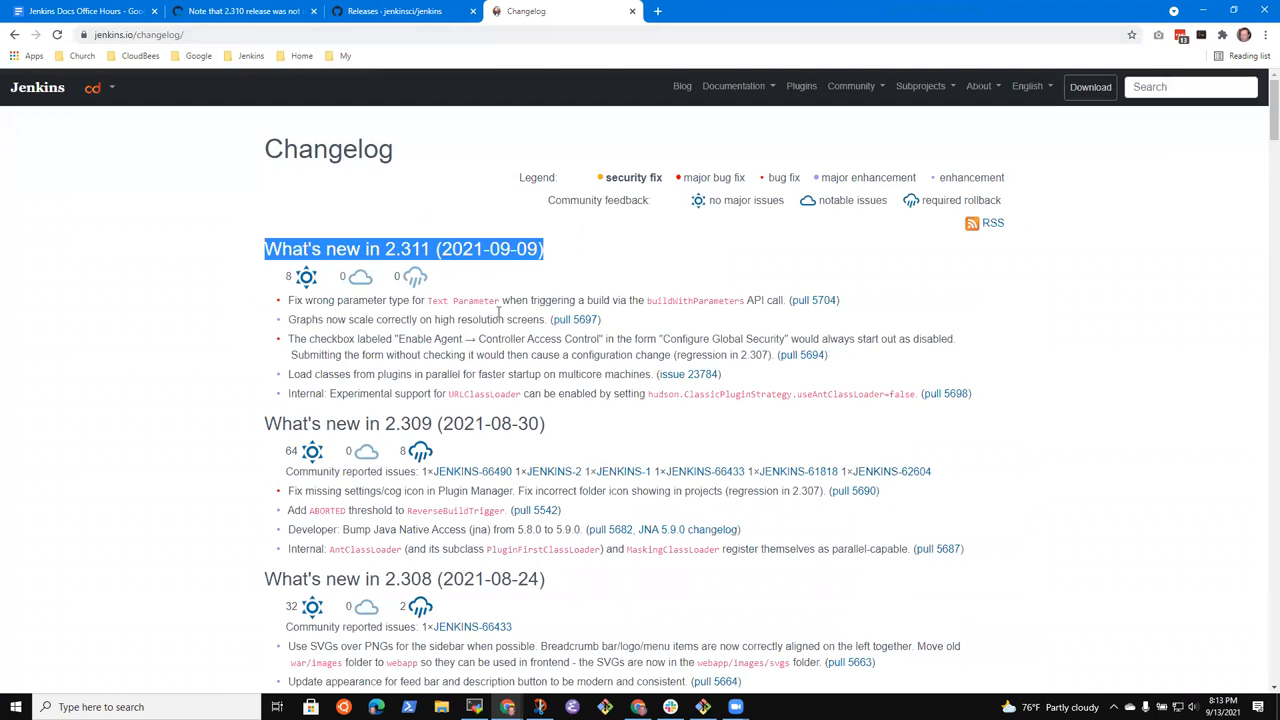
pyautogui.click(240, 12)
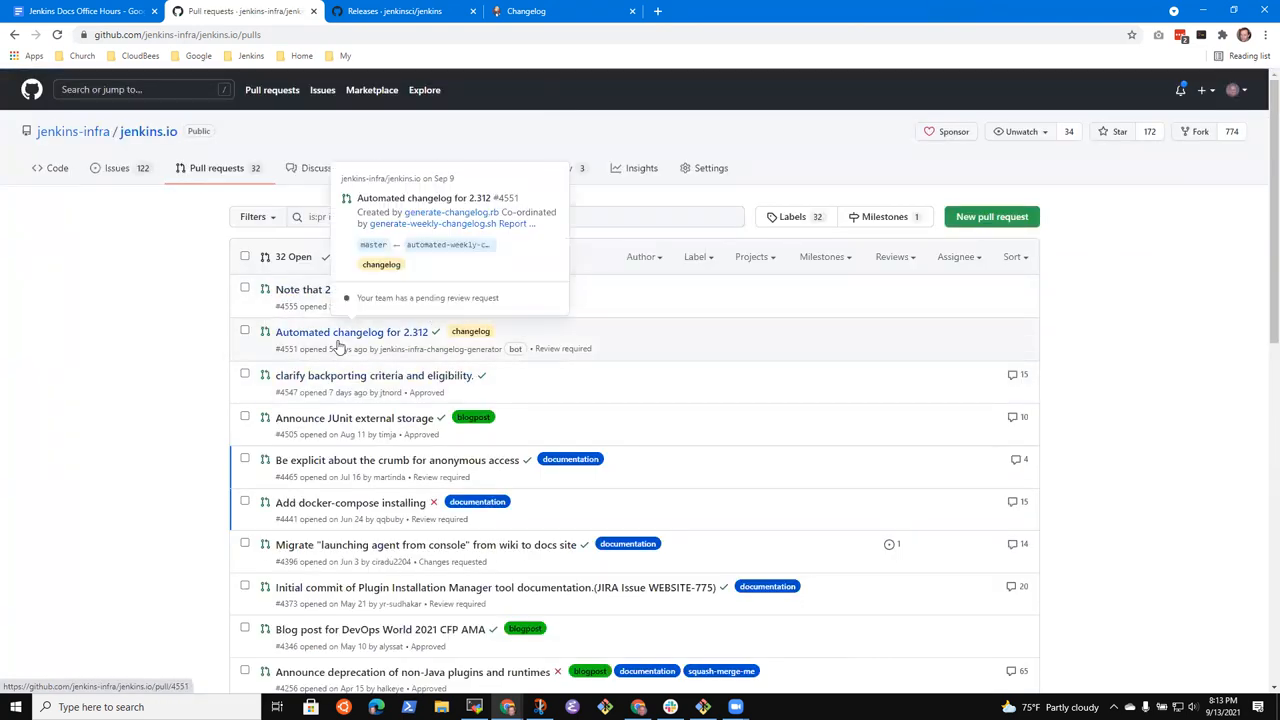
pyautogui.click(352, 332)
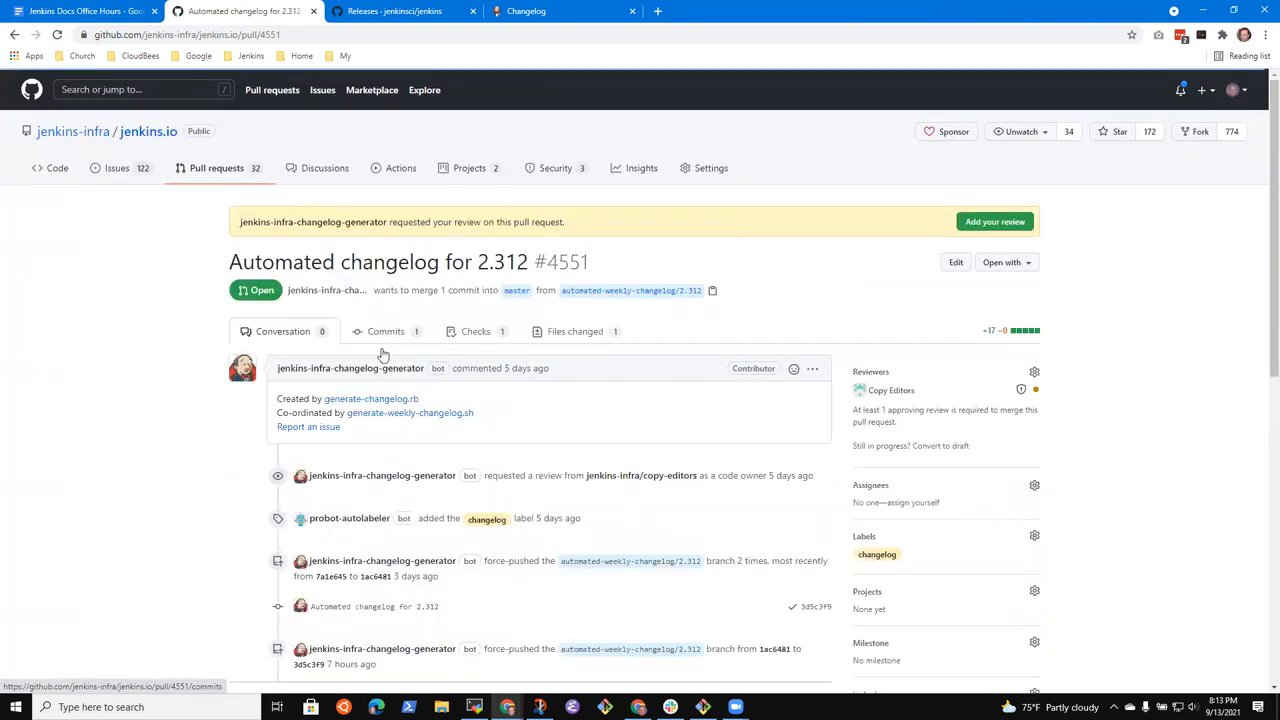
pyautogui.scroll(-3)
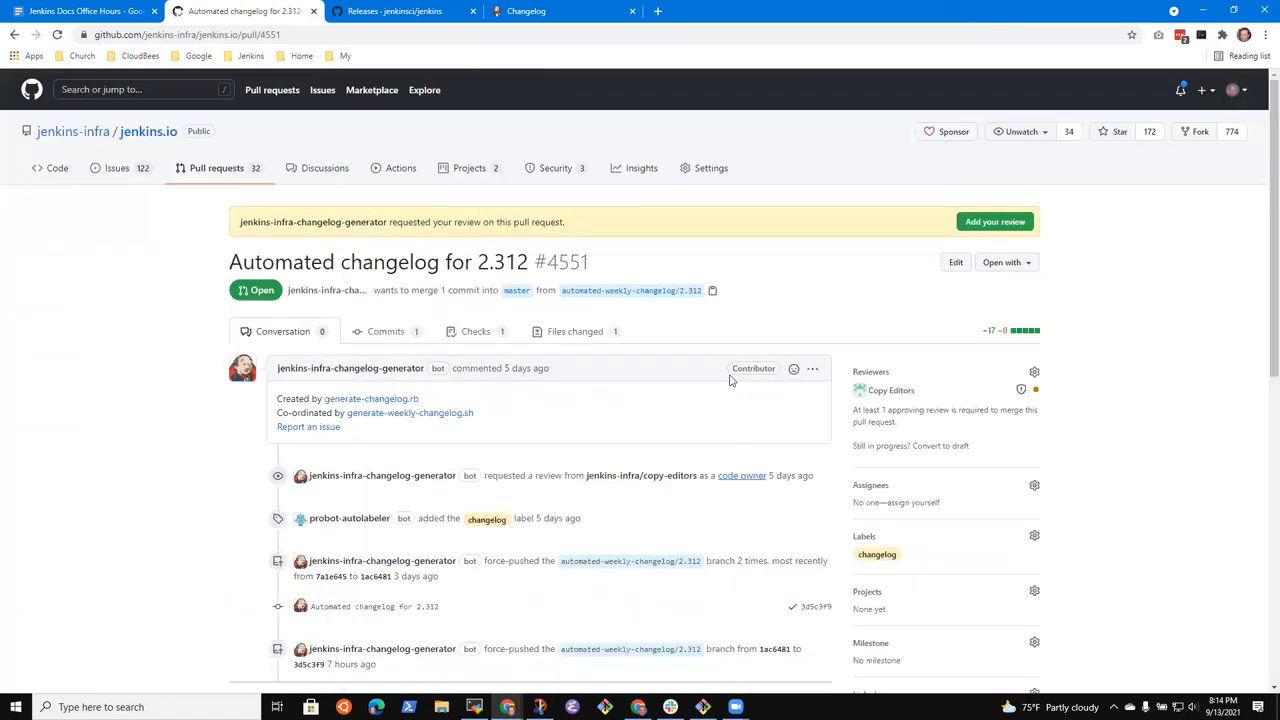
pyautogui.click(574, 332)
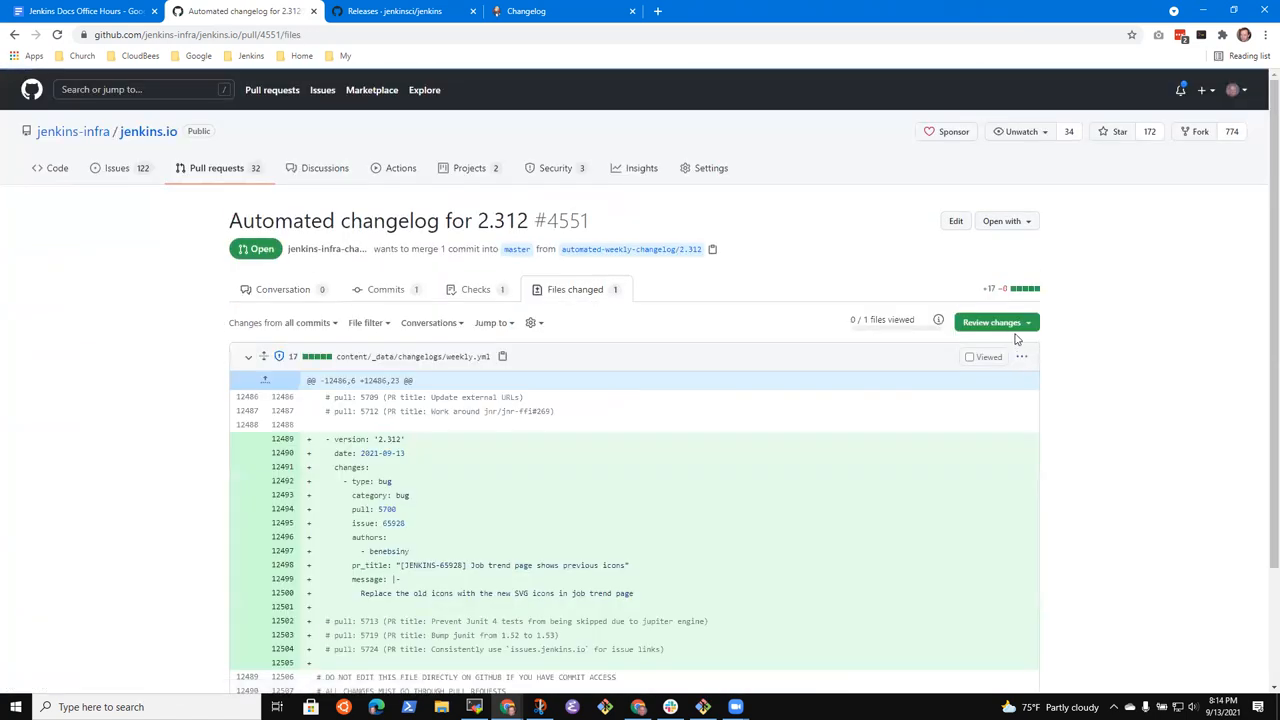
pyautogui.click(992, 322)
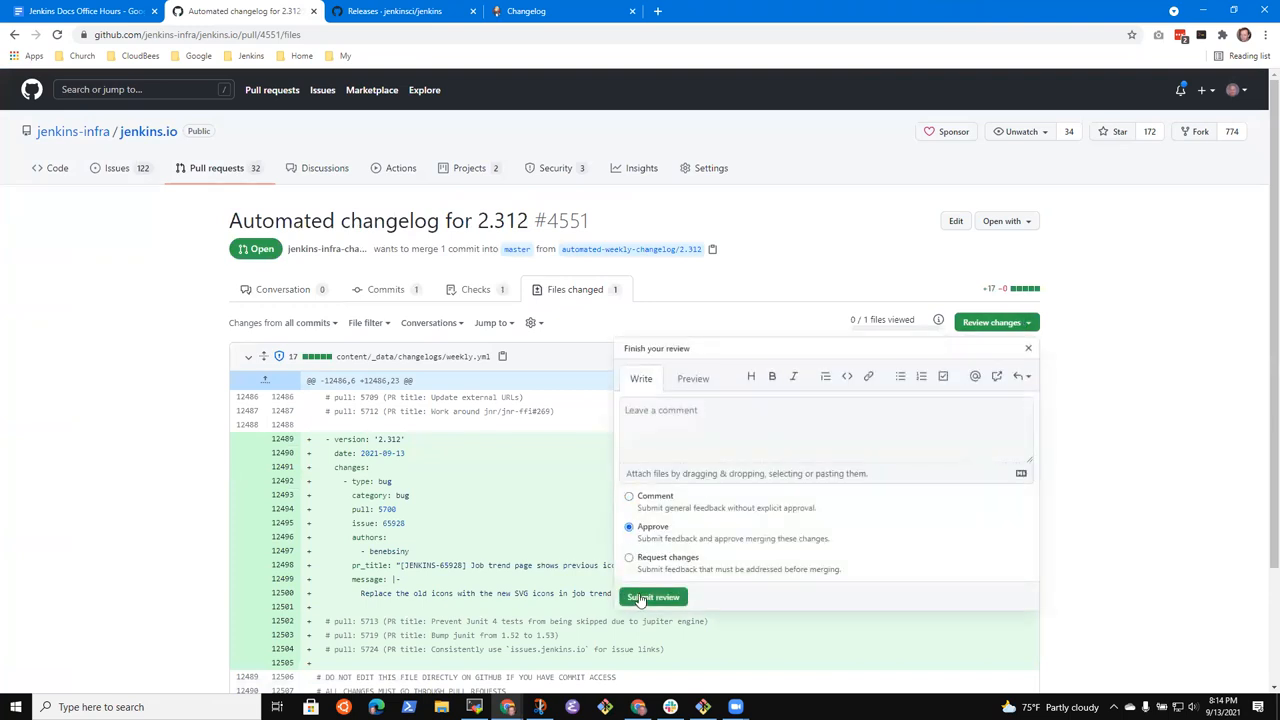
pyautogui.click(652, 596)
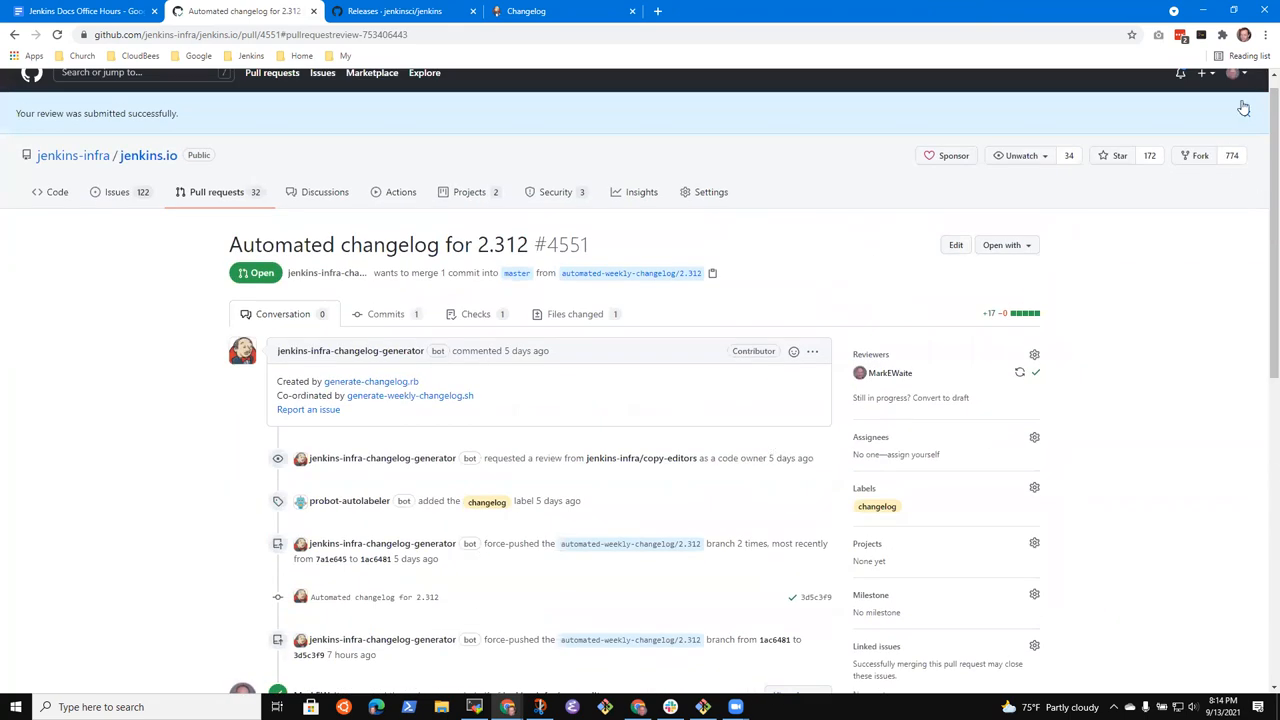
pyautogui.scroll(-3)
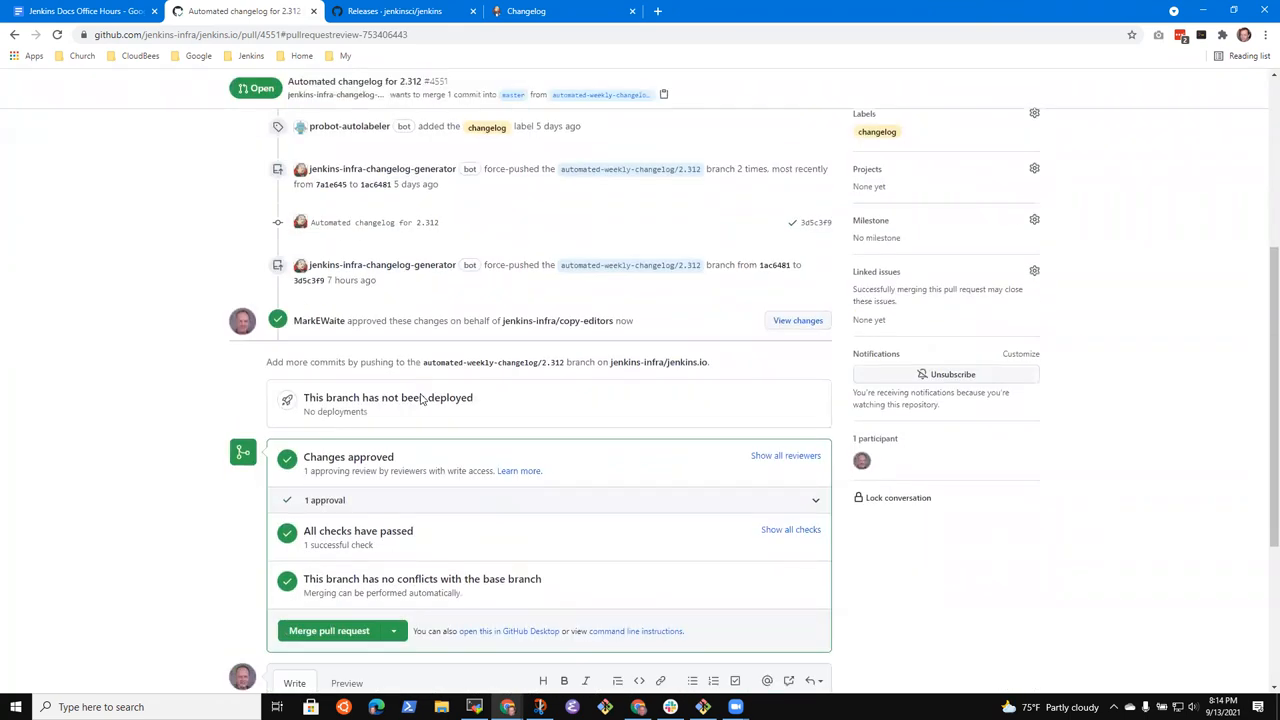
pyautogui.scroll(3)
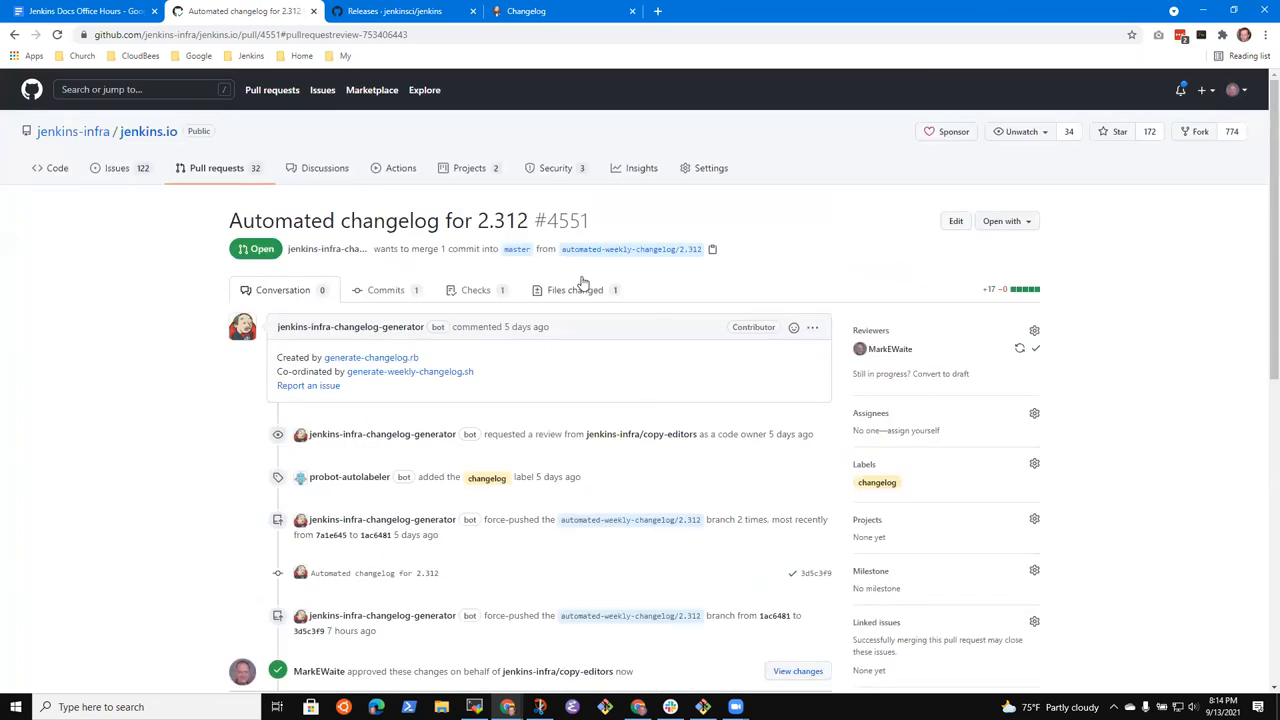
pyautogui.scroll(-3)
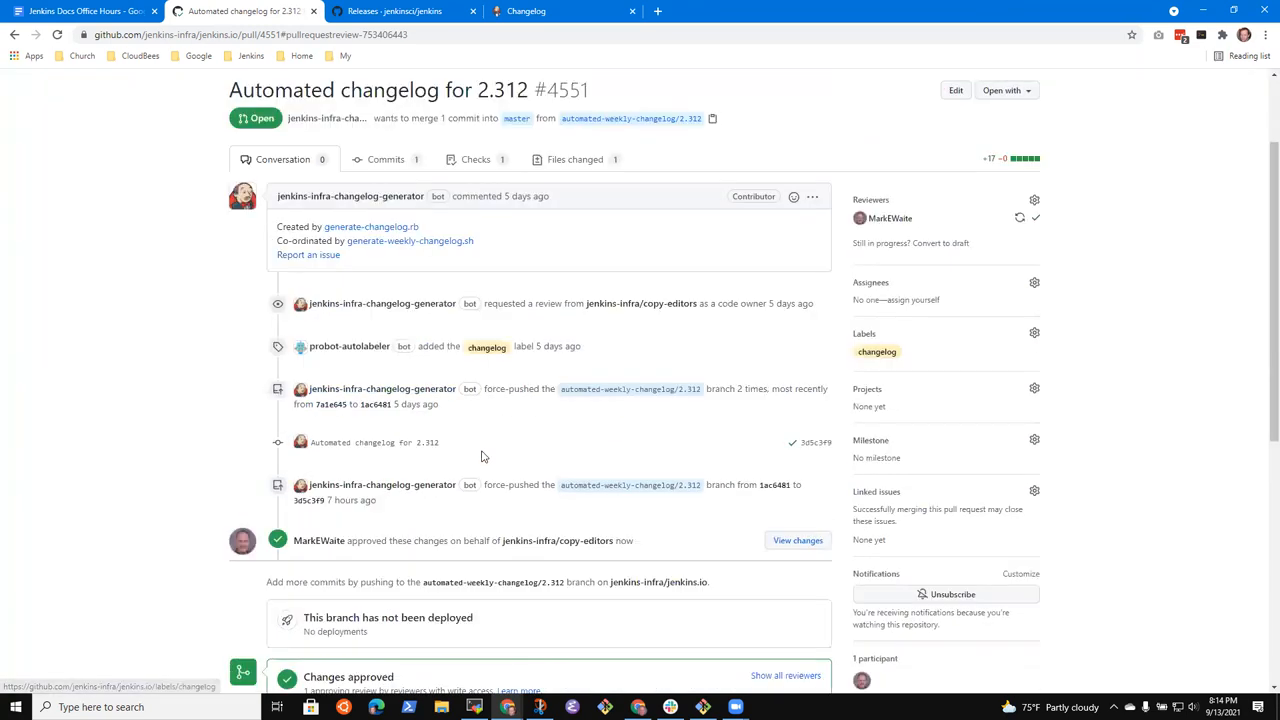
pyautogui.write('ERev')
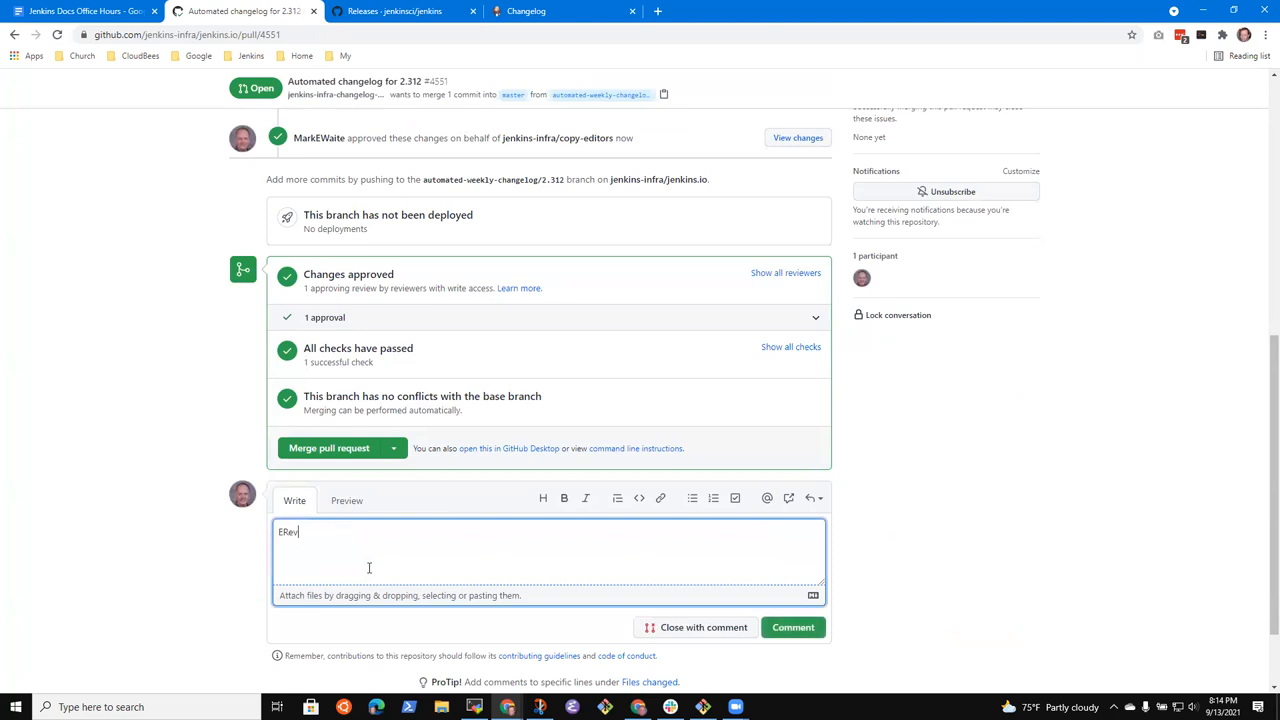
pyautogui.write('Reviewer')
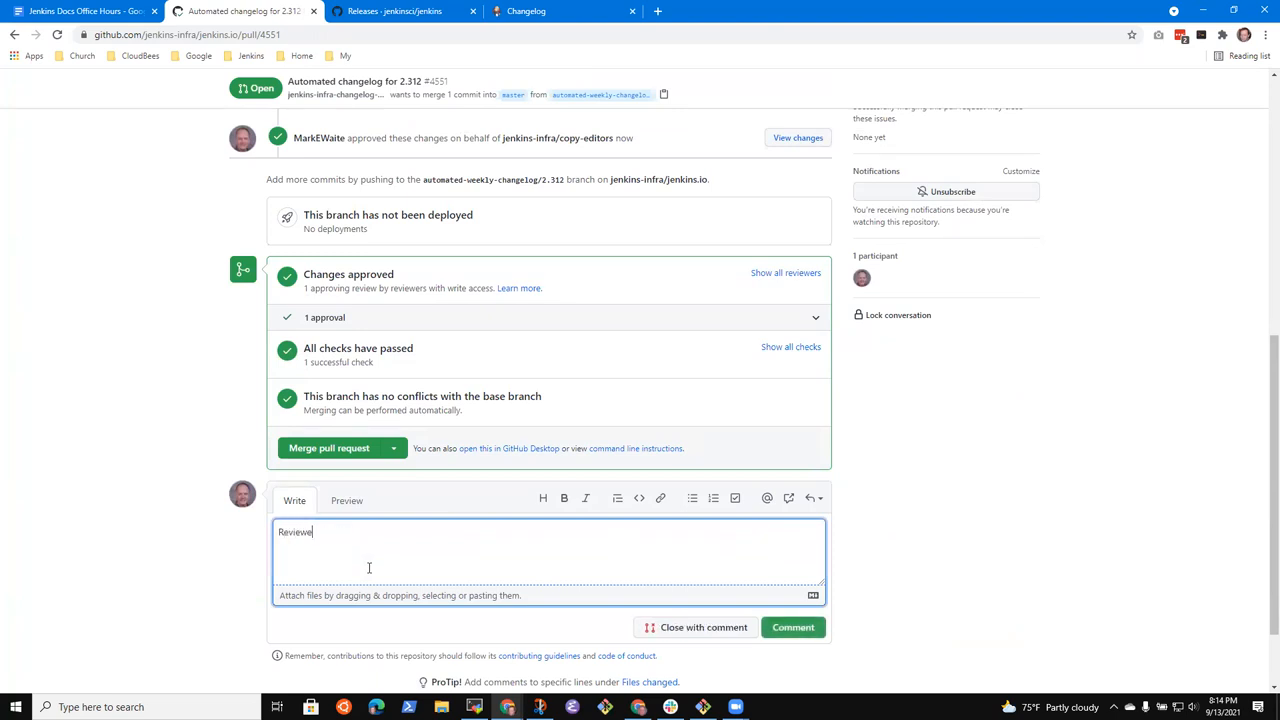
pyautogui.write('Reviewed in Docs office hours by')
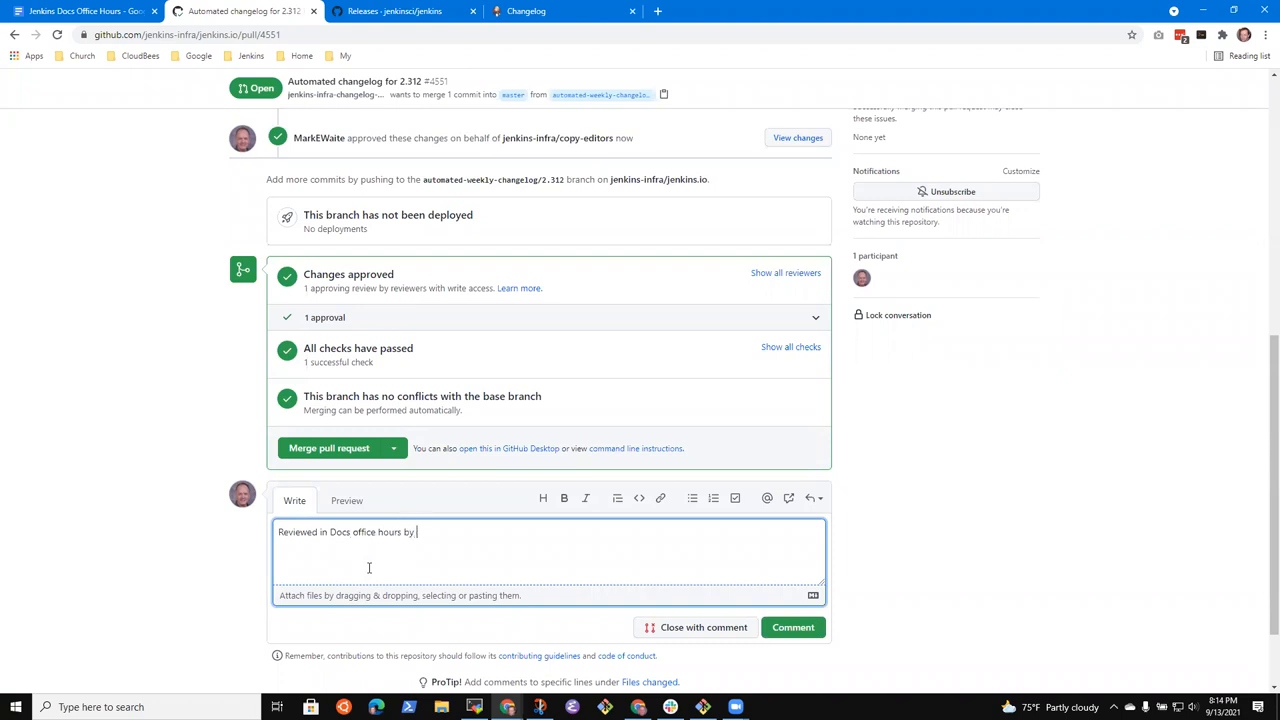
pyautogui.write('@markawm')
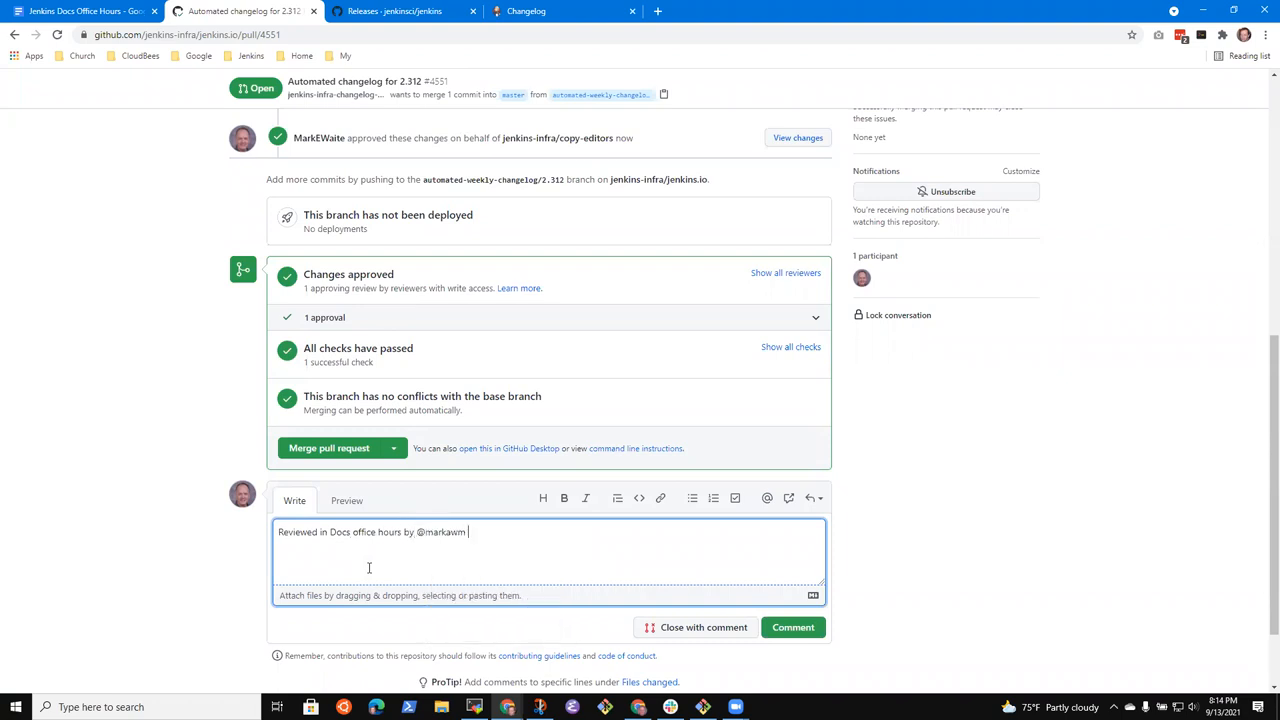
pyautogui.write('Mark')
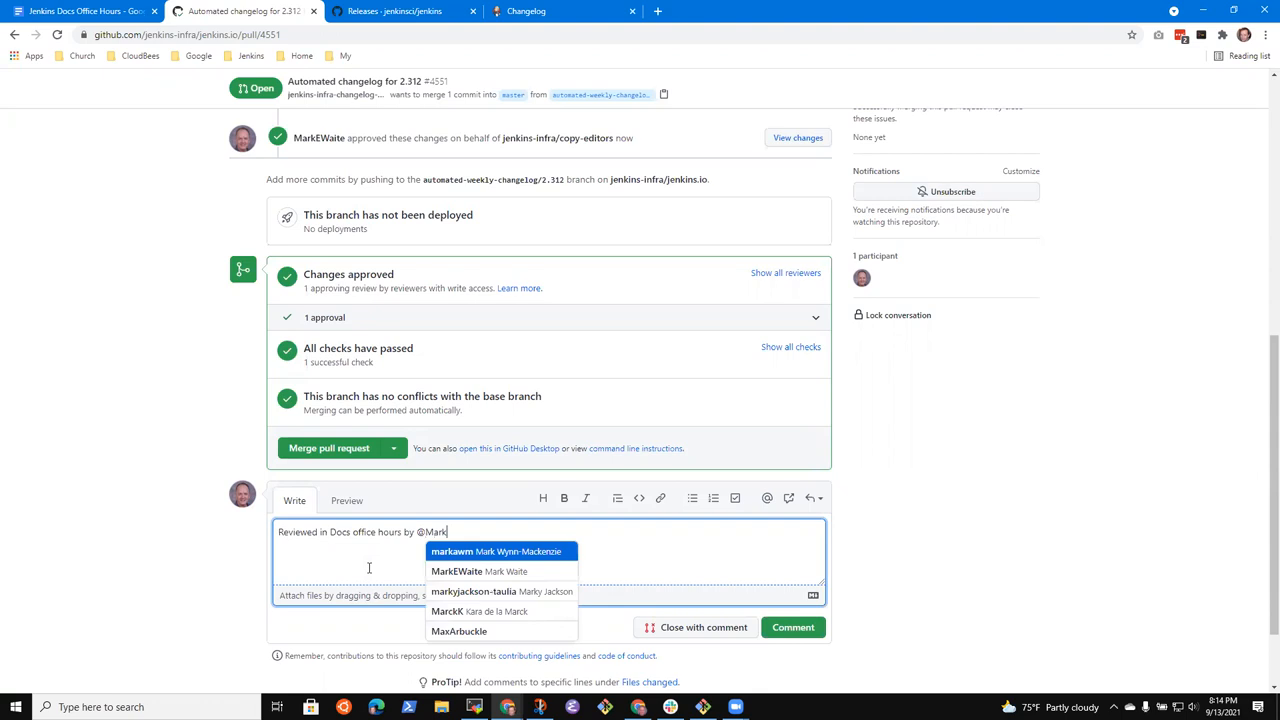
pyautogui.moveTo(480, 612)
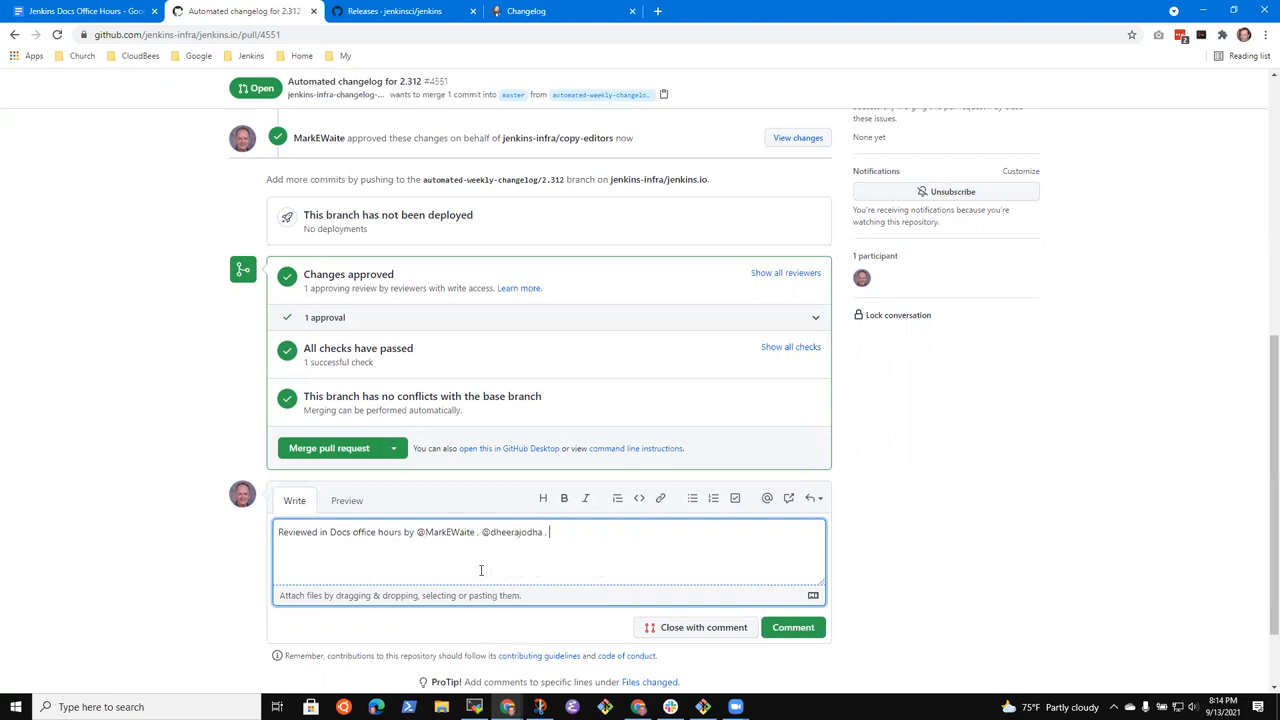
pyautogui.write('@kwha')
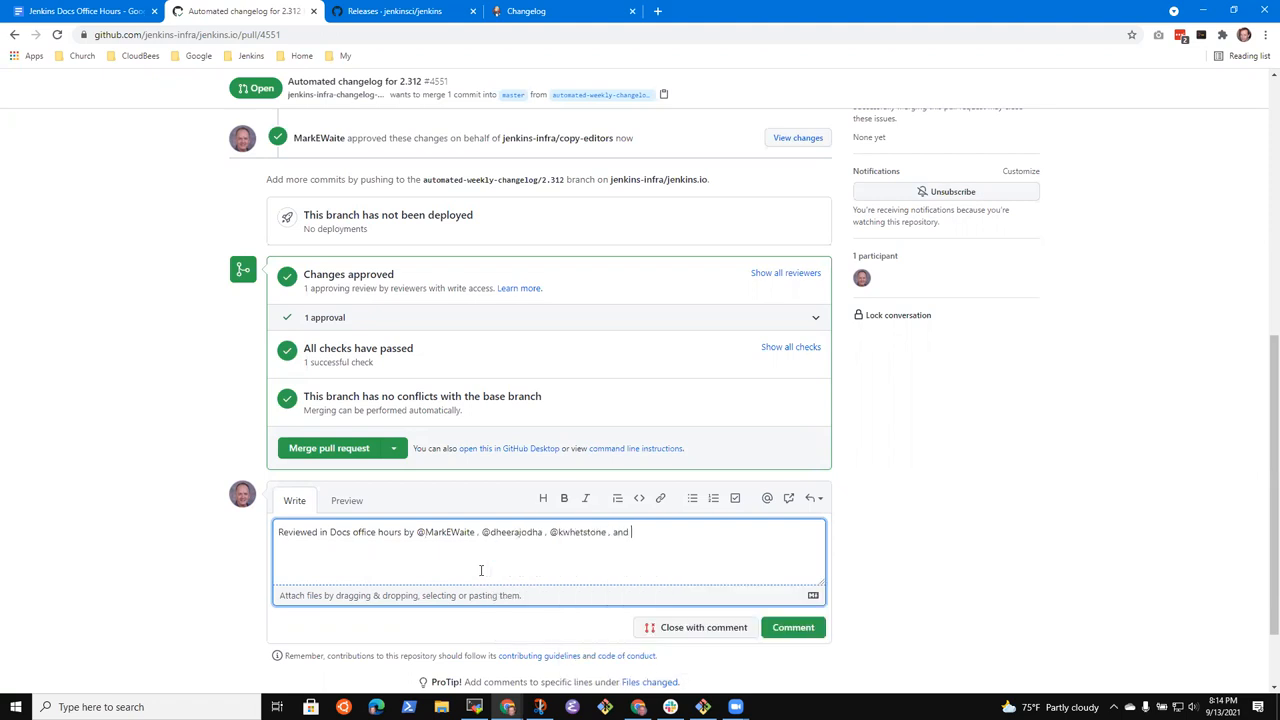
pyautogui.write('@StackScribe')
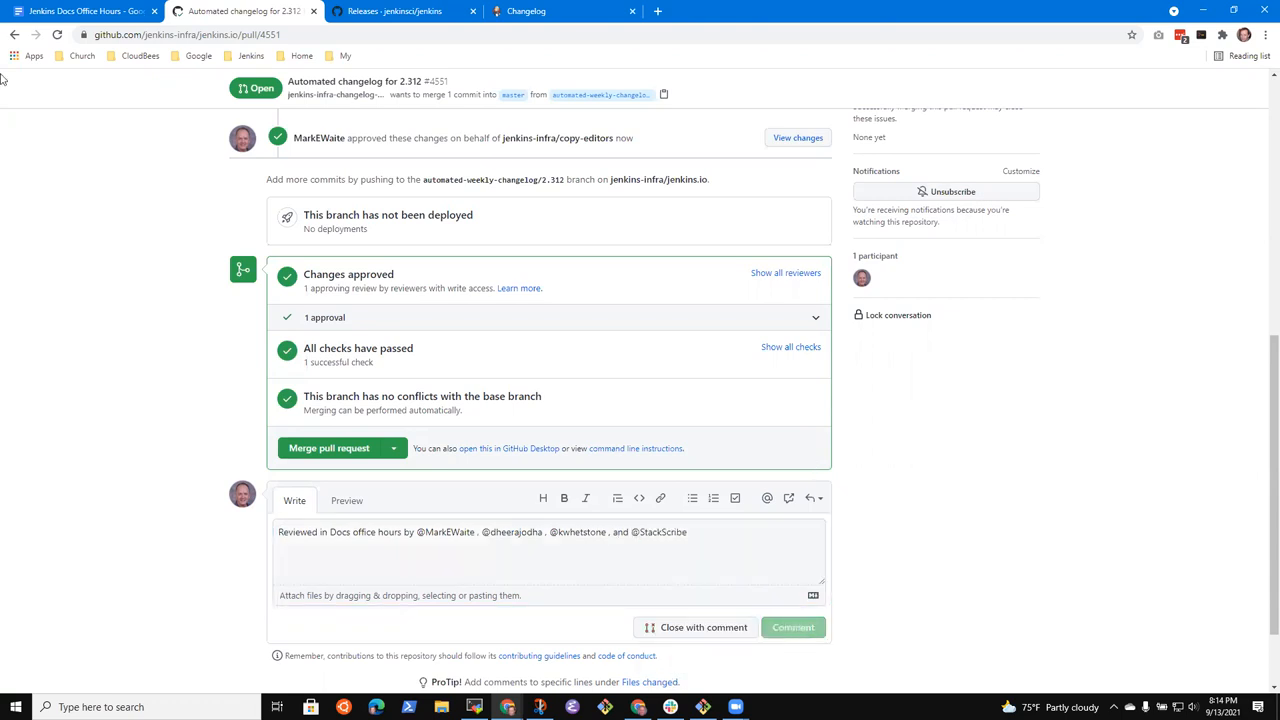
pyautogui.click(792, 628)
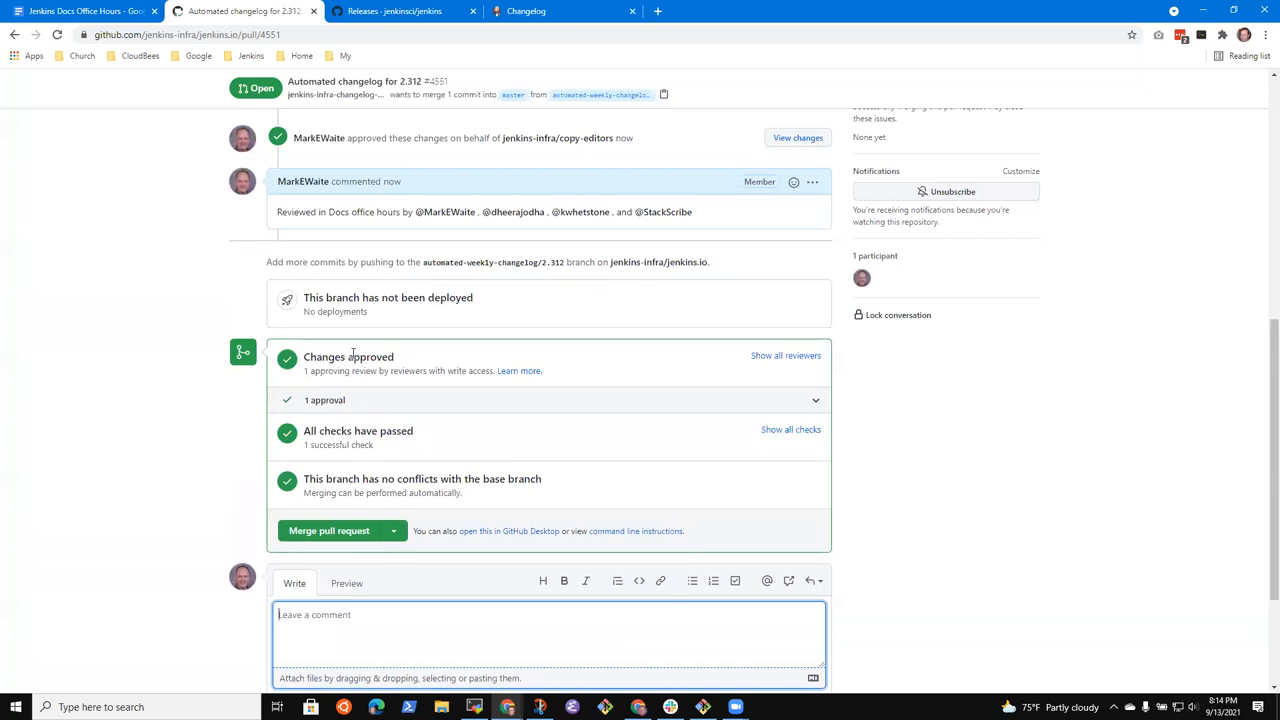
# In the notes, mark Hacktoberfest as ' - All' and add a 'Docs' topics sub-point for Hacktoberfest.
pyautogui.click(84, 12)
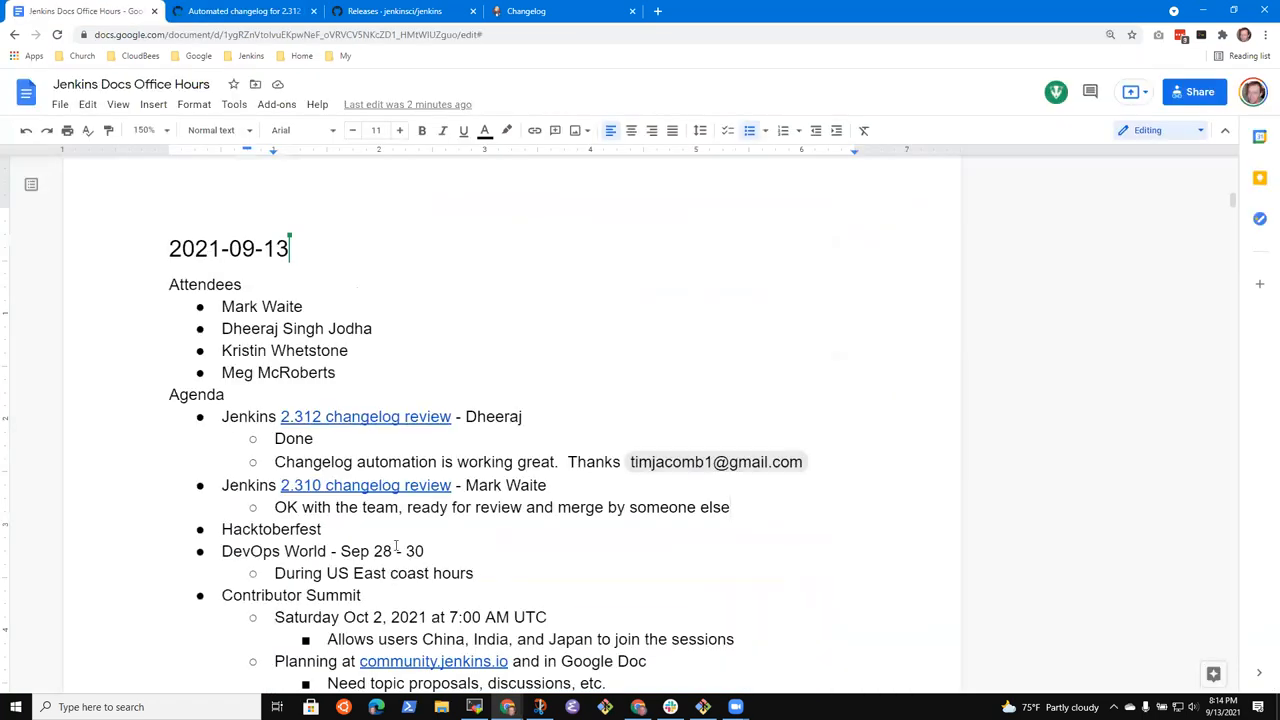
pyautogui.moveTo(672, 512)
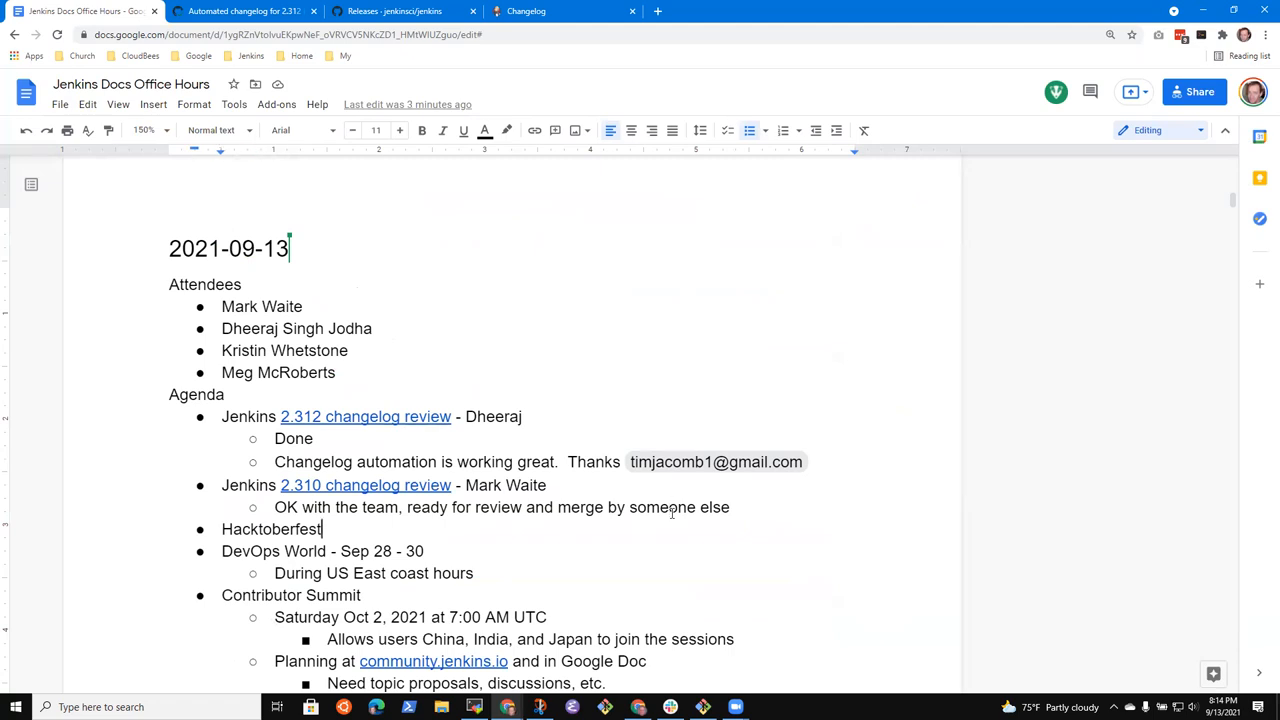
pyautogui.write('-')
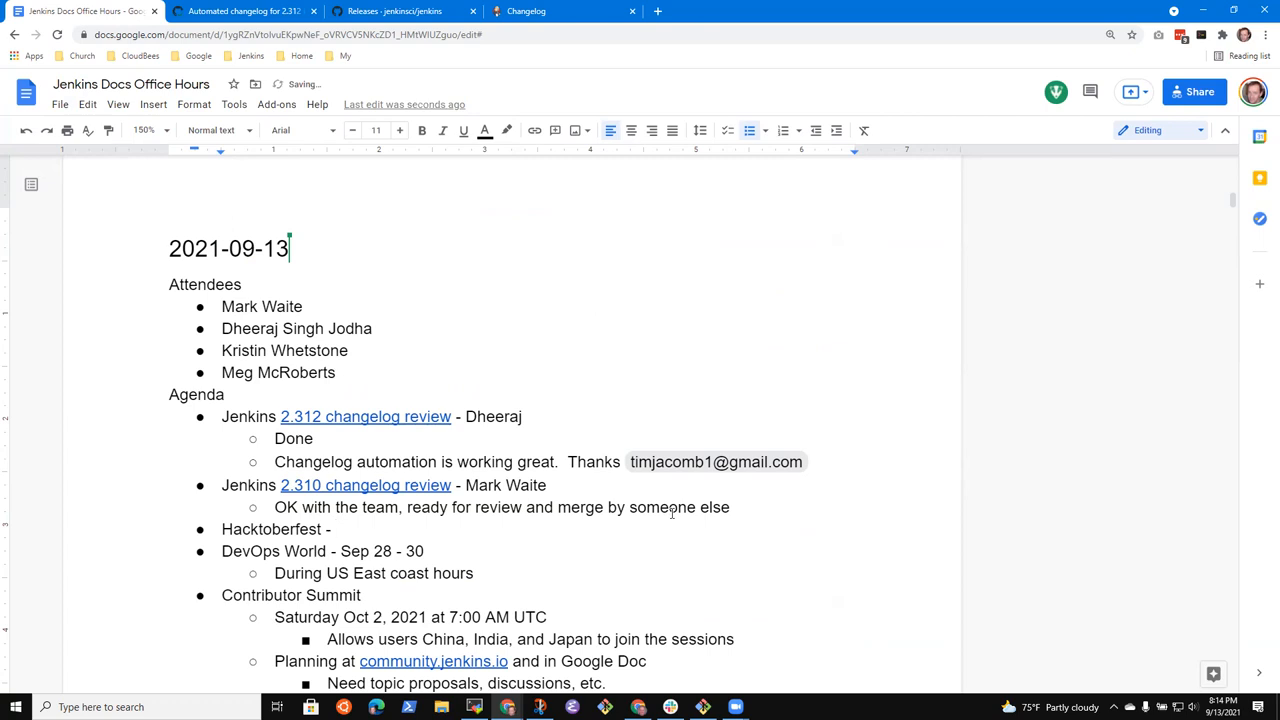
pyautogui.write('All')
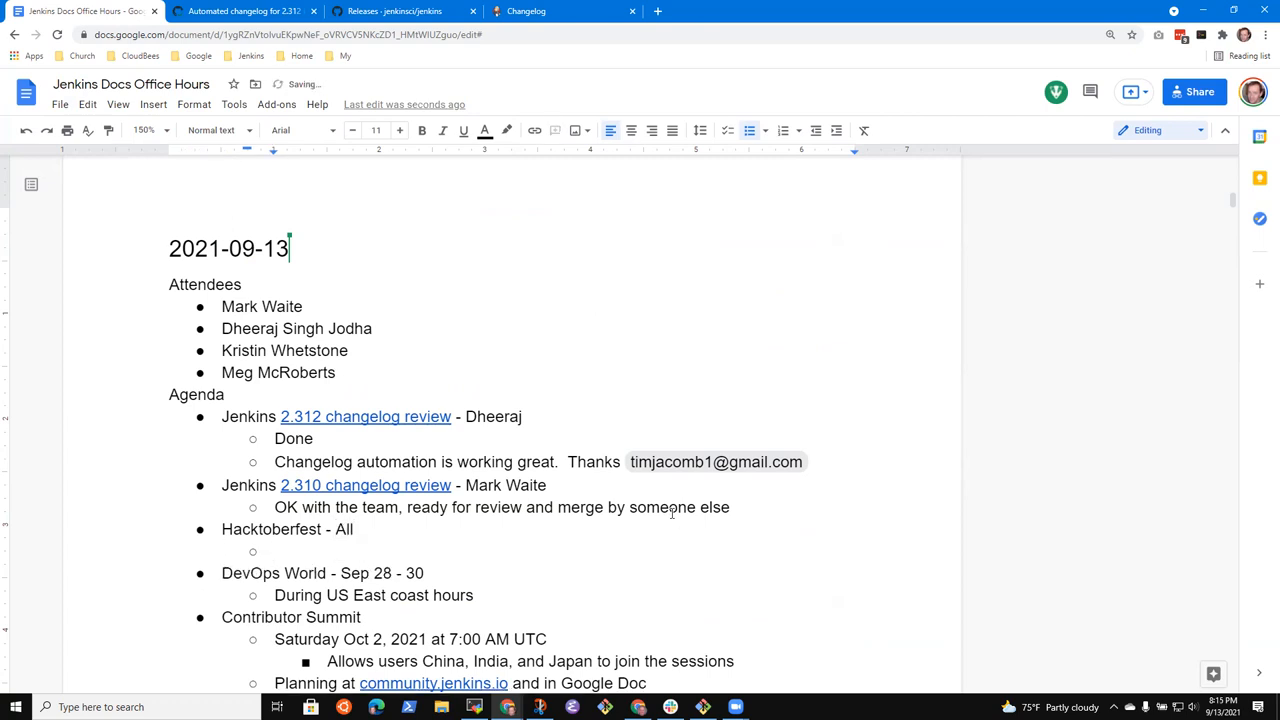
pyautogui.write('O')
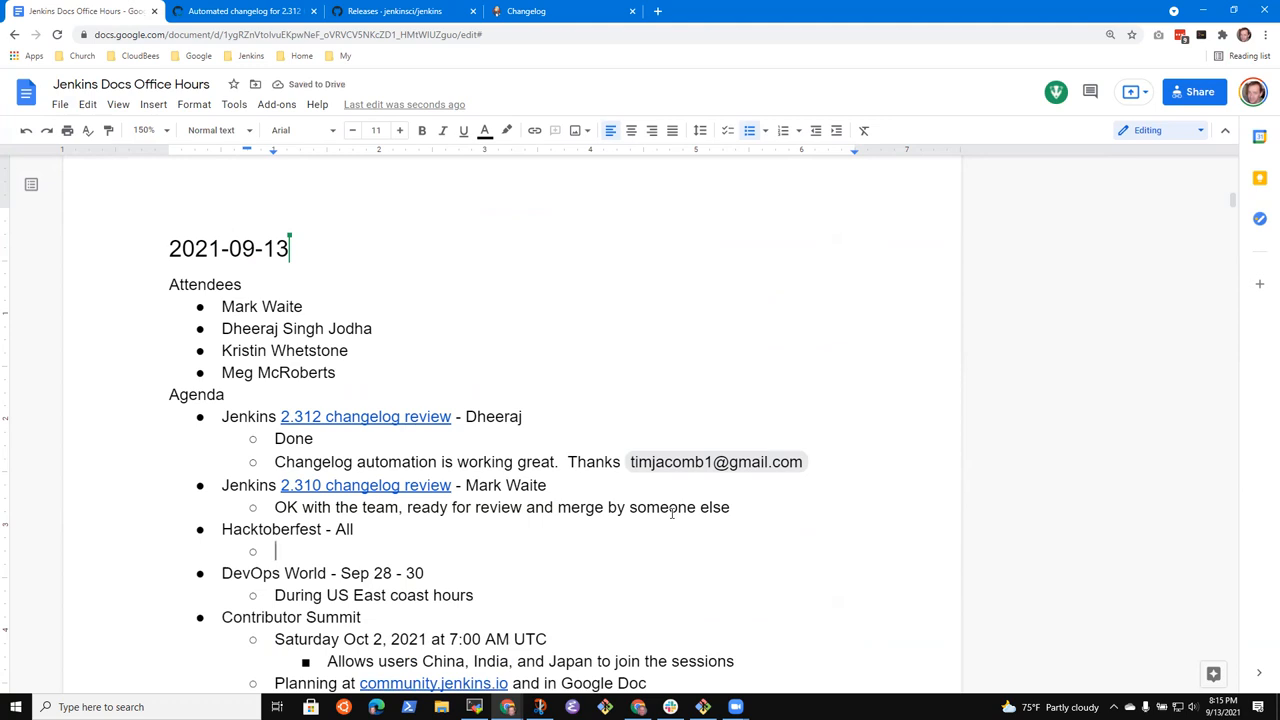
pyautogui.write('Docs topics for')
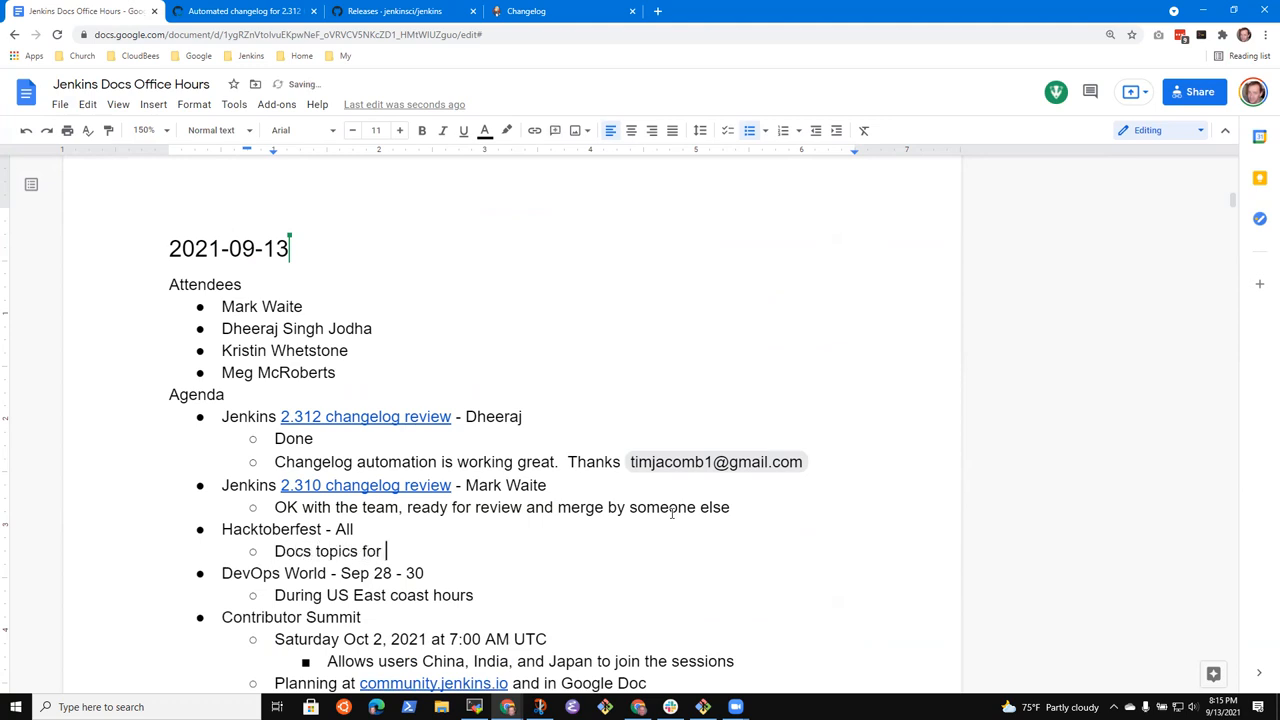
pyautogui.write('Hacktyo')
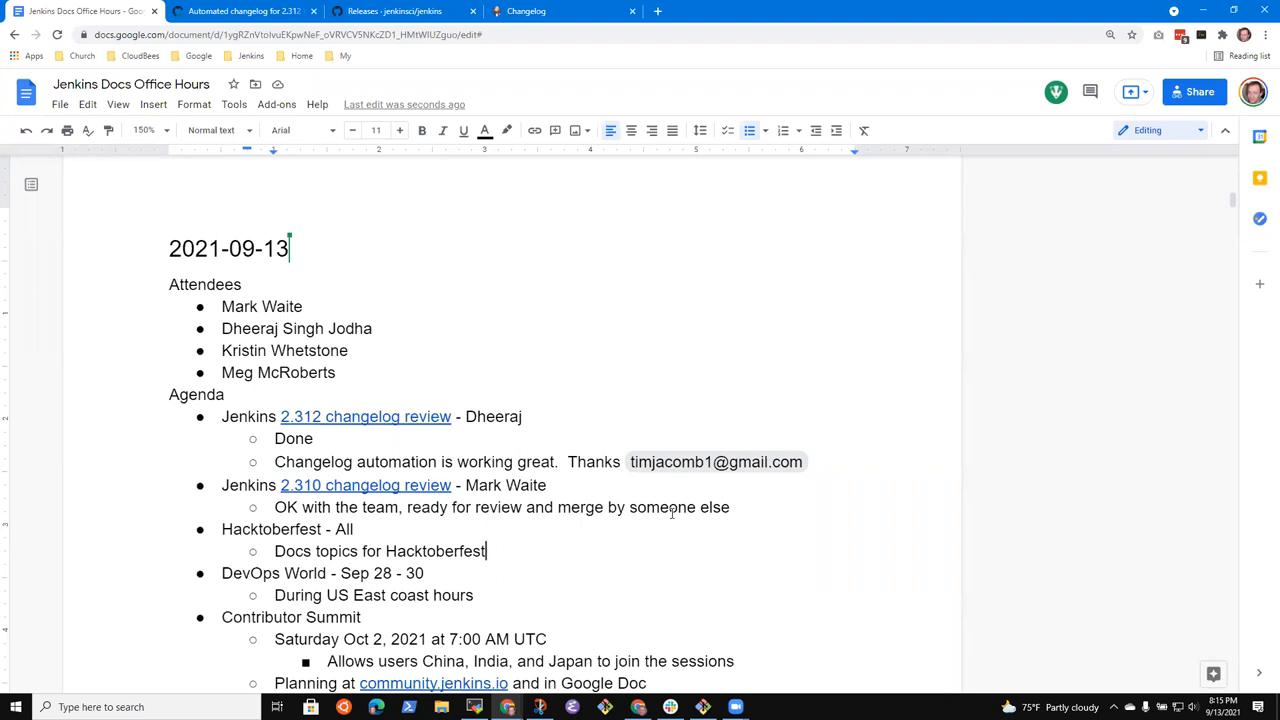
# Add a second sub-point: 'Transition plugin docs from wiki to github repositories'.
pyautogui.press('enter')
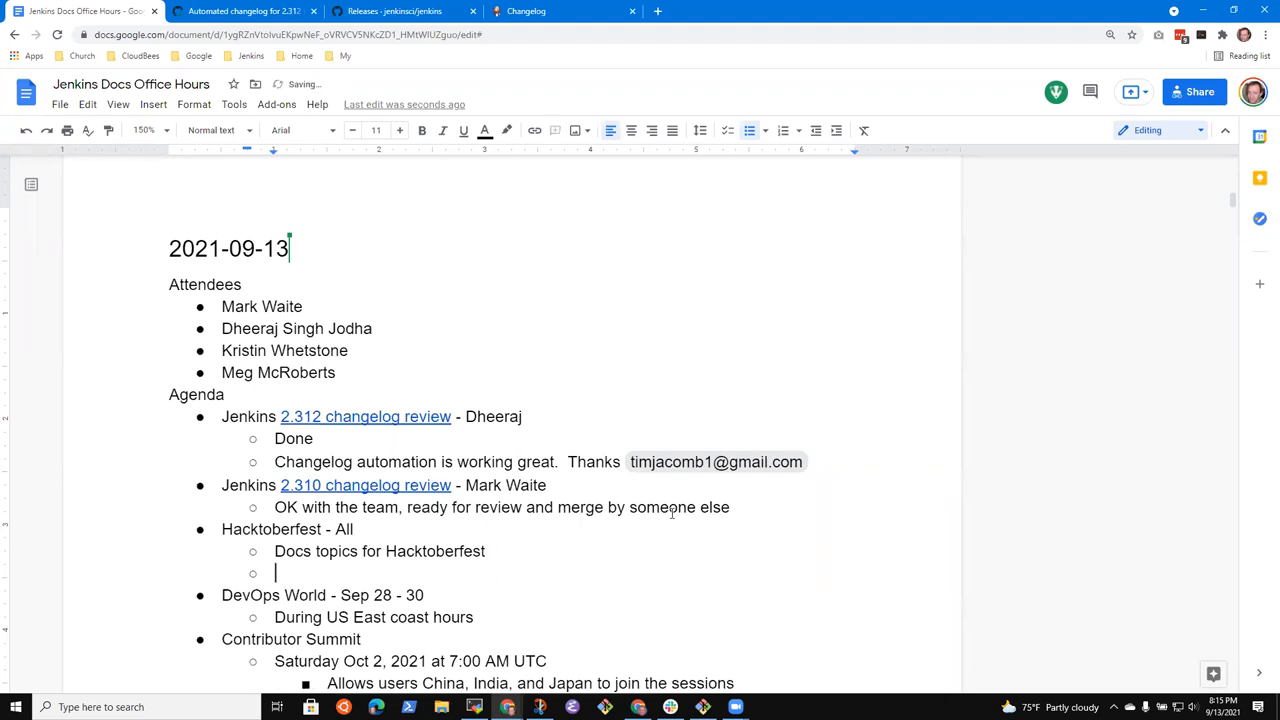
pyautogui.write('Transition docs from')
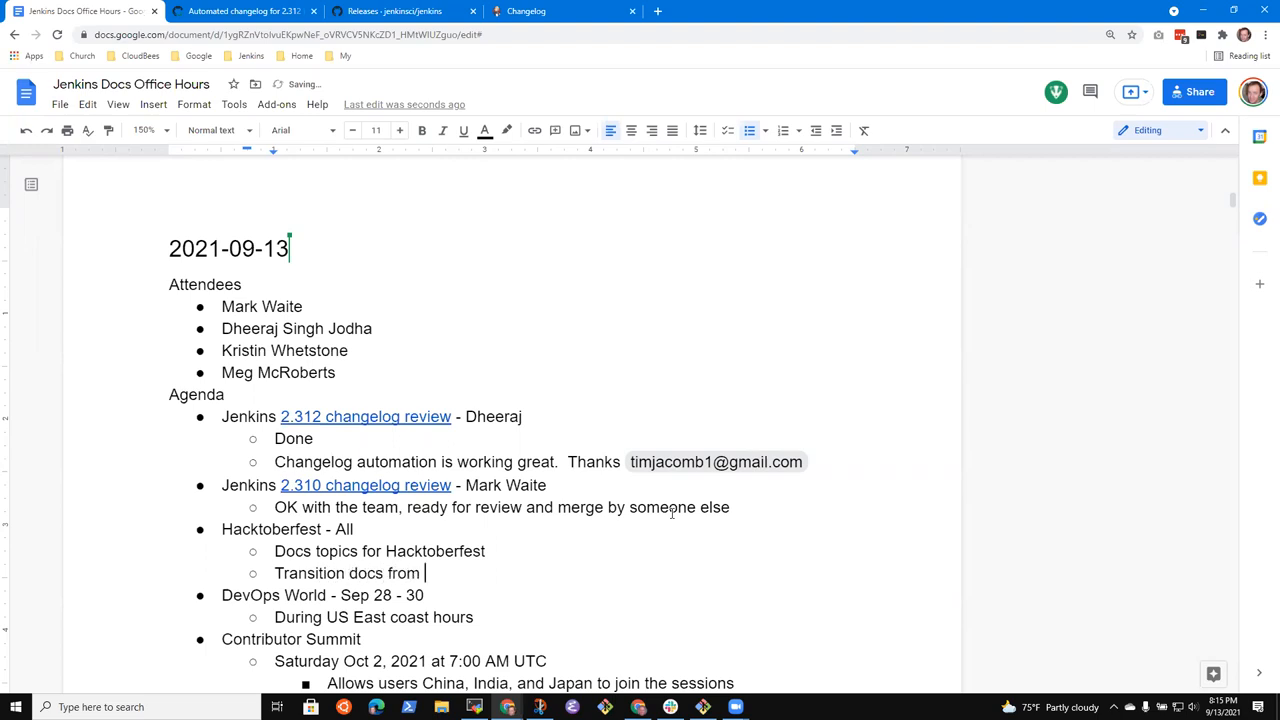
pyautogui.write('plugin')
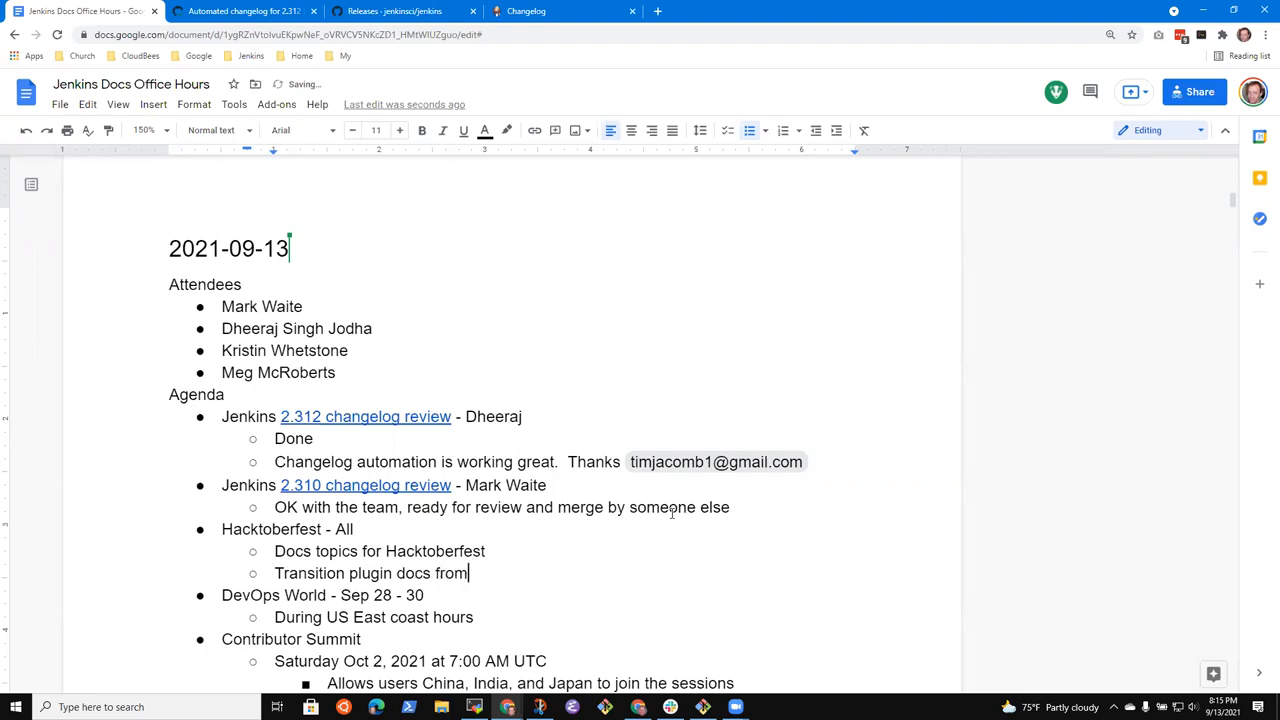
pyautogui.write('wiki to')
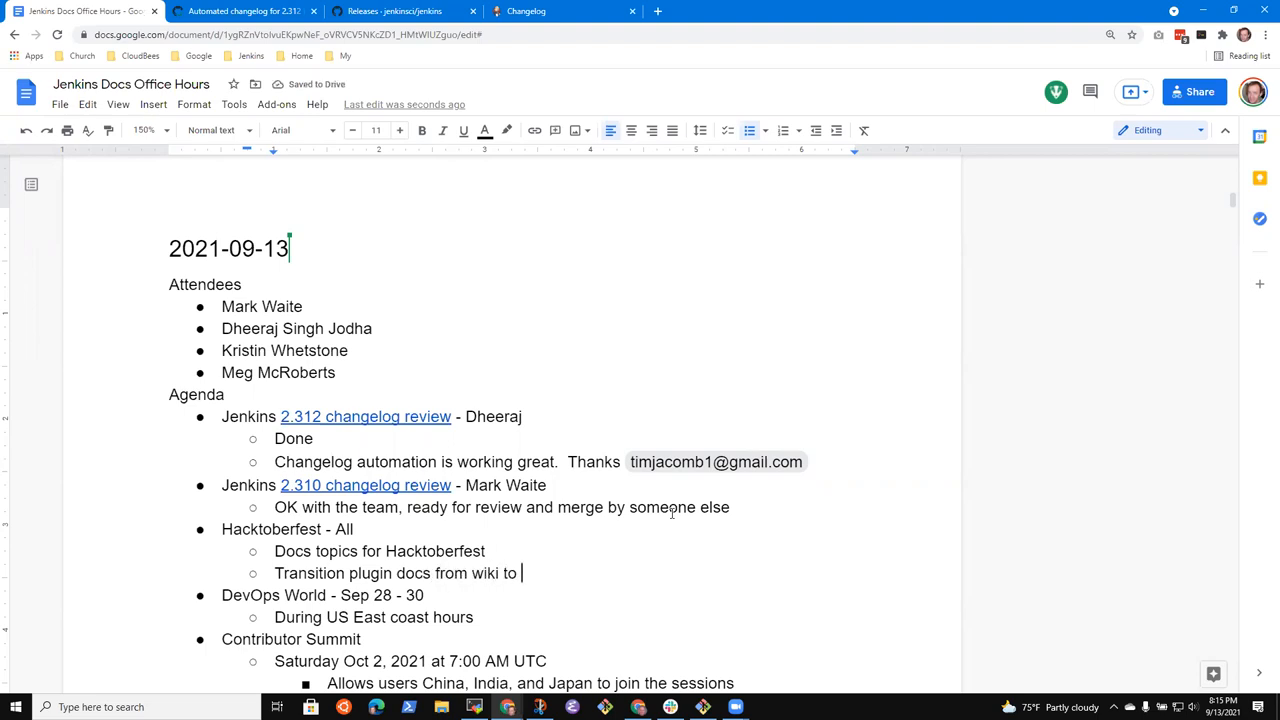
pyautogui.write('github')
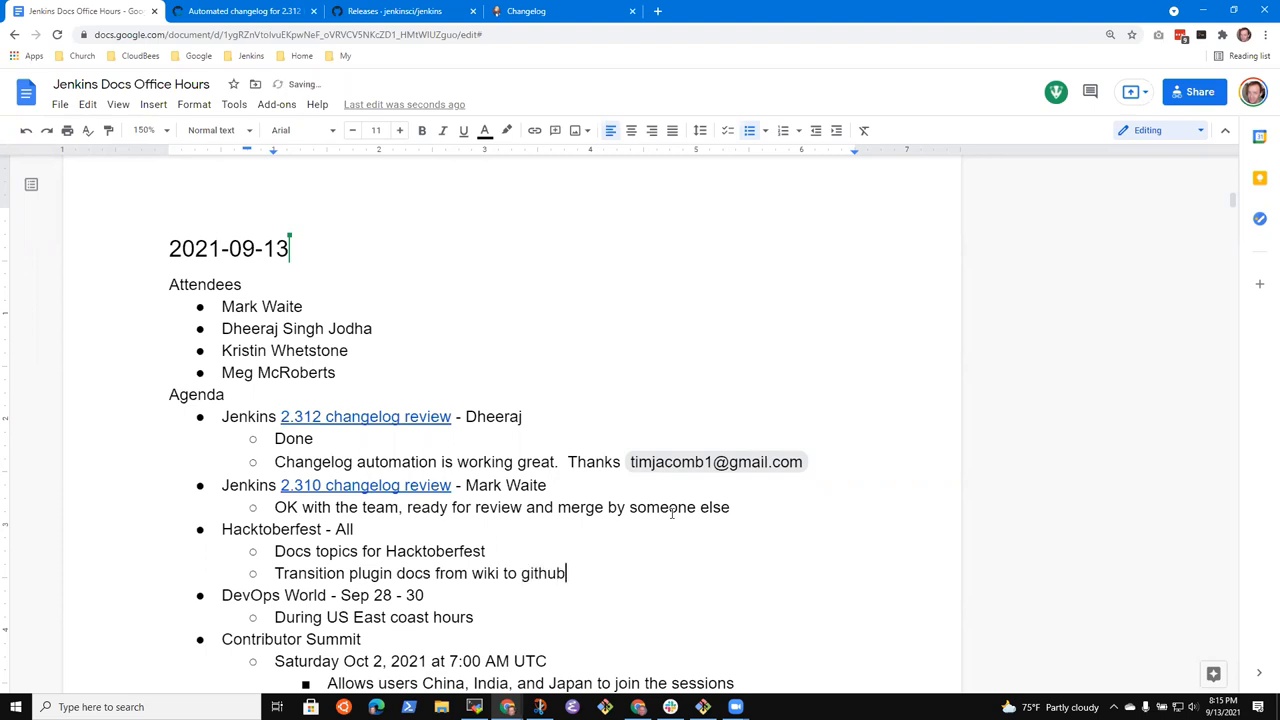
pyautogui.write('repositories')
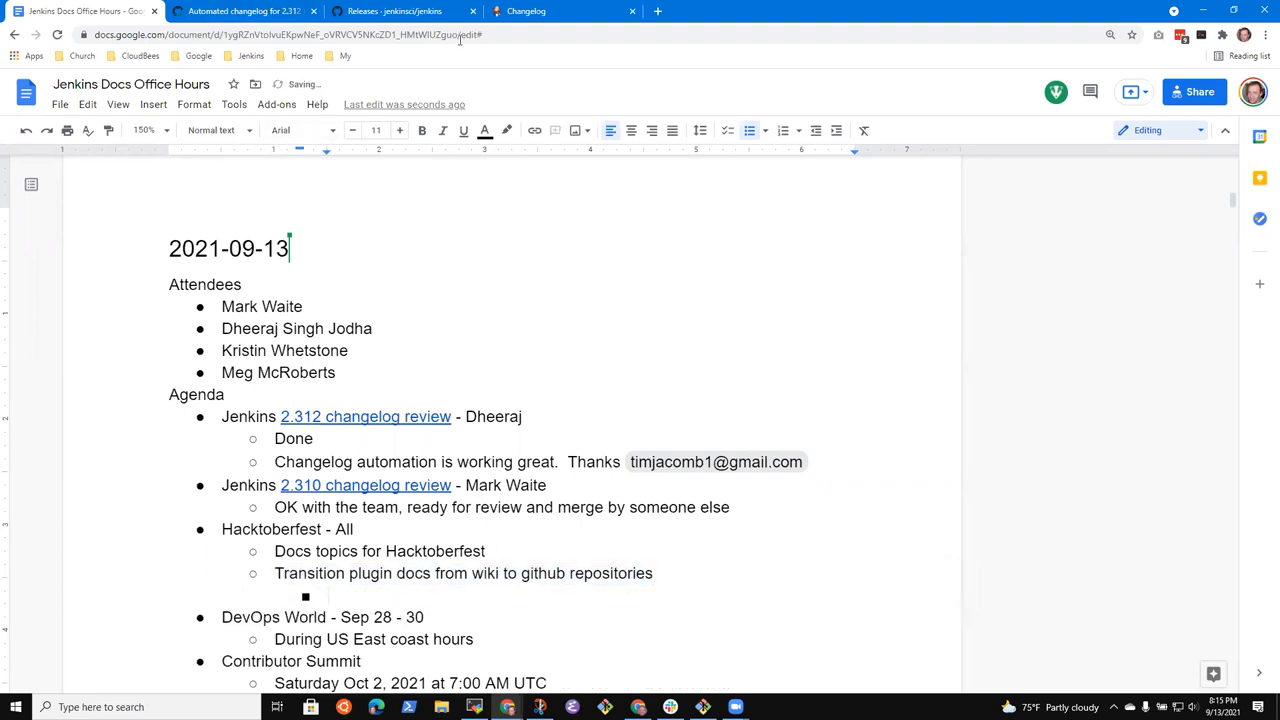
# In a new tab, open the Wiki Exporter progress page from the Jenkins Docs bookmarks.
pyautogui.click(656, 12)
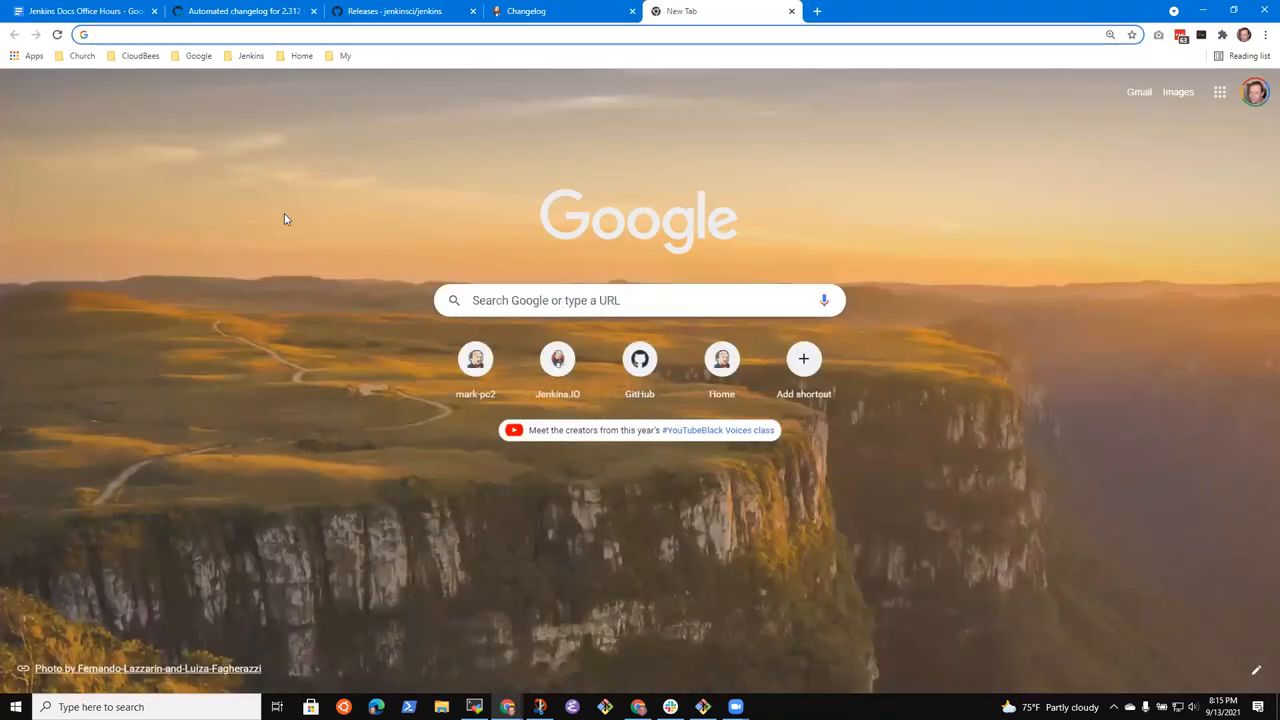
pyautogui.click(252, 56)
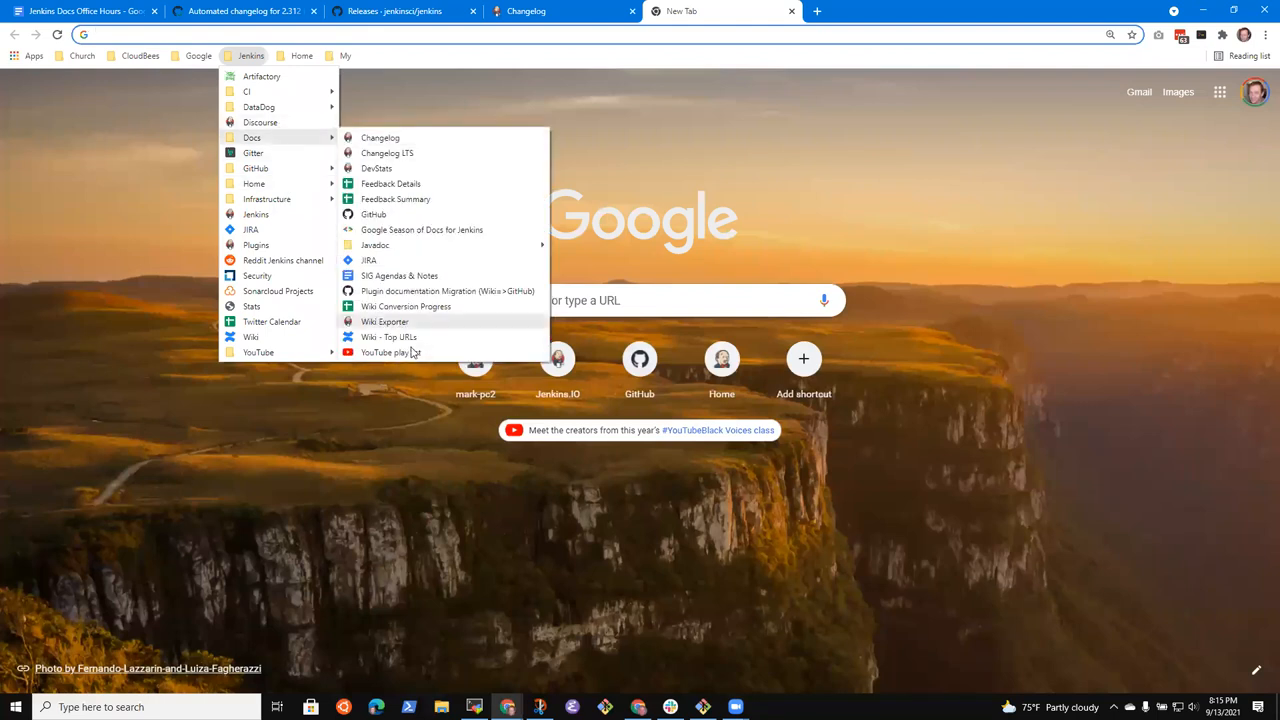
pyautogui.click(384, 320)
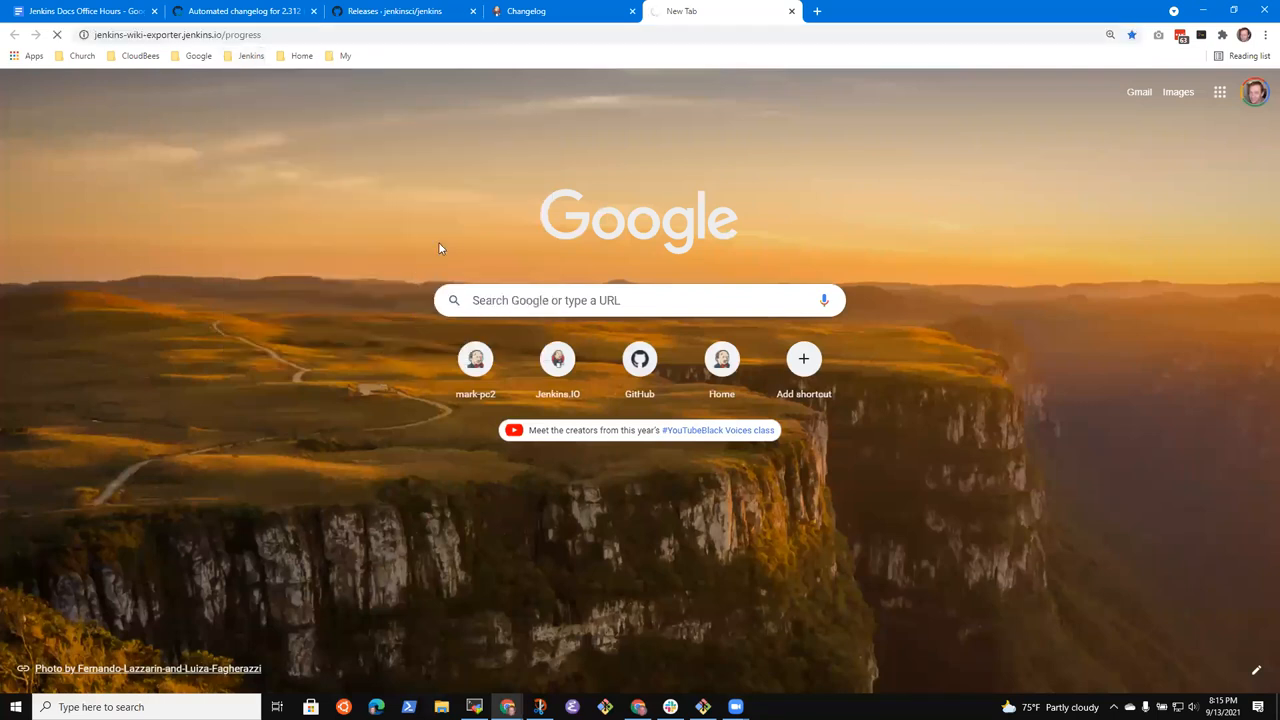
pyautogui.moveTo(896, 72)
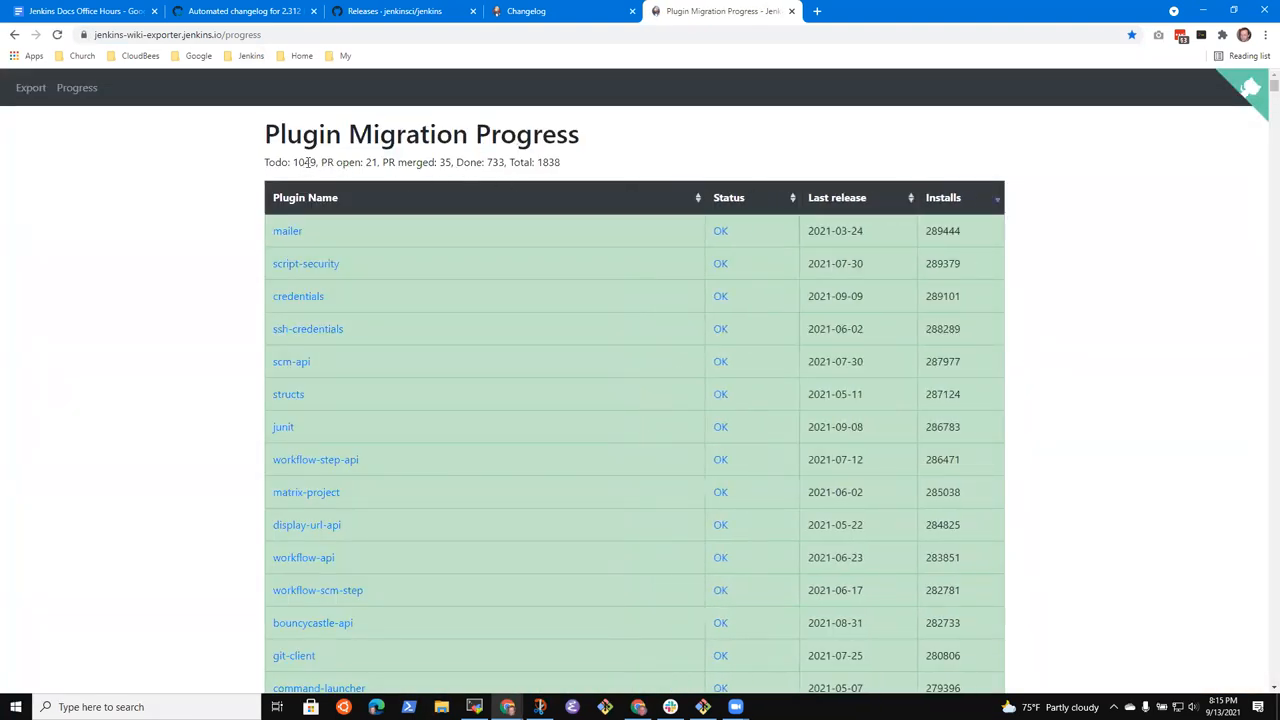
# Note the count of plugins still to migrate and scroll the Plugin Migration Progress table to the TODO rows.
pyautogui.doubleClick(304, 162)
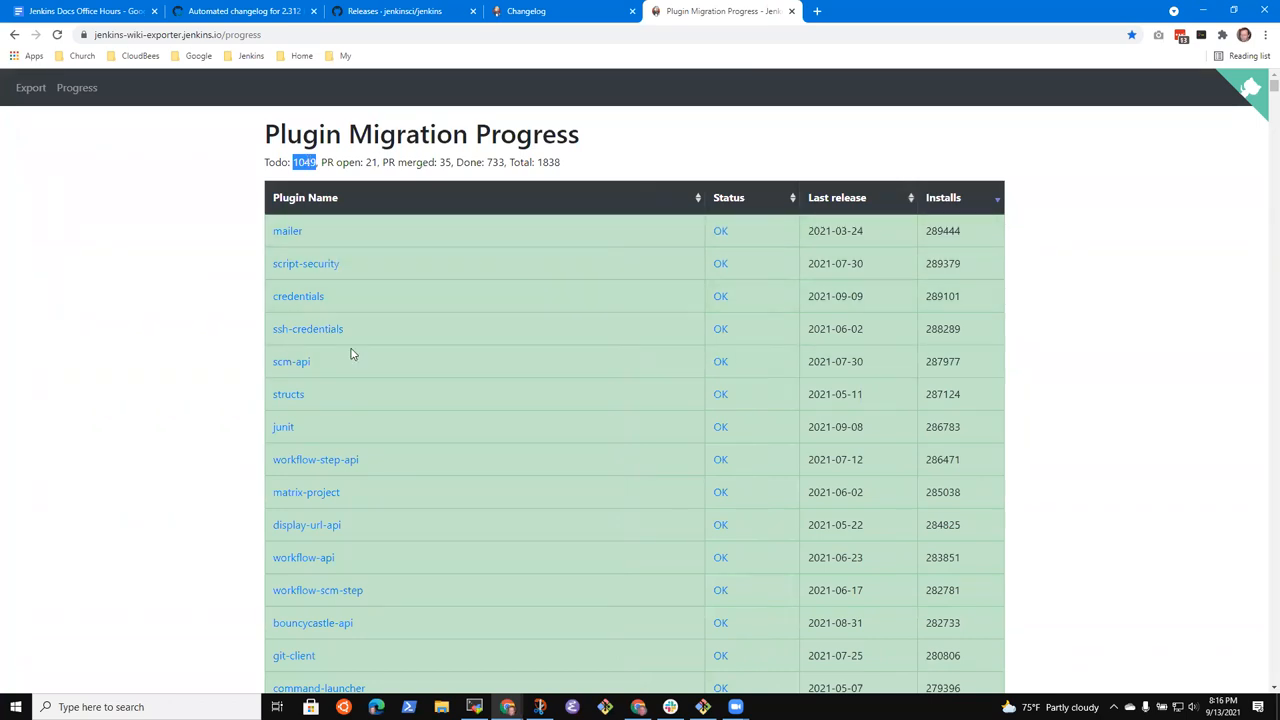
pyautogui.scroll(-3)
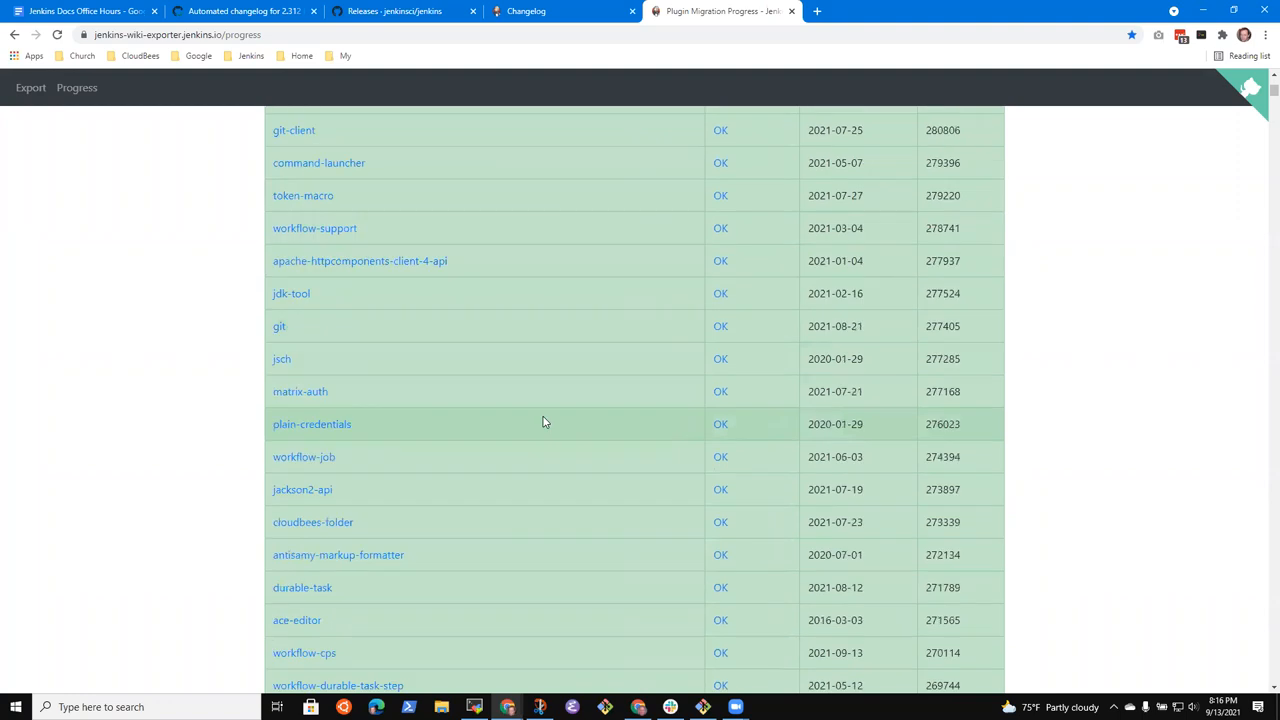
pyautogui.scroll(-3)
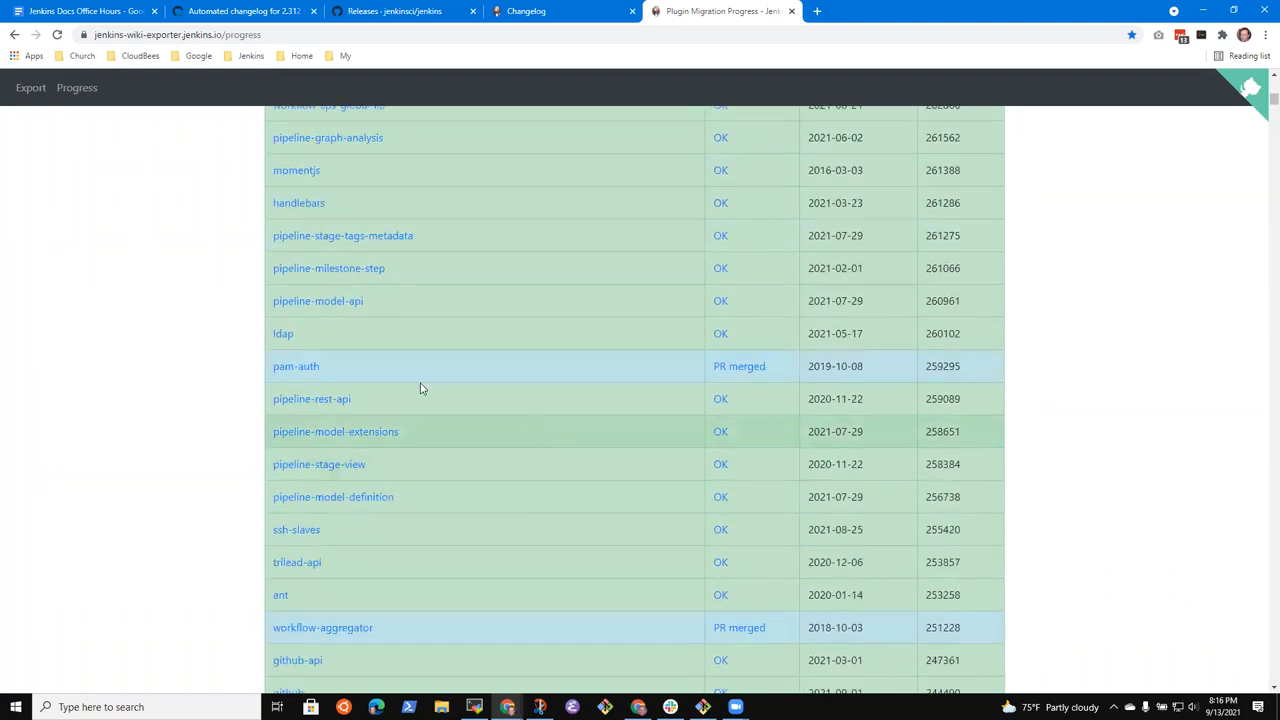
pyautogui.scroll(-3)
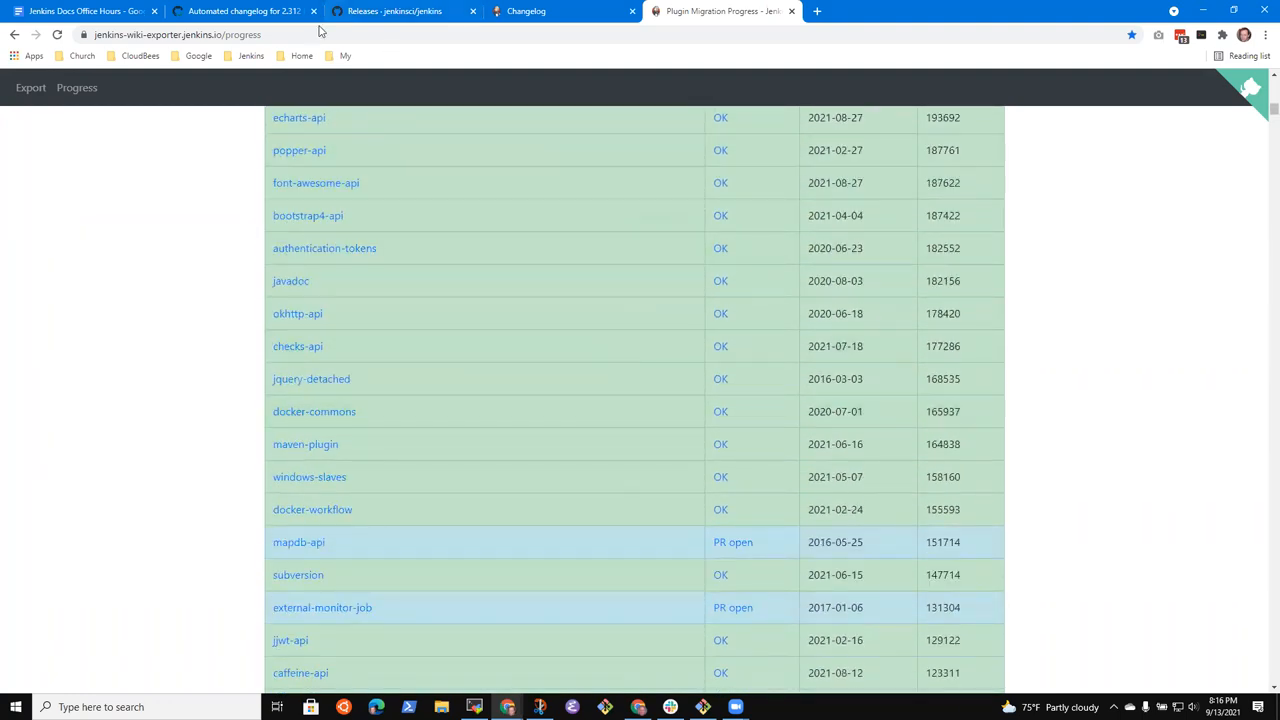
pyautogui.scroll(-3)
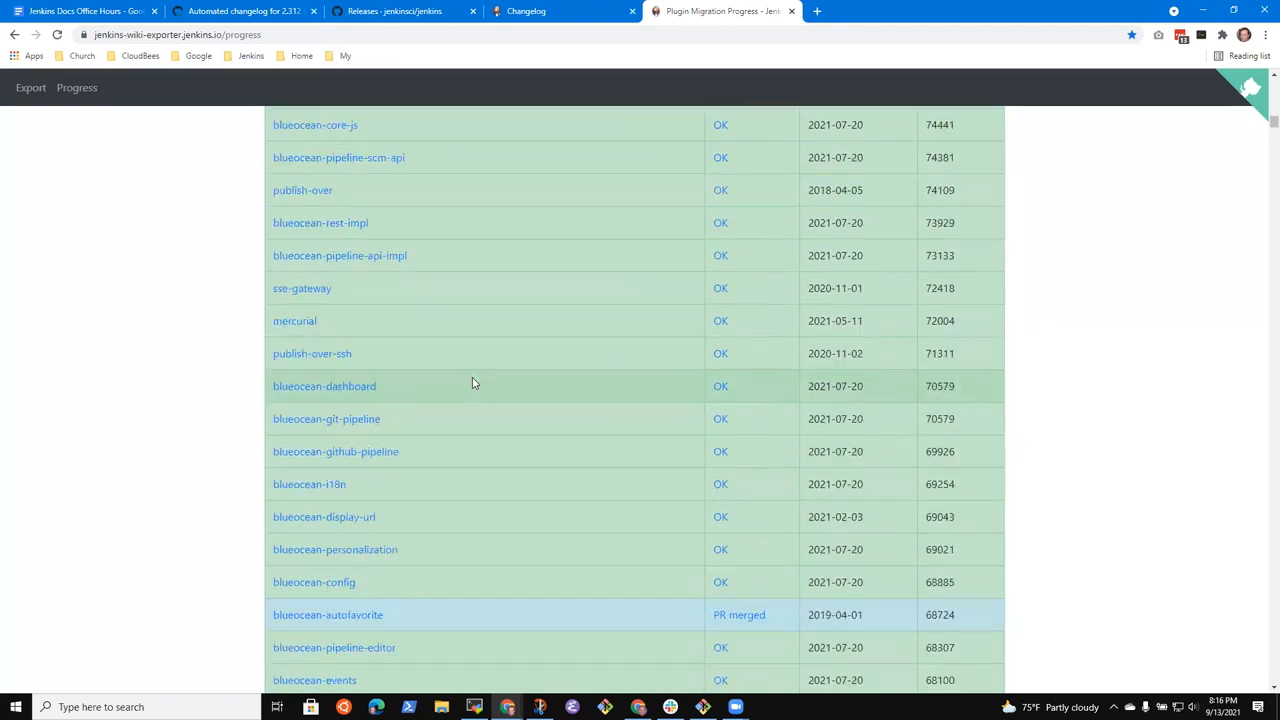
pyautogui.scroll(-3)
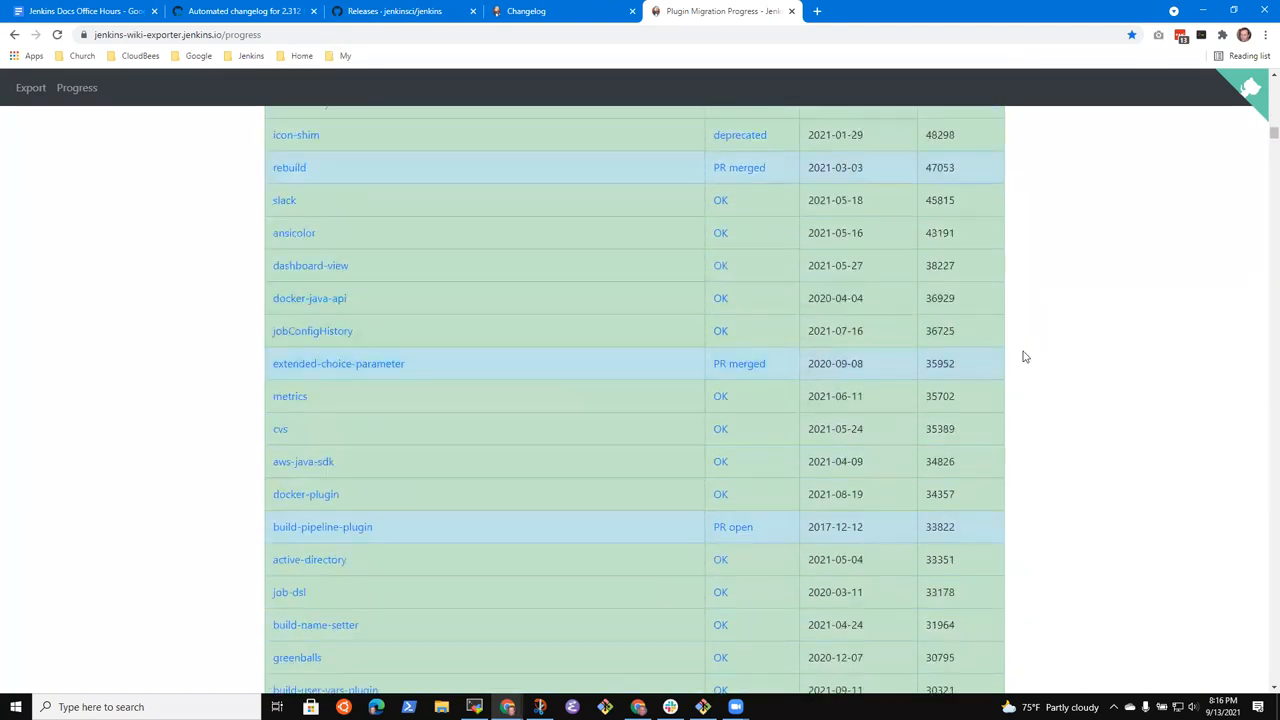
pyautogui.scroll(-3)
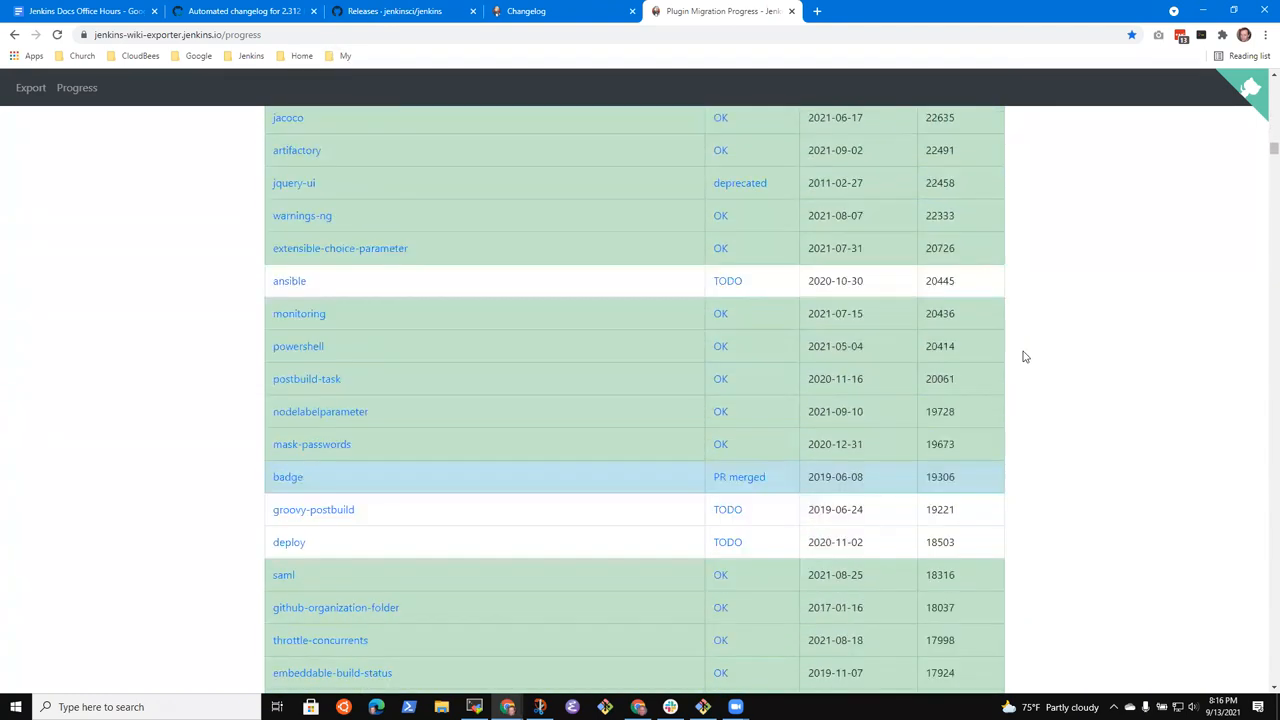
pyautogui.scroll(-3)
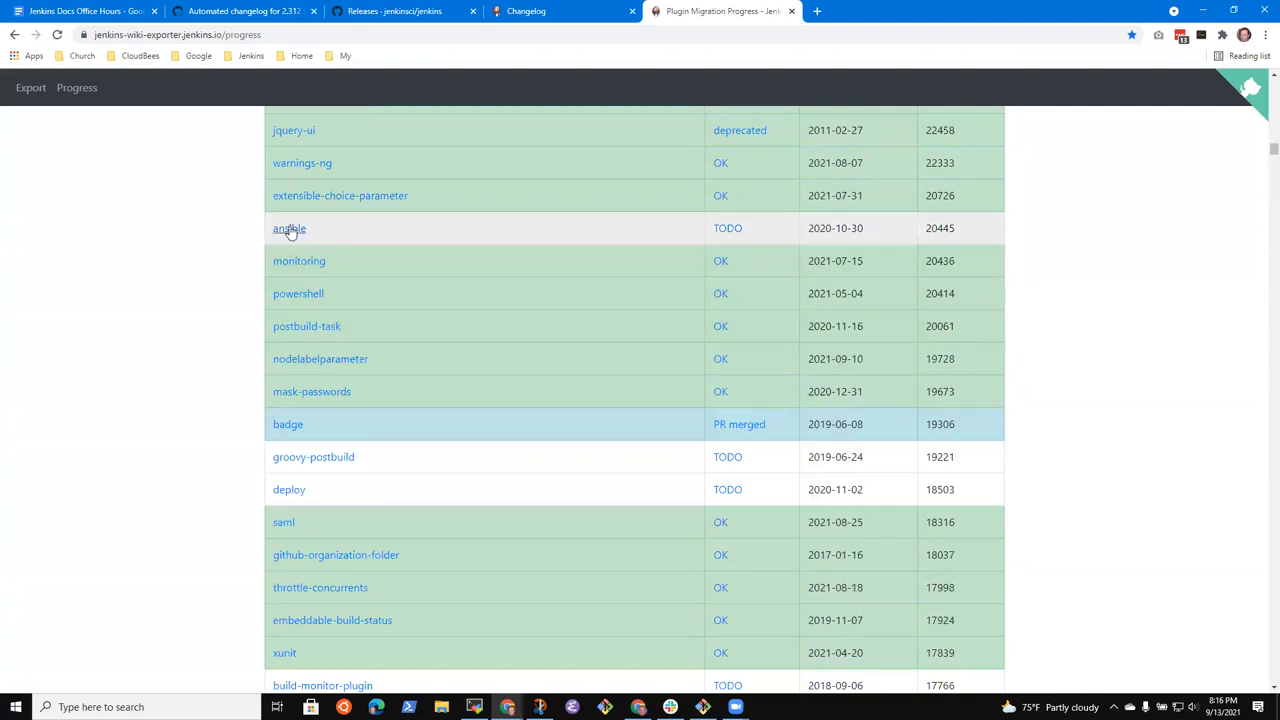
pyautogui.moveTo(312, 456)
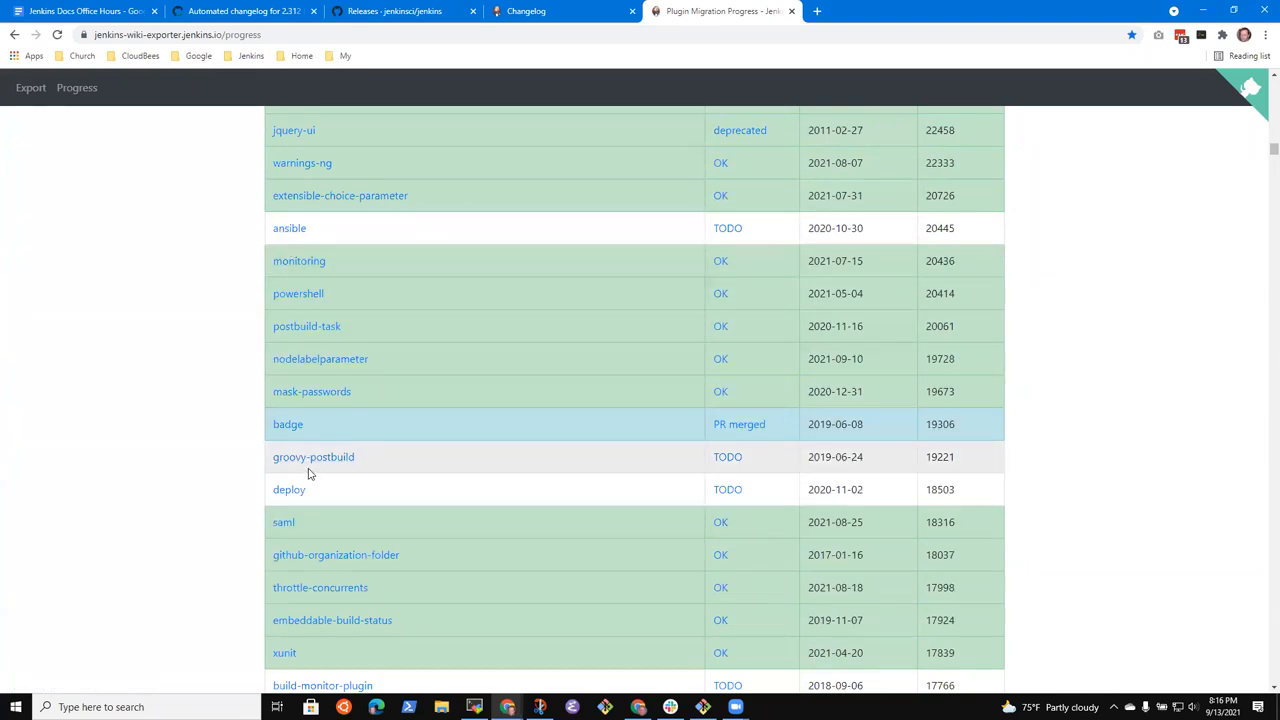
pyautogui.scroll(-3)
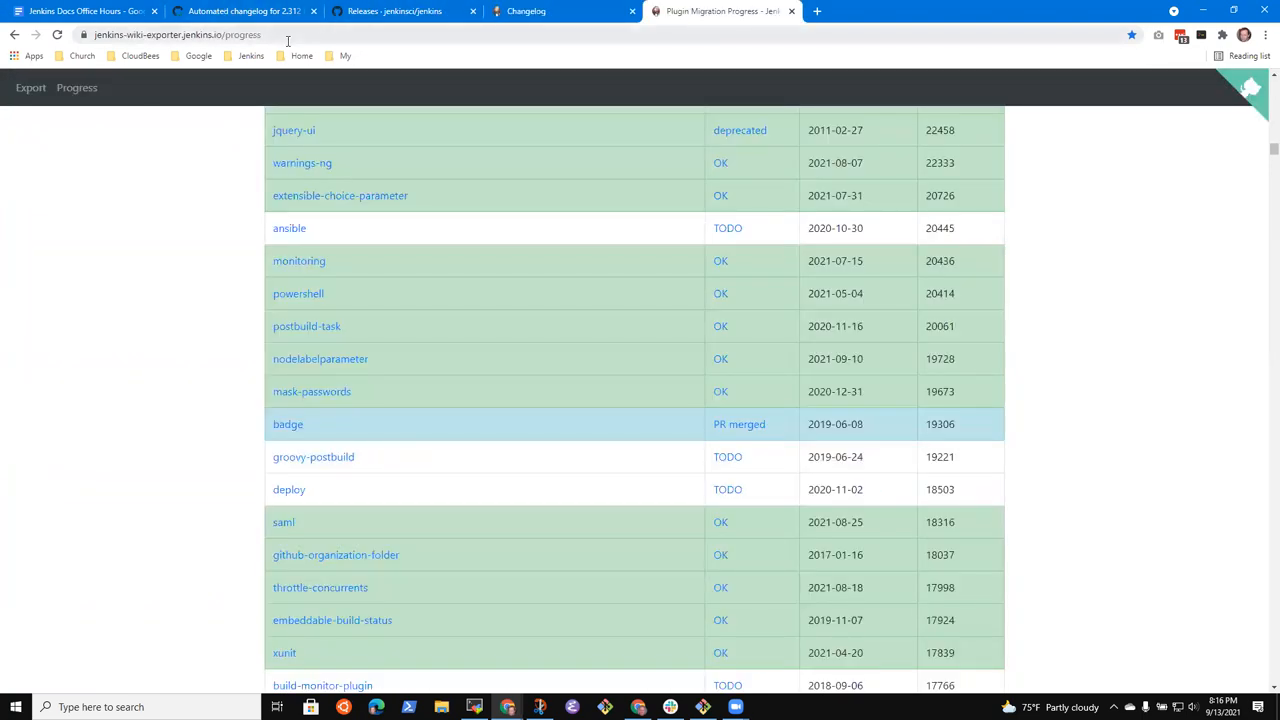
# Step back through the changelog and PR tabs to the office hours notes document.
pyautogui.click(560, 12)
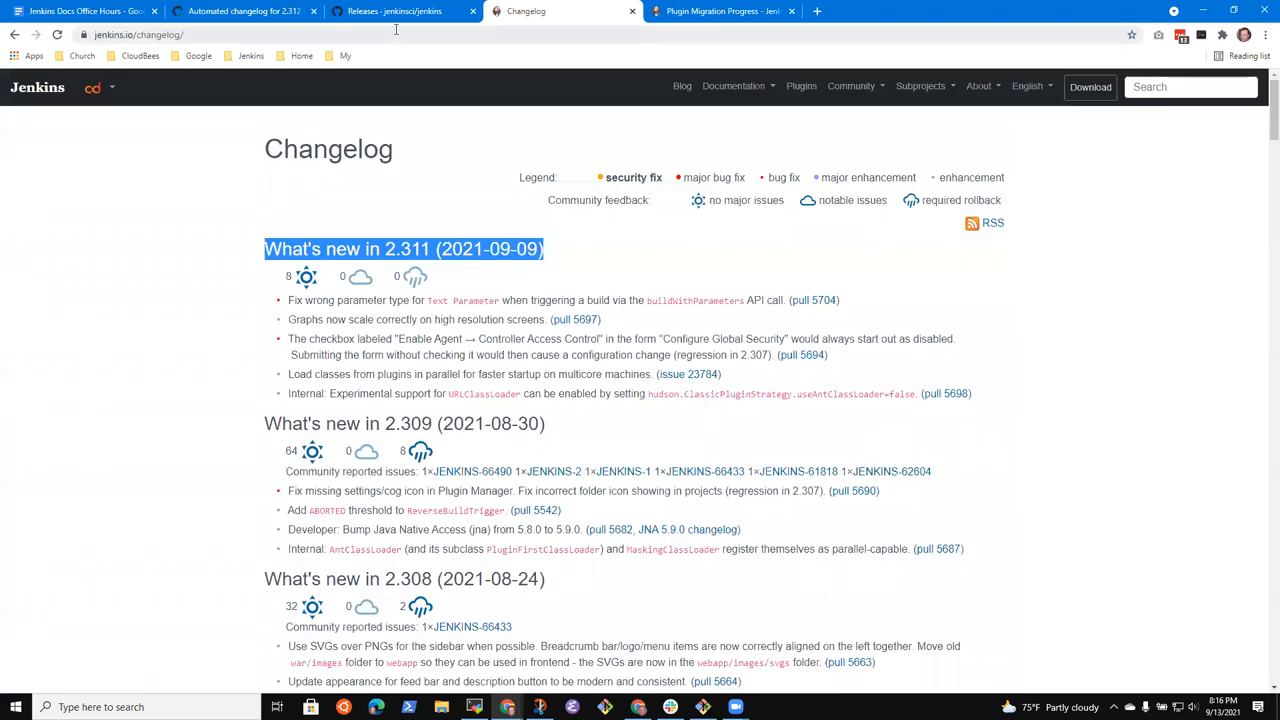
pyautogui.click(240, 12)
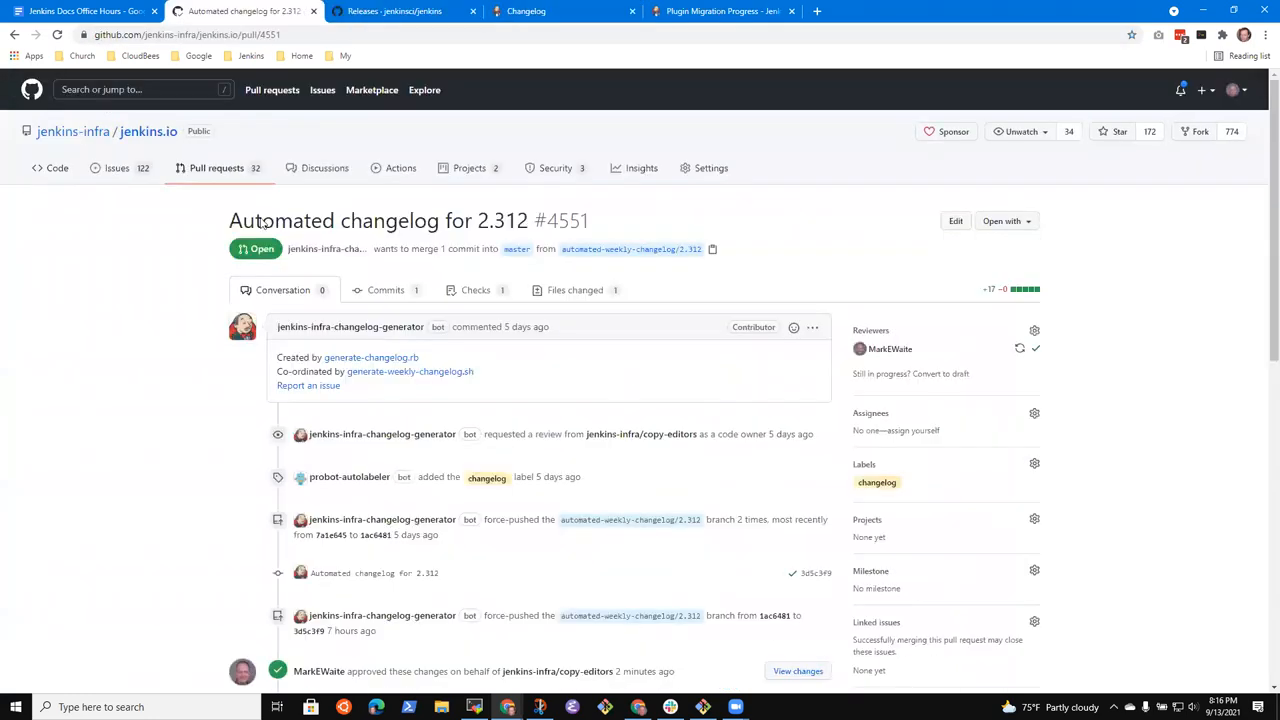
pyautogui.click(84, 12)
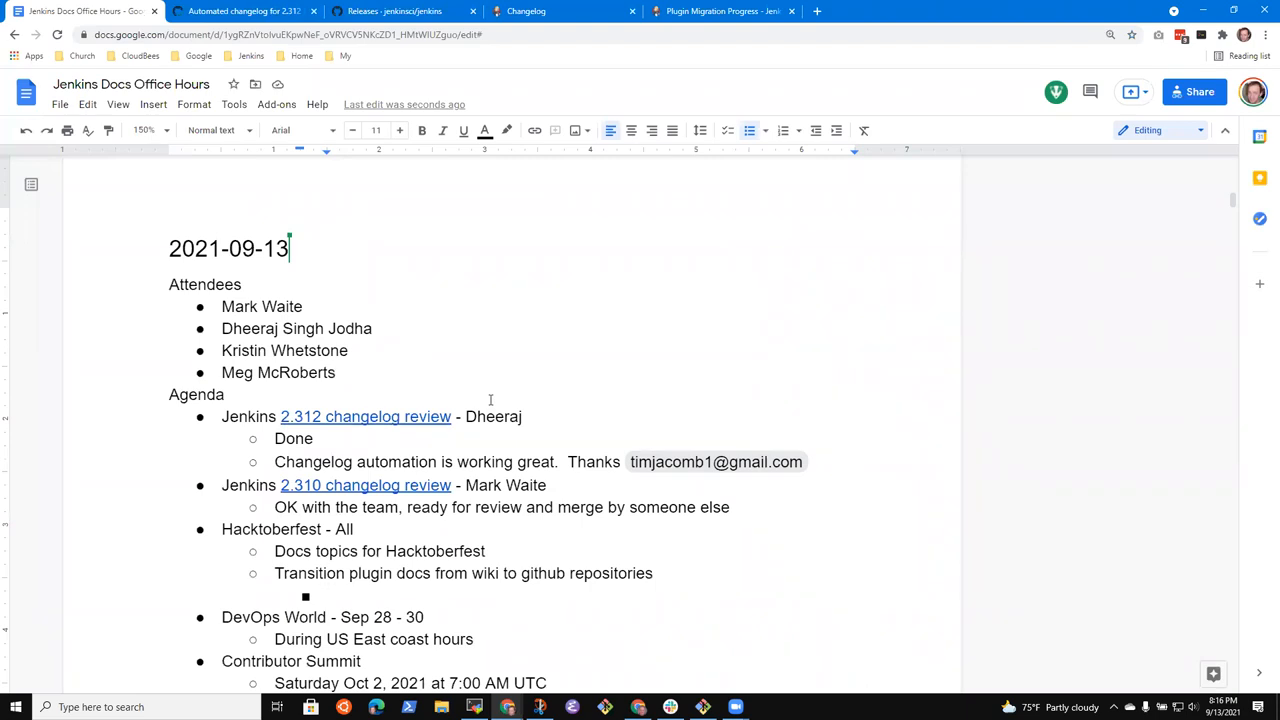
# Add sub-points 'Videos that show how to make the transition' and 'Web pages that show how to make the transition'.
pyautogui.write('List')
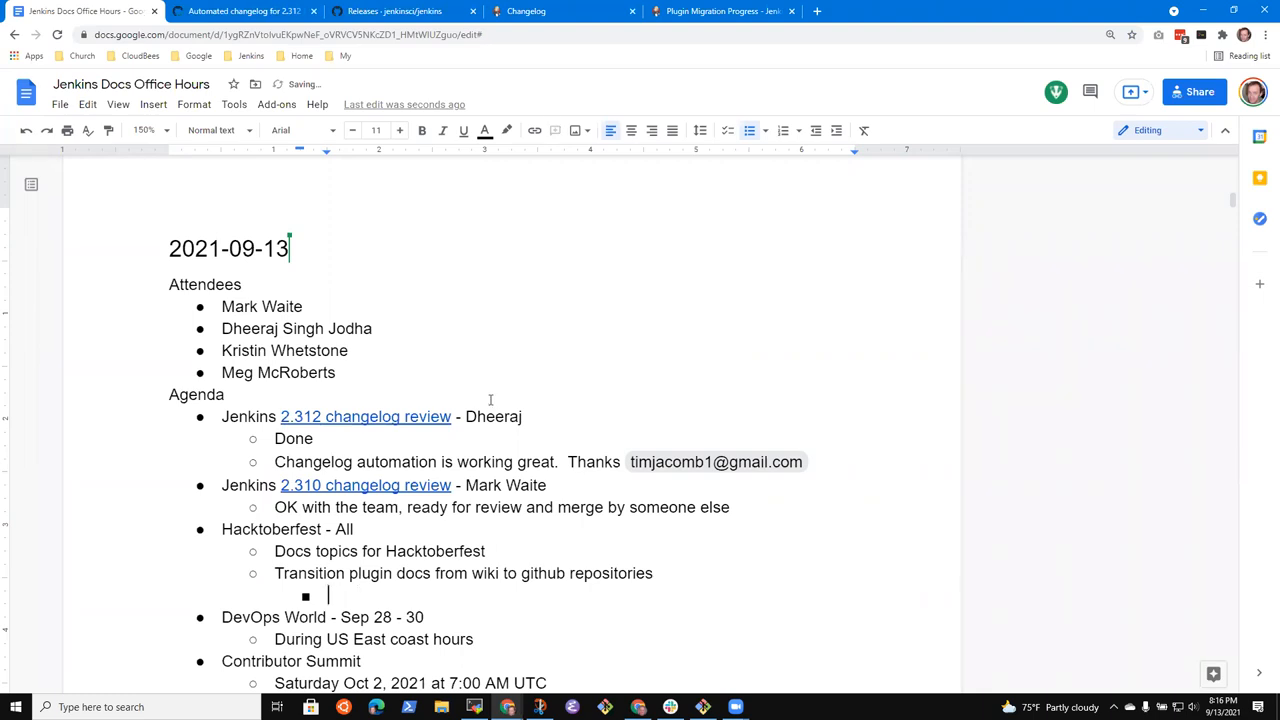
pyautogui.write('Videos that')
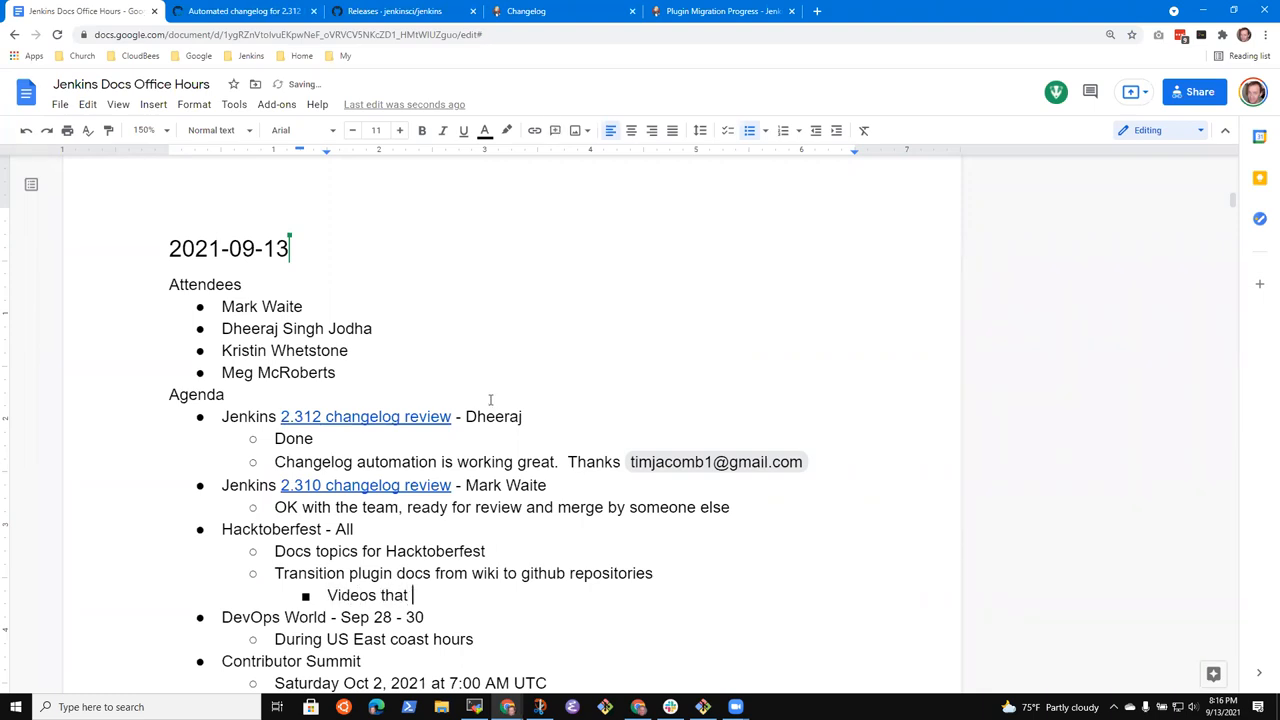
pyautogui.write('show how t')
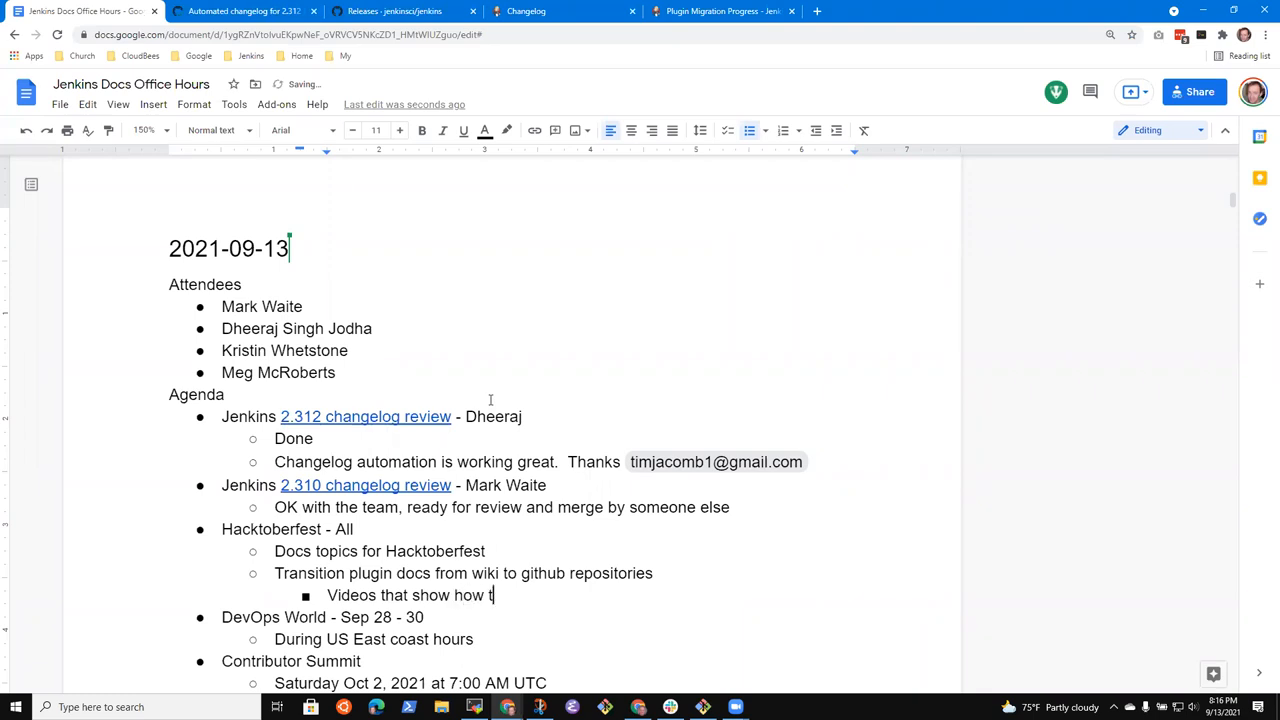
pyautogui.write('o mak eht')
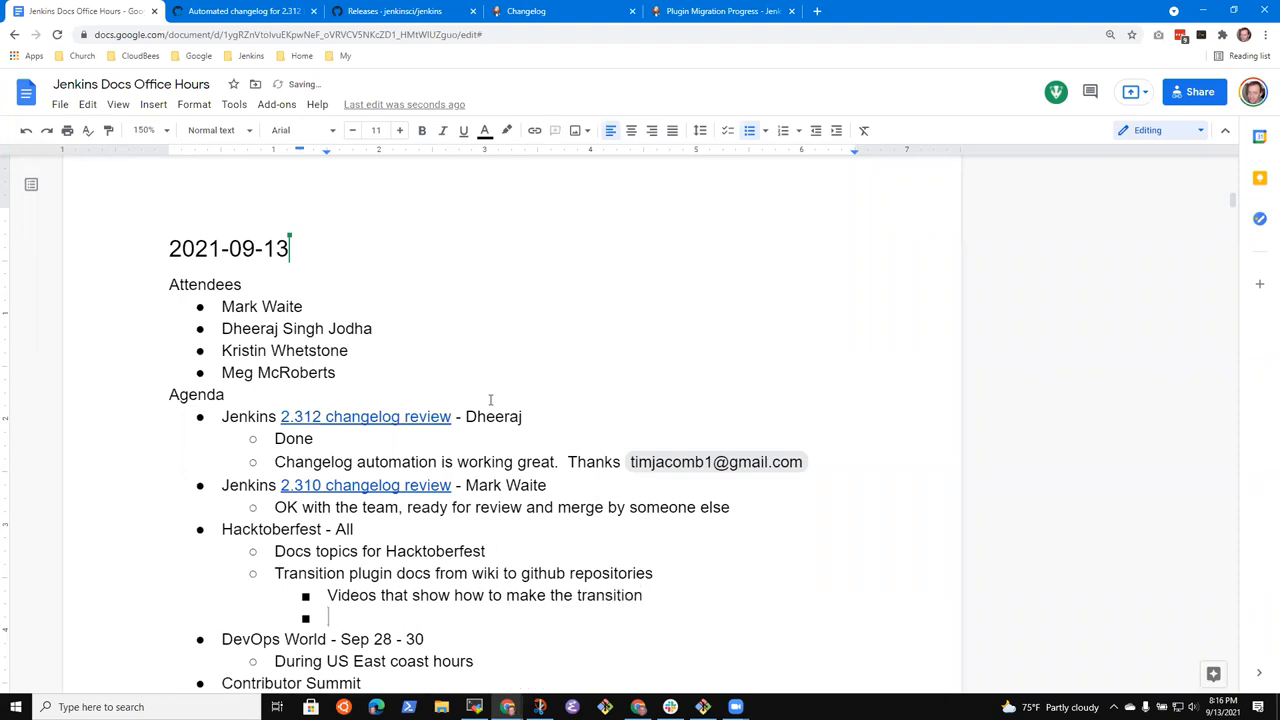
pyautogui.write('Web page')
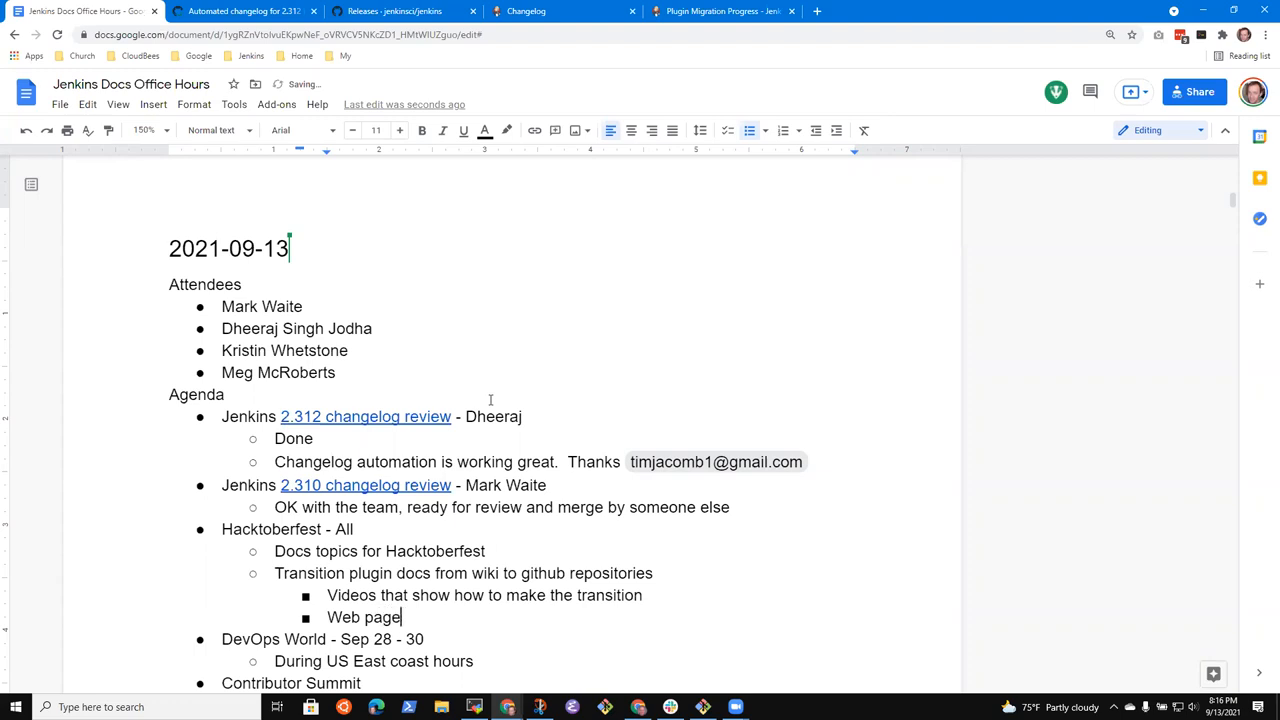
pyautogui.write('s that show how to')
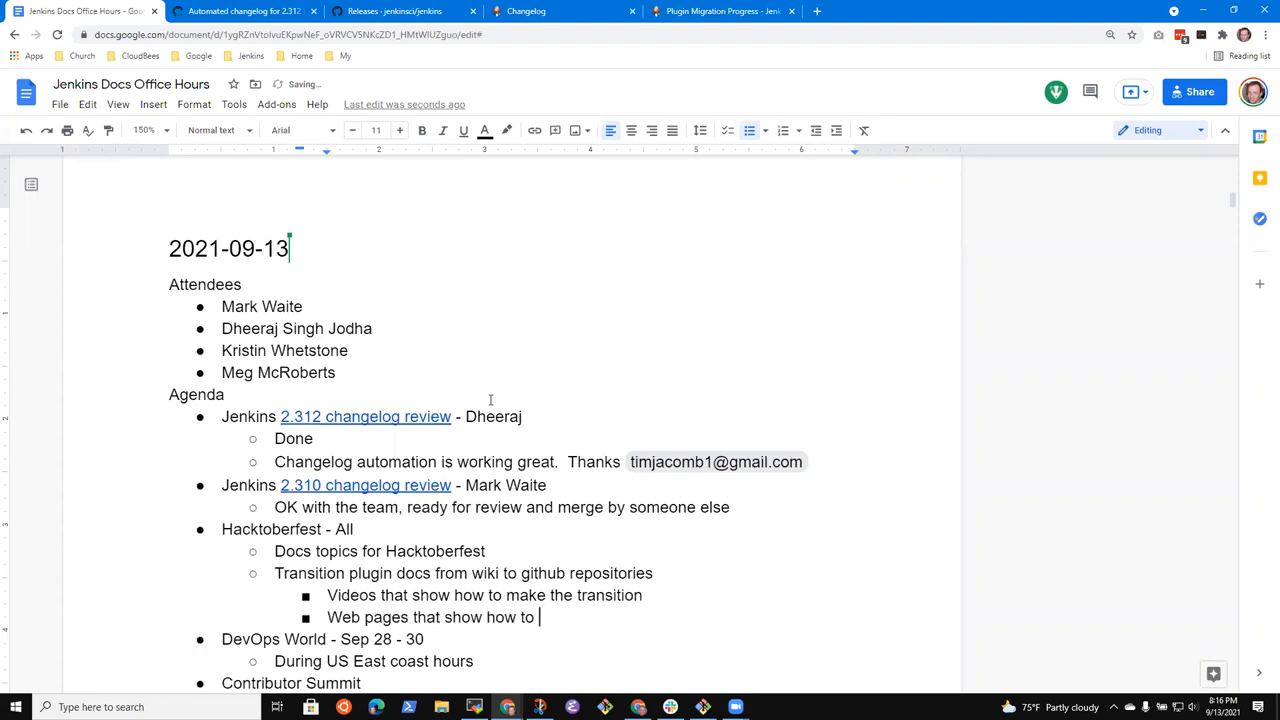
pyautogui.write('make the transi')
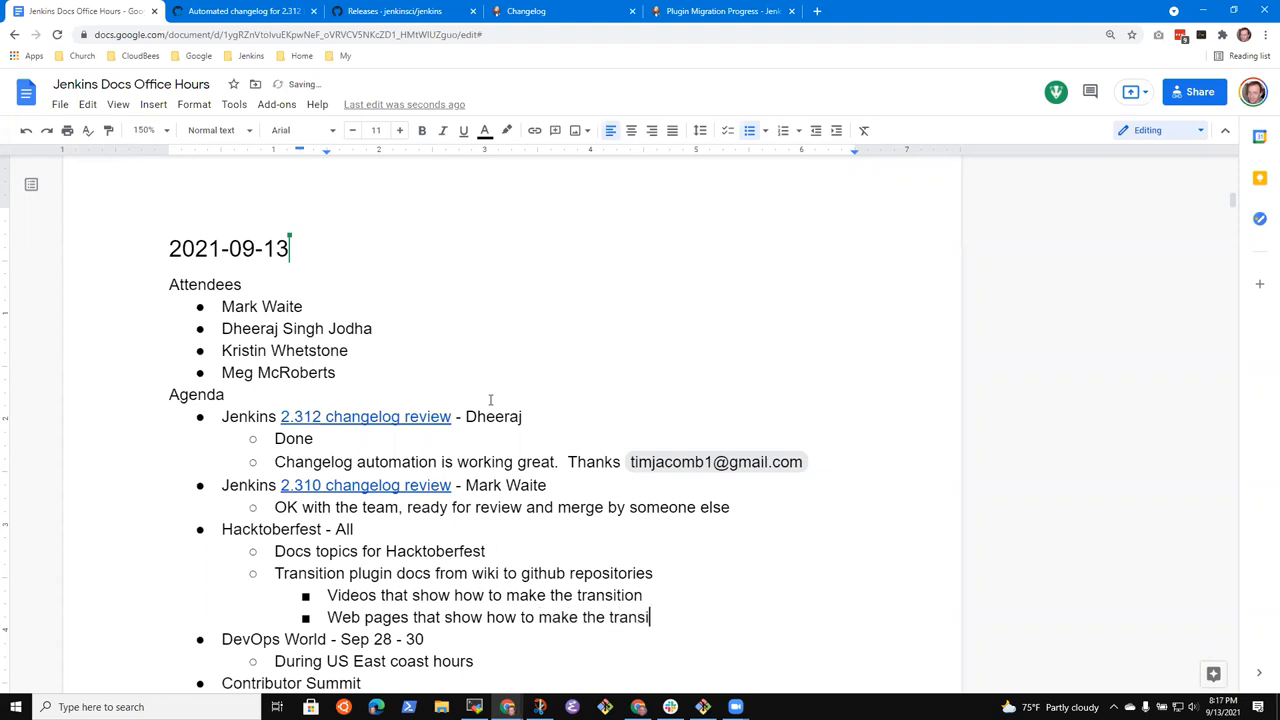
pyautogui.write('tion')
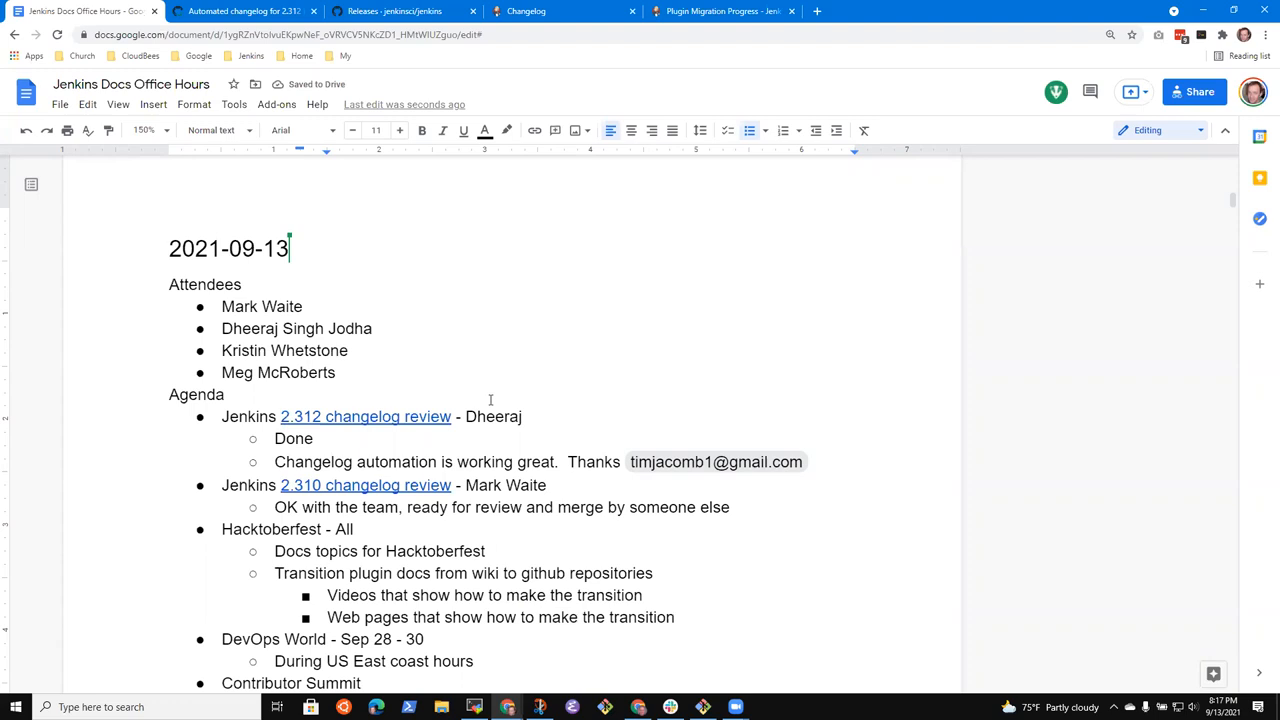
# After a glance at the progress page, add 'Shall we list plugins and ask maintainer…' and trim the unfinished word.
pyautogui.click(720, 12)
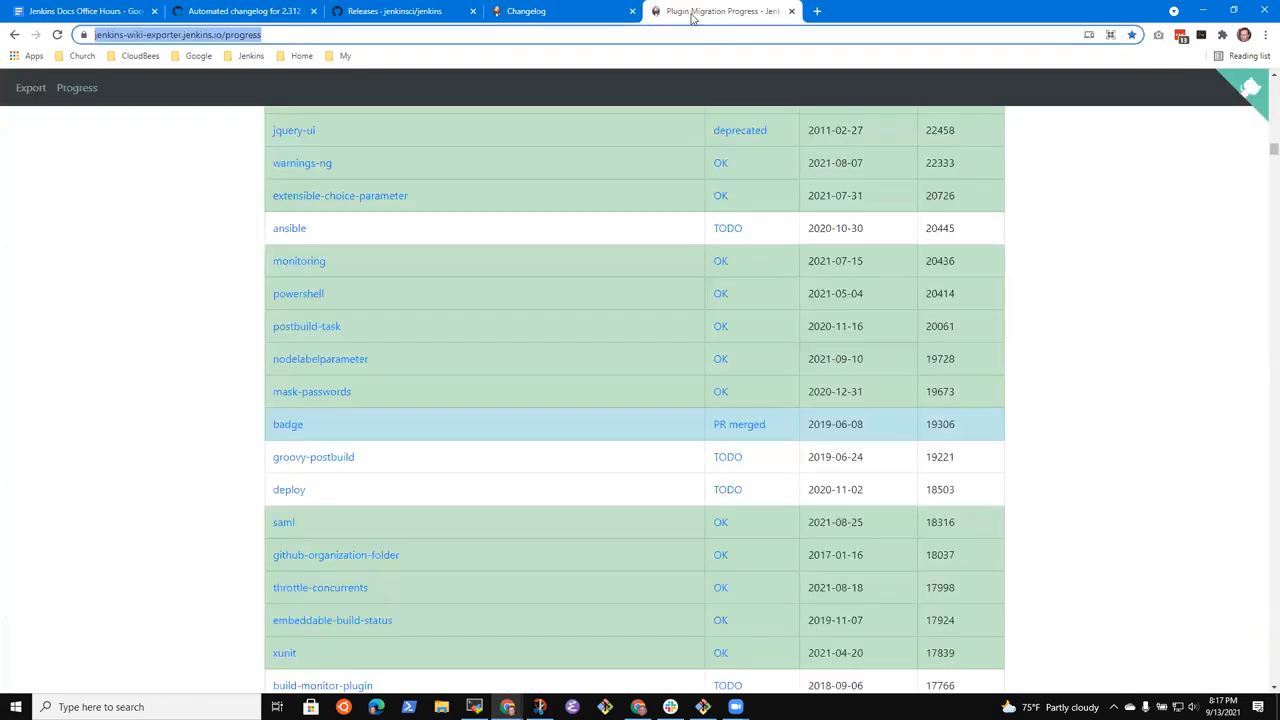
pyautogui.click(84, 12)
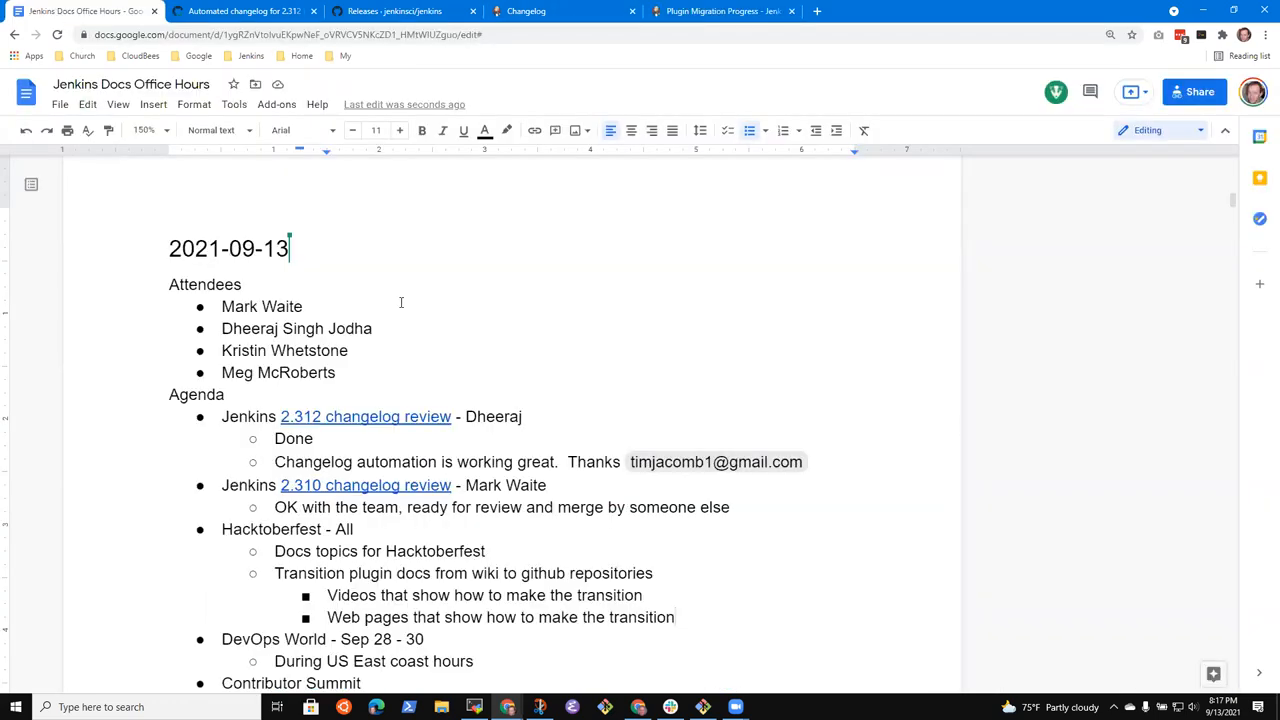
pyautogui.write('S')
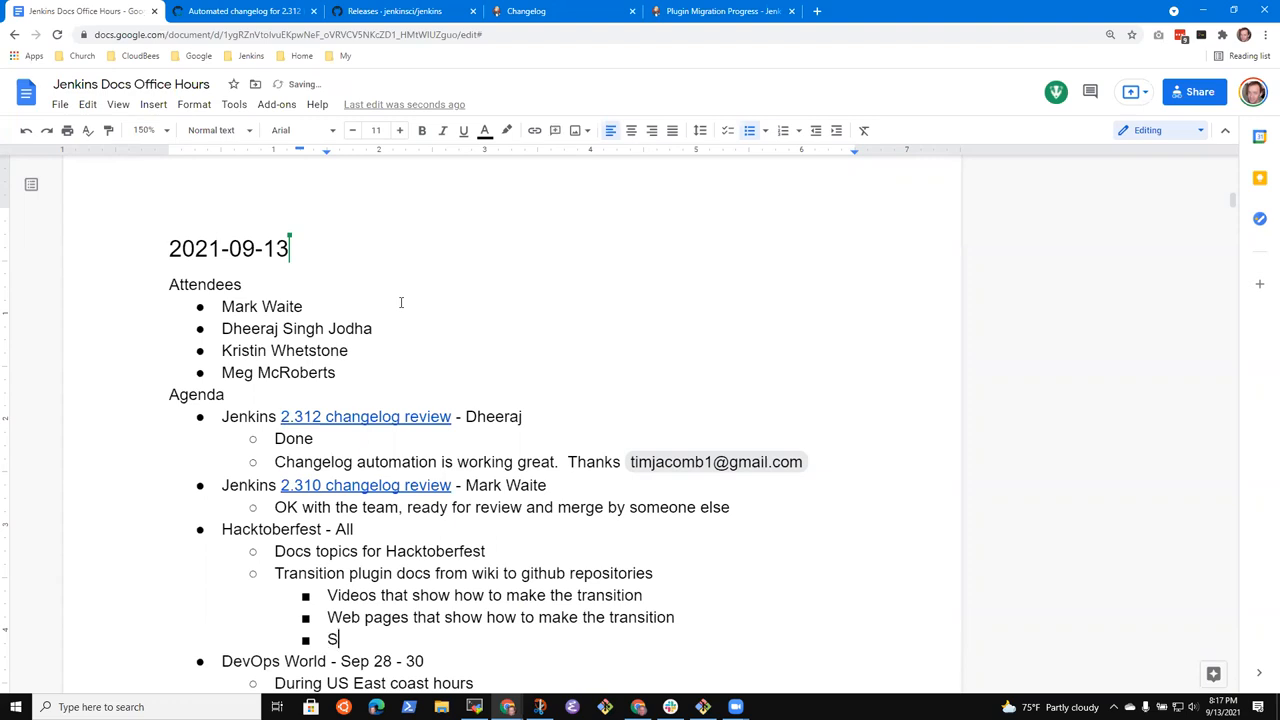
pyautogui.write('hall we list pl')
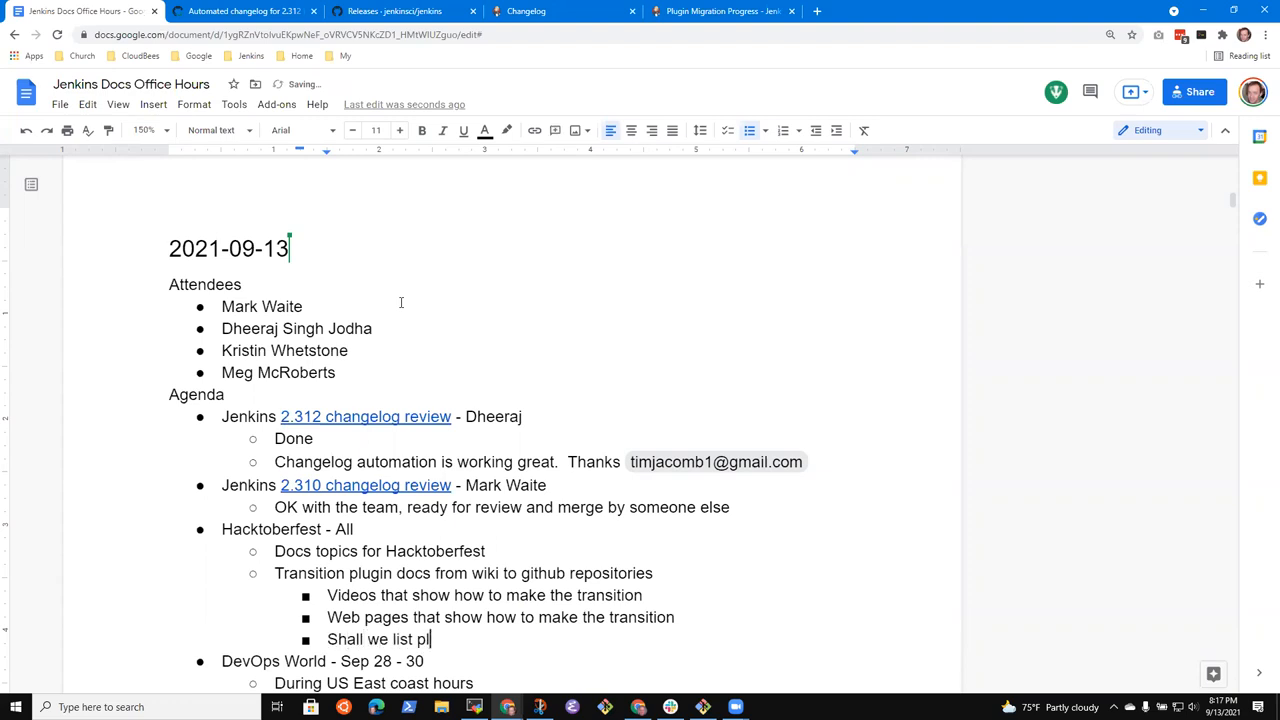
pyautogui.write('ugins and')
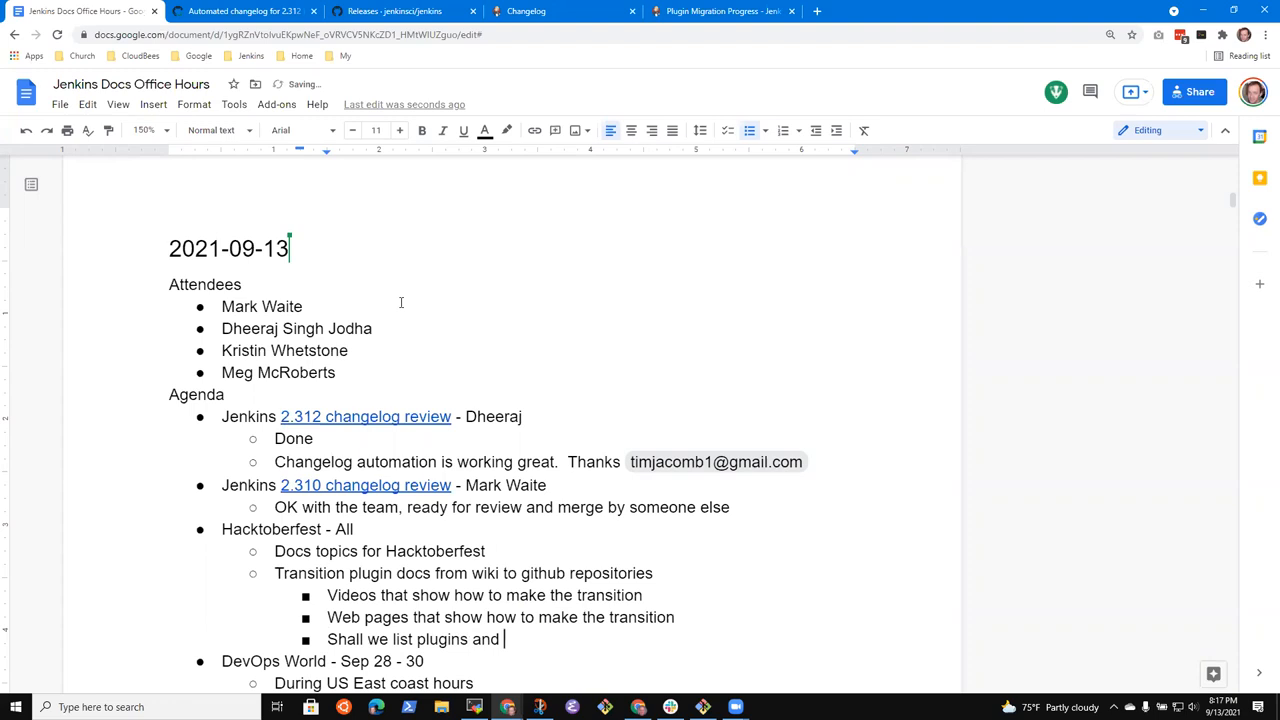
pyautogui.write('ask maintainers if they will review the propos')
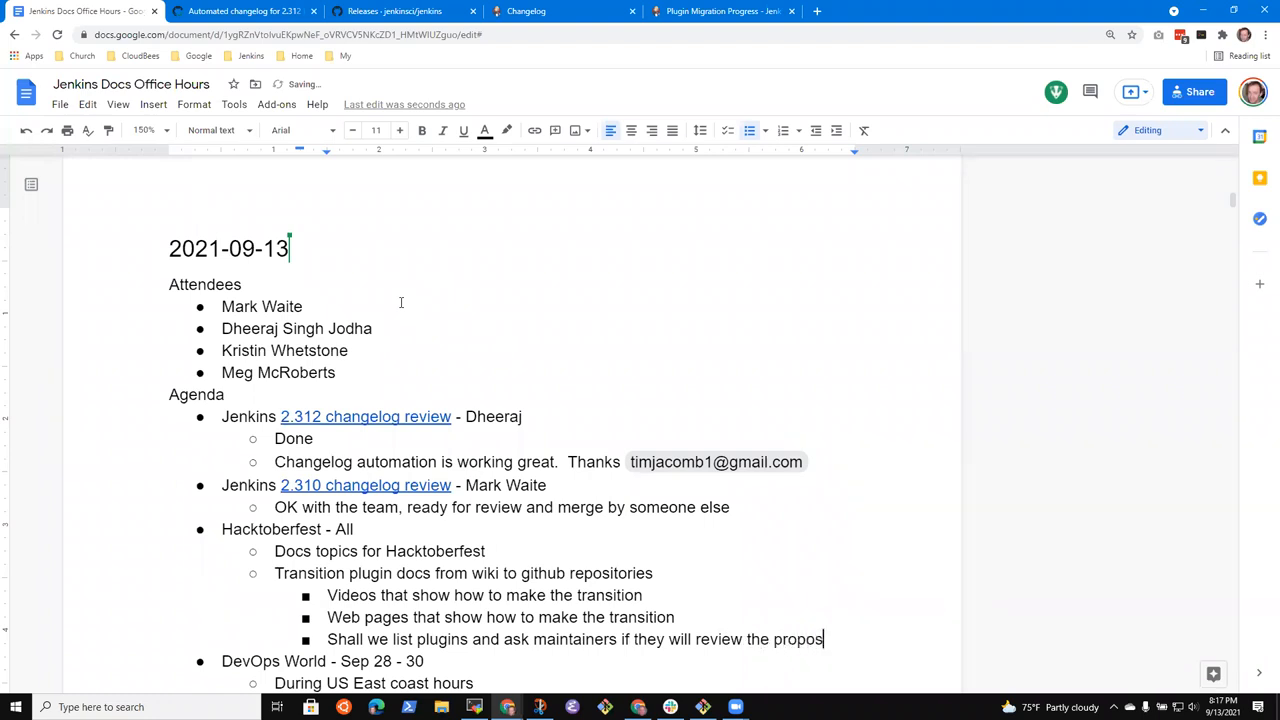
pyautogui.press('backspace')
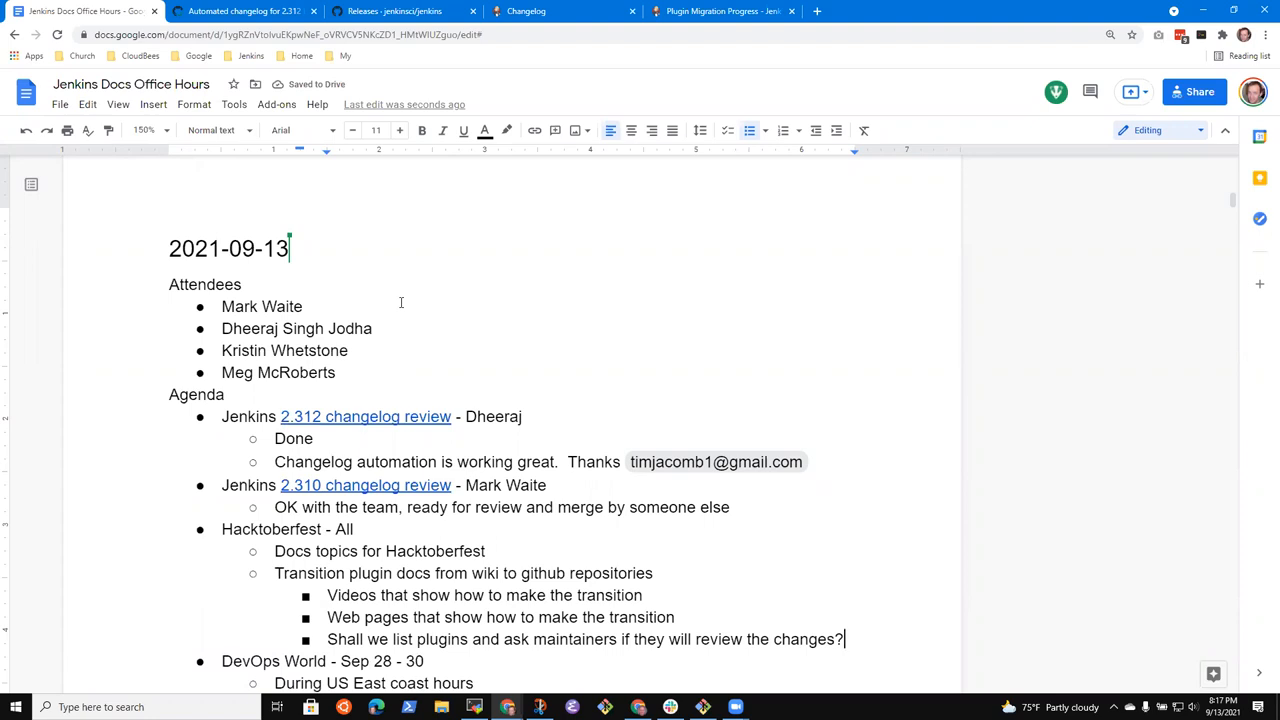
# On plugins.jenkins.io, search 'Ans' and open the Ansible plugin's page.
pyautogui.click(720, 12)
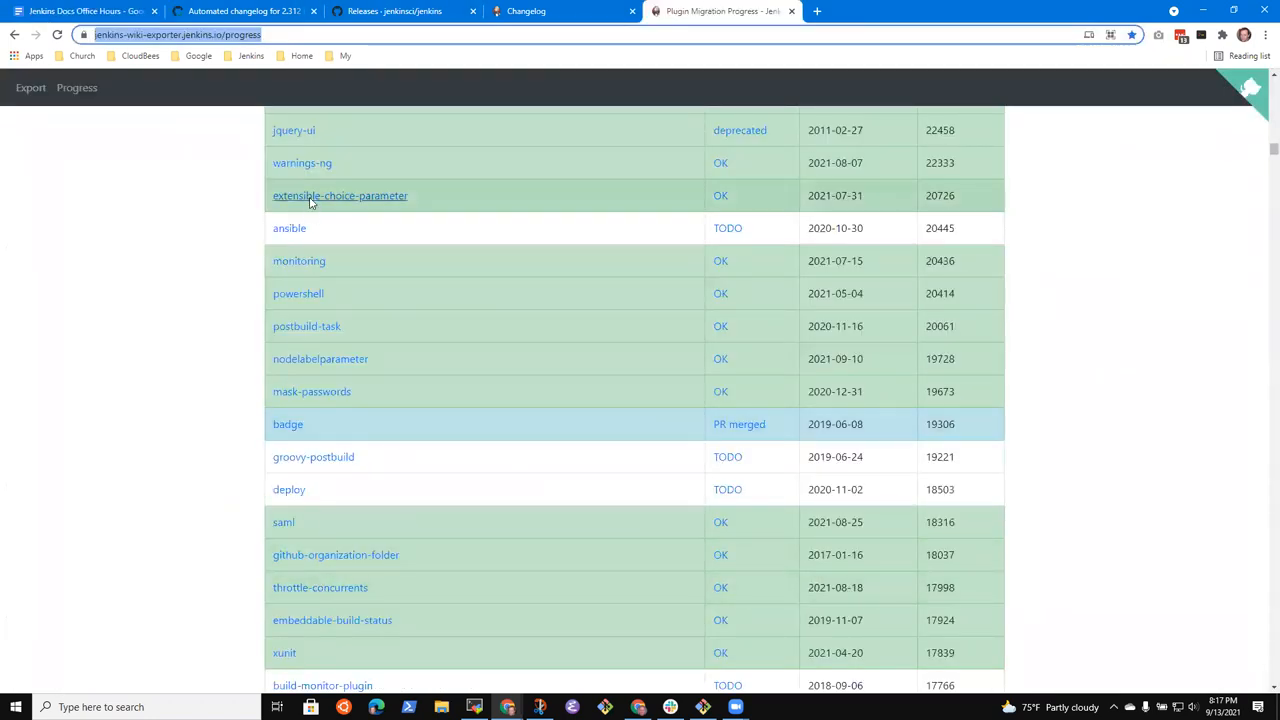
pyautogui.click(976, 12)
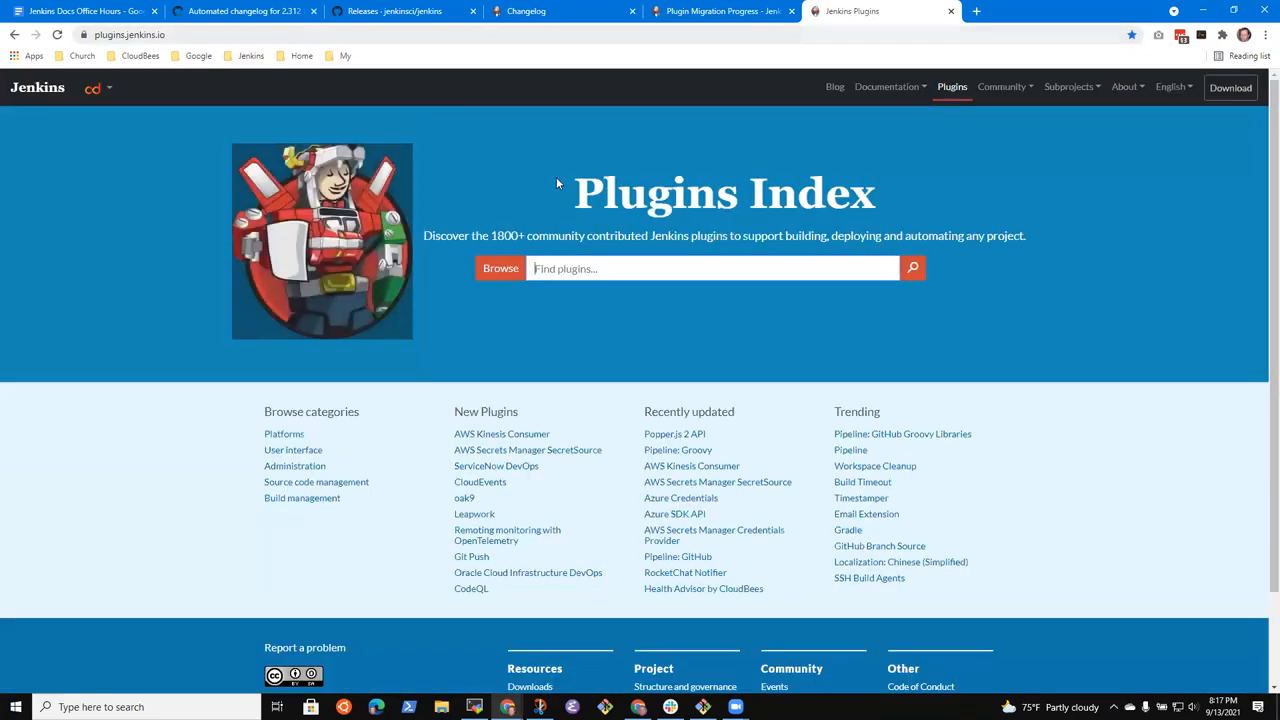
pyautogui.write('ANS')
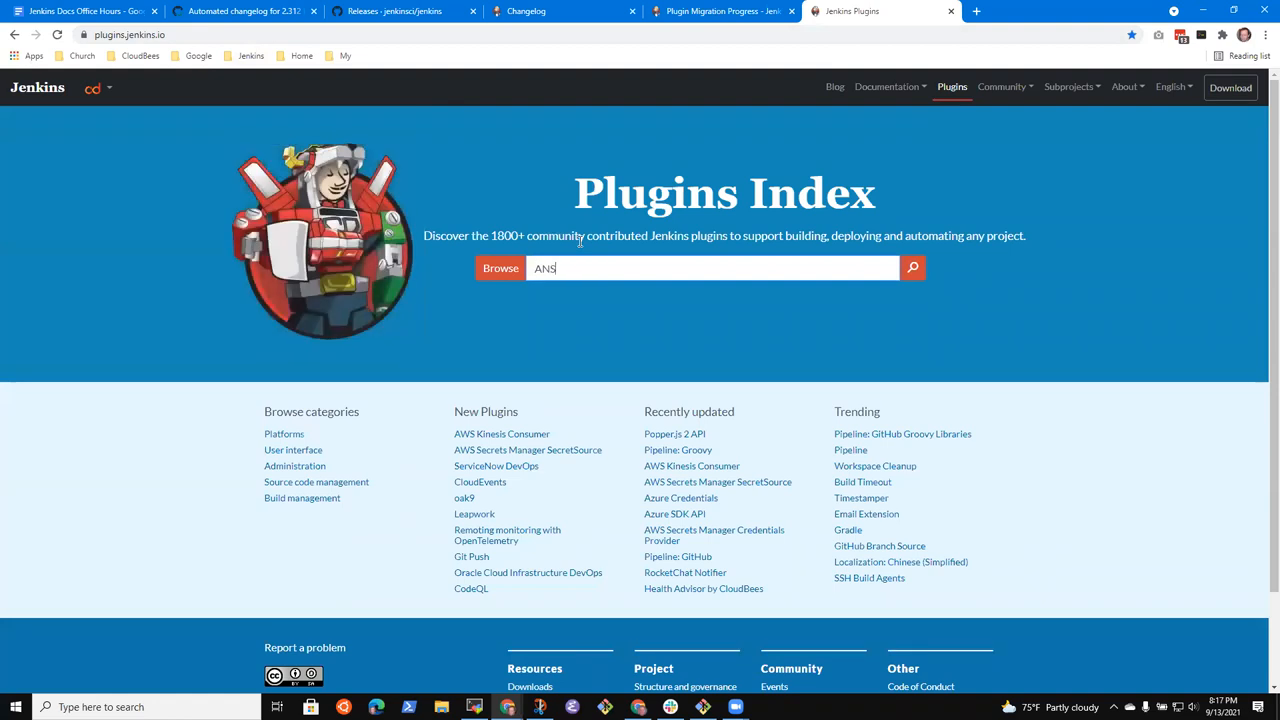
pyautogui.write('Ansible')
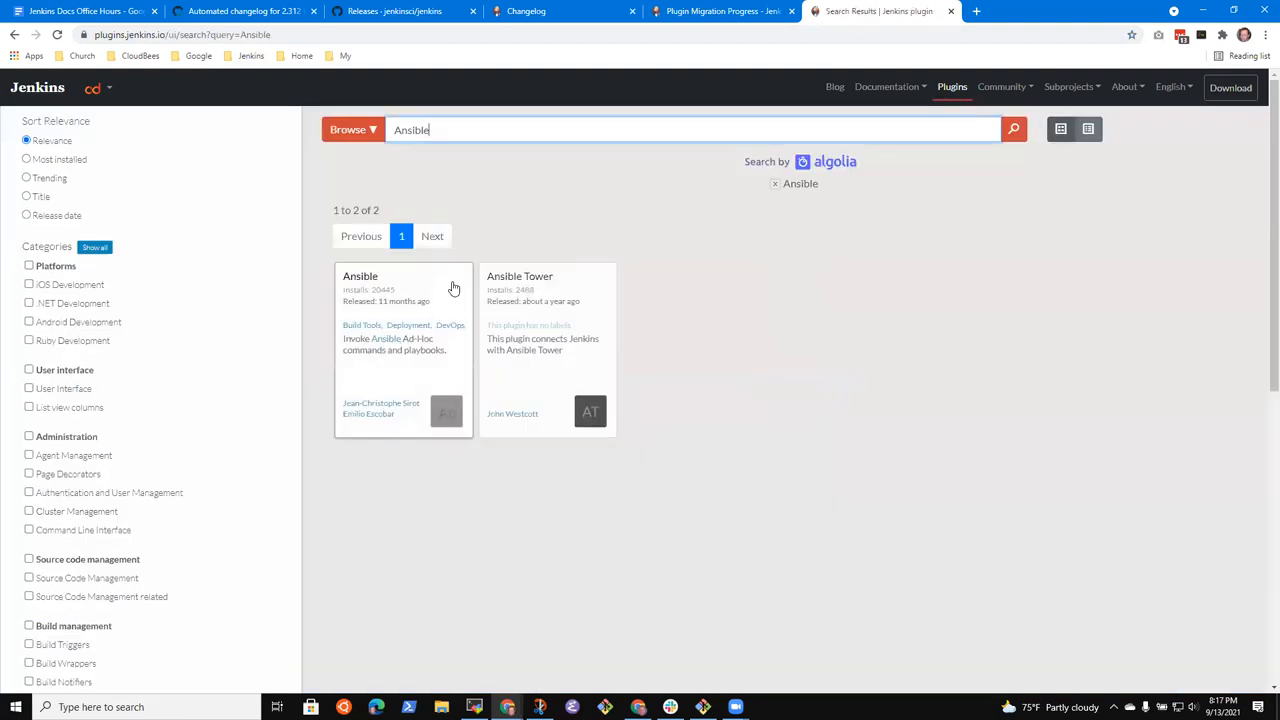
pyautogui.click(360, 276)
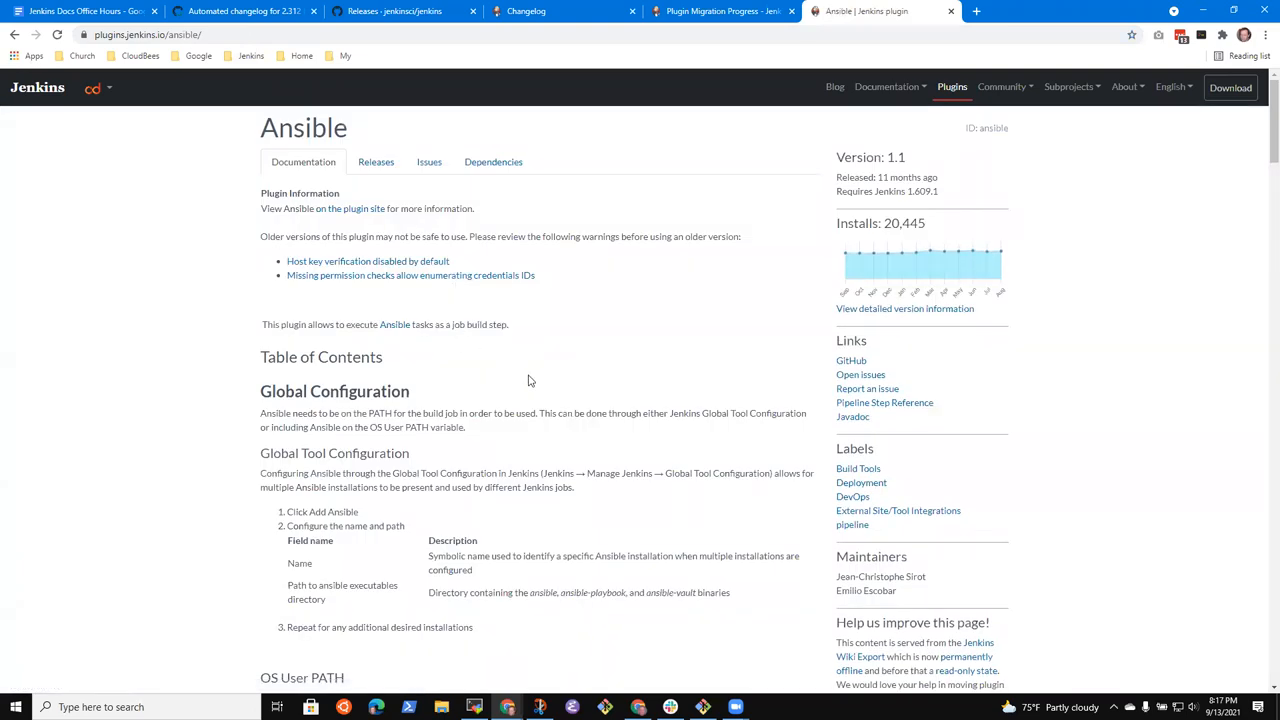
pyautogui.moveTo(296, 398)
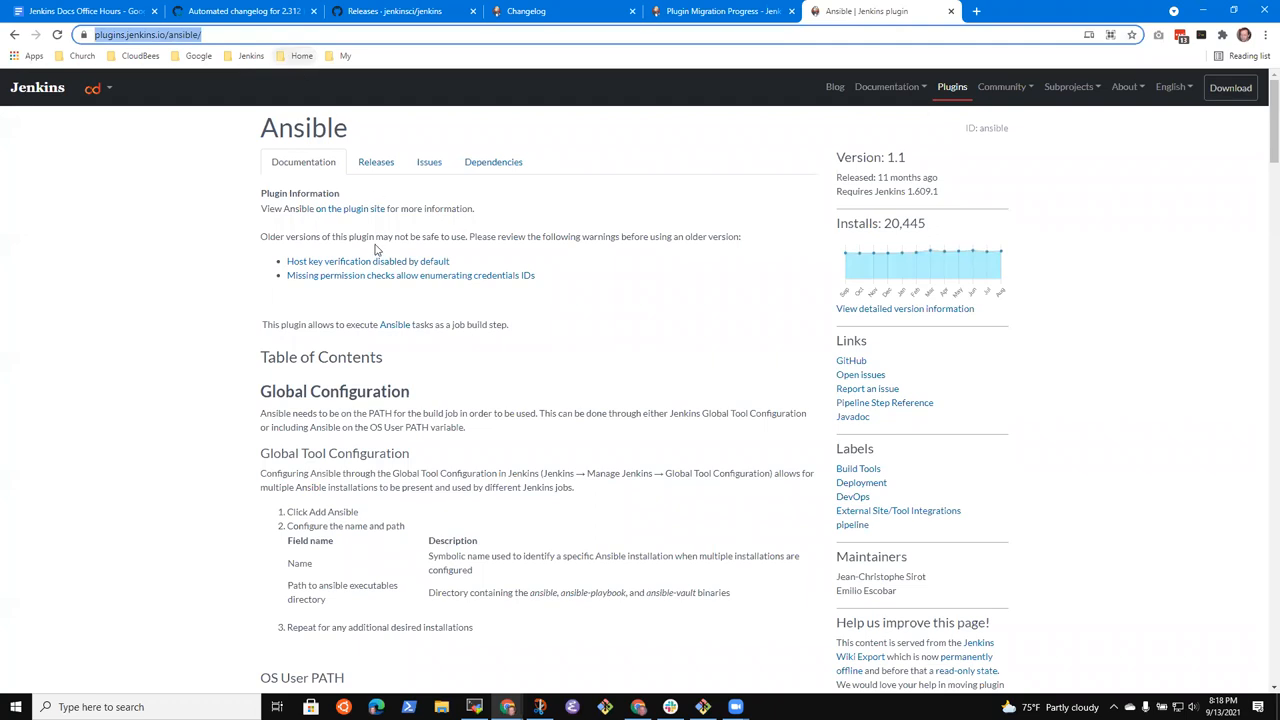
pyautogui.moveTo(364, 208)
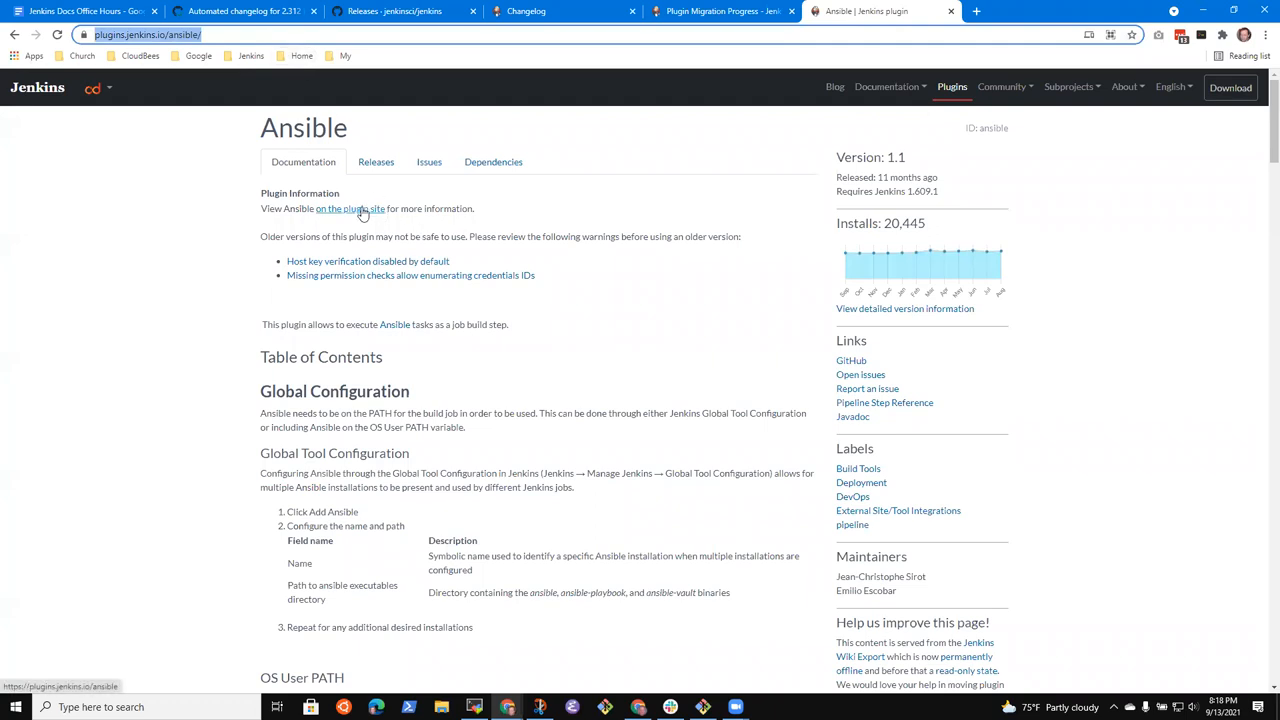
pyautogui.moveTo(378, 204)
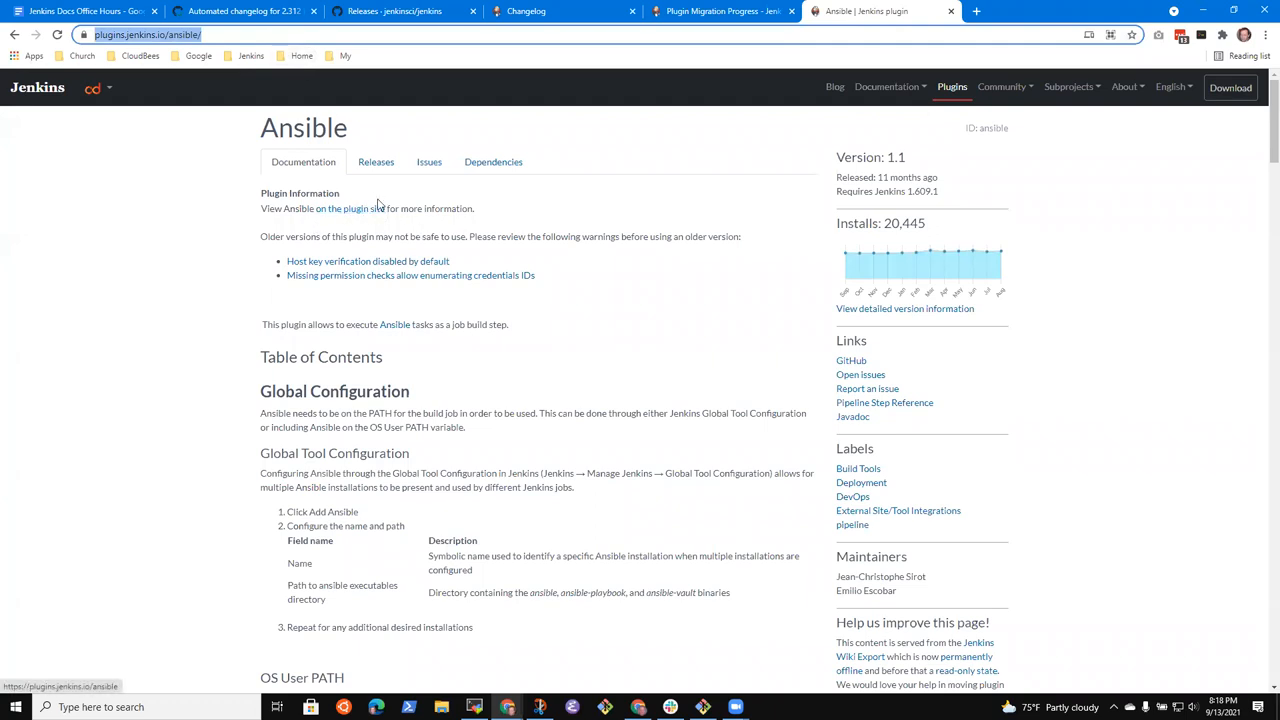
pyautogui.moveTo(464, 374)
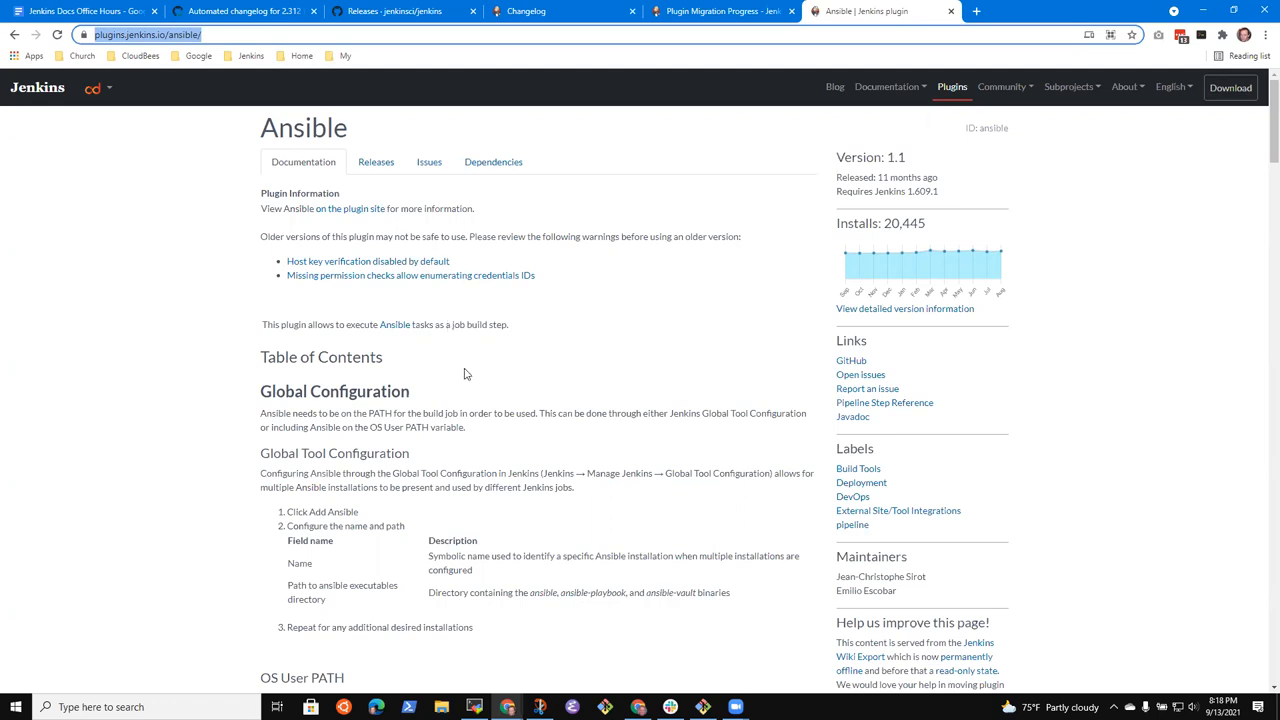
# Scroll through the Ansible plugin documentation to the Playbook and Vault sections and back up.
pyautogui.scroll(-3)
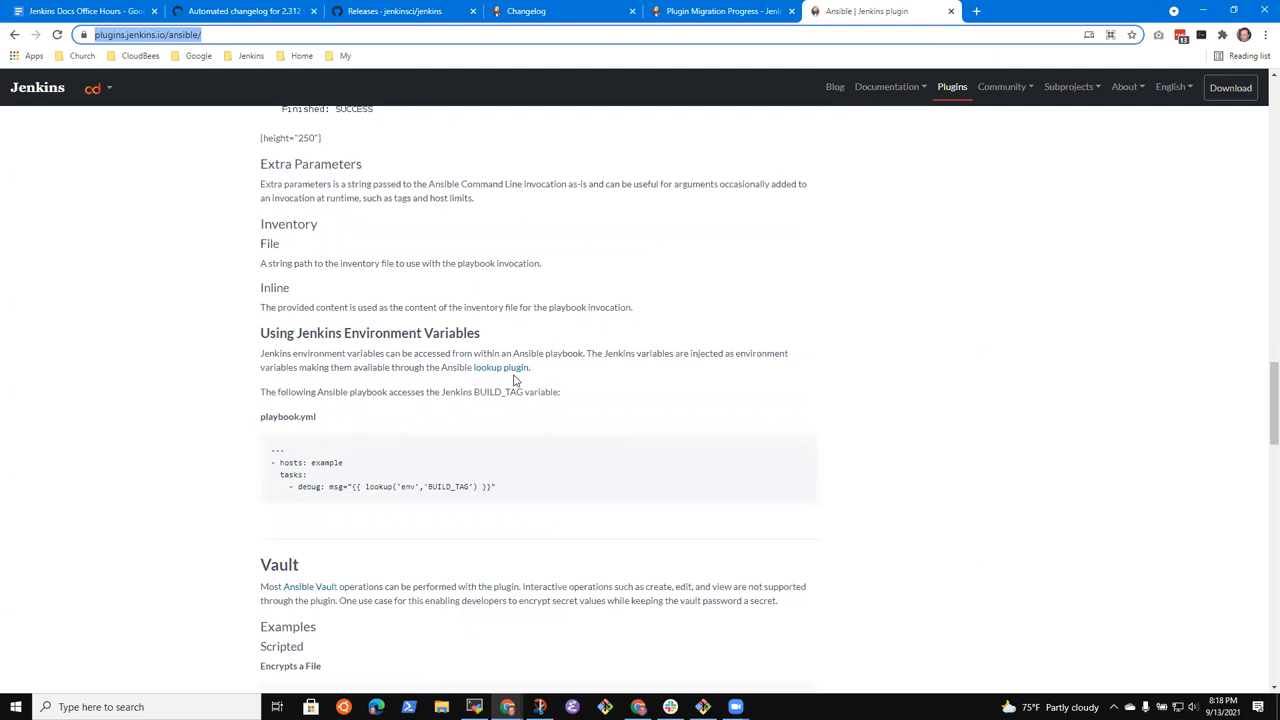
pyautogui.scroll(-3)
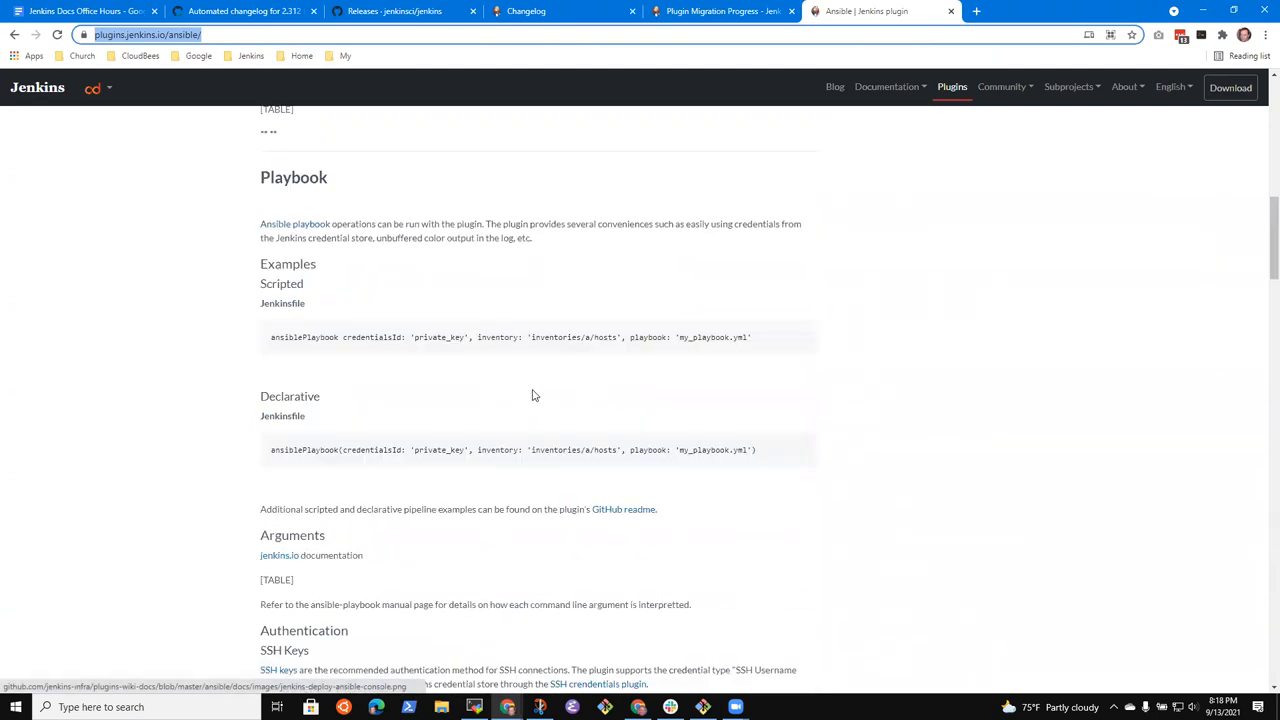
pyautogui.scroll(3)
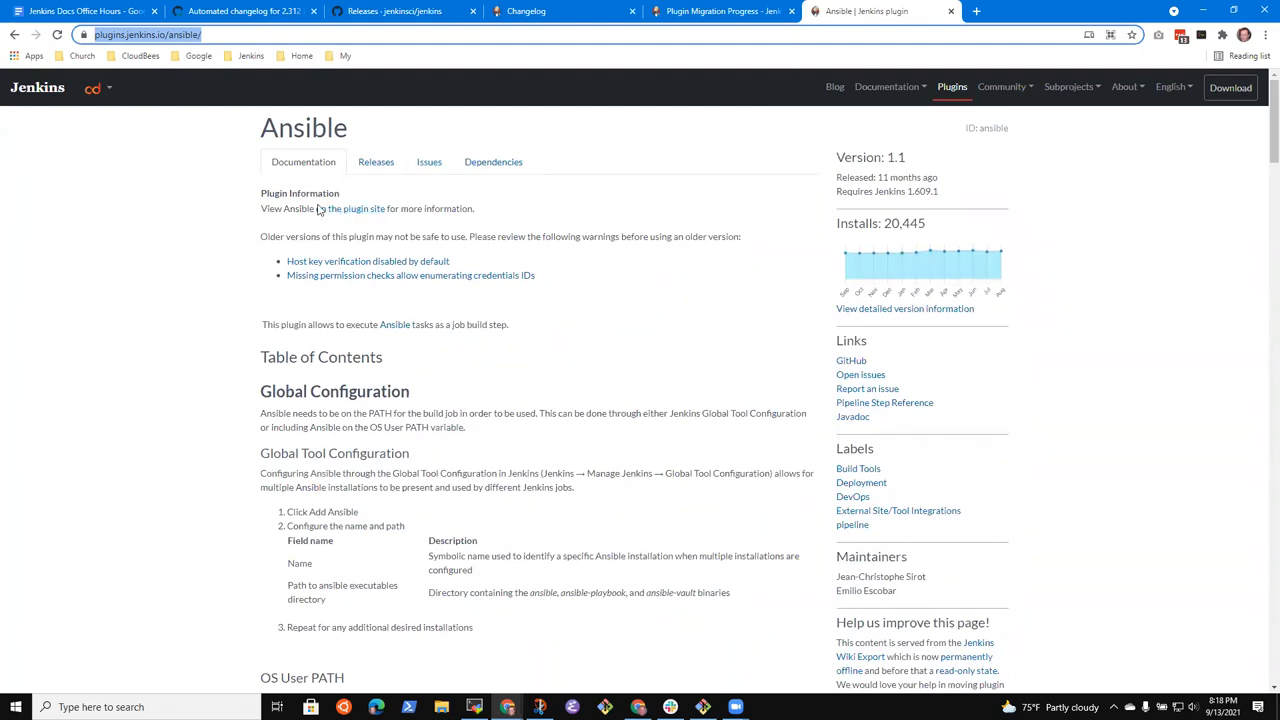
# In the notes, add the question 'Where do we find the asciidoc markup' under the plugin list item.
pyautogui.click(244, 12)
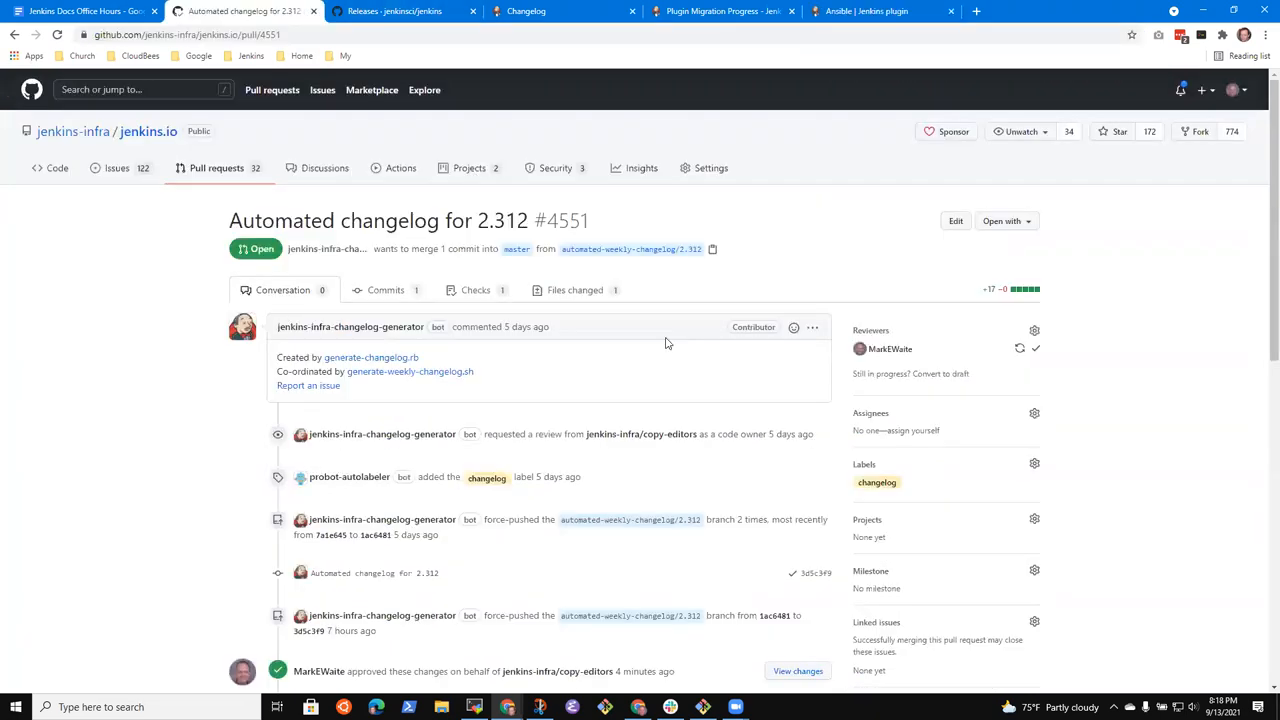
pyautogui.click(84, 12)
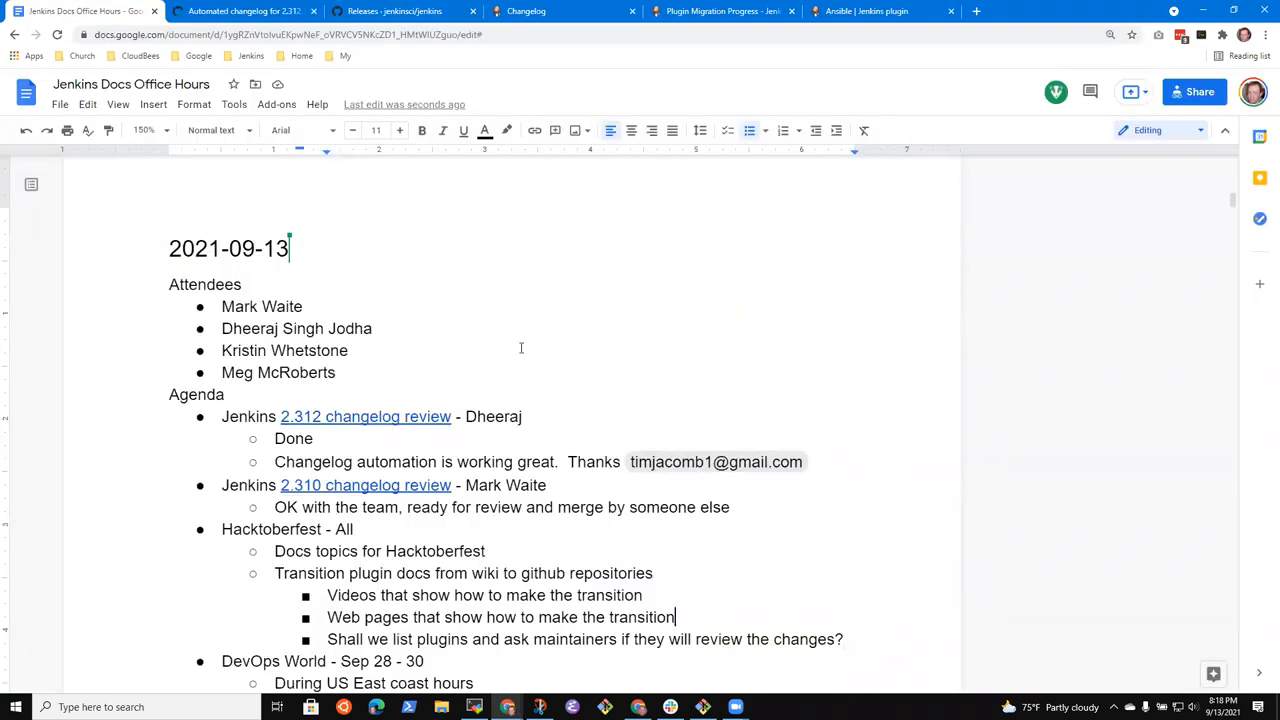
pyautogui.write('WEh')
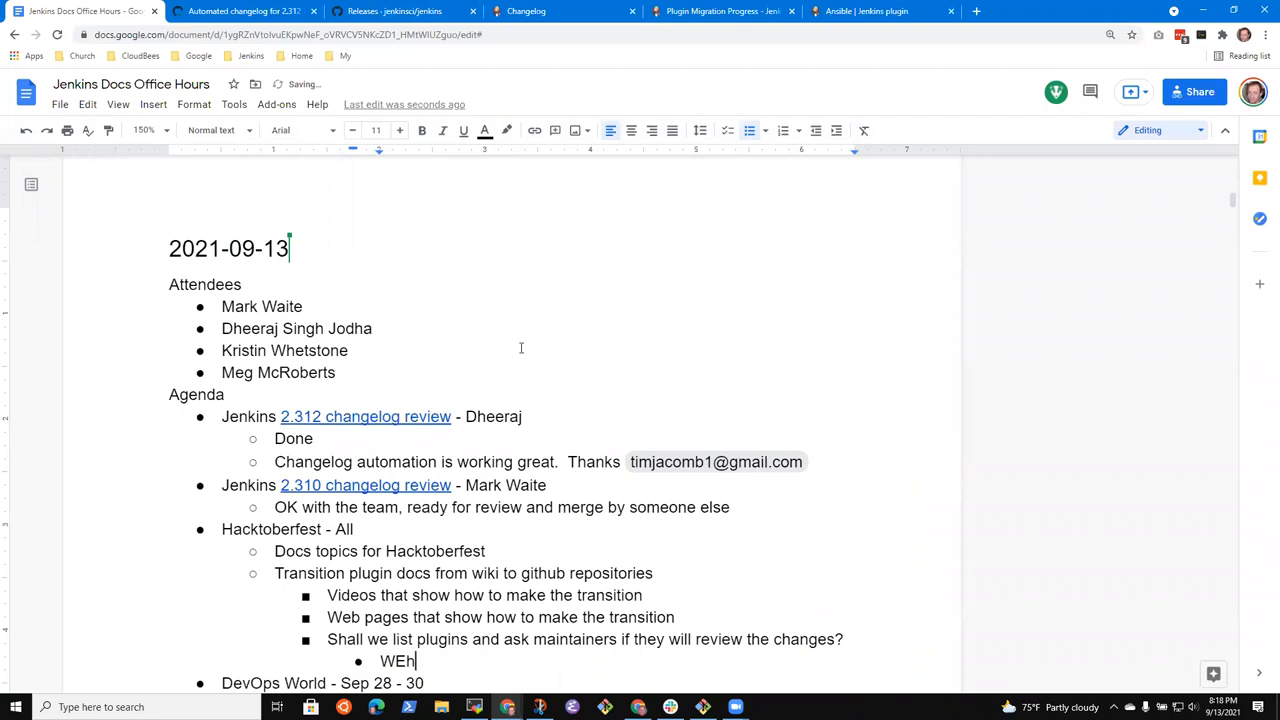
pyautogui.write('Where do we')
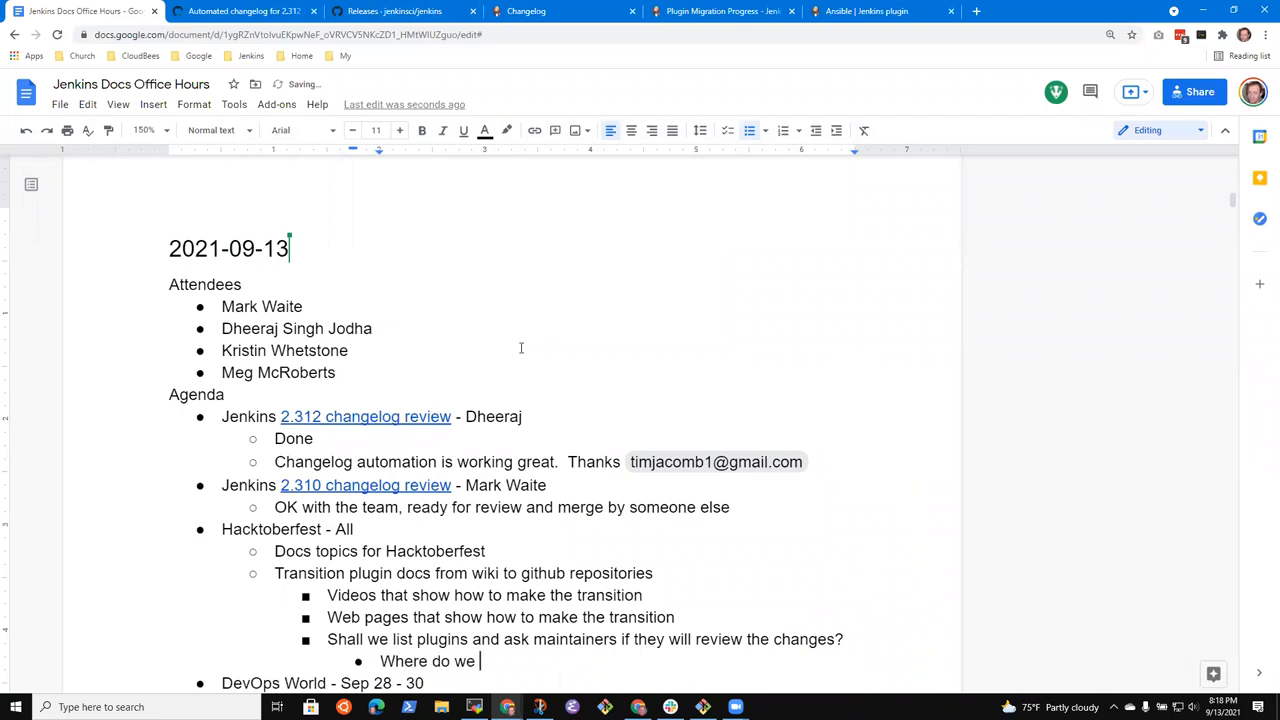
pyautogui.write('find')
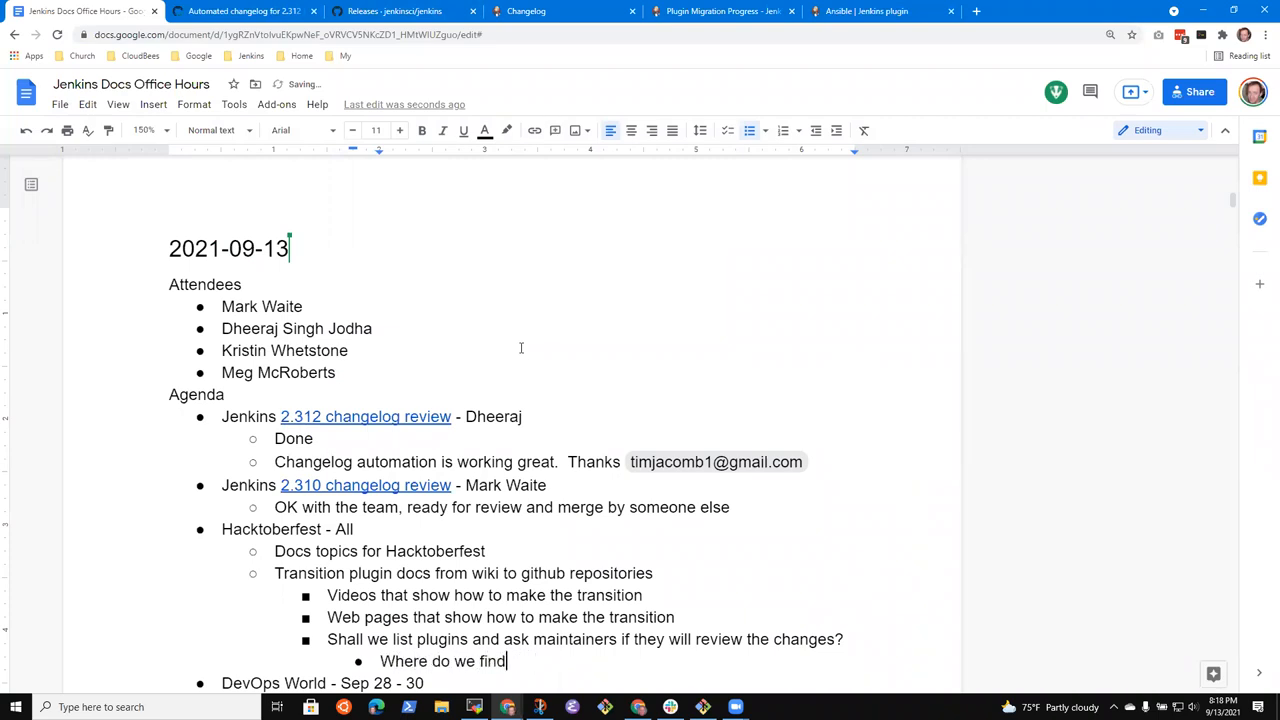
pyautogui.write('the ascii')
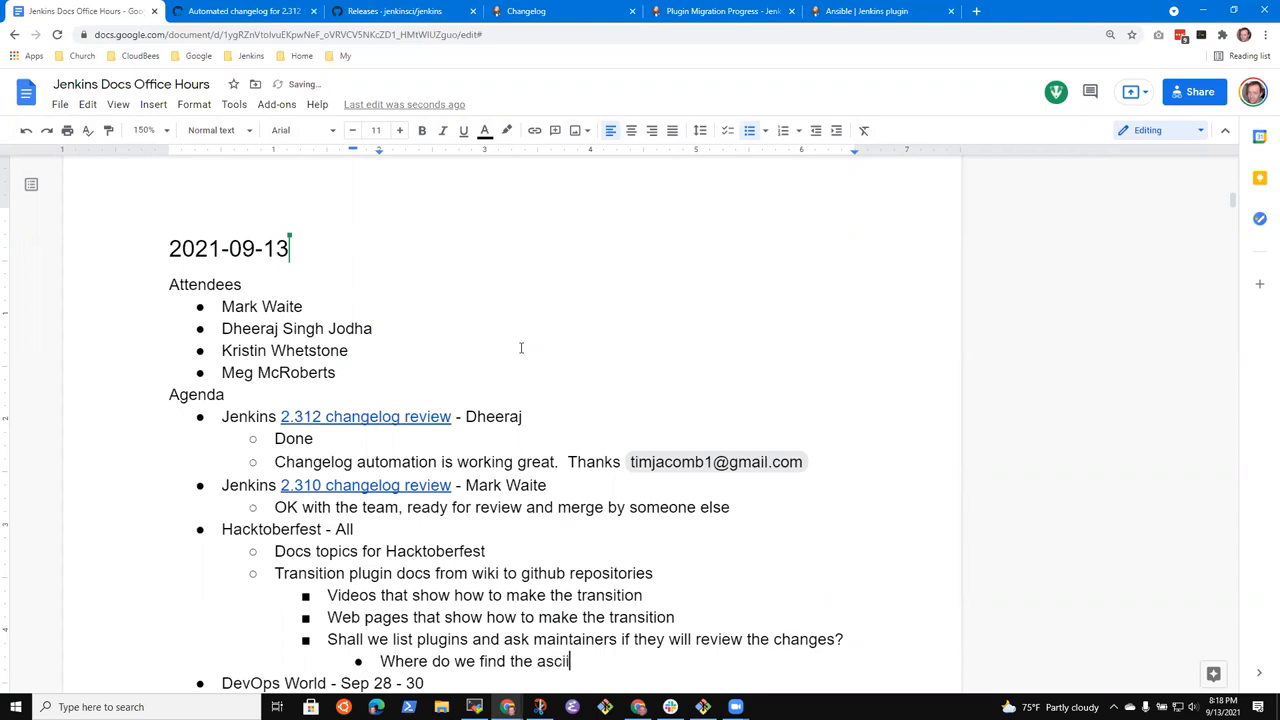
pyautogui.write('doc')
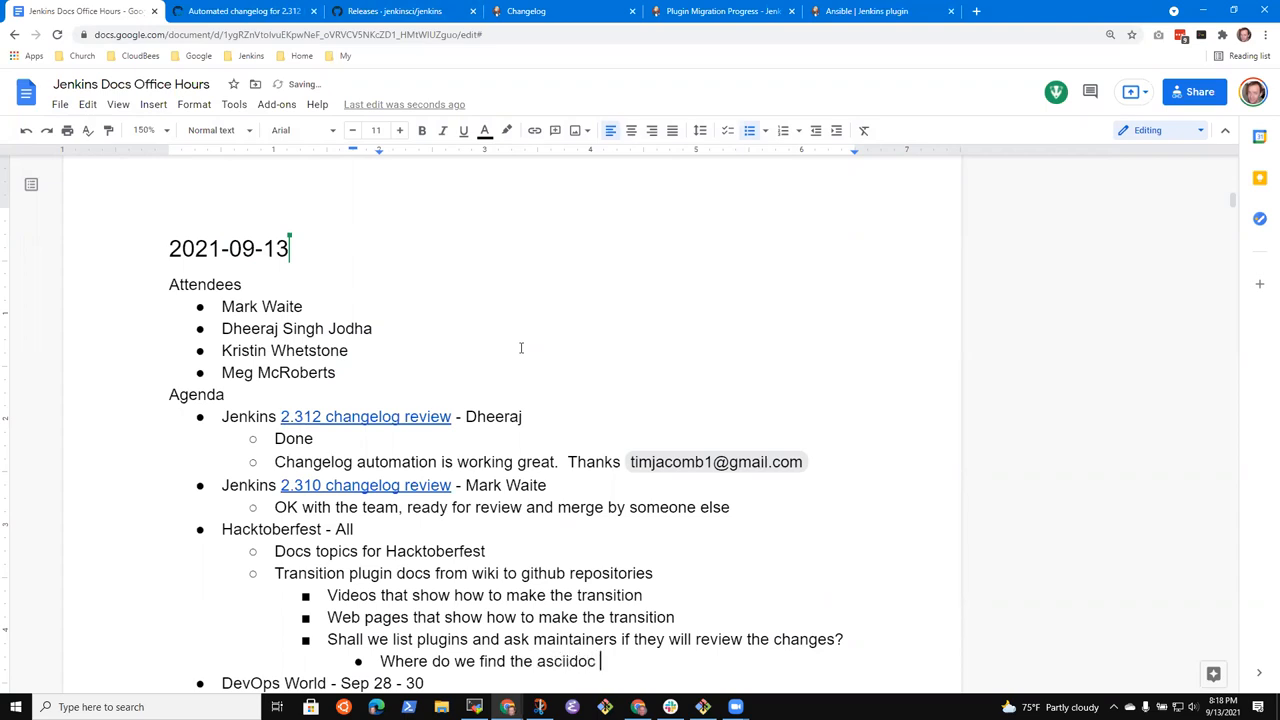
pyautogui.write('markup')
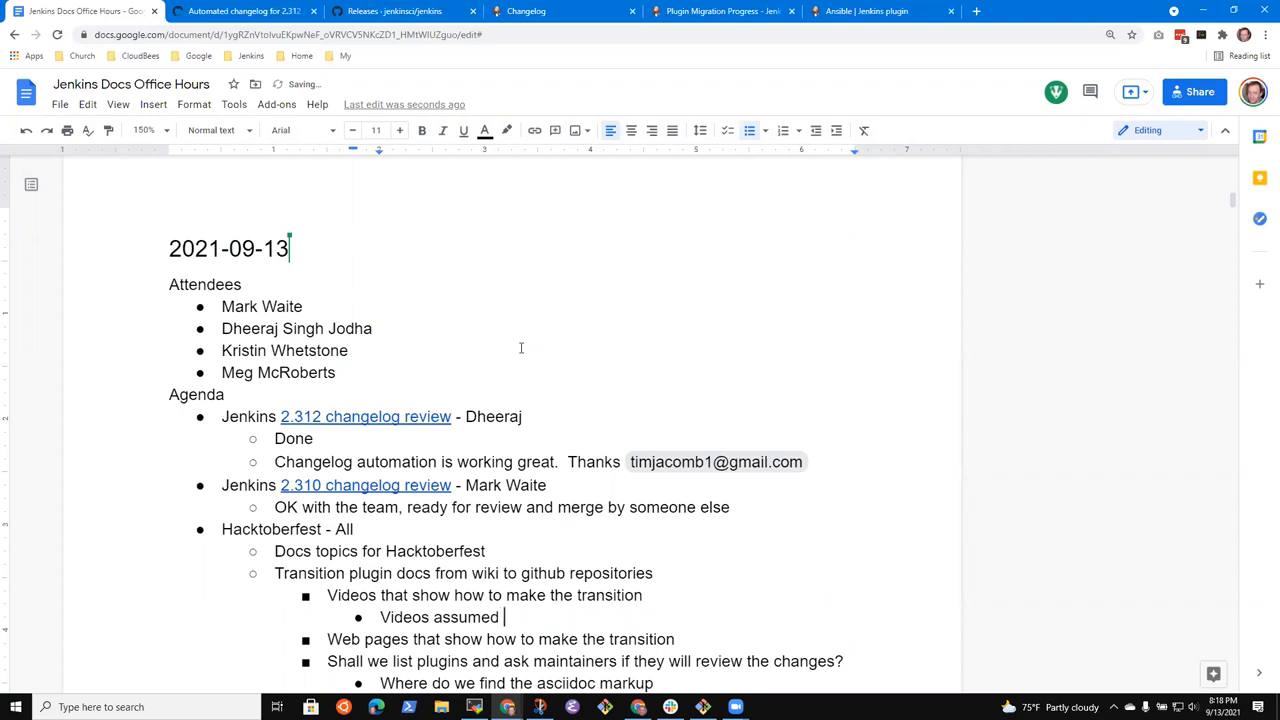
# Note that videos assumed existence of the wiki site, it is gone, and a conversion site feeds what the plugins site is reading.
pyautogui.write('existence')
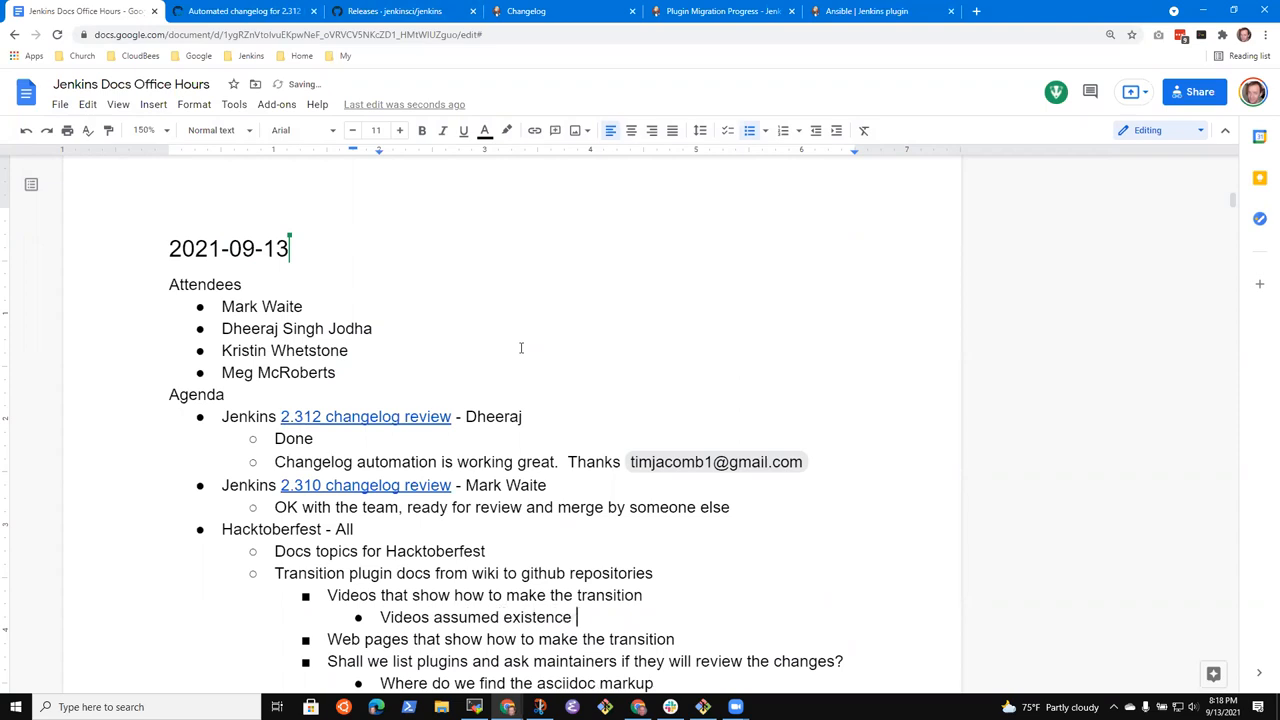
pyautogui.write('of wiki')
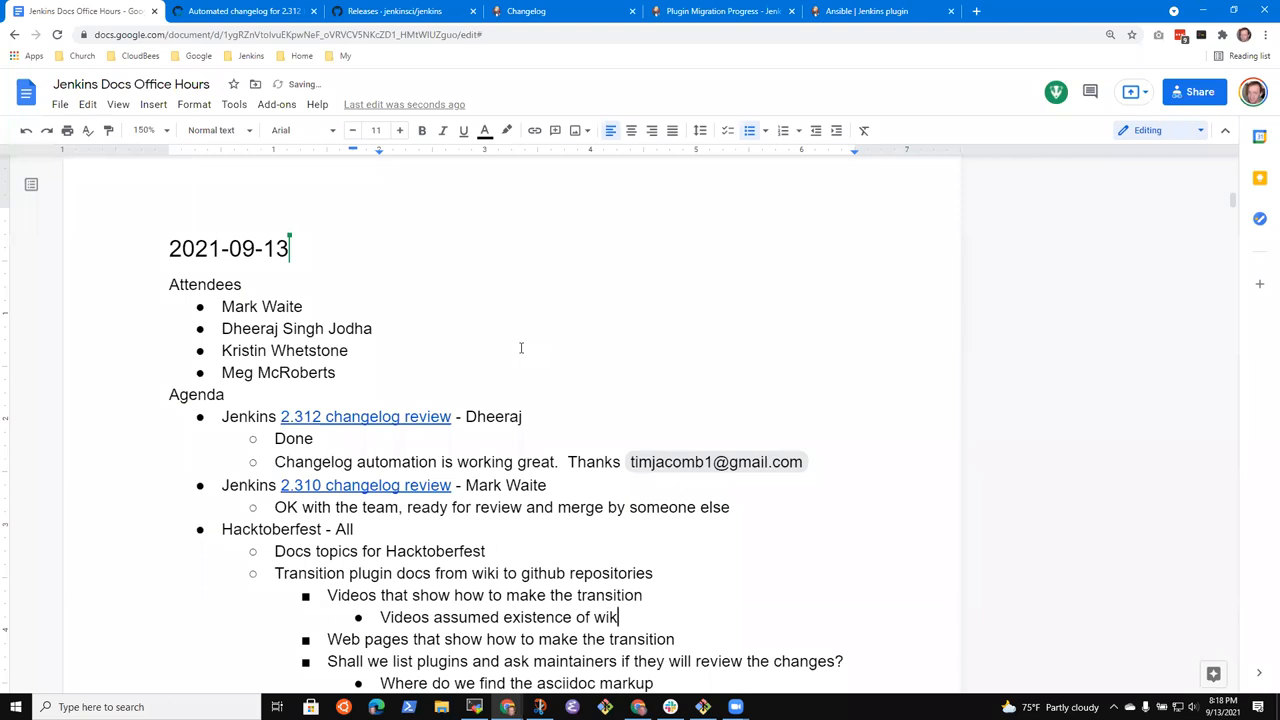
pyautogui.write('site, it is')
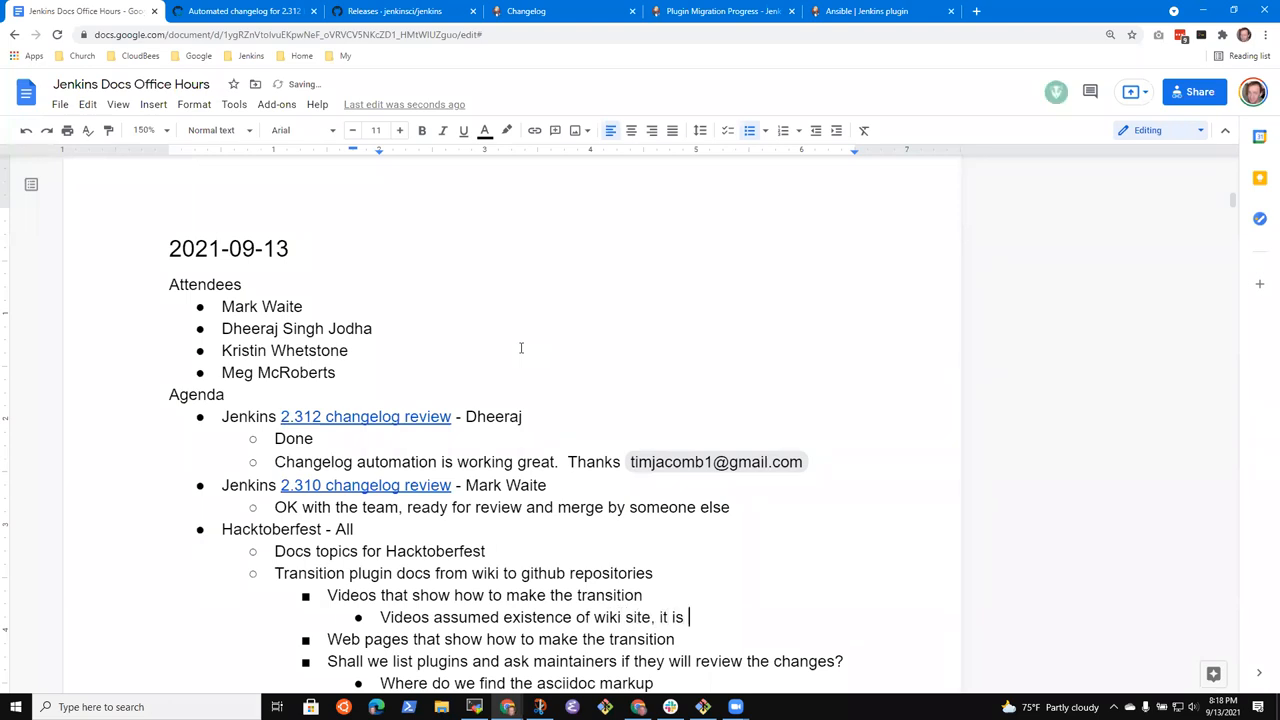
pyautogui.write('gone')
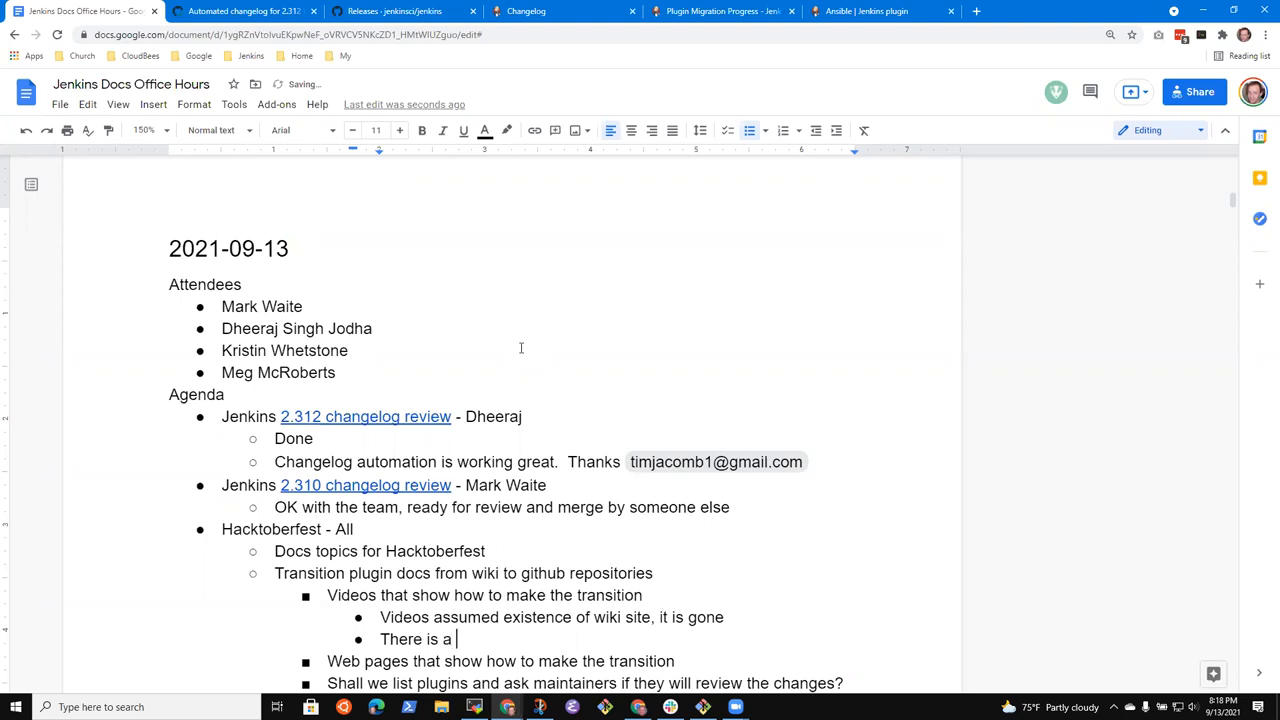
pyautogui.write('conversion si')
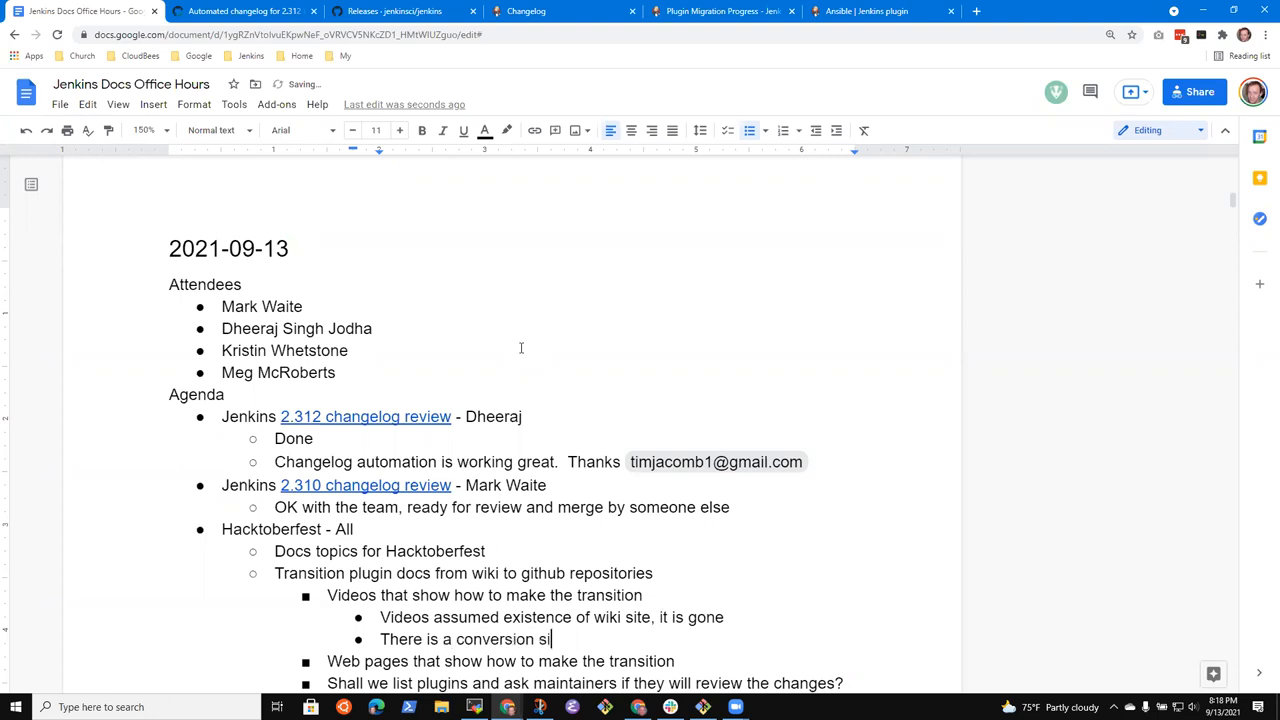
pyautogui.write('te')
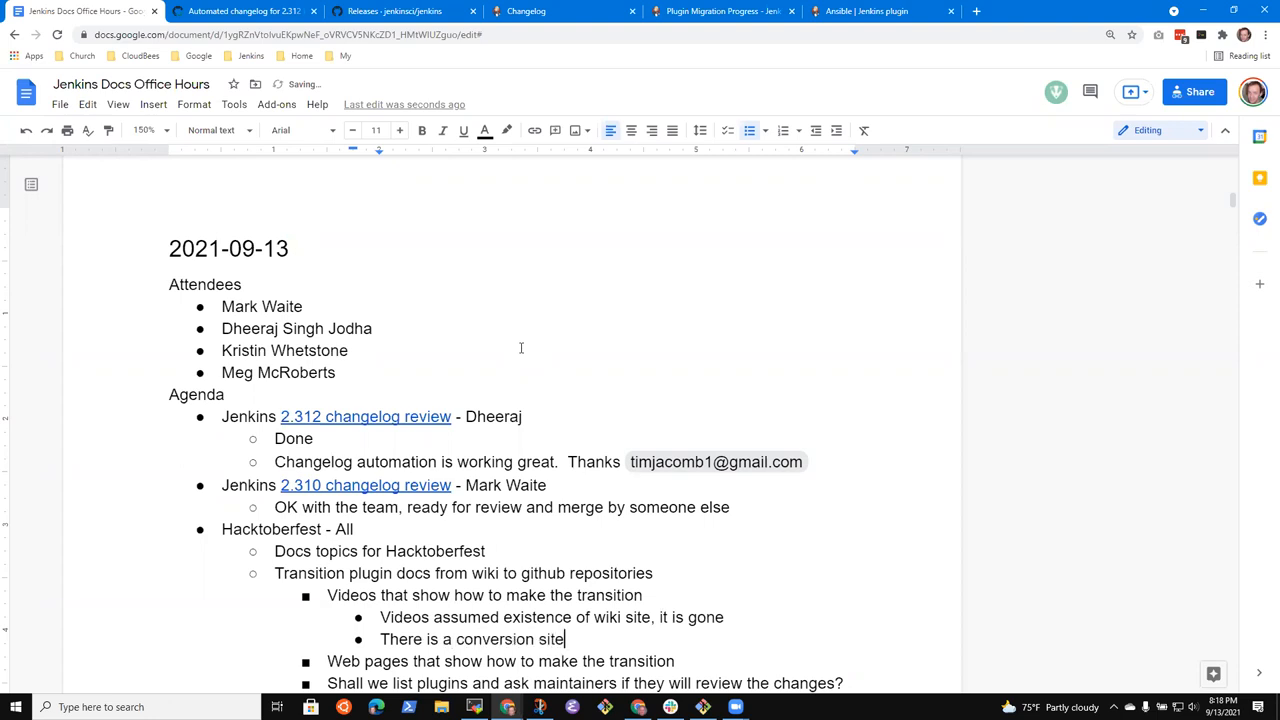
pyautogui.write('that plugins site is')
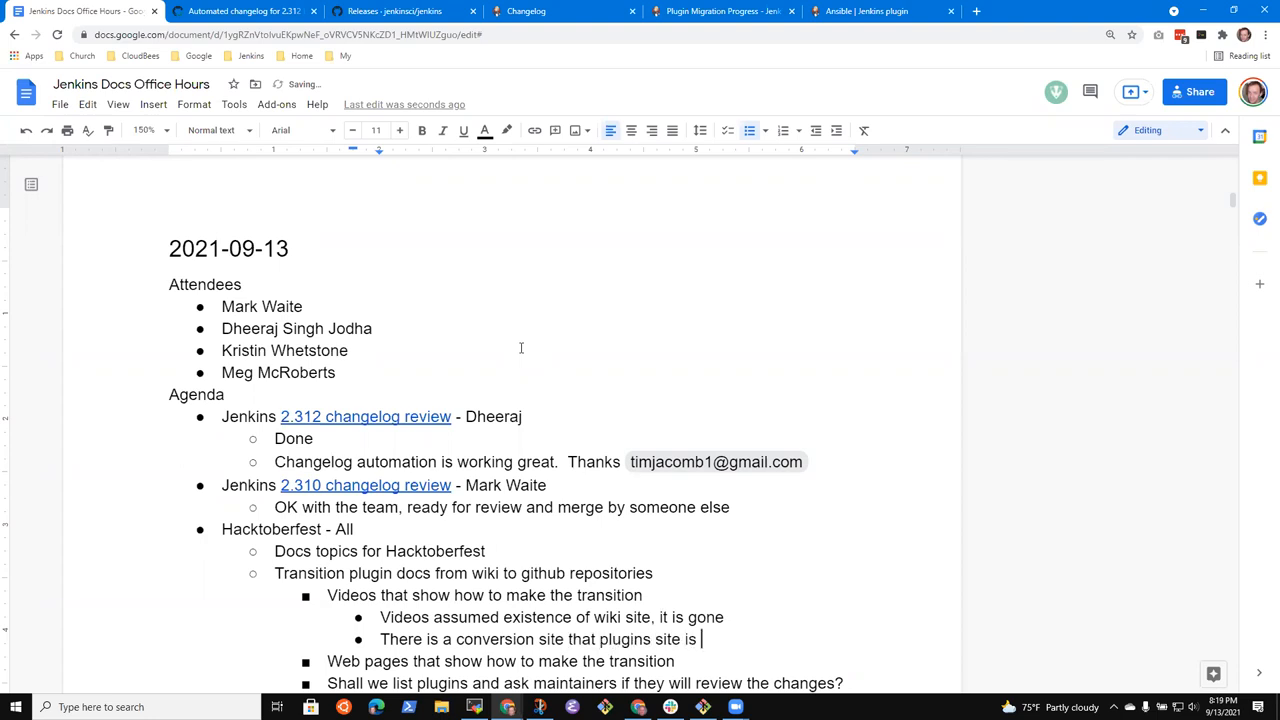
pyautogui.write('reading')
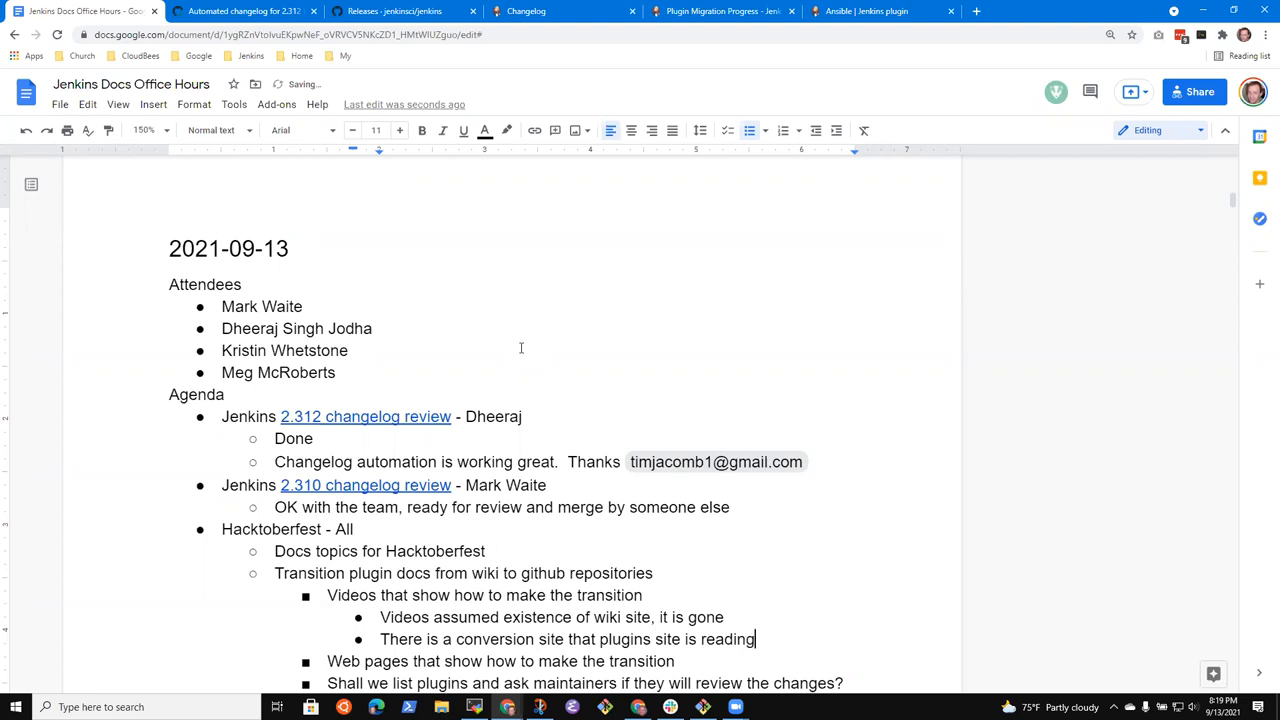
pyautogui.scroll(-3)
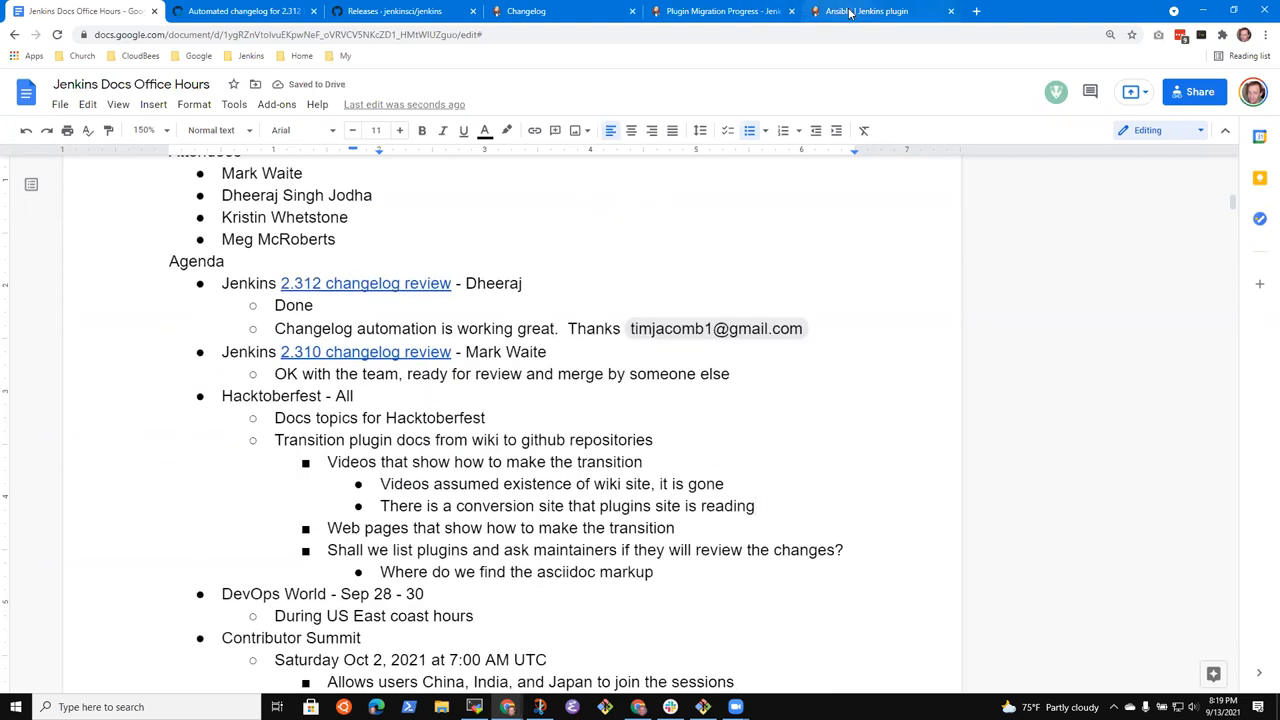
# From the ansible-plugin repository's pom.xml, follow the old Jenkins wiki URL, which fails with connection refused.
pyautogui.click(880, 12)
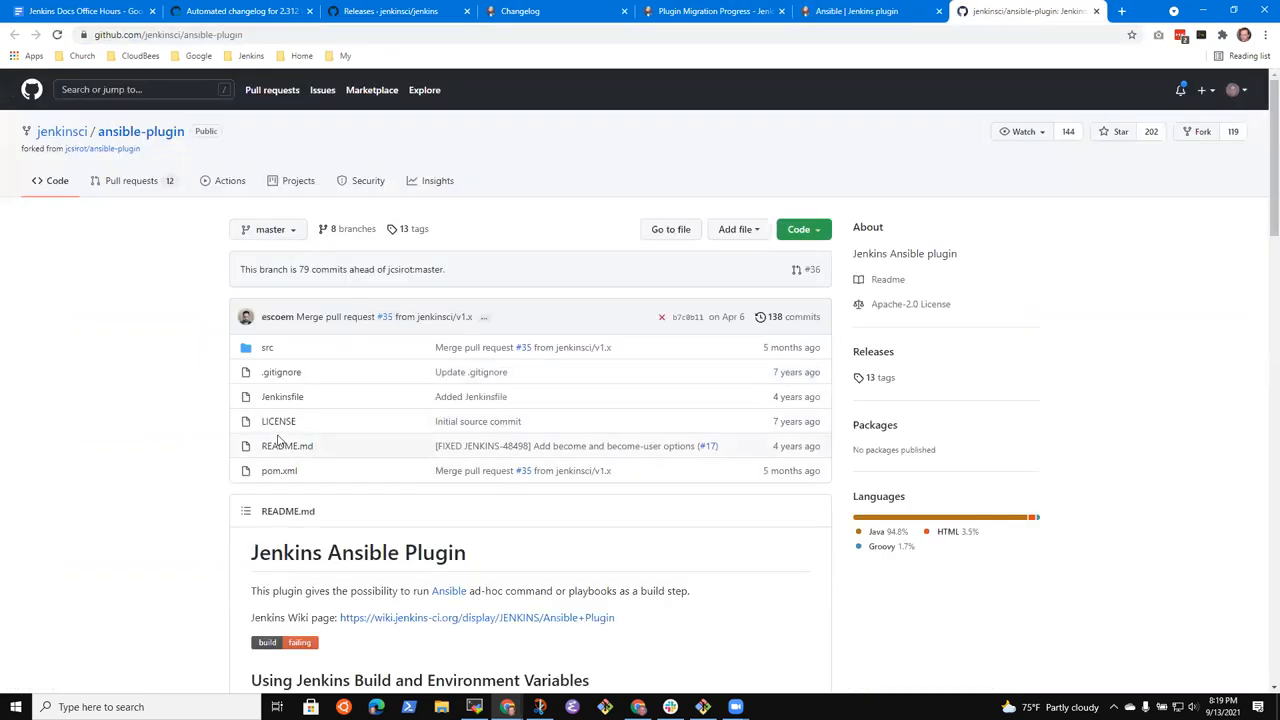
pyautogui.click(280, 470)
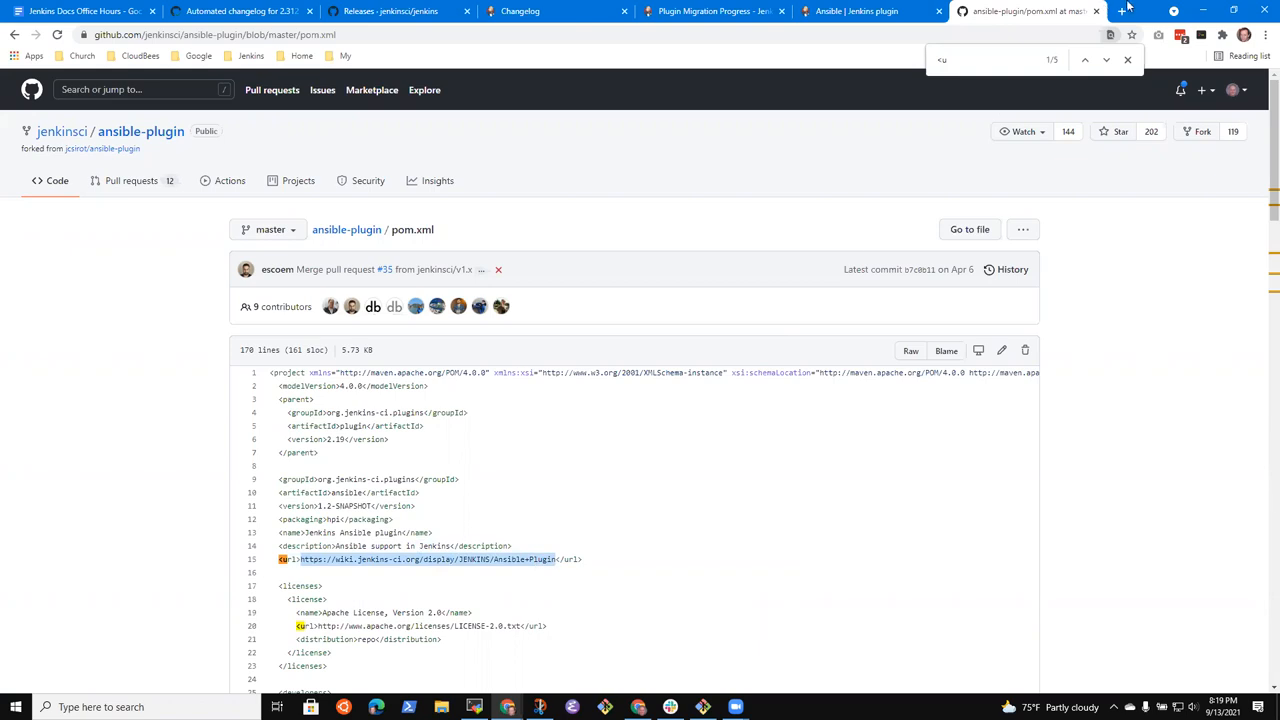
pyautogui.click(1120, 12)
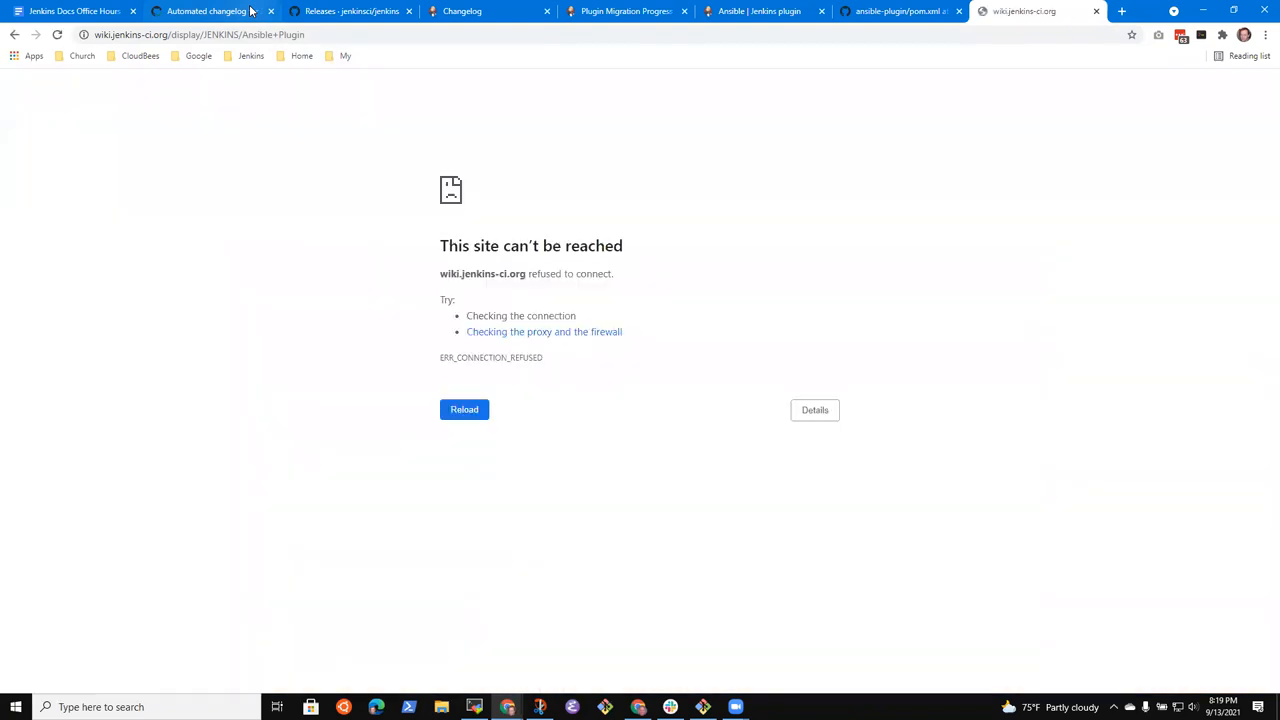
pyautogui.click(896, 12)
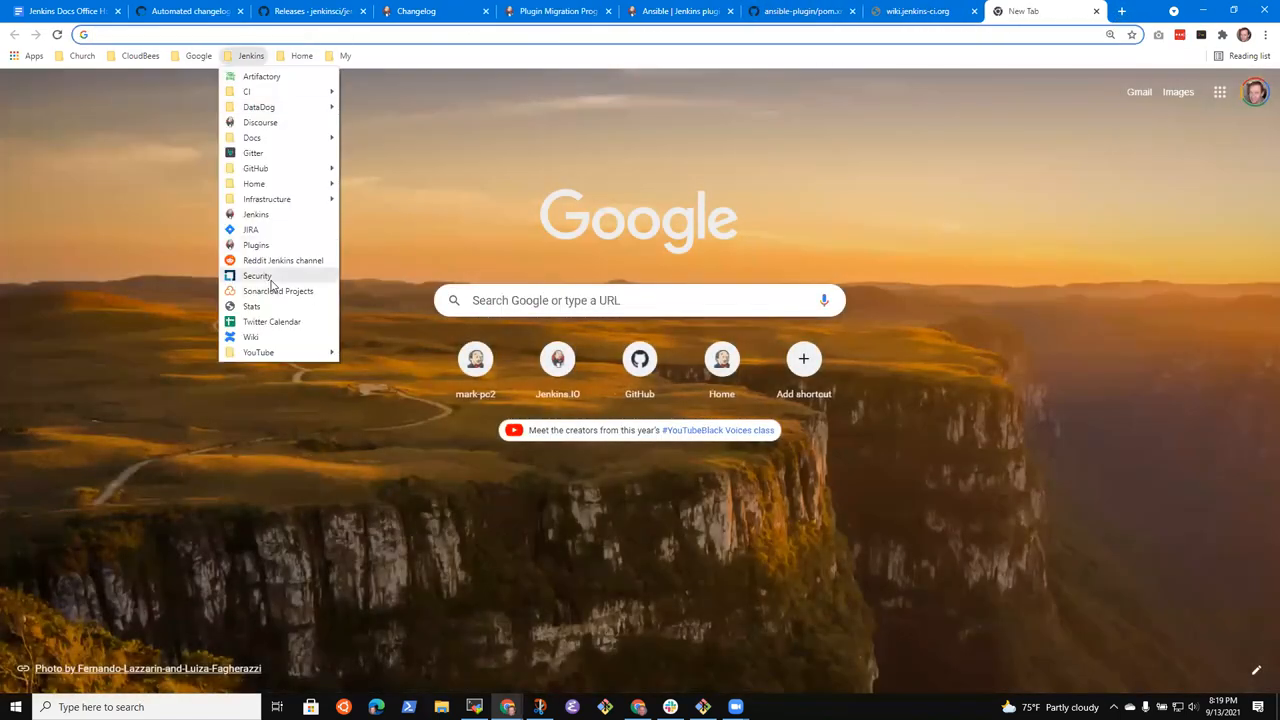
# Open the 'Jenkins project Confluence instance attacked' topic on the Jenkins Discourse forum.
pyautogui.click(260, 122)
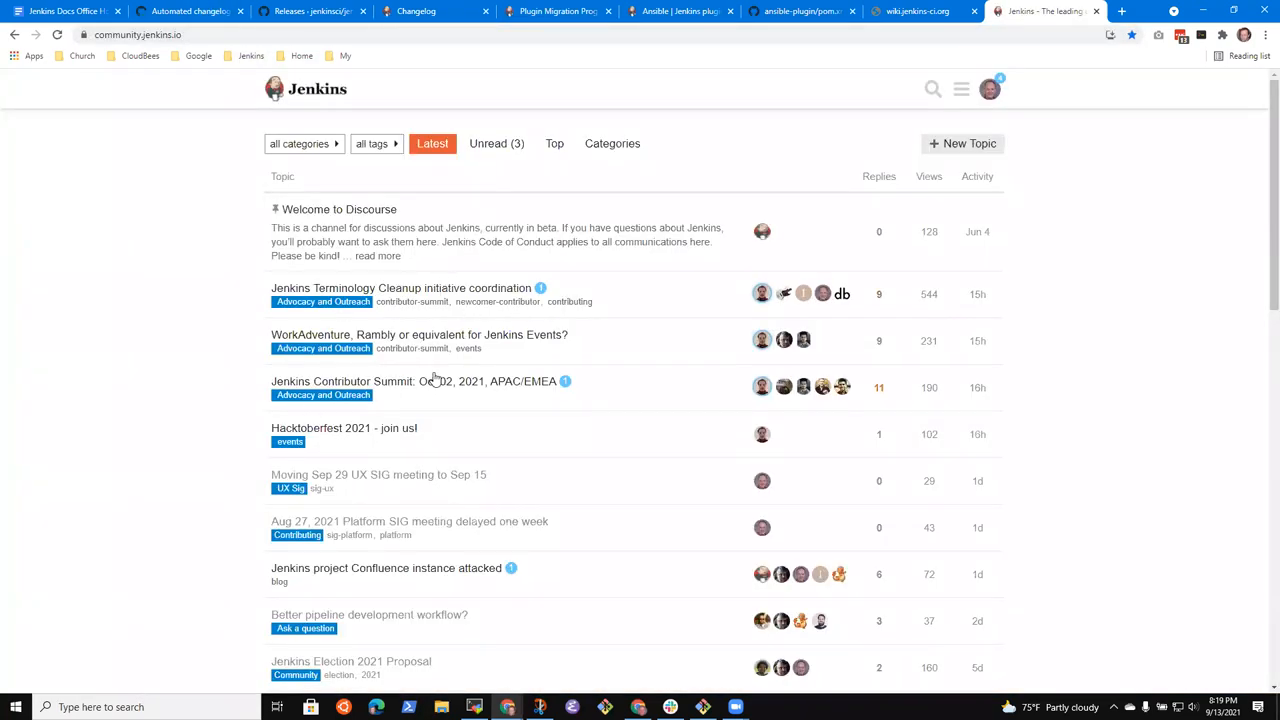
pyautogui.moveTo(364, 436)
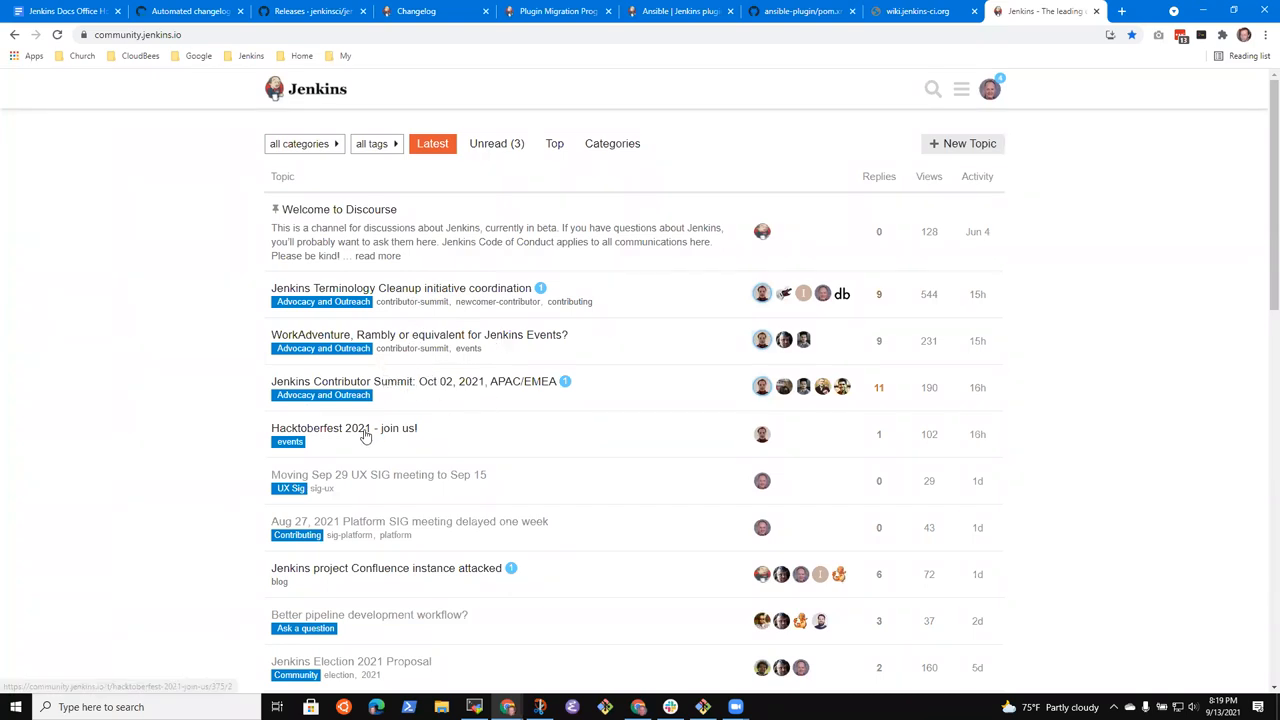
pyautogui.moveTo(690, 332)
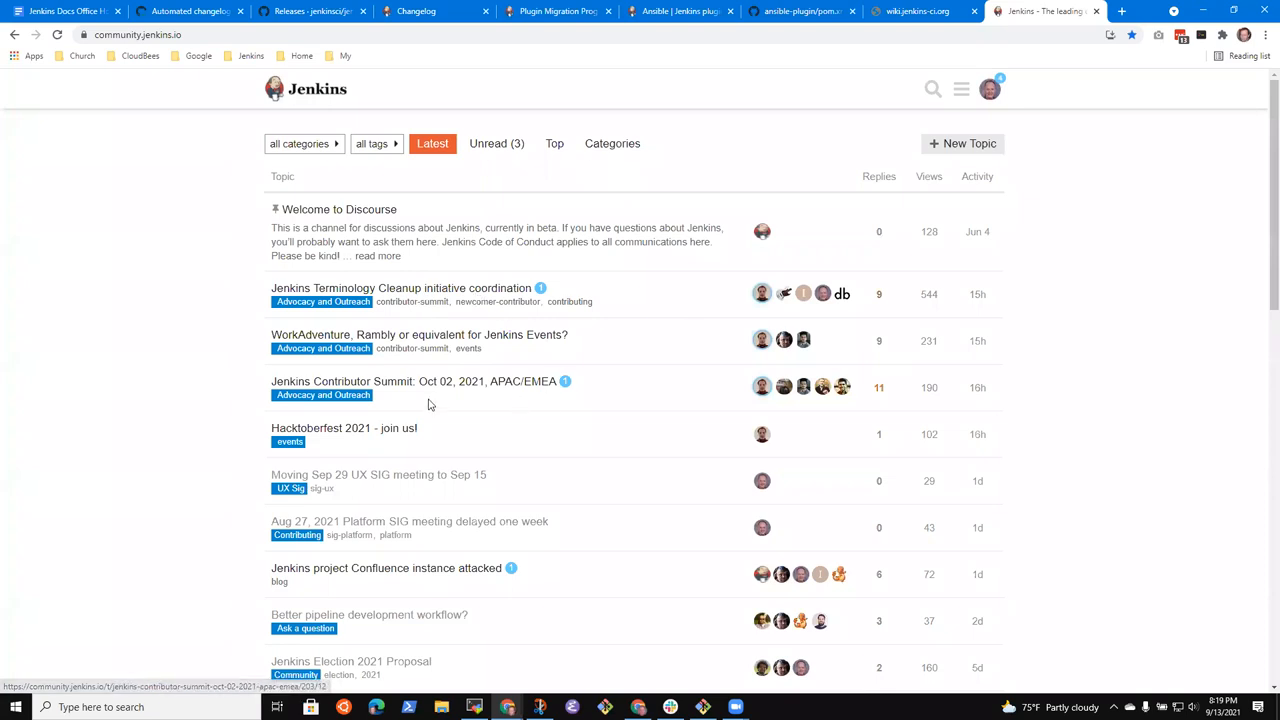
pyautogui.moveTo(400, 564)
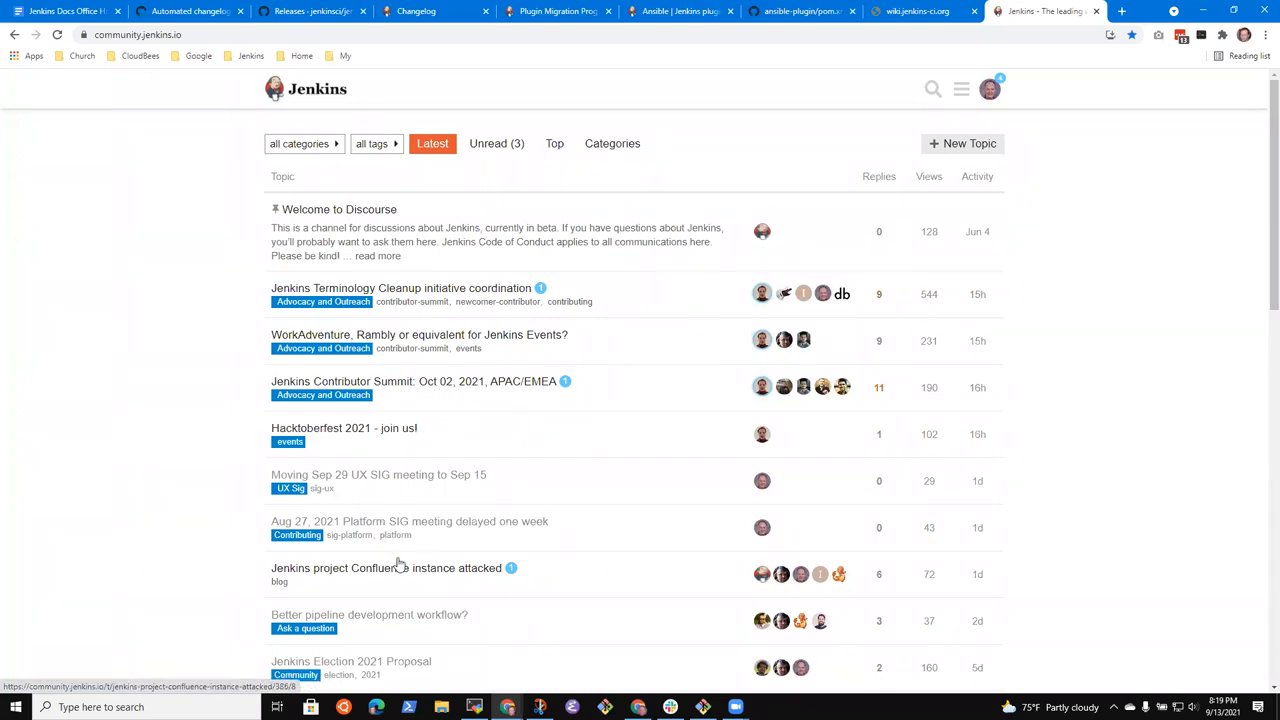
pyautogui.click(384, 568)
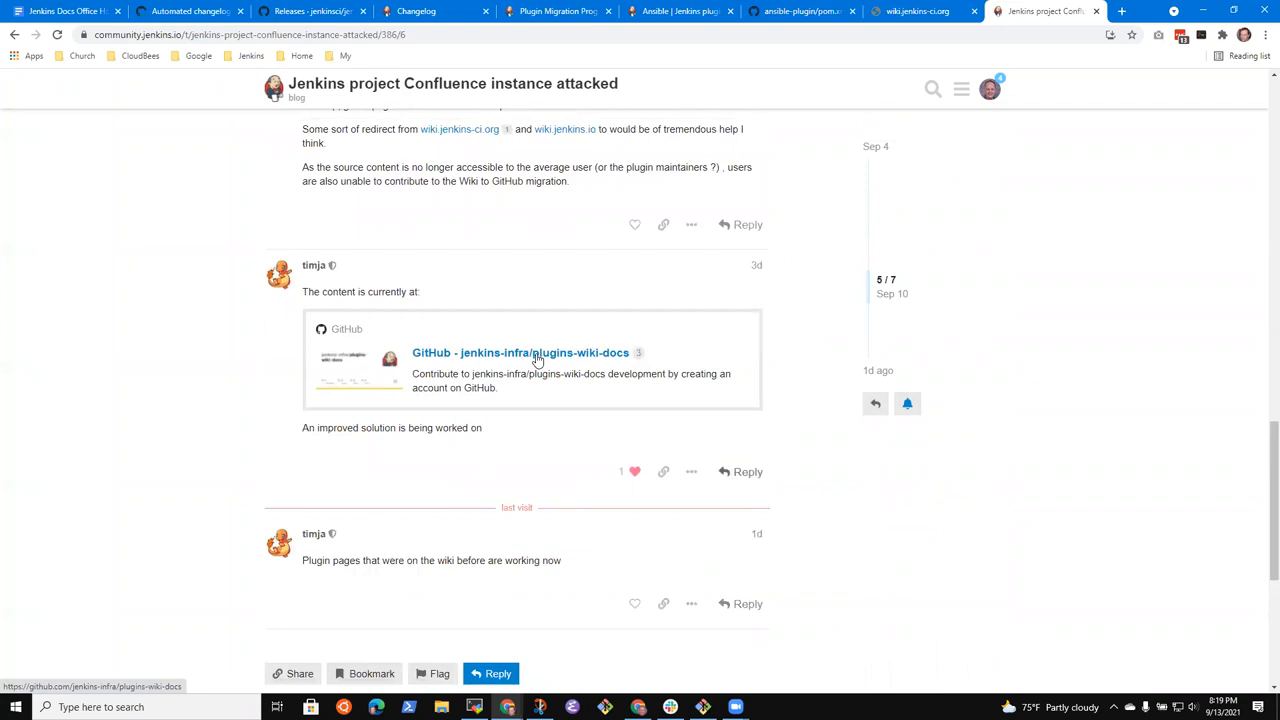
# Open README.md in the ansible folder of the plugins-wiki-docs repository.
pyautogui.click(520, 352)
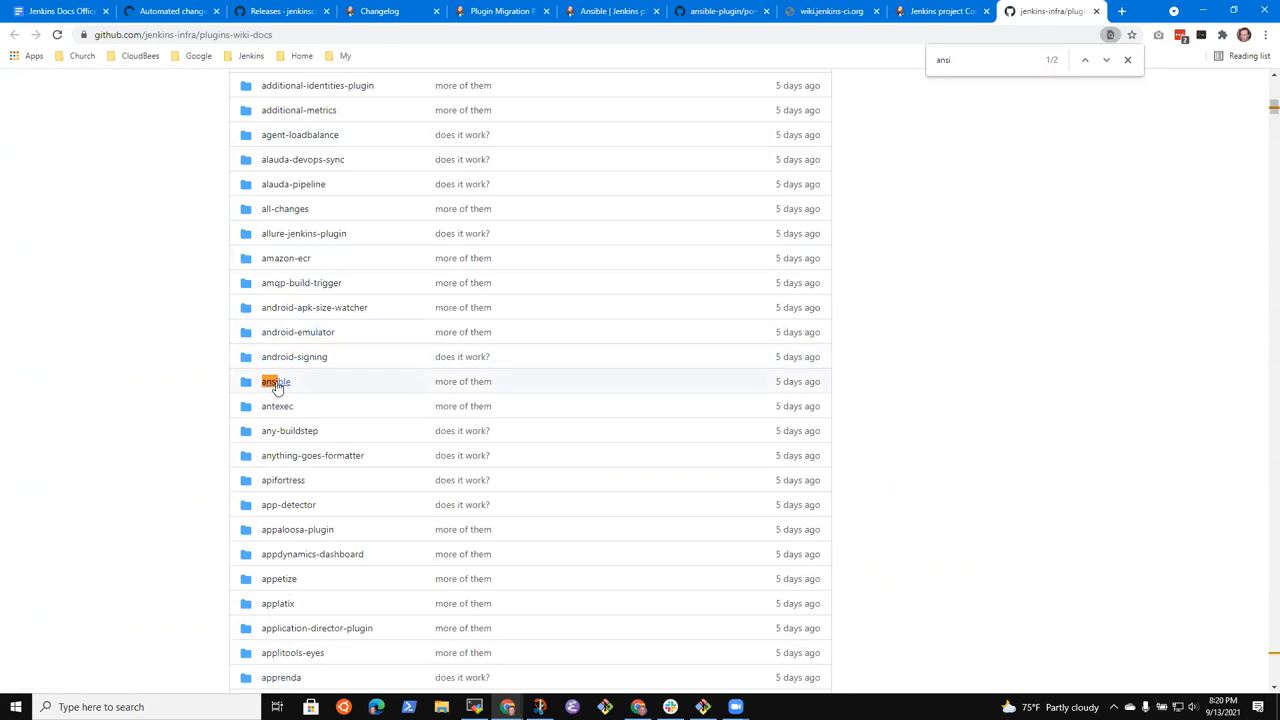
pyautogui.click(276, 380)
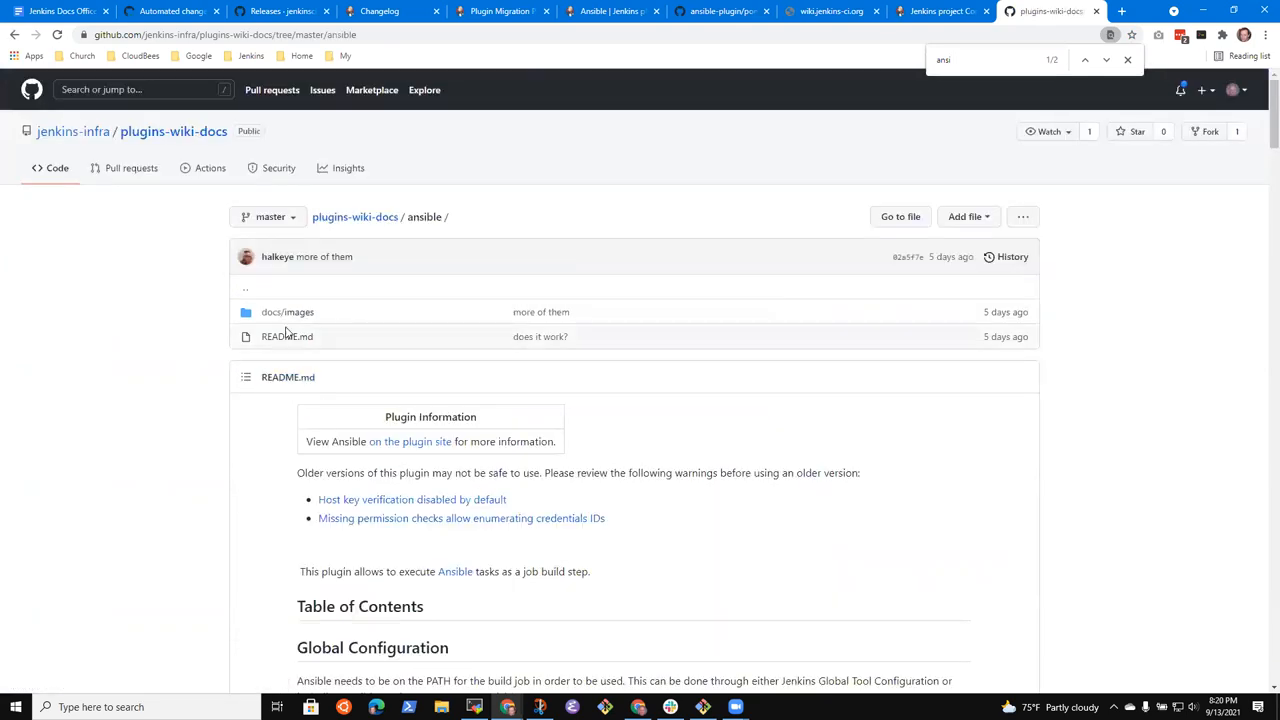
pyautogui.click(288, 336)
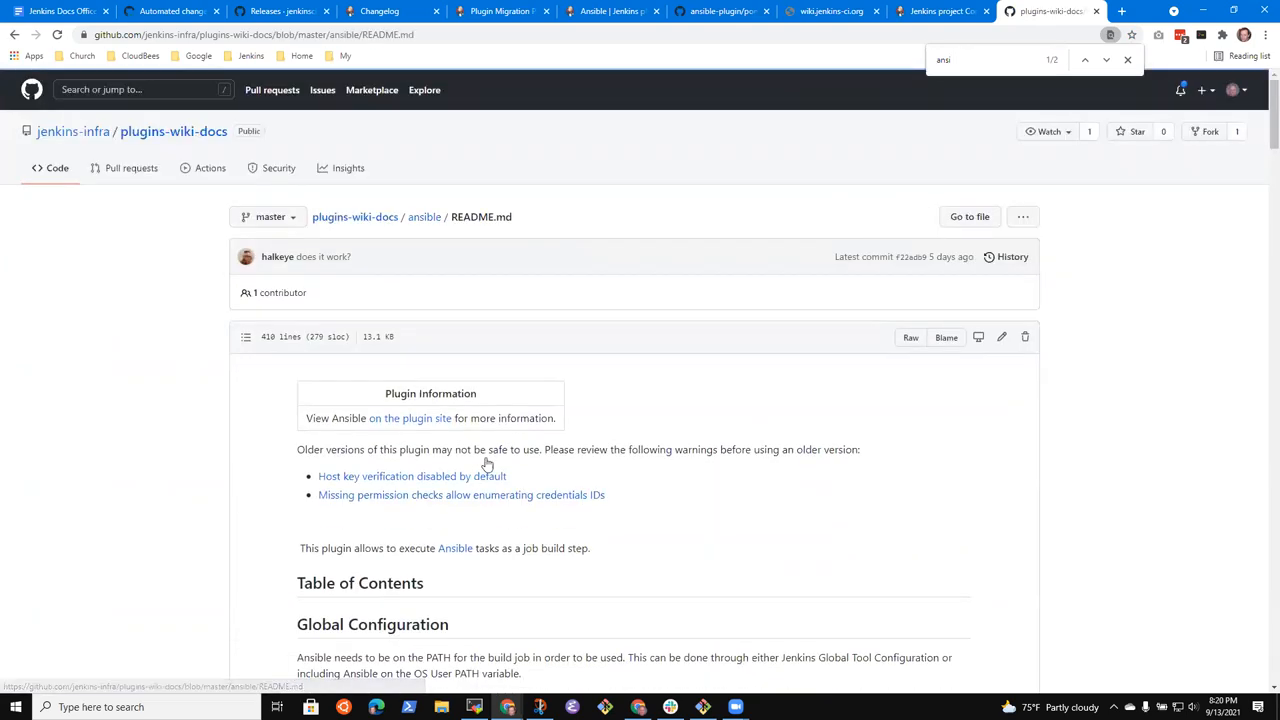
# Scroll down through the rendered Ansible README content.
pyautogui.scroll(-3)
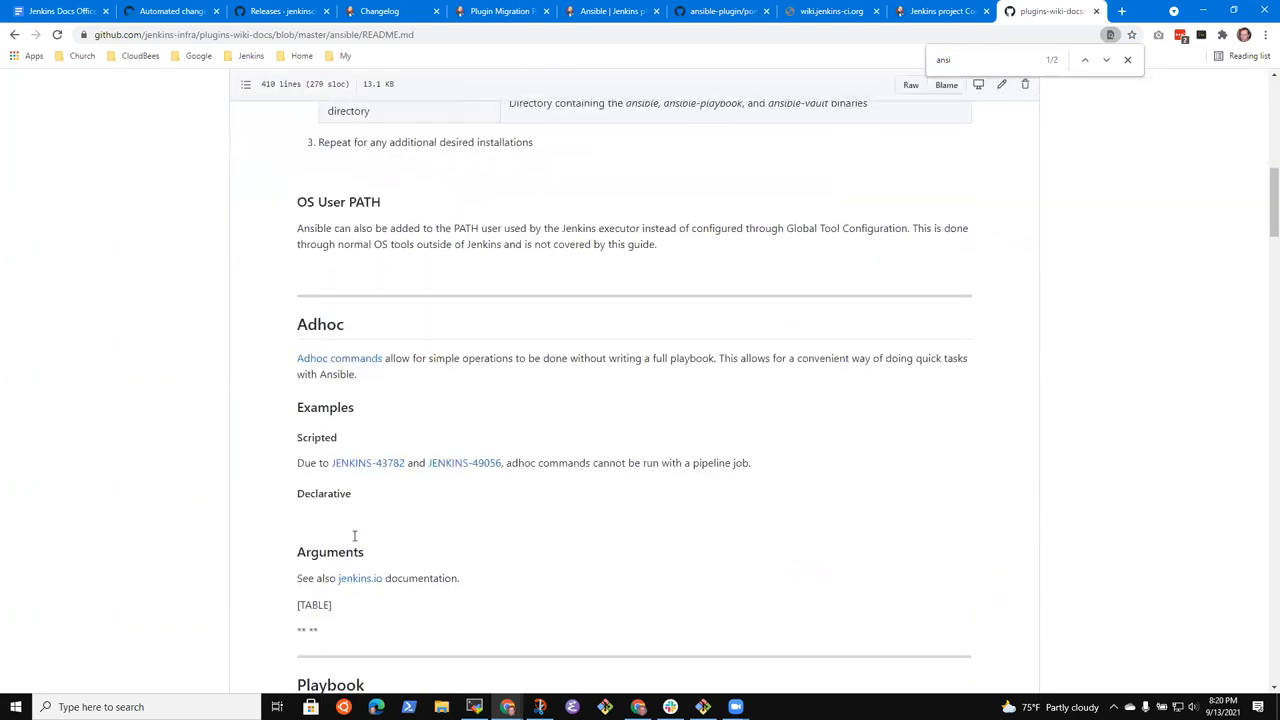
pyautogui.scroll(-3)
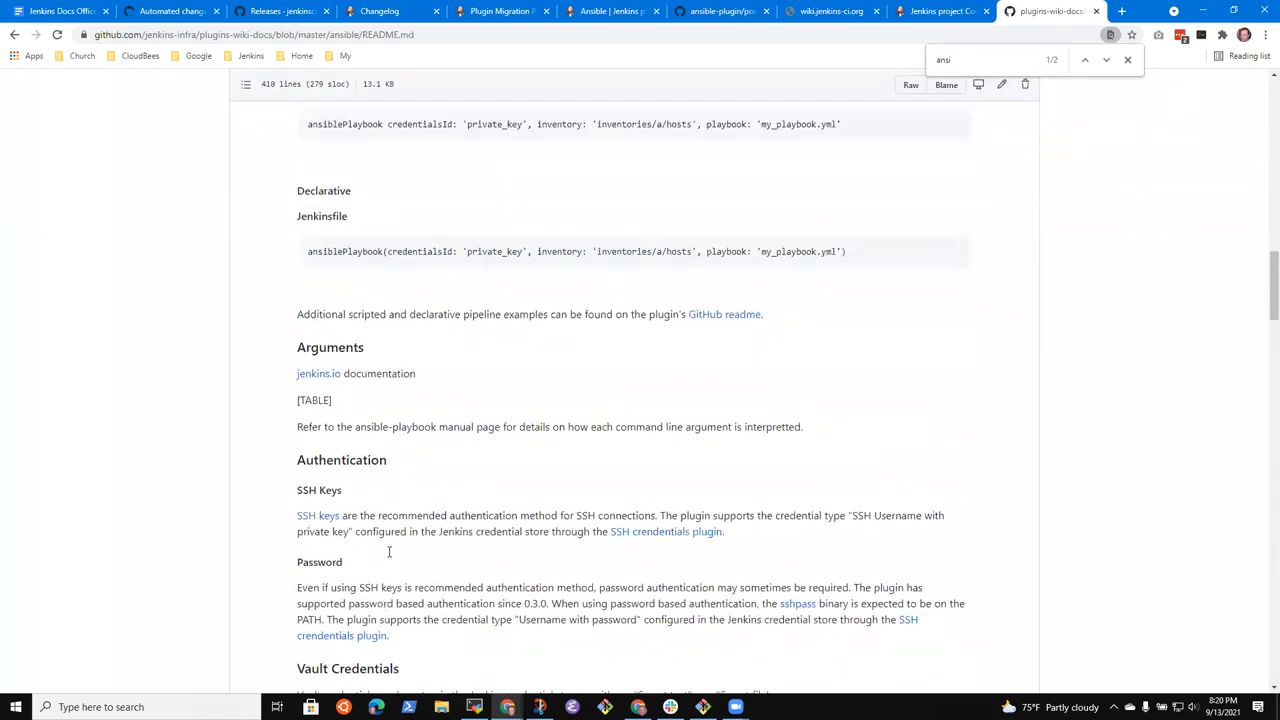
pyautogui.scroll(-3)
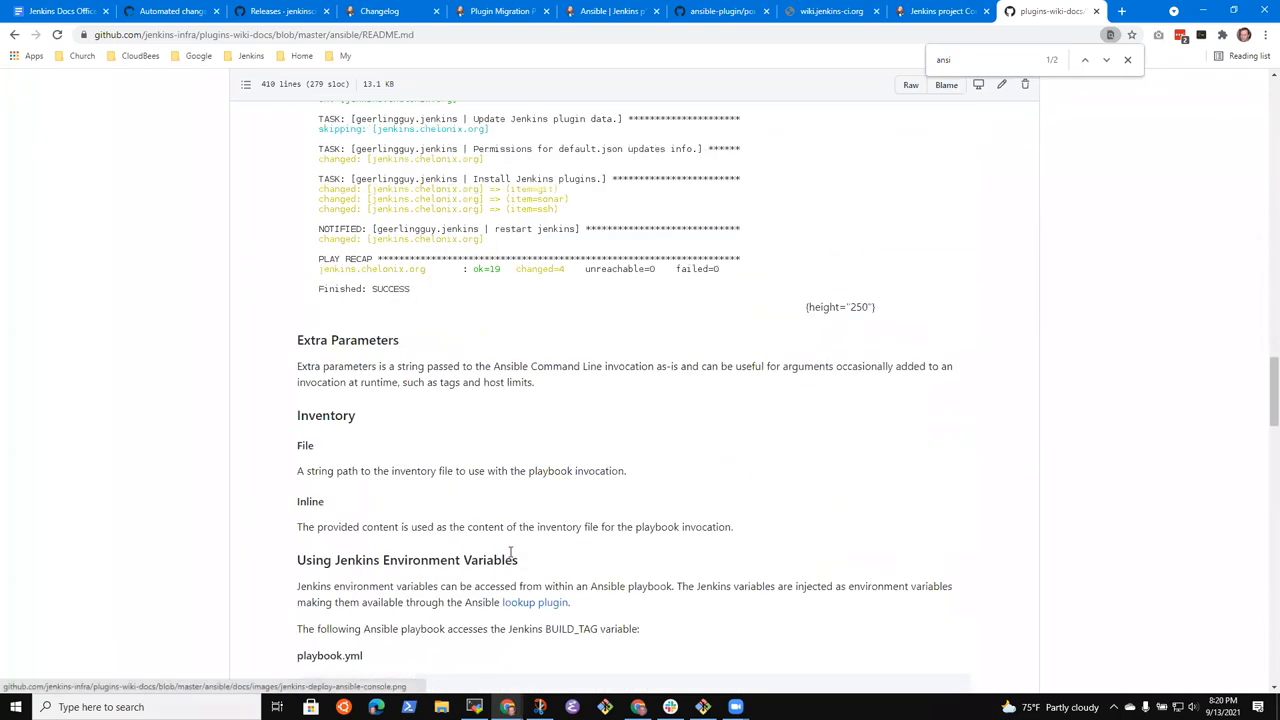
pyautogui.scroll(-3)
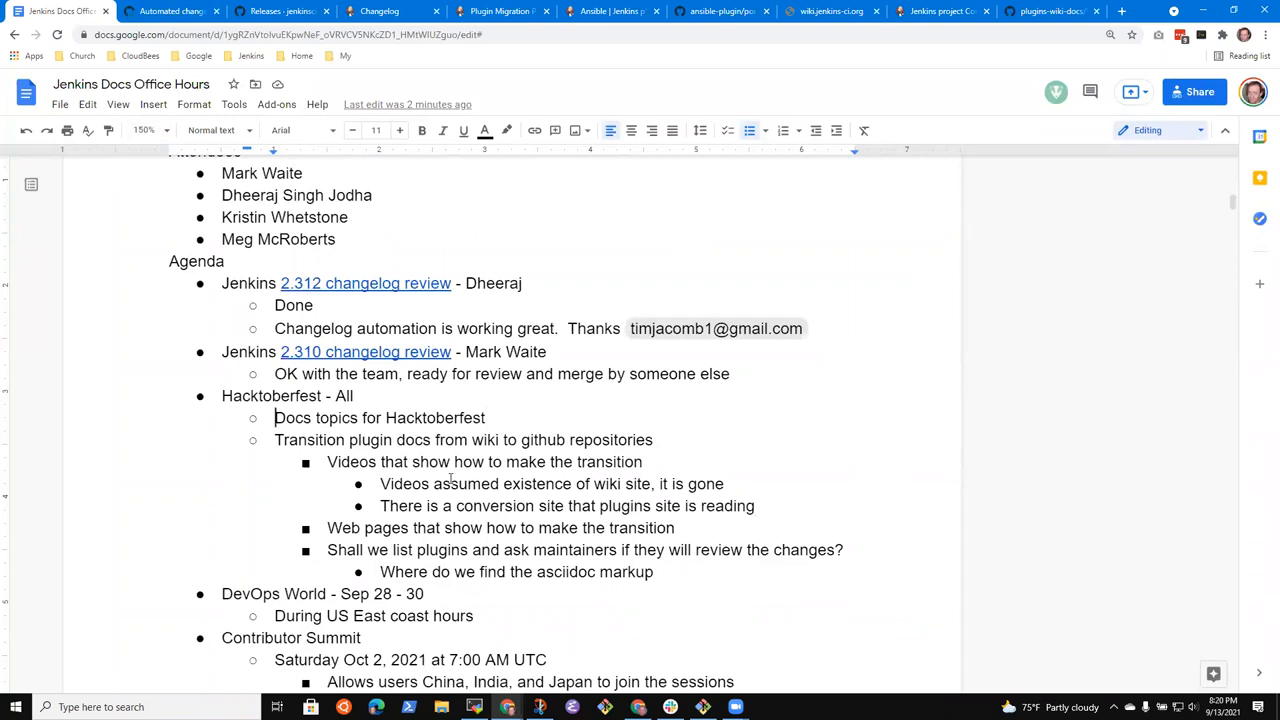
# Add a note 'Need new instructions to transform from' after the conversion site bullet.
pyautogui.click(328, 528)
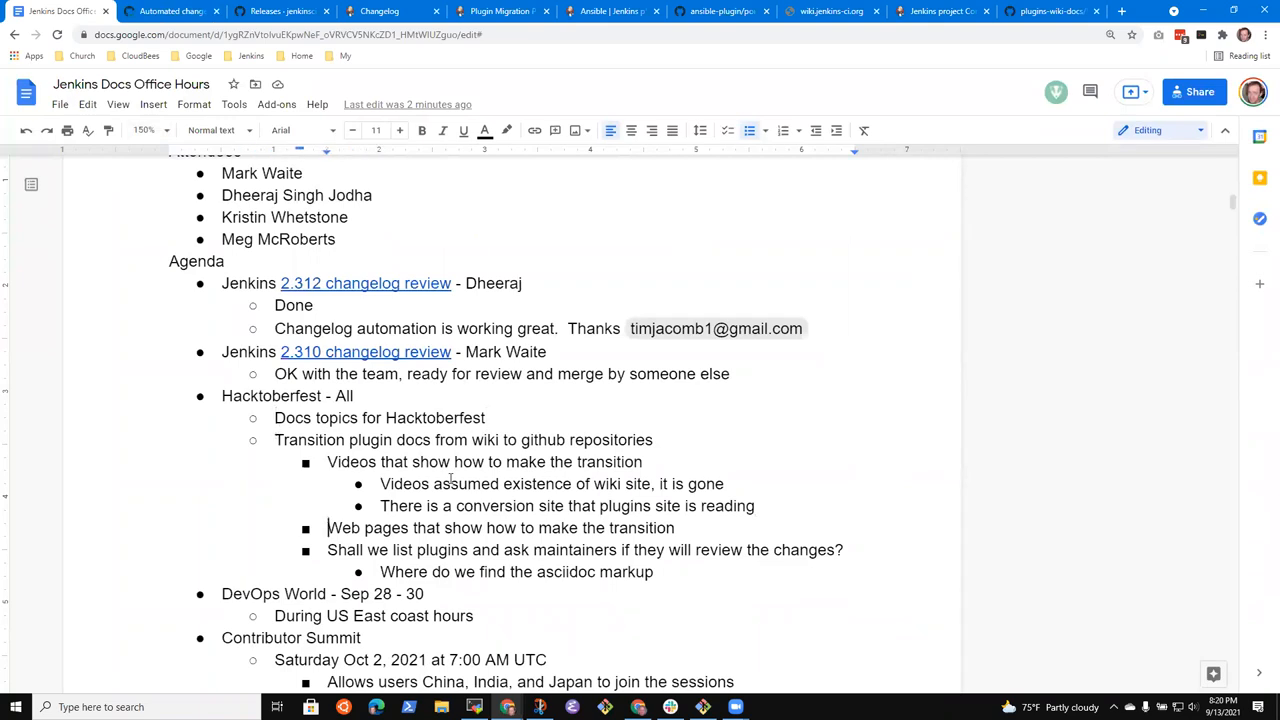
pyautogui.write('Needs')
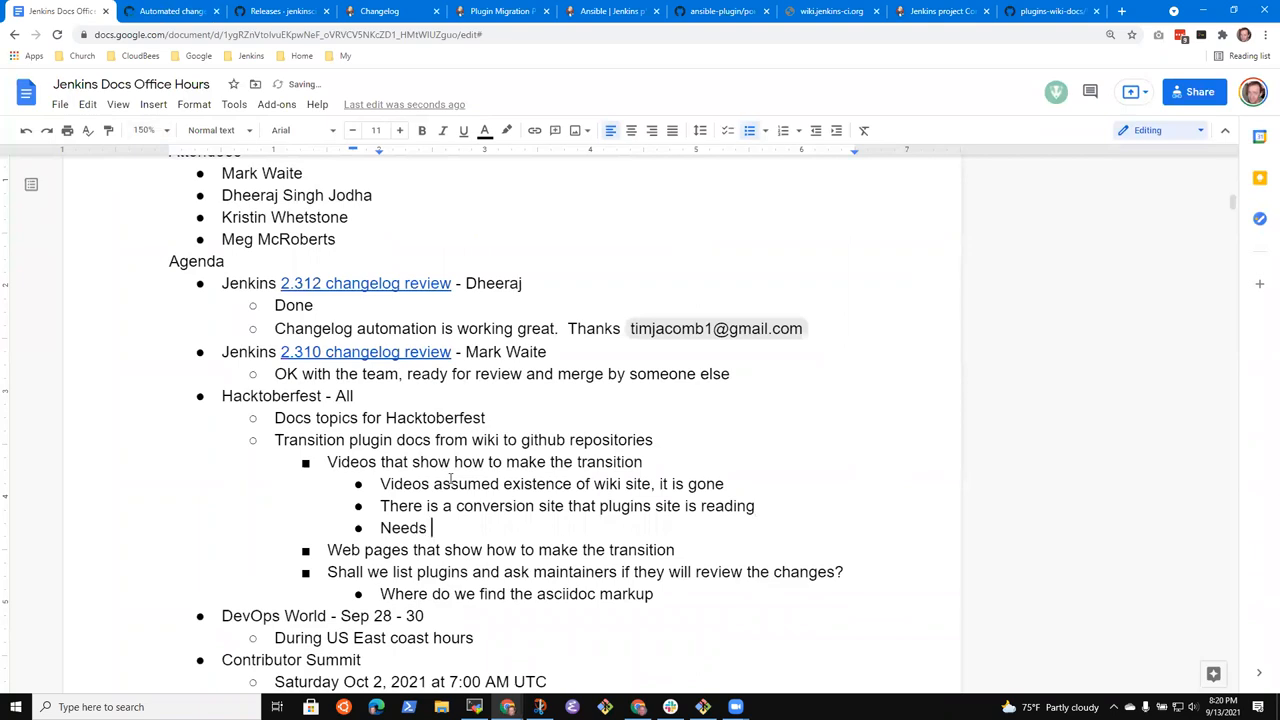
pyautogui.write('new inst')
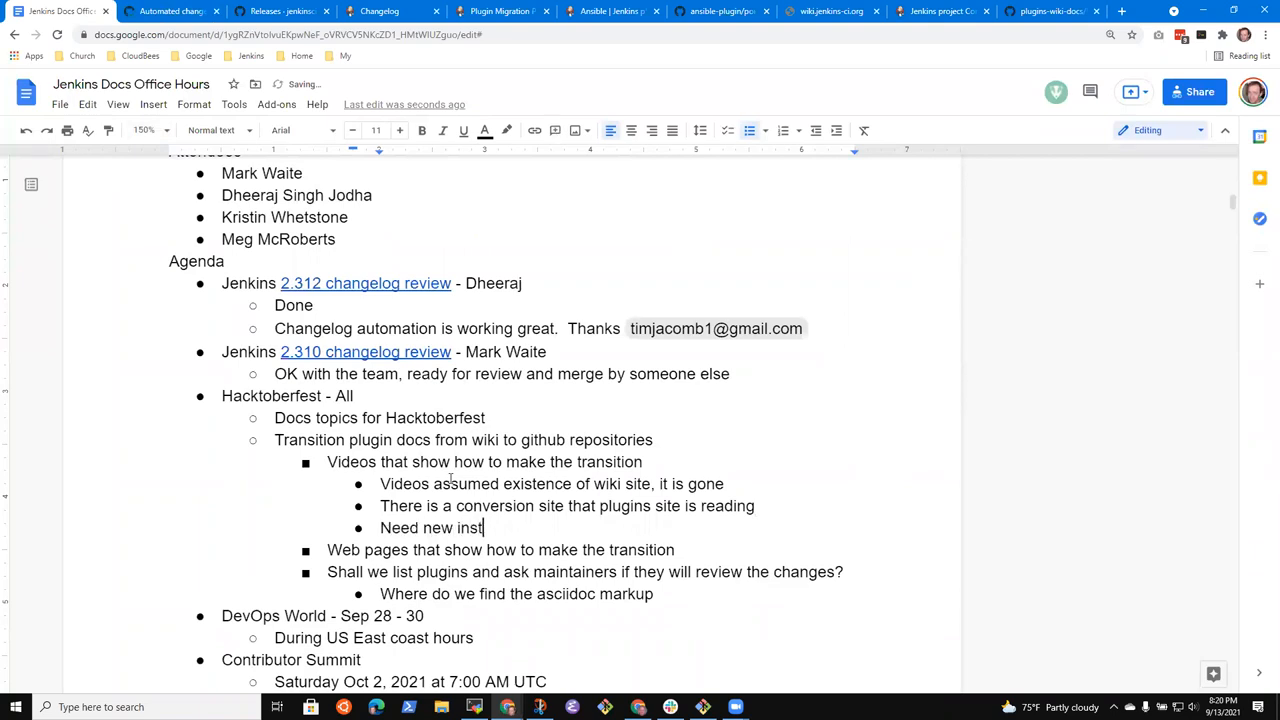
pyautogui.write('ructions')
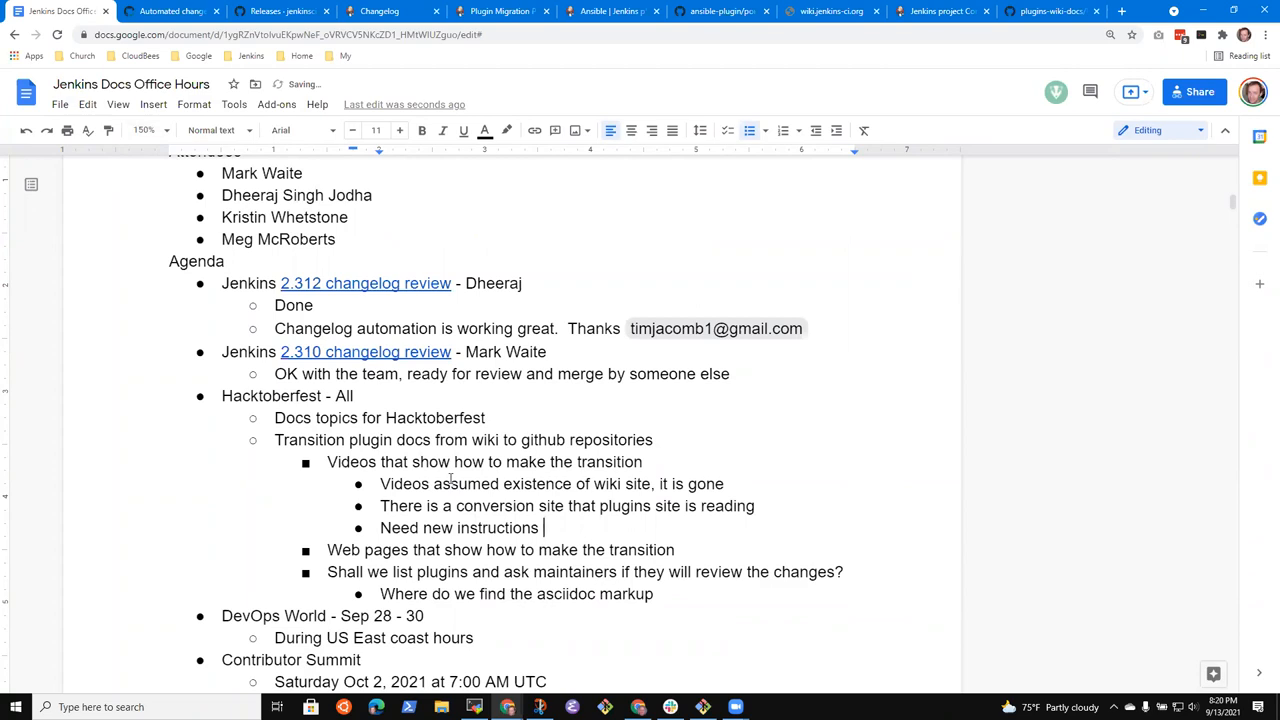
pyautogui.write('to tra')
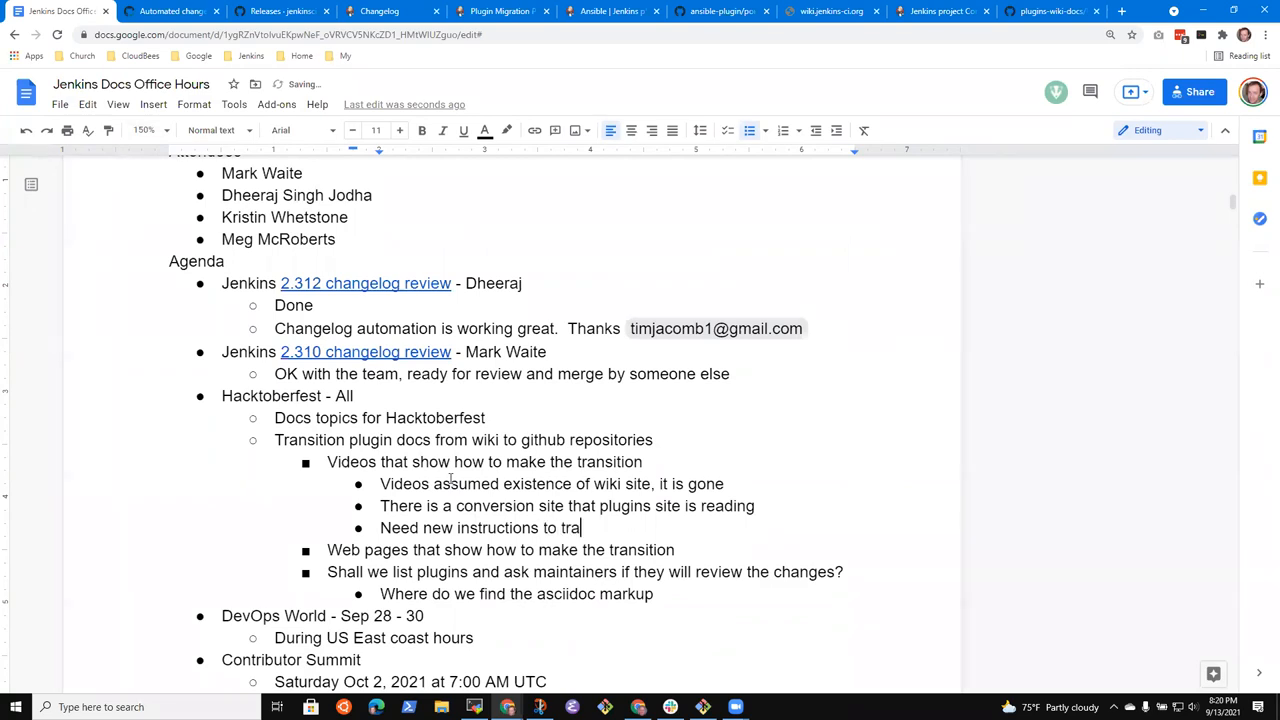
pyautogui.write('nsform')
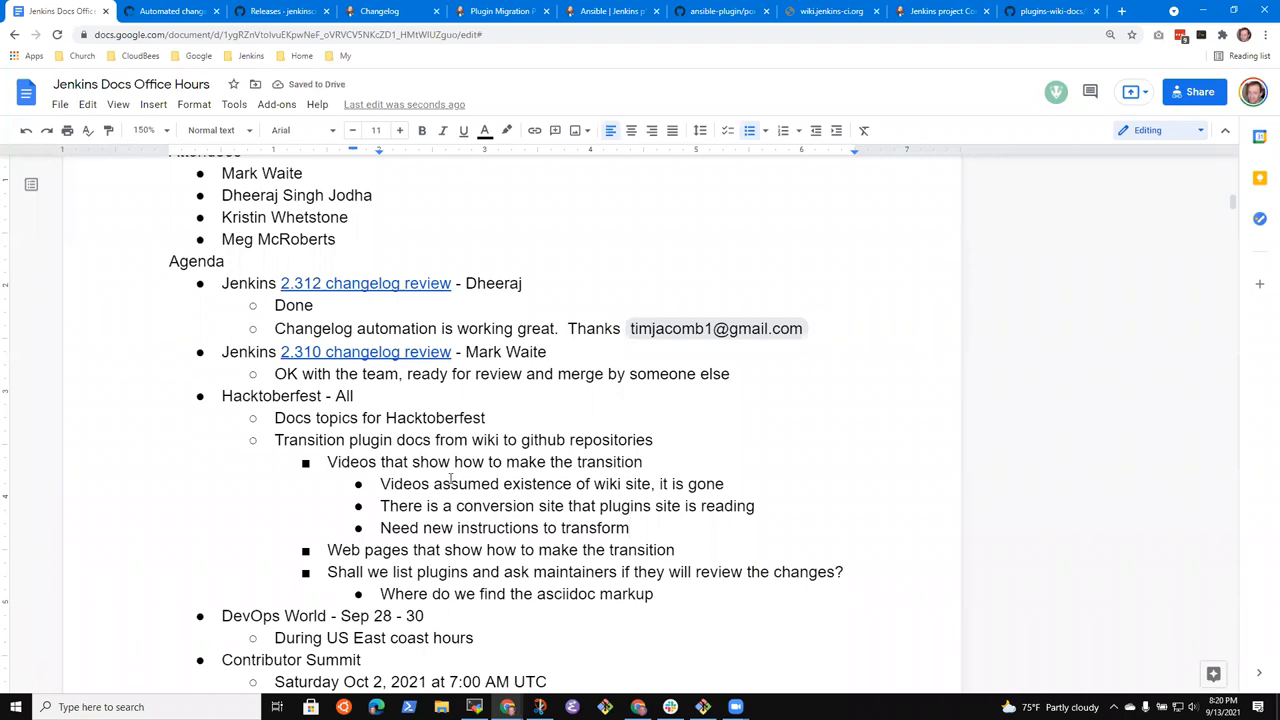
pyautogui.write('the docs')
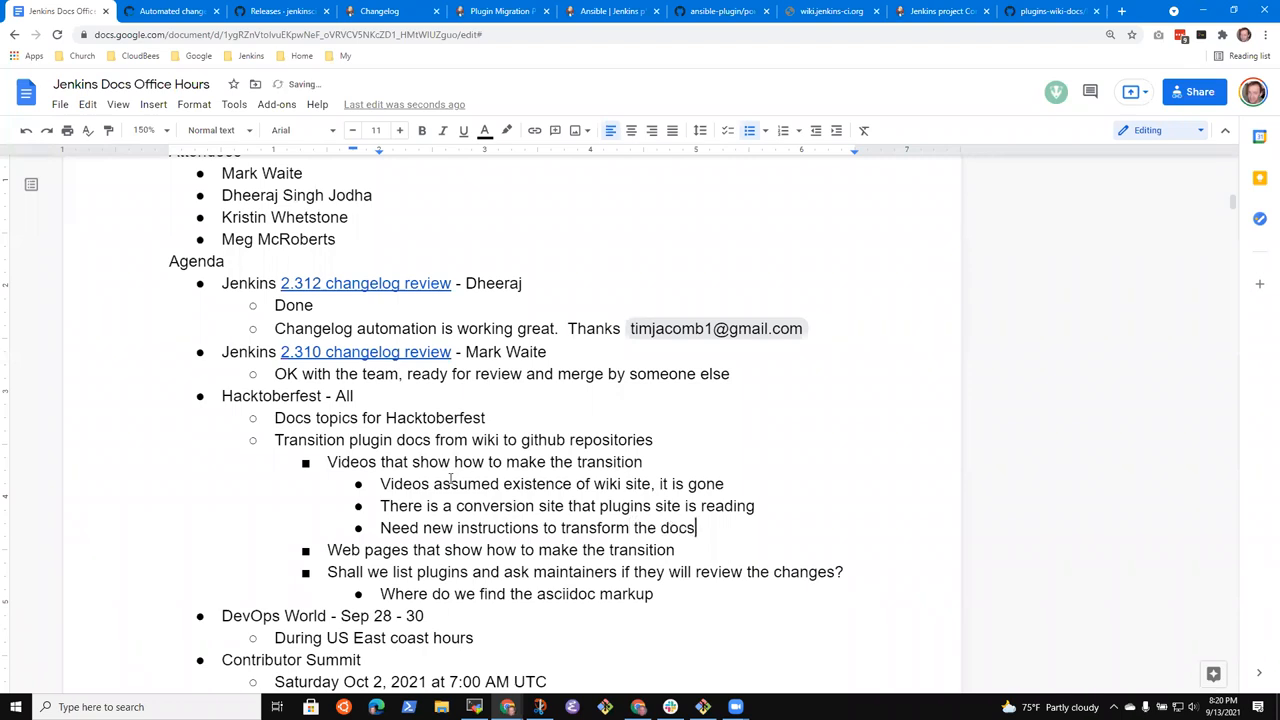
pyautogui.press('Backspace')
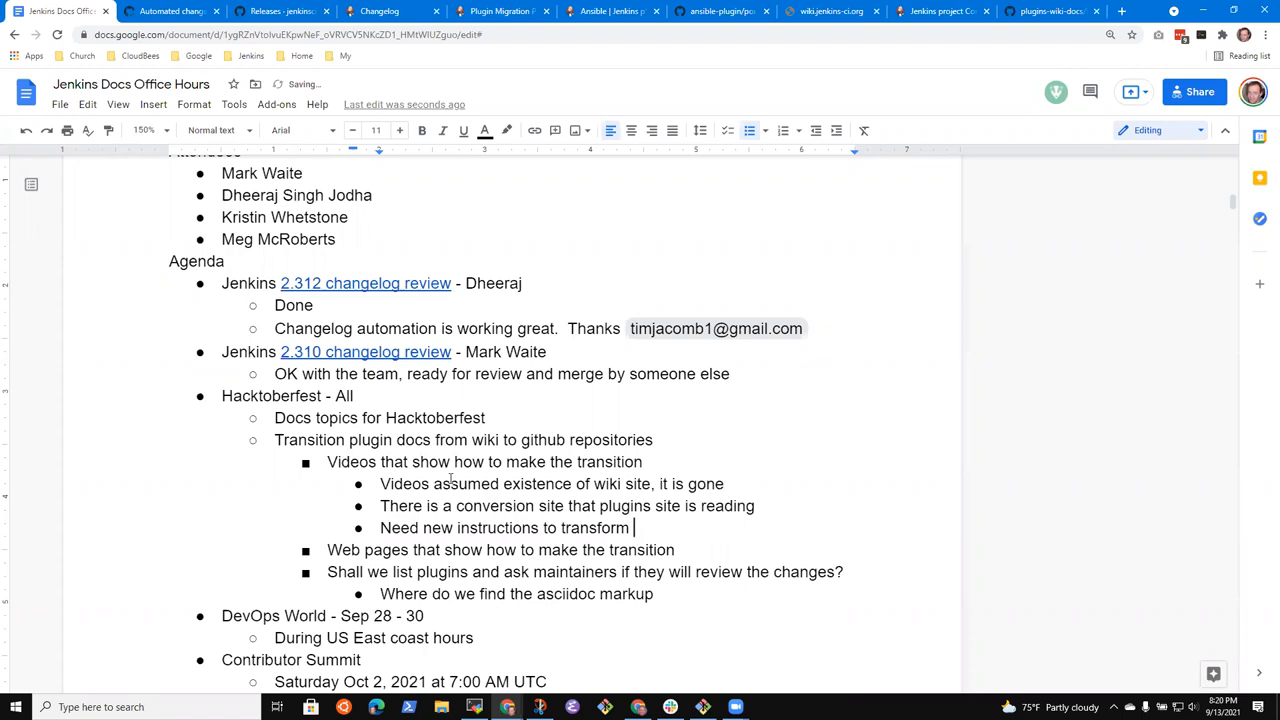
pyautogui.write('from')
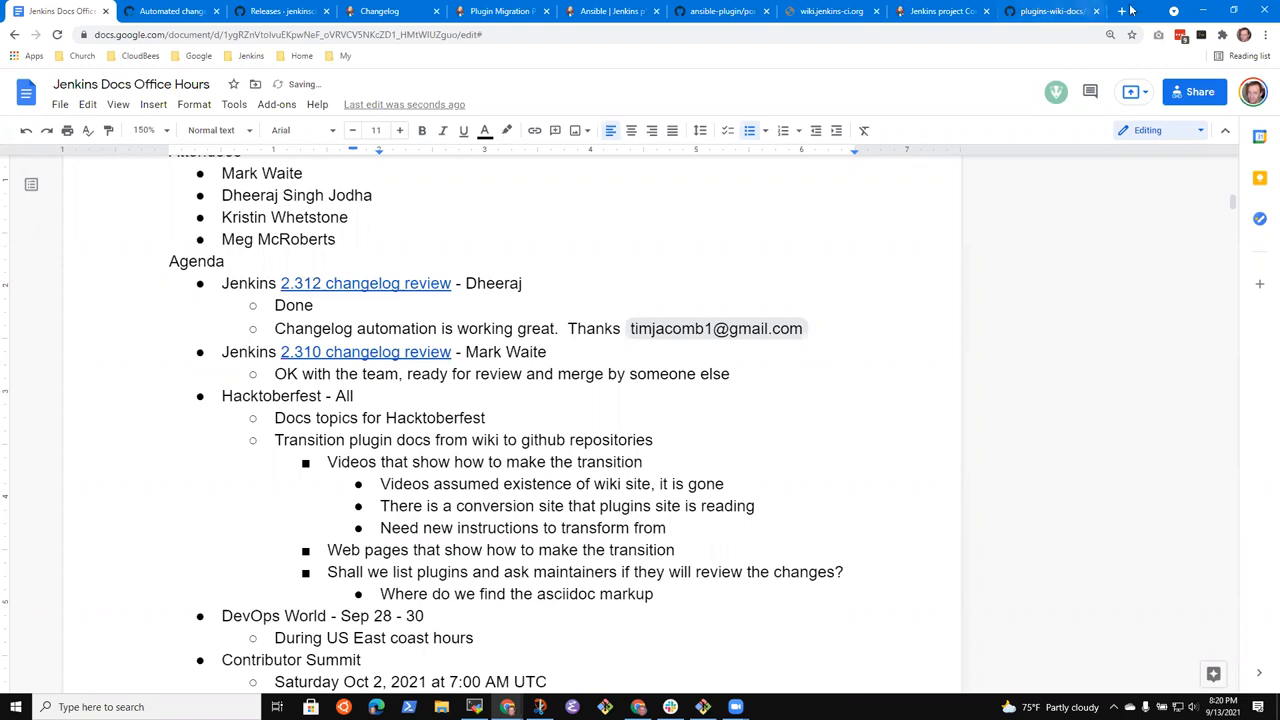
pyautogui.click(1050, 12)
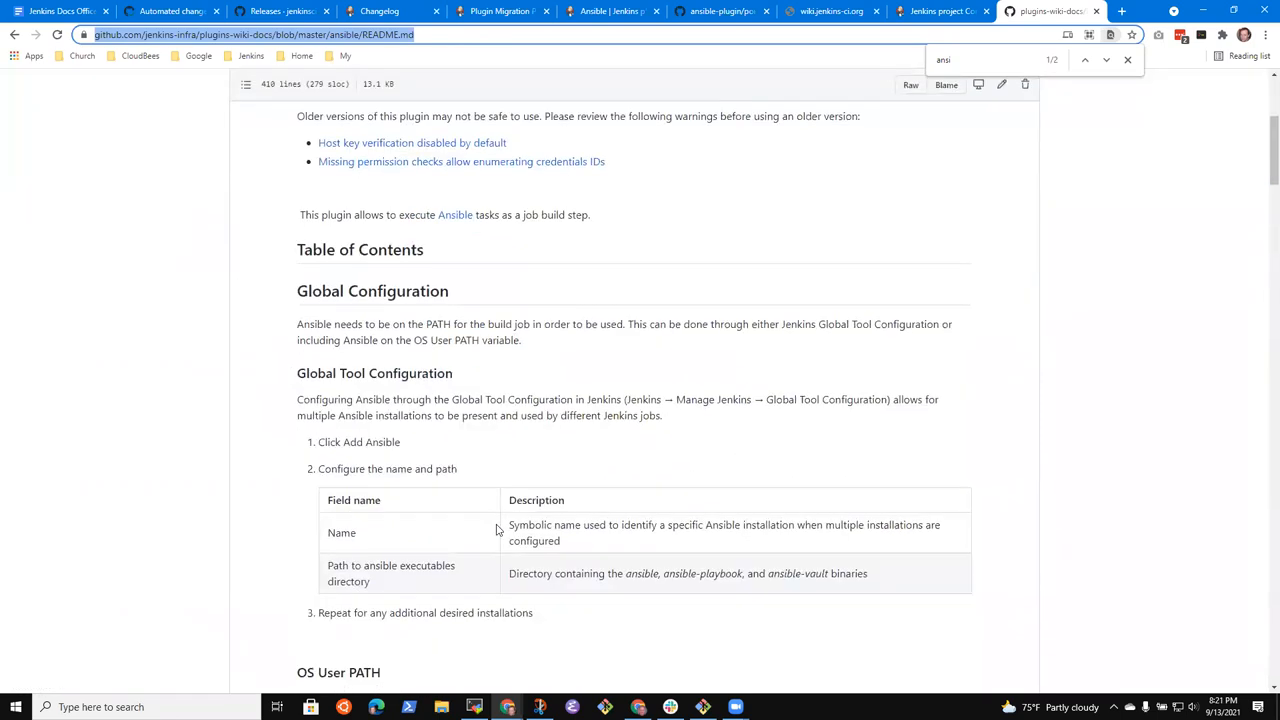
pyautogui.moveTo(312, 390)
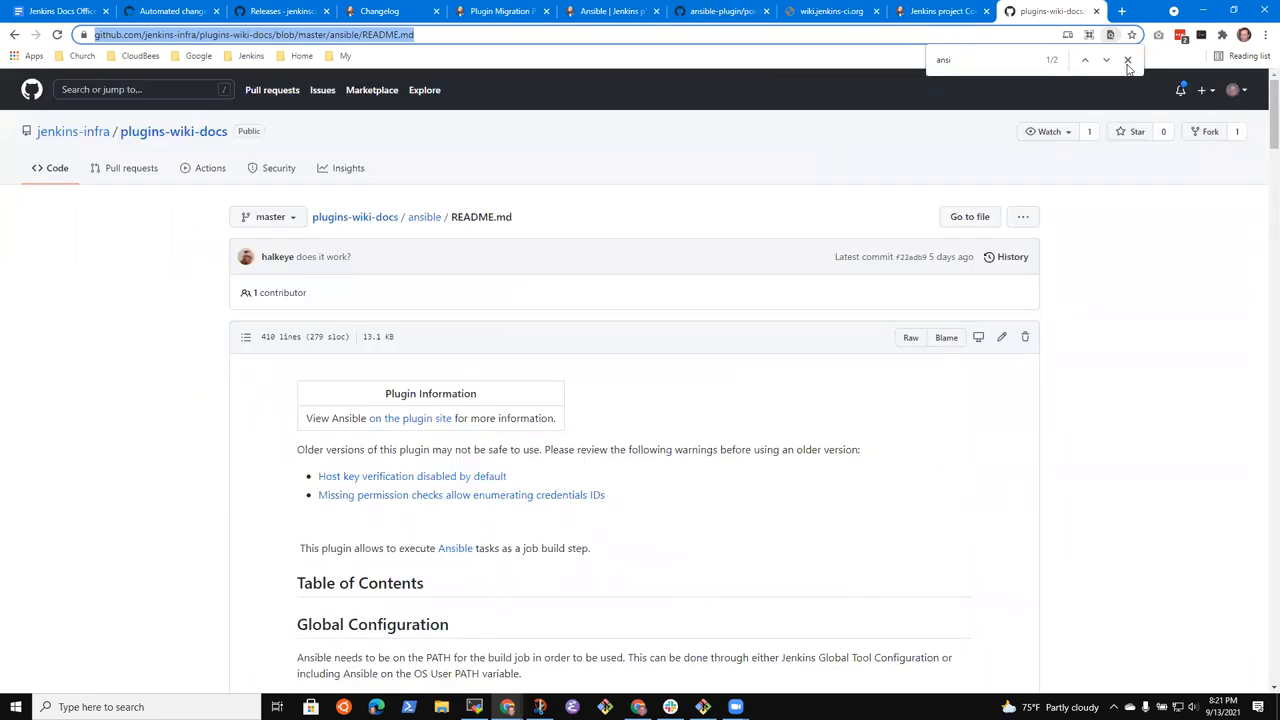
# Open a new tab to the right of the README and show the Jenkins bookmarks folder.
pyautogui.rightClick(1050, 12)
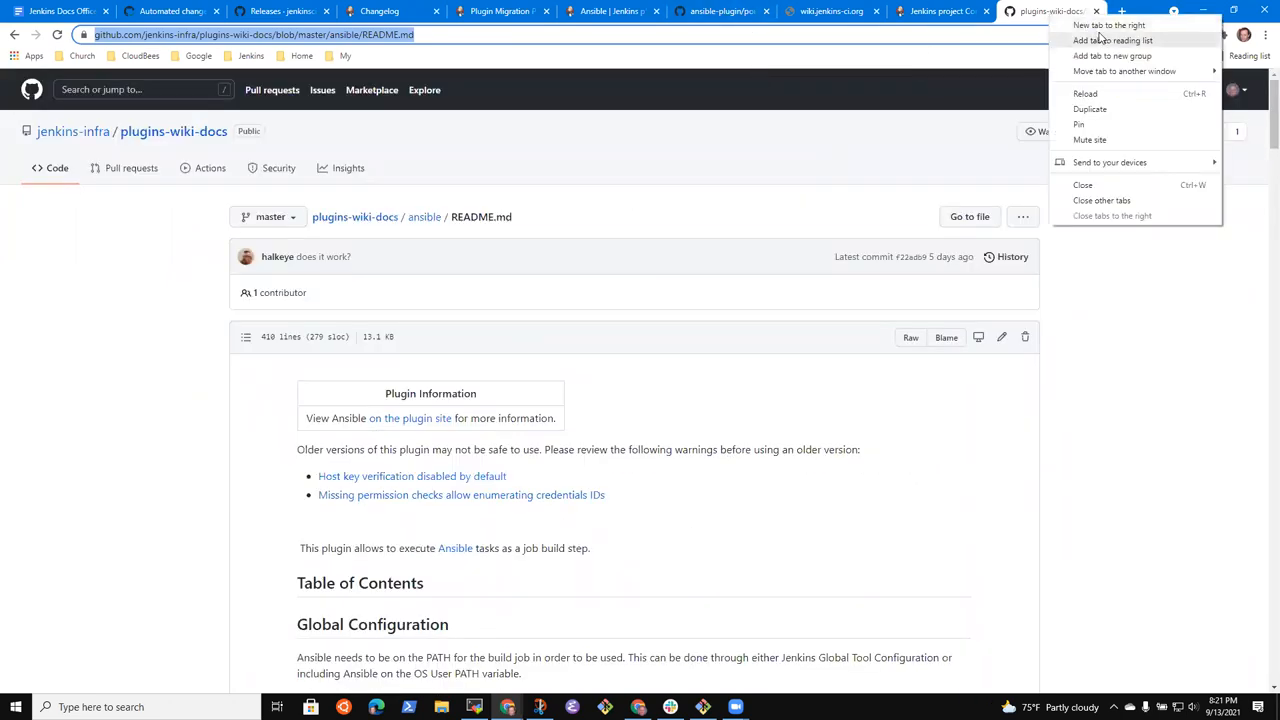
pyautogui.click(1108, 24)
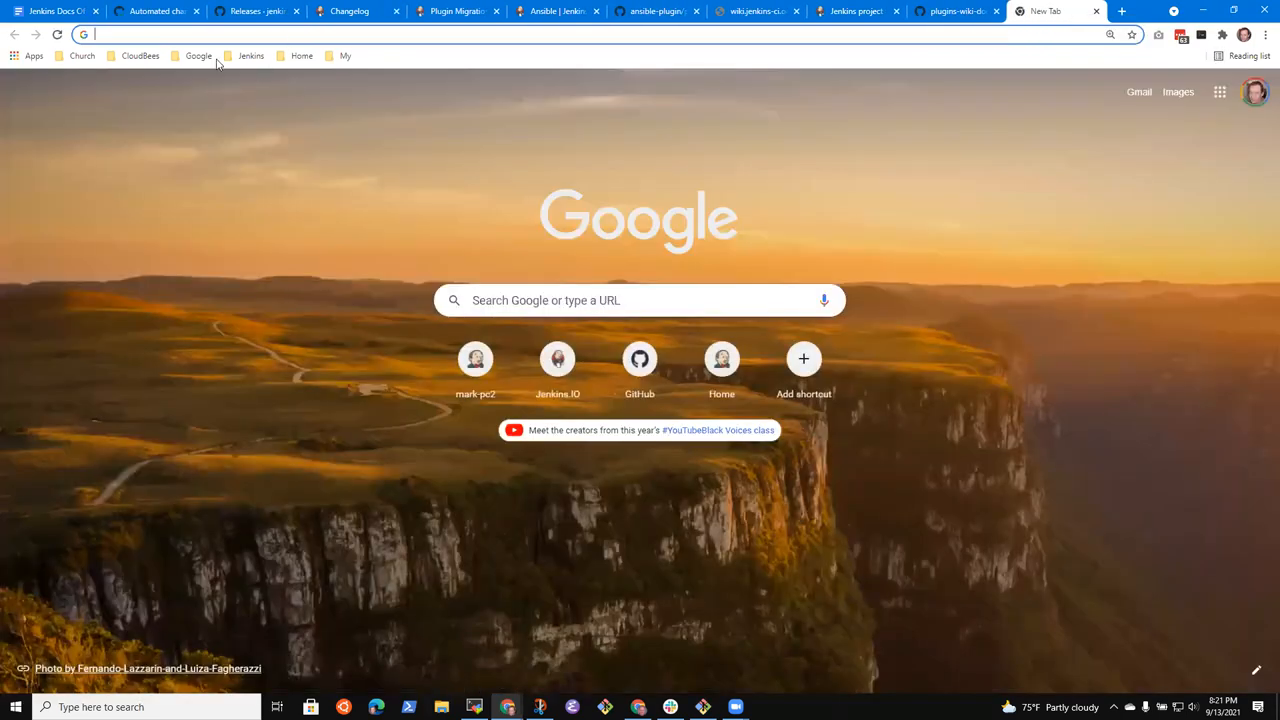
pyautogui.click(856, 12)
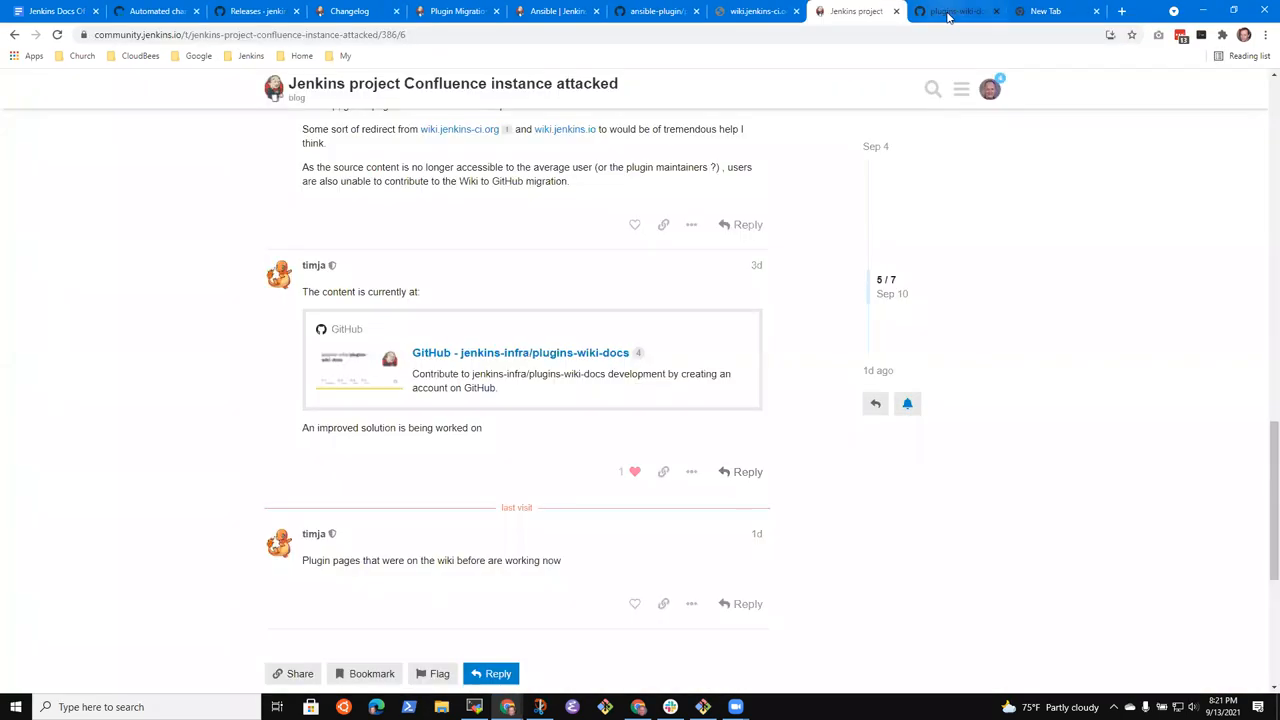
pyautogui.click(1044, 12)
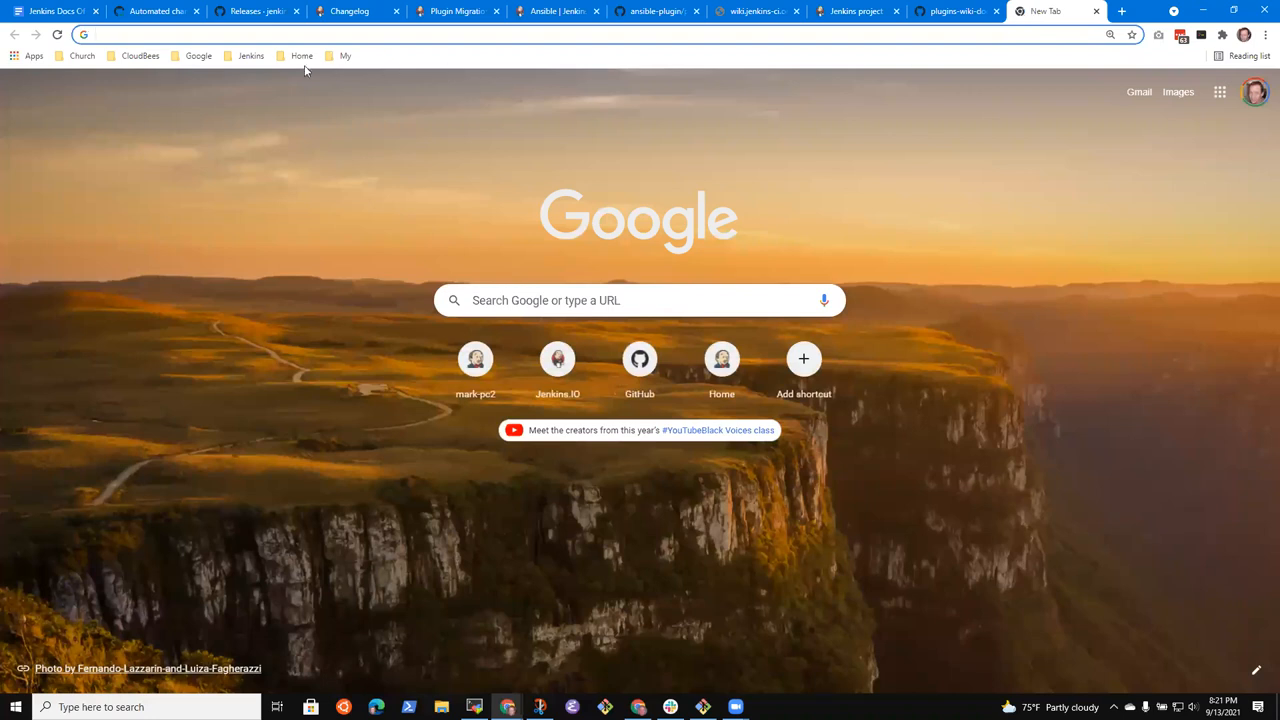
pyautogui.click(250, 56)
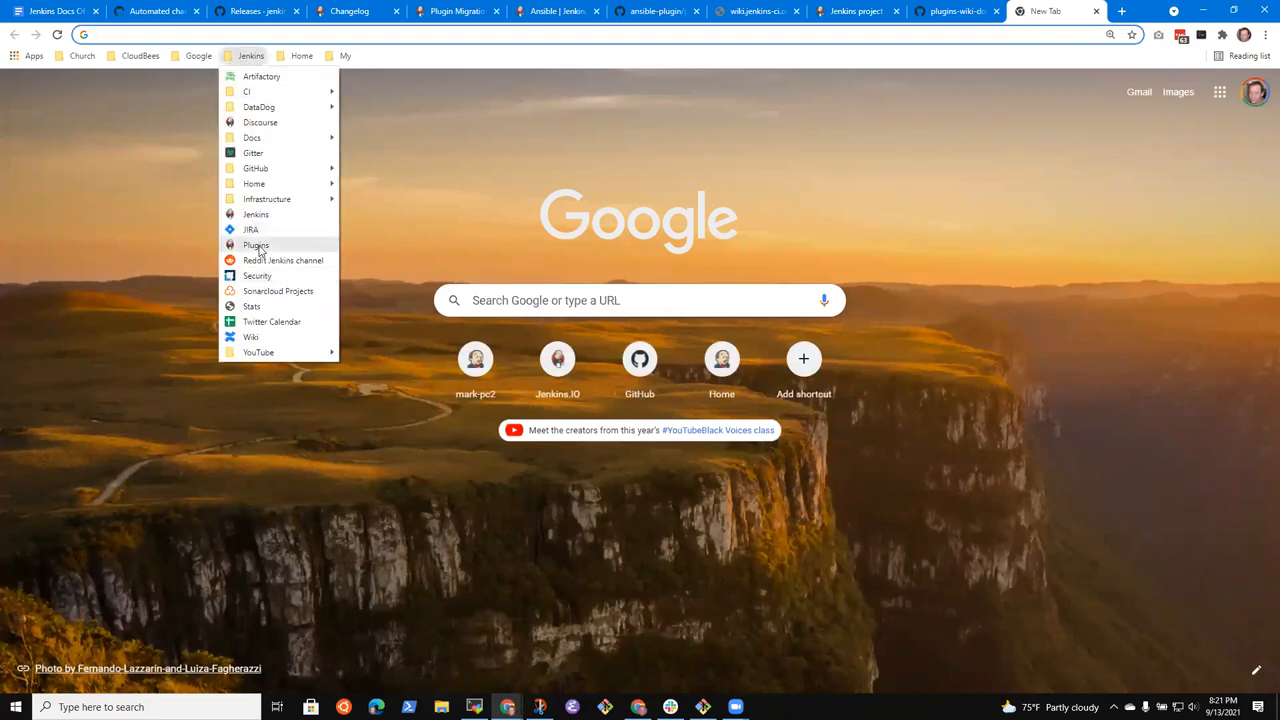
# Search the Jenkins plugins site for 'ansible', open the Ansible plugin page and its source repository.
pyautogui.click(256, 244)
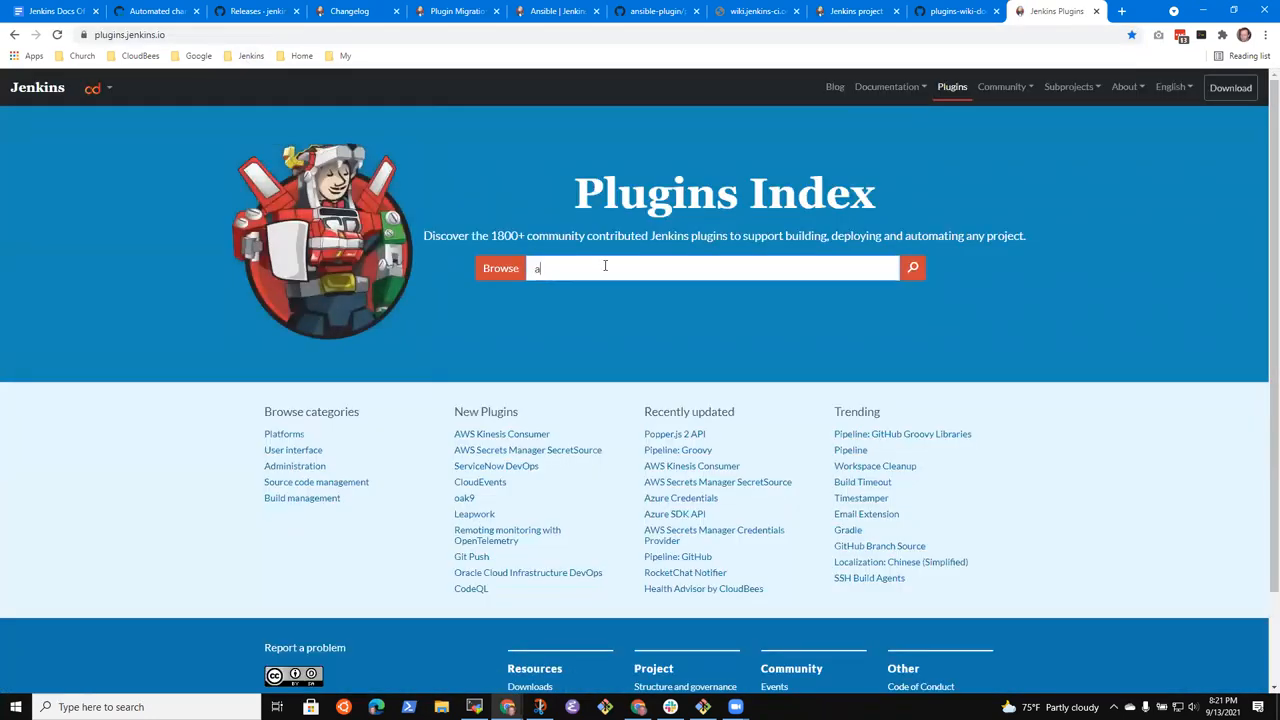
pyautogui.write('nsible')
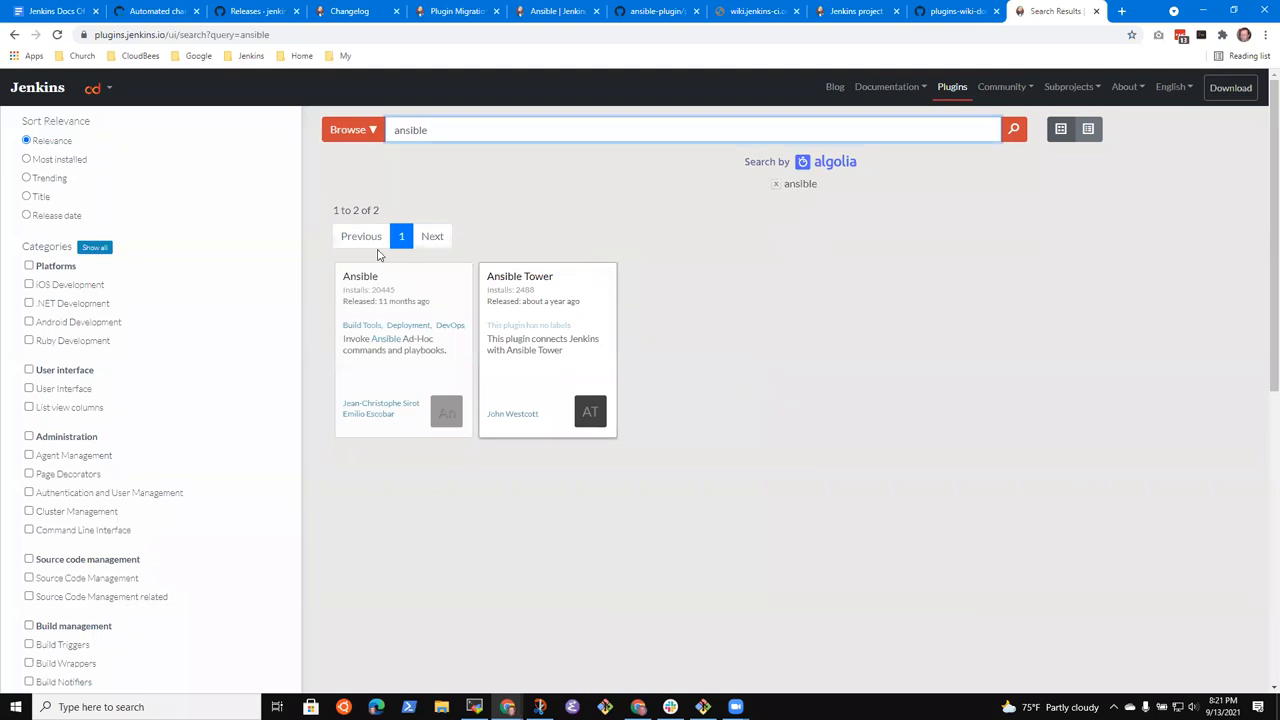
pyautogui.click(360, 276)
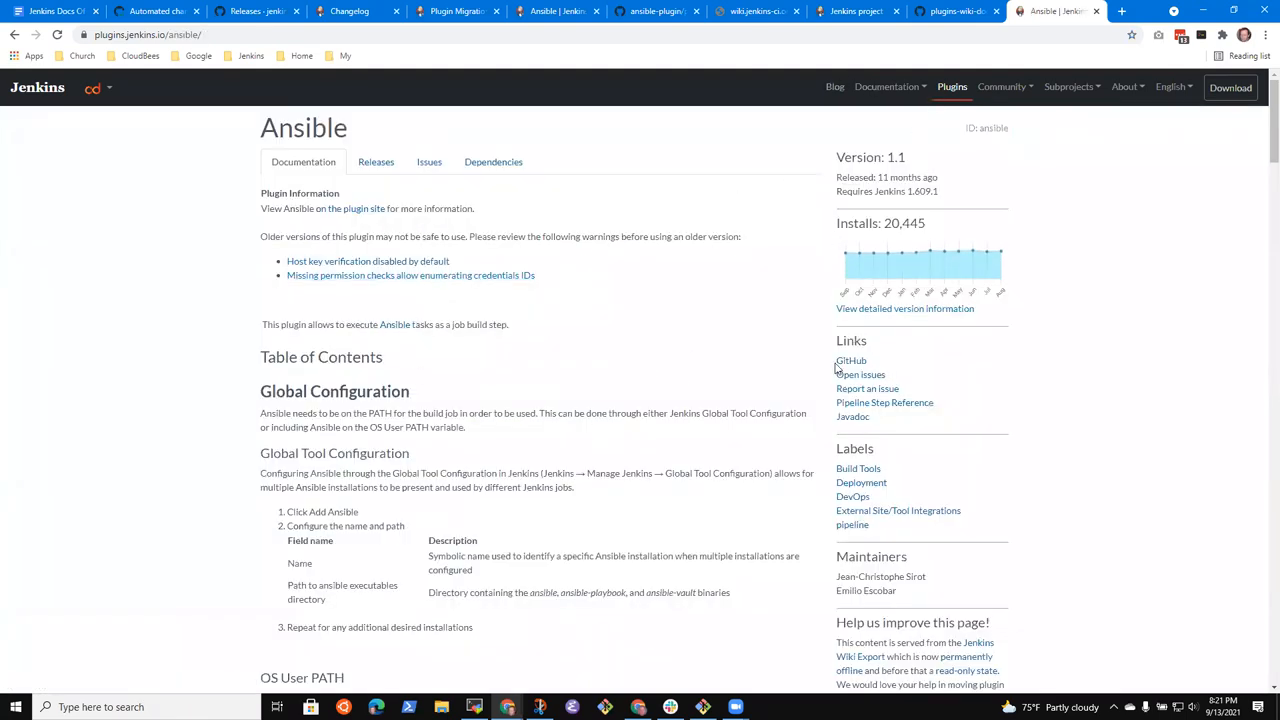
pyautogui.click(852, 360)
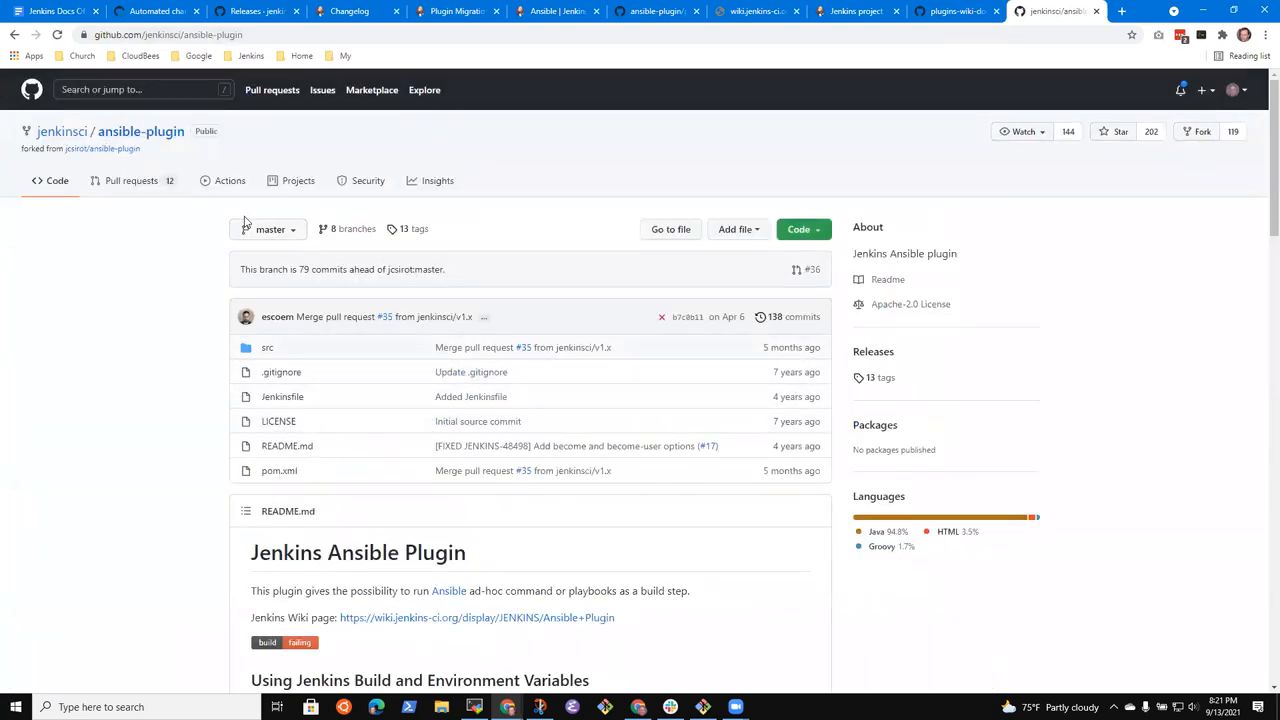
# Review the files changed in the ansible-plugin 'move docs to GitHub' pull request.
pyautogui.click(132, 180)
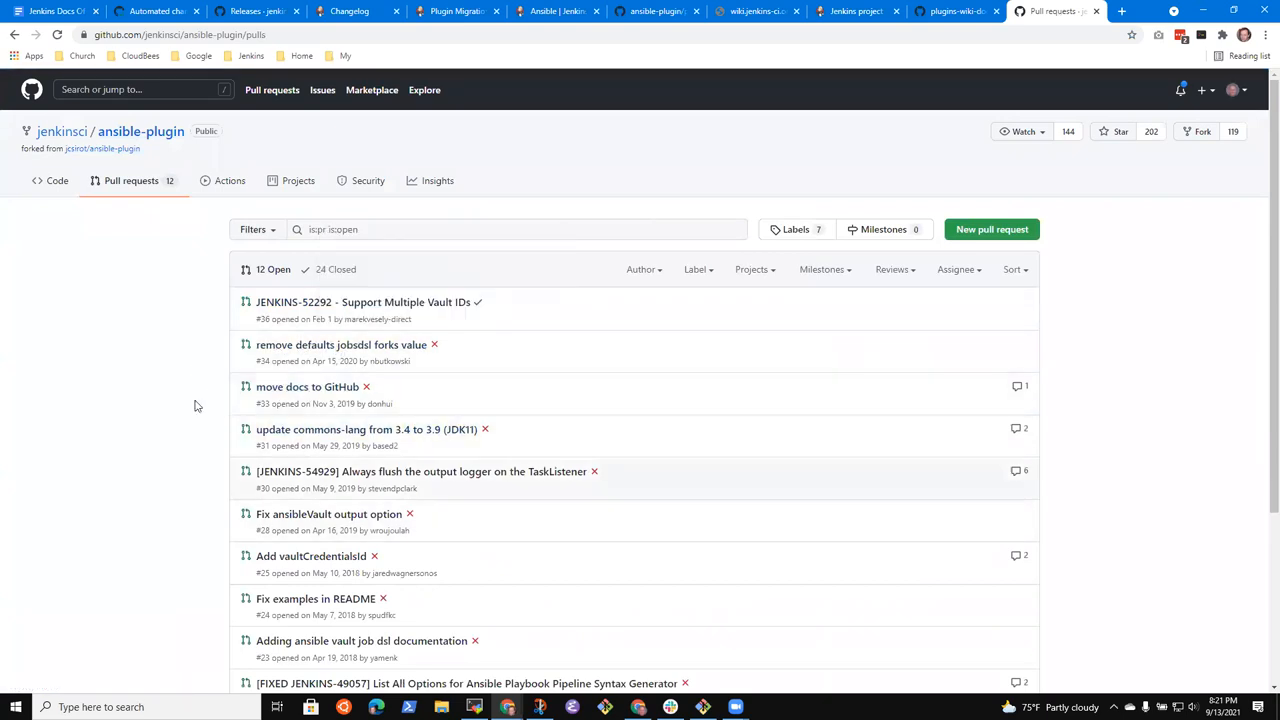
pyautogui.moveTo(308, 388)
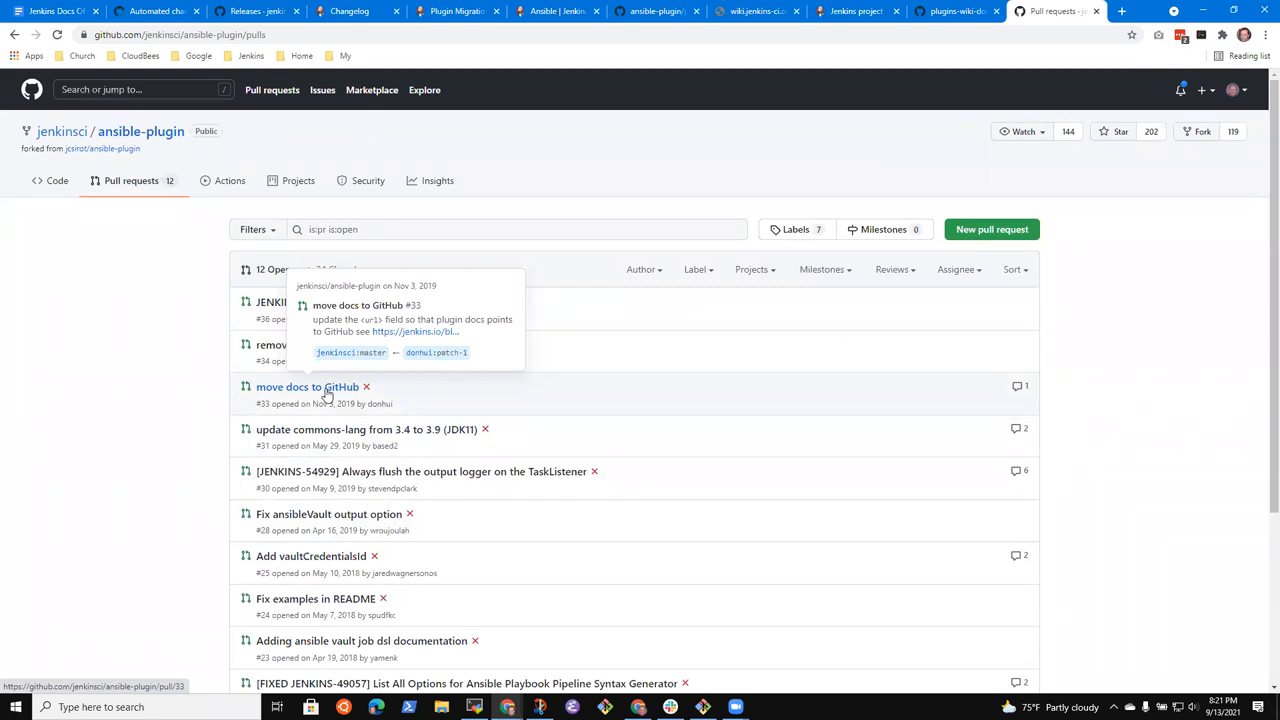
pyautogui.moveTo(230, 400)
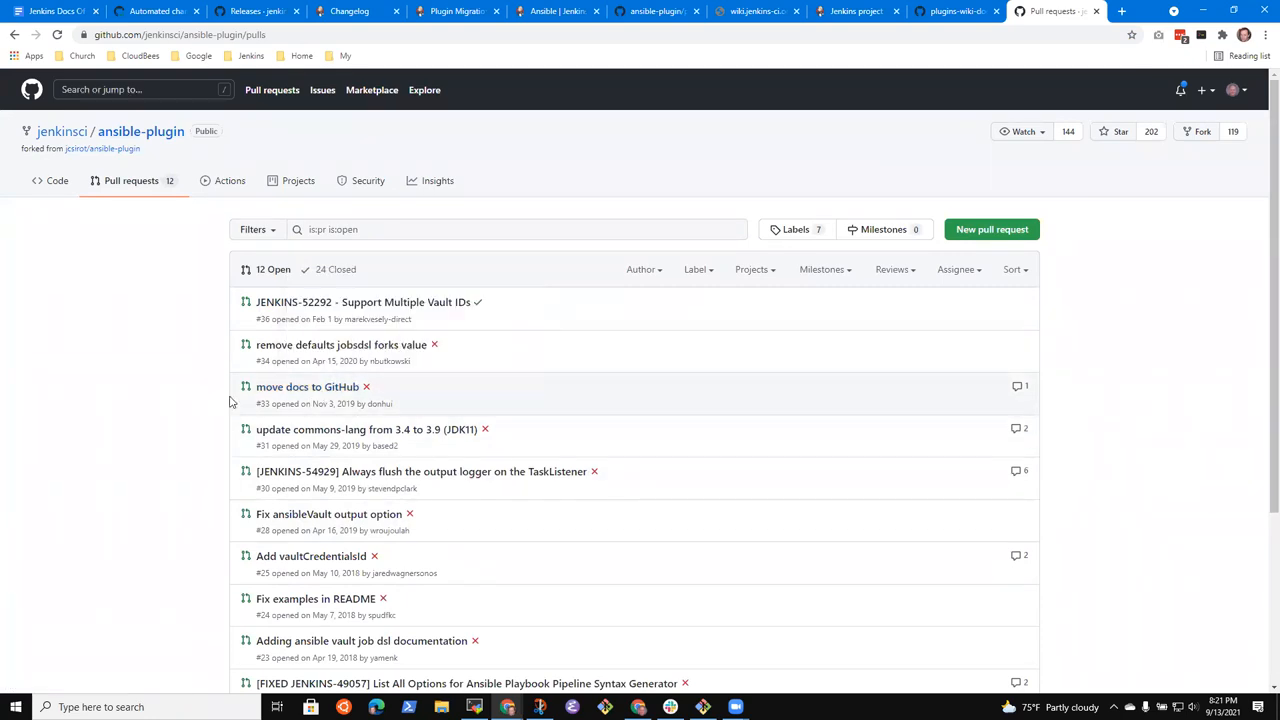
pyautogui.click(308, 388)
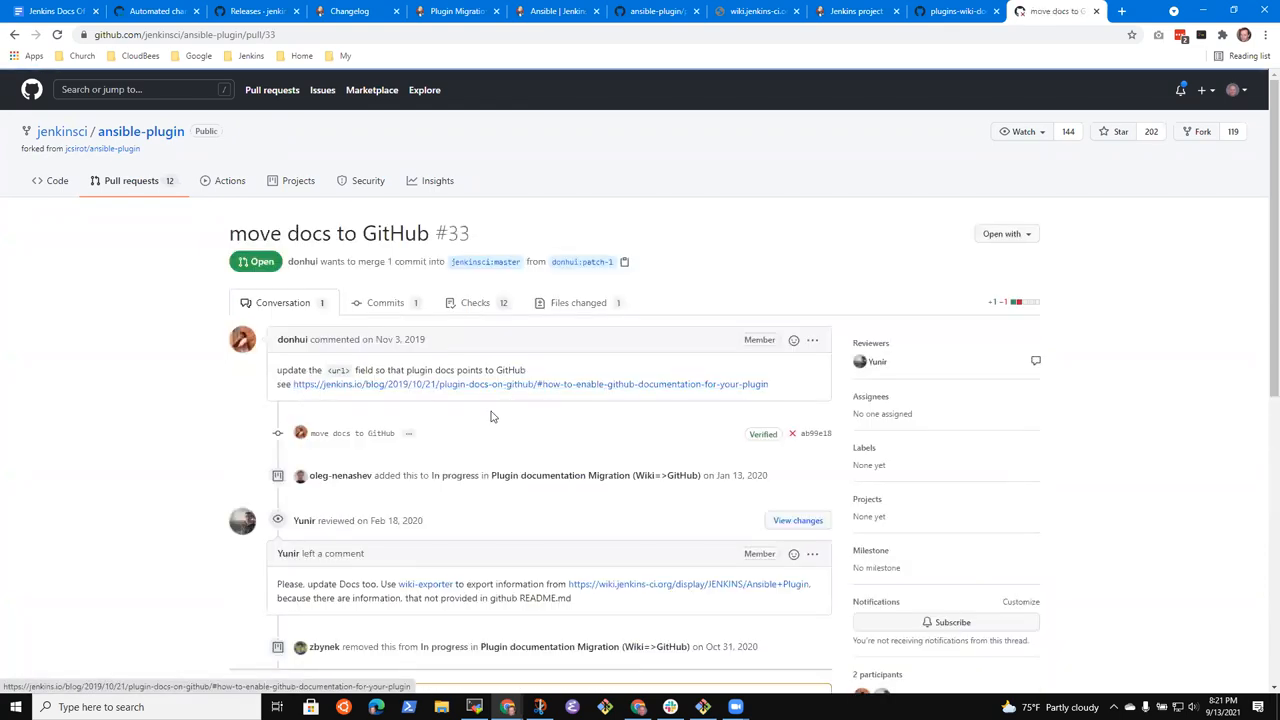
pyautogui.moveTo(492, 670)
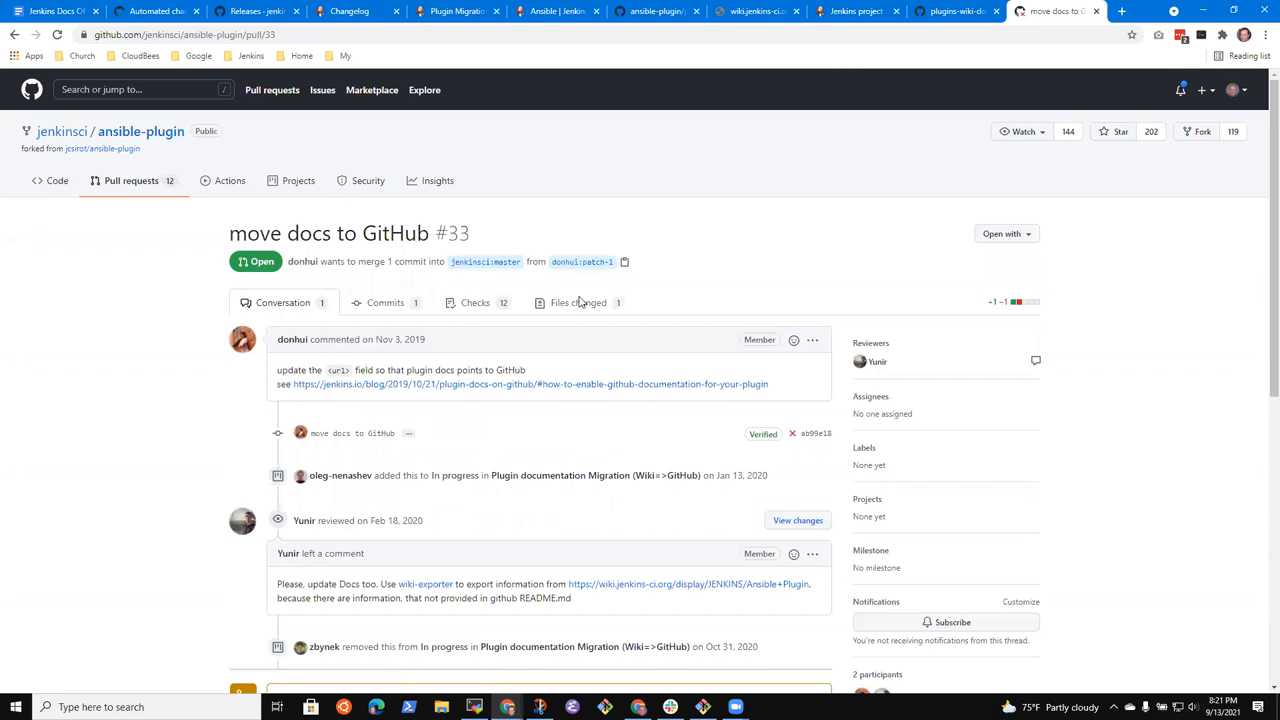
pyautogui.click(578, 302)
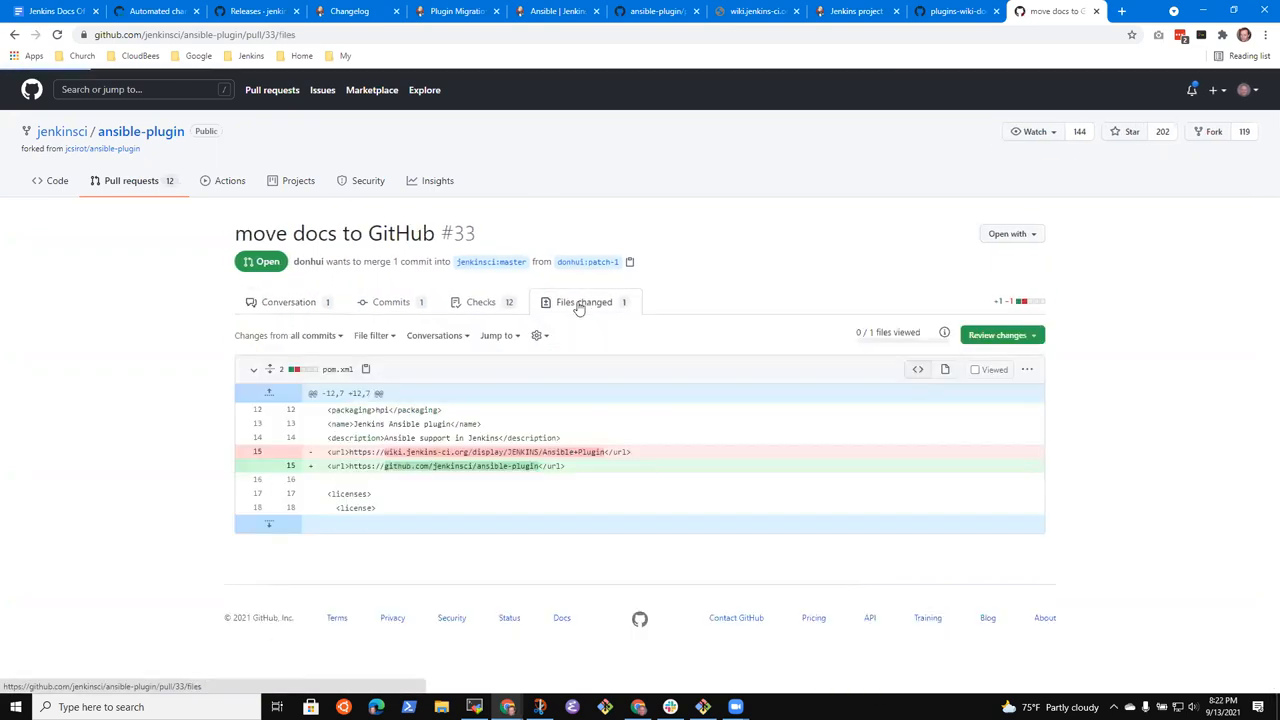
pyautogui.moveTo(576, 318)
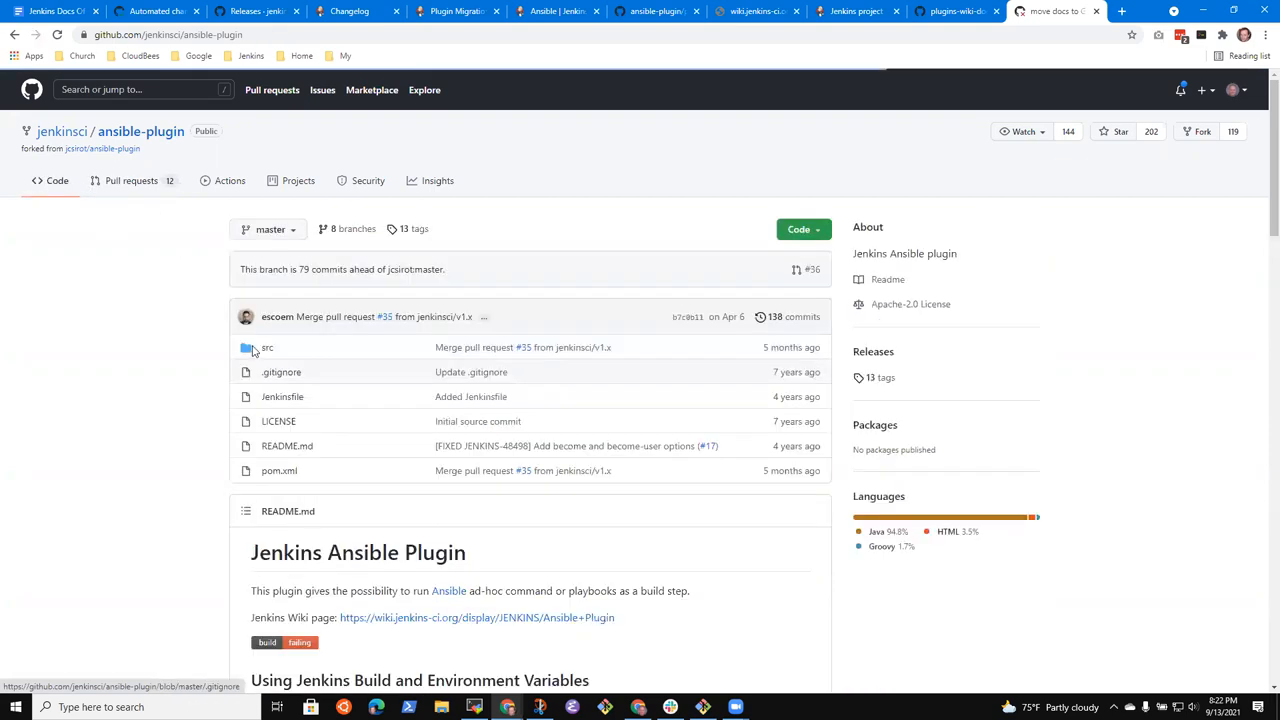
pyautogui.scroll(-3)
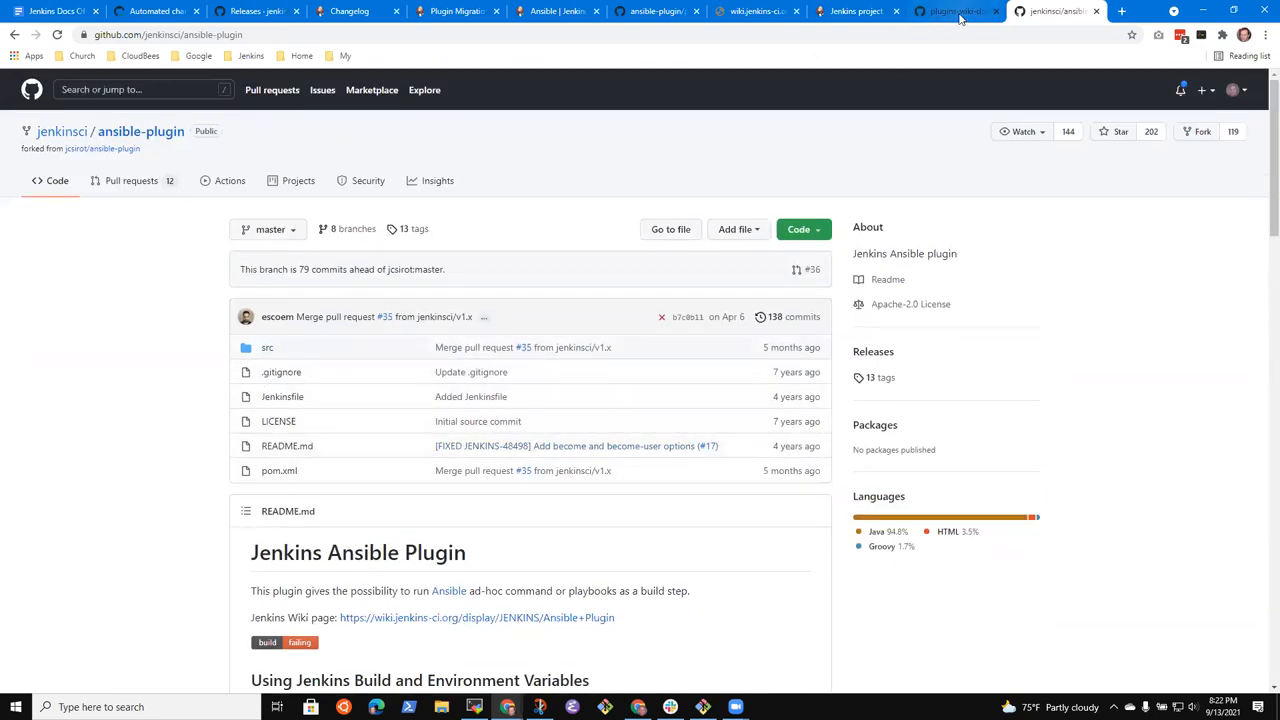
# Check plugins-wiki-docs has no pull requests, view its file listing, and return to the notes.
pyautogui.click(950, 12)
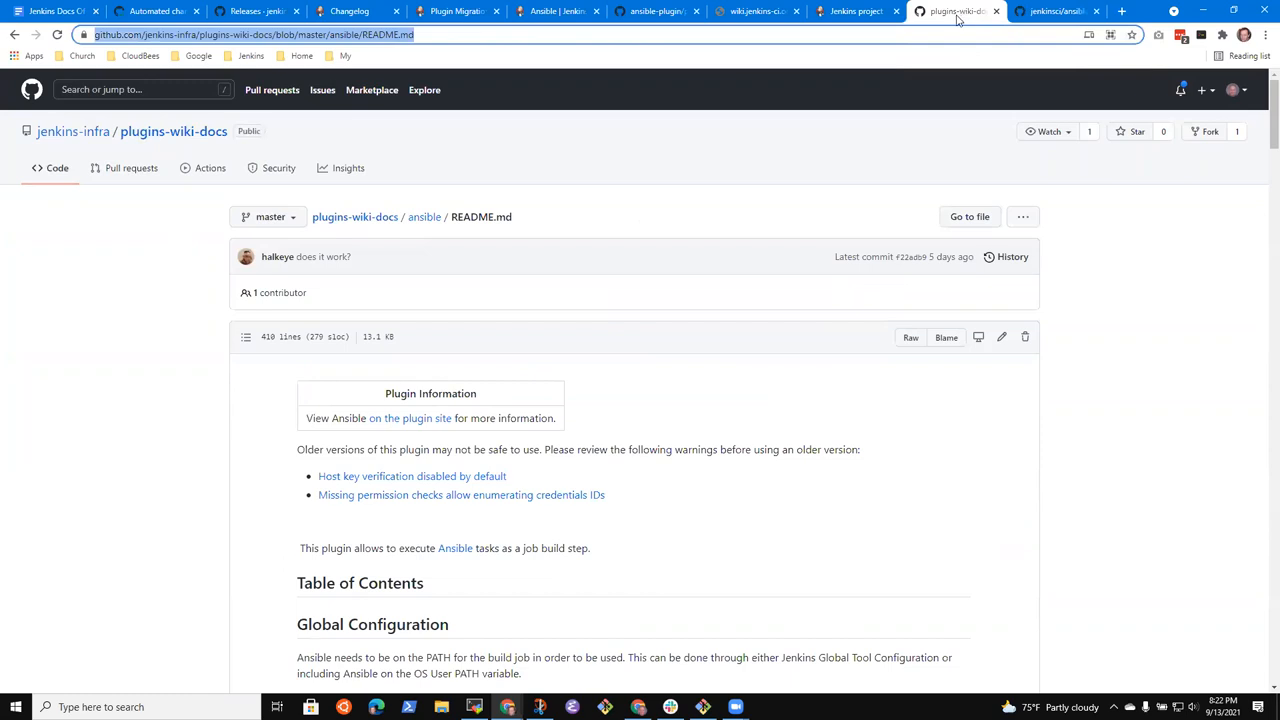
pyautogui.moveTo(132, 168)
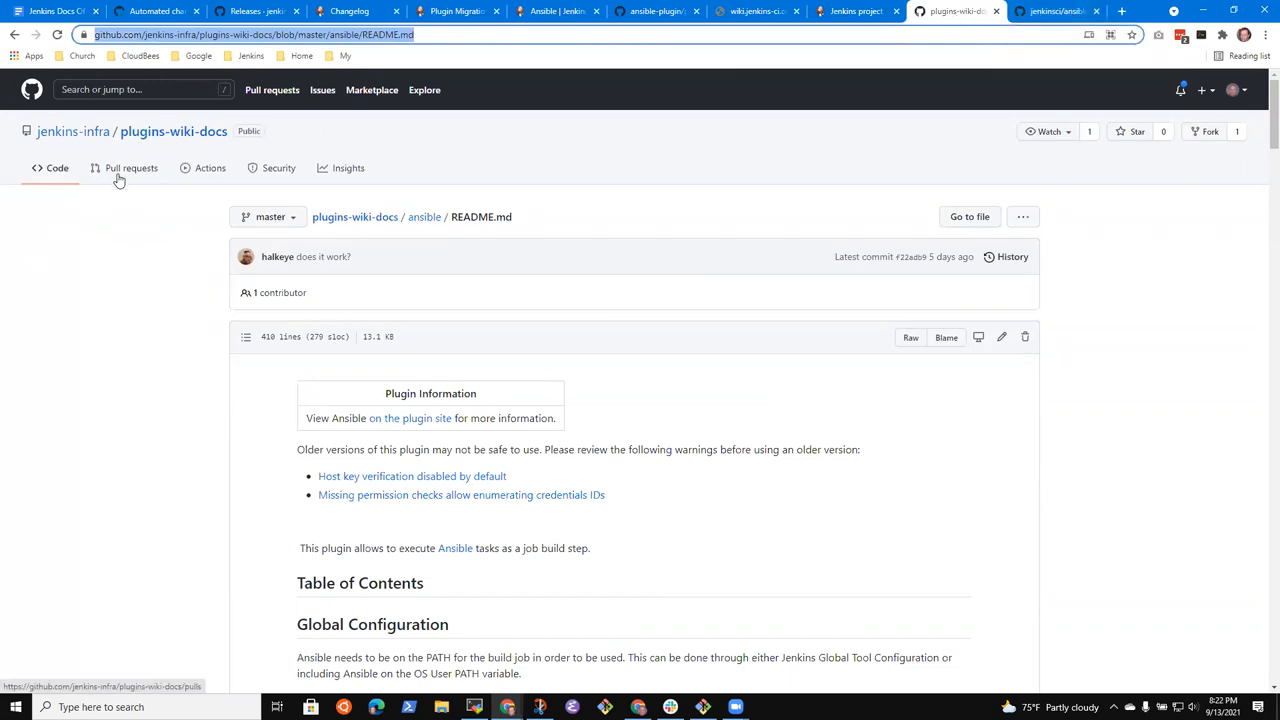
pyautogui.click(132, 168)
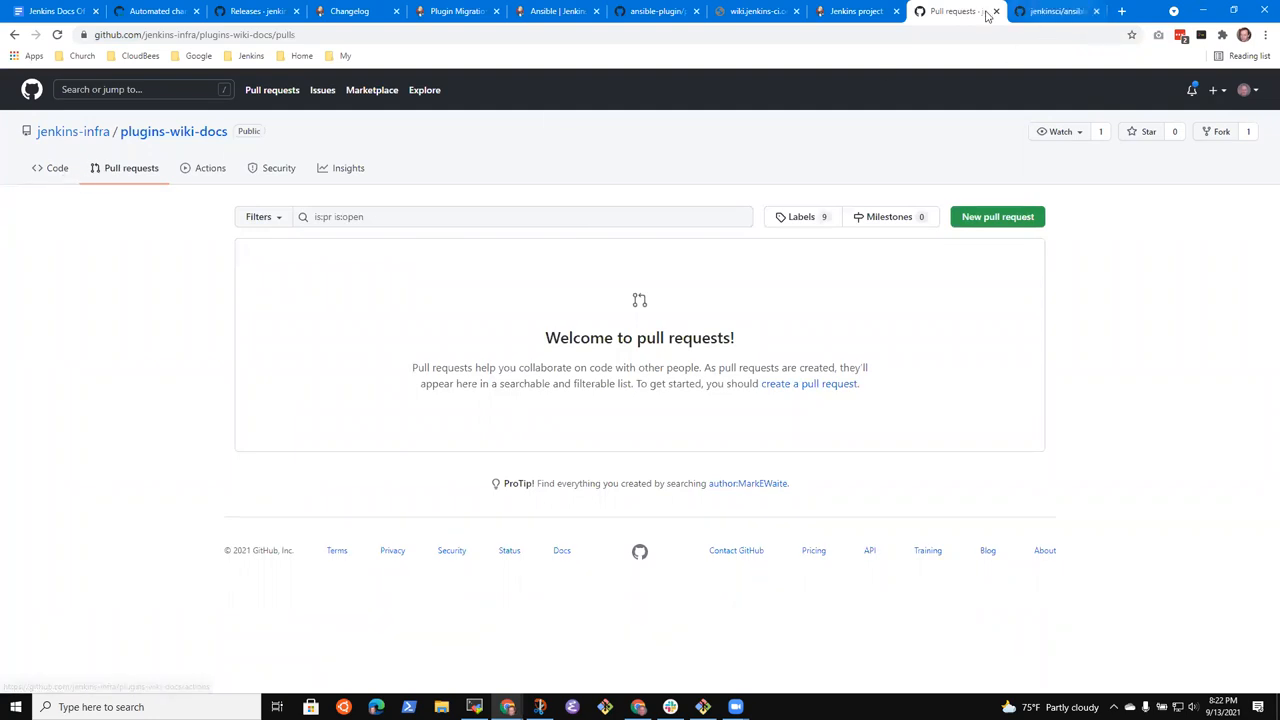
pyautogui.click(1052, 12)
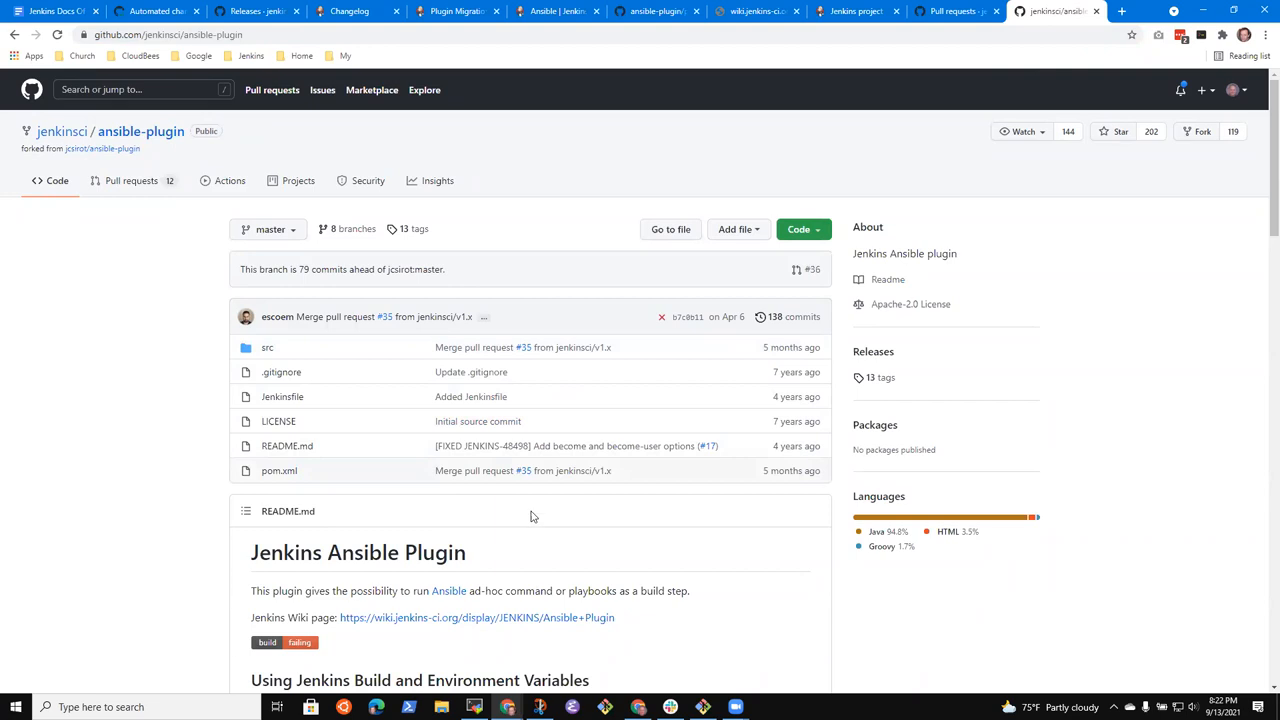
pyautogui.moveTo(728, 580)
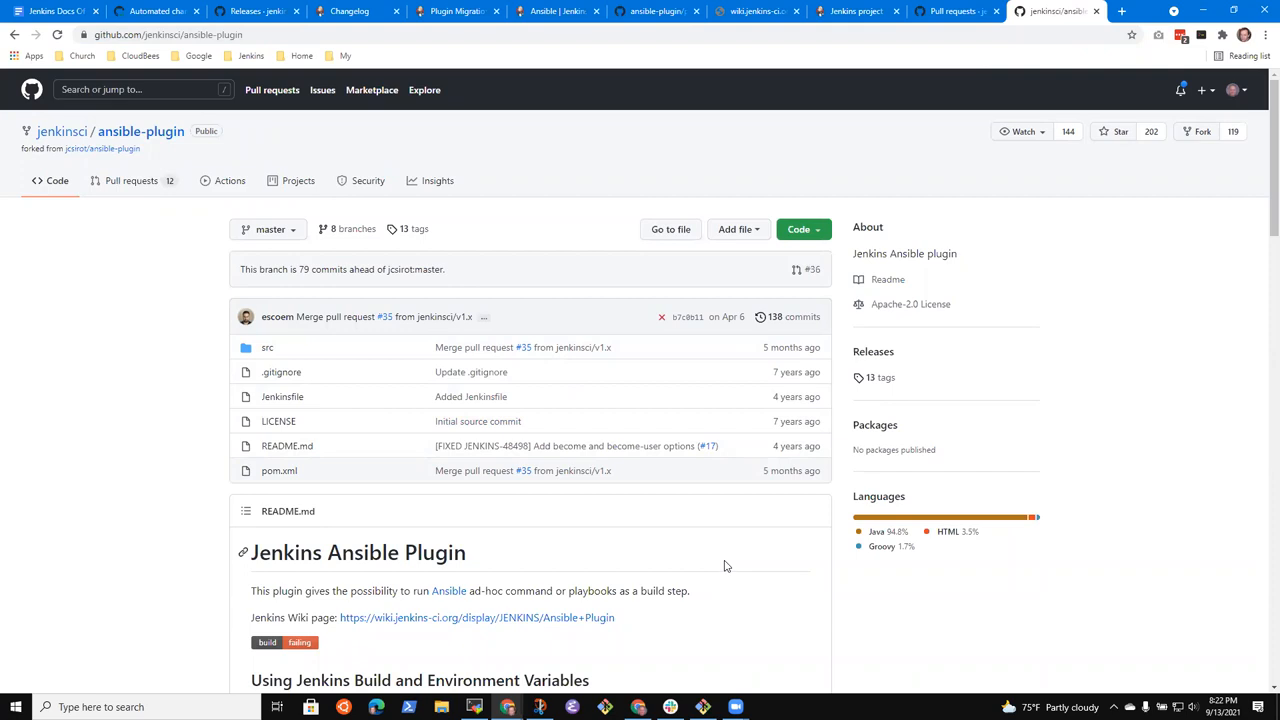
pyautogui.moveTo(730, 566)
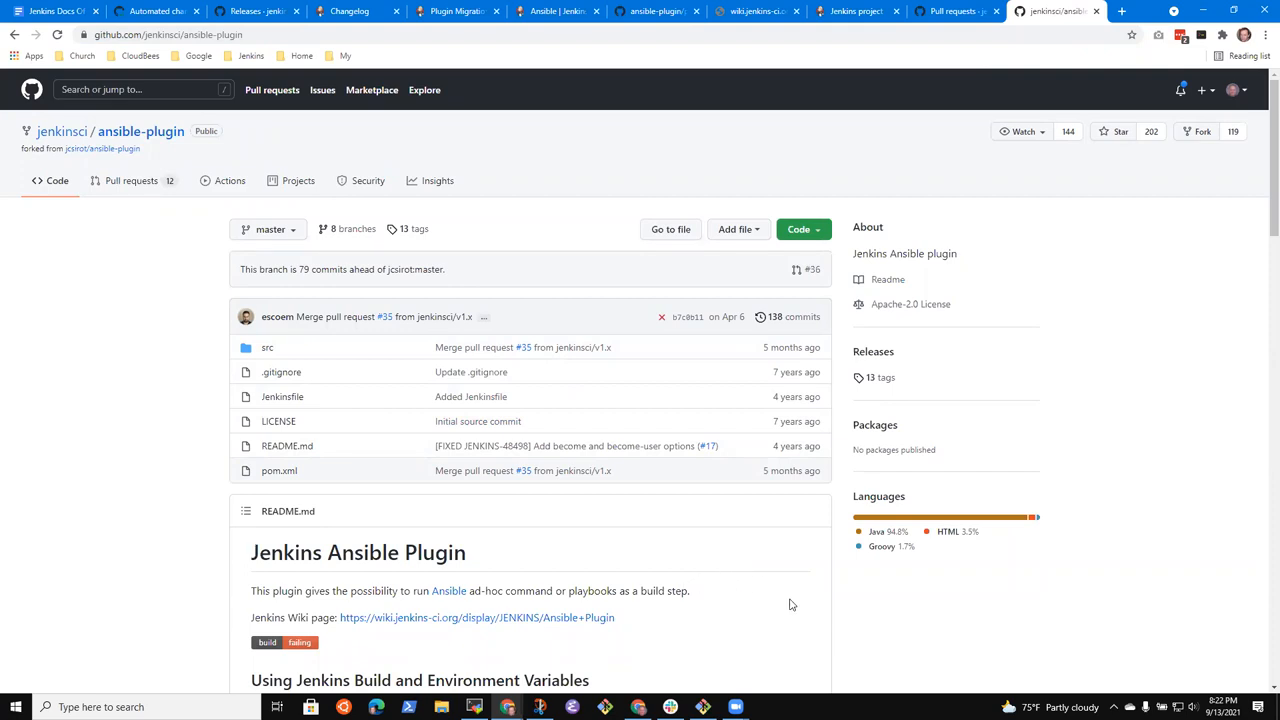
pyautogui.click(956, 12)
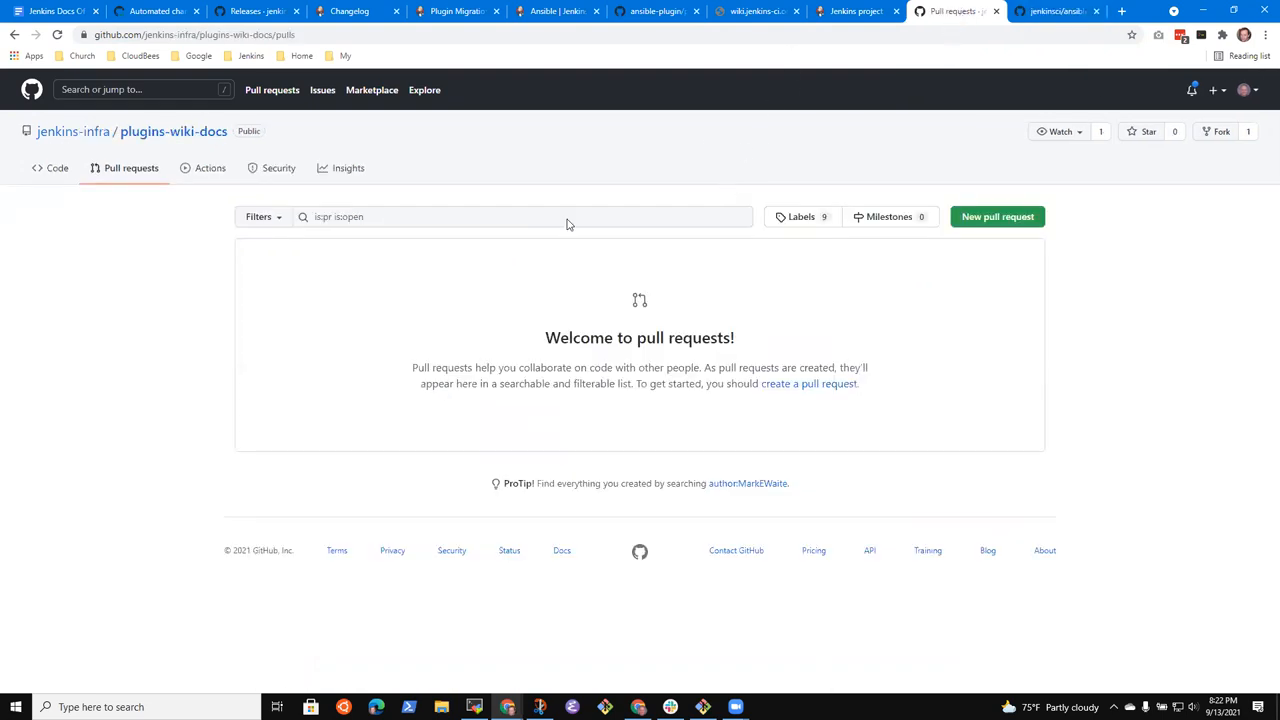
pyautogui.moveTo(56, 168)
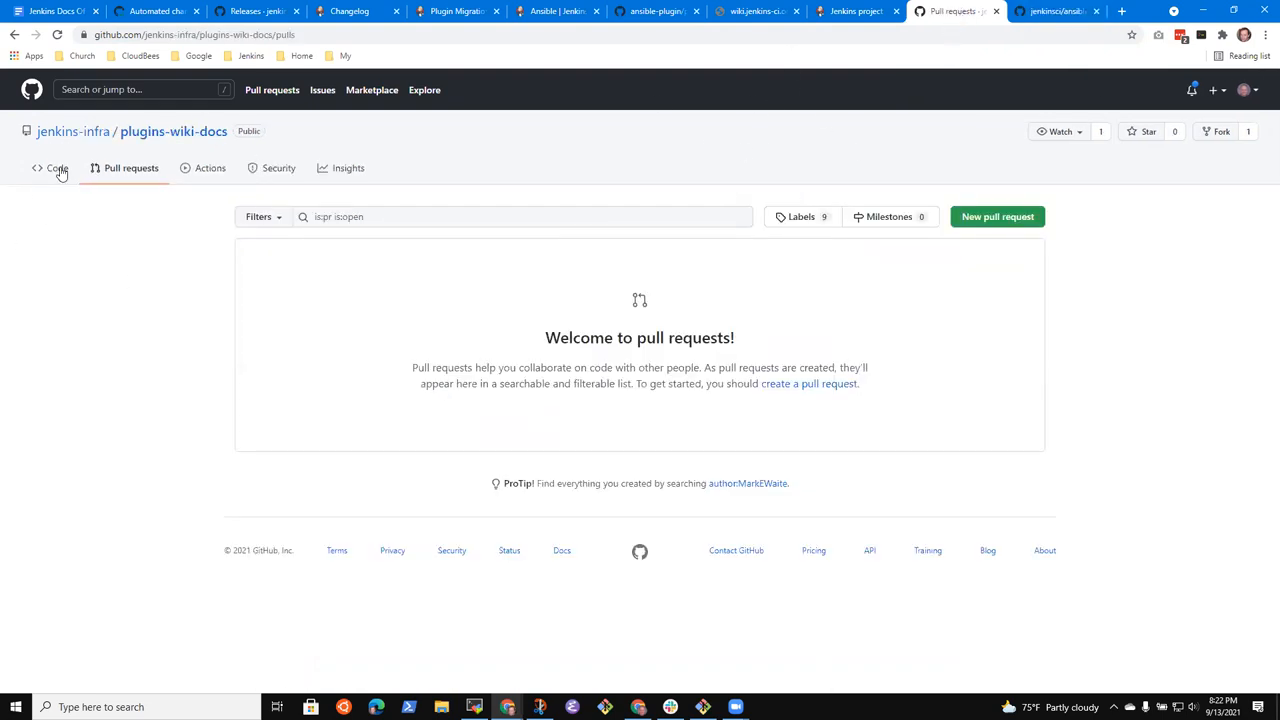
pyautogui.click(56, 168)
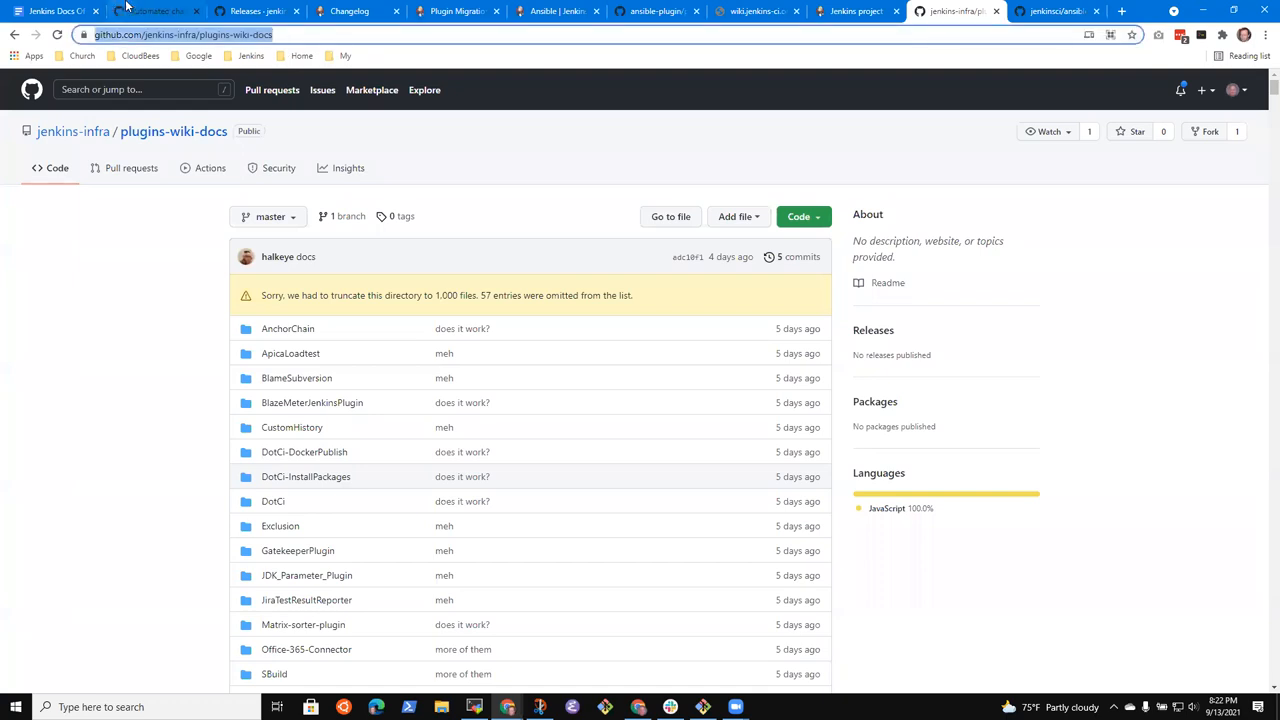
pyautogui.click(156, 12)
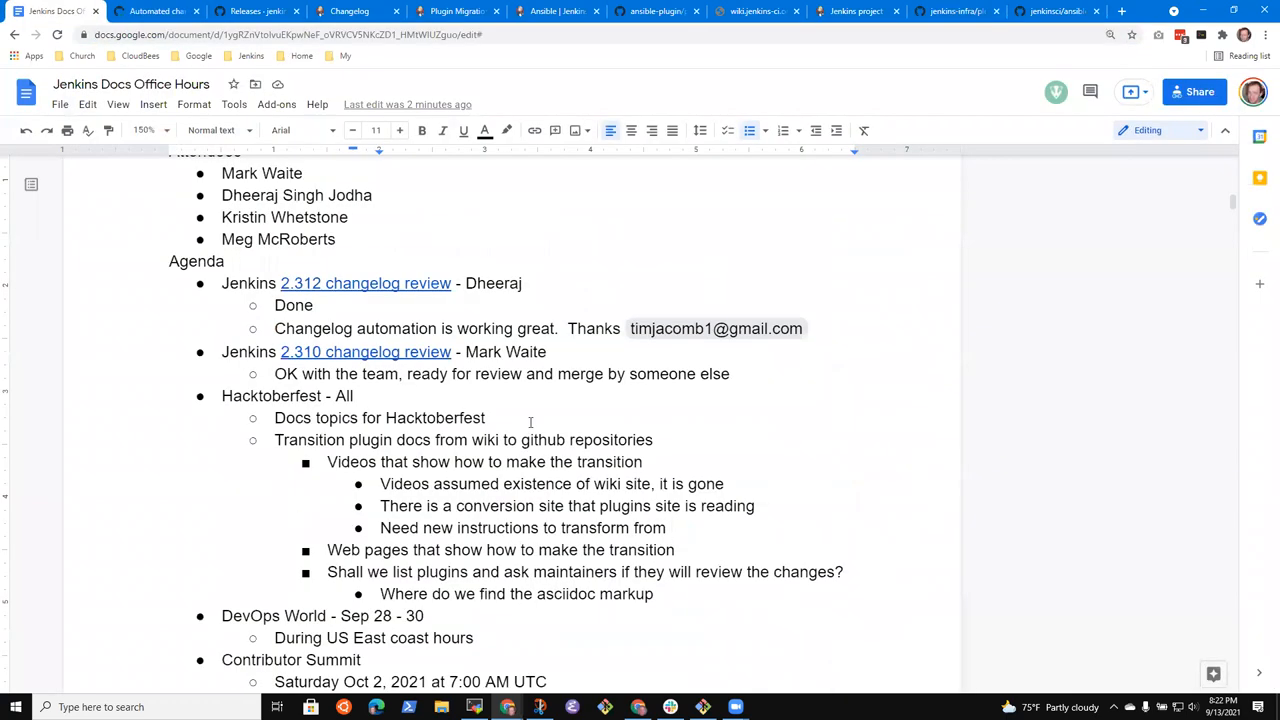
# Finish the transform note with 'conversion site to repo'.
pyautogui.click(672, 484)
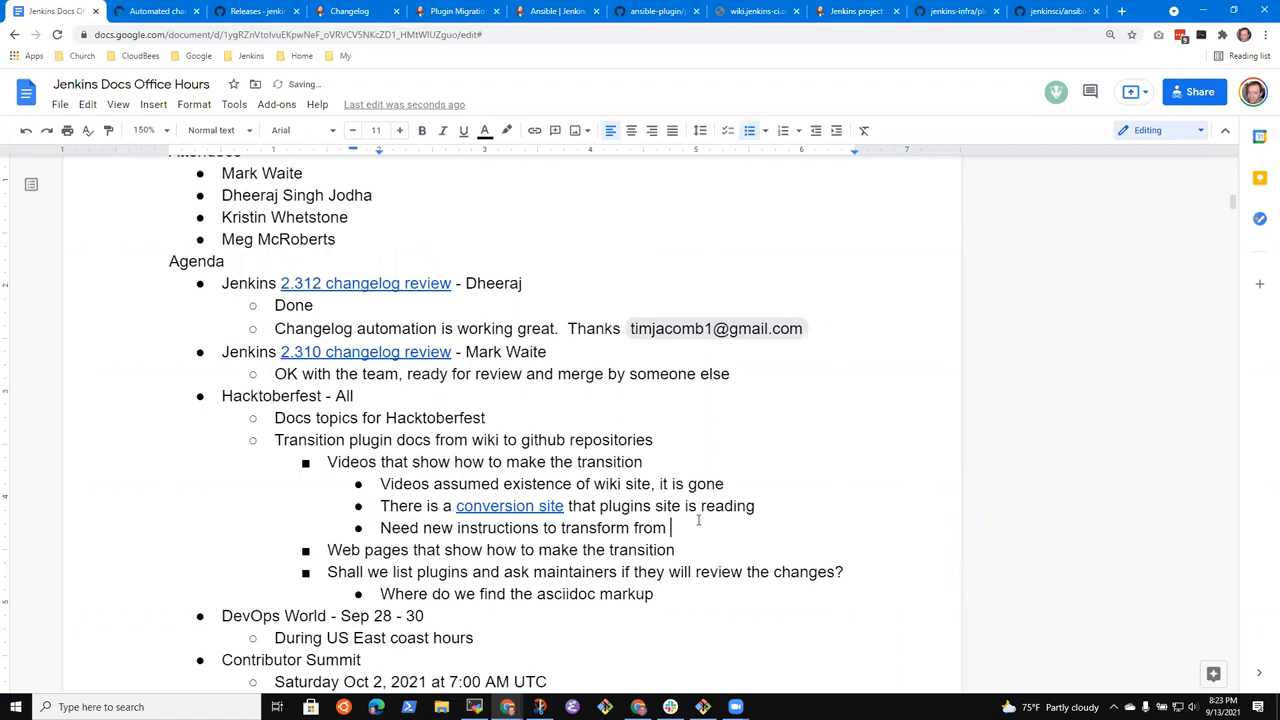
pyautogui.write('conversion site to')
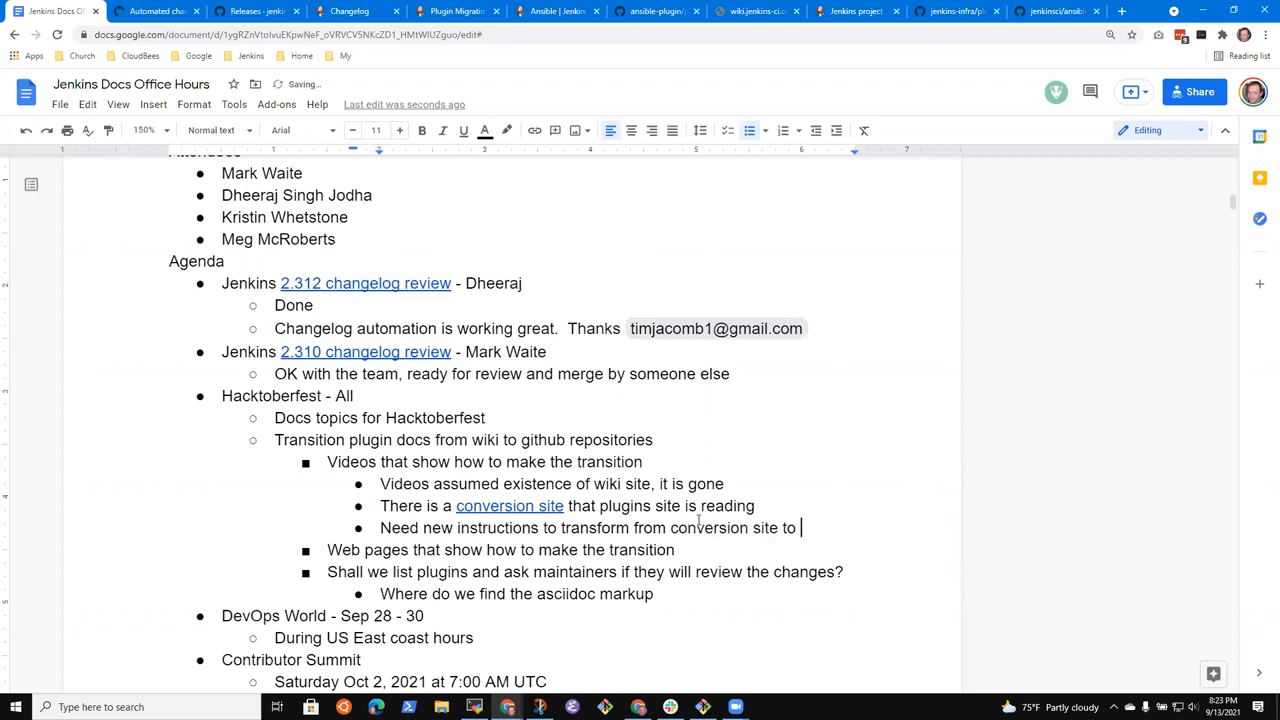
pyautogui.write('repo')
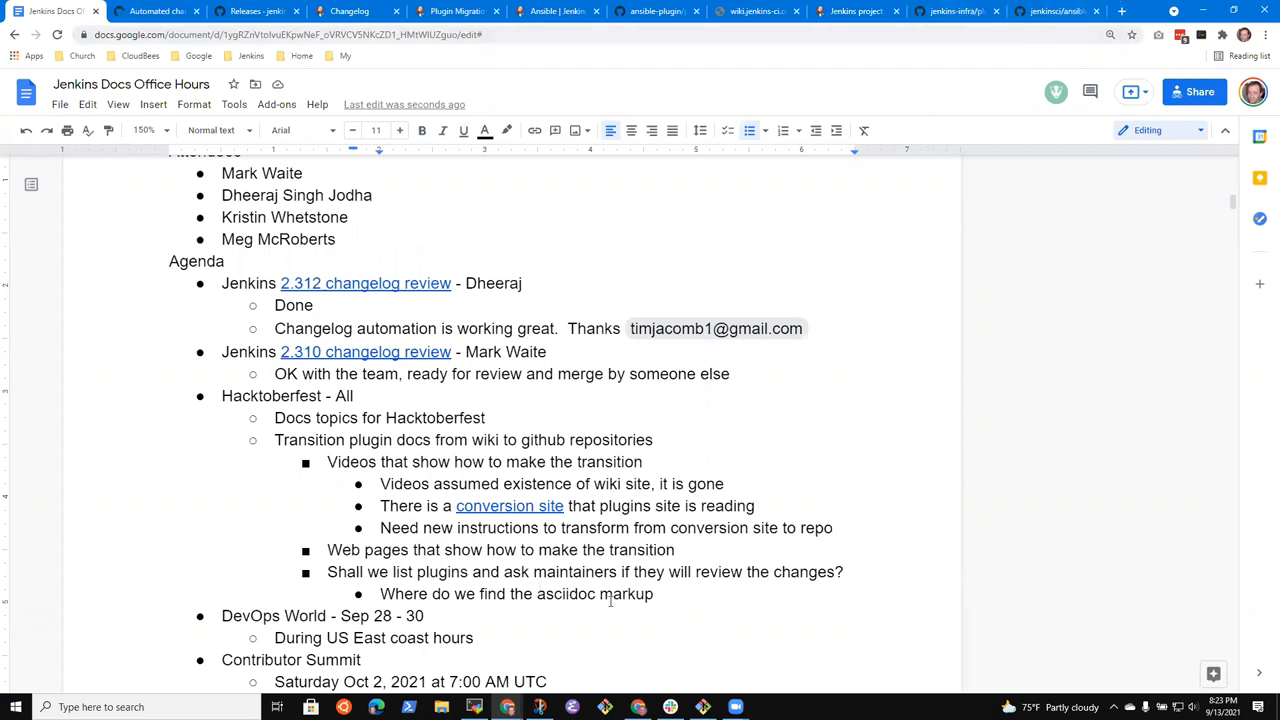
pyautogui.click(656, 592)
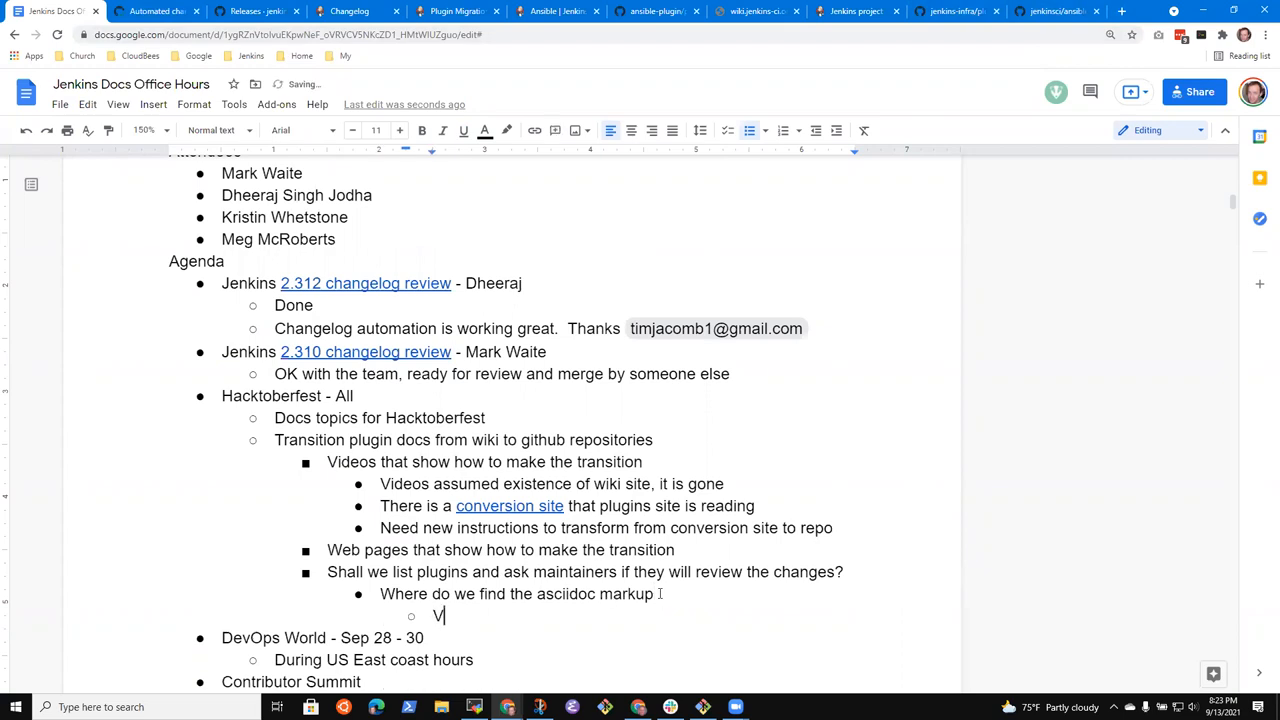
pyautogui.write('https://github.com/jenkins-infra/plugins-wiki-docs')
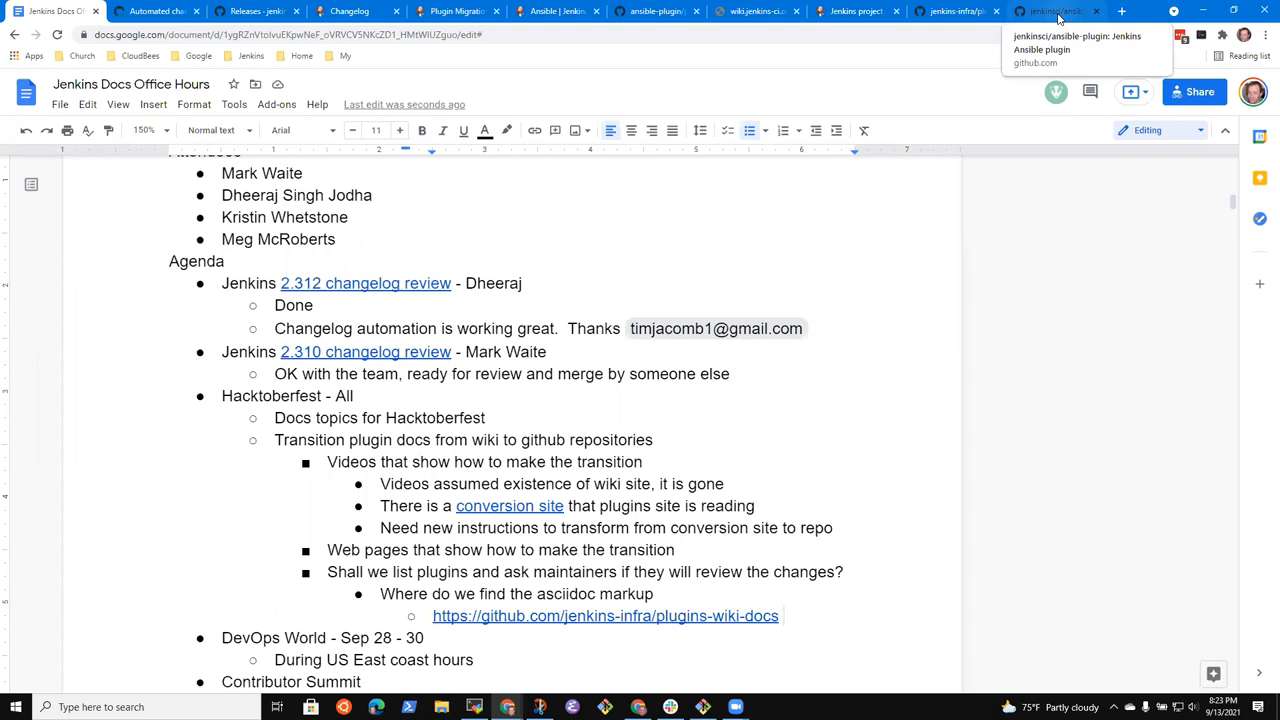
pyautogui.click(1056, 12)
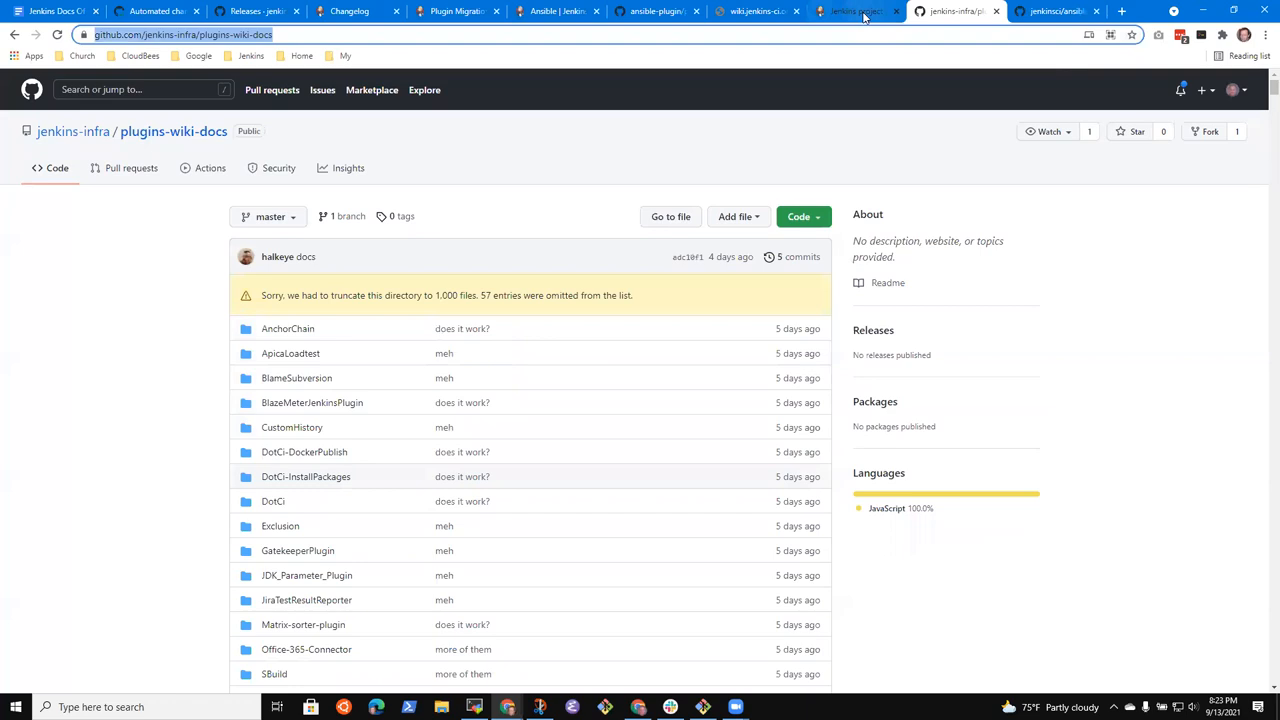
pyautogui.click(856, 12)
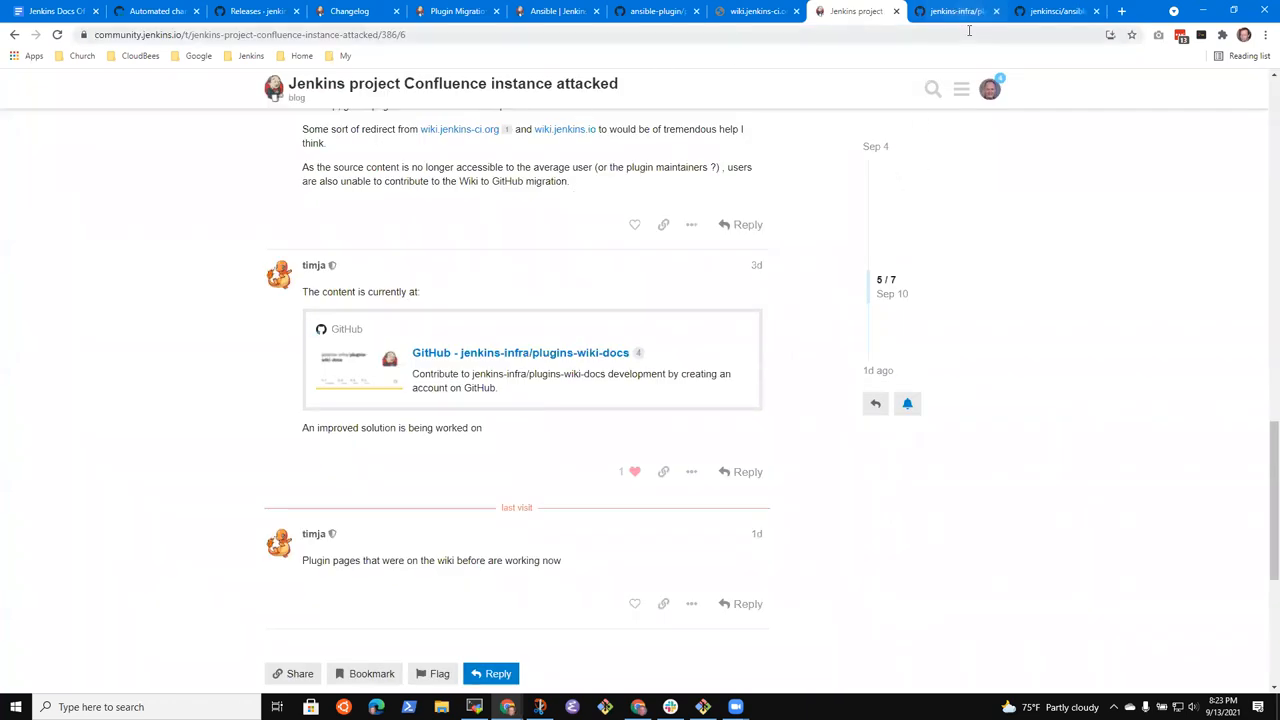
pyautogui.click(520, 352)
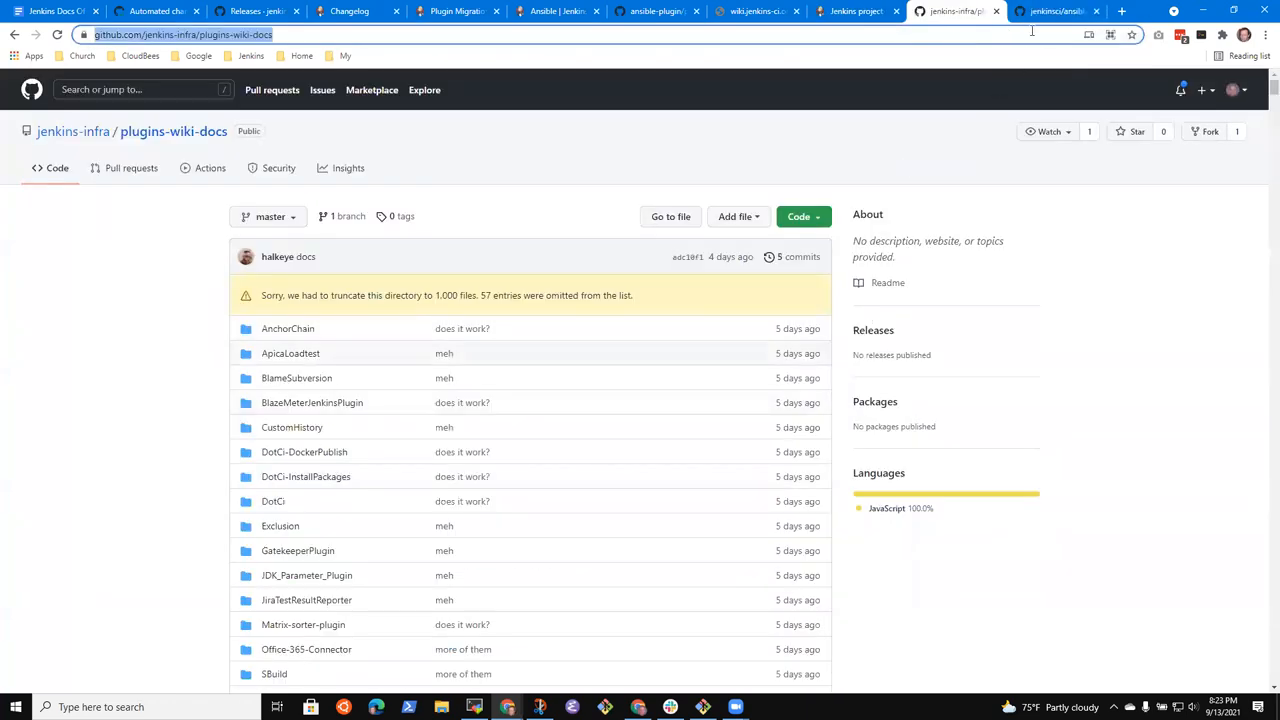
pyautogui.click(756, 12)
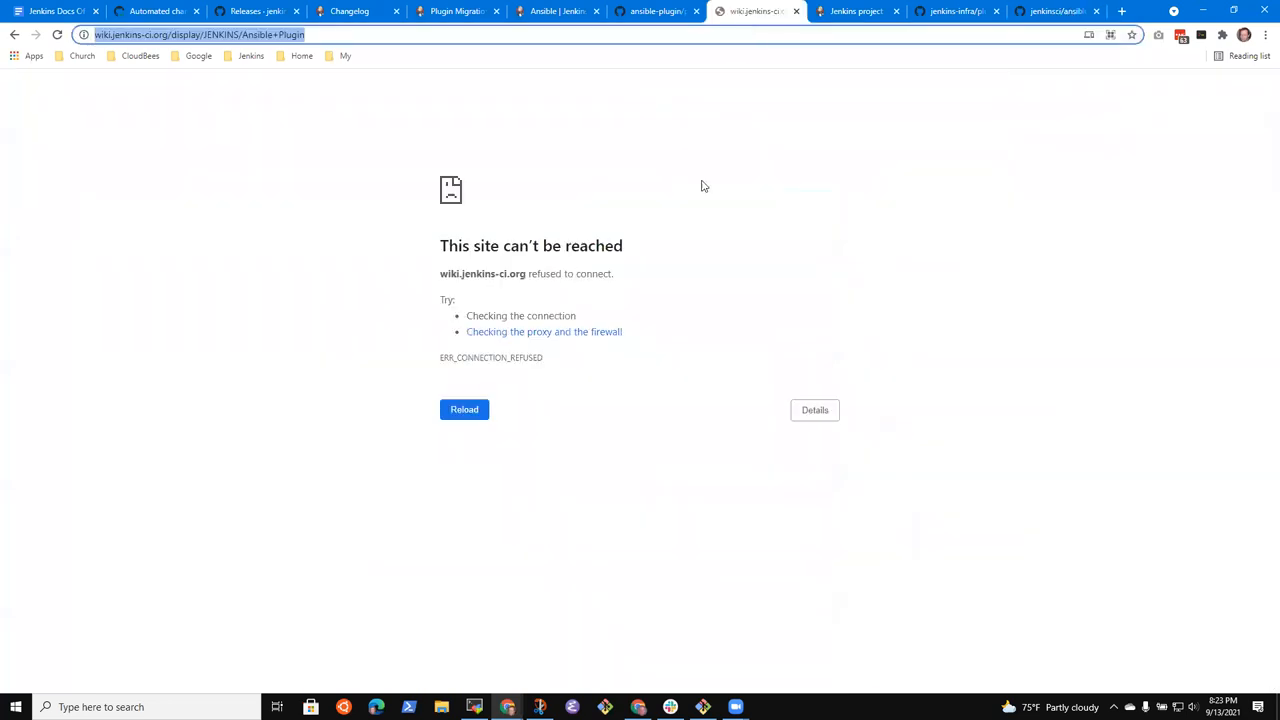
pyautogui.click(800, 12)
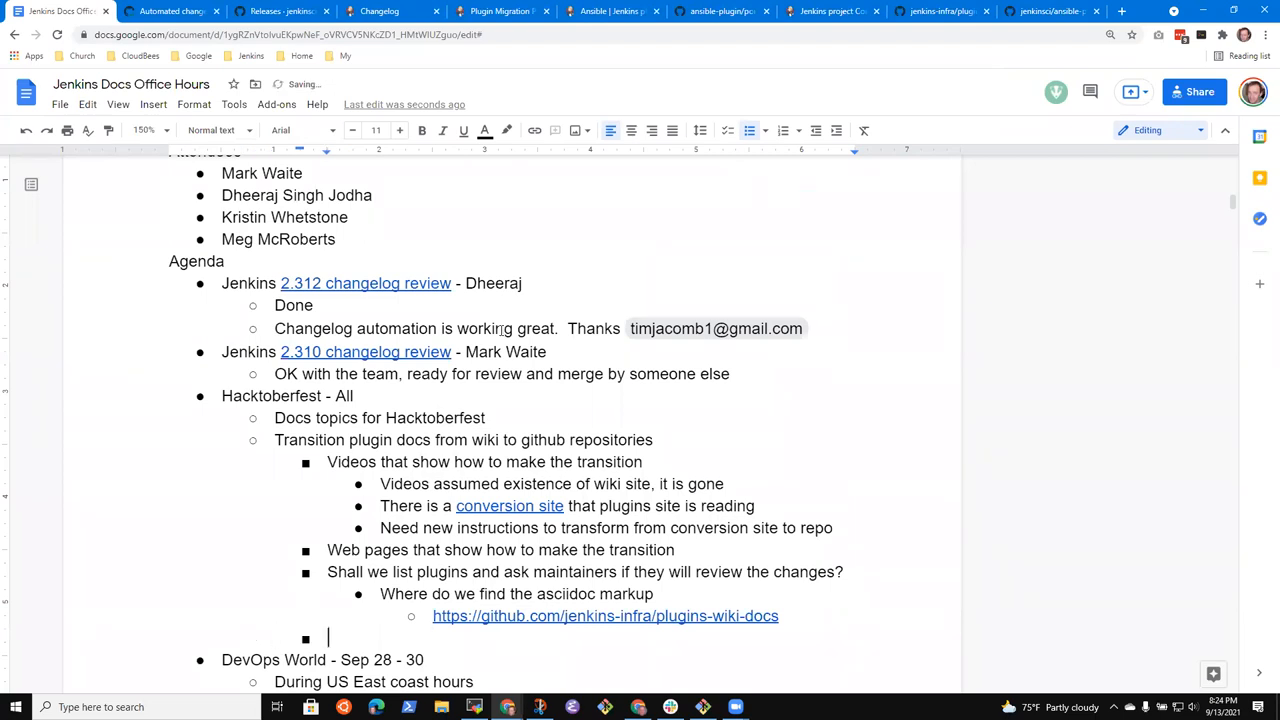
# Start 'Transition steps are:' with choosing your plugin from the wiki exporter progress page.
pyautogui.write('T')
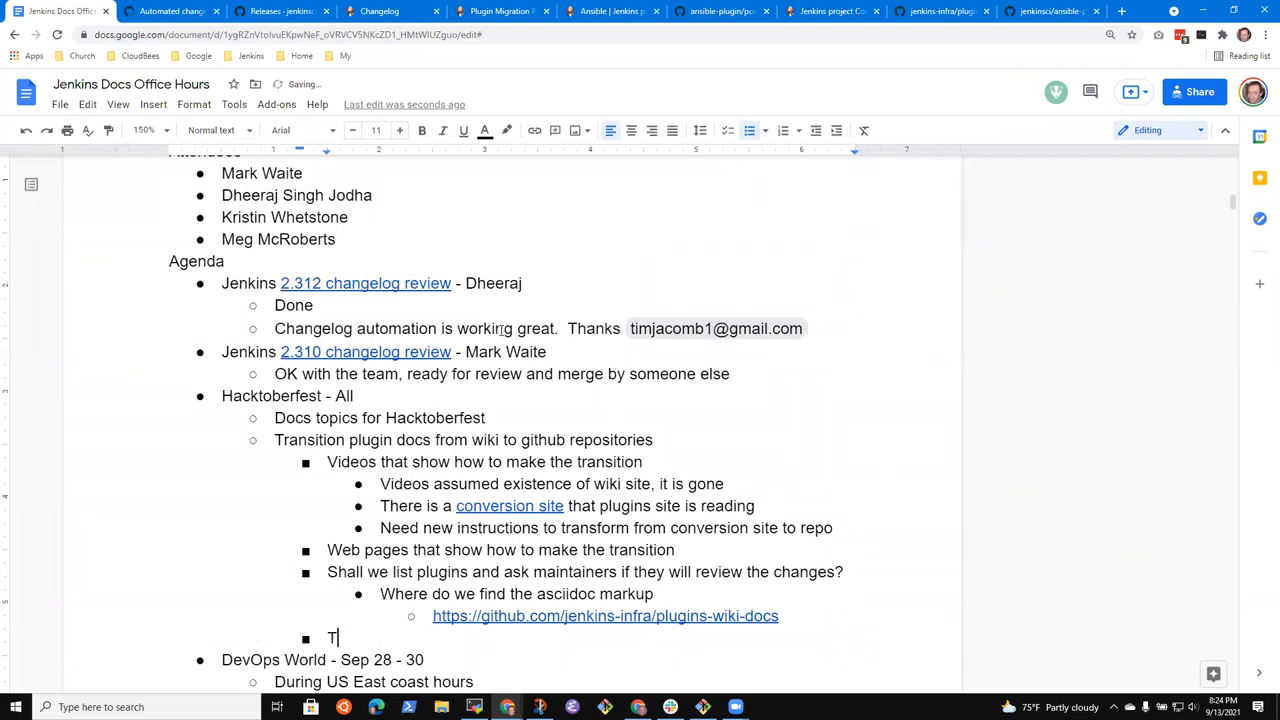
pyautogui.write('ransition steps are:')
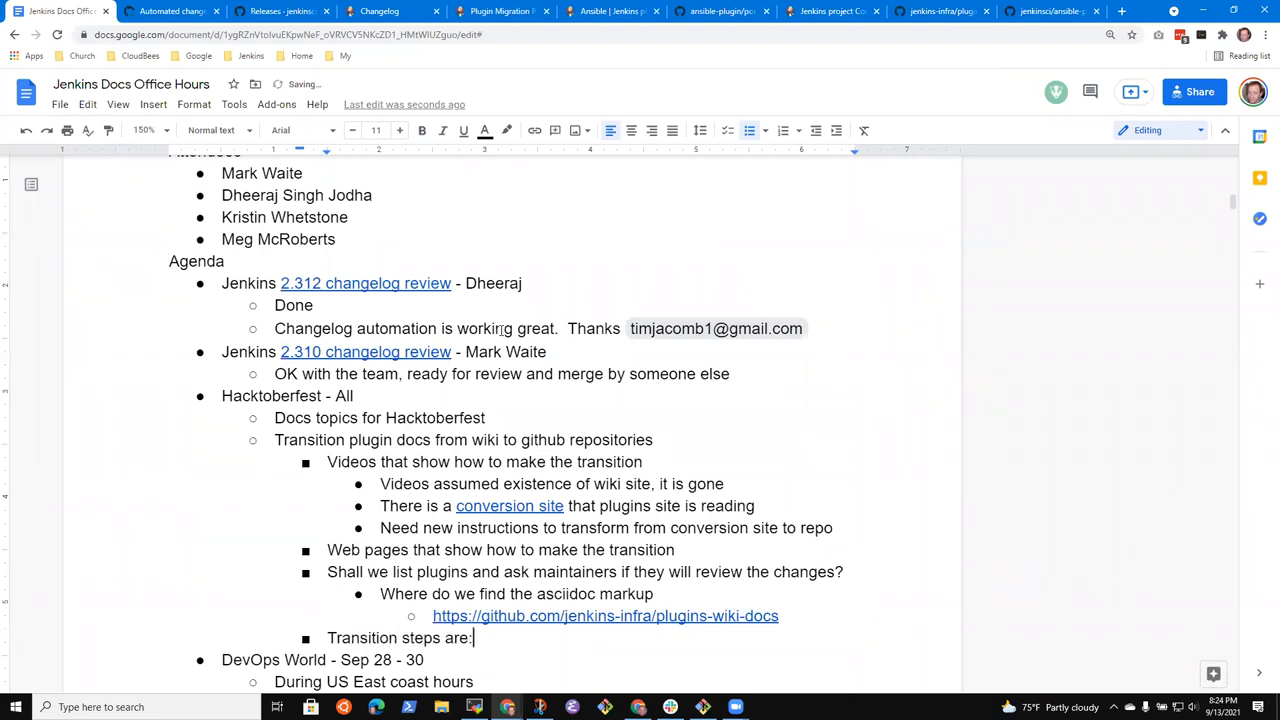
pyautogui.write('Choose you')
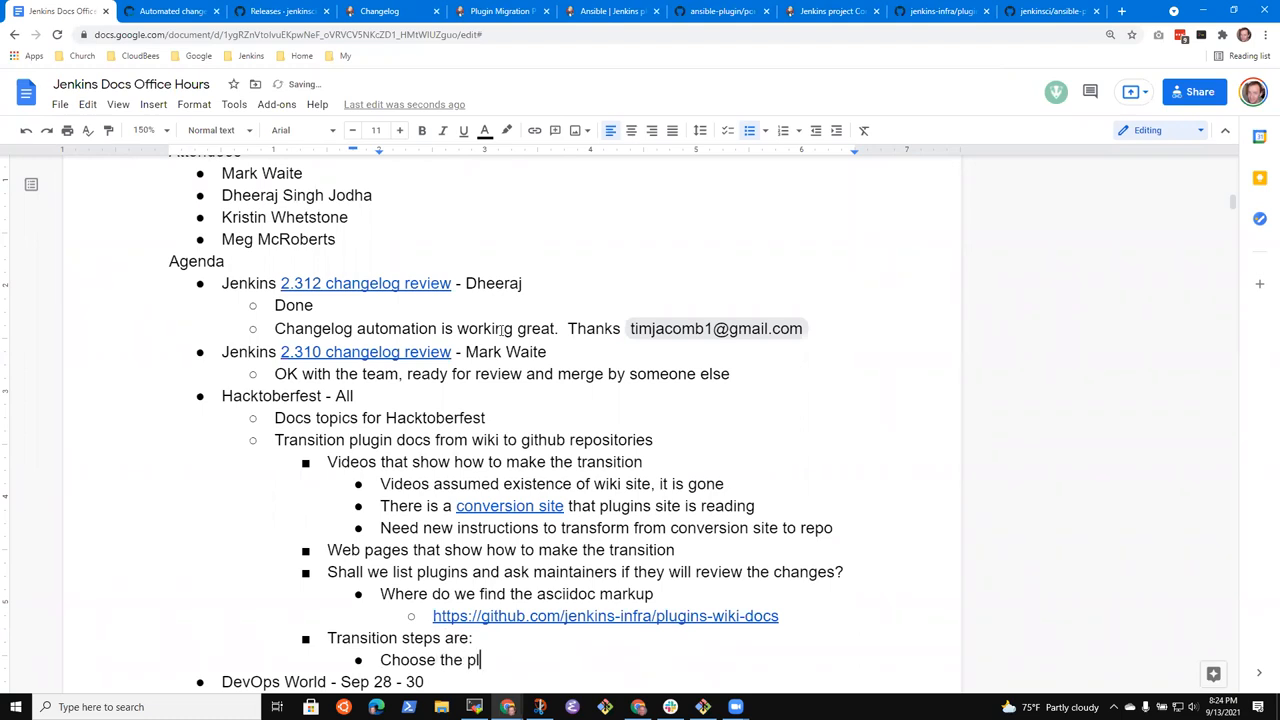
pyautogui.write('ugin from')
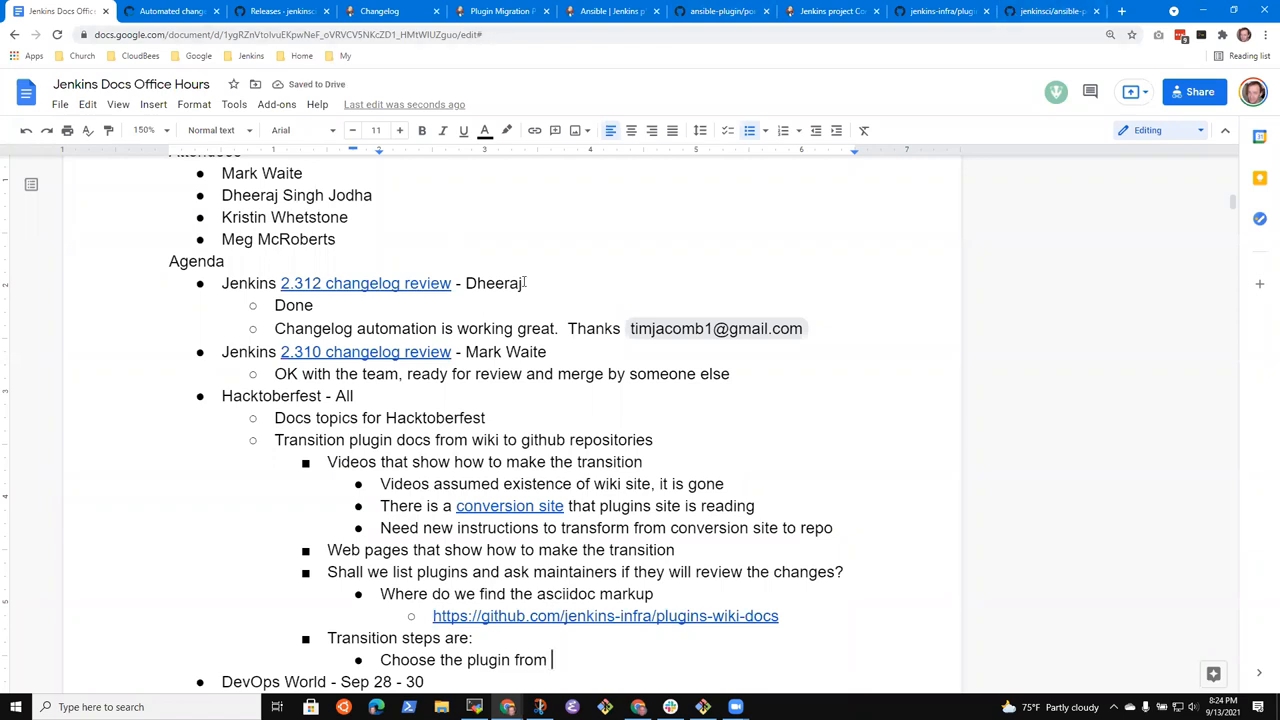
pyautogui.write('wiki exporter list')
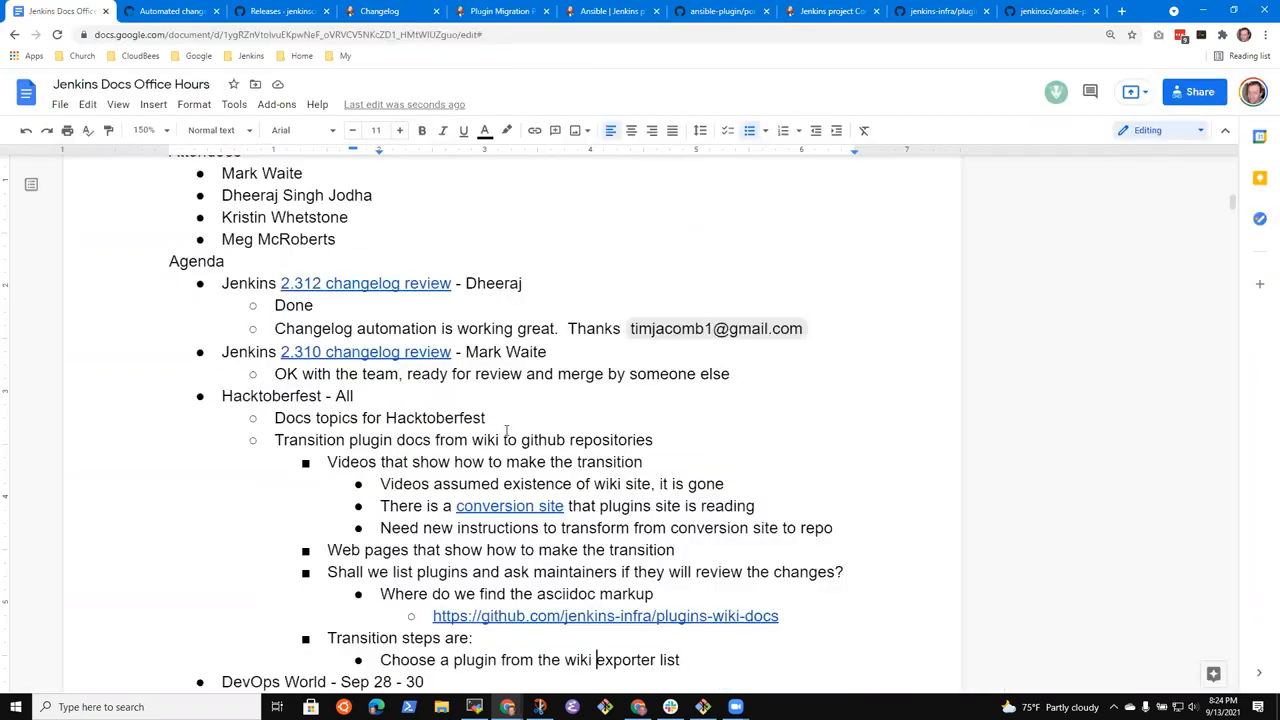
pyautogui.write('progress page')
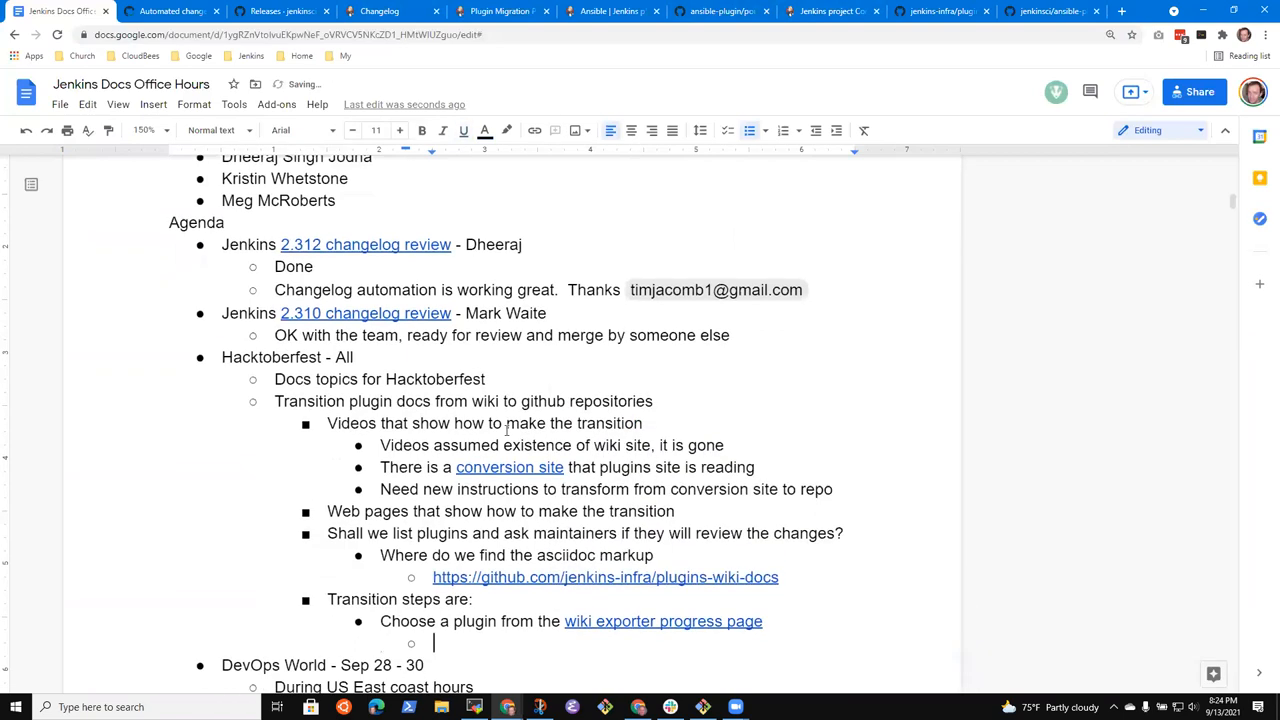
# Add bullets: choose one not done, check not in progress by reviewing other pull requests.
pyautogui.write('Choose one')
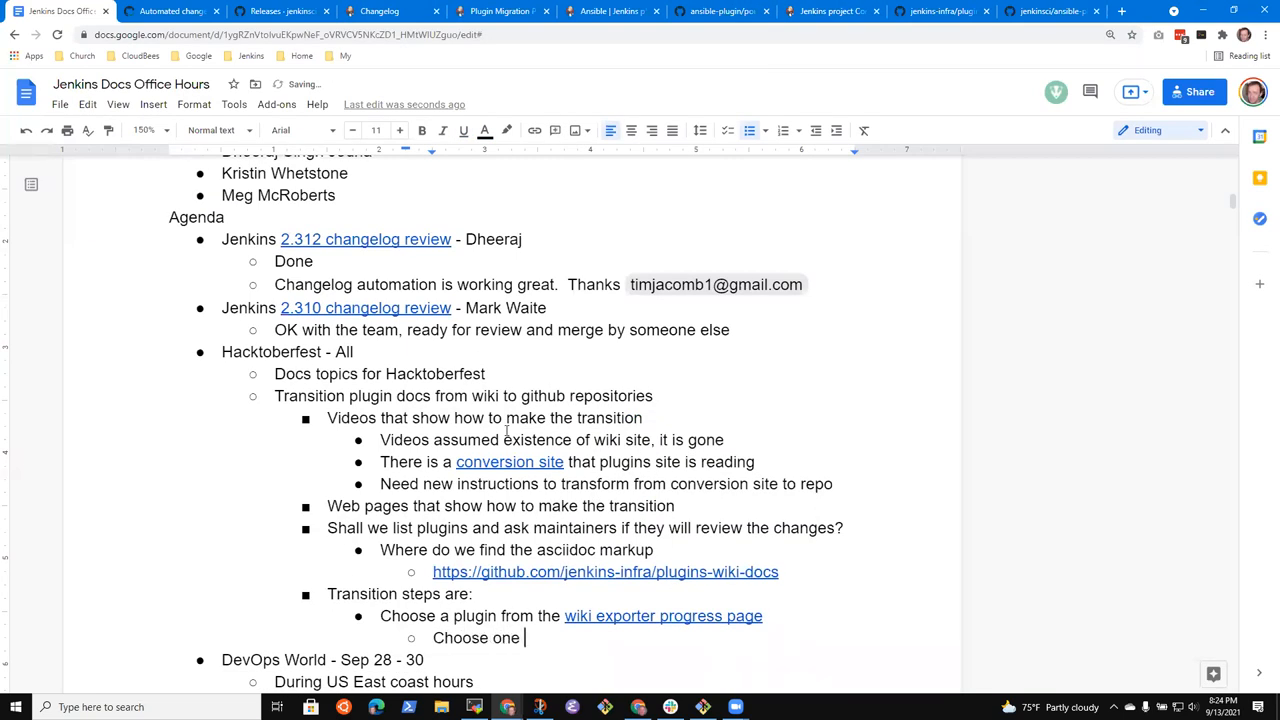
pyautogui.write('that is not done and is not in progress')
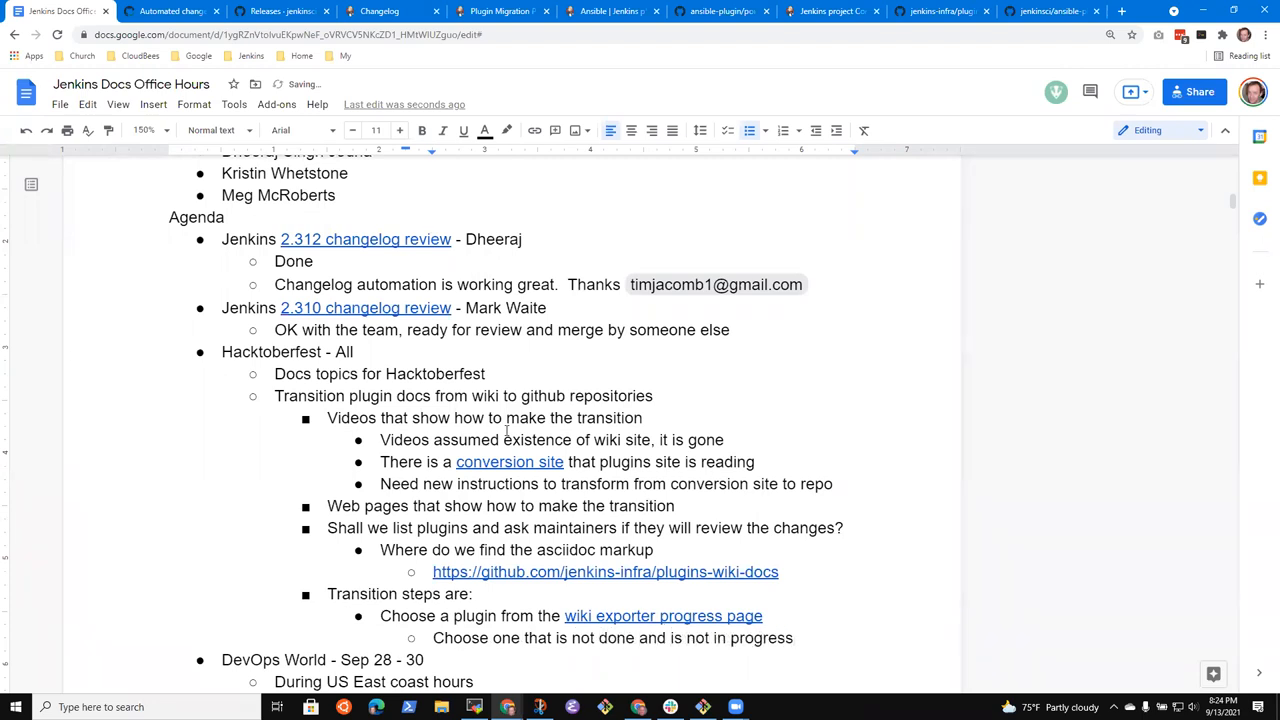
pyautogui.write('Check that is not done and is')
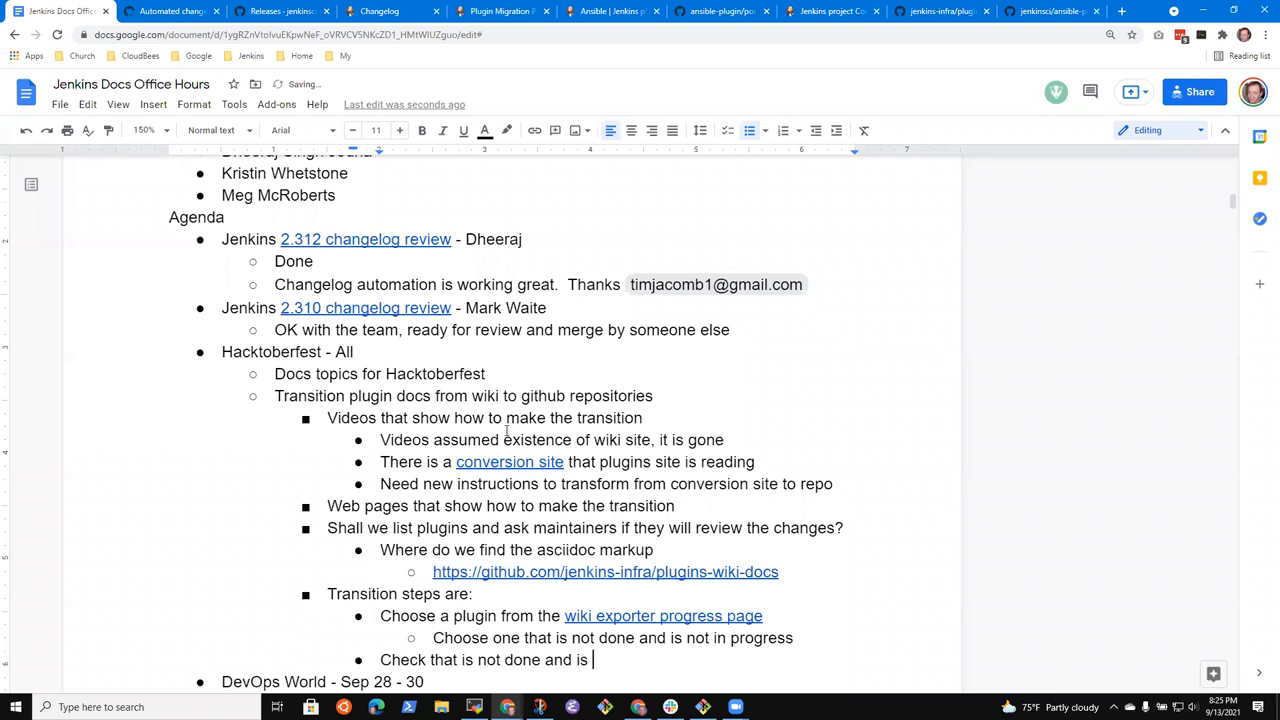
pyautogui.write('not in progress (')
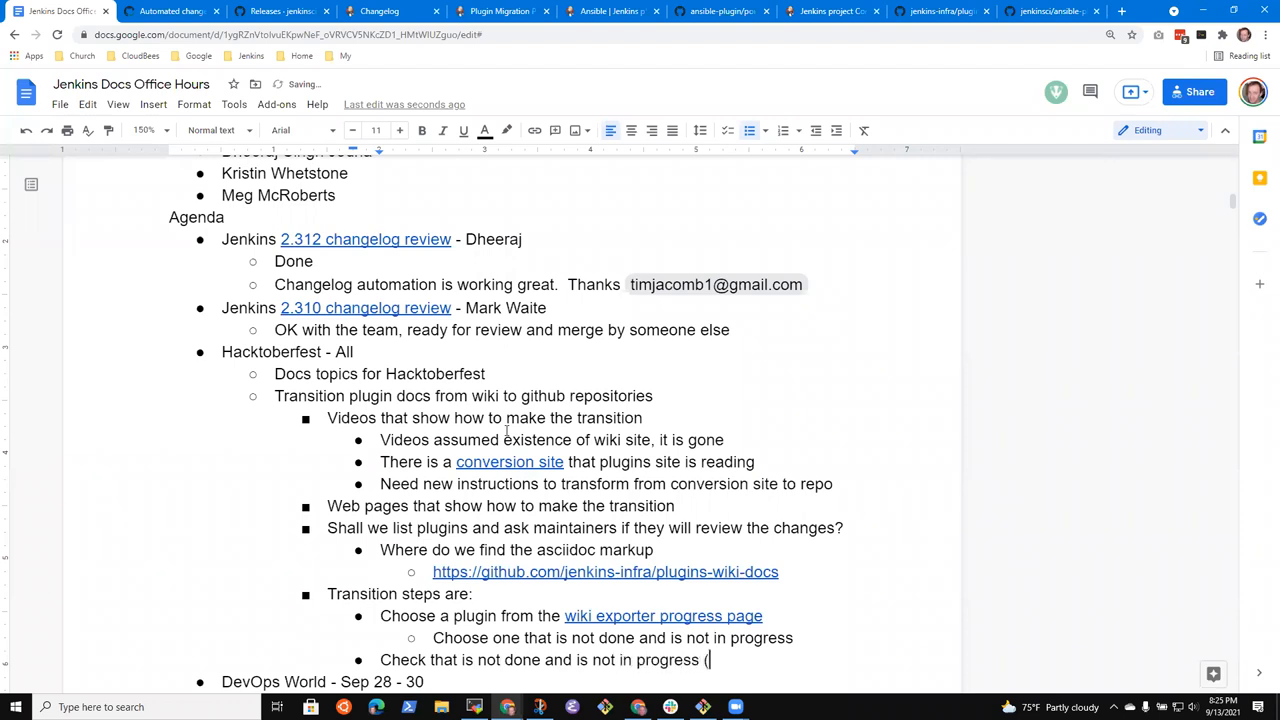
pyautogui.write('review other')
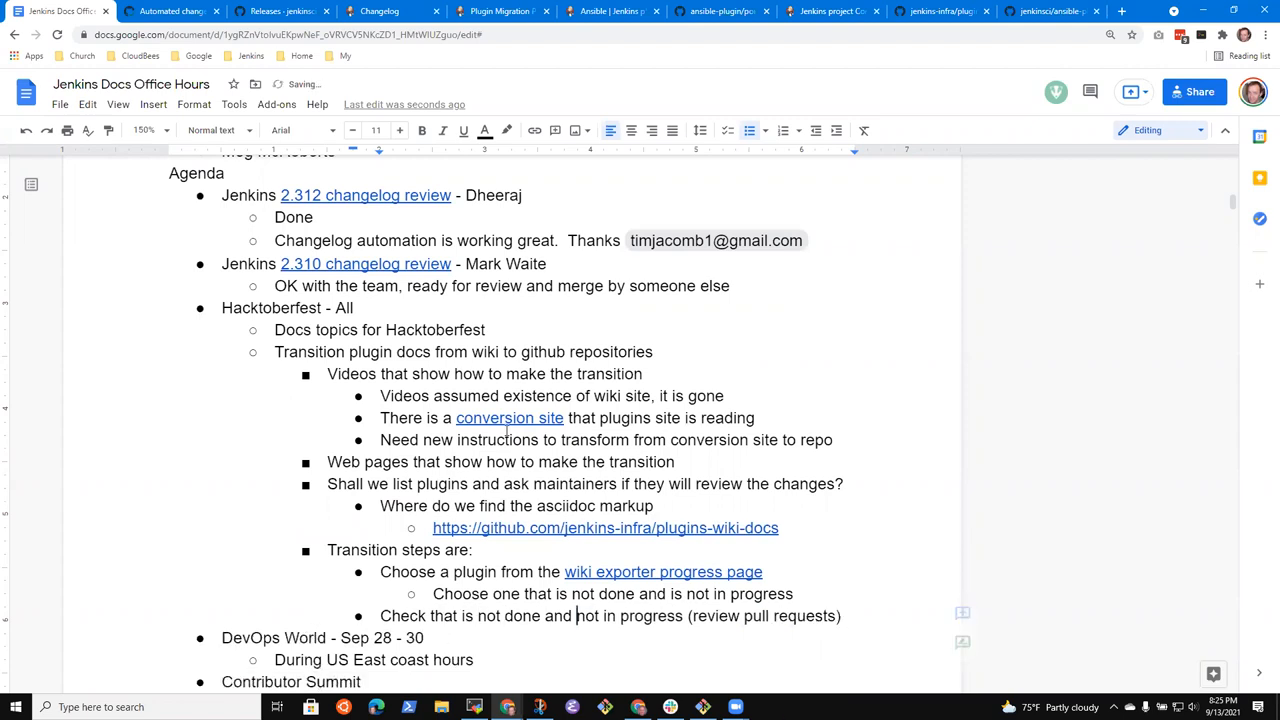
# Add steps: fork the repo, clone it, open the transition README.md with its link.
pyautogui.press('enter')
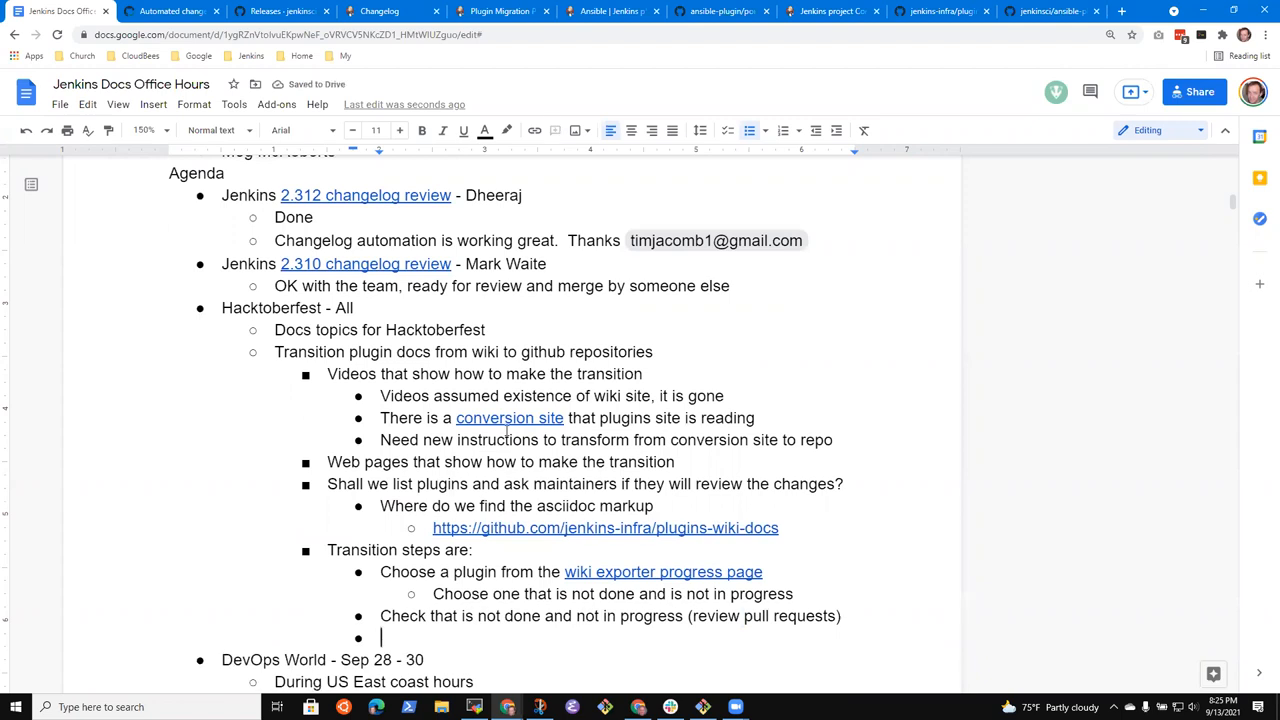
pyautogui.write('Fork the repo')
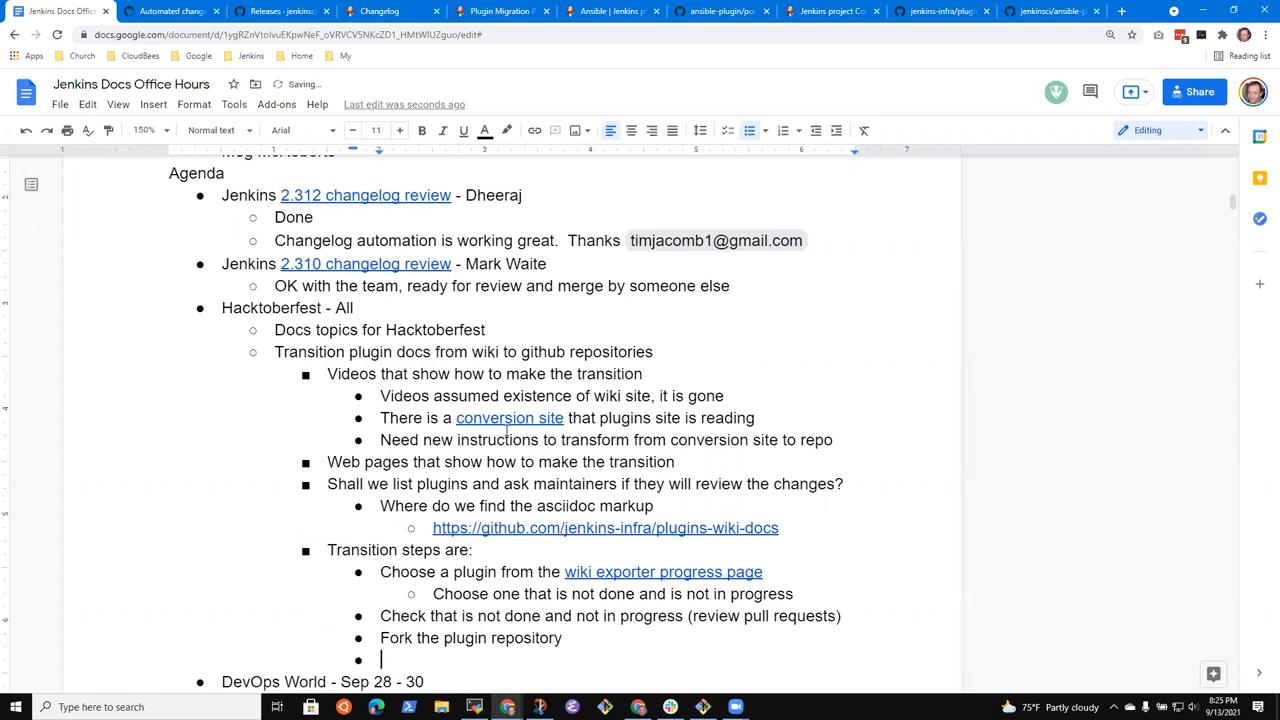
pyautogui.write('Clone t')
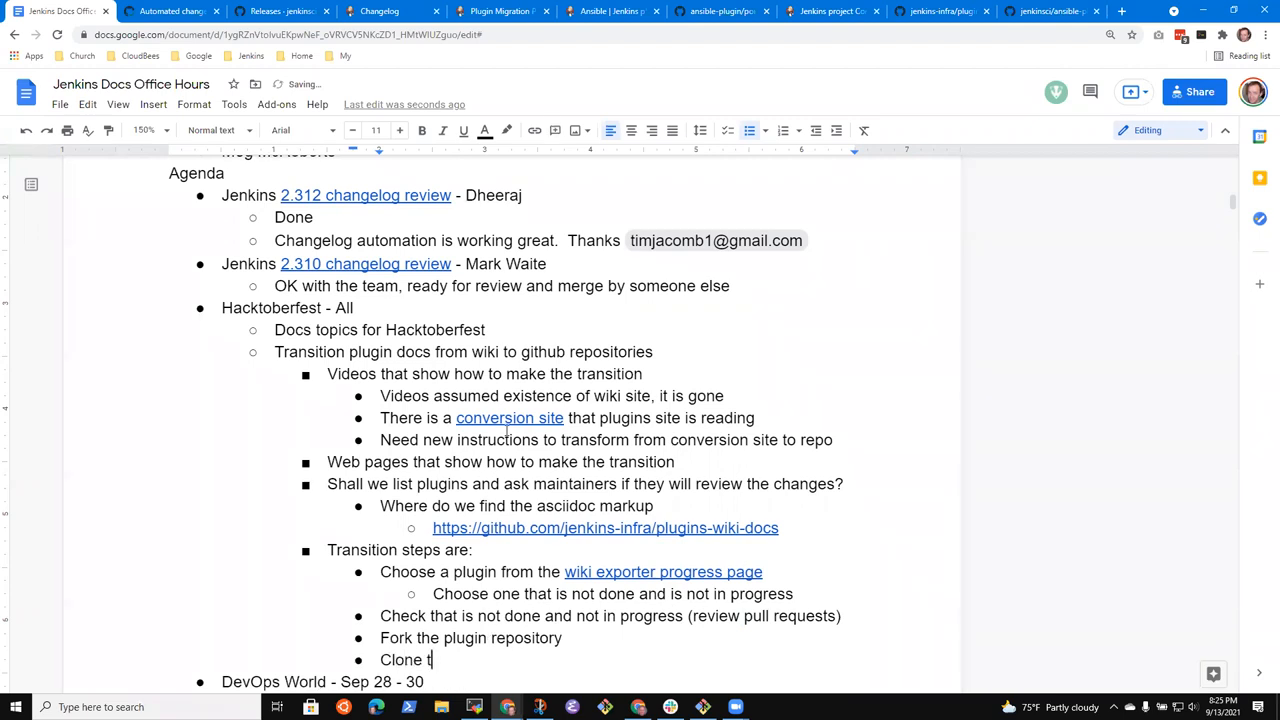
pyautogui.write('he repository to your local computer')
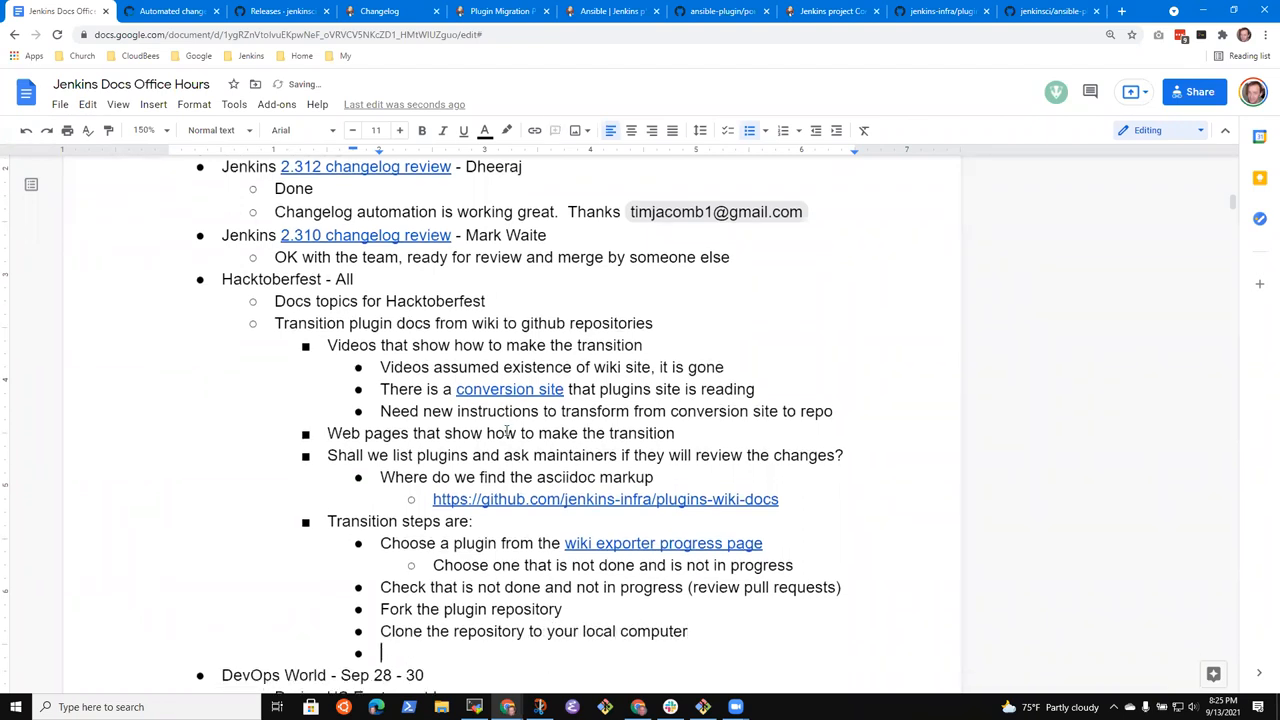
pyautogui.write('Op[e')
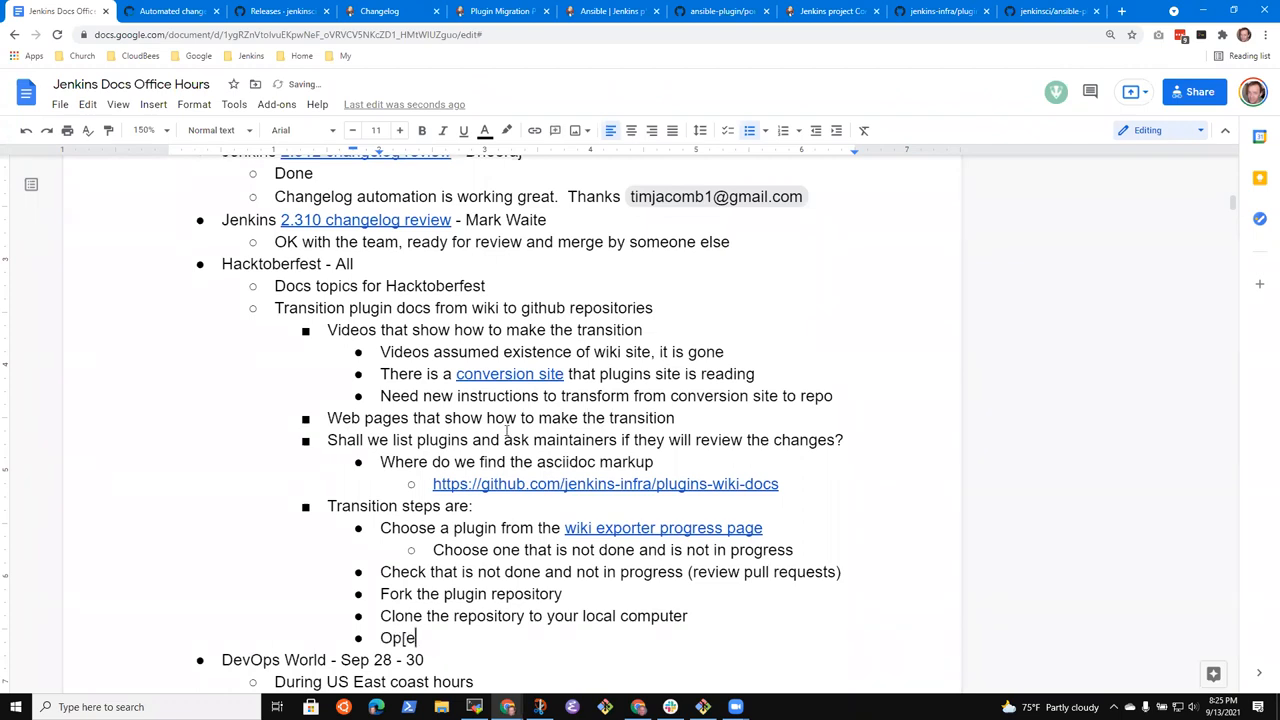
pyautogui.write('Open the t')
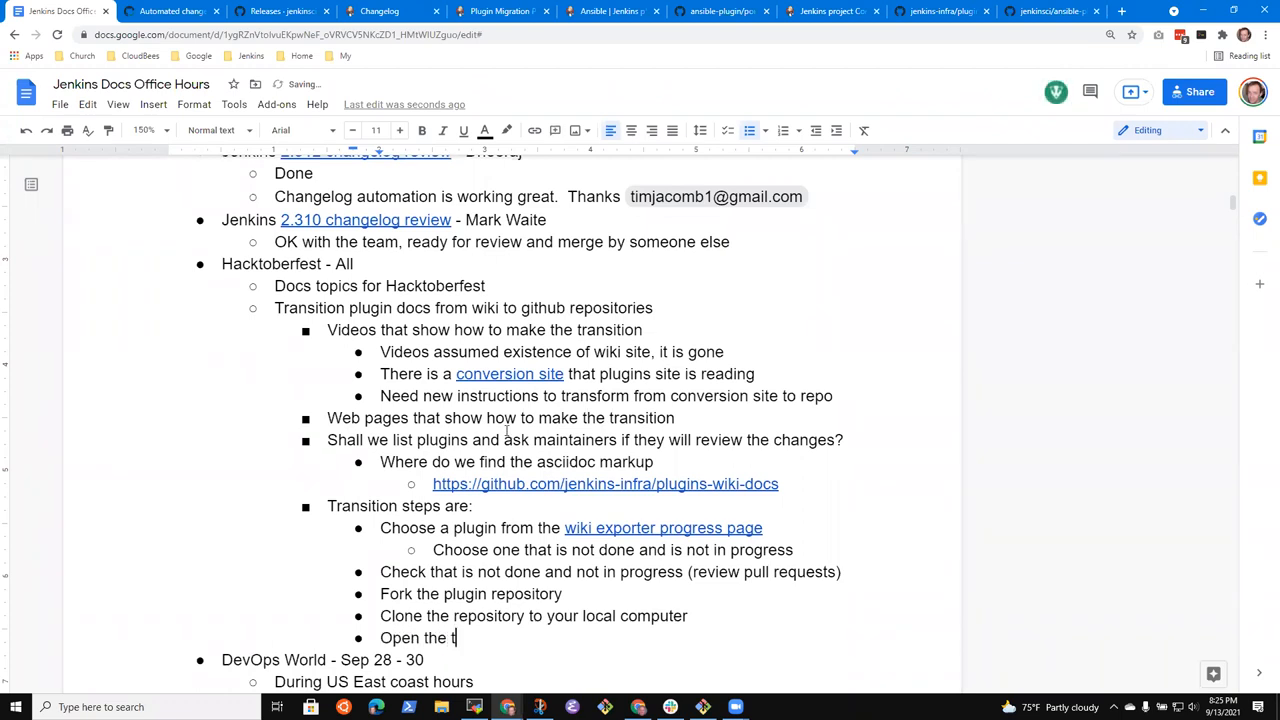
pyautogui.write('transition')
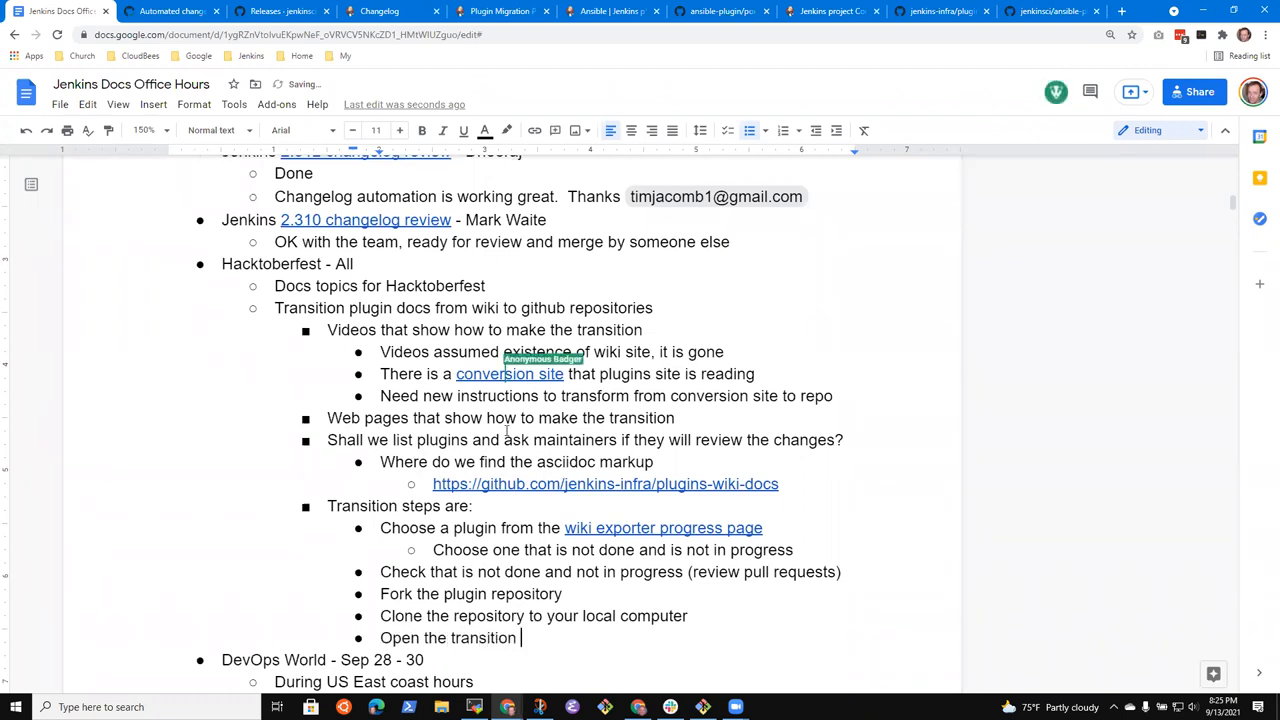
pyautogui.write('README.md for the plugin')
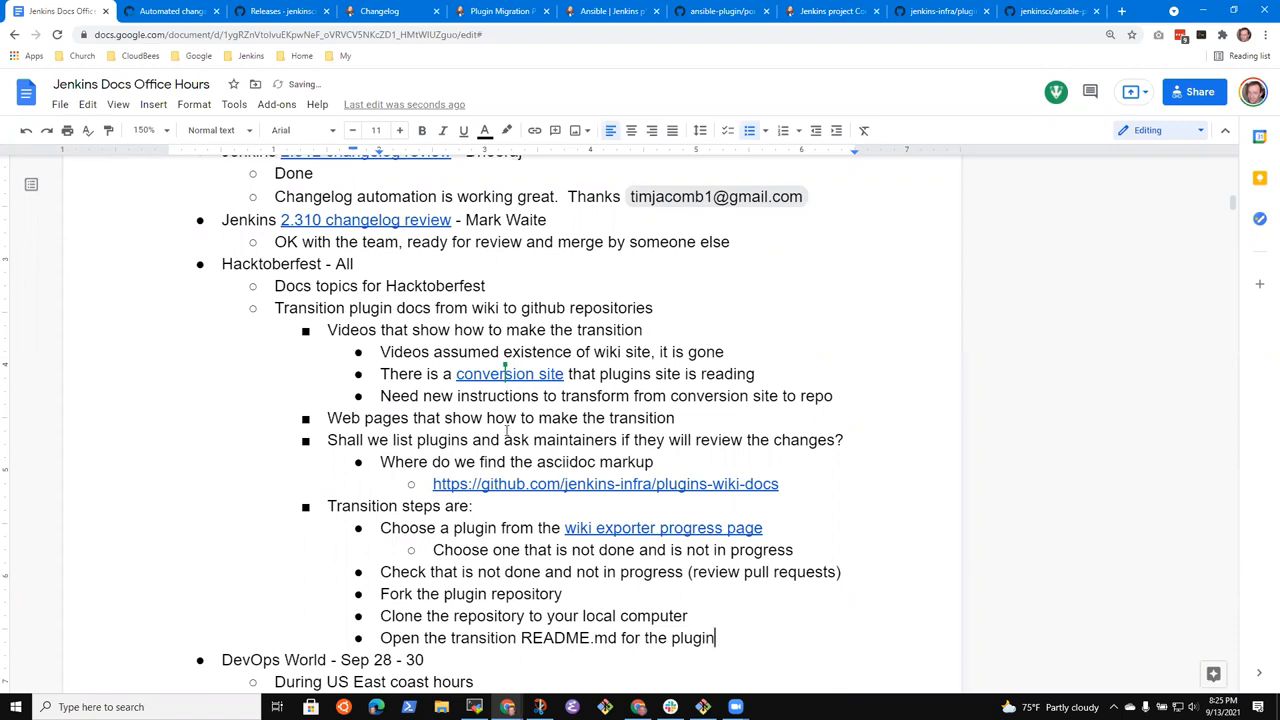
pyautogui.press('enter')
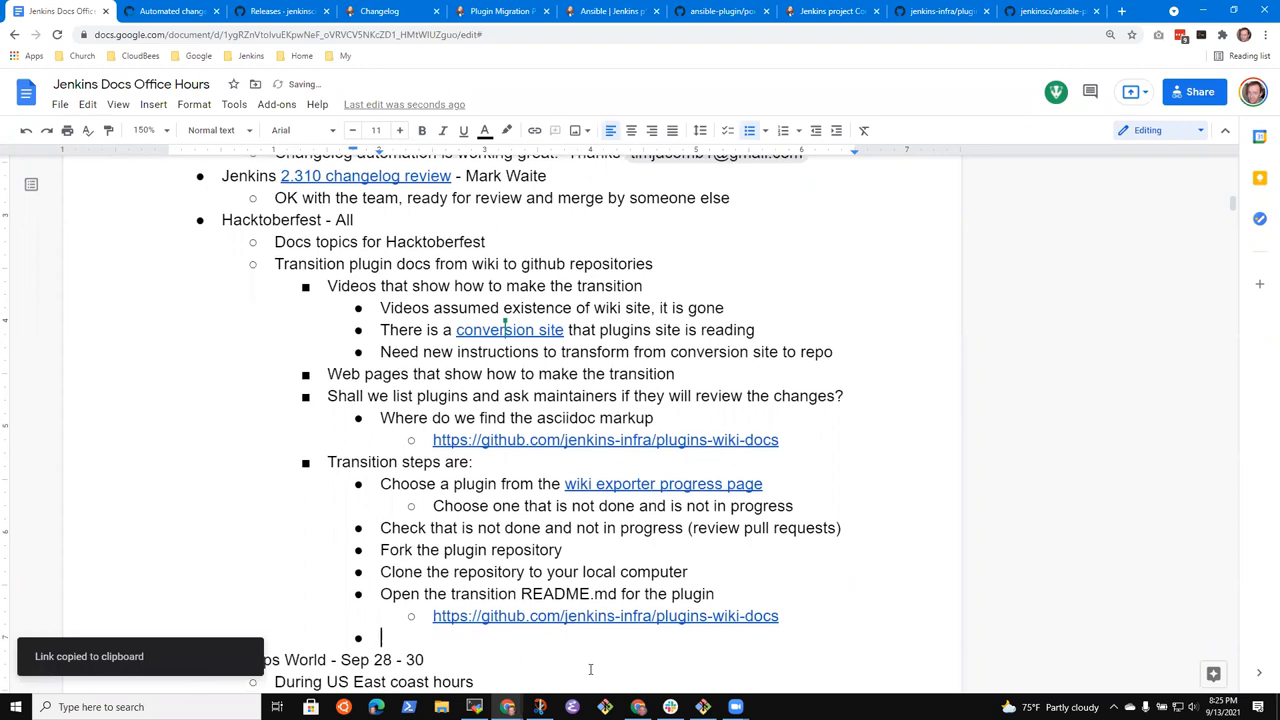
# Add steps: create/update the README, working branch 'git checkout -b move-docs-to-github', create a pull request.
pyautogui.write('Create')
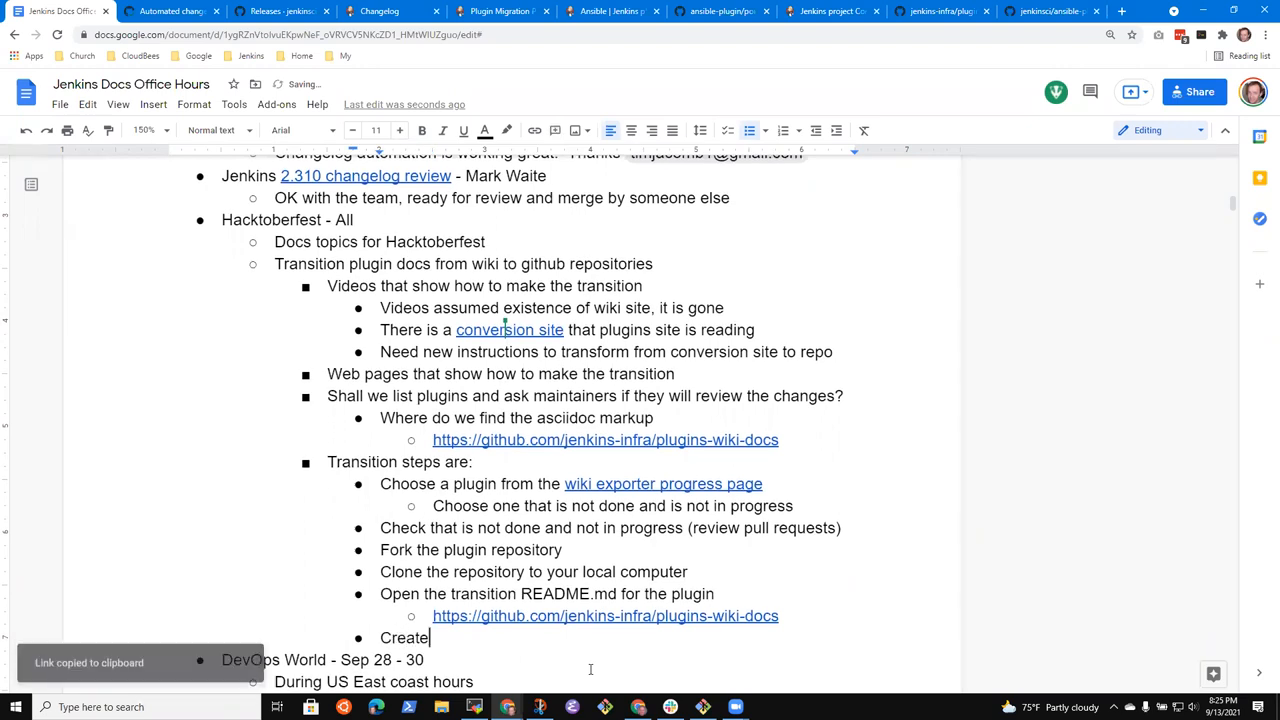
pyautogui.write('/ update the README in the plugin')
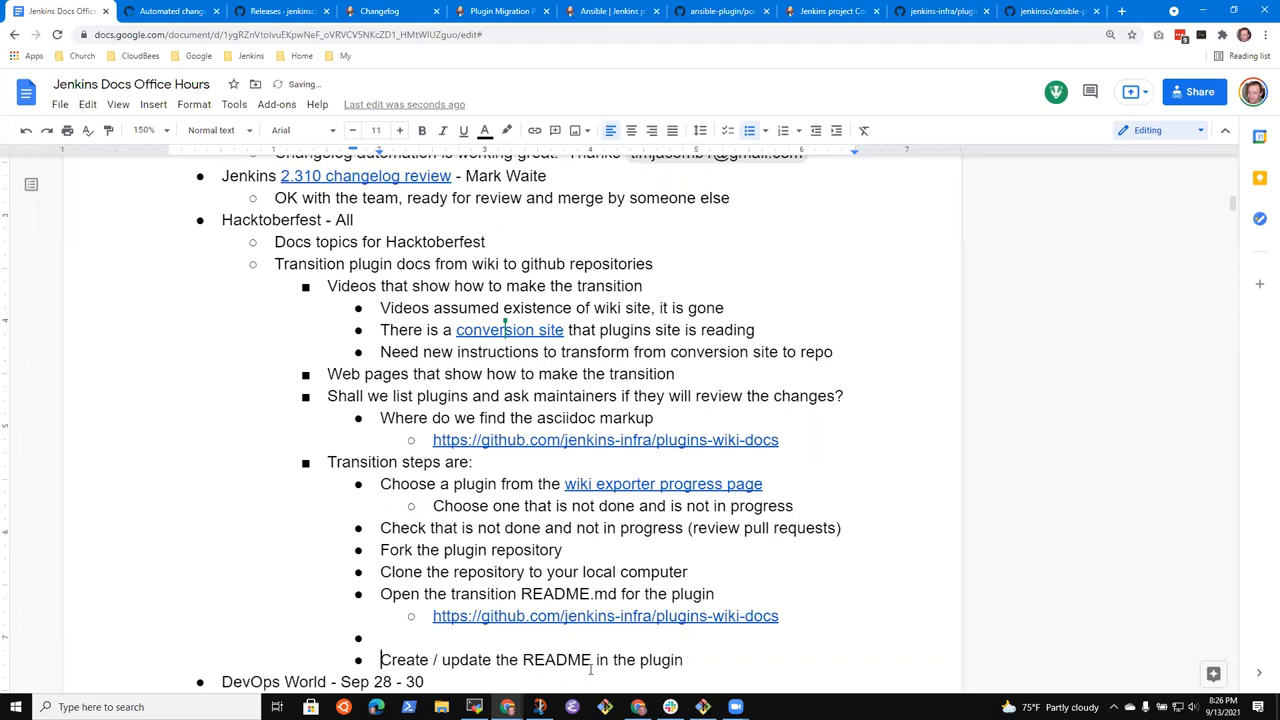
pyautogui.write('Create a')
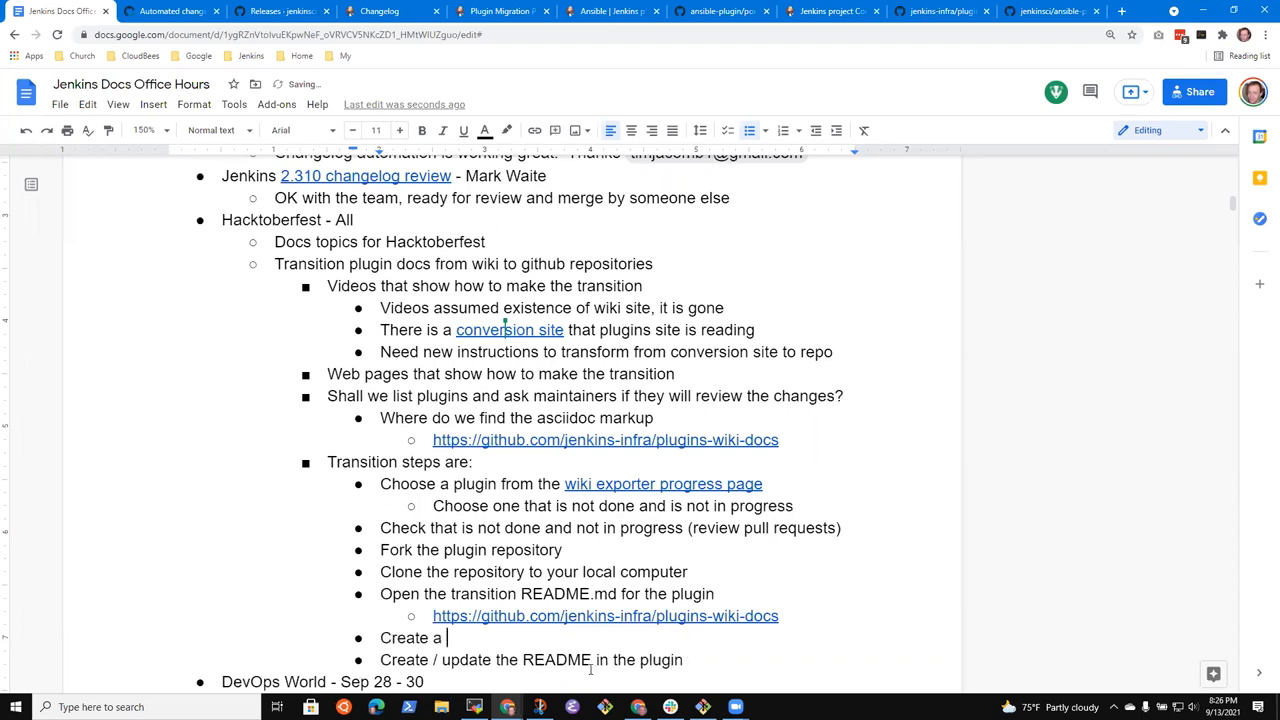
pyautogui.write('working branch (')
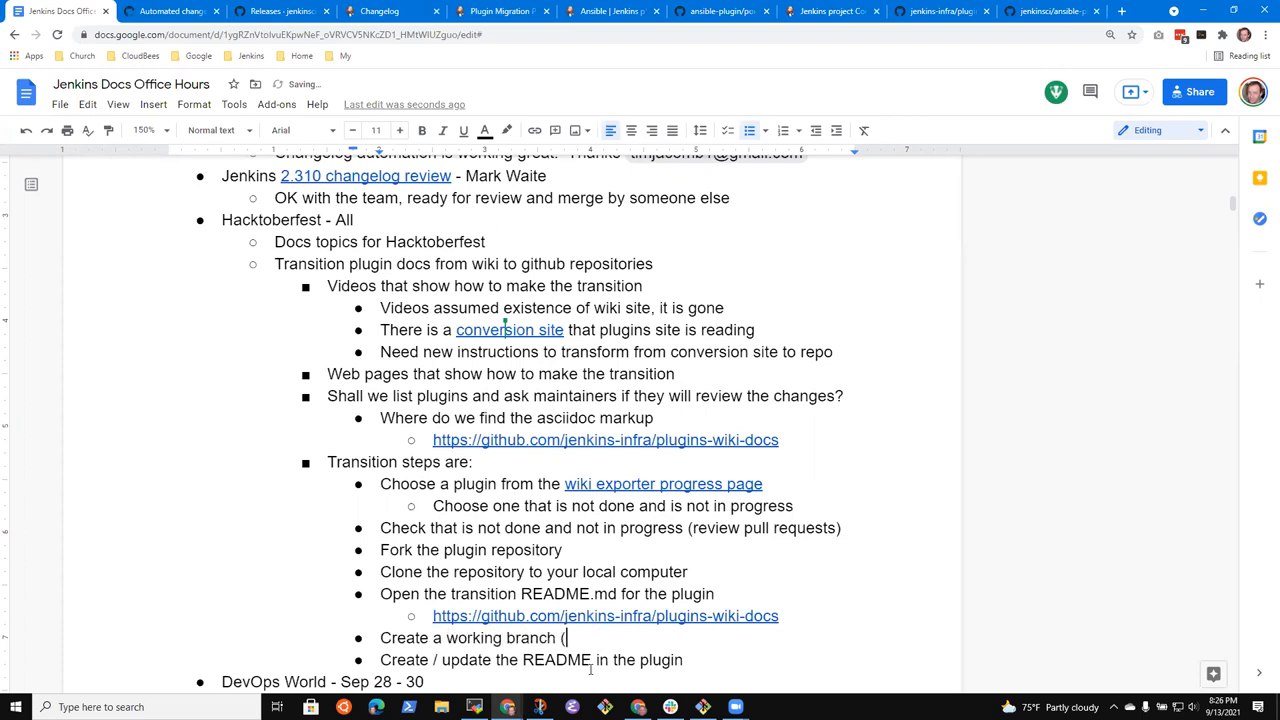
pyautogui.write('git checkout -b')
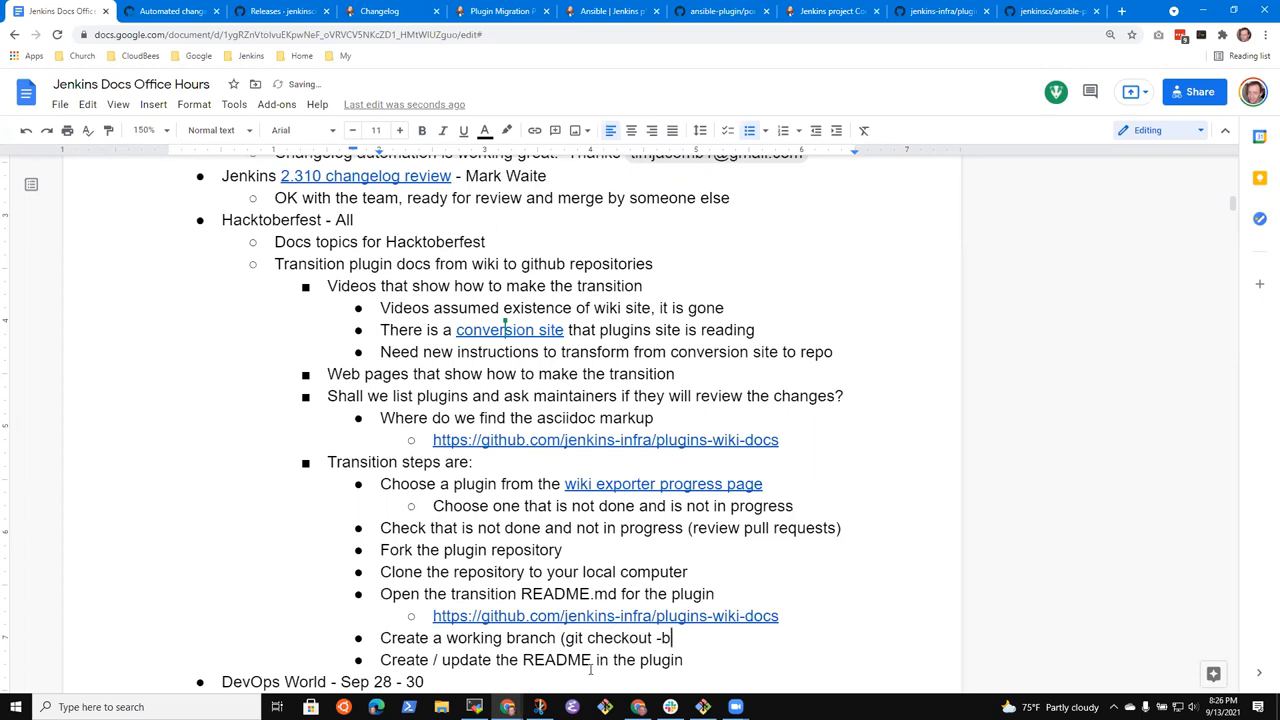
pyautogui.write('mov')
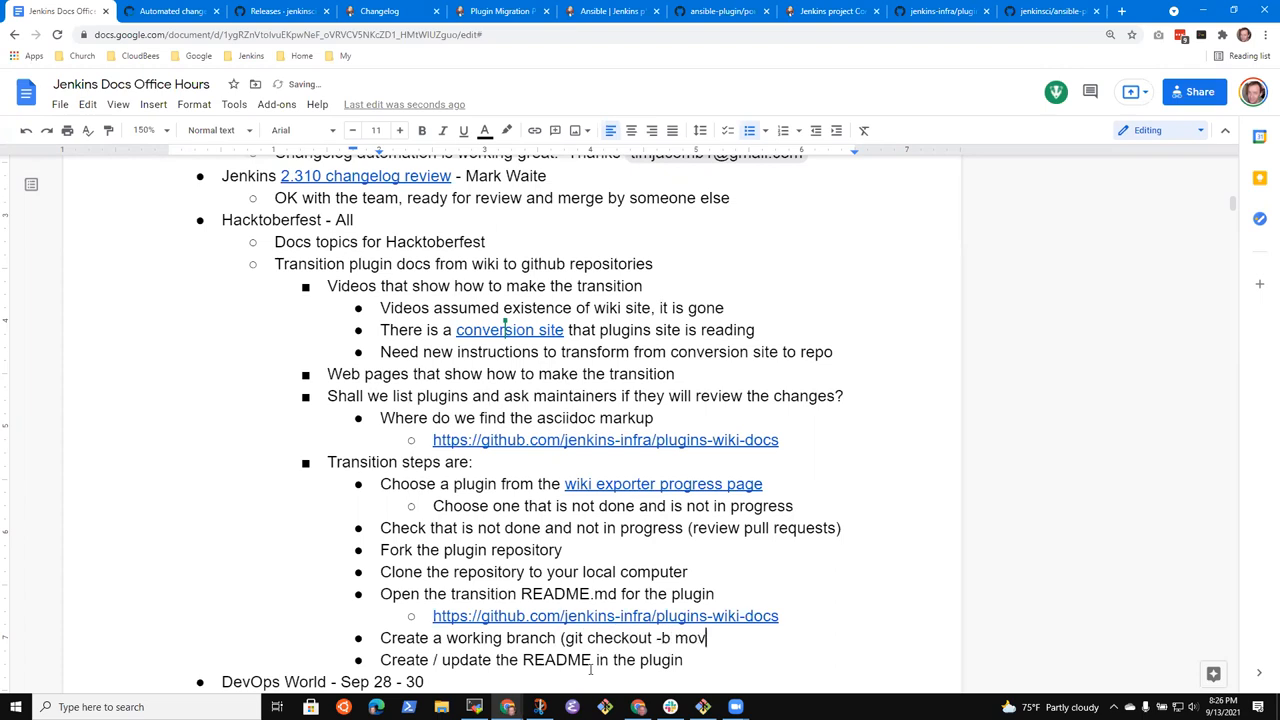
pyautogui.write('e-docs-to')
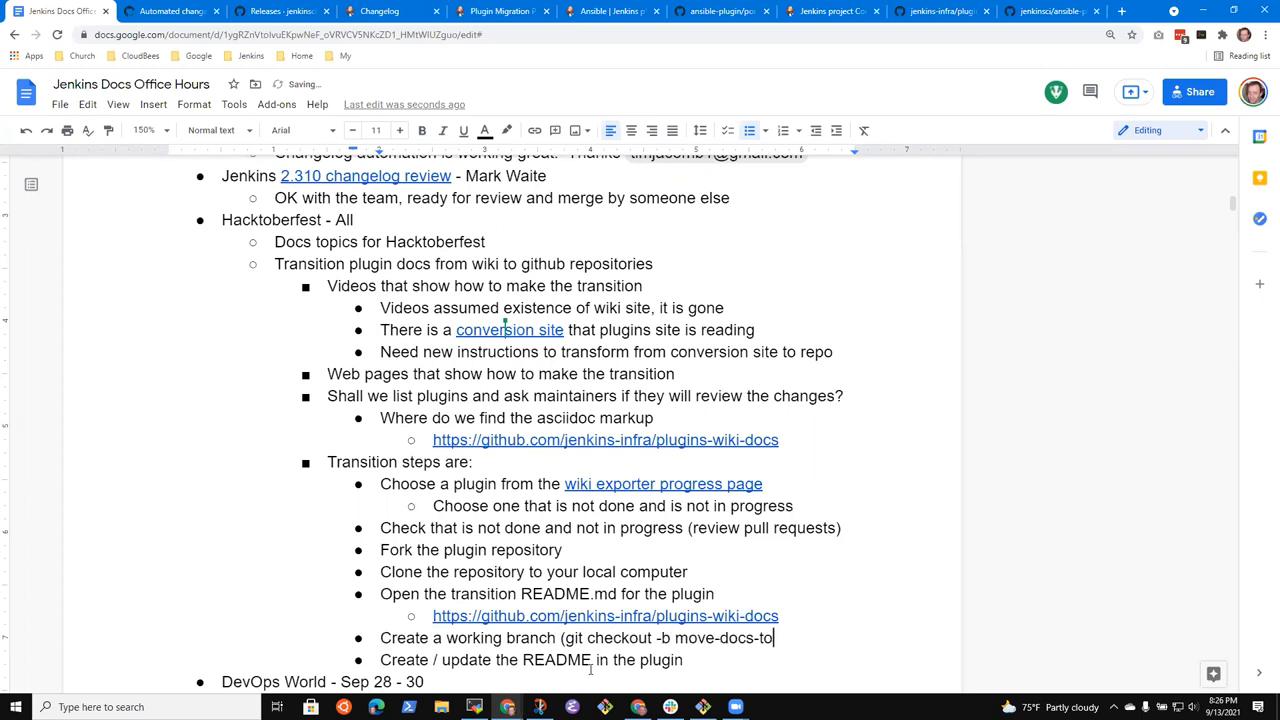
pyautogui.write('github)')
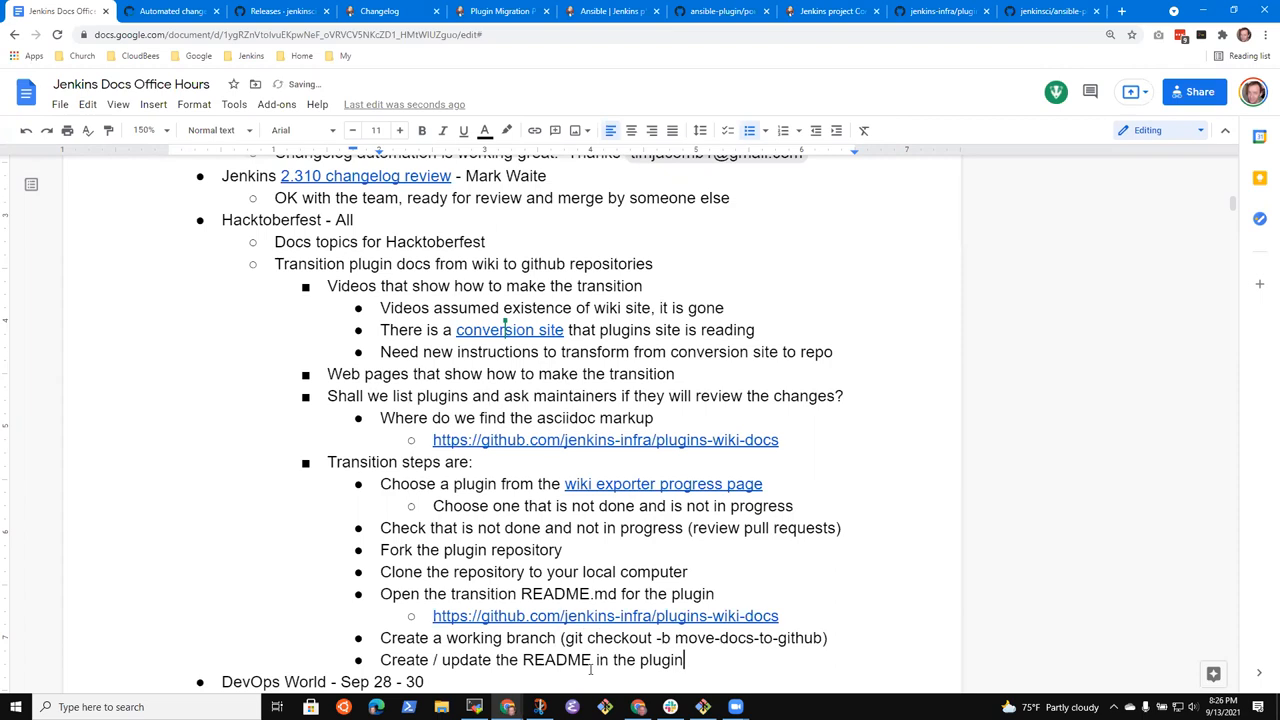
pyautogui.write('Create a p')
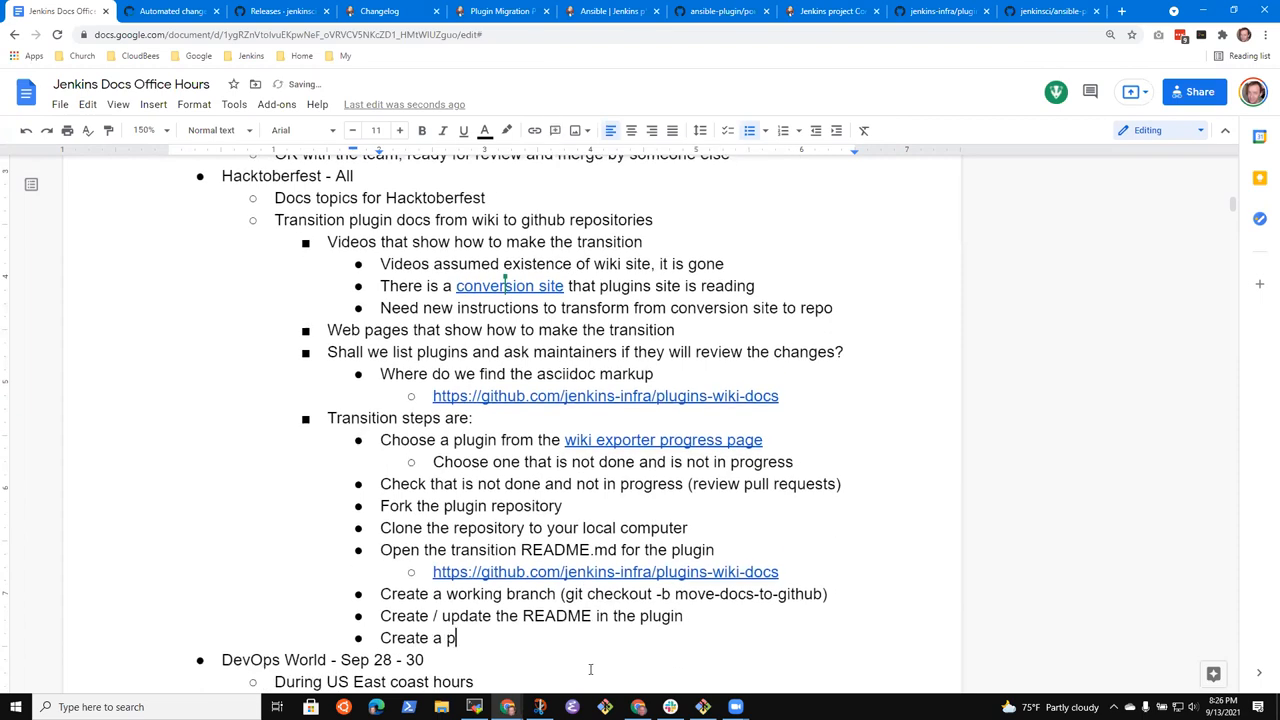
pyautogui.write('ull request')
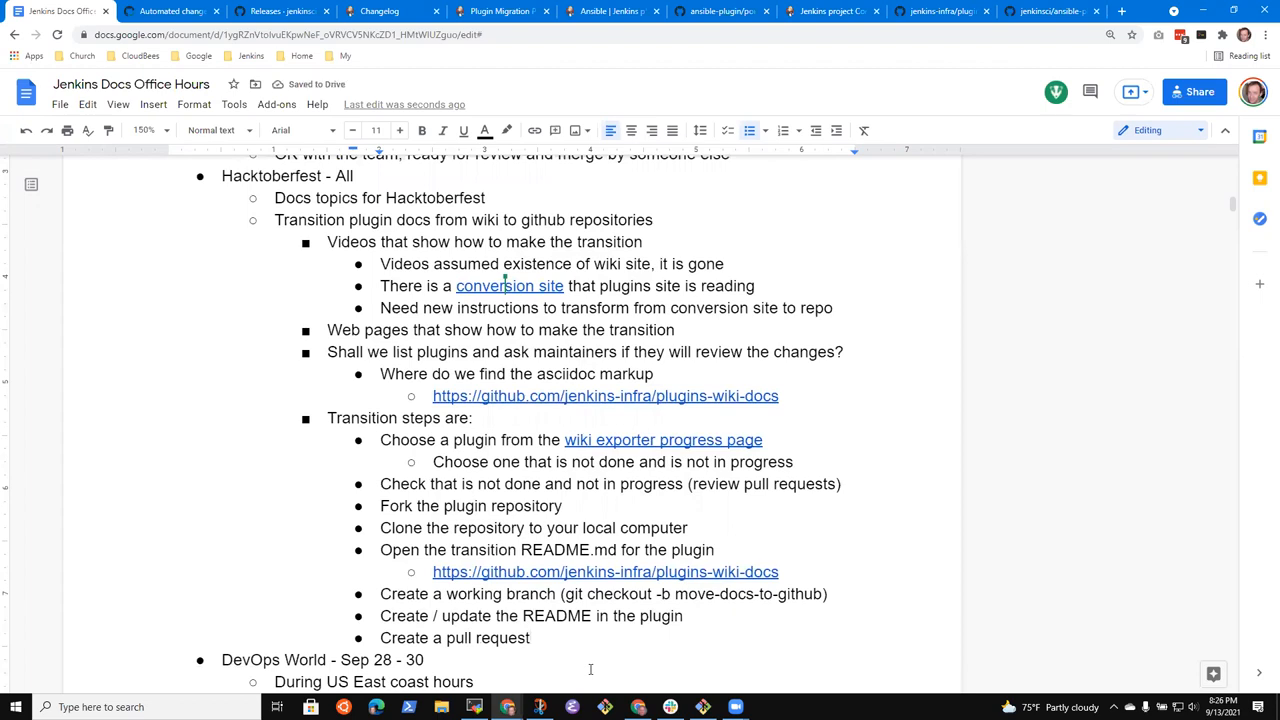
# Add a 'Tag for Hacktoberfest' step with a '(Git...)' note at its end.
pyautogui.press('enter')
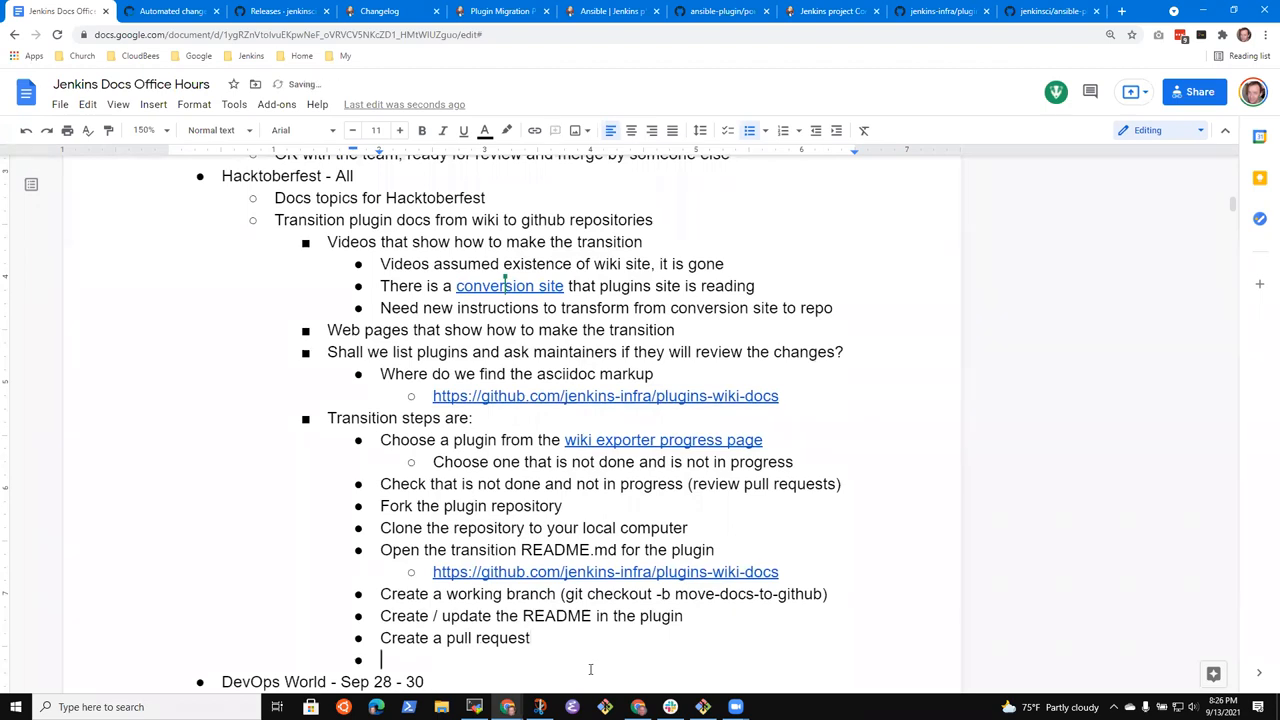
pyautogui.write('Tag the pull request')
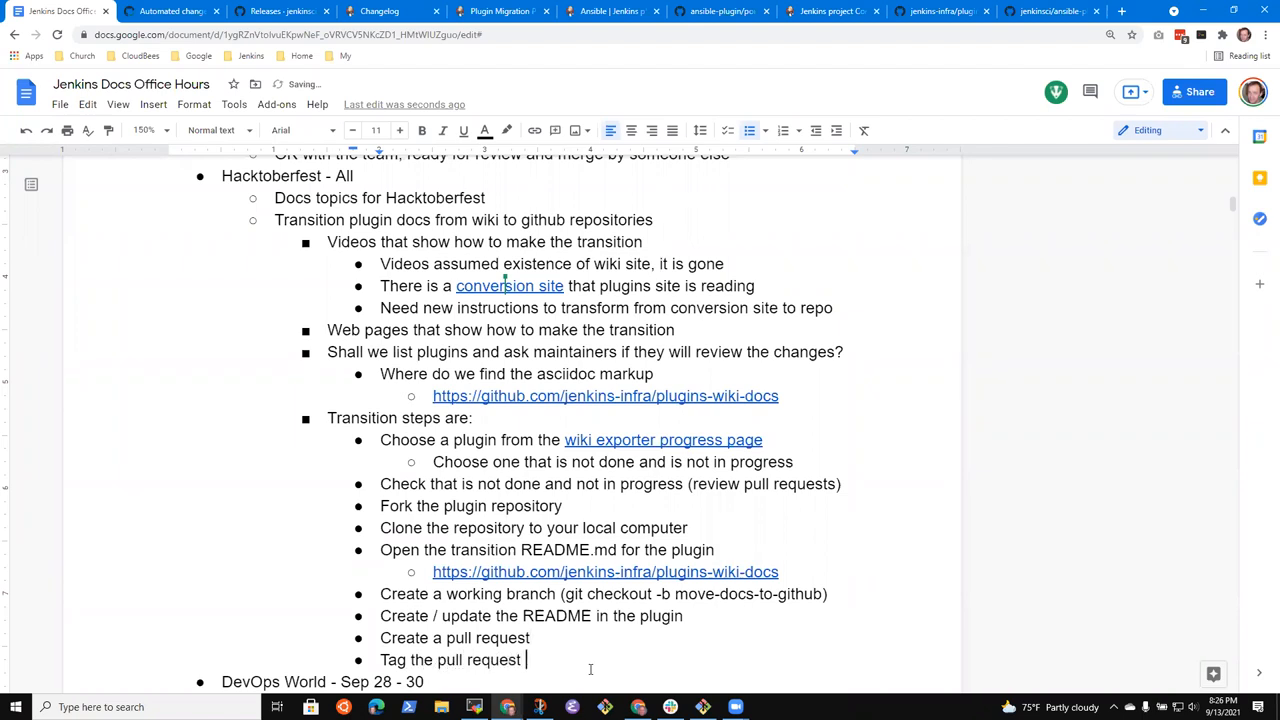
pyautogui.write('for Hacktober')
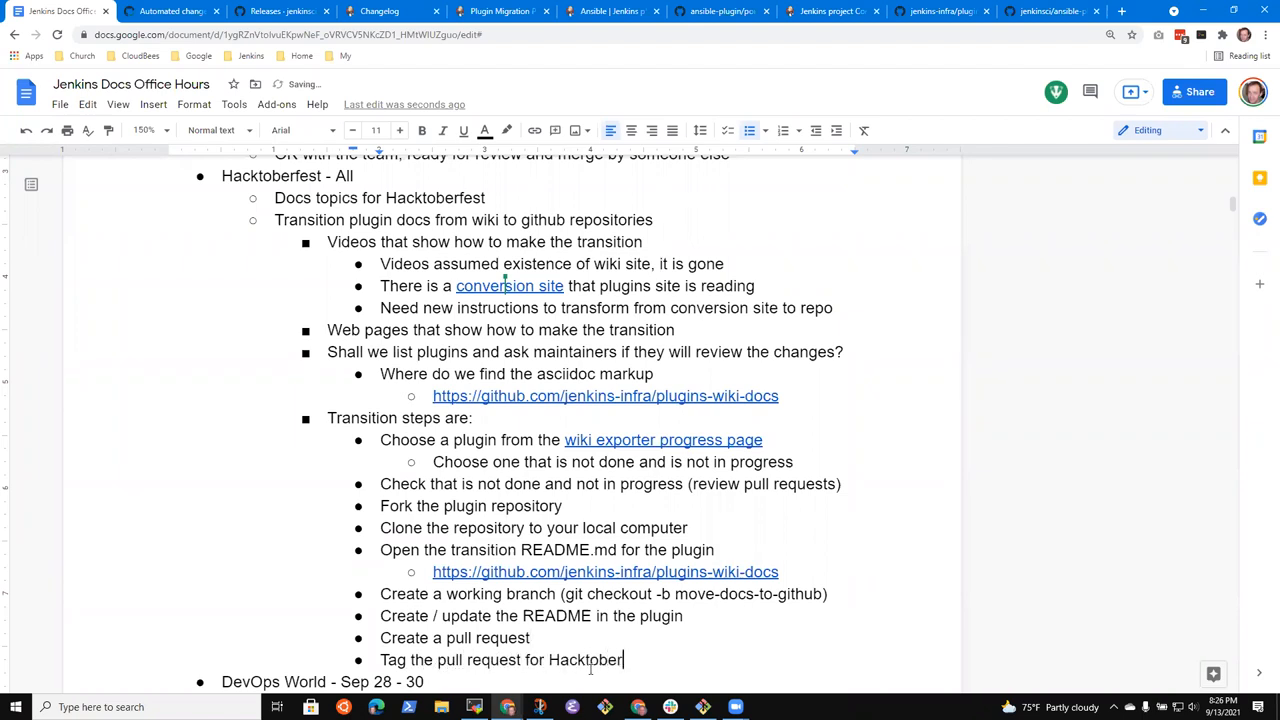
pyautogui.write('fest')
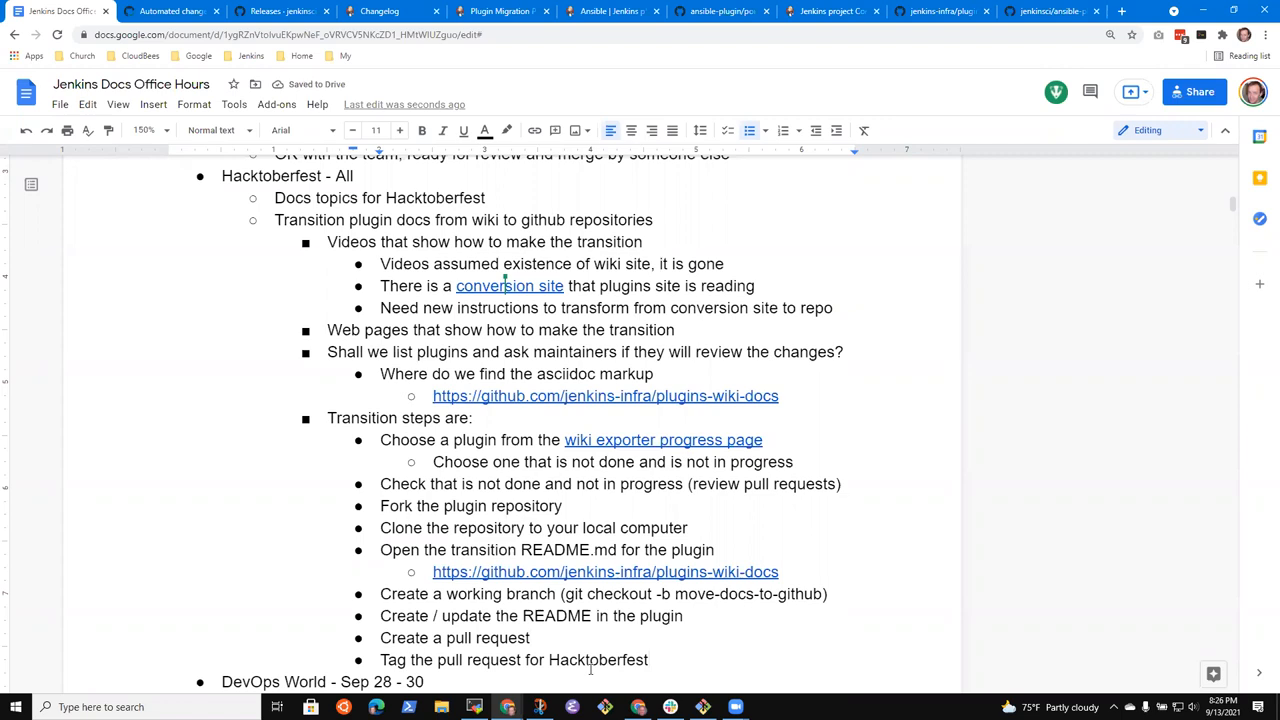
pyautogui.click(648, 660)
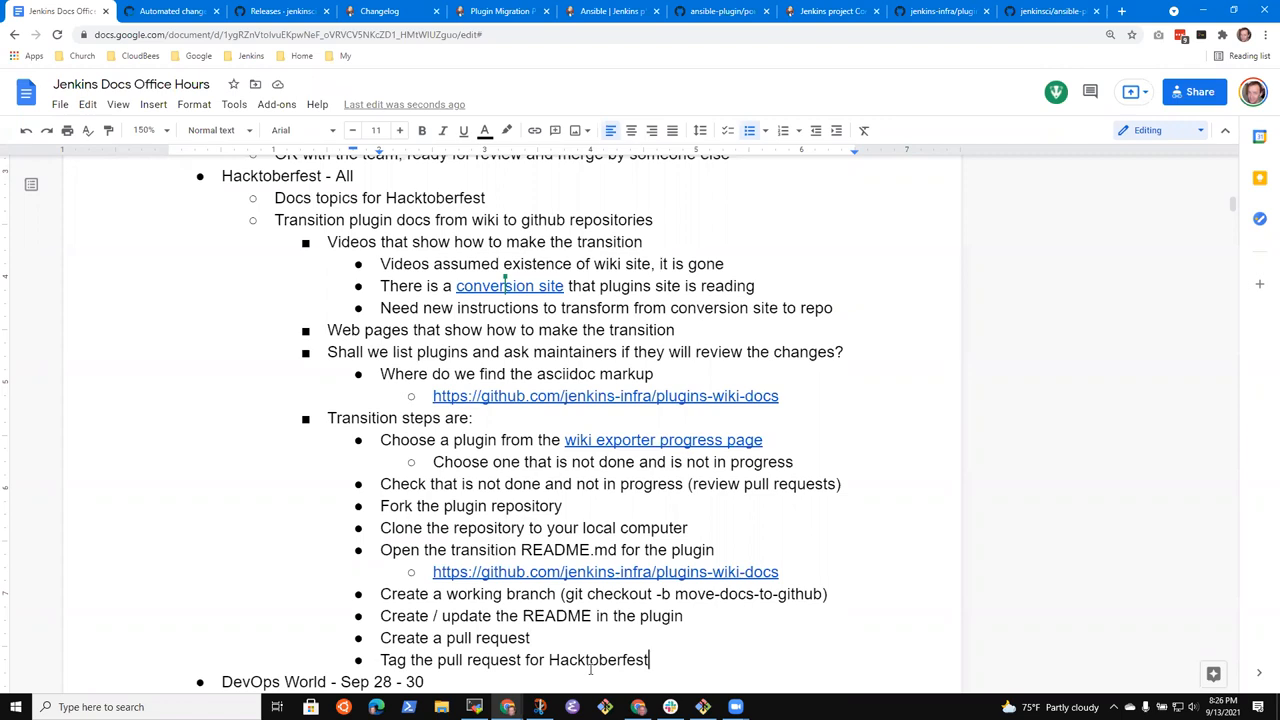
pyautogui.write('(GitHub label')
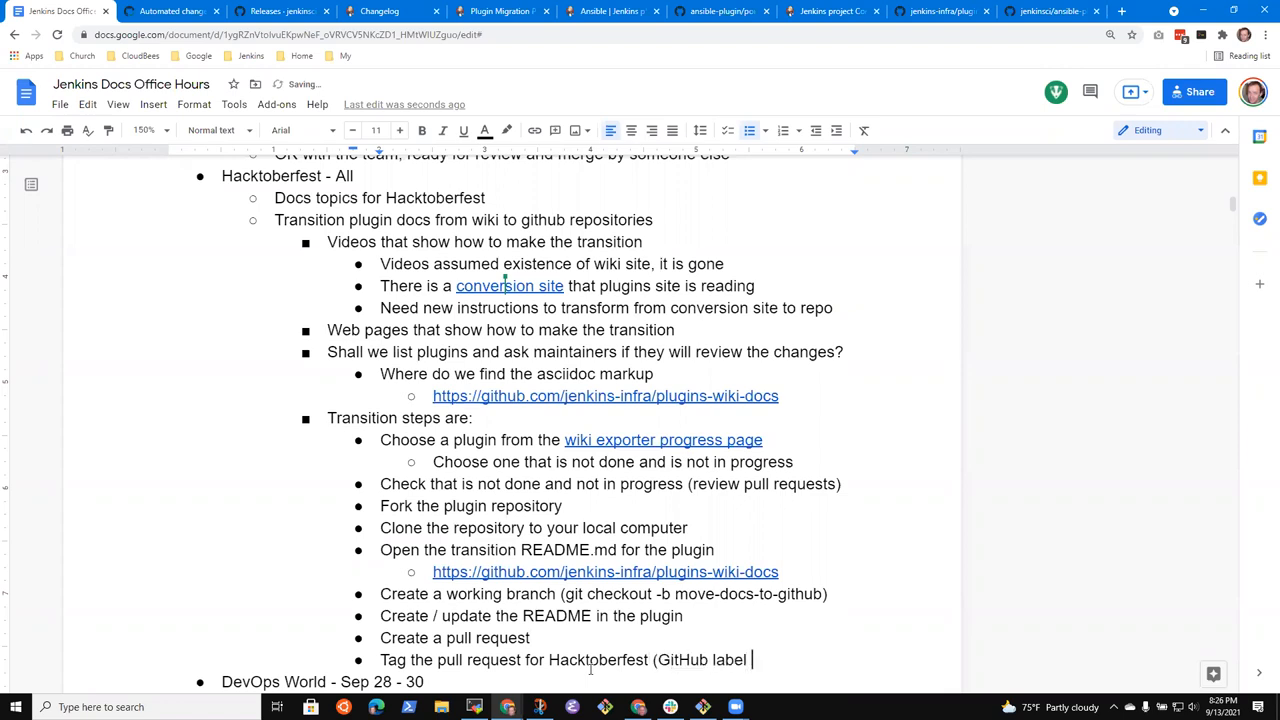
pyautogui.write(')')
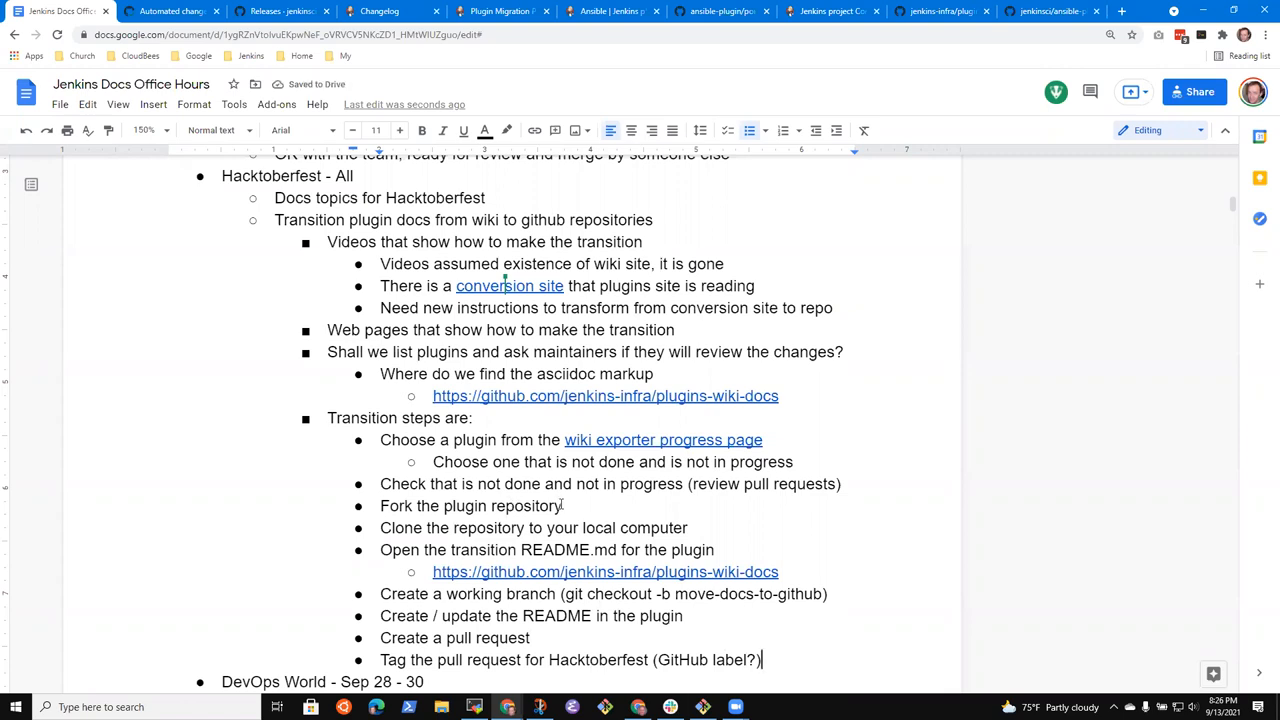
pyautogui.scroll(-3)
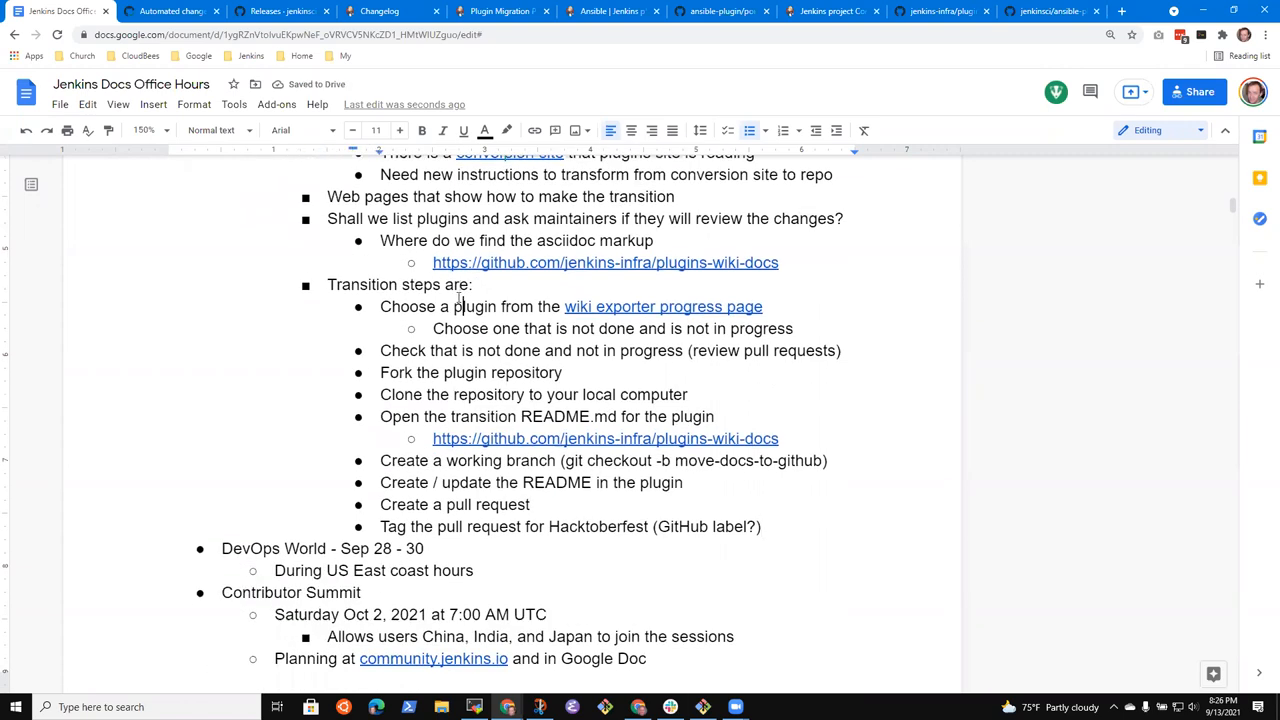
pyautogui.moveTo(328, 284); pyautogui.dragTo(764, 308)
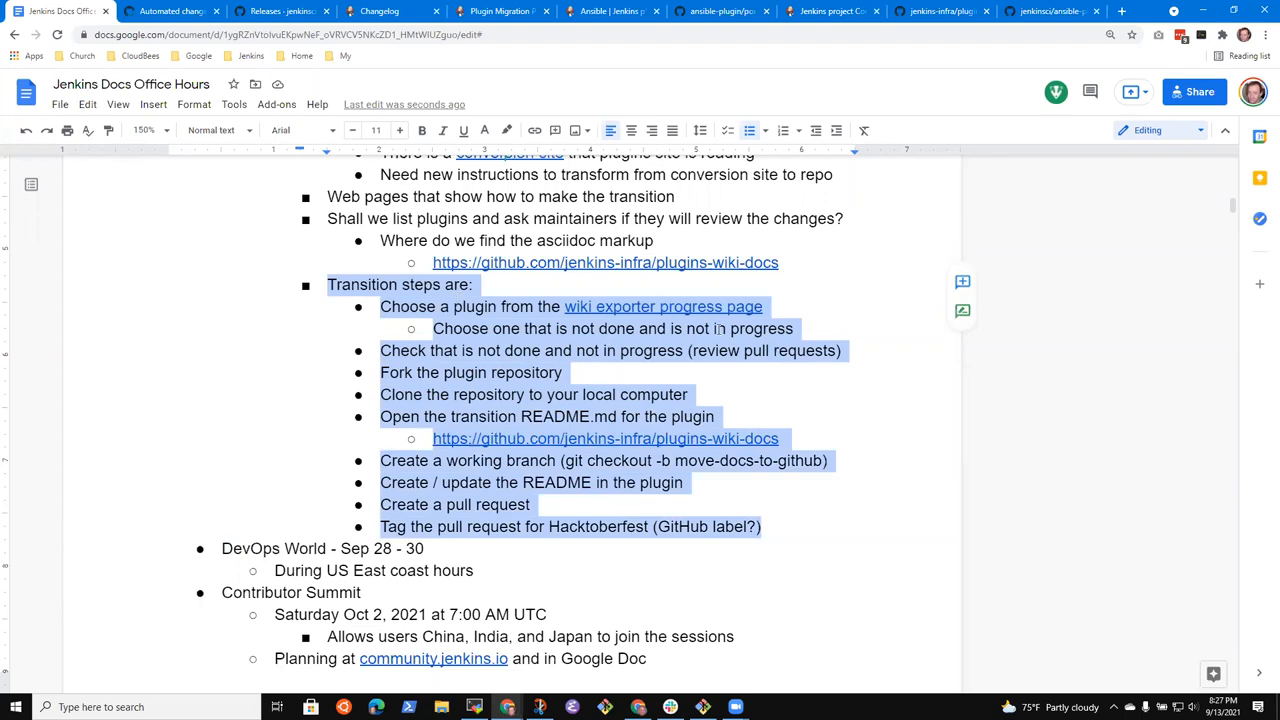
pyautogui.click(496, 328)
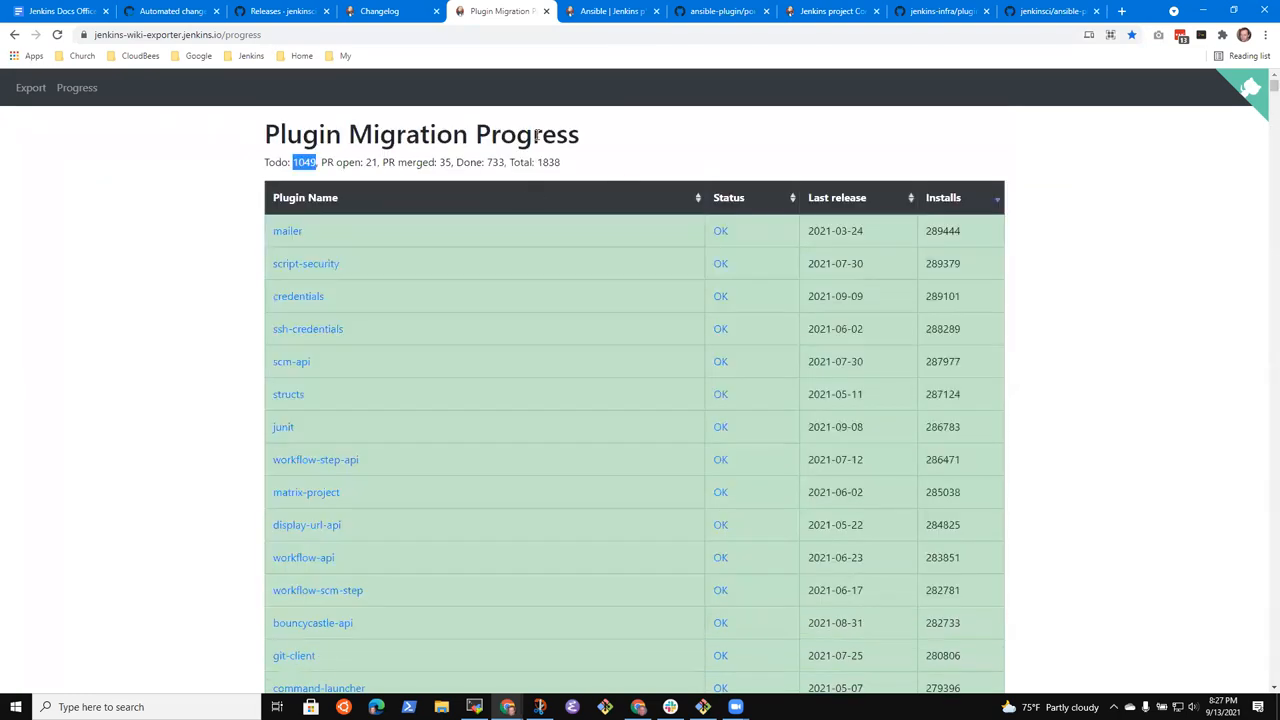
# Scroll the Plugin Migration Progress table to the ansible TODO row and open its link options.
pyautogui.scroll(-3)
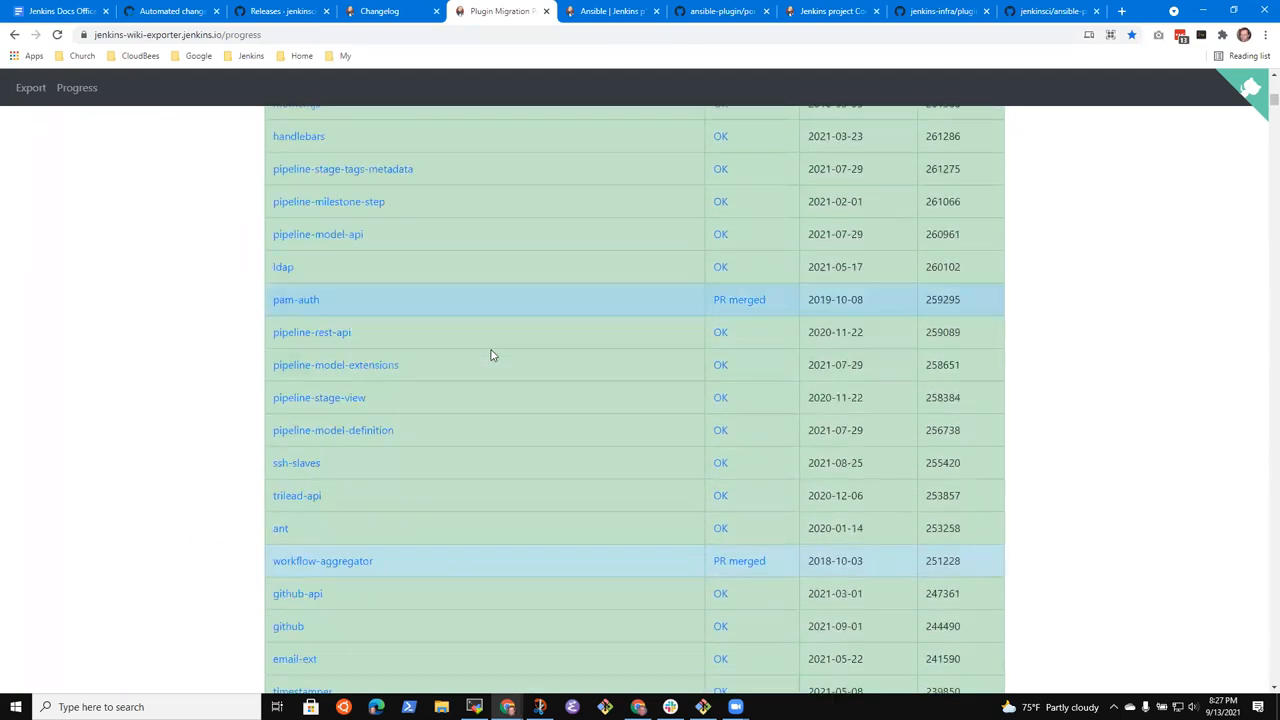
pyautogui.scroll(-3)
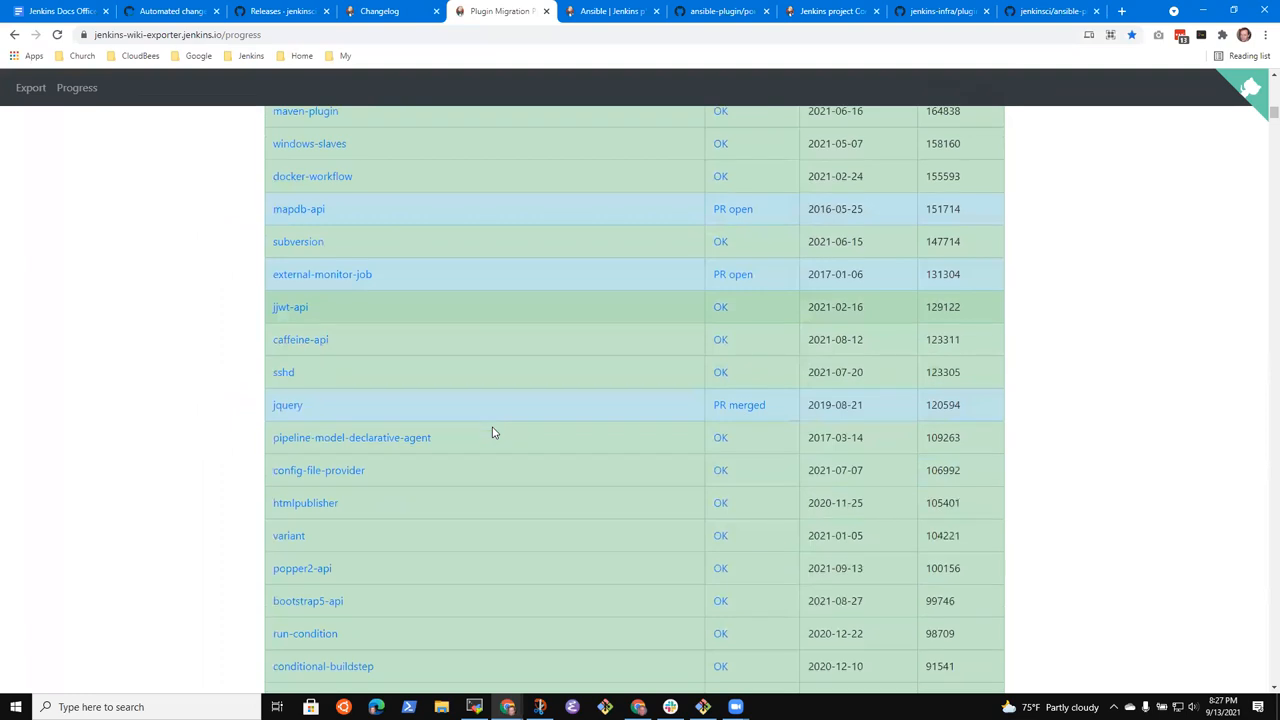
pyautogui.scroll(-3)
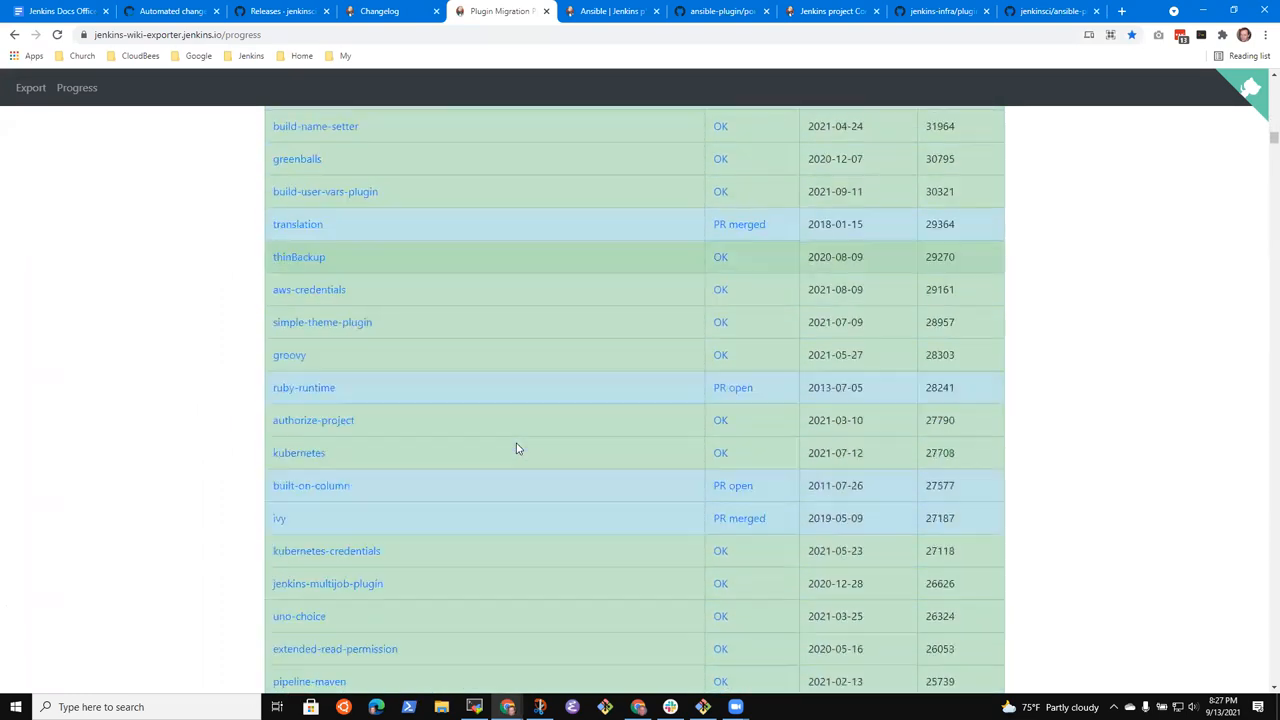
pyautogui.scroll(-3)
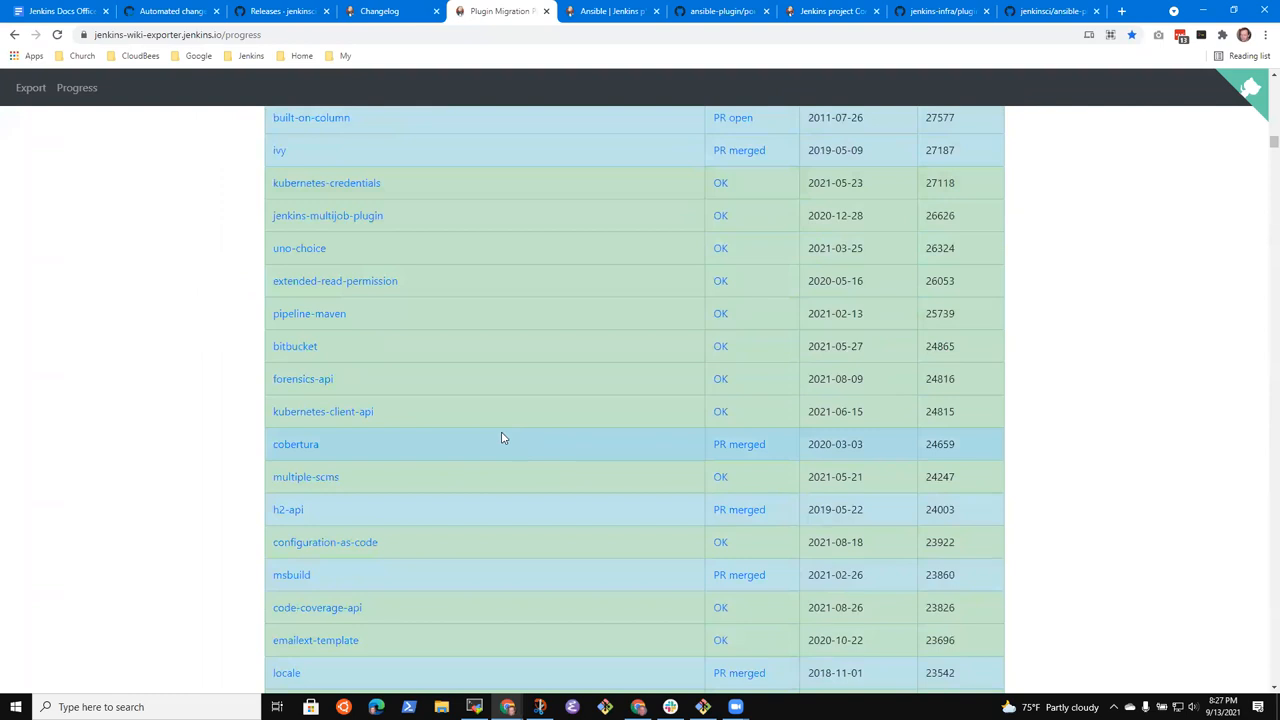
pyautogui.scroll(-3)
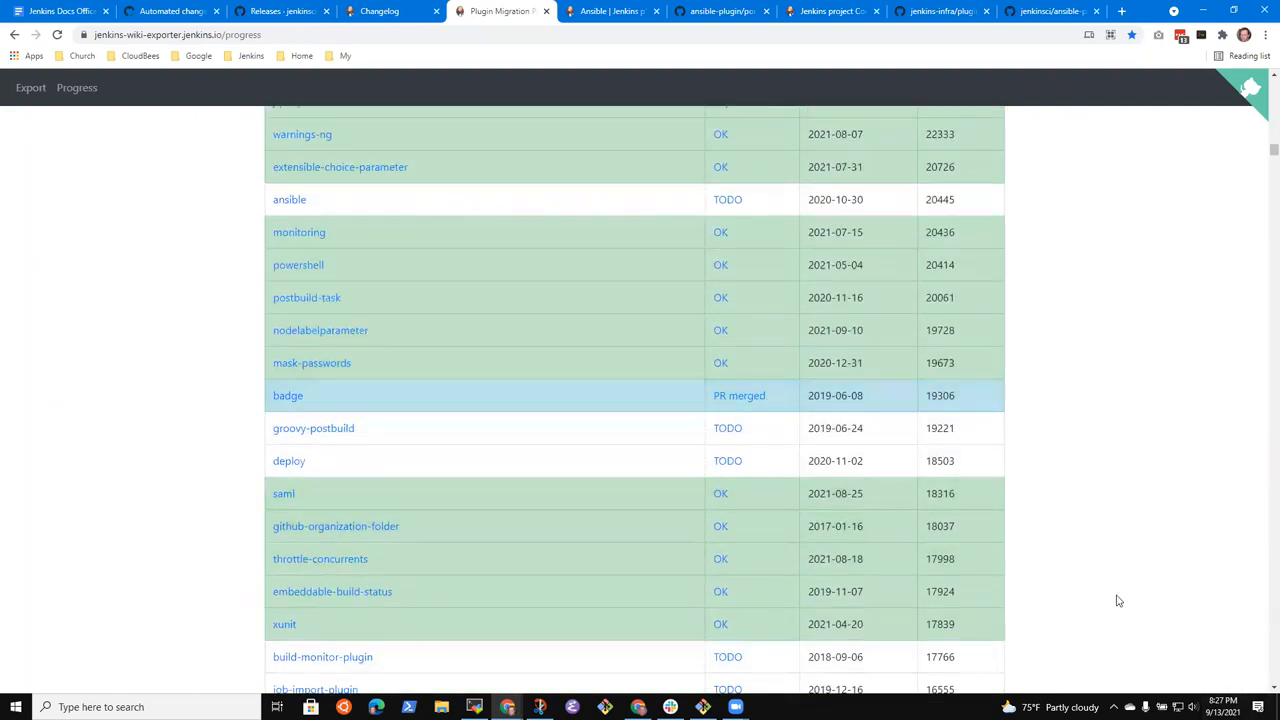
pyautogui.moveTo(104, 246)
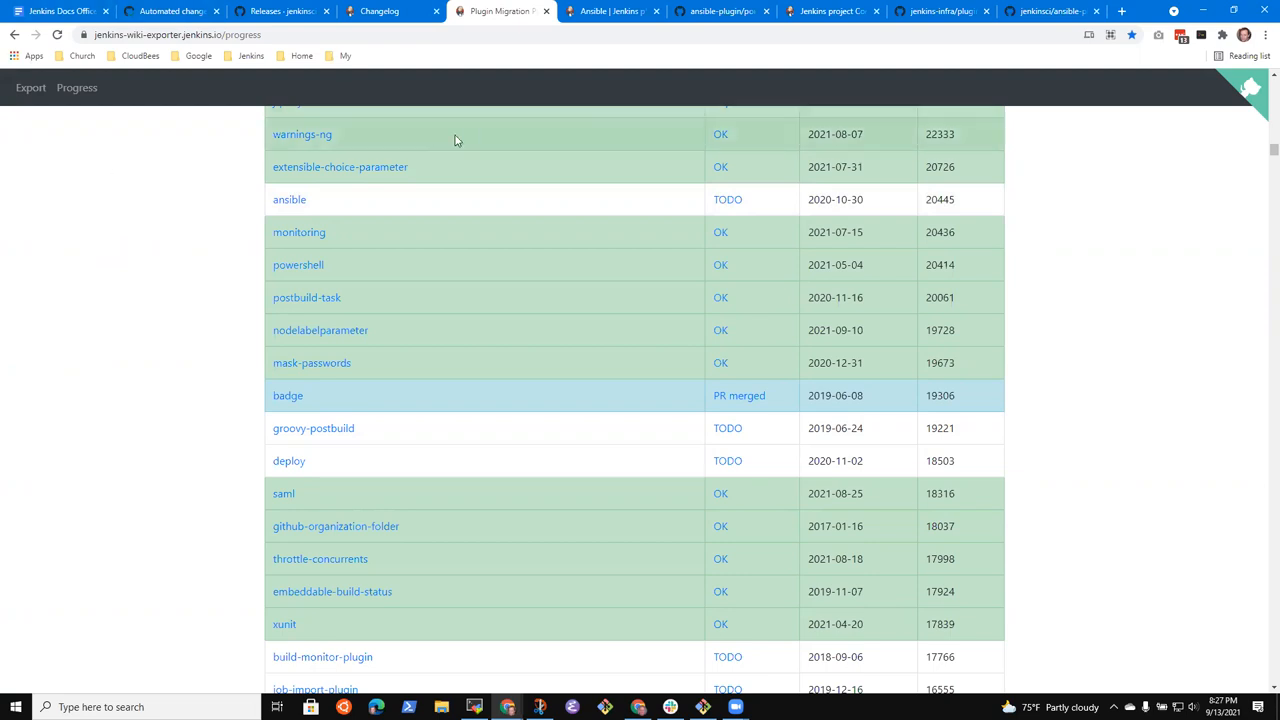
pyautogui.rightClick(500, 12)
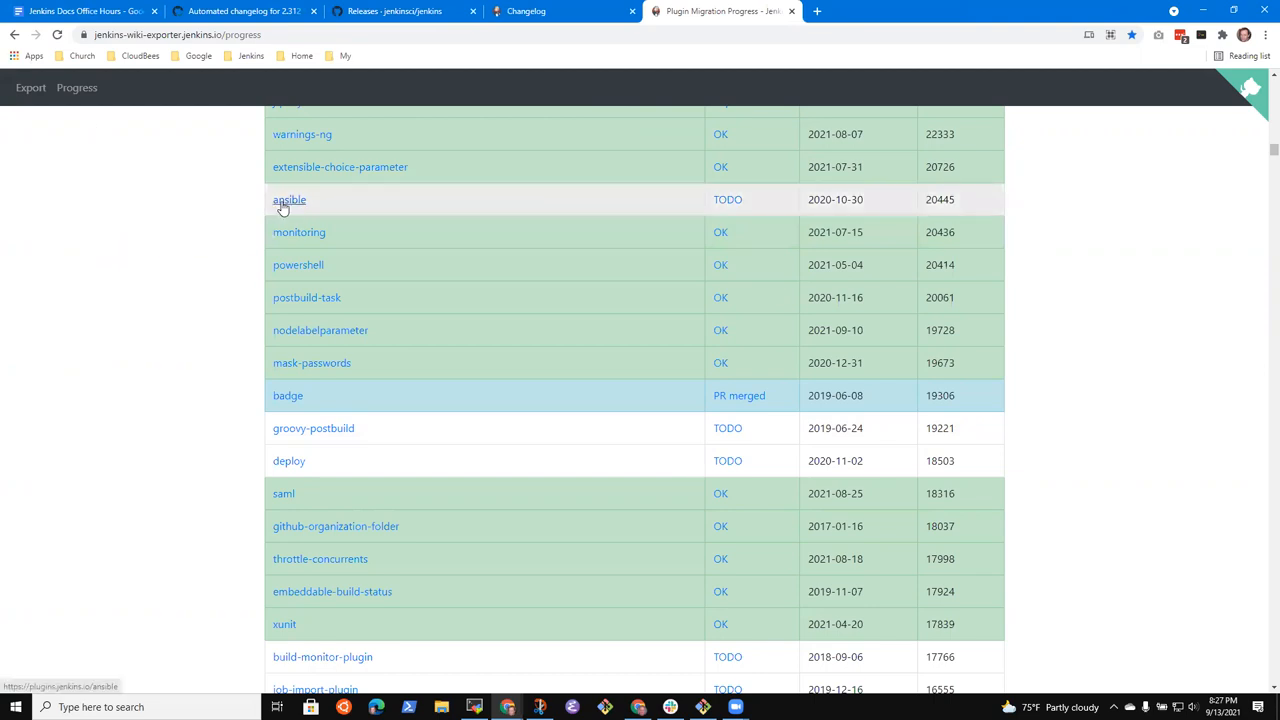
# Bring up the Ansible plugin page from the Jenkins Plugins site in its own tab.
pyautogui.click(288, 200)
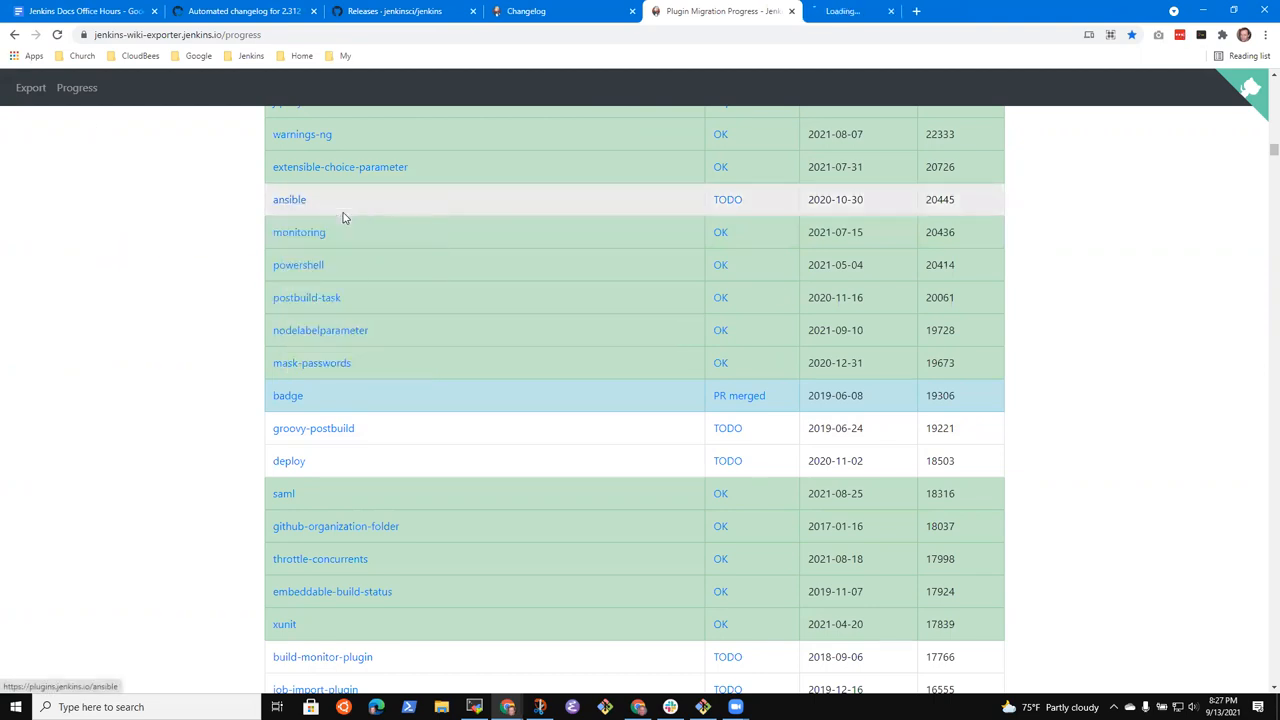
pyautogui.click(288, 200)
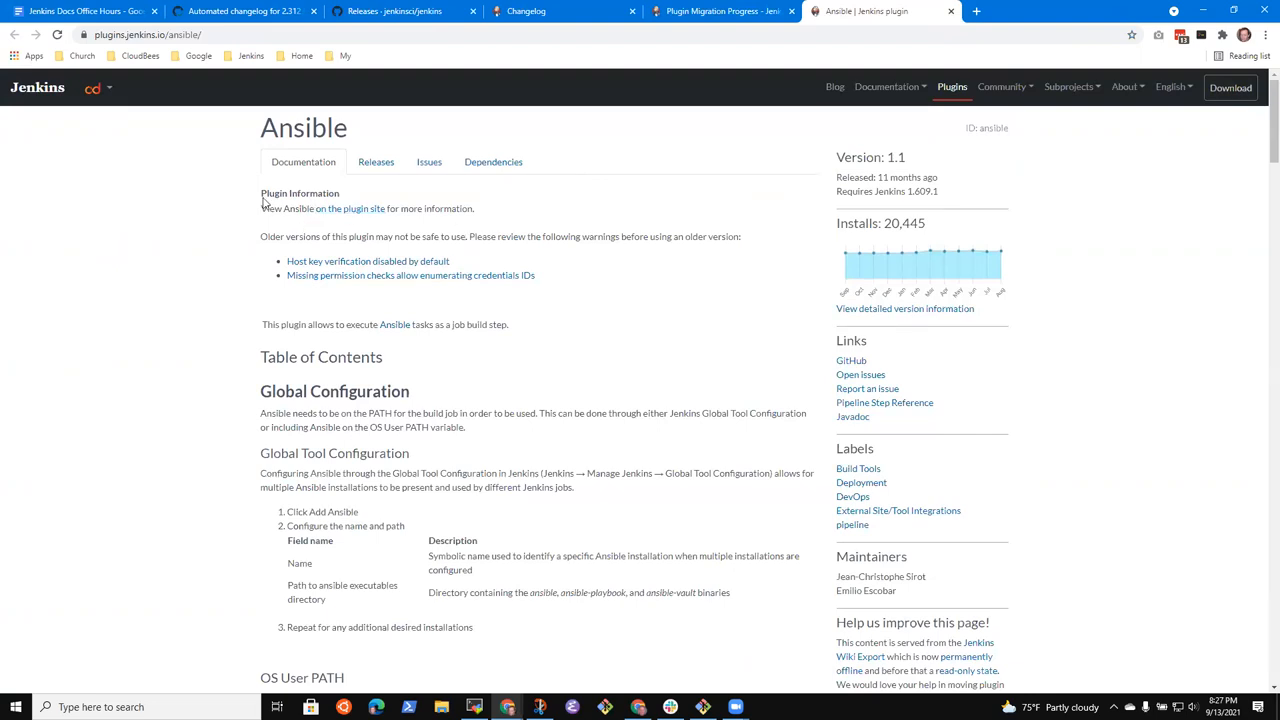
pyautogui.moveTo(260, 192); pyautogui.dragTo(408, 390)
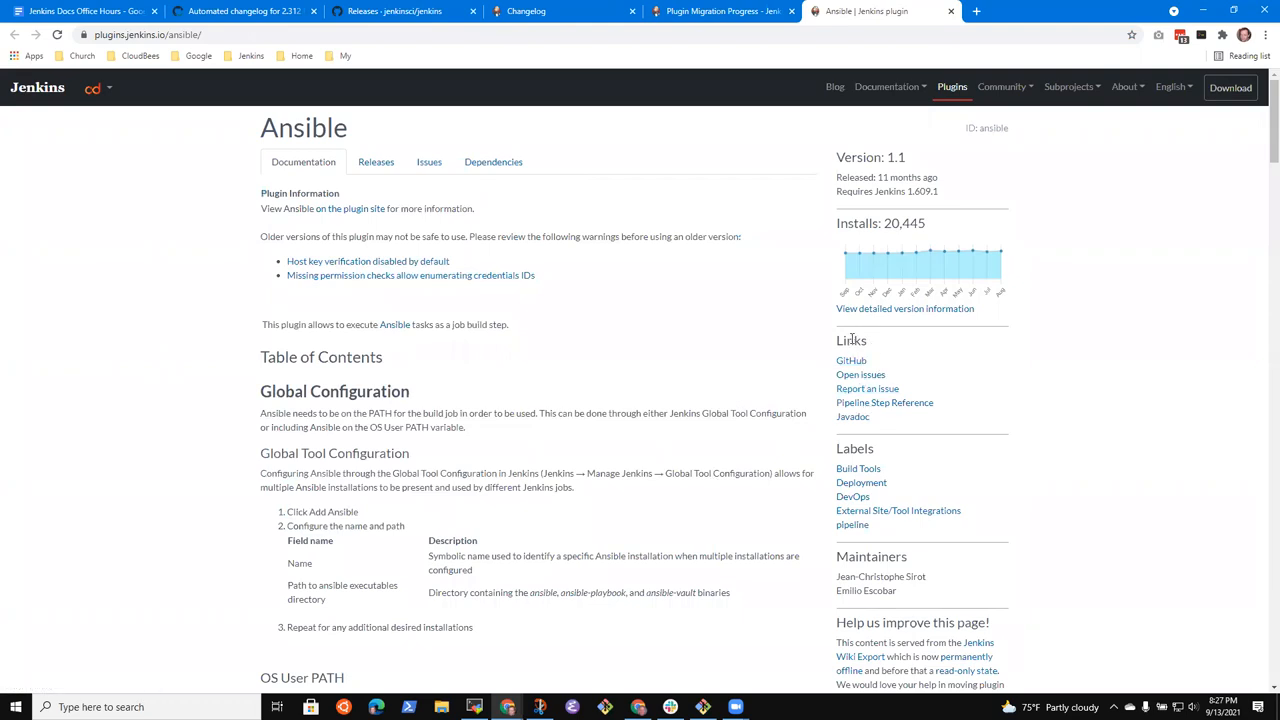
# Open the plugin's GitHub repository link in a new tab.
pyautogui.rightClick(852, 360)
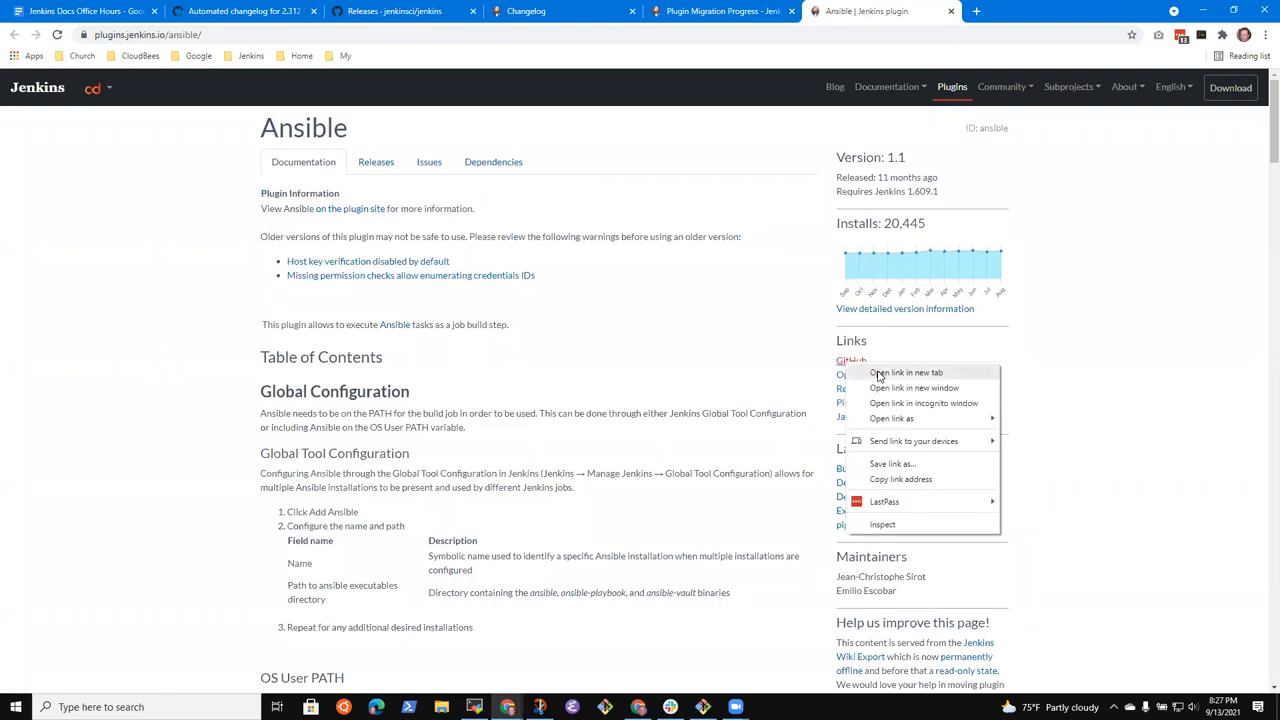
pyautogui.click(904, 372)
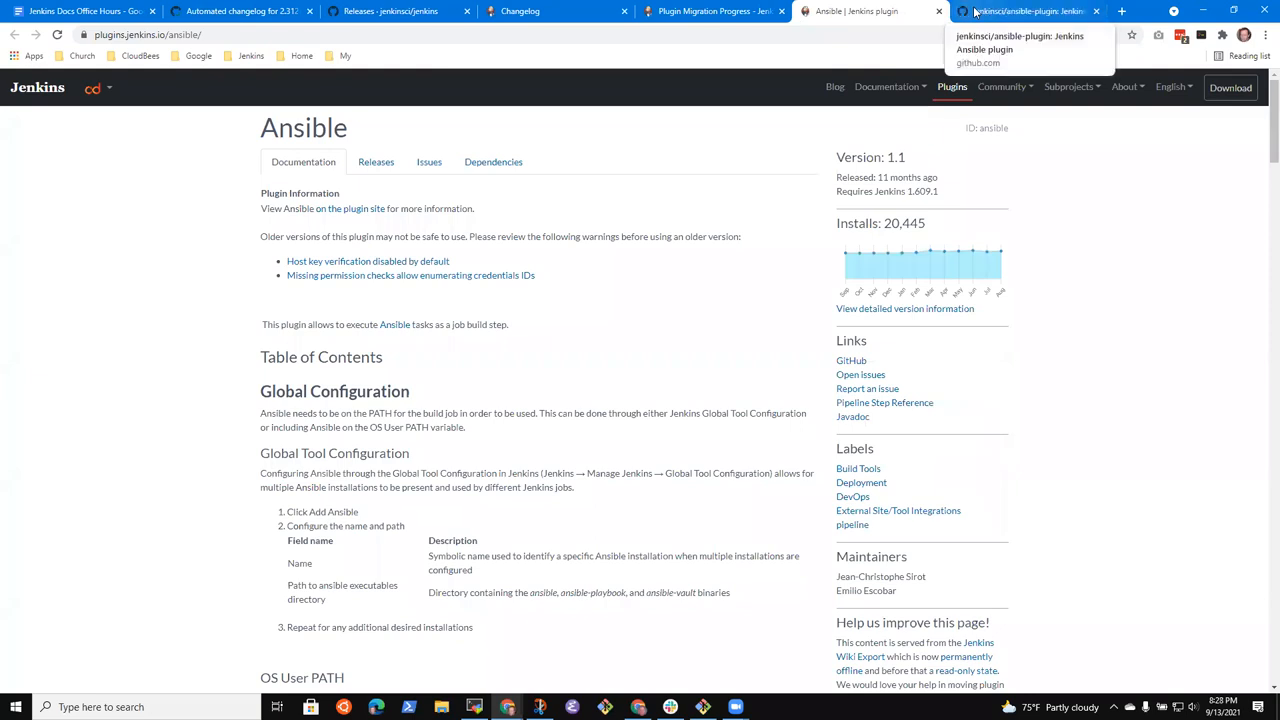
# View the files changed in ansible-plugin pull request #33 'move docs to GitHub', then return to the notes.
pyautogui.click(1028, 12)
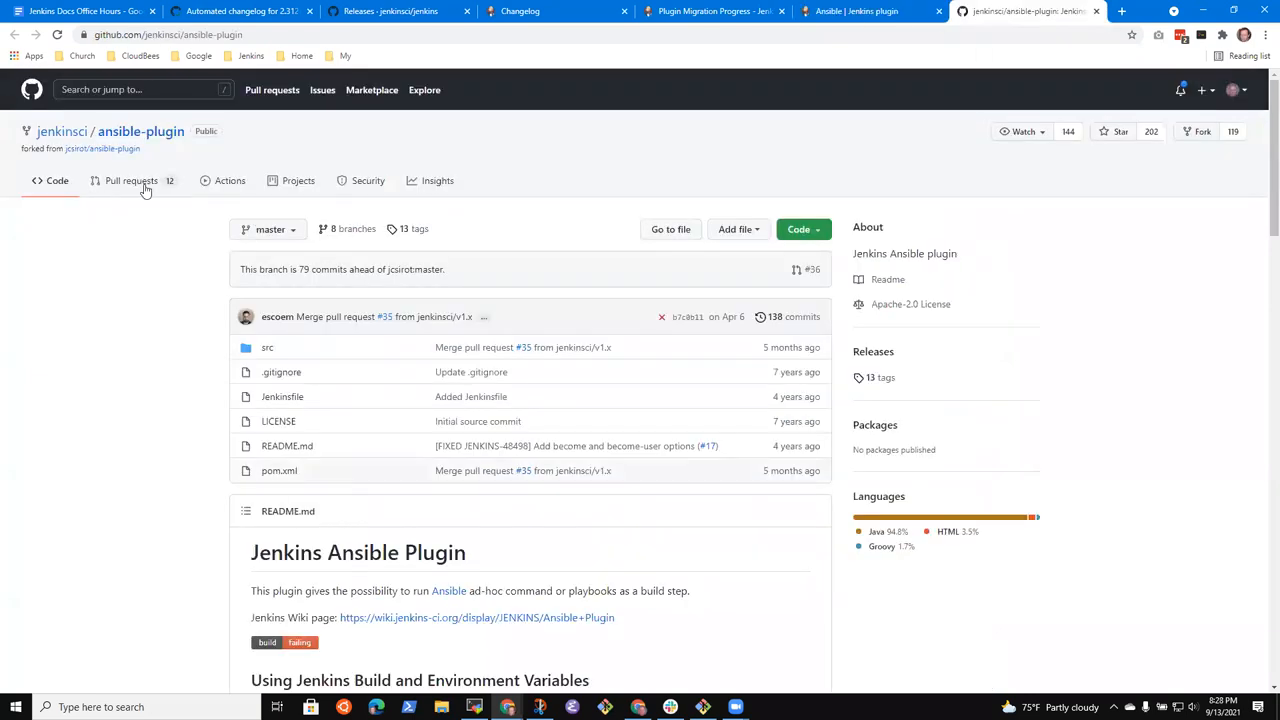
pyautogui.click(130, 180)
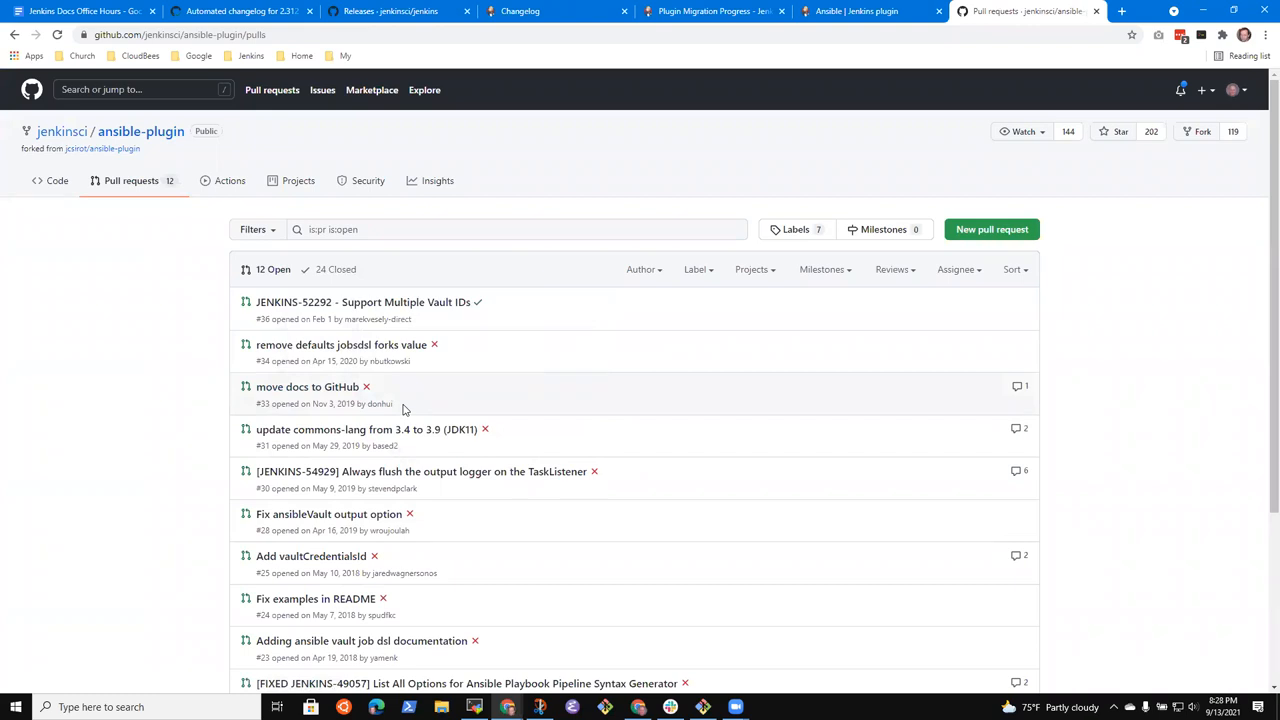
pyautogui.moveTo(308, 388)
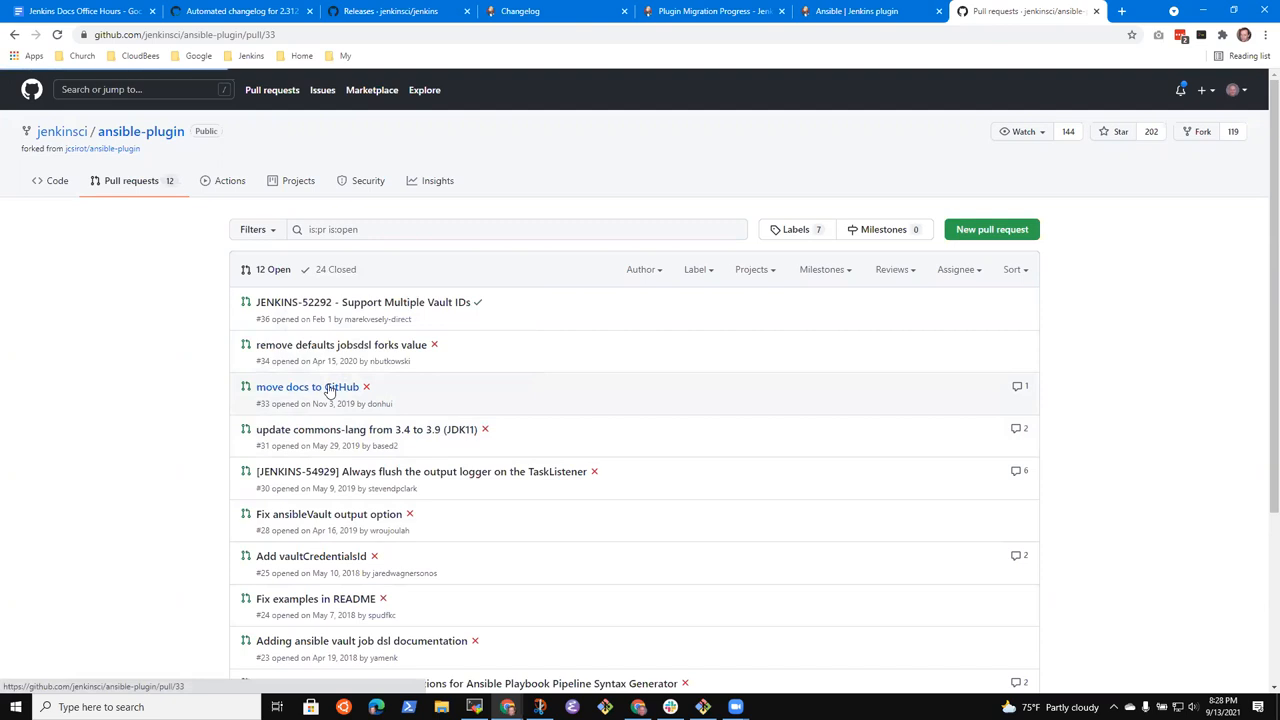
pyautogui.click(308, 388)
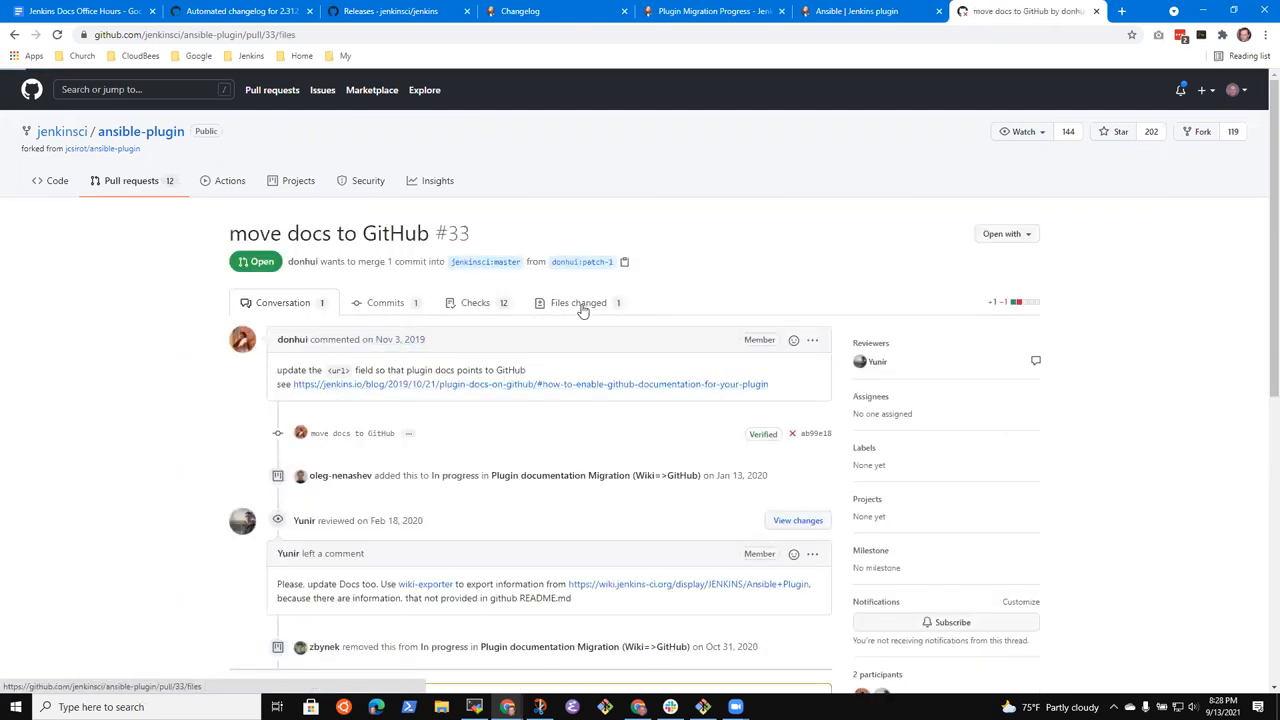
pyautogui.click(578, 302)
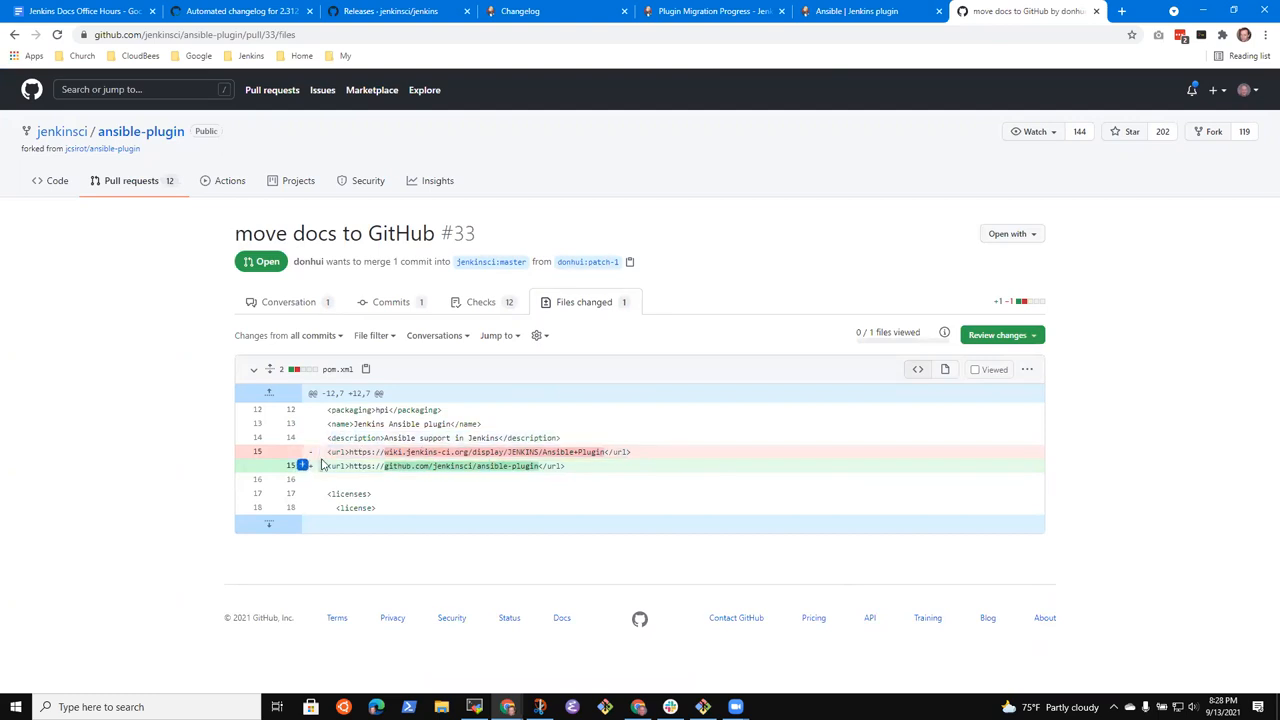
pyautogui.click(84, 12)
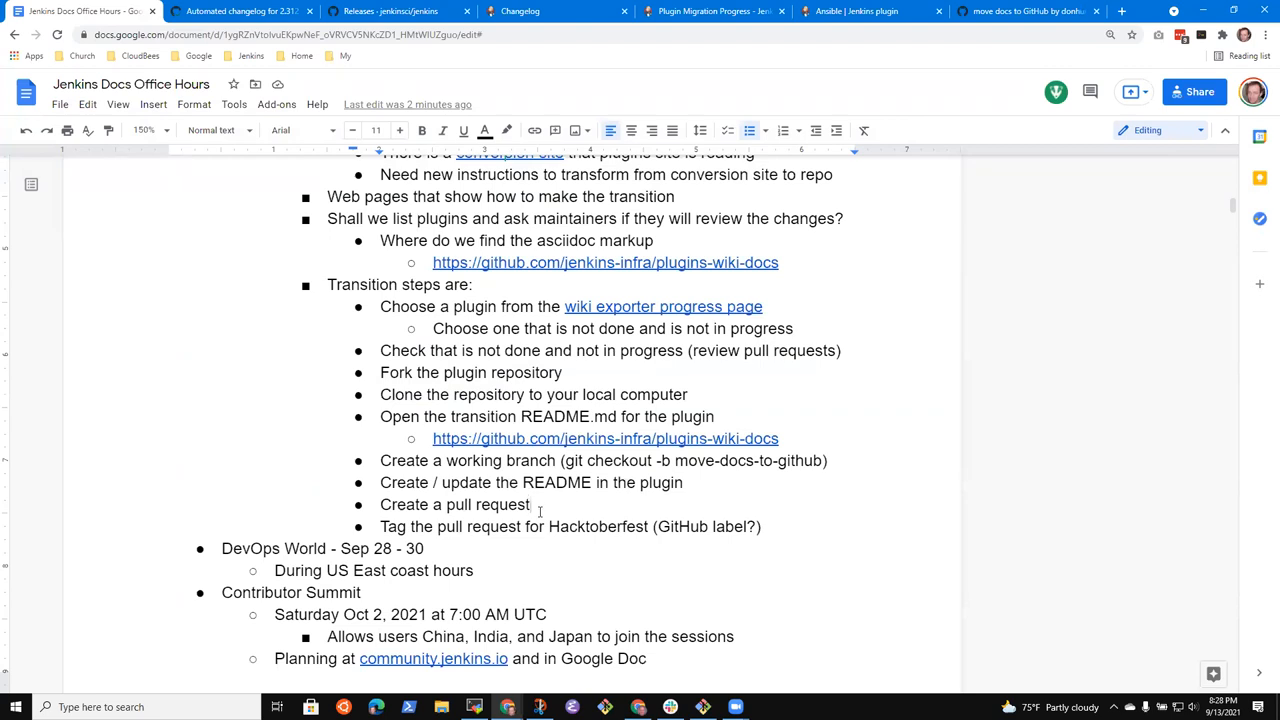
# Add the step 'Update pom.xml <url> tag with the GitHub location' to the transition list.
pyautogui.press('enter')
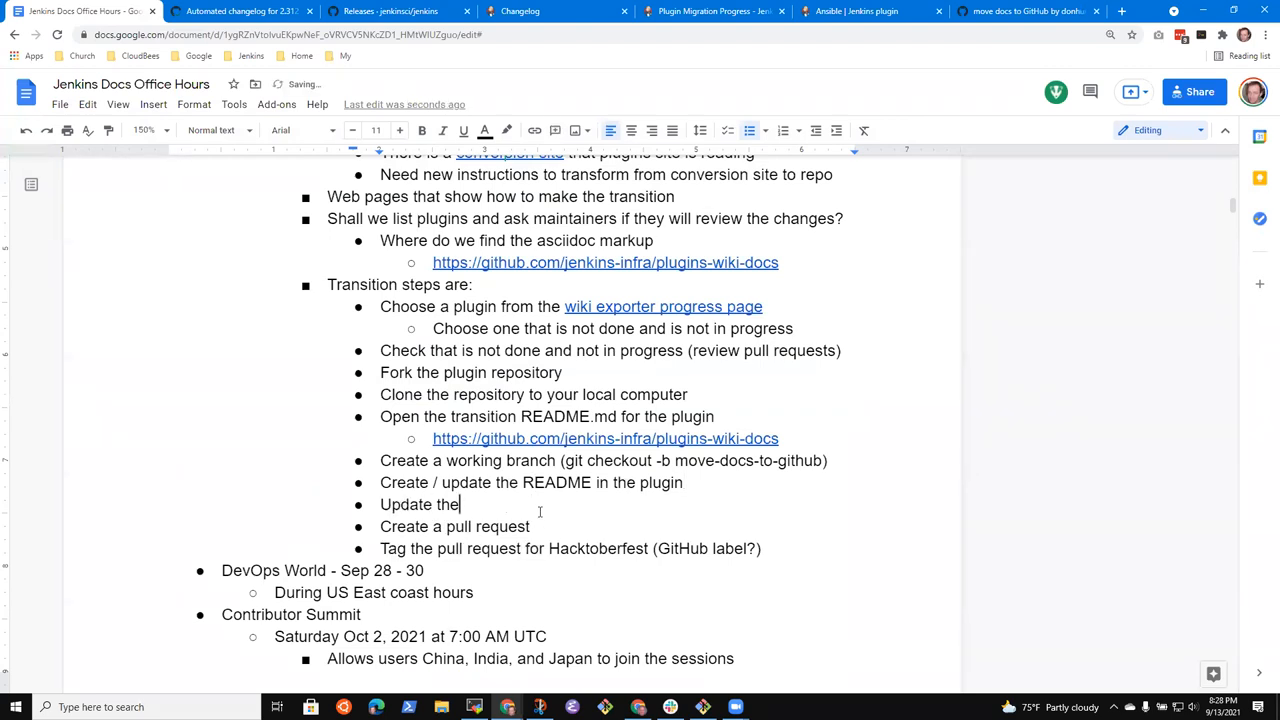
pyautogui.write('pom.xml file <')
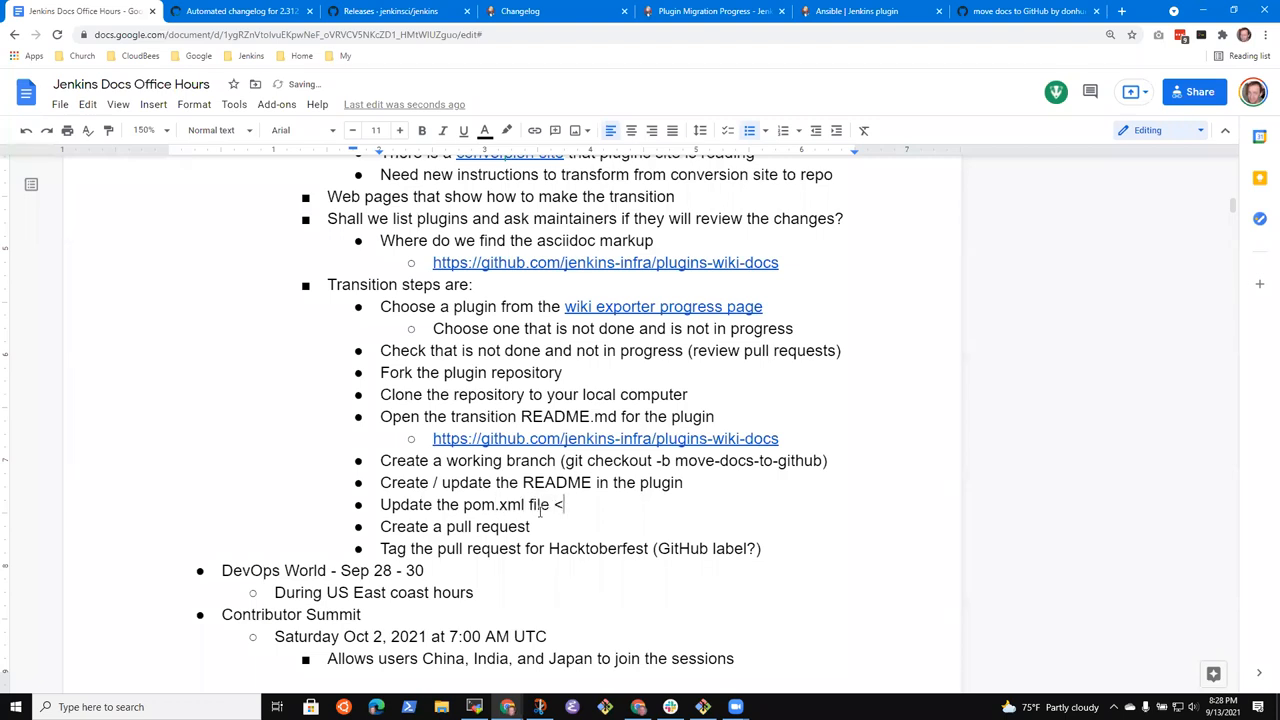
pyautogui.write('url> tag with')
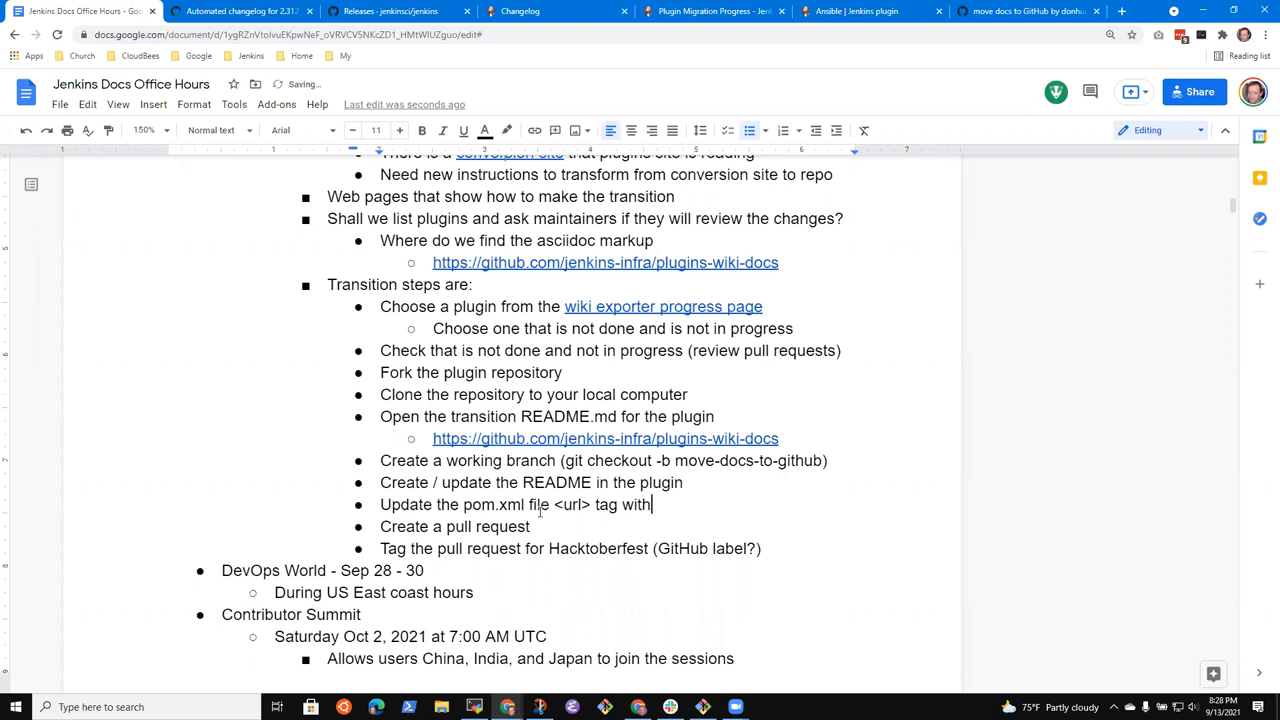
pyautogui.write('the GitHub')
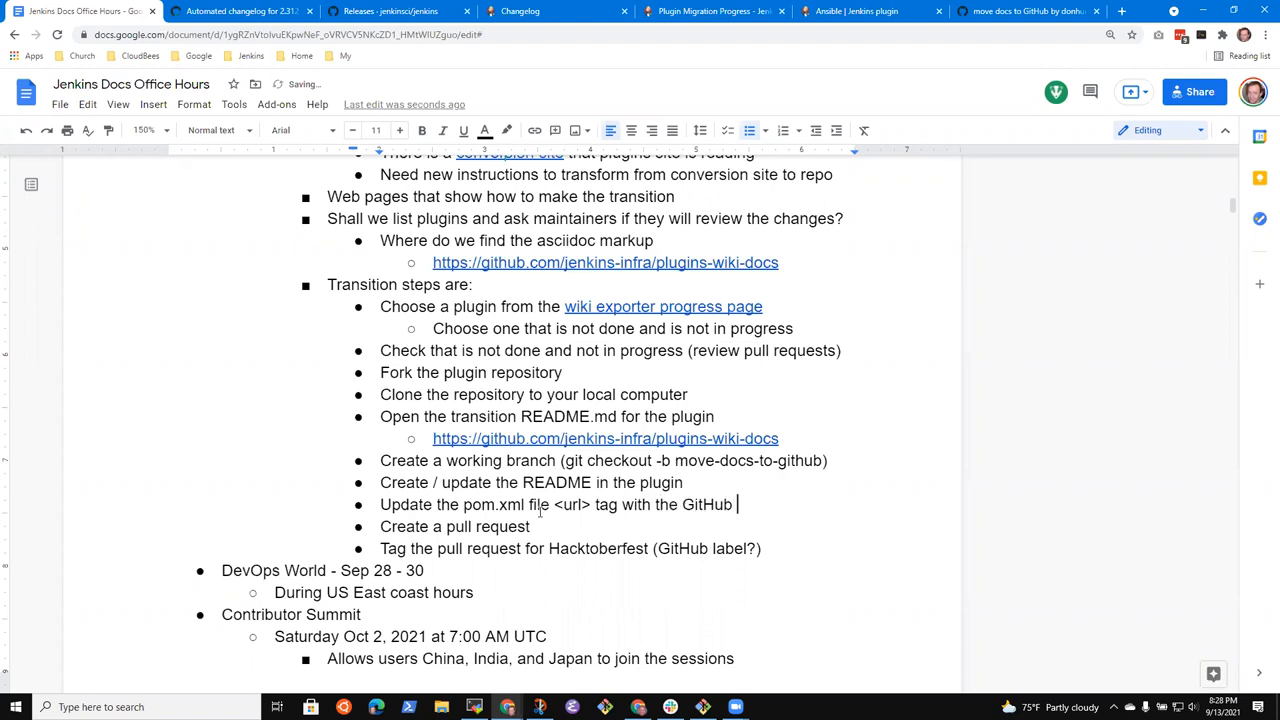
pyautogui.write('location')
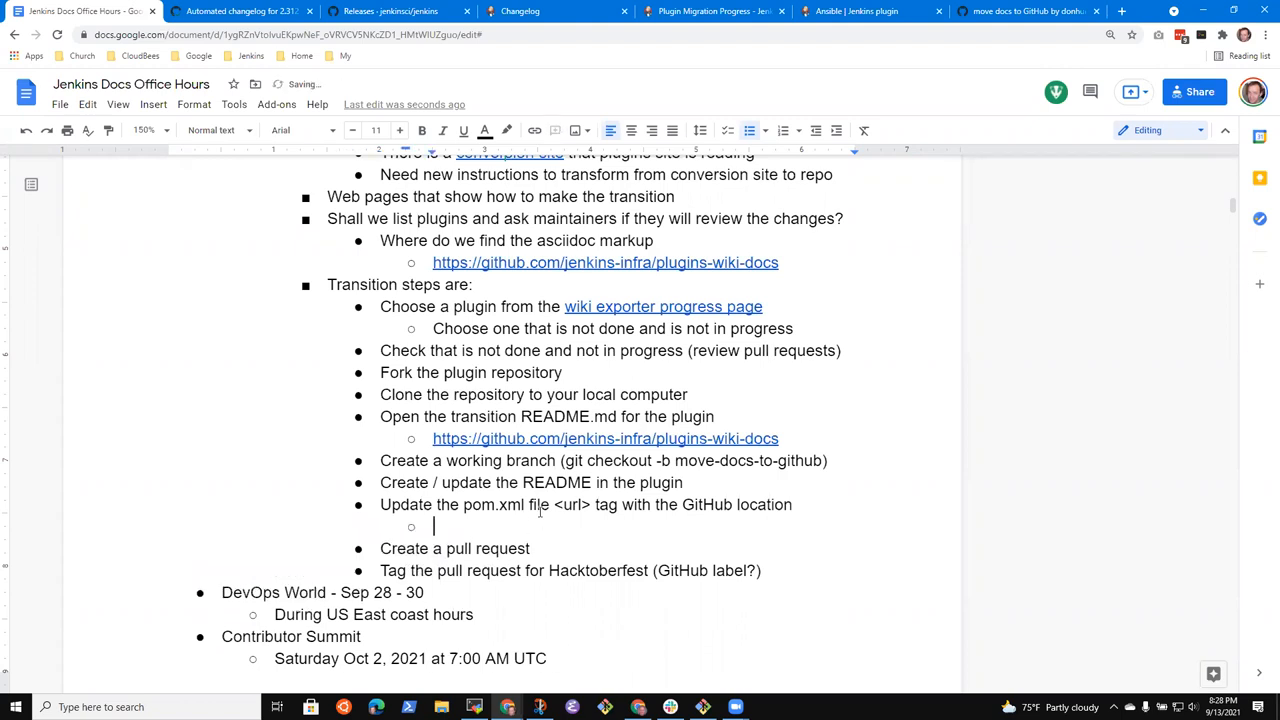
# Add a sub-bullet noting it replaces the wiki location URL, then return to the PR's changed files.
pyautogui.write('Replace the wik')
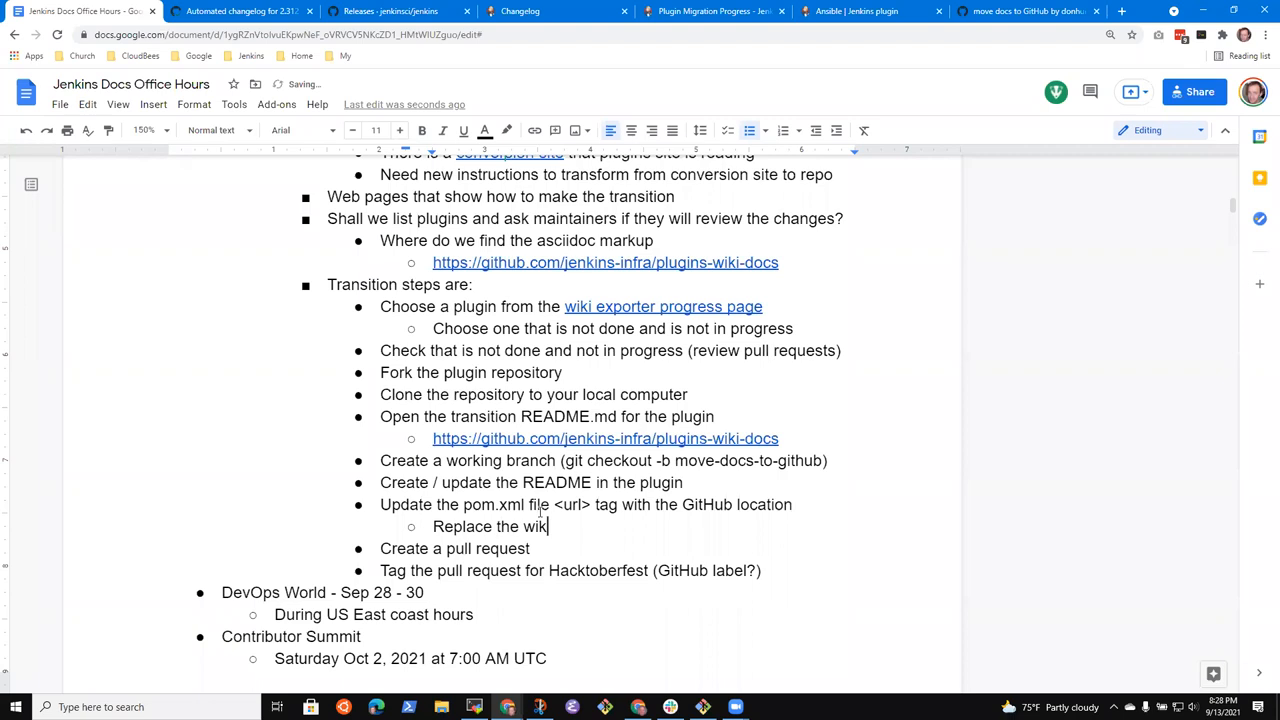
pyautogui.write('location in th')
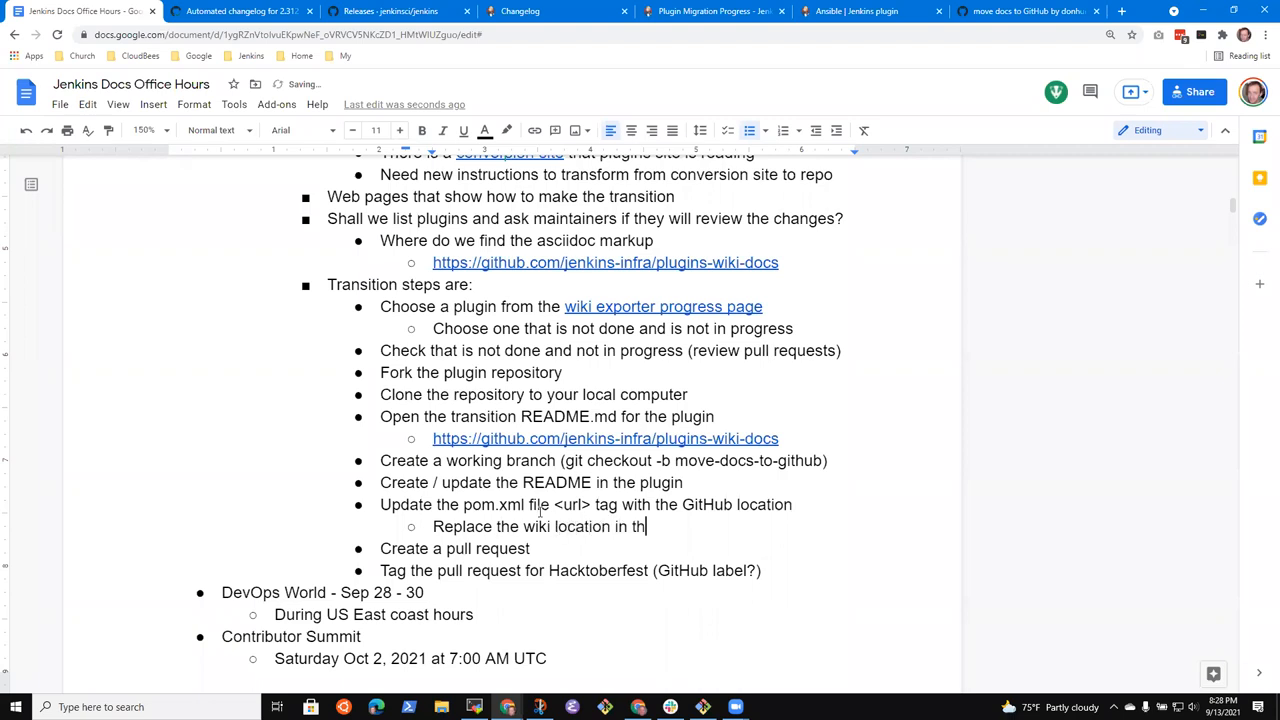
pyautogui.write('e URL')
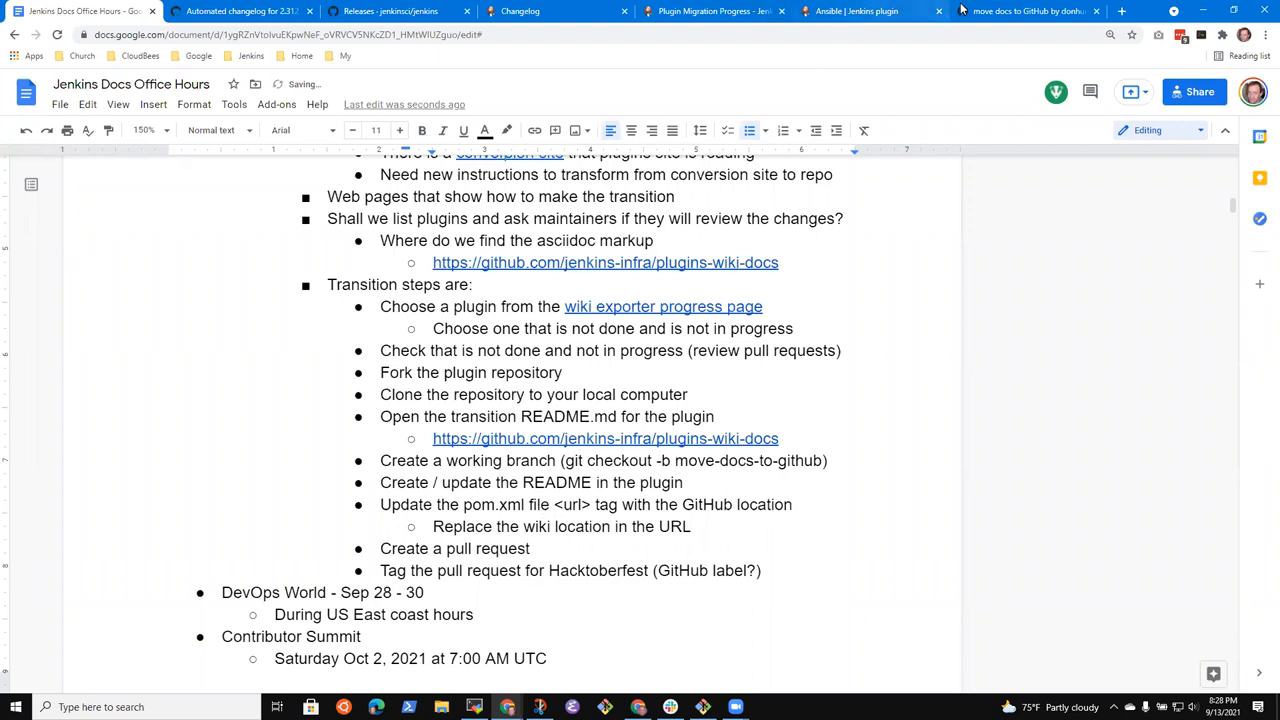
pyautogui.click(1030, 12)
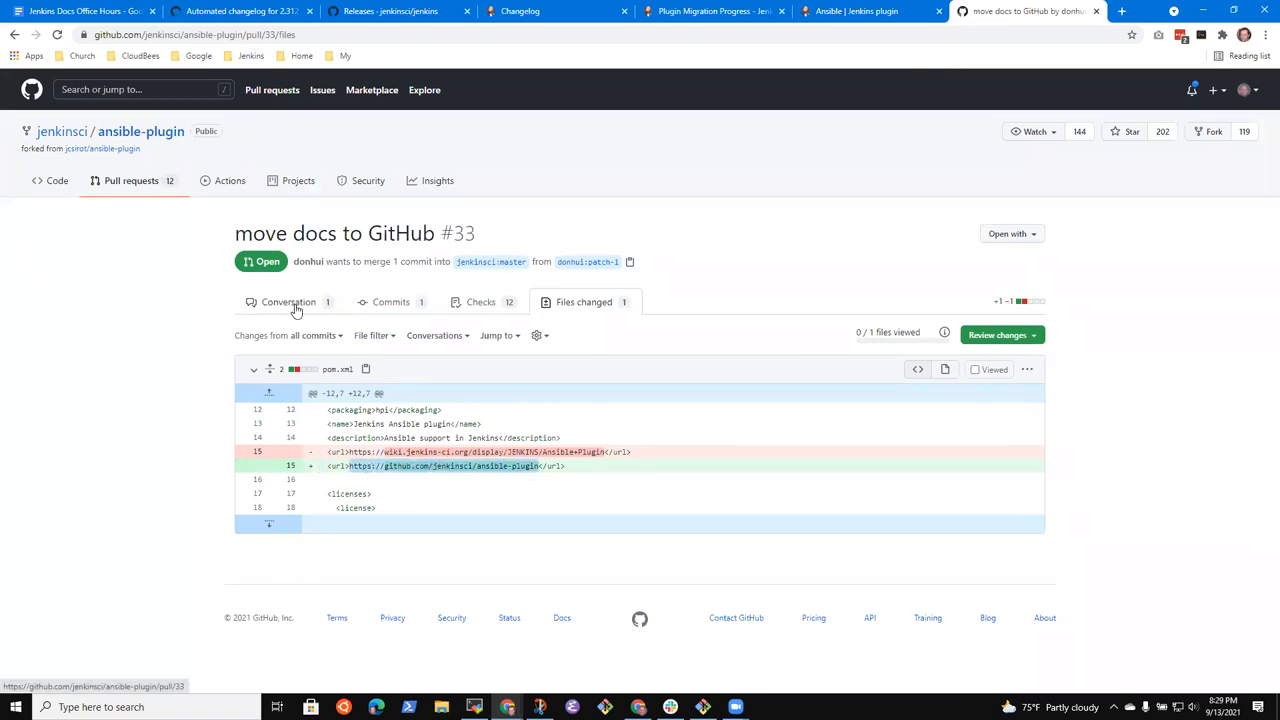
# Review the pull request #33 conversation, glance at the notes, and return to the PR.
pyautogui.click(288, 302)
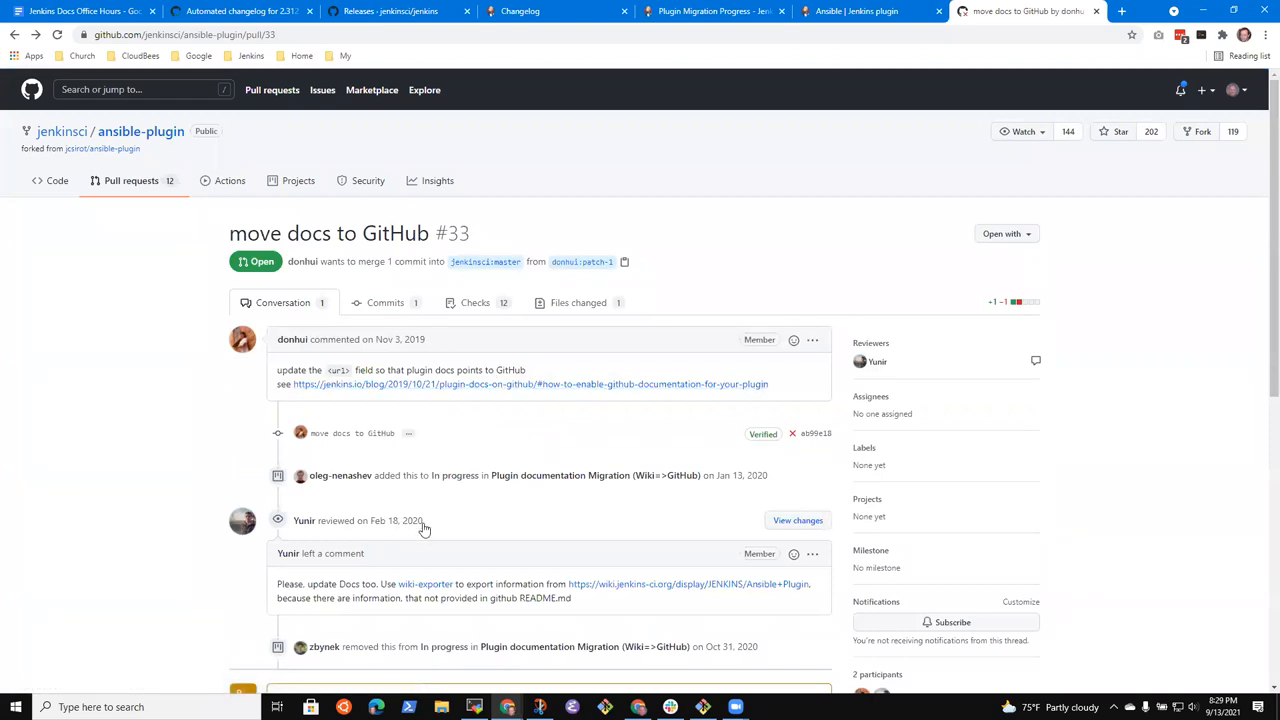
pyautogui.moveTo(388, 412)
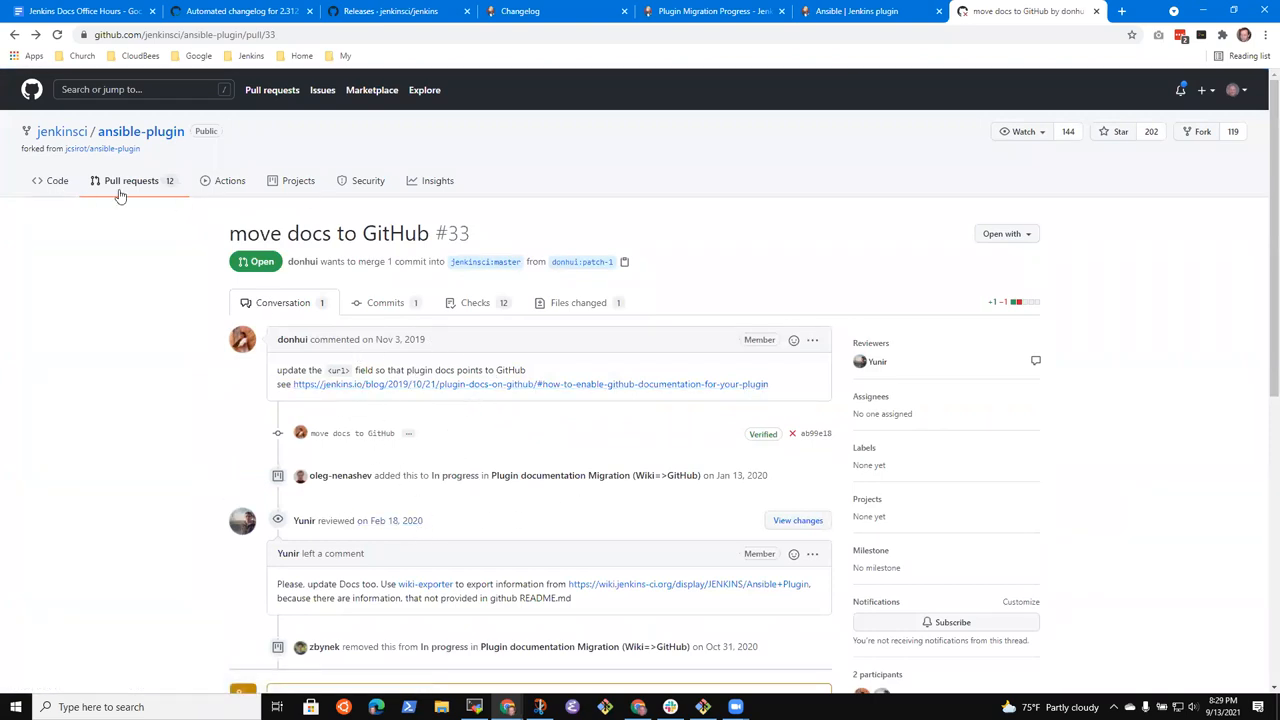
pyautogui.moveTo(88, 192)
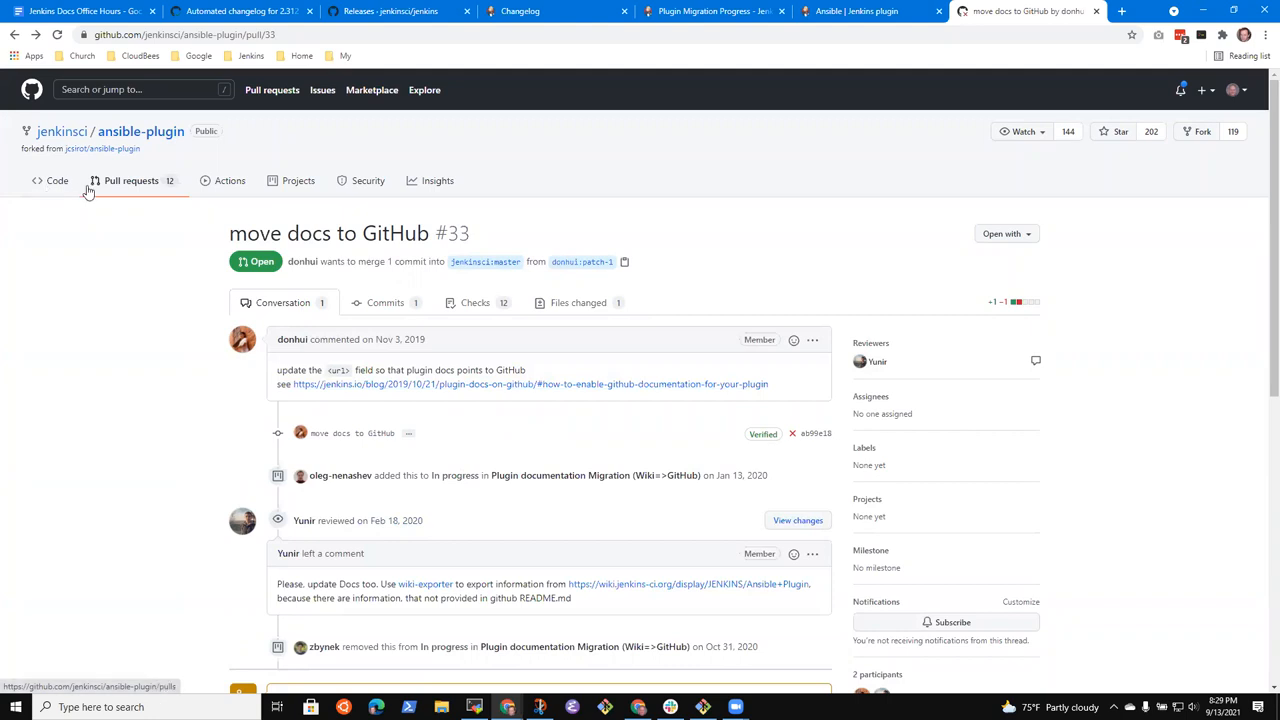
pyautogui.moveTo(612, 312)
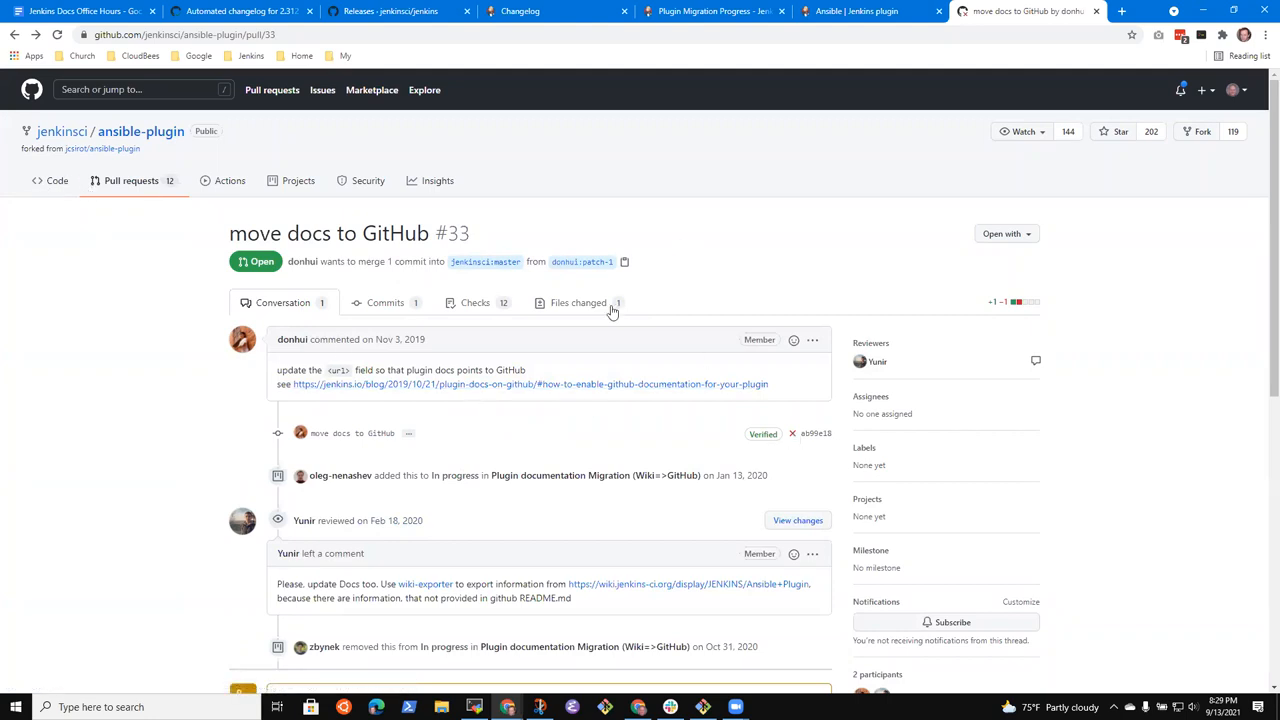
pyautogui.moveTo(470, 448)
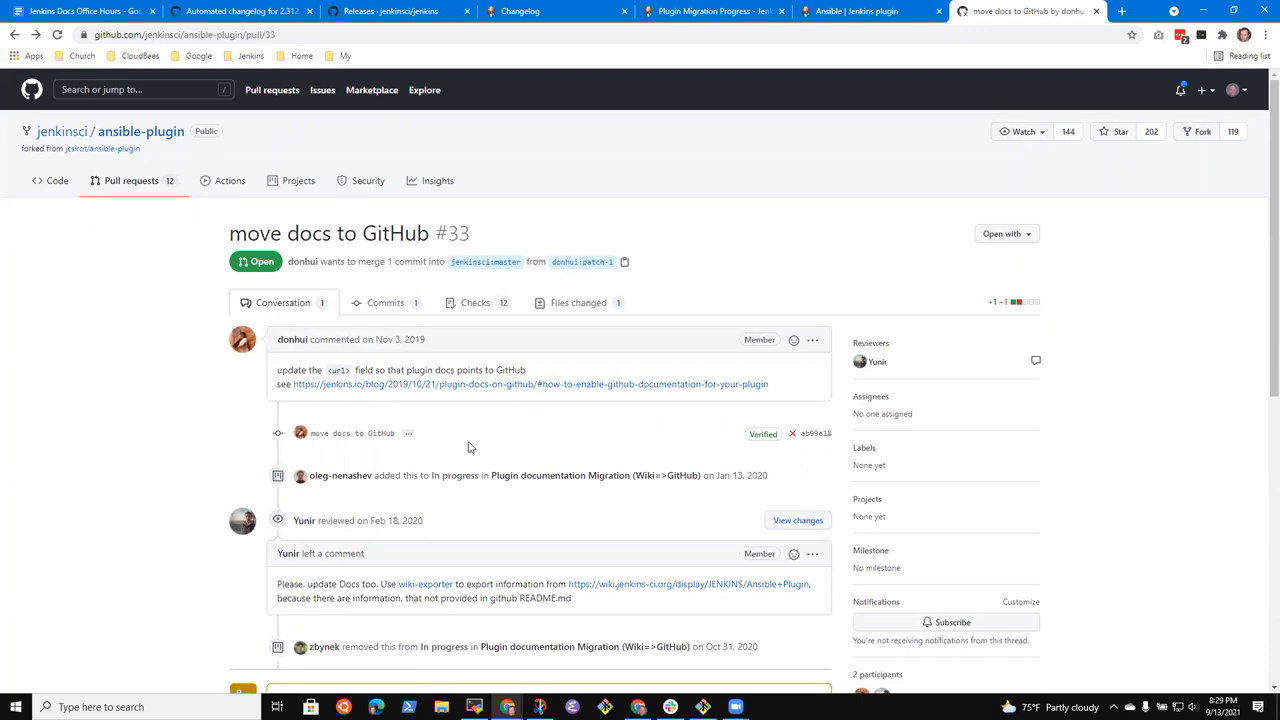
pyautogui.moveTo(428, 664)
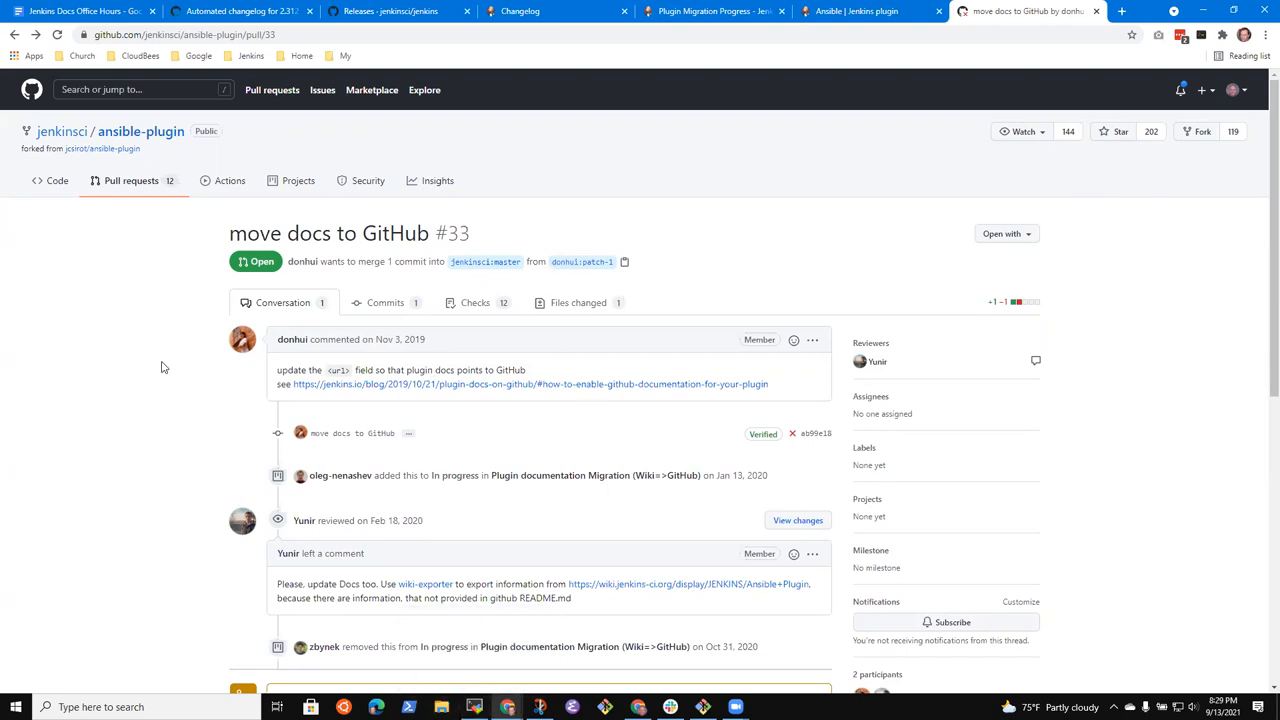
pyautogui.click(80, 12)
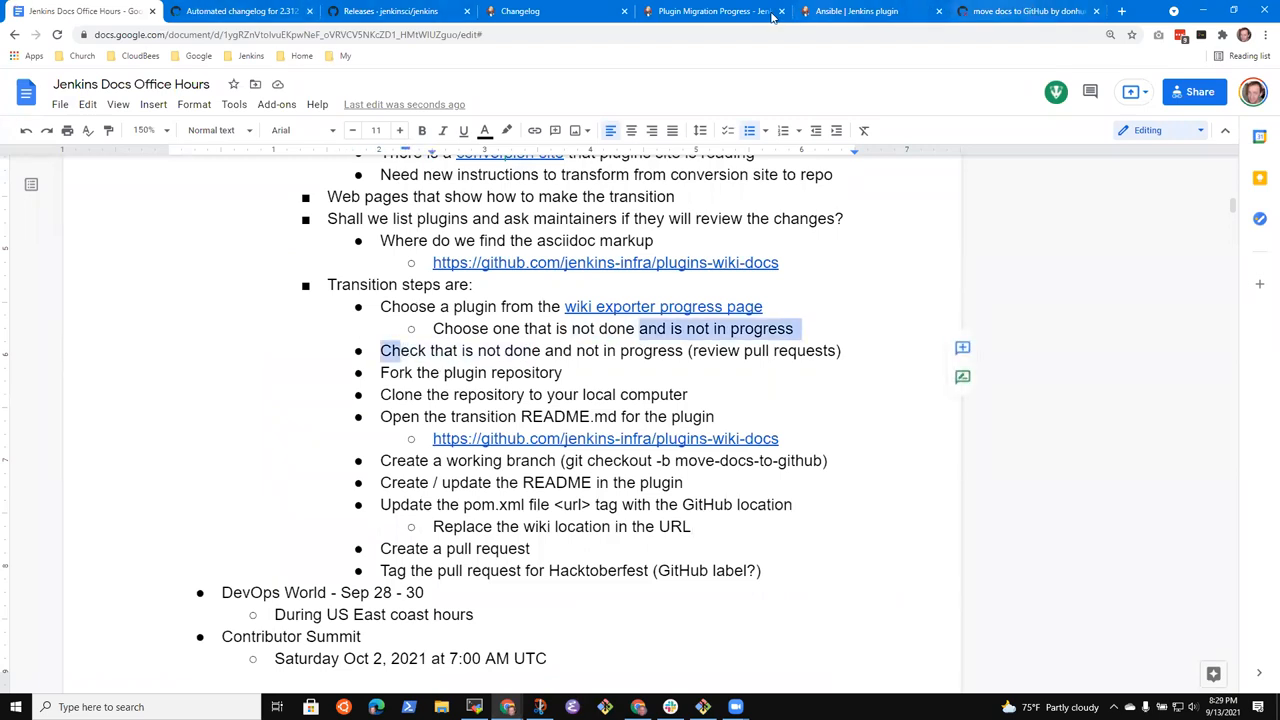
pyautogui.click(1028, 12)
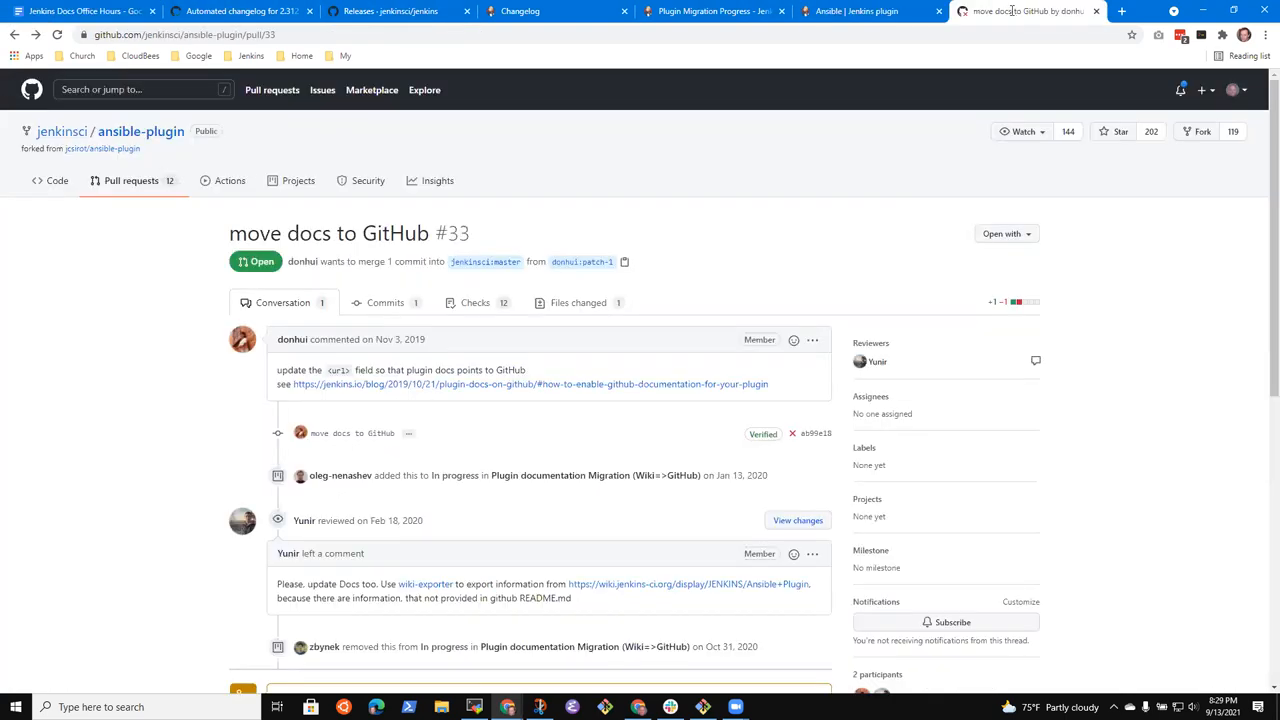
# Fork jenkinsci/ansible-plugin into the personal MarkEWaite account.
pyautogui.click(1200, 132)
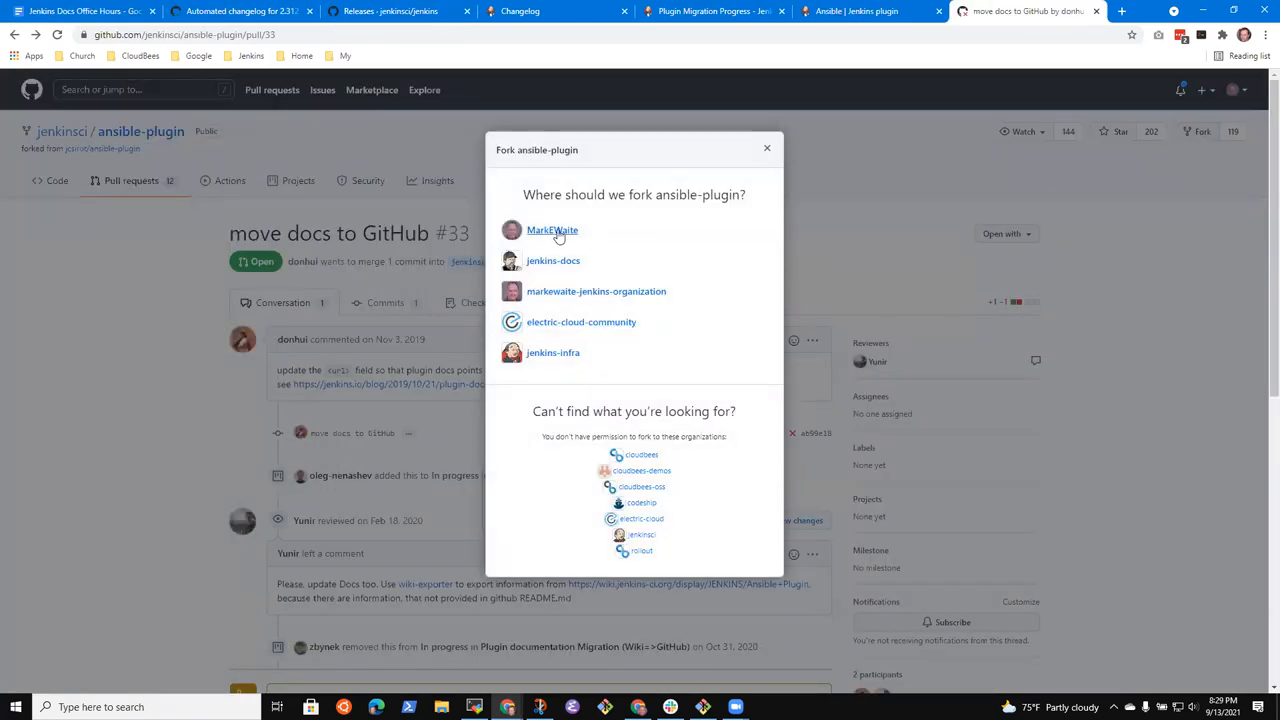
pyautogui.click(552, 230)
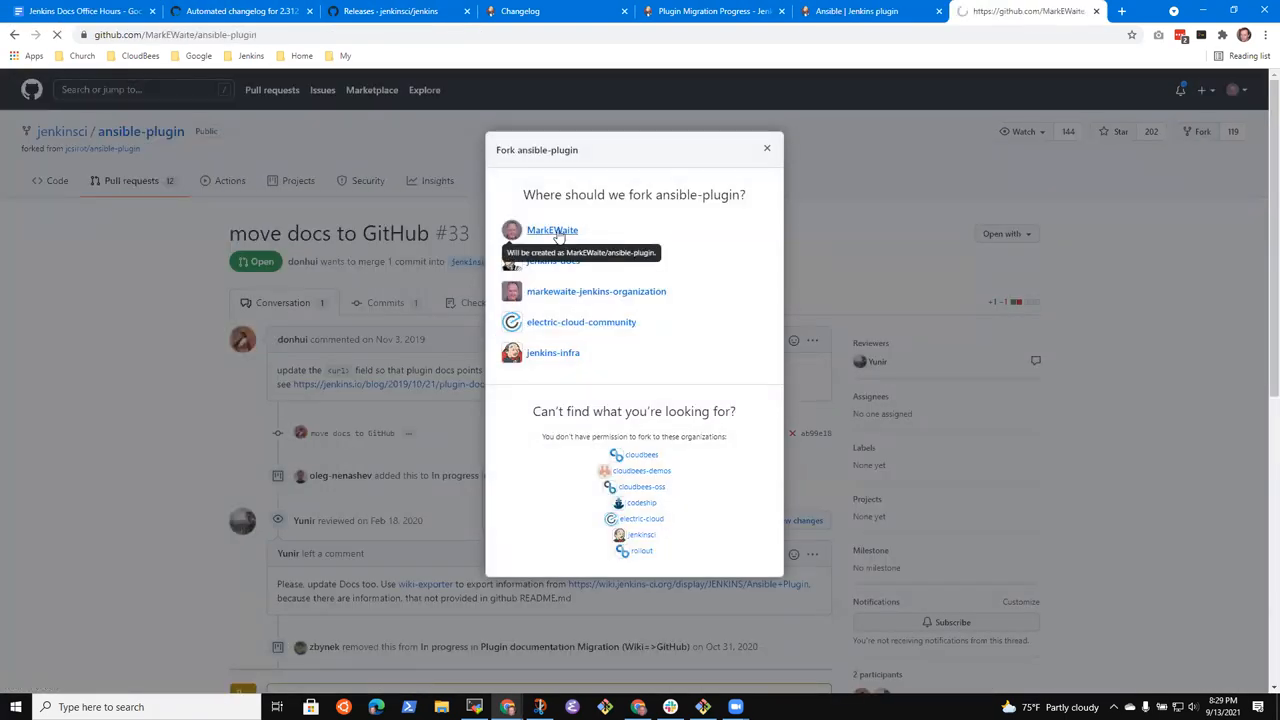
pyautogui.click(552, 230)
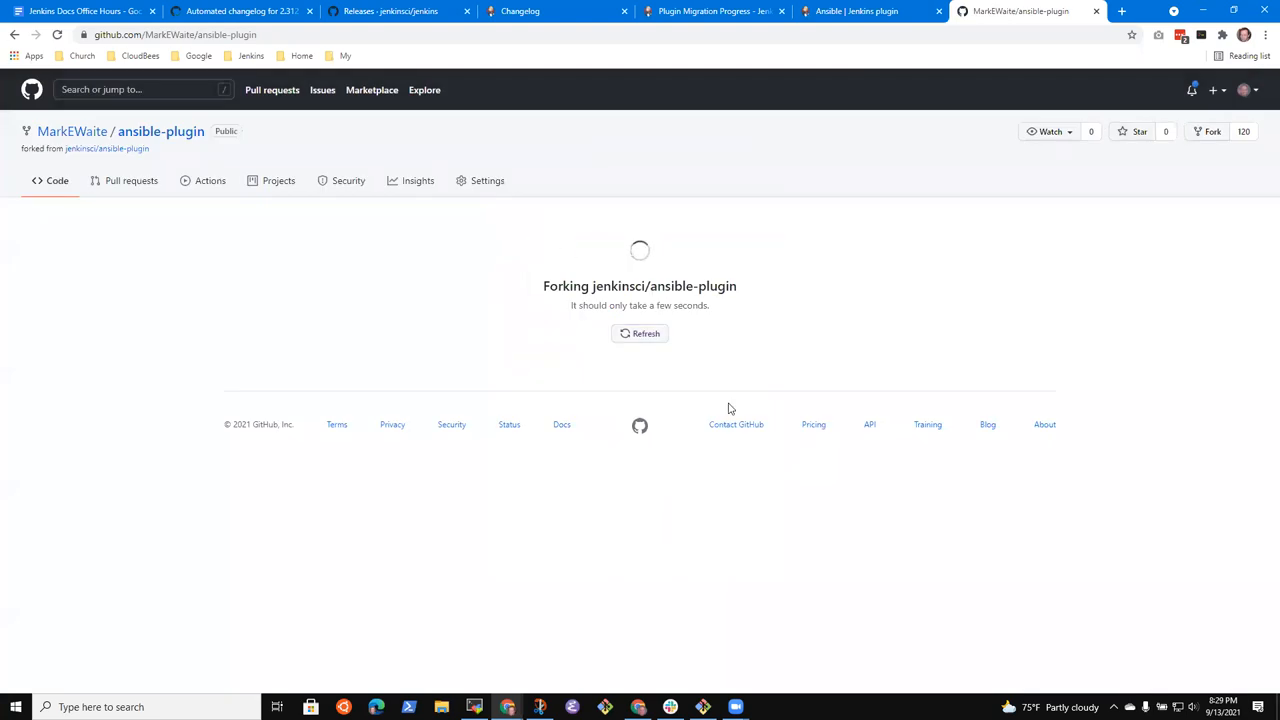
pyautogui.moveTo(760, 438)
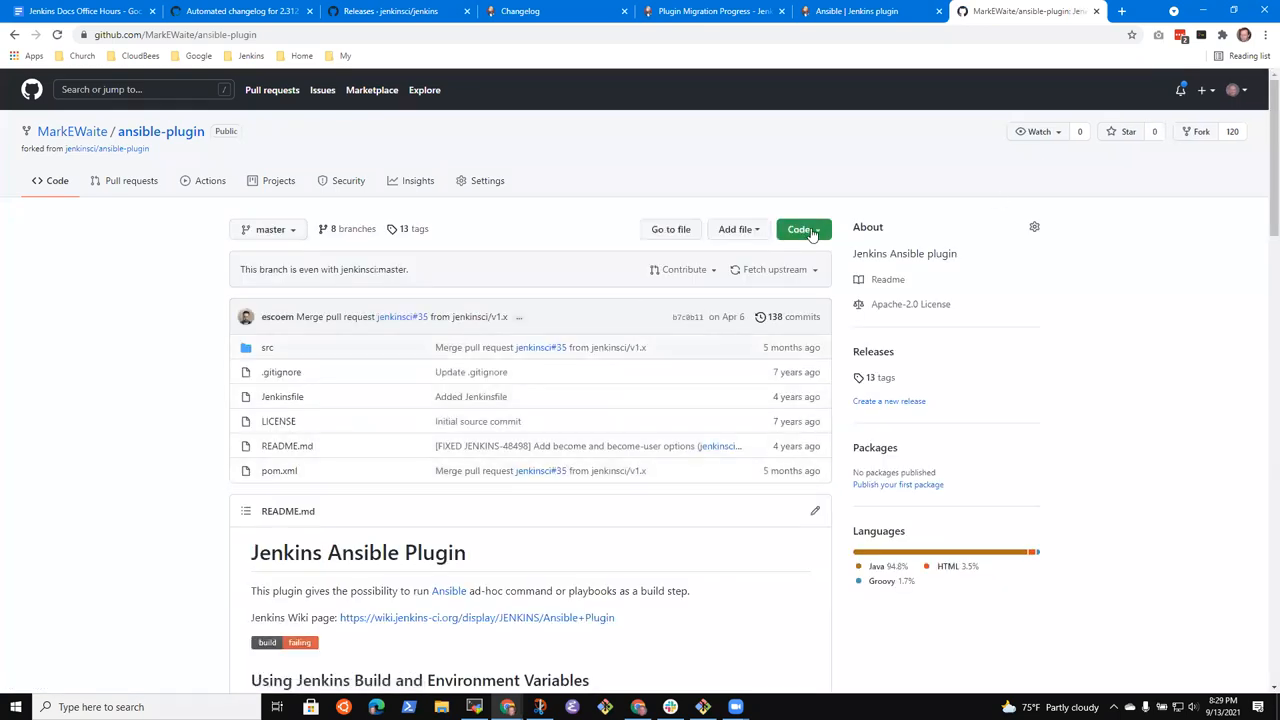
# Copy the fork's SSH clone address from the Code menu.
pyautogui.click(800, 228)
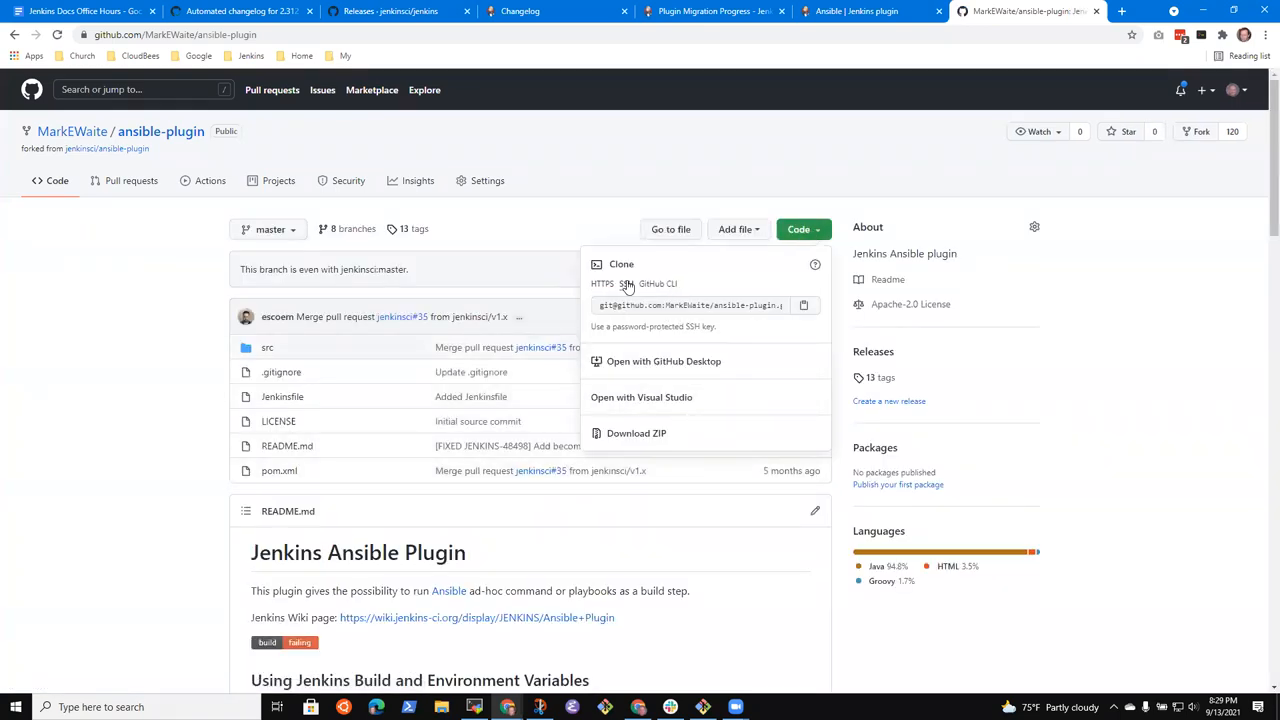
pyautogui.click(804, 304)
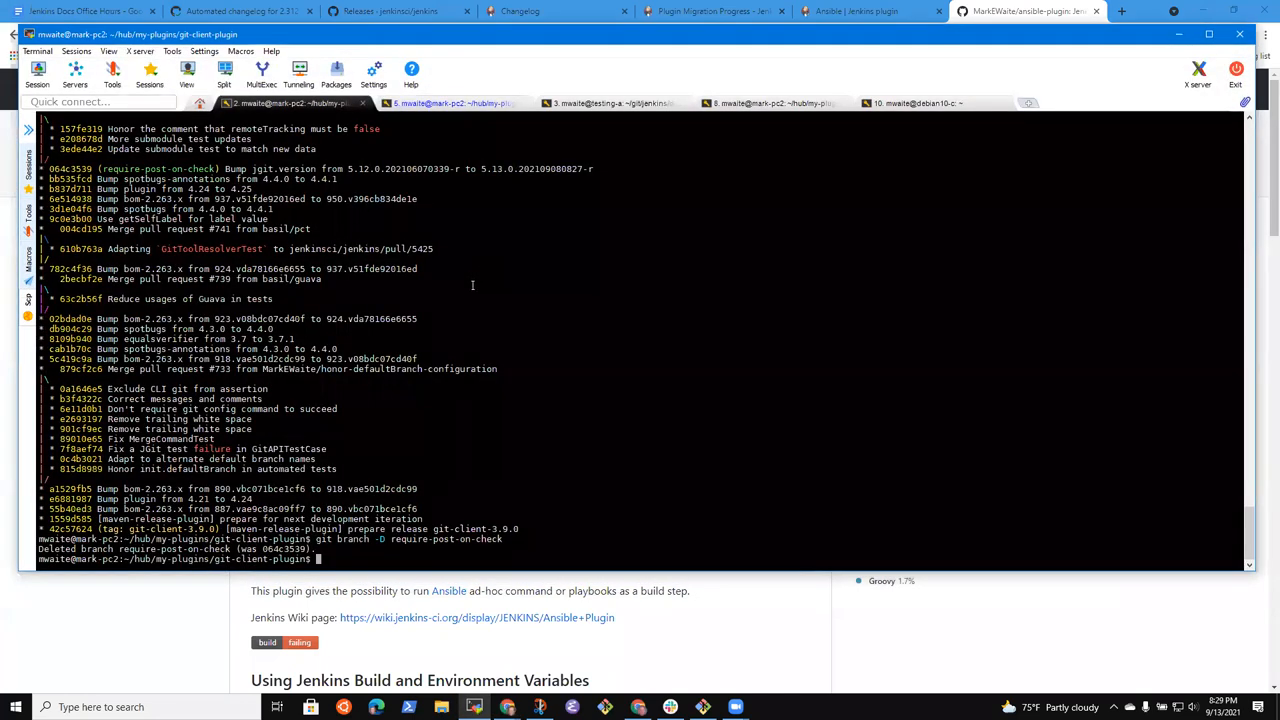
# Clone the fork into ~/hub/plugins, cd into ansible-plugin and run git status.
pyautogui.write('cd ~/hub/plugins/')
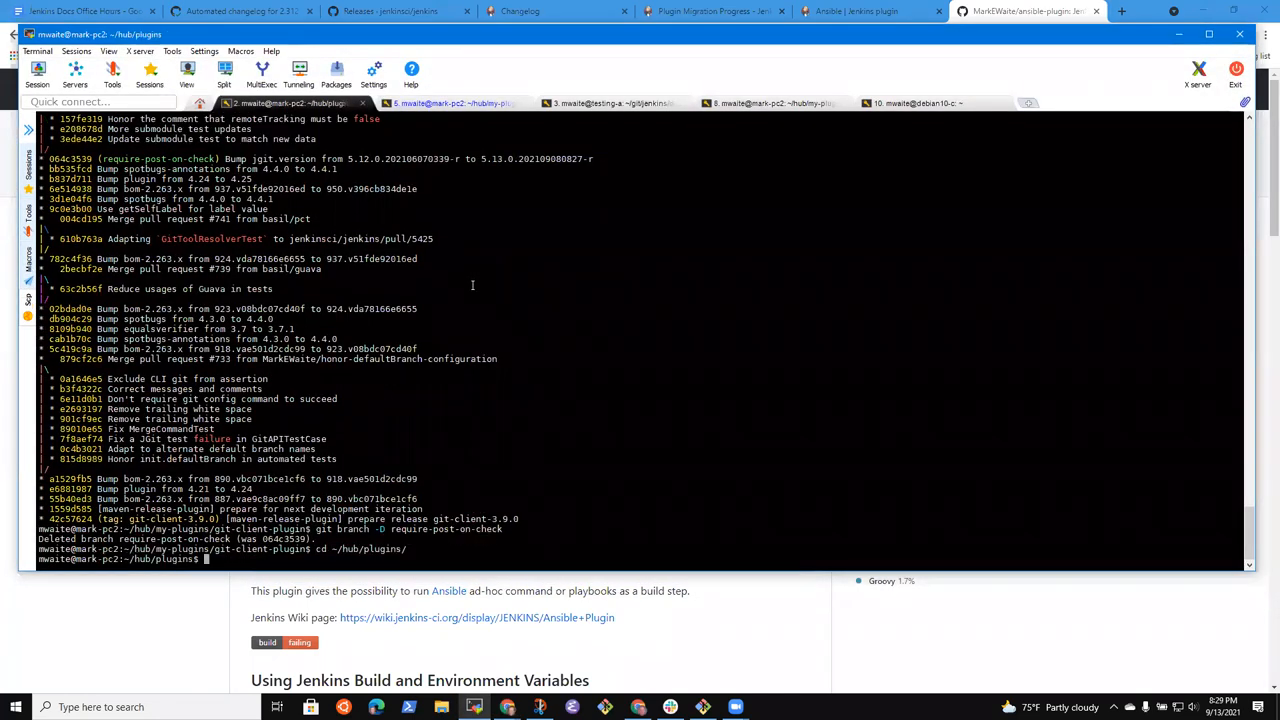
pyautogui.write('git clone git@github.com:MarkEWaite/ansible-plugin.git')
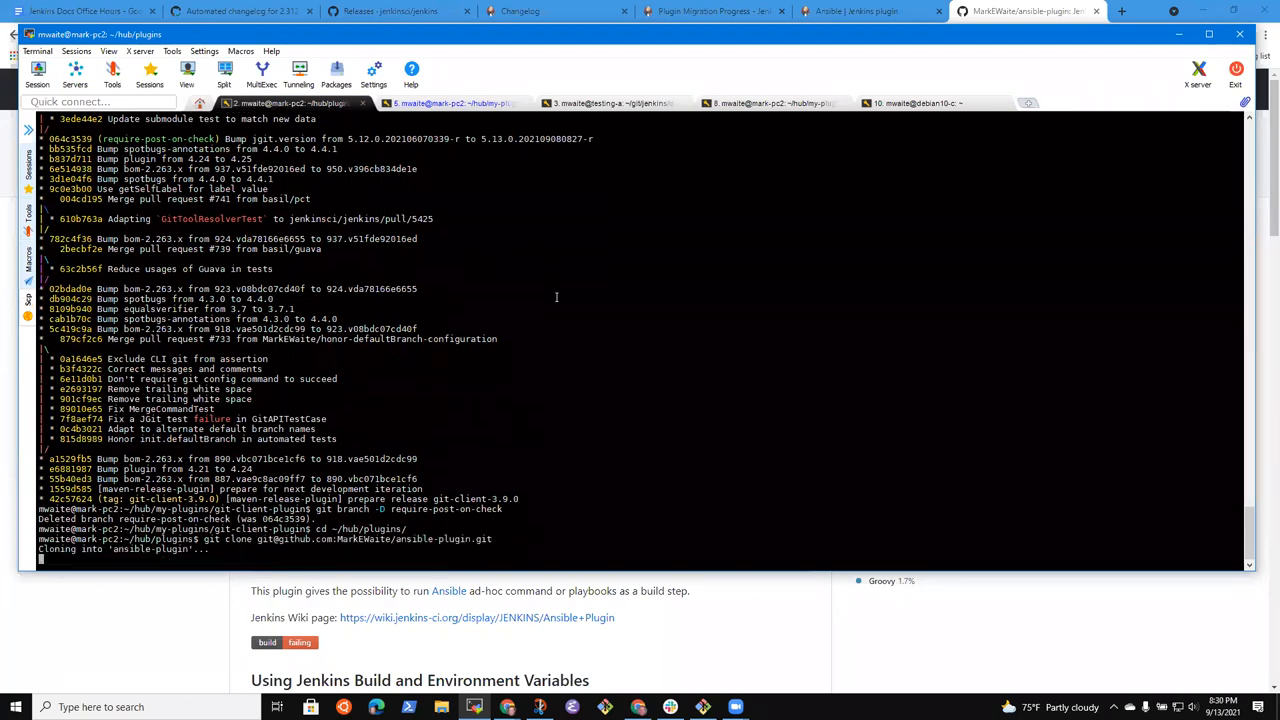
pyautogui.write('cd ansible-plugin/')
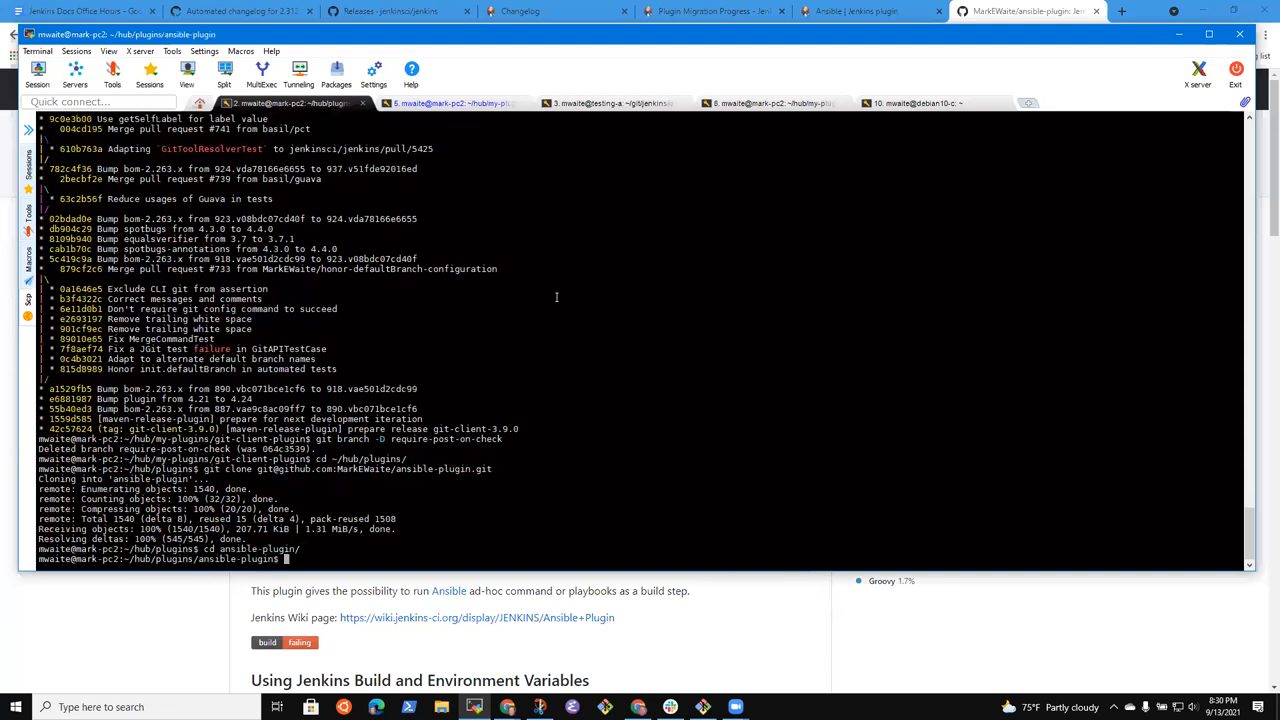
pyautogui.write('git st')
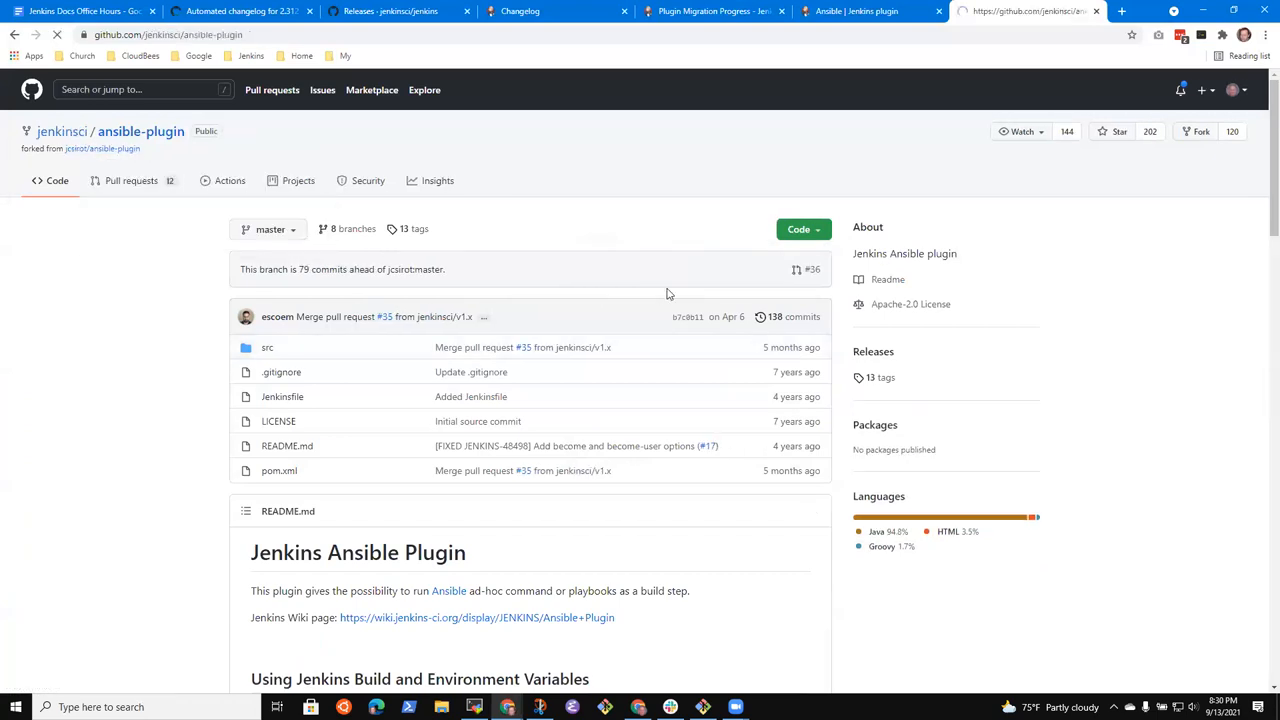
# Copy the upstream jenkinsci/ansible-plugin HTTPS clone address and return to the notes.
pyautogui.click(798, 228)
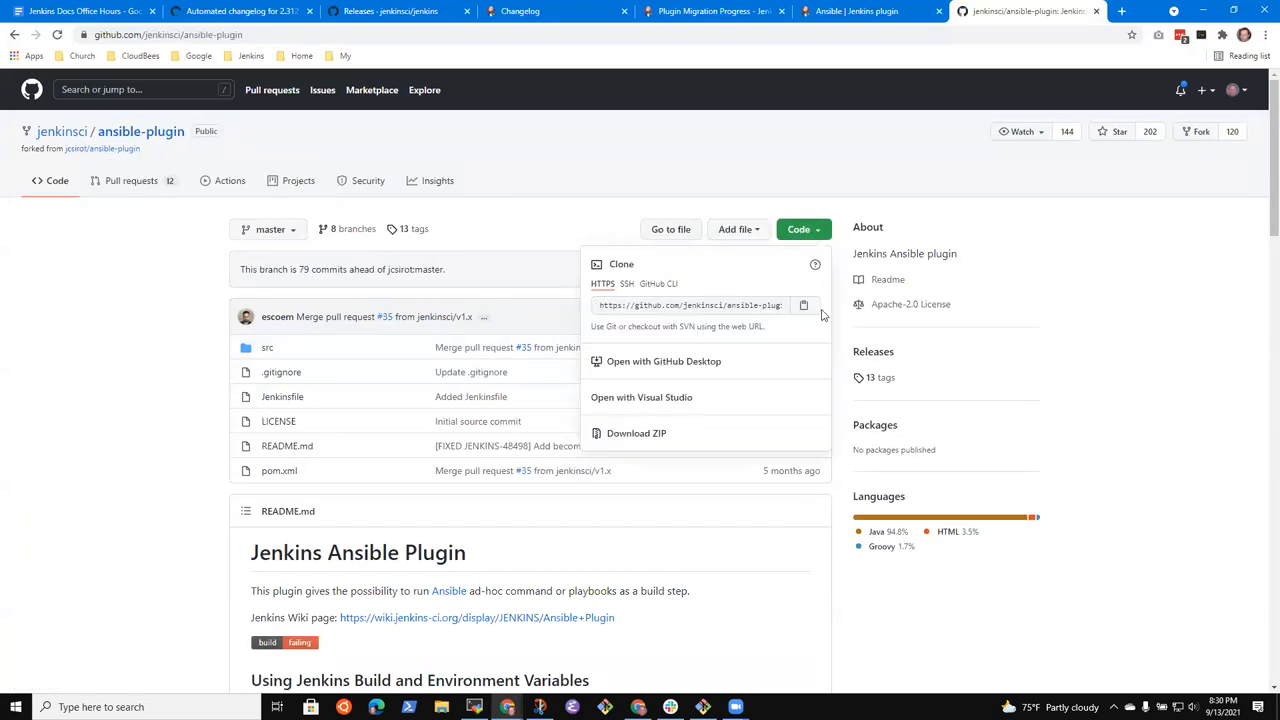
pyautogui.click(804, 304)
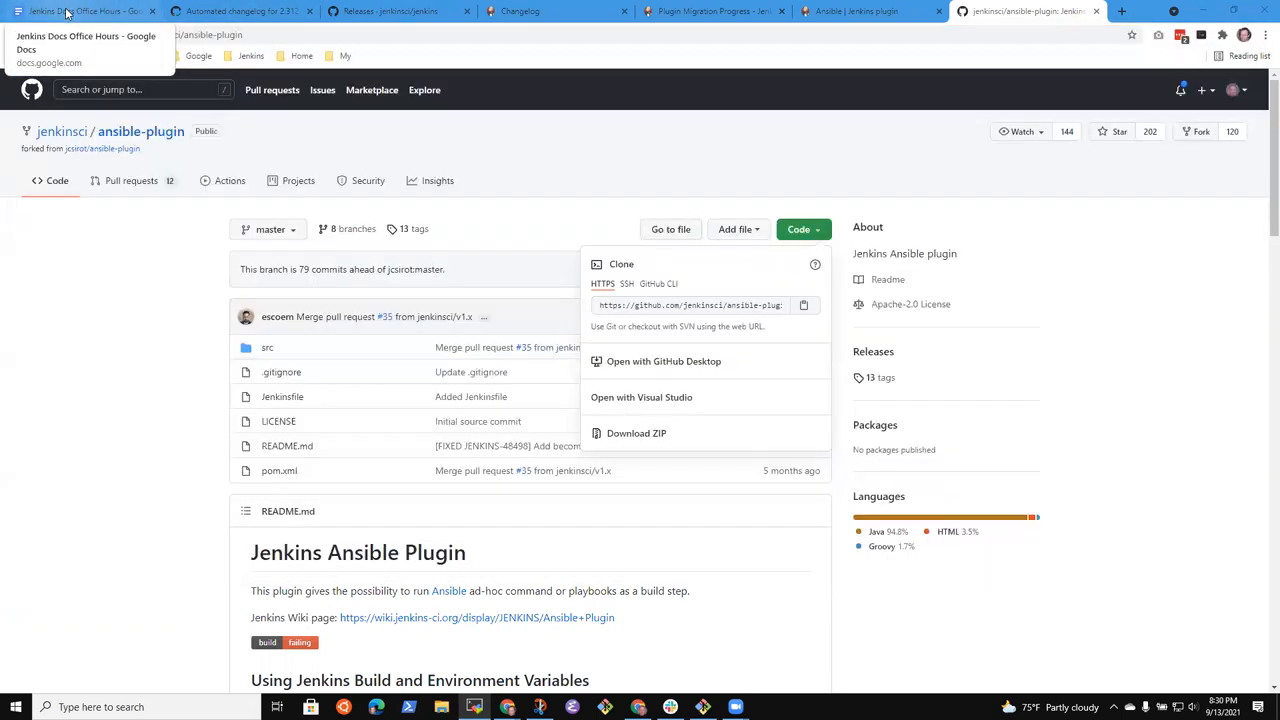
pyautogui.click(76, 12)
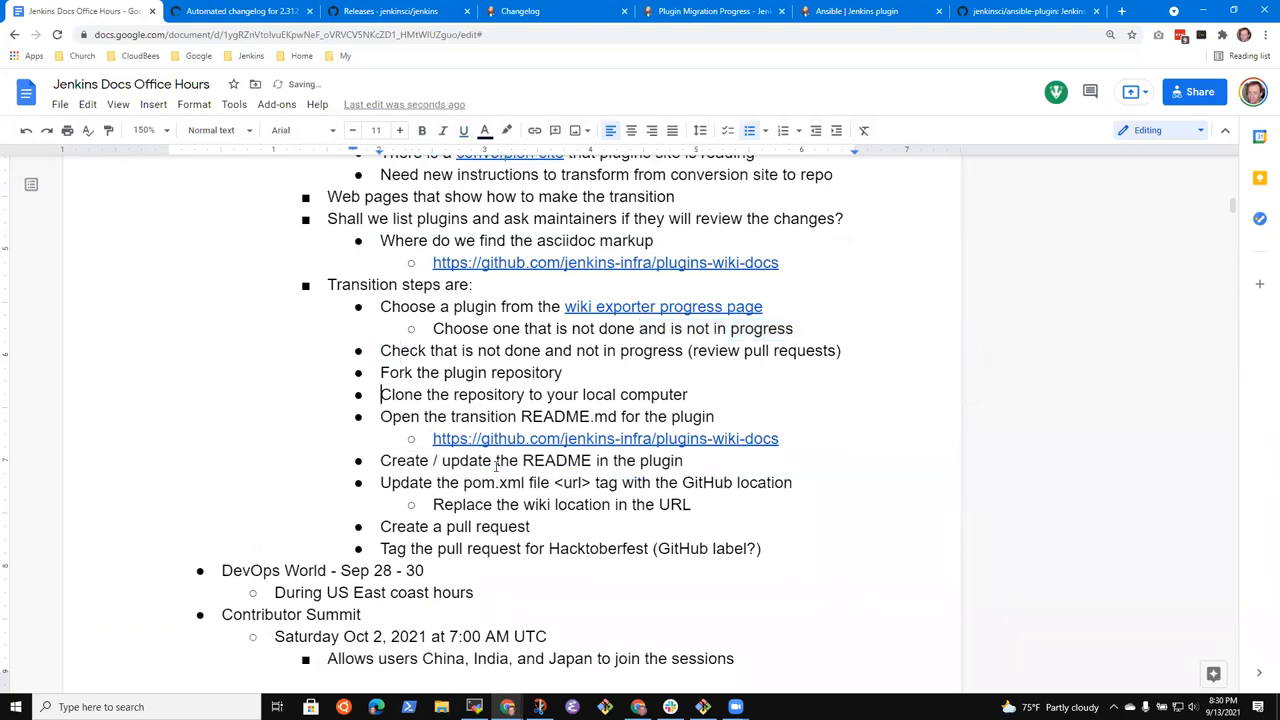
# Add 'Create a working branch (git checkout -b move-docs-to-github)' below the clone step.
pyautogui.write('Create a working branch (git checkout -b move-docs-to-github)')
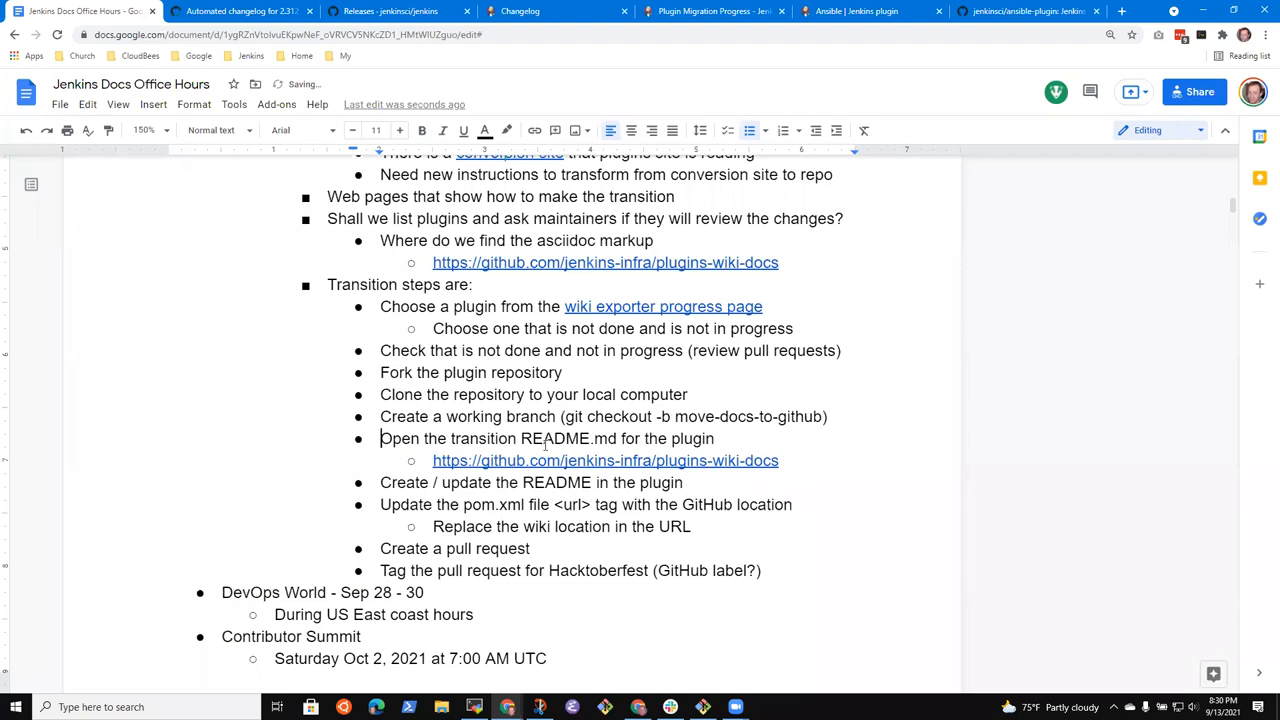
pyautogui.moveTo(564, 416); pyautogui.dragTo(816, 416)
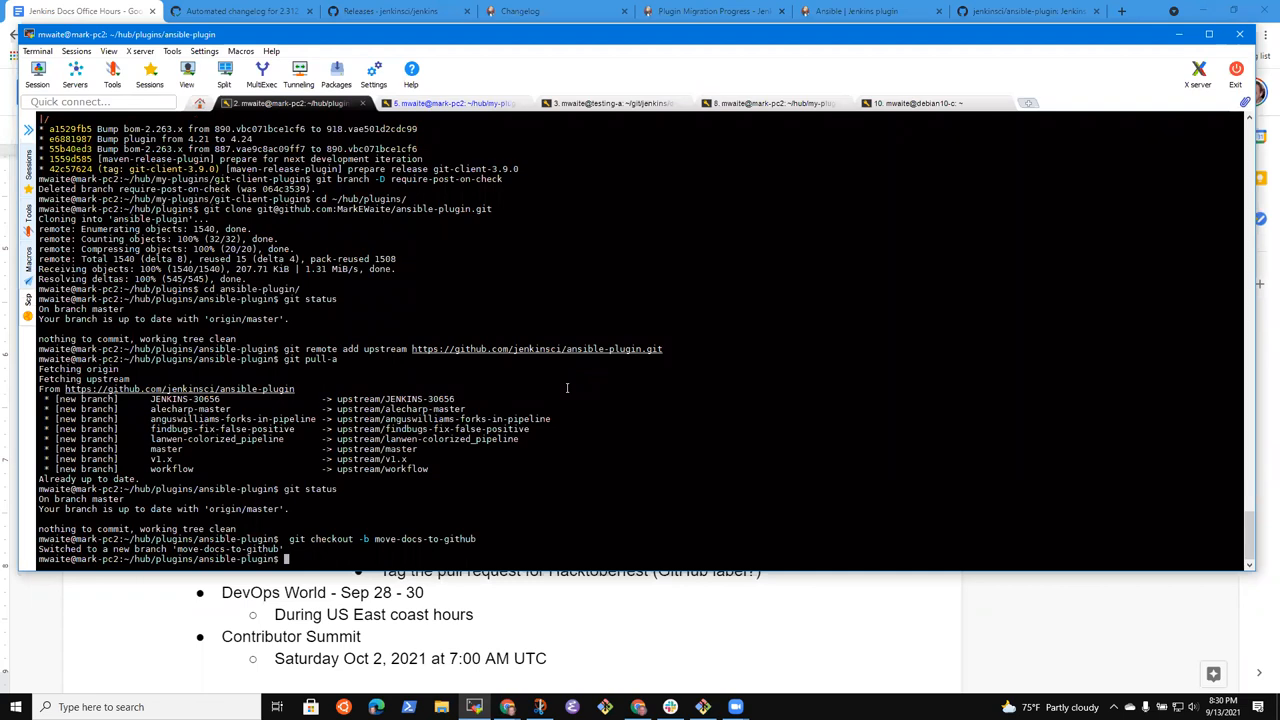
# Launch emacs README.md in the terminal and return to the office hours document.
pyautogui.write('emacs')
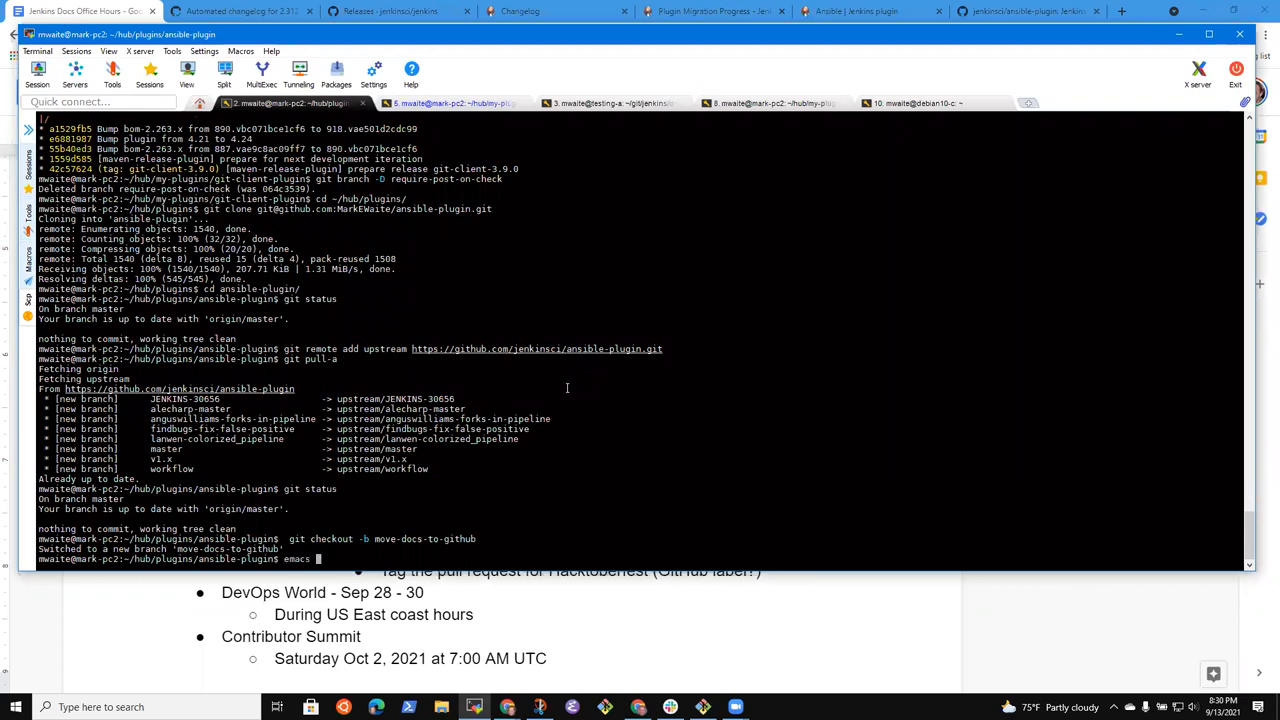
pyautogui.press('Return')
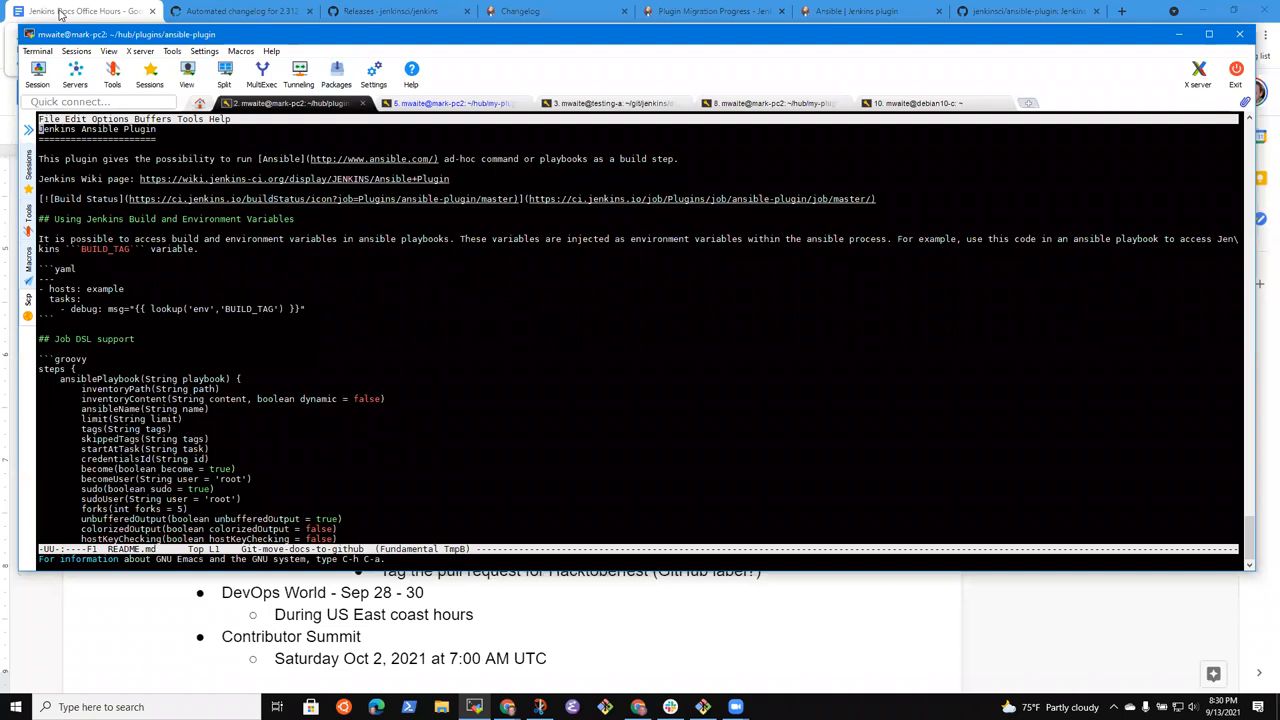
pyautogui.click(80, 12)
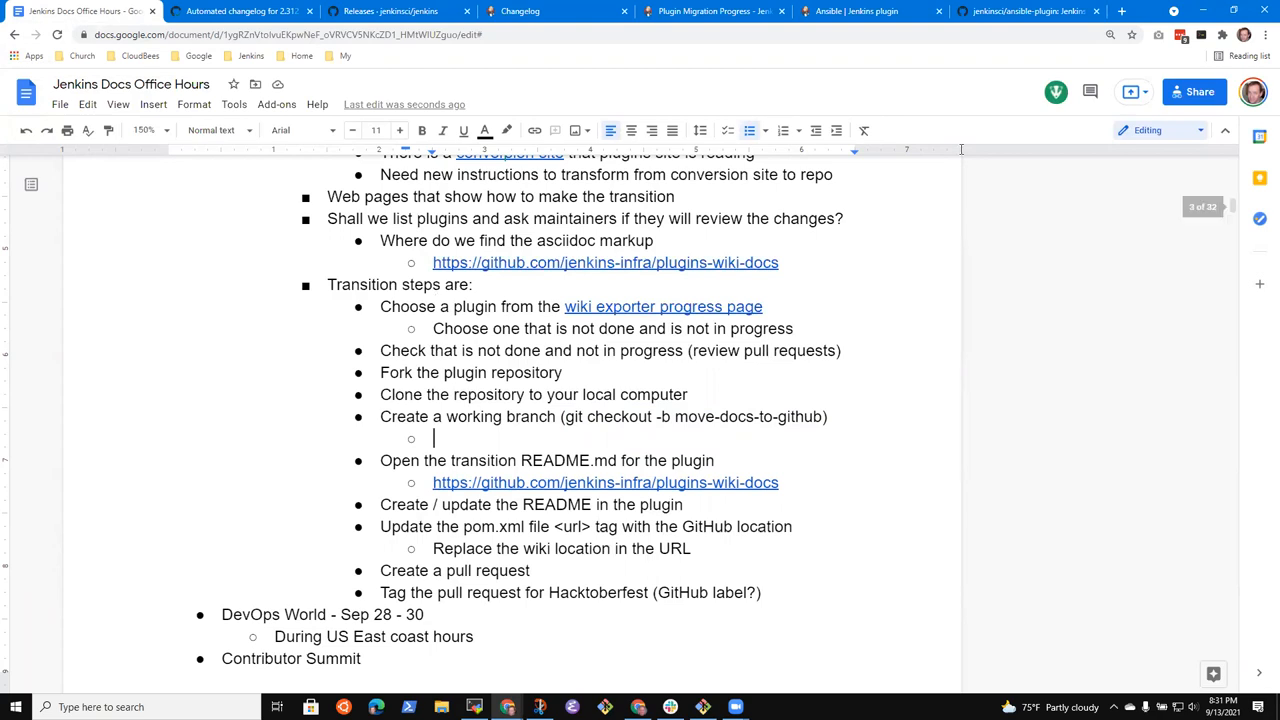
pyautogui.moveTo(936, 390)
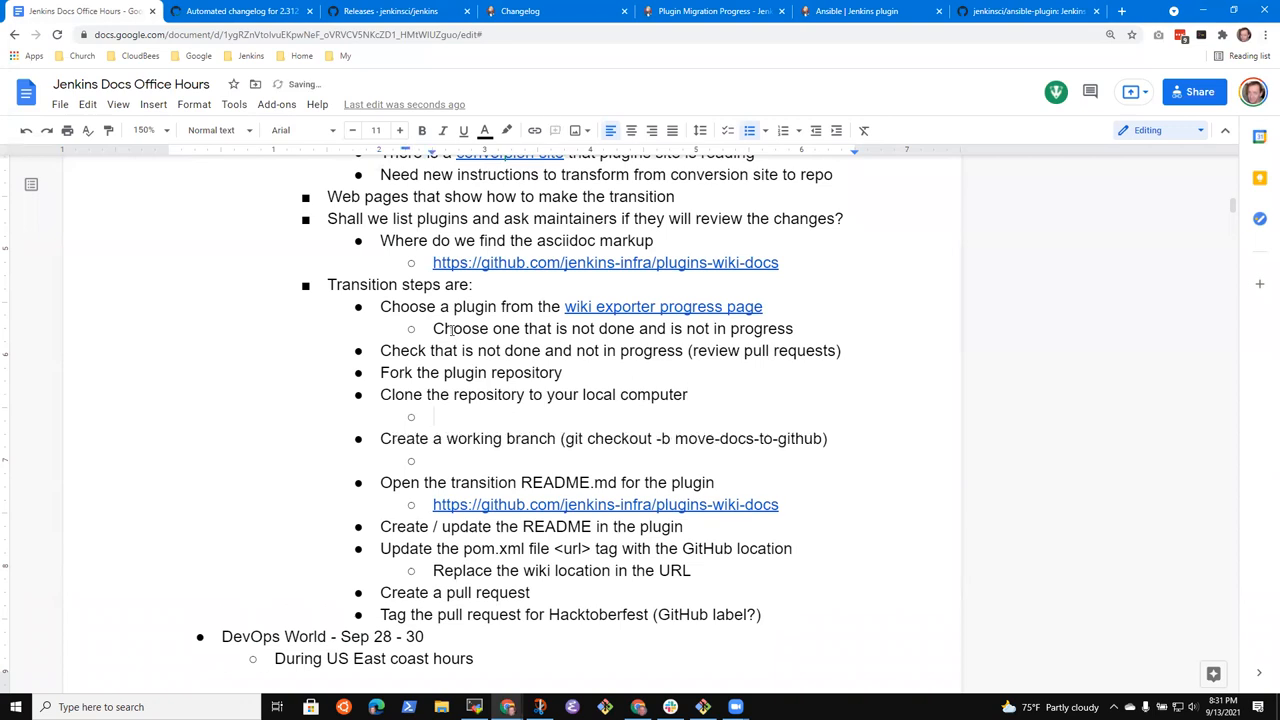
# List the '$ git clone <repo>' command under the clone step.
pyautogui.write('@ git')
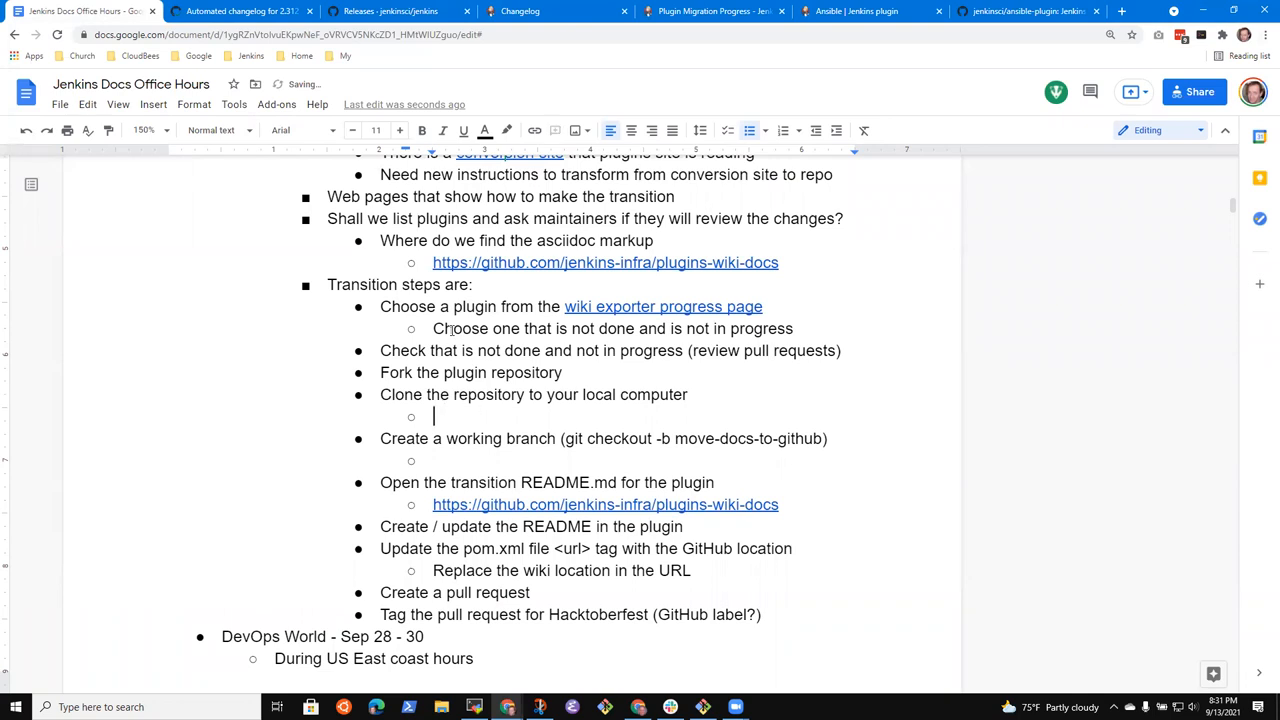
pyautogui.write('$ git clo')
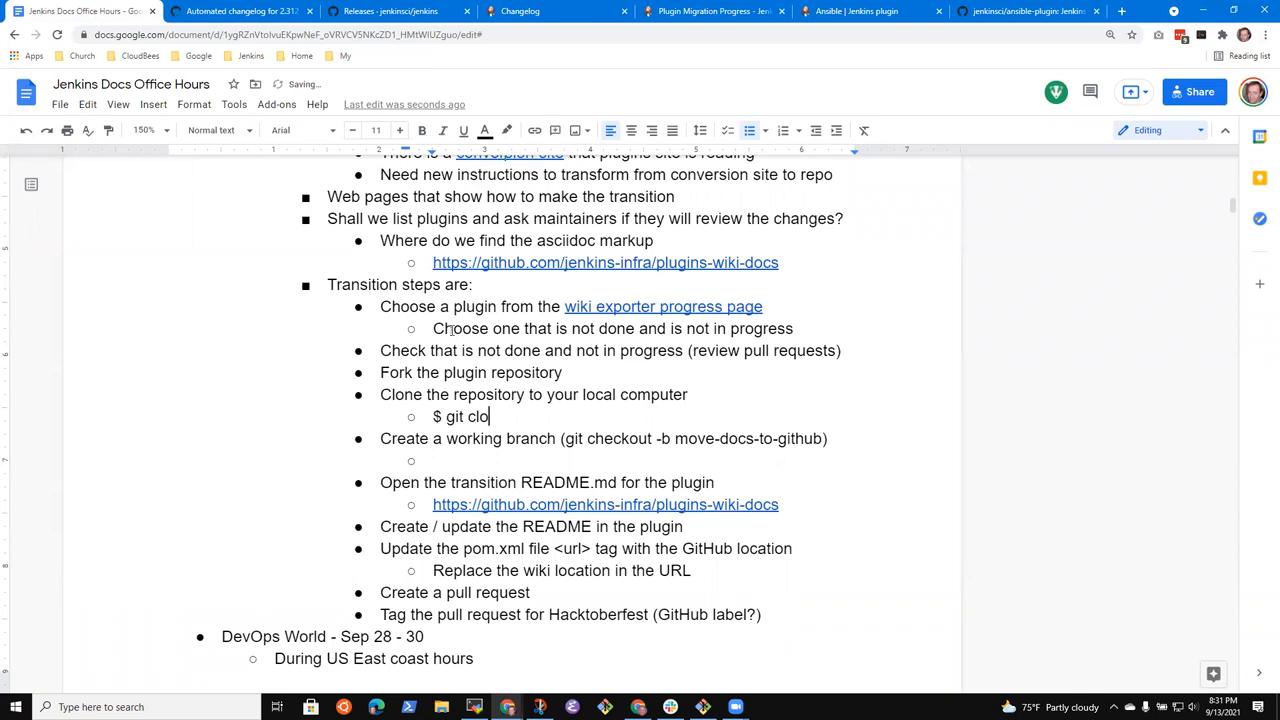
pyautogui.write('ne')
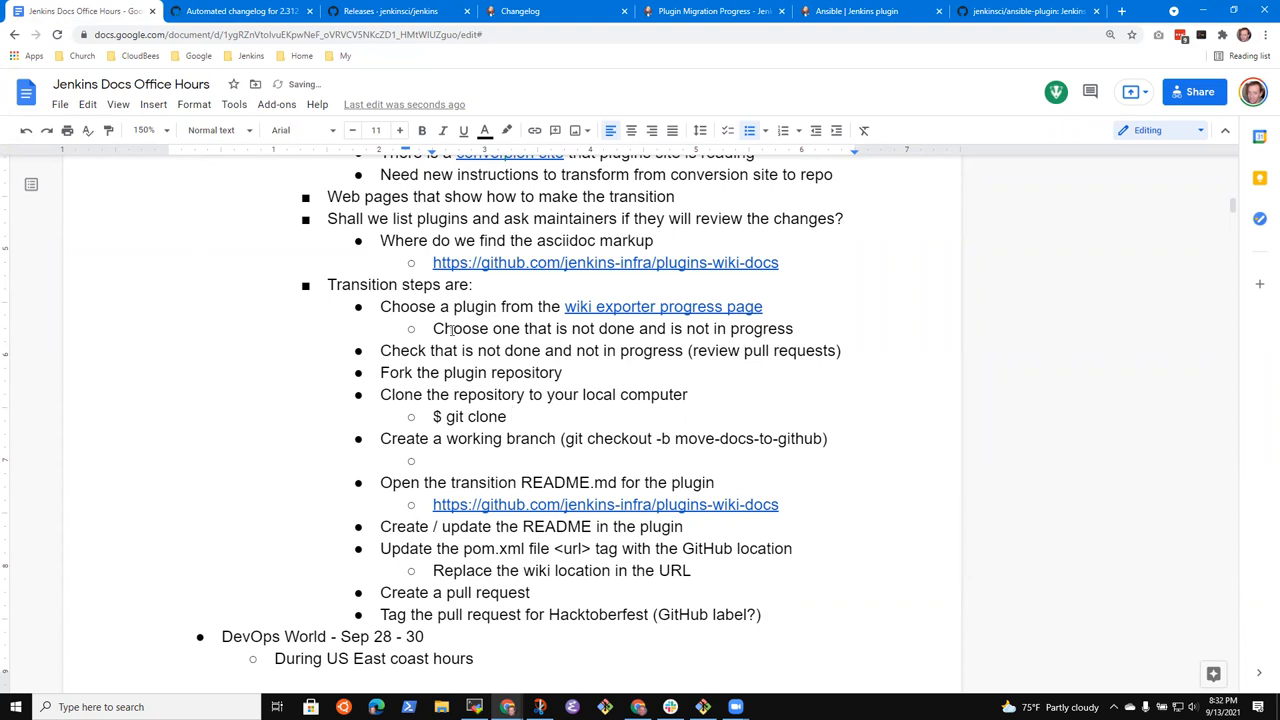
pyautogui.write('<repository-ur')
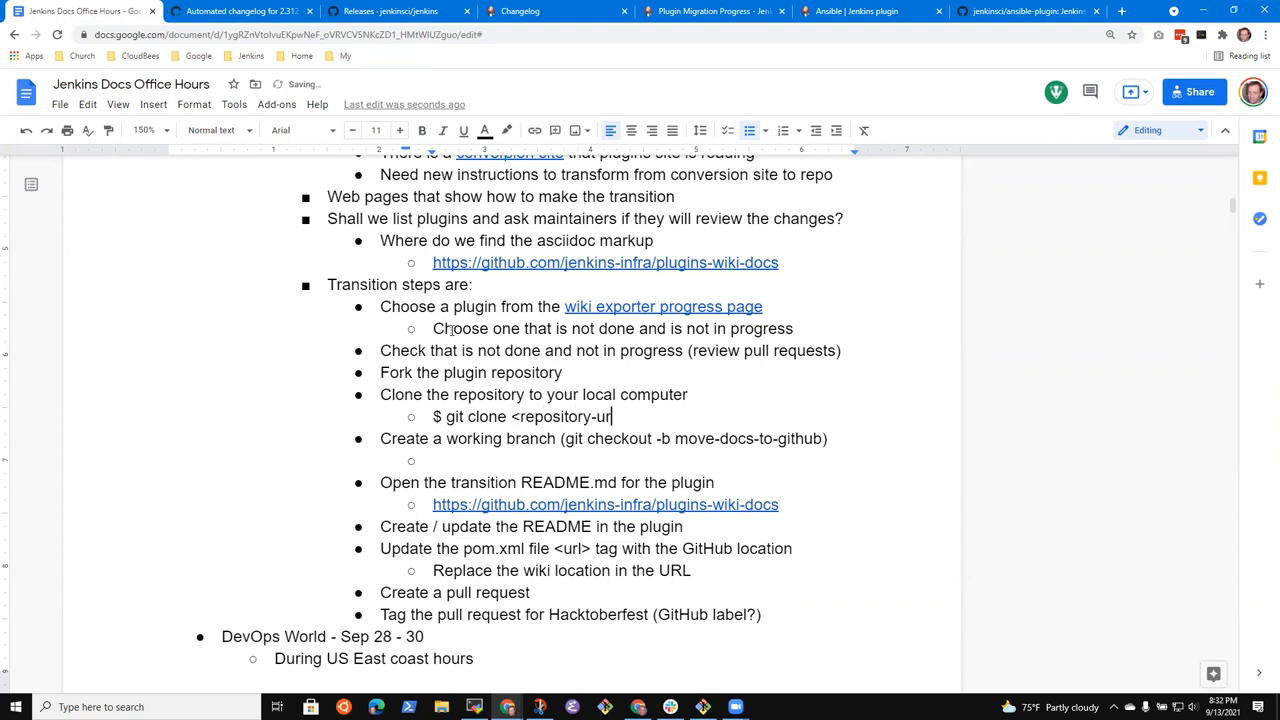
pyautogui.press('enter')
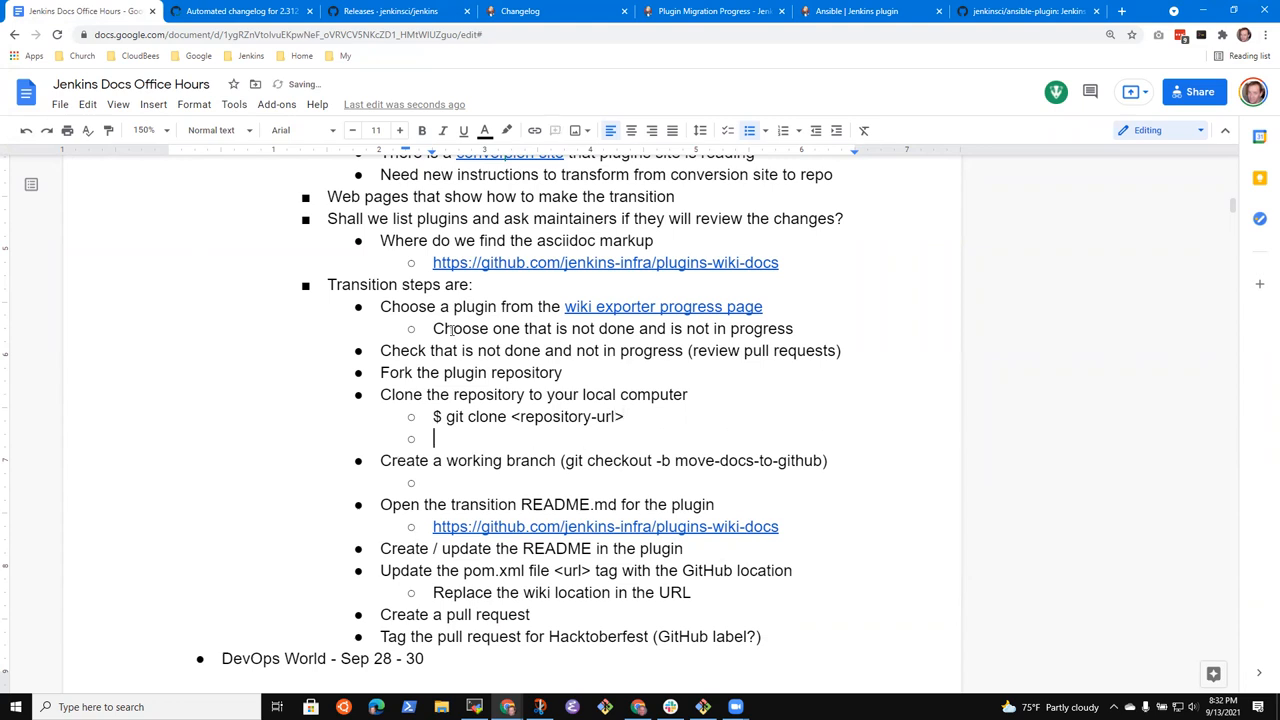
# Add '$ git pull --all' and the upstream remote command with '<upstream-repo-url>' placeholder.
pyautogui.write('$')
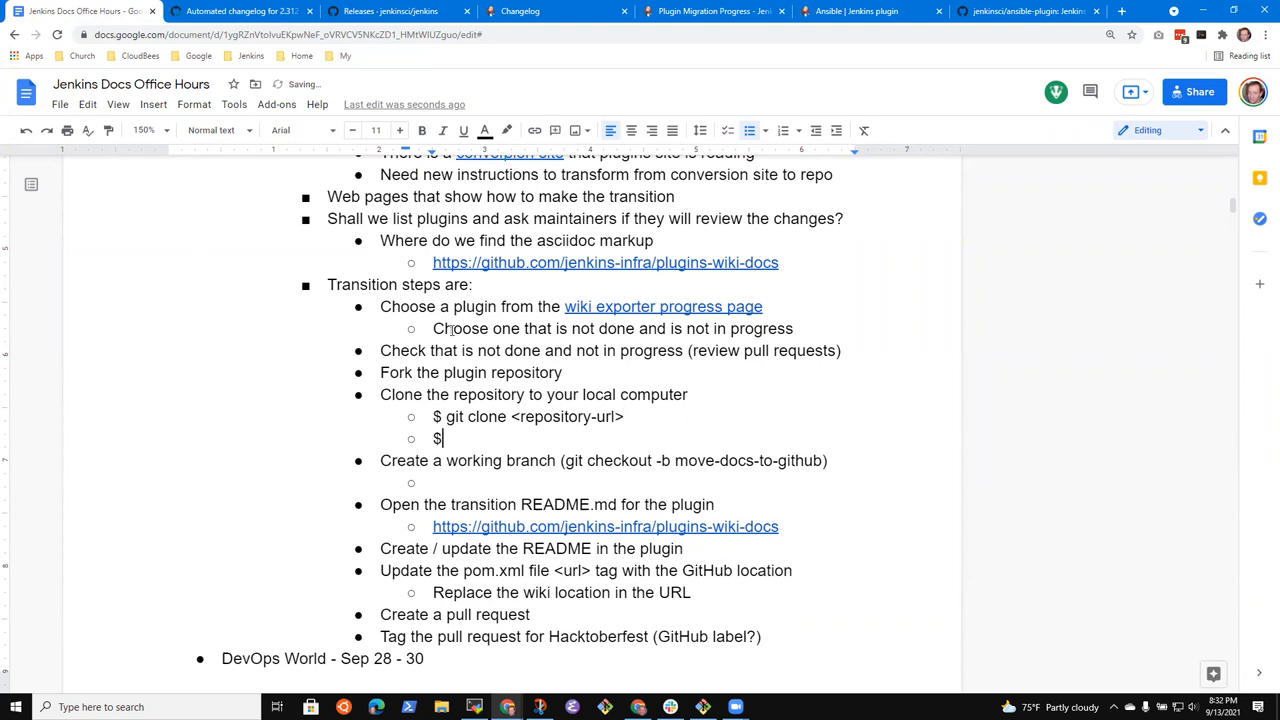
pyautogui.write('git pu')
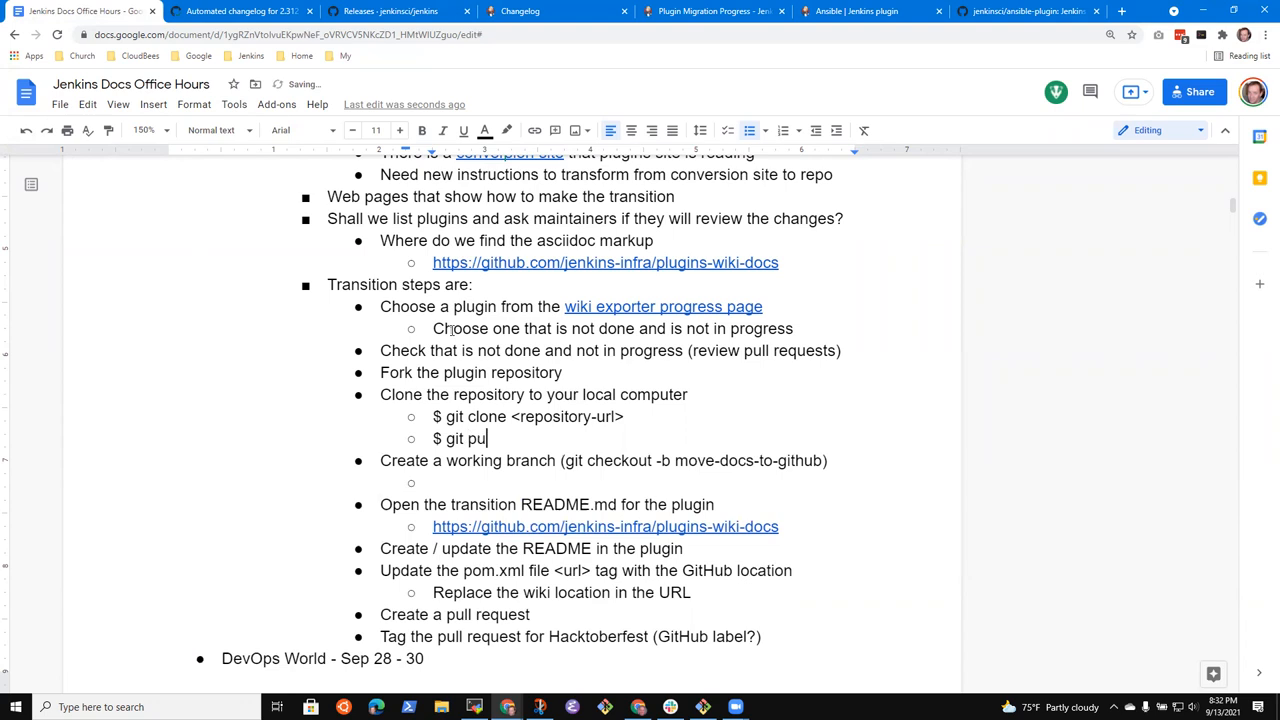
pyautogui.write('ll')
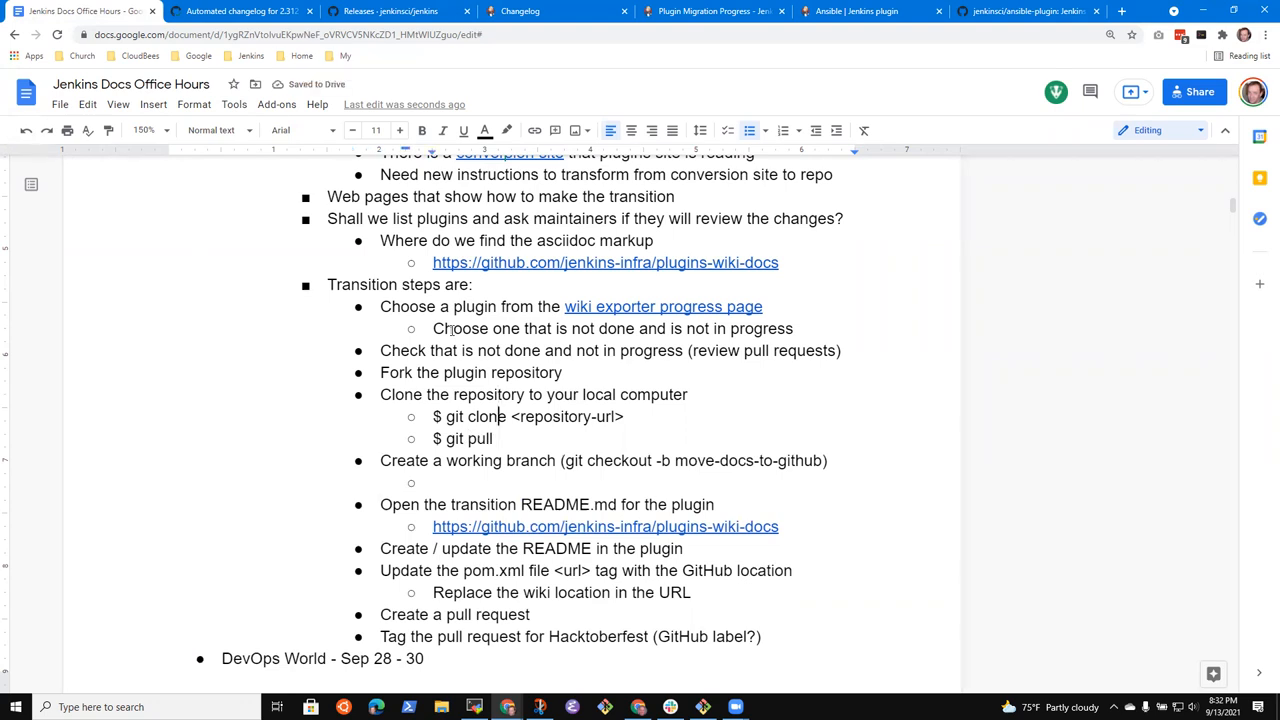
pyautogui.write('--all')
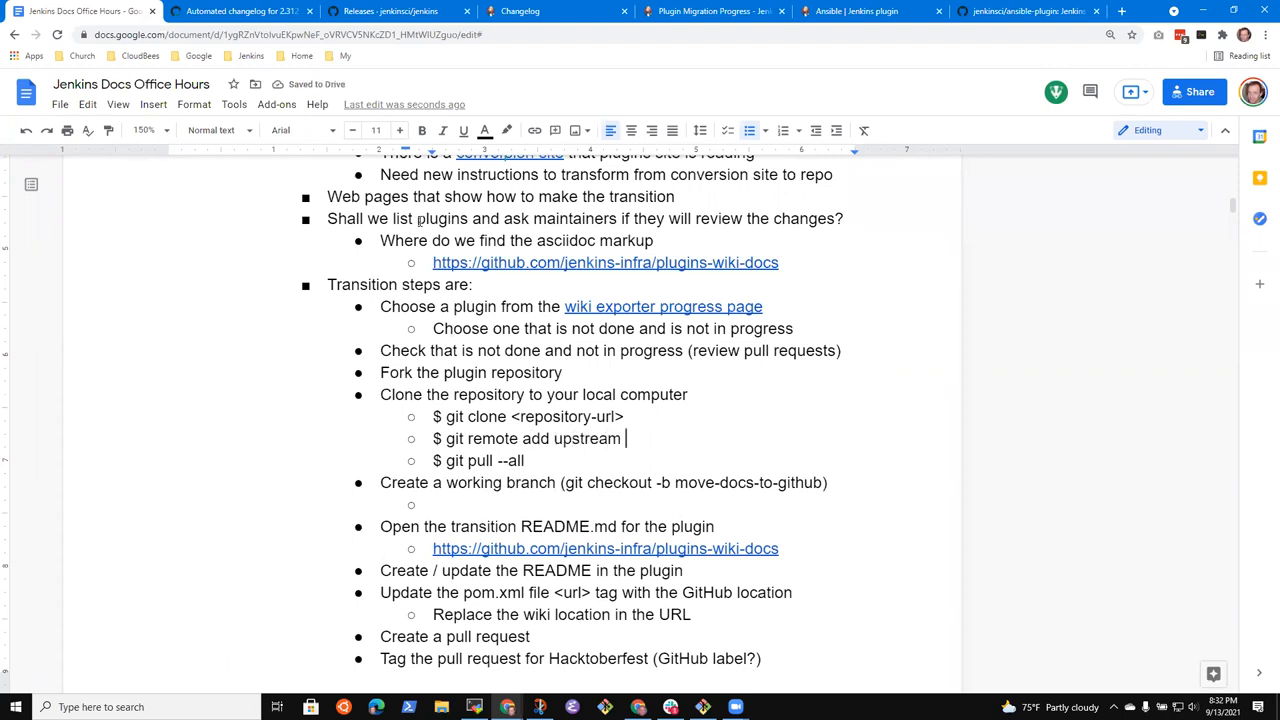
pyautogui.write('<')
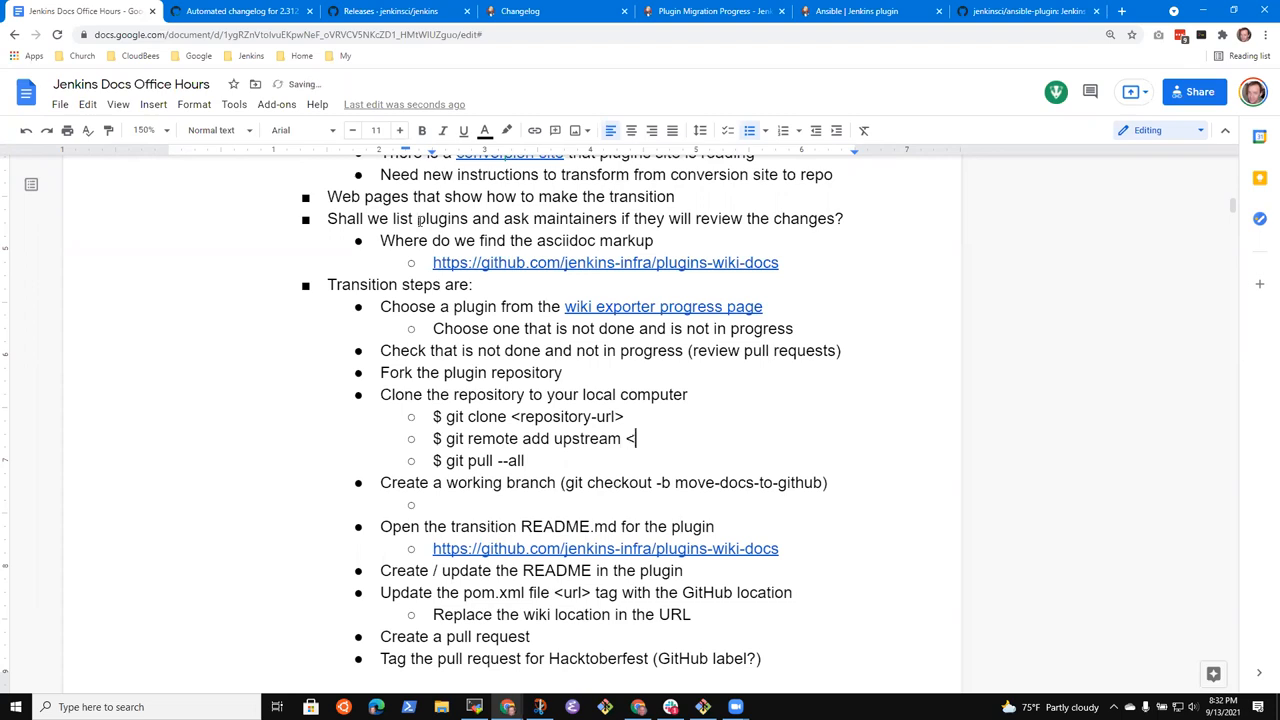
pyautogui.write('upstre')
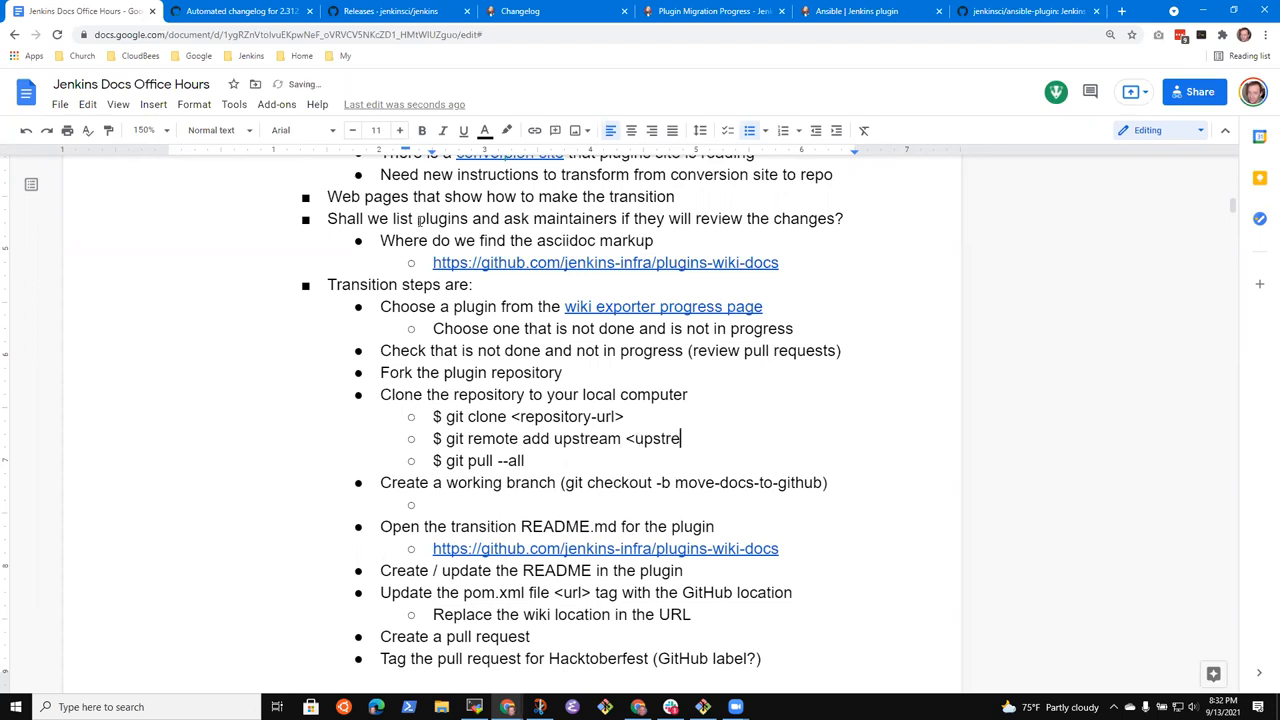
pyautogui.write('am-repo-url>')
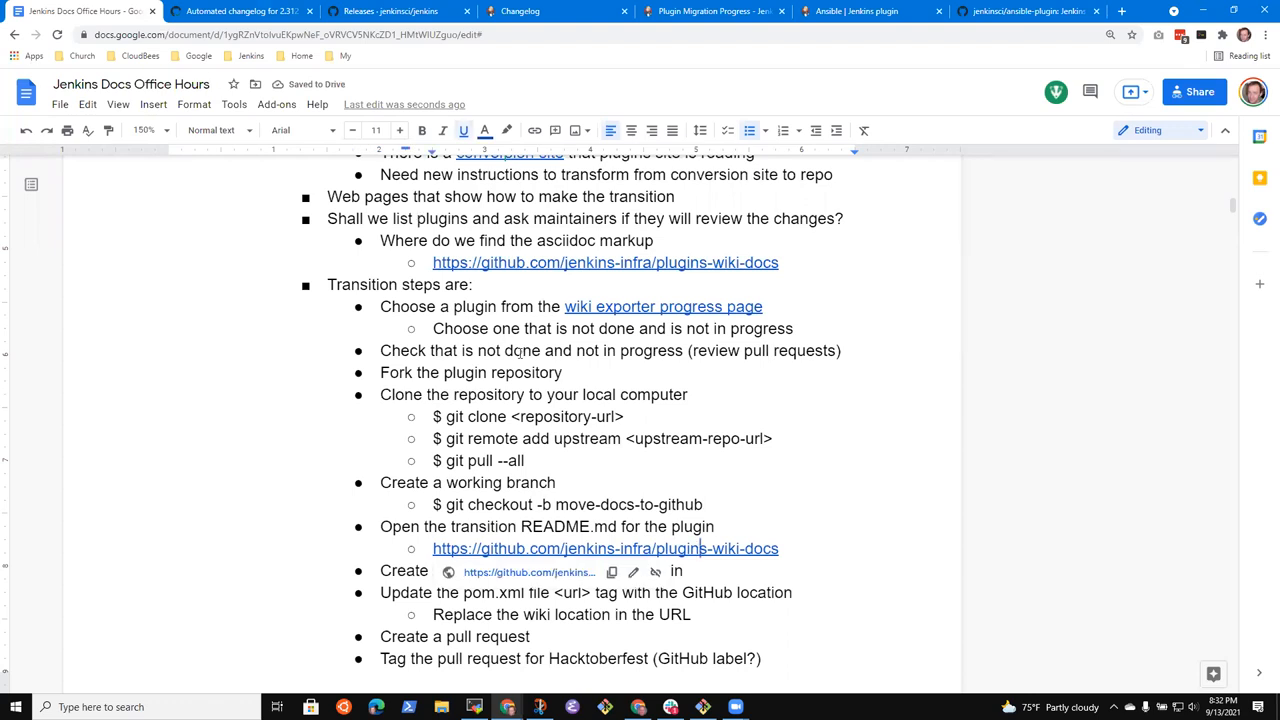
# Look through the ansible-plugin and plugin site tabs, then reach the plugins-wiki-docs repository listing.
pyautogui.click(1028, 12)
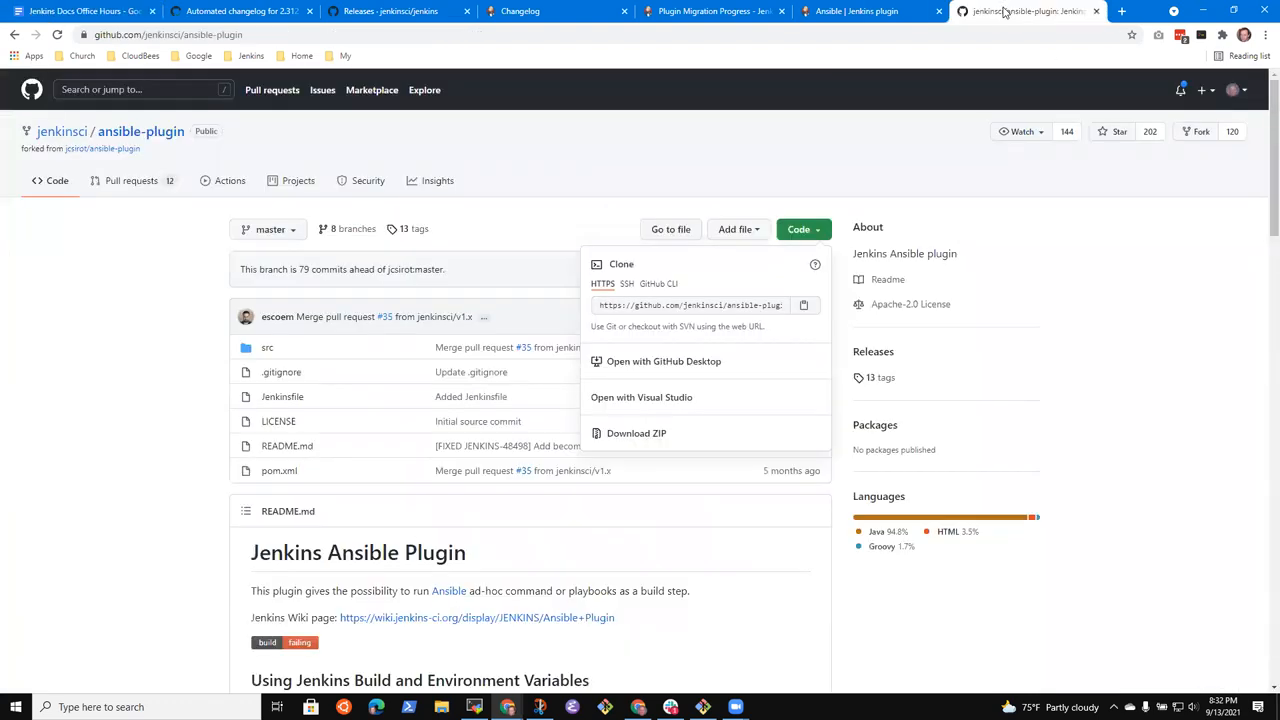
pyautogui.click(860, 12)
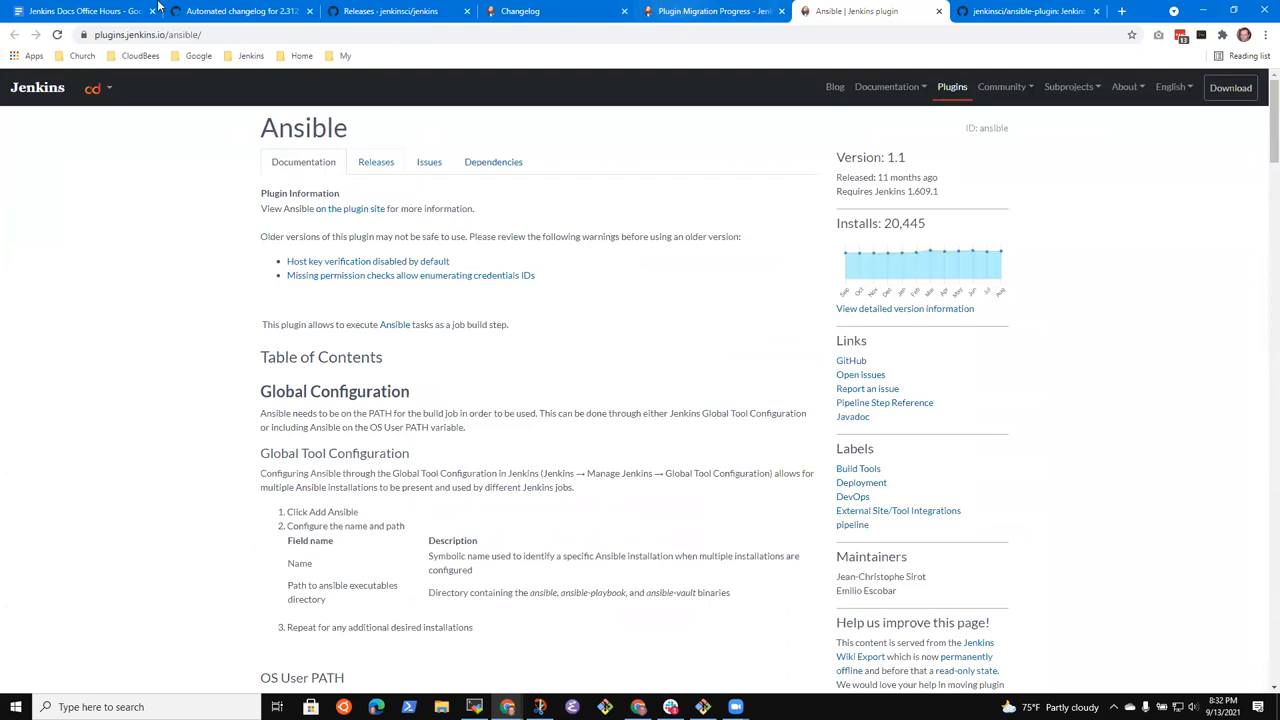
pyautogui.click(80, 12)
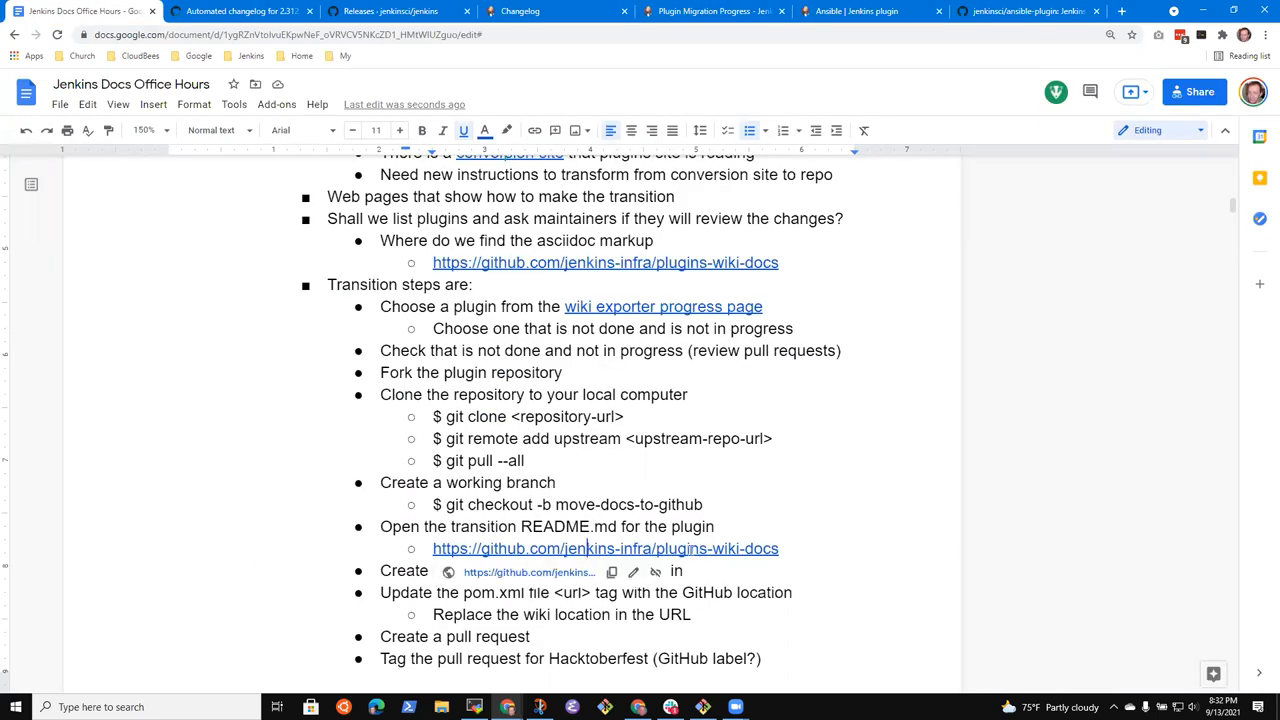
pyautogui.click(604, 548)
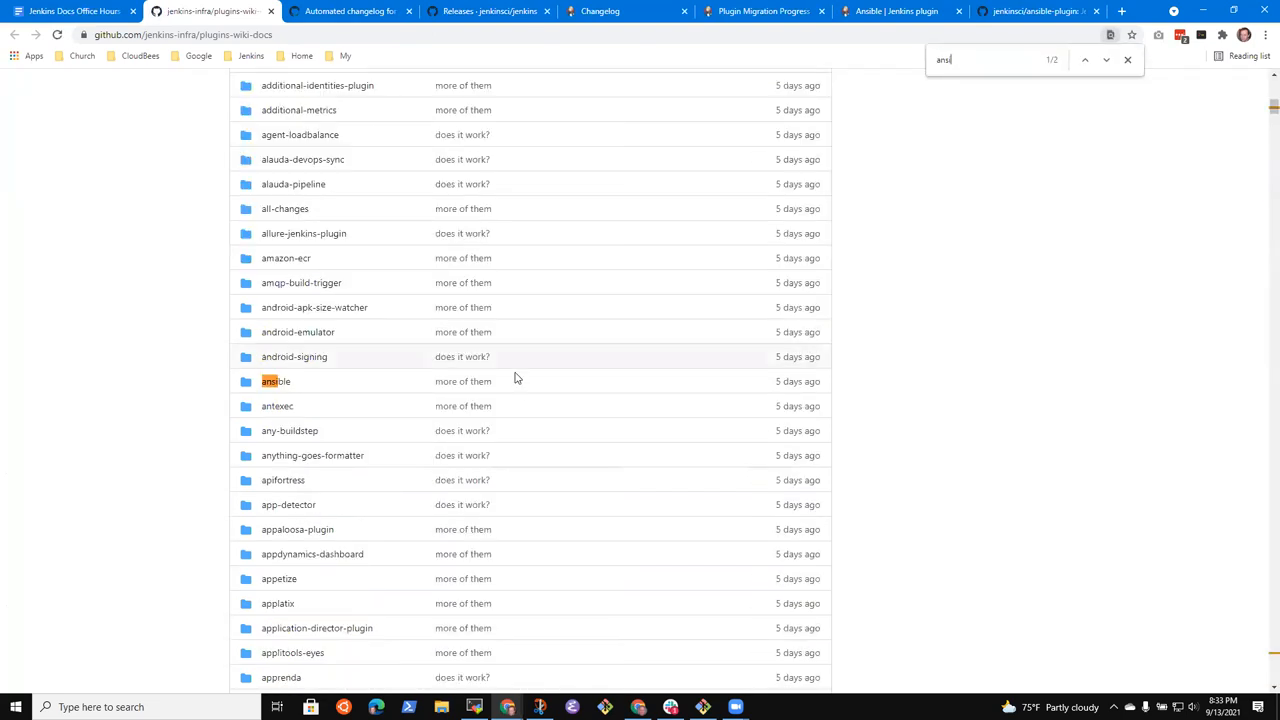
# Browse the ansible folder's docs/images in plugins-wiki-docs, then return to the office hours notes.
pyautogui.click(276, 380)
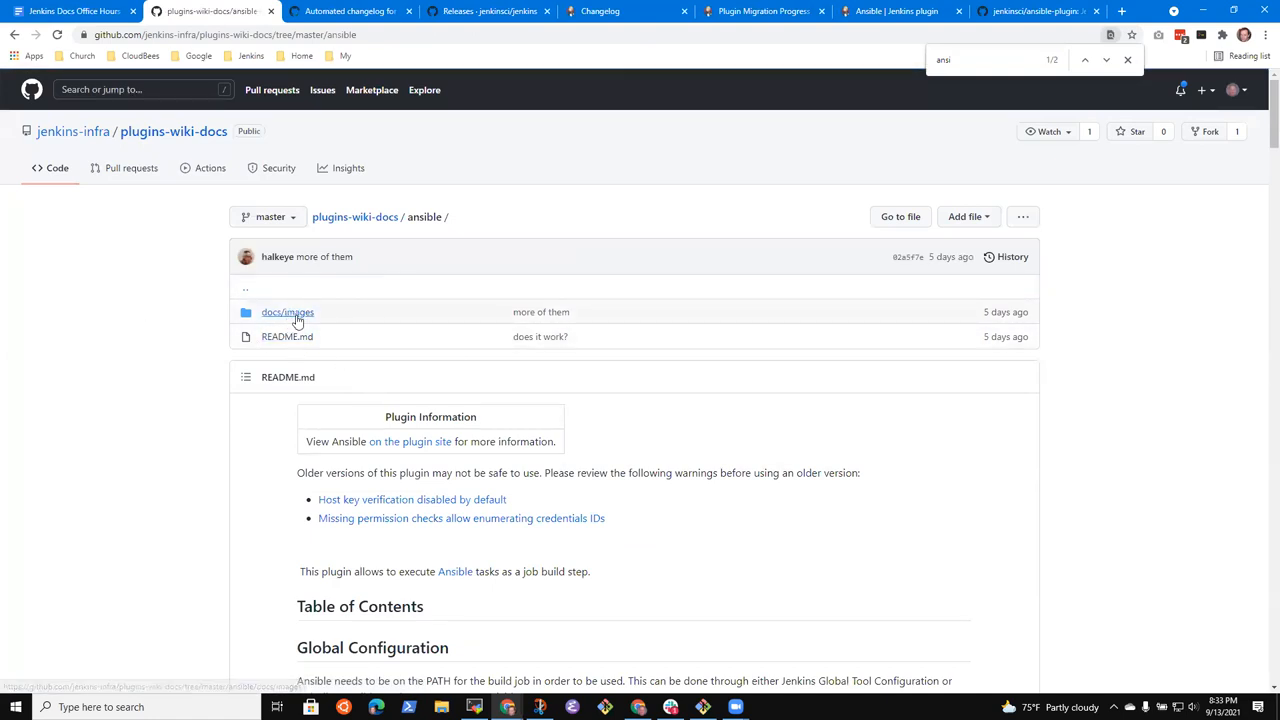
pyautogui.moveTo(288, 312)
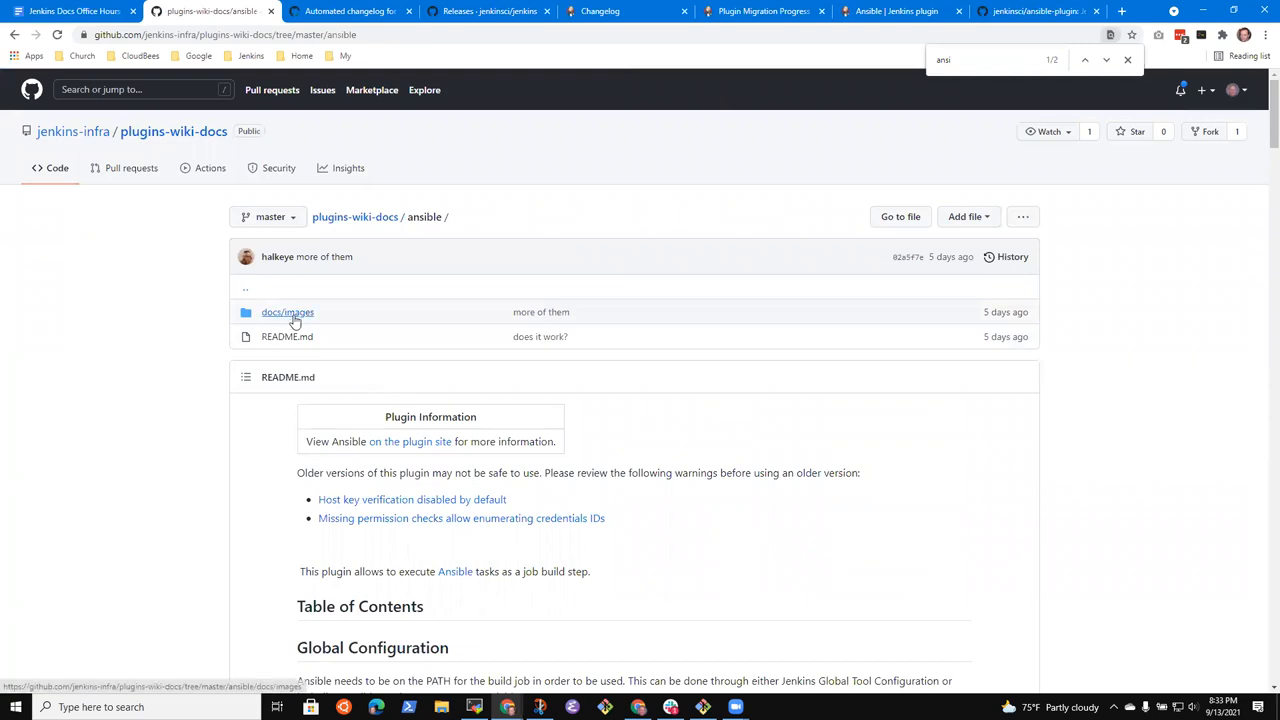
pyautogui.click(288, 312)
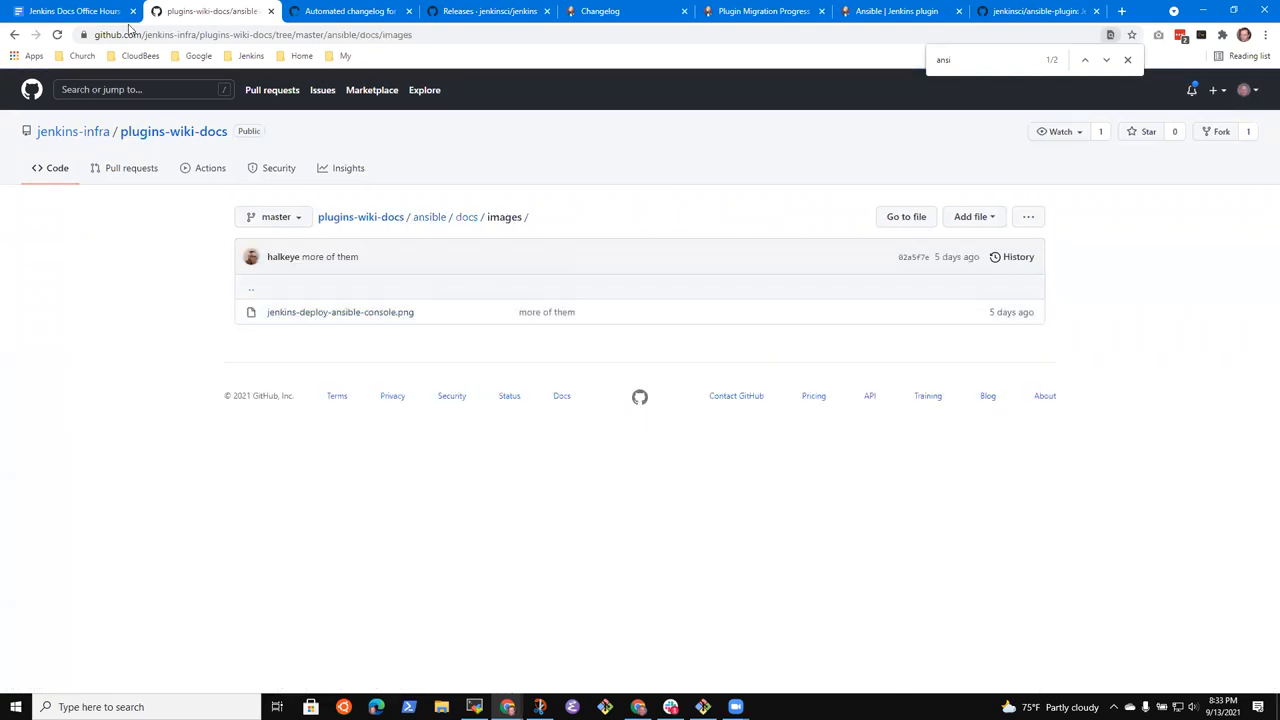
pyautogui.click(70, 12)
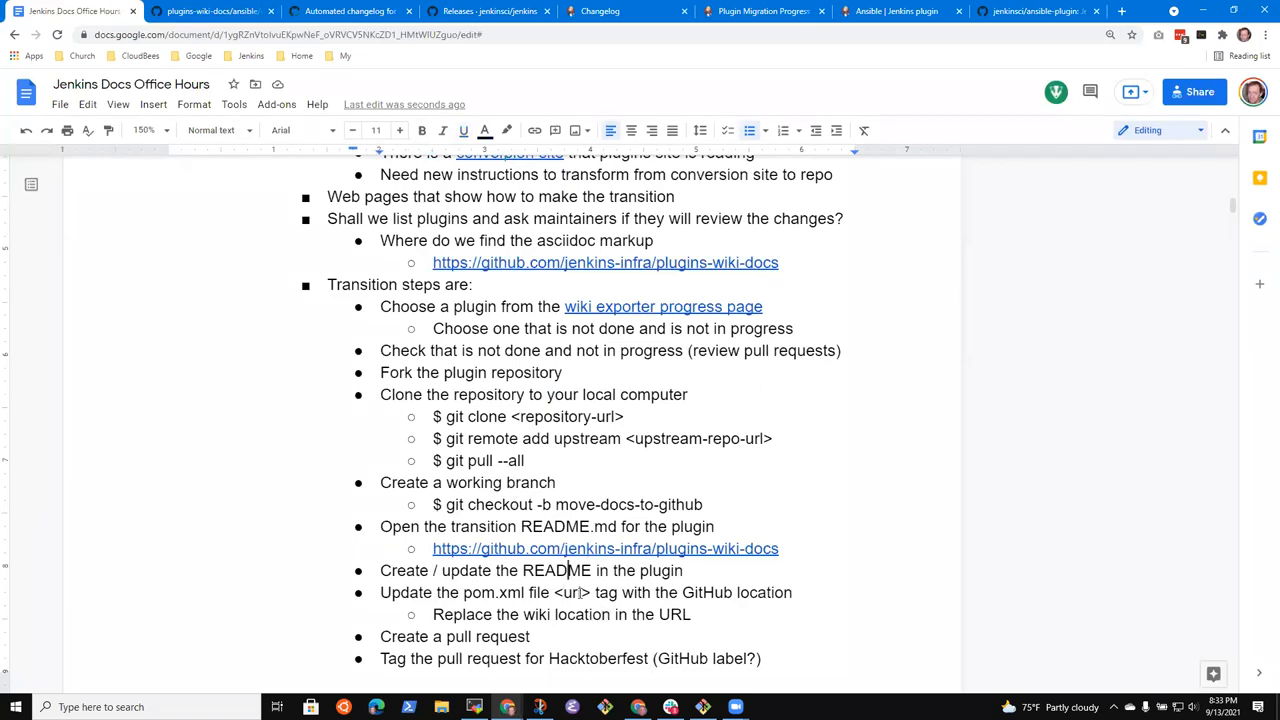
# Add the transition step 'Cop images from the transition repository' to the notes.
pyautogui.write('Cop')
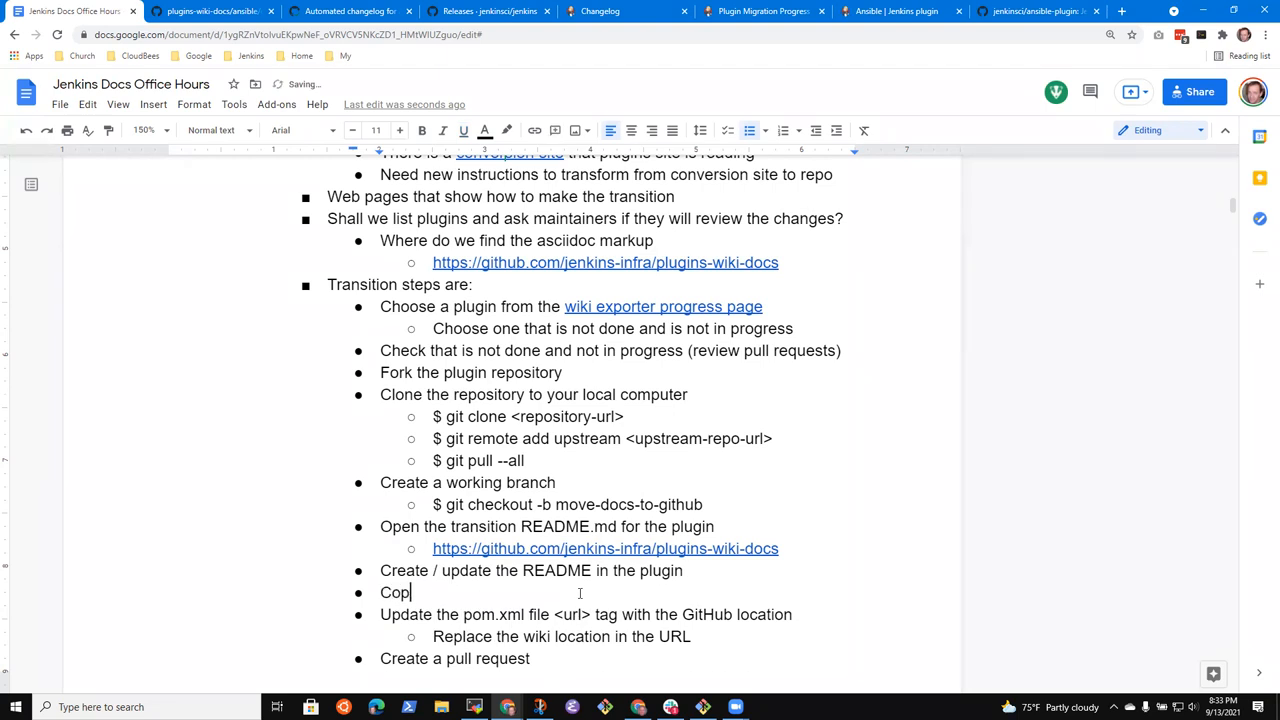
pyautogui.write('images from the transition')
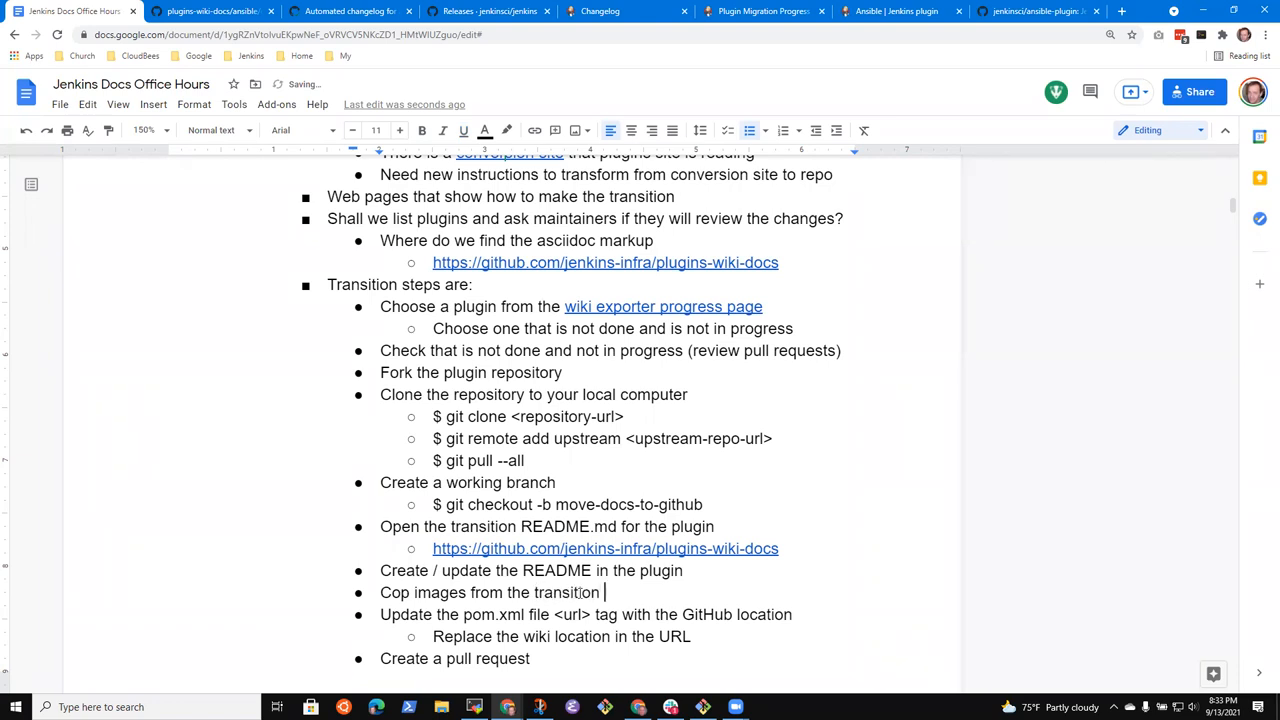
pyautogui.write('repository')
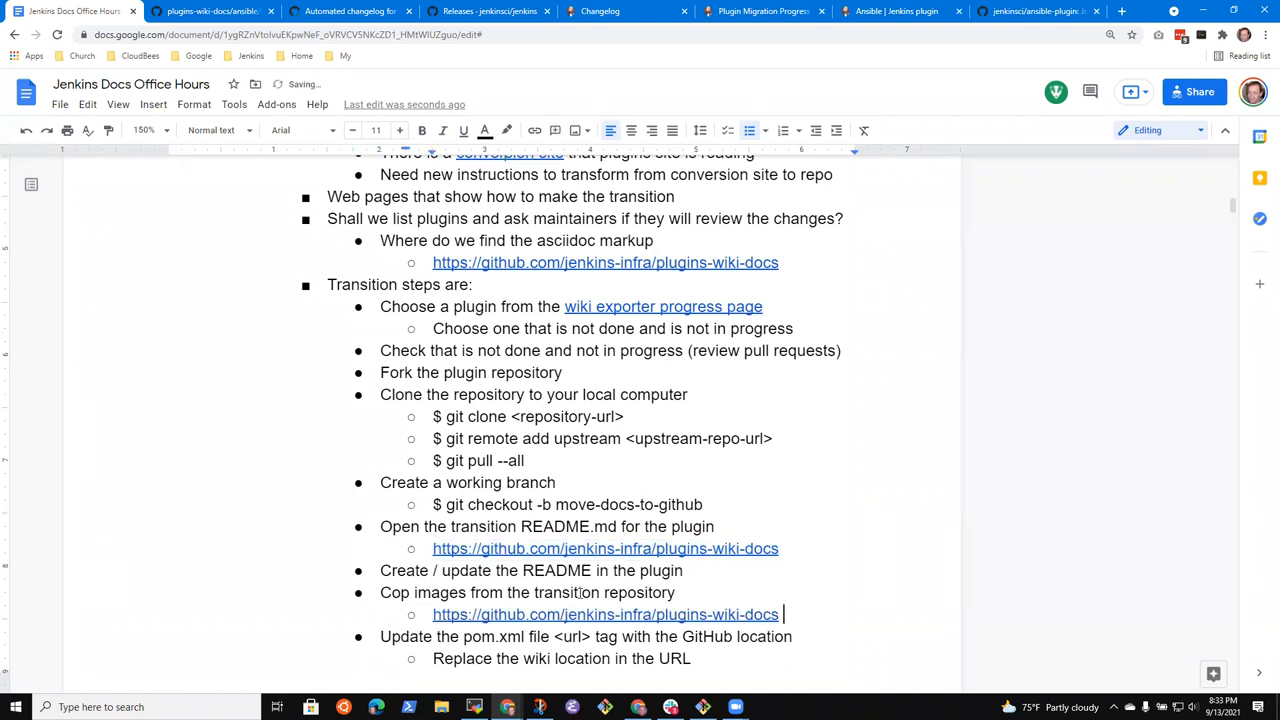
# View the ansible console screenshot and navigate back up to the ansible folder.
pyautogui.click(210, 12)
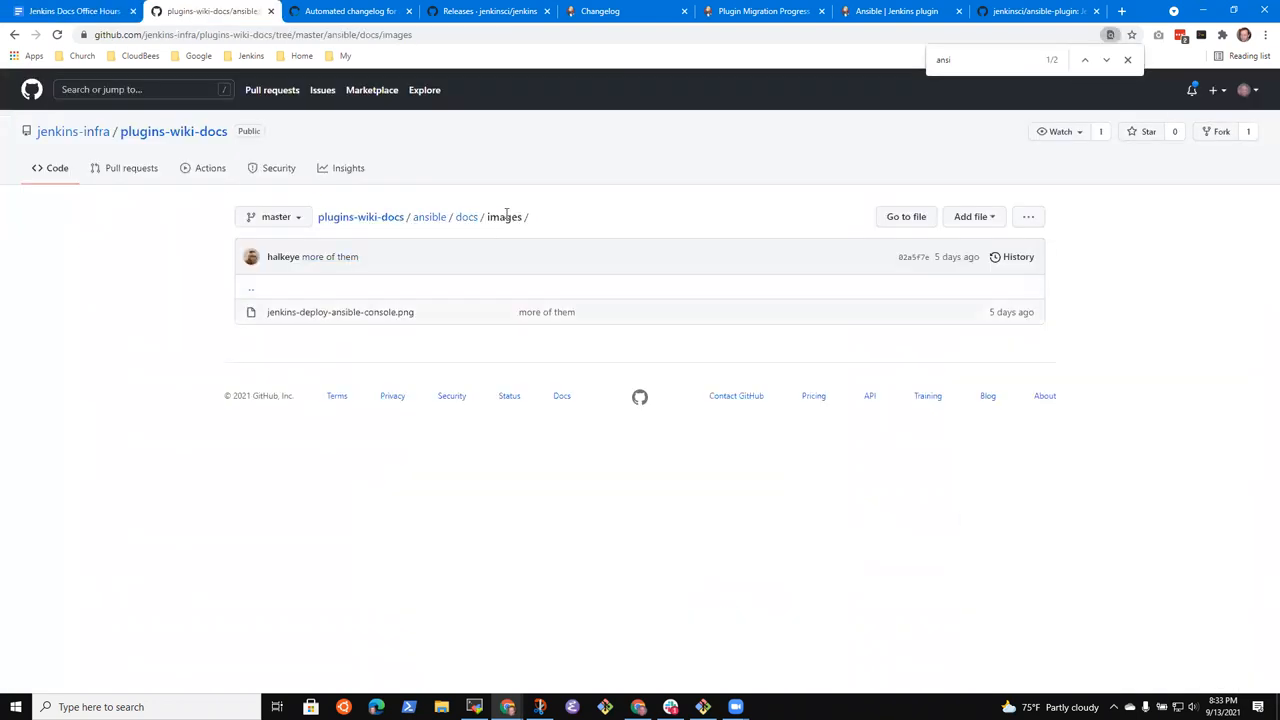
pyautogui.click(340, 312)
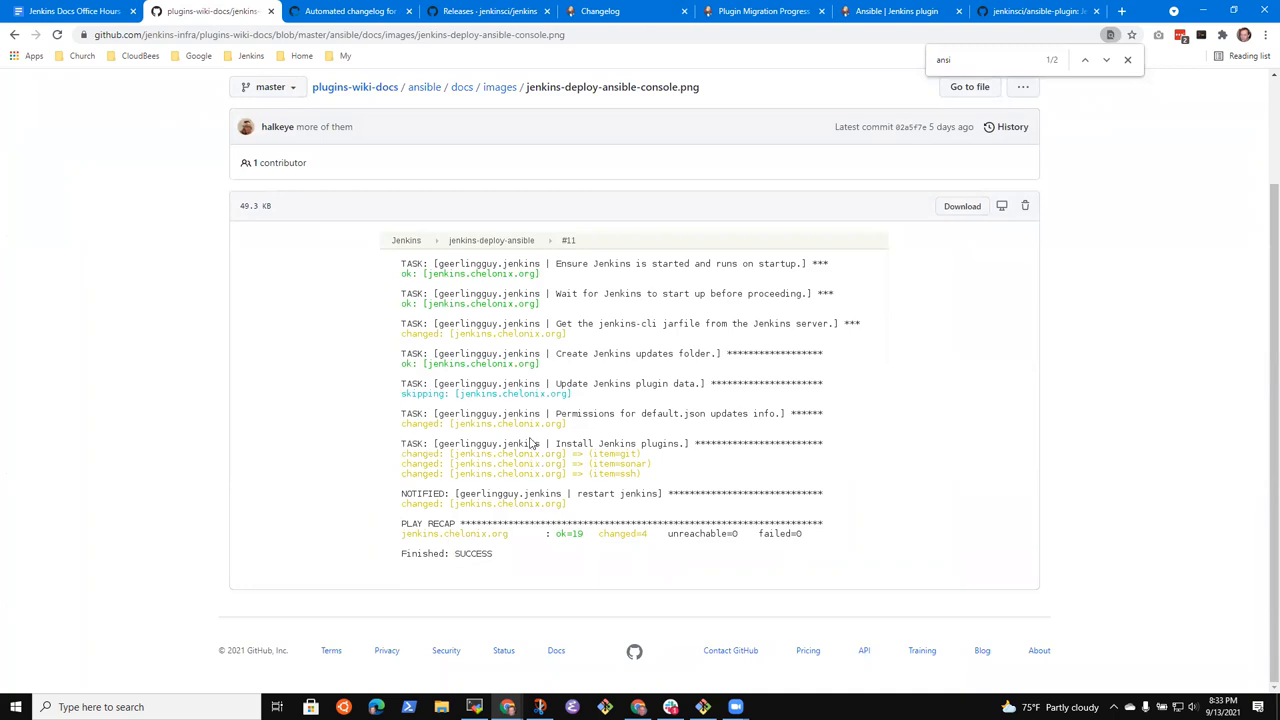
pyautogui.moveTo(512, 370)
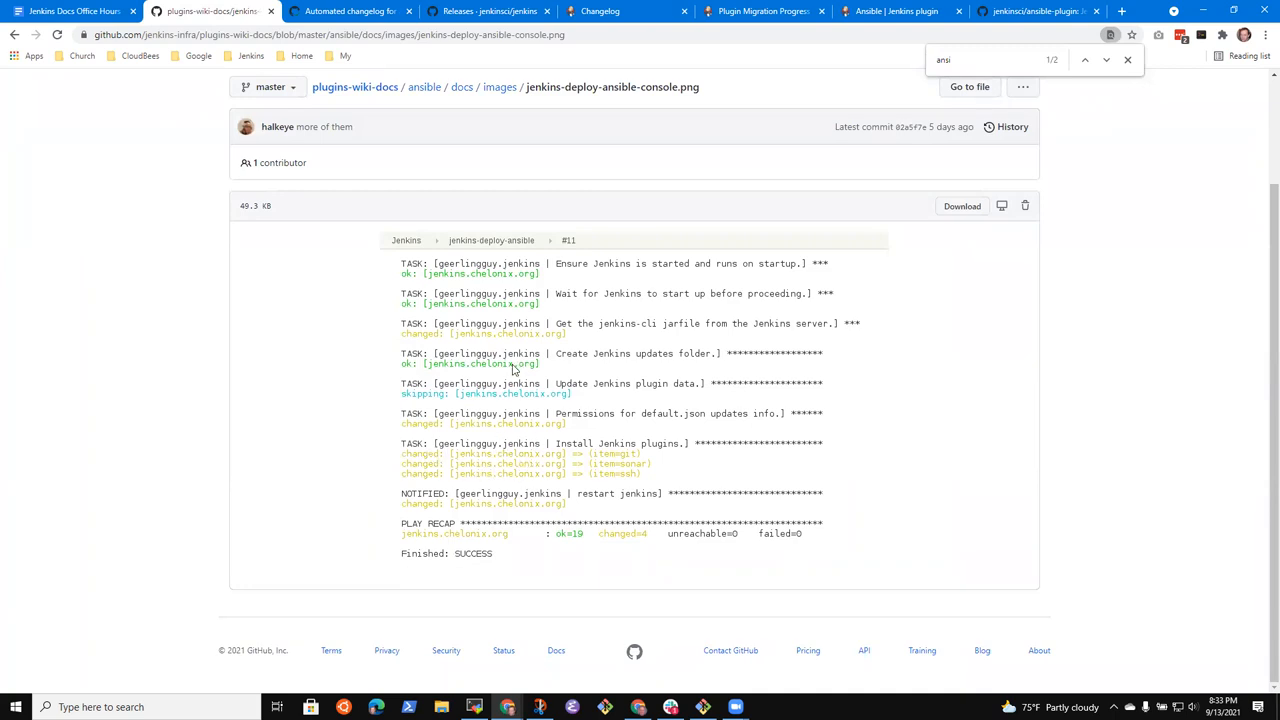
pyautogui.moveTo(120, 60)
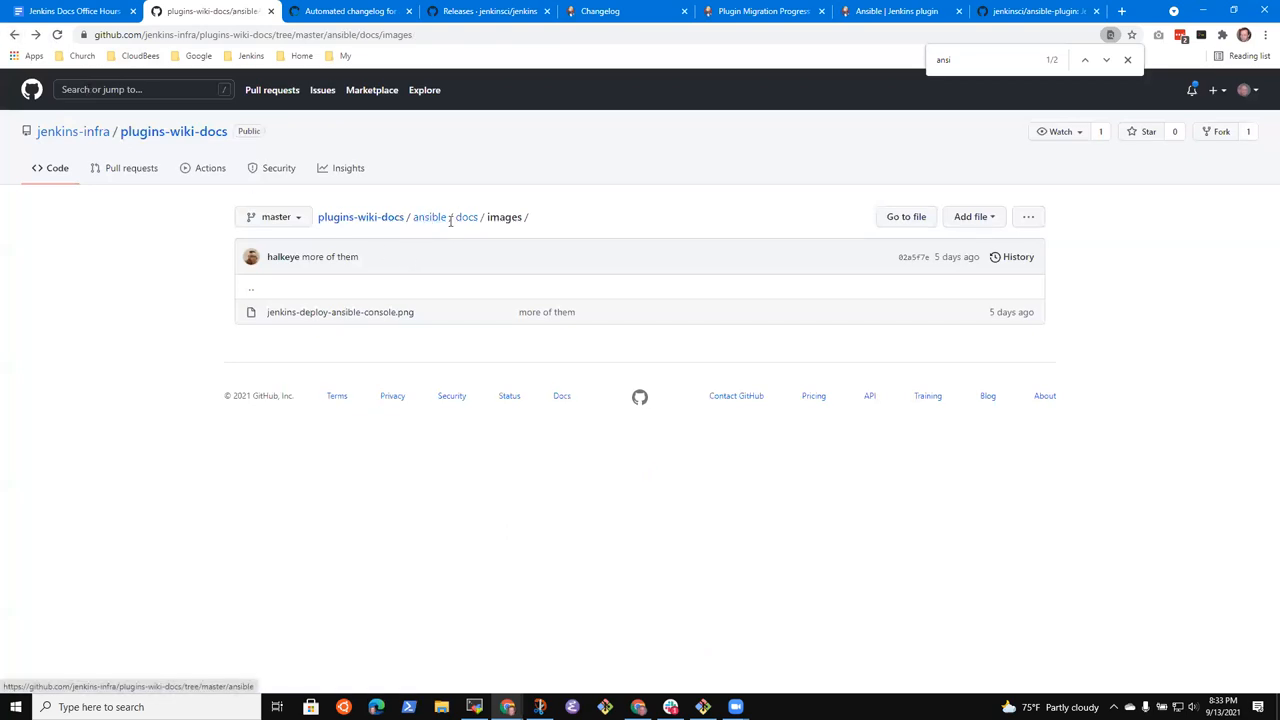
pyautogui.moveTo(428, 216)
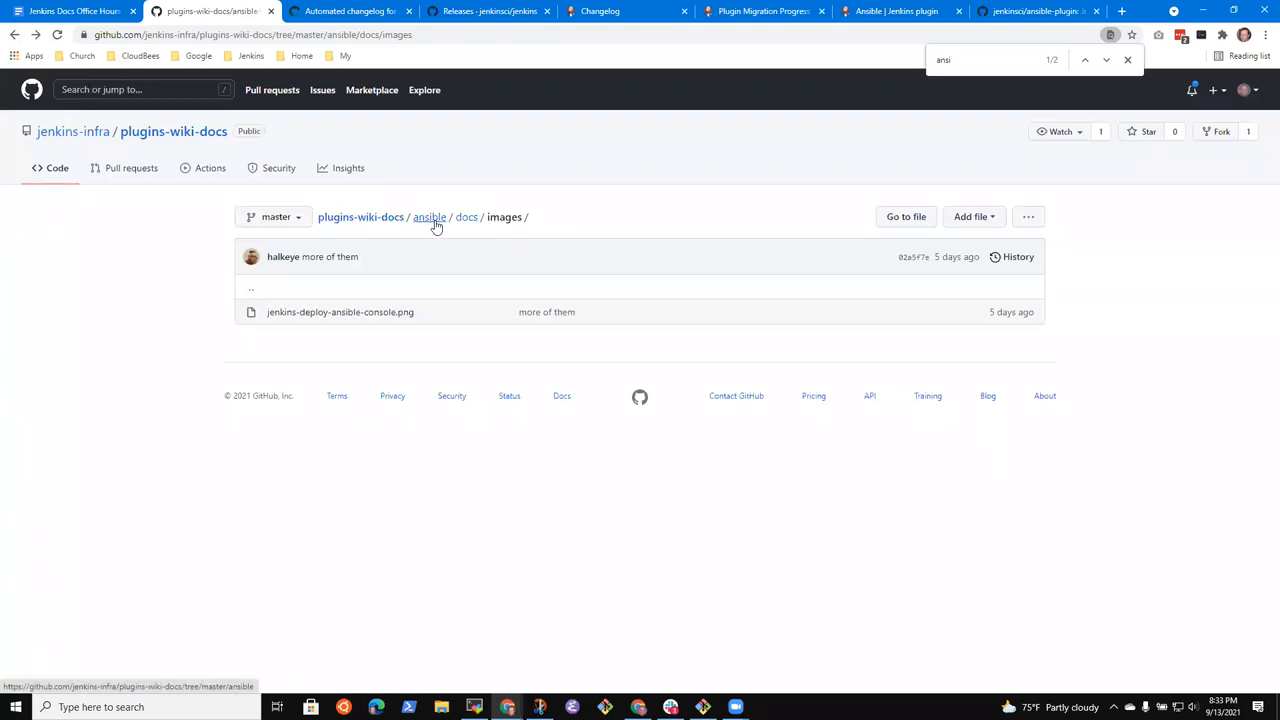
pyautogui.click(466, 216)
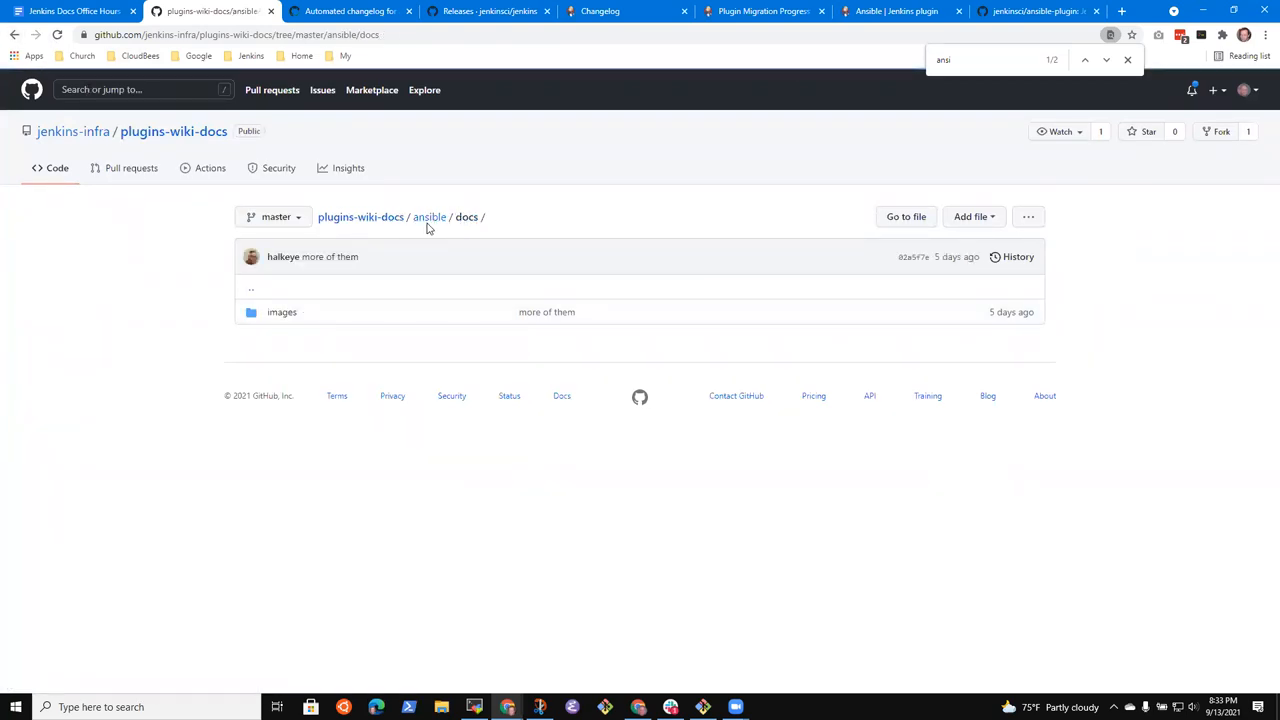
pyautogui.click(428, 216)
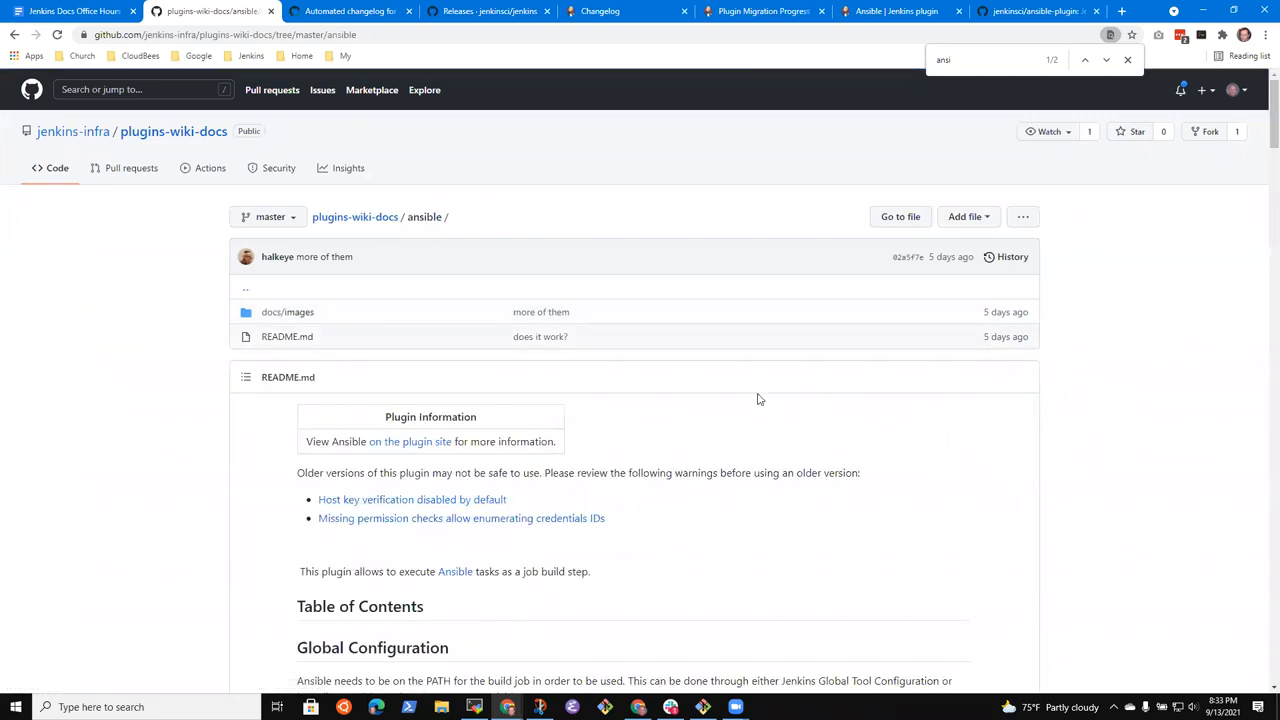
pyautogui.moveTo(332, 496)
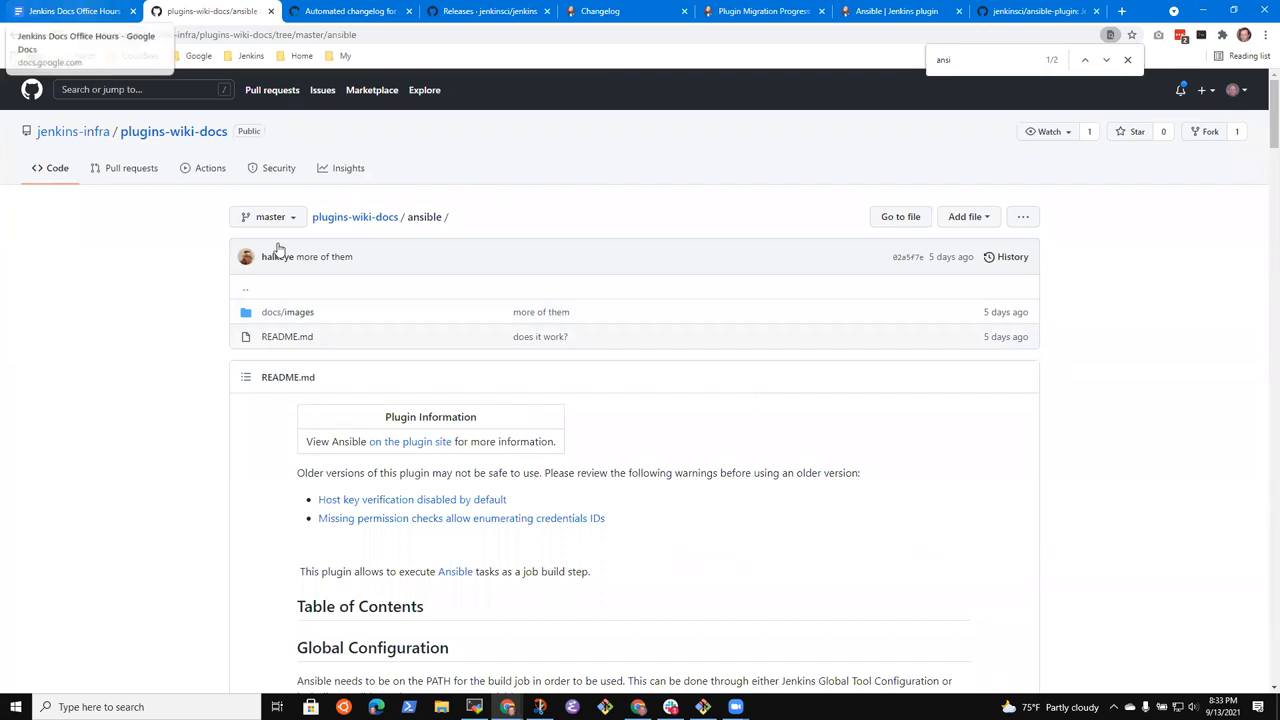
# Go to the plugins-wiki-docs repository root and copy its clone address from the Code menu.
pyautogui.click(384, 34)
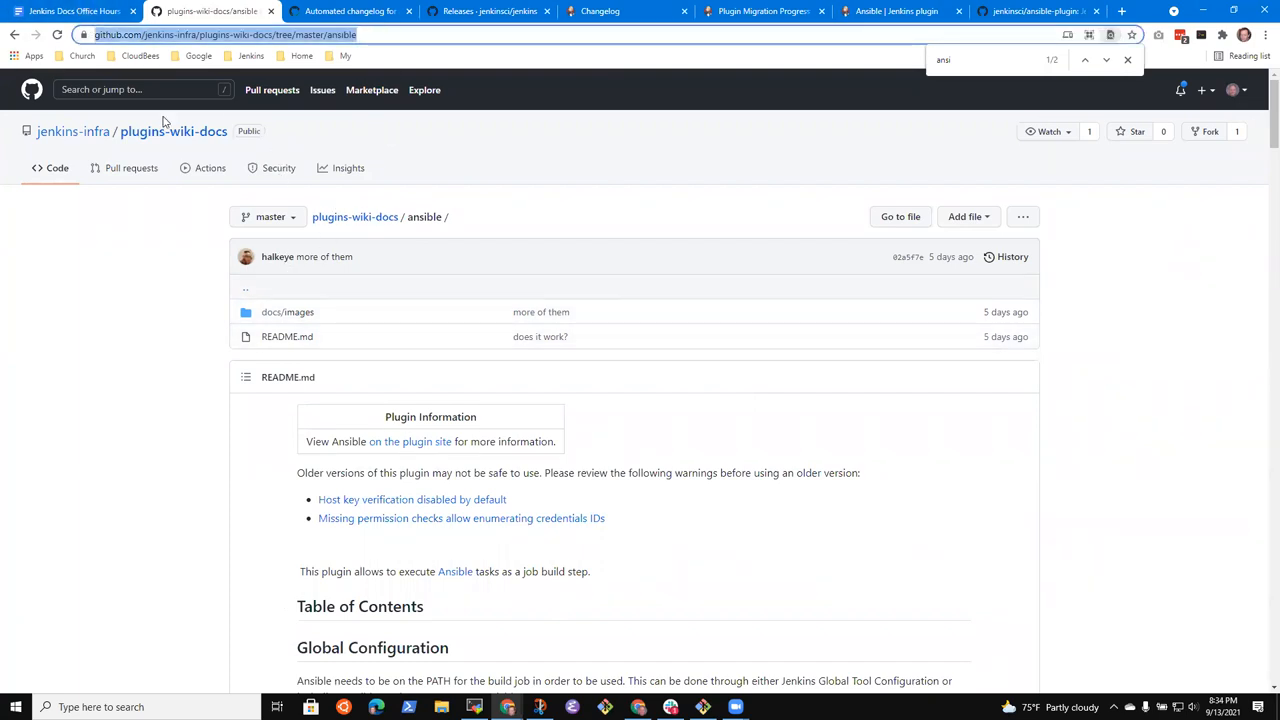
pyautogui.moveTo(172, 132)
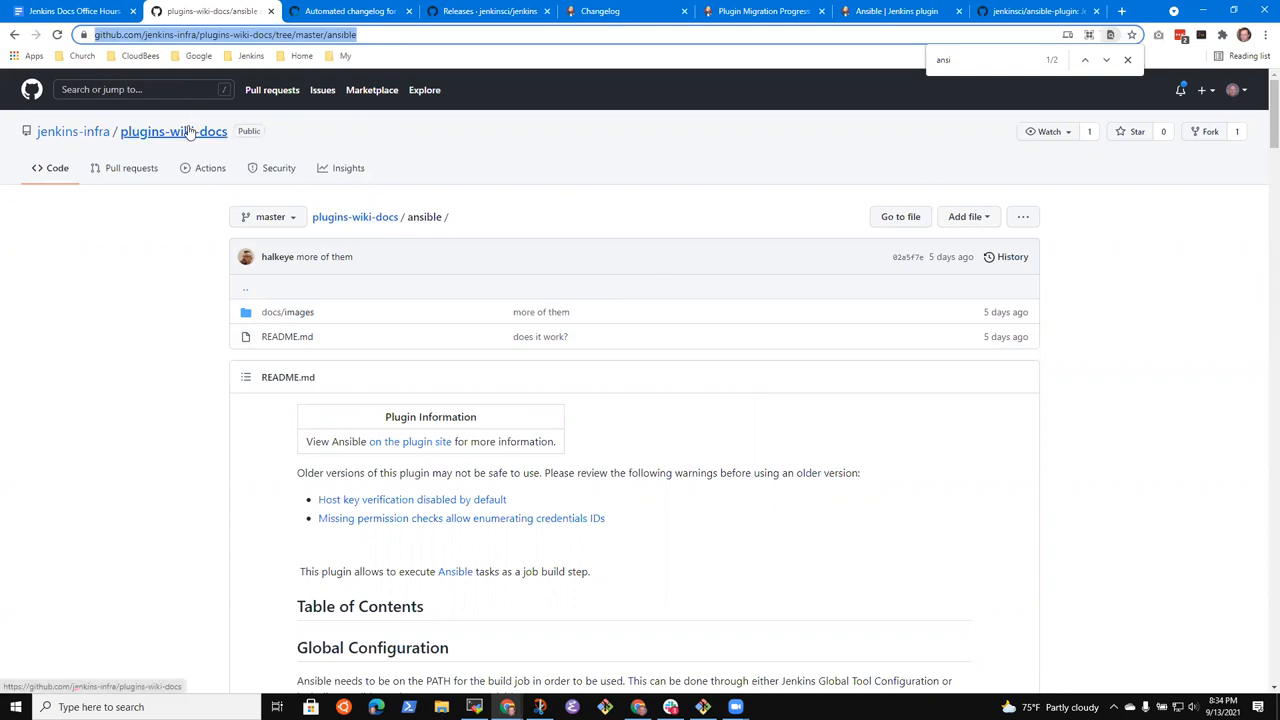
pyautogui.click(172, 132)
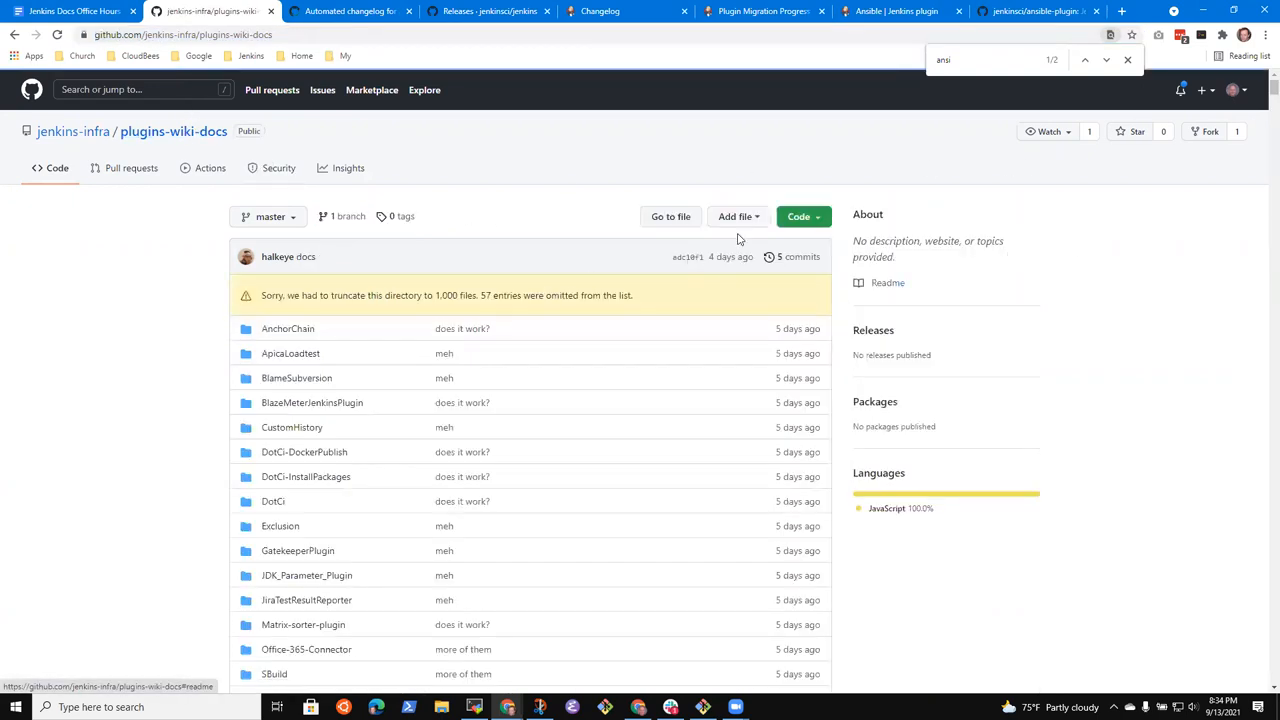
pyautogui.click(798, 216)
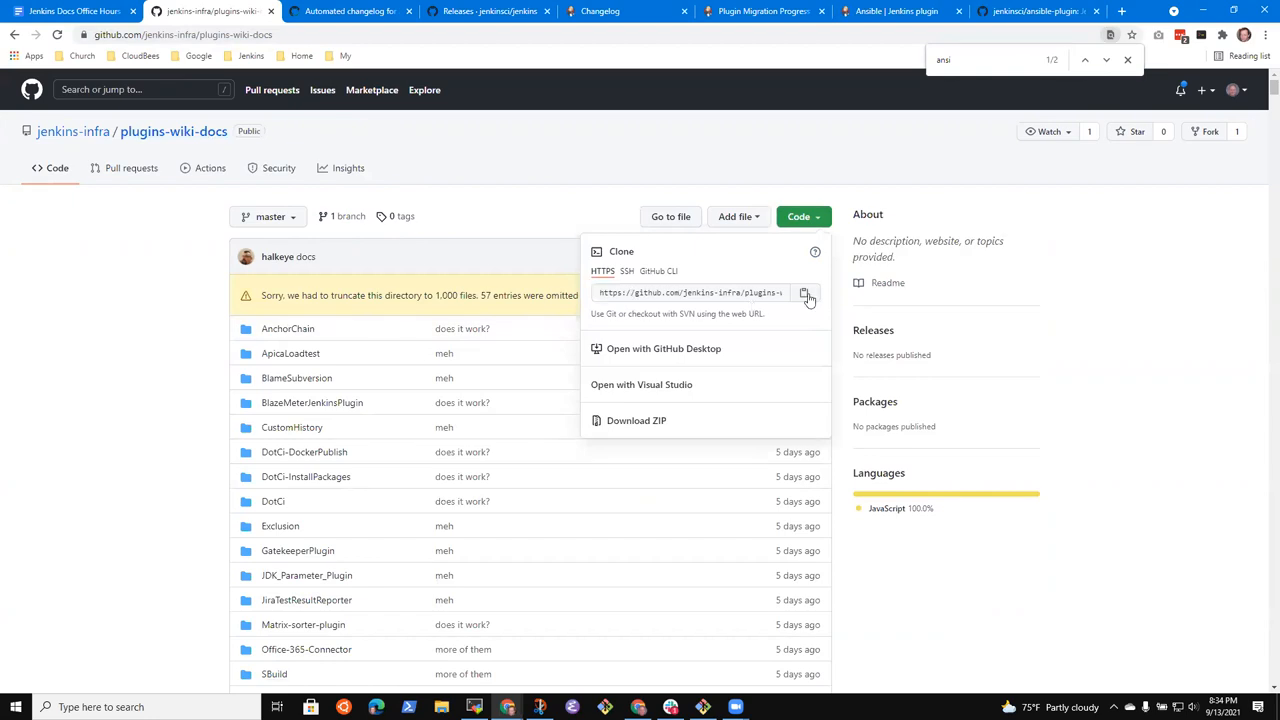
pyautogui.click(804, 292)
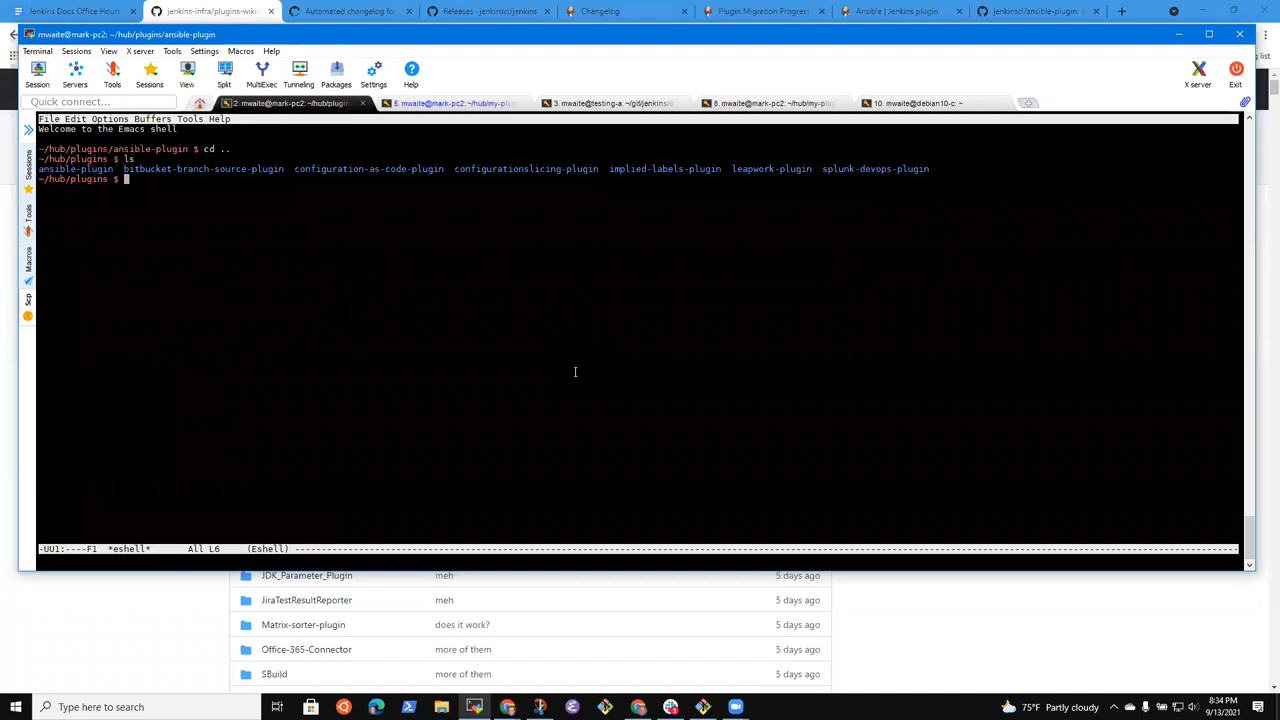
# Run git clone on plugins-wiki-docs and ls plugins-wiki-docs/ in the Emacs shell, then return to the notes.
pyautogui.write('git clone https://github.com/jenkins-infra/plugins-wiki-docs.git')
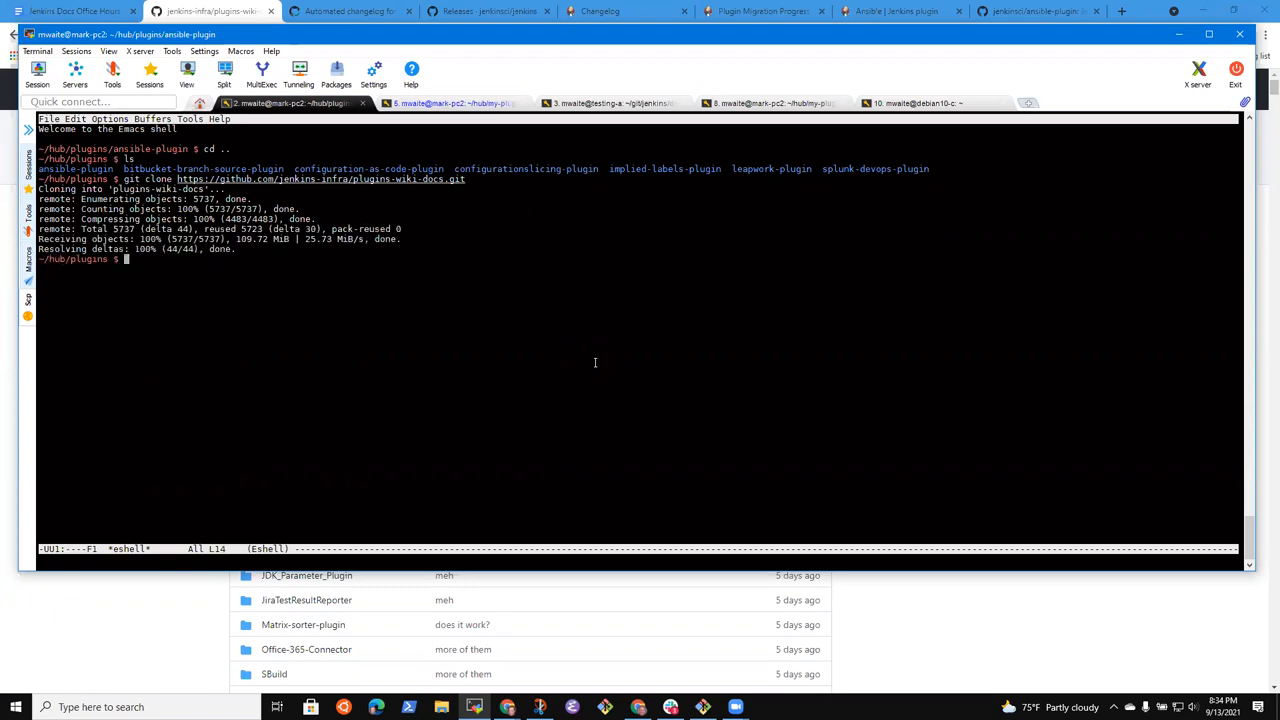
pyautogui.write('ls plugins-wiki-docs/')
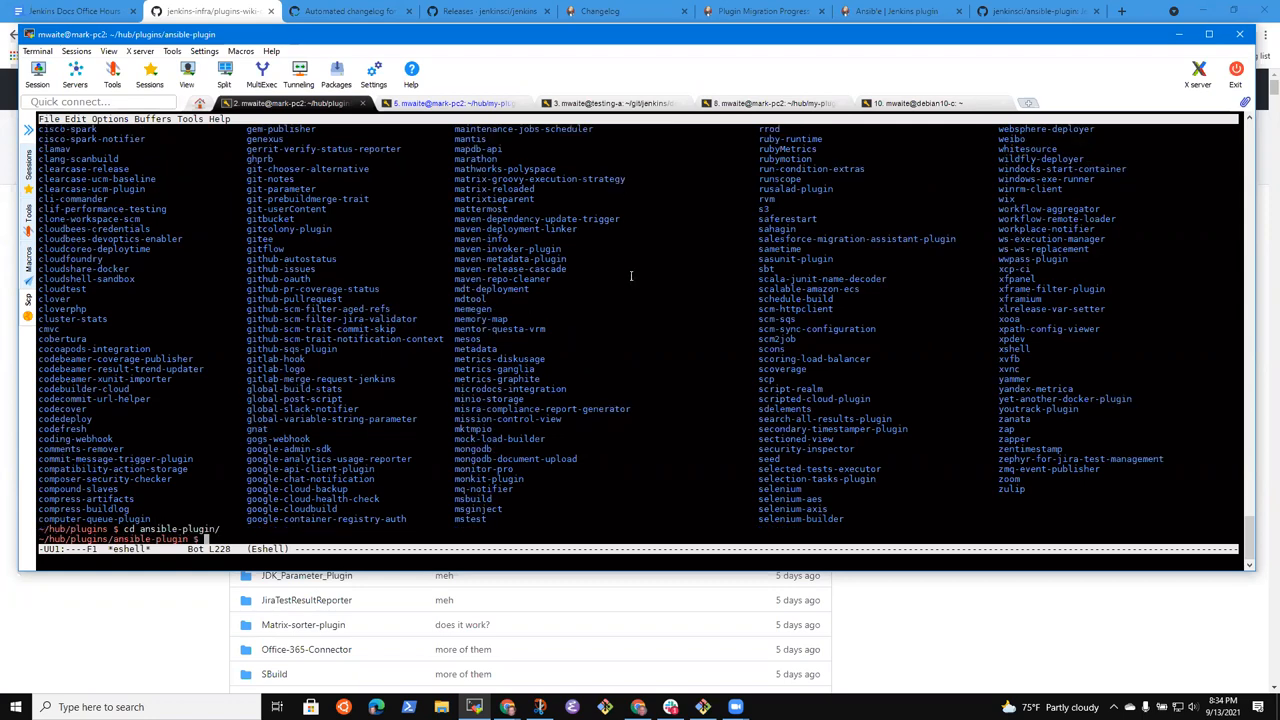
pyautogui.click(76, 12)
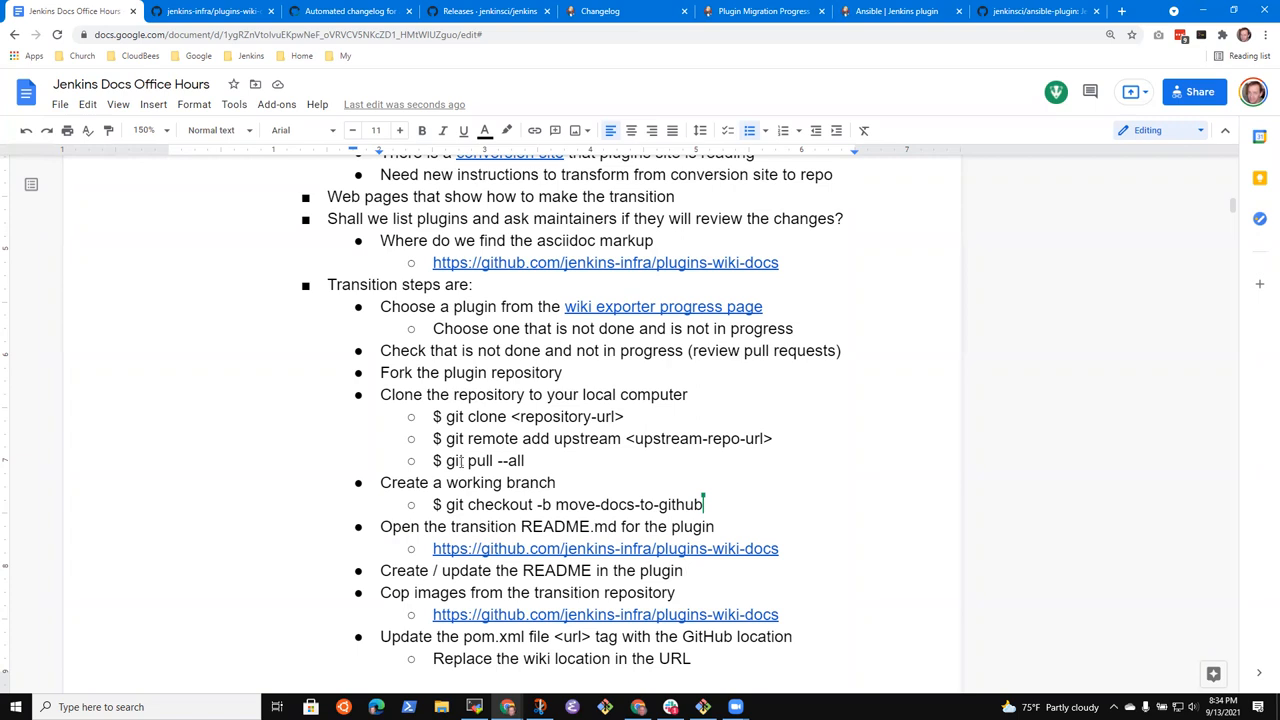
# Correct 'Cop' to 'Copy' in the images step.
pyautogui.click(412, 592)
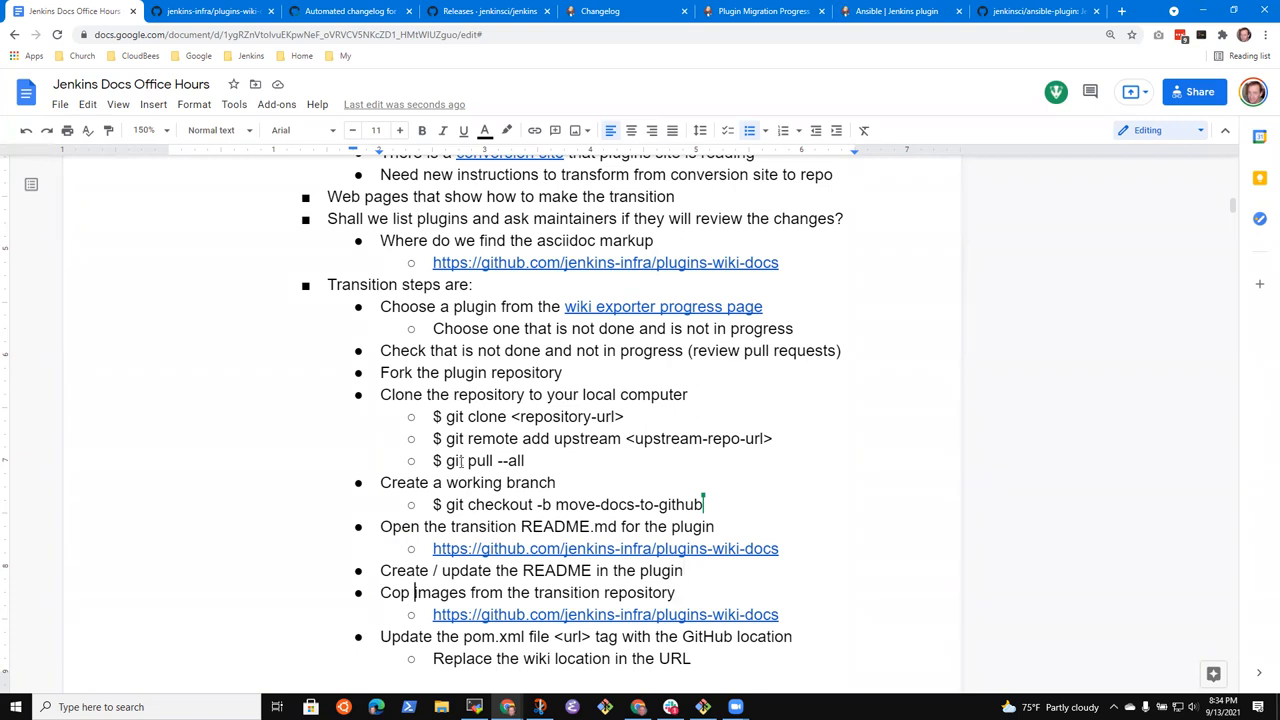
pyautogui.write('y')
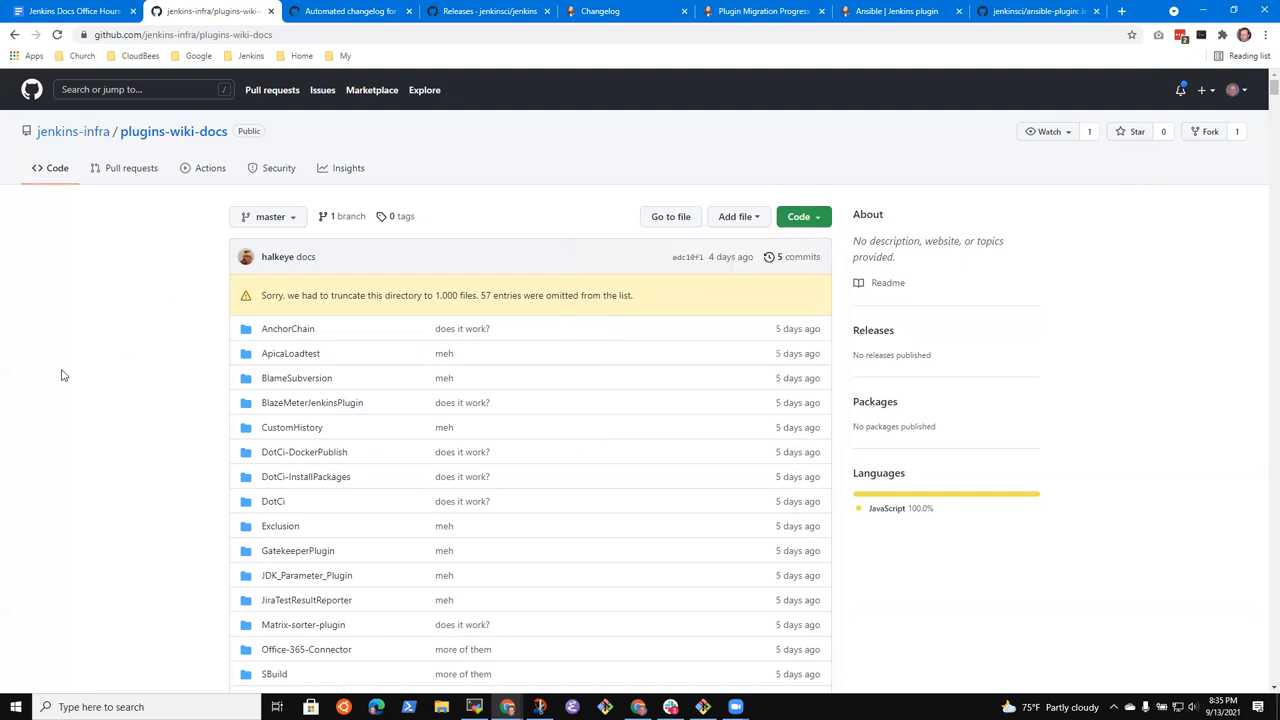
pyautogui.moveTo(58, 272)
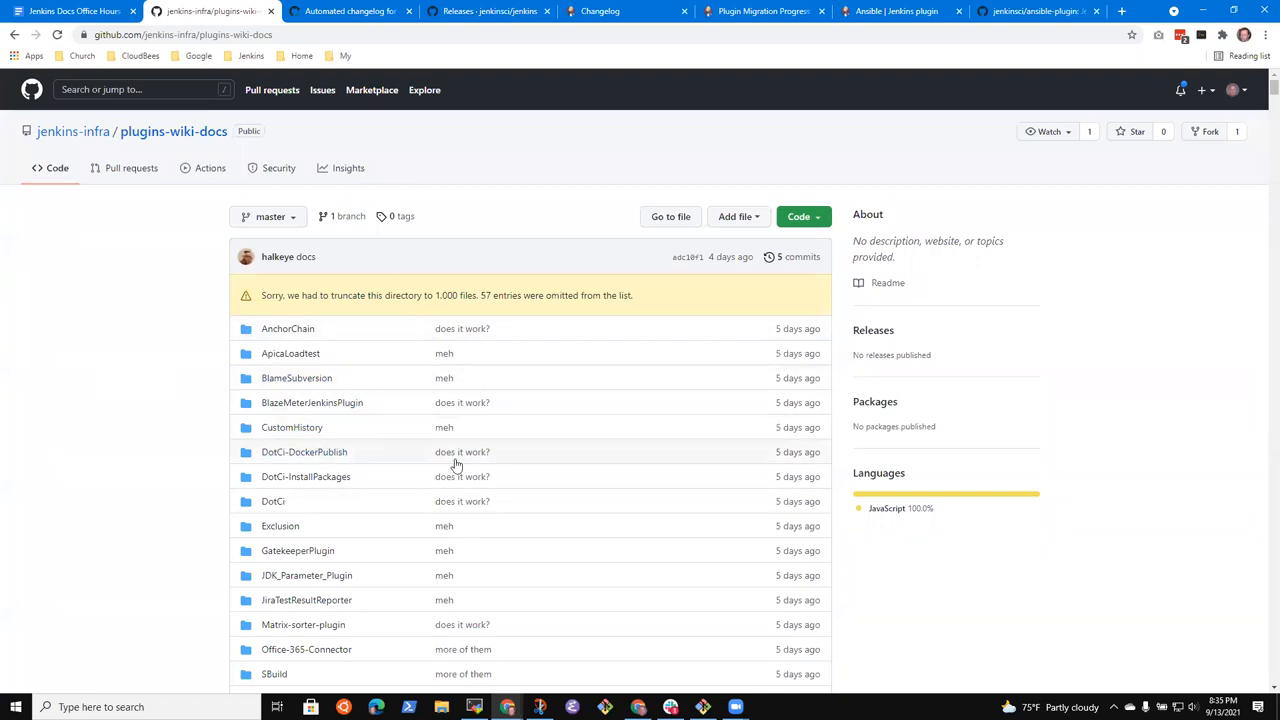
# Reach the ansible folder's README.md in plugins-wiki-docs, closing the in-page search.
pyautogui.scroll(-3)
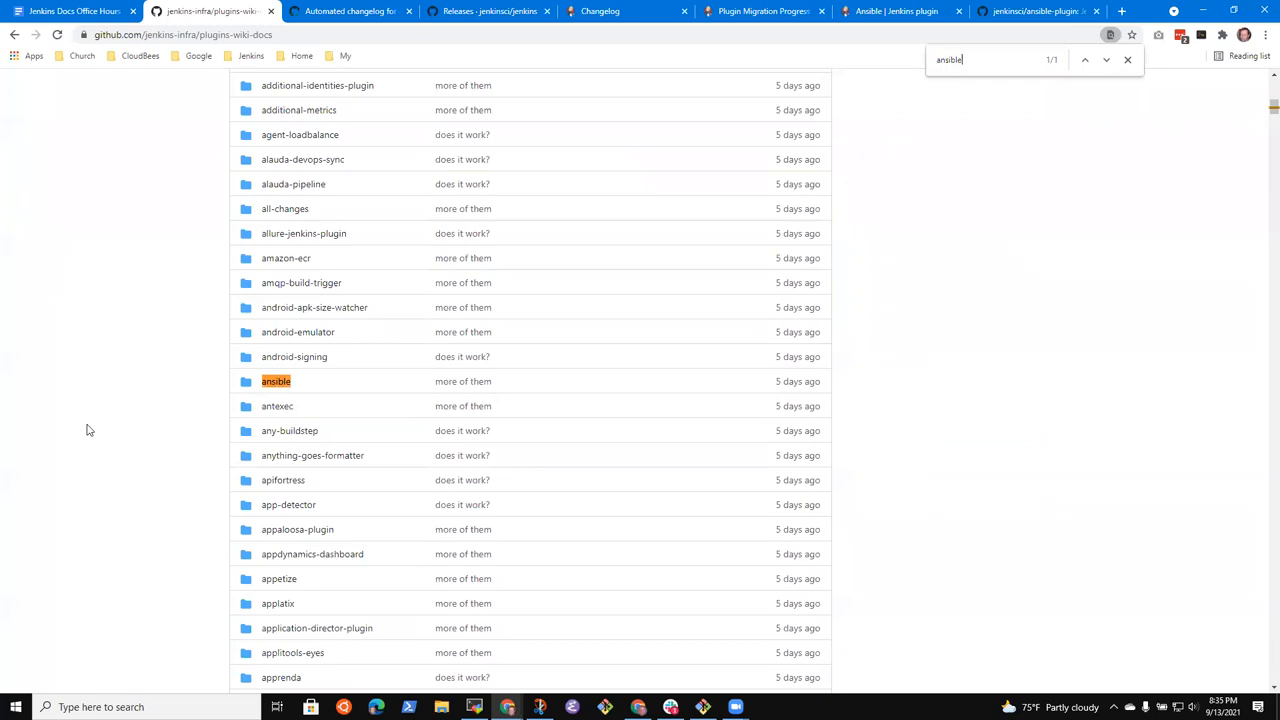
pyautogui.click(276, 380)
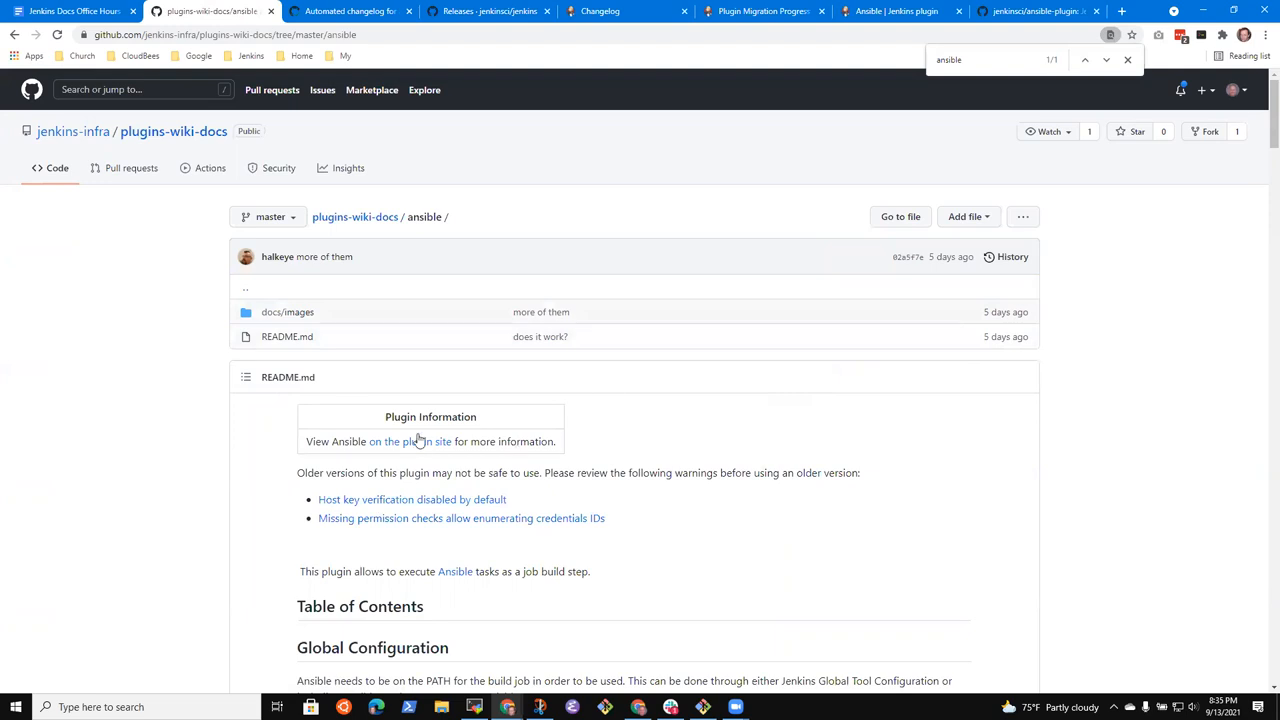
pyautogui.moveTo(948, 306)
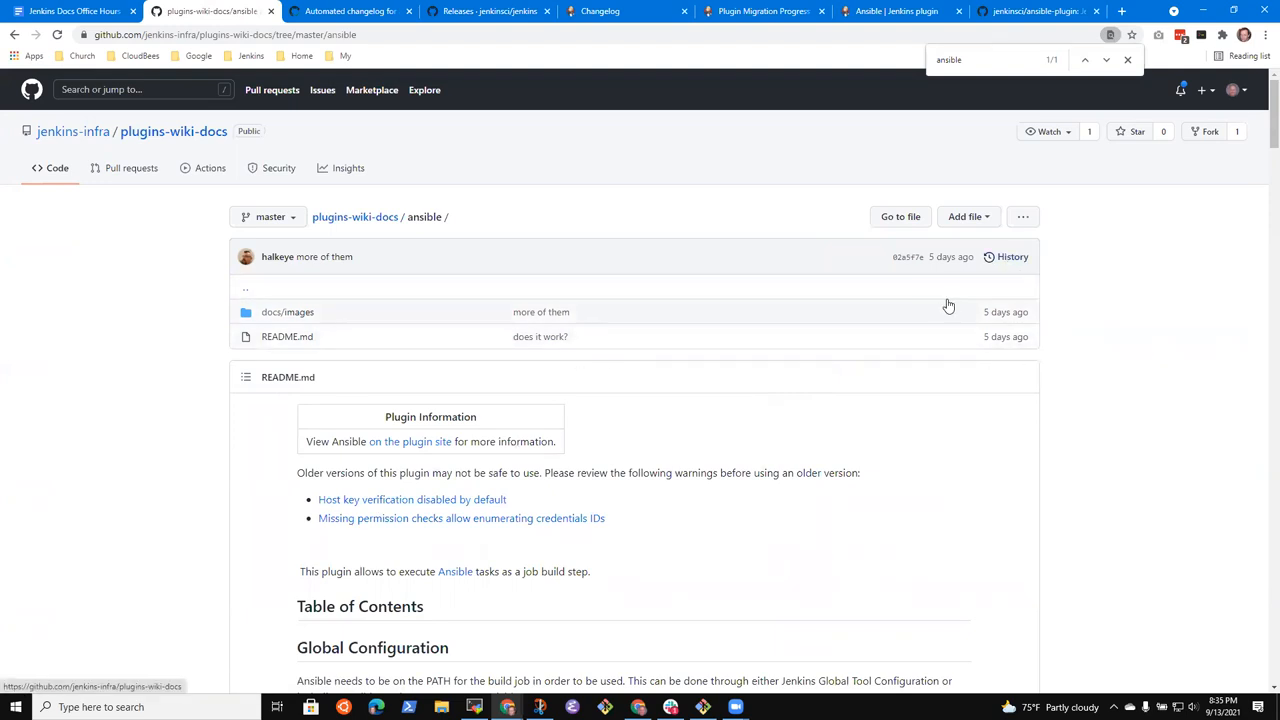
pyautogui.click(1128, 60)
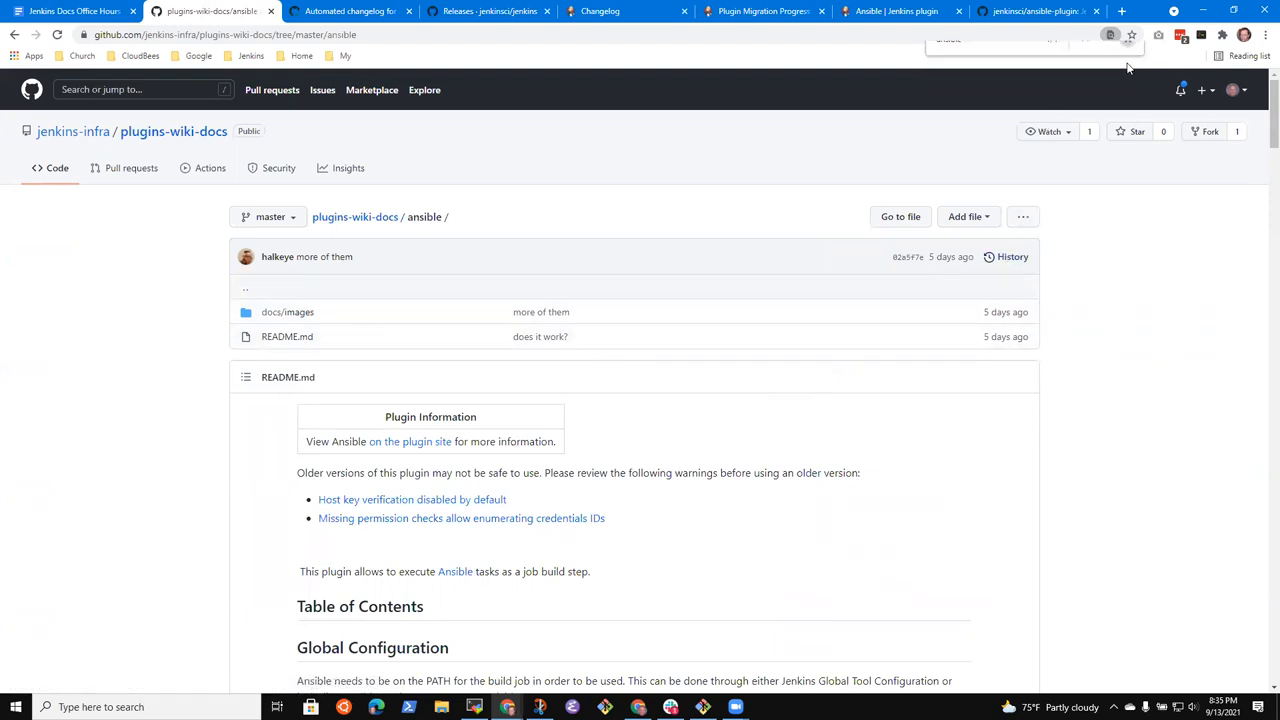
pyautogui.click(1024, 216)
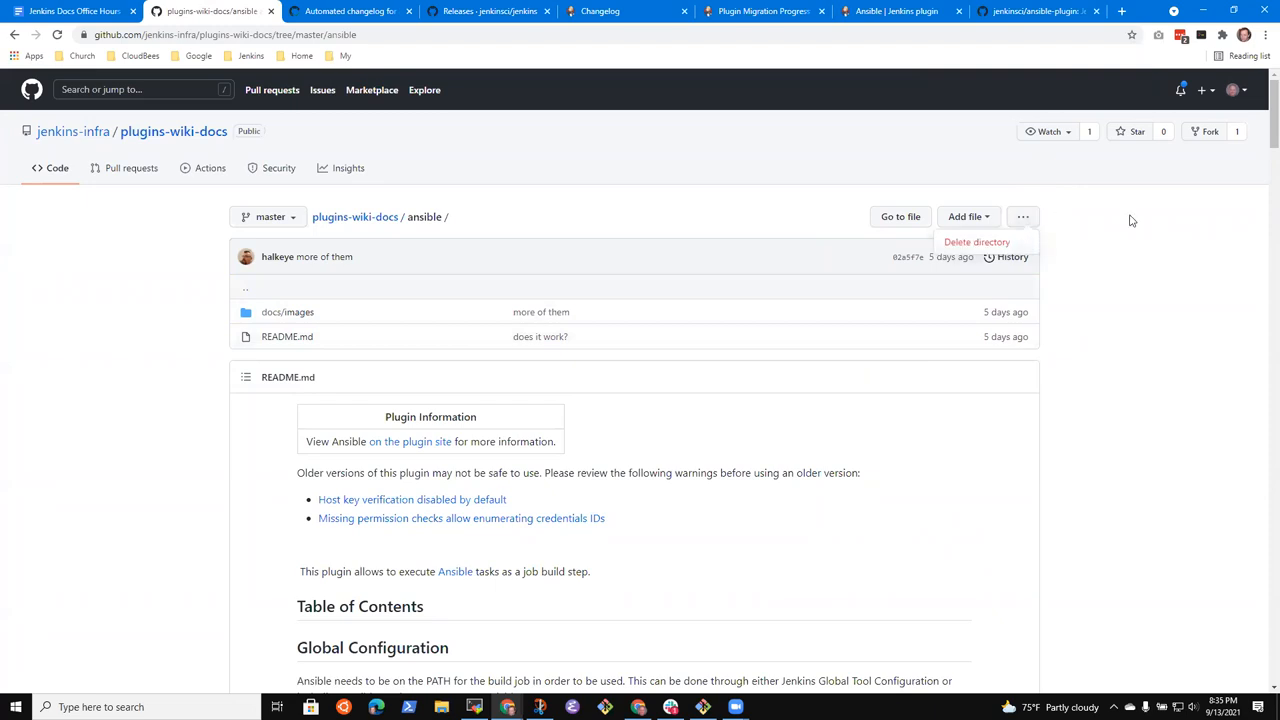
# View the Ansible README as raw markdown and select all its text for copying.
pyautogui.scroll(-3)
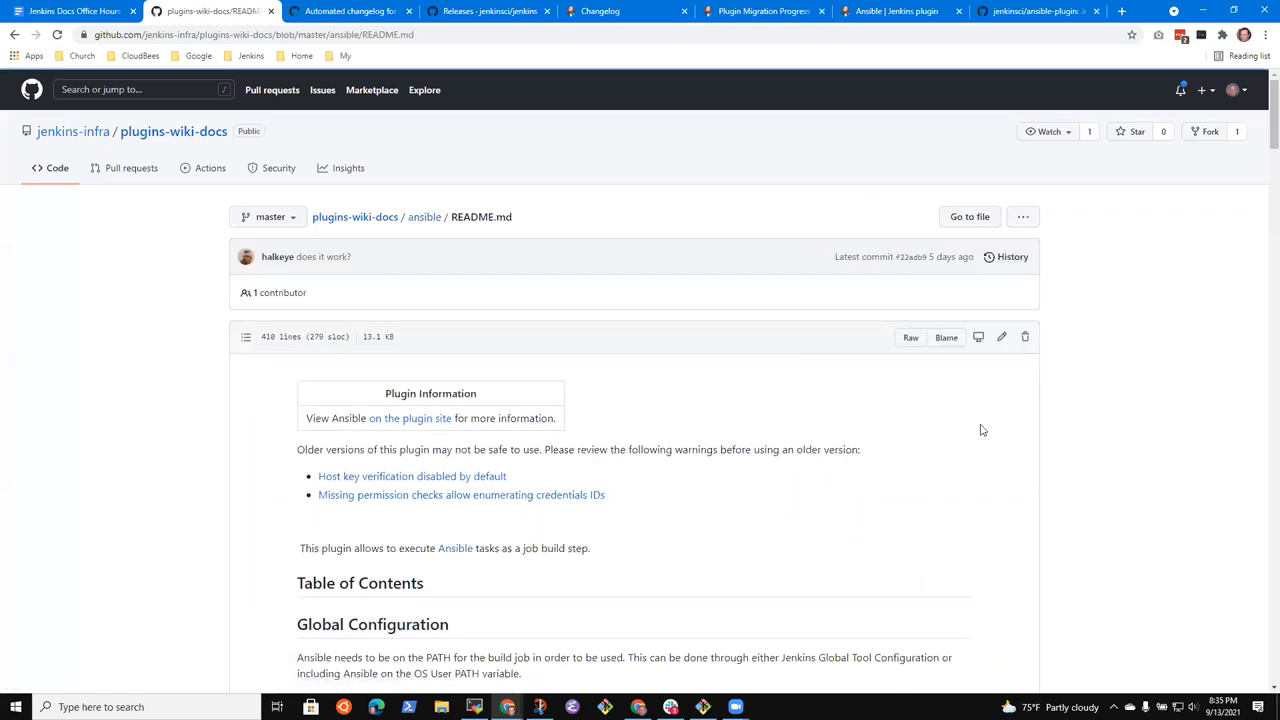
pyautogui.moveTo(878, 338)
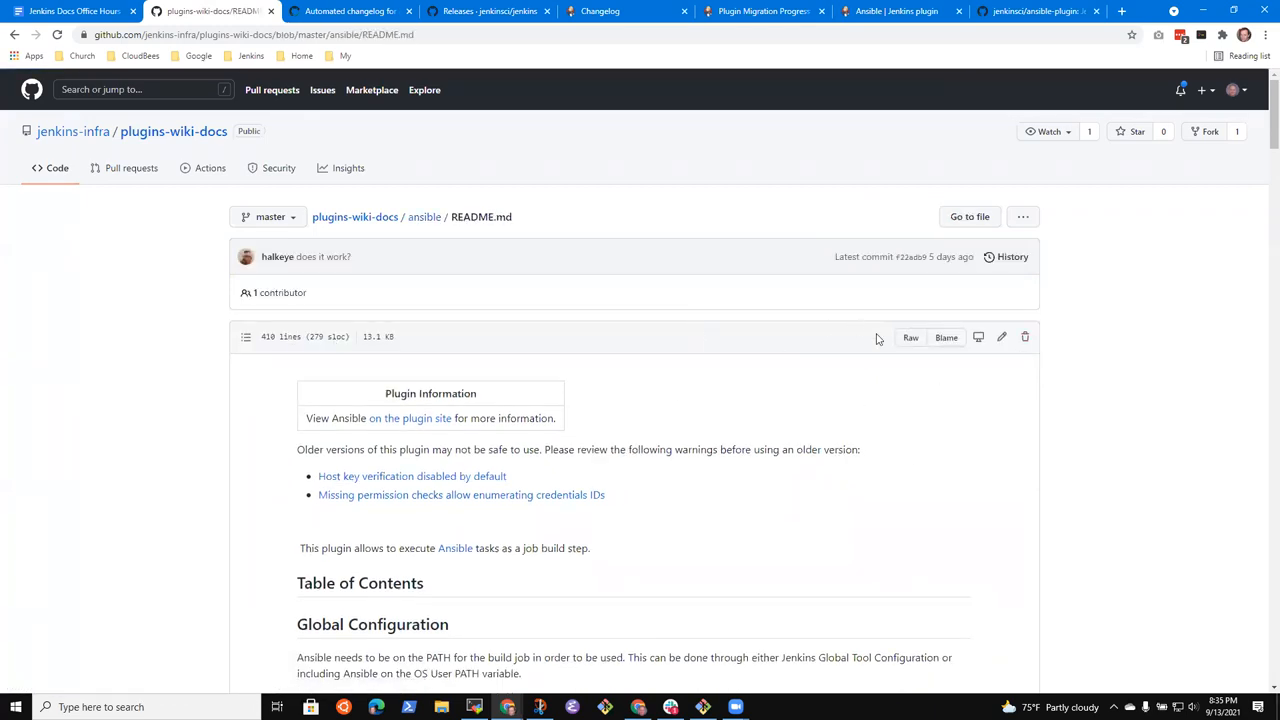
pyautogui.click(910, 336)
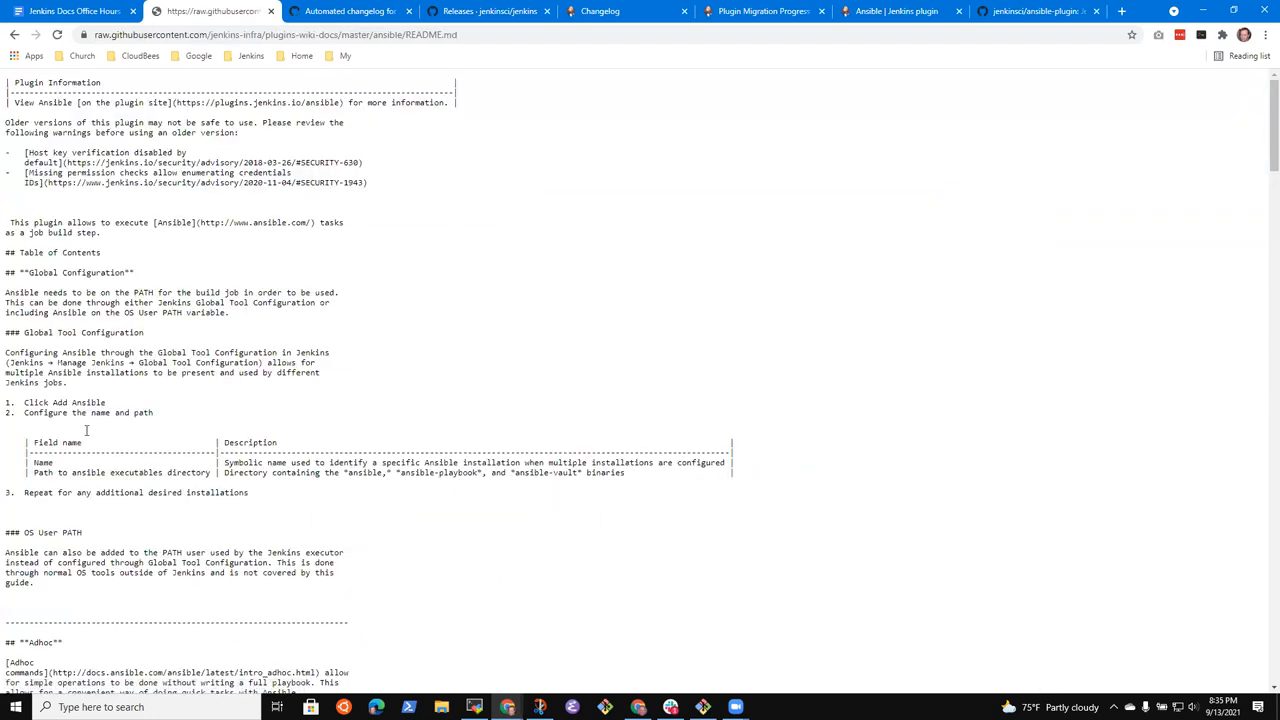
pyautogui.moveTo(260, 150)
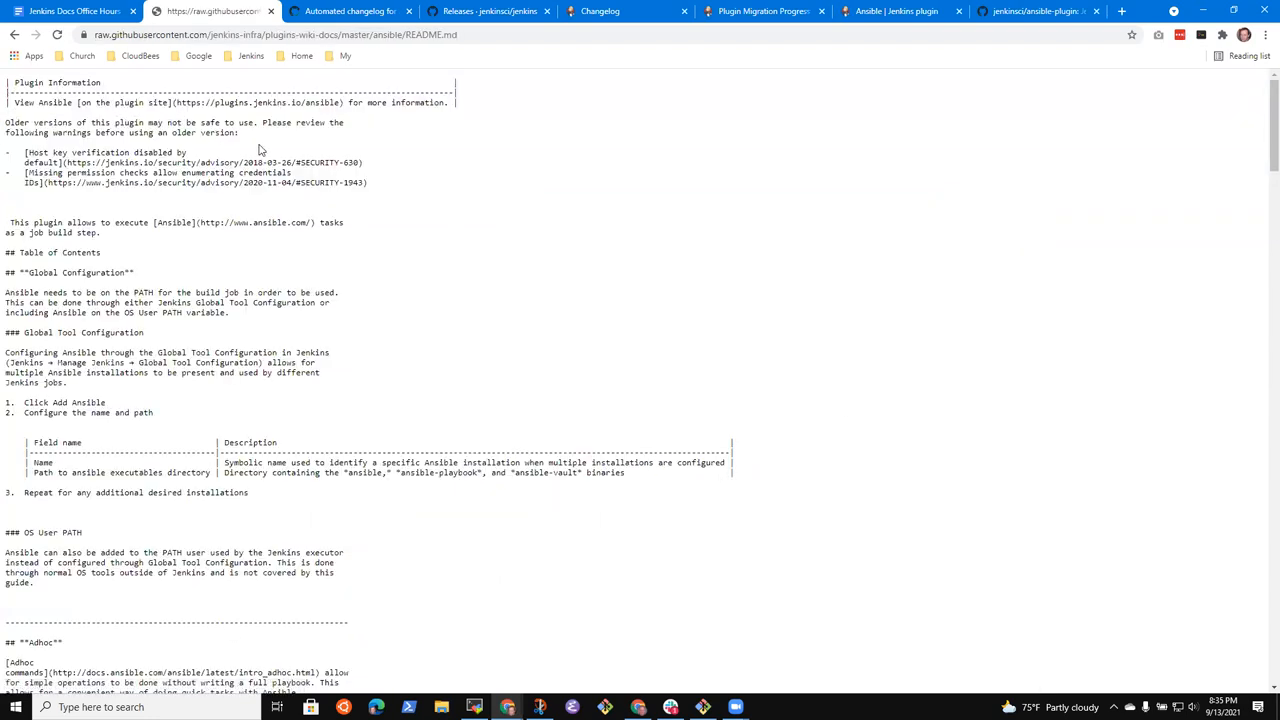
pyautogui.press('ctrl+a')
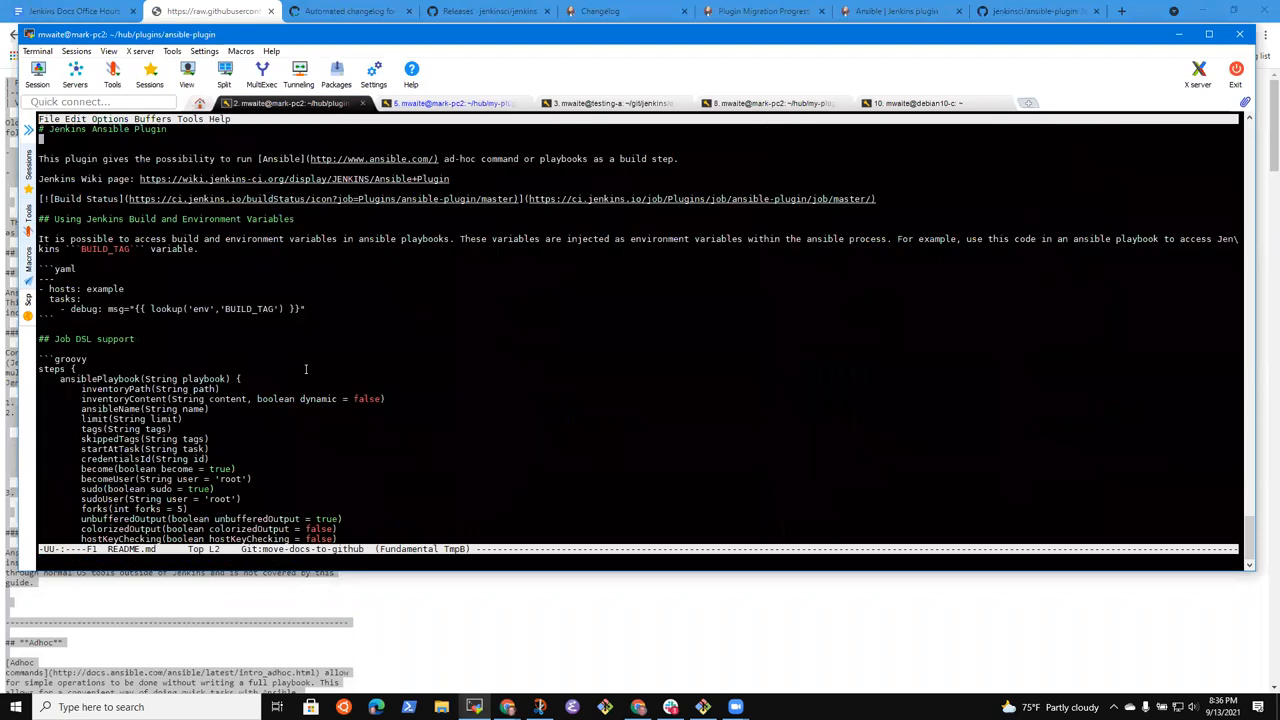
# Paste the raw wiki README over the plugin's README.md content in the Emacs buffer.
pyautogui.scroll(-3)
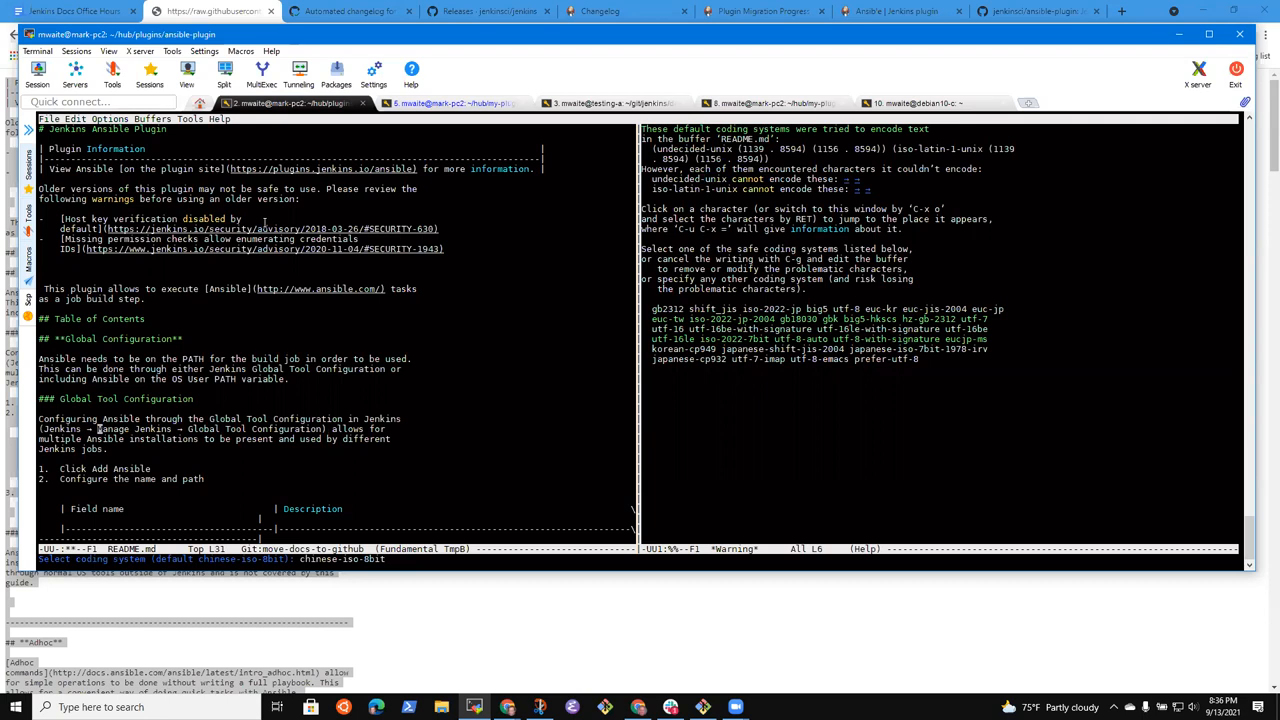
pyautogui.moveTo(264, 222)
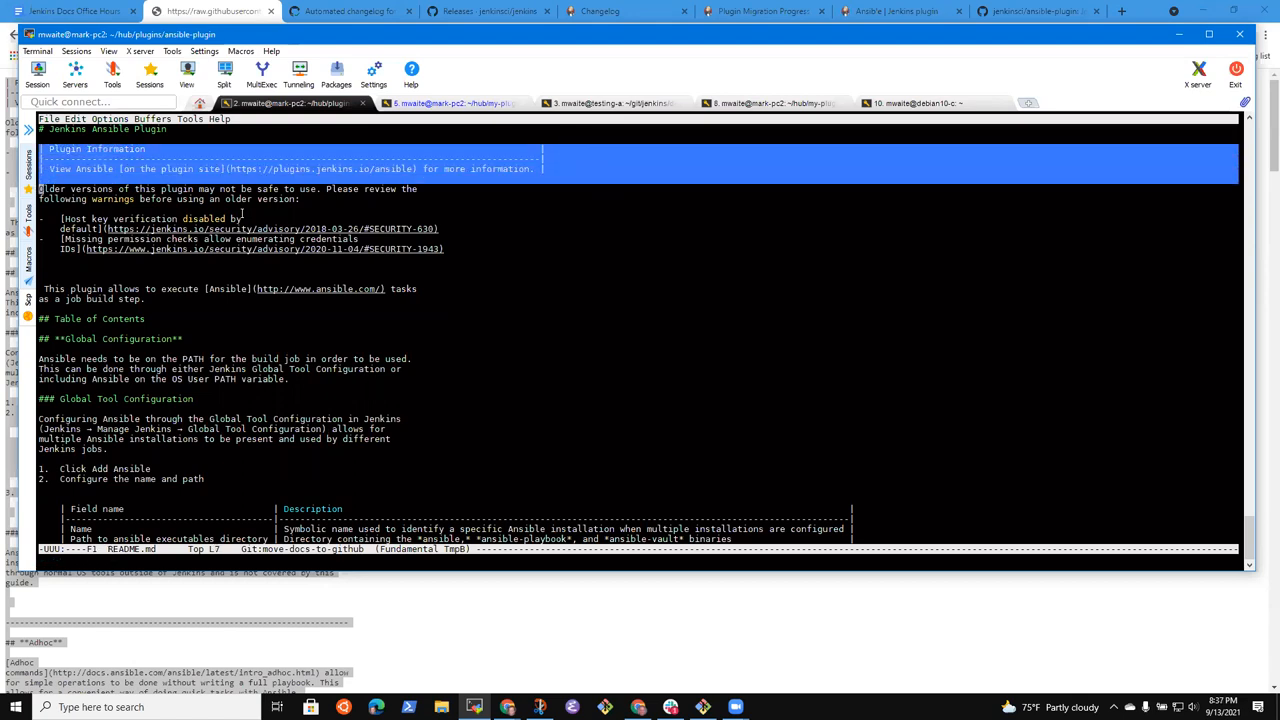
# Kill the Plugin Information table, old-version warnings and Table of Contents, unbold Global Configuration, and save.
pyautogui.scroll(-3)
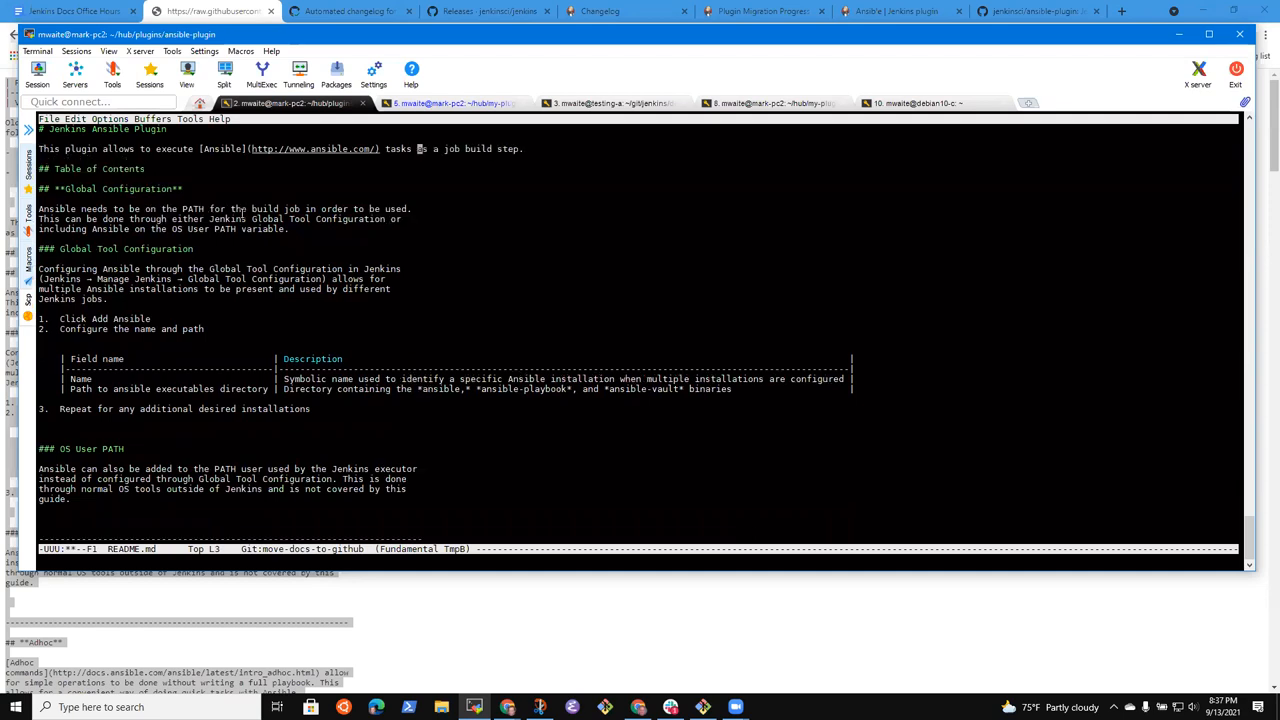
pyautogui.press('ctrl+x ctrl+s')
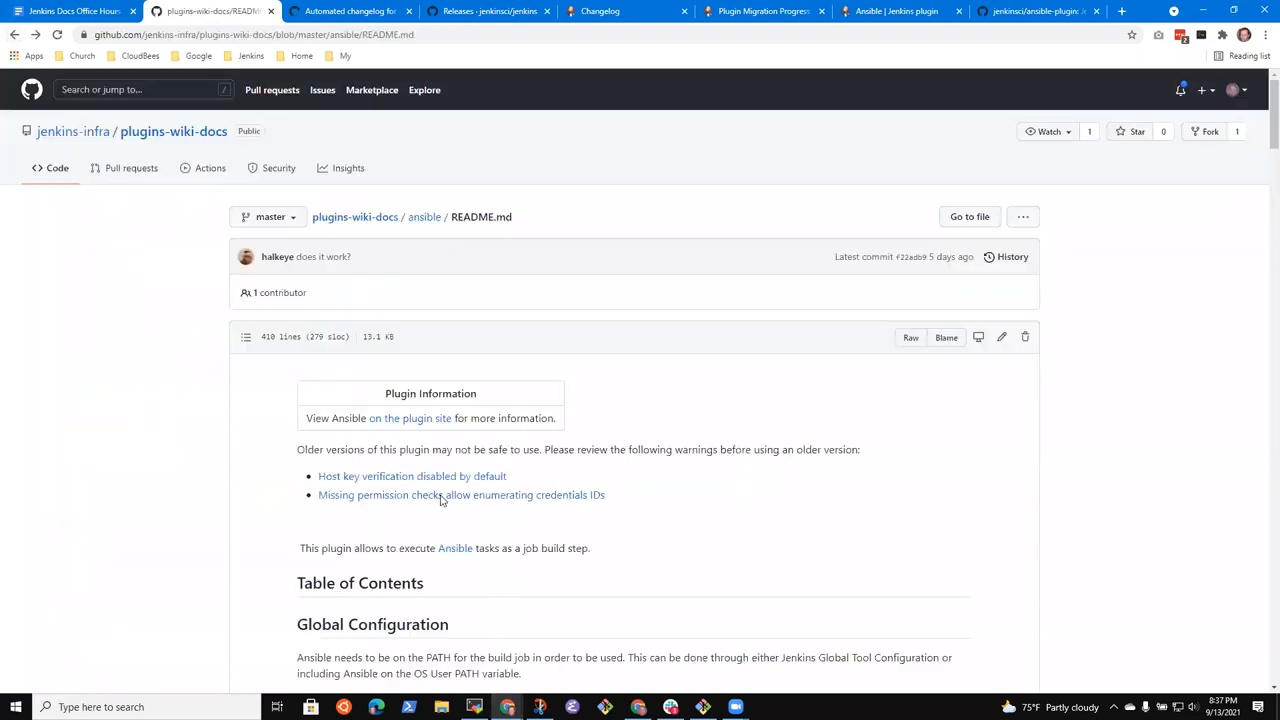
pyautogui.scroll(-3)
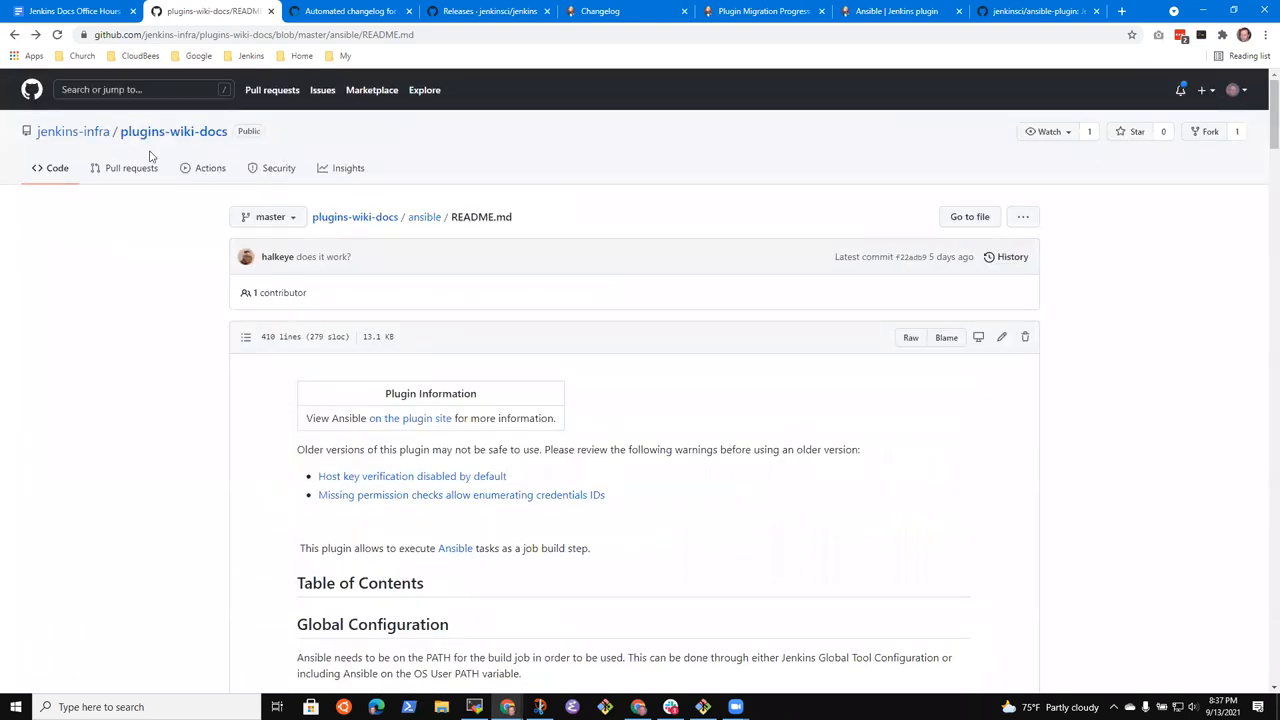
pyautogui.moveTo(304, 592)
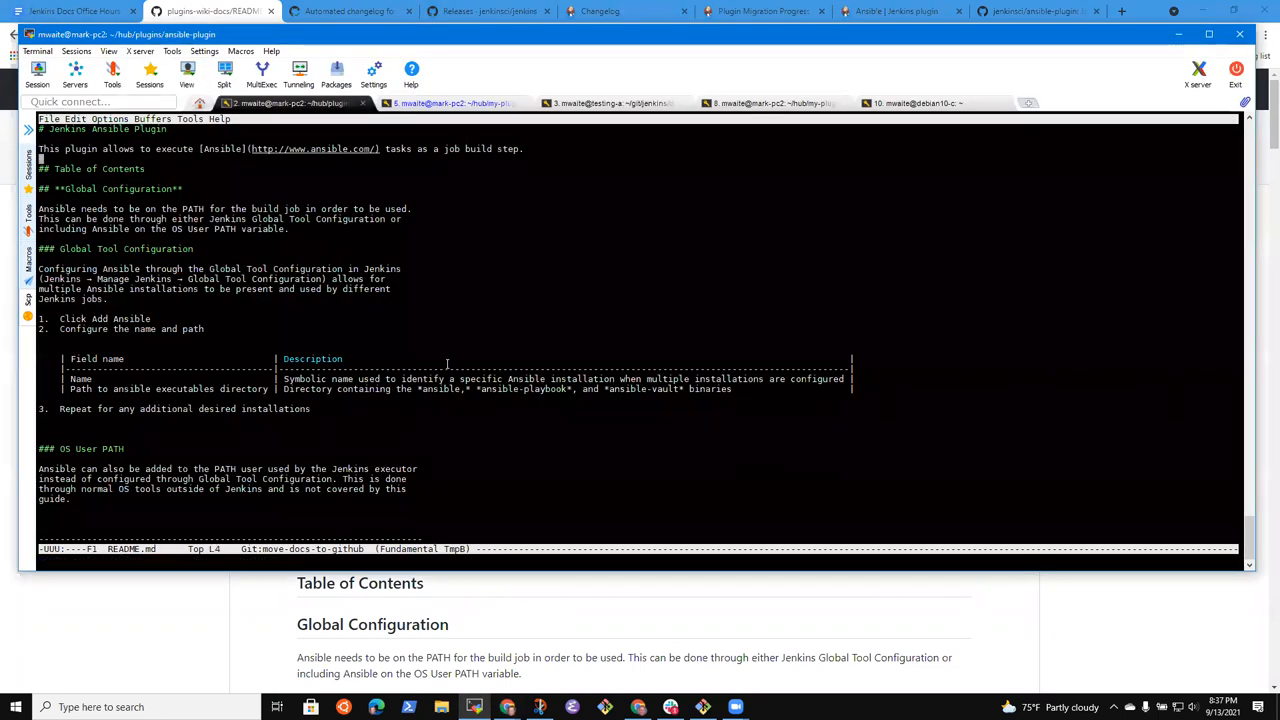
pyautogui.scroll(-3)
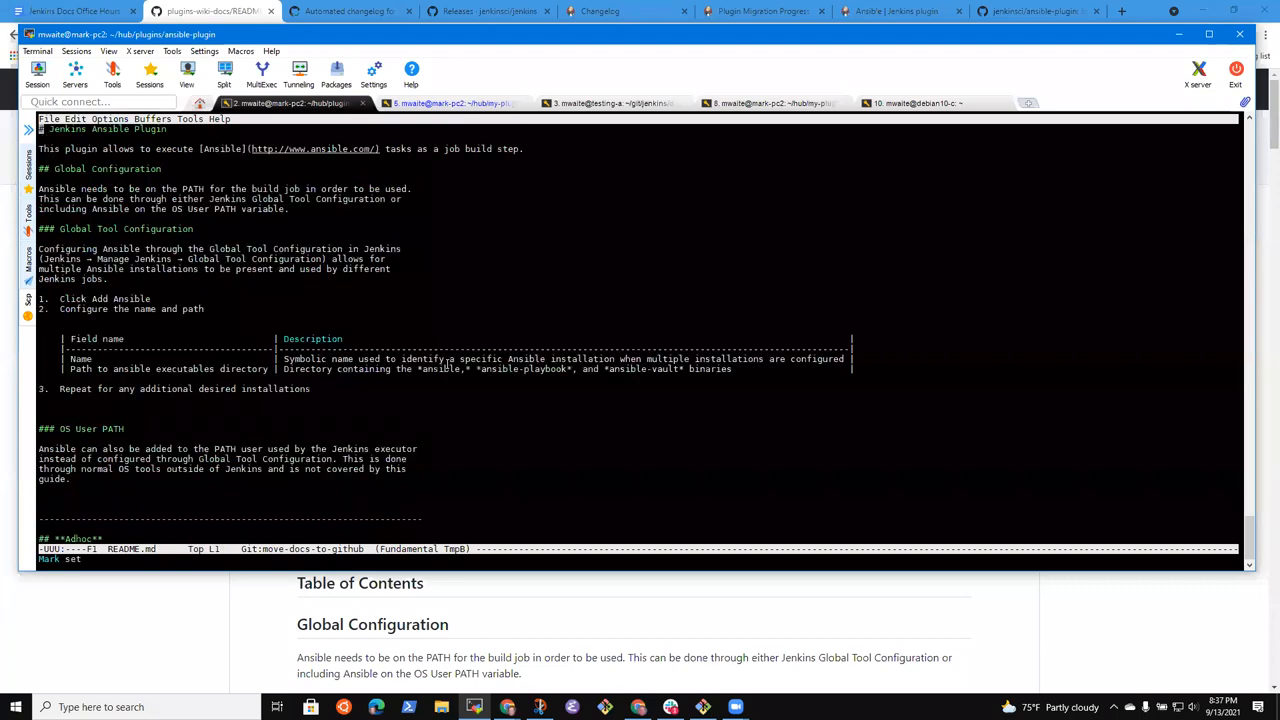
# Run replace-string on the issues.jenkins-ci link text and scroll through README.md to its end.
pyautogui.scroll(-3)
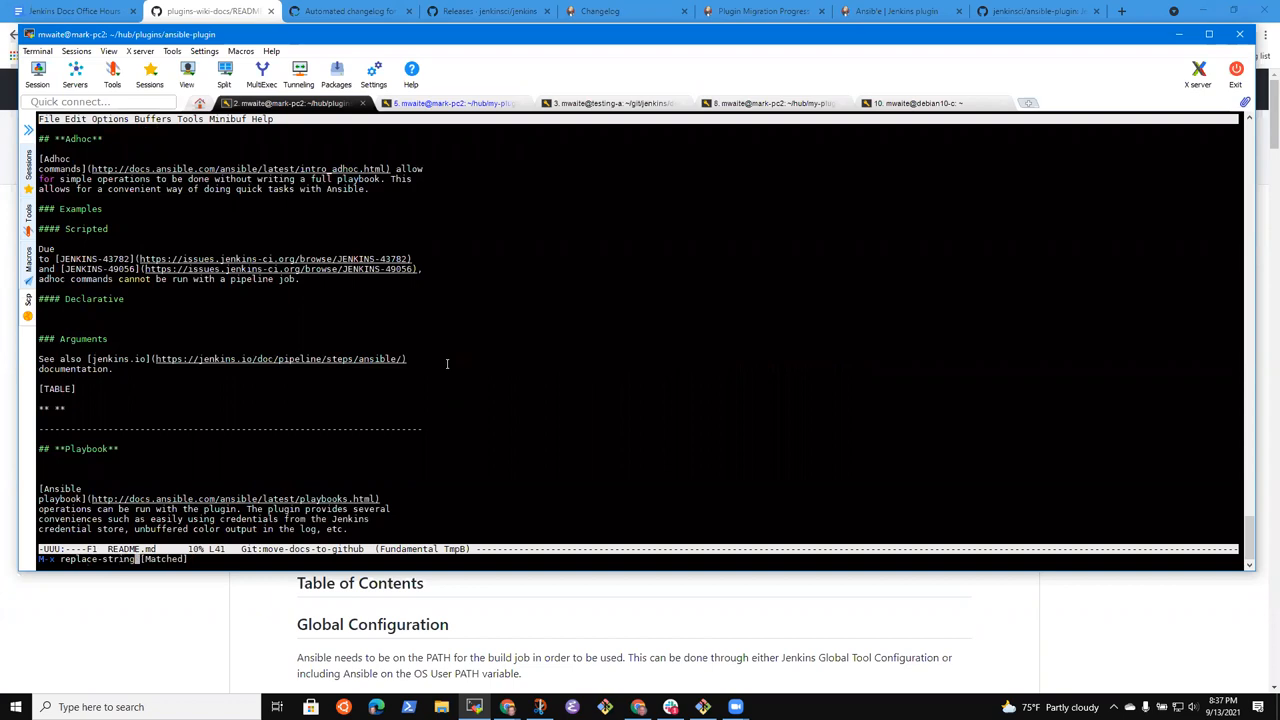
pyautogui.write('issues.jenkins-c')
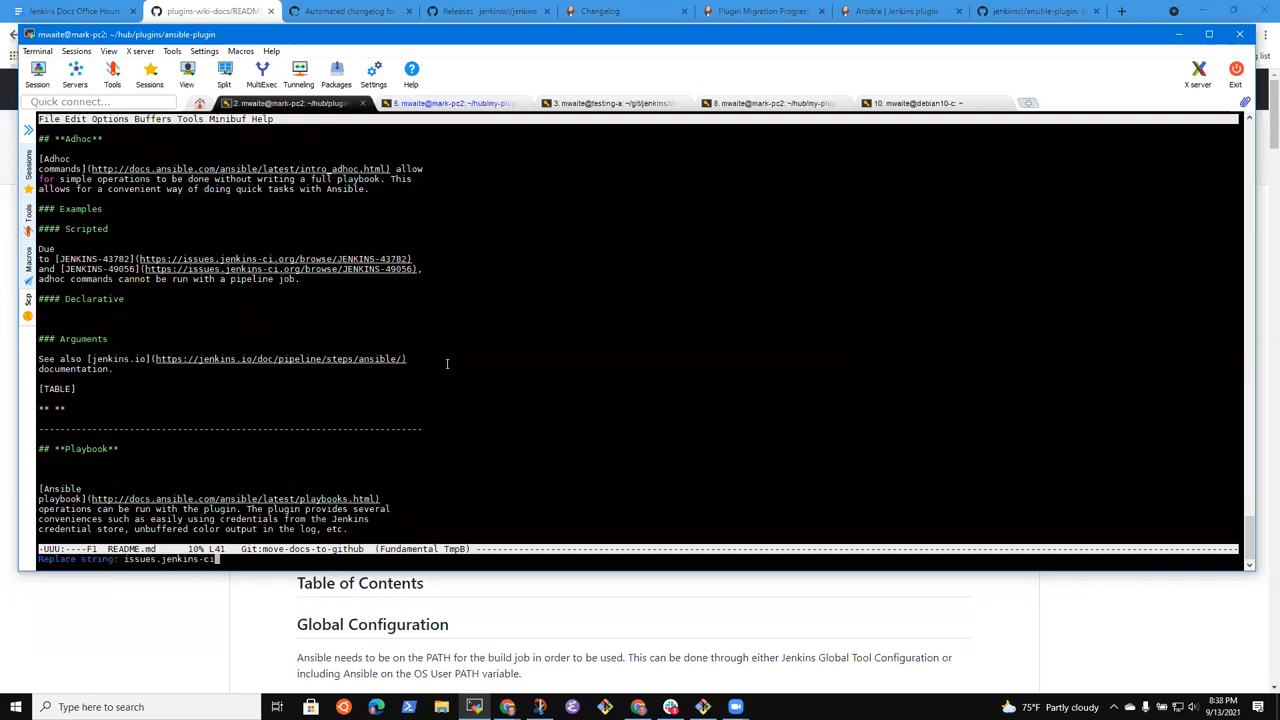
pyautogui.write('iss')
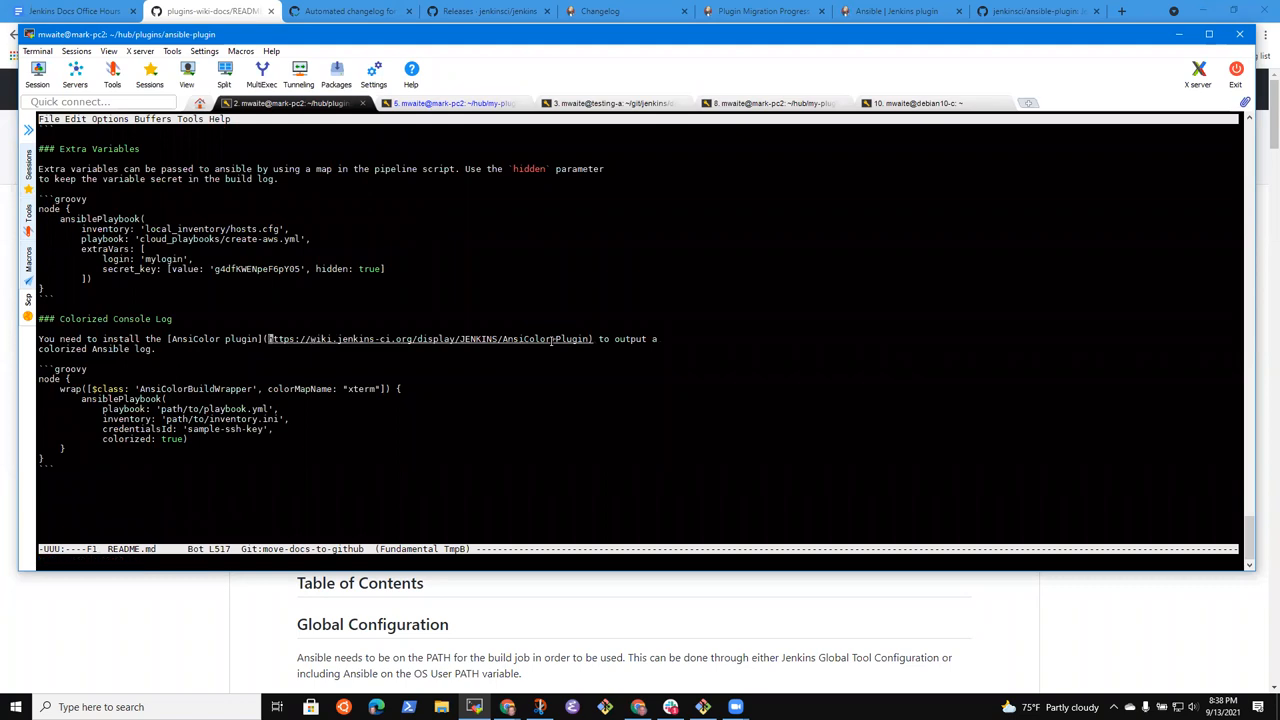
pyautogui.moveTo(632, 380)
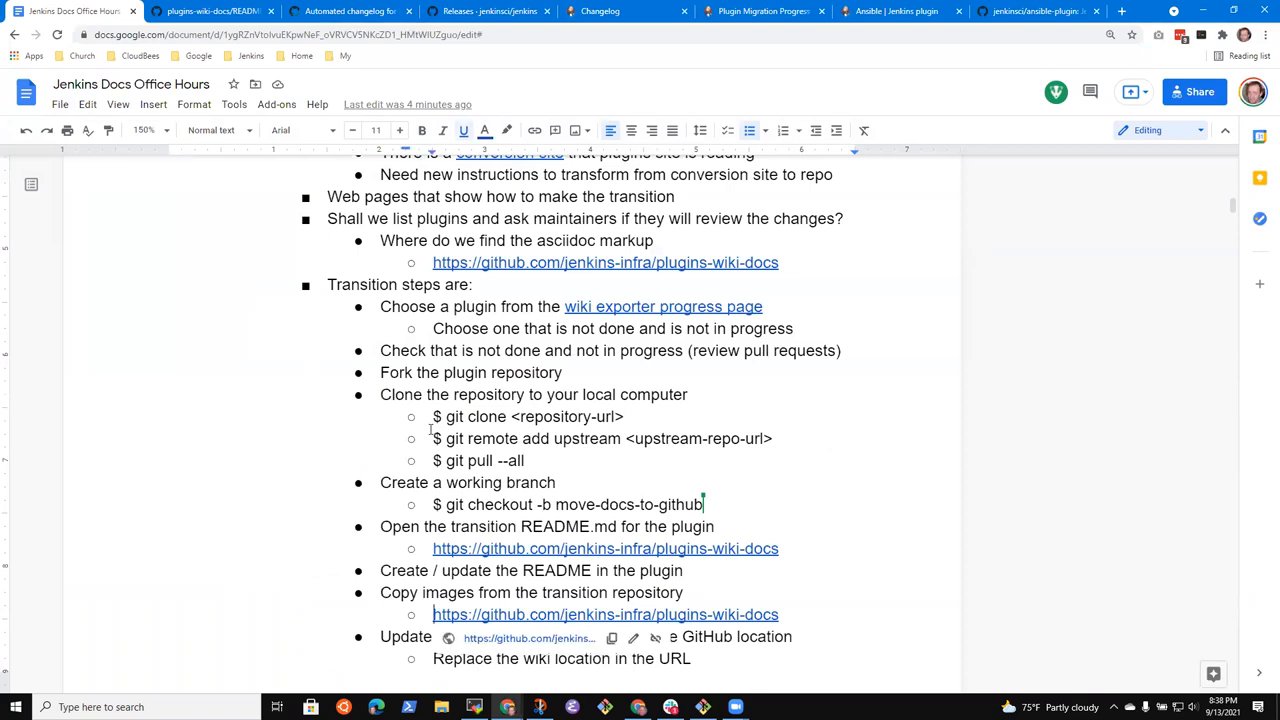
# Add the step 'Replace wiki references with plugin site or other docs refs' after the README step.
pyautogui.scroll(-3)
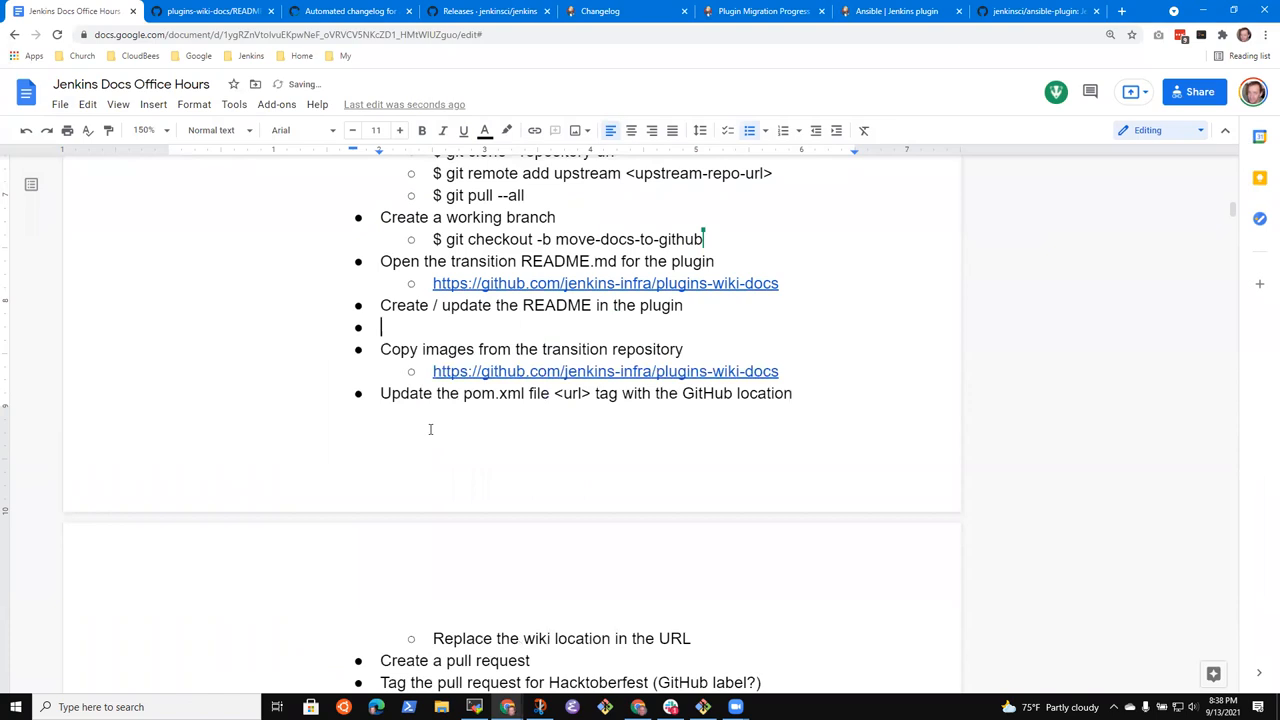
pyautogui.write('Replace wiki references')
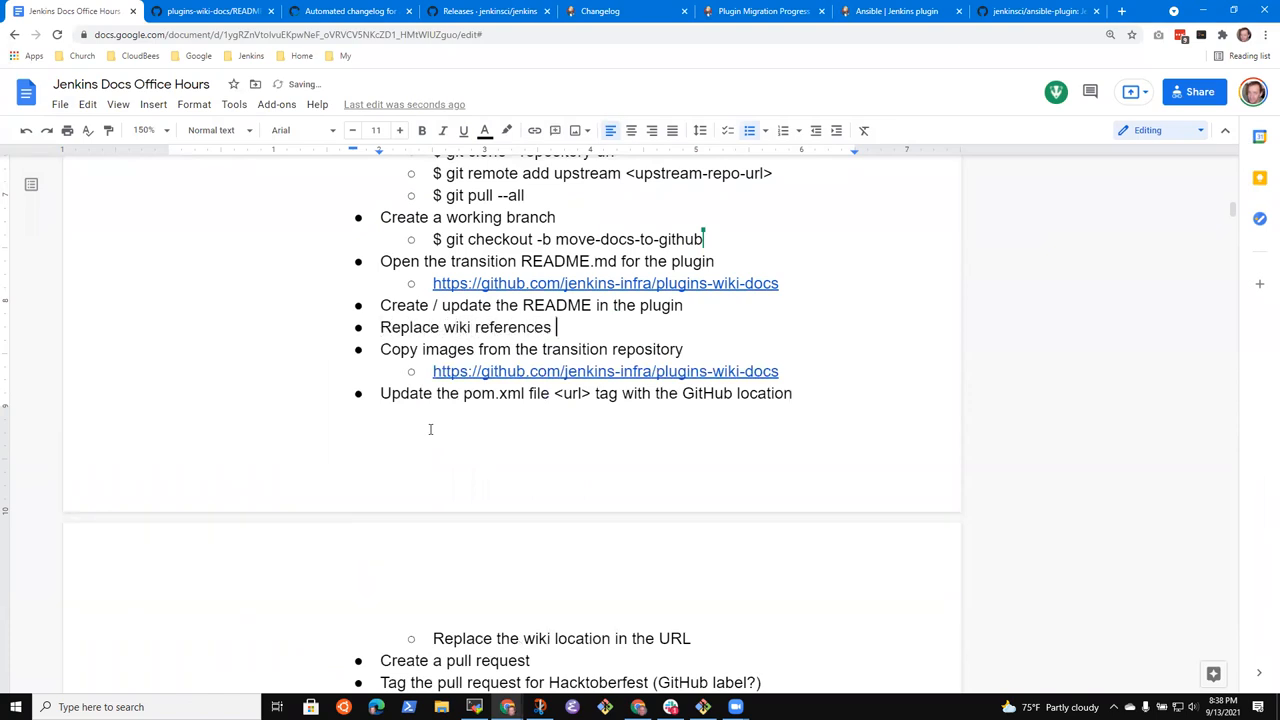
pyautogui.write('with plugin re')
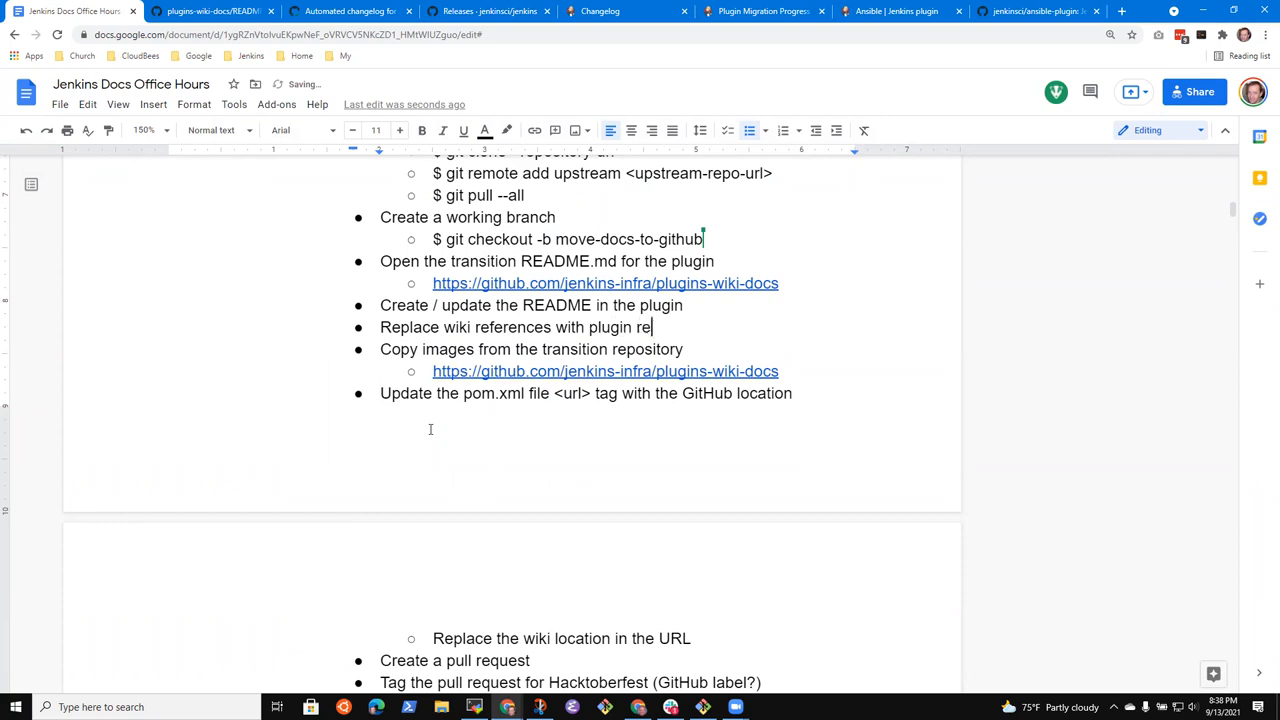
pyautogui.write('site or other docs')
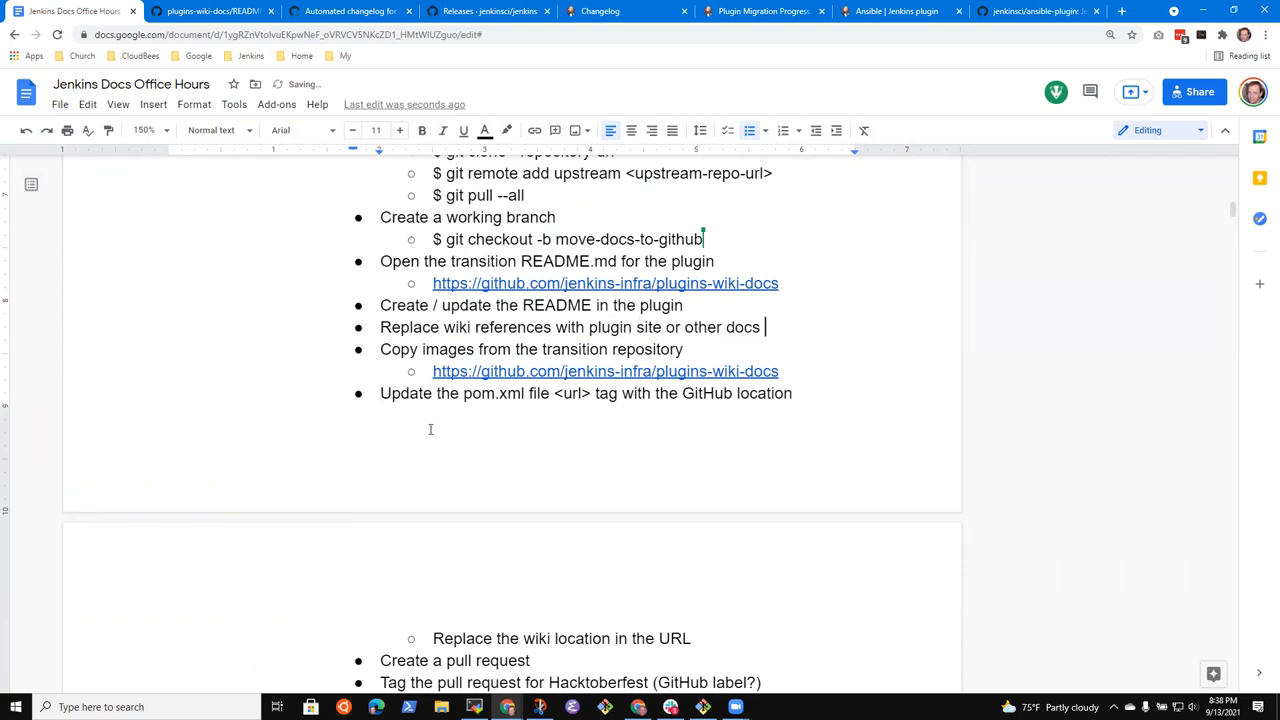
pyautogui.write('refs')
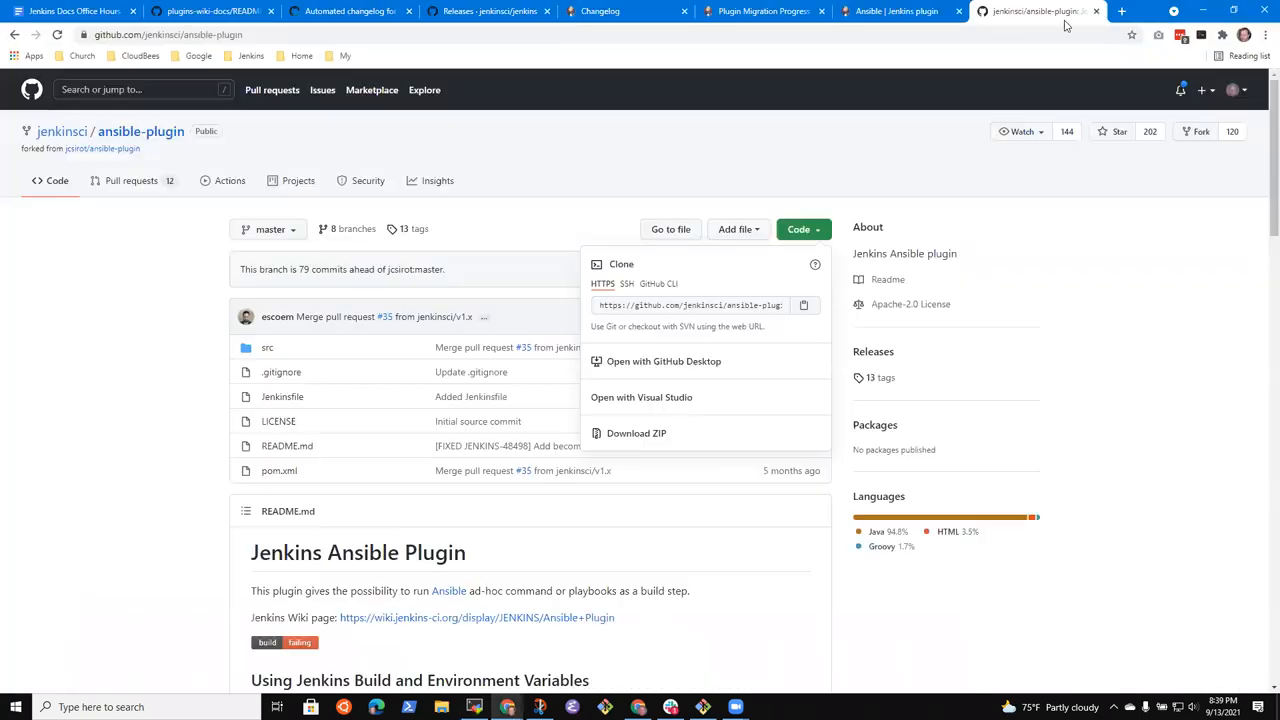
# Search the Jenkins Plugins site for ansicolor and open the AnsiColor plugin page.
pyautogui.click(1120, 12)
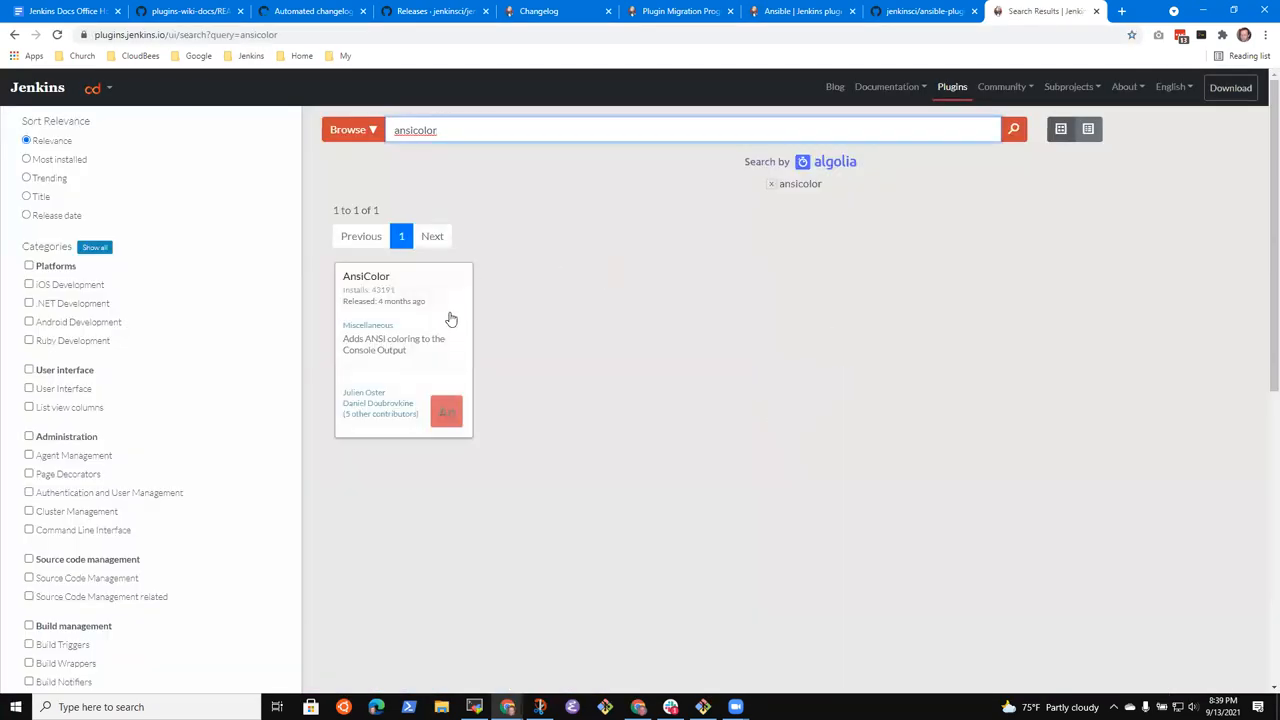
pyautogui.click(404, 290)
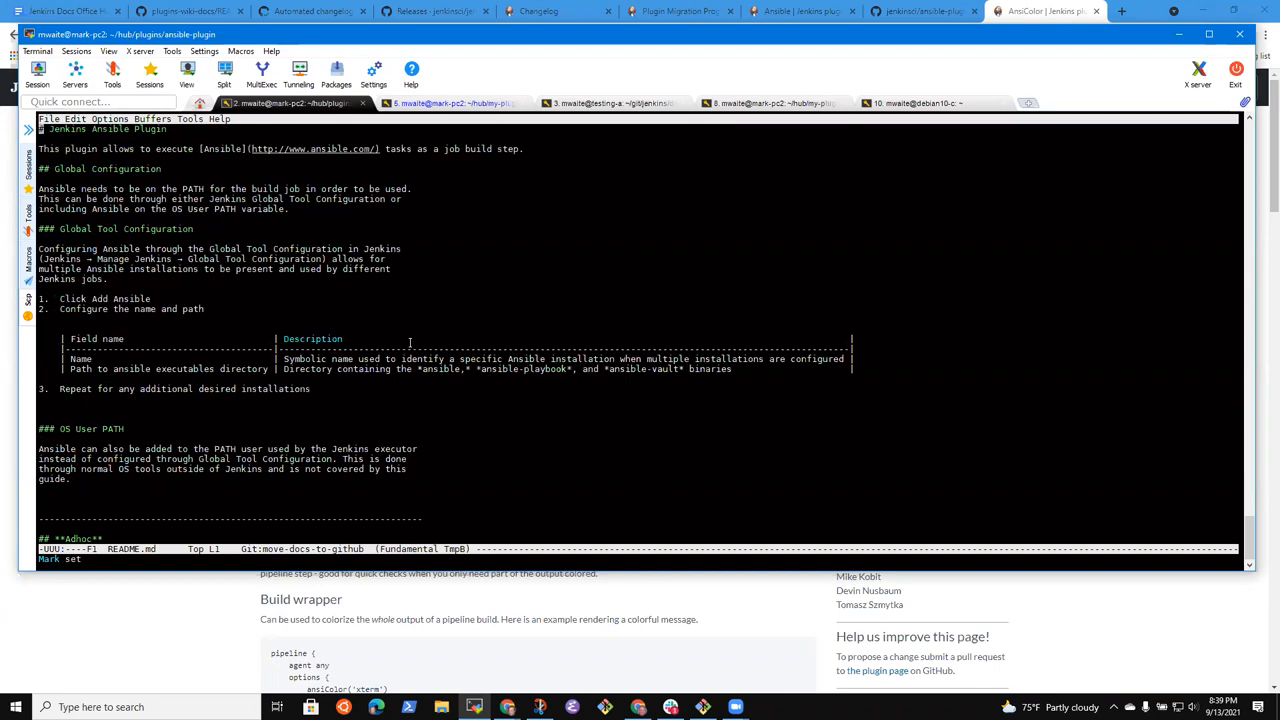
# Scroll the README down past the heading list to the Open Issues section.
pyautogui.scroll(-3)
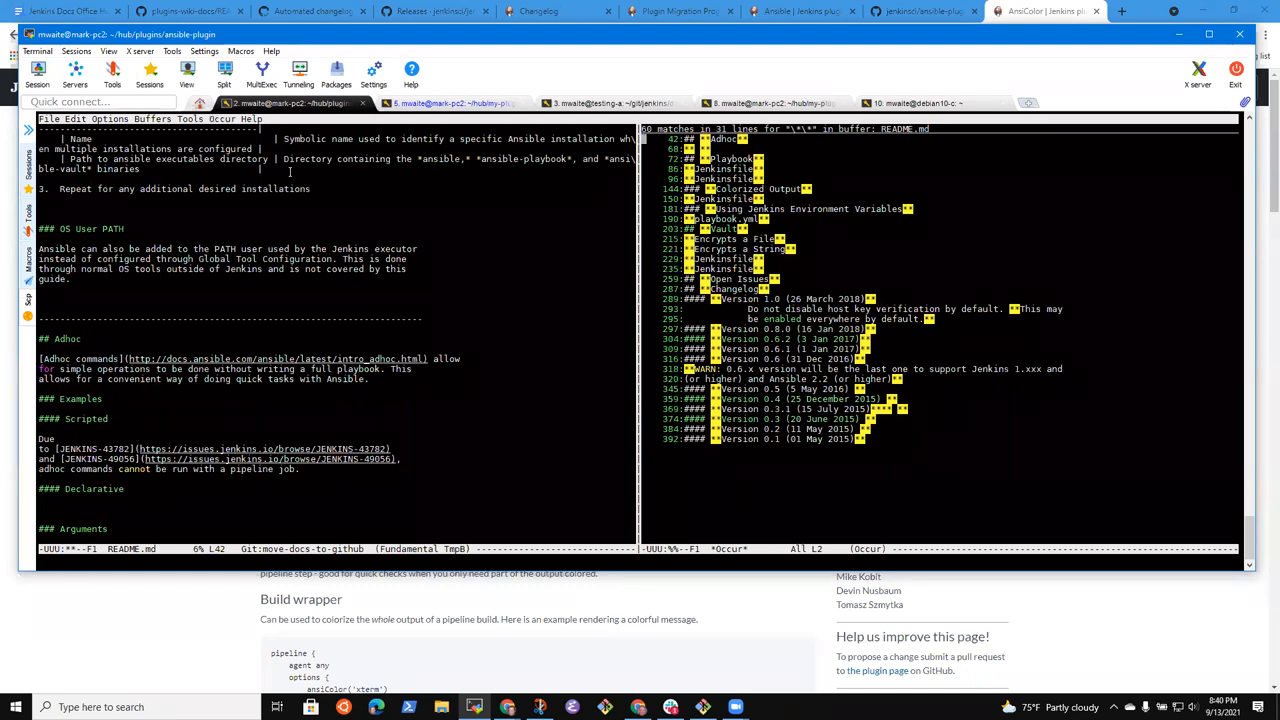
pyautogui.scroll(-3)
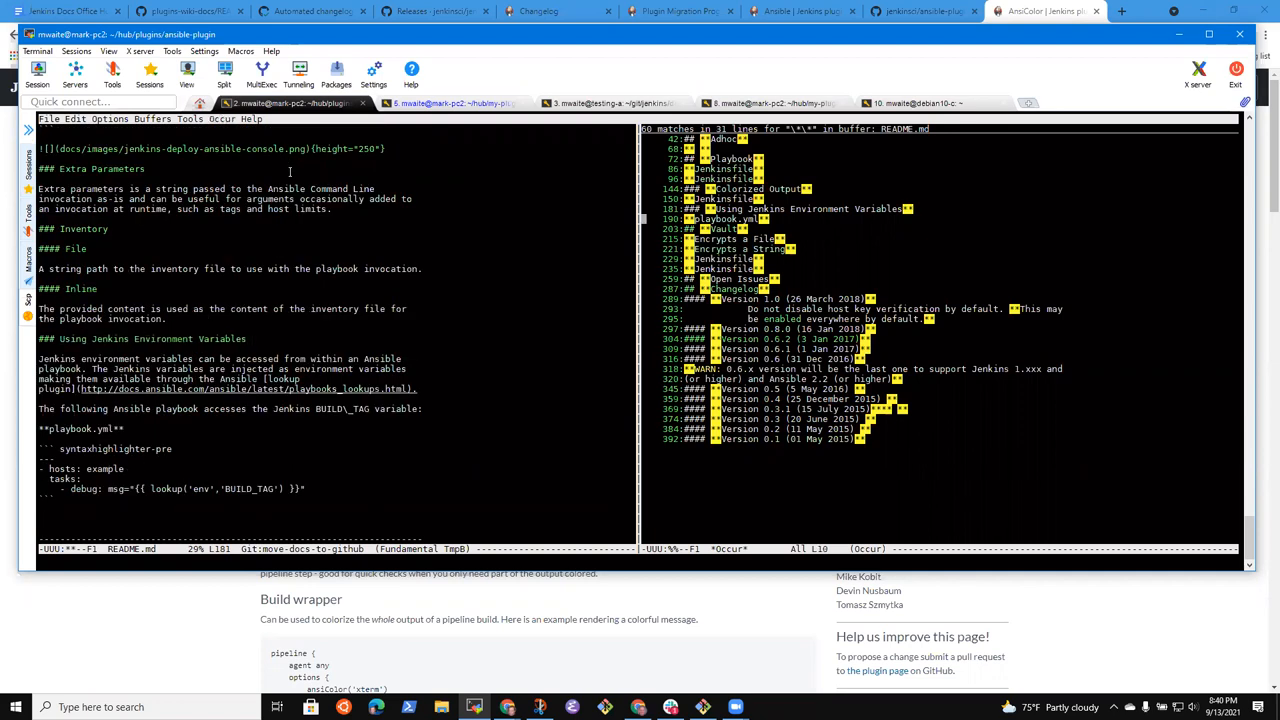
pyautogui.scroll(-3)
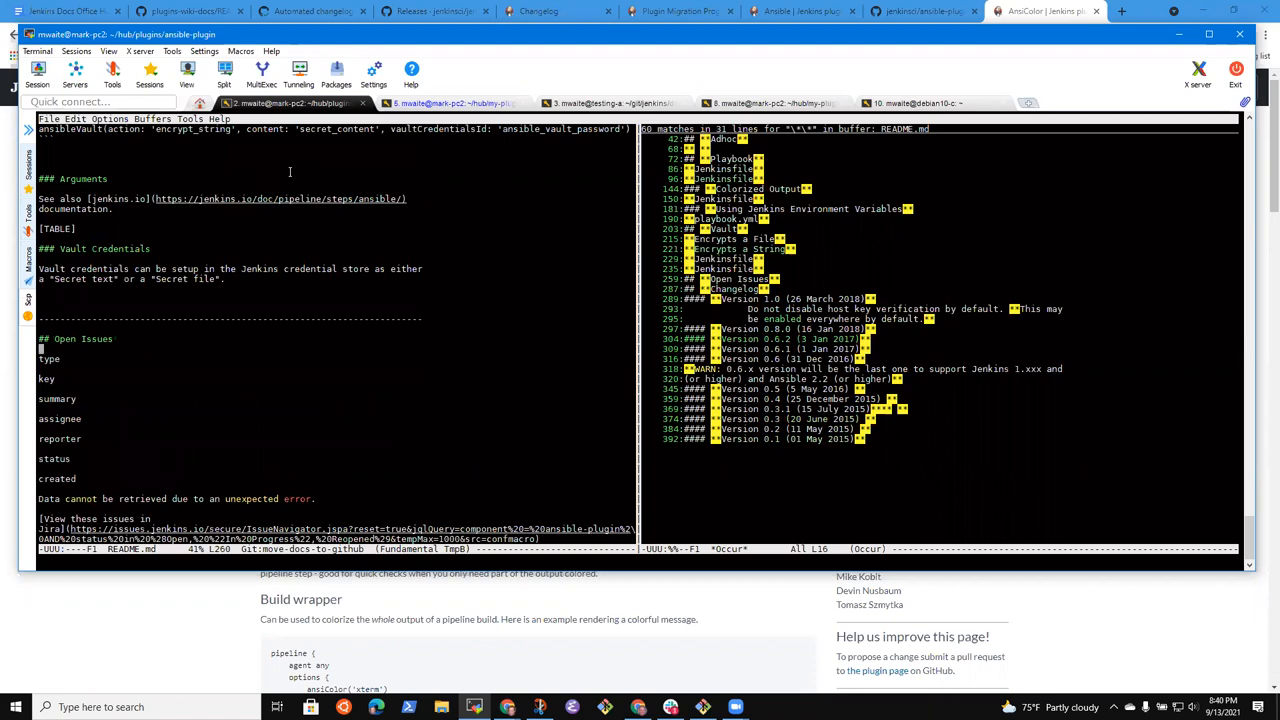
pyautogui.scroll(-3)
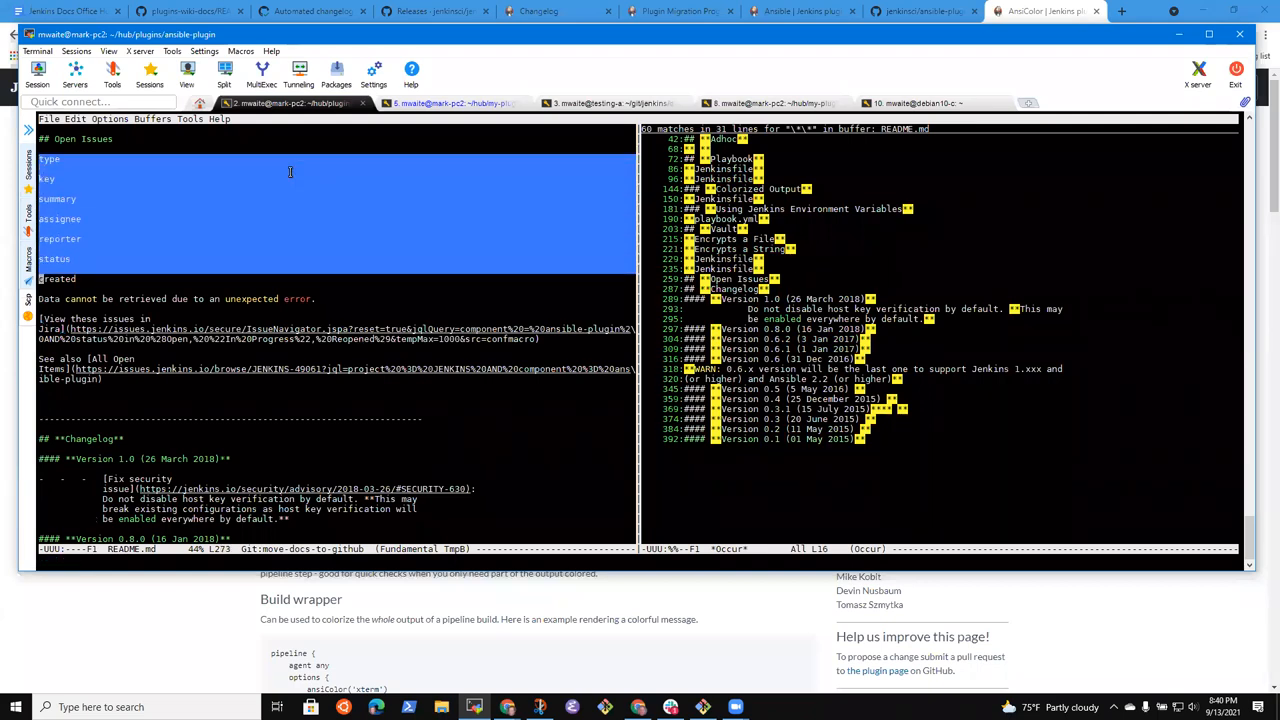
pyautogui.scroll(-3)
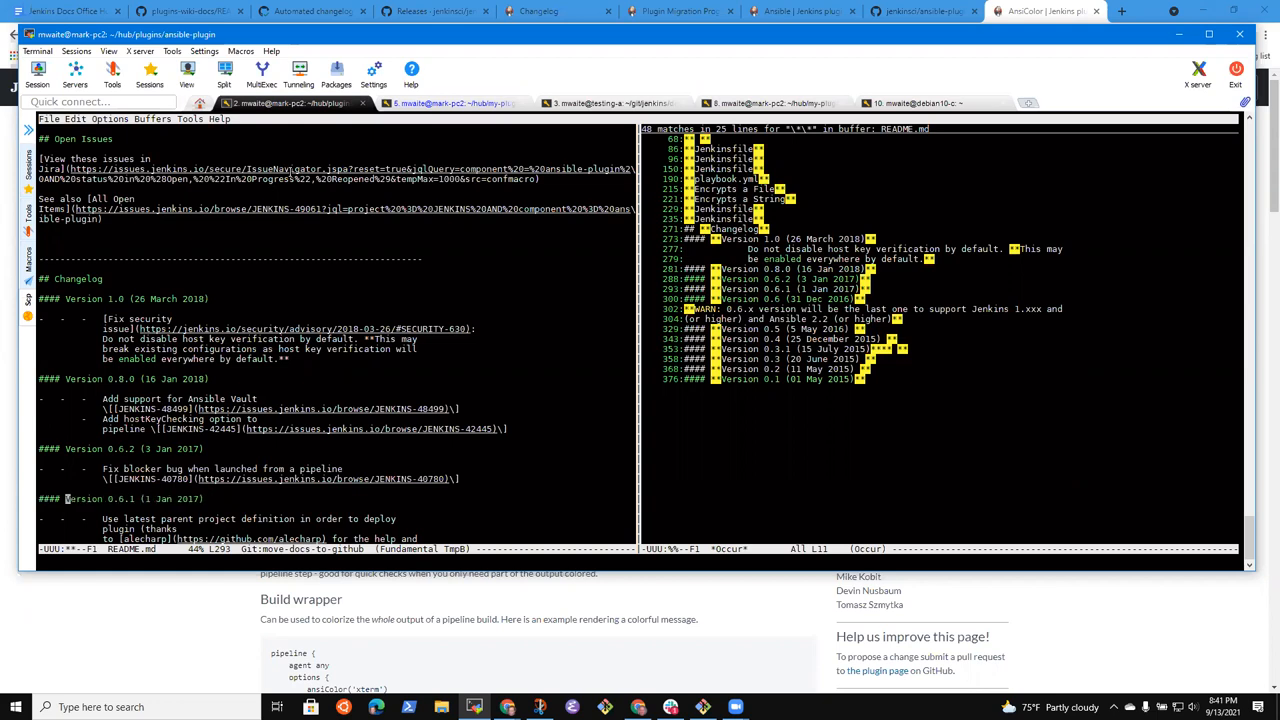
pyautogui.scroll(-3)
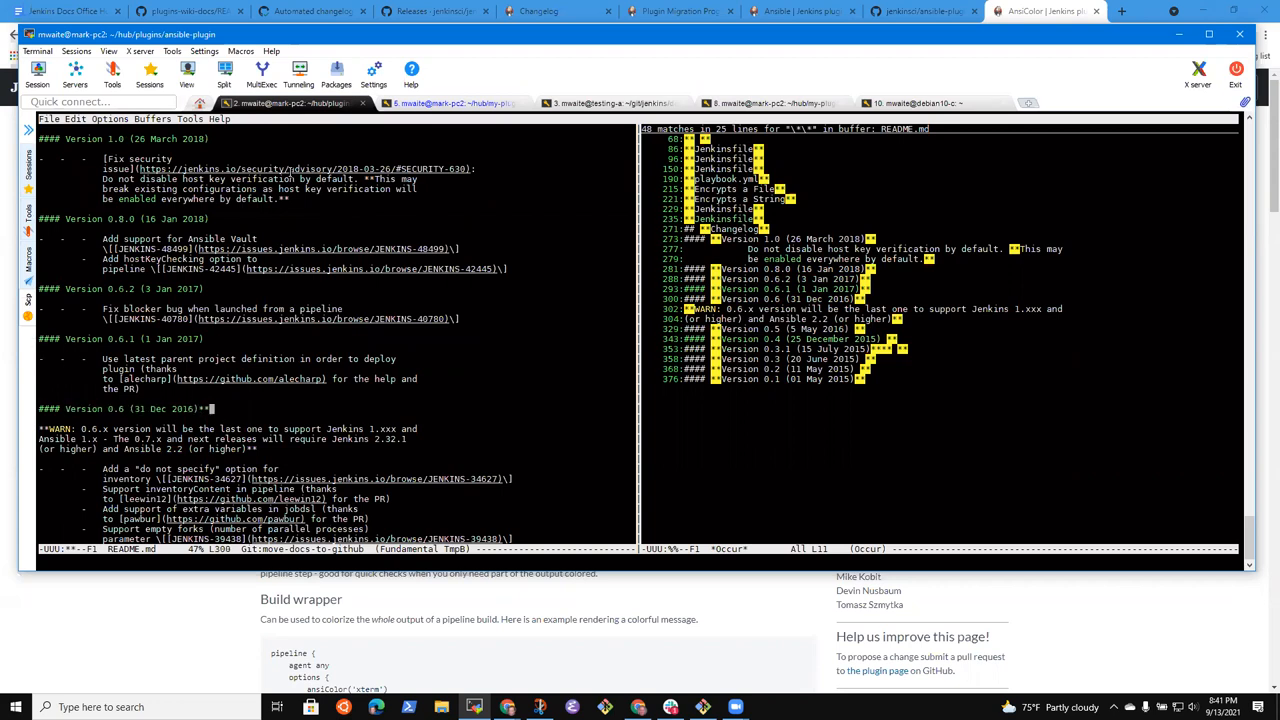
pyautogui.scroll(-3)
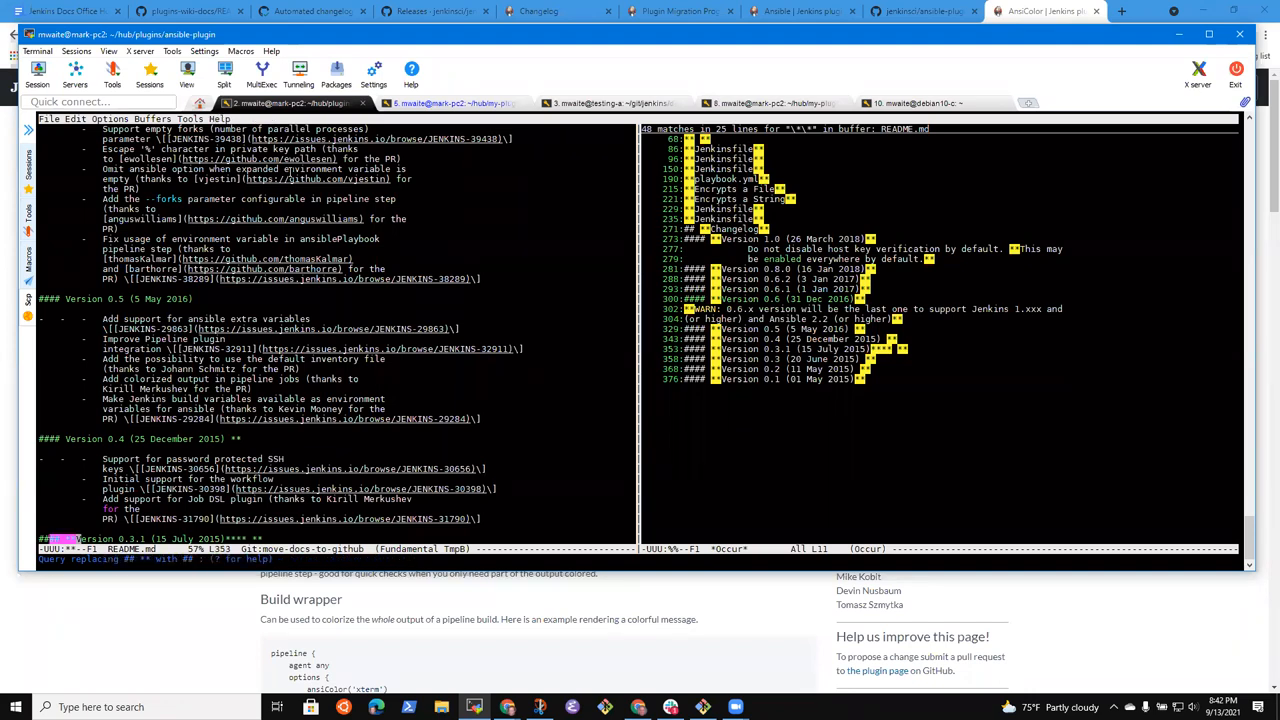
pyautogui.scroll(-3)
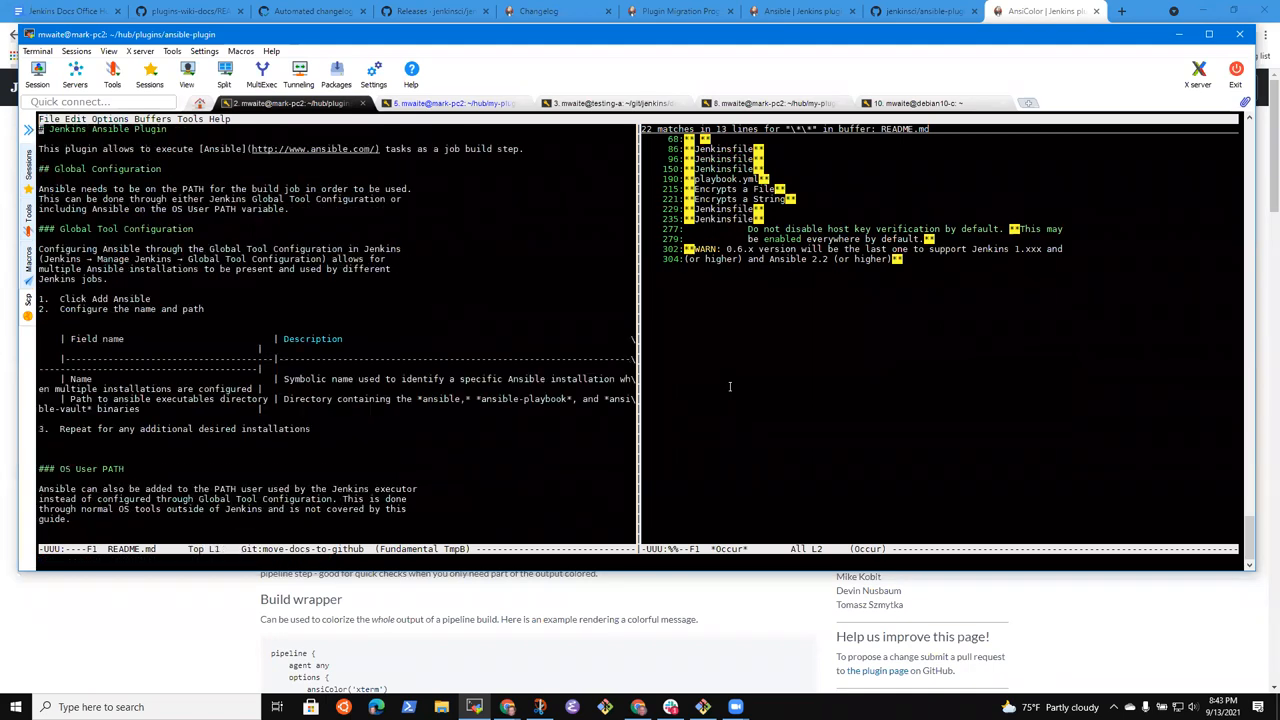
pyautogui.scroll(-3)
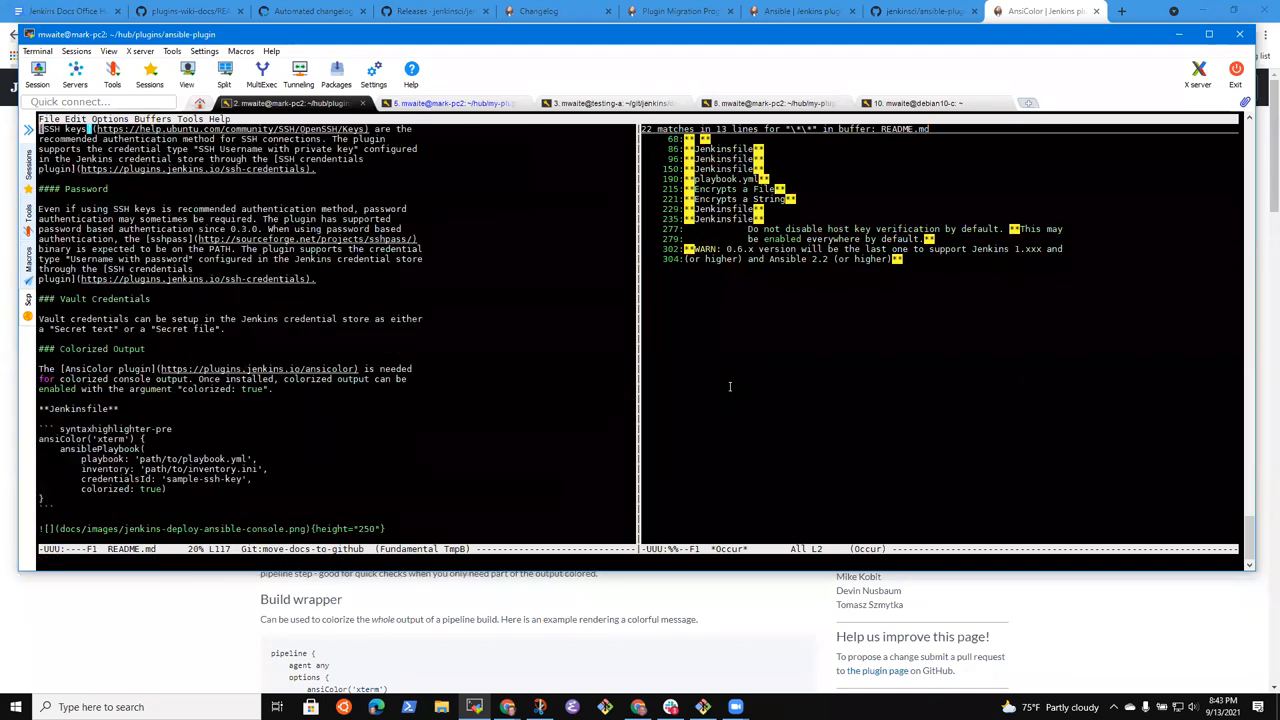
pyautogui.scroll(-3)
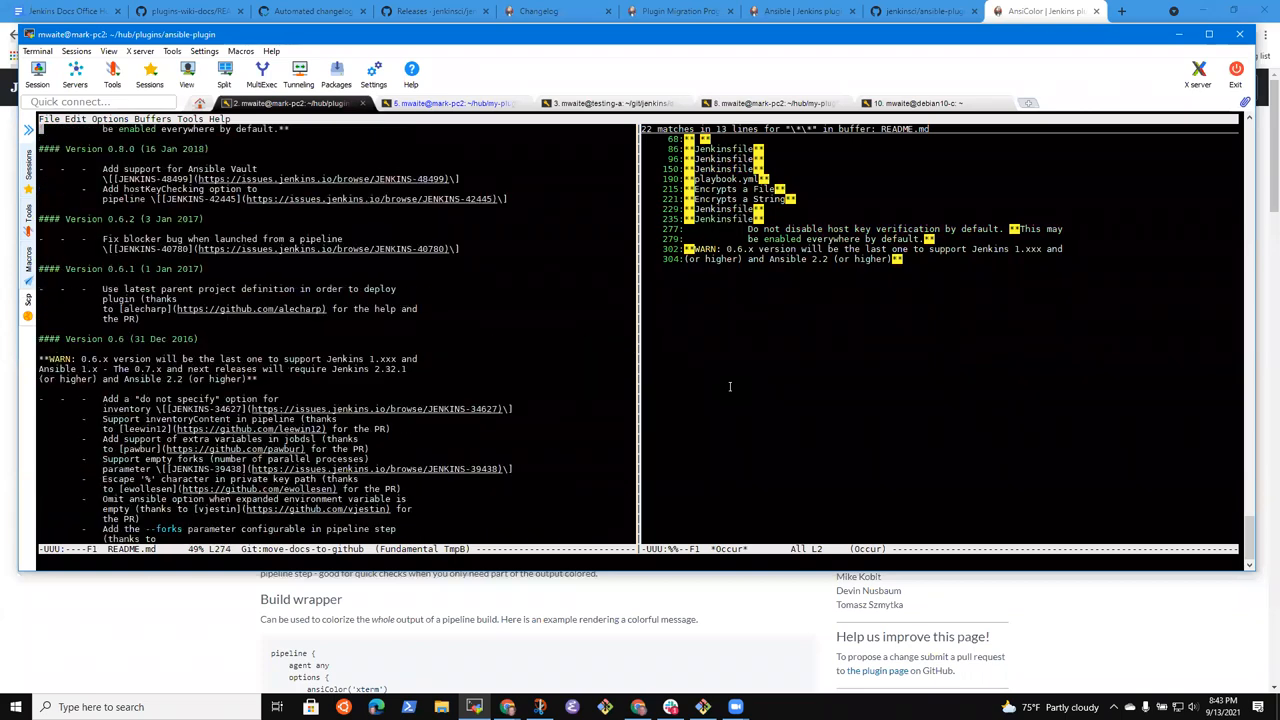
pyautogui.scroll(-3)
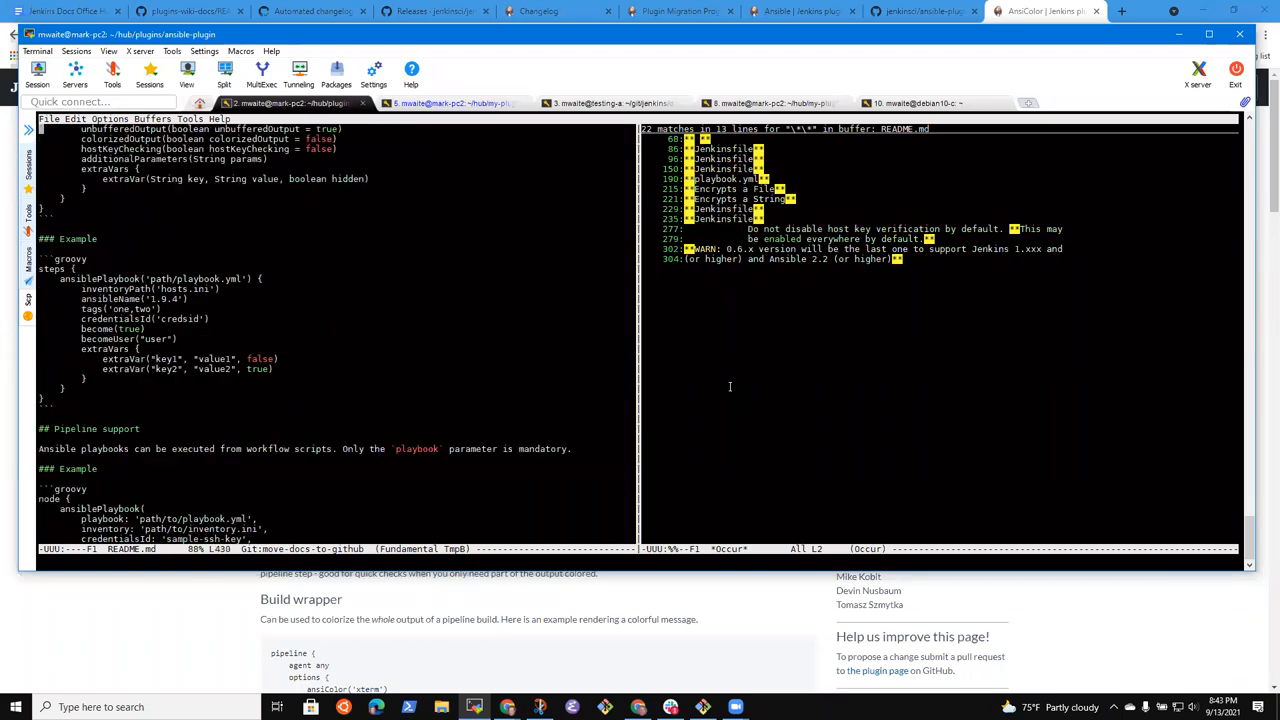
pyautogui.scroll(-3)
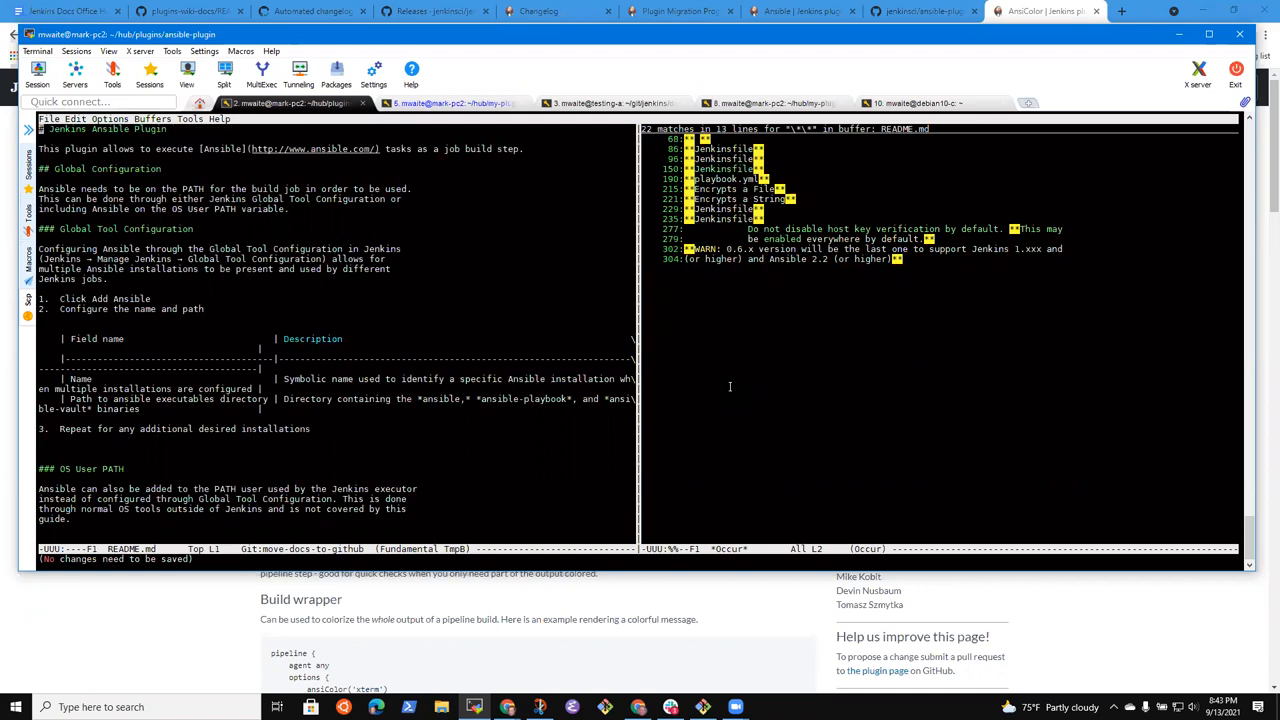
pyautogui.press('ctrl+s')
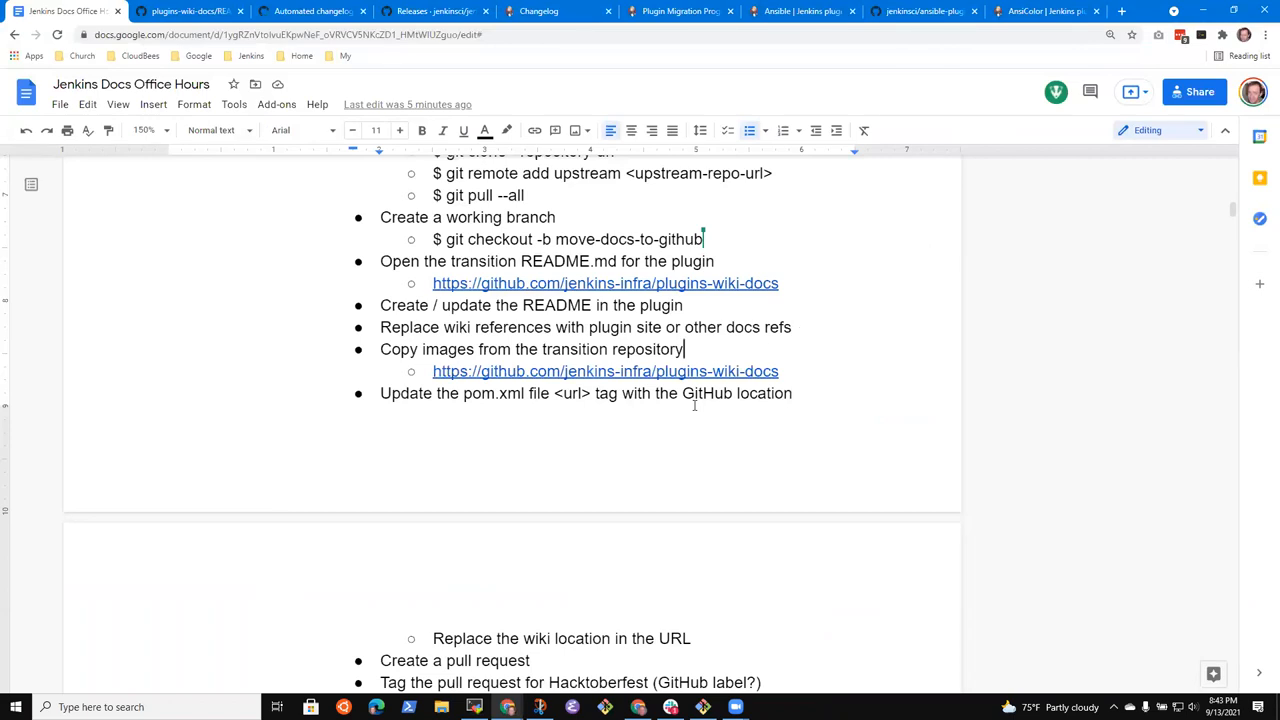
# Add the sub-bullet 'Check that the links inside the page work', then return to the documentation pages.
pyautogui.scroll(-3)
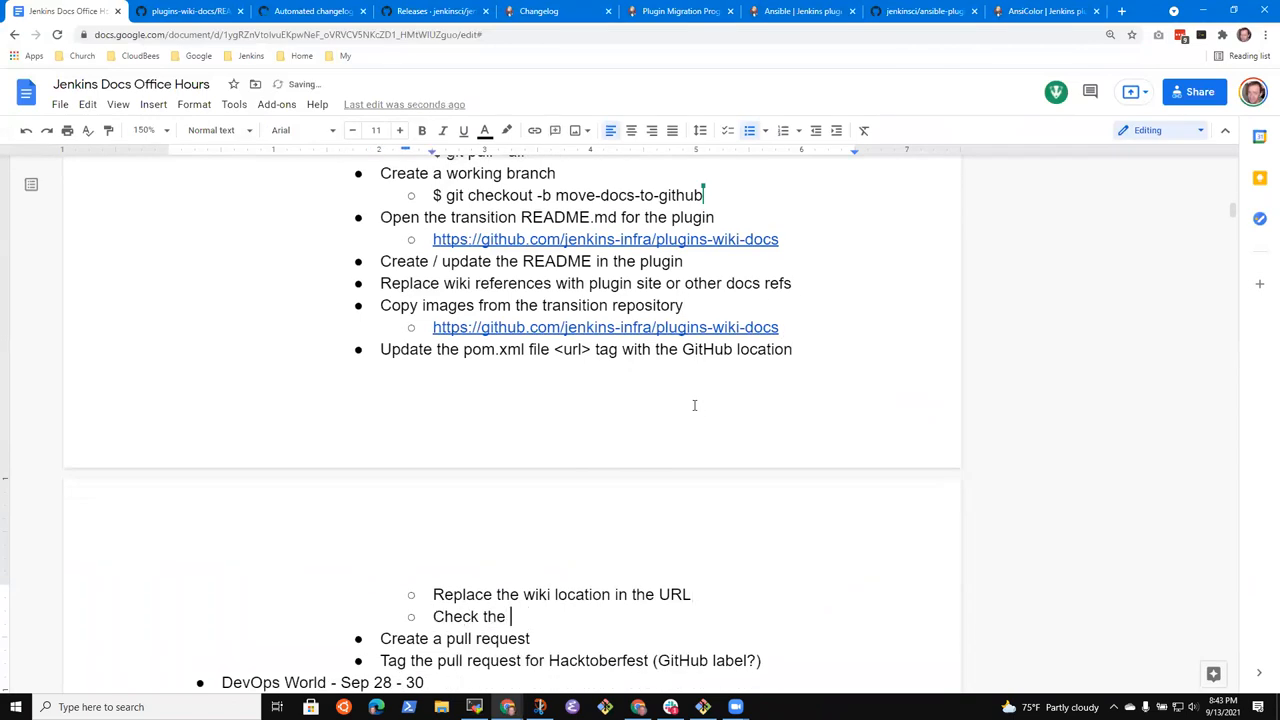
pyautogui.write('links work')
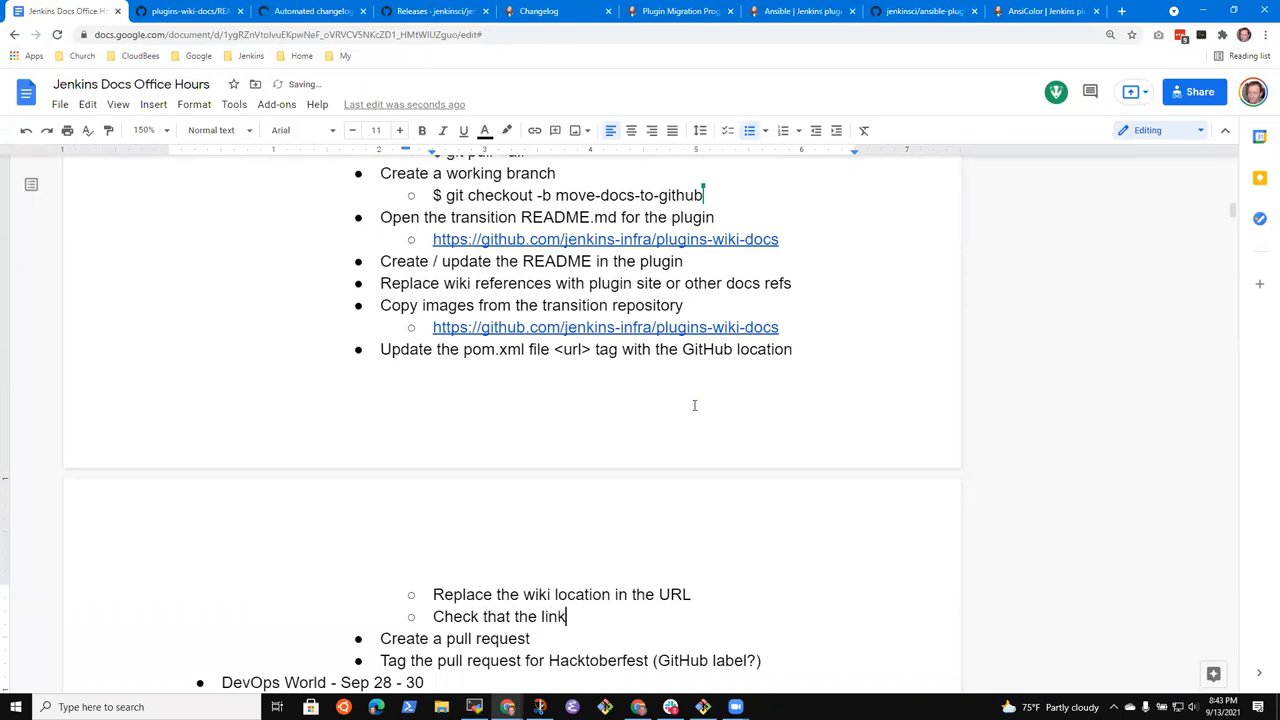
pyautogui.write('s inside the page')
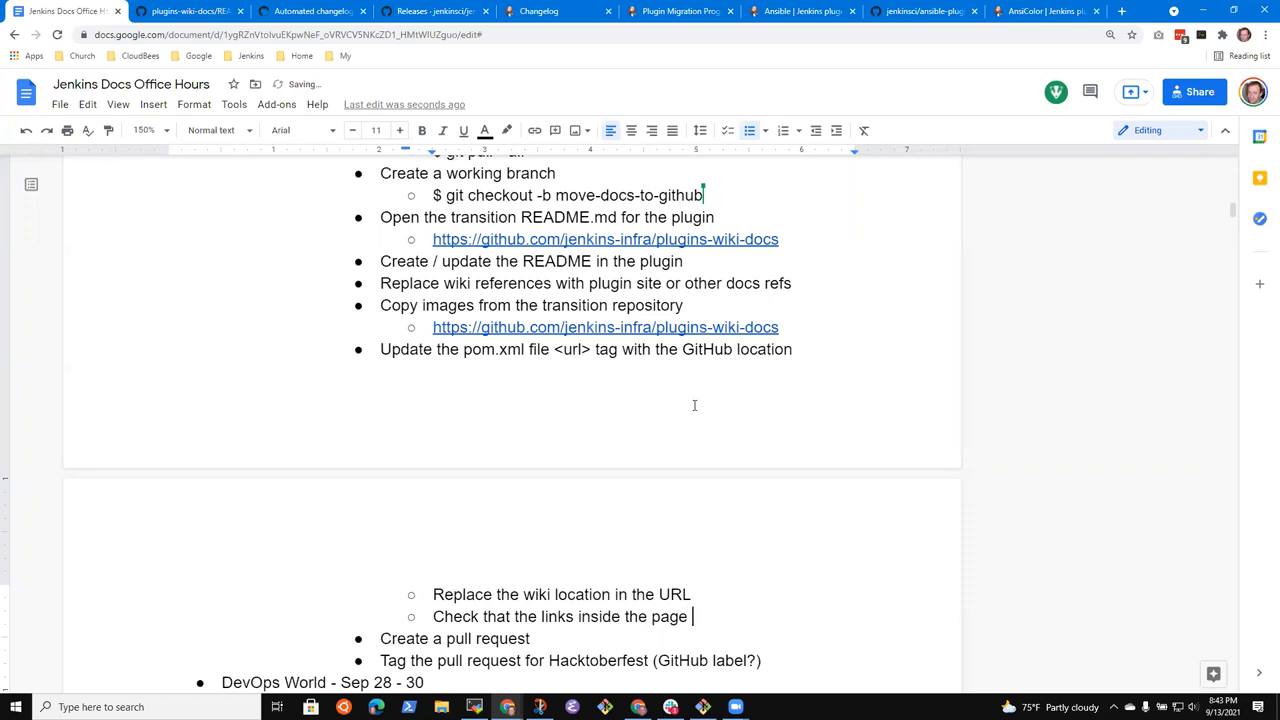
pyautogui.write('work')
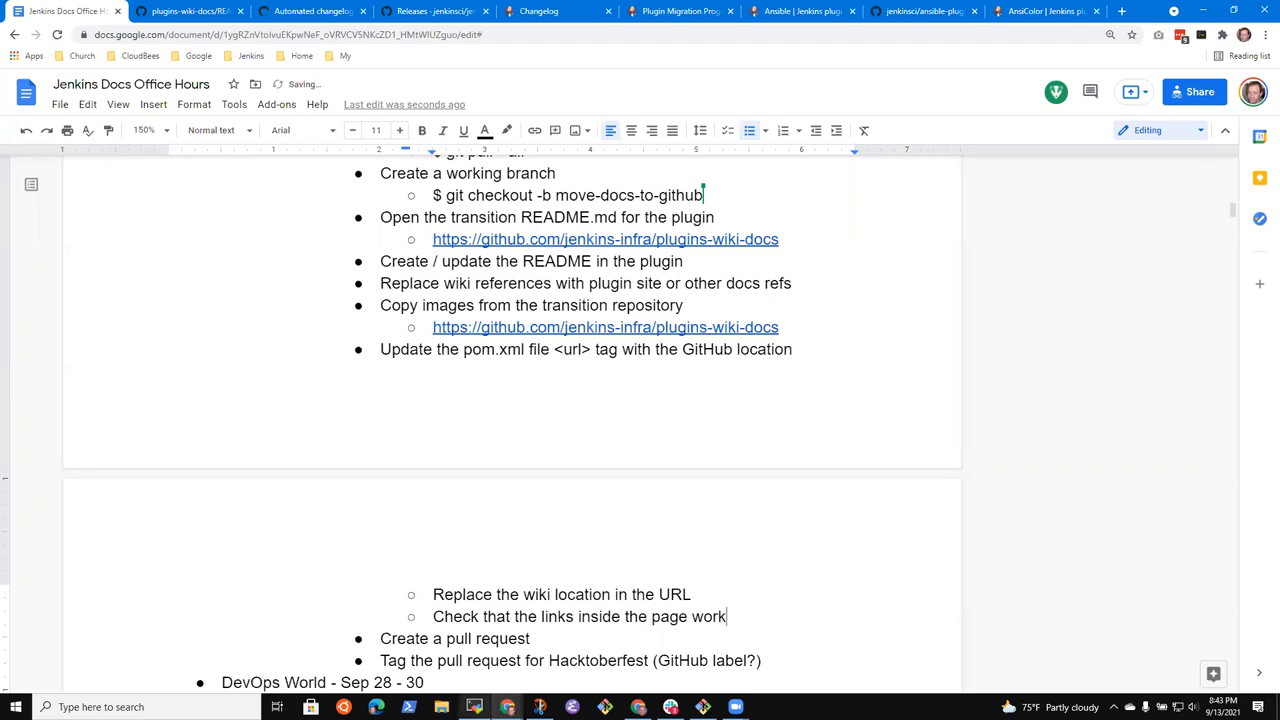
pyautogui.click(538, 708)
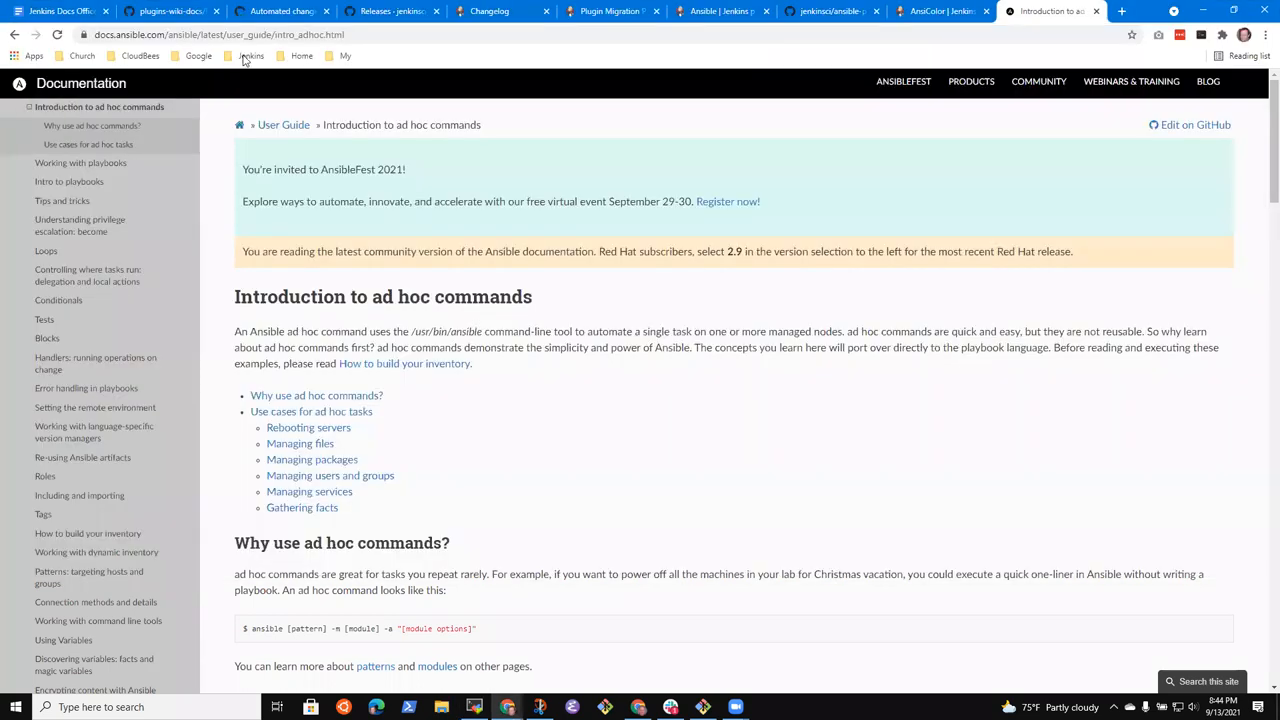
# Check the ad hoc and jenkins.io pipeline steps links, correcting the steps page address, then the playbook link.
pyautogui.click(1050, 12)
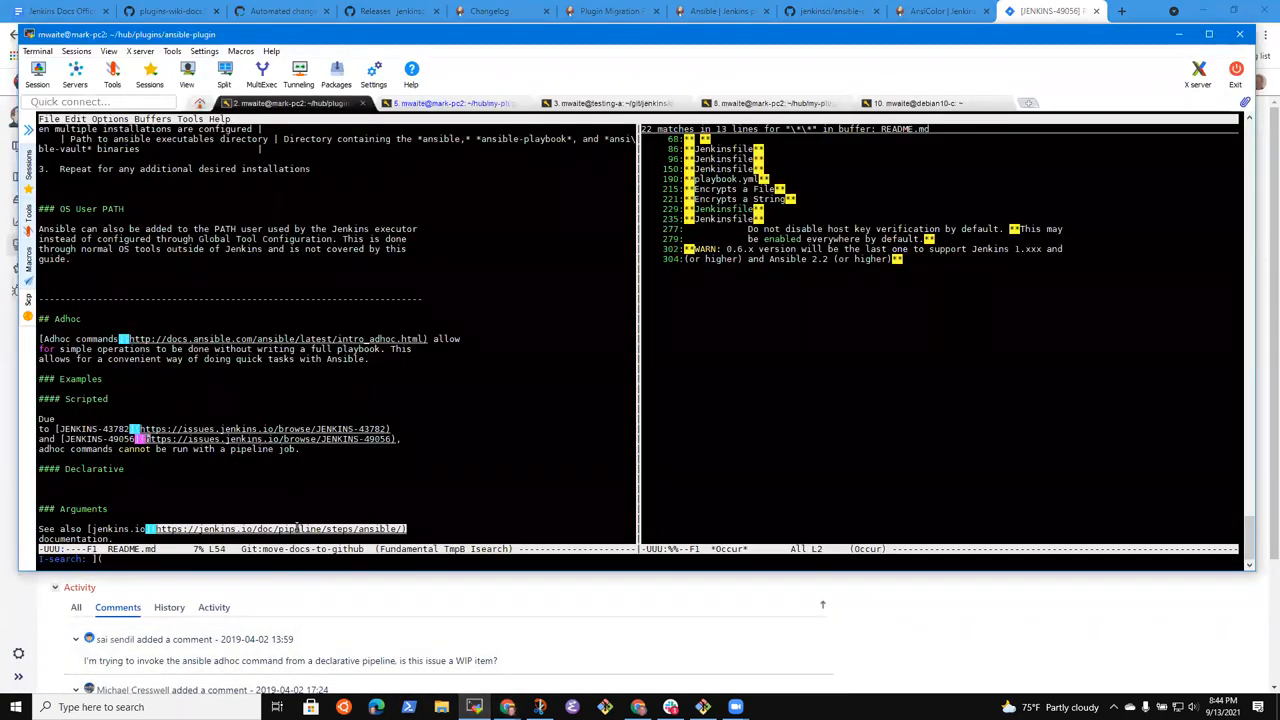
pyautogui.click(1052, 12)
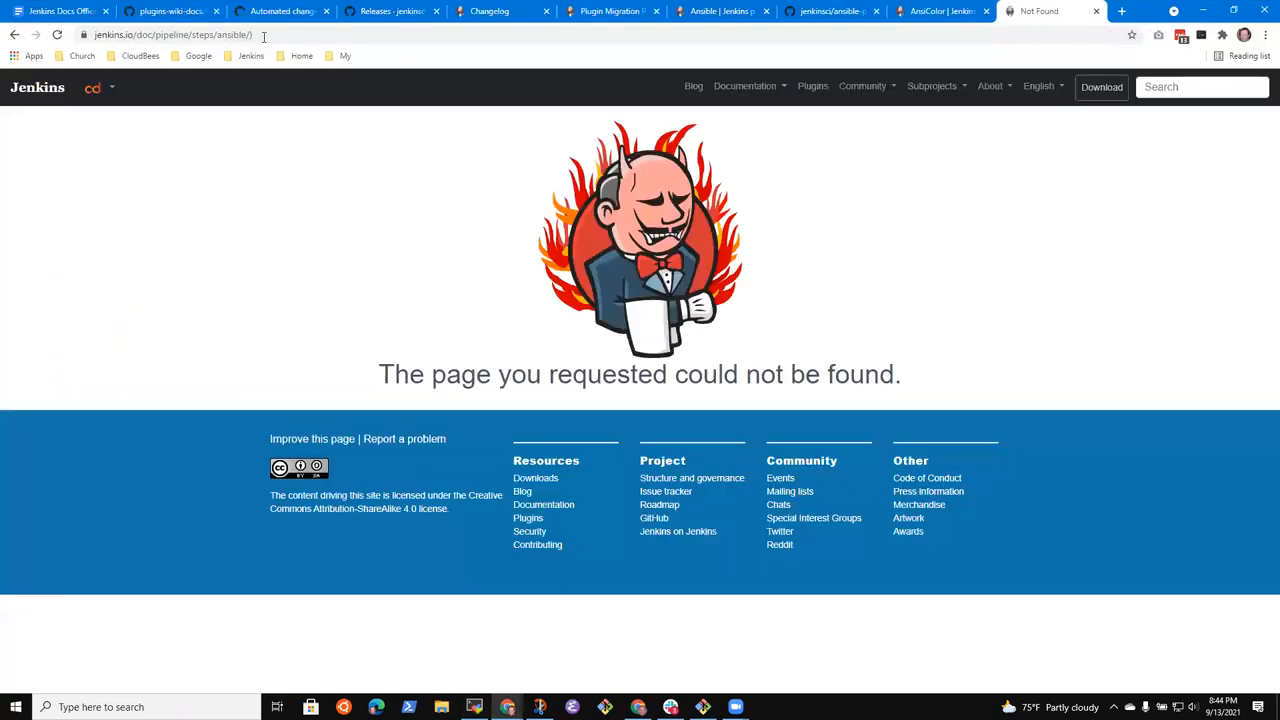
pyautogui.click(170, 34)
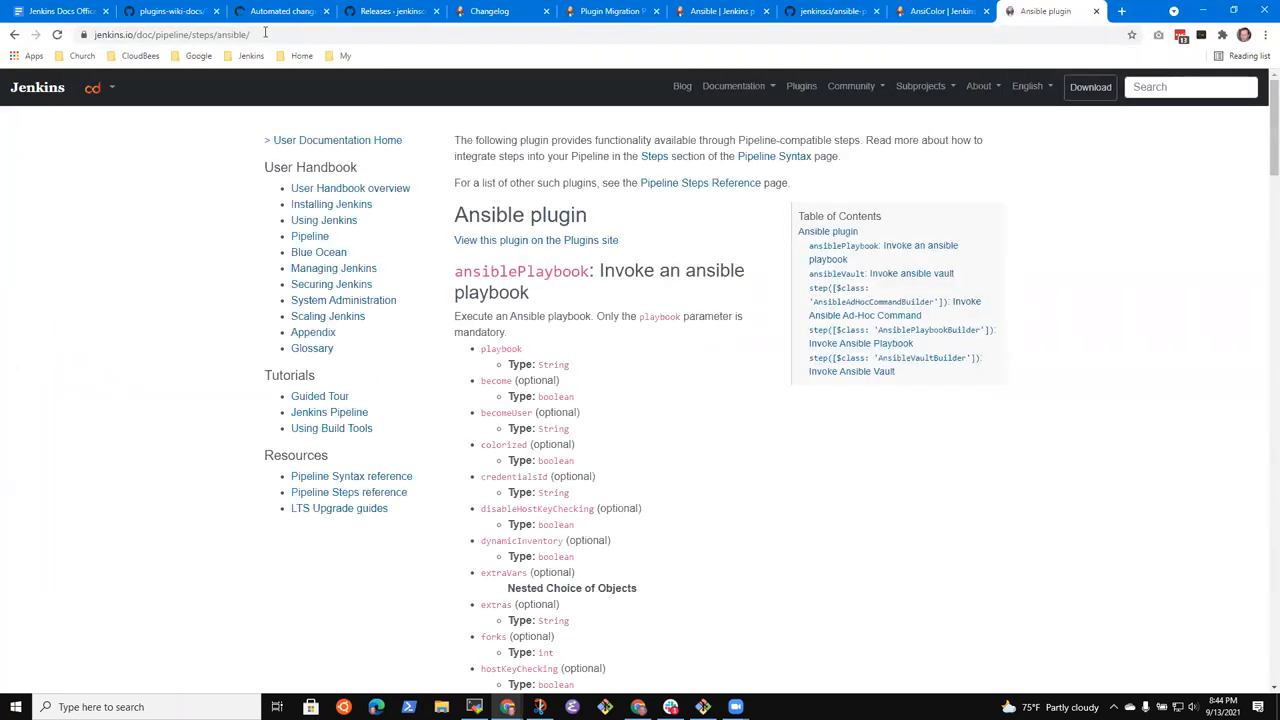
pyautogui.moveTo(424, 640)
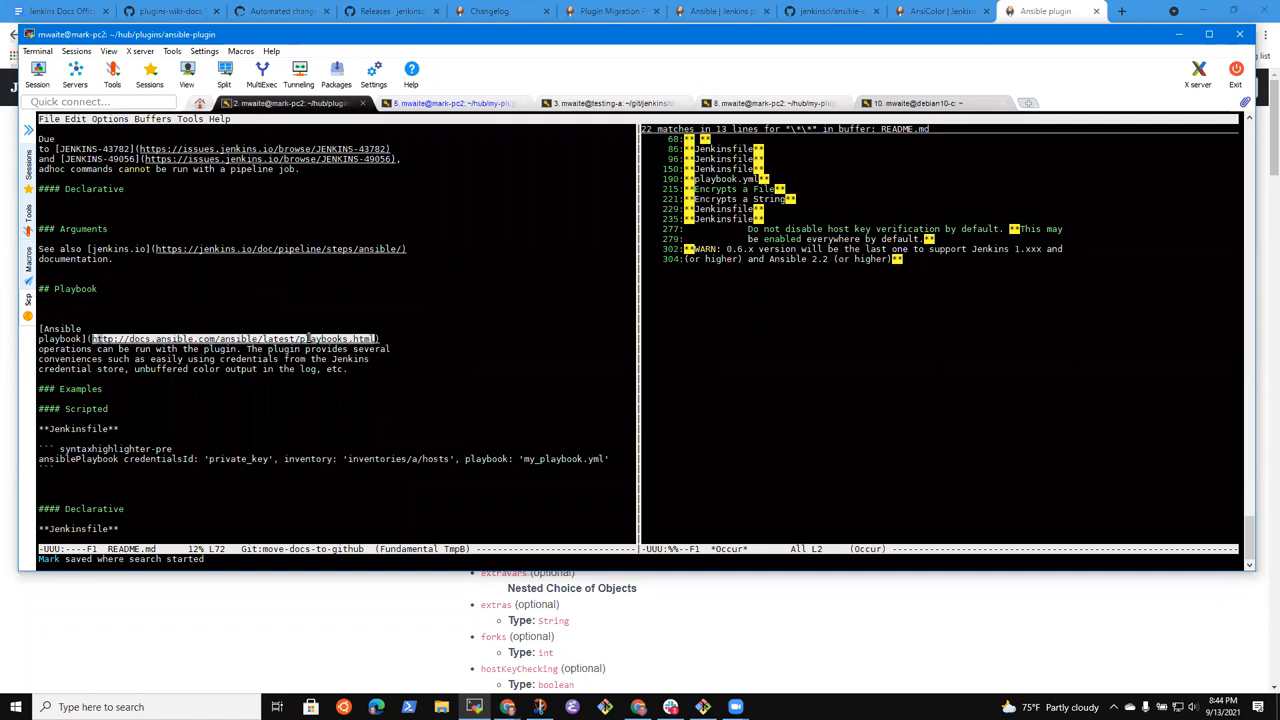
pyautogui.click(1048, 12)
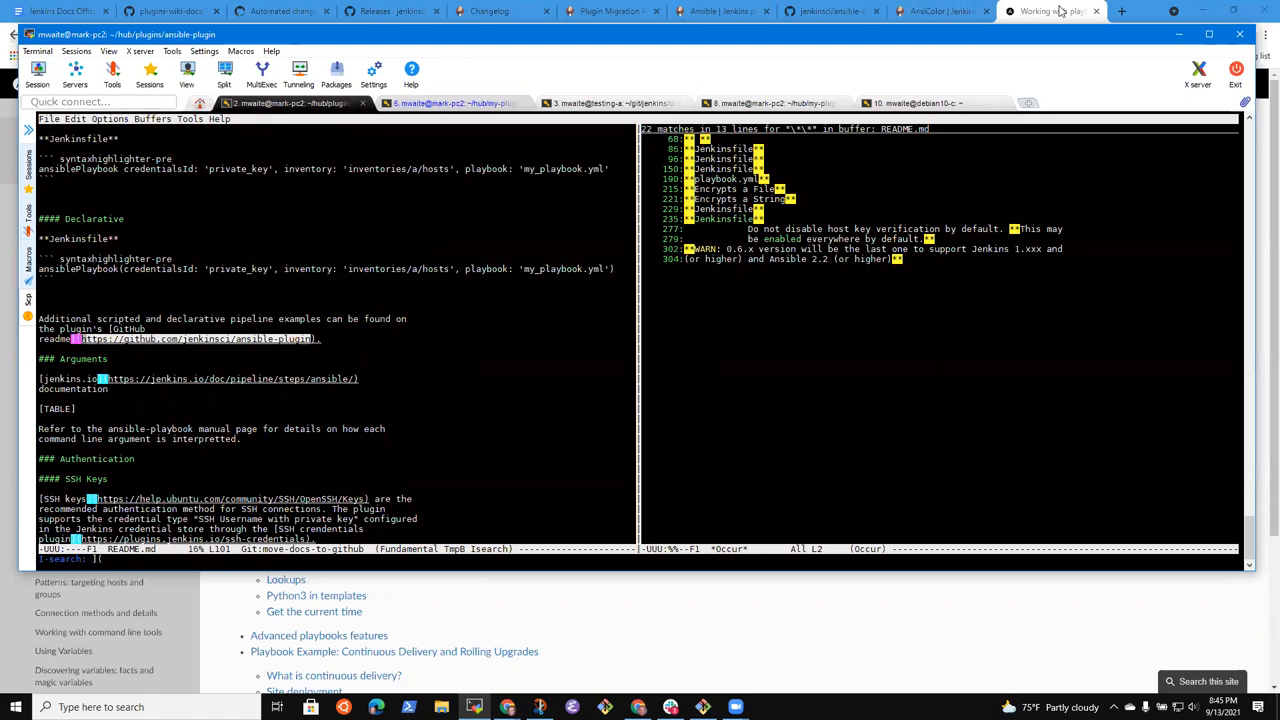
# Check the GitHub README link and the jenkins.io pipeline steps link again, fixing its address.
pyautogui.click(1050, 12)
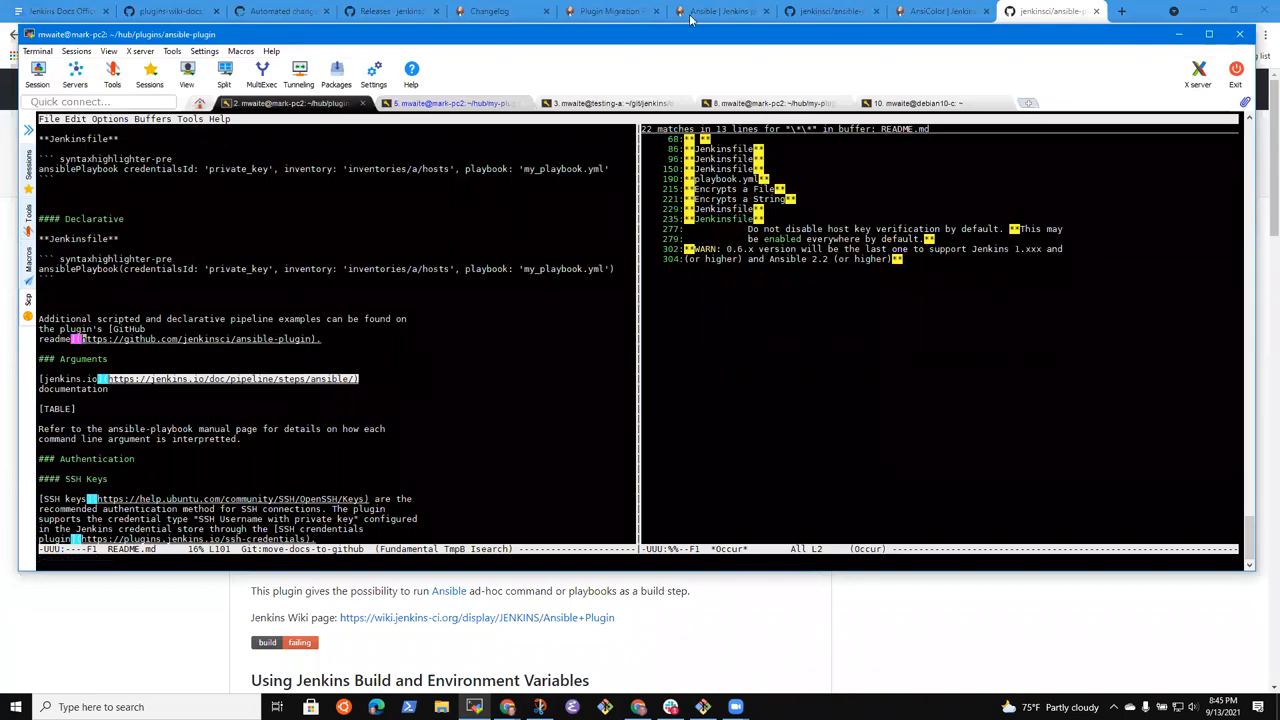
pyautogui.click(1040, 12)
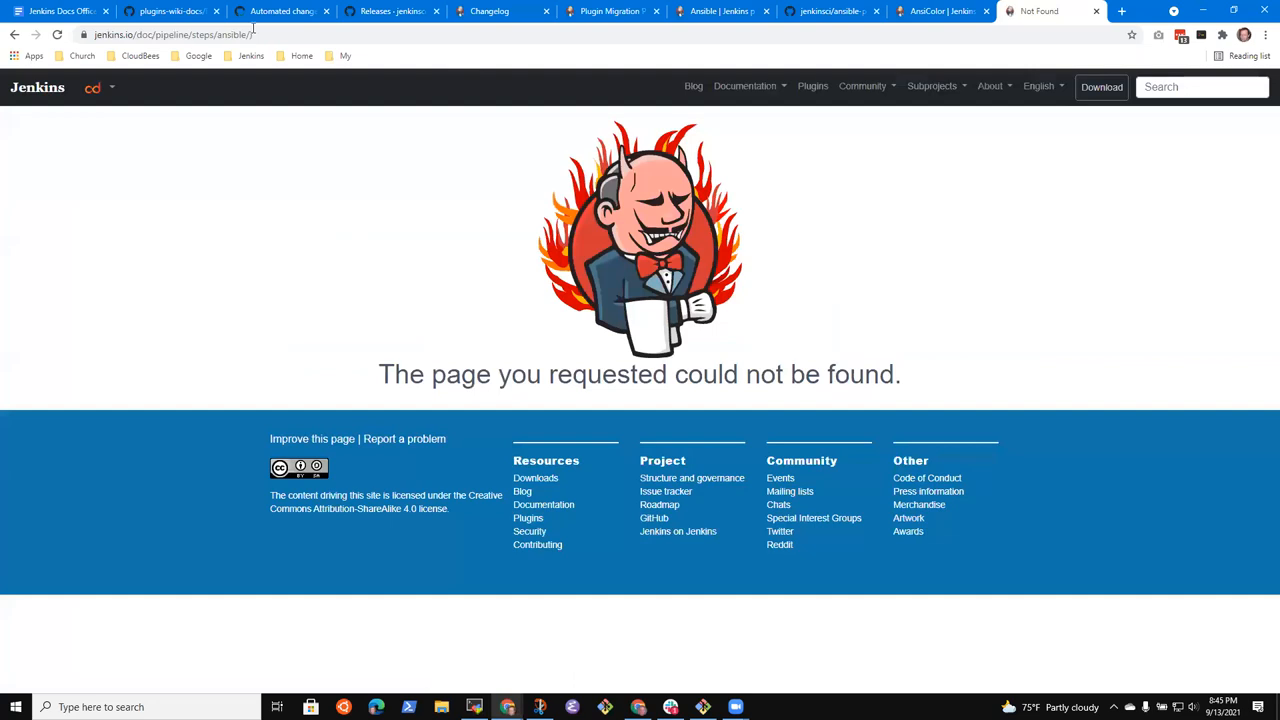
pyautogui.click(200, 34)
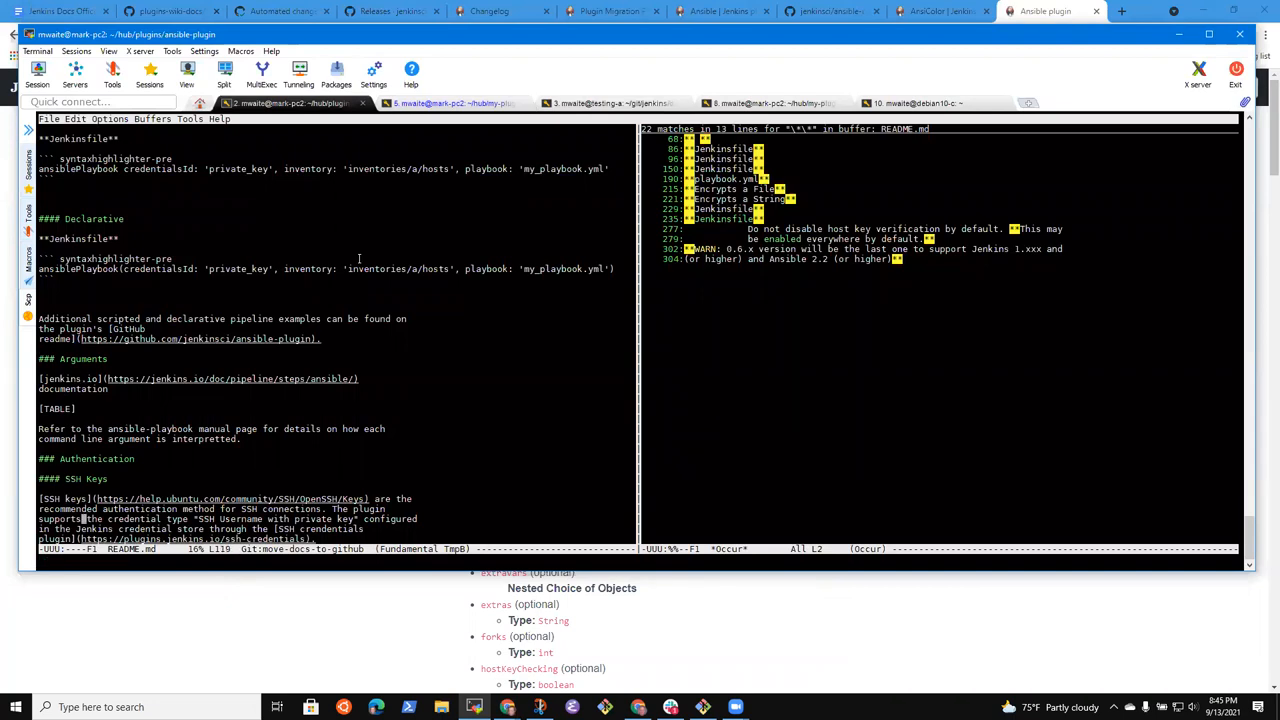
pyautogui.scroll(-3)
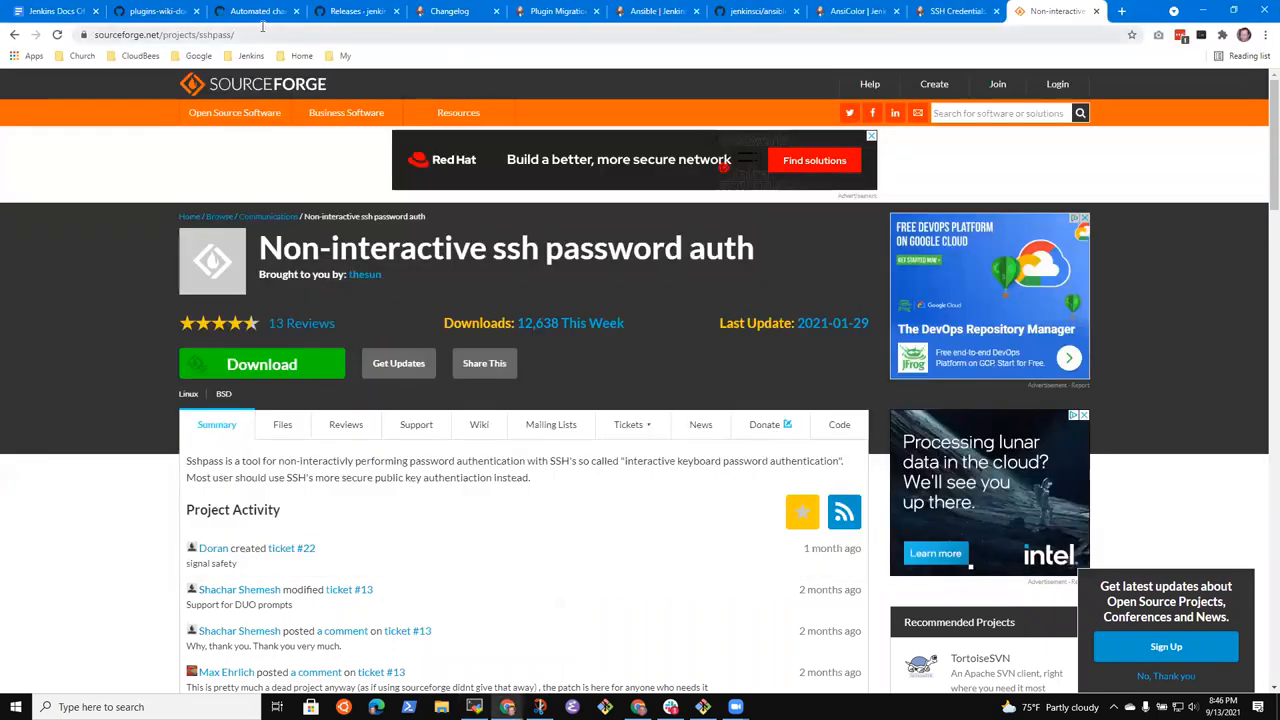
# Return to the plugin README in Emacs after checking the authentication links.
pyautogui.click(1056, 12)
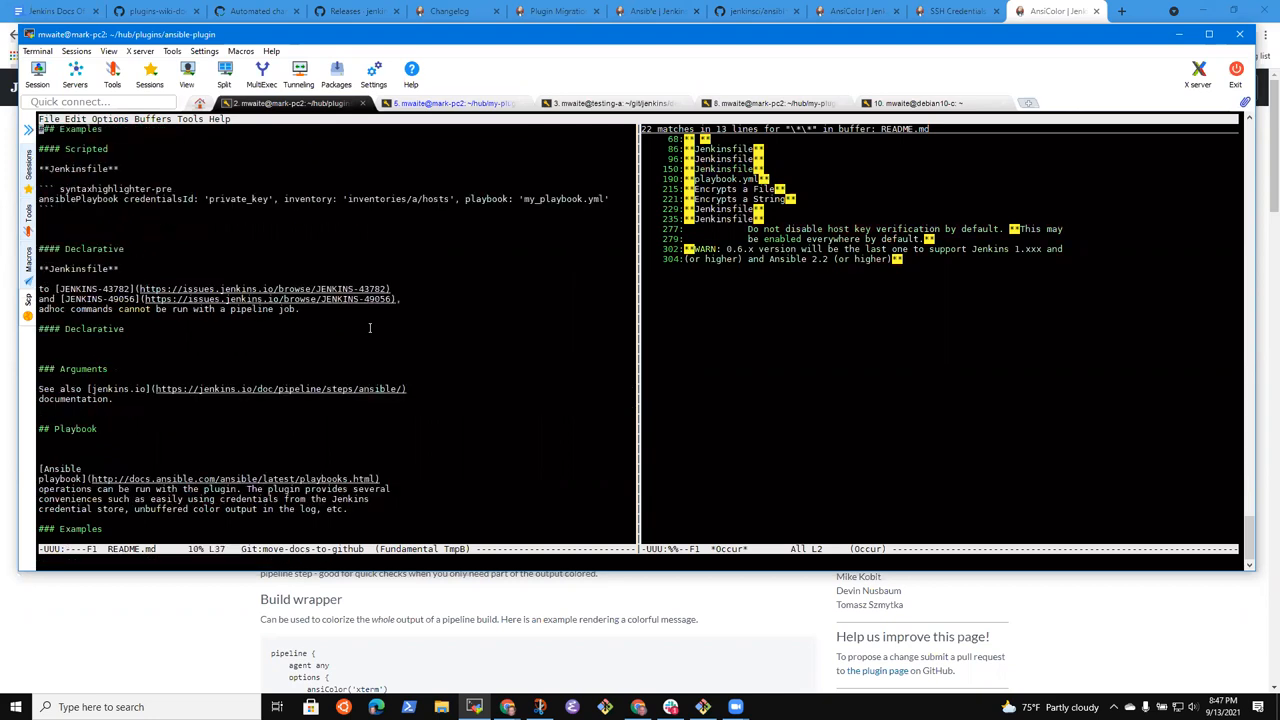
# Review the README's Colorized Output section, then show the plugins-wiki-docs Ansible README on GitHub.
pyautogui.scroll(-3)
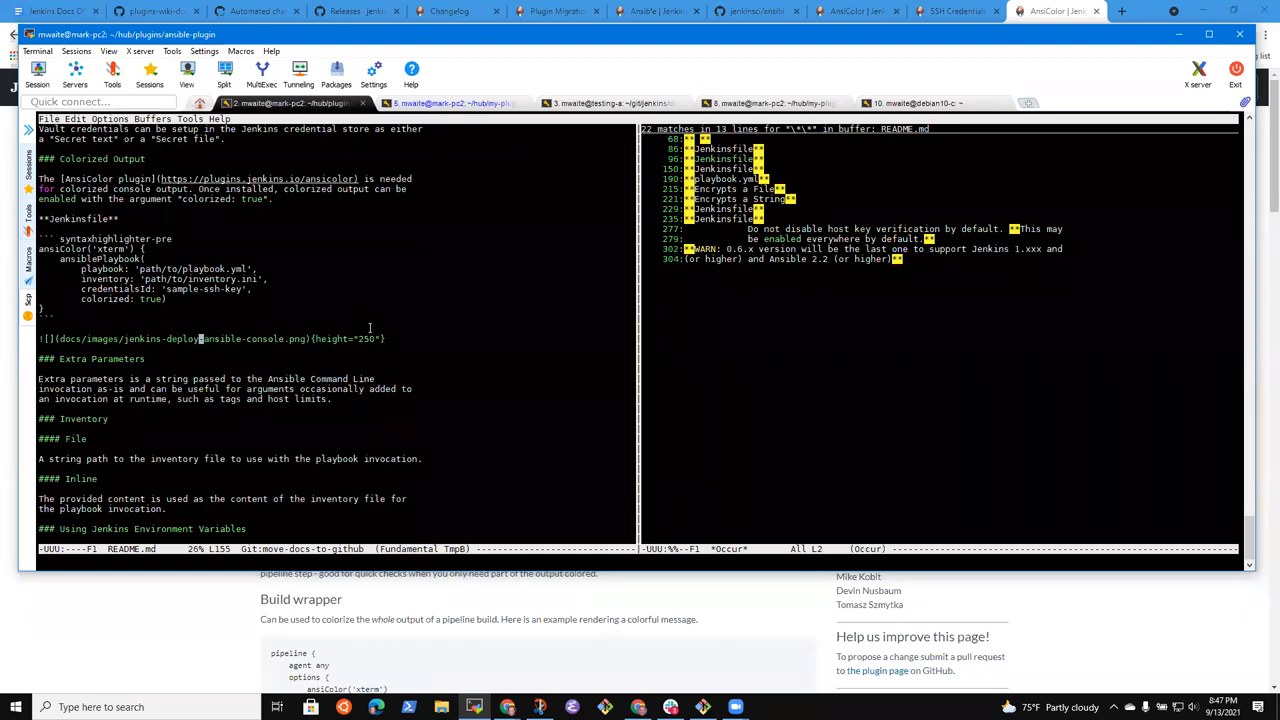
pyautogui.moveTo(380, 352)
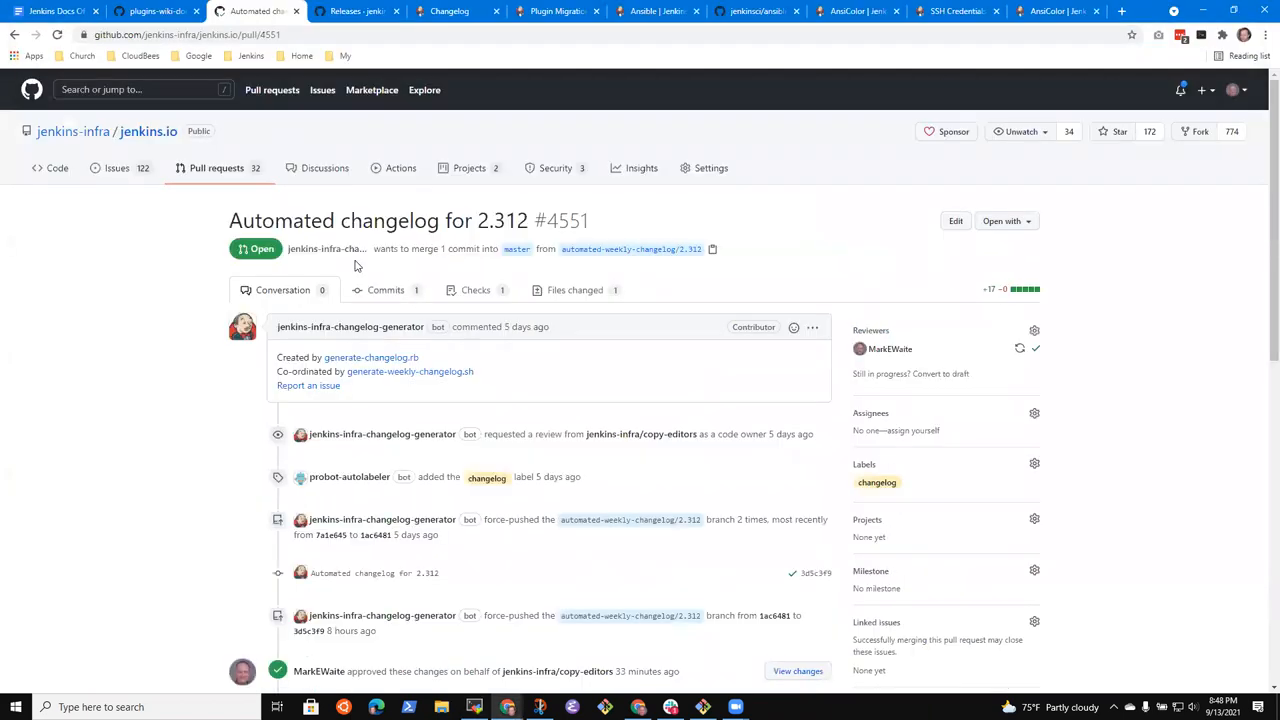
pyautogui.click(156, 12)
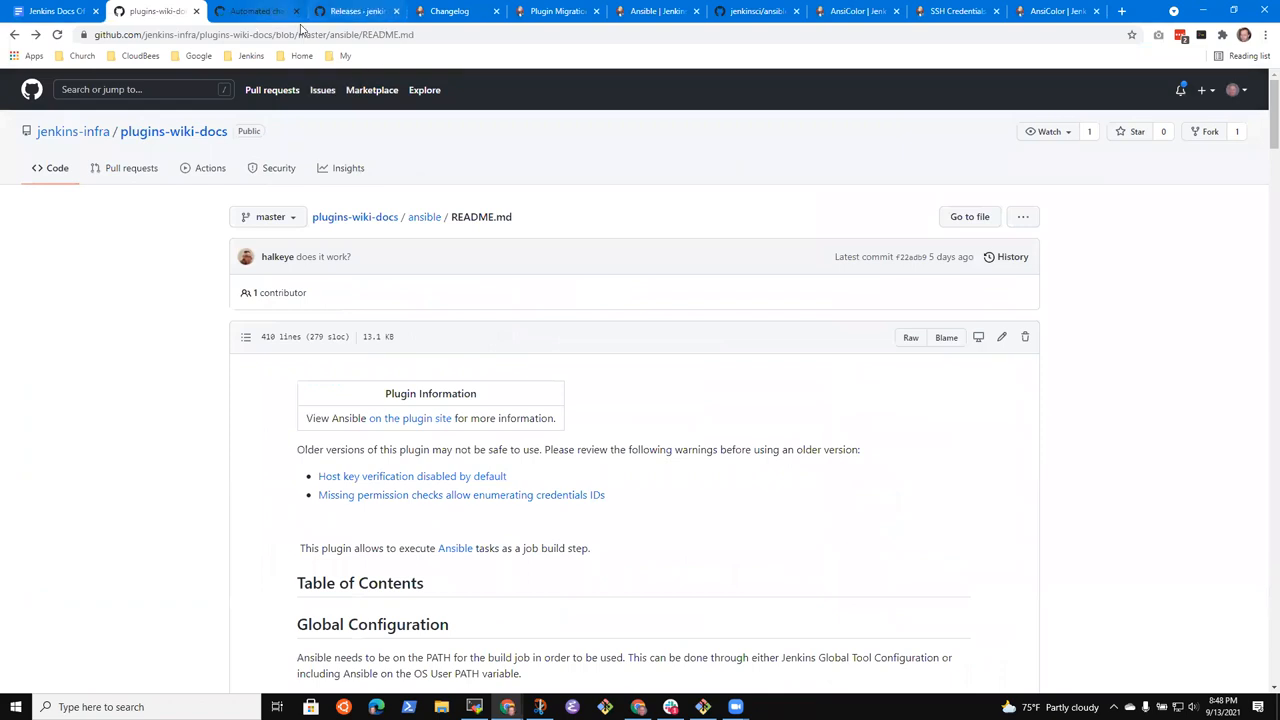
# Browse the docs repository's ansible docs/images folder to the jenkins-deploy-ansible-console.png image.
pyautogui.click(424, 216)
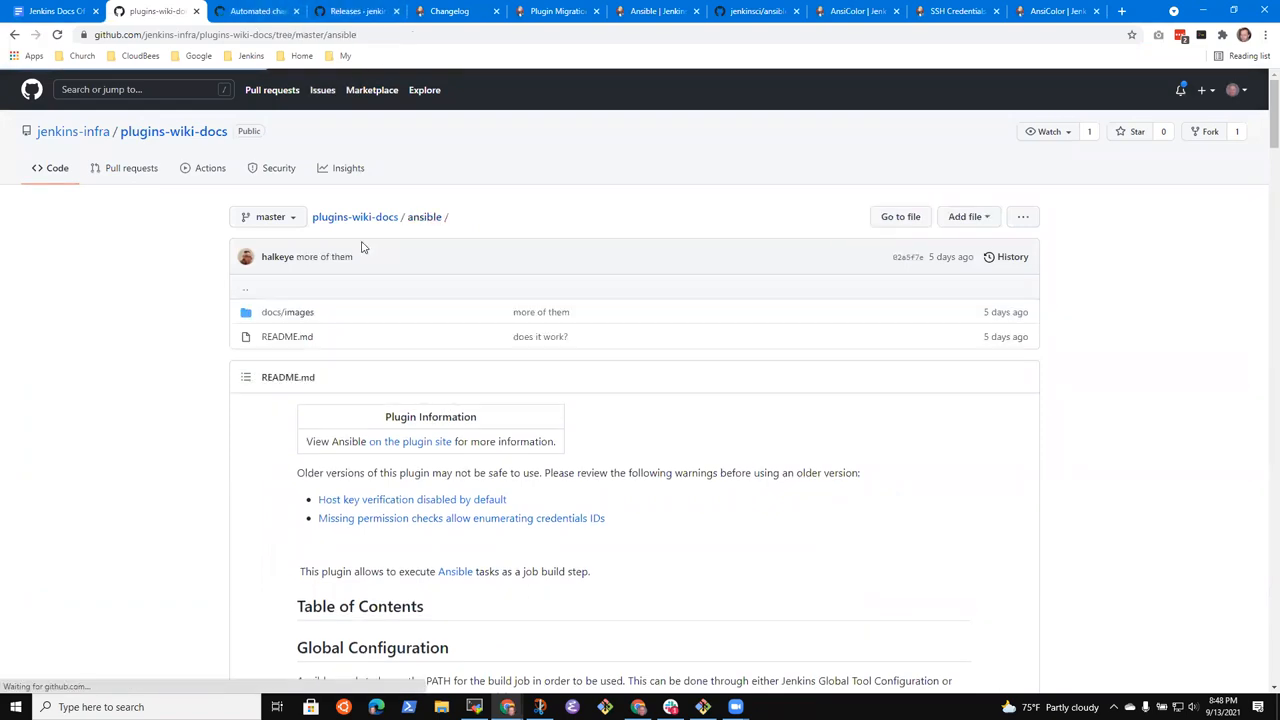
pyautogui.click(288, 312)
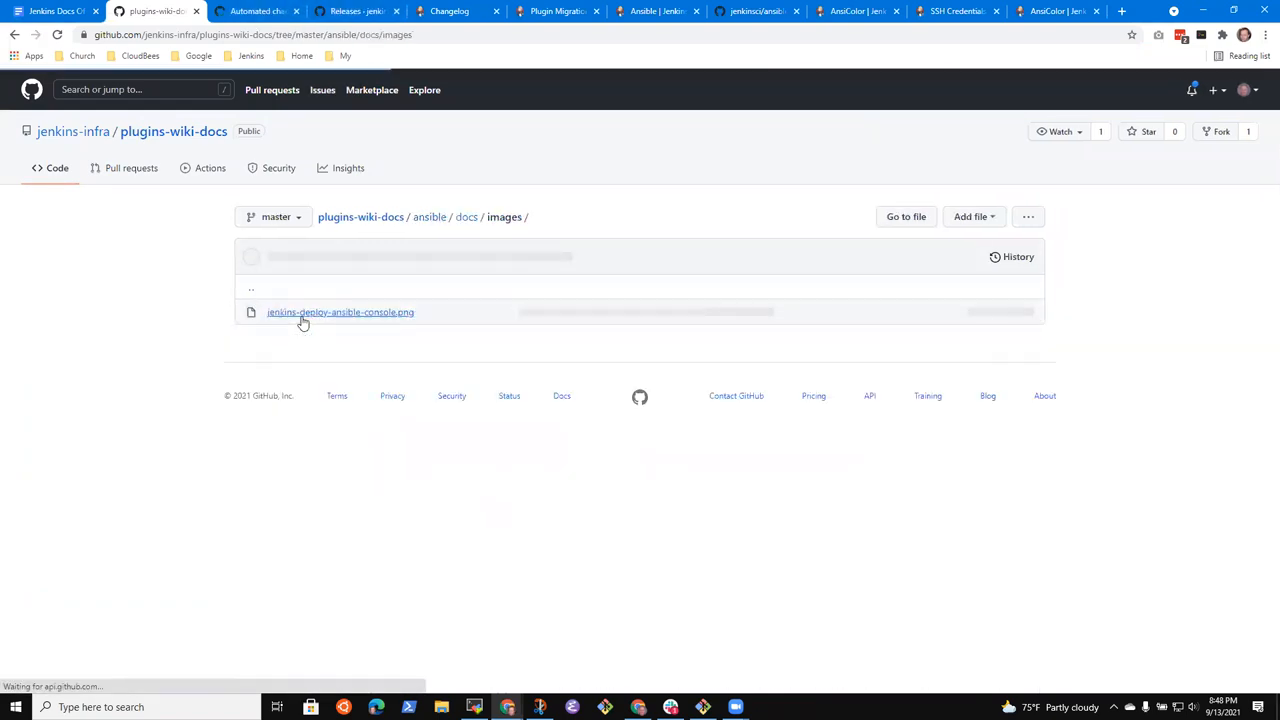
pyautogui.click(340, 312)
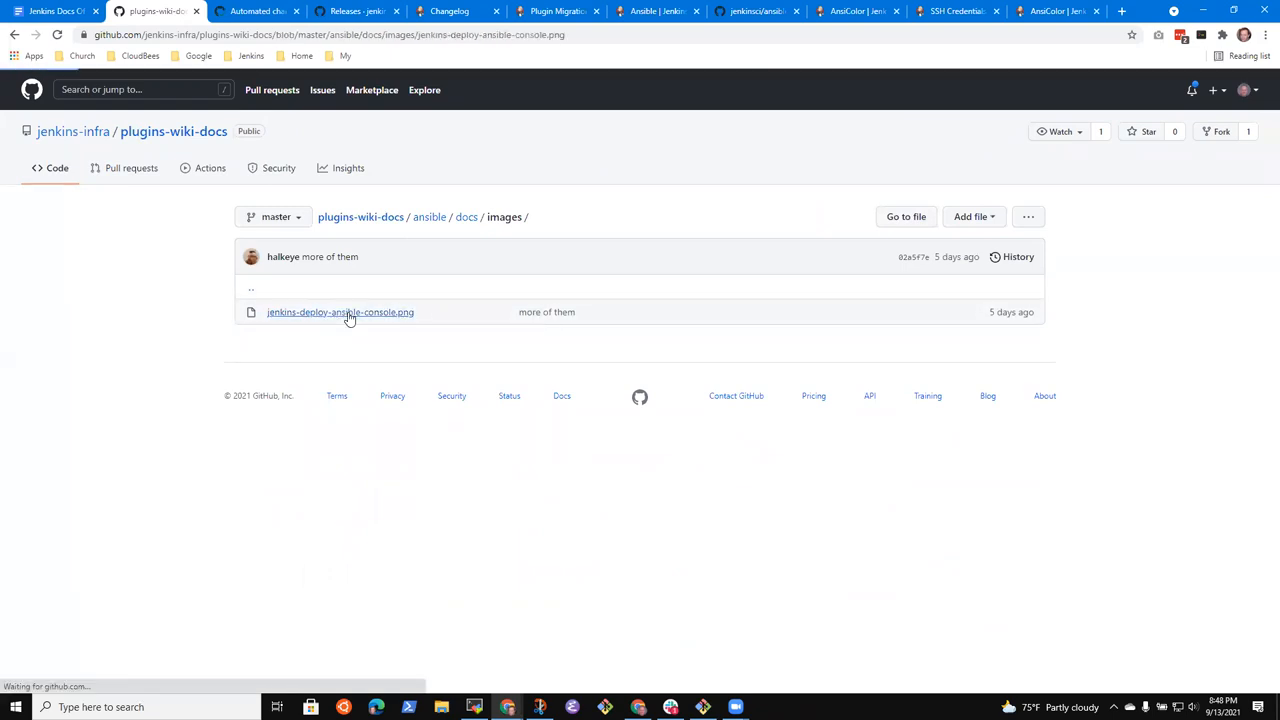
pyautogui.click(340, 312)
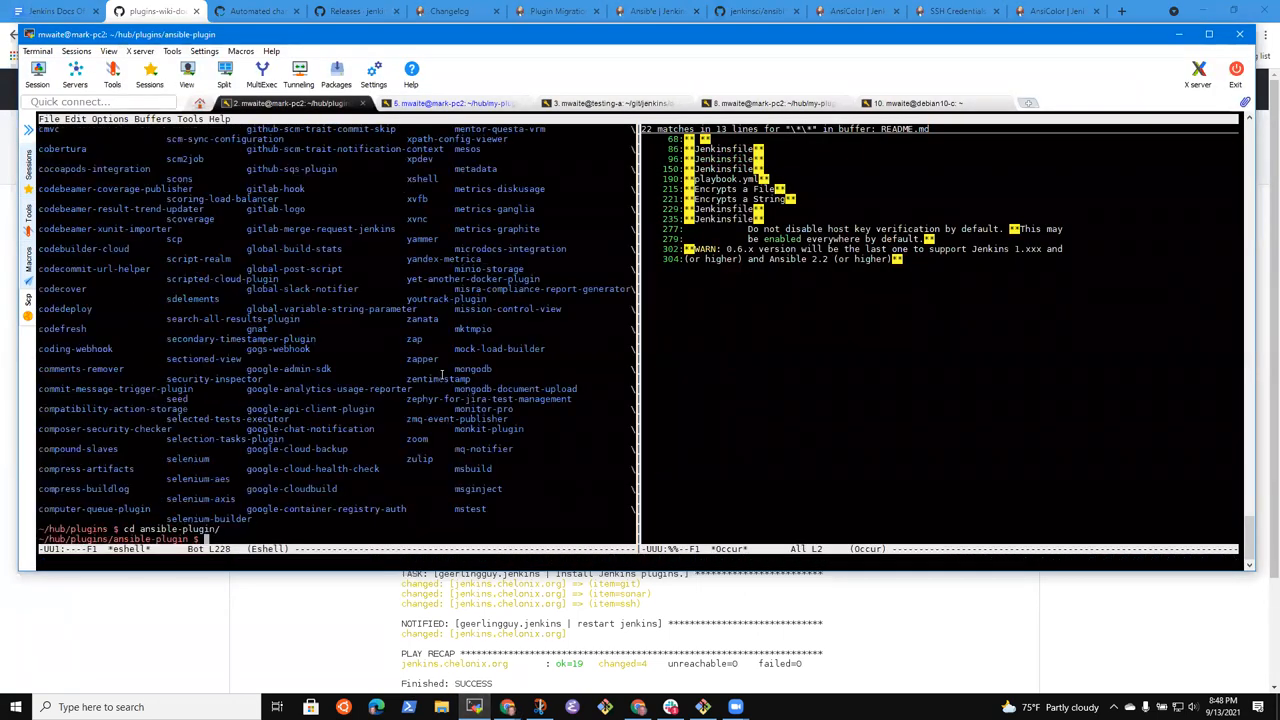
# In the terminal, cd into docs and back, then begin moving the console image into the plugin repo.
pyautogui.write('cd')
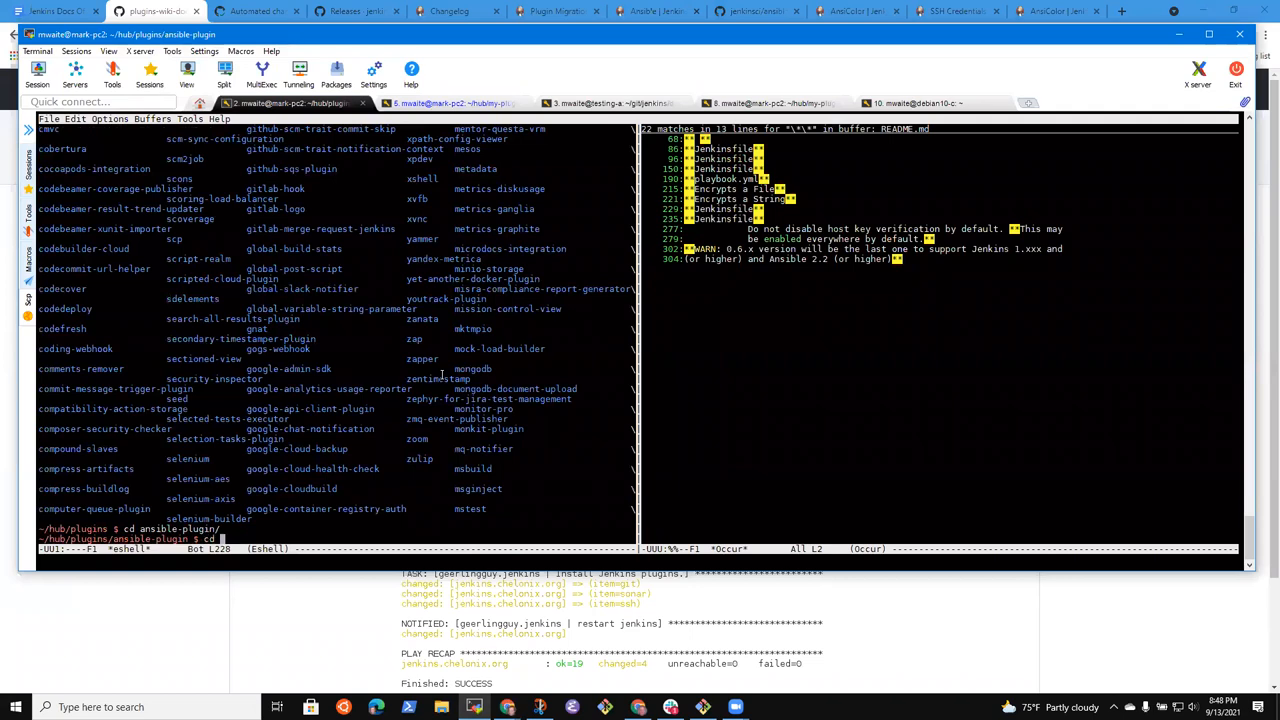
pyautogui.write('docs/images/')
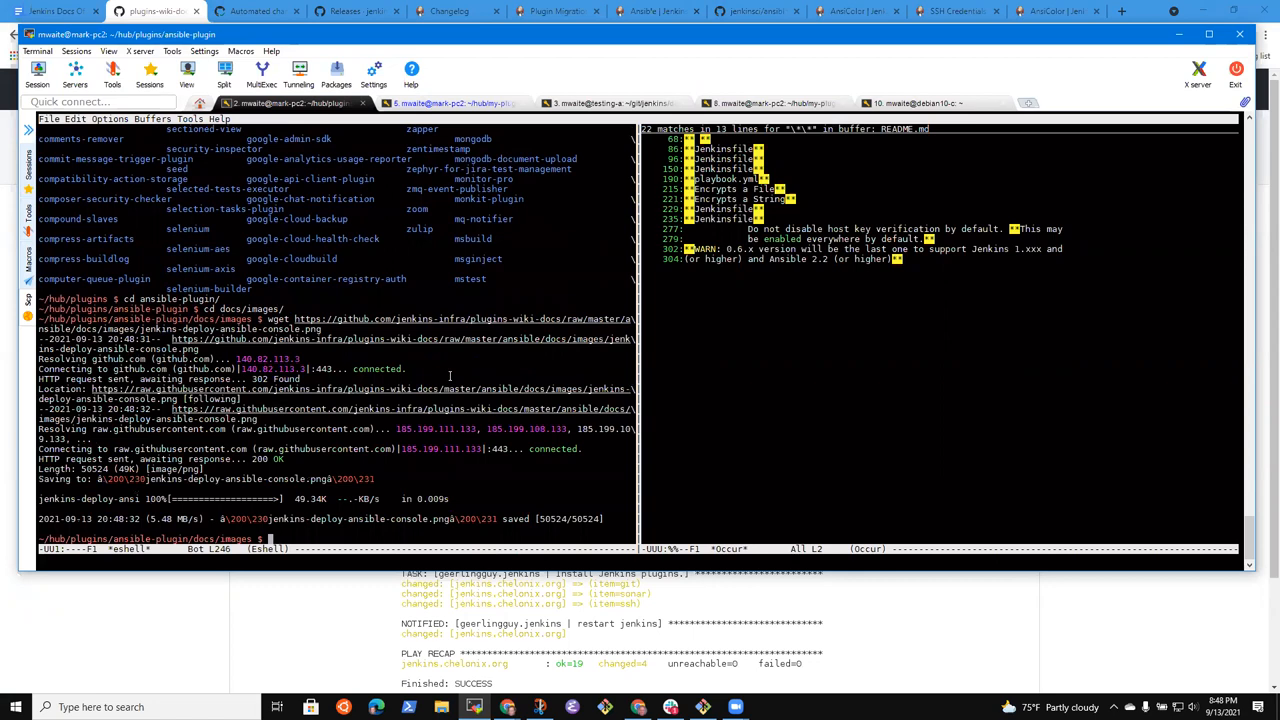
pyautogui.write('cd ..')
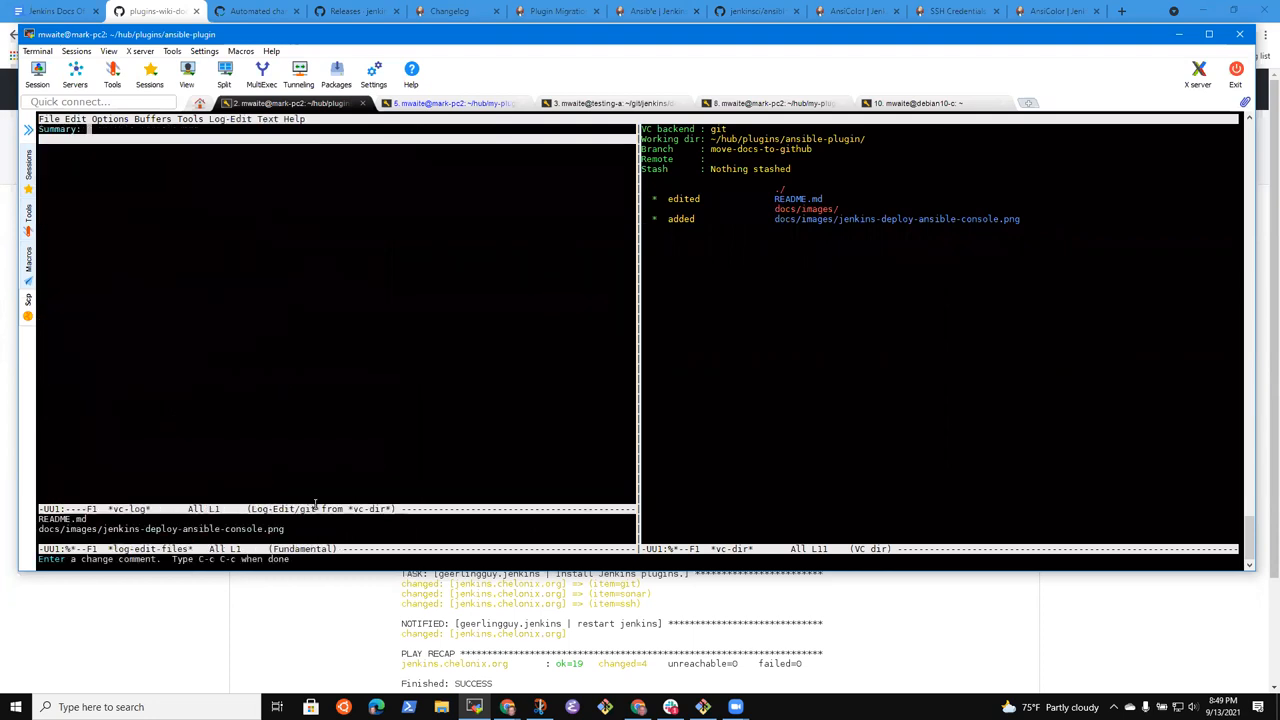
pyautogui.write('Mov')
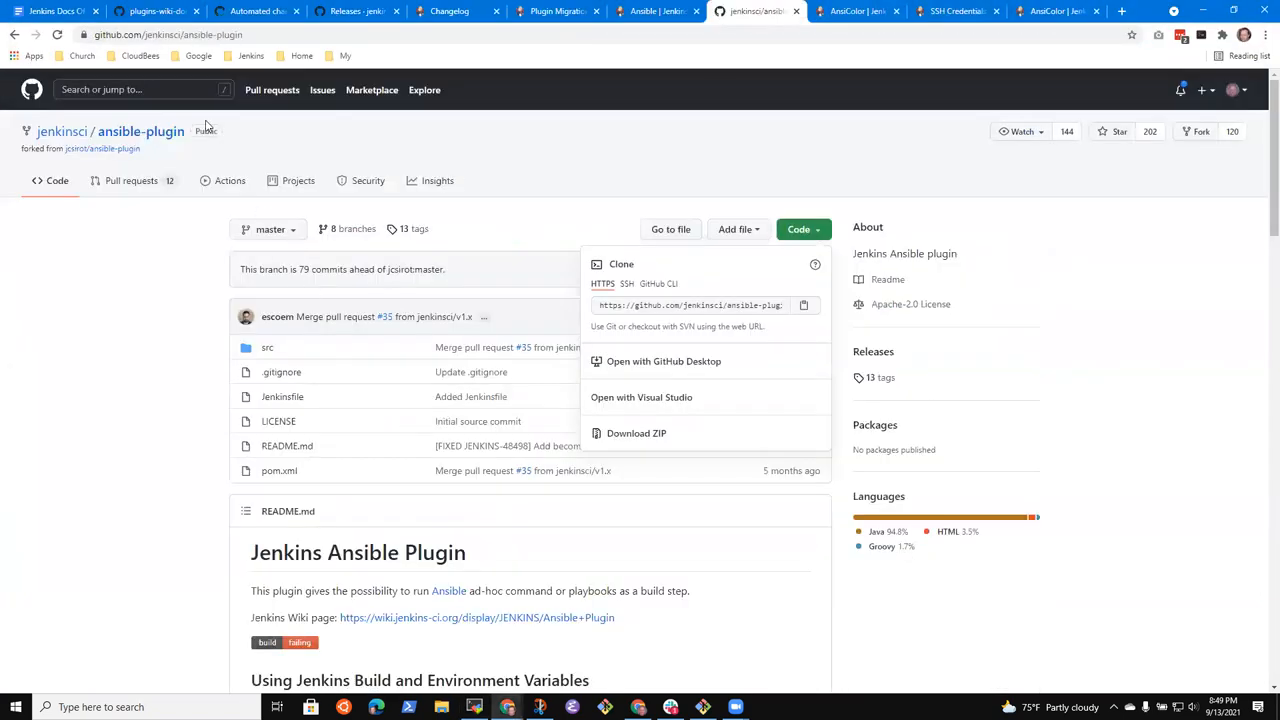
pyautogui.click(168, 34)
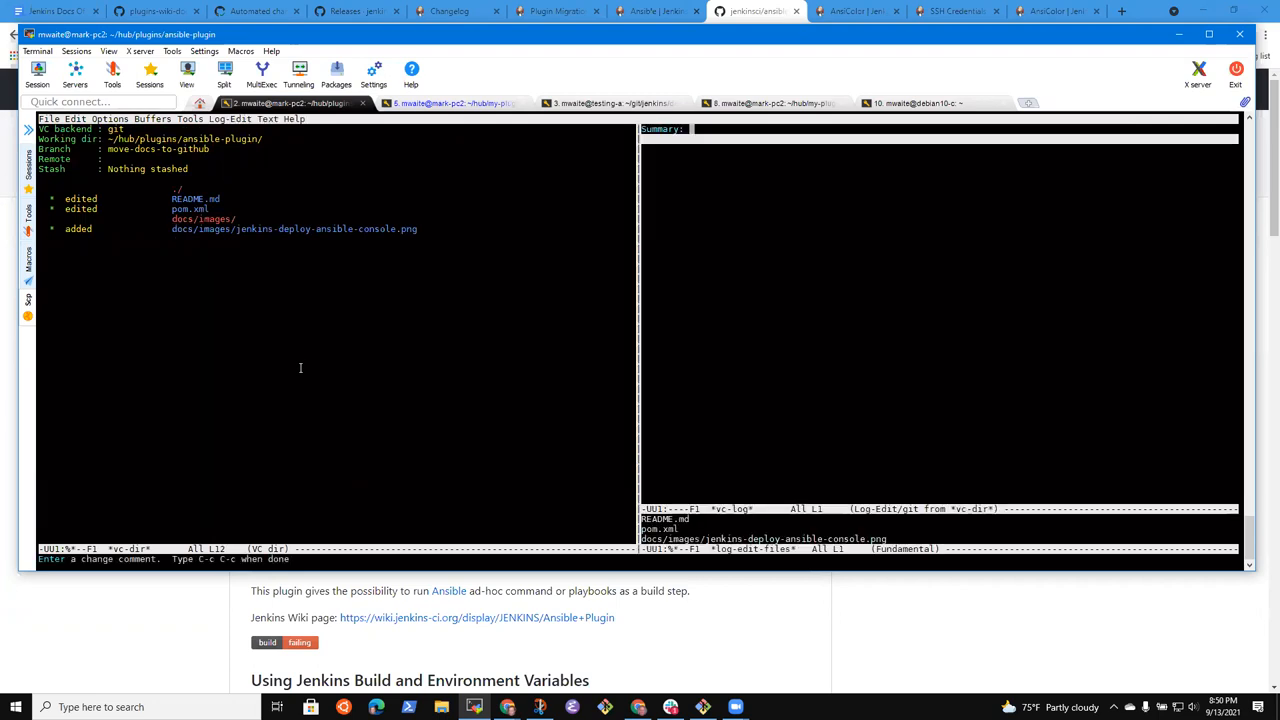
# Write the commit summary 'Use GitHub for docs, not wiki' in the vc-log buffer.
pyautogui.write('Up')
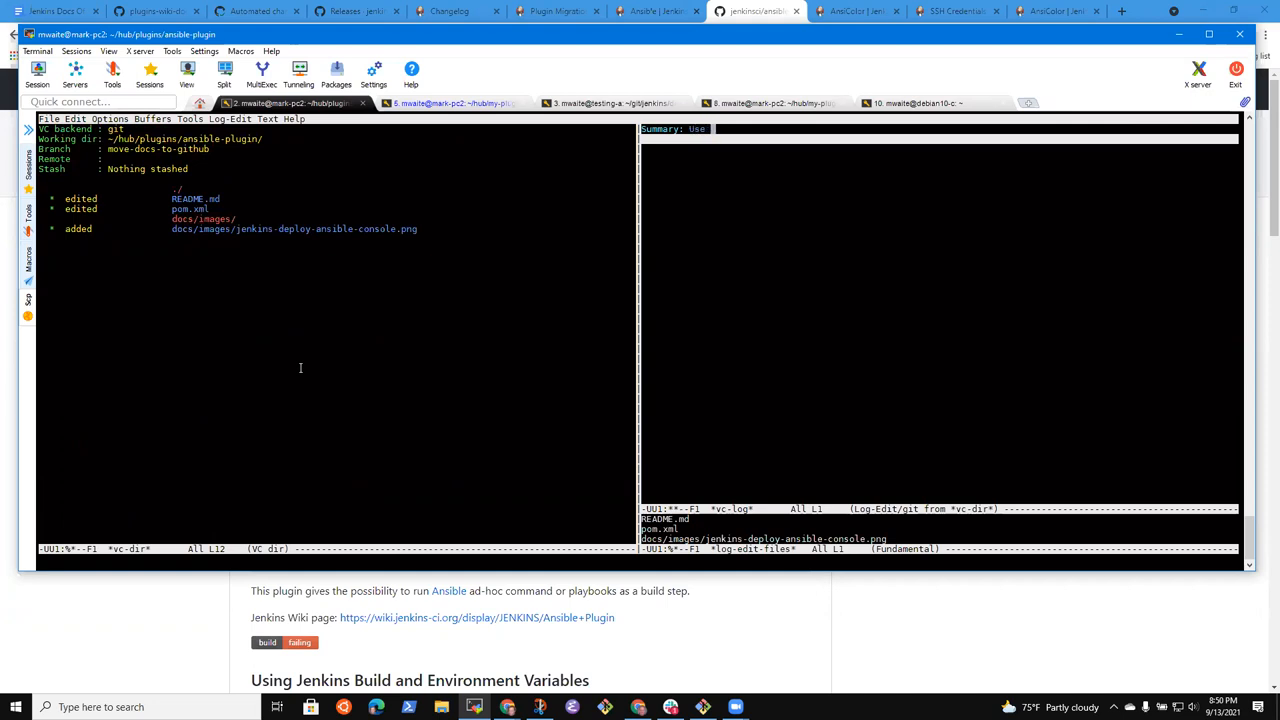
pyautogui.write('GitHub for doc')
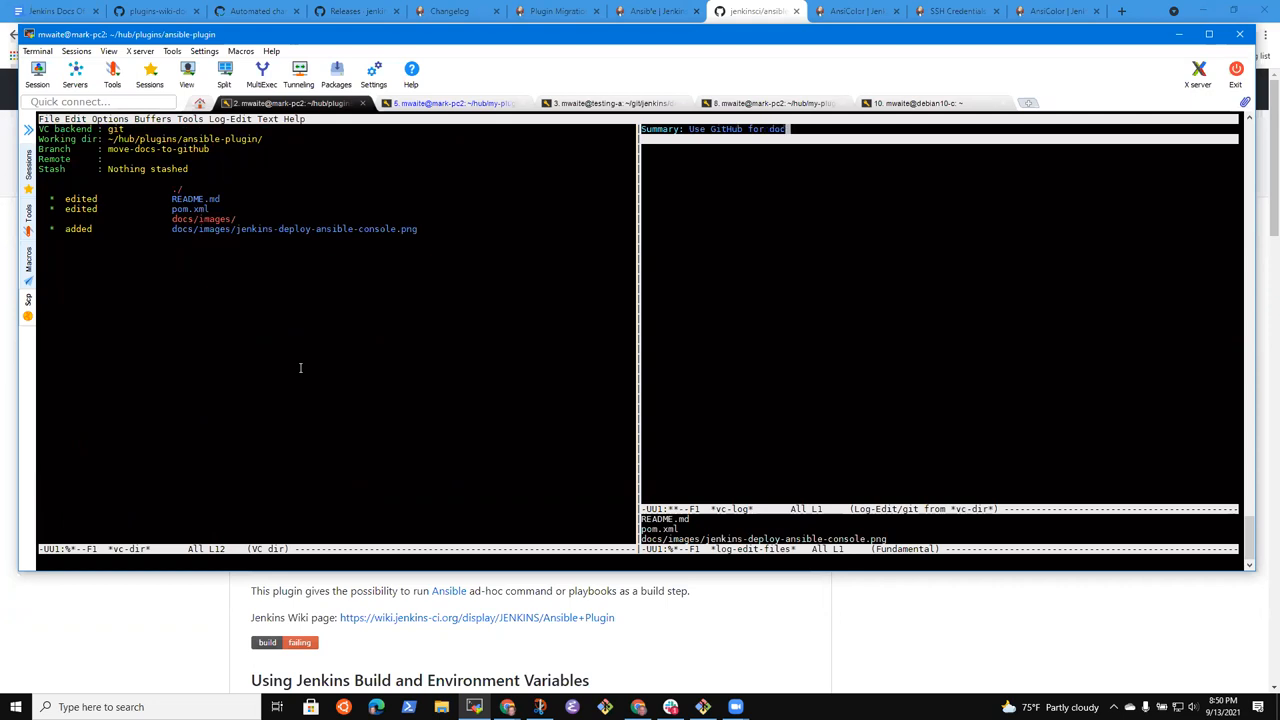
pyautogui.write(', not')
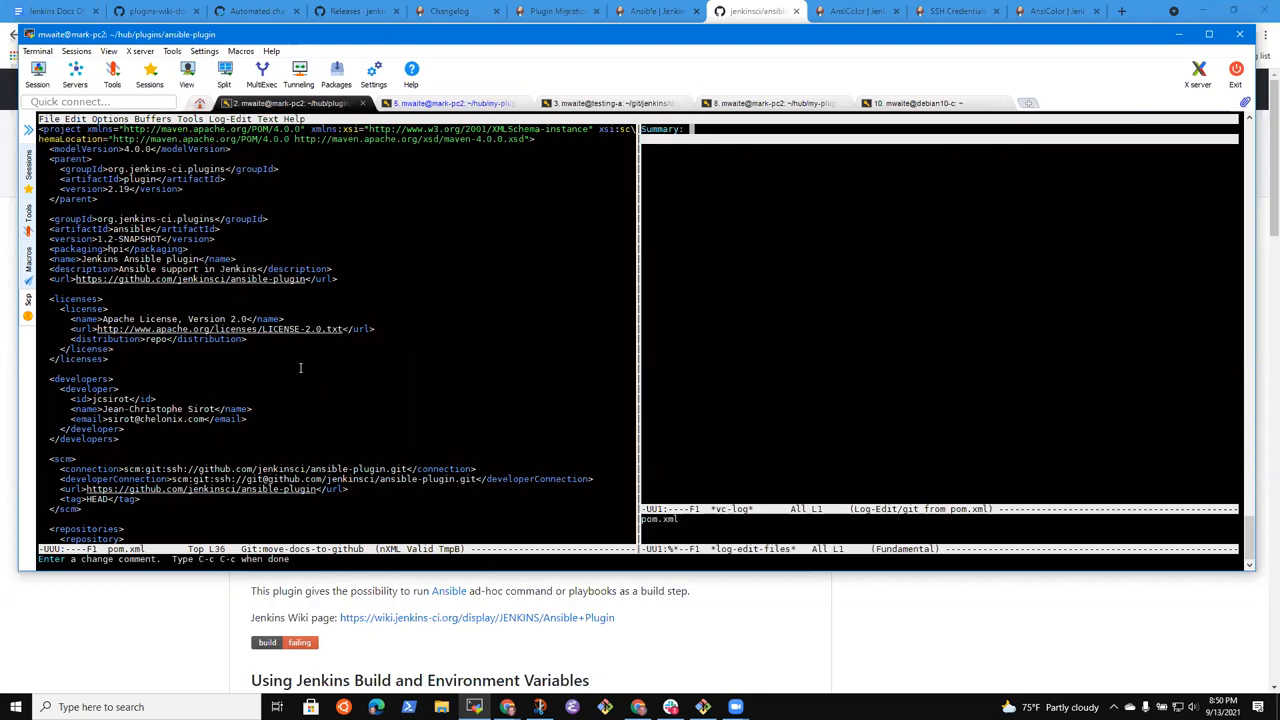
# Write 'Use Jenkins URL, not author original URL' for the pom.xml change and check in.
pyautogui.write('Use Jenkins URL.')
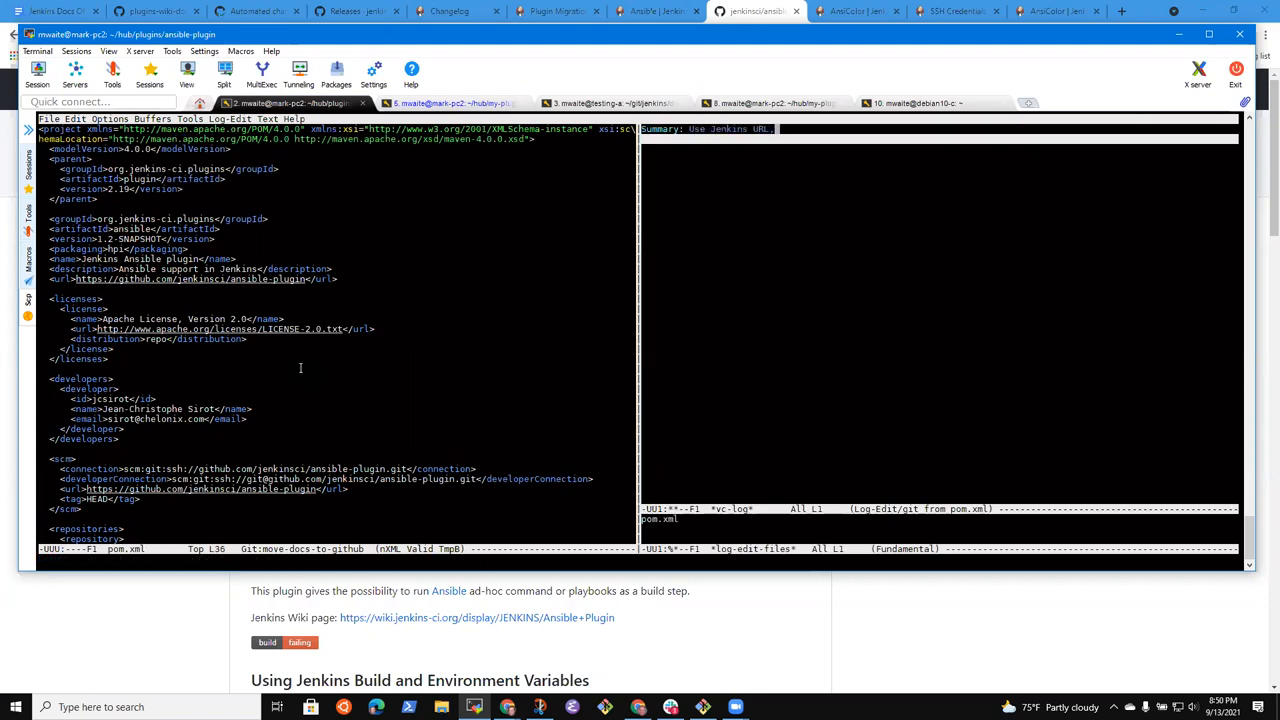
pyautogui.write('not a')
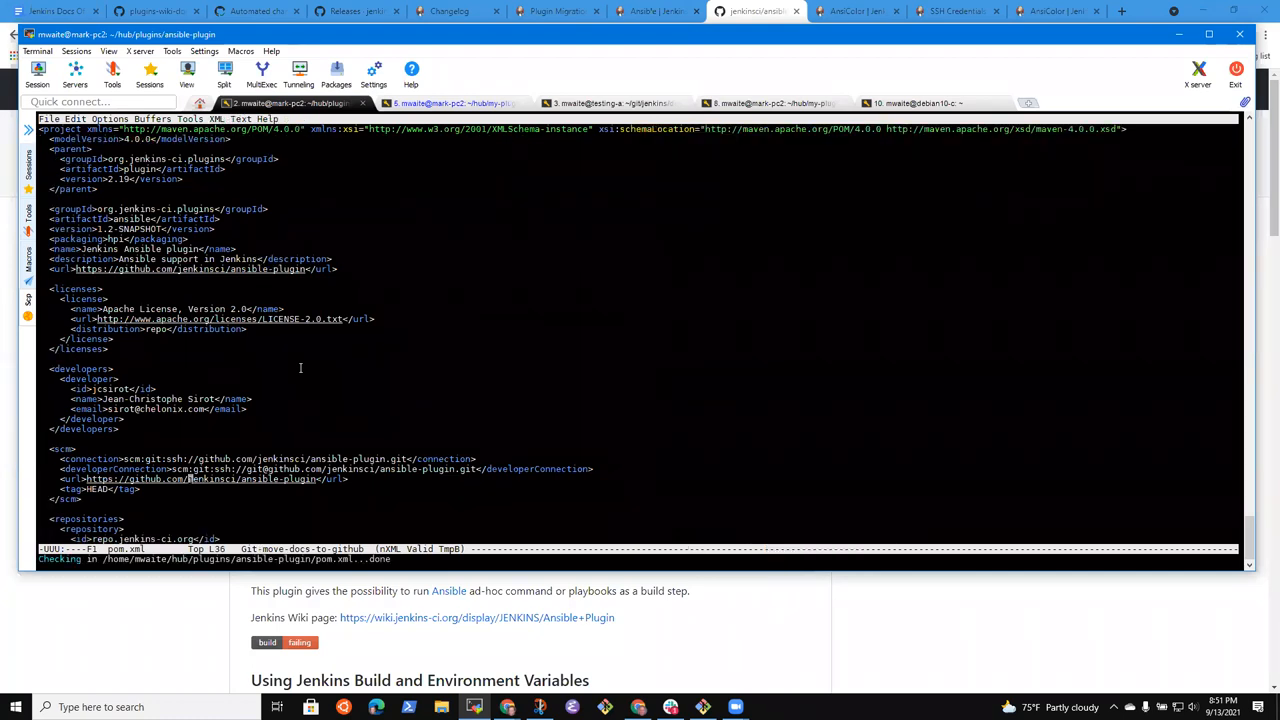
pyautogui.scroll(-3)
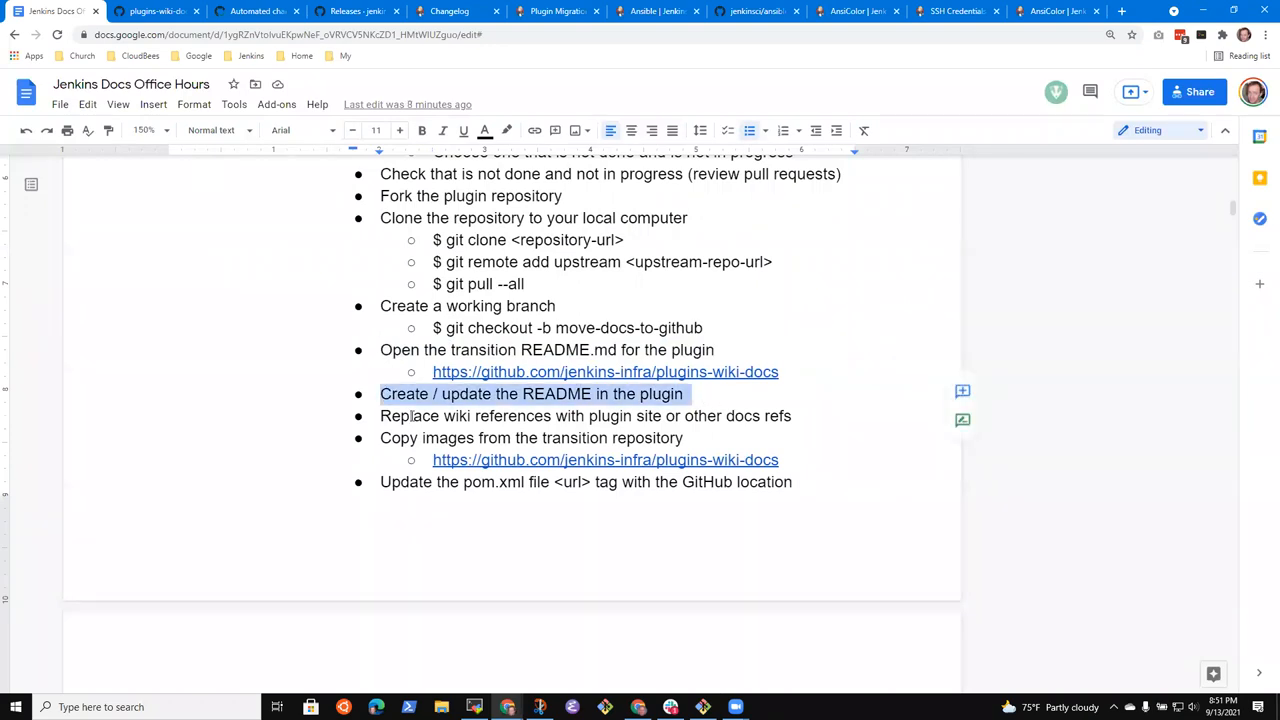
pyautogui.click(584, 416)
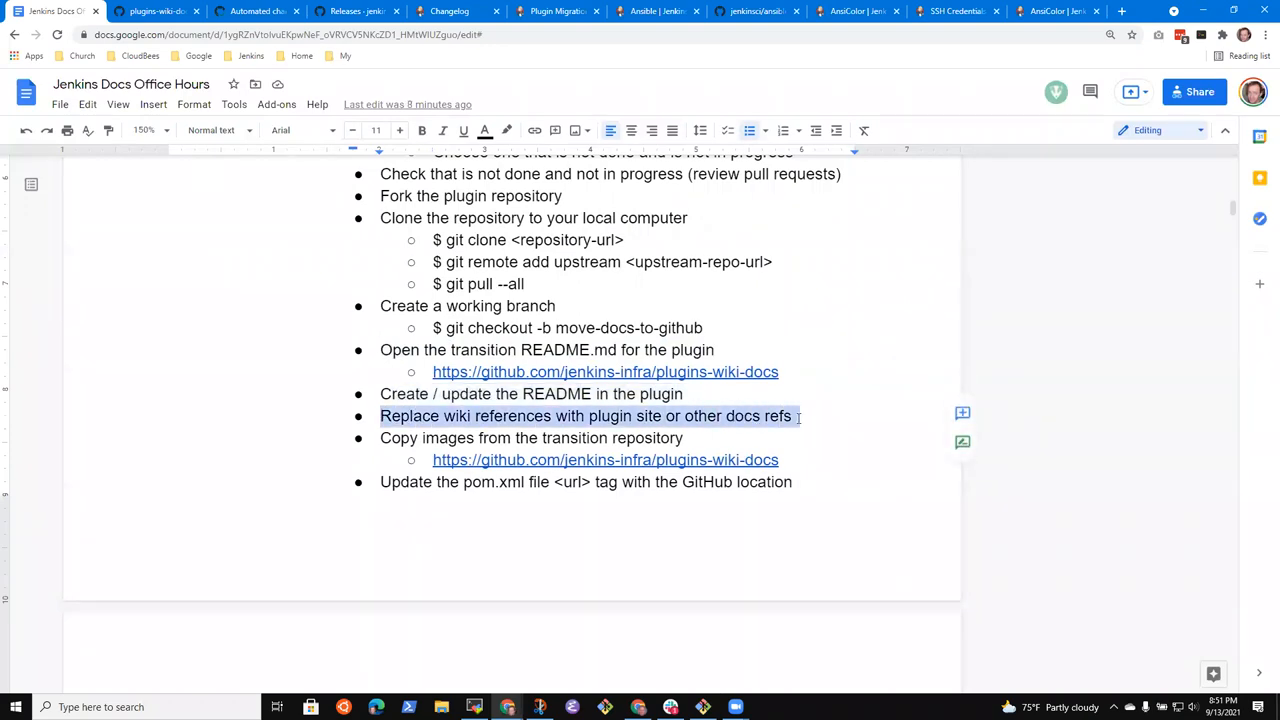
pyautogui.click(488, 502)
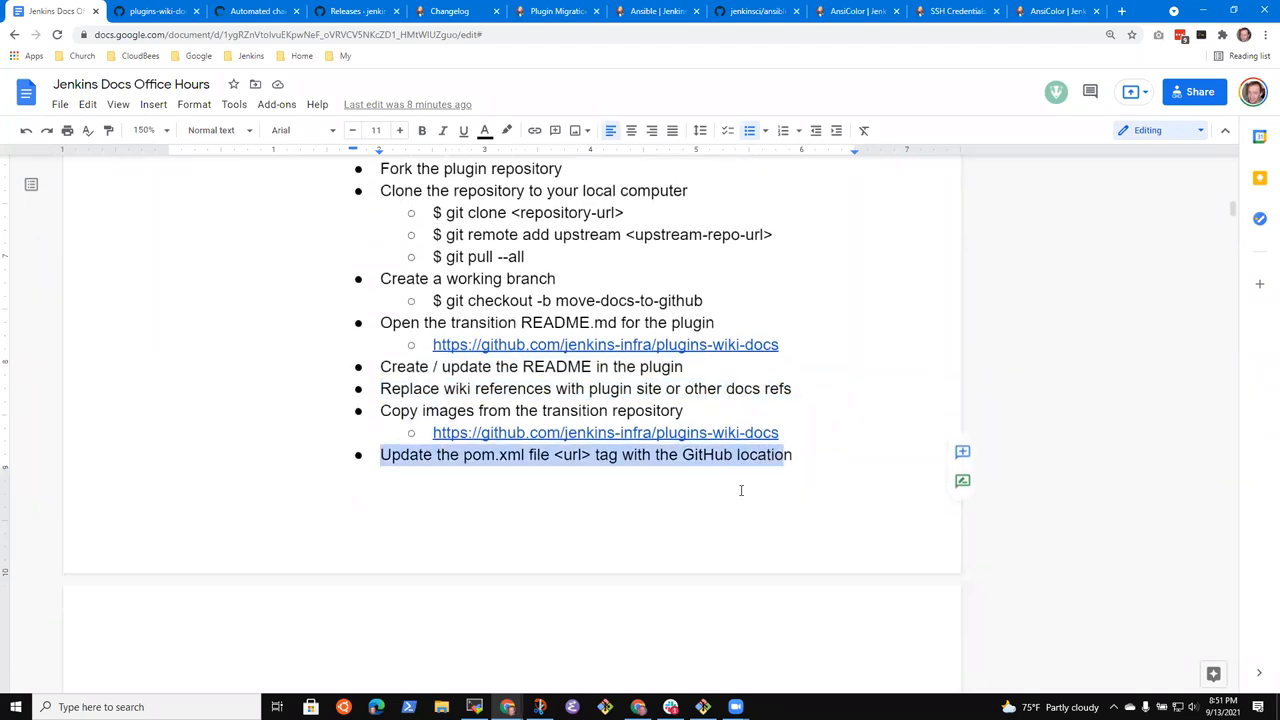
pyautogui.scroll(-3)
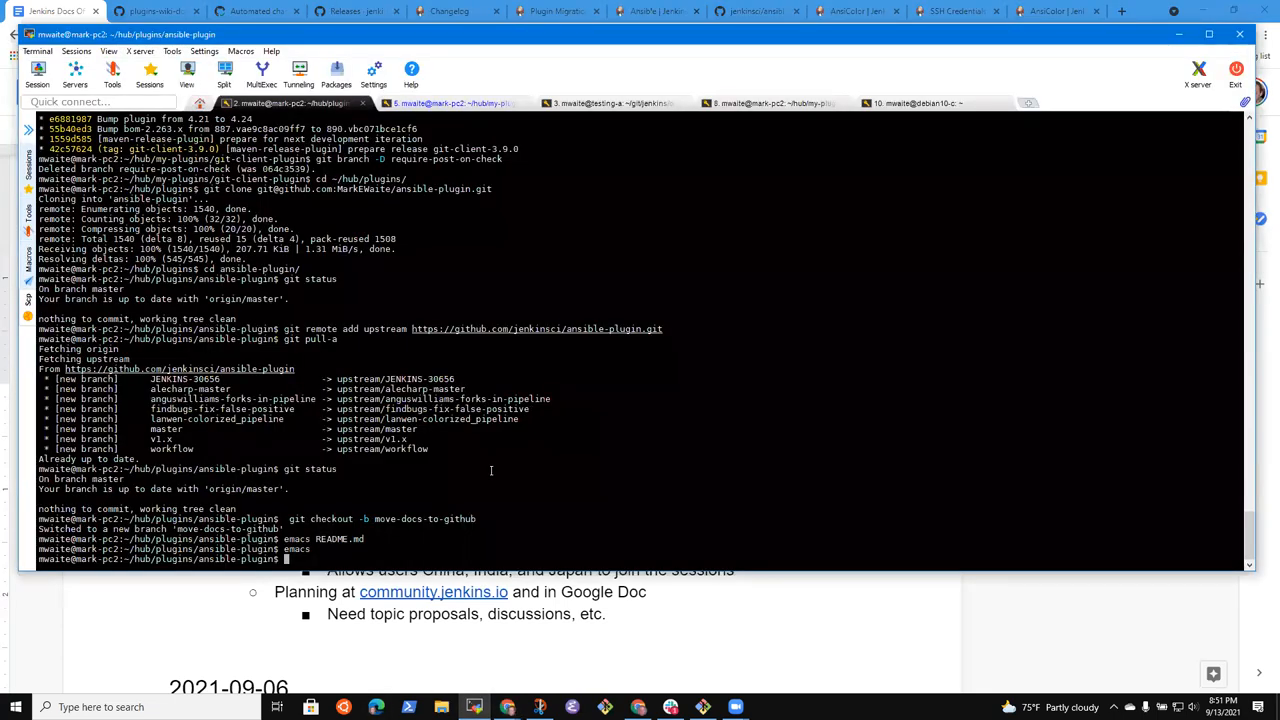
pyautogui.moveTo(484, 458)
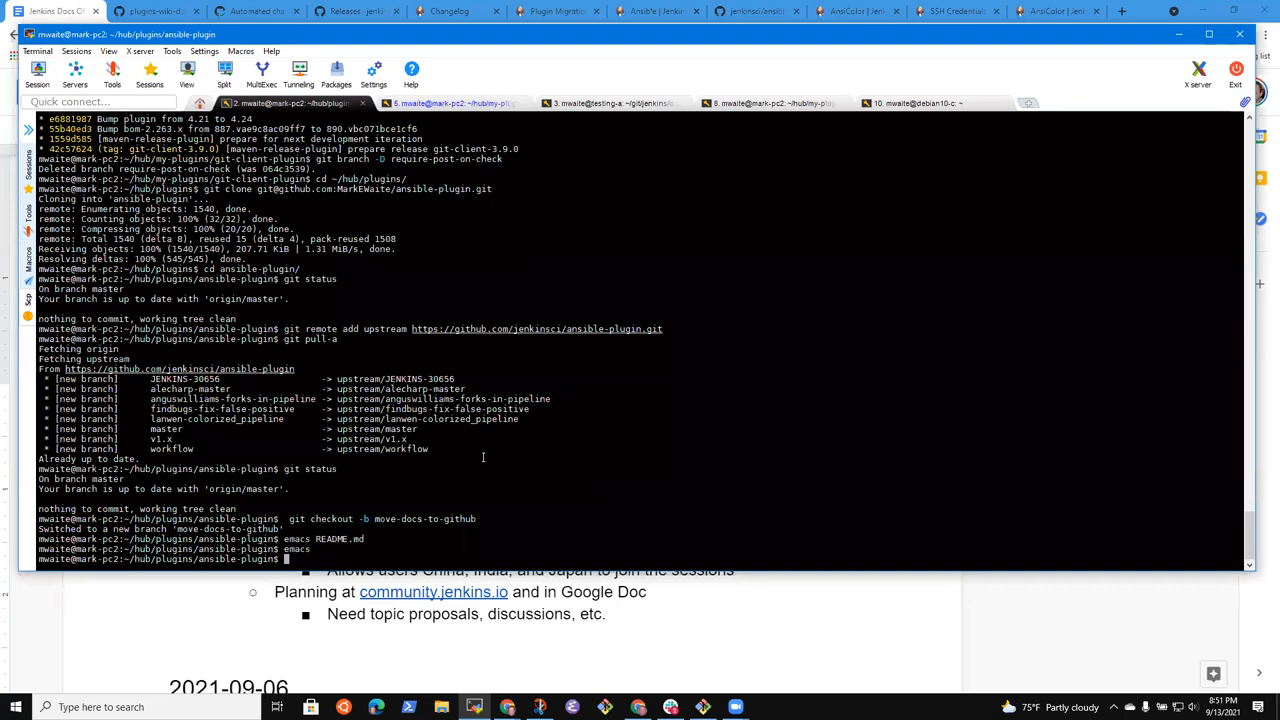
# Run git push origin --set-upstream move-docs-to-github to push the branch to the fork.
pyautogui.write('git push origin --set-upstrea')
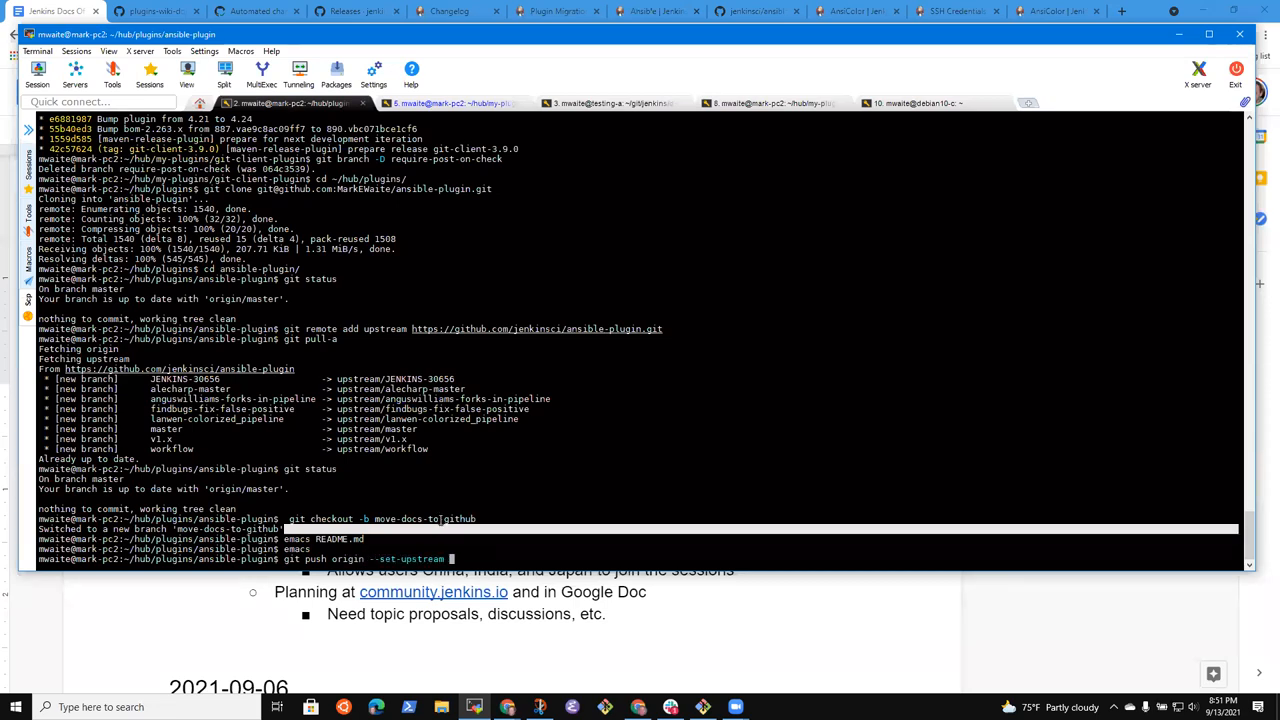
pyautogui.write('move-docs-to-github')
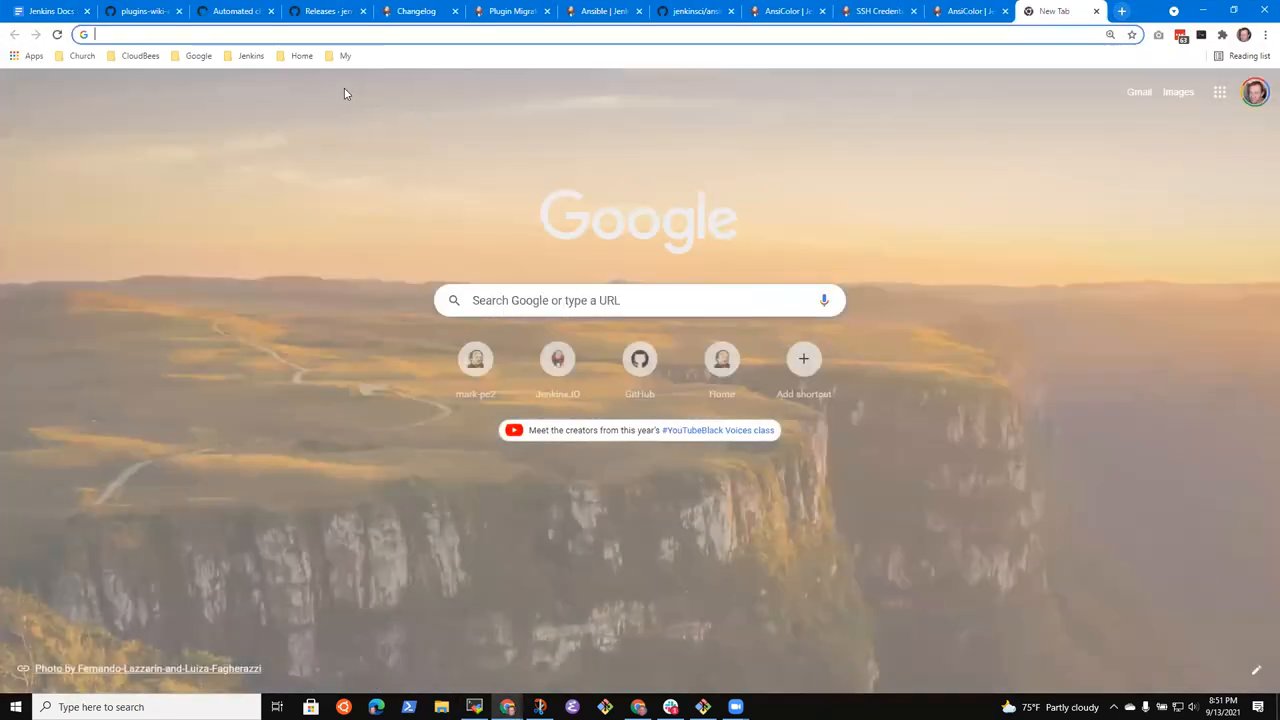
# Start a new pull request from the move-docs-to-github branch and edit its description.
pyautogui.write('github.com/MarkEWaite/ansible-plugin/pull/new/move-docs-to-github')
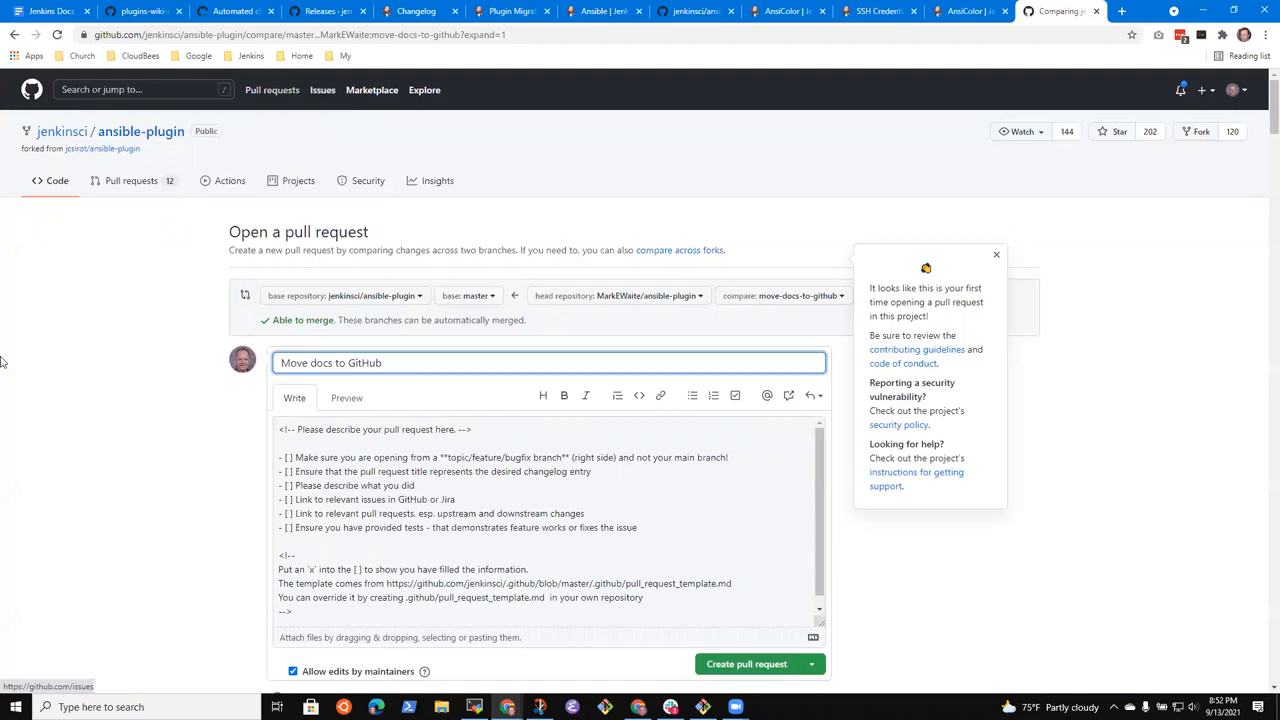
pyautogui.click(488, 432)
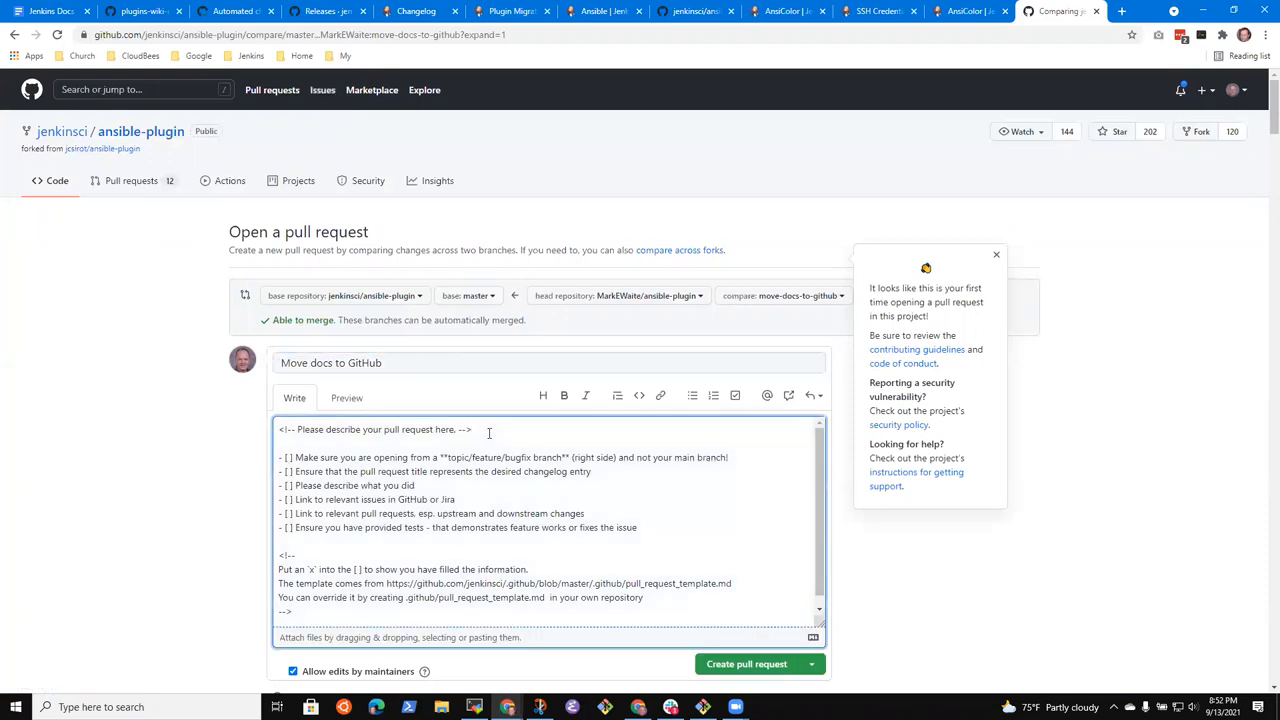
pyautogui.click(290, 456)
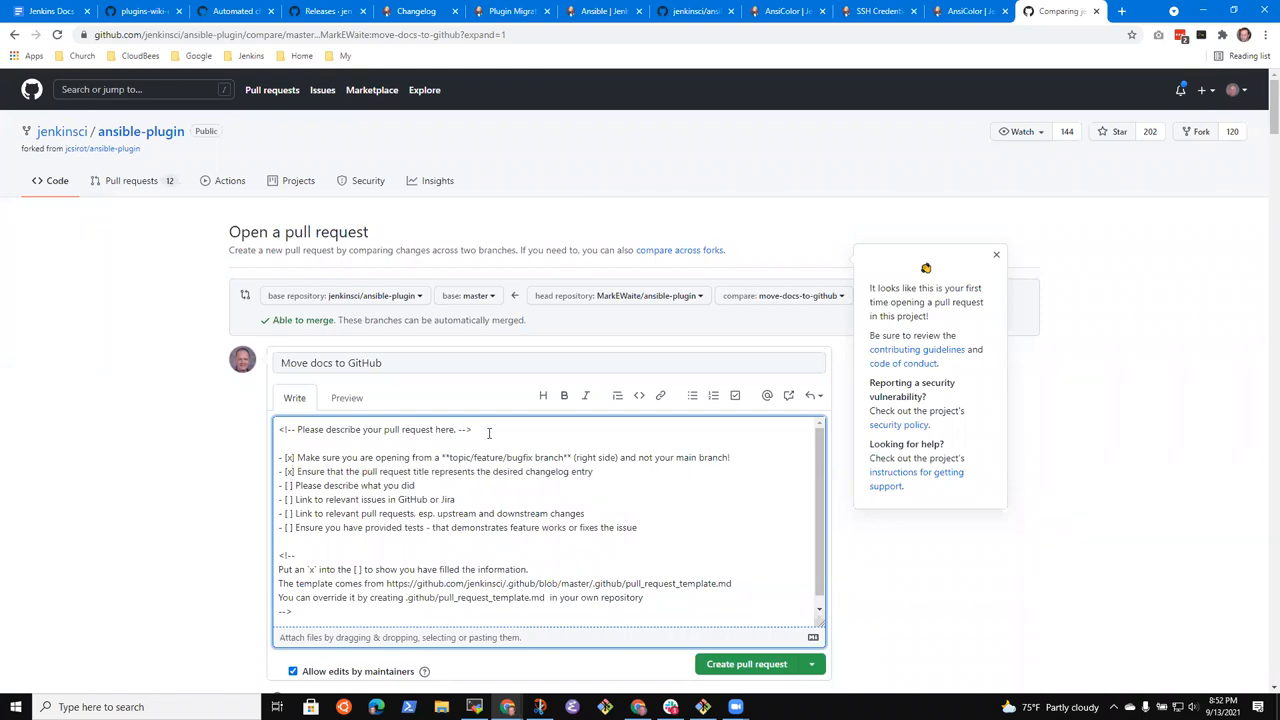
# Tick checklist boxes with x and clear the stray partly typed word.
pyautogui.write('x')
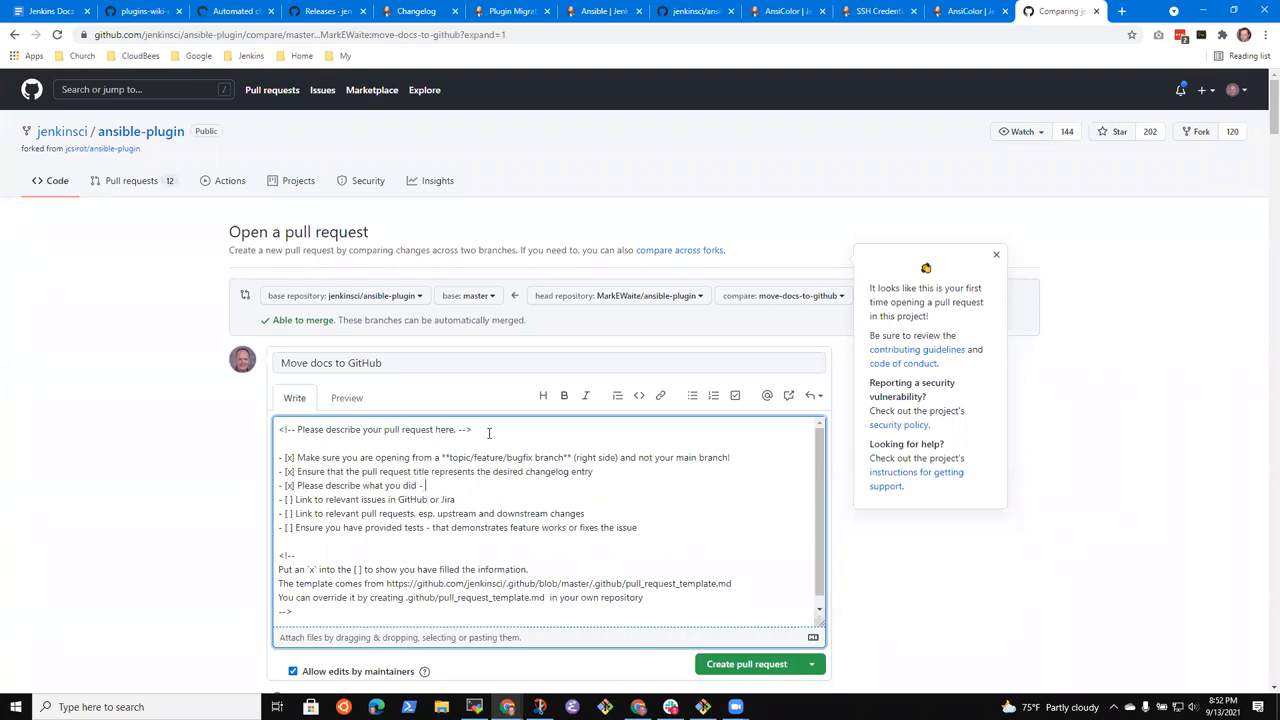
pyautogui.write('copieed')
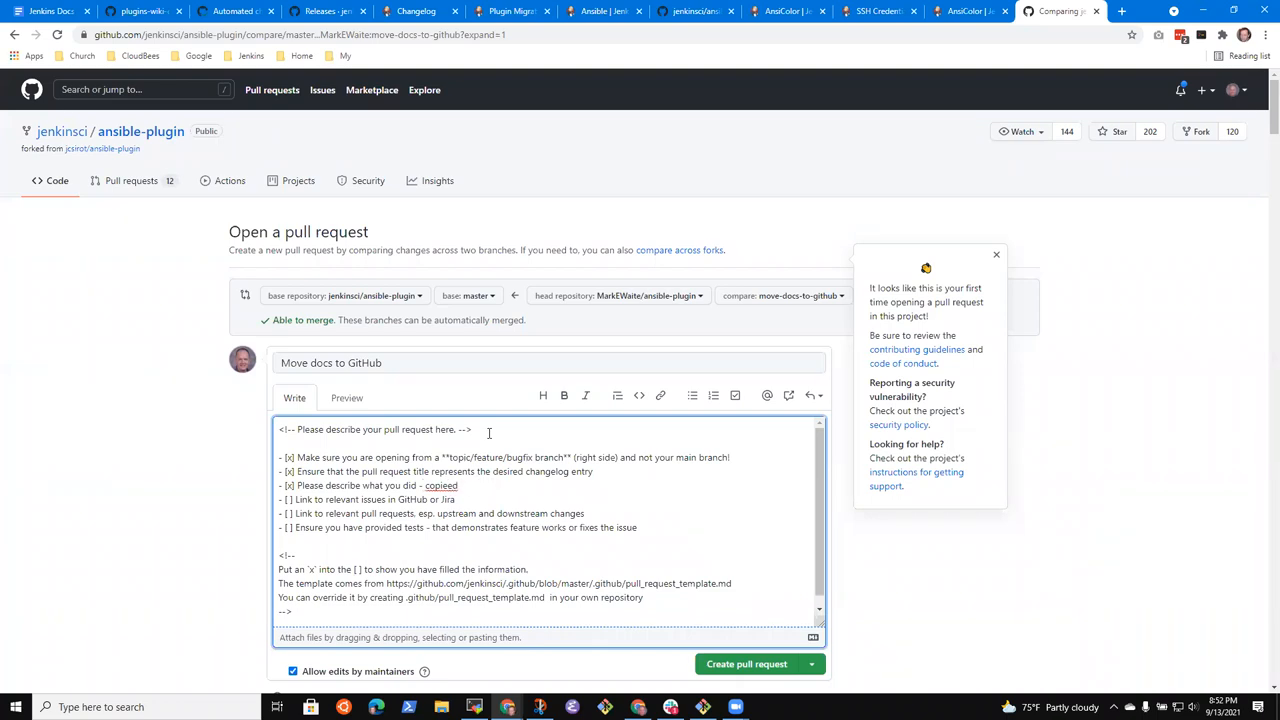
pyautogui.doubleClick(430, 486)
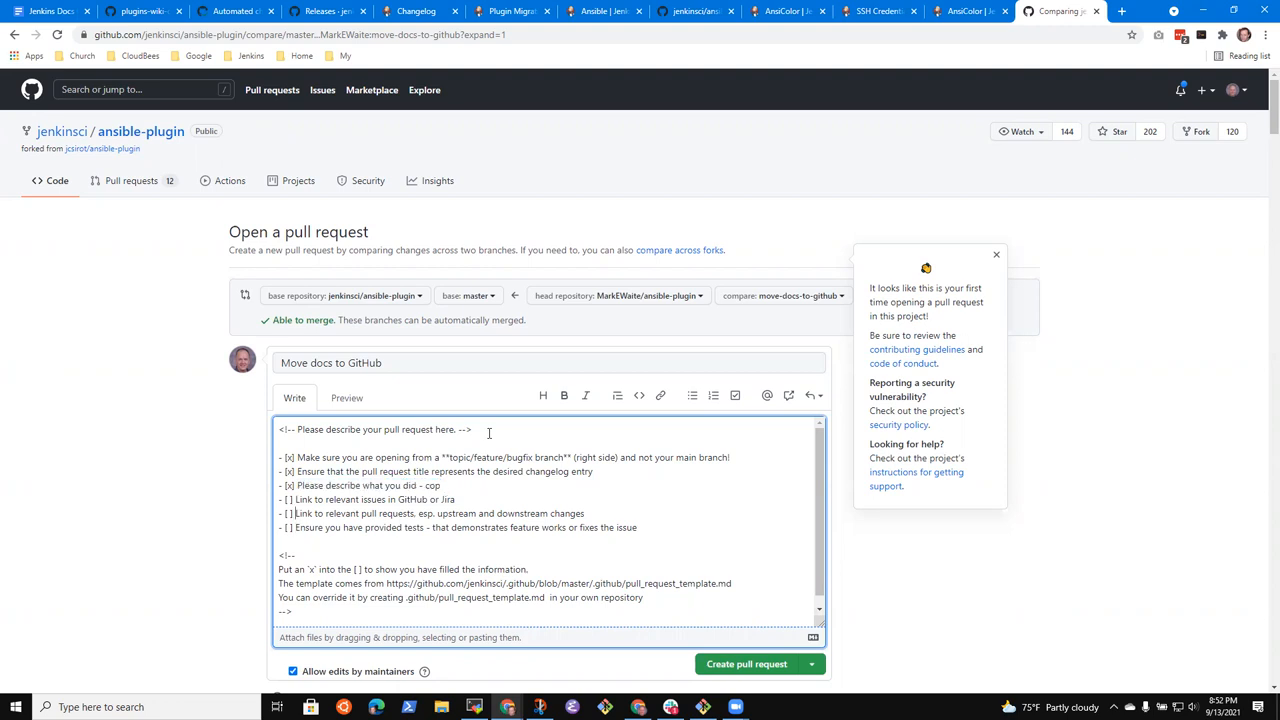
pyautogui.doubleClick(428, 486)
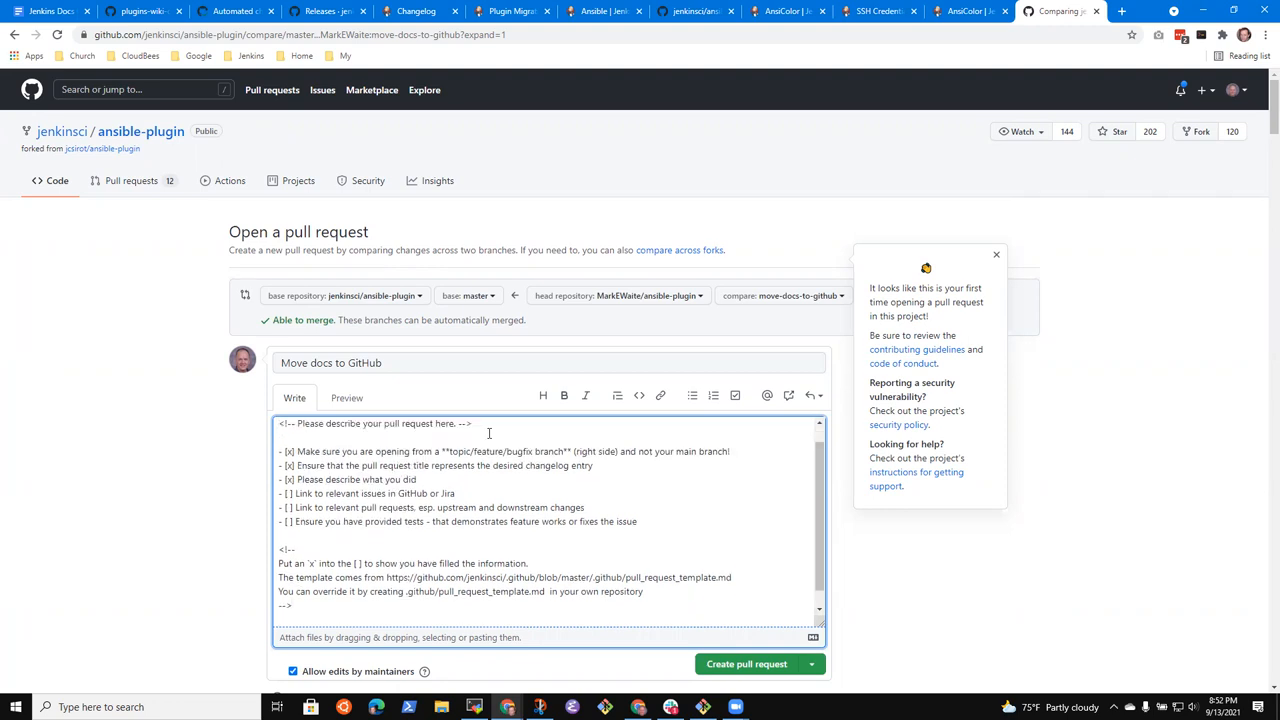
# Write a '## Move docs to GitHub' heading and a Hacktoberfest submission sentence atop the description.
pyautogui.write('##')
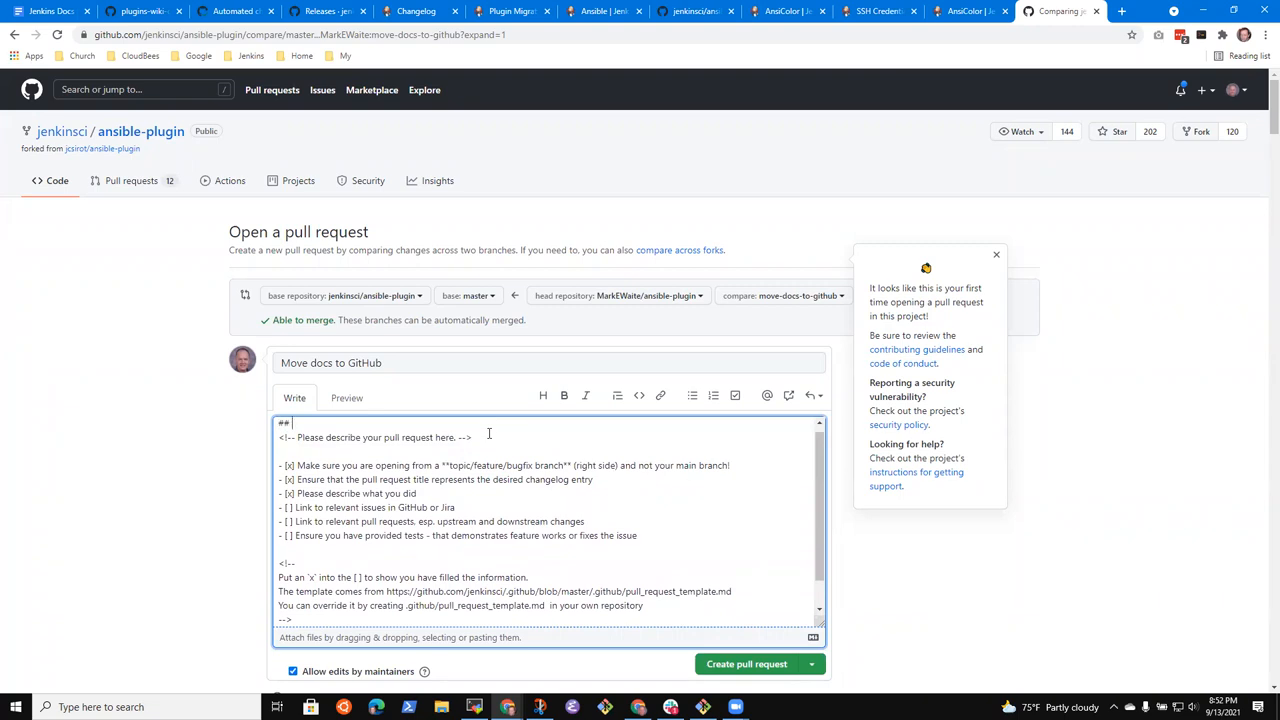
pyautogui.write('Move docs to GitHub')
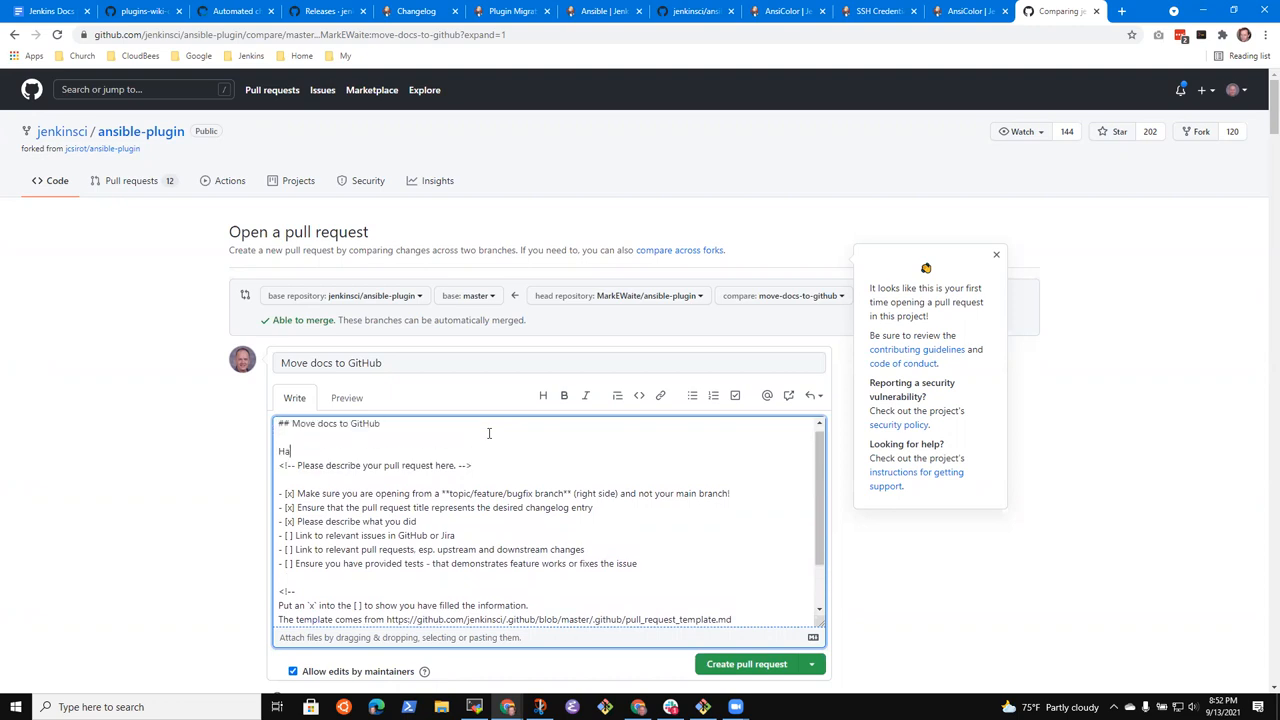
pyautogui.write('cktobert')
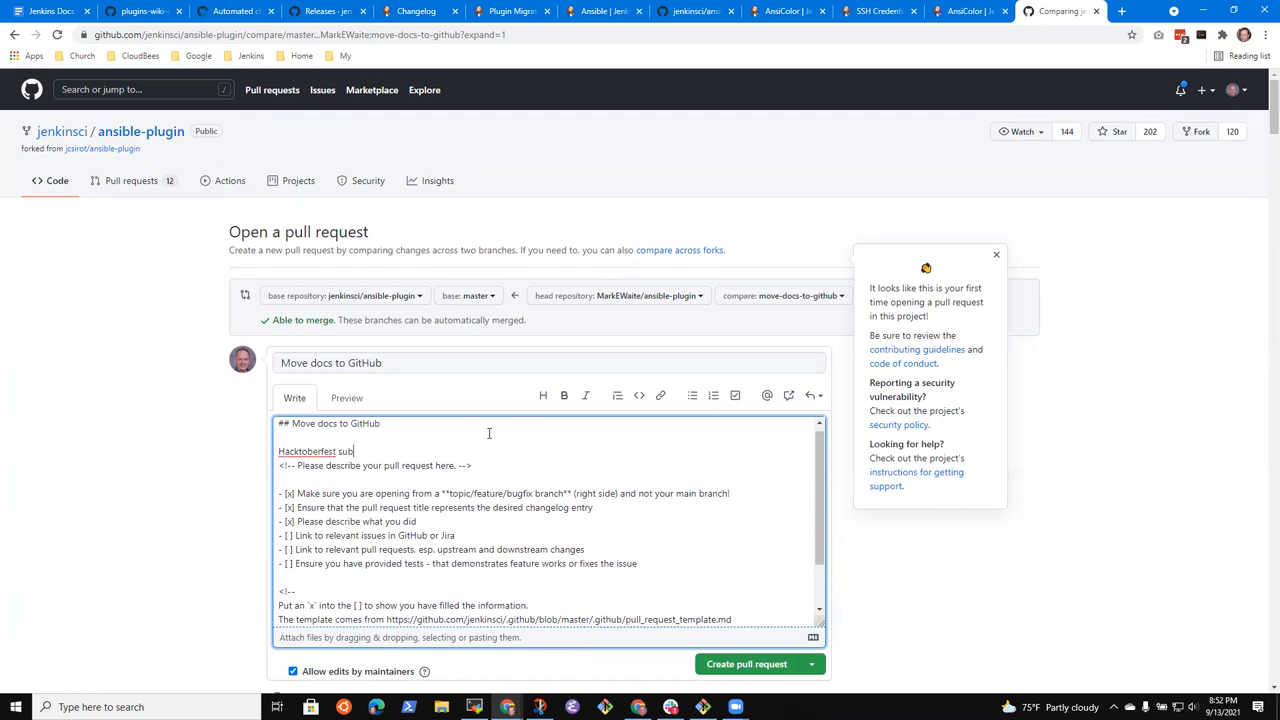
pyautogui.write('mission to move documentation fro m')
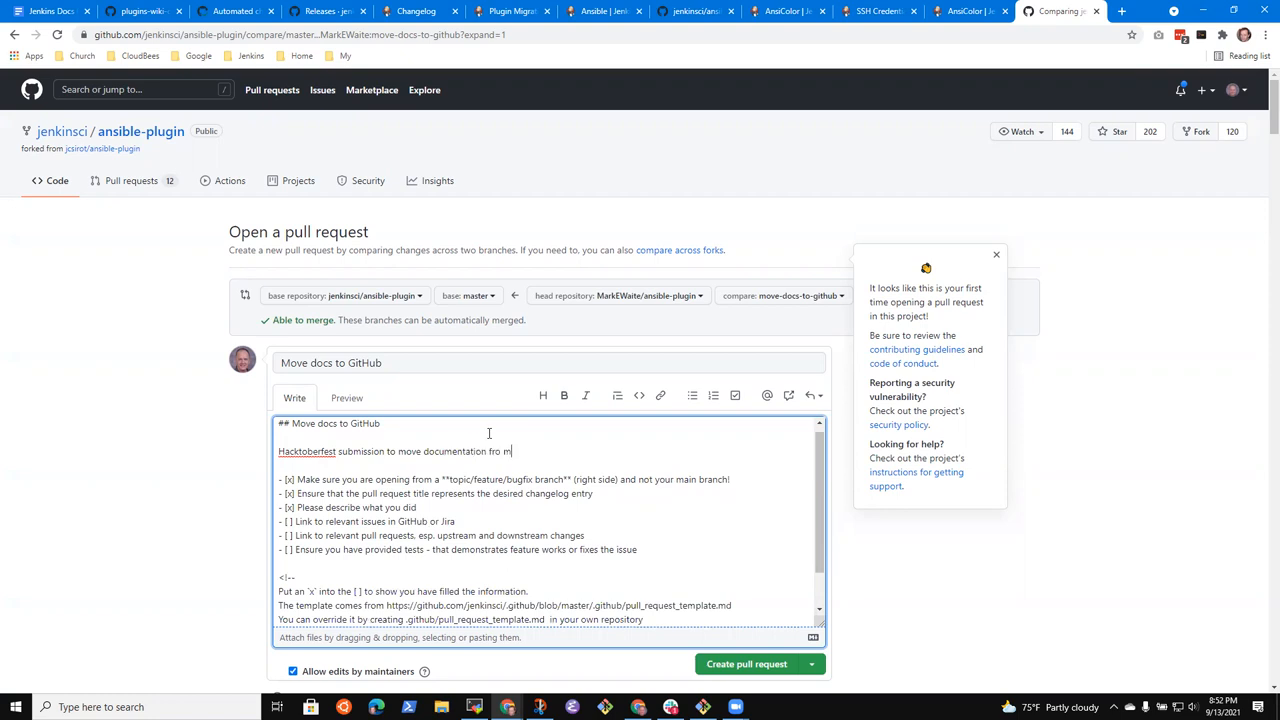
pyautogui.write('.')
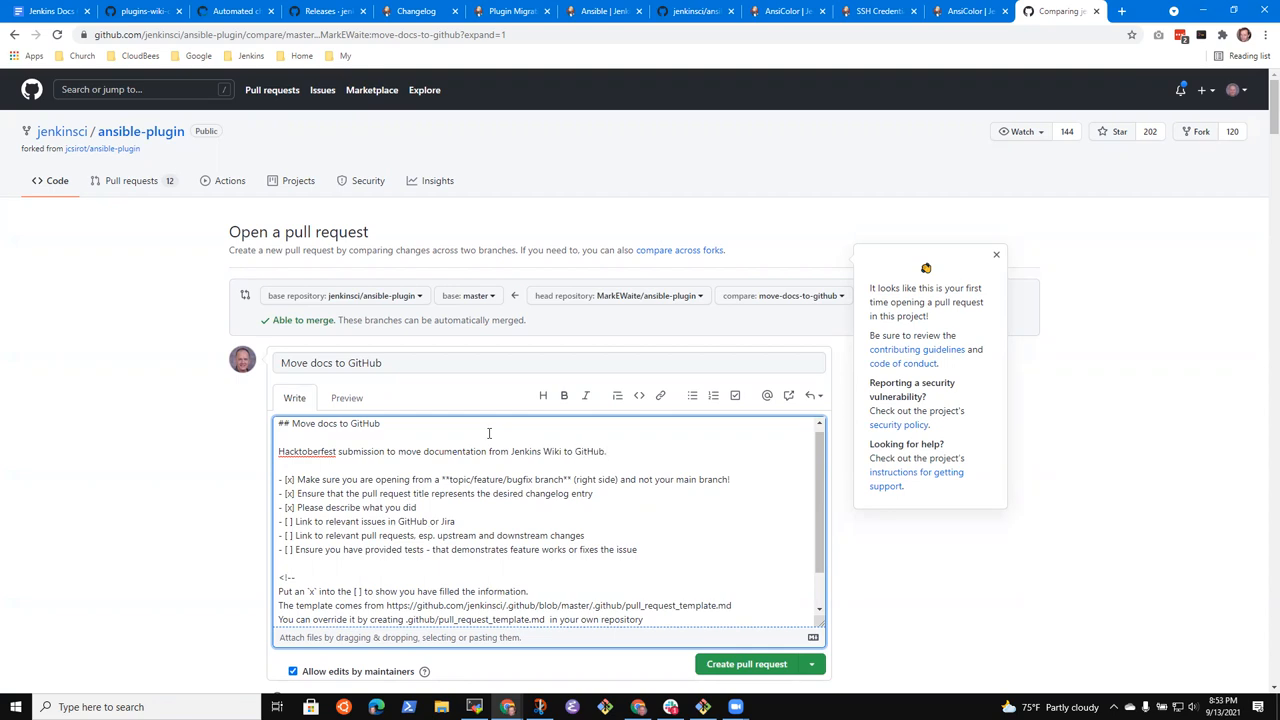
# Tick another checklist box further down the description.
pyautogui.scroll(-3)
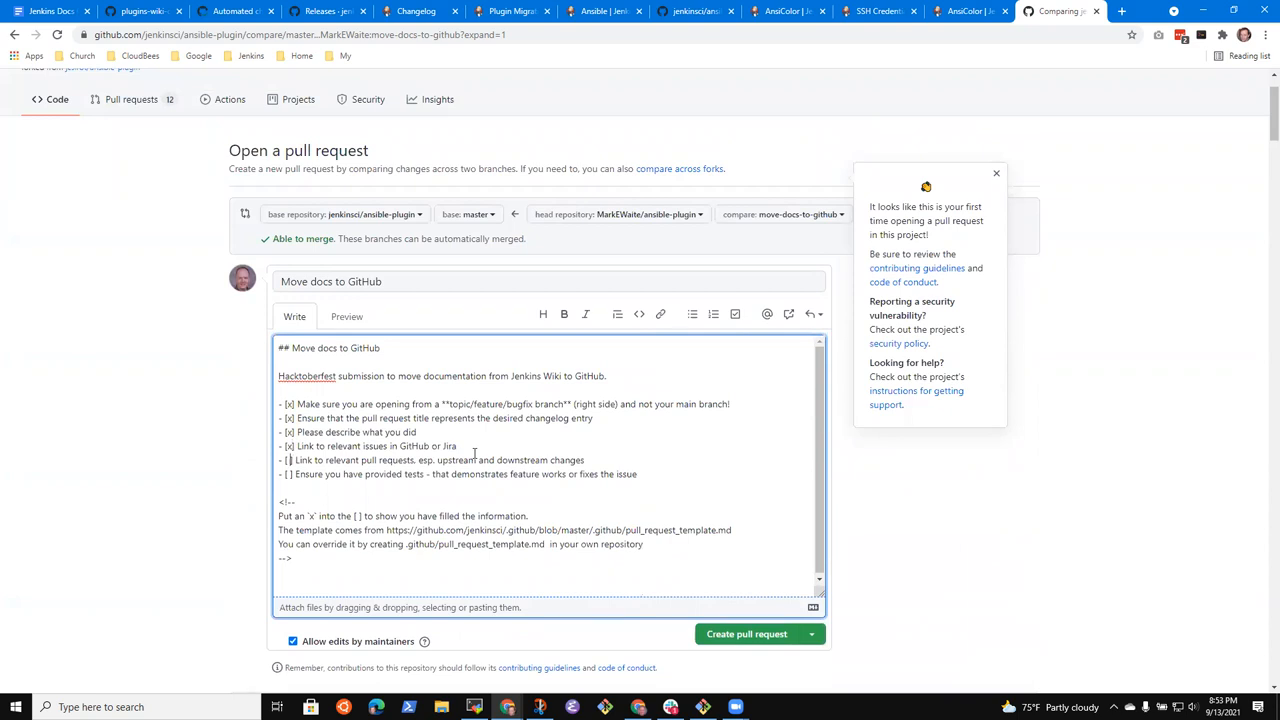
pyautogui.write('x')
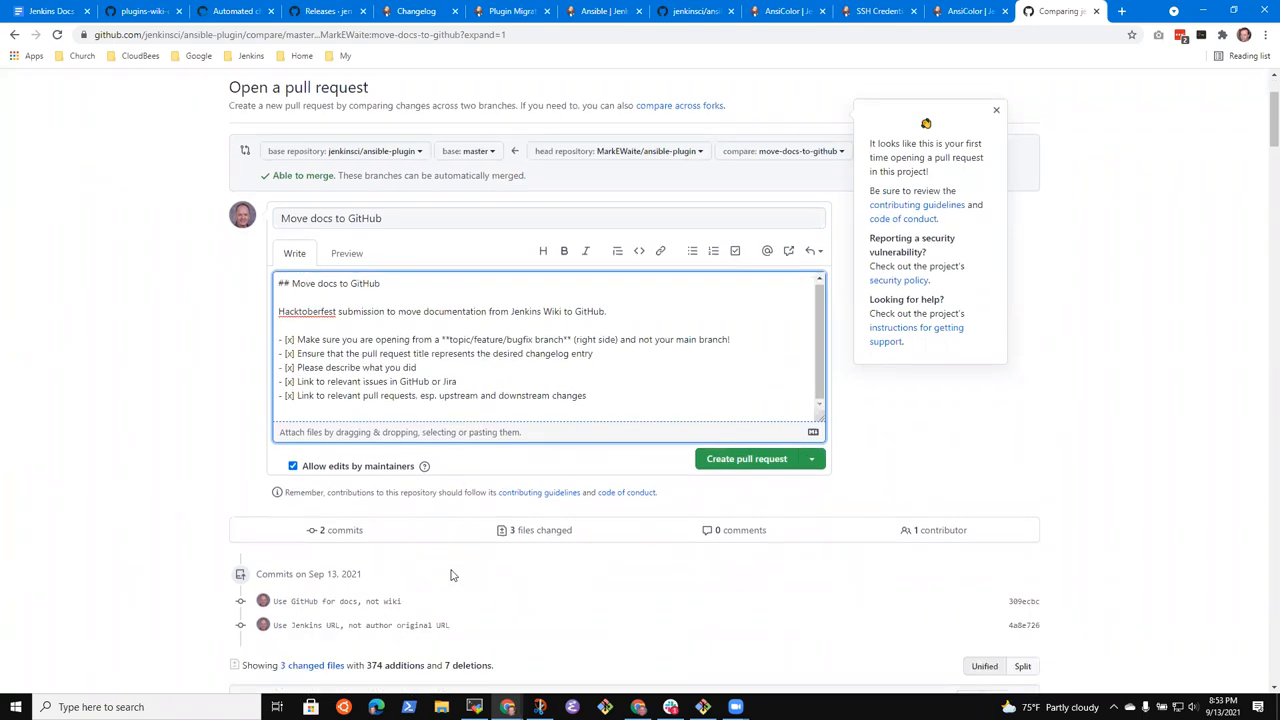
pyautogui.scroll(-3)
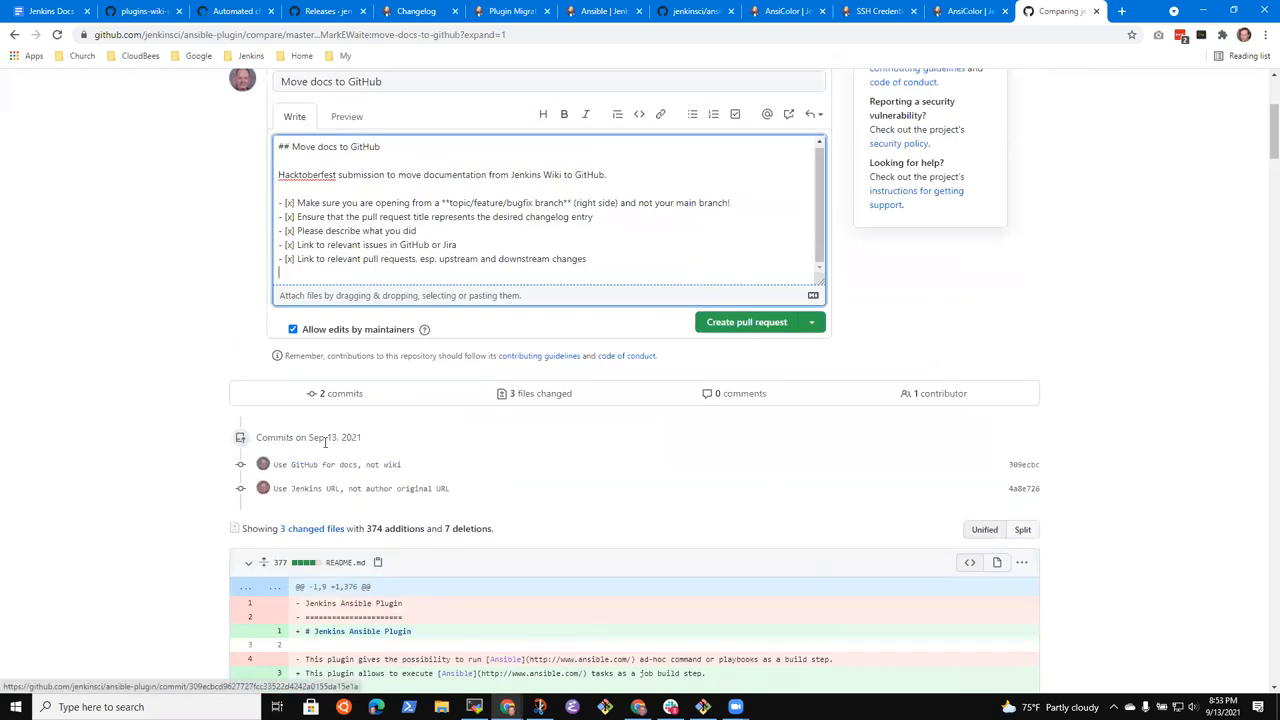
pyautogui.scroll(-3)
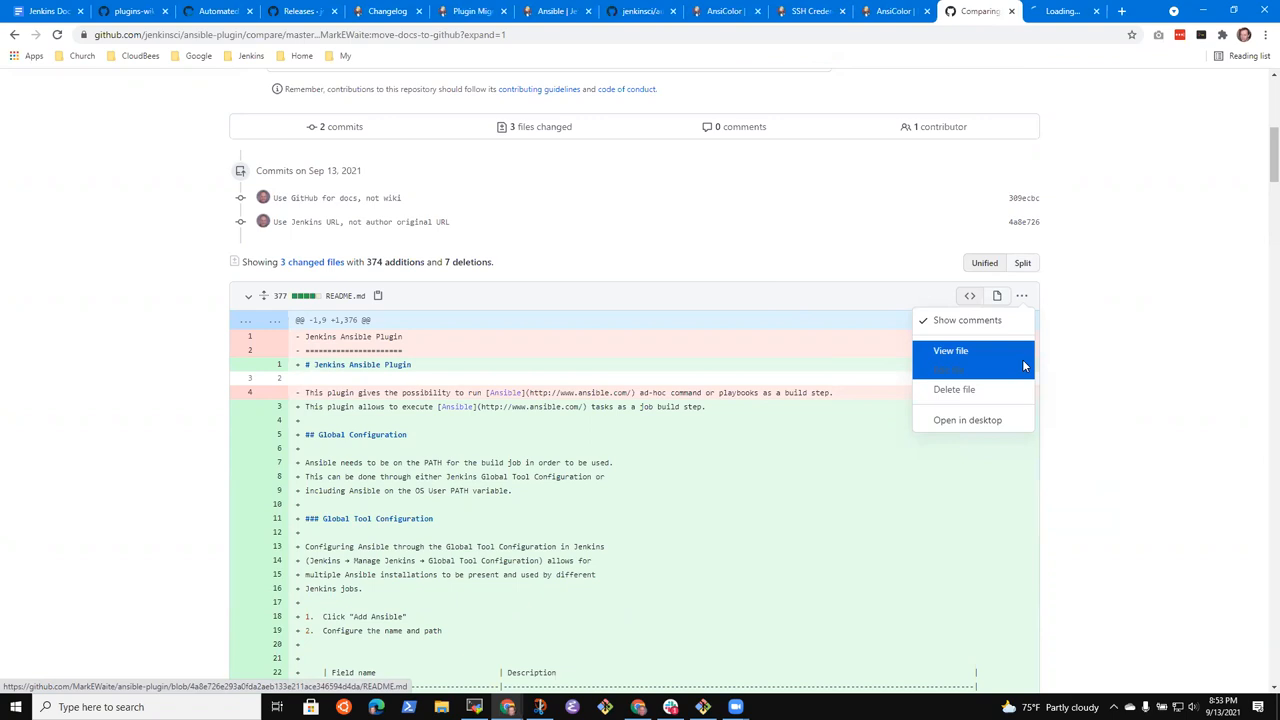
pyautogui.click(950, 350)
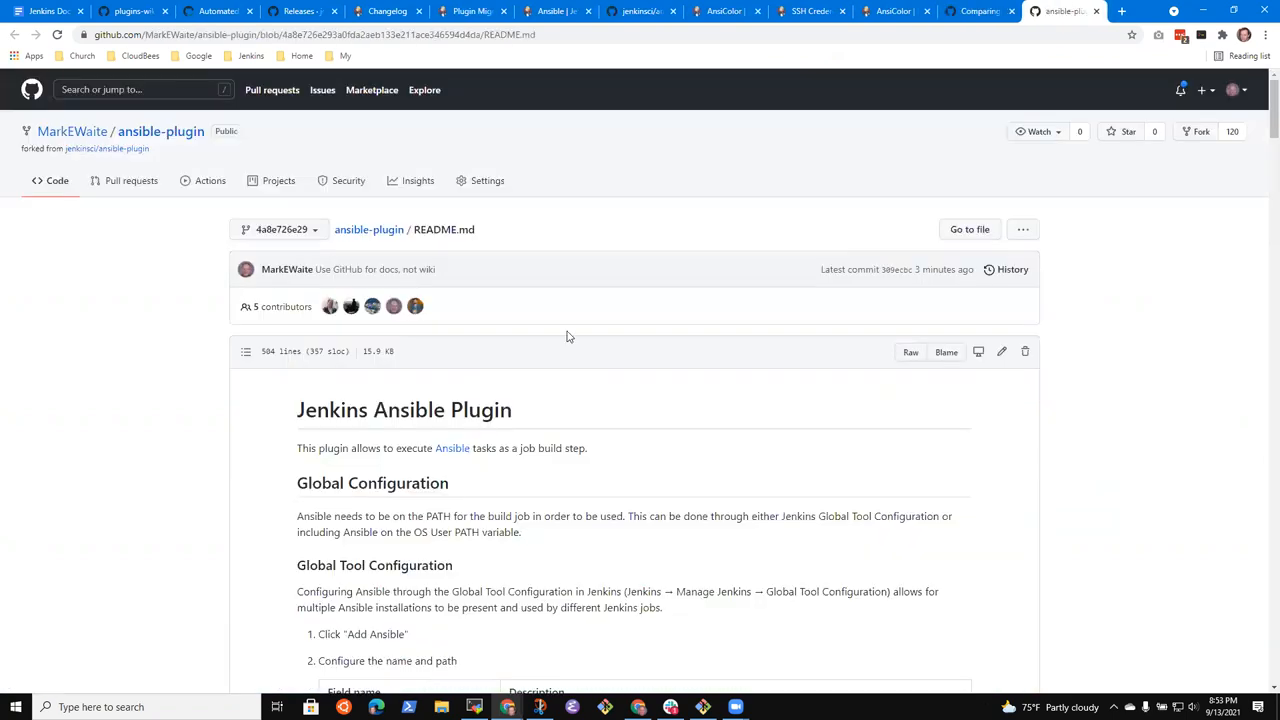
pyautogui.scroll(-3)
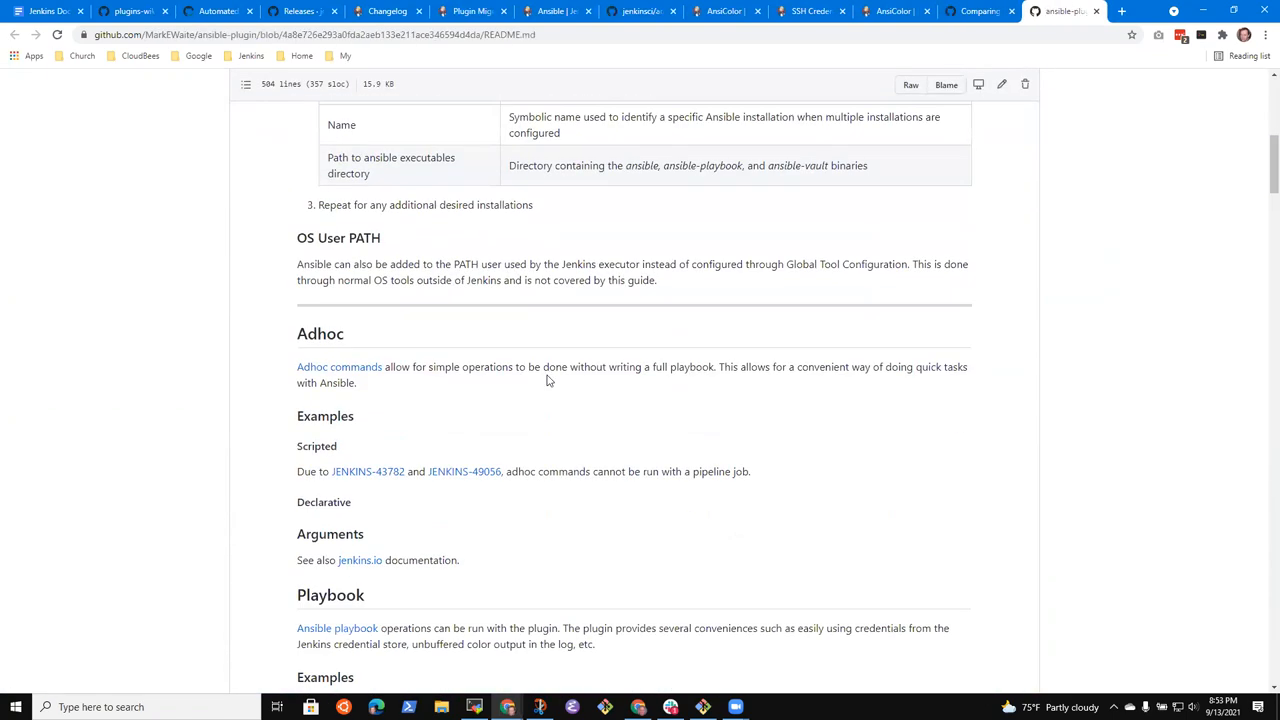
pyautogui.scroll(-3)
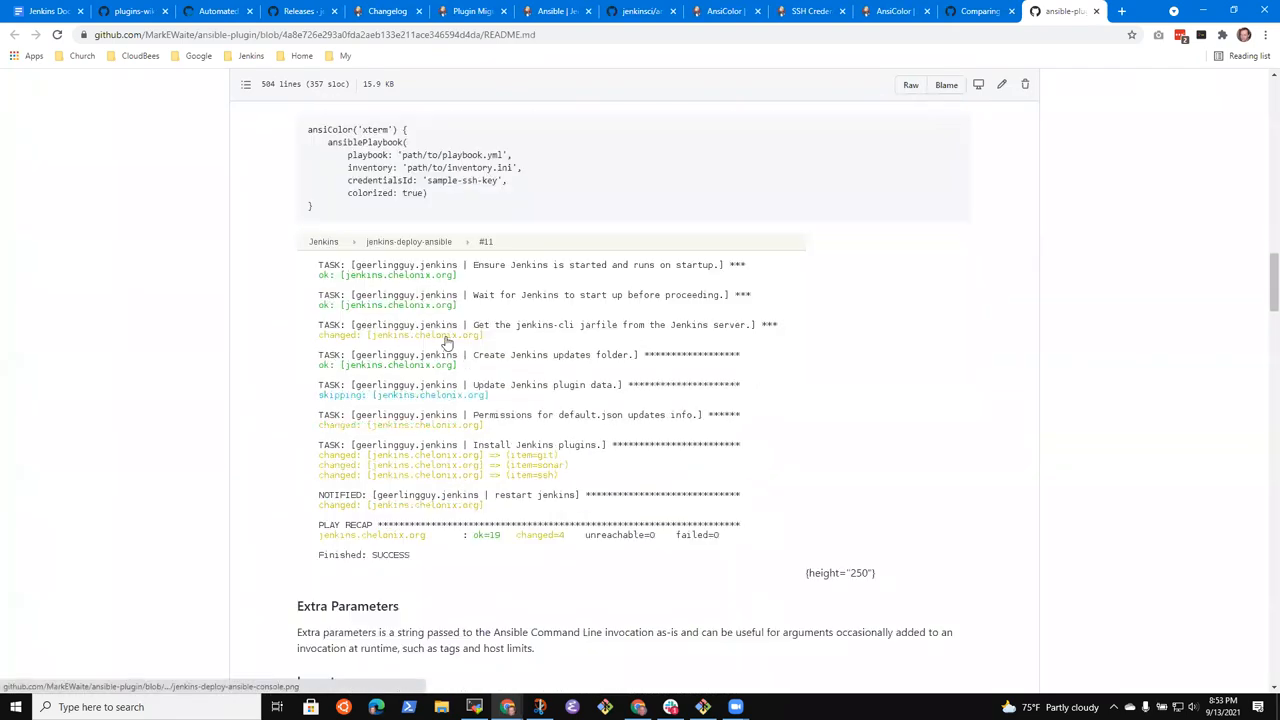
pyautogui.moveTo(444, 350)
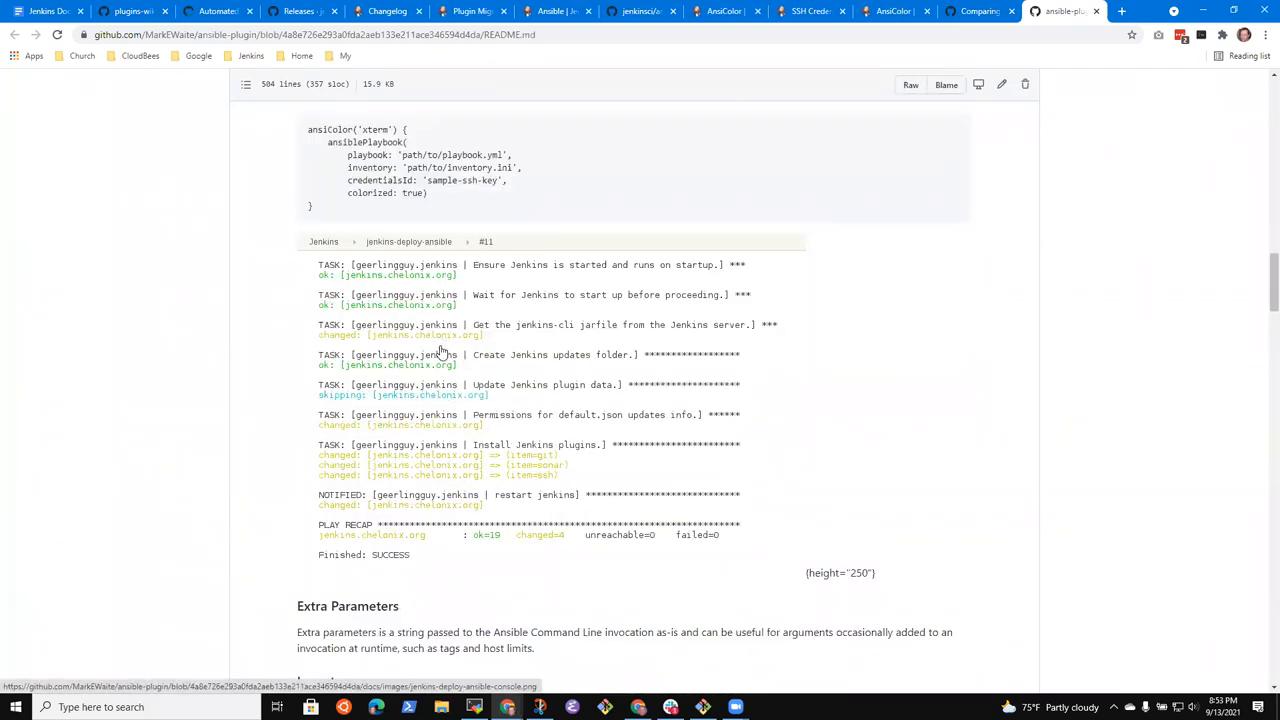
pyautogui.scroll(-3)
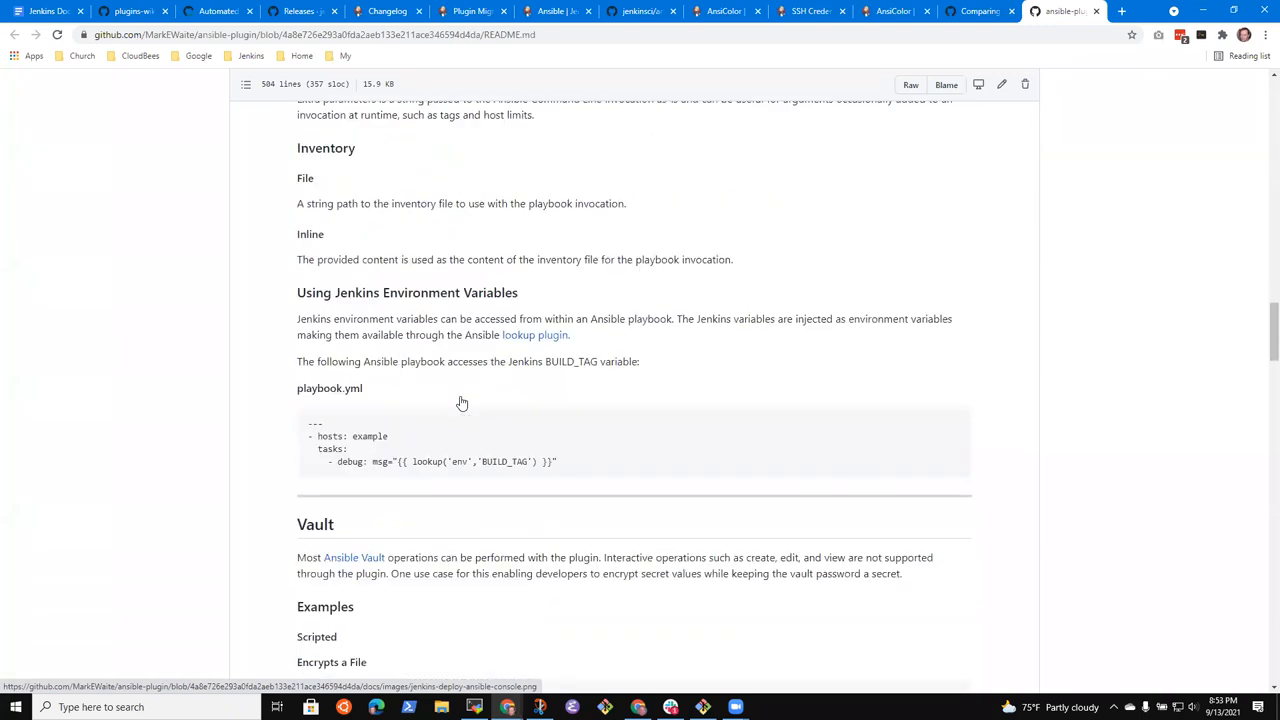
pyautogui.scroll(-3)
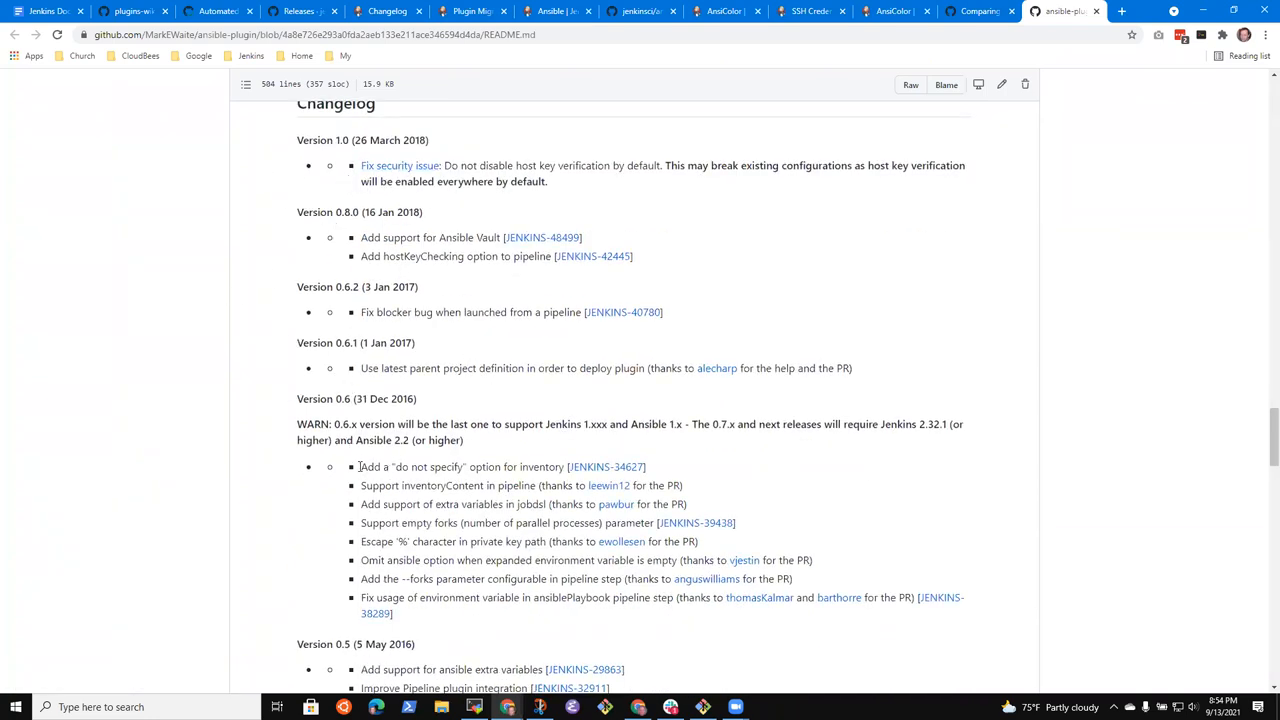
pyautogui.scroll(-3)
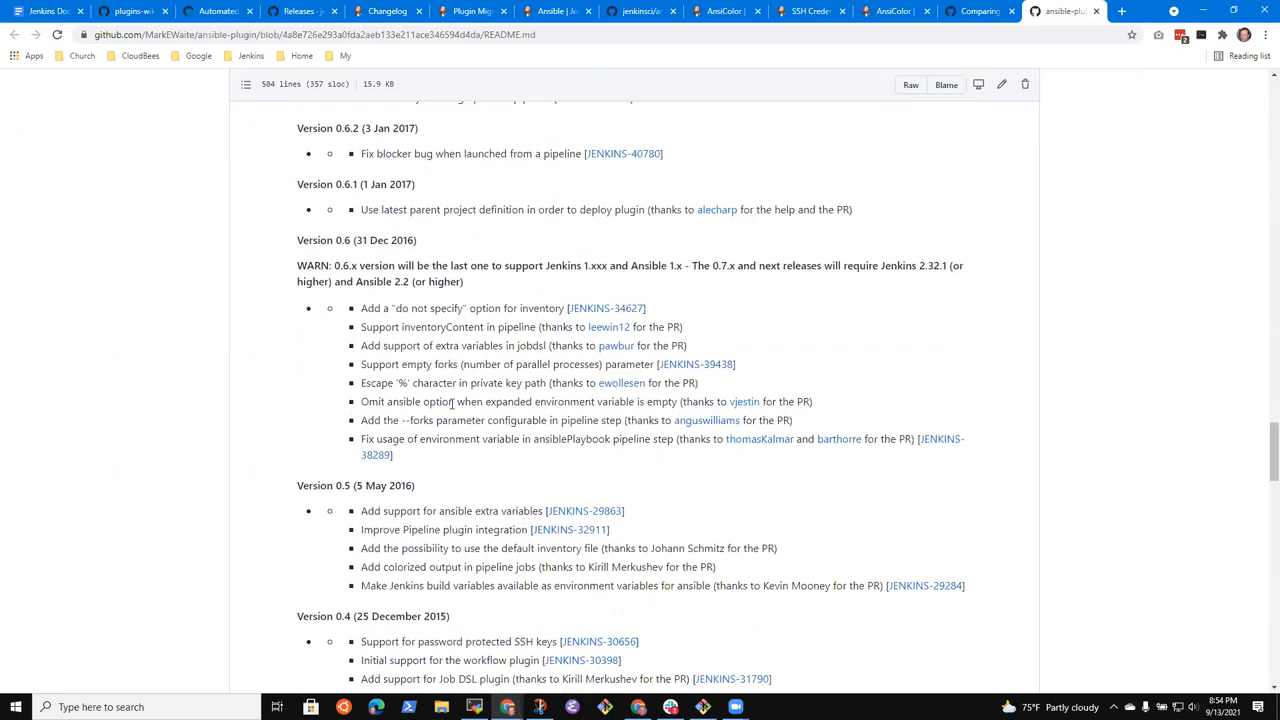
pyautogui.scroll(-3)
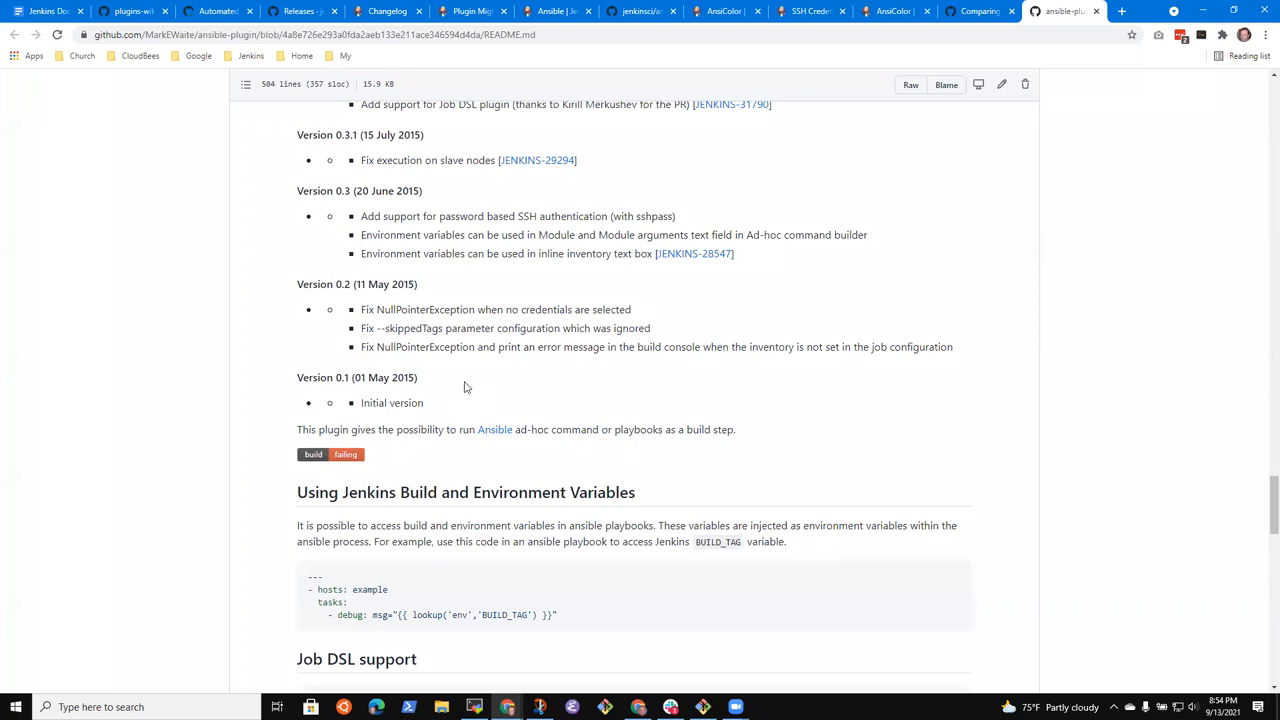
pyautogui.scroll(-3)
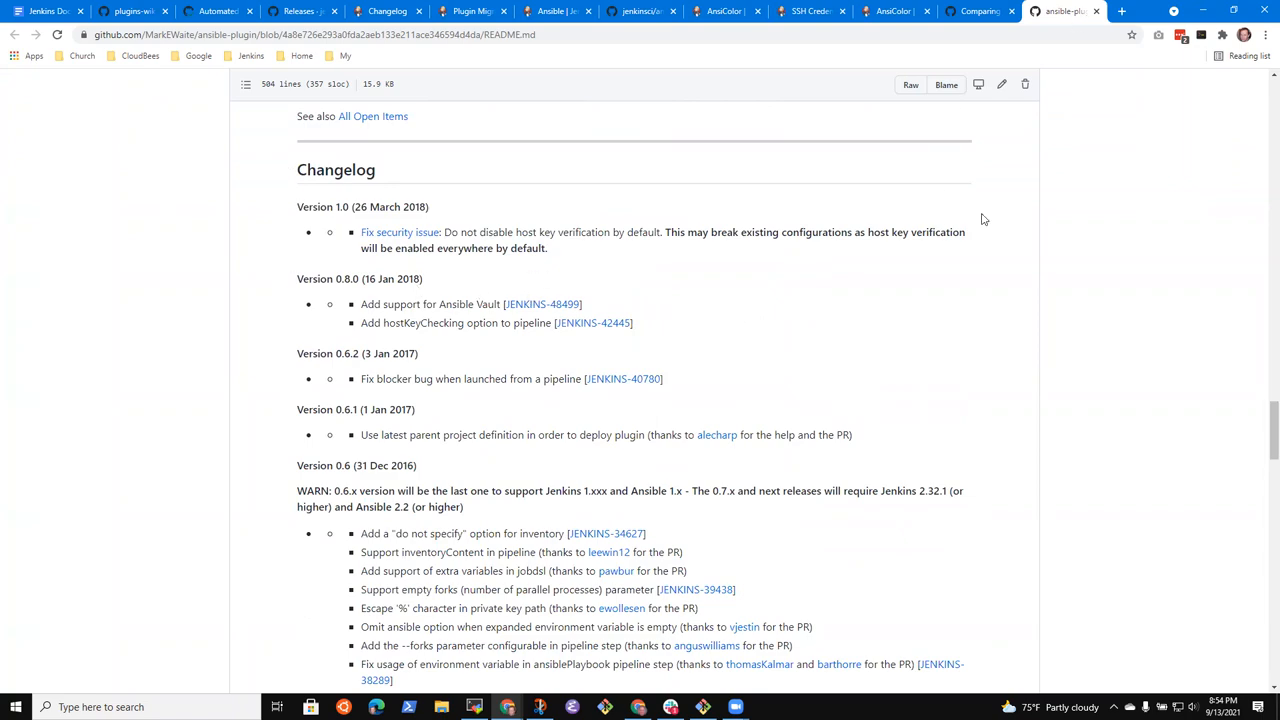
pyautogui.scroll(3)
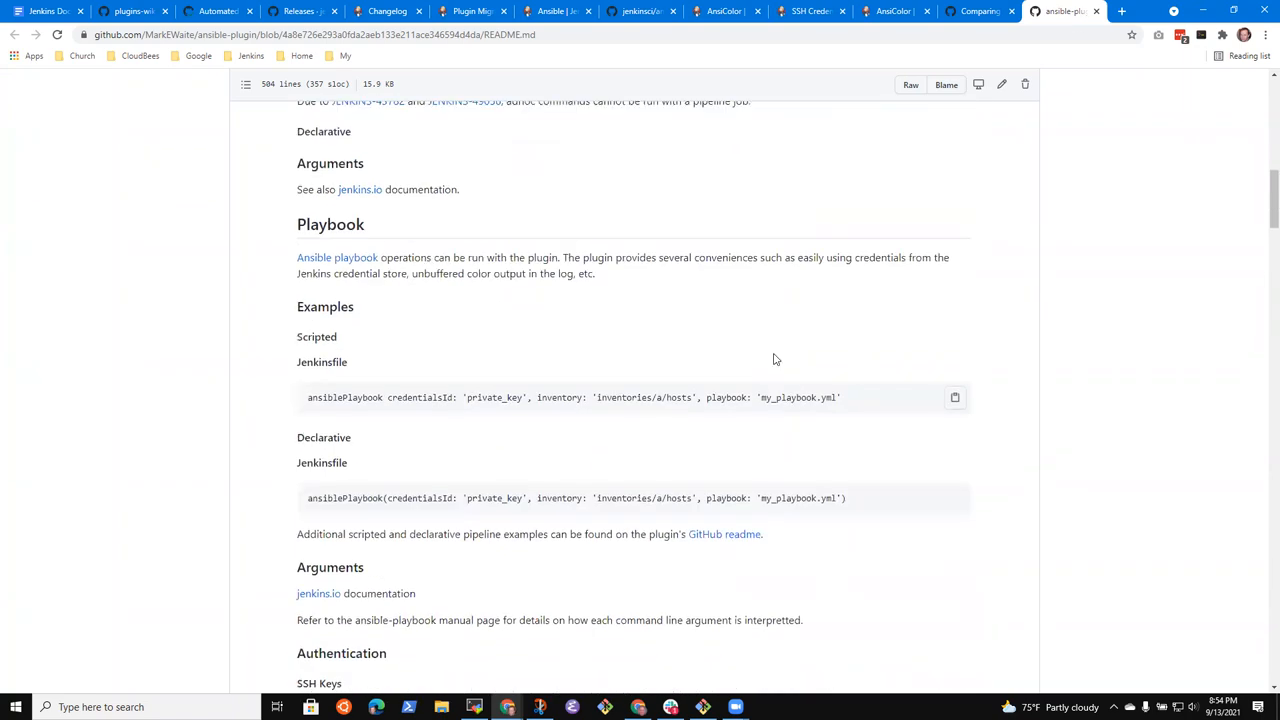
pyautogui.scroll(3)
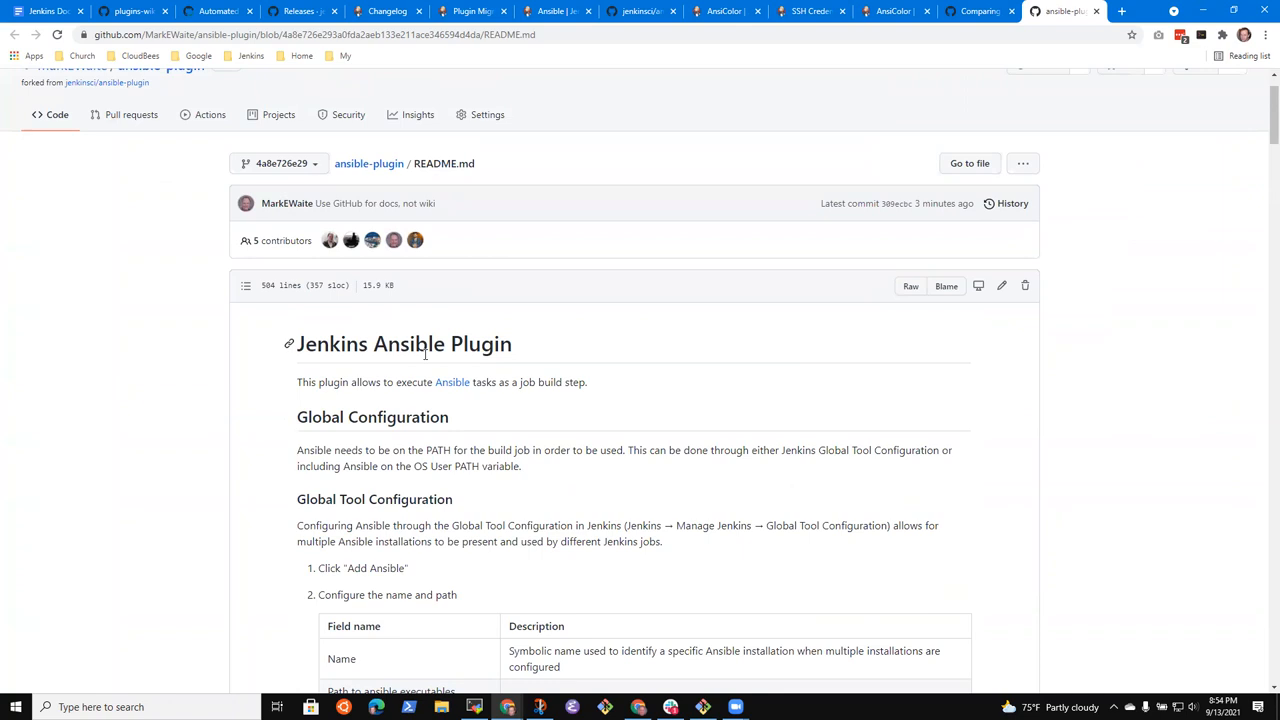
pyautogui.moveTo(408, 400)
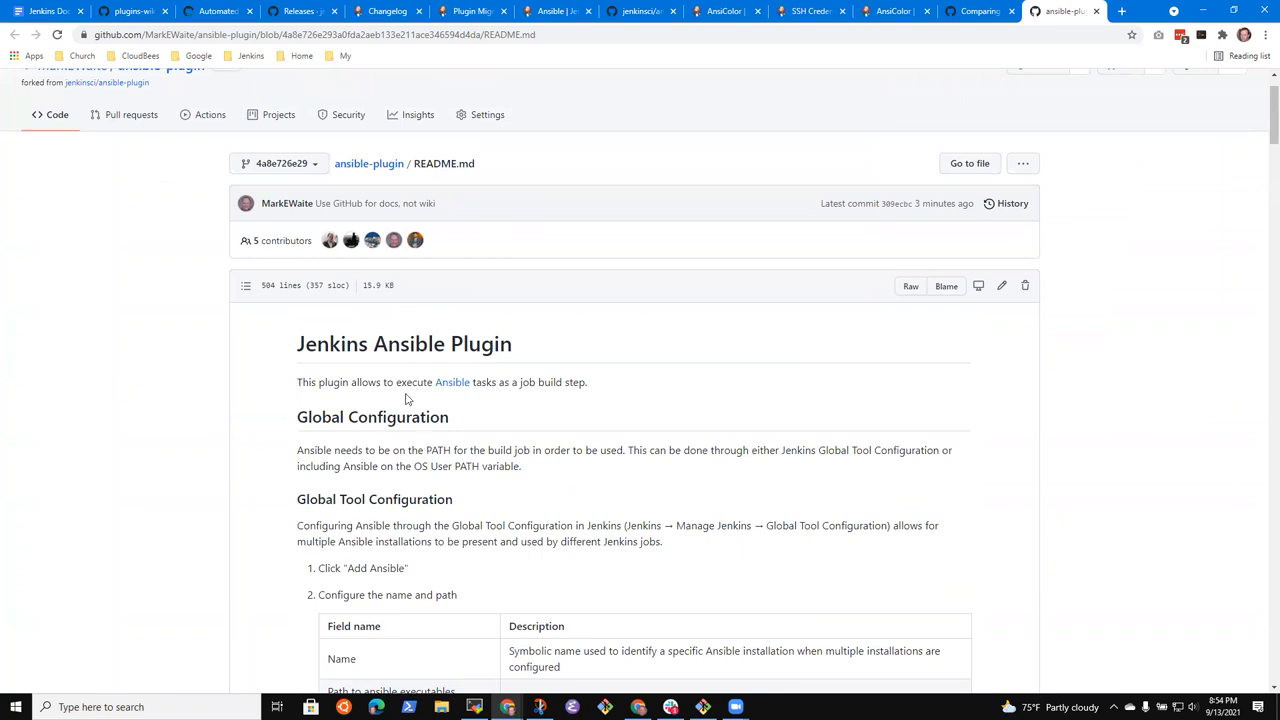
pyautogui.moveTo(978, 12)
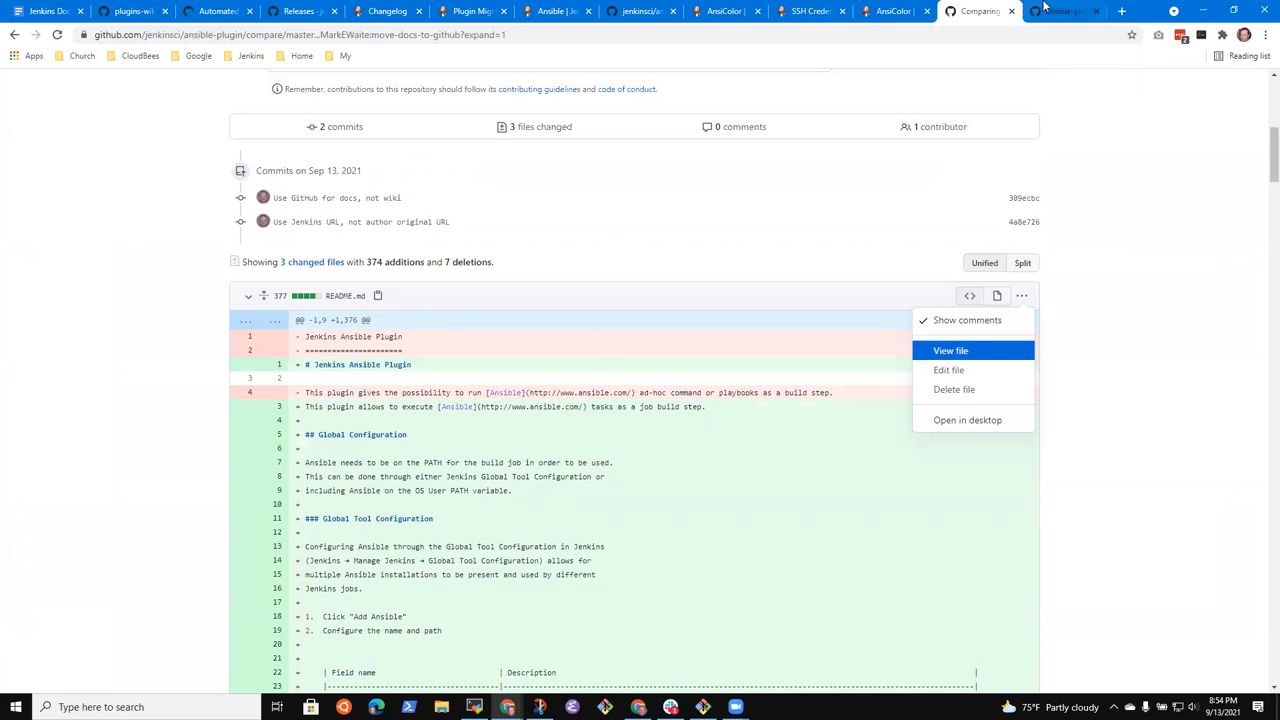
pyautogui.click(950, 350)
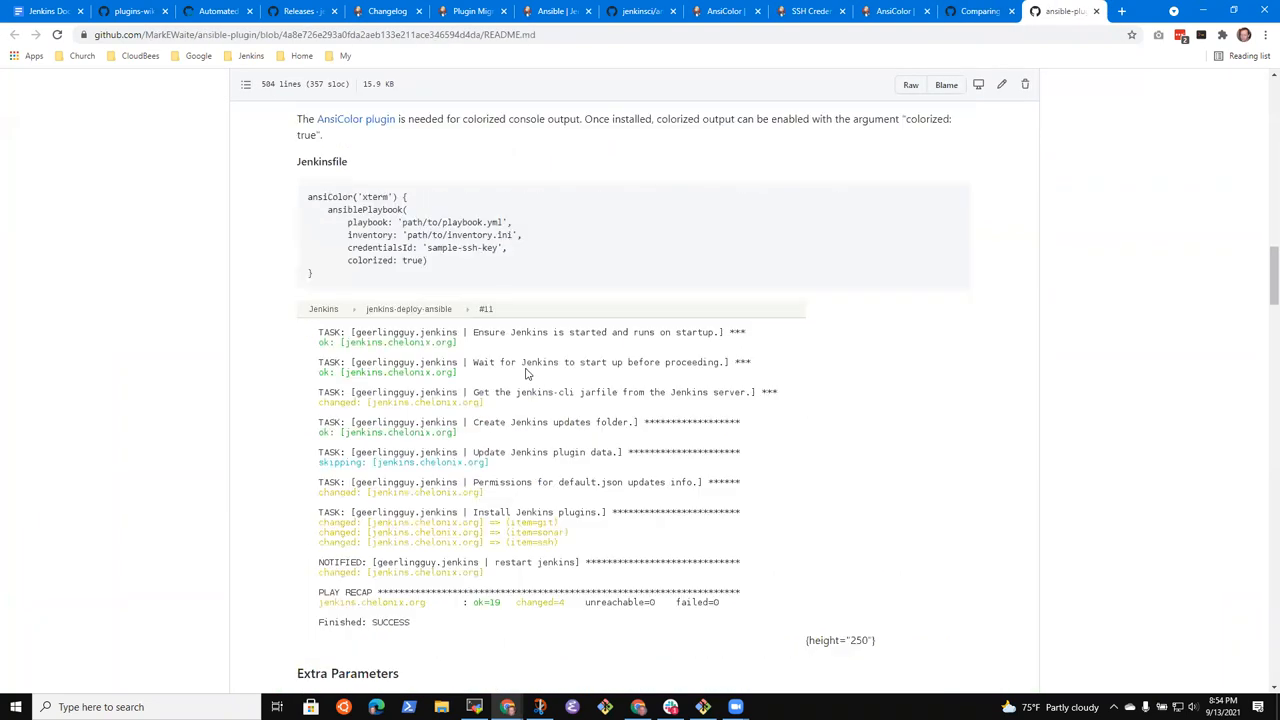
pyautogui.scroll(-3)
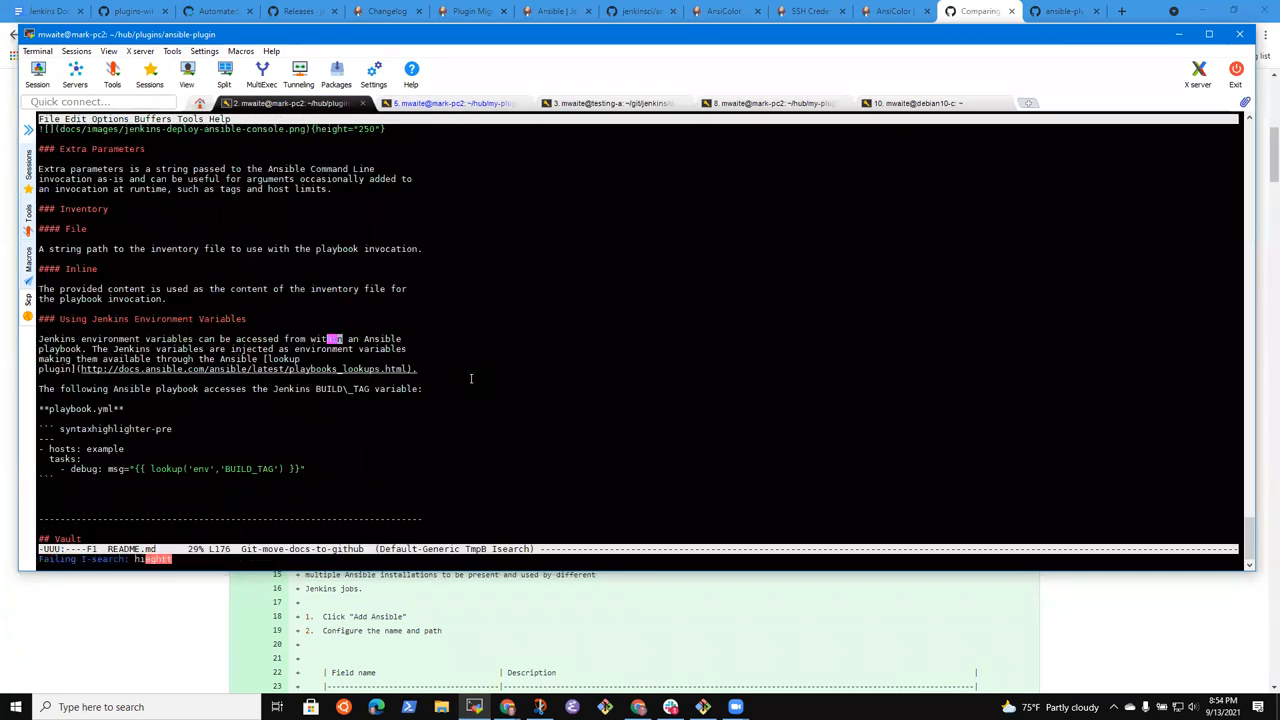
# Remove the {height="250"} attribute after the console image and start a 'Remove useless...' commit message.
pyautogui.write('heigh')
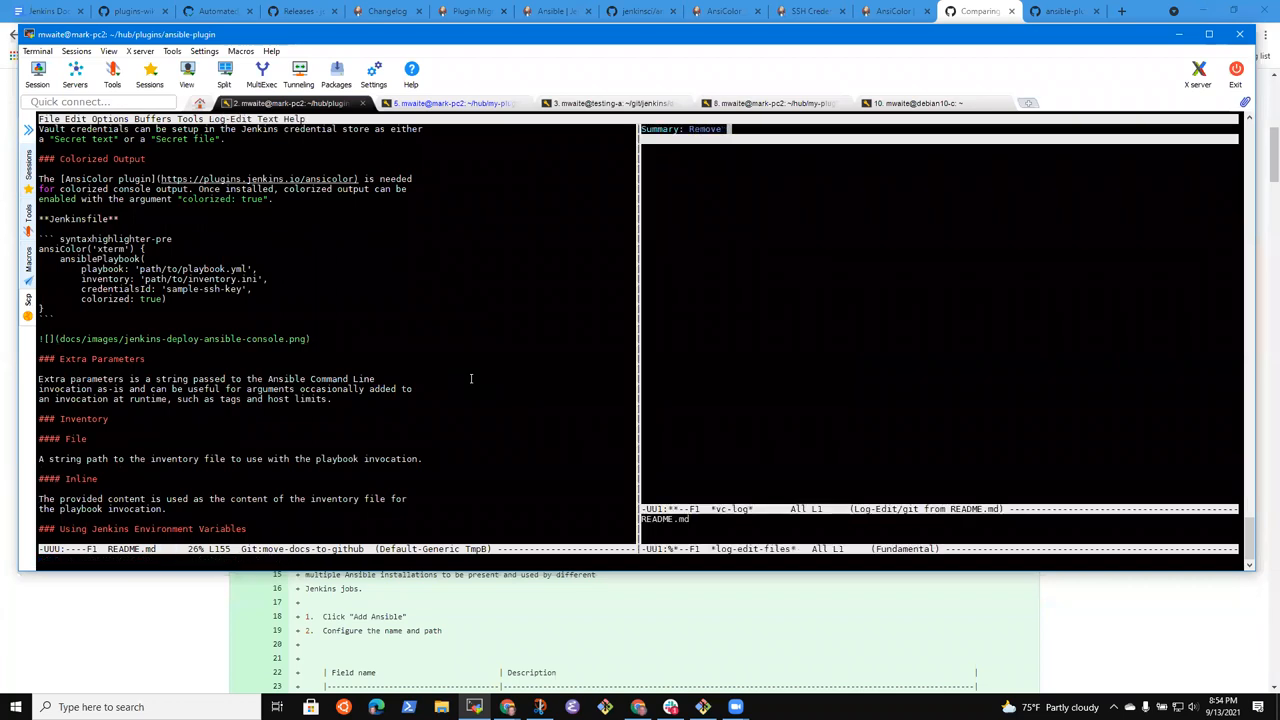
pyautogui.write('useless')
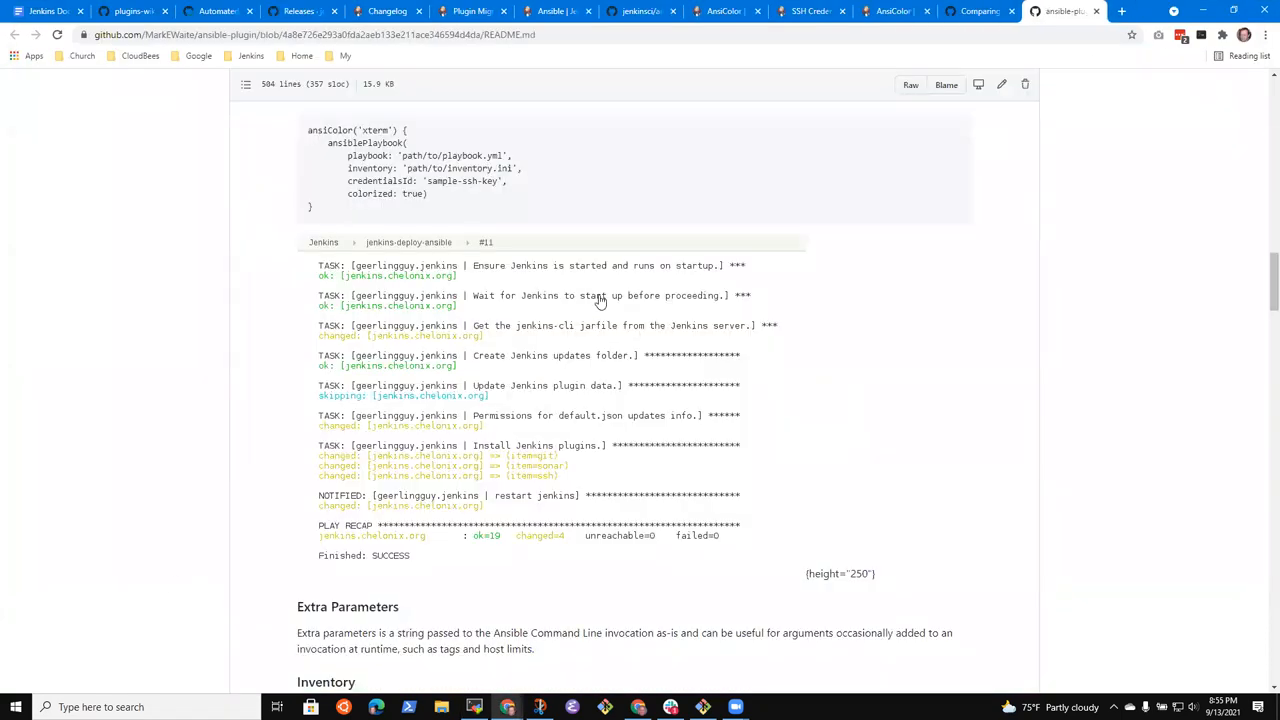
pyautogui.moveTo(372, 386)
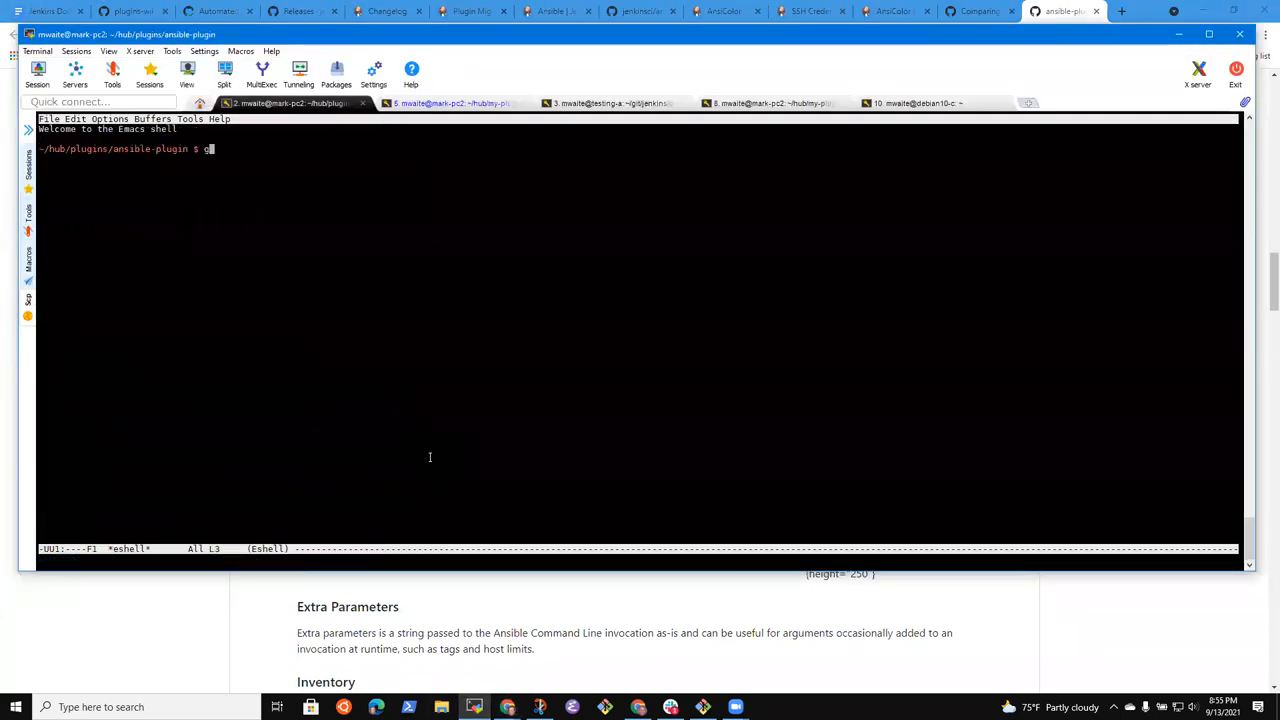
# Run git push in the ansible-plugin eshell to publish the README fix.
pyautogui.write('git push')
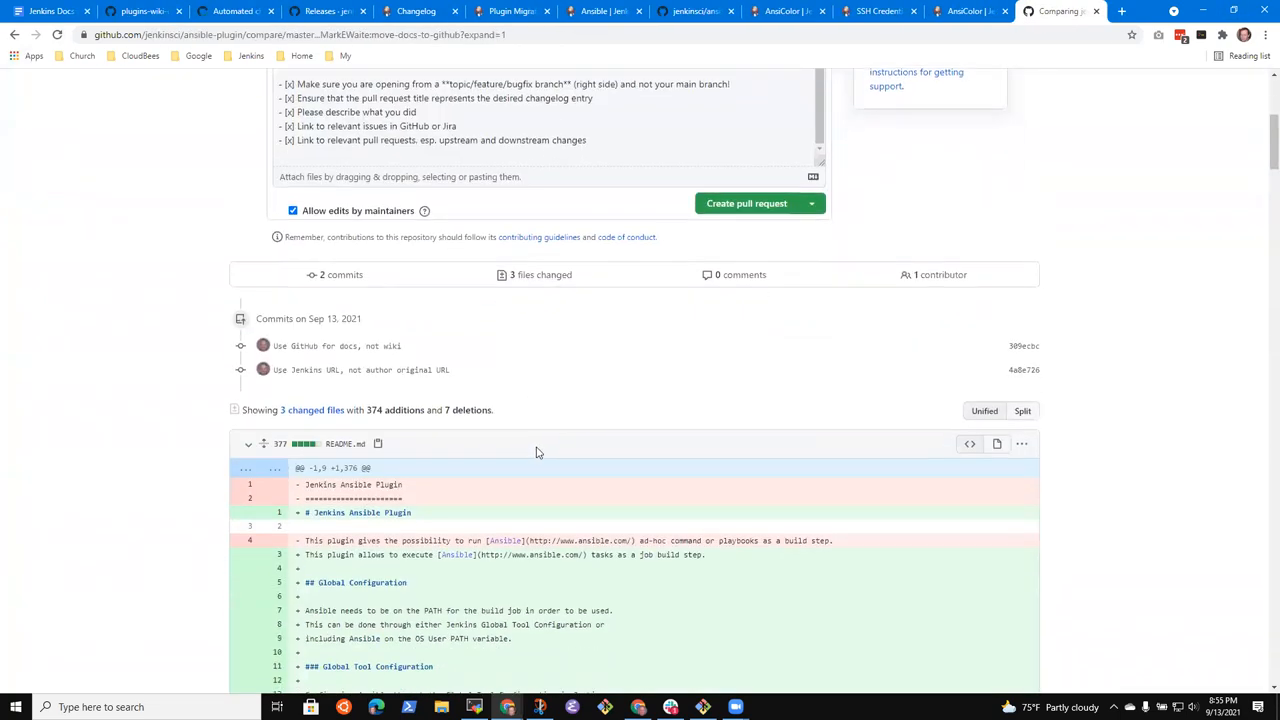
# Review the compare diff and description, then create pull request #37 on jenkinsci/ansible-plugin.
pyautogui.scroll(-3)
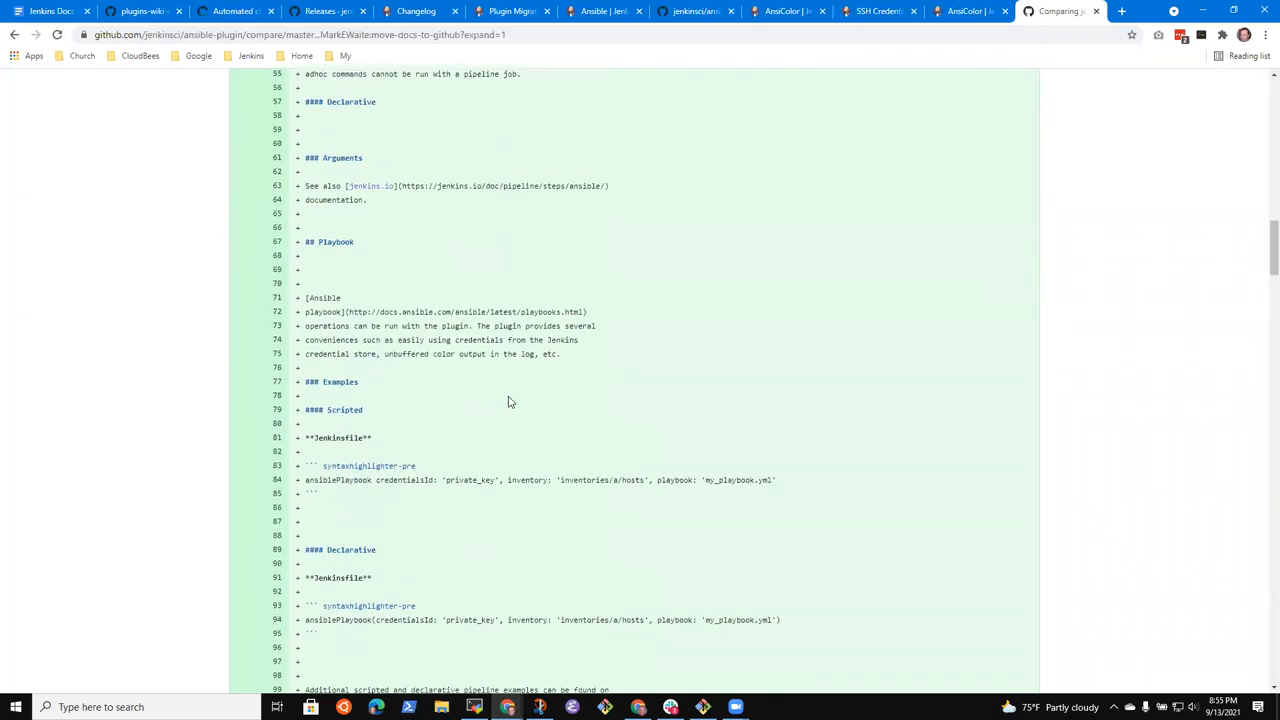
pyautogui.scroll(-3)
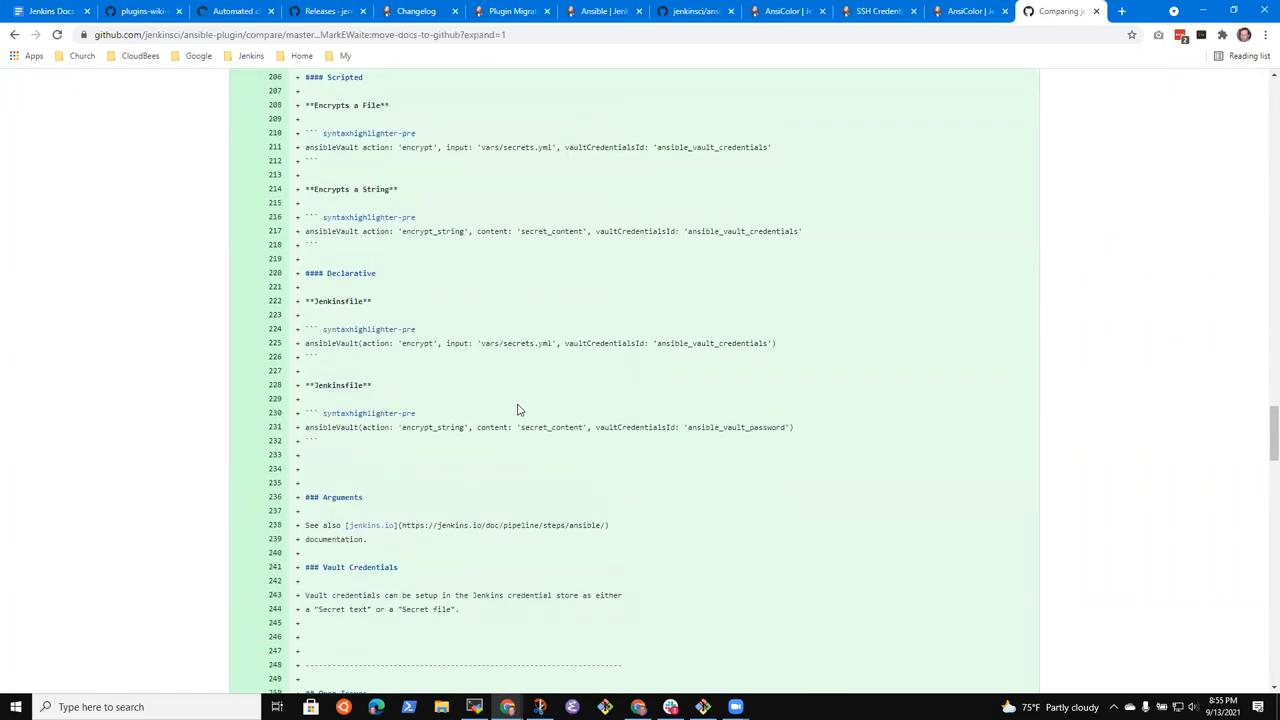
pyautogui.scroll(-3)
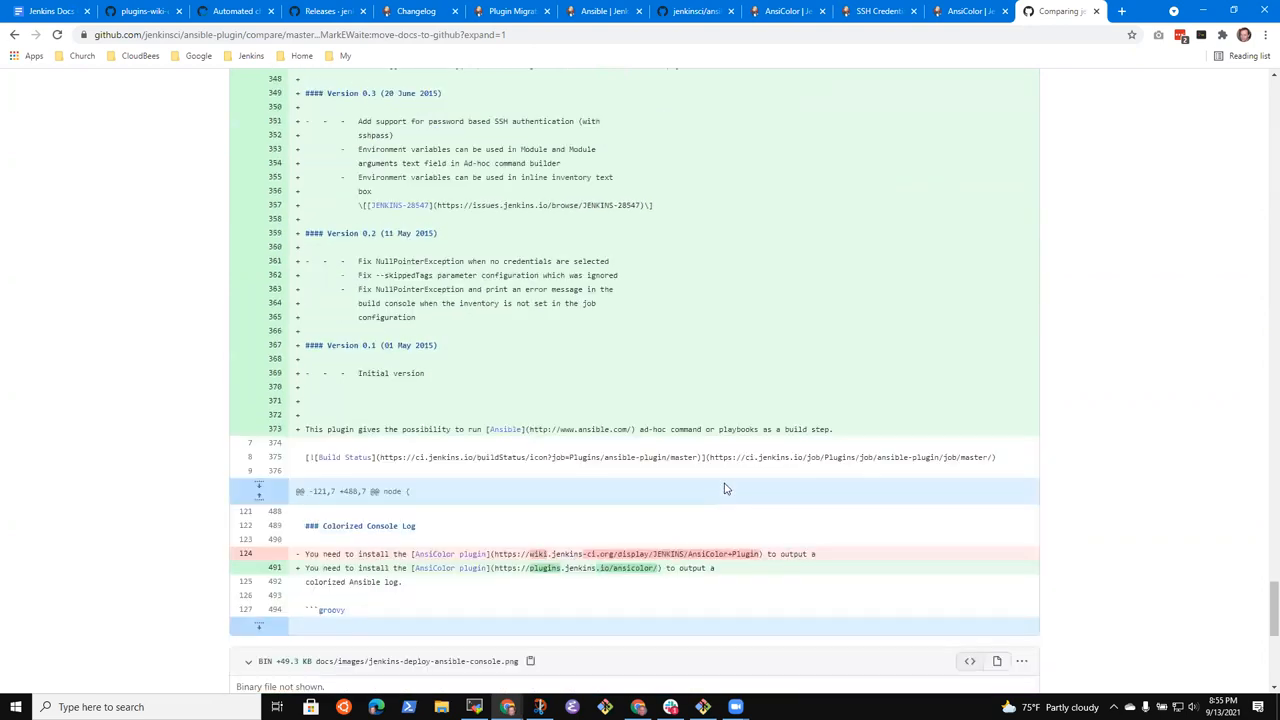
pyautogui.scroll(-3)
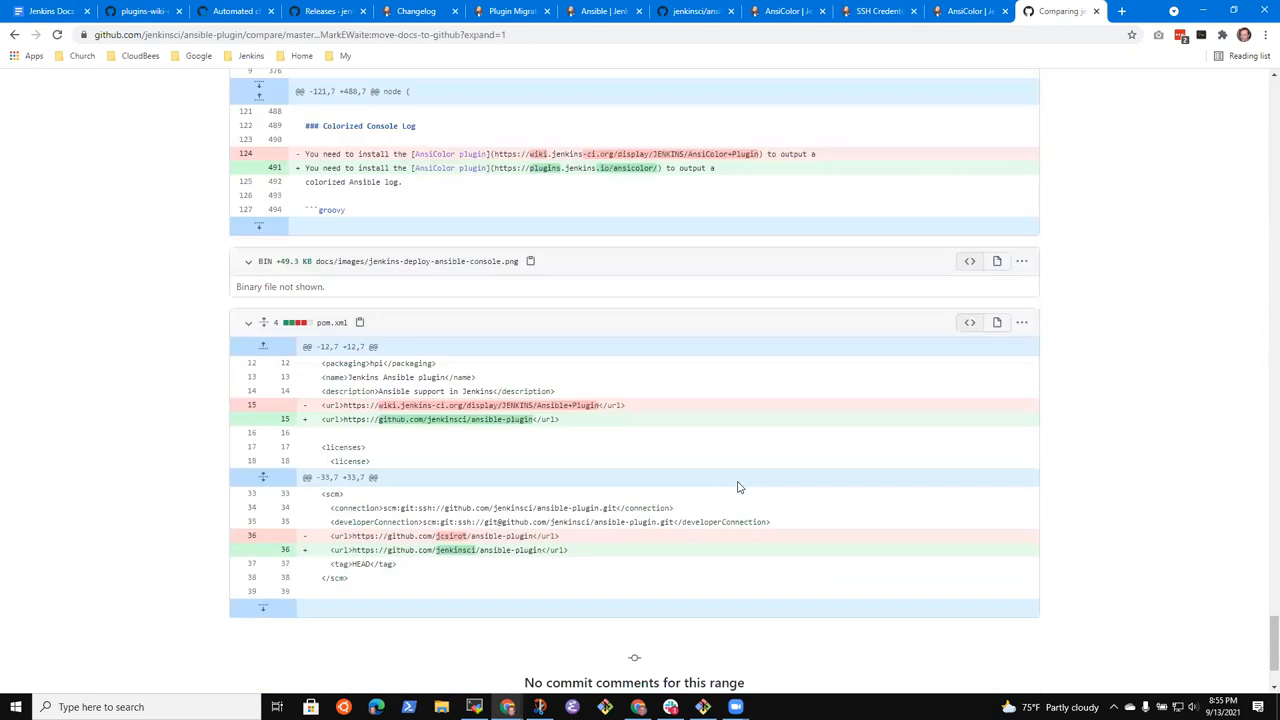
pyautogui.scroll(-3)
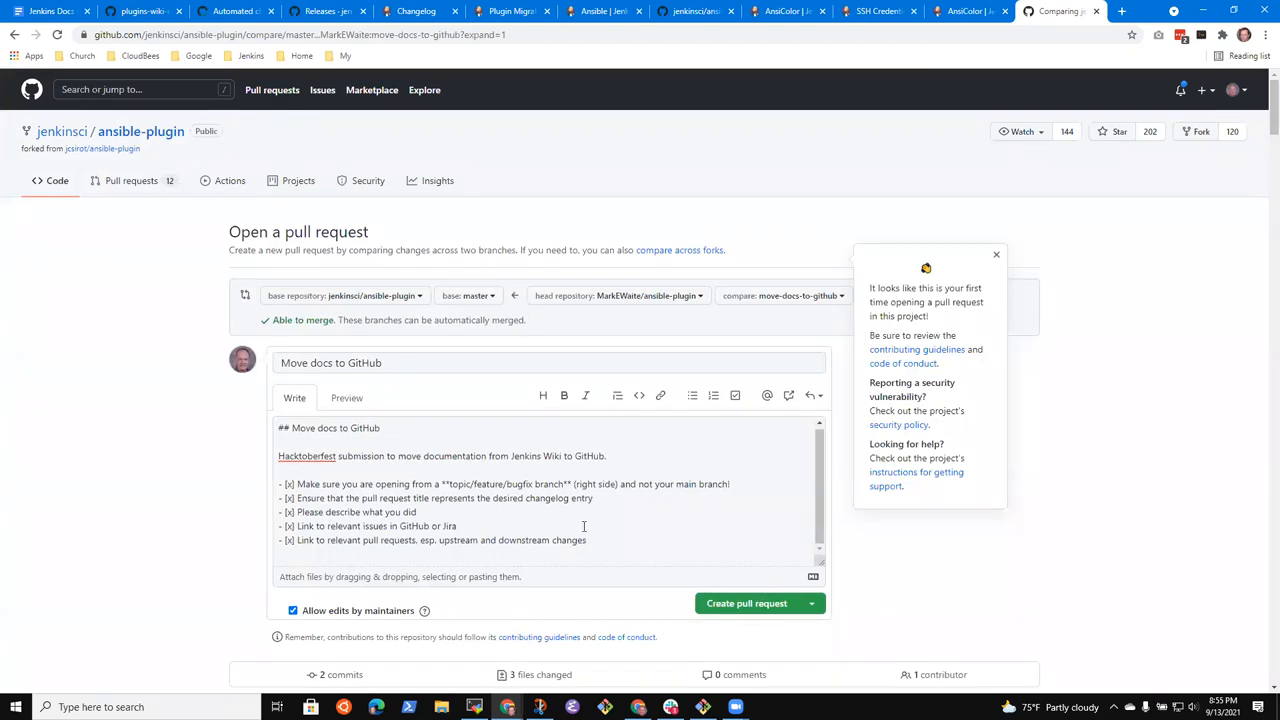
pyautogui.click(738, 468)
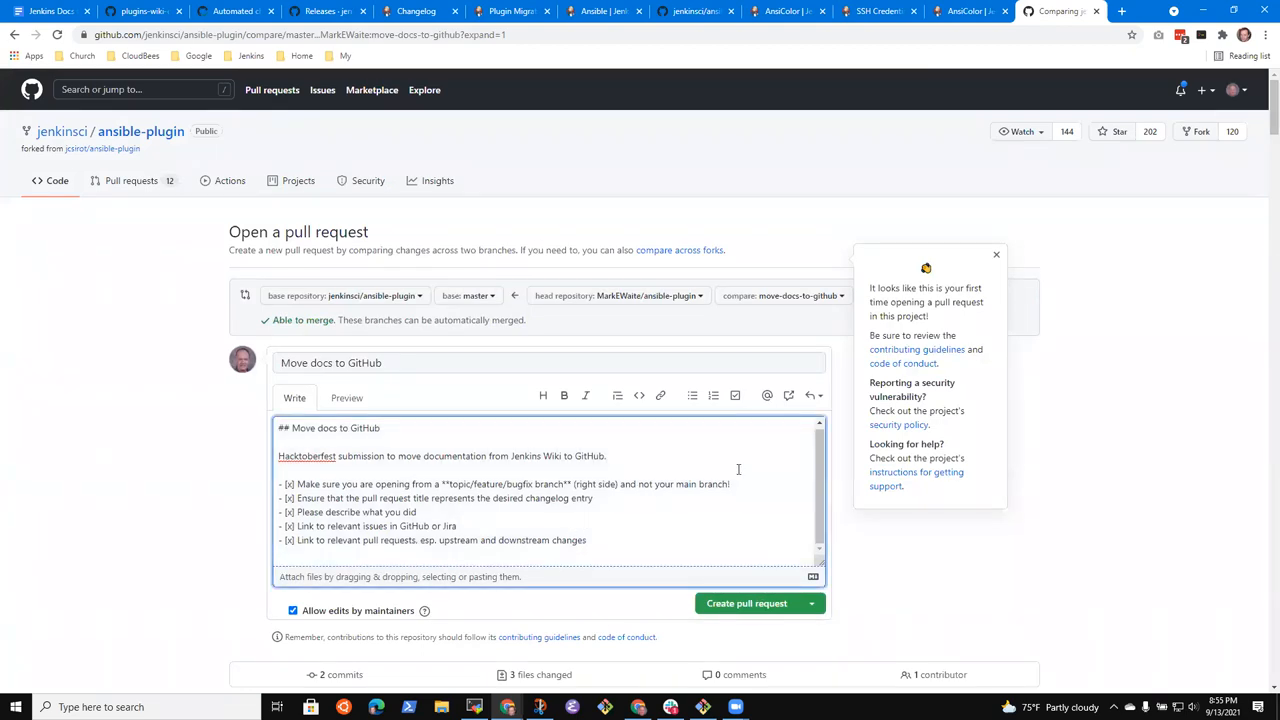
pyautogui.click(746, 604)
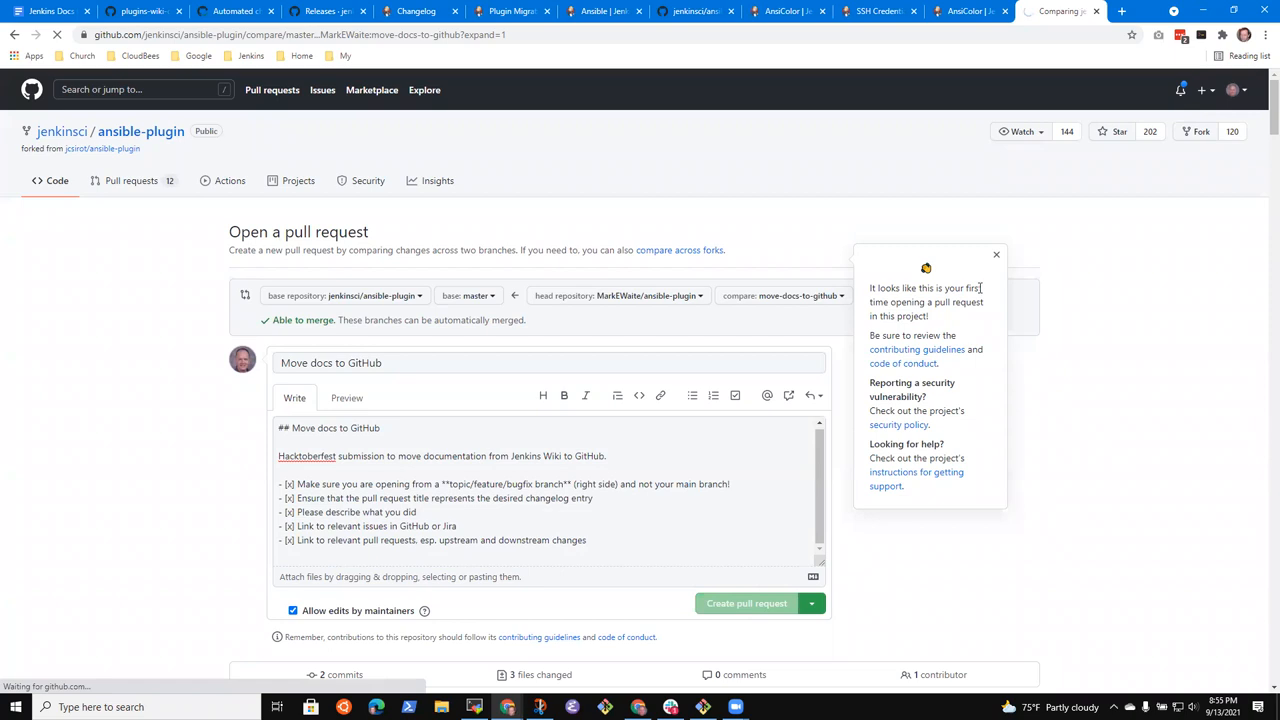
pyautogui.click(746, 604)
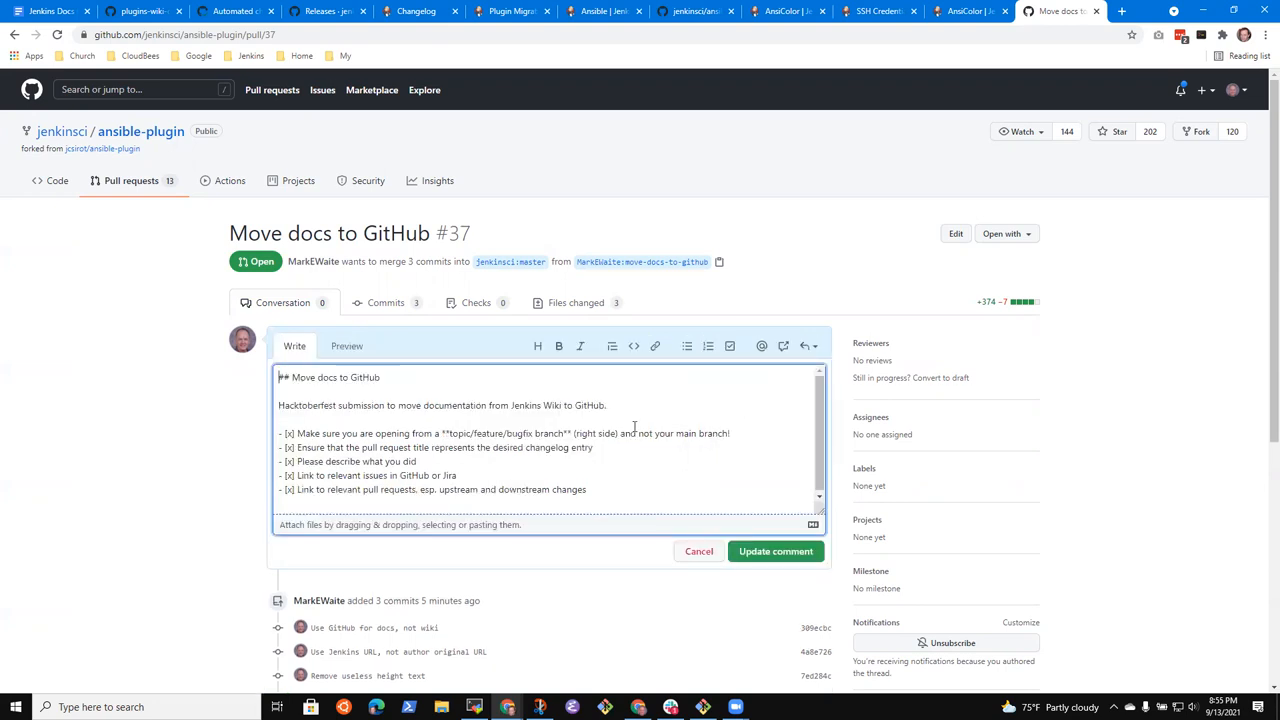
pyautogui.write('Thanks to Docs')
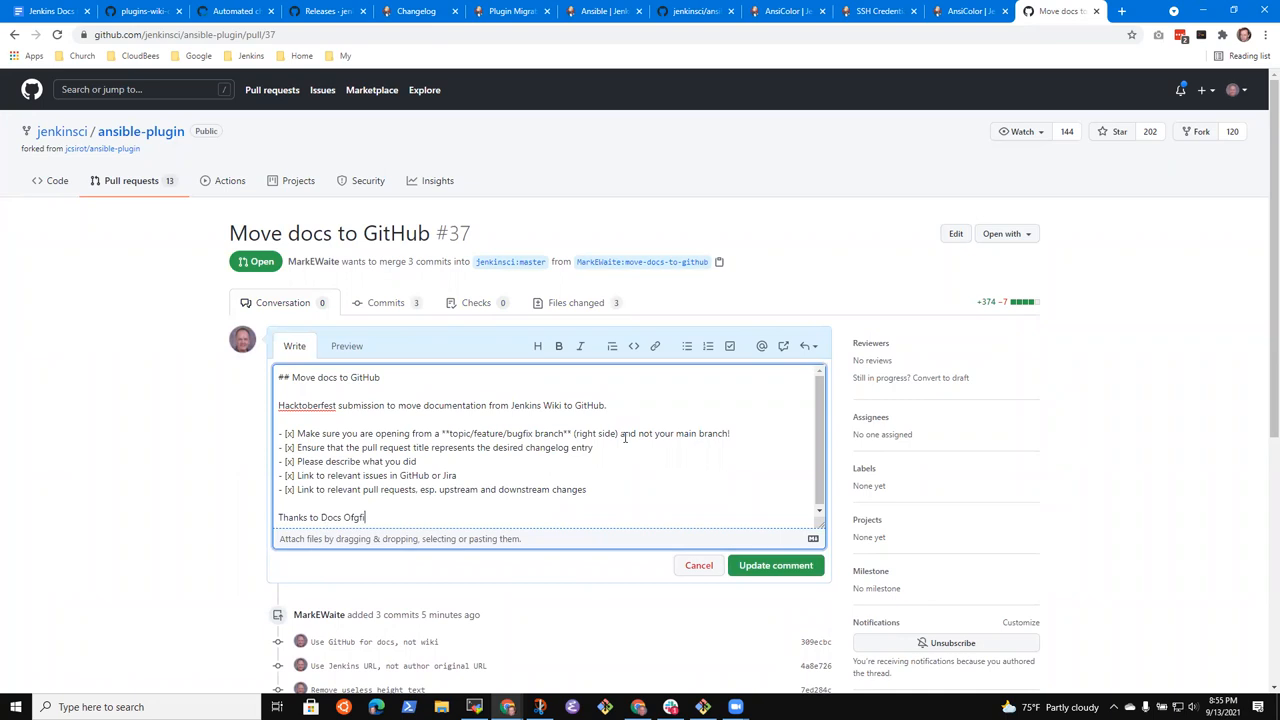
pyautogui.write('Office')
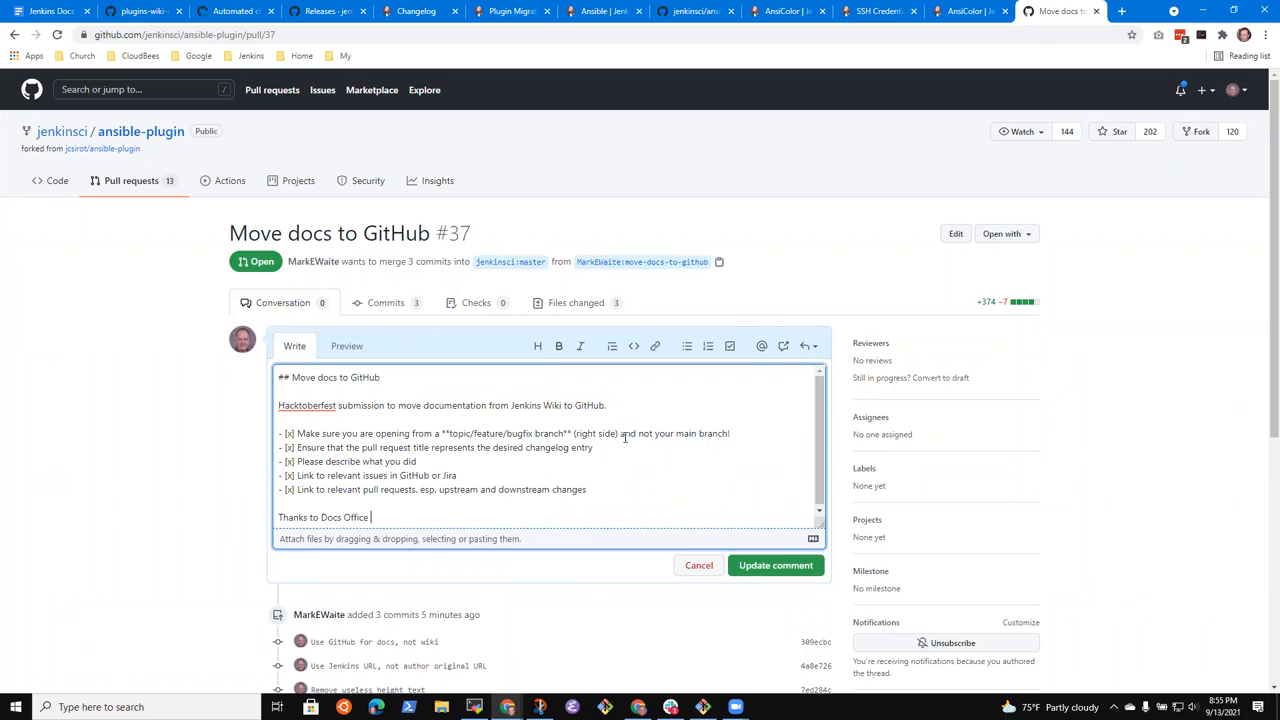
pyautogui.write('Hours for the')
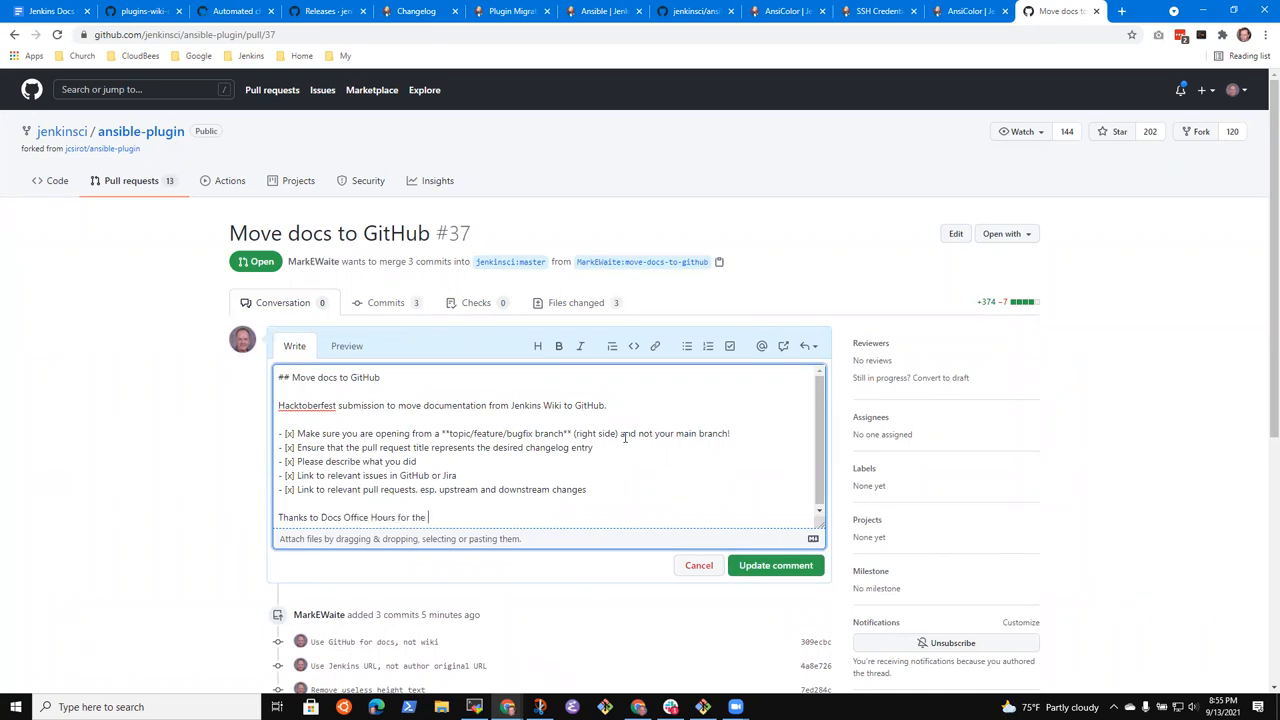
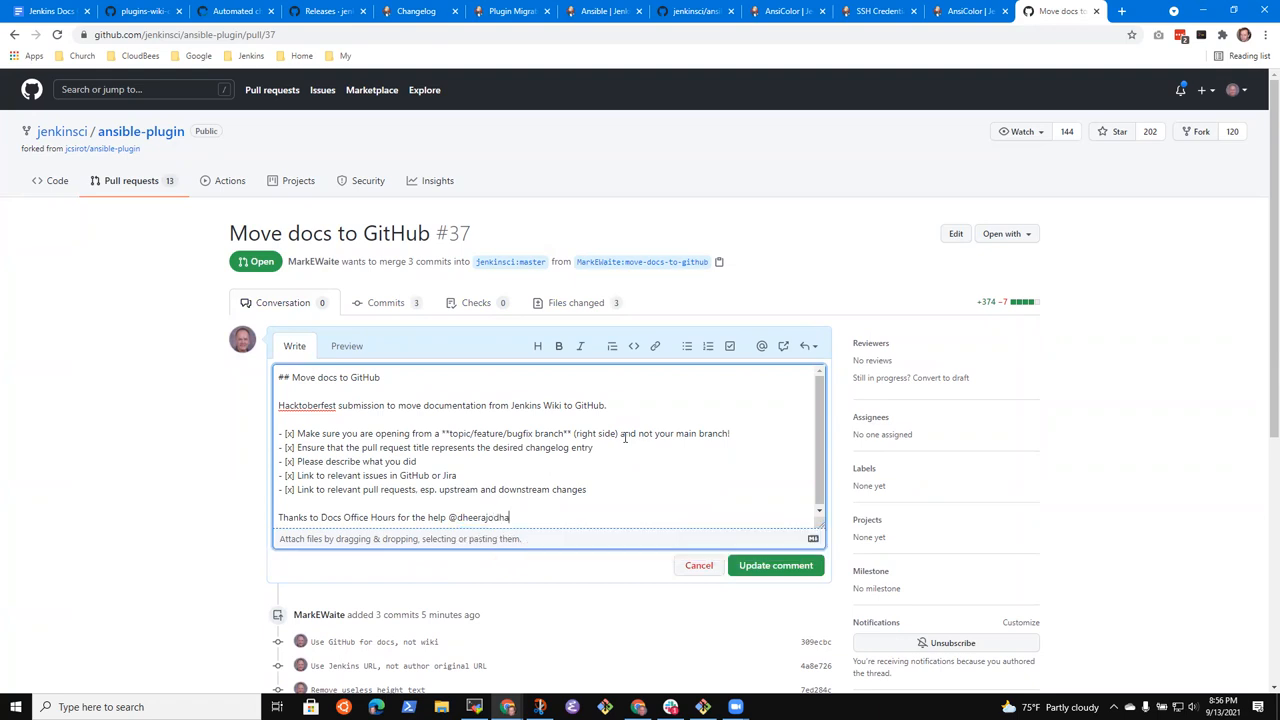
pyautogui.write('@')
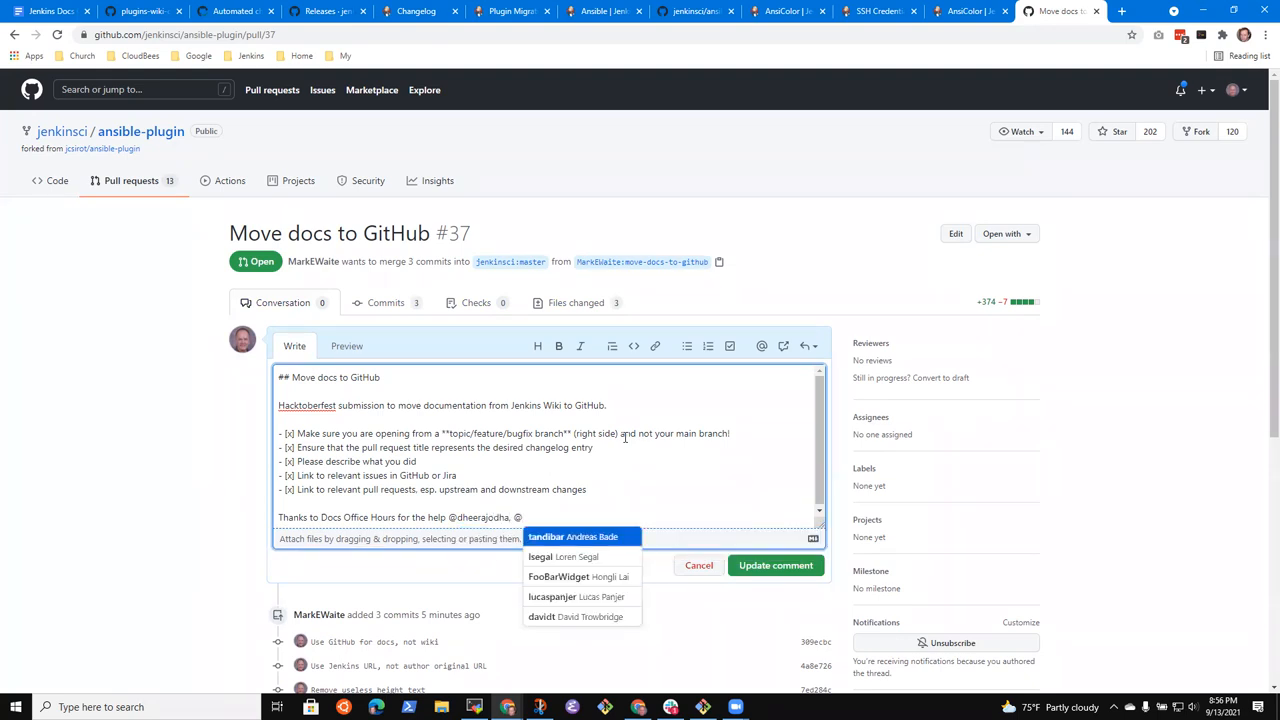
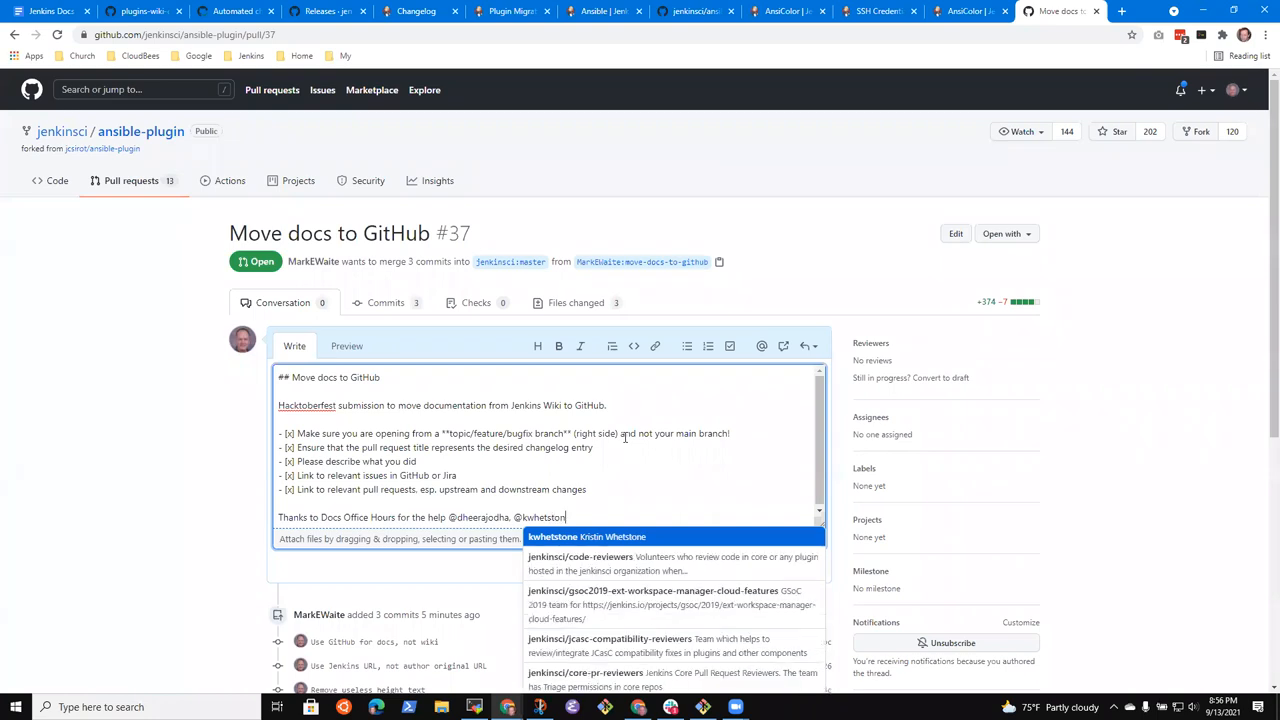
pyautogui.write('s')
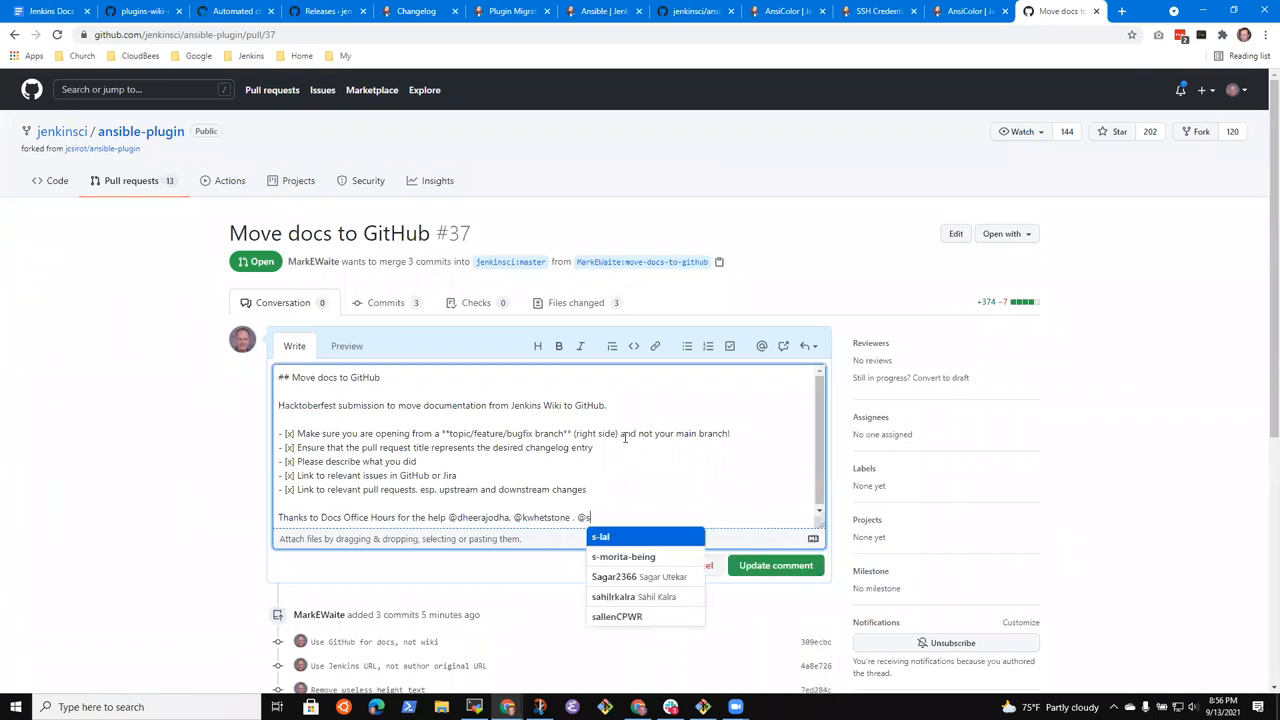
pyautogui.write('tackscribe')
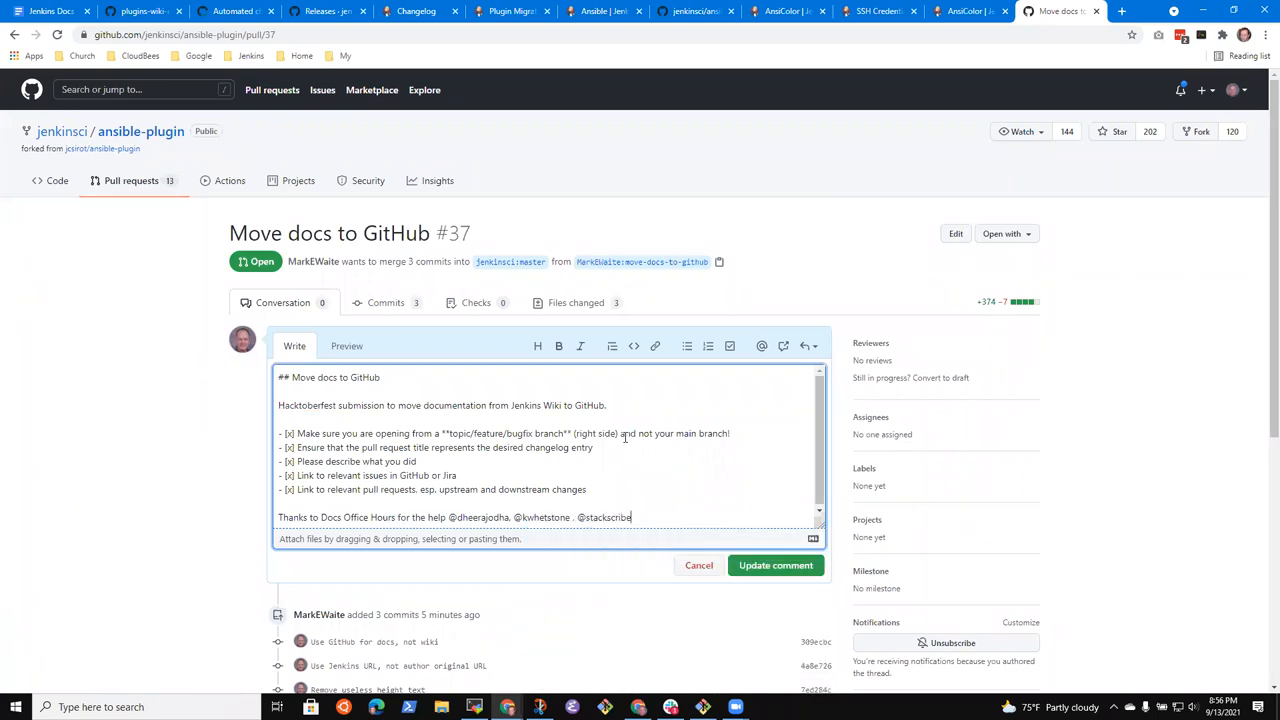
pyautogui.click(776, 564)
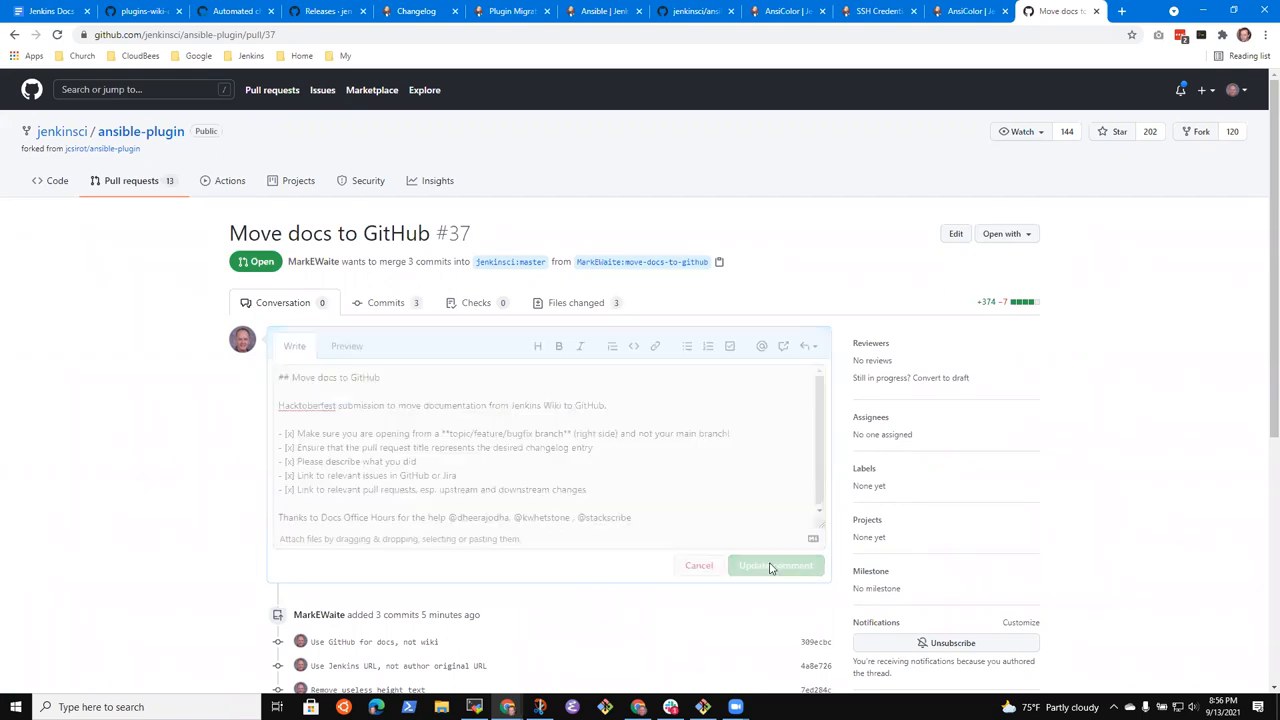
pyautogui.click(776, 564)
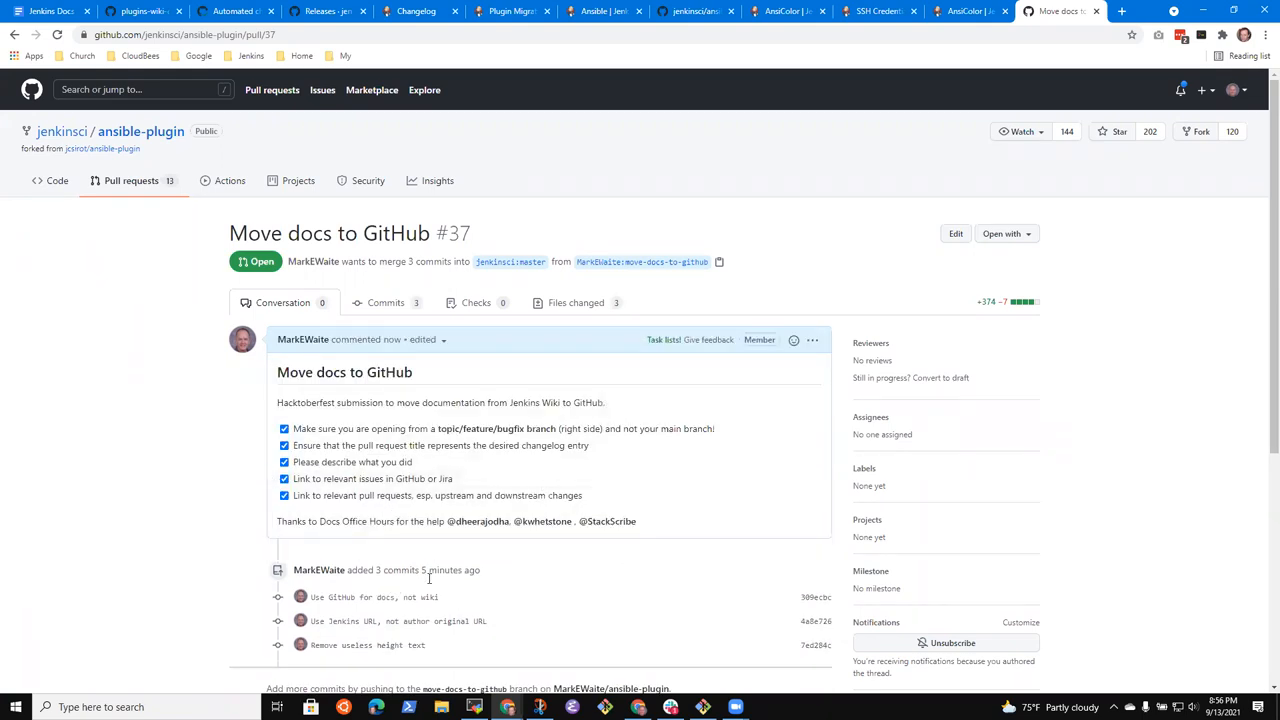
pyautogui.scroll(-3)
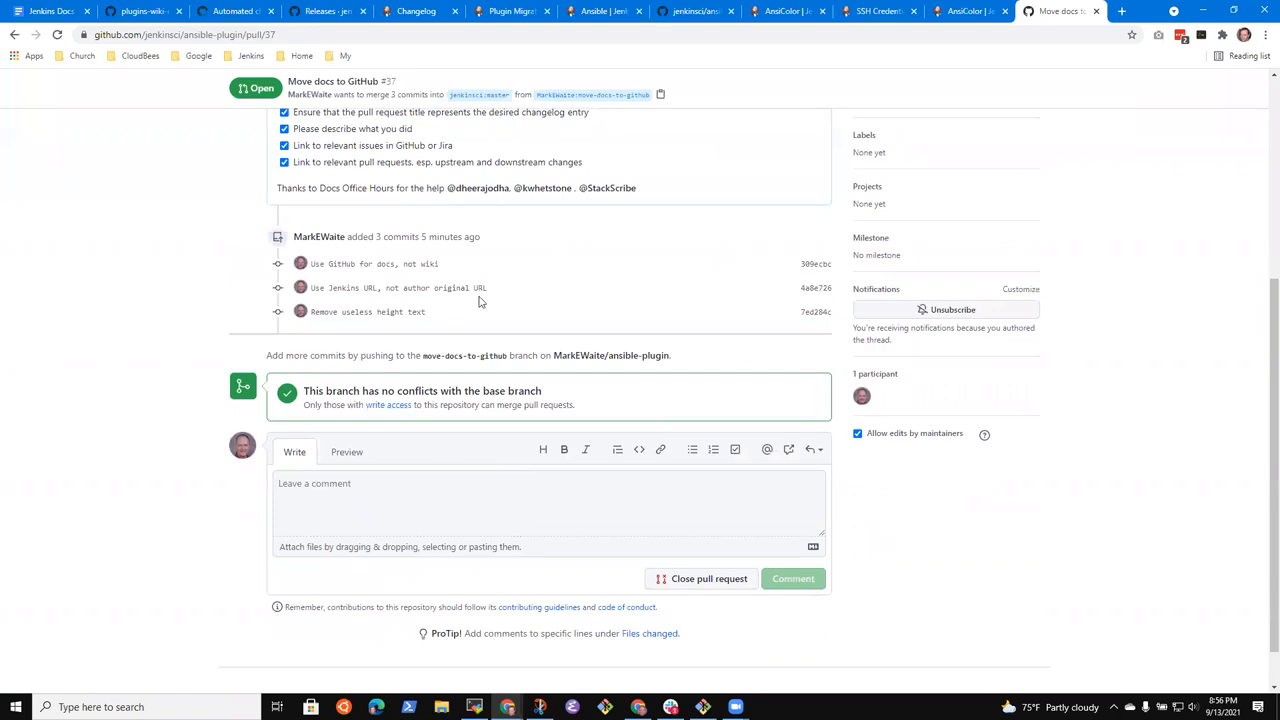
pyautogui.moveTo(758, 180)
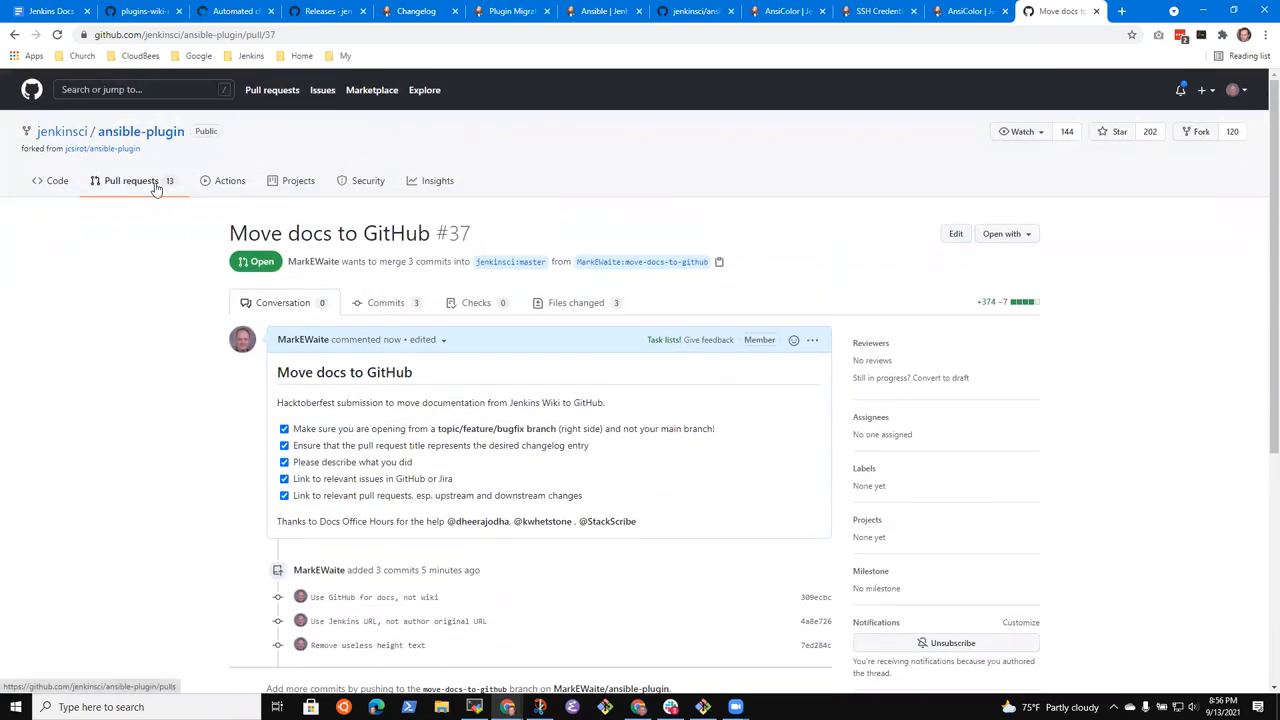
# Reopen pull request #37 from the list and glance at its Files changed.
pyautogui.click(132, 180)
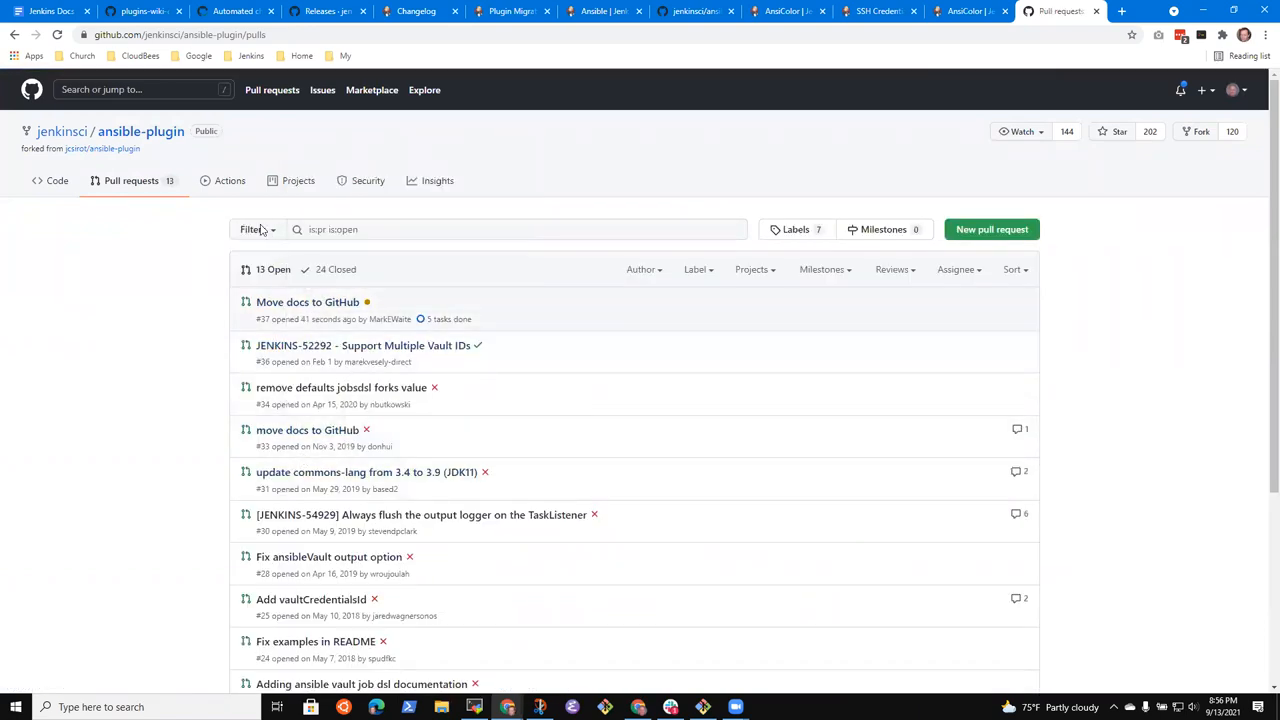
pyautogui.click(308, 302)
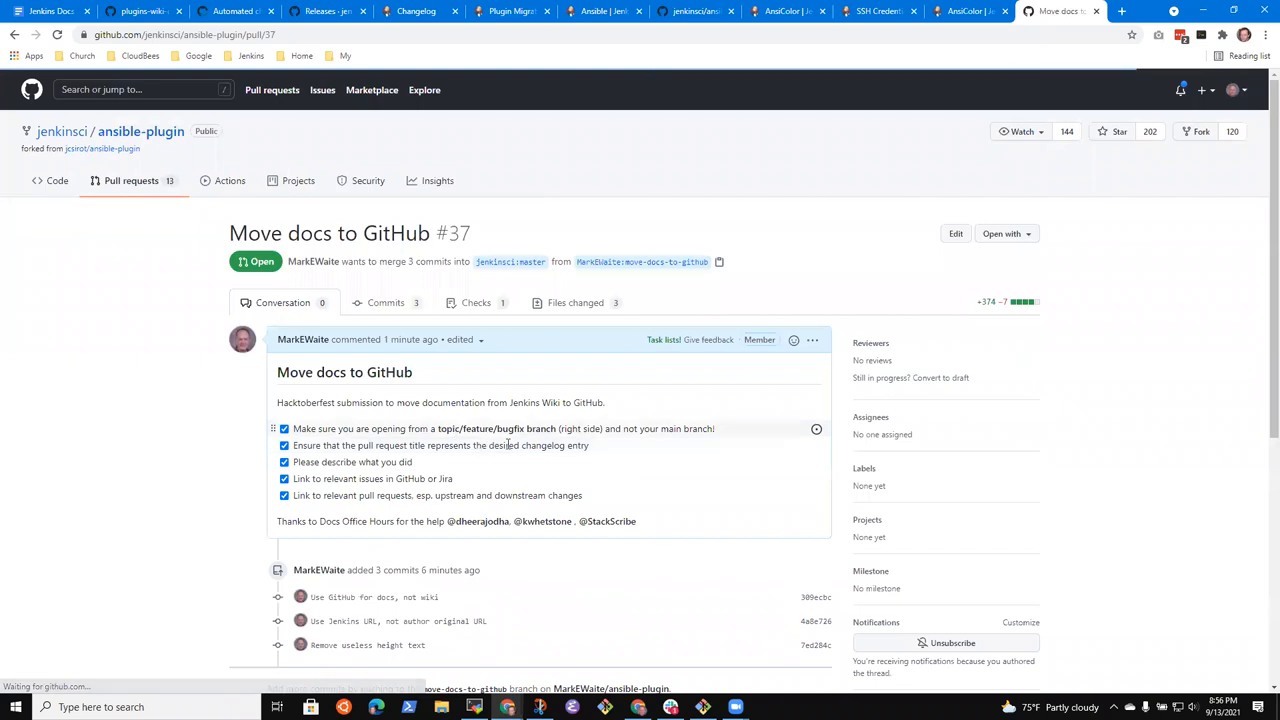
pyautogui.click(576, 302)
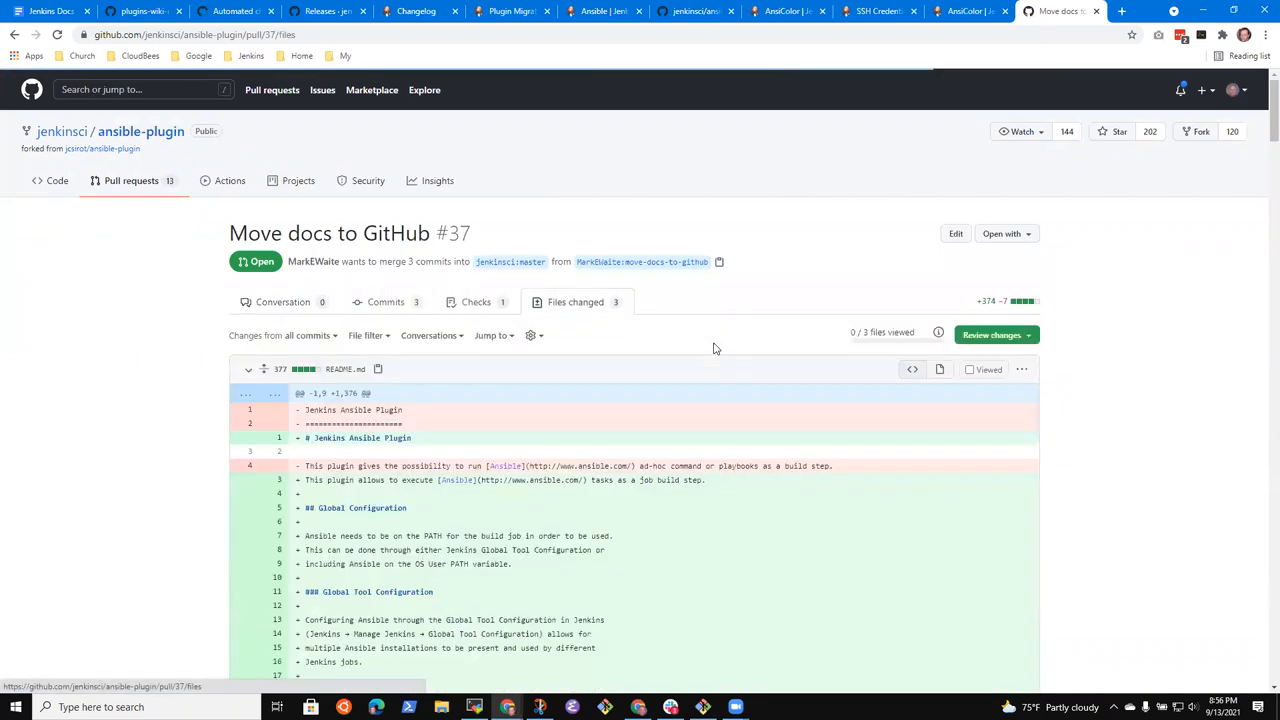
pyautogui.click(284, 302)
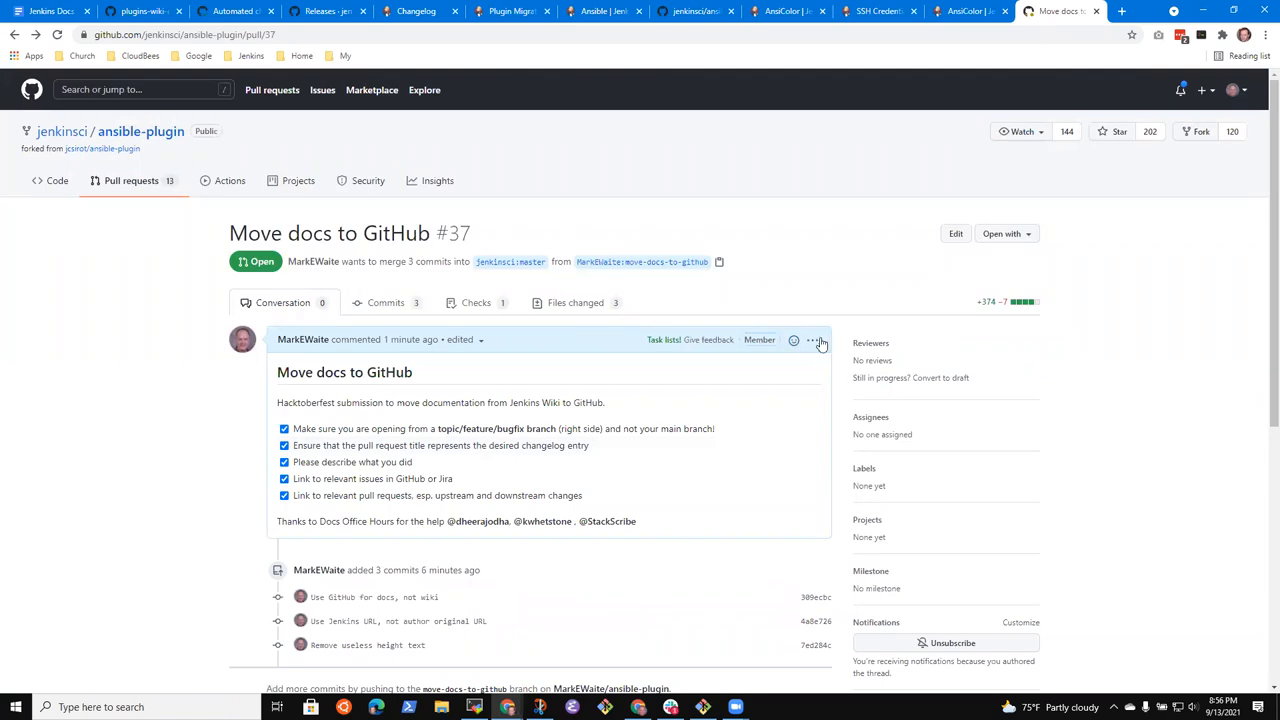
# Add 'Supersedes #33' to the description, save it, and return to the office hours notes.
pyautogui.click(812, 340)
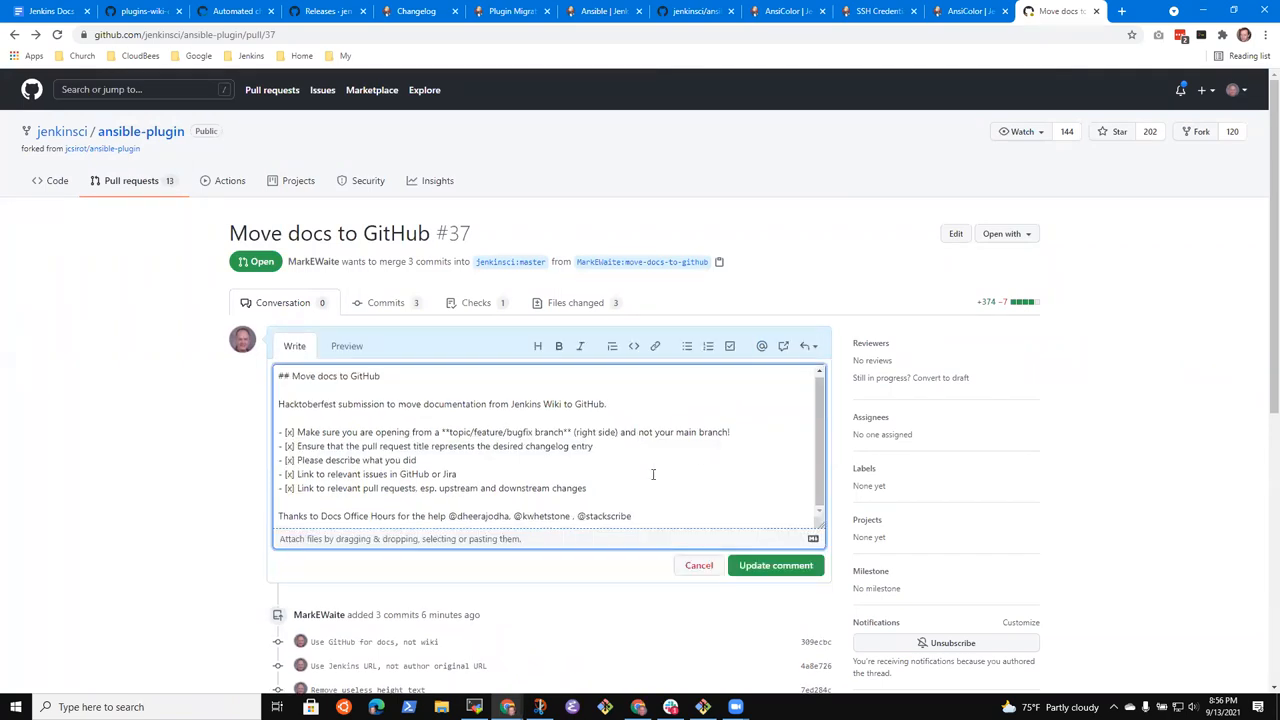
pyautogui.write('Supersedes #')
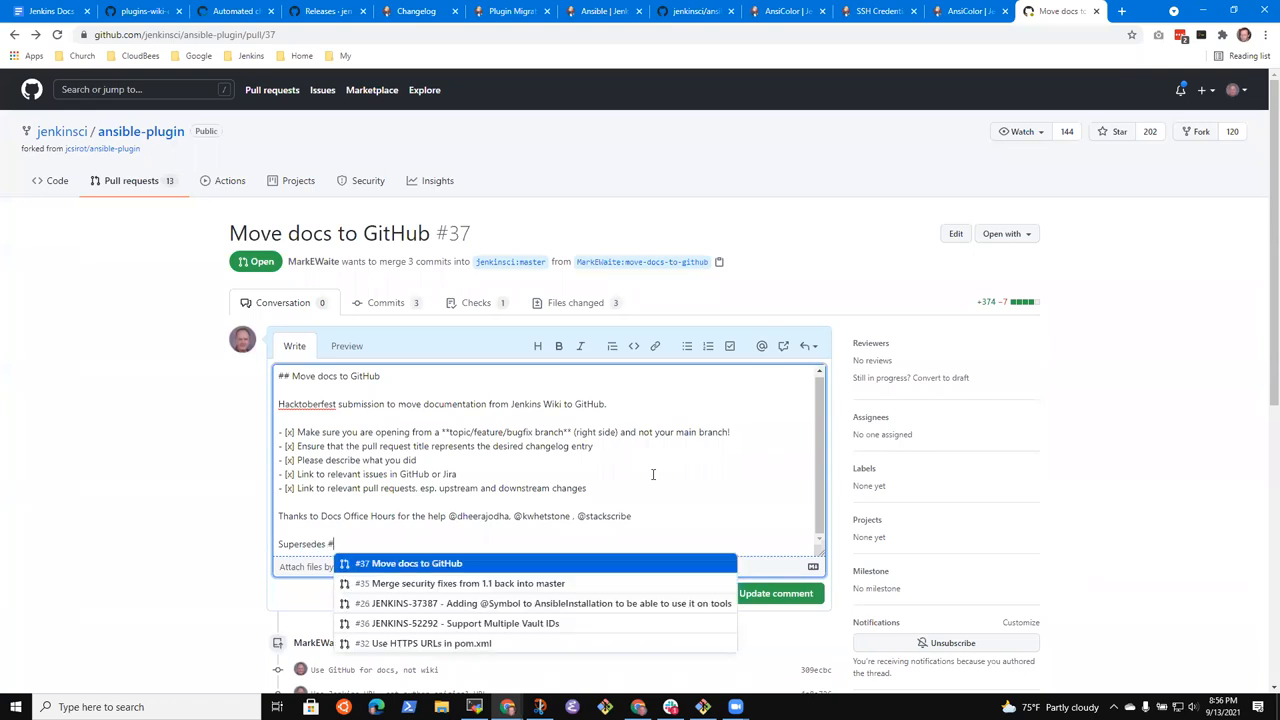
pyautogui.click(408, 564)
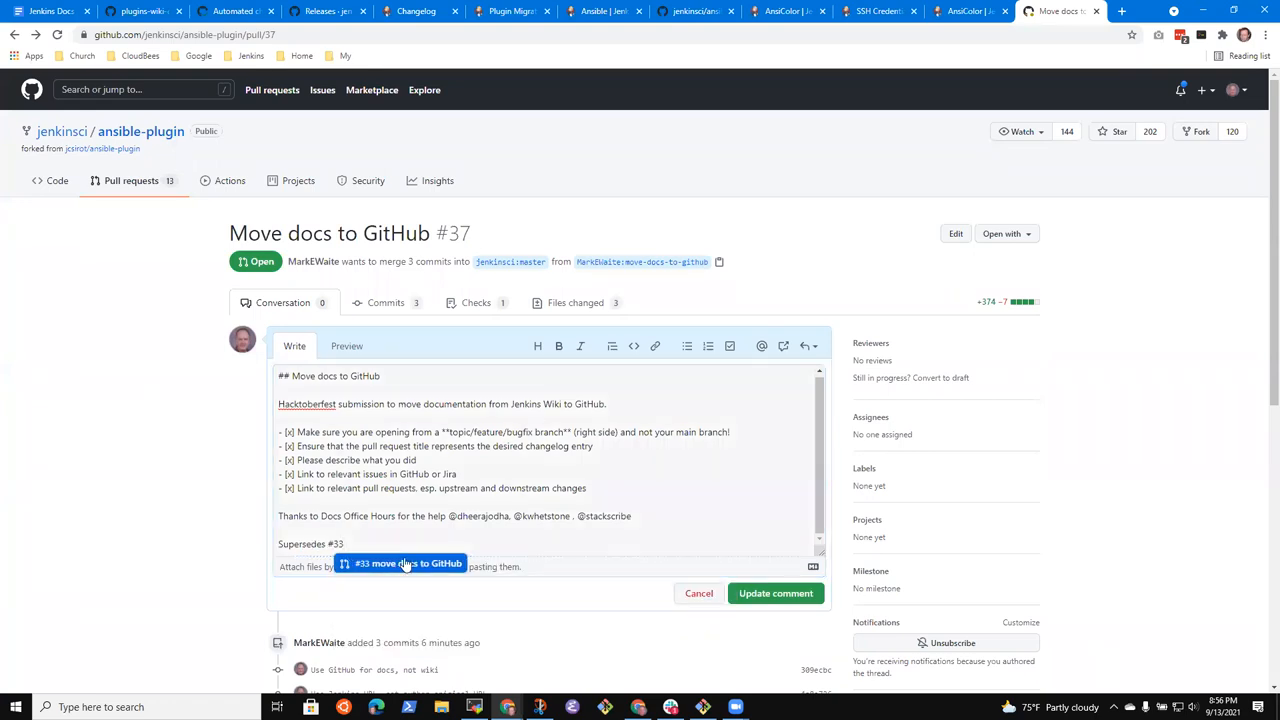
pyautogui.click(776, 592)
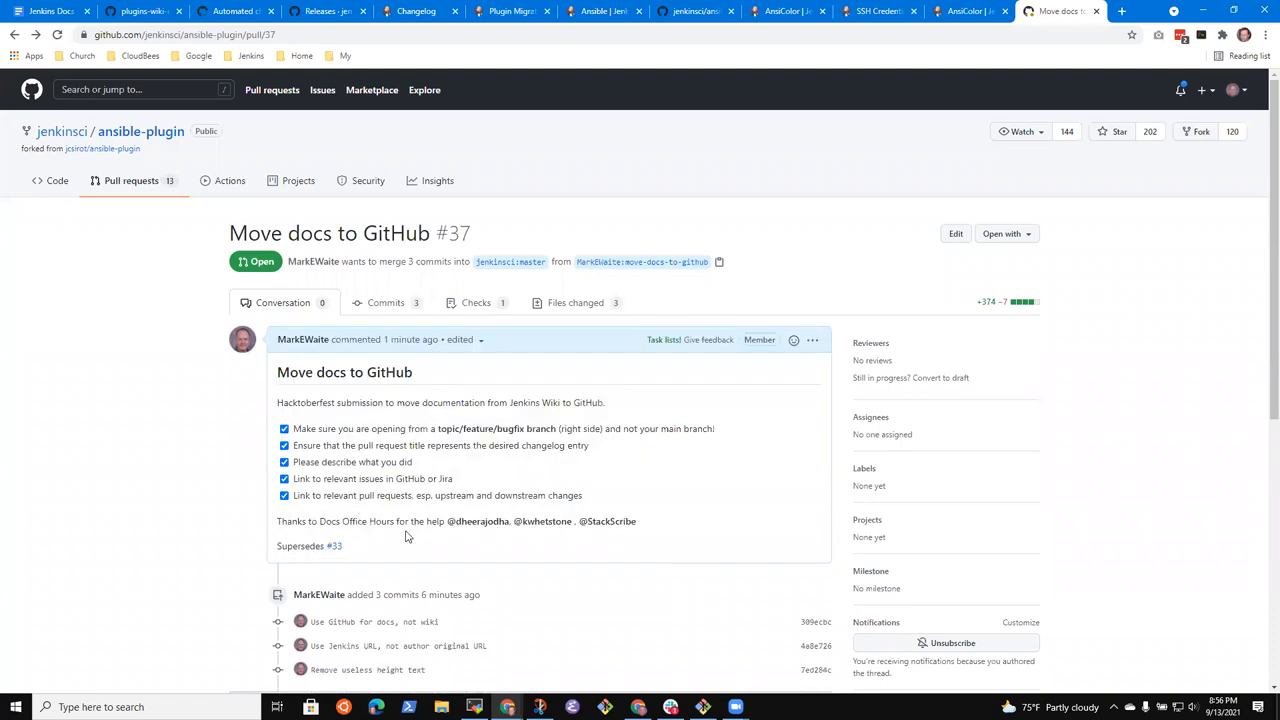
pyautogui.scroll(-3)
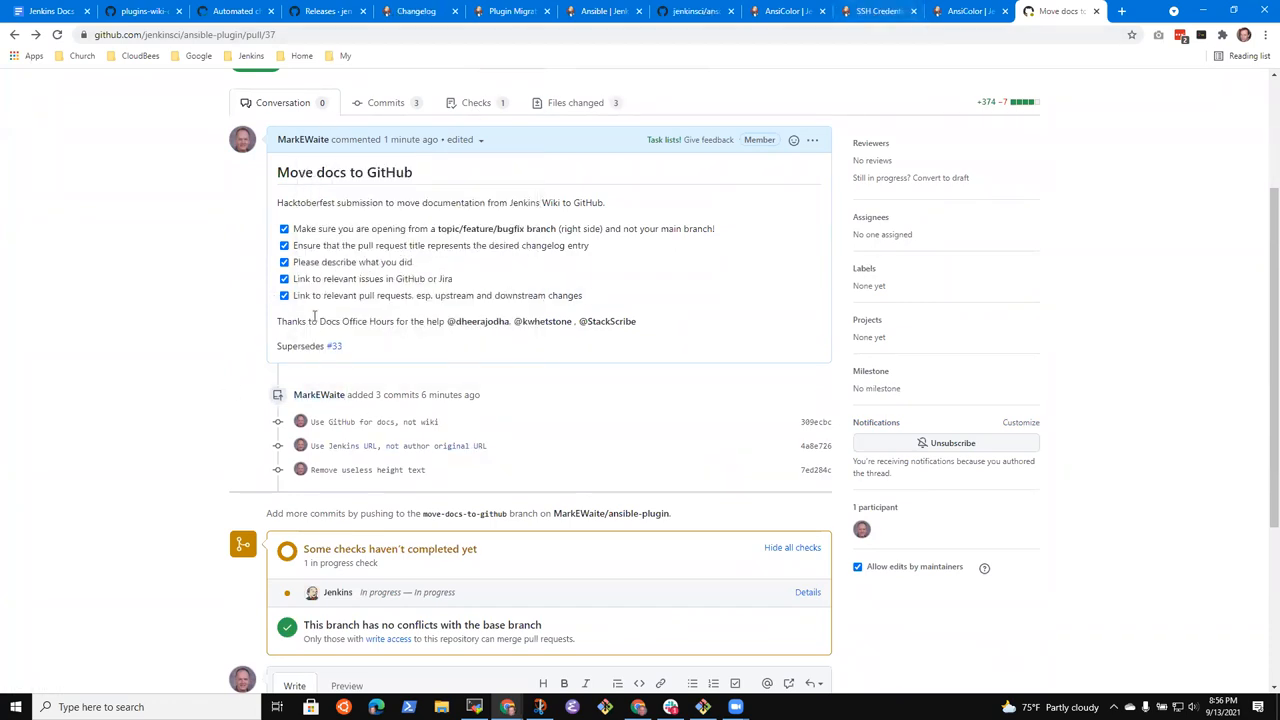
pyautogui.click(964, 12)
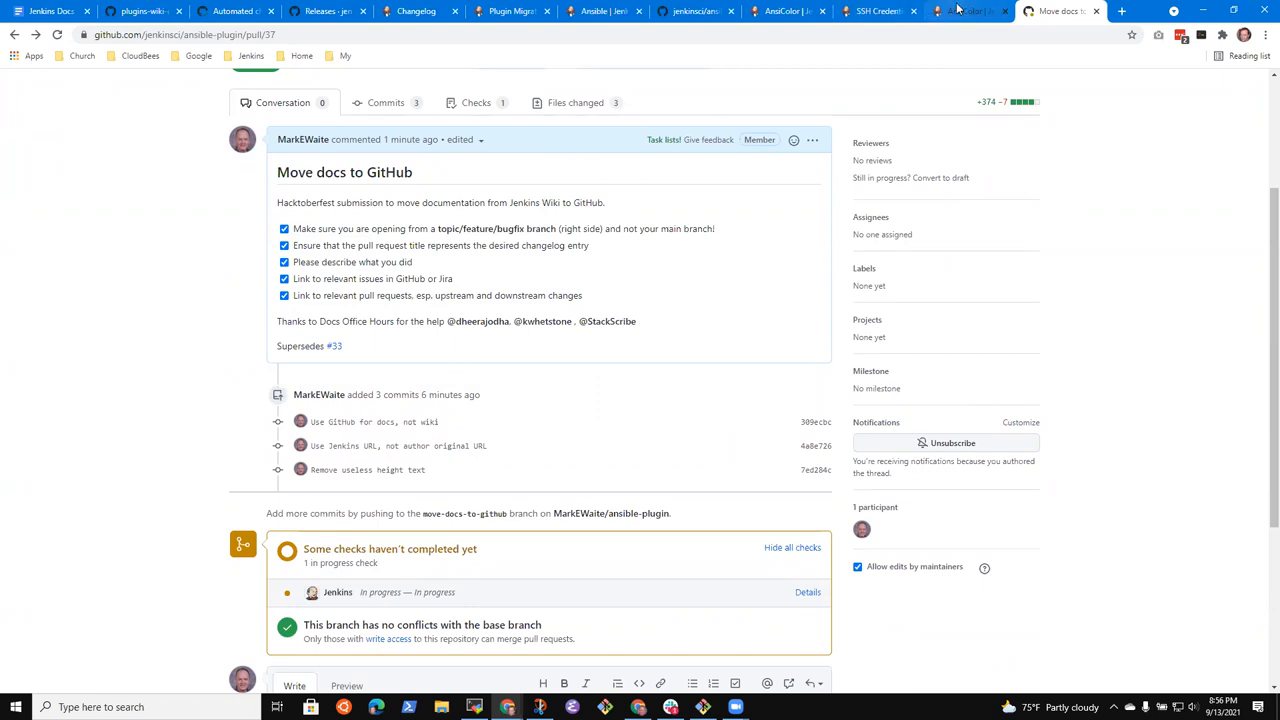
pyautogui.click(50, 12)
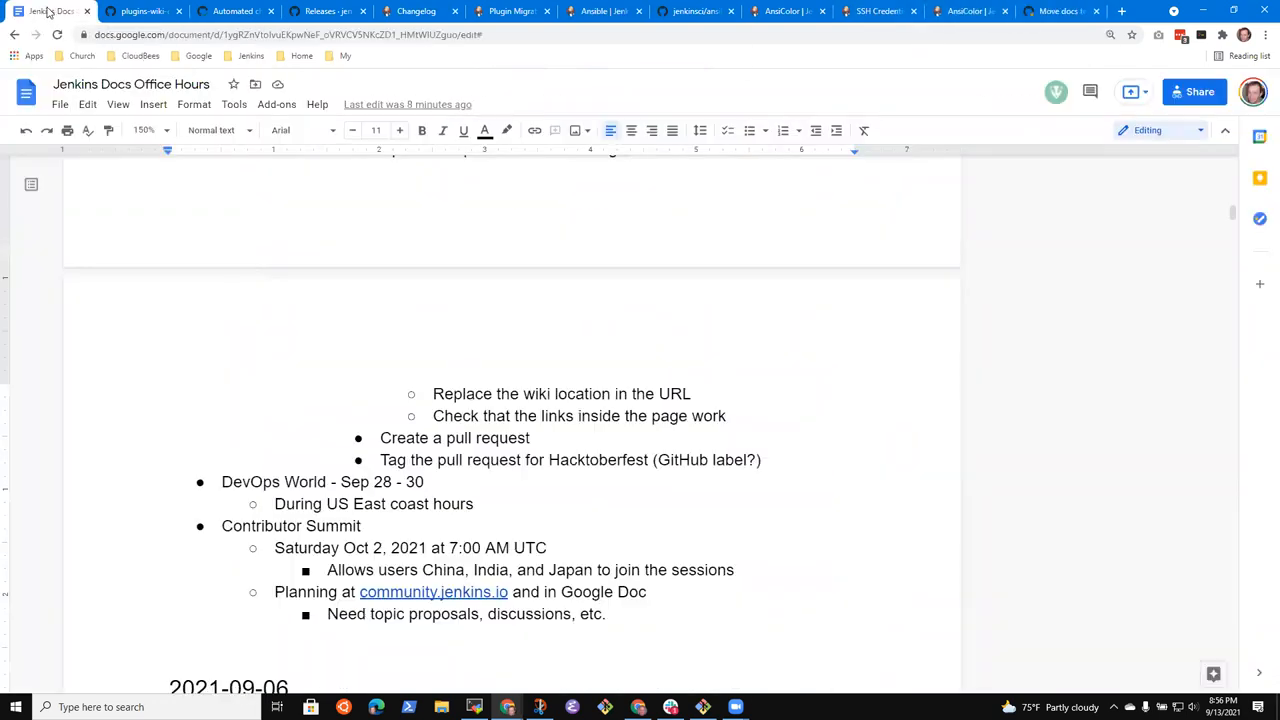
# Compare the office hours notes against pull request #37 and head to the branch's rendered README.
pyautogui.click(1060, 12)
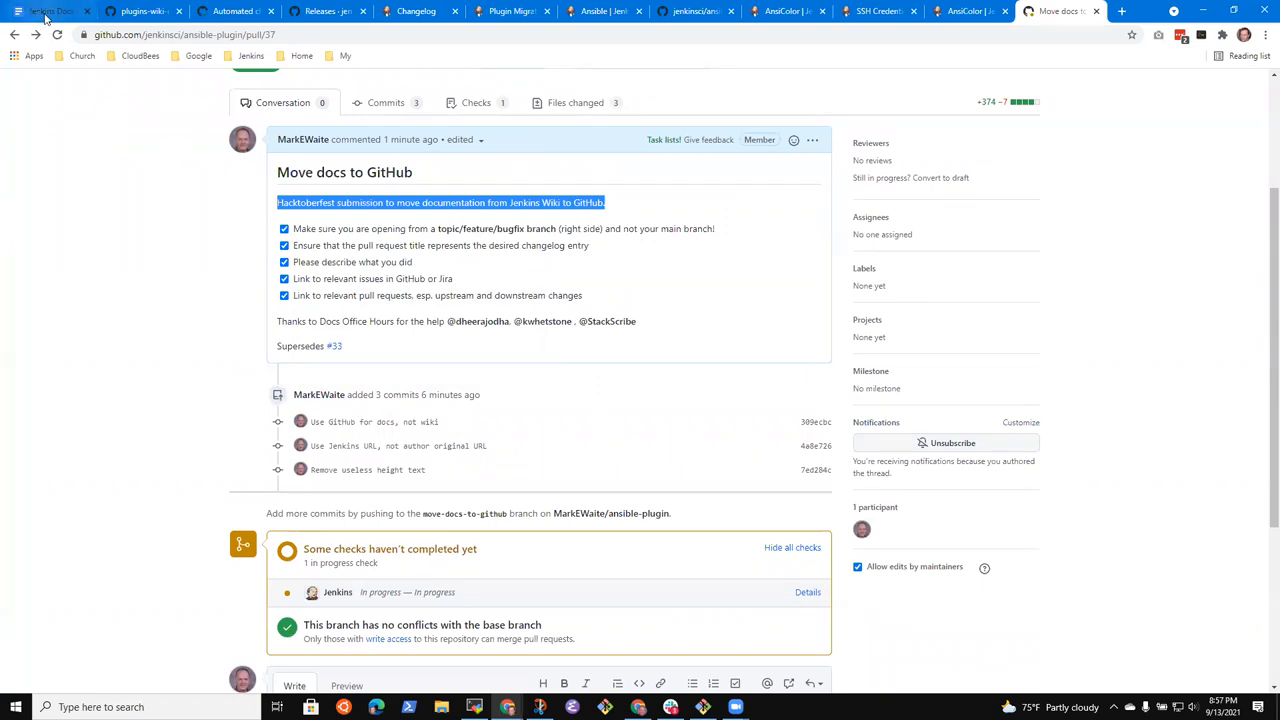
pyautogui.click(50, 12)
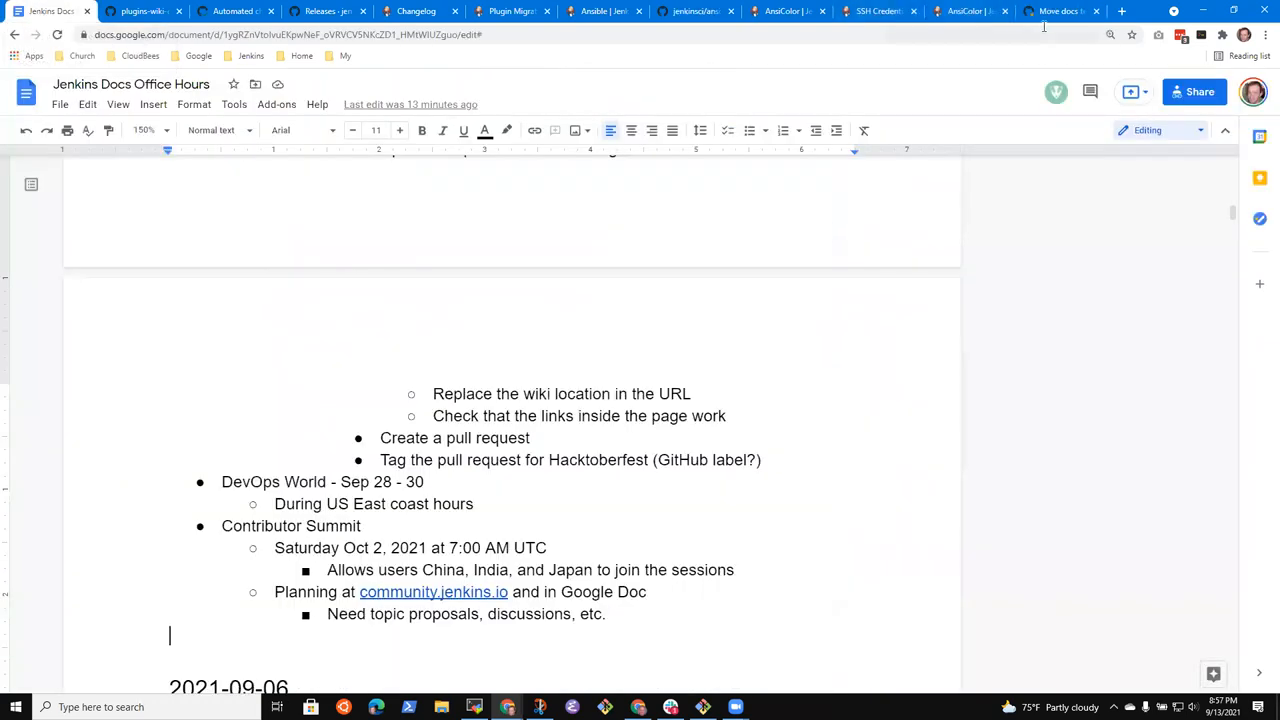
pyautogui.click(1060, 12)
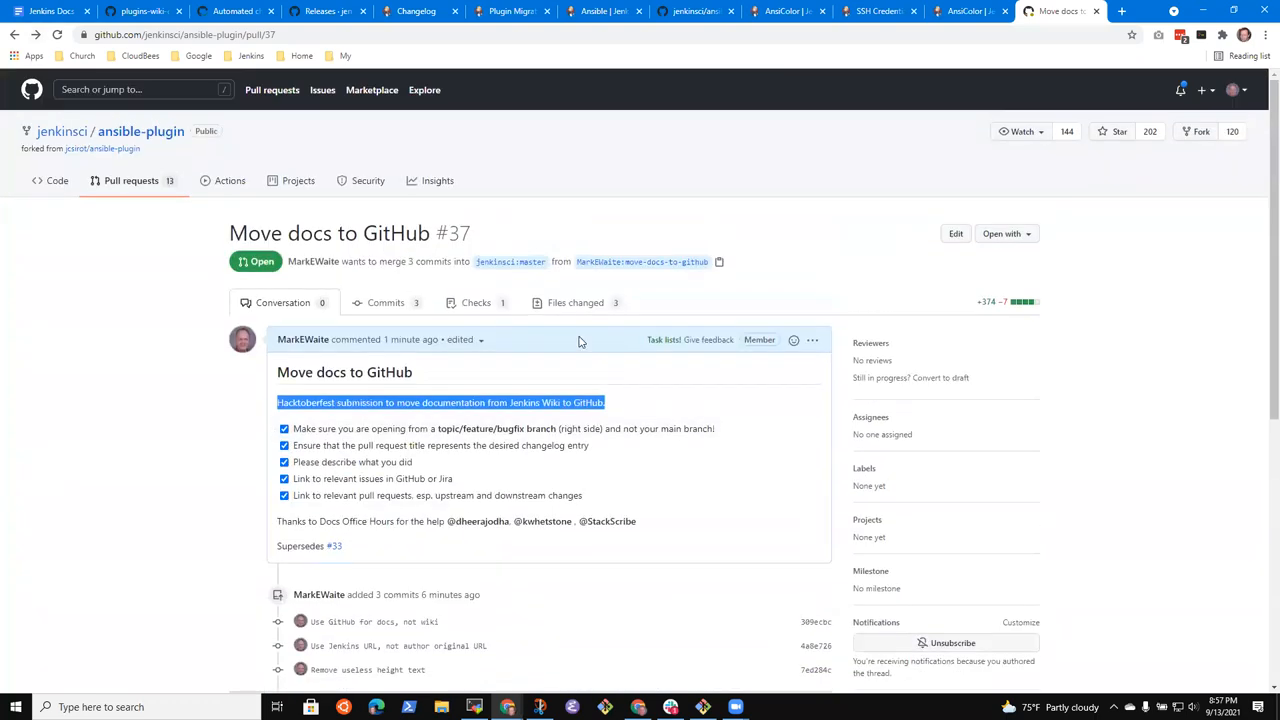
pyautogui.click(576, 302)
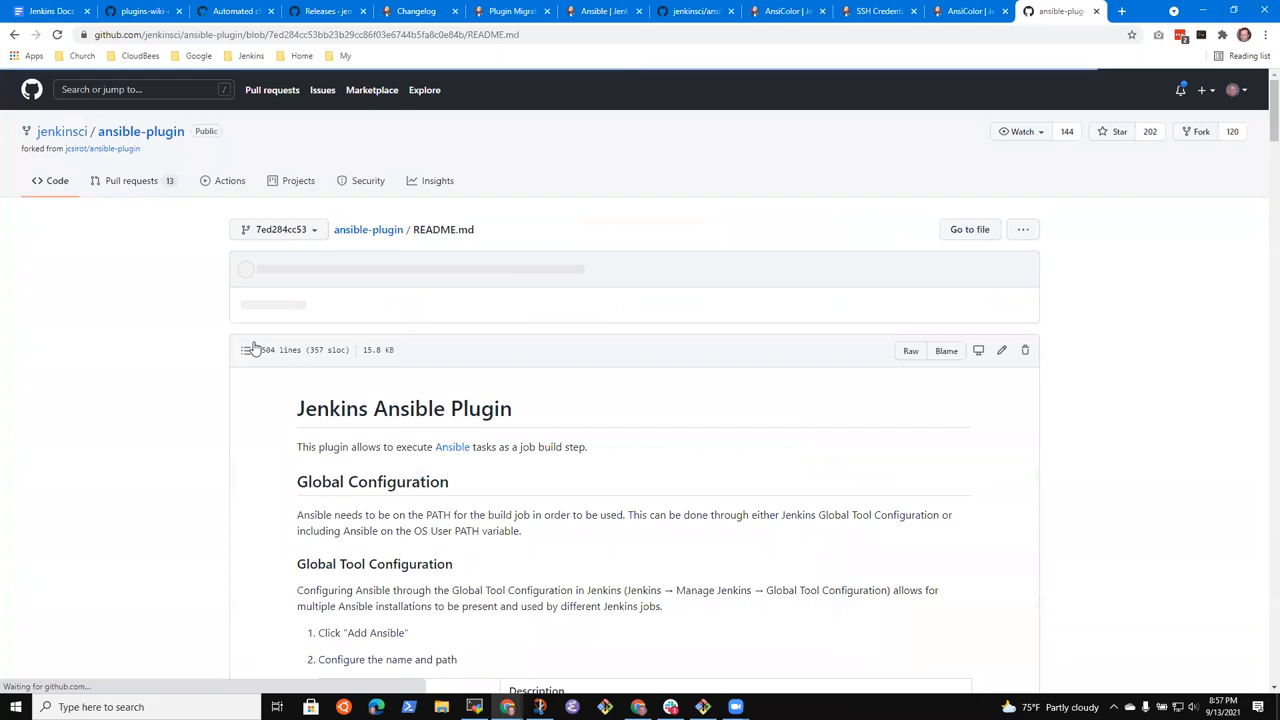
# Scroll the rendered README at commit 7ed284c53 down to Open Issues and Changelog.
pyautogui.scroll(-3)
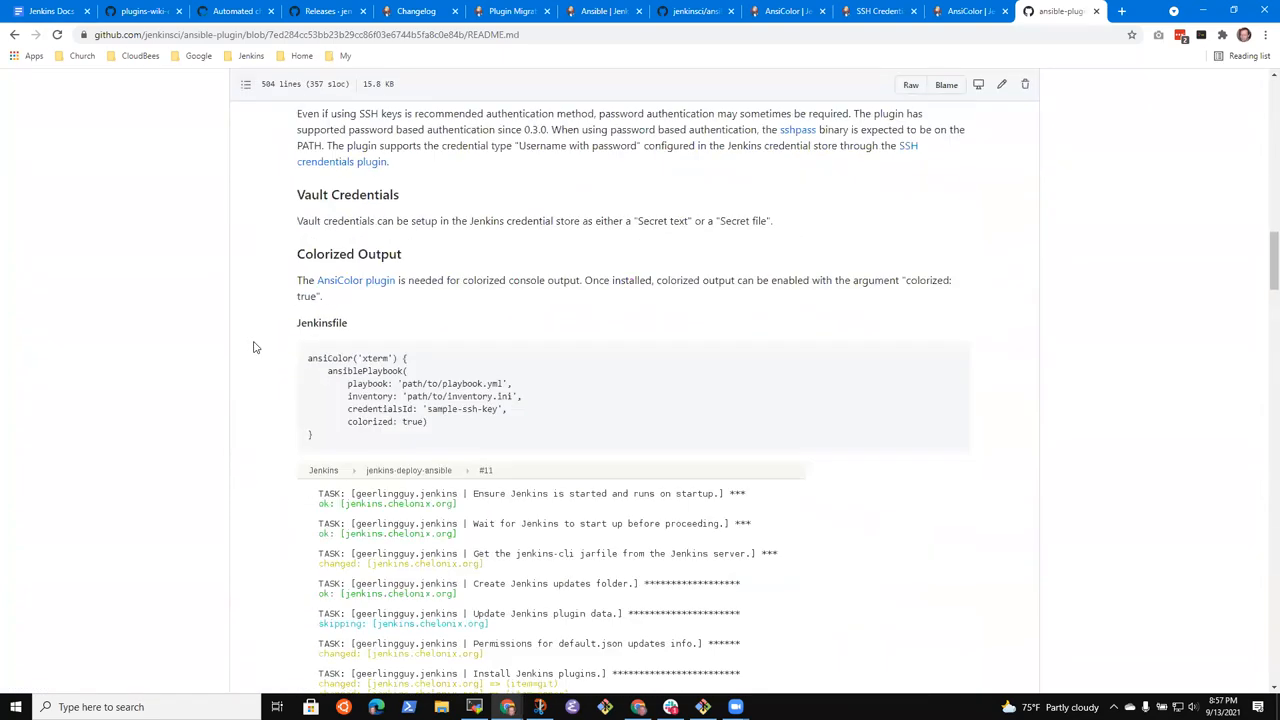
pyautogui.scroll(-3)
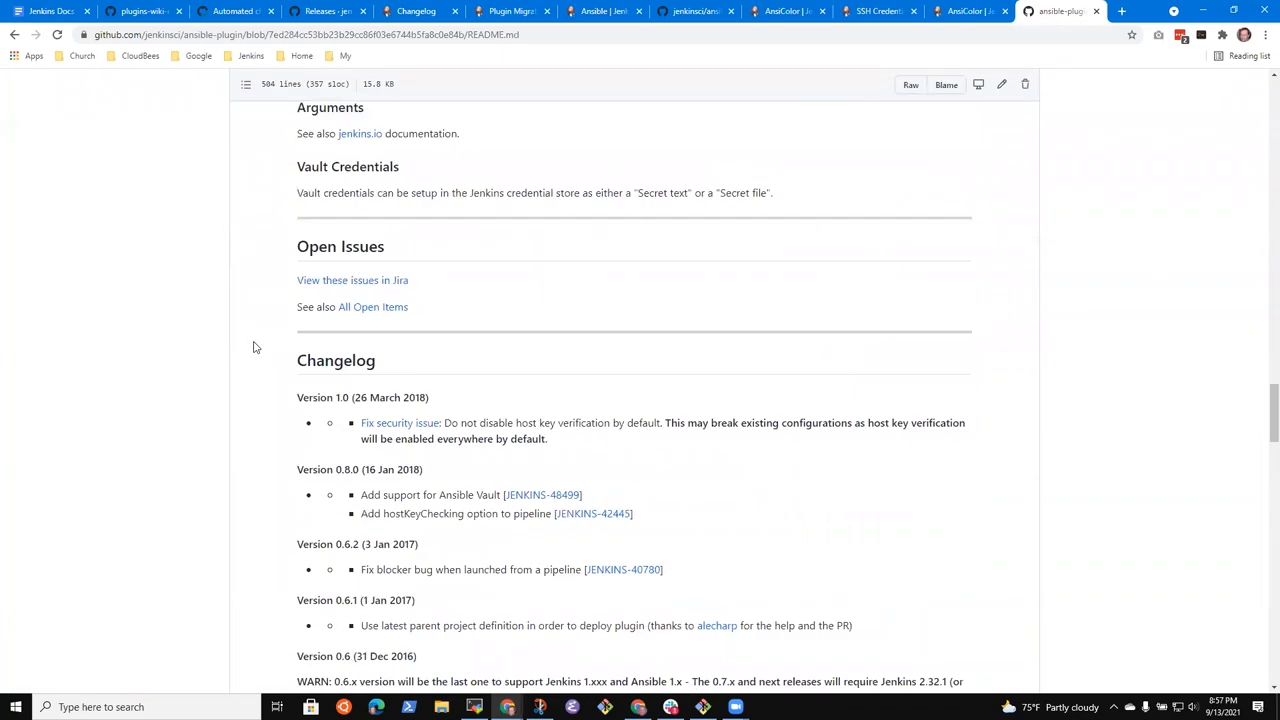
pyautogui.moveTo(290, 440)
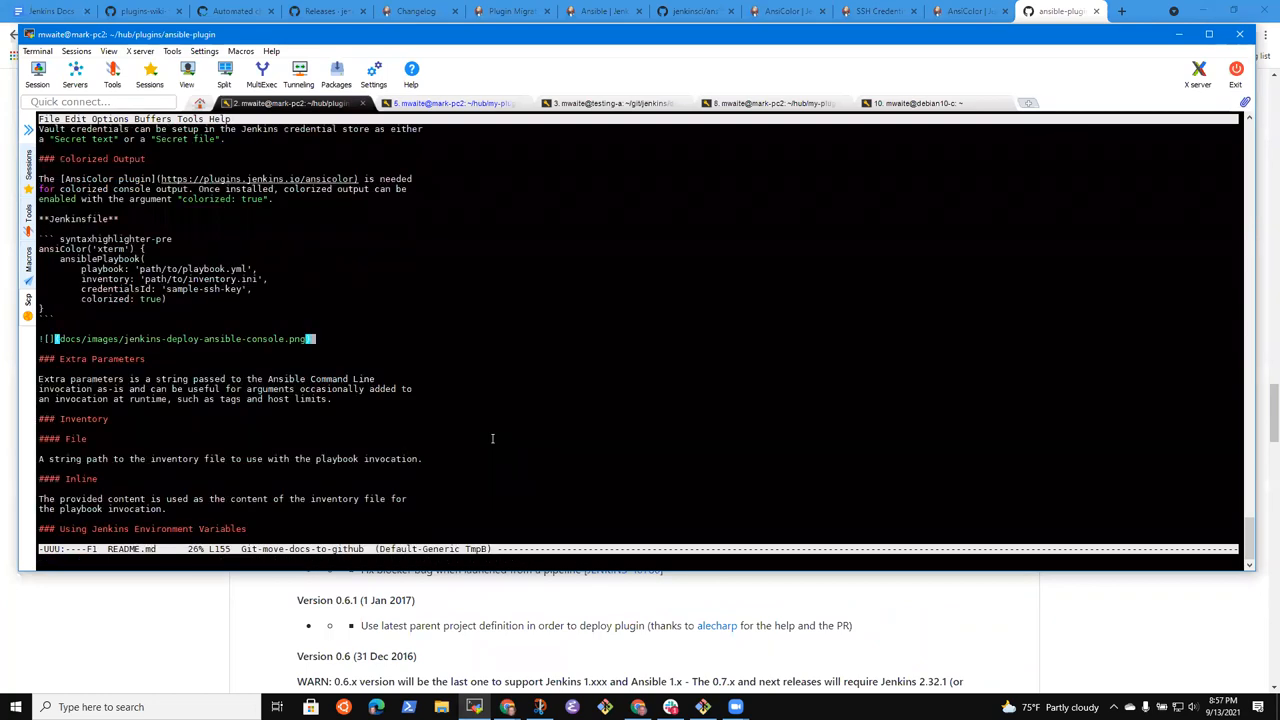
pyautogui.scroll(-3)
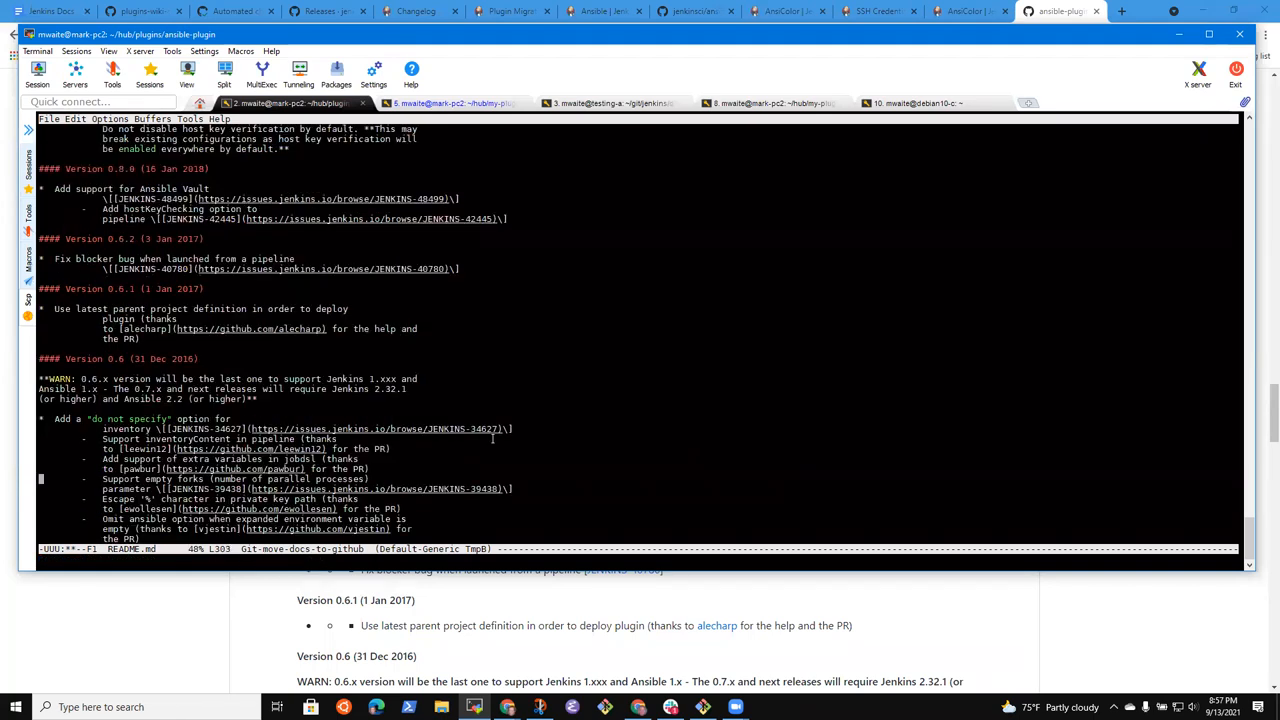
pyautogui.scroll(3)
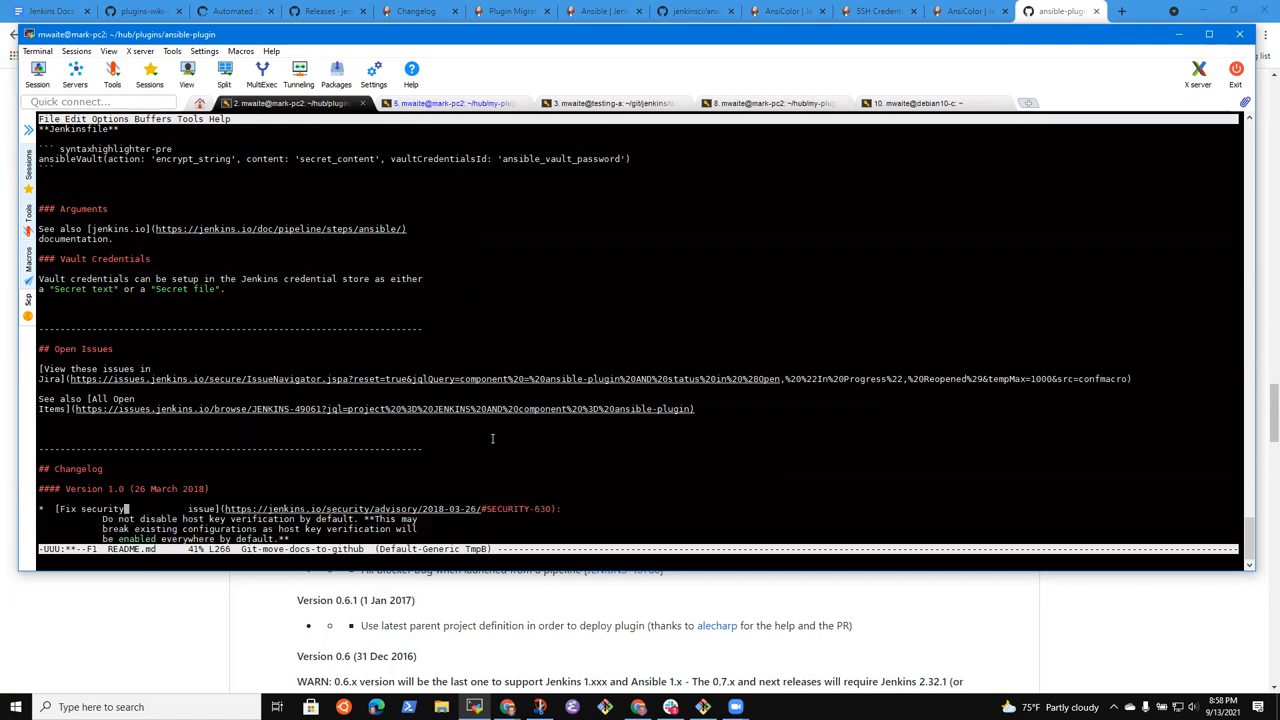
pyautogui.scroll(-3)
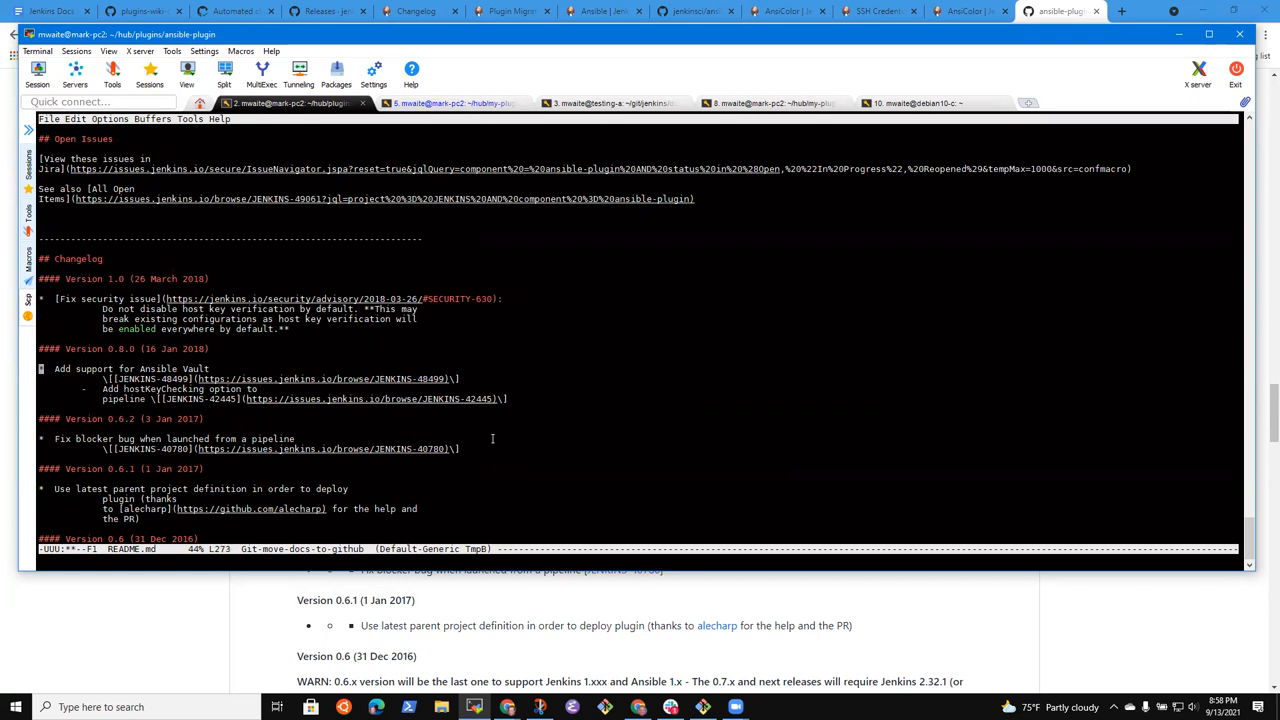
pyautogui.press('Down')
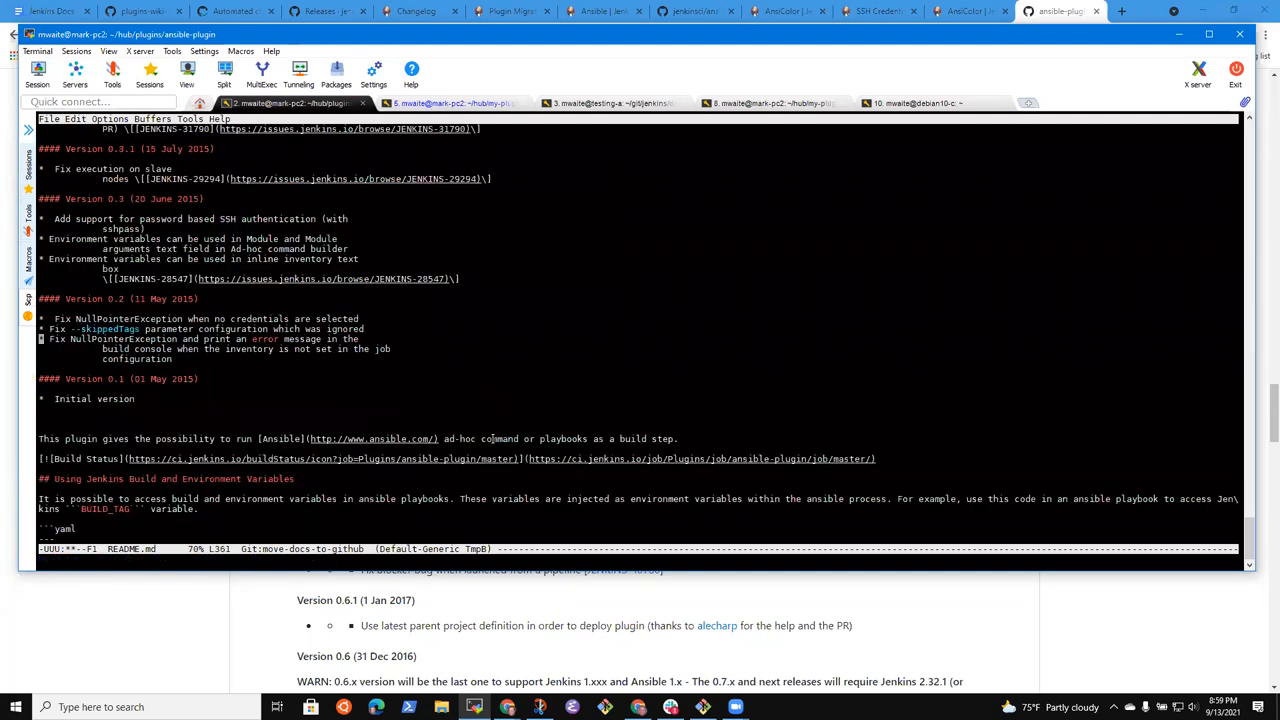
pyautogui.scroll(-3)
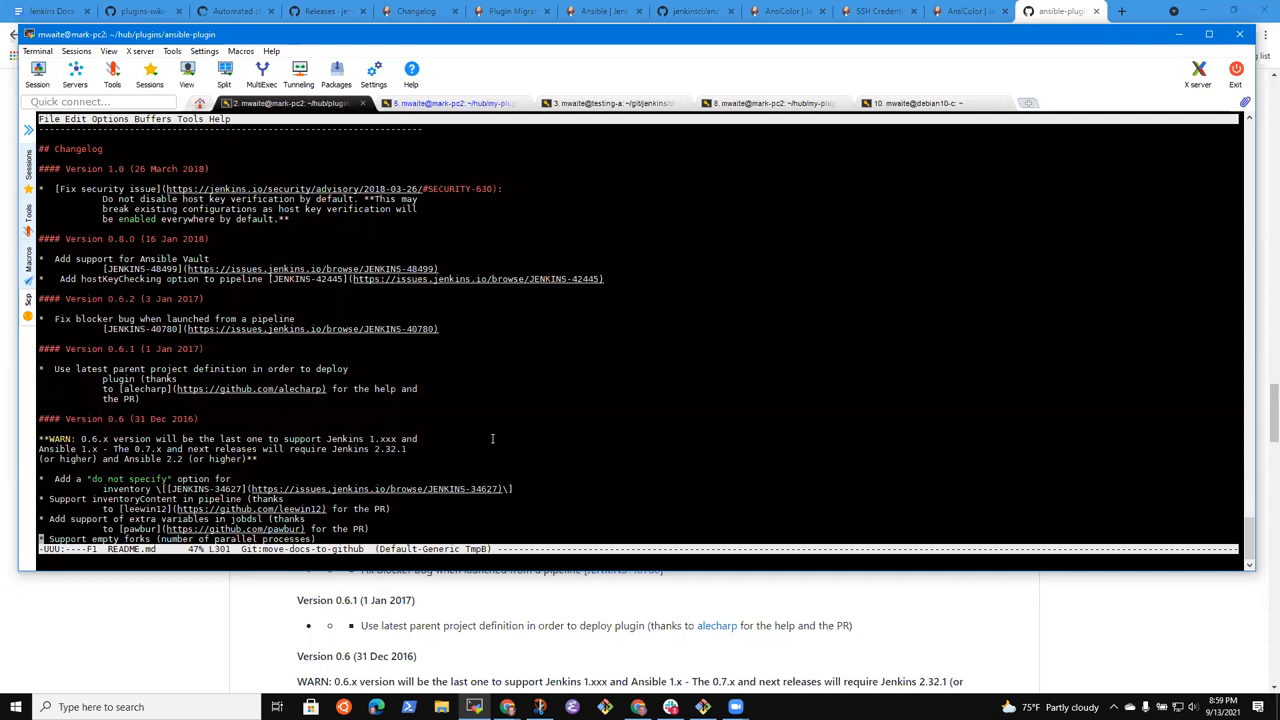
# Start a commit of README.md with the message 'Fix the change!'.
pyautogui.scroll(-3)
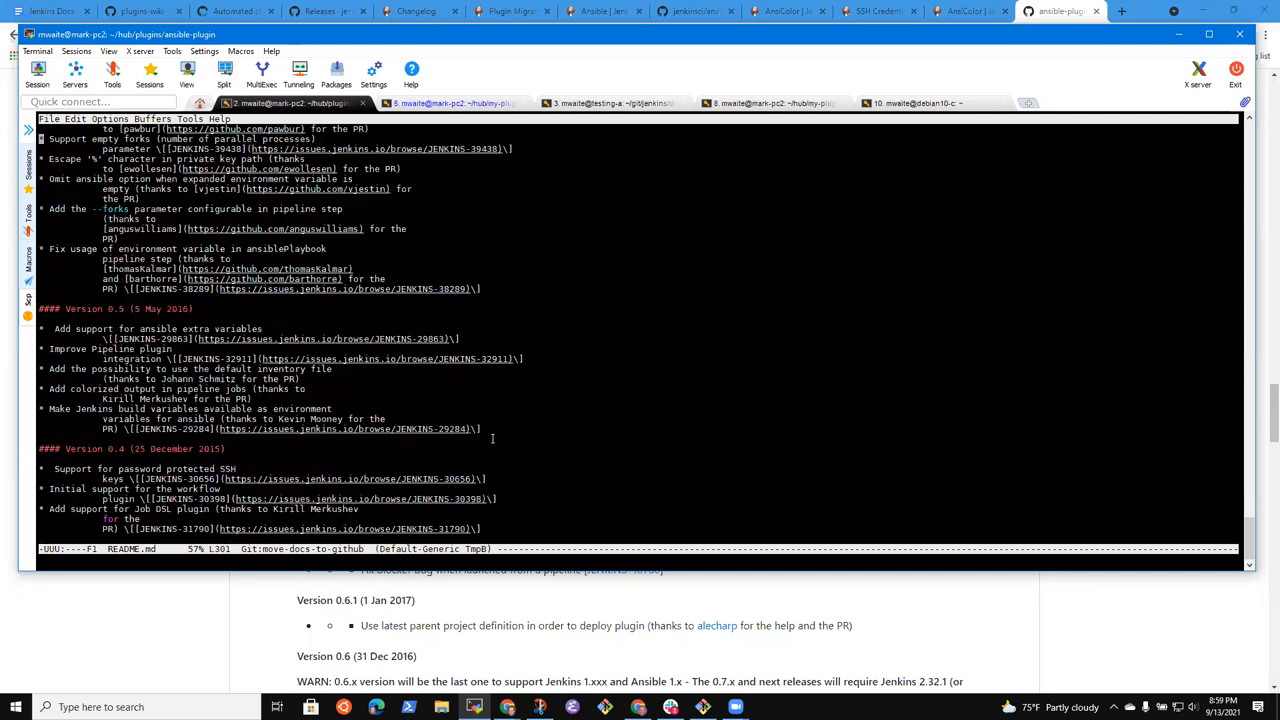
pyautogui.scroll(-3)
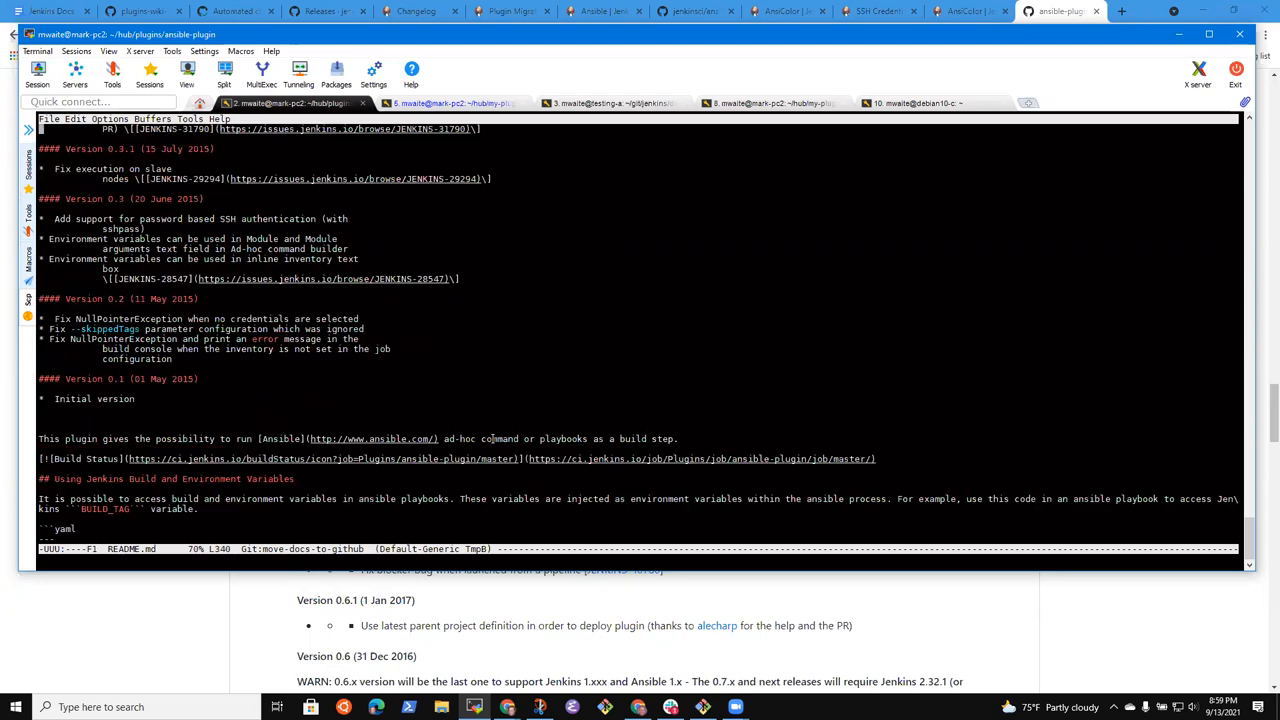
pyautogui.scroll(-3)
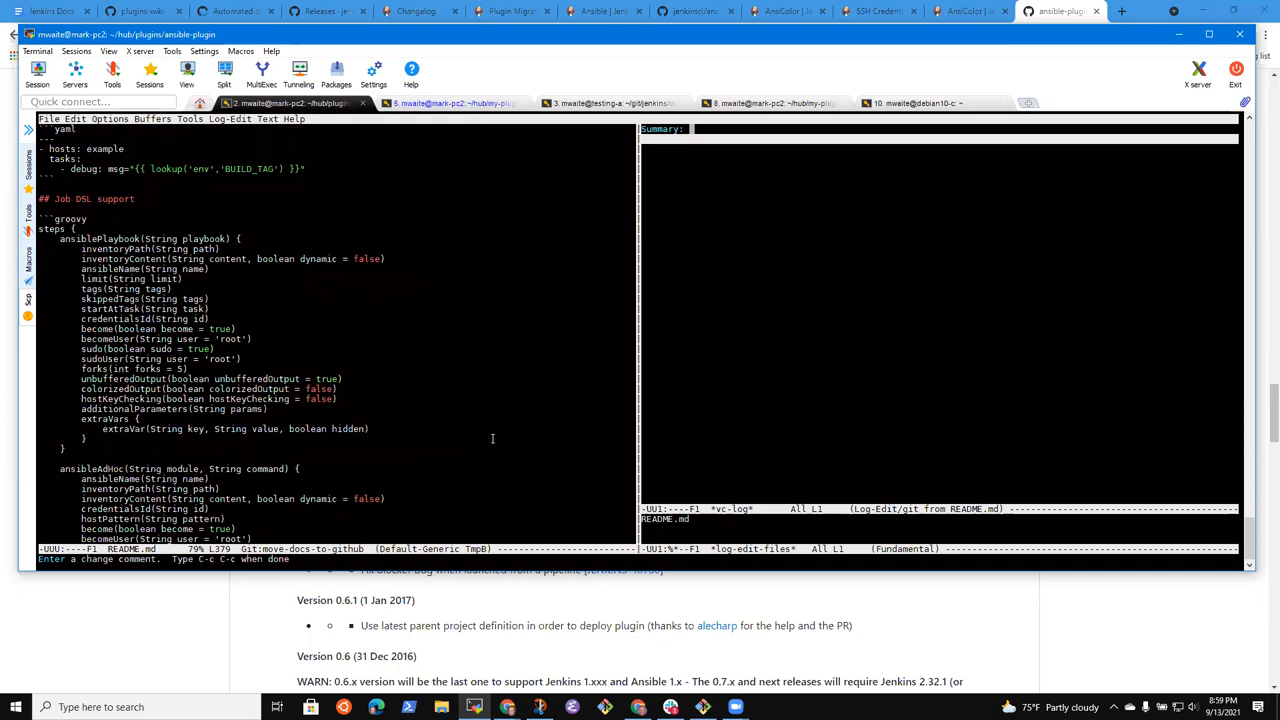
pyautogui.write('Fix the change!')
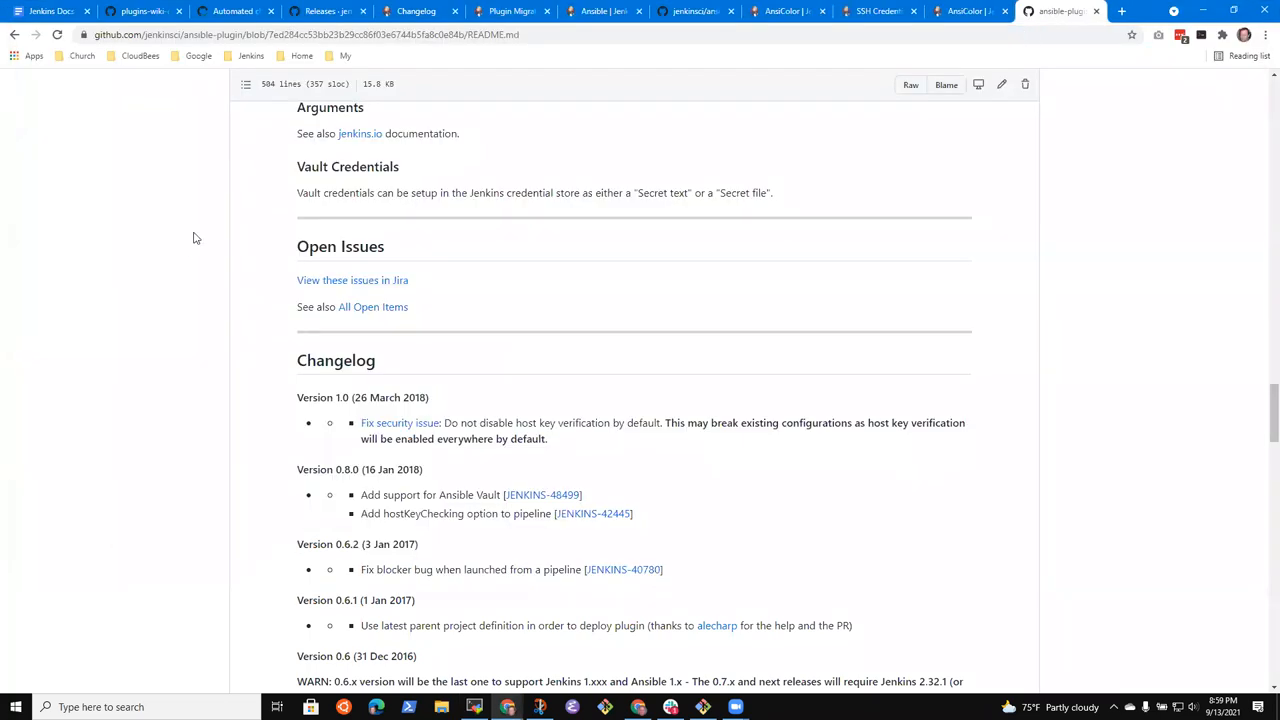
pyautogui.moveTo(500, 140)
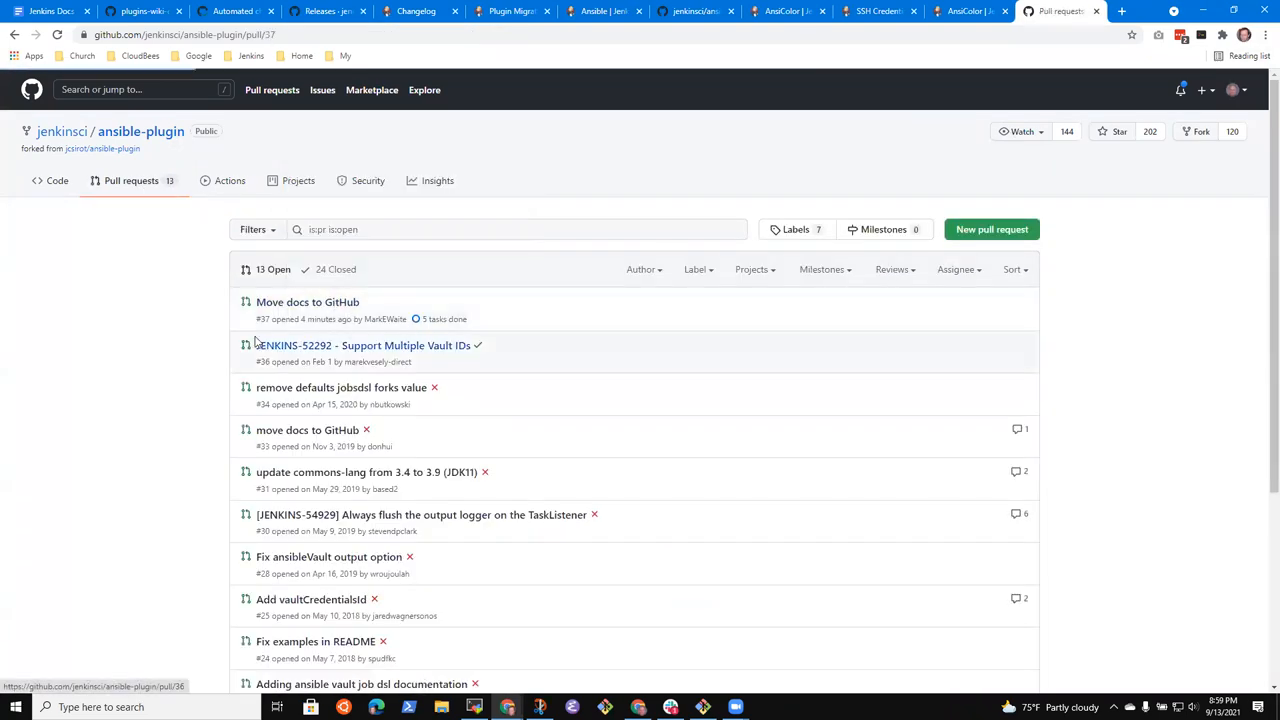
# Open pull request #37's README.md and start reading its rendered content.
pyautogui.click(308, 300)
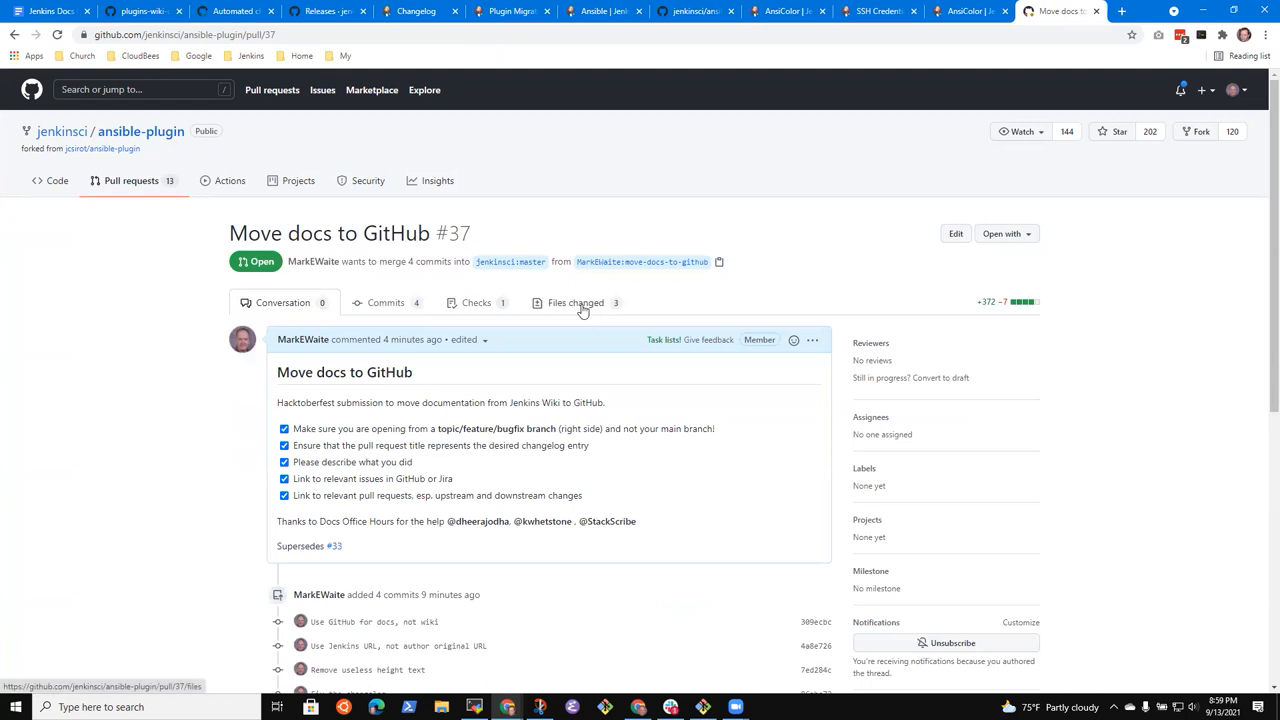
pyautogui.click(576, 302)
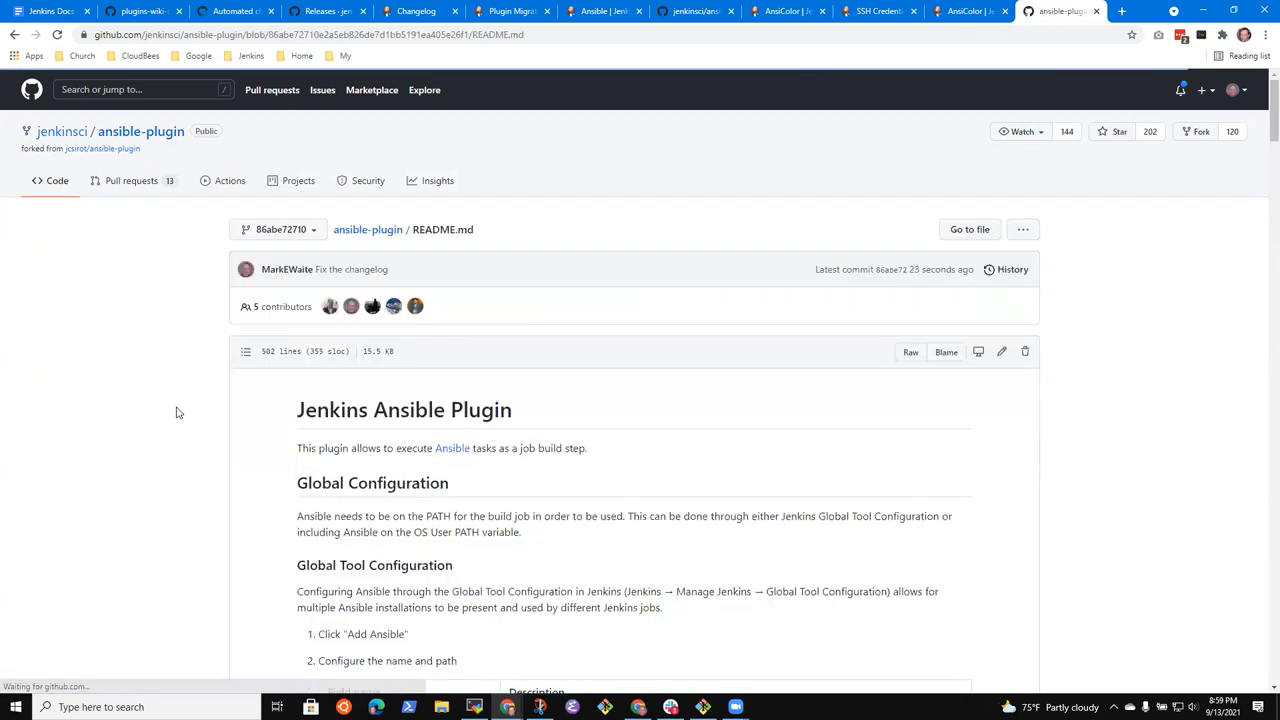
pyautogui.scroll(-3)
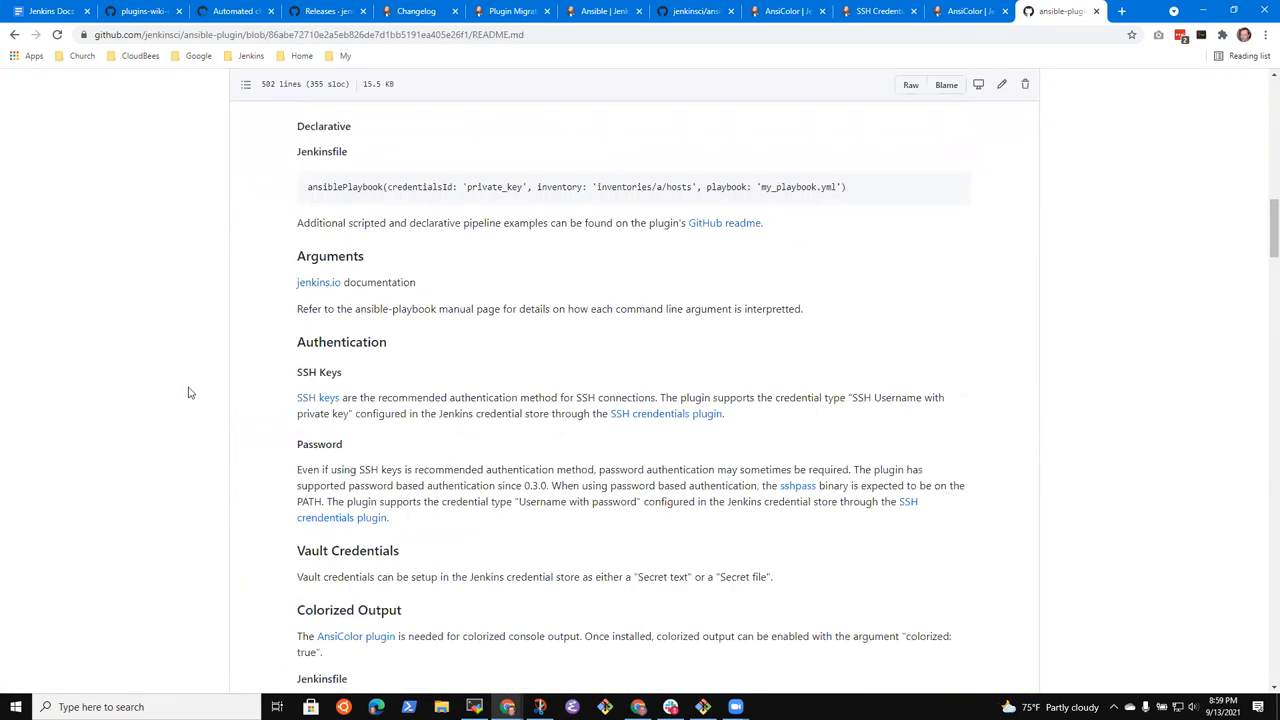
pyautogui.scroll(-3)
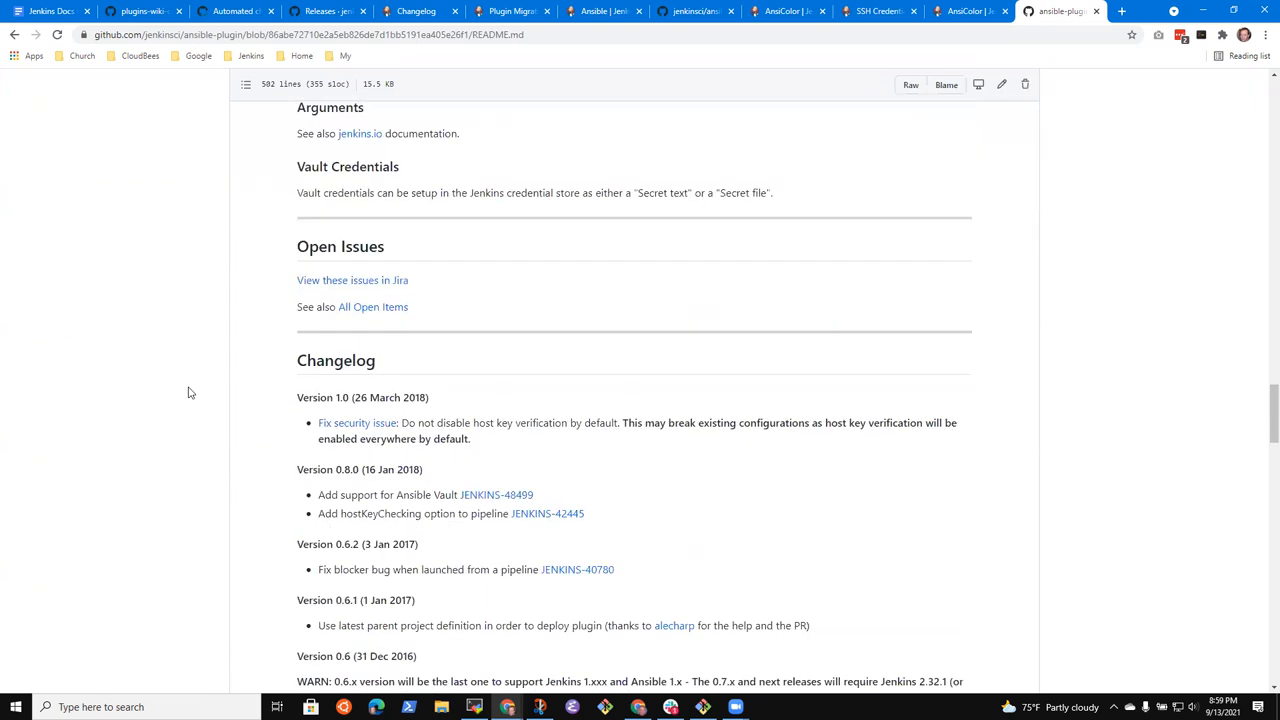
pyautogui.scroll(-3)
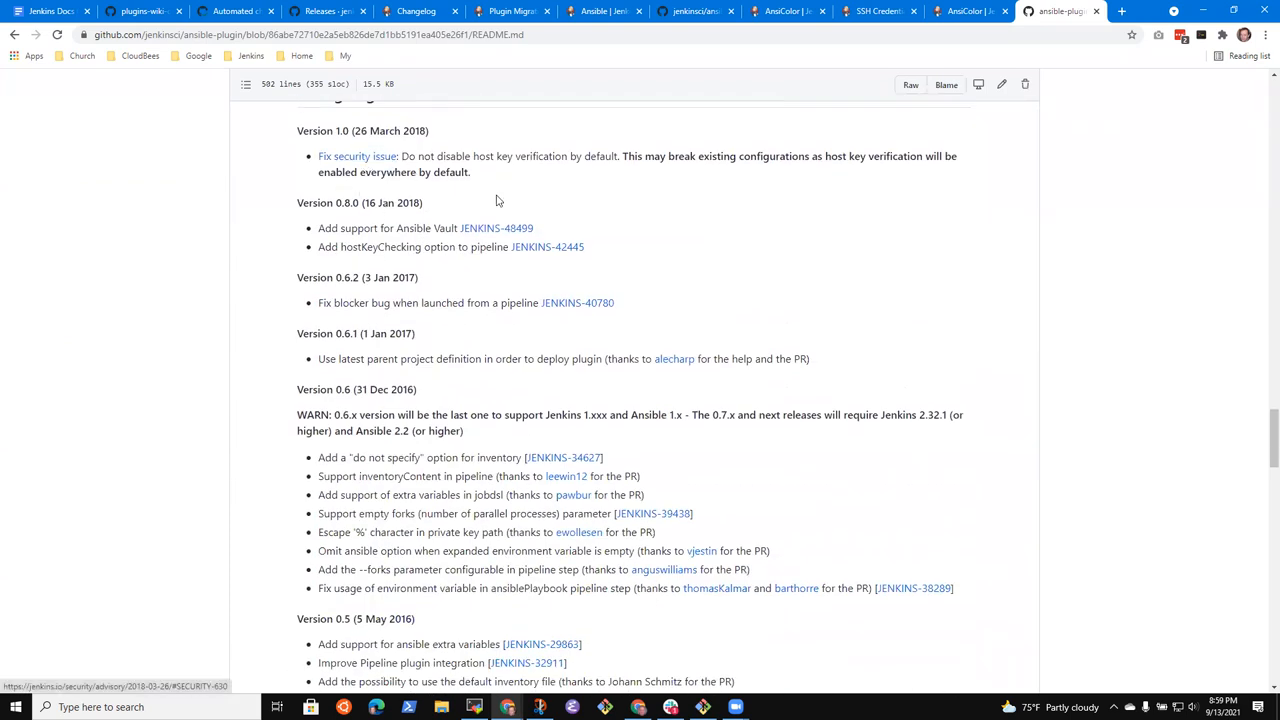
pyautogui.moveTo(656, 368)
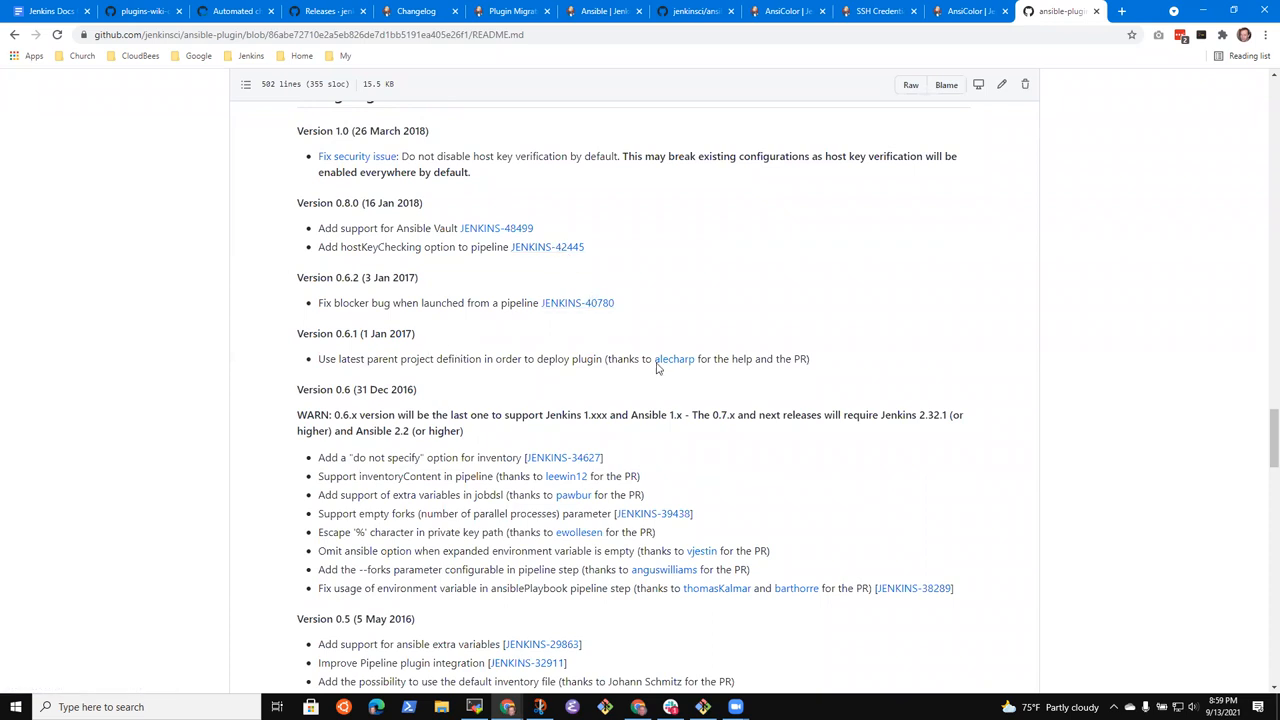
pyautogui.moveTo(640, 464)
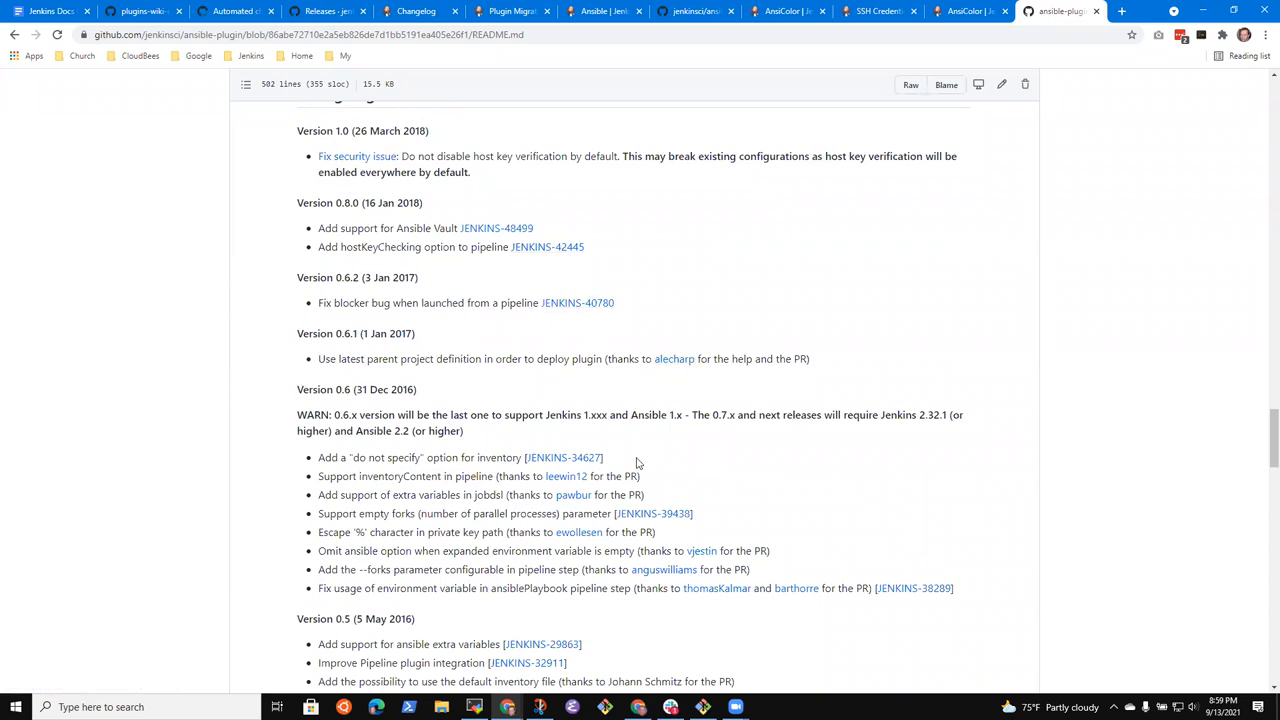
# Scroll through the Changelog section with its bracketed issue links.
pyautogui.scroll(-3)
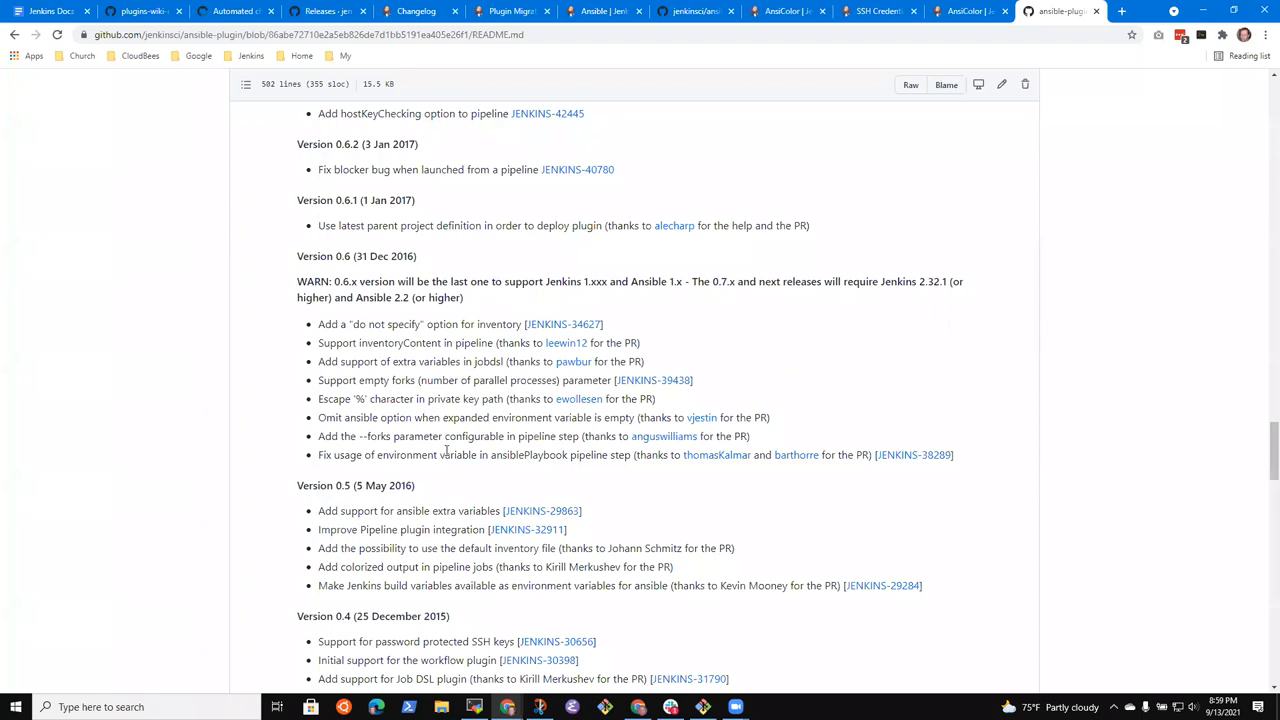
pyautogui.scroll(-3)
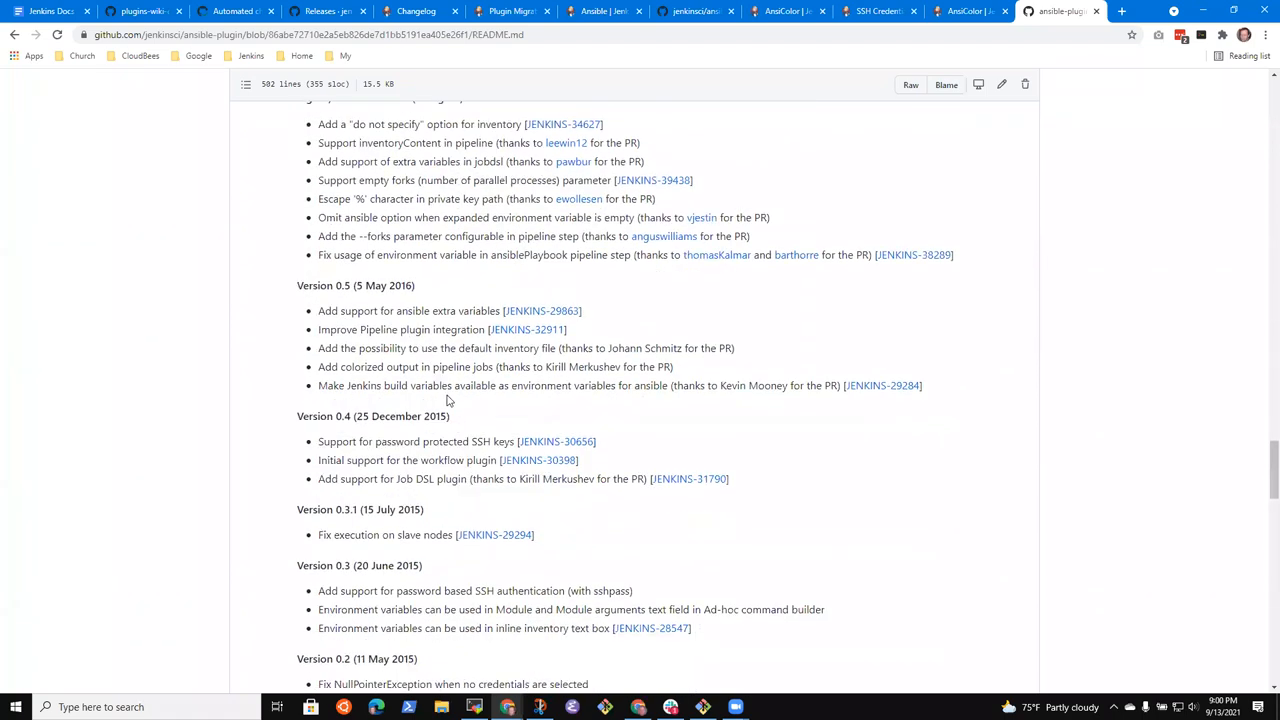
pyautogui.scroll(-3)
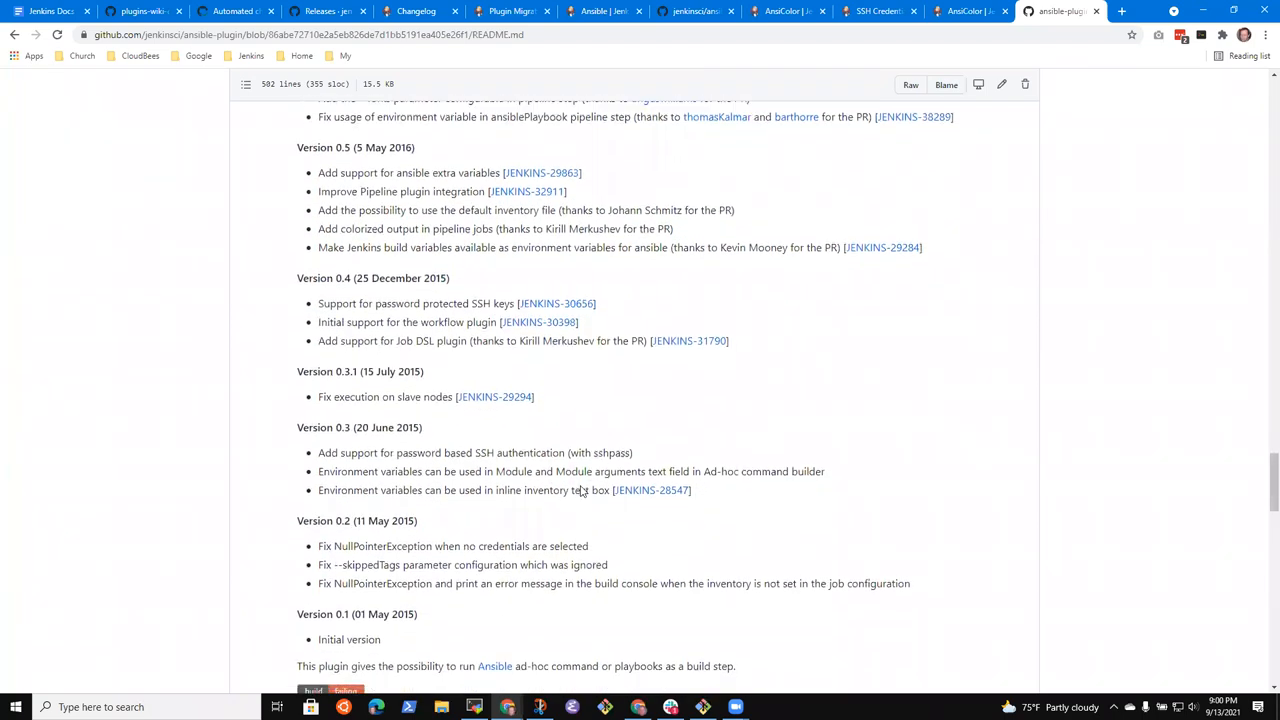
pyautogui.scroll(-3)
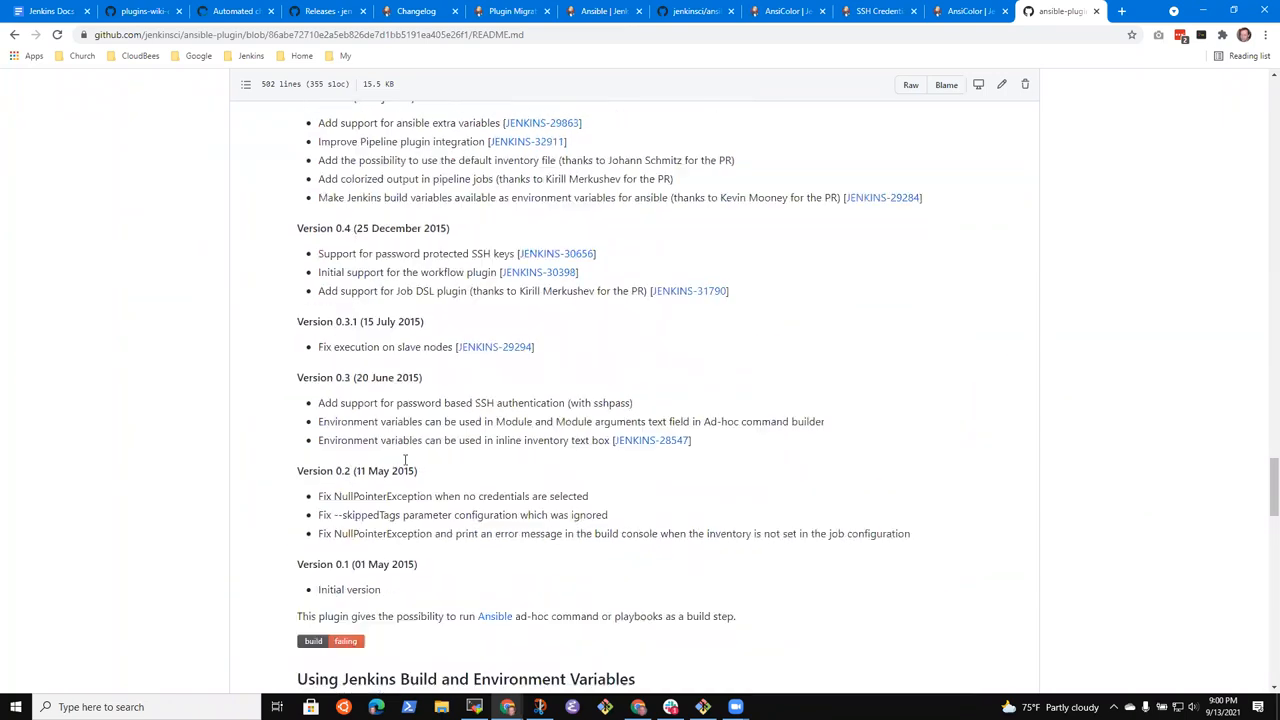
pyautogui.scroll(3)
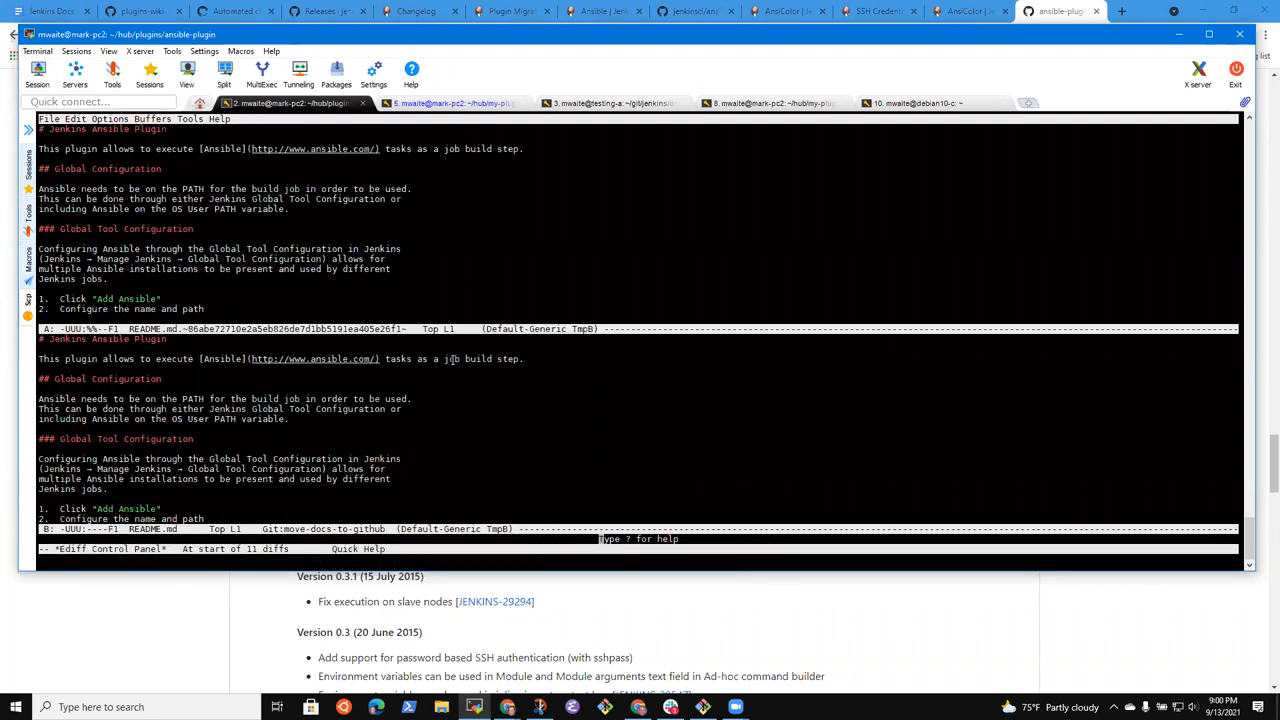
# Commit README.md with the message 'Remove brackets from hyperlinks to issues'.
pyautogui.press('n')
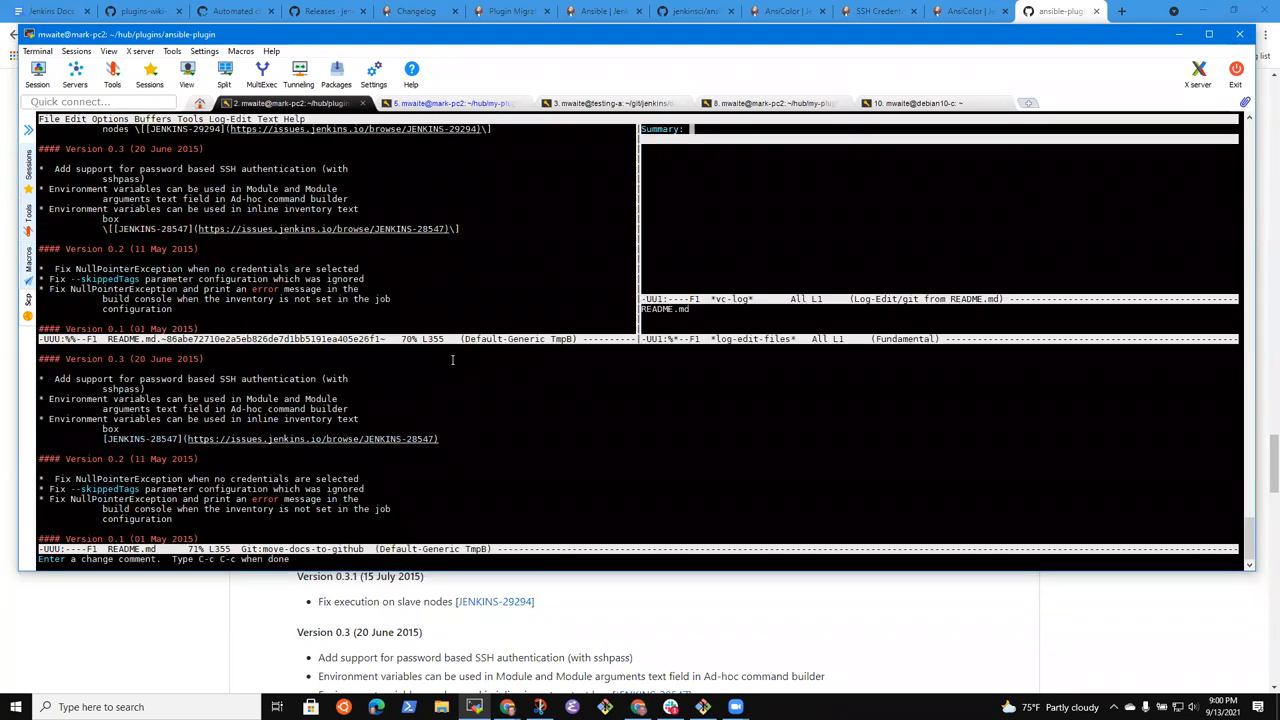
pyautogui.write('Remove brackets from hy')
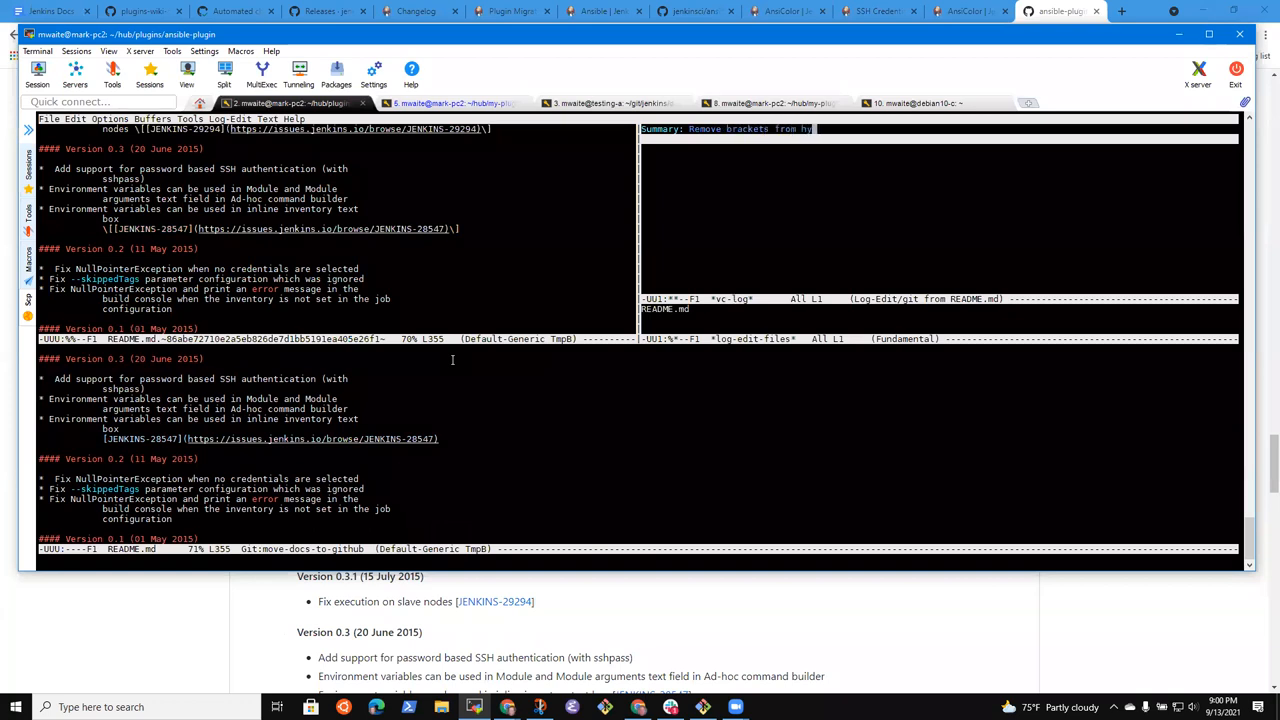
pyautogui.write('rlinks to issue')
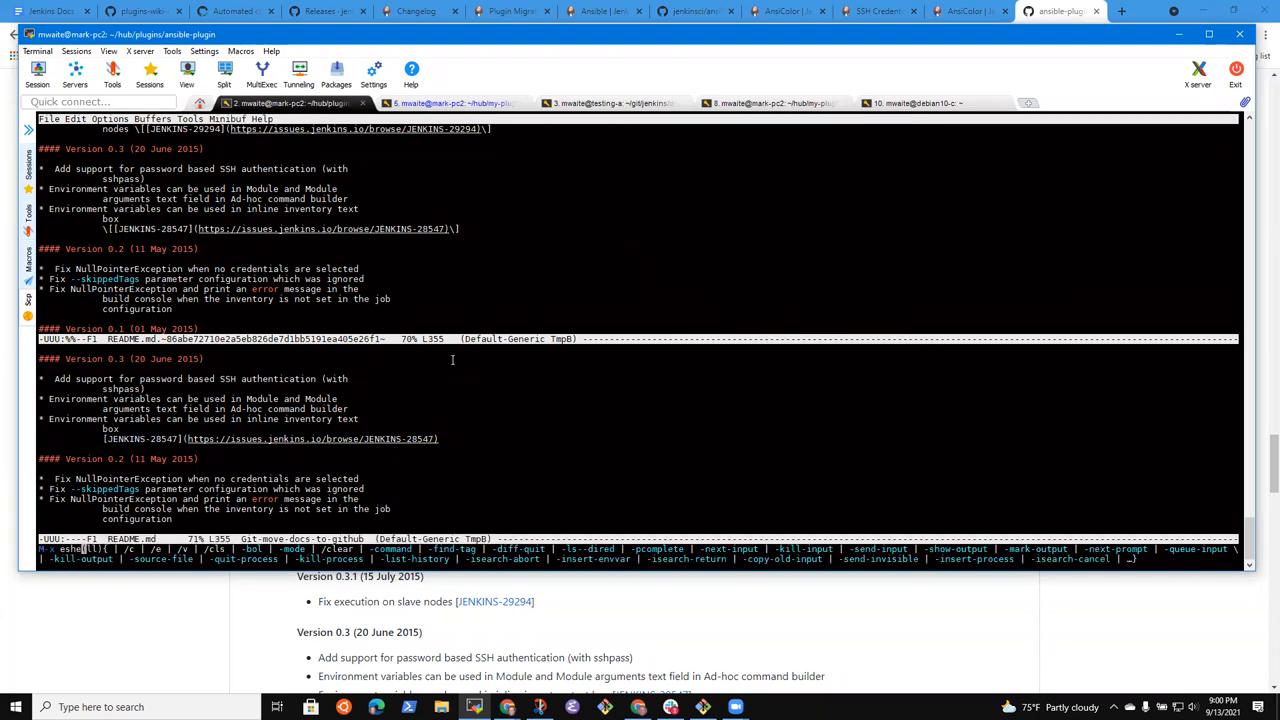
pyautogui.press('Return')
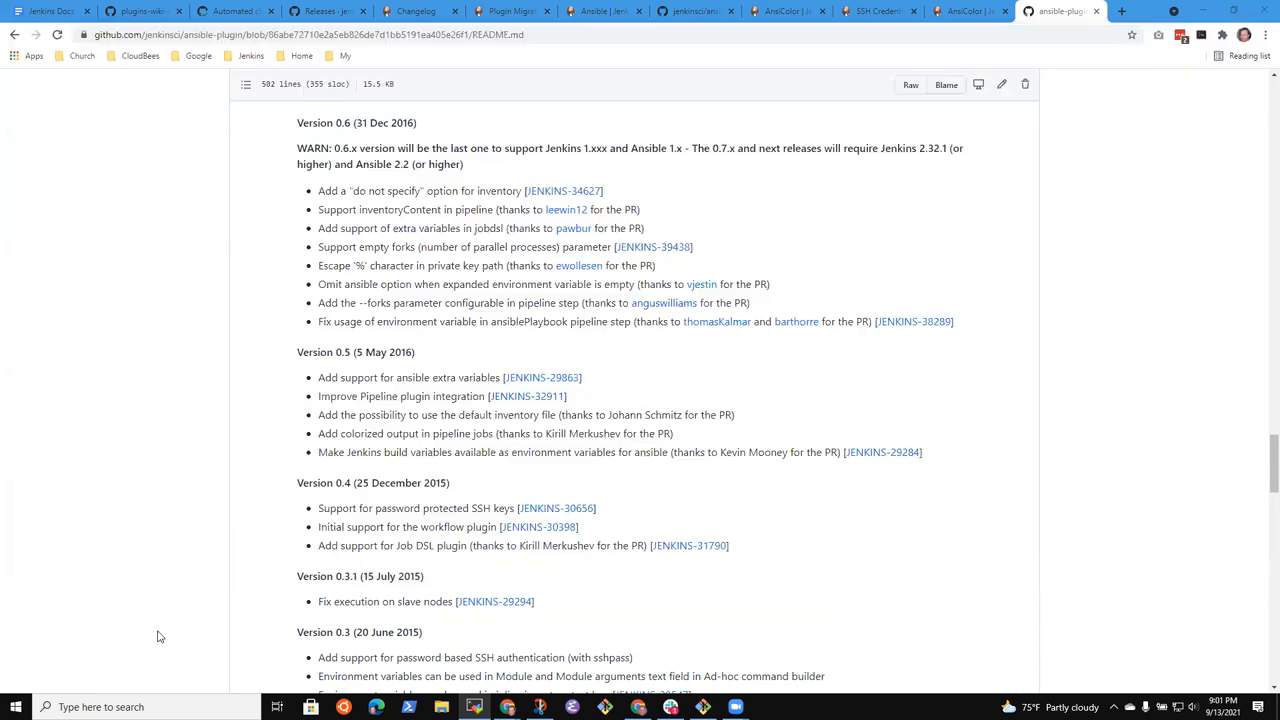
# Refresh the PR's Files changed view and show README.md from the newest commit.
pyautogui.click(300, 34)
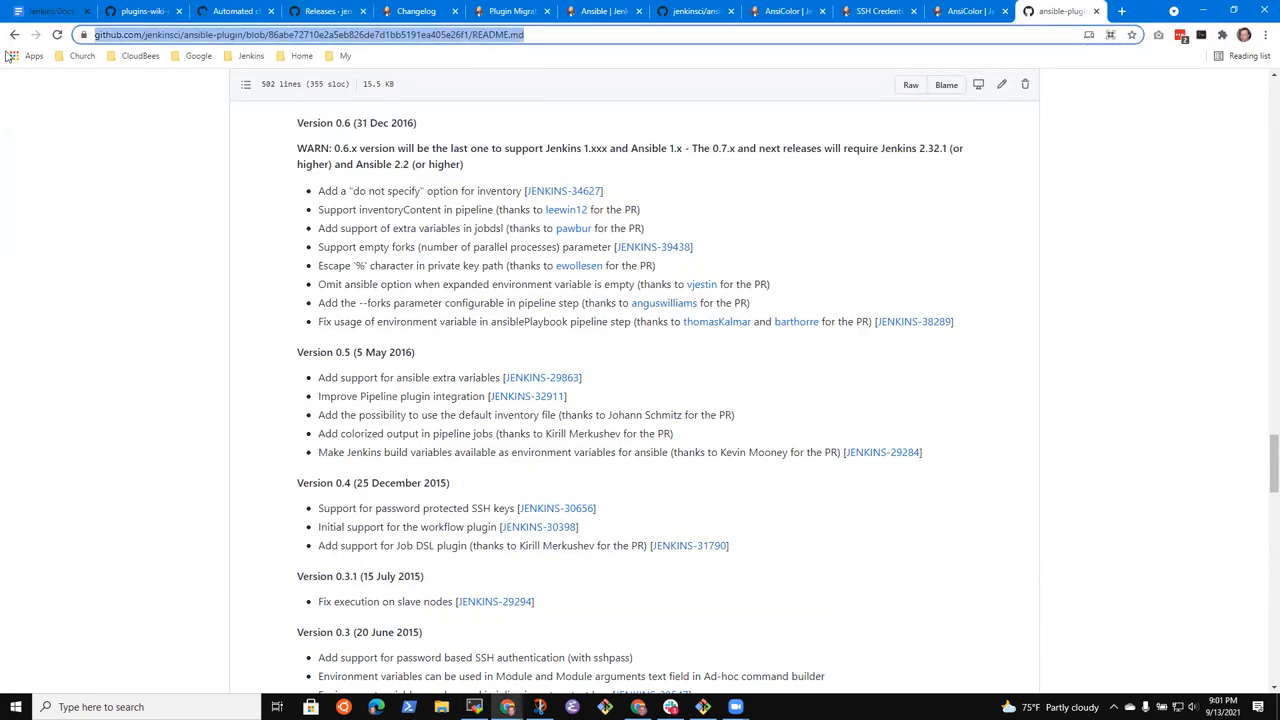
pyautogui.click(1060, 12)
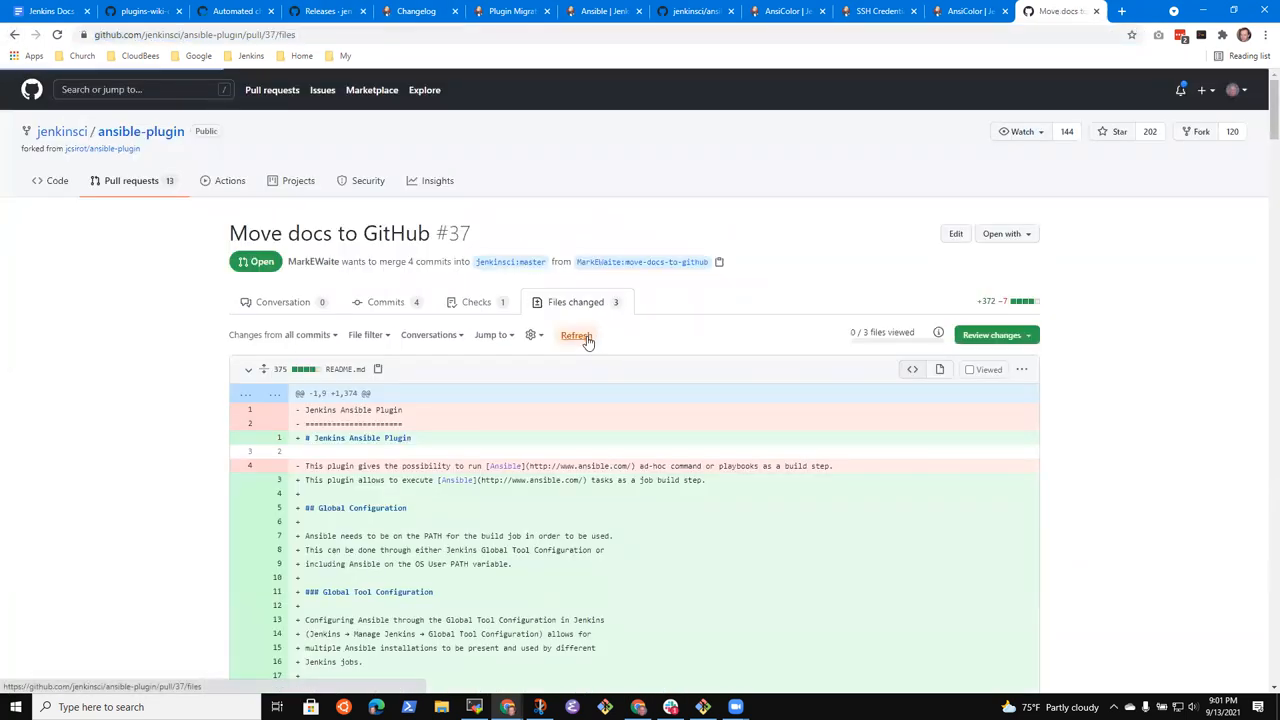
pyautogui.click(576, 336)
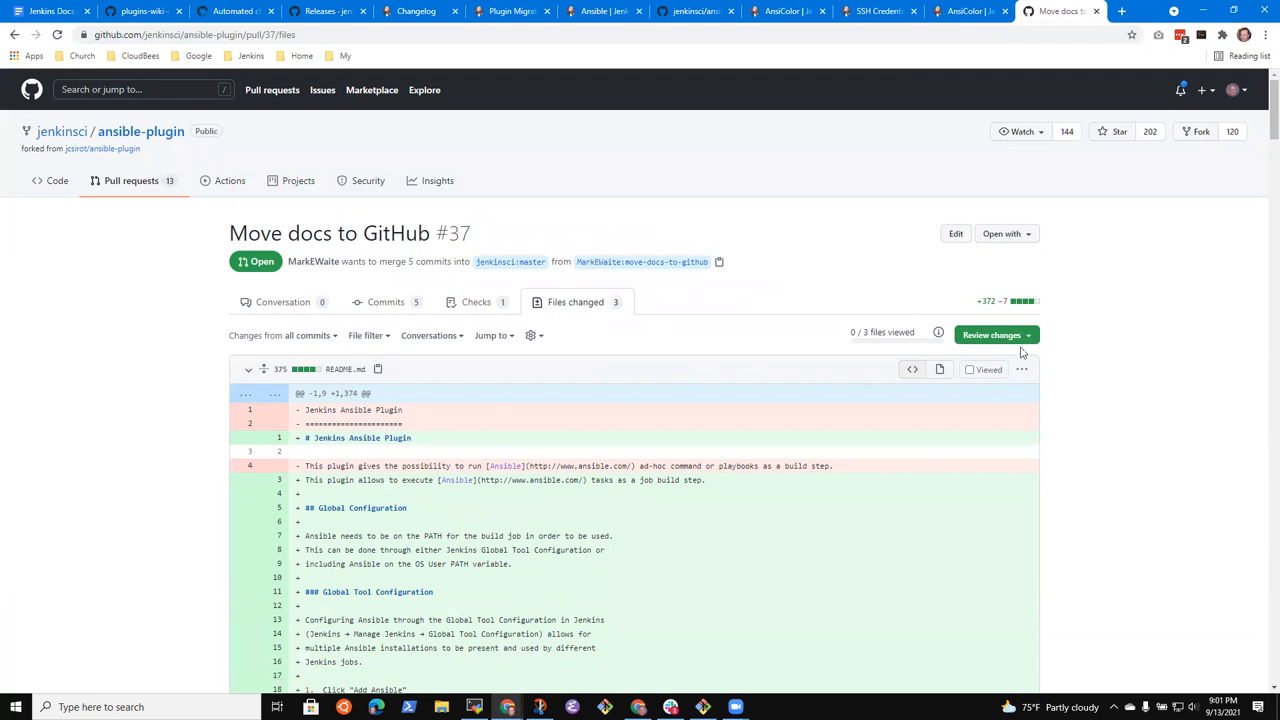
pyautogui.click(1020, 368)
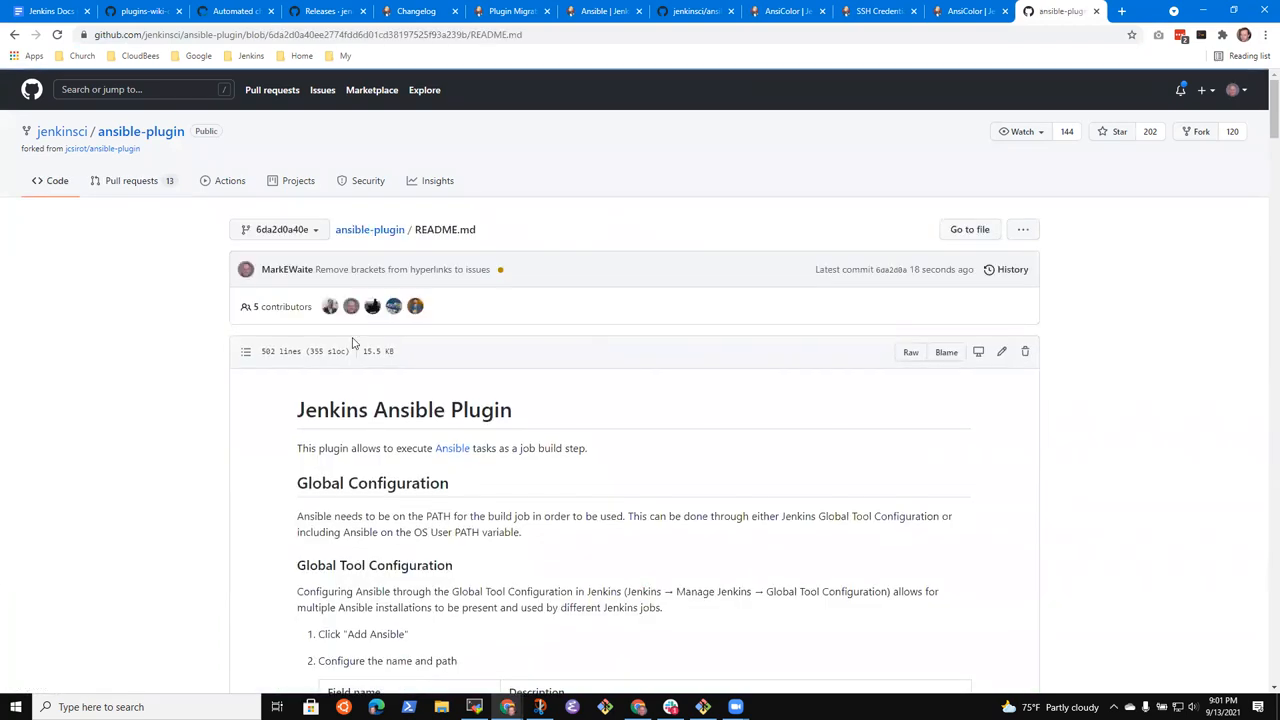
# Scroll to the Changelog, now showing unbracketed issue links.
pyautogui.scroll(-3)
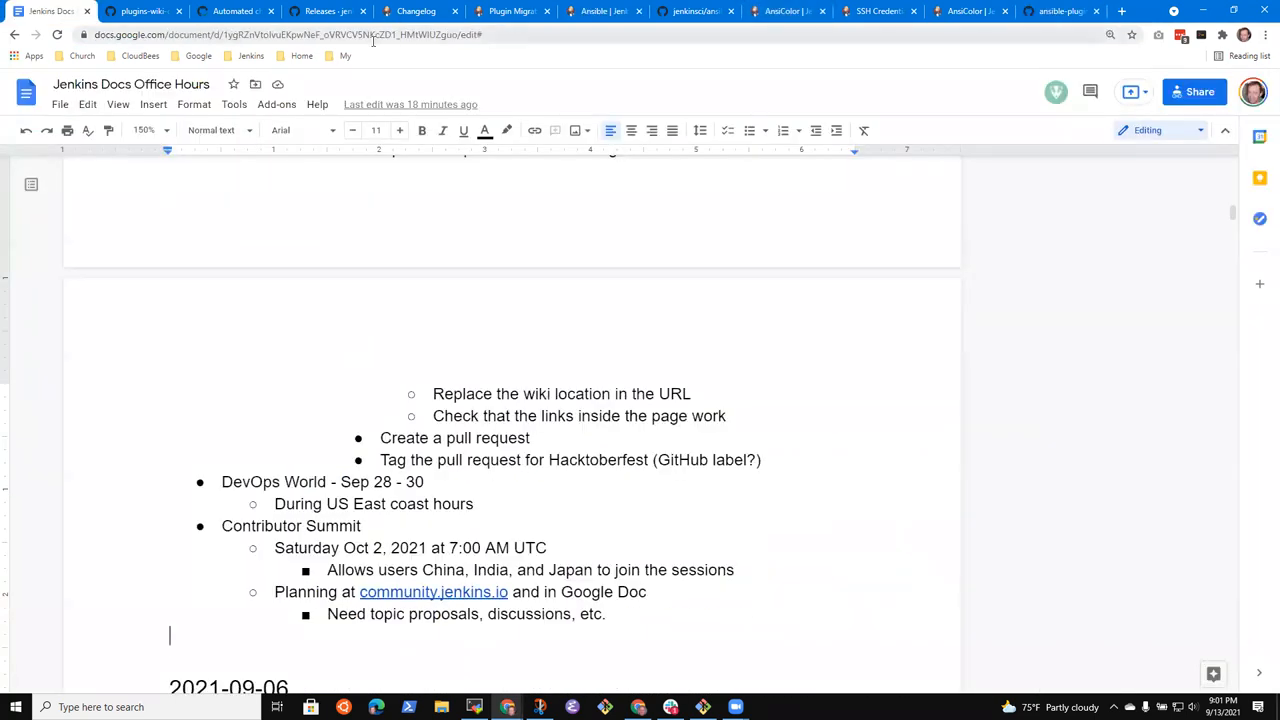
pyautogui.click(1060, 12)
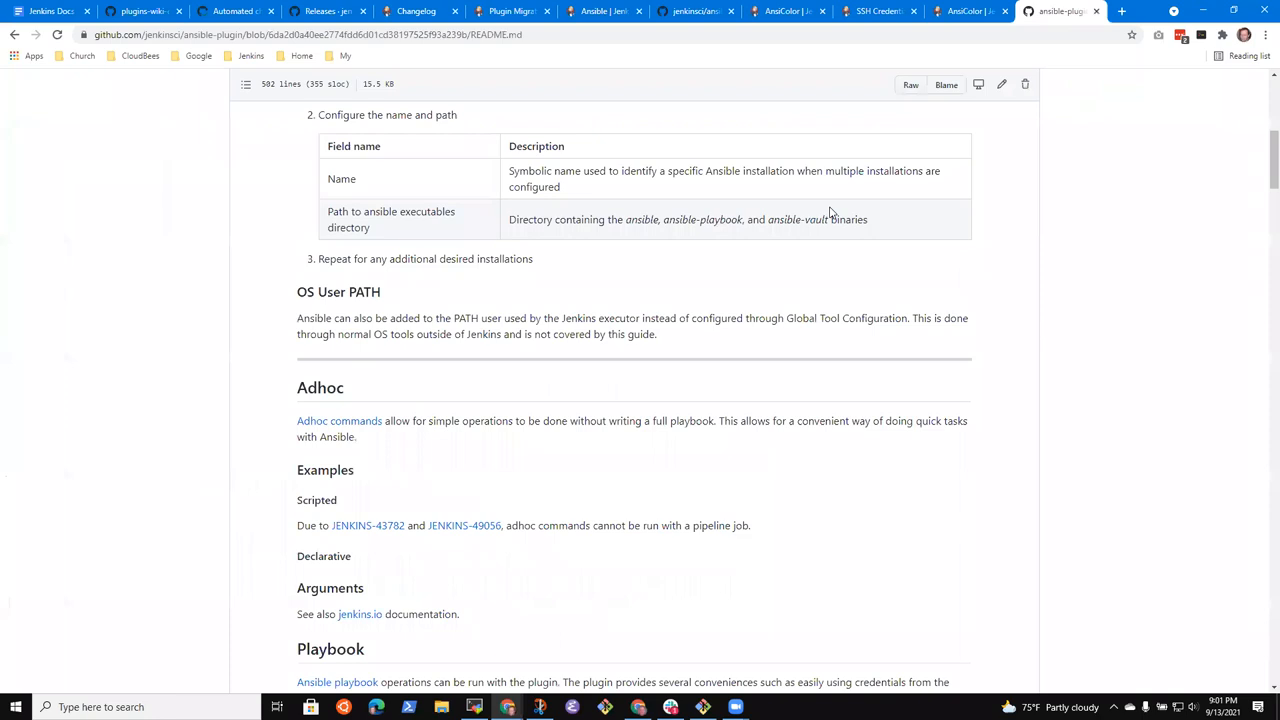
pyautogui.scroll(-3)
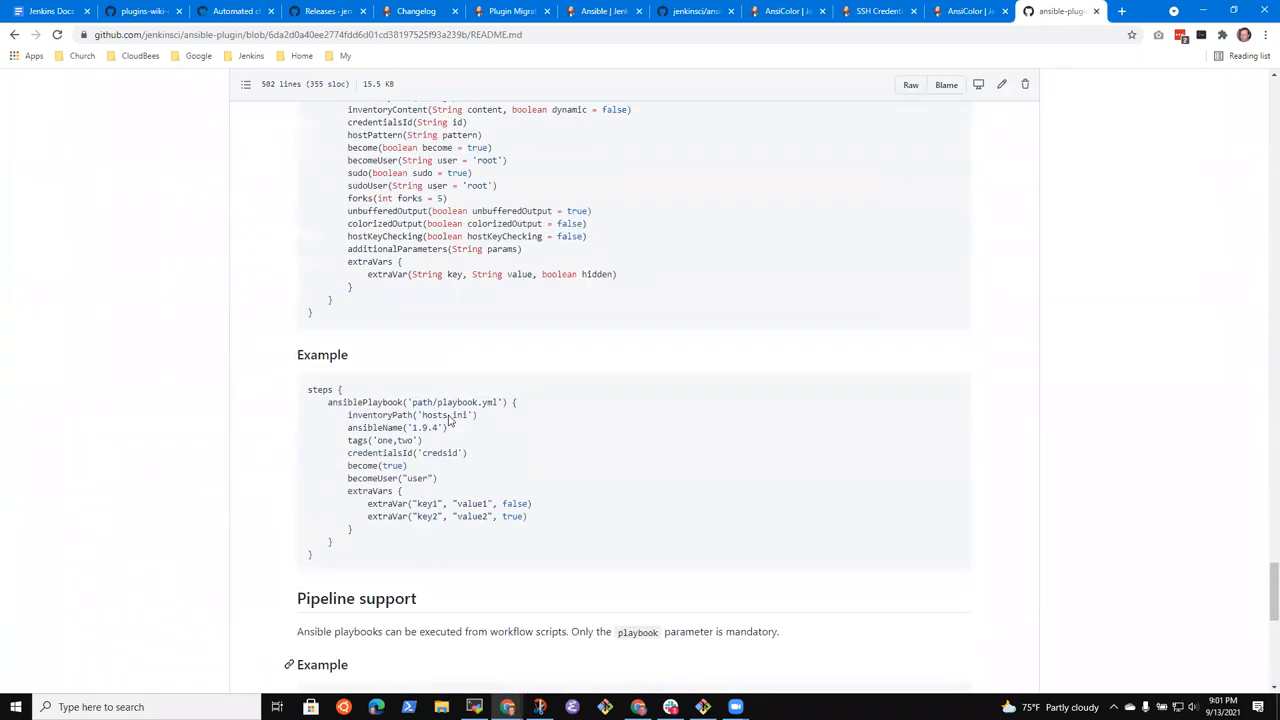
pyautogui.scroll(-3)
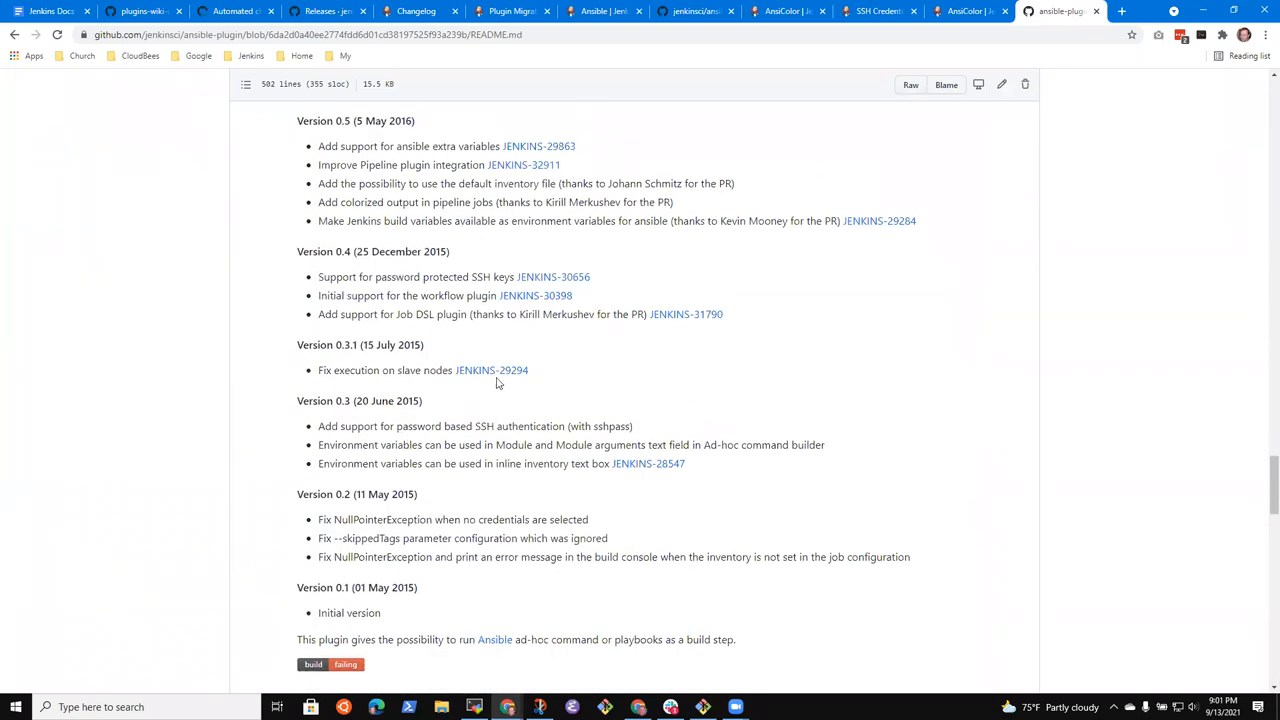
pyautogui.moveTo(552, 276)
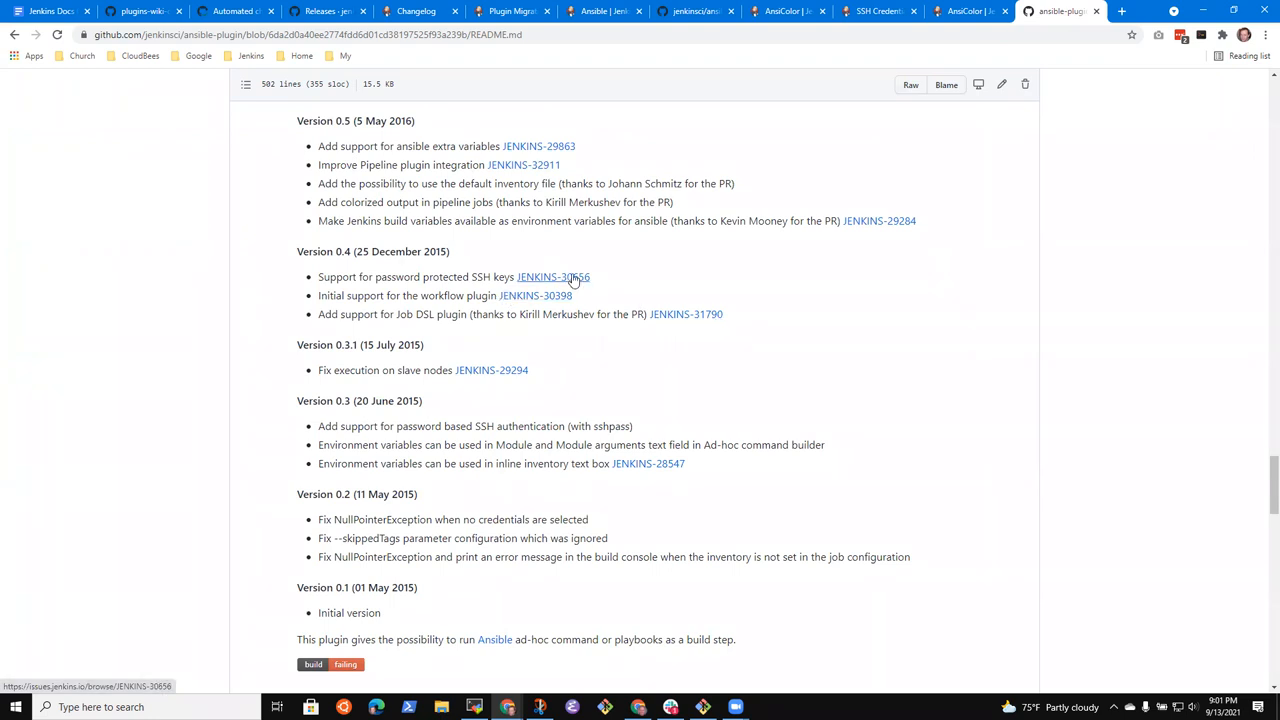
pyautogui.moveTo(620, 264)
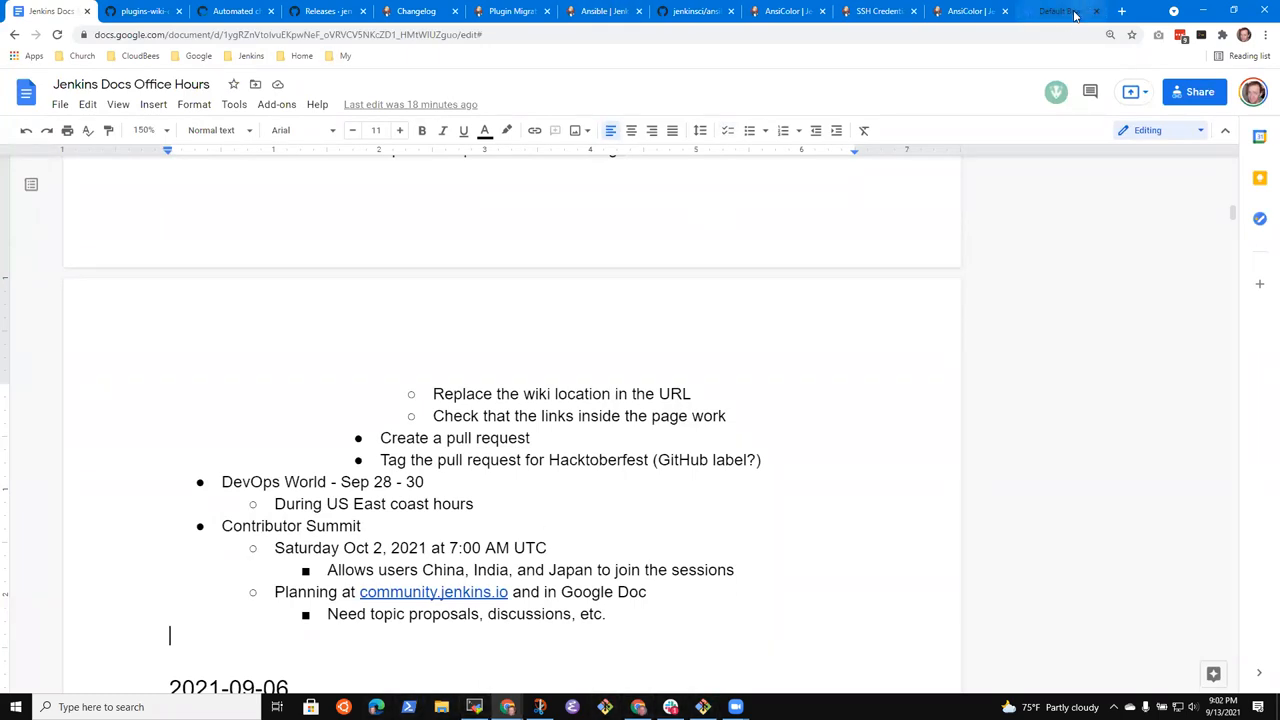
# Follow the README's 'View these issues in Jira' link to the open ansible-plugin issues list.
pyautogui.click(1060, 12)
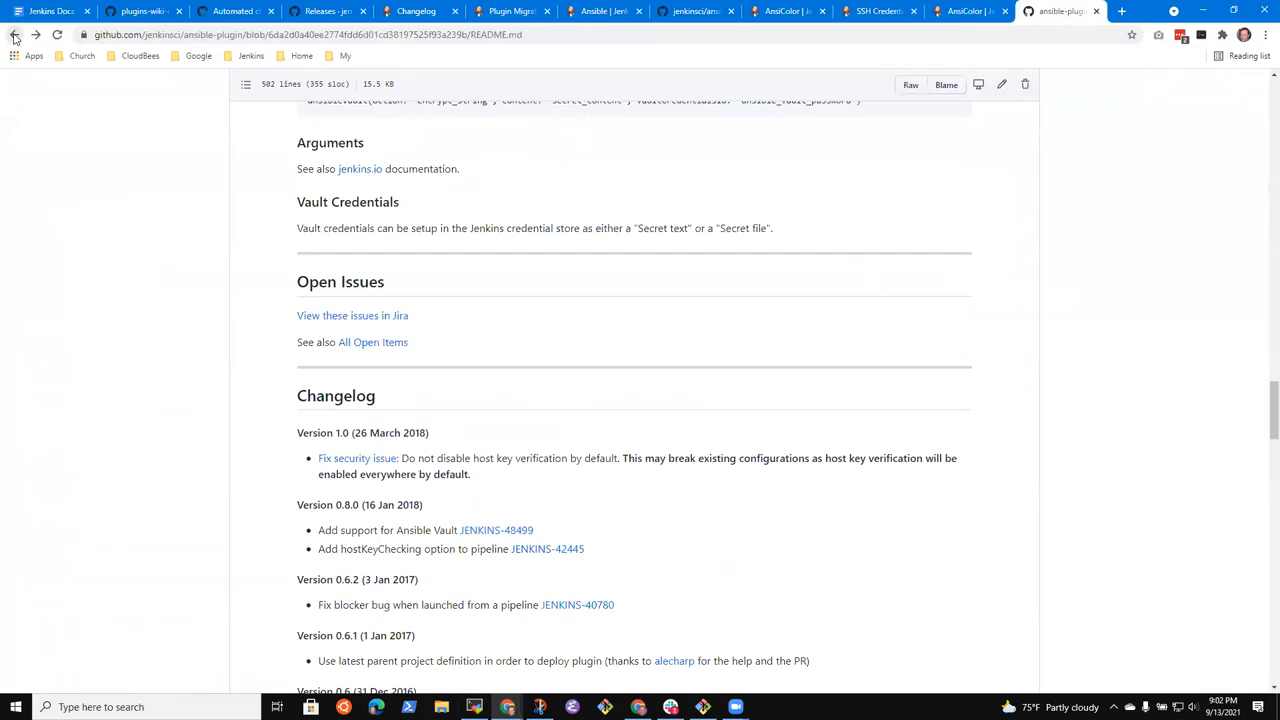
pyautogui.click(352, 316)
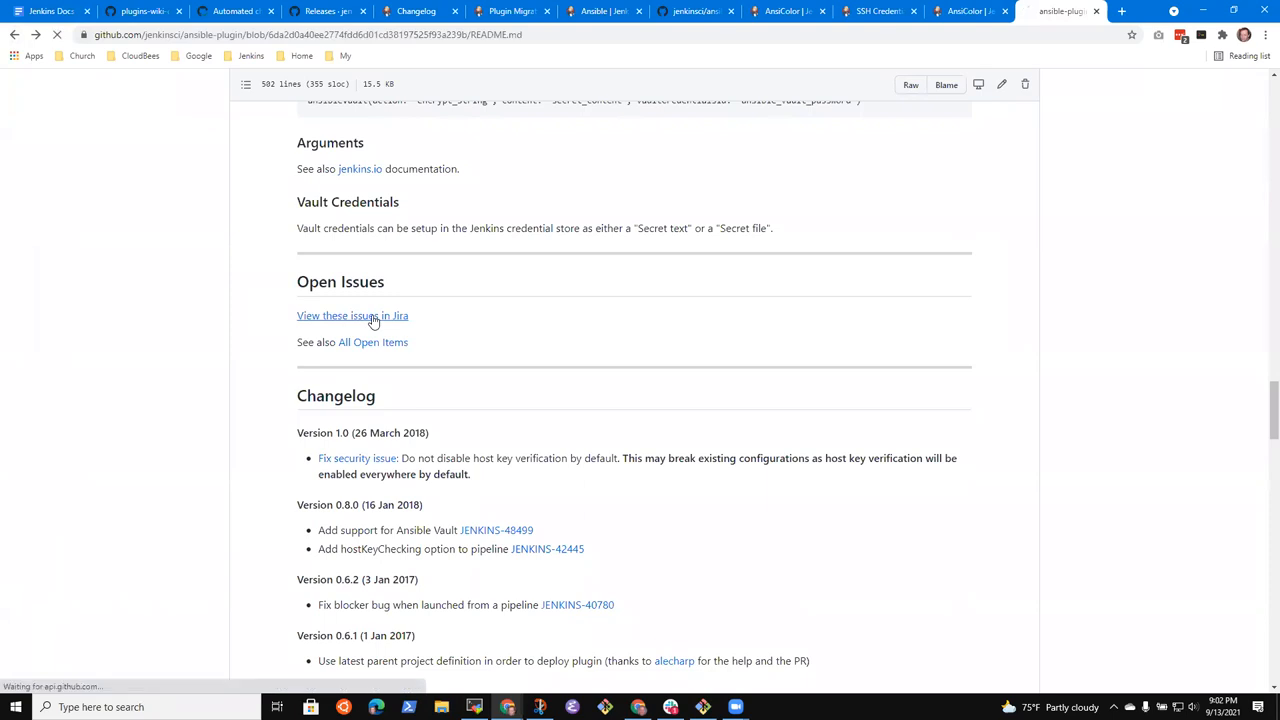
pyautogui.click(352, 316)
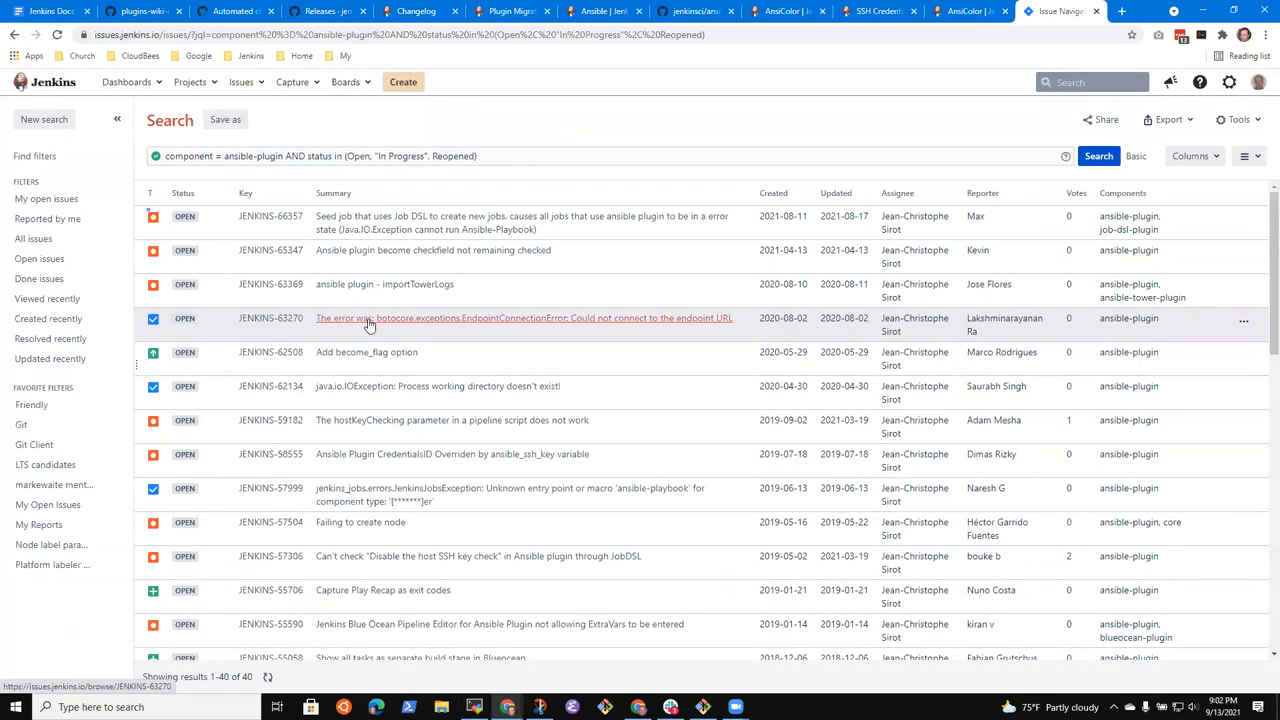
pyautogui.moveTo(212, 400)
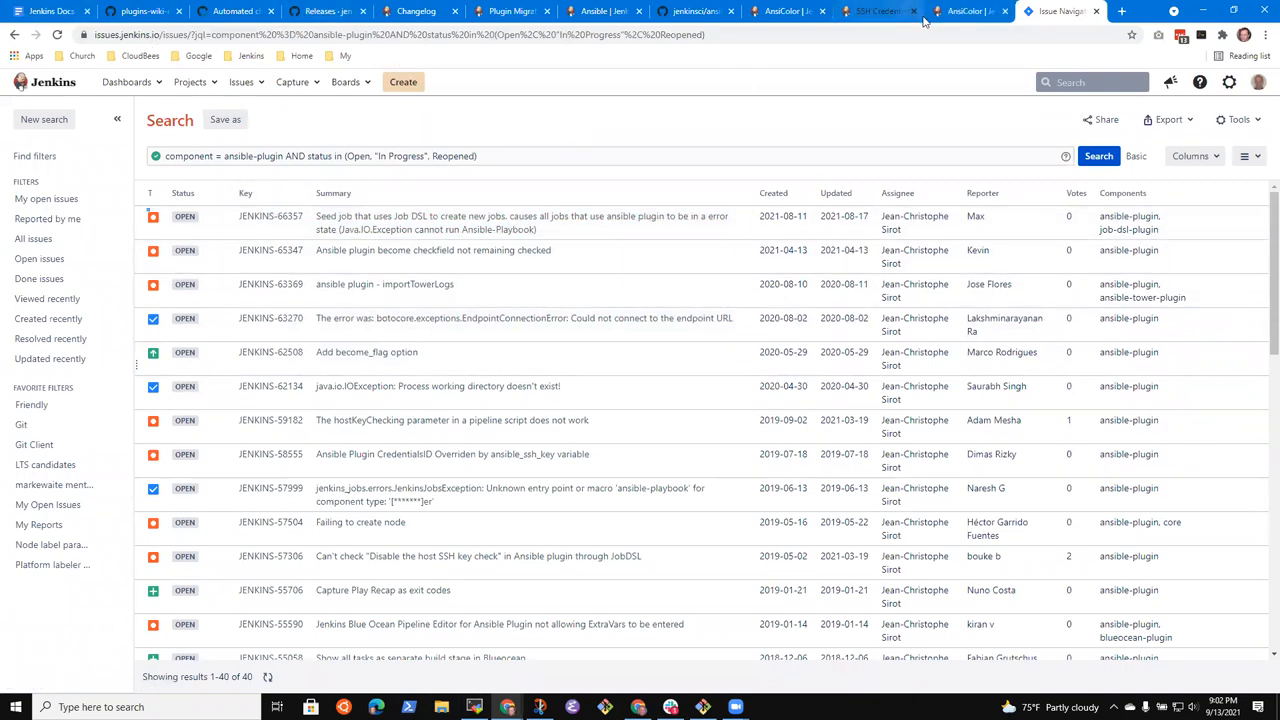
pyautogui.click(1060, 12)
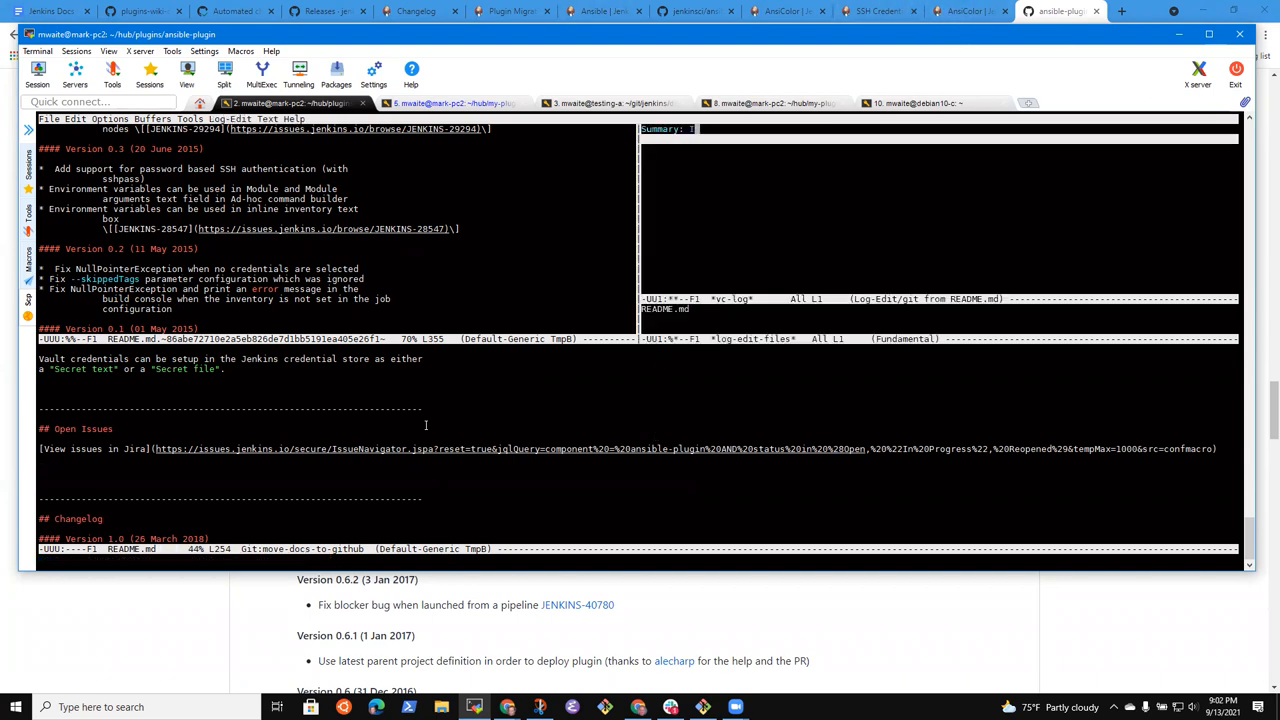
# Commit with an 'Improve issues' message, push the branch, and return to the README page.
pyautogui.write('Improve issues')
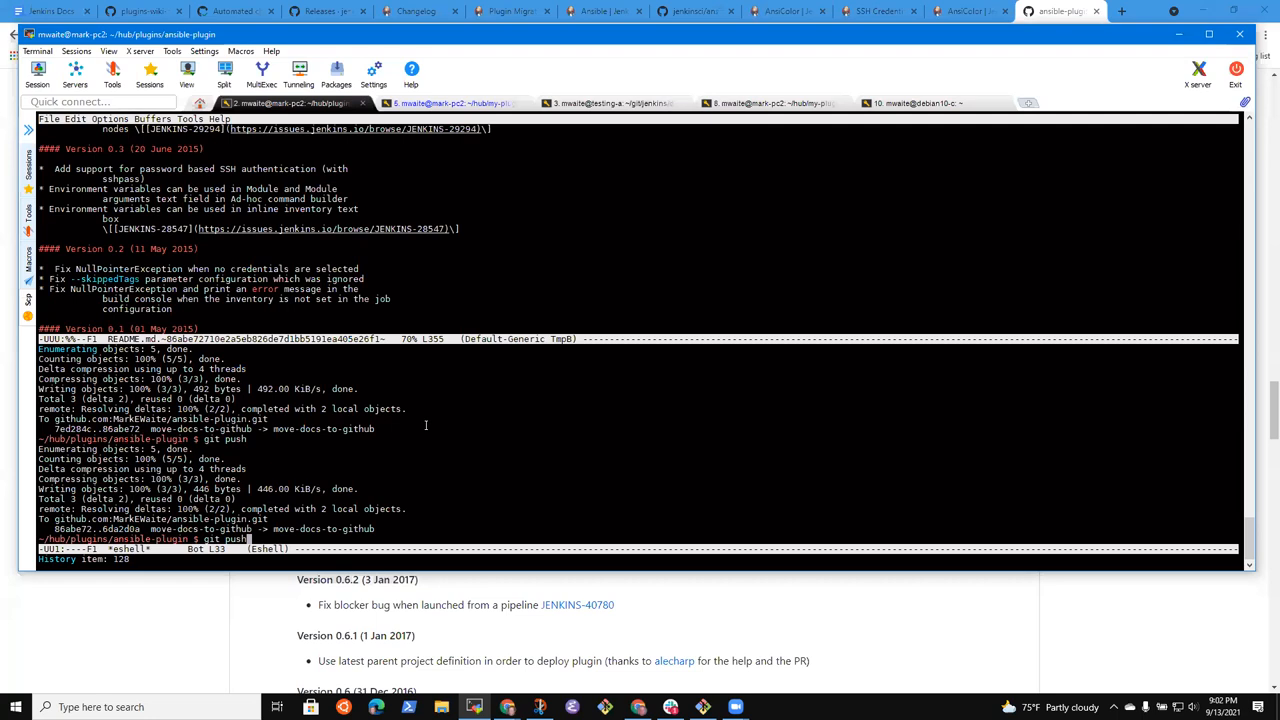
pyautogui.click(1060, 12)
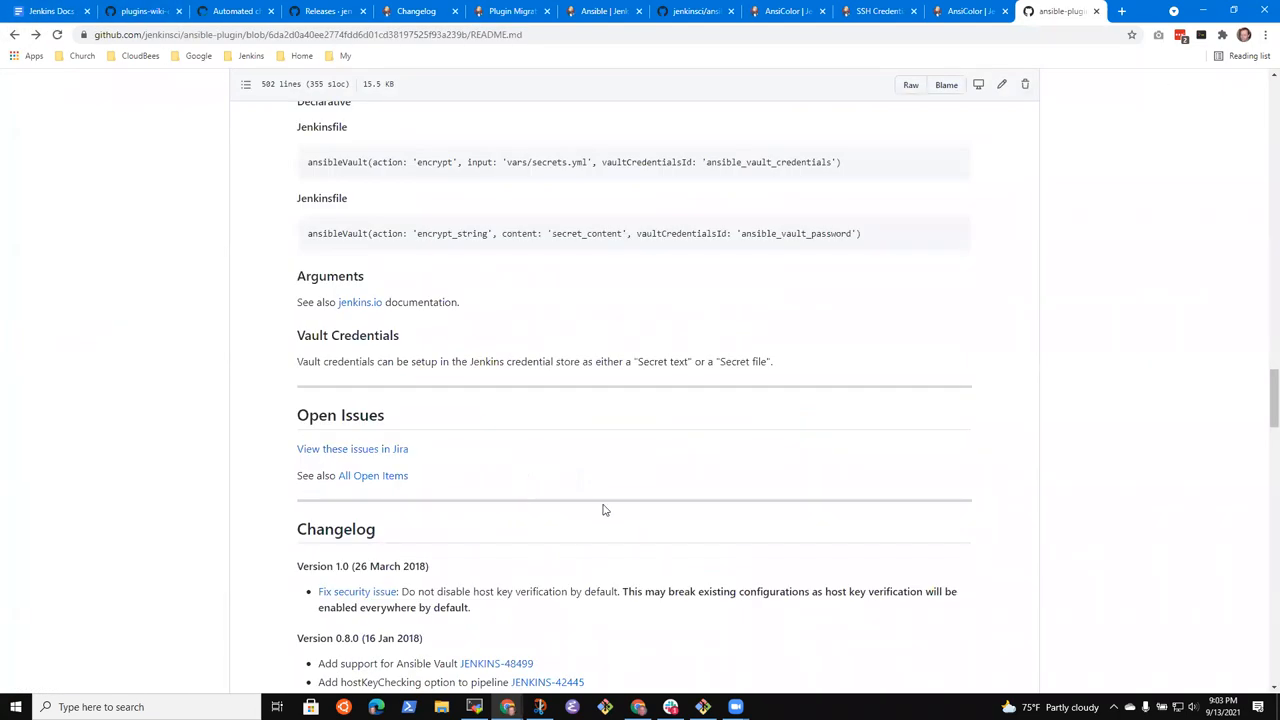
pyautogui.scroll(-3)
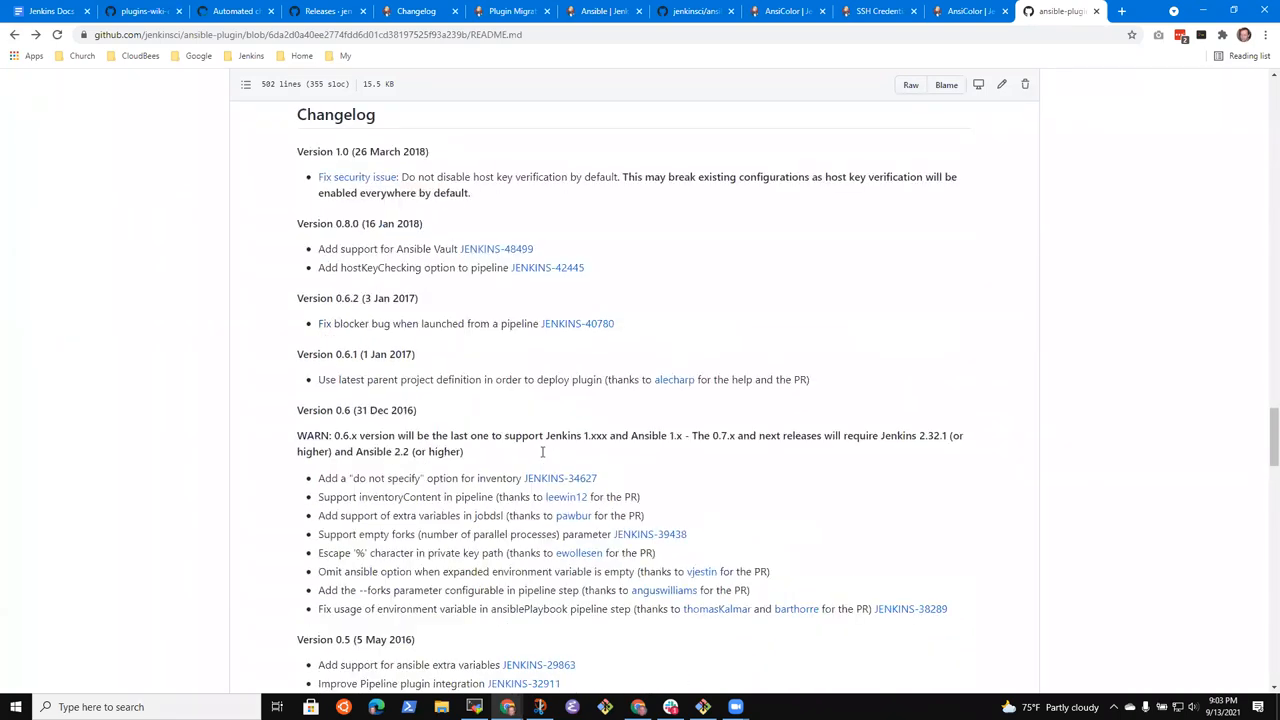
pyautogui.scroll(-3)
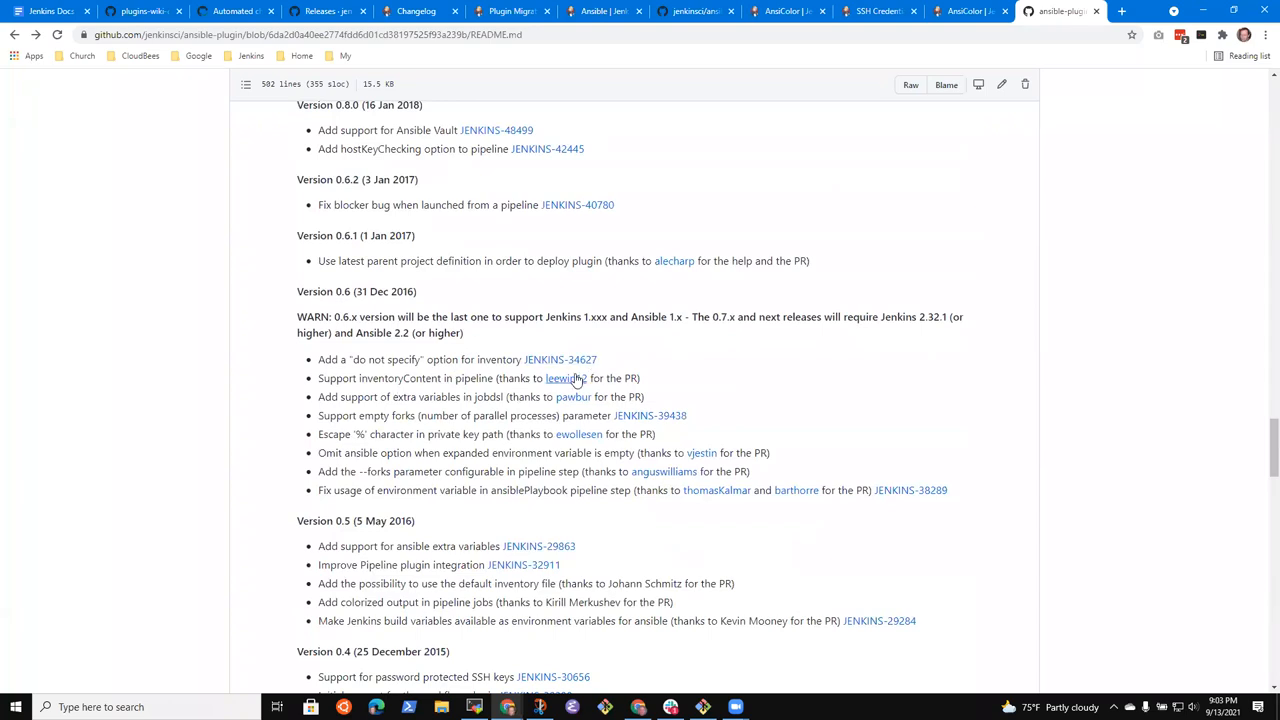
pyautogui.moveTo(592, 344)
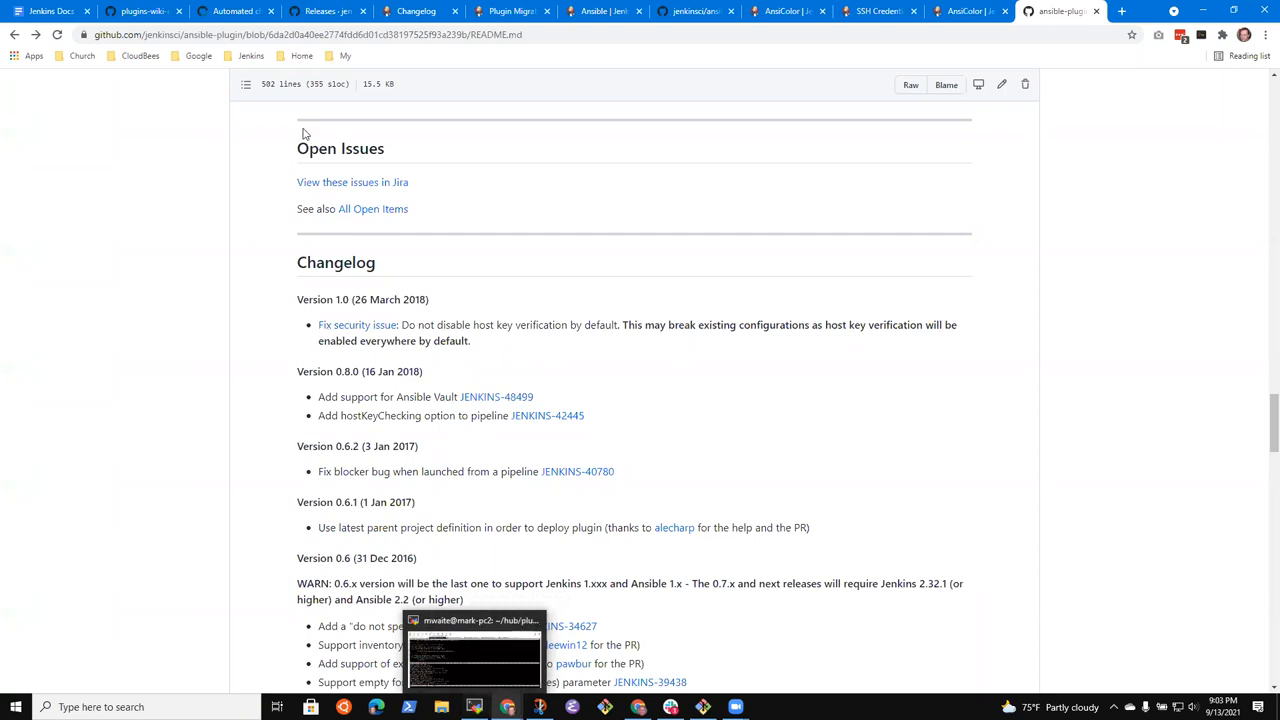
pyautogui.click(50, 12)
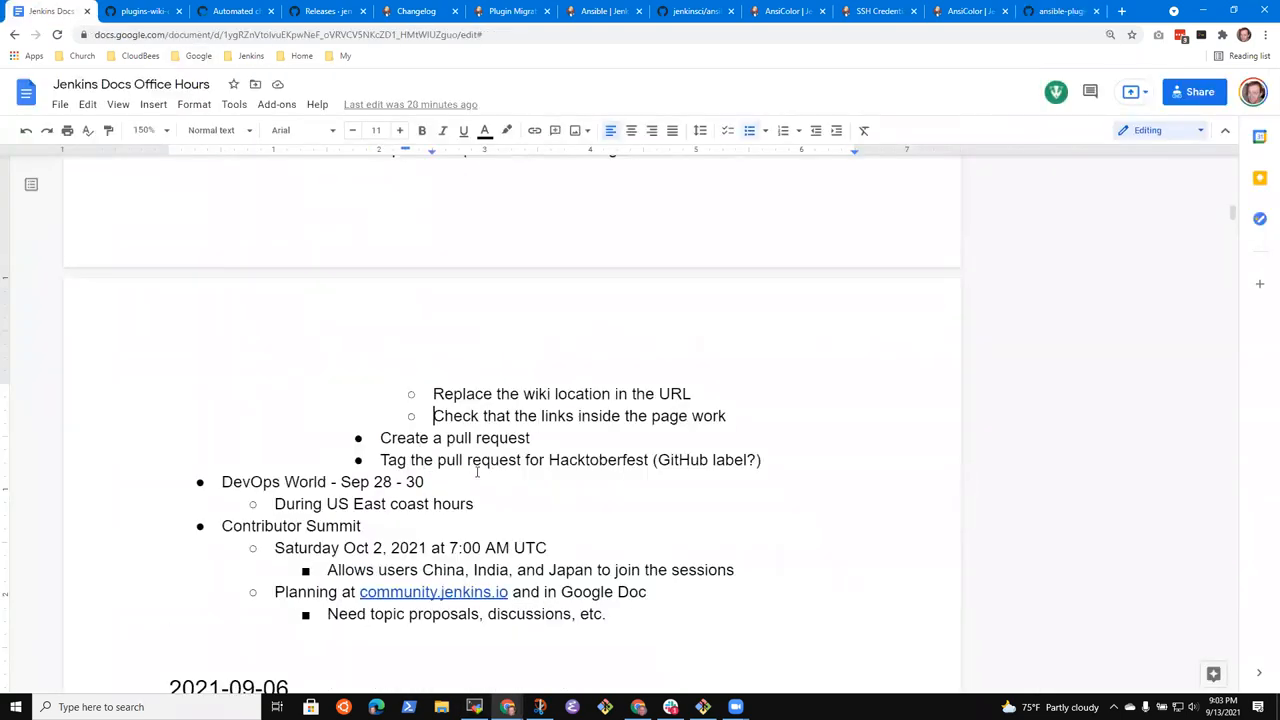
# Add the bullet 'Check the formatting of the documentation on GitHub' with a fix-as-needed sub-note.
pyautogui.write('Check th')
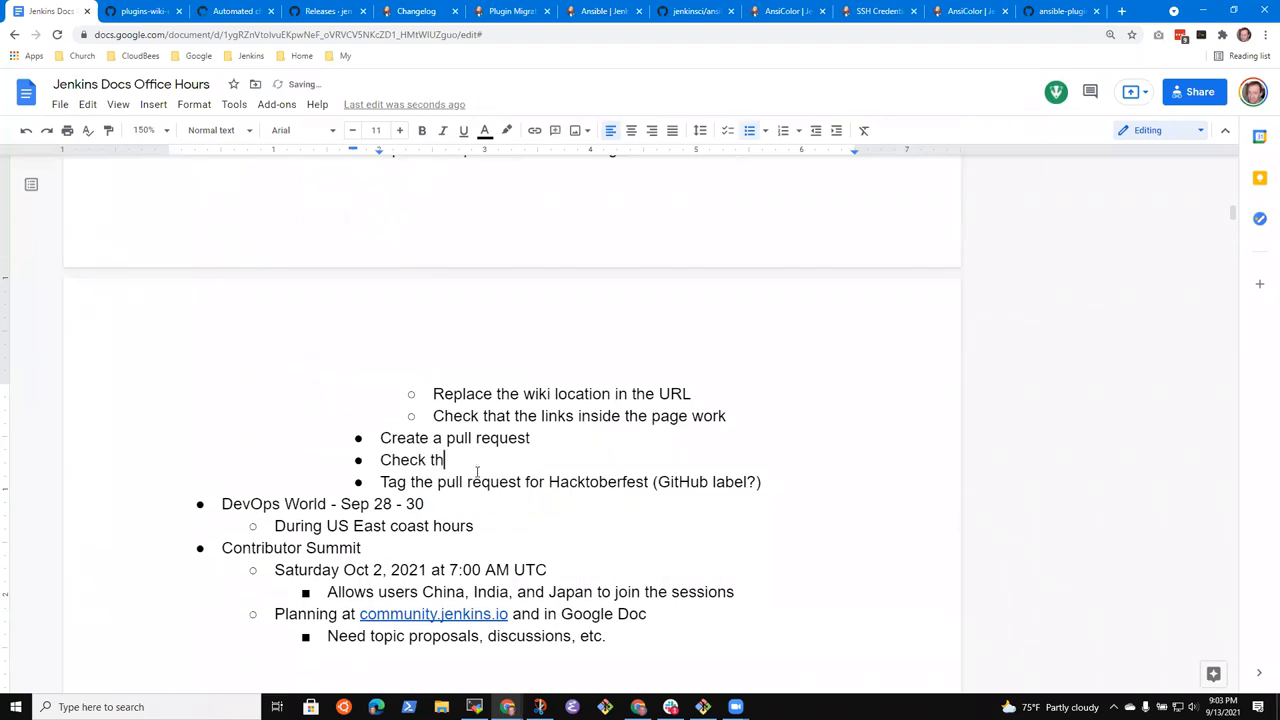
pyautogui.write('e formatting of the documentation on GitHub')
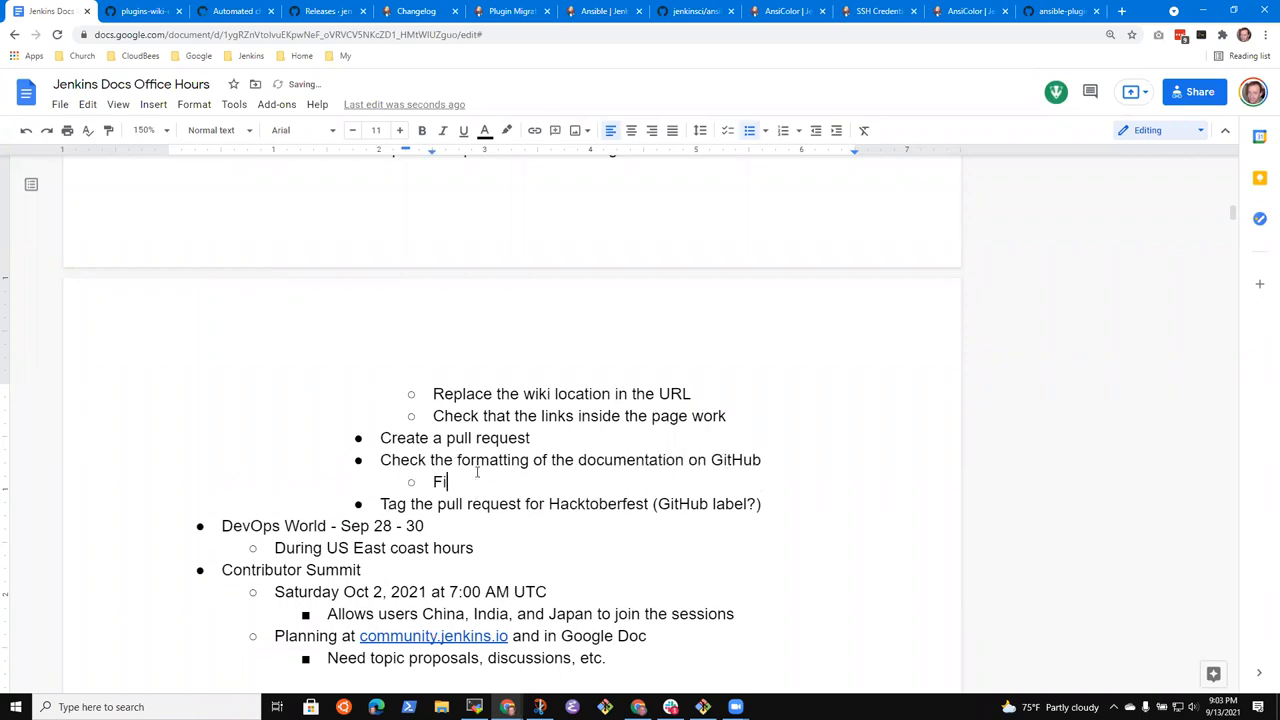
pyautogui.write('x as needed')
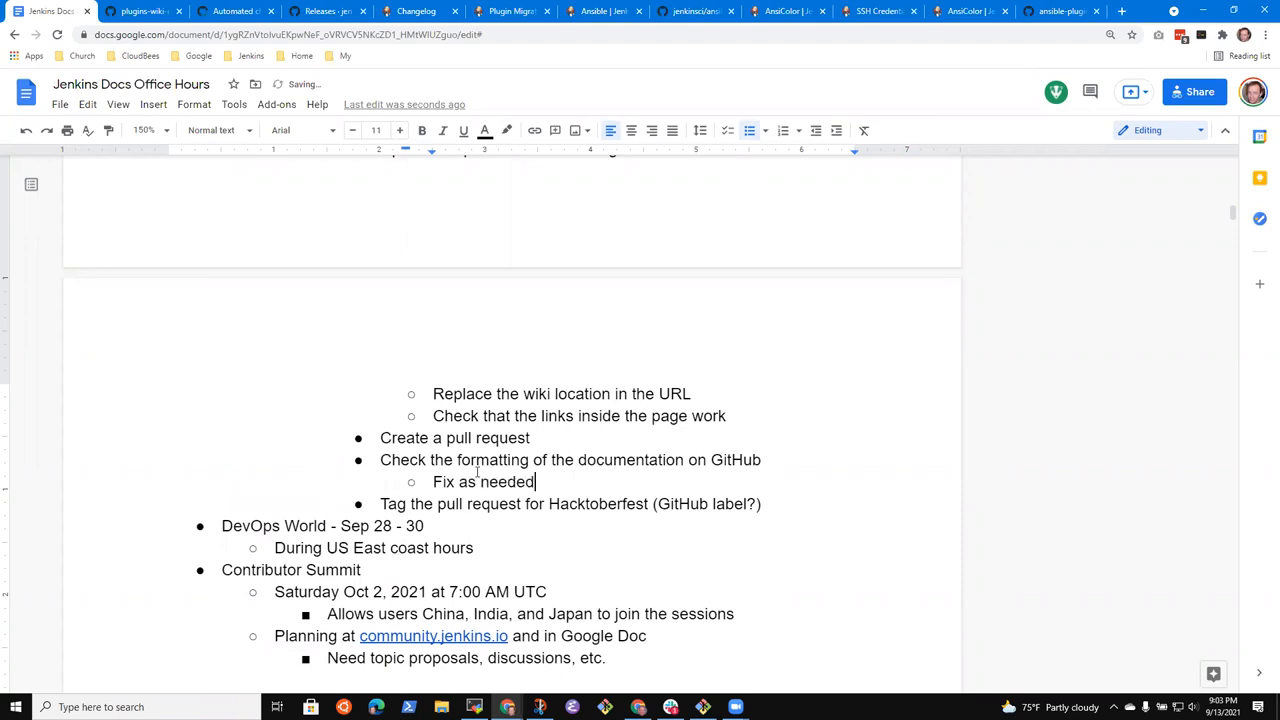
pyautogui.write('so that it looks reasonable')
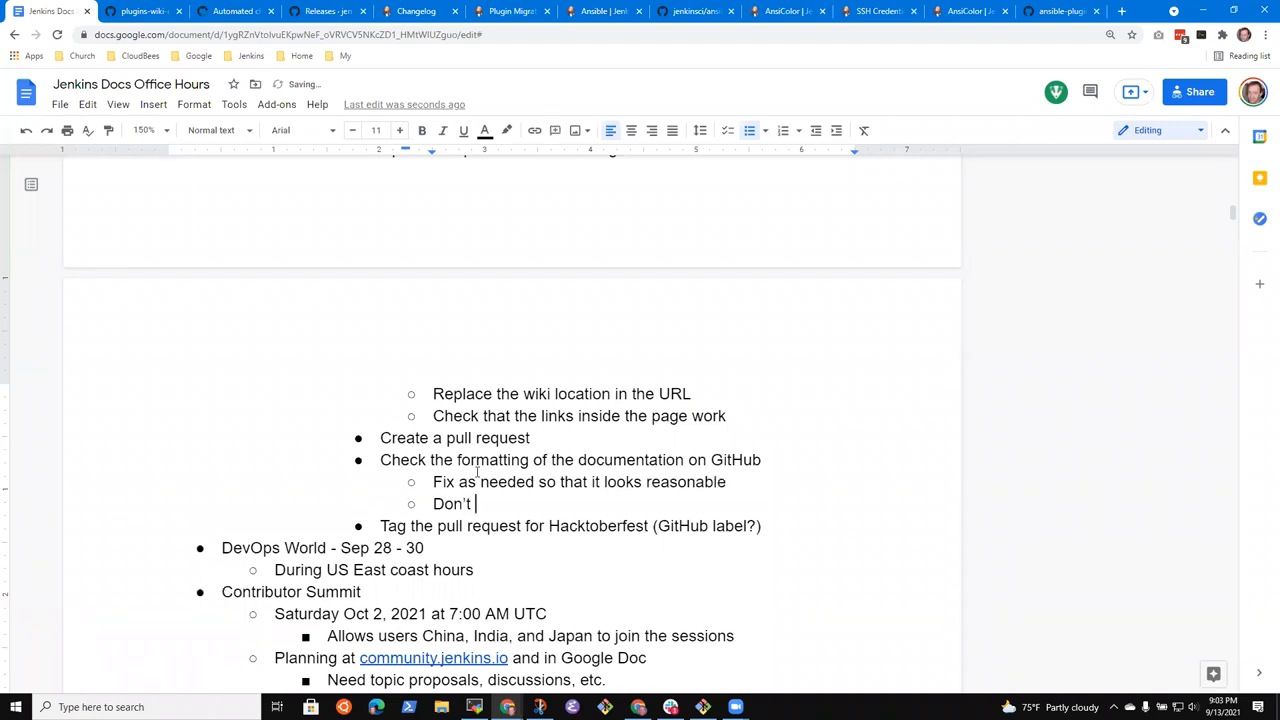
# Add the sub-note about not making the maintainer fix formatting, and delete '(GitHub label?)'.
pyautogui.write('make the maitnainer')
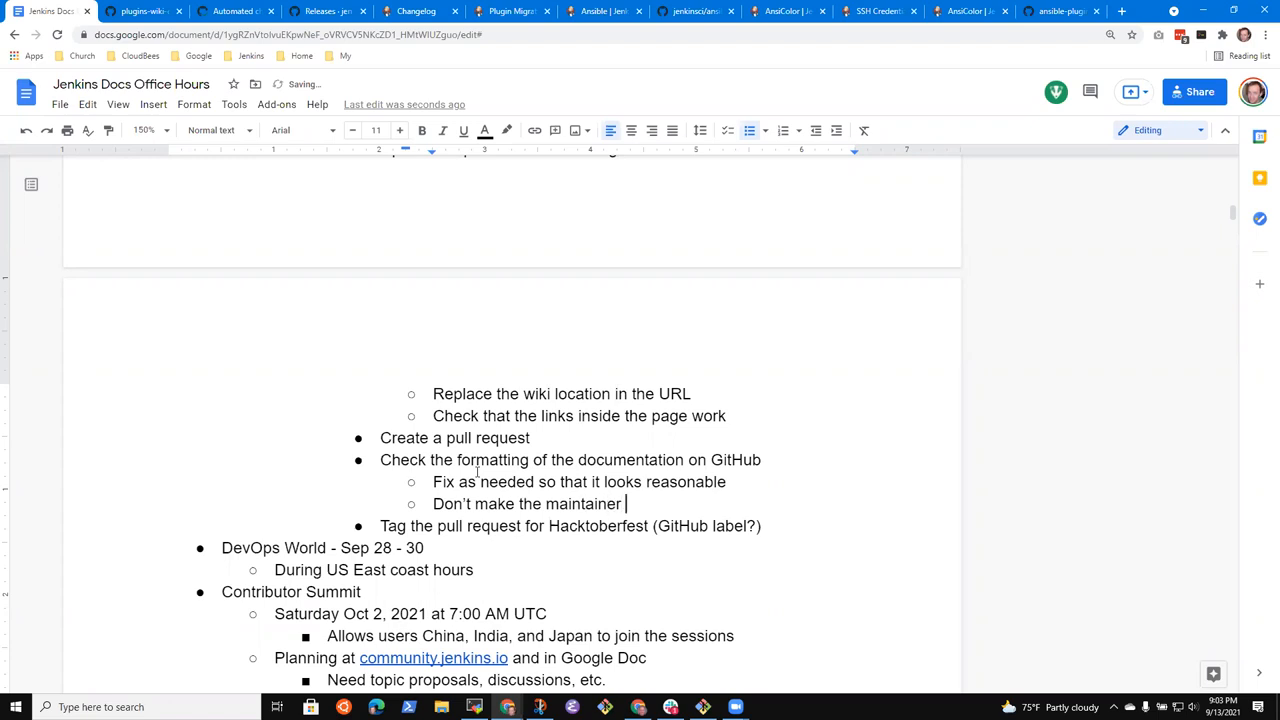
pyautogui.write('do a lot of work fixing fo')
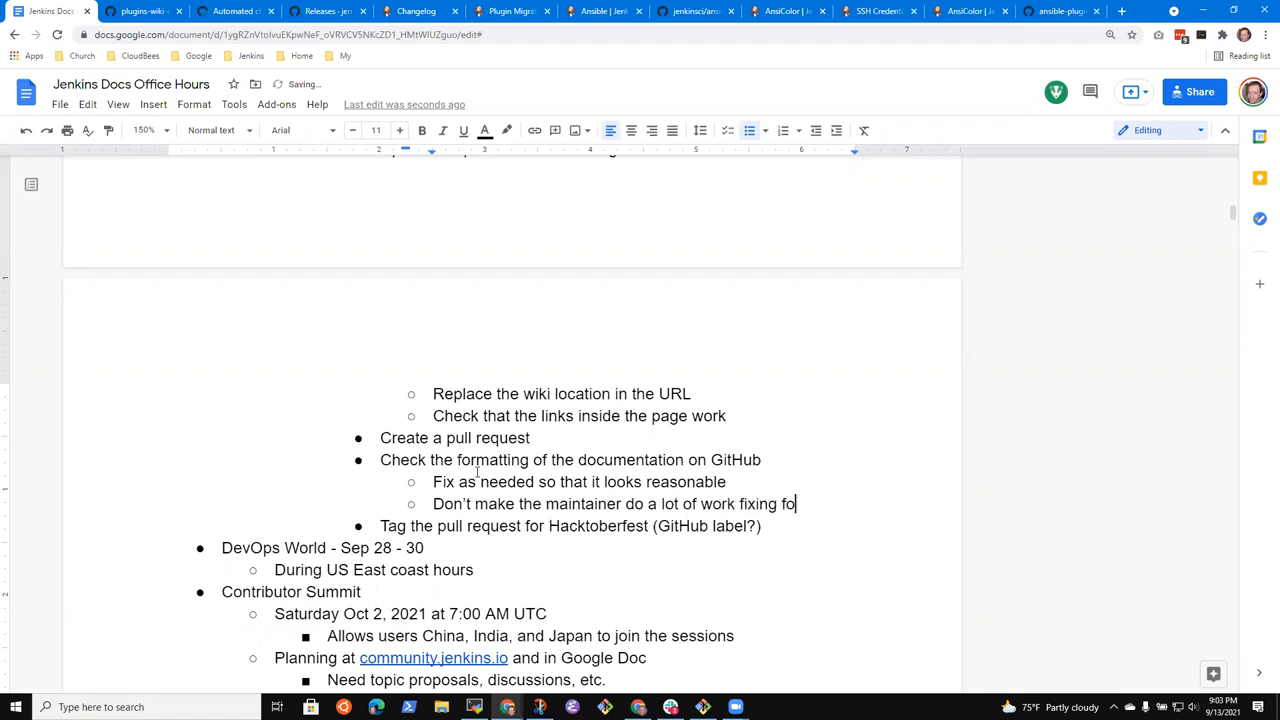
pyautogui.write('rmatting')
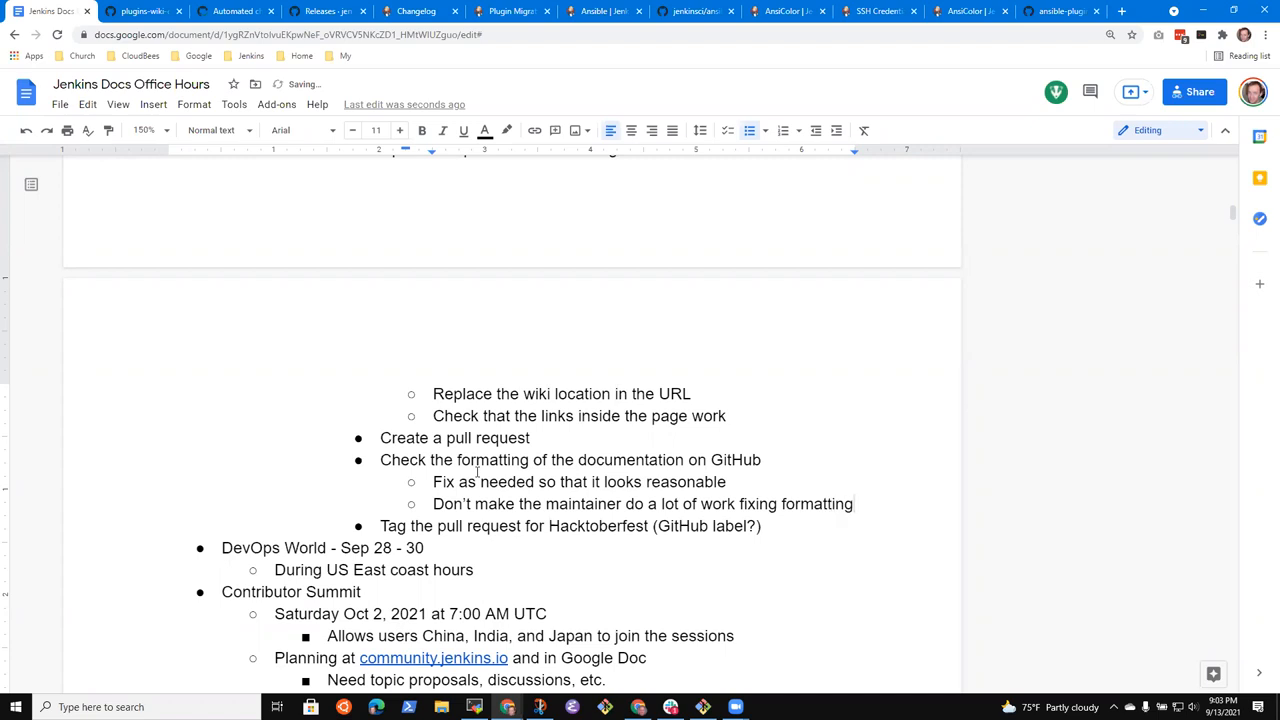
pyautogui.click(760, 458)
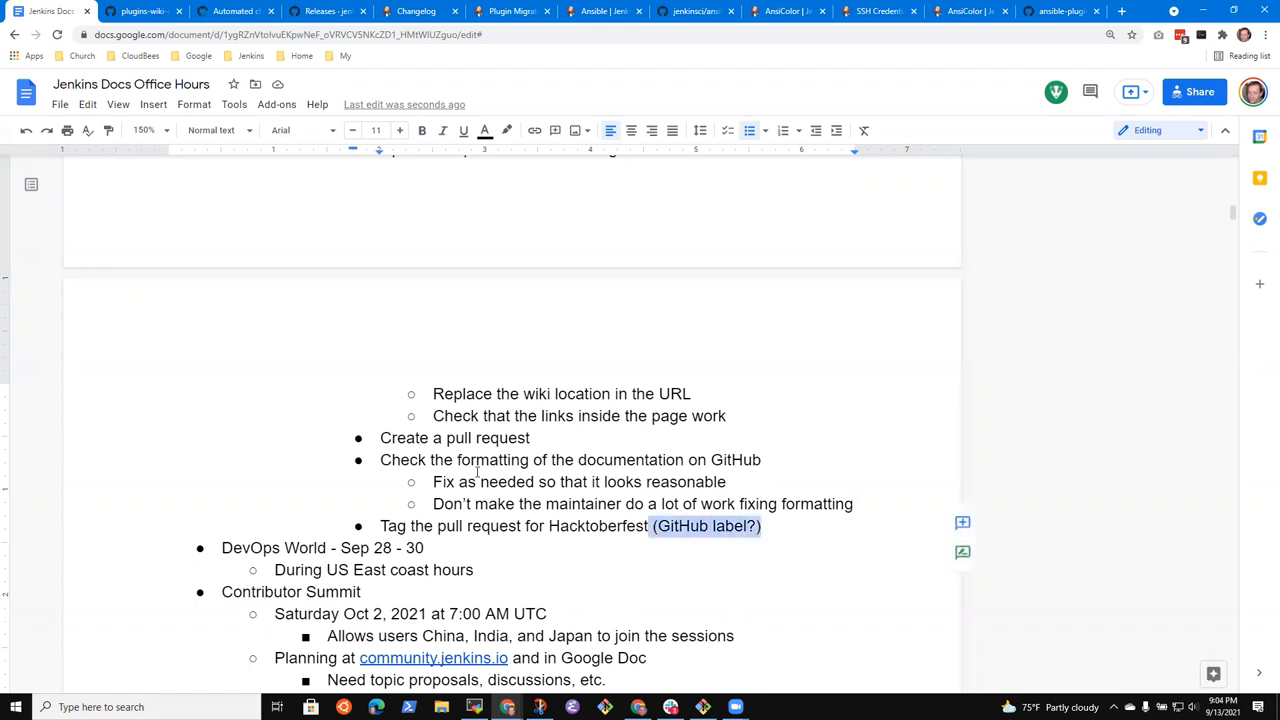
pyautogui.press('Delete')
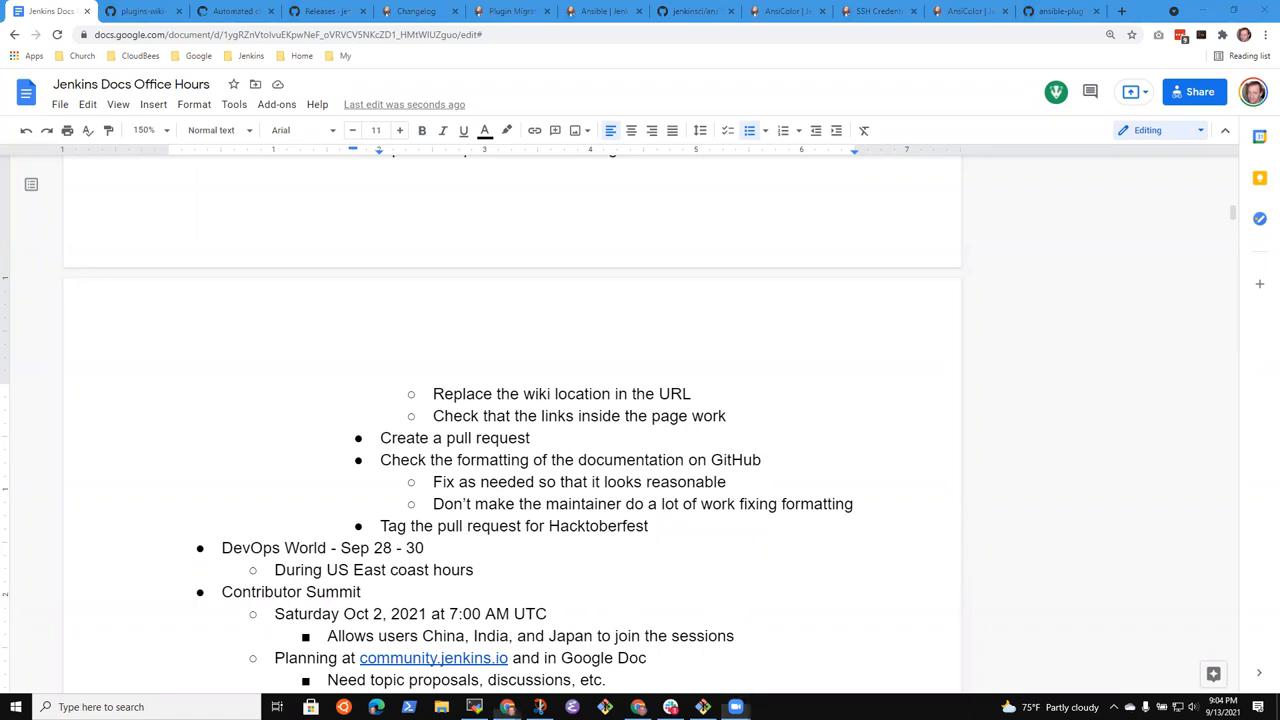
# Copy the jenkins.io Hacktoberfest FAQ page URL and return to the notes.
pyautogui.click(1064, 12)
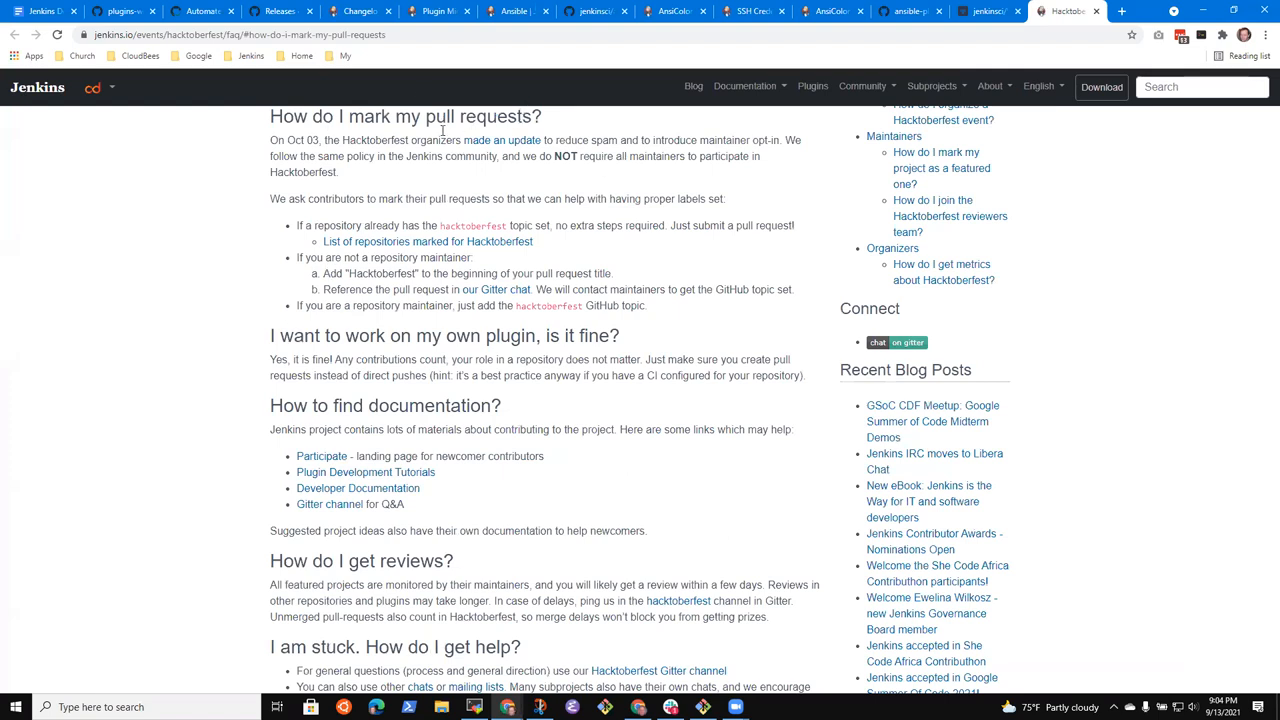
pyautogui.click(240, 34)
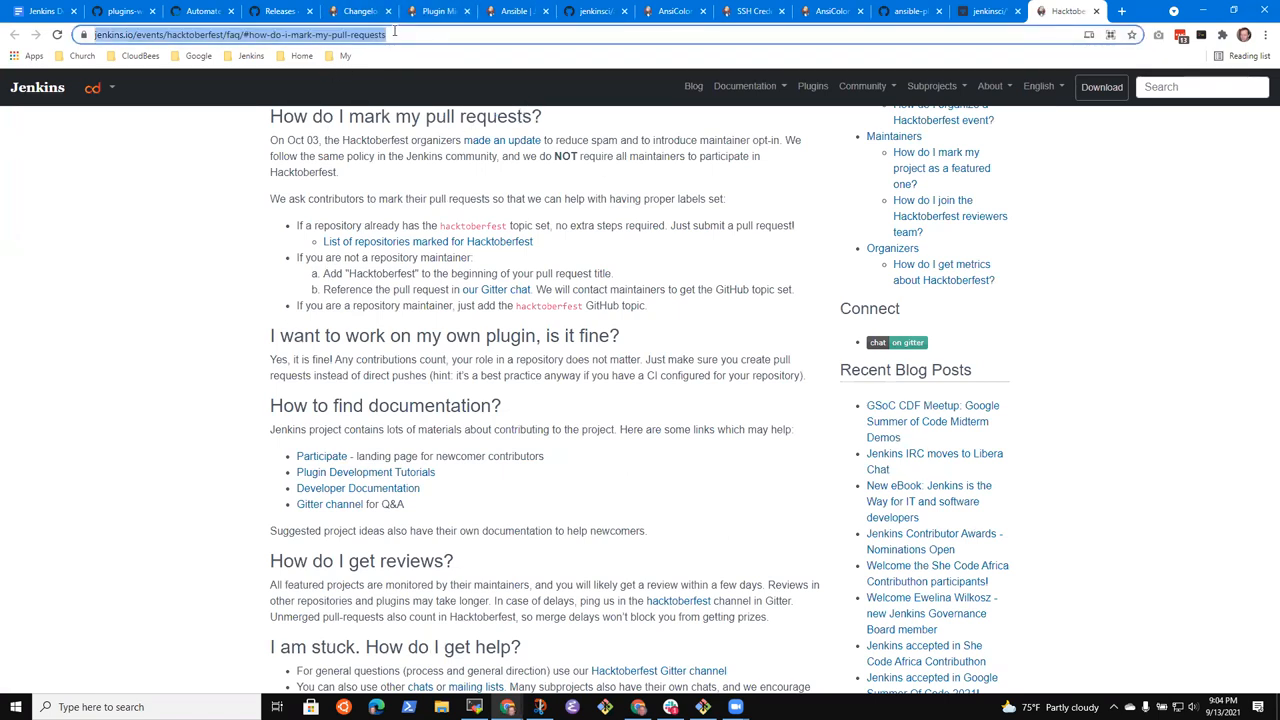
pyautogui.click(40, 12)
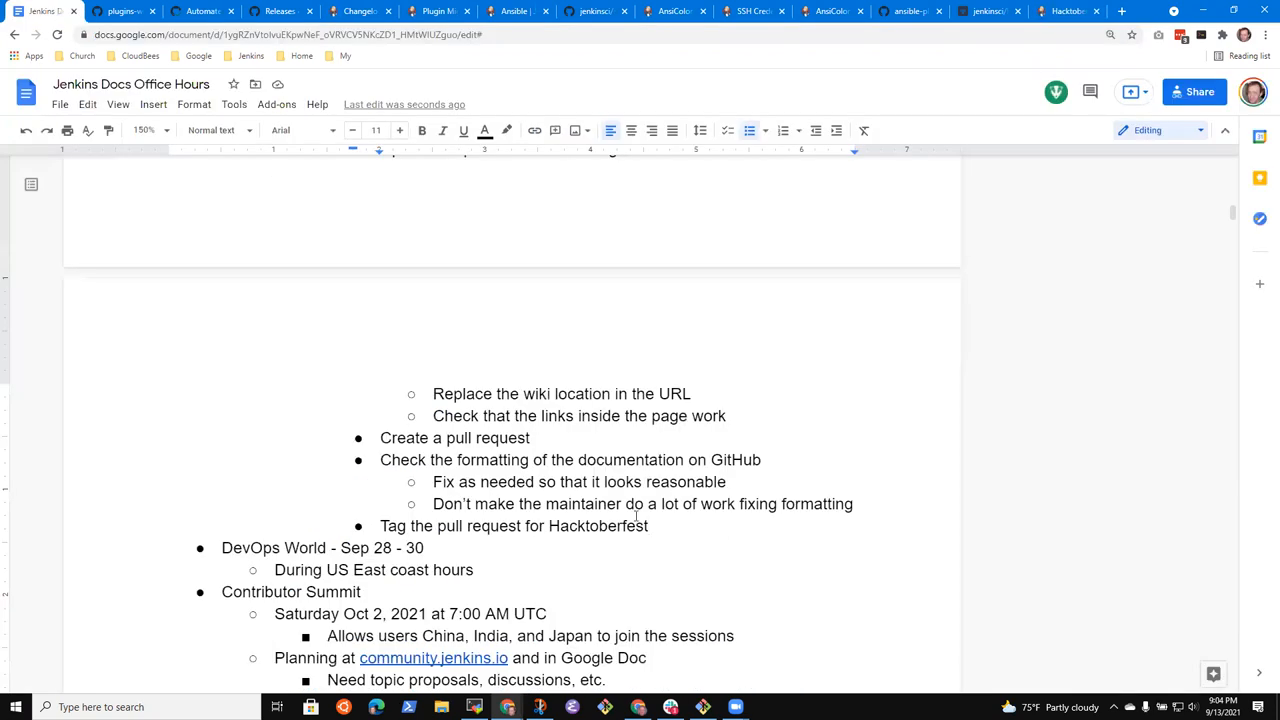
# Add a sub-bullet with the Hacktoberfest FAQ link on how to mark pull requests.
pyautogui.press('enter')
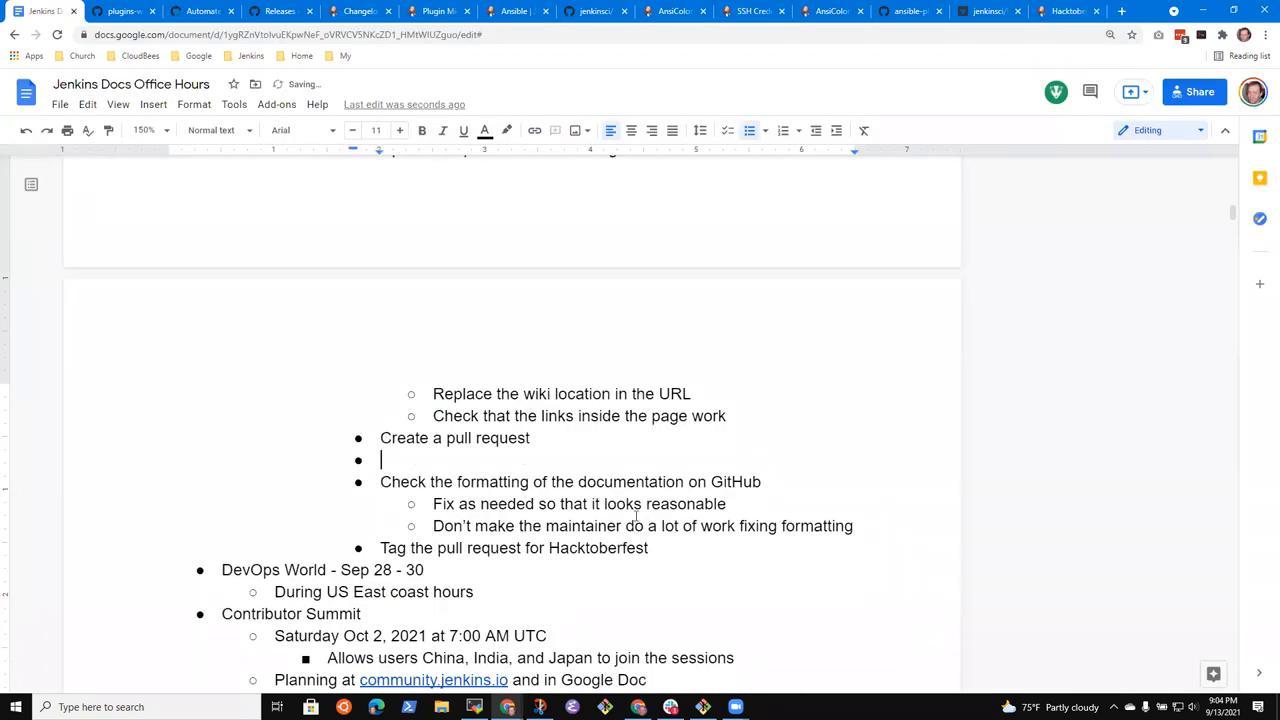
pyautogui.write('M')
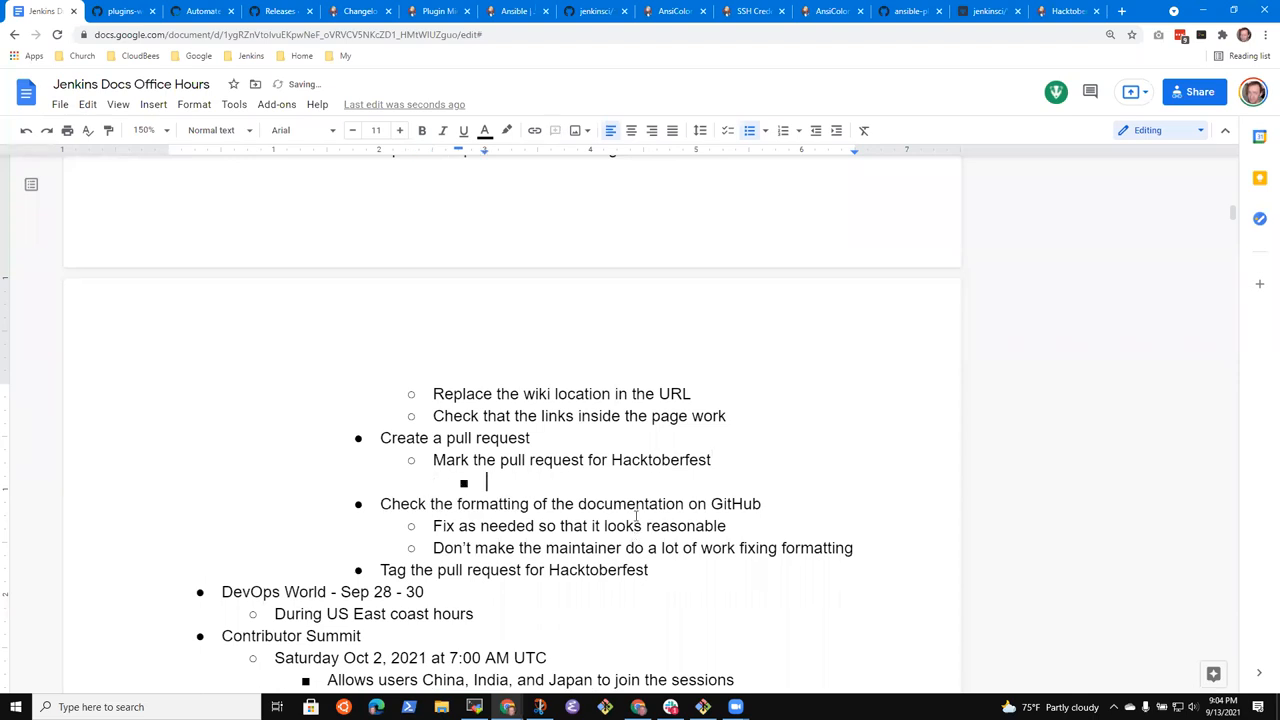
pyautogui.write('https://www.jenkins.io/events/hacktoberfest/faq/#how-do-i-mark-my-pull-requests')
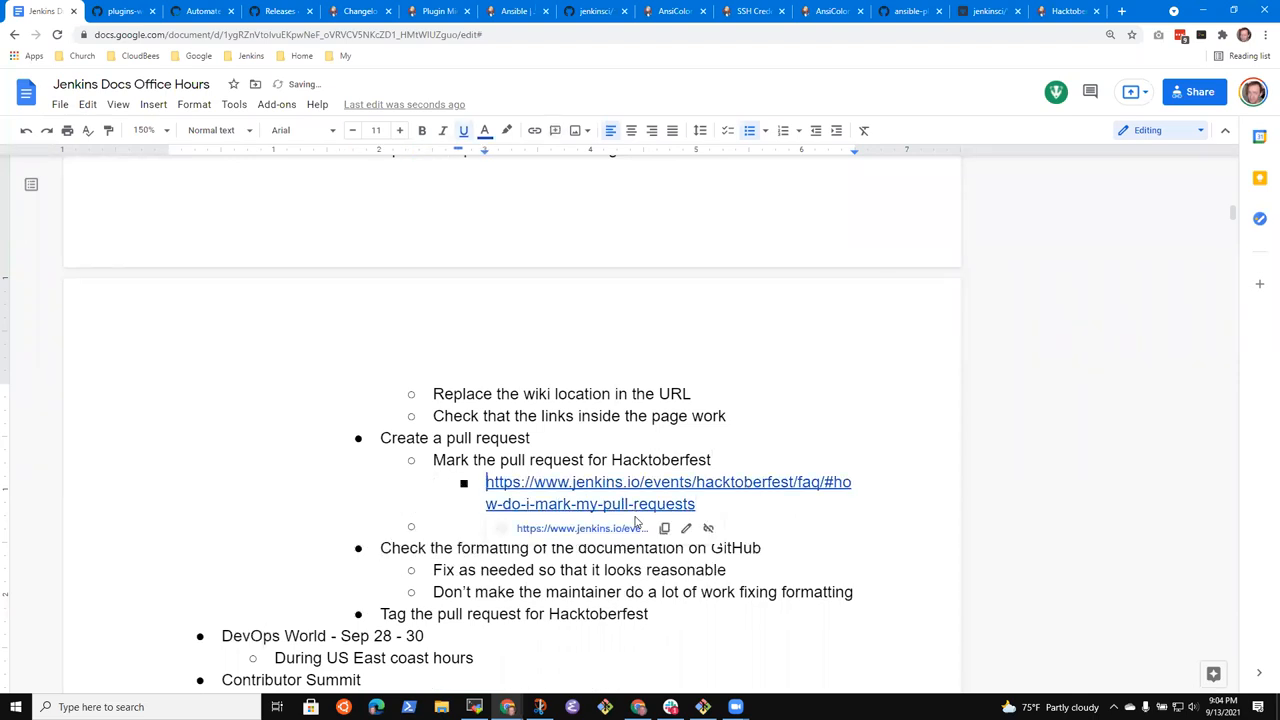
pyautogui.press('enter')
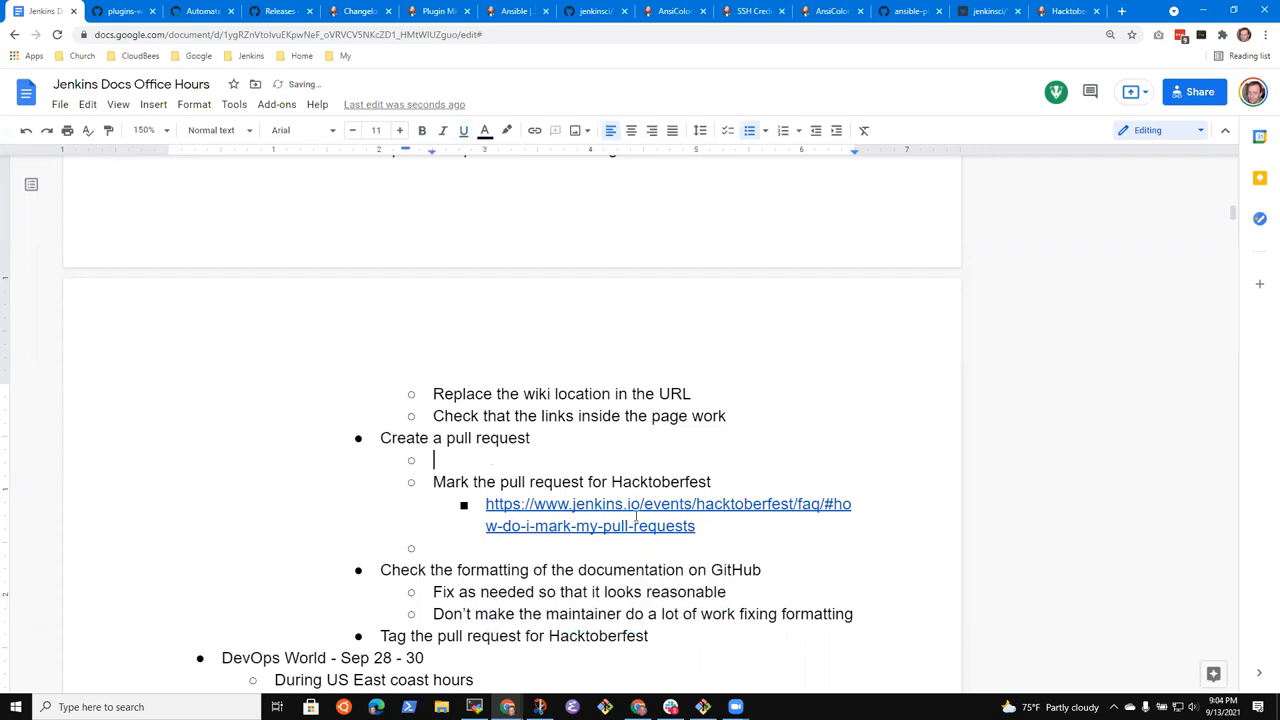
# Add the sub-bullet 'Mention Hacktoberfest in the pull request description'.
pyautogui.write('Me')
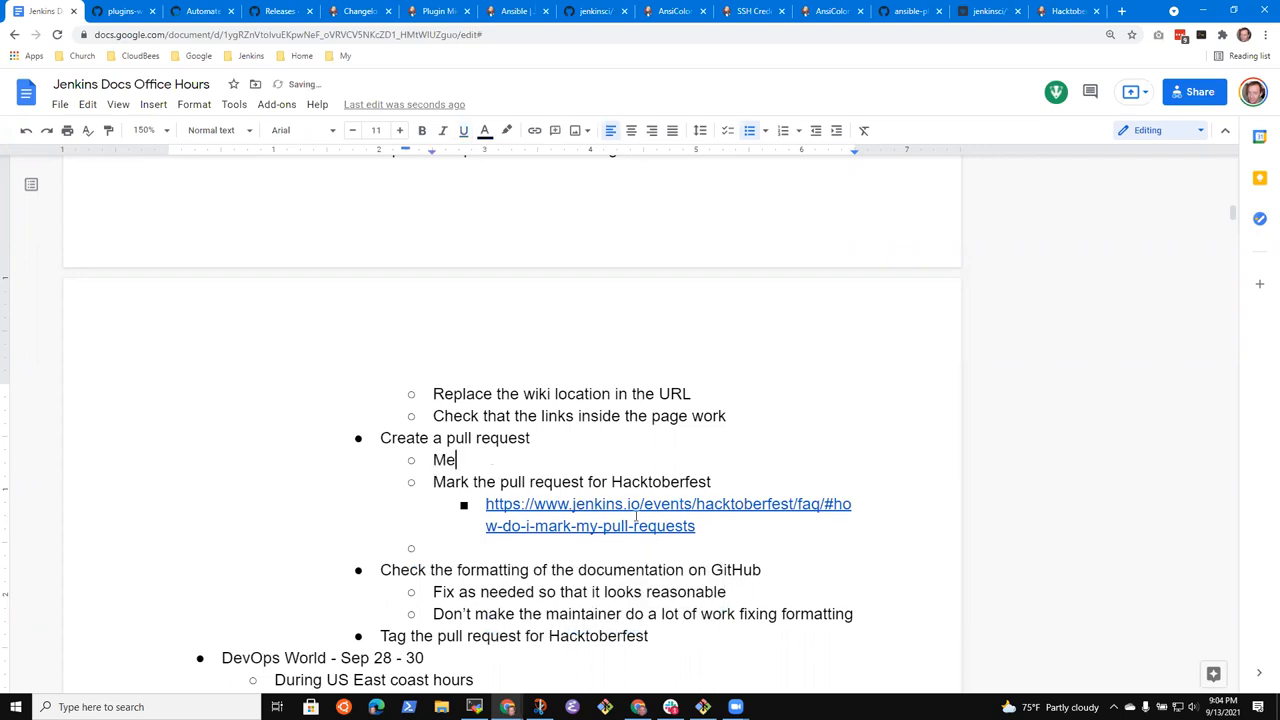
pyautogui.write('ntion Hackt')
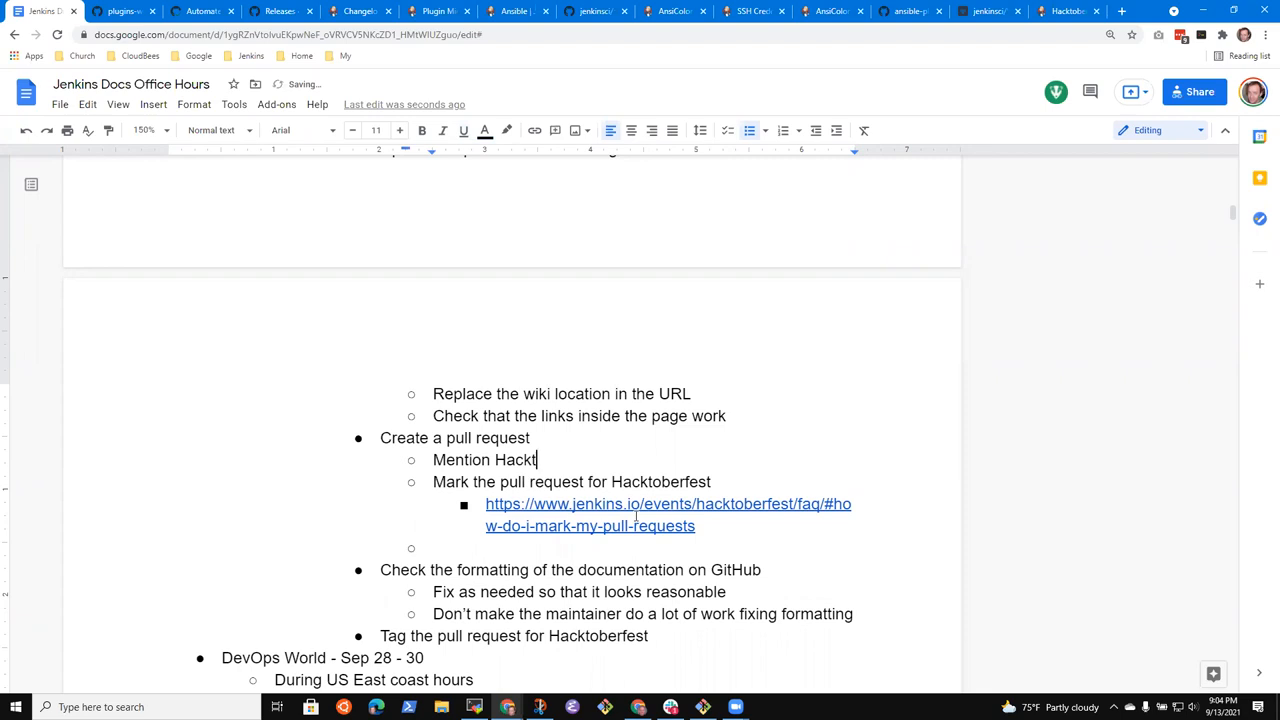
pyautogui.write('oberfest in the')
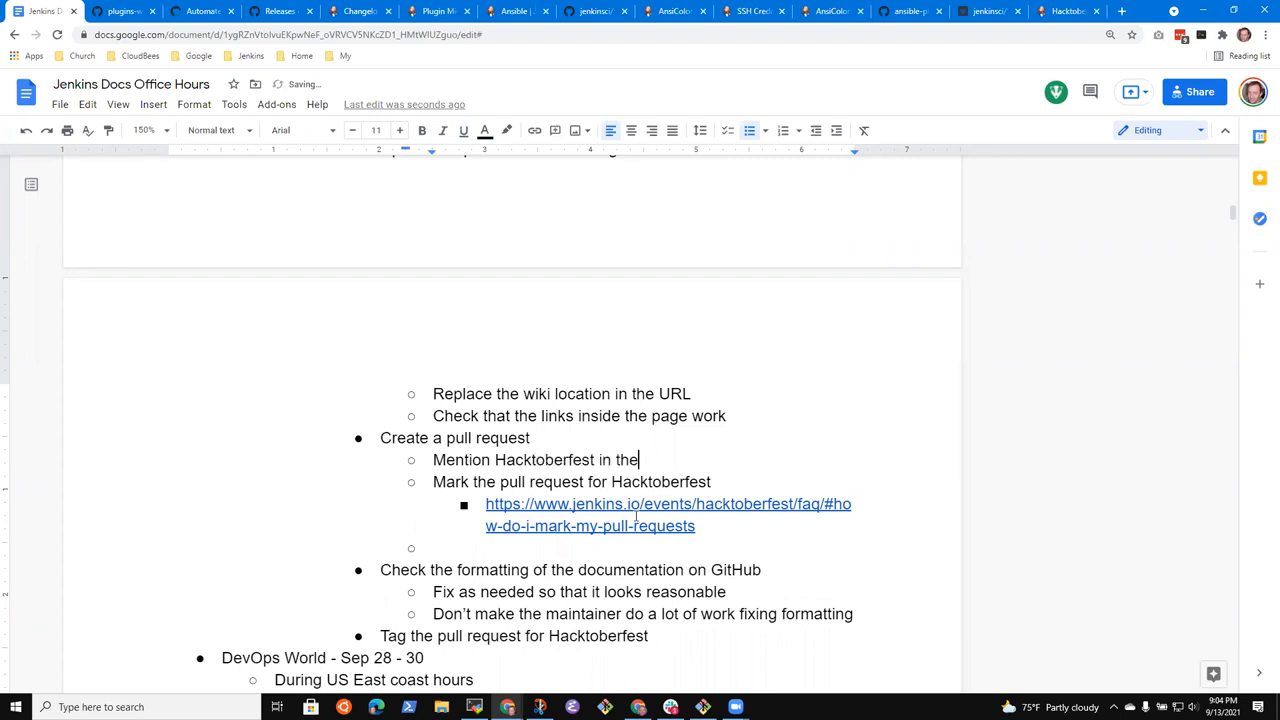
pyautogui.write('com')
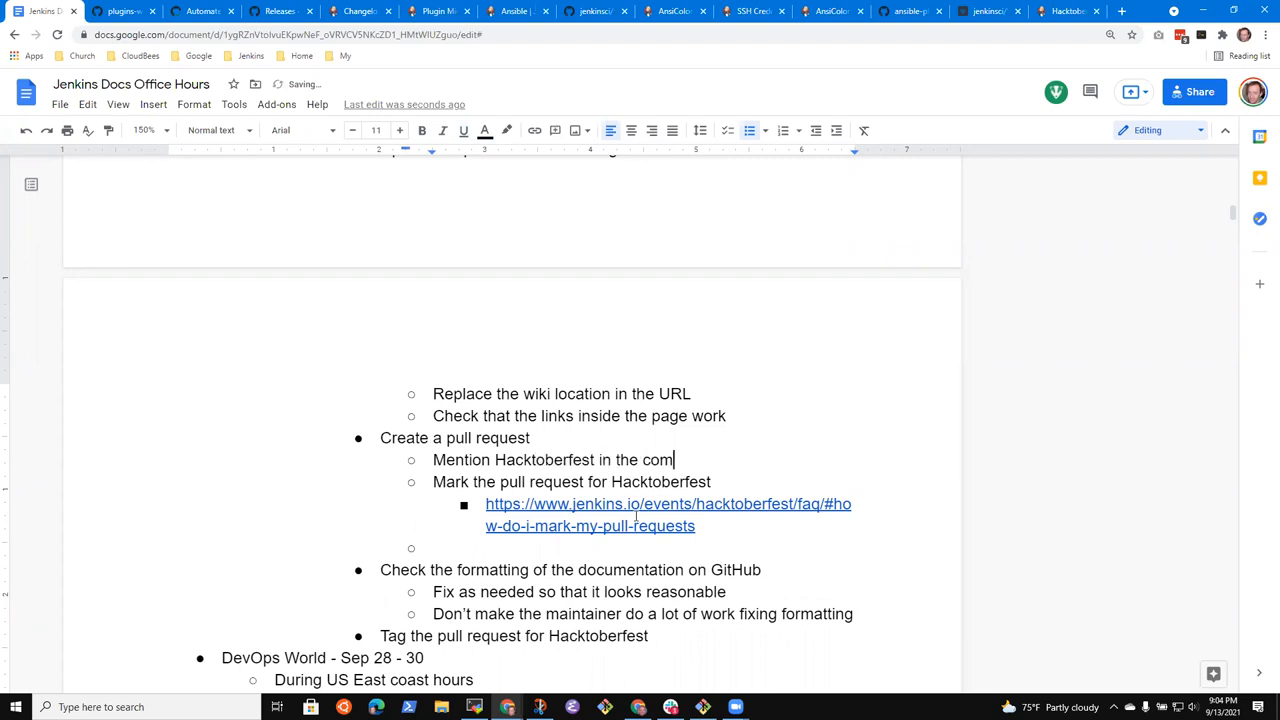
pyautogui.write('pul')
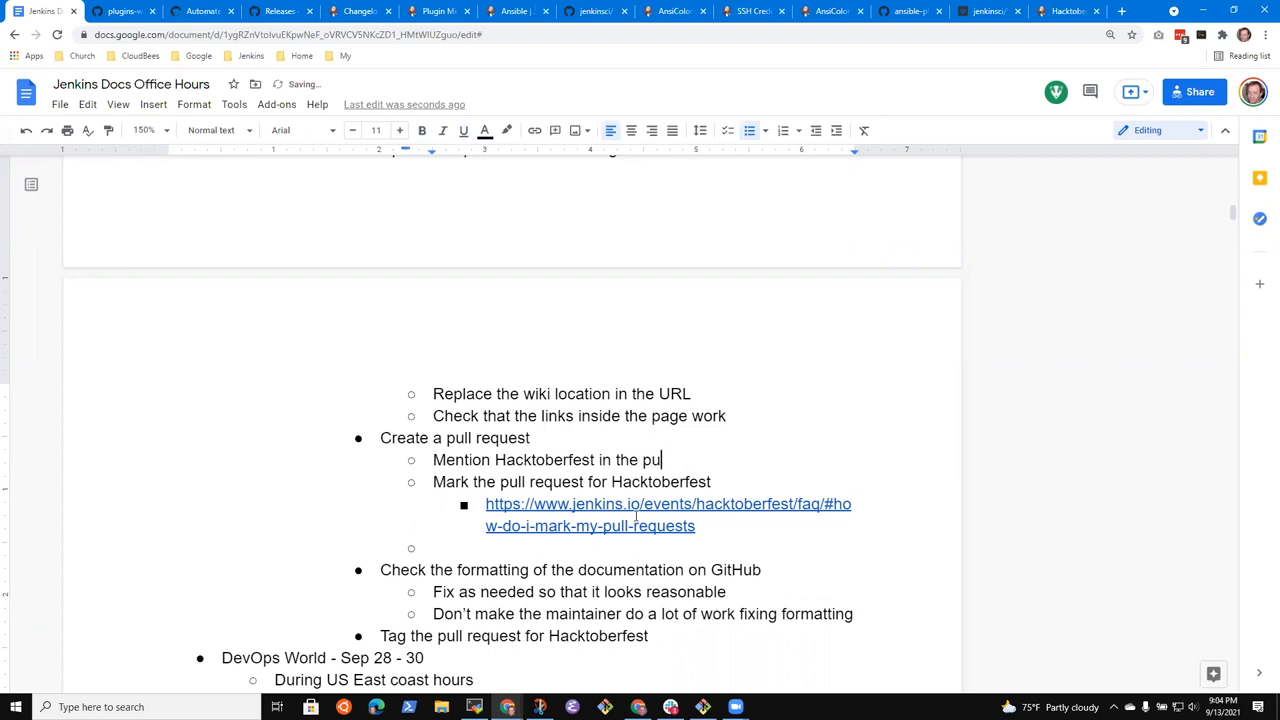
pyautogui.write('ll request desc')
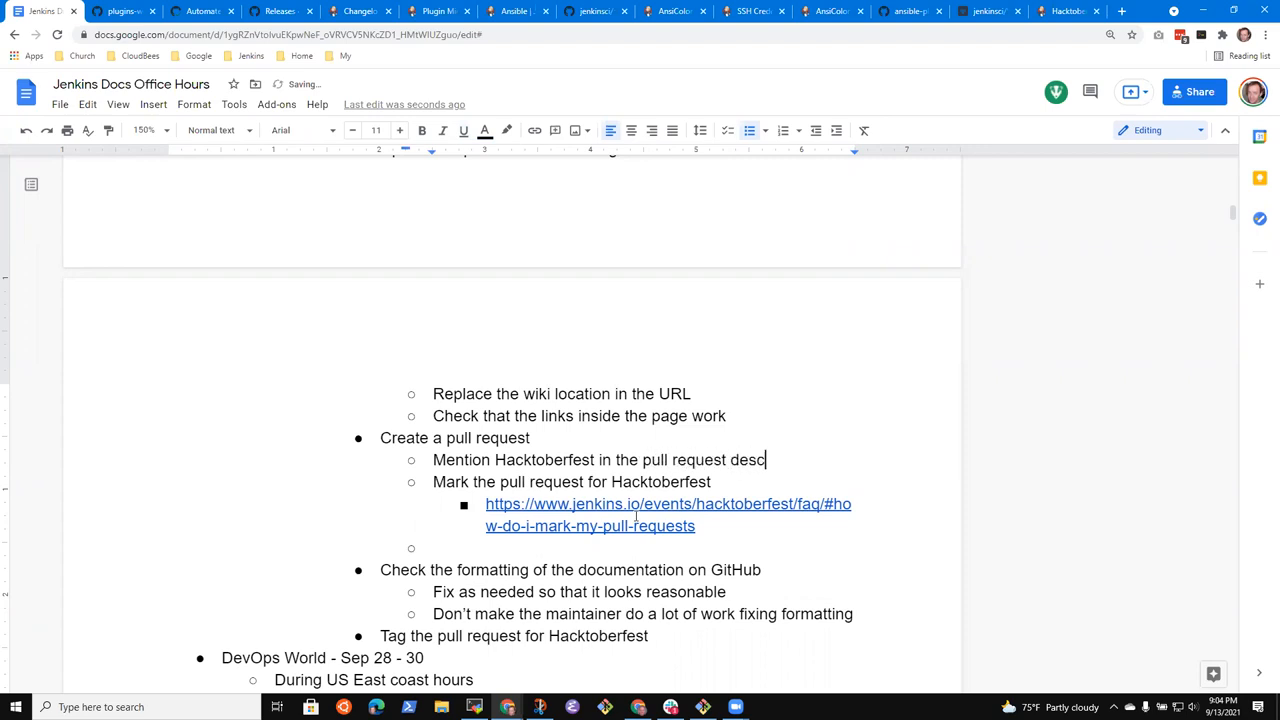
pyautogui.write('ription')
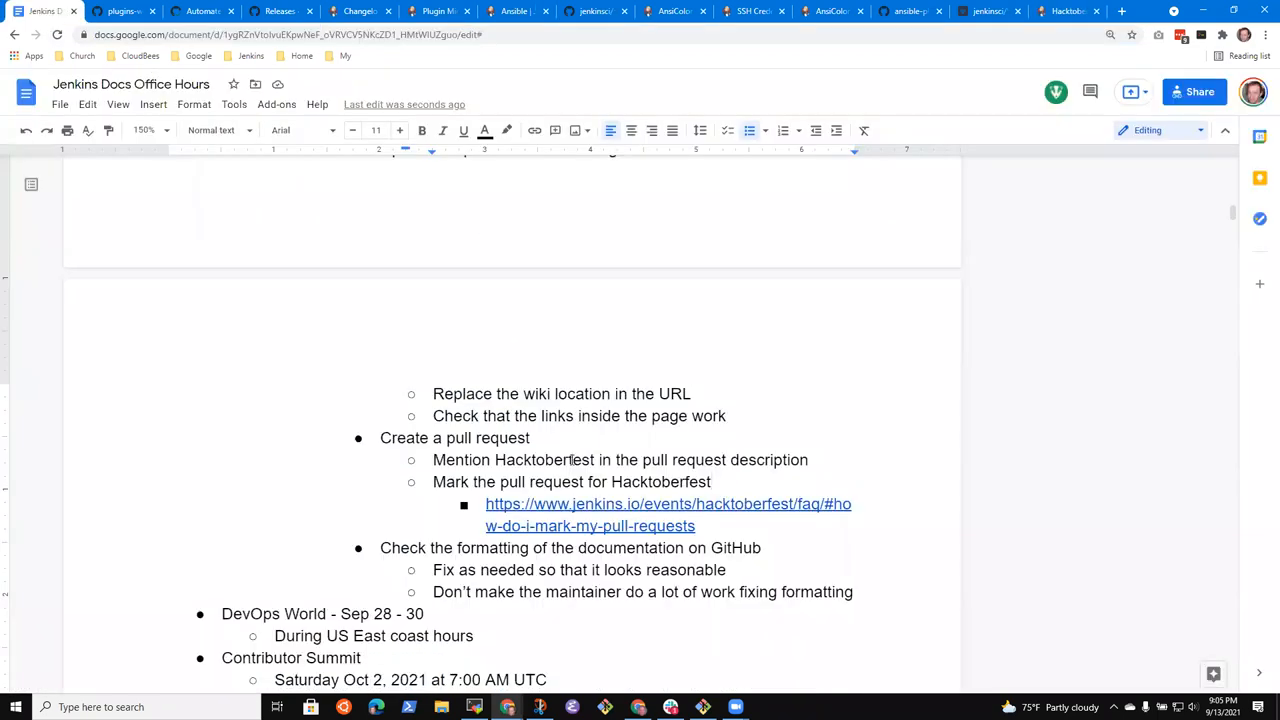
# Add the sub-bullet 'Mention the PR in the Hacktoberfest gitter chat'.
pyautogui.write('M')
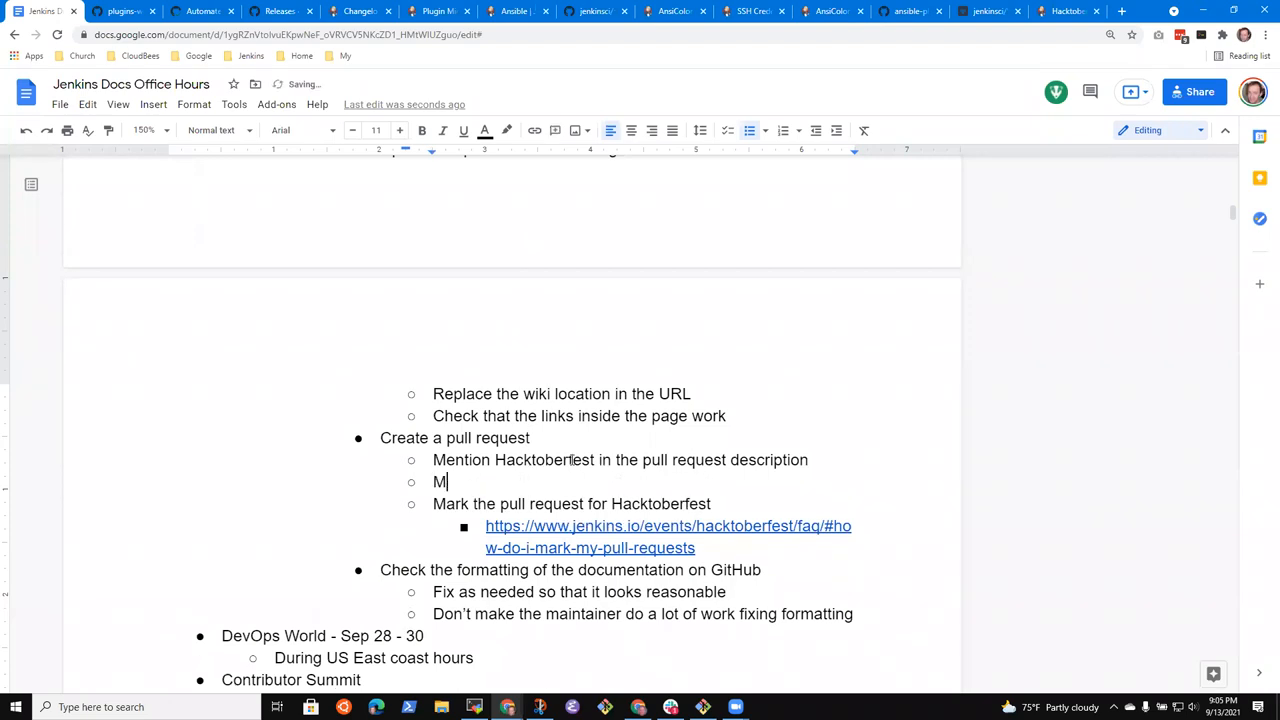
pyautogui.write('ention the PR')
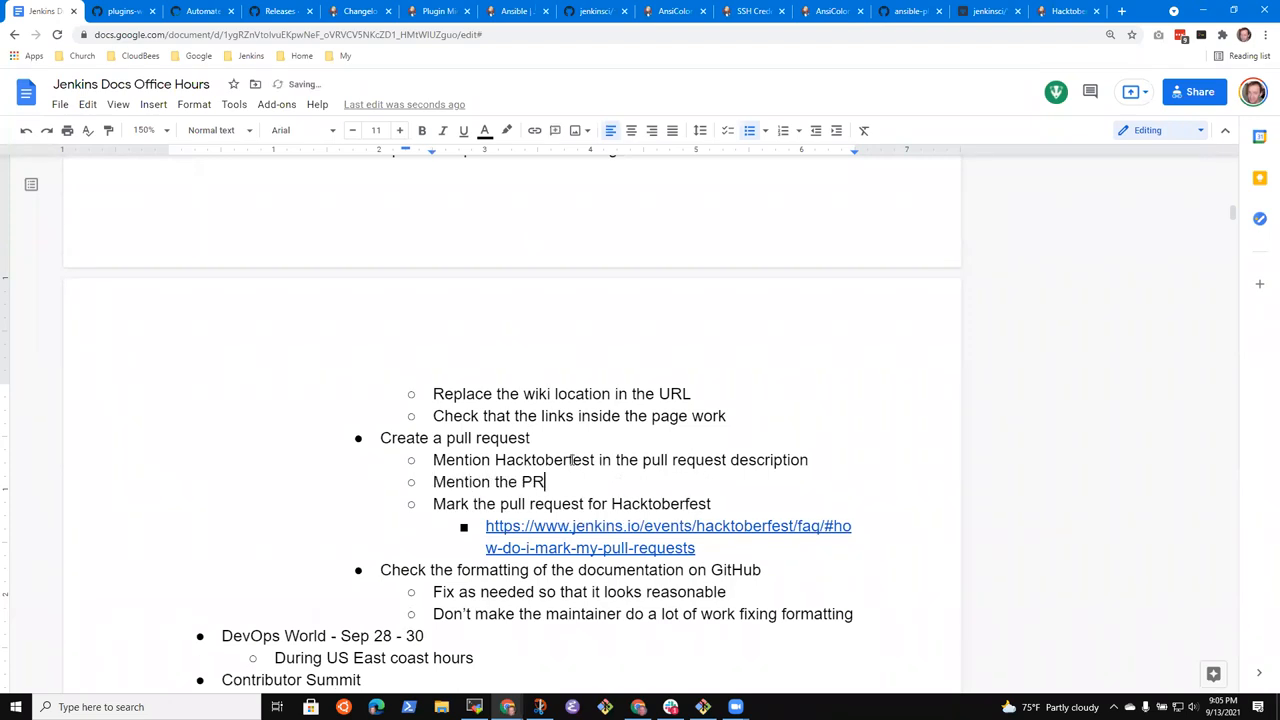
pyautogui.write('in the Hacktyoberfest')
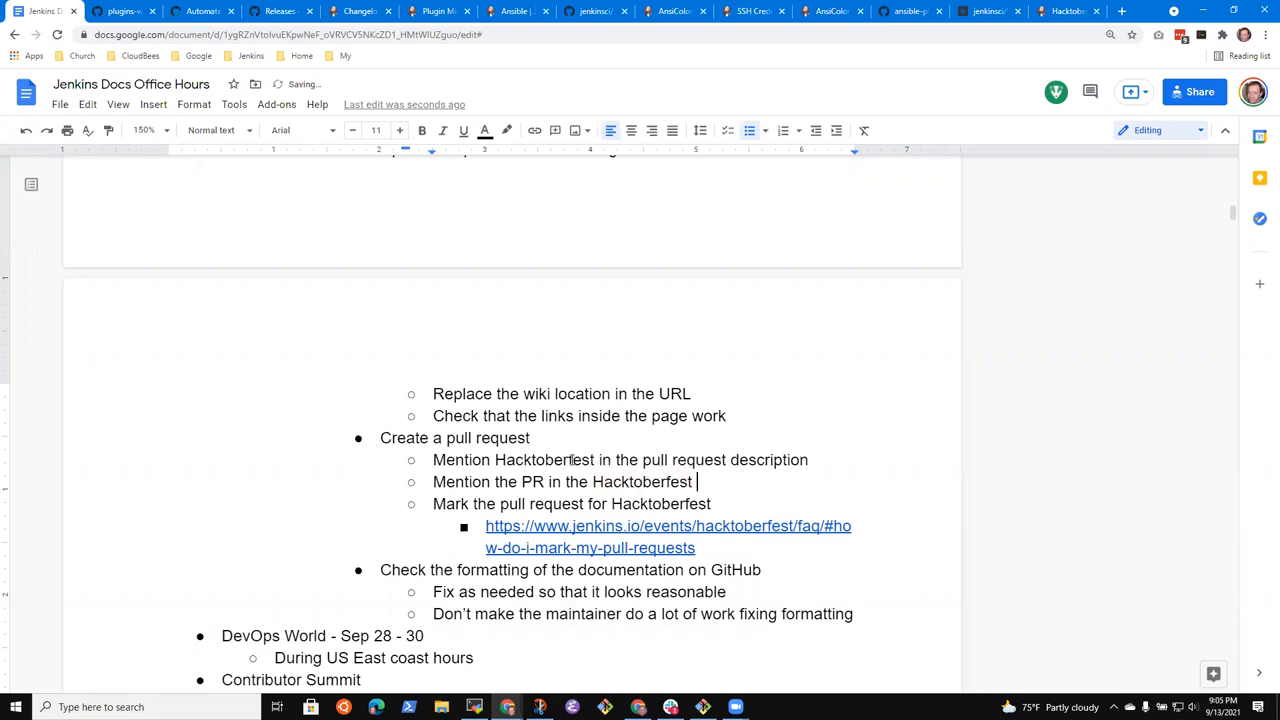
pyautogui.write('gitter chat')
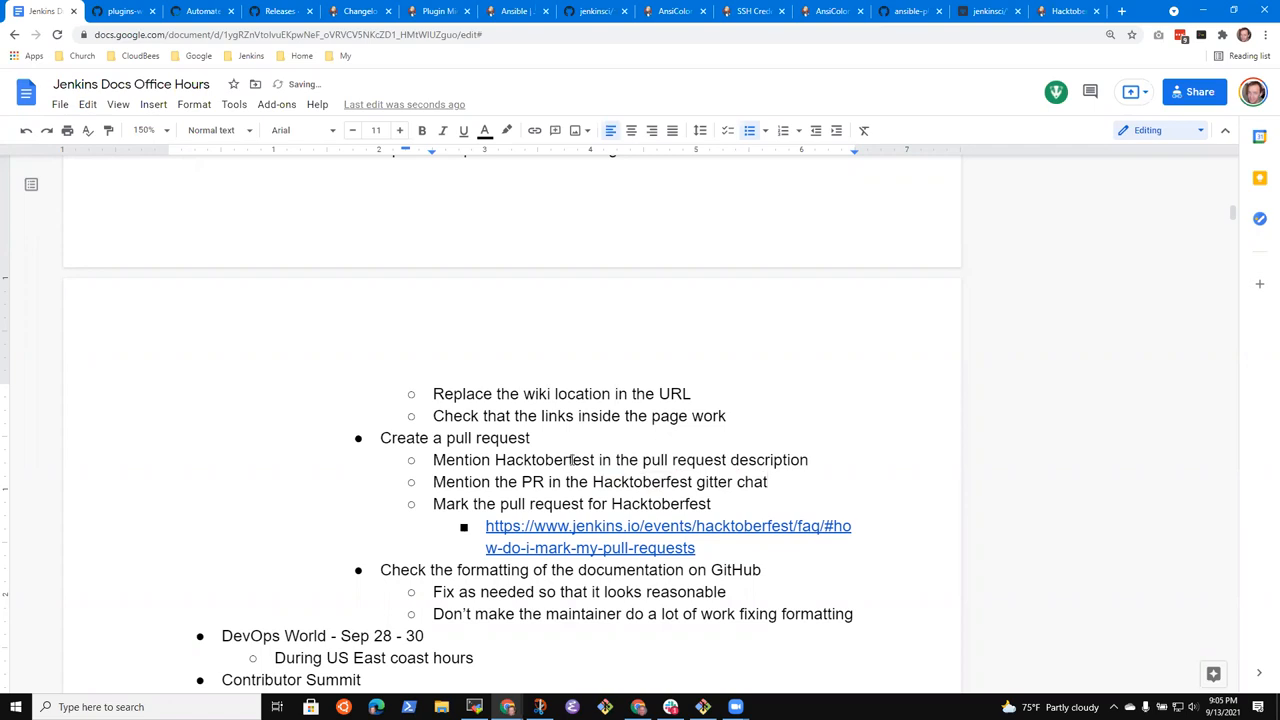
# Copy the jenkinsci/hacktoberfest Gitter room URL for linking in the notes.
pyautogui.click(984, 12)
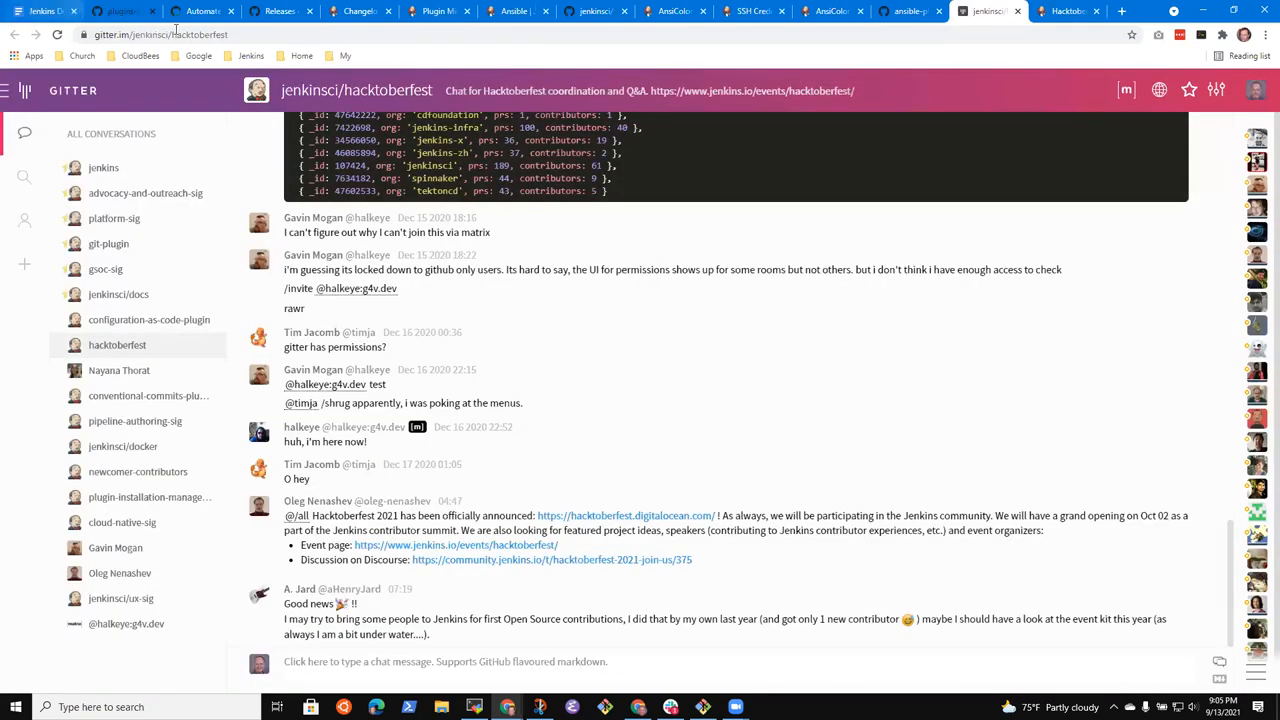
pyautogui.click(160, 34)
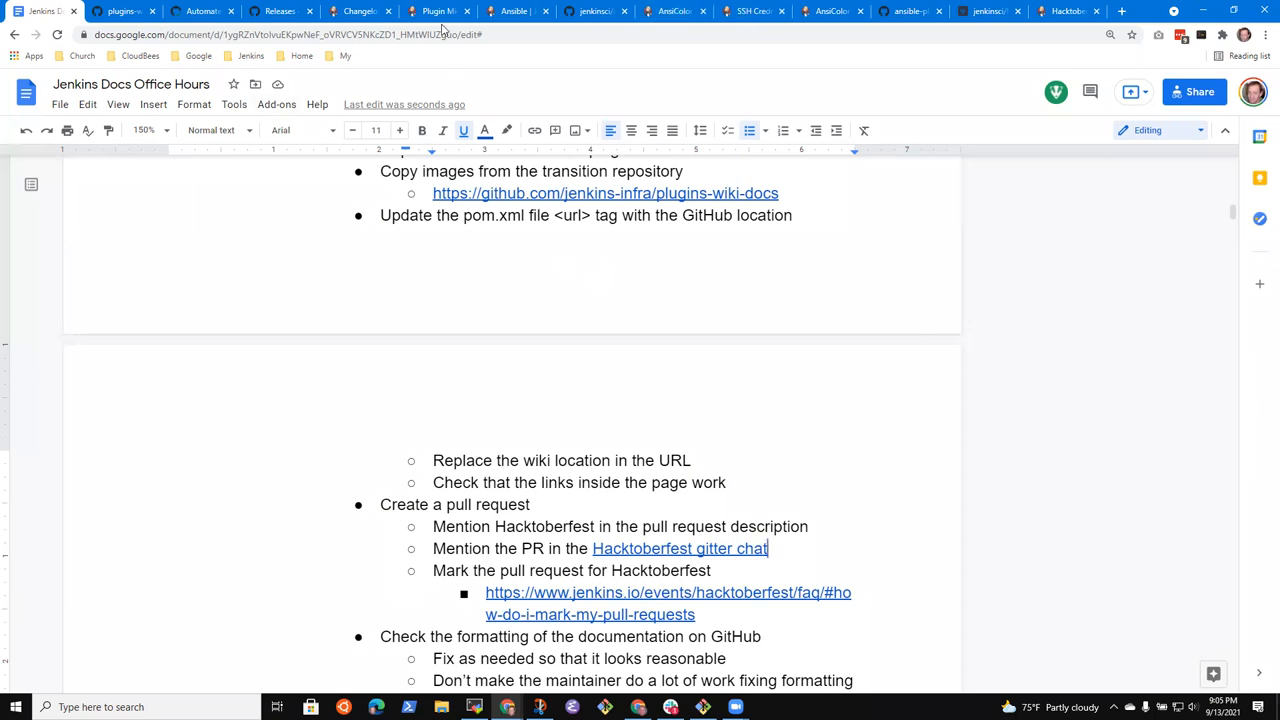
pyautogui.moveTo(1064, 12)
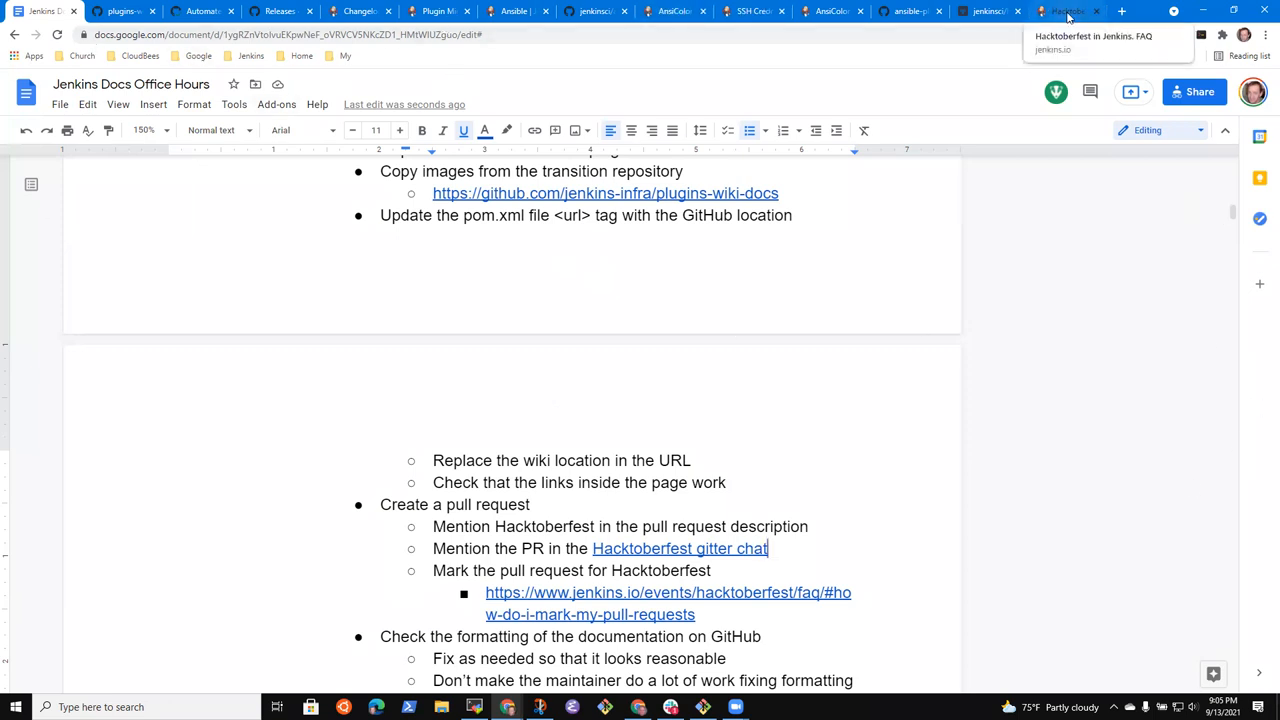
# Review the plugins-wiki-docs repo, highlight its 1,000-file truncation notice, and return to the notes.
pyautogui.click(1064, 12)
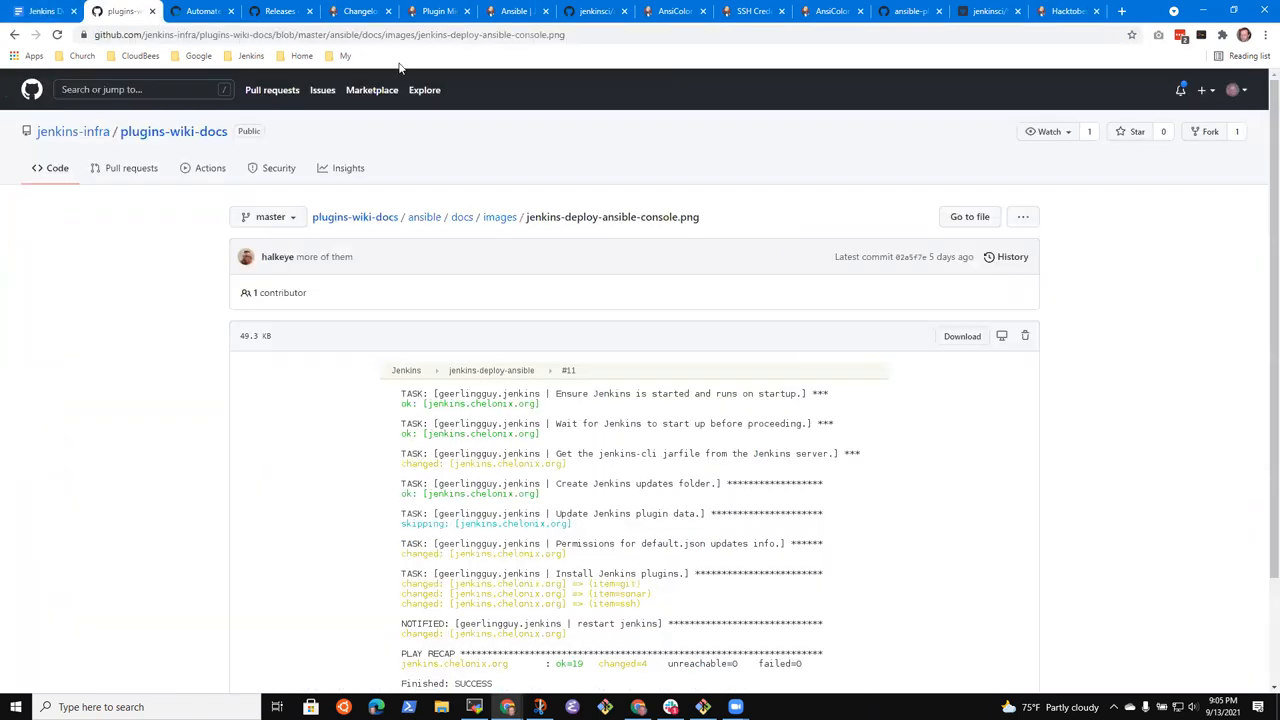
pyautogui.moveTo(118, 100)
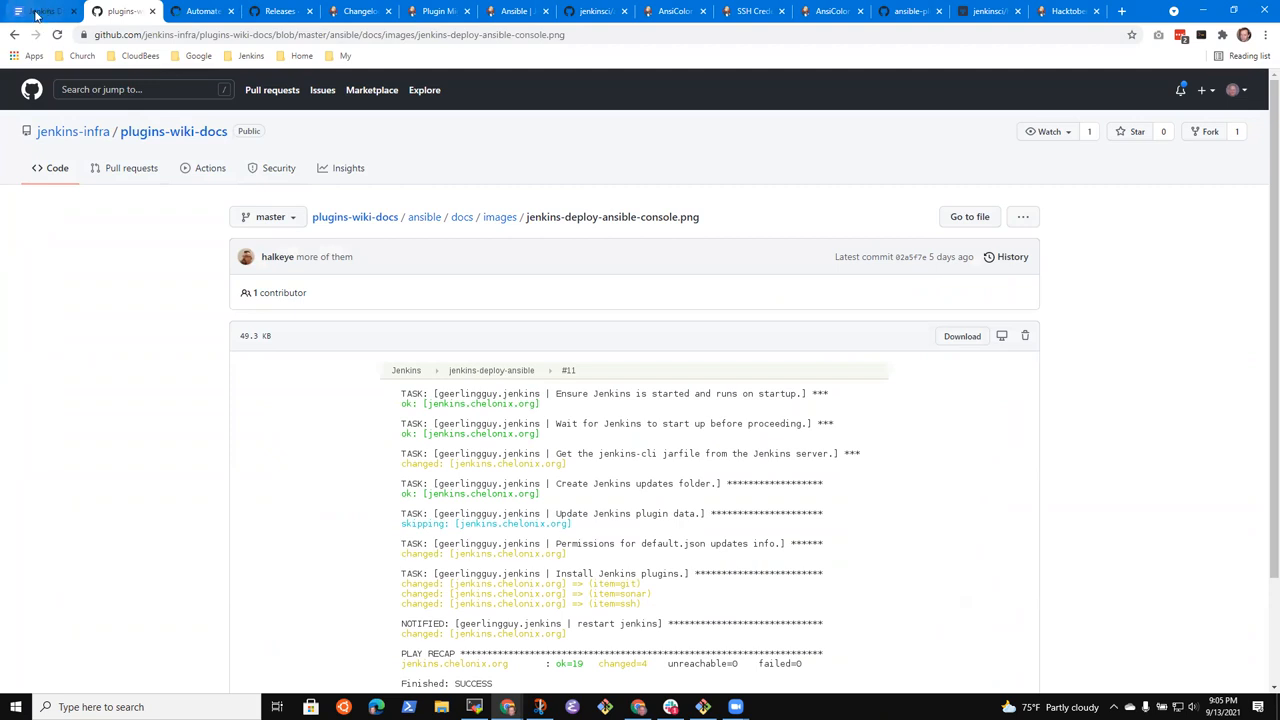
pyautogui.click(44, 12)
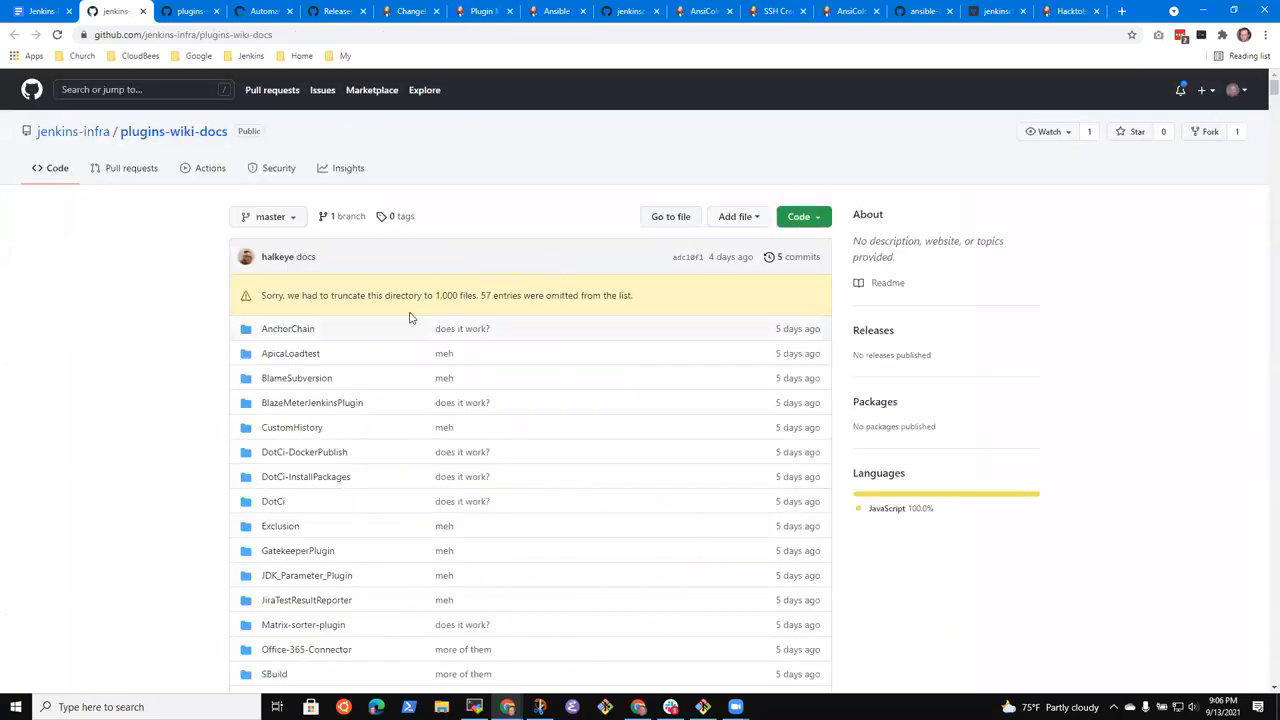
pyautogui.moveTo(436, 296); pyautogui.dragTo(628, 296)
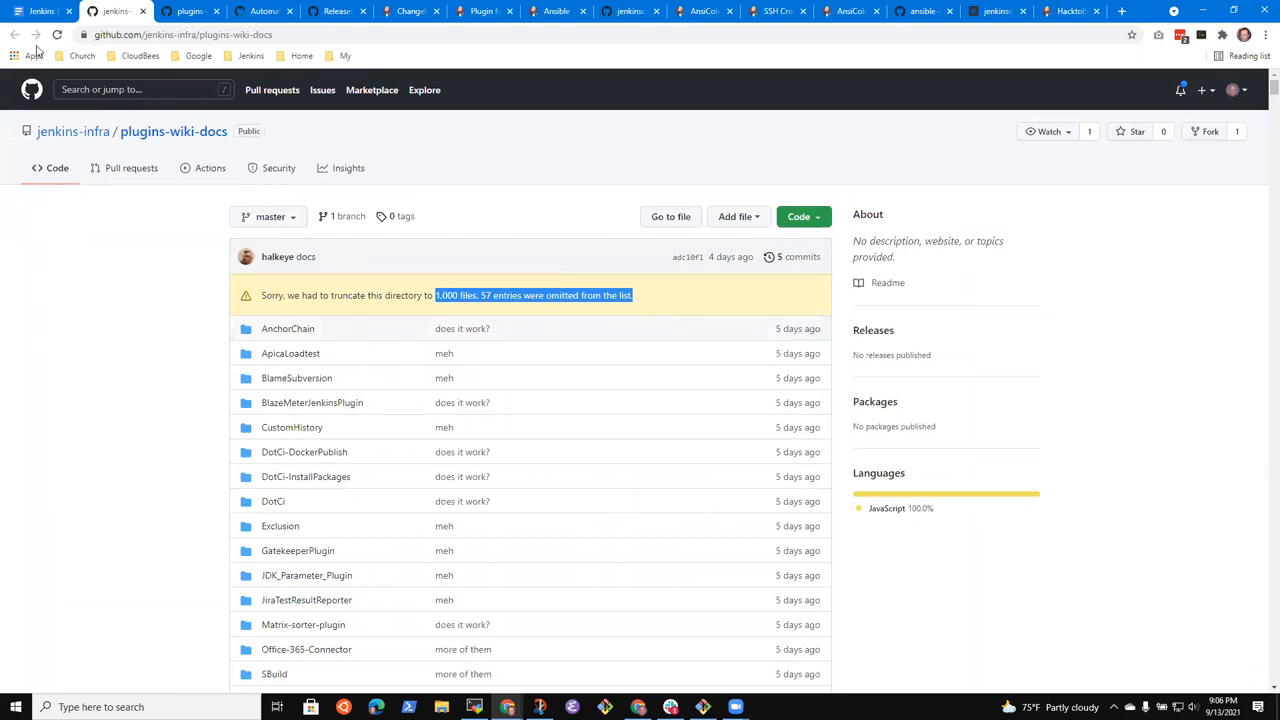
pyautogui.click(110, 12)
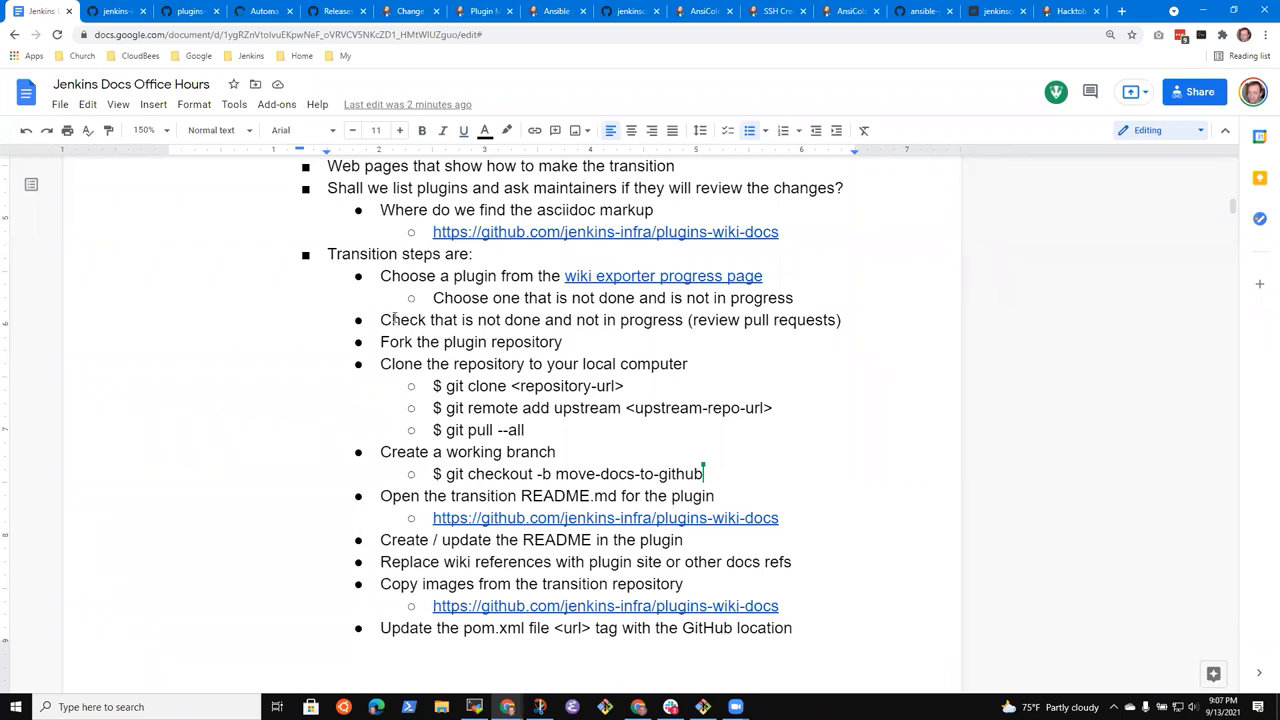
pyautogui.scroll(-3)
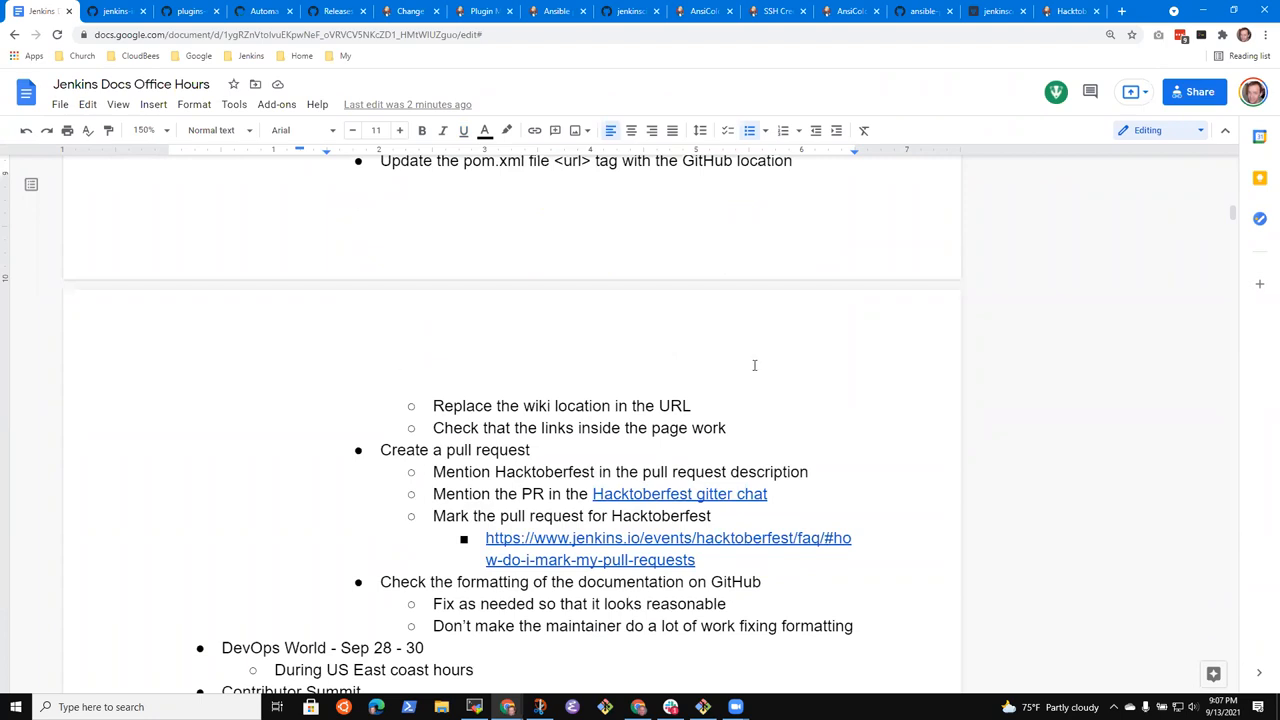
pyautogui.moveTo(462, 272)
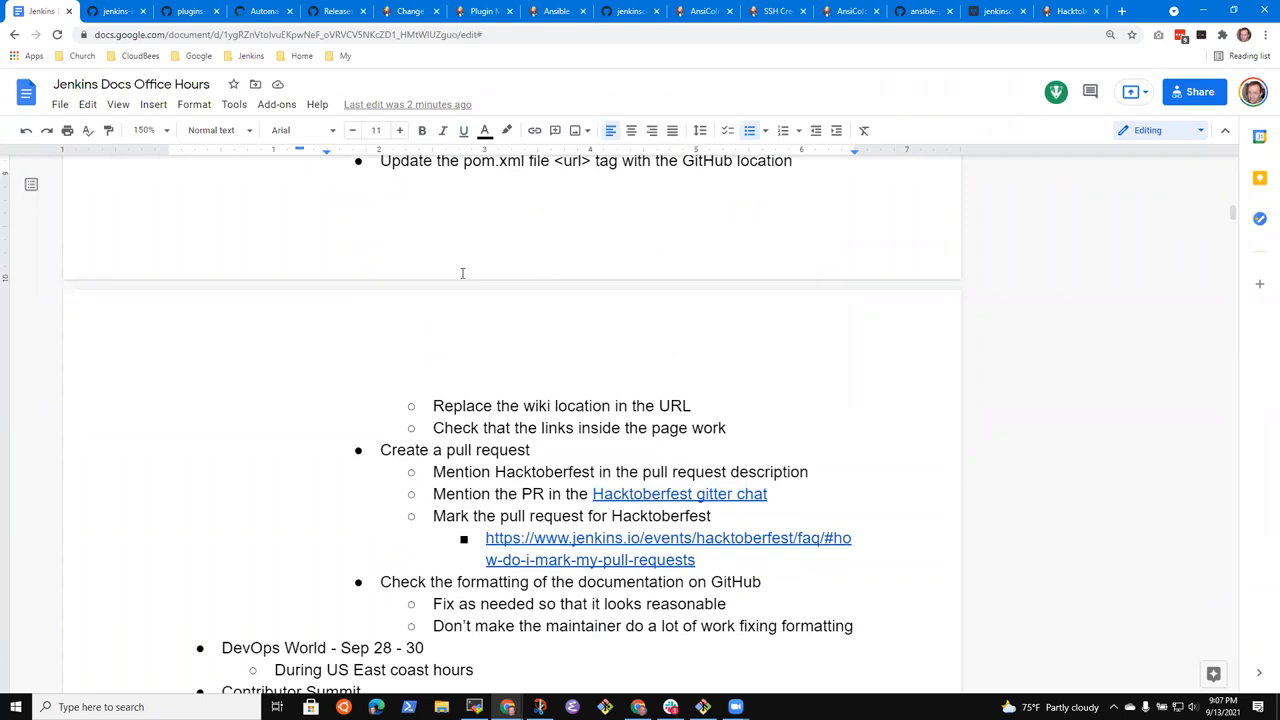
pyautogui.moveTo(484, 366)
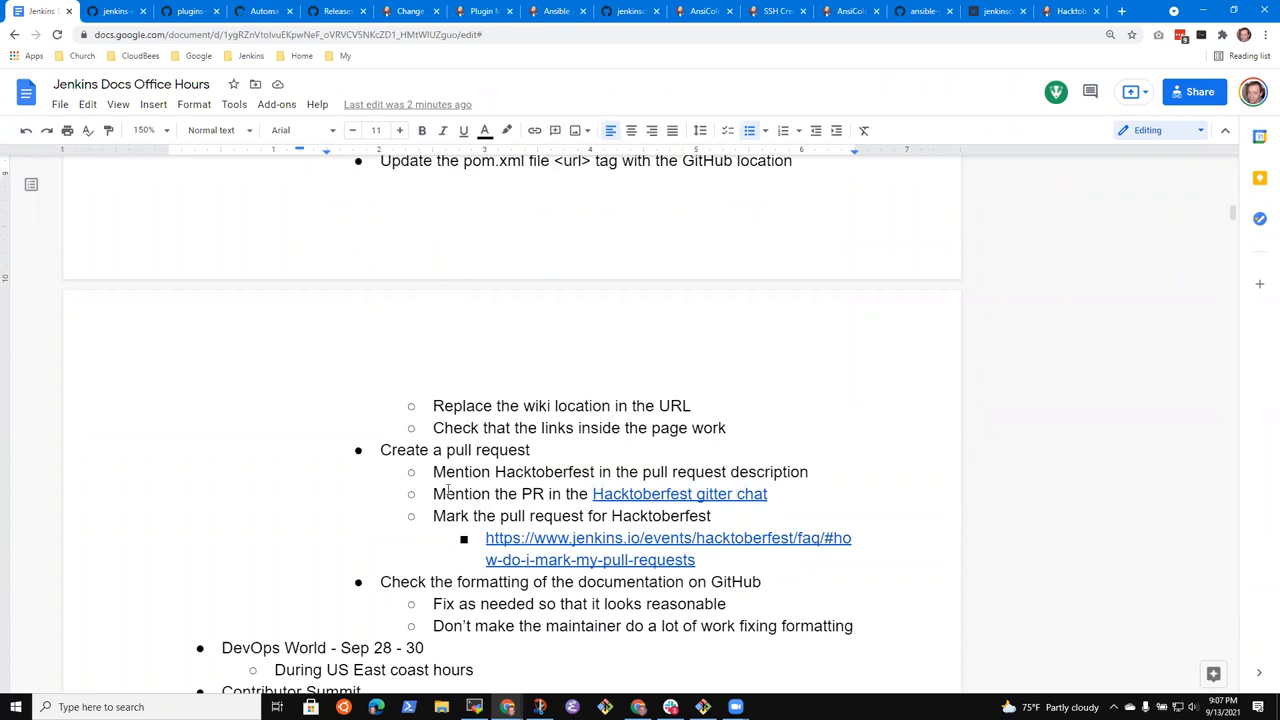
pyautogui.moveTo(560, 462)
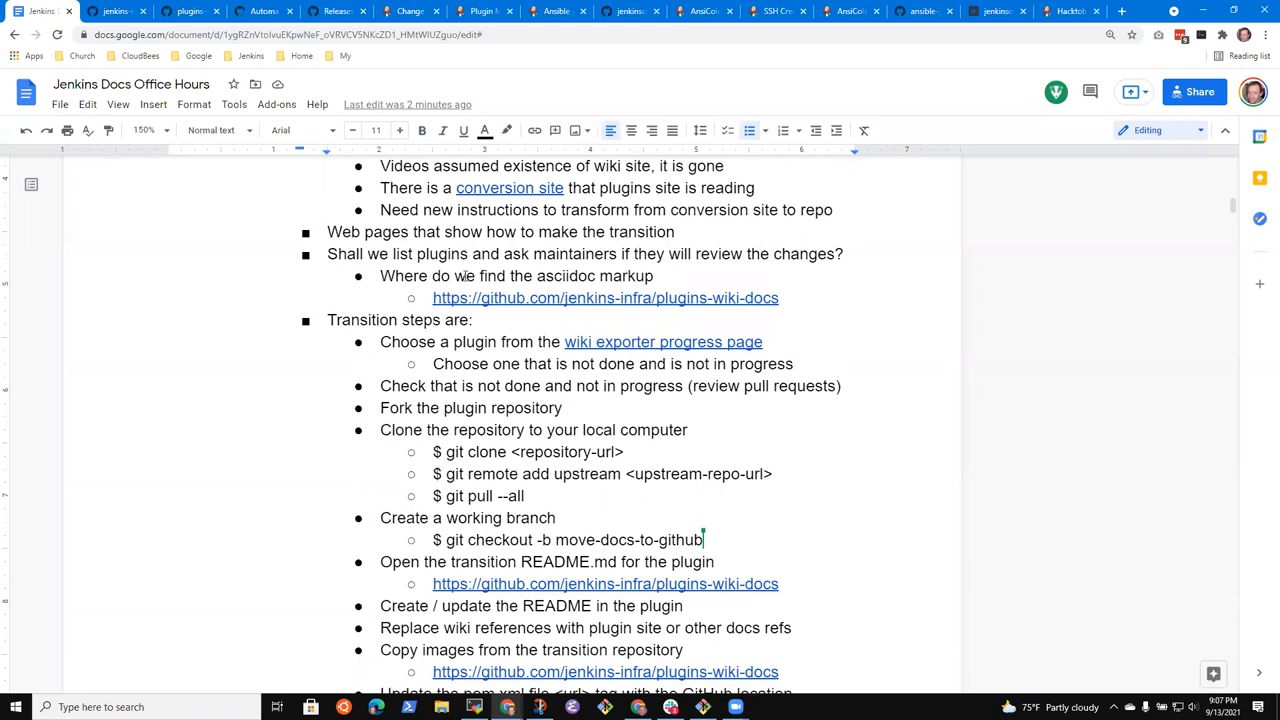
pyautogui.scroll(-3)
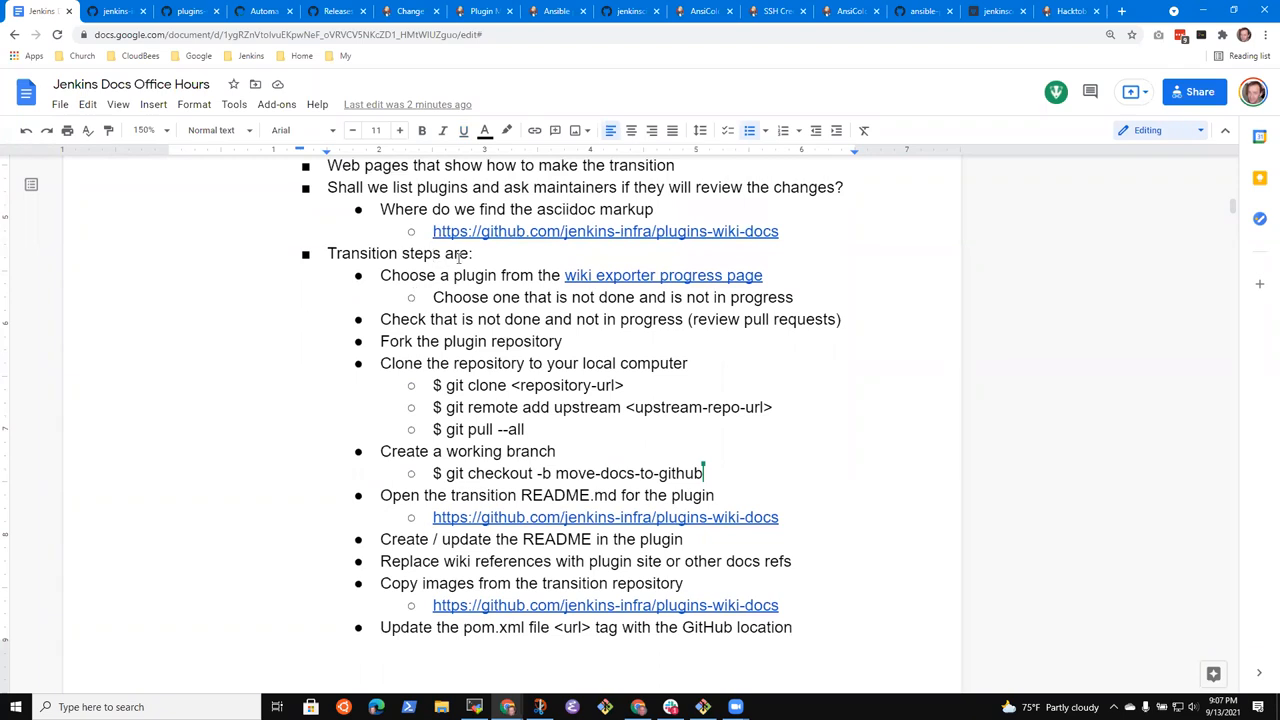